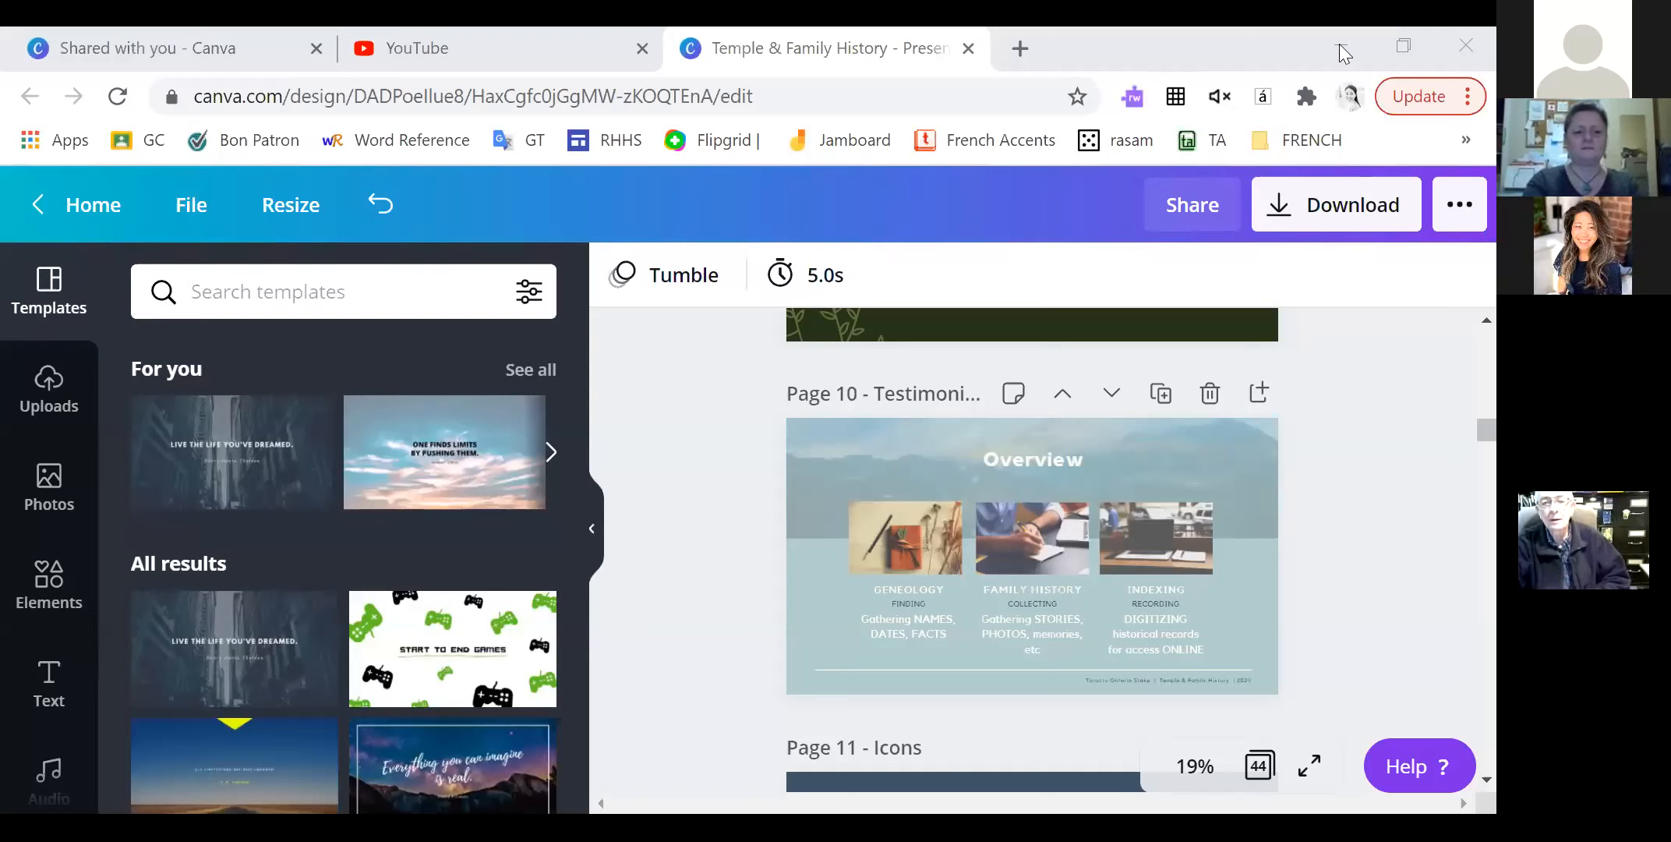
{"action": "mouse_move", "coordinate": [1413, 509]}
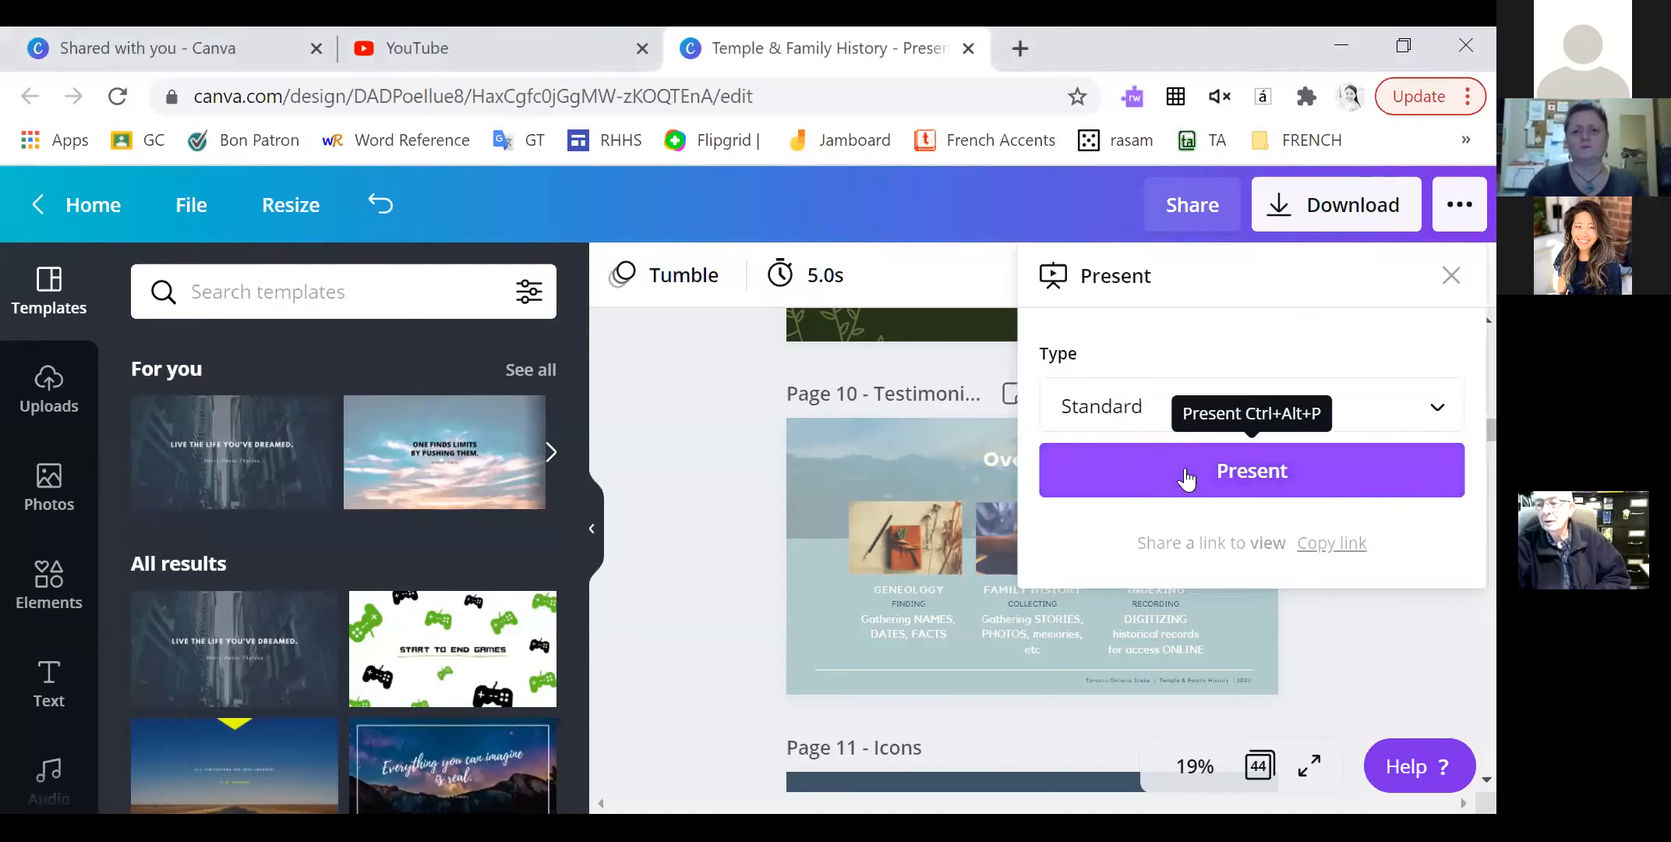
- Present the Canva deck full screen and advance to slide 13 on nicknames and alternative names
{"action": "left_click", "coordinate": [1251, 470]}
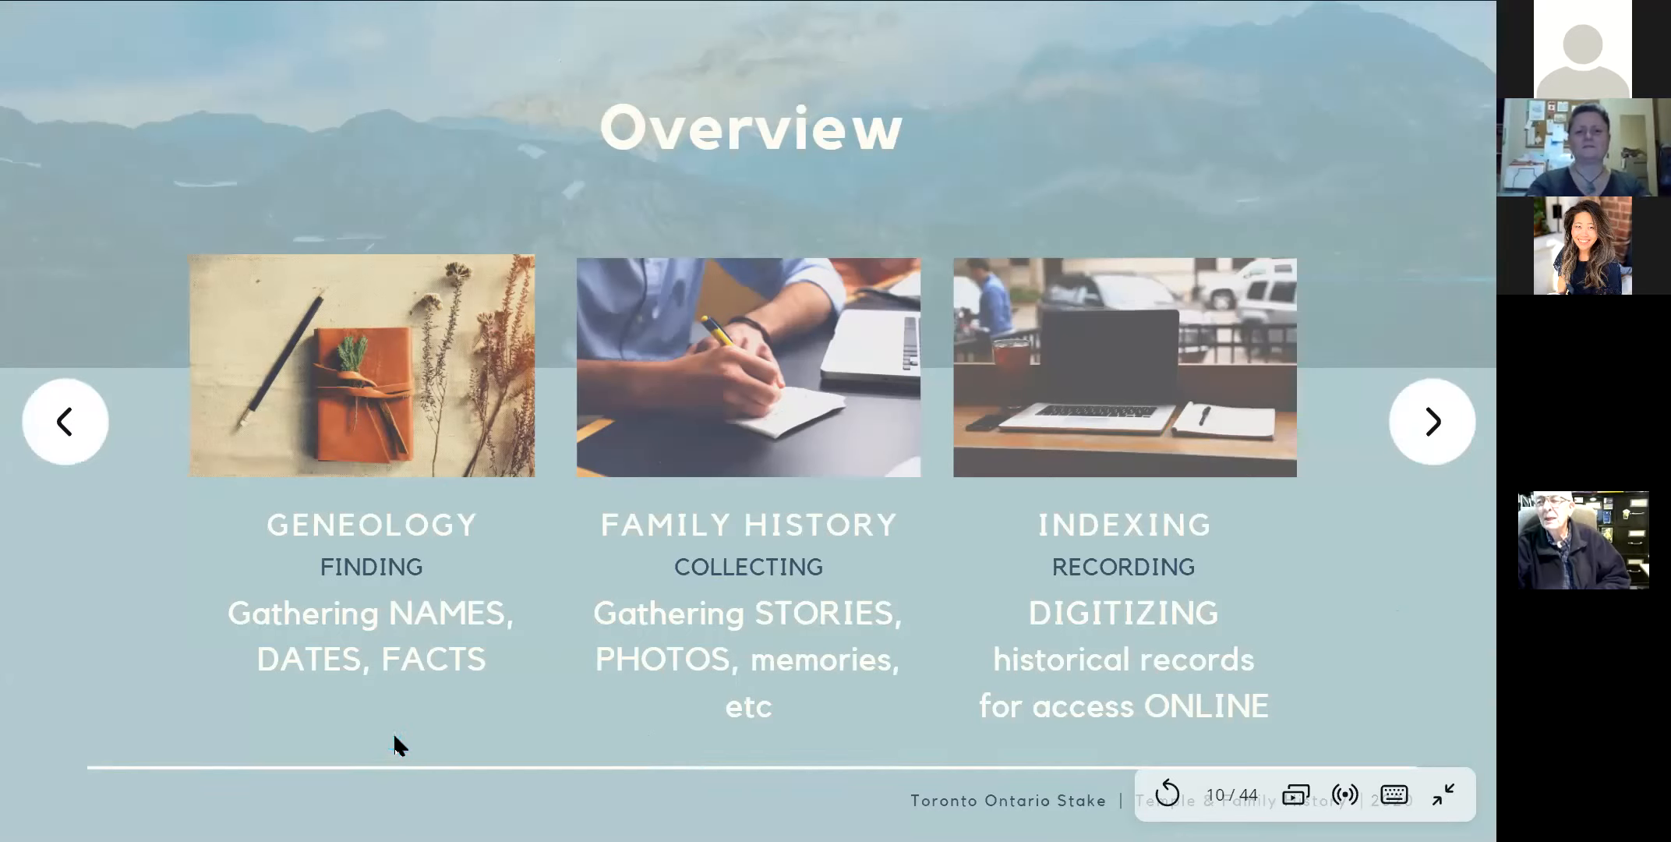
{"action": "left_click", "coordinate": [1431, 421]}
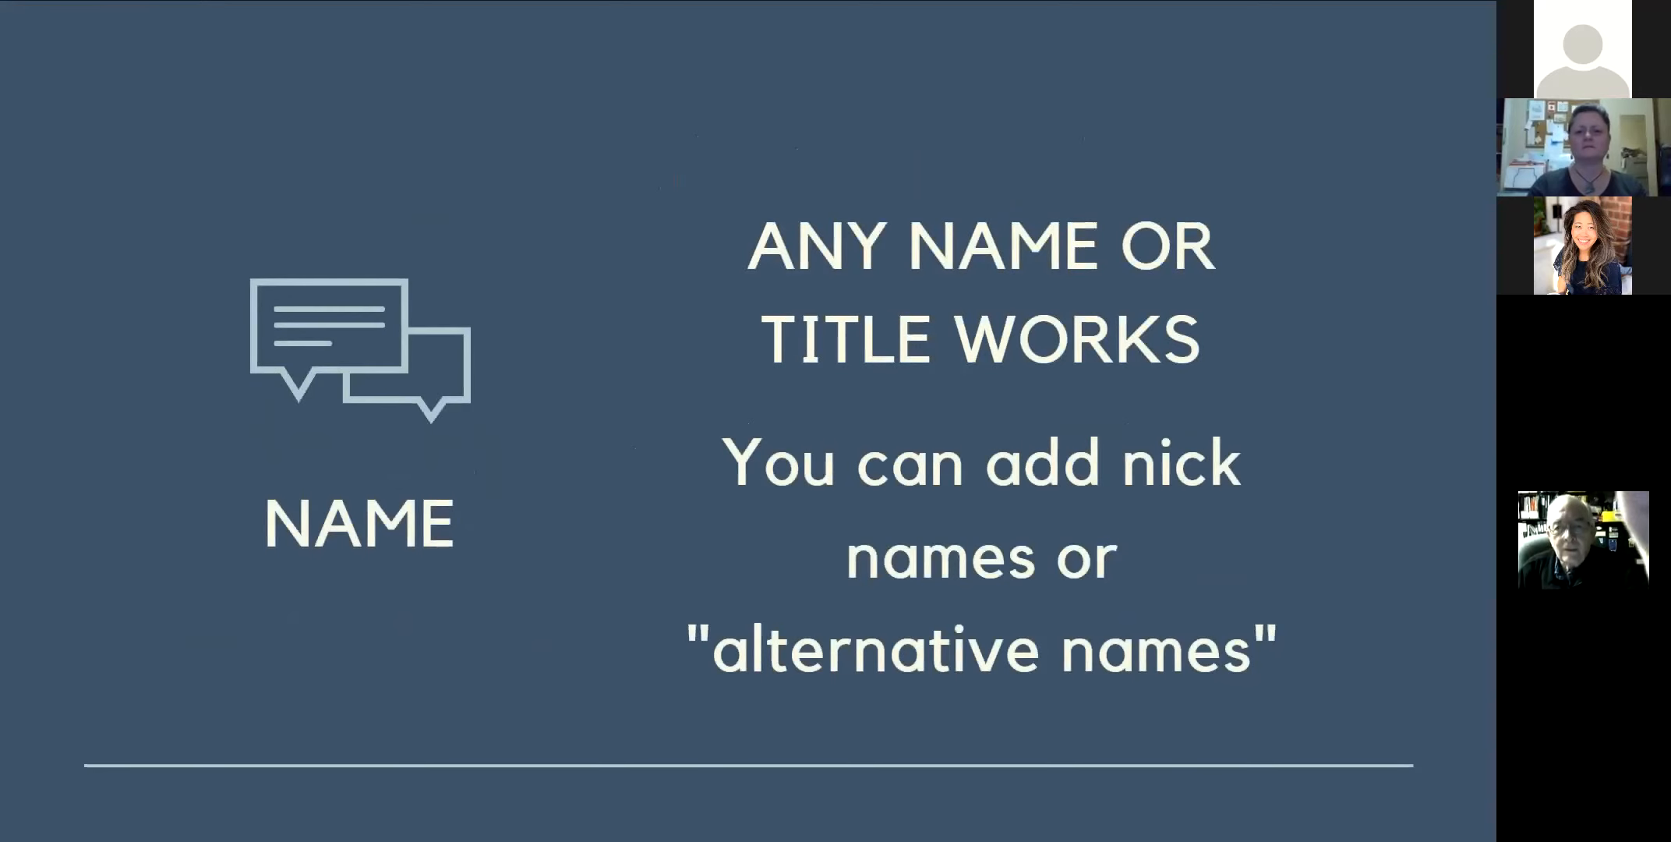
{"action": "mouse_move", "coordinate": [654, 590]}
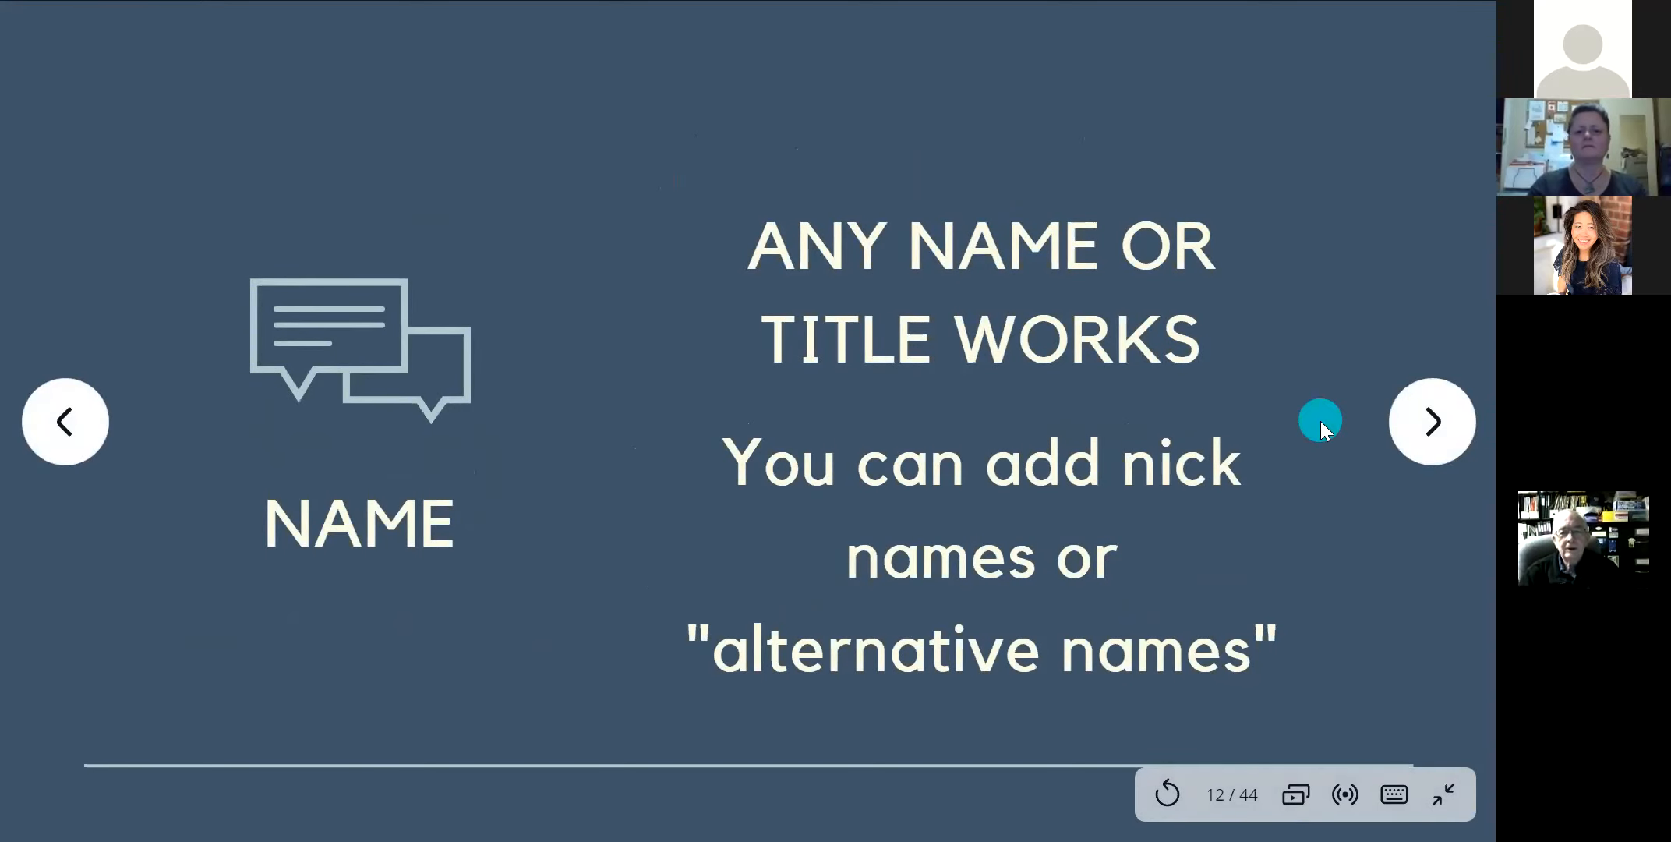
{"action": "mouse_move", "coordinate": [1322, 426]}
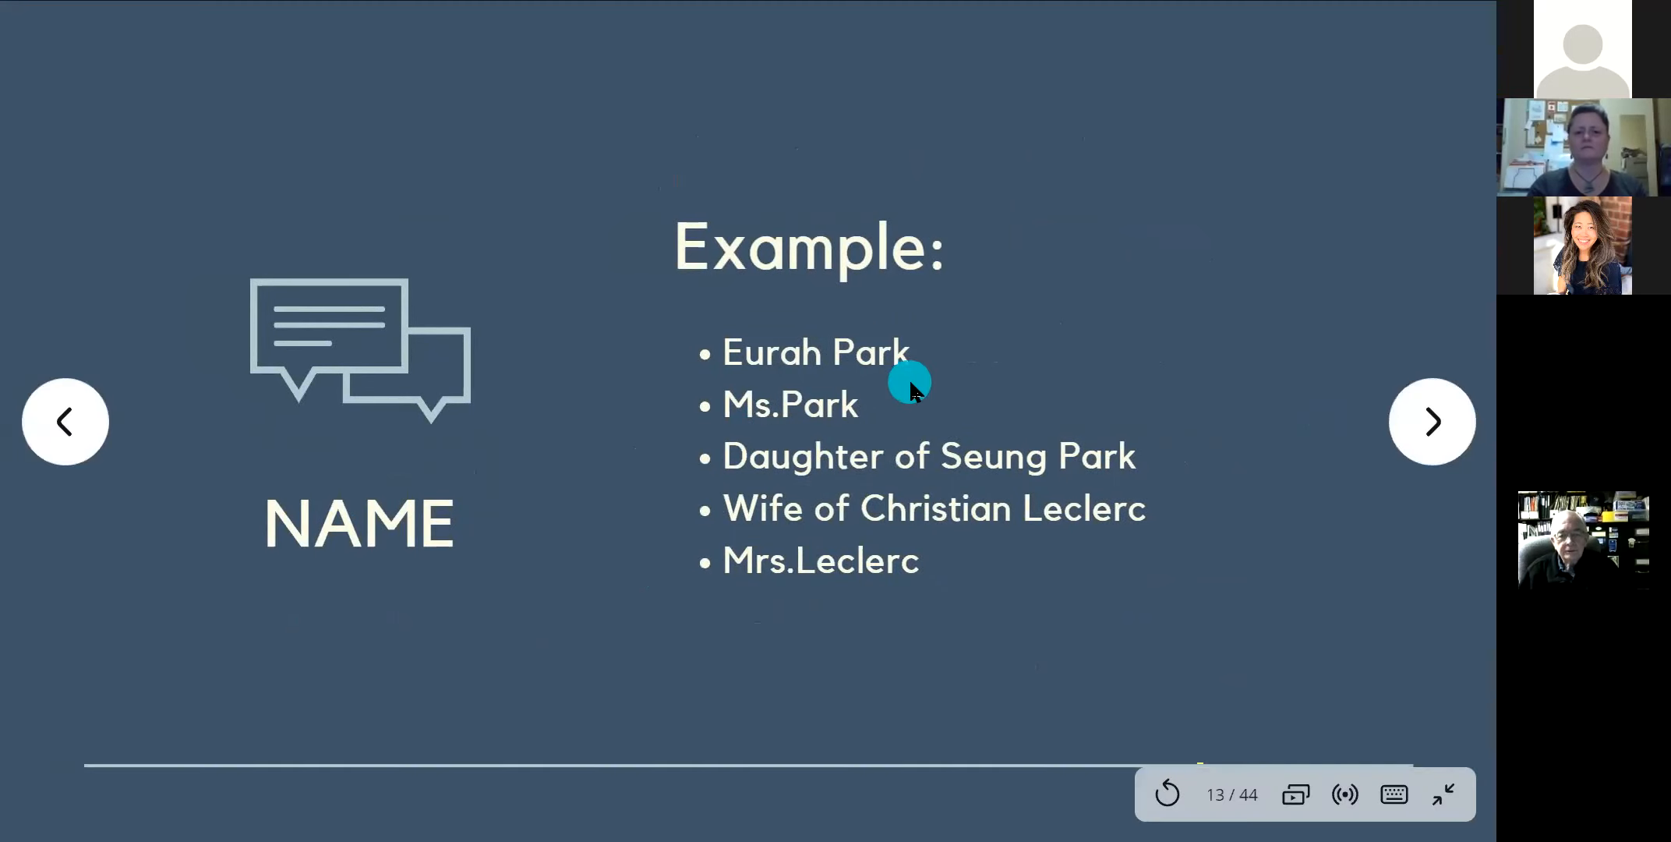
{"action": "mouse_move", "coordinate": [757, 455]}
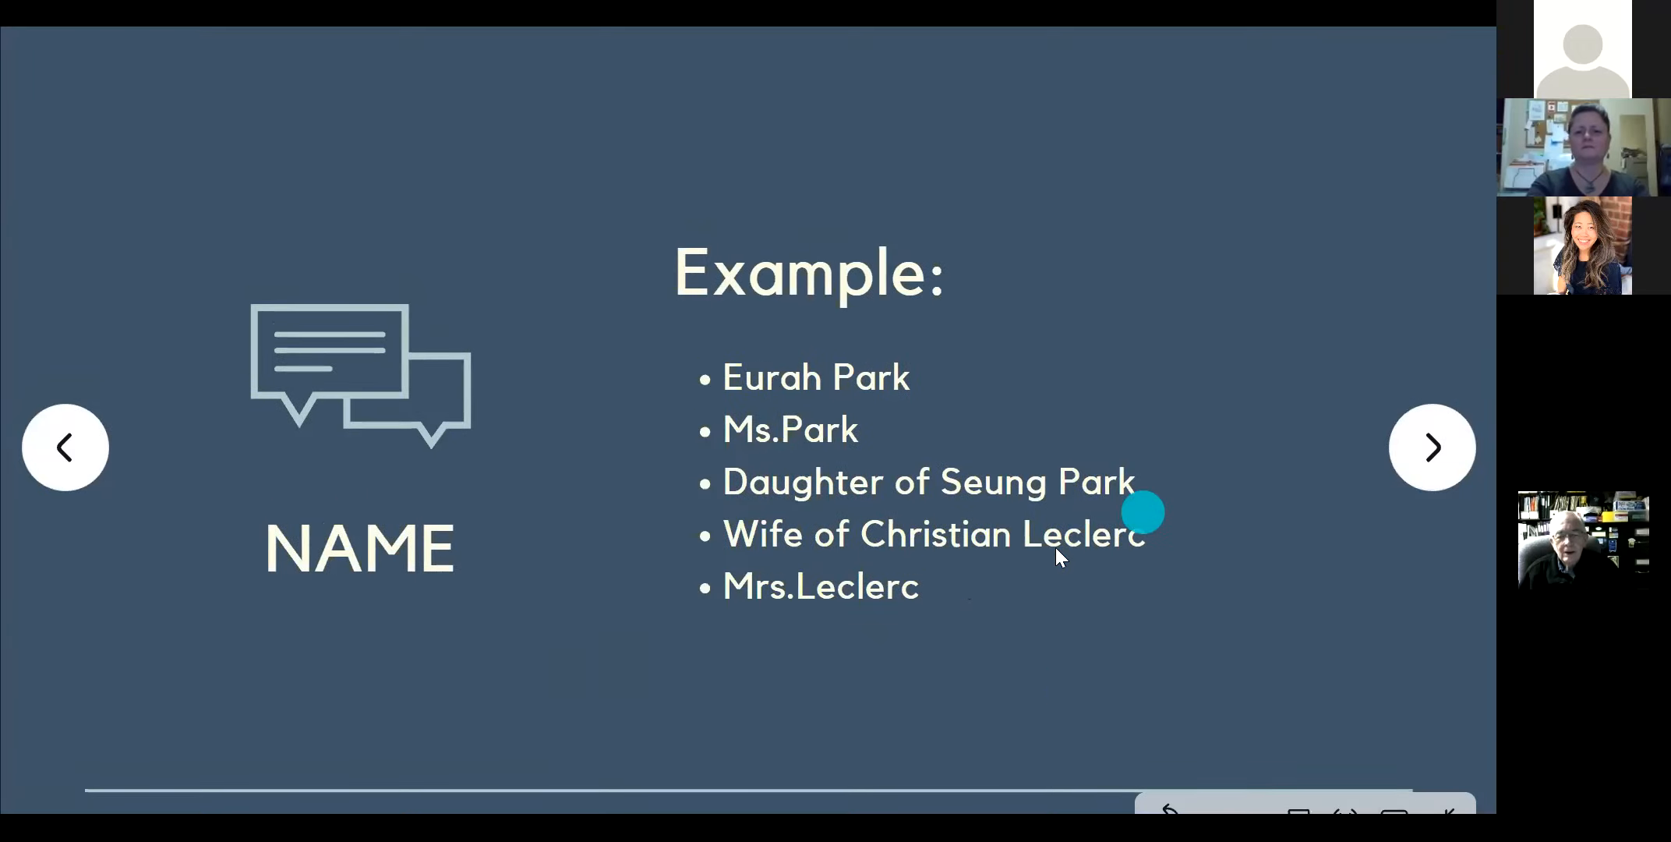
{"action": "mouse_move", "coordinate": [1074, 698]}
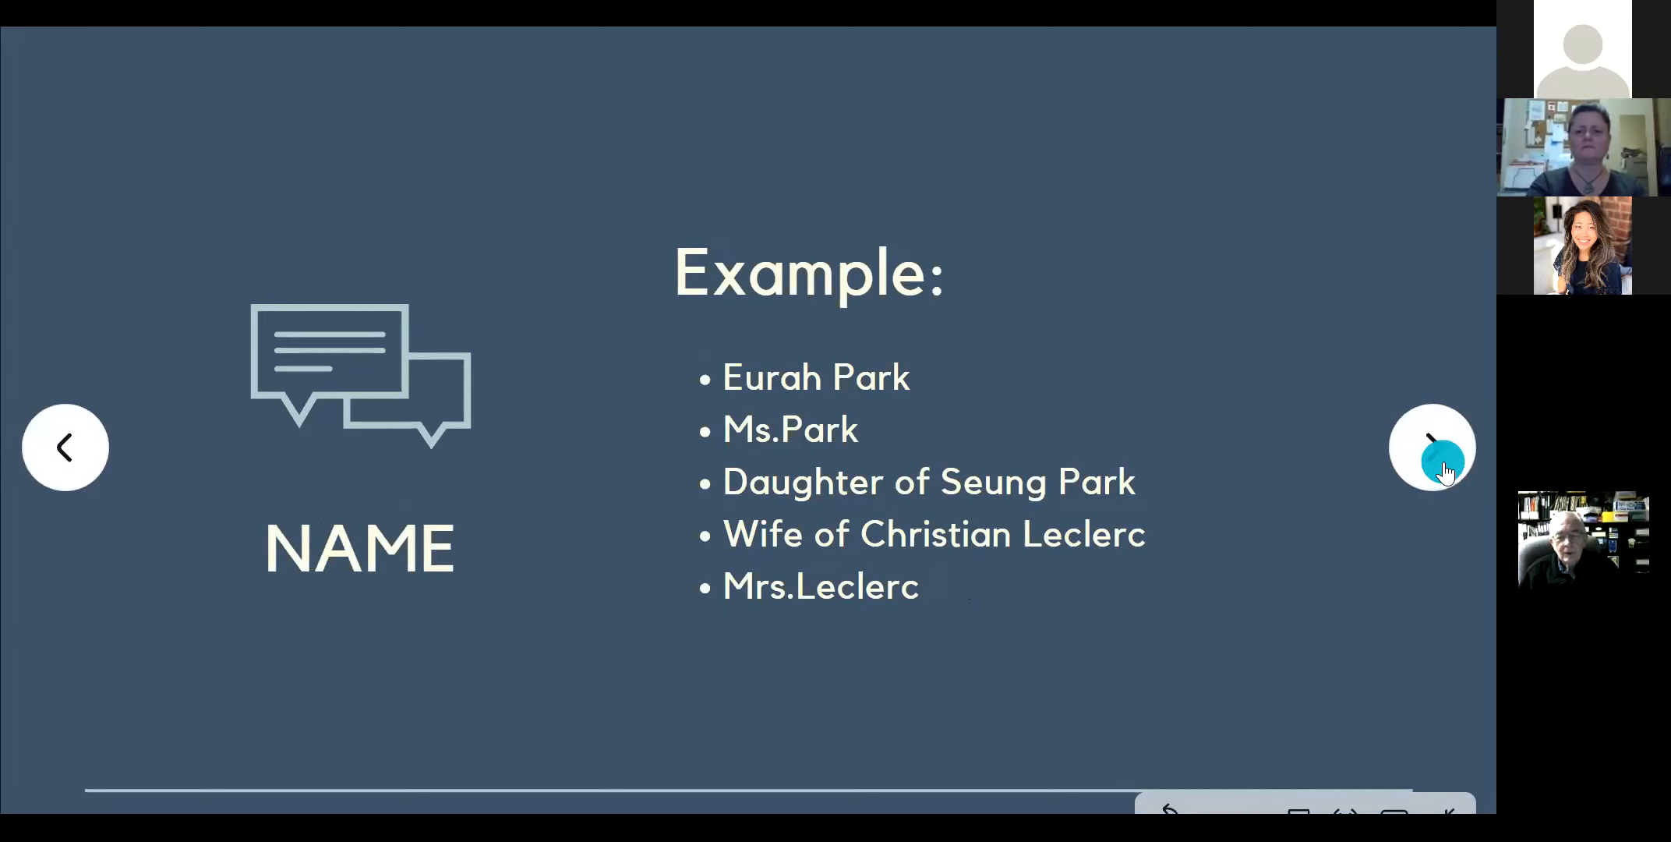
- Advance through the DATE examples to slide 16 about practising guessing dates
{"action": "left_click", "coordinate": [1431, 448]}
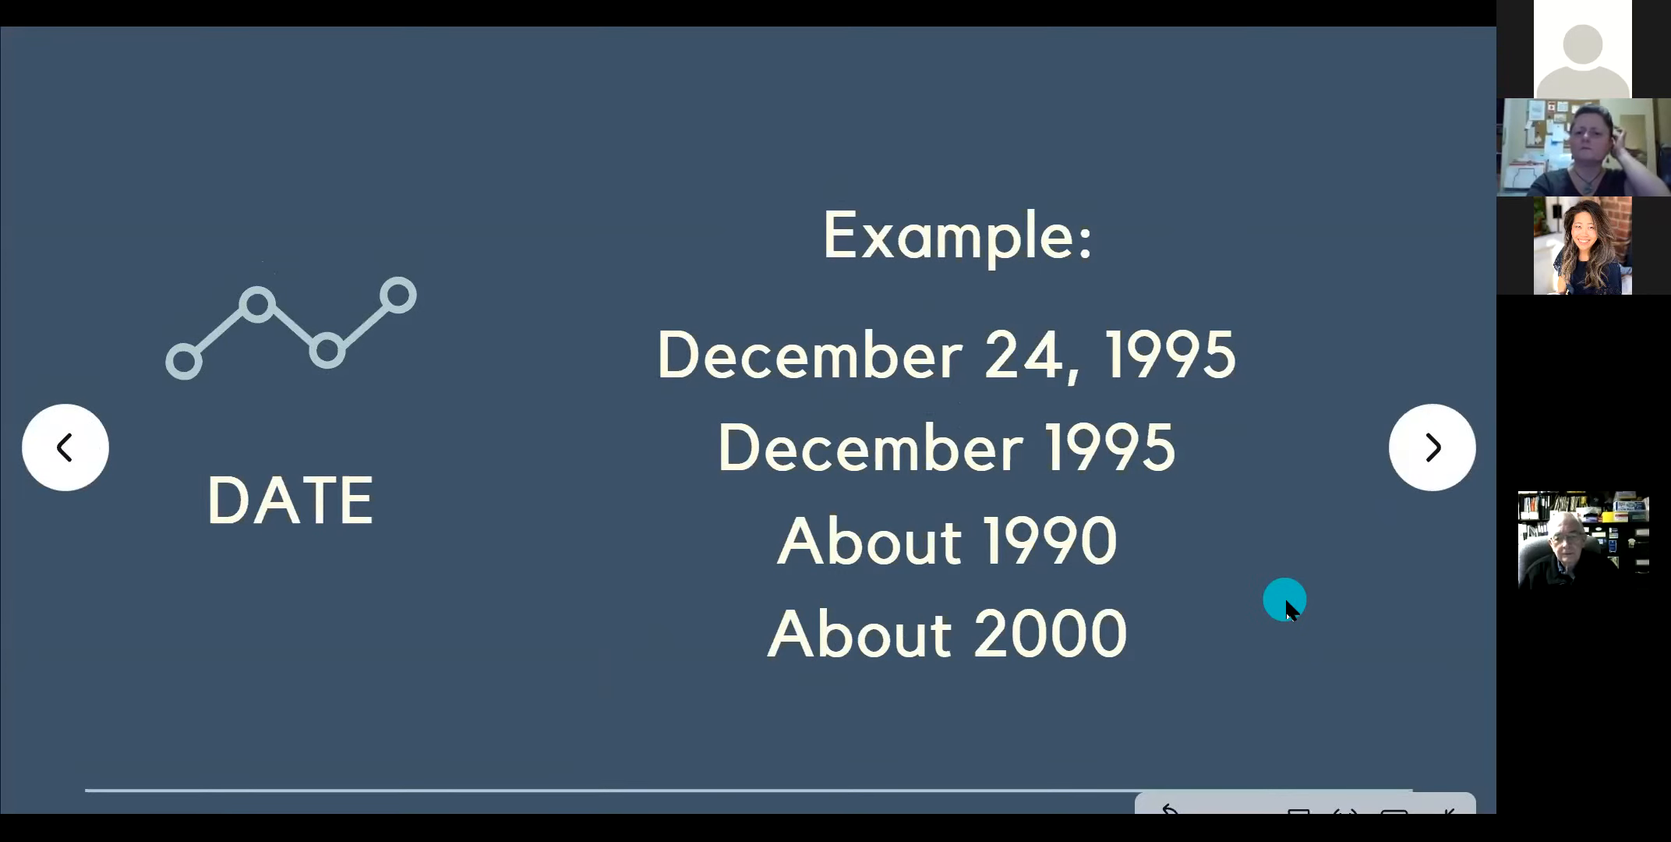
{"action": "mouse_move", "coordinate": [781, 670]}
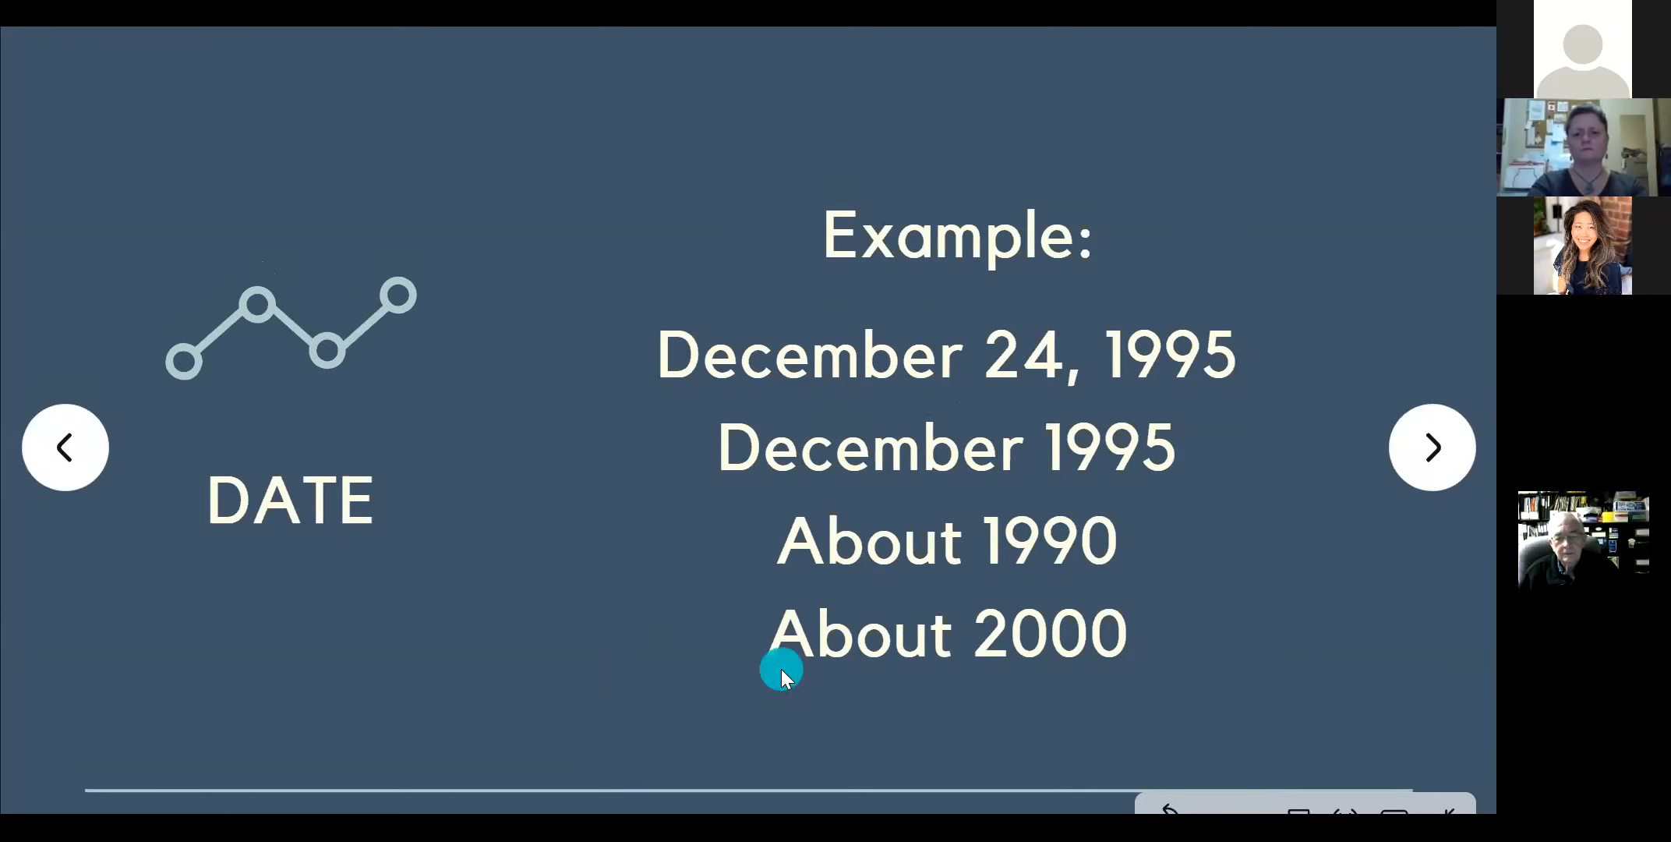
{"action": "mouse_move", "coordinate": [1219, 629]}
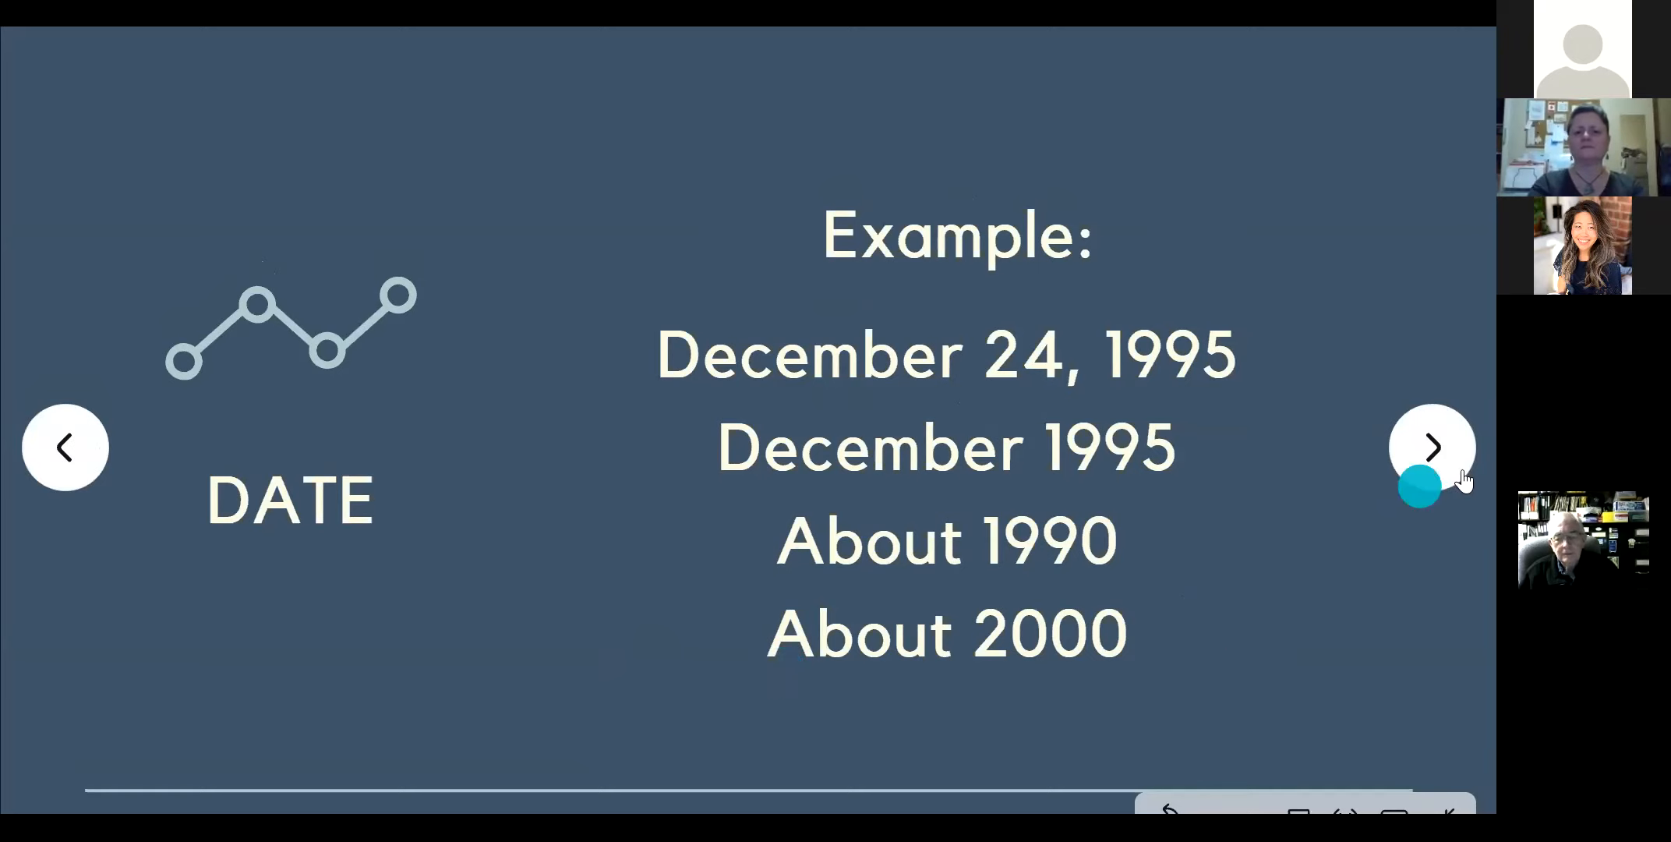
{"action": "left_click", "coordinate": [1431, 447]}
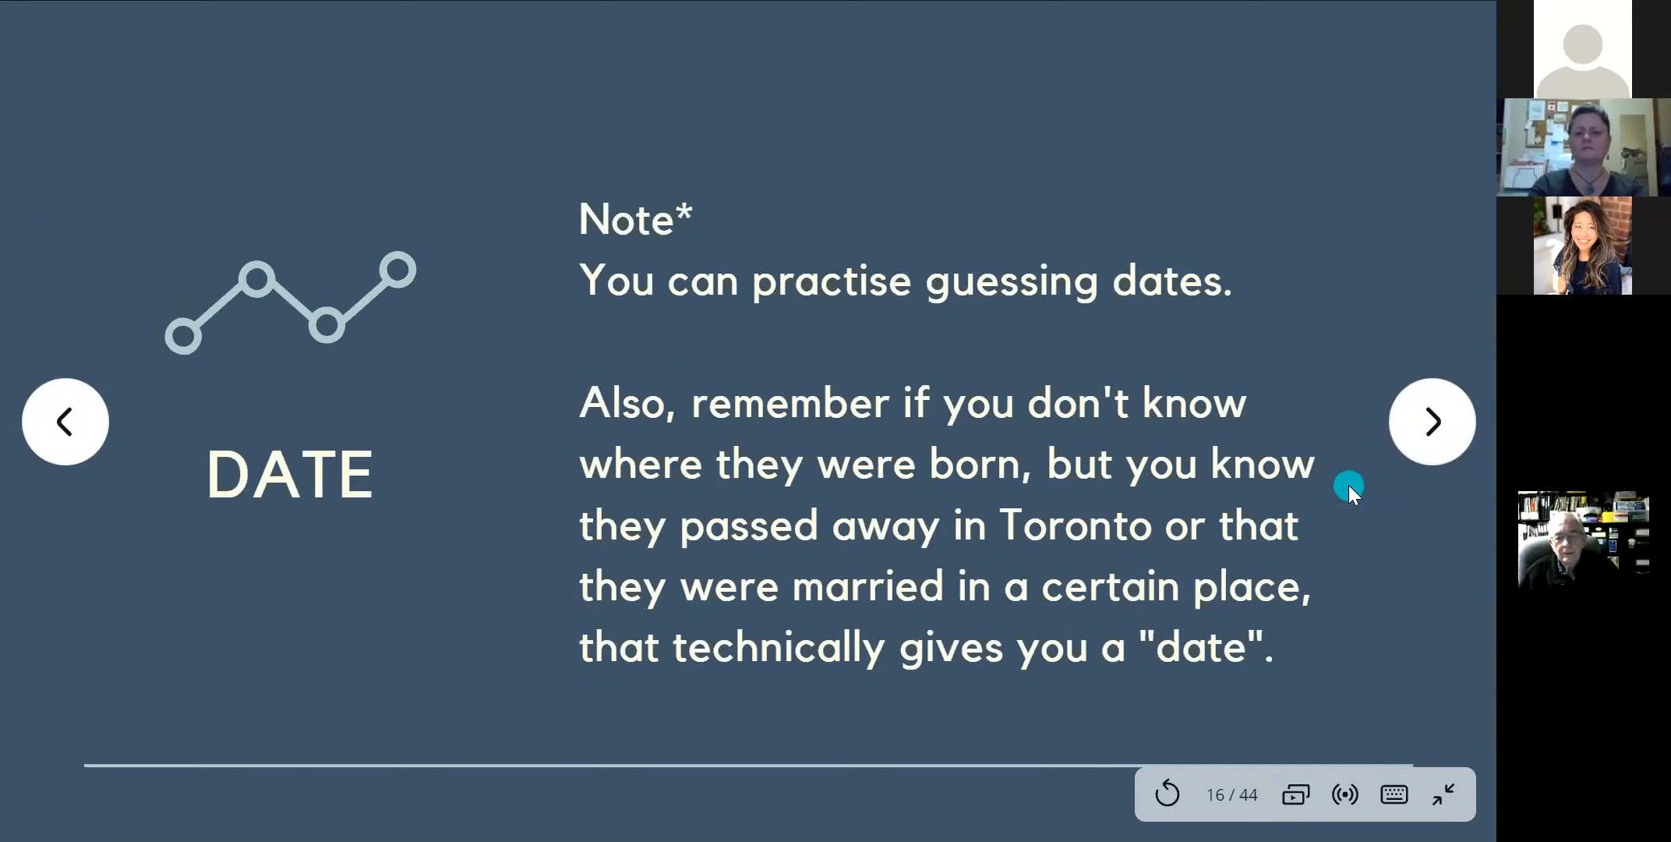
{"action": "mouse_move", "coordinate": [1338, 410]}
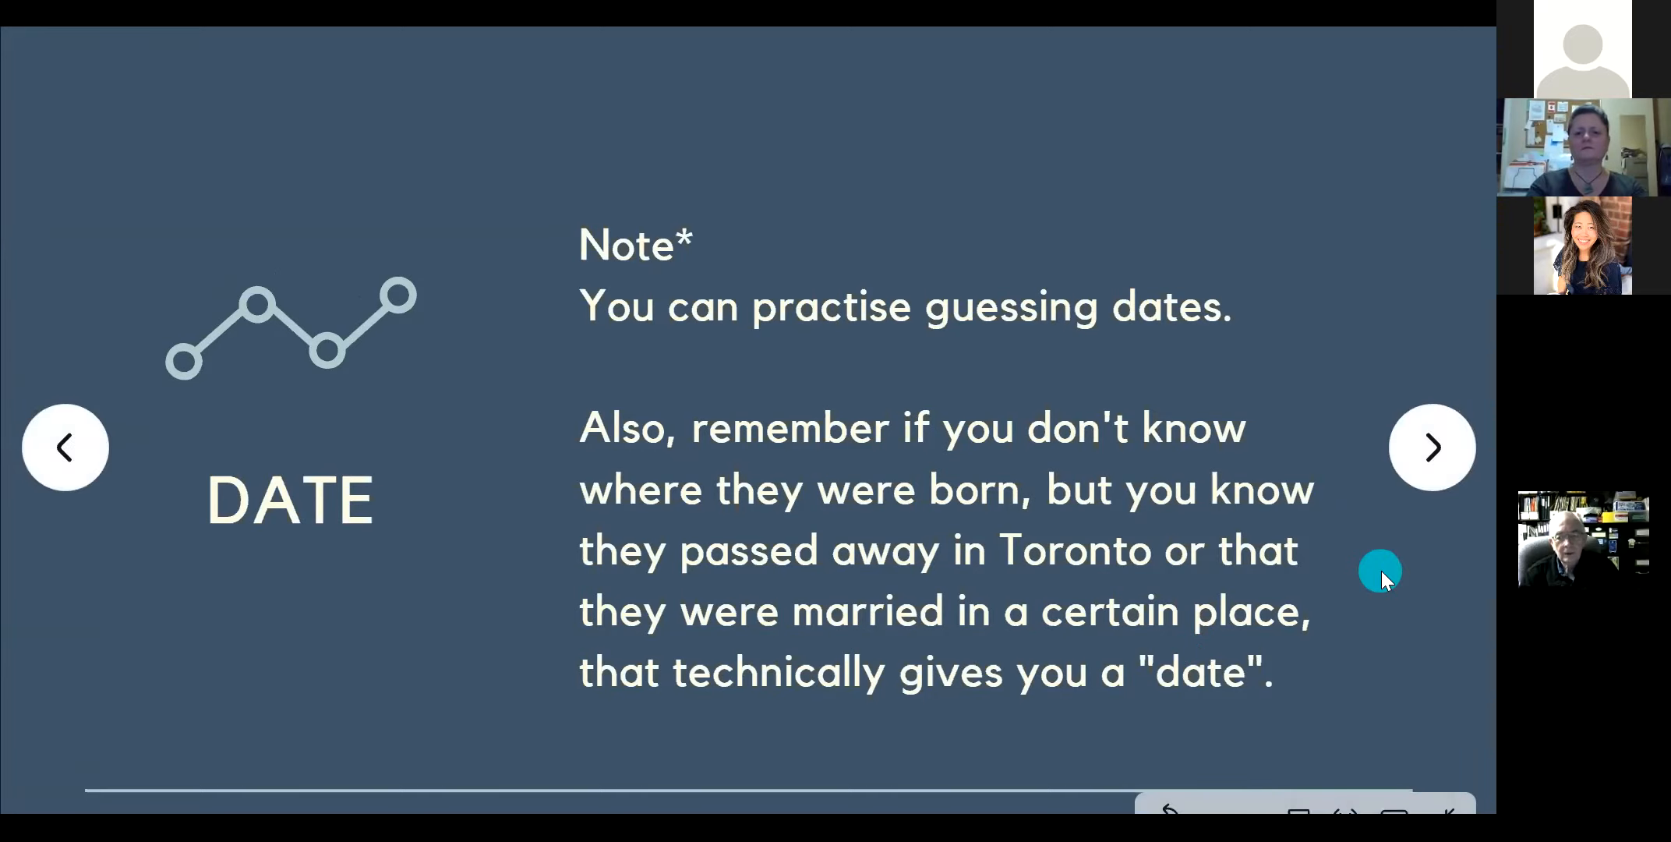
- Advance to slide 18 and reveal its Toronto-area place-name examples
{"action": "left_click", "coordinate": [1433, 445]}
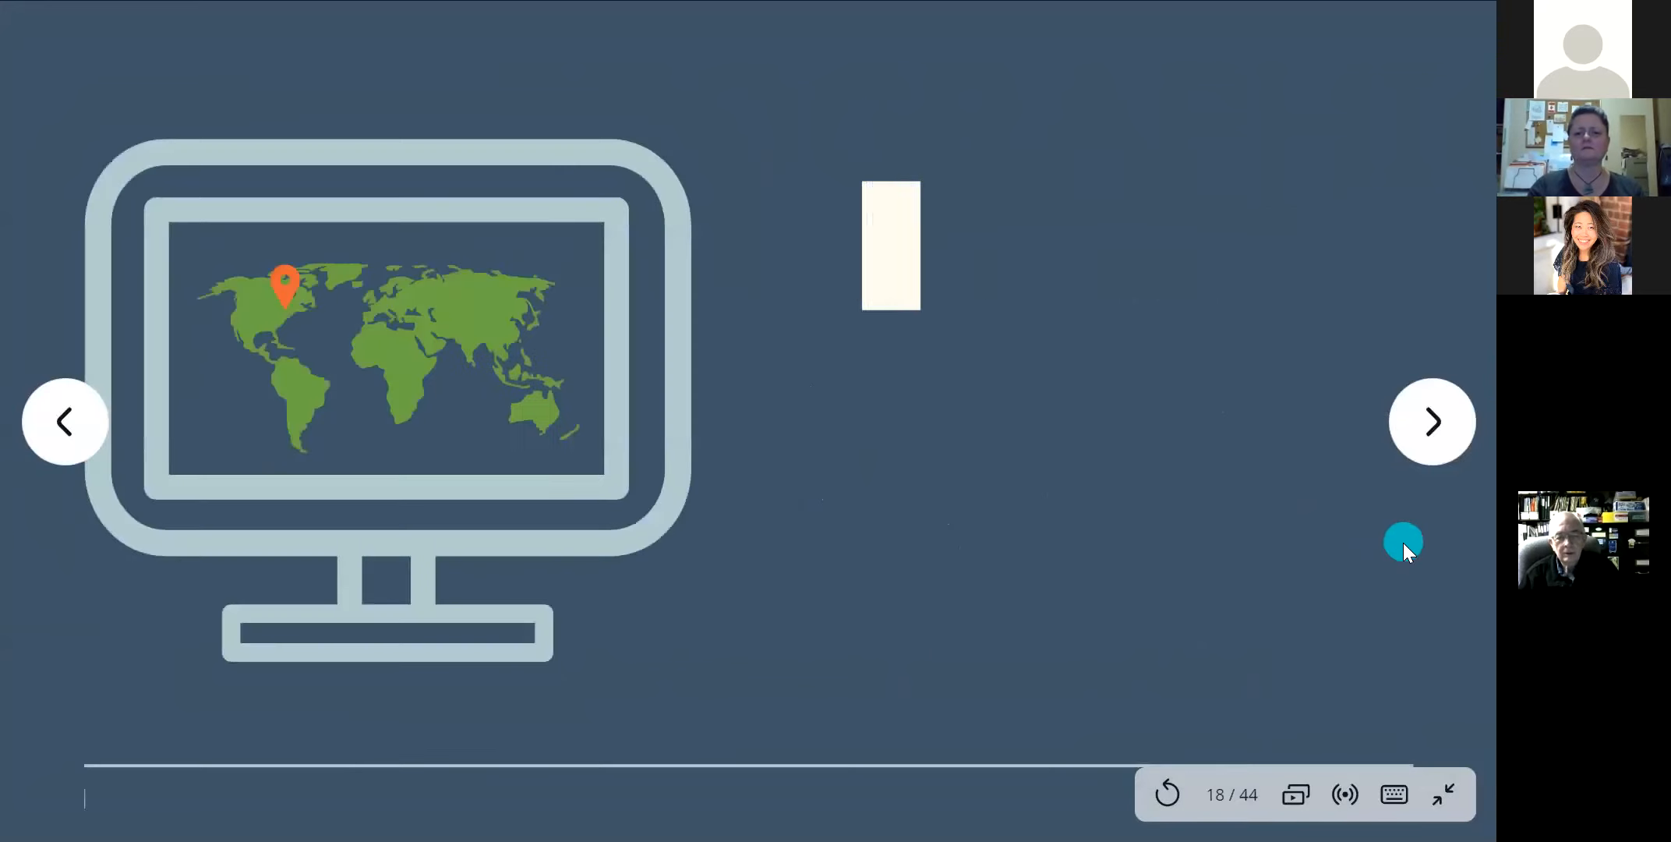
{"action": "left_click", "coordinate": [1432, 421]}
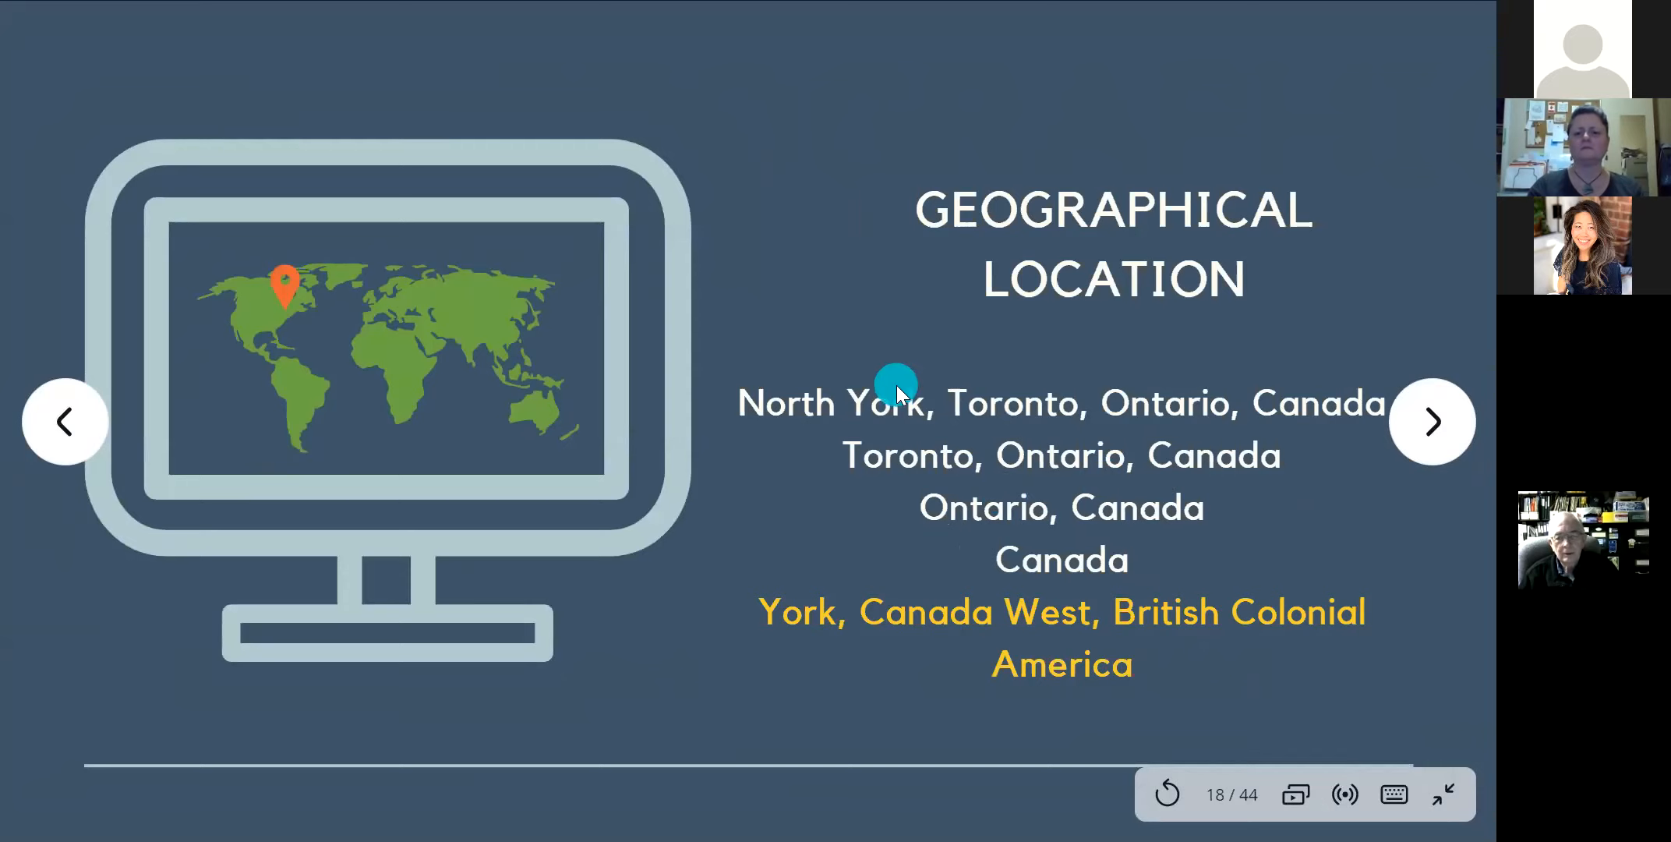
{"action": "mouse_move", "coordinate": [948, 532]}
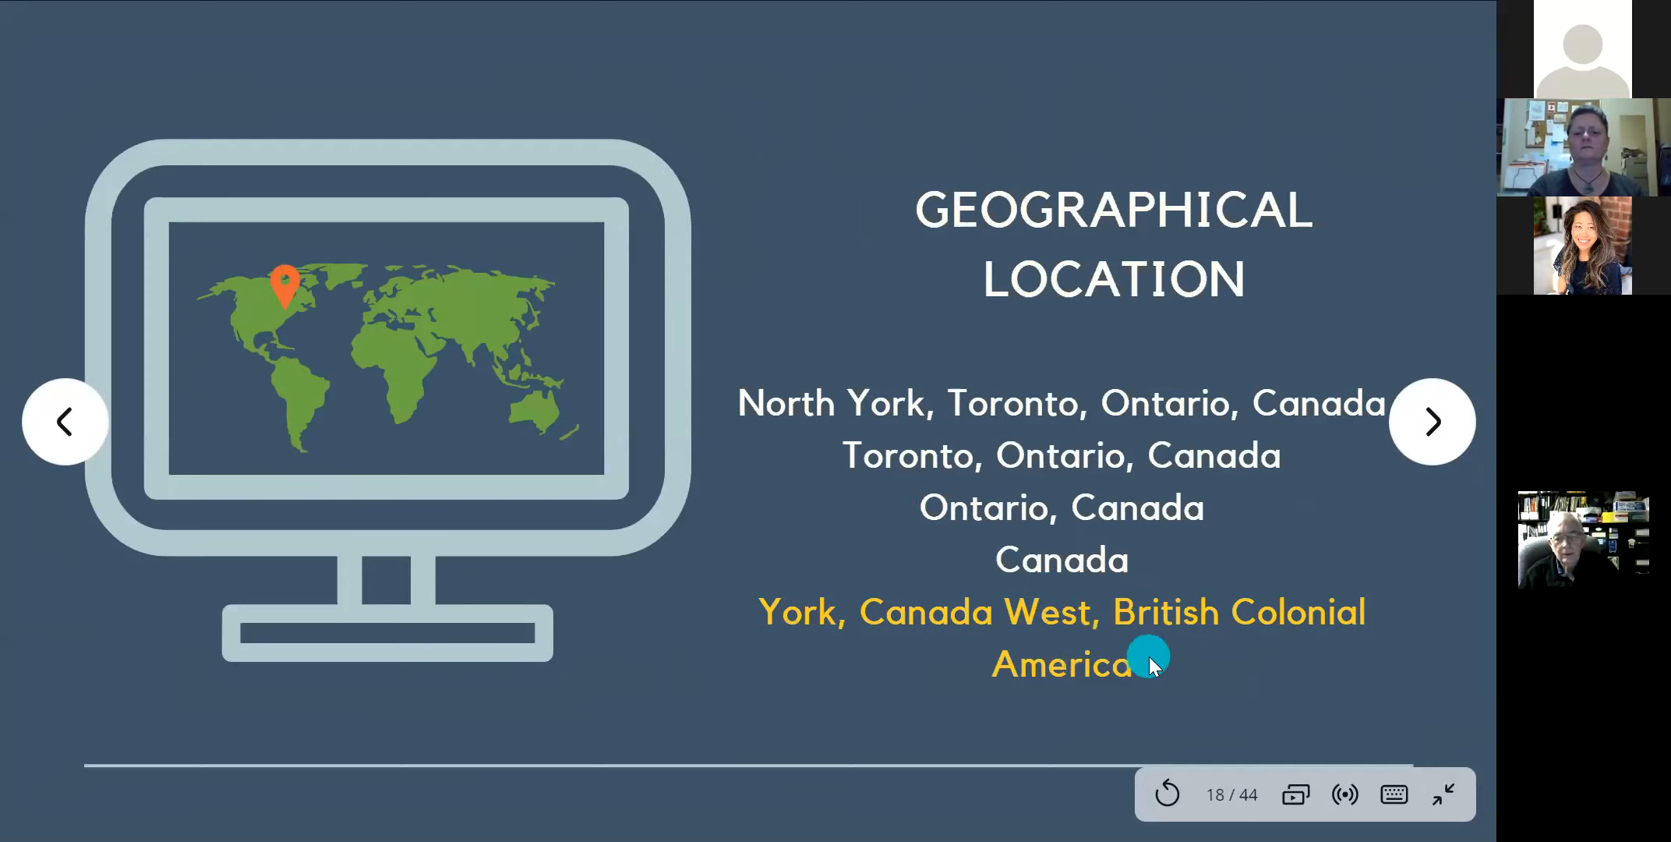
{"action": "mouse_move", "coordinate": [1266, 664]}
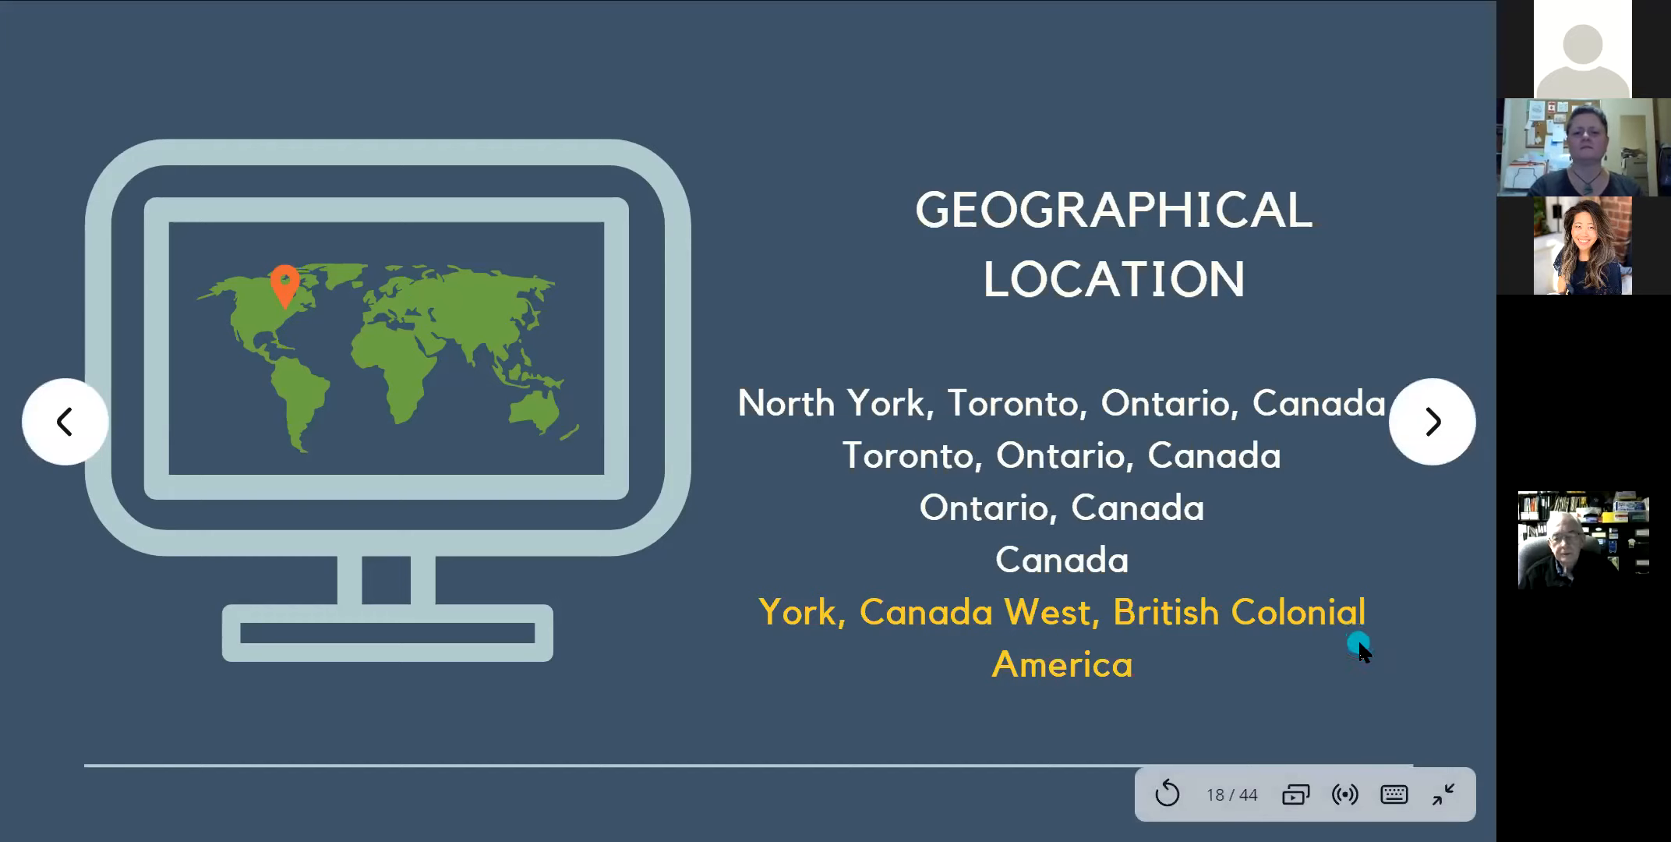
{"action": "mouse_move", "coordinate": [1404, 538]}
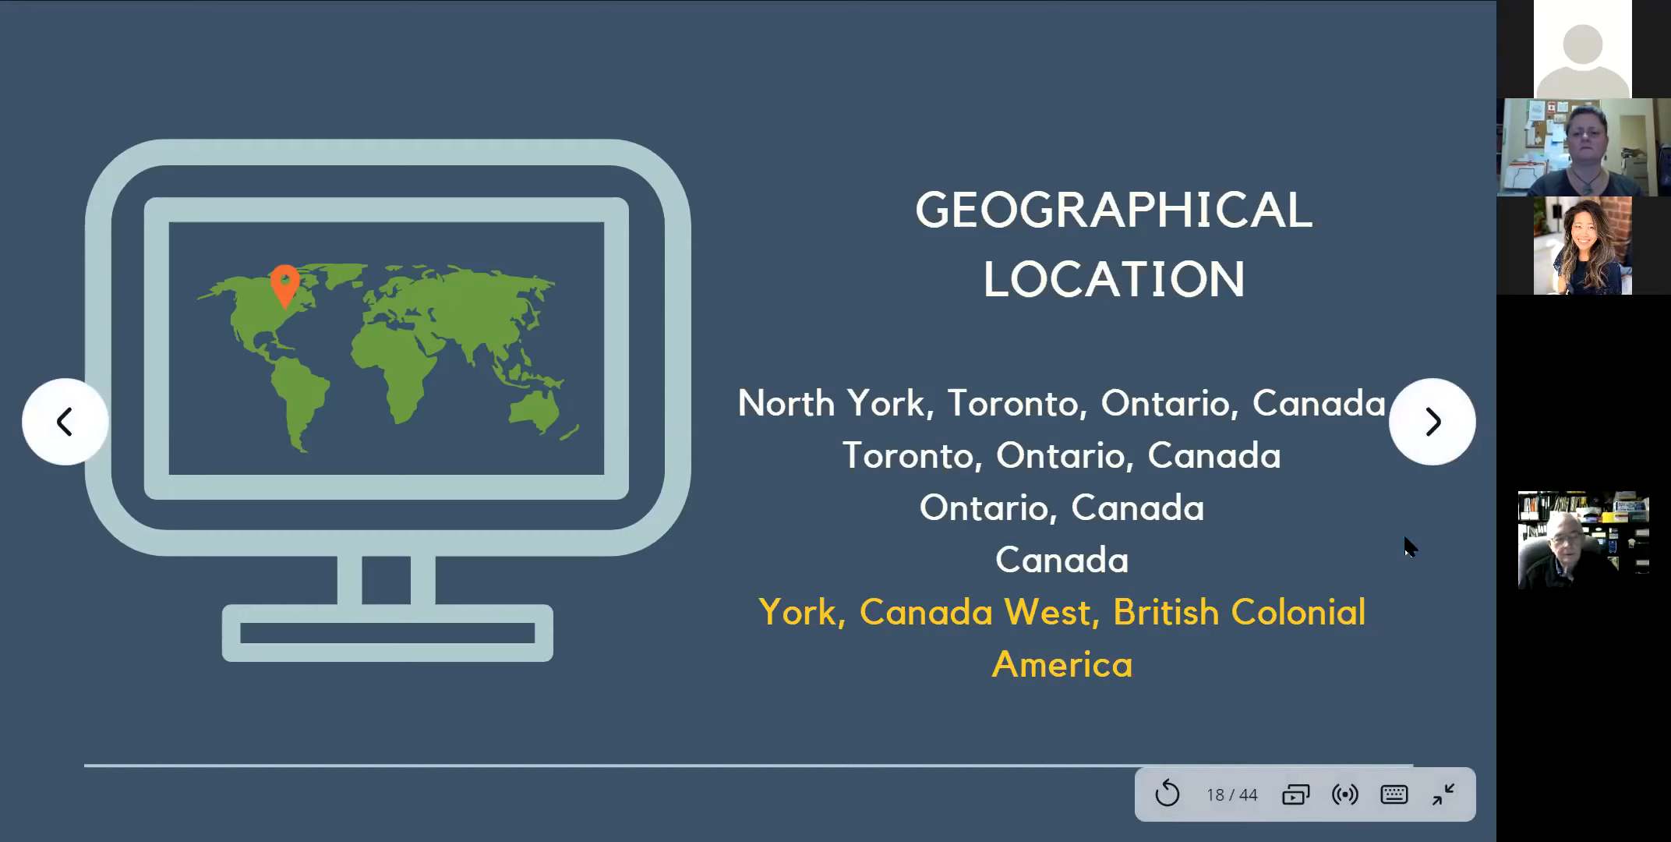
- Move past the 3 THINGS YOU NEED slide to slide 20, 5 THINGS YOU NEED
{"action": "left_click", "coordinate": [1431, 421]}
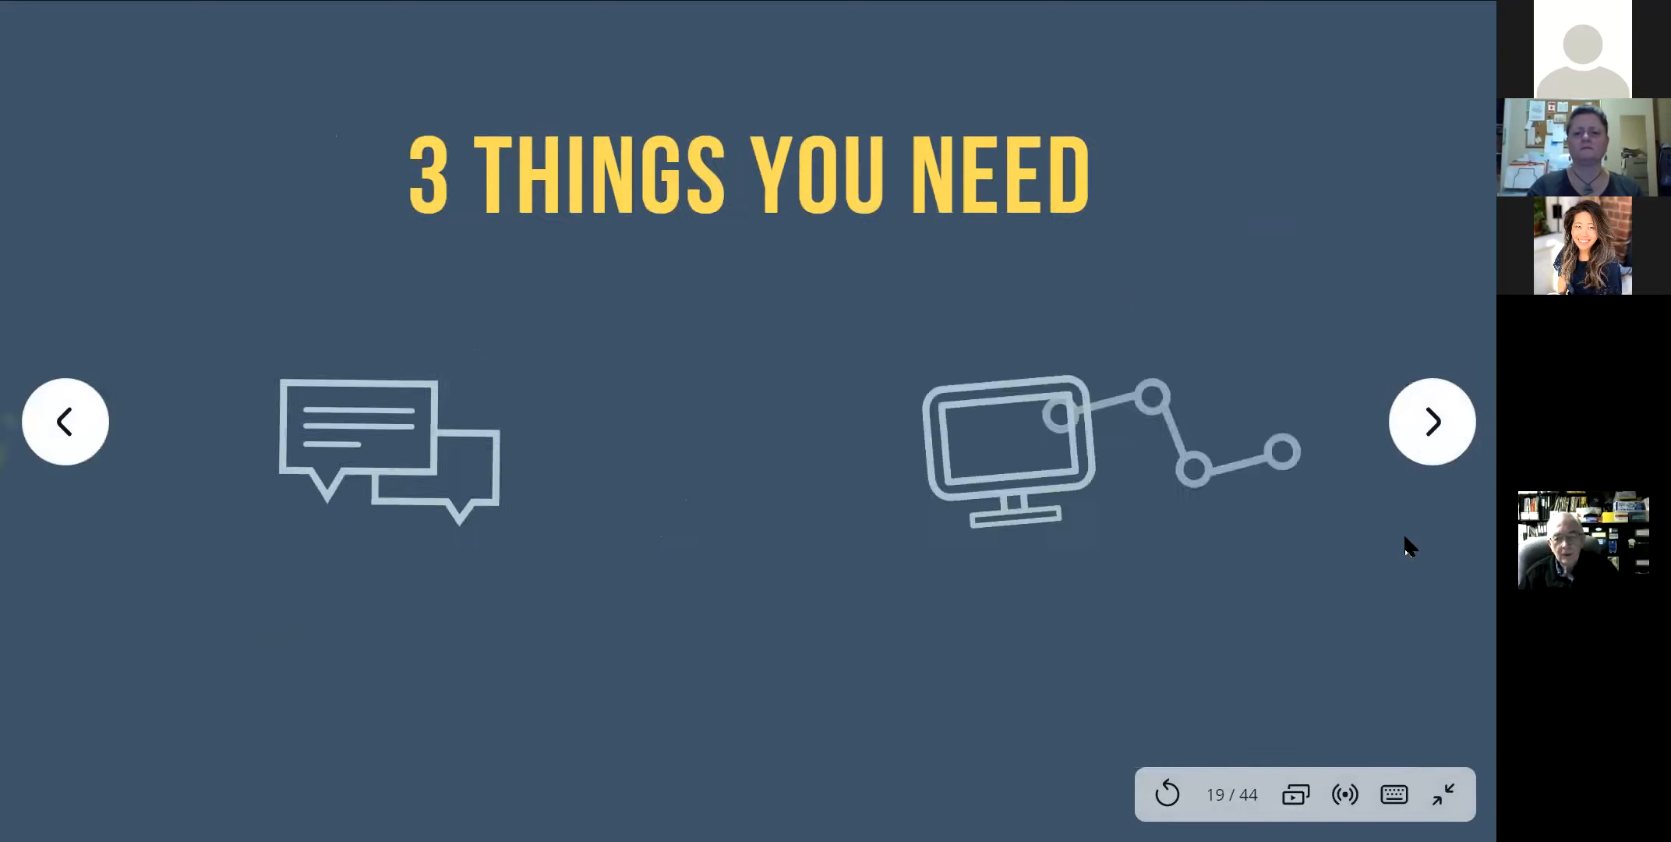
{"action": "left_click", "coordinate": [1431, 421]}
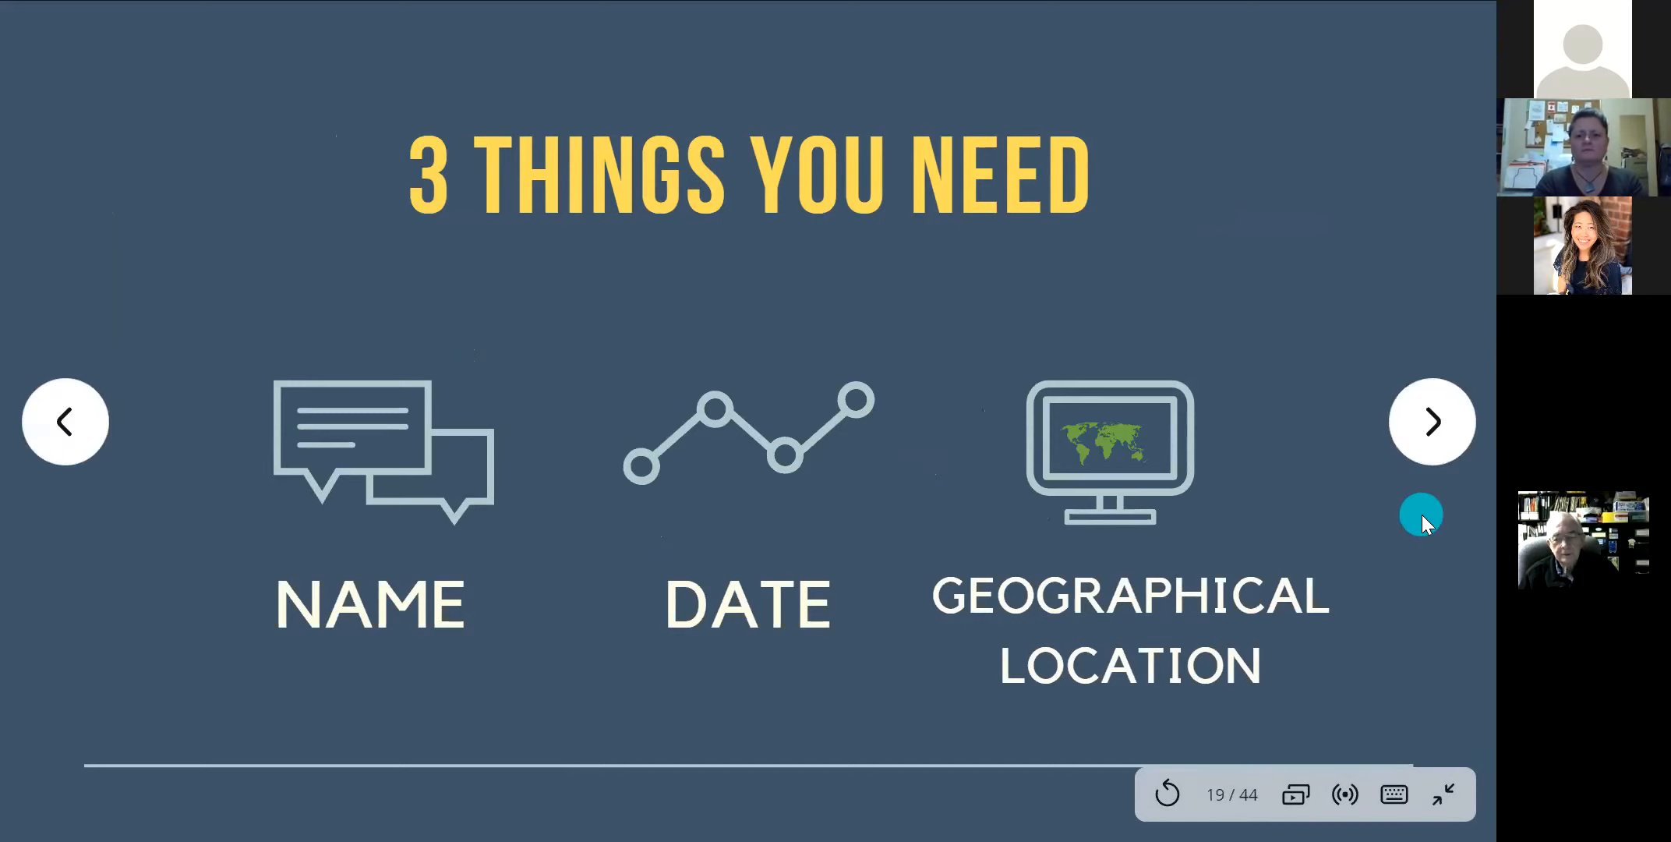
{"action": "left_click", "coordinate": [1431, 421]}
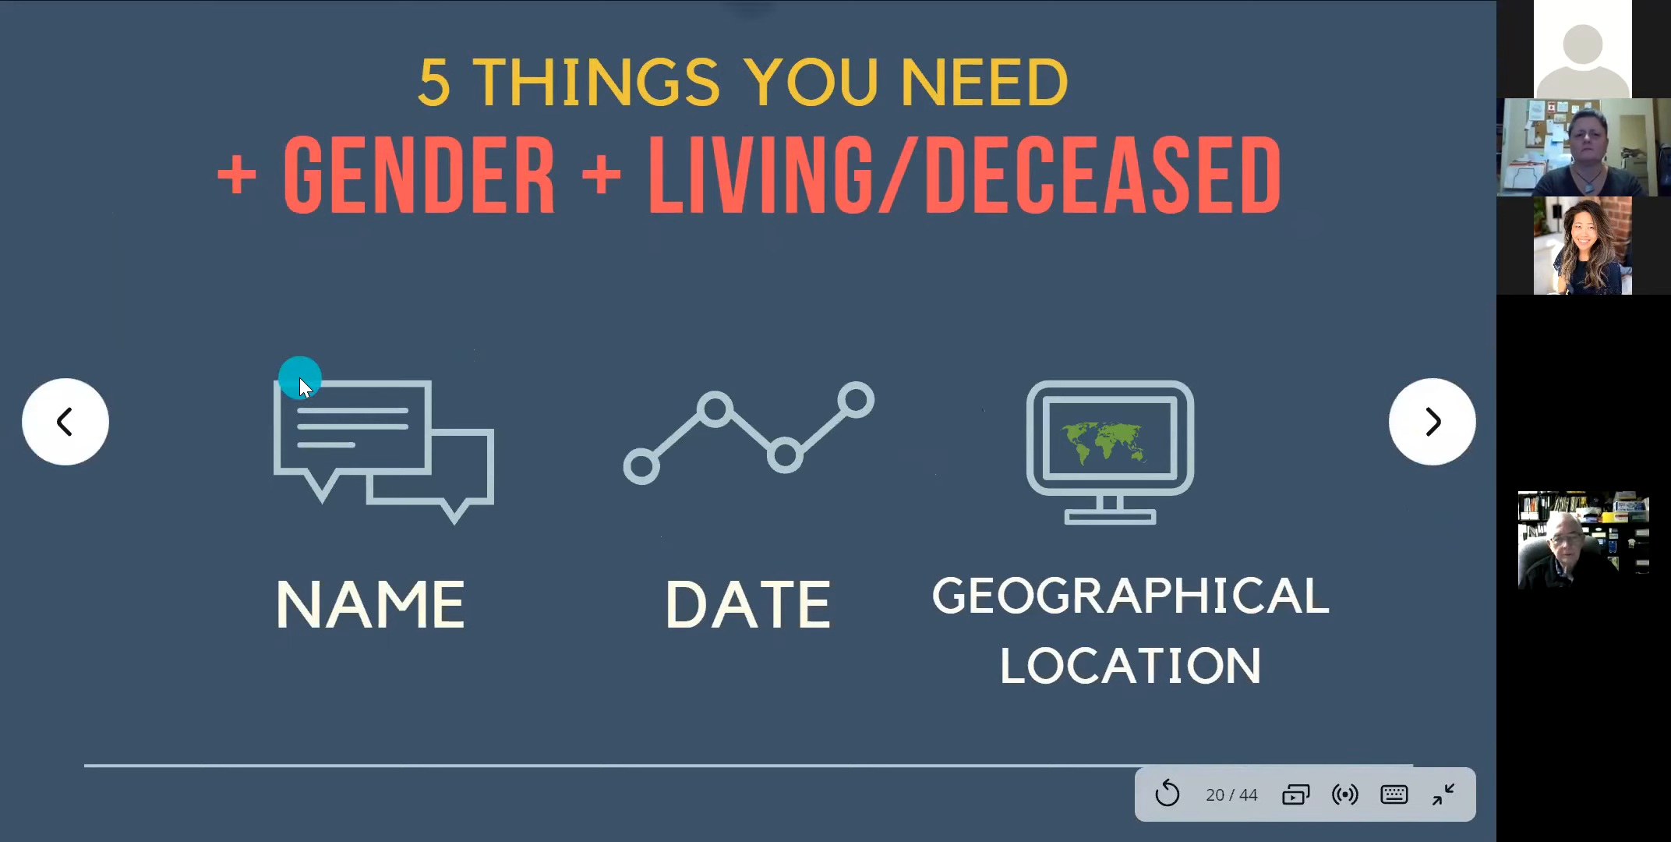
{"action": "mouse_move", "coordinate": [394, 437]}
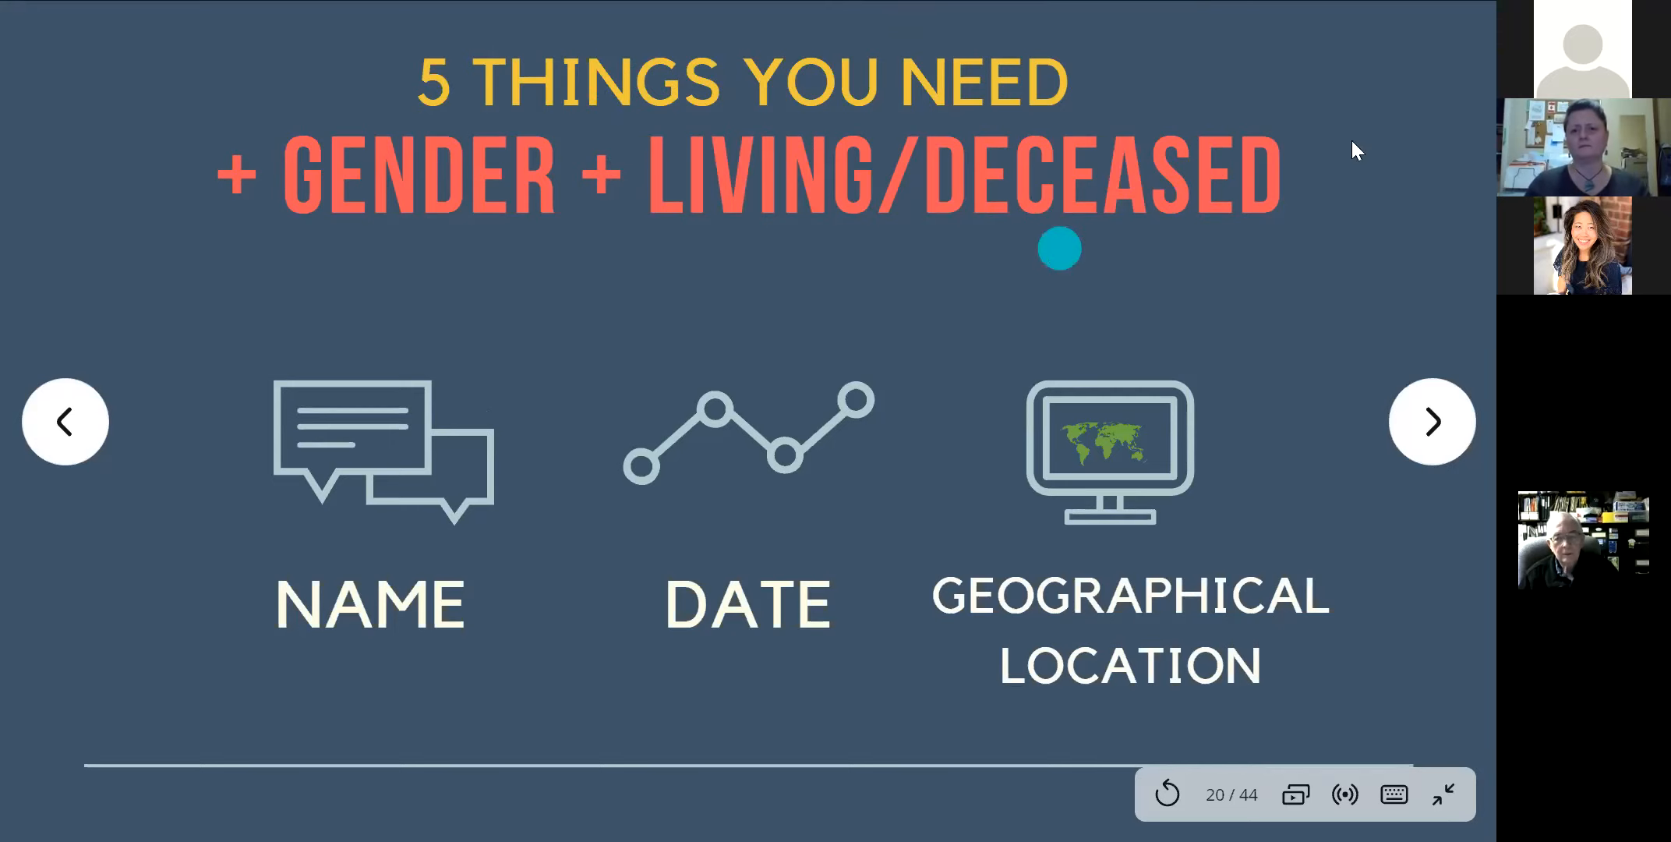
{"action": "mouse_move", "coordinate": [708, 256]}
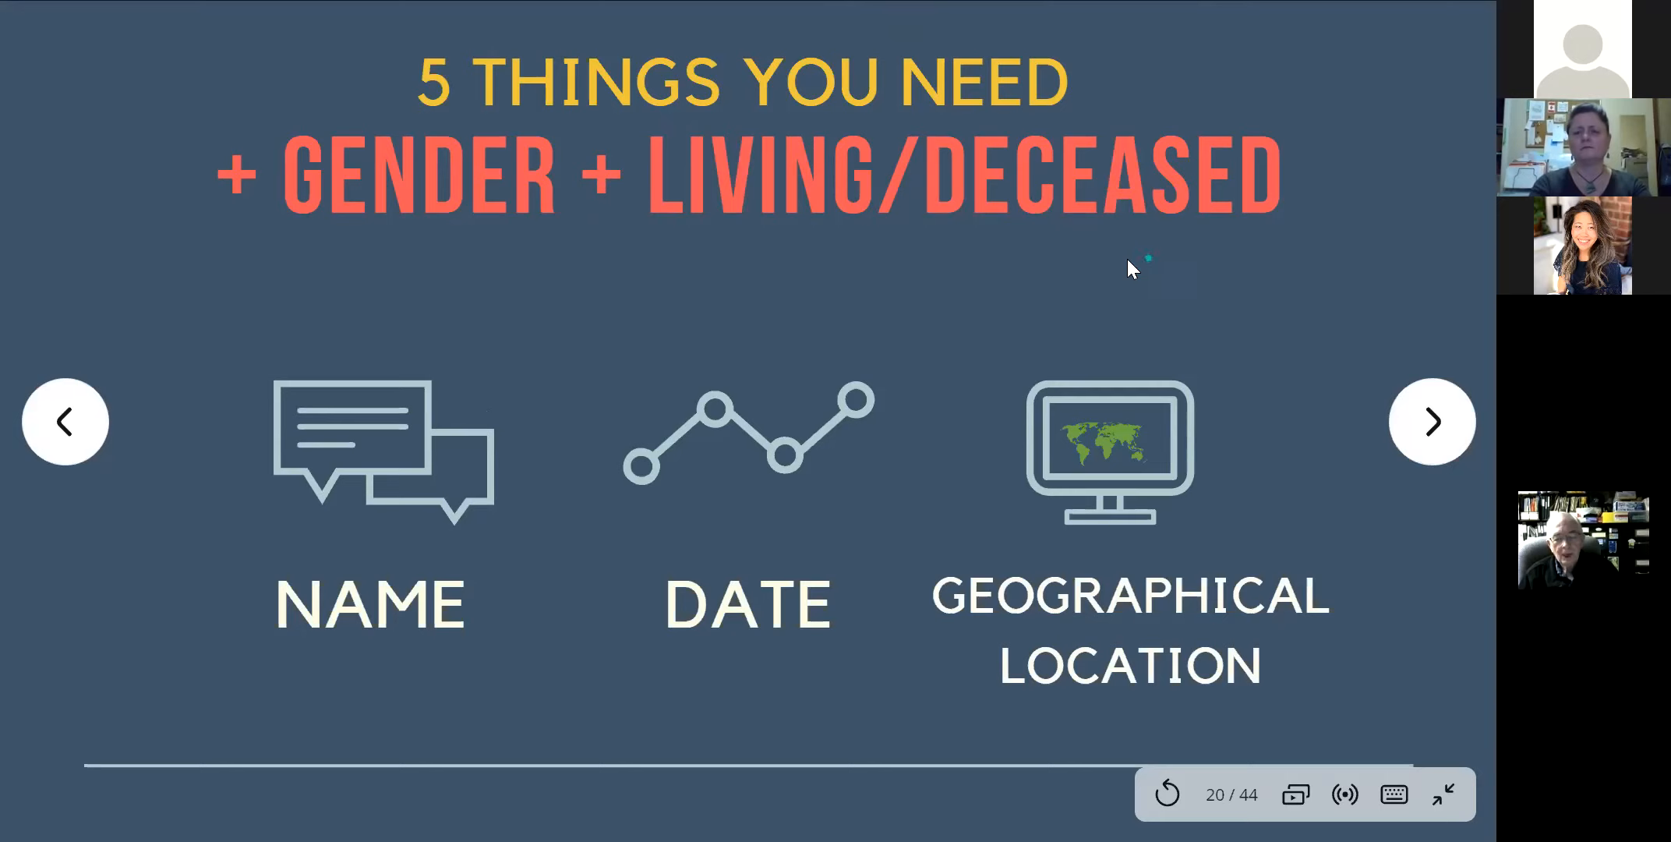
{"action": "mouse_move", "coordinate": [732, 202]}
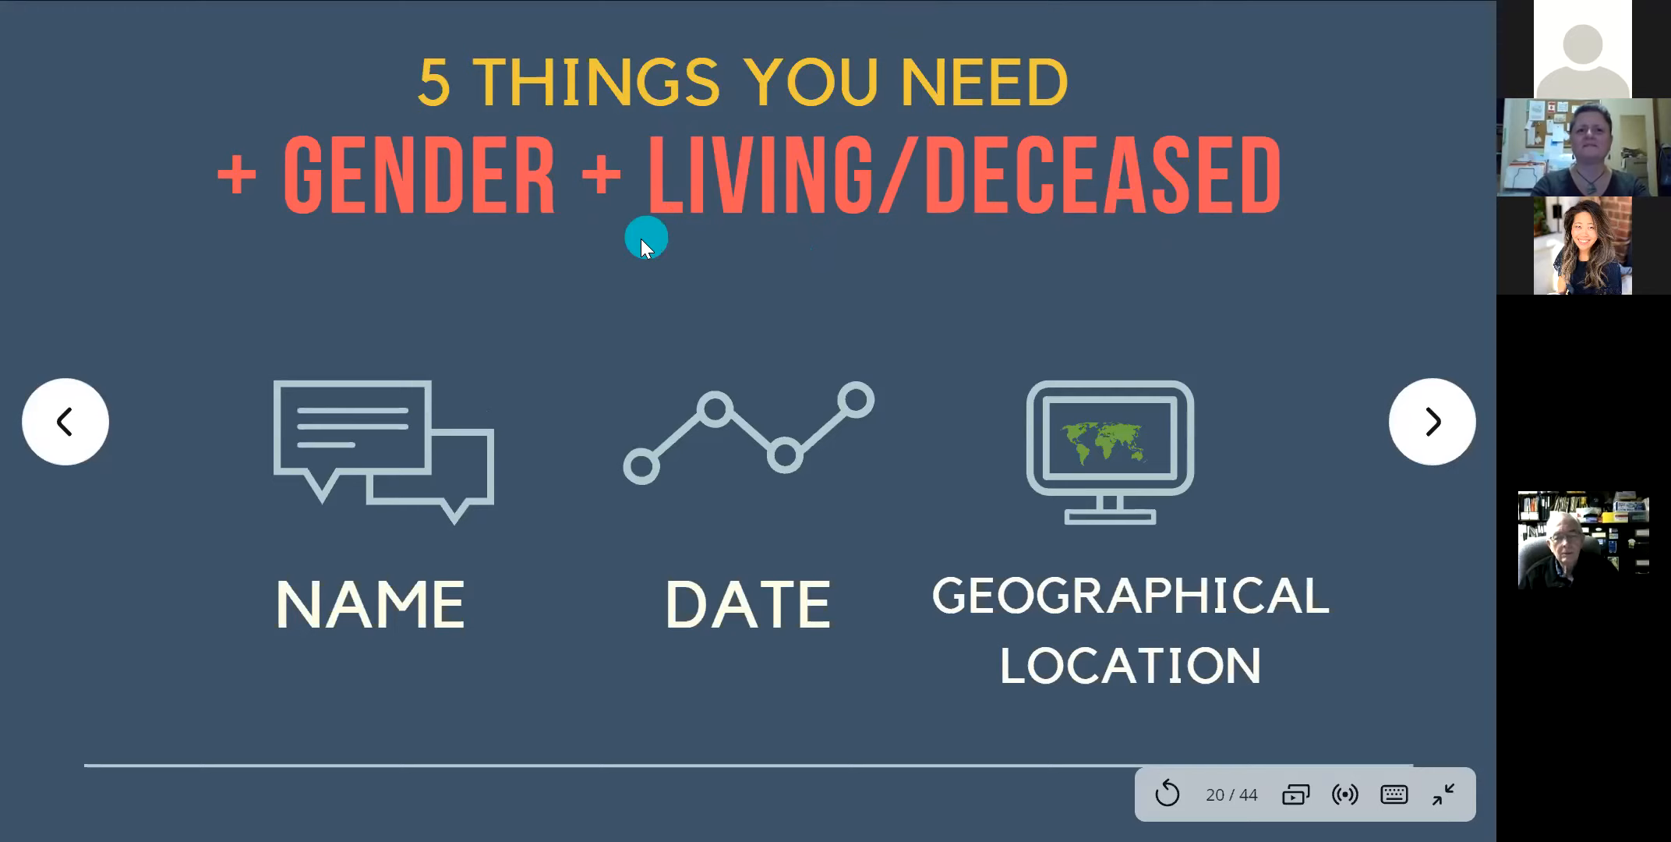
{"action": "mouse_move", "coordinate": [813, 254]}
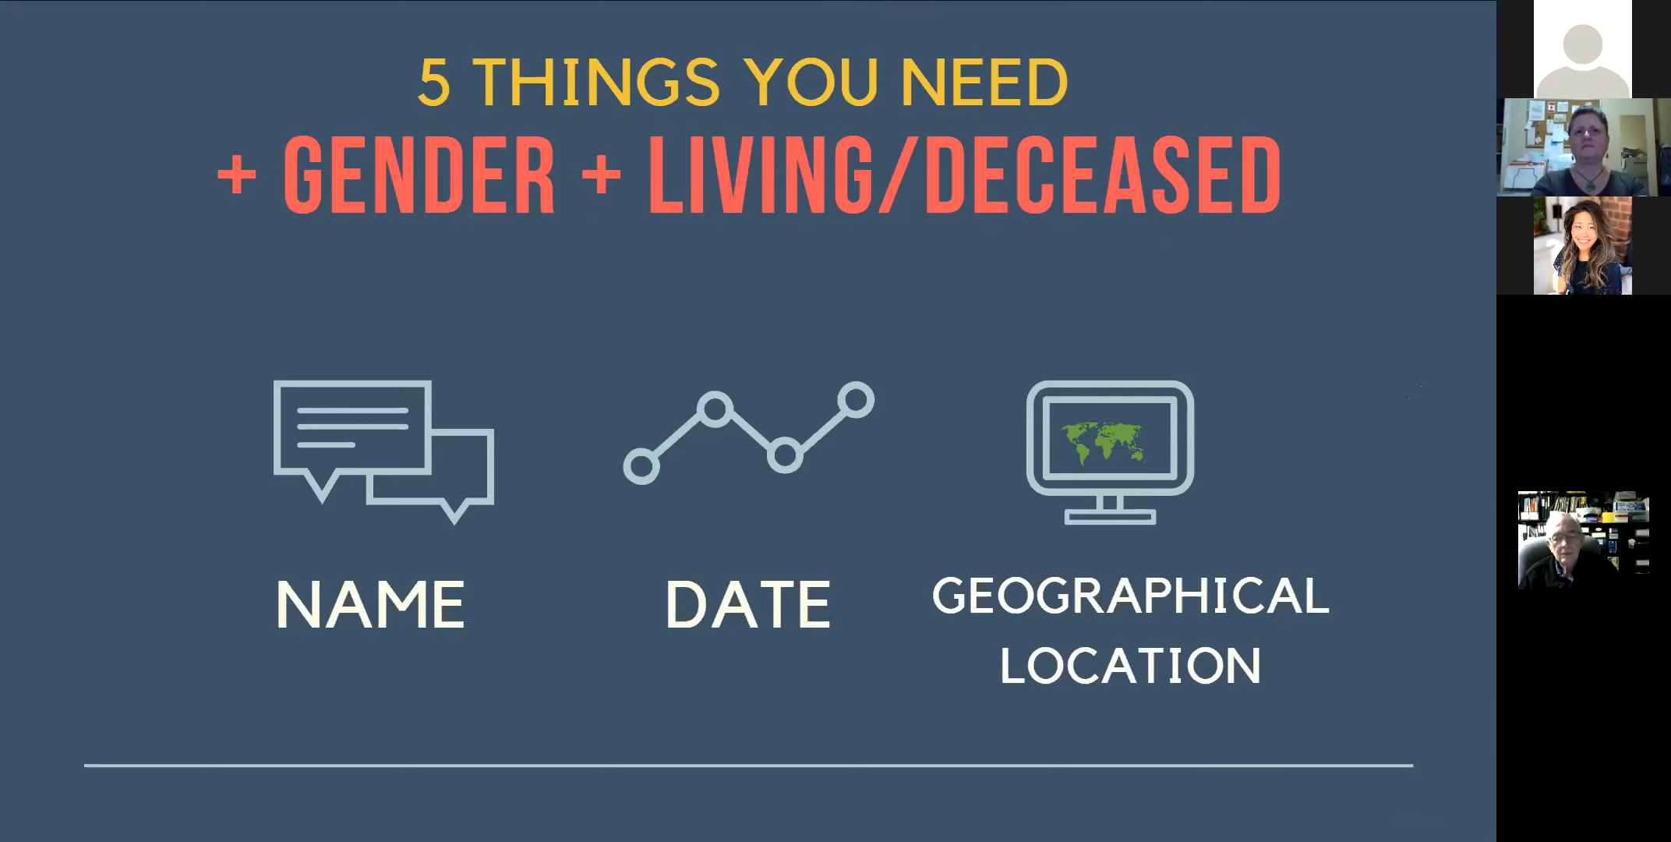
{"action": "mouse_move", "coordinate": [882, 283]}
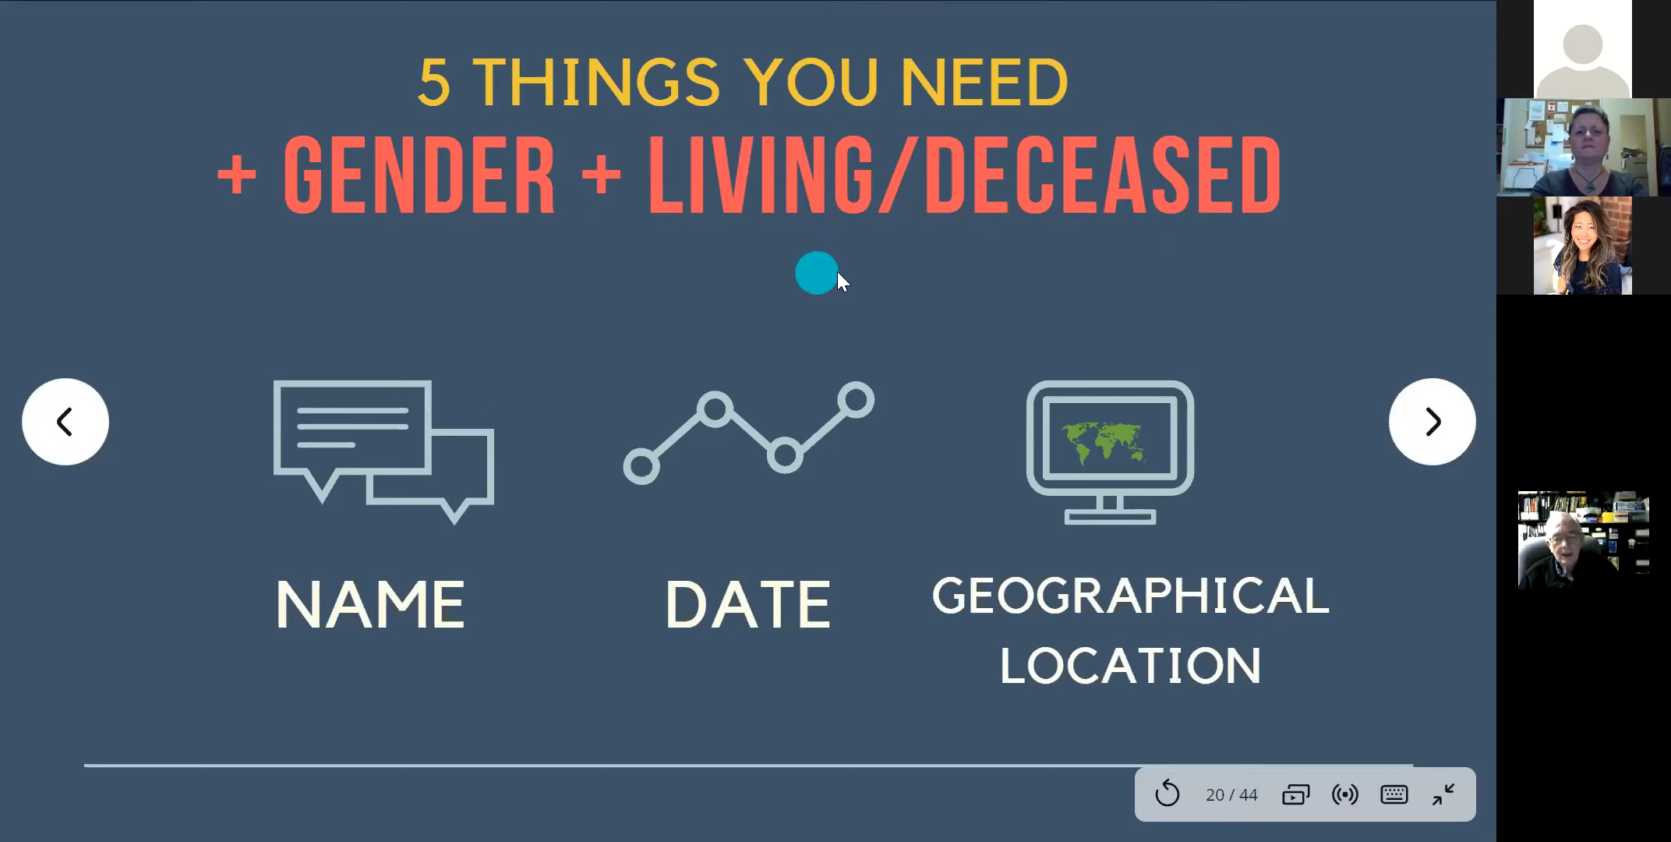
{"action": "mouse_move", "coordinate": [1082, 304]}
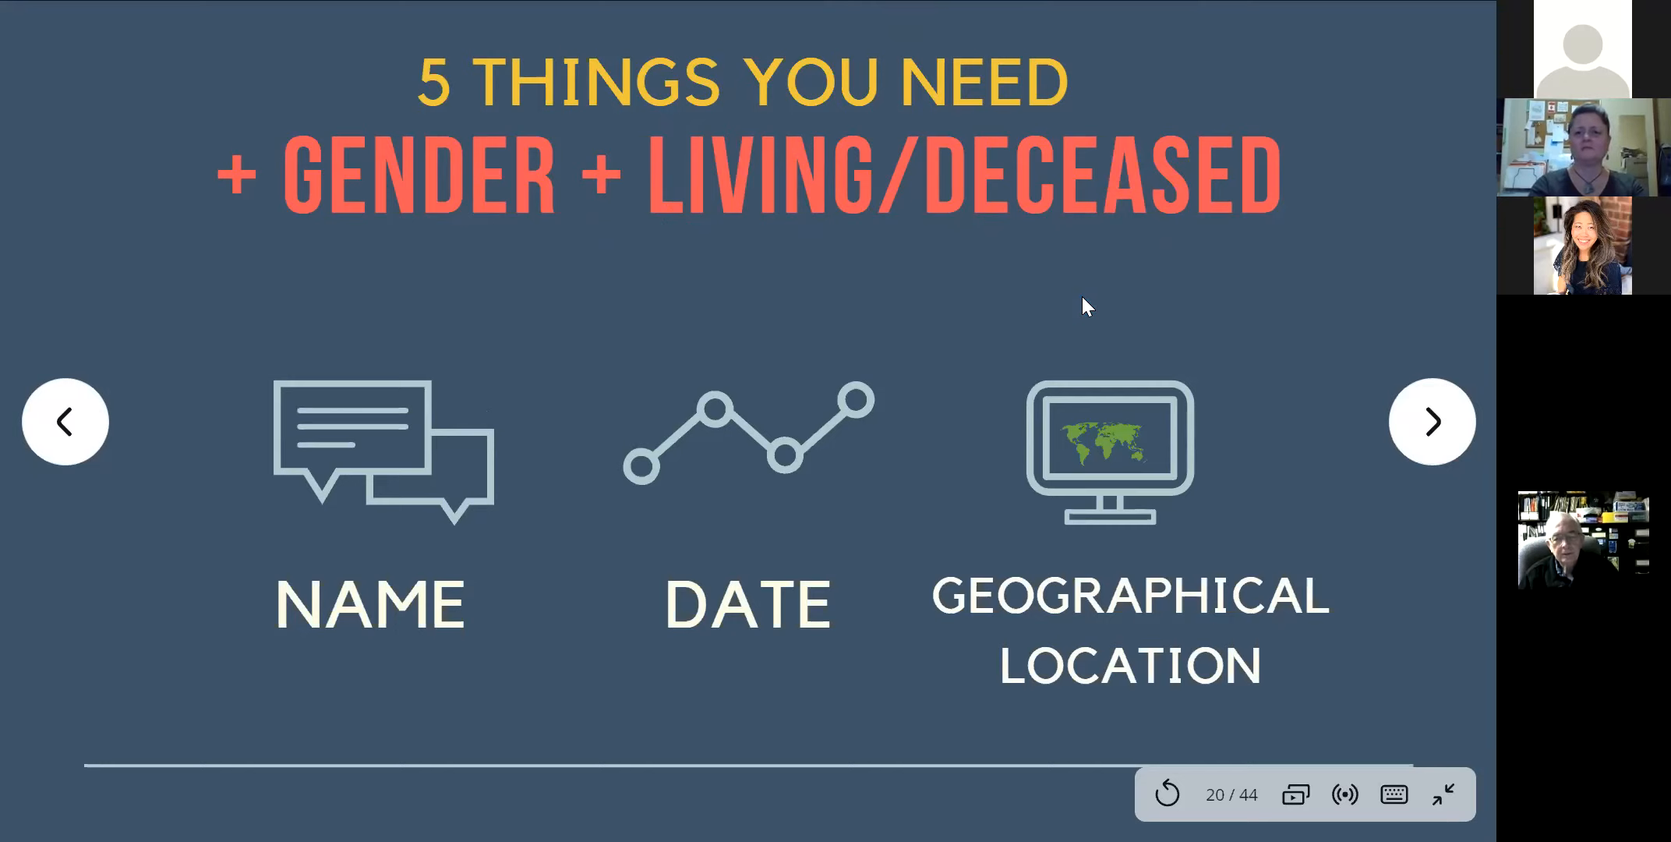
- Try advancing from slide 20 toward the detailed 5 THINGS YOU NEED explanation
{"action": "left_click", "coordinate": [961, 217]}
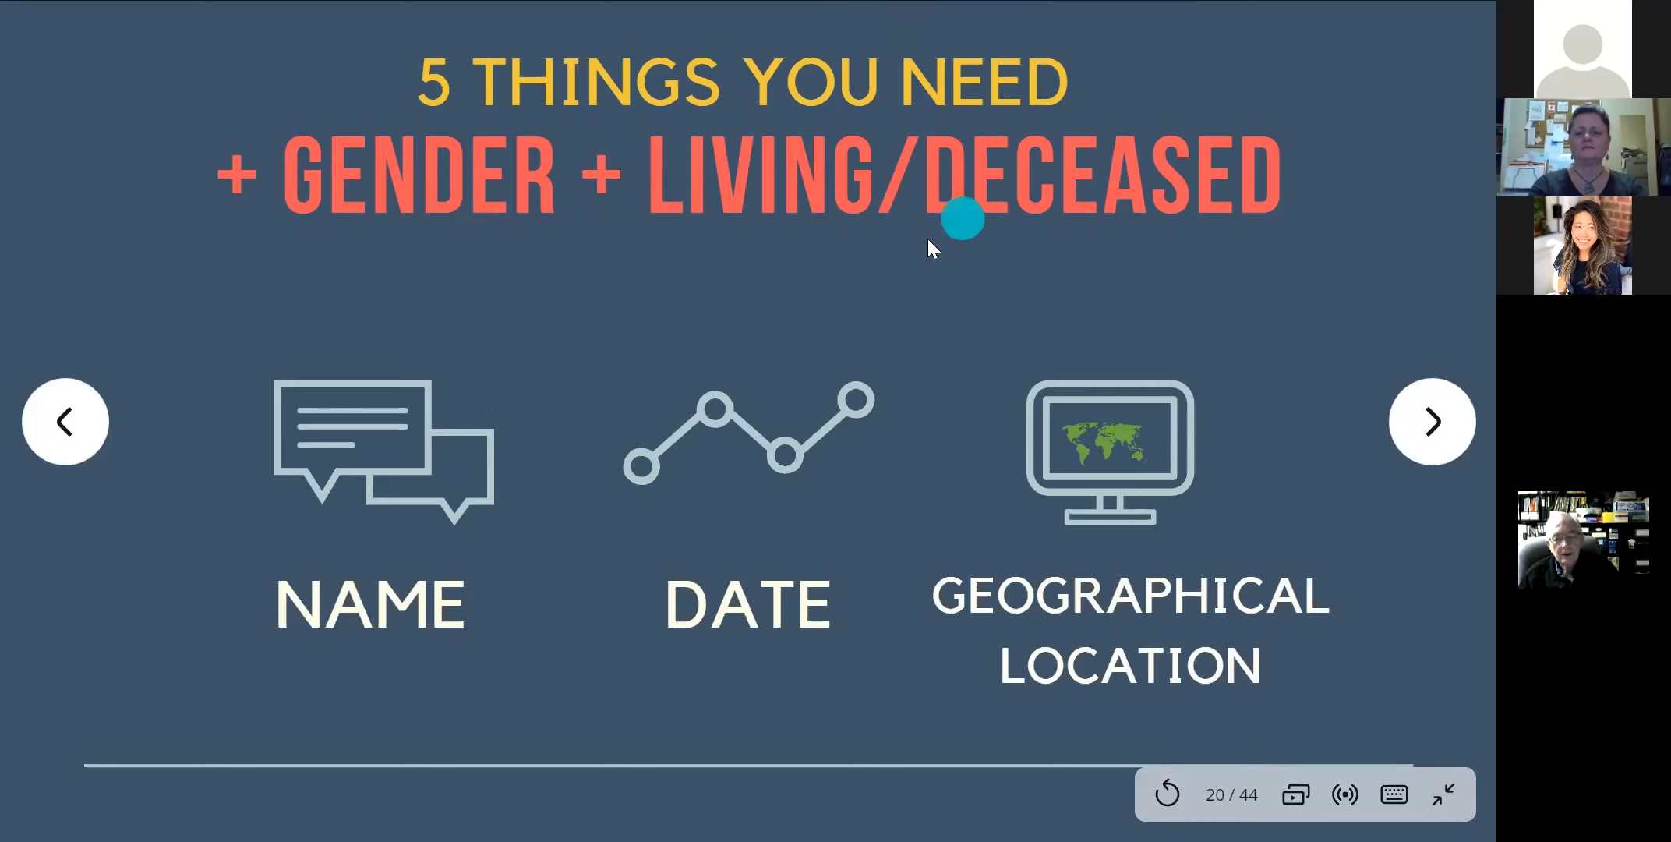
{"action": "mouse_move", "coordinate": [1120, 249]}
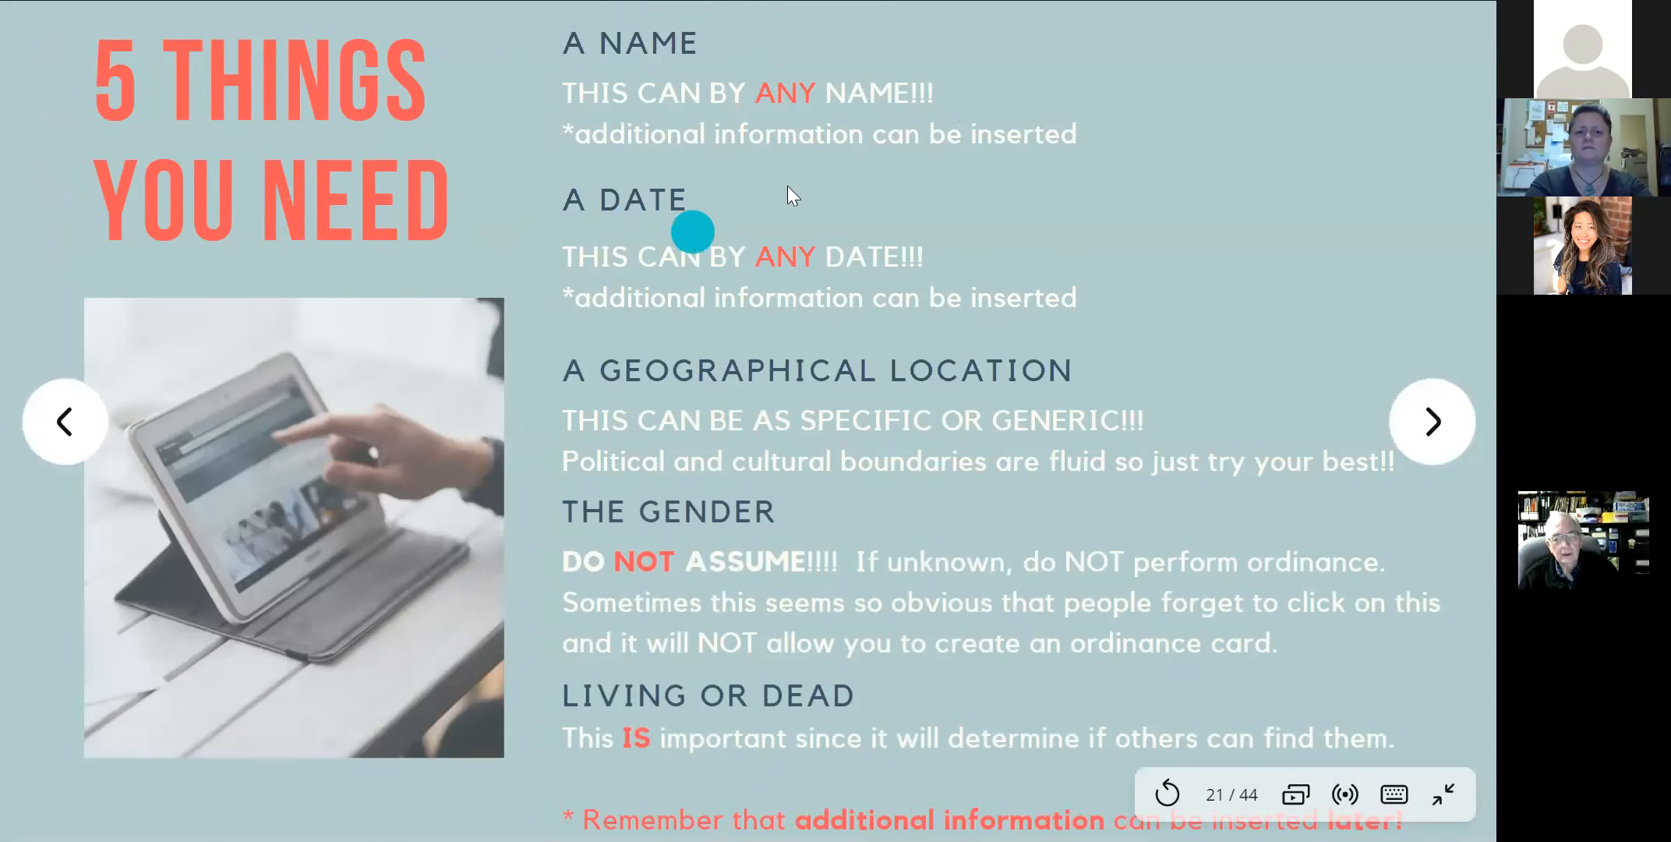
{"action": "mouse_move", "coordinate": [576, 264]}
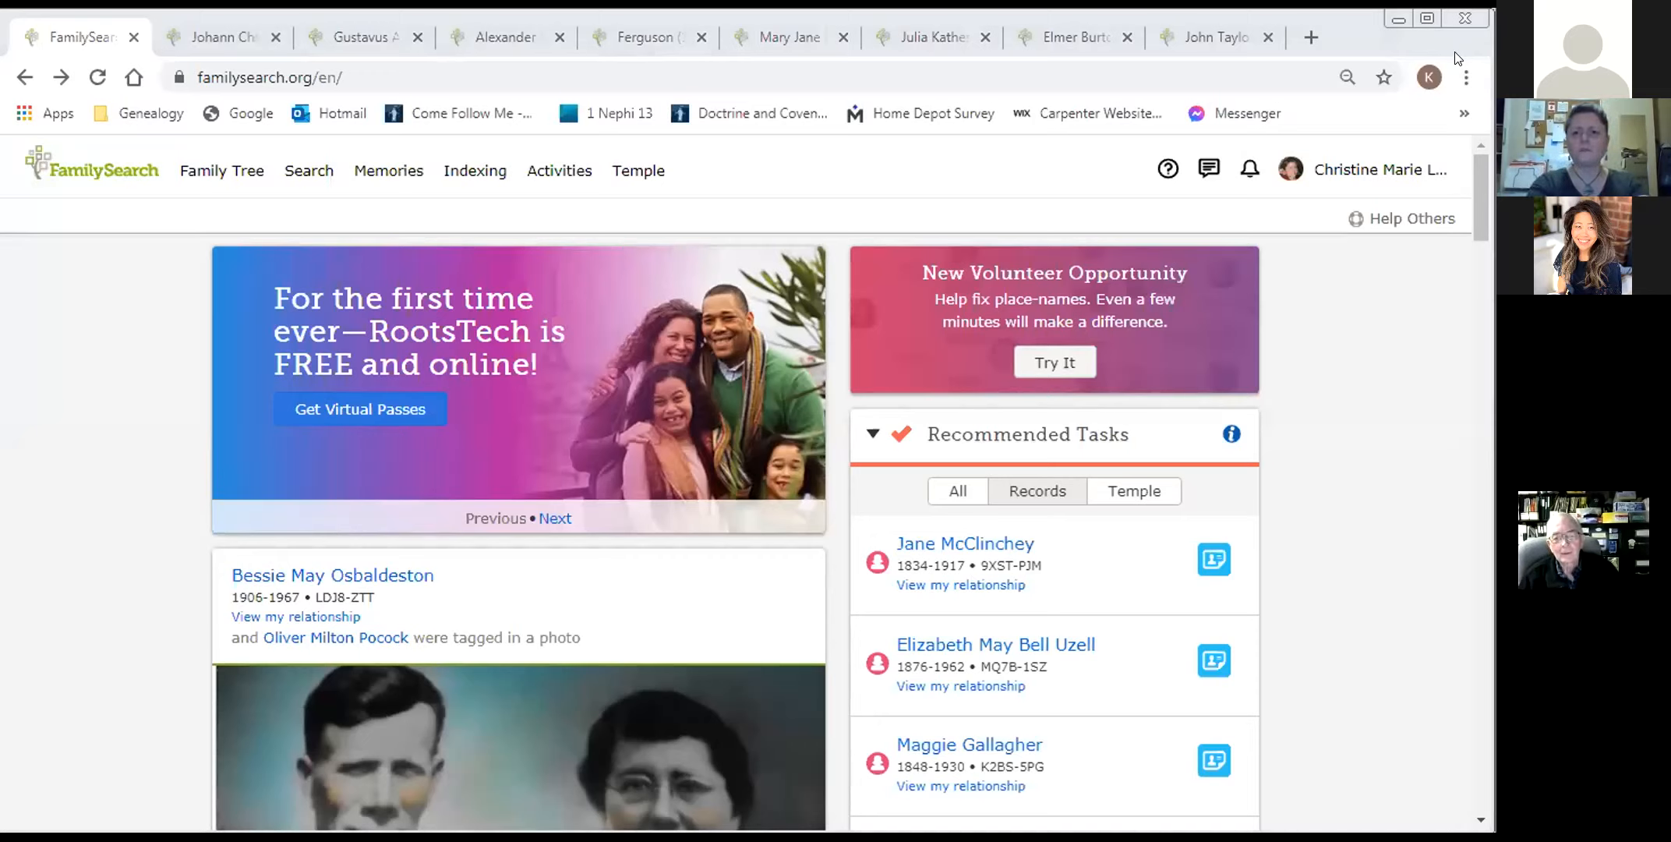
{"action": "mouse_move", "coordinate": [1393, 313]}
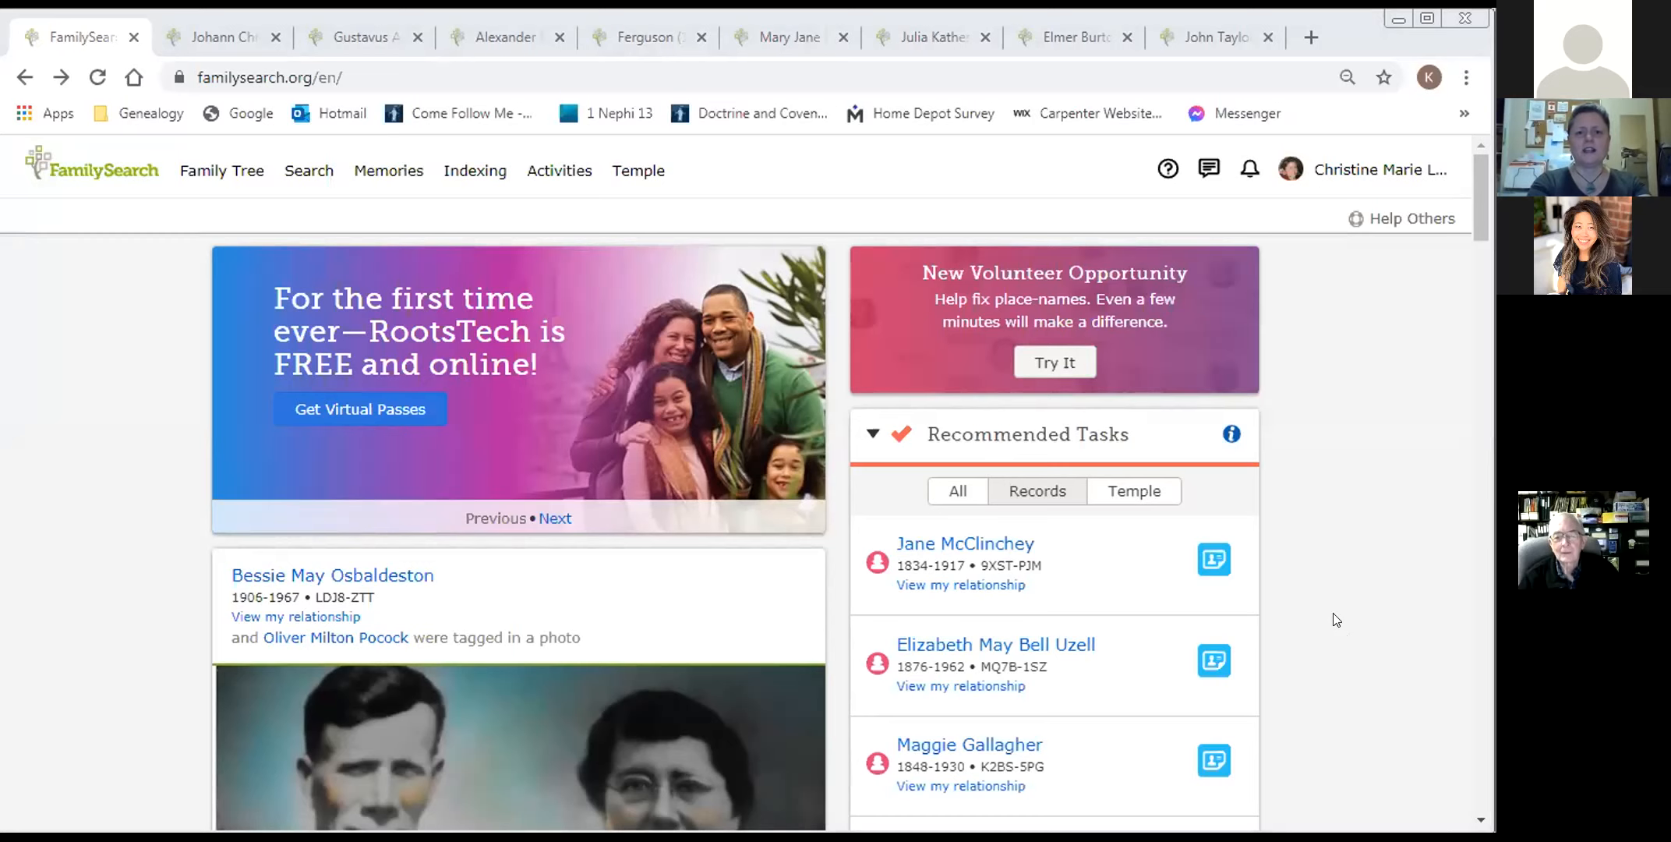
{"action": "mouse_move", "coordinate": [1188, 380]}
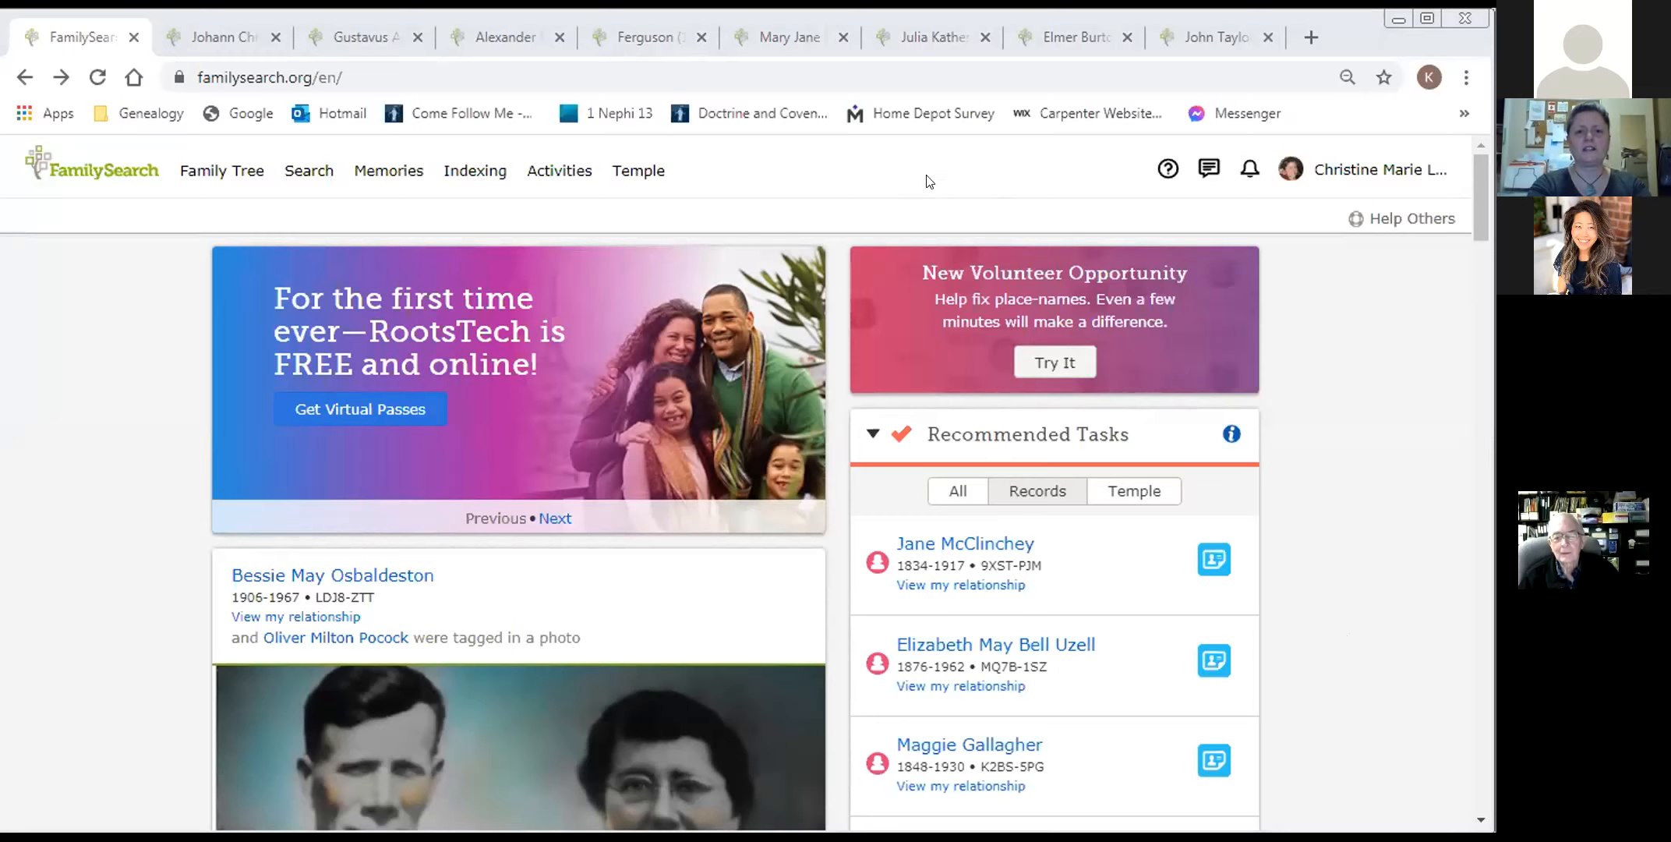
{"action": "mouse_move", "coordinate": [132, 363]}
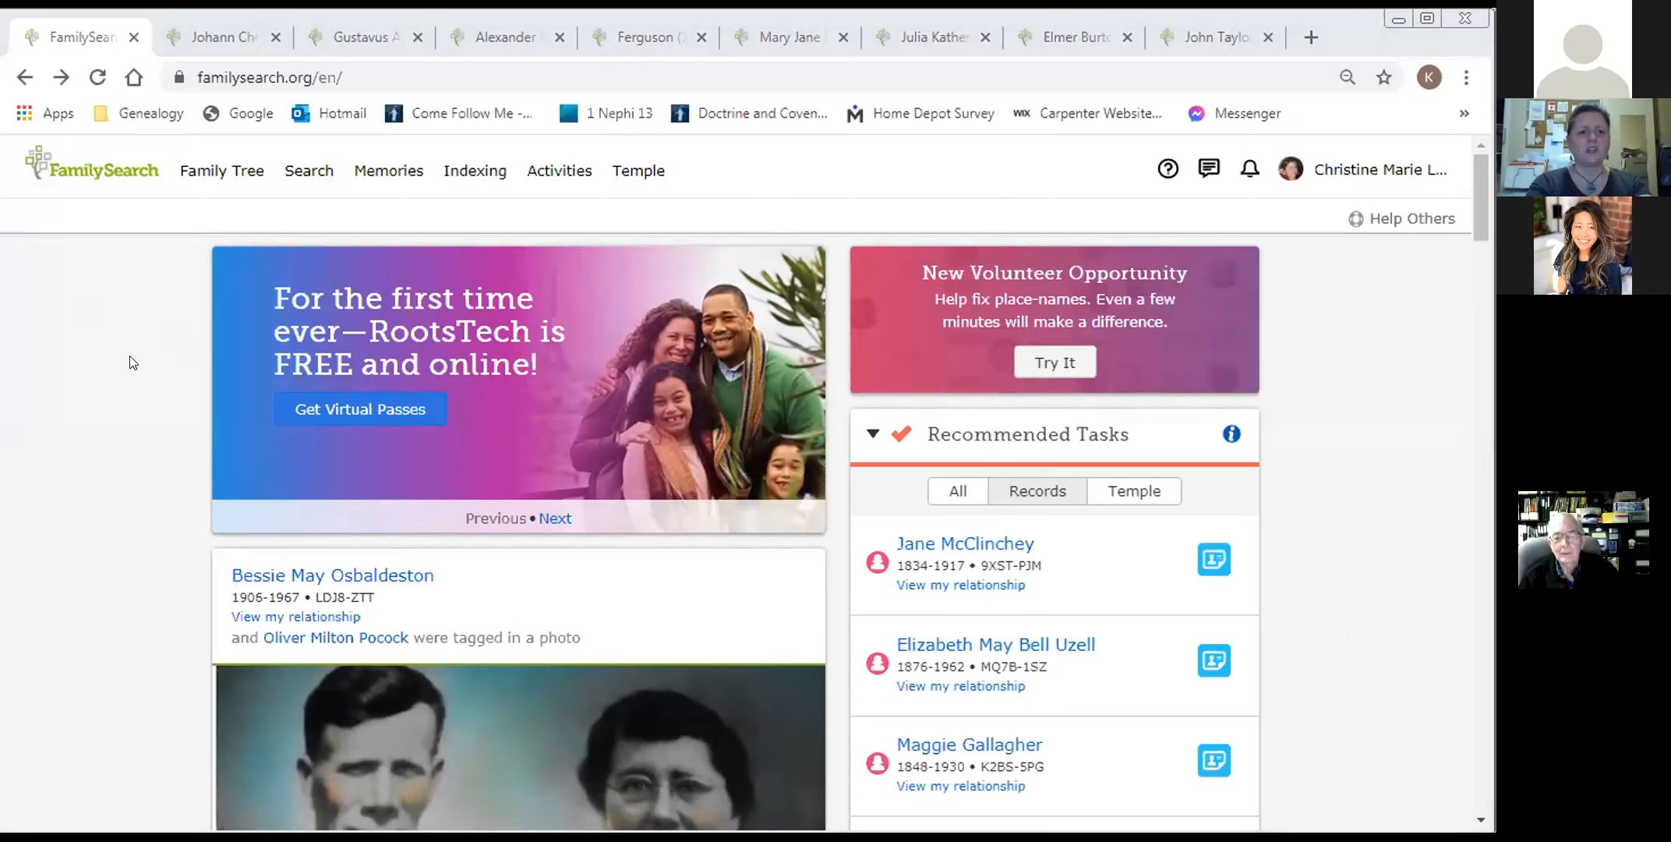
{"action": "mouse_move", "coordinate": [220, 38]}
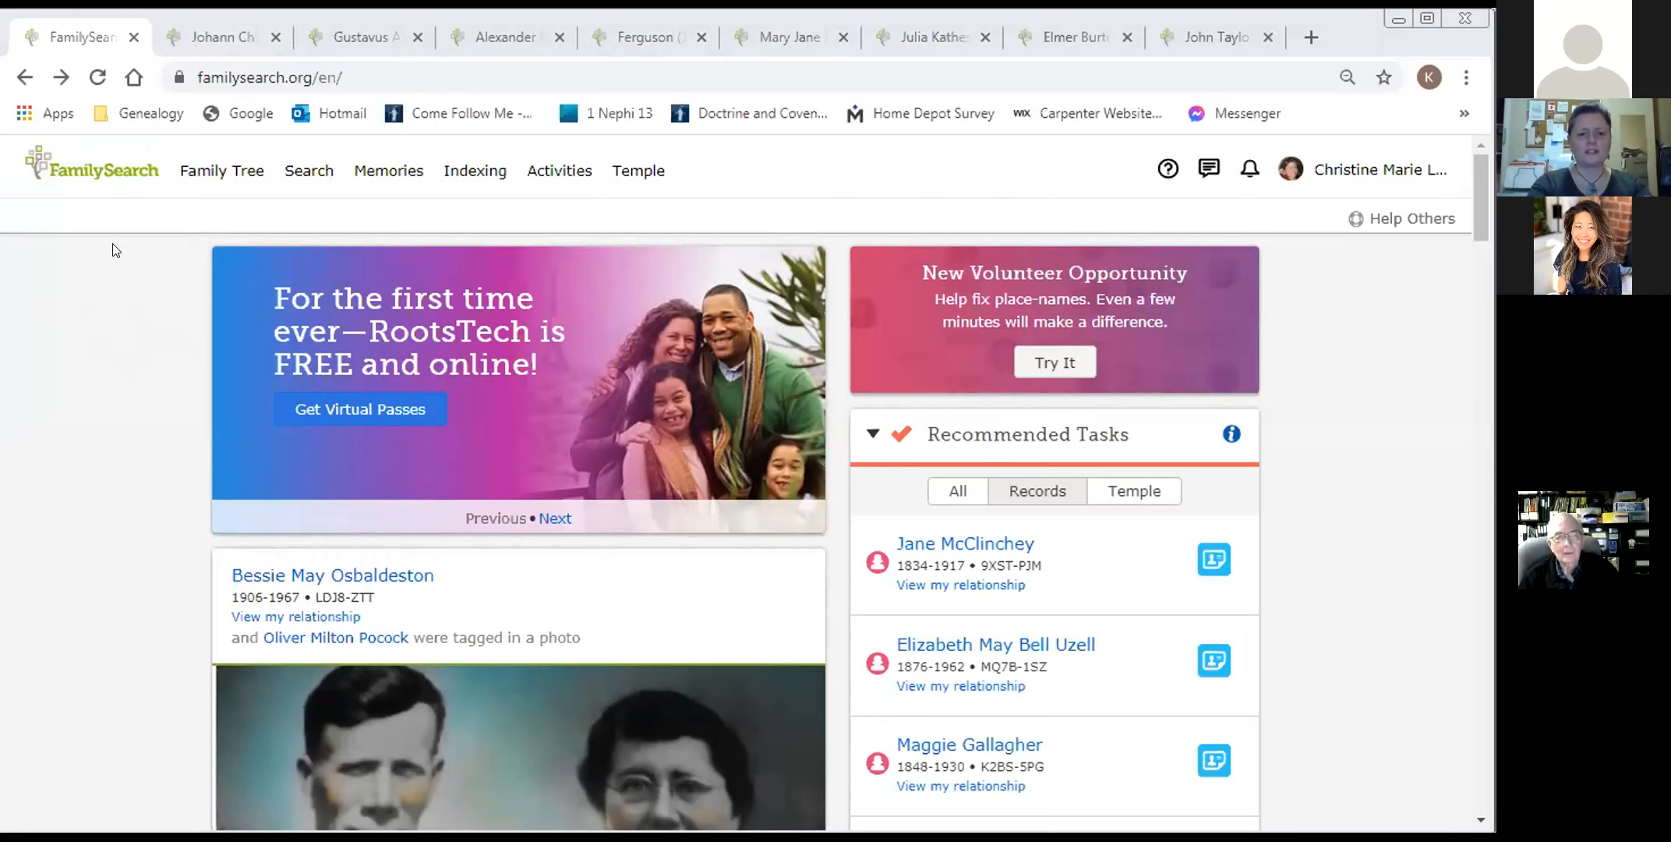
{"action": "mouse_move", "coordinate": [222, 170]}
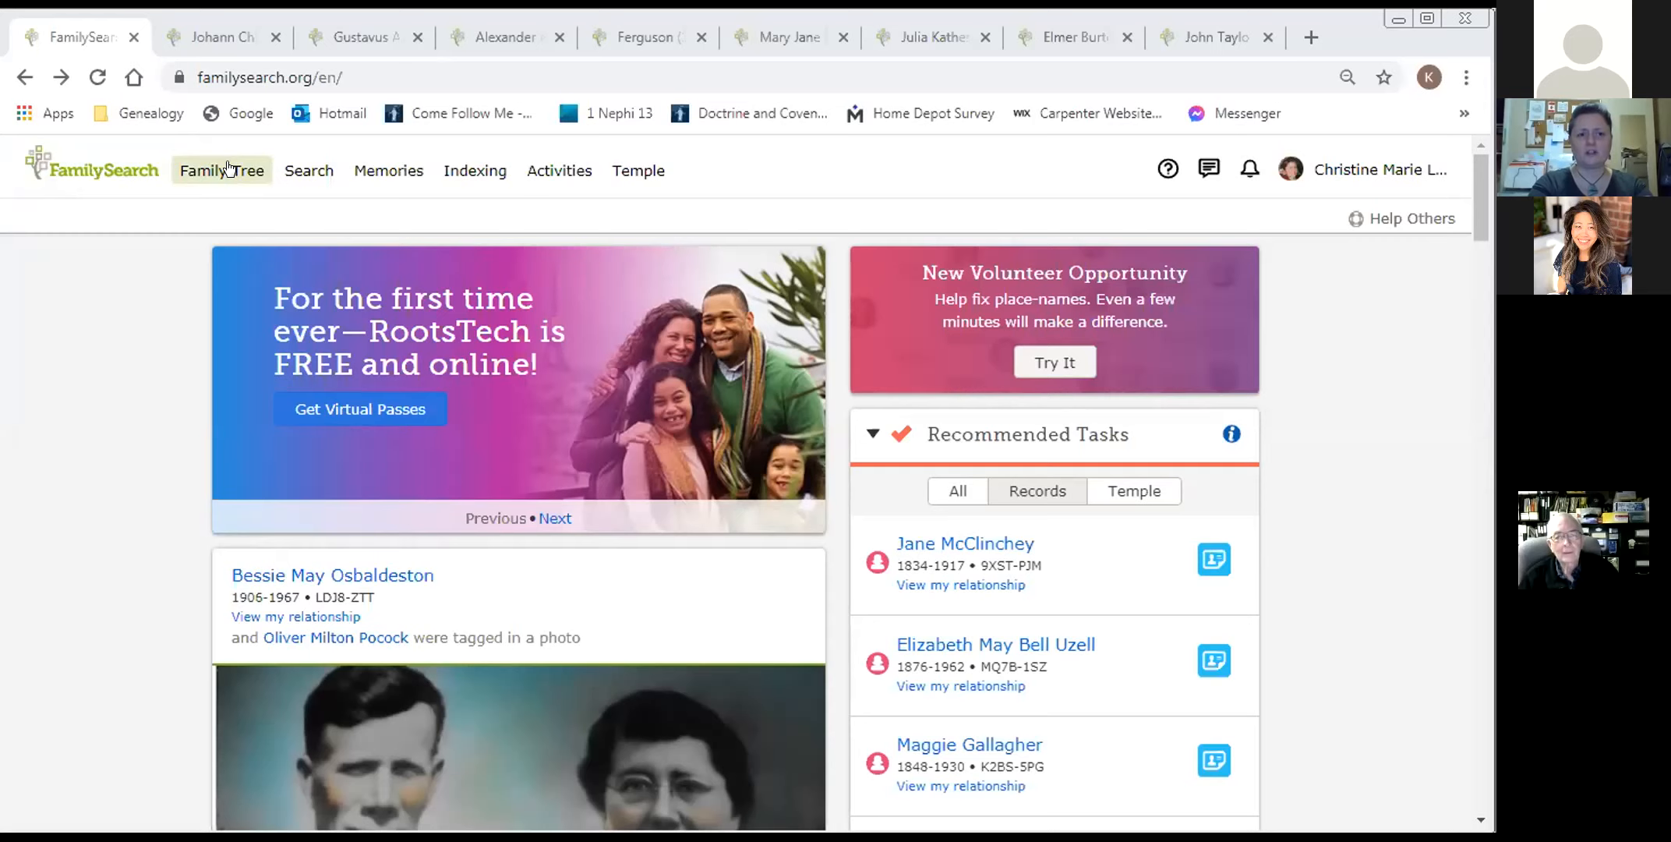
{"action": "left_click", "coordinate": [221, 170]}
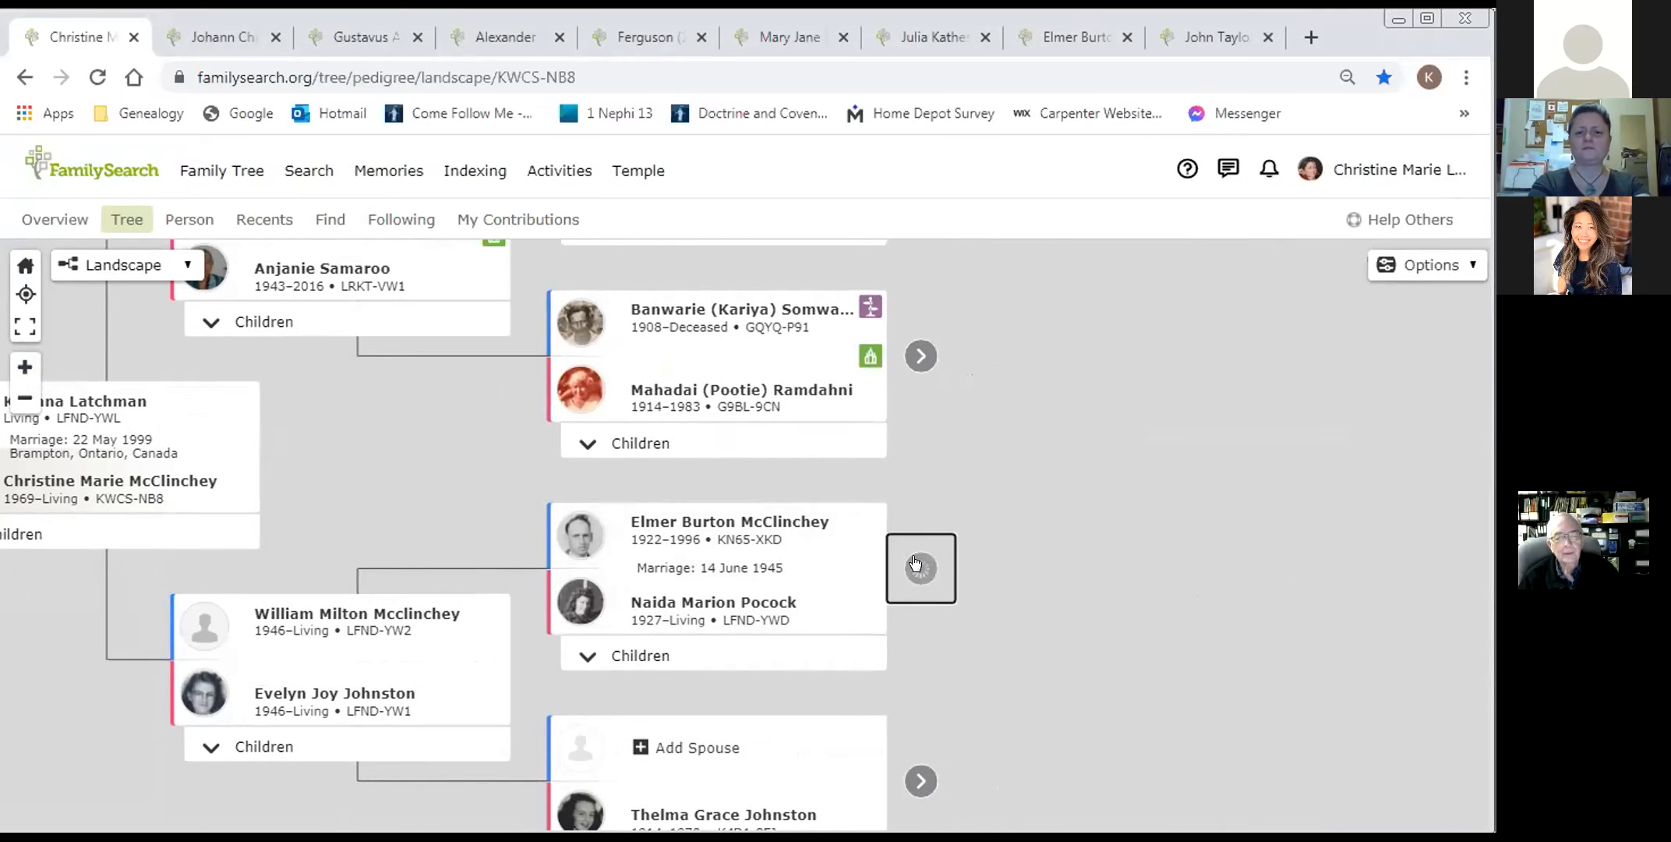
{"action": "left_click", "coordinate": [919, 569]}
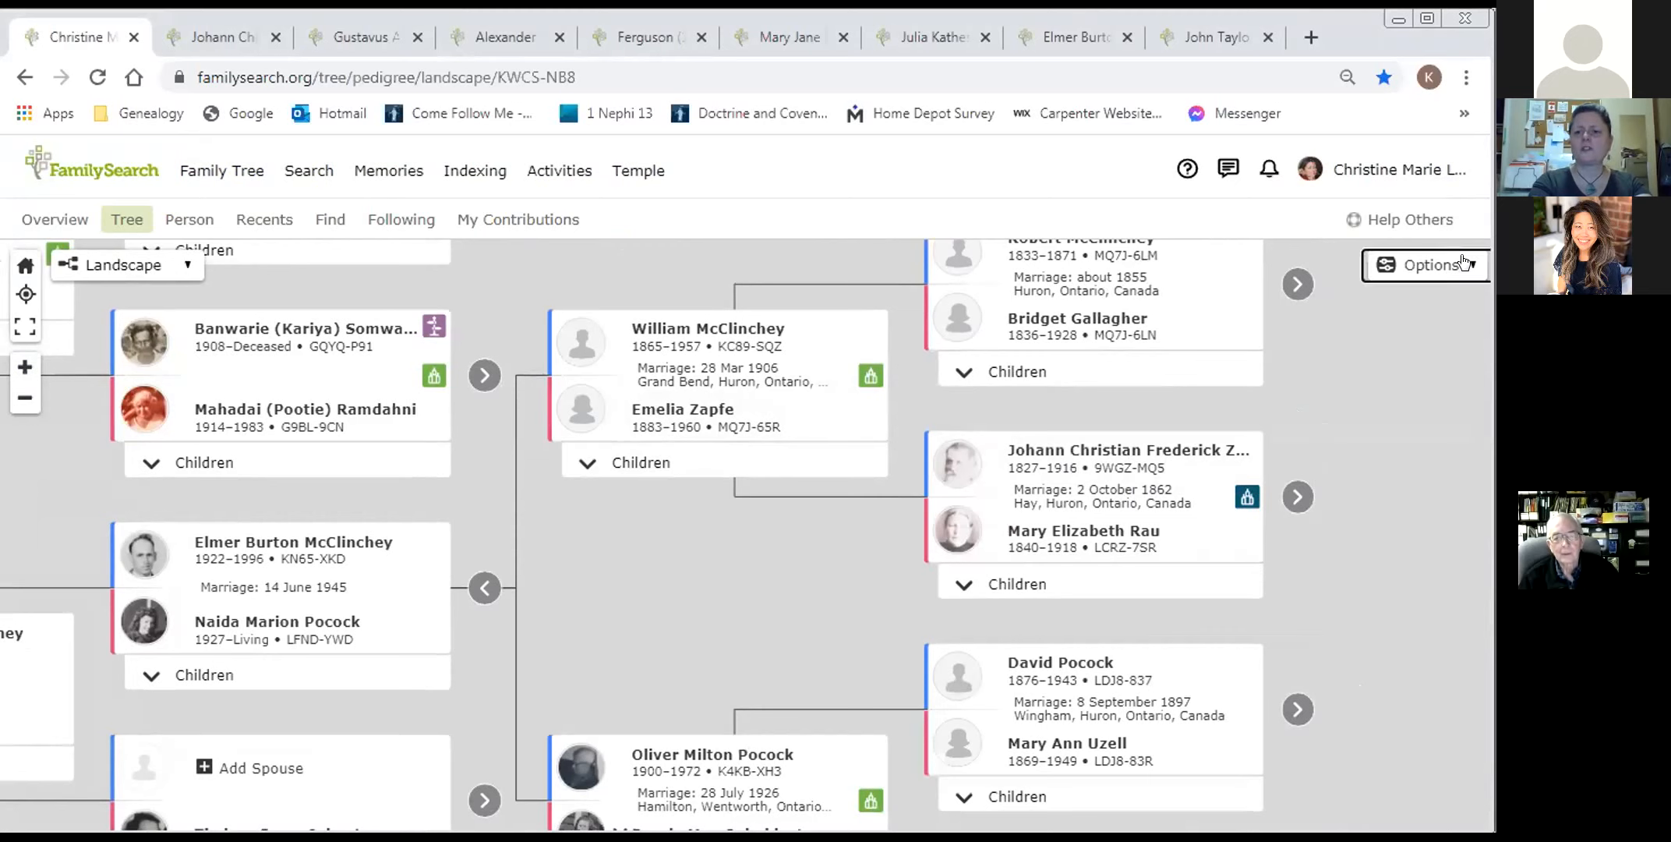
- Open the tree Options list showing ordinances, record hints, portraits and marriages
{"action": "left_click", "coordinate": [1428, 264]}
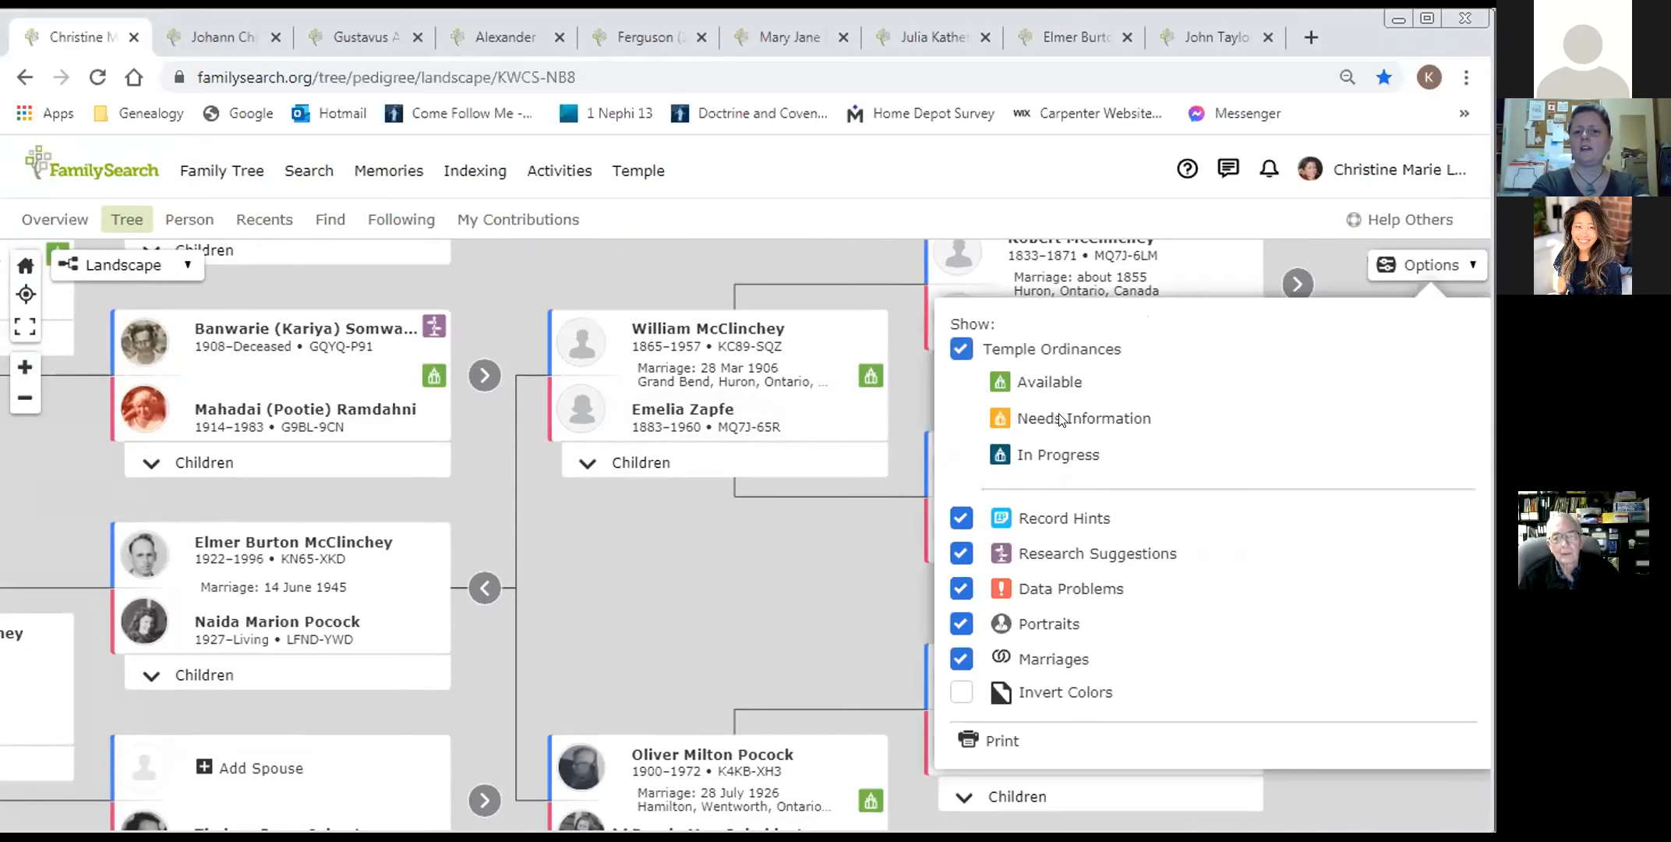
{"action": "mouse_move", "coordinate": [1094, 435]}
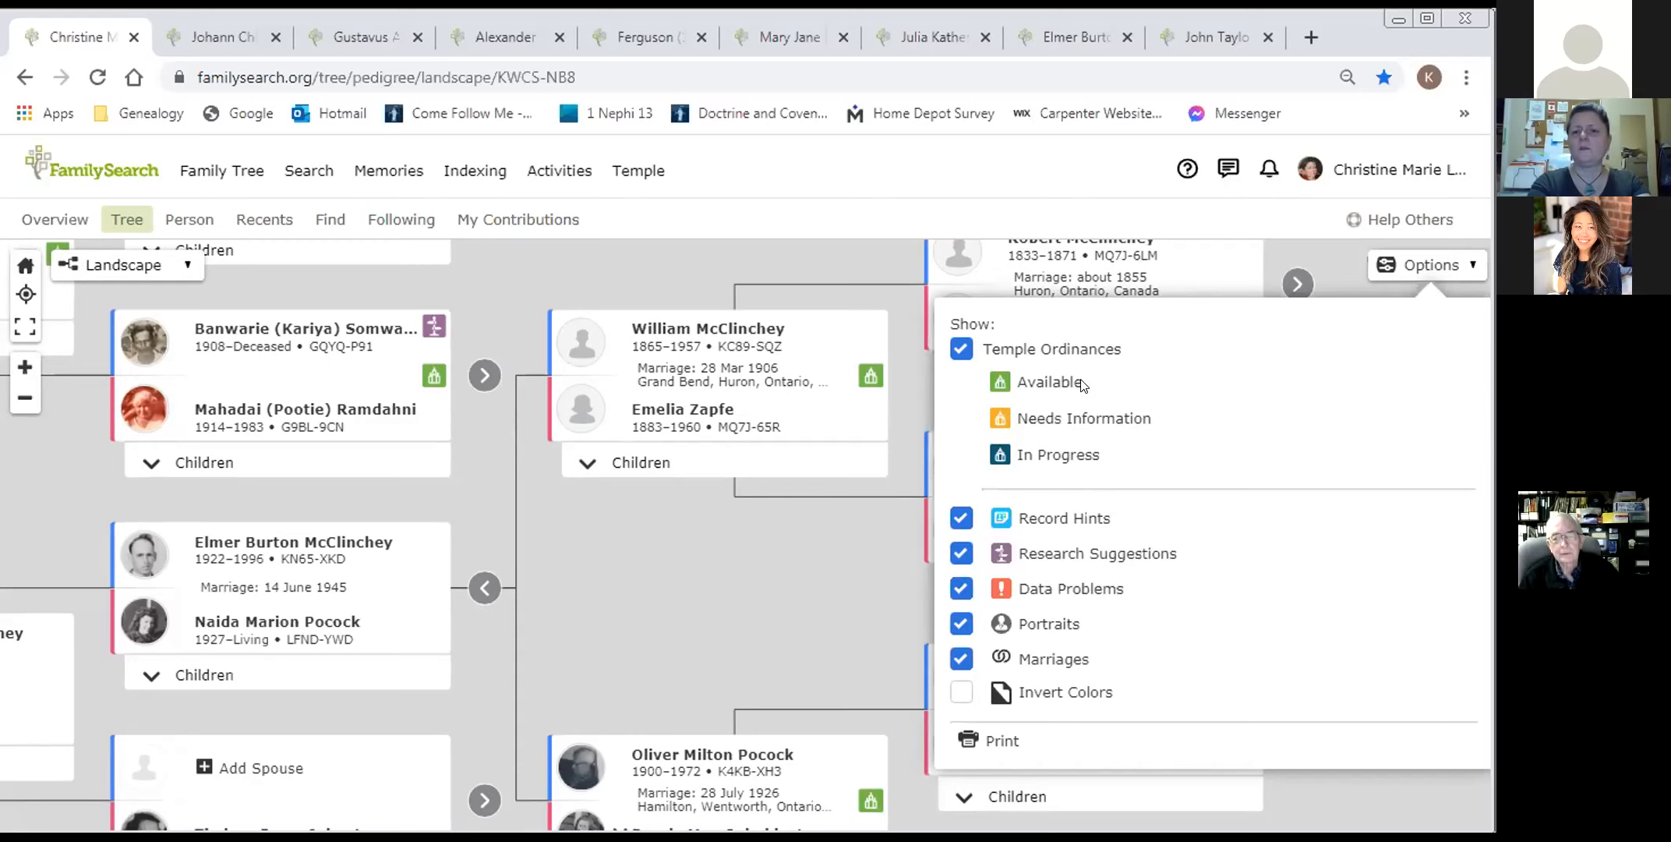
{"action": "mouse_move", "coordinate": [1151, 420]}
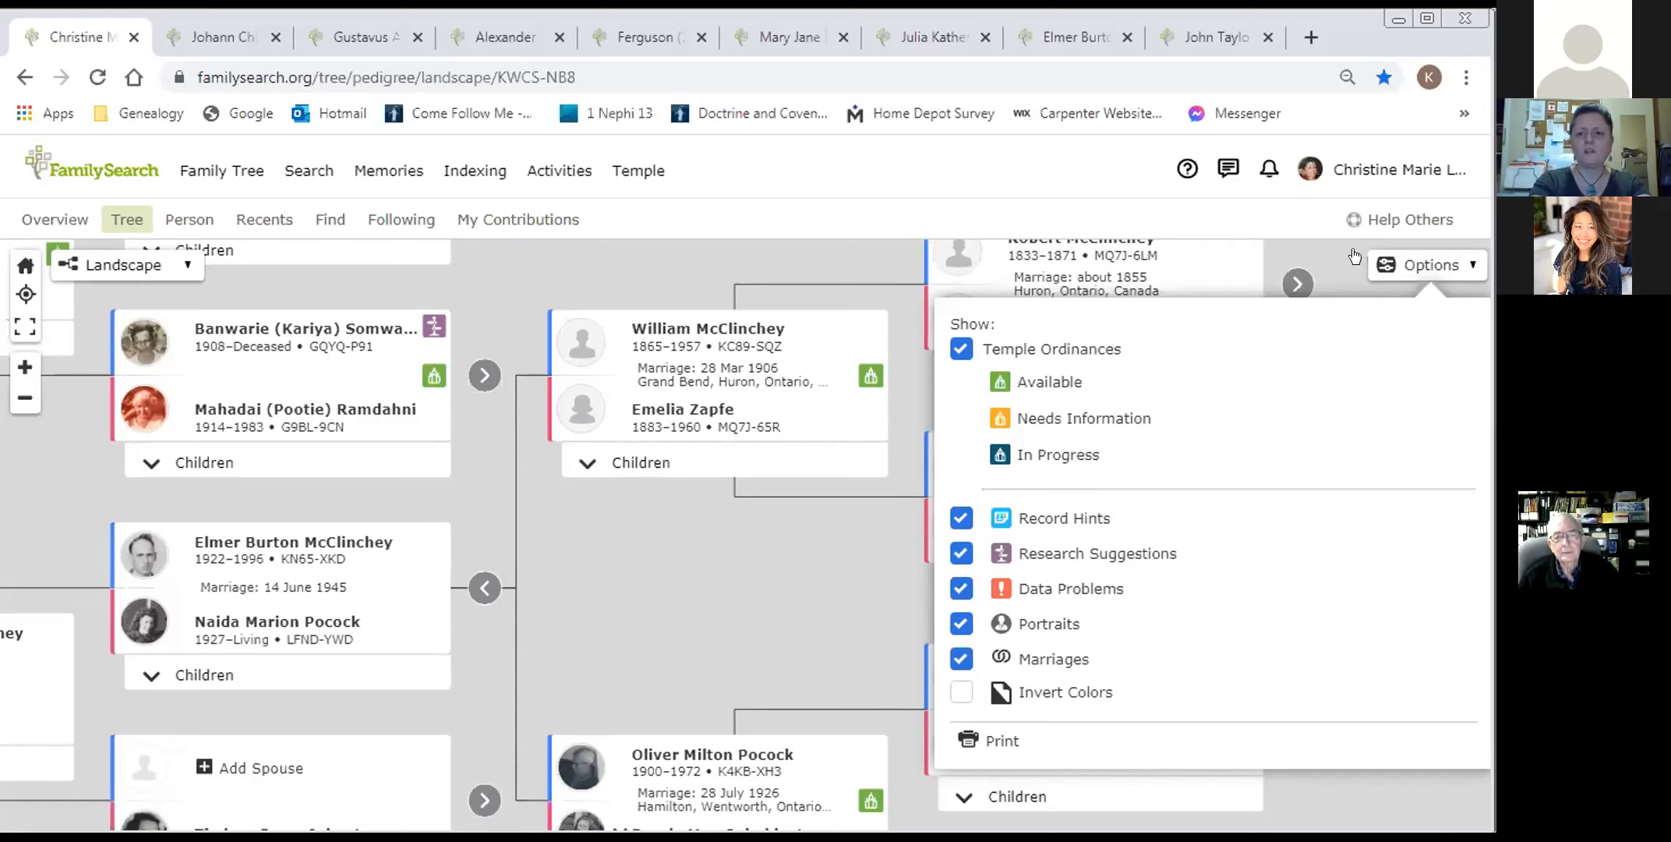
- Close Options and switch the tree to a Fan Chart coloured by Ordinances
{"action": "left_click", "coordinate": [1429, 265]}
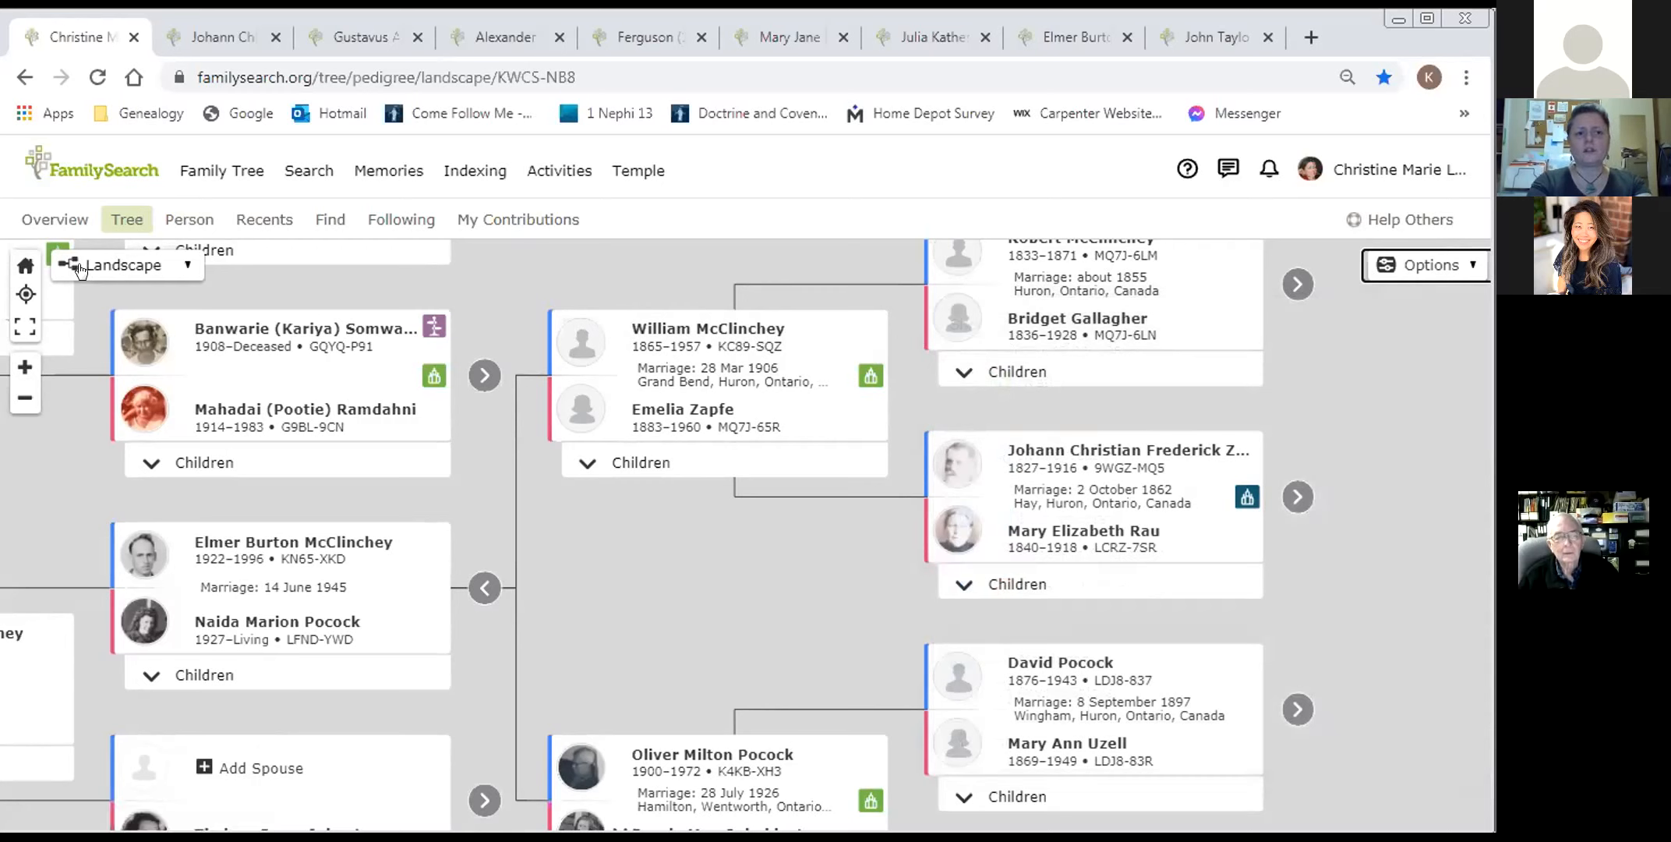
{"action": "mouse_move", "coordinate": [85, 275]}
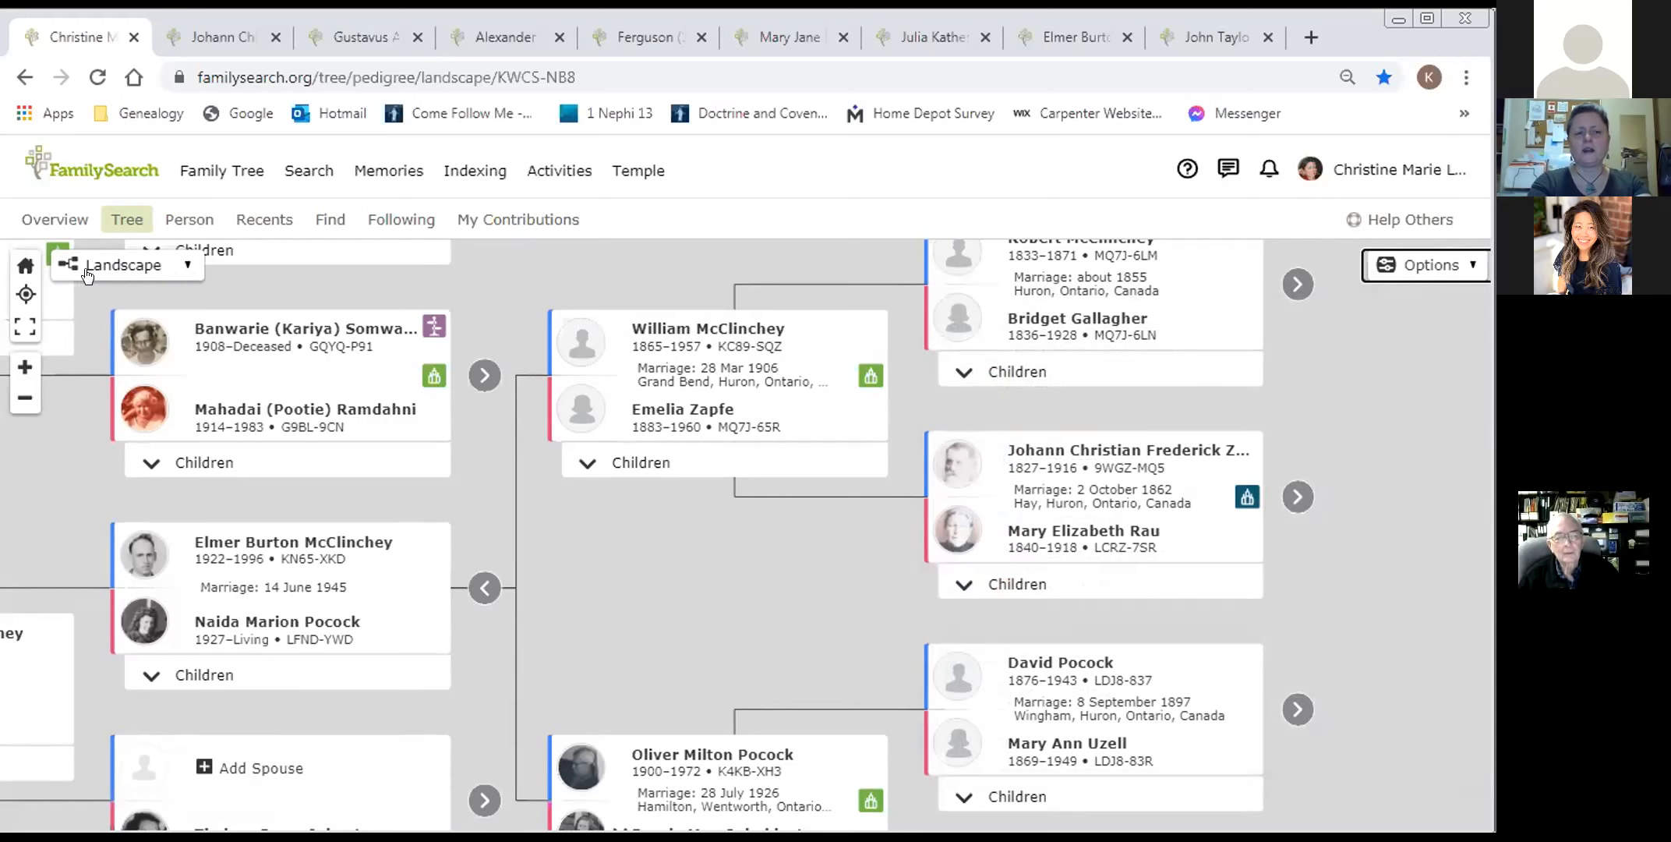
{"action": "mouse_move", "coordinate": [156, 273]}
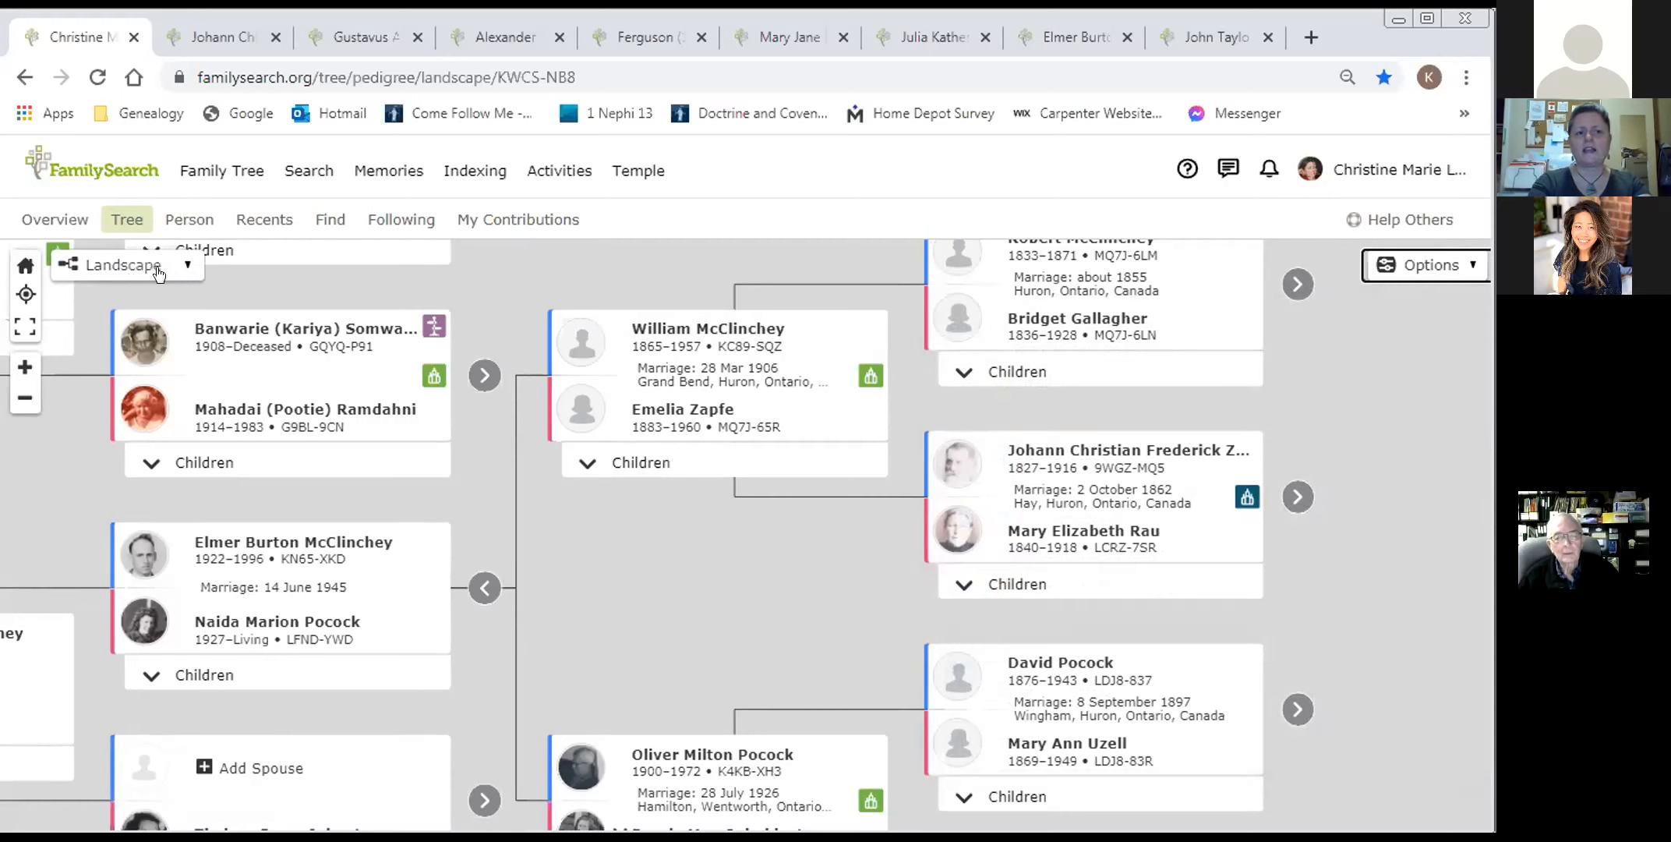
{"action": "left_click", "coordinate": [125, 264]}
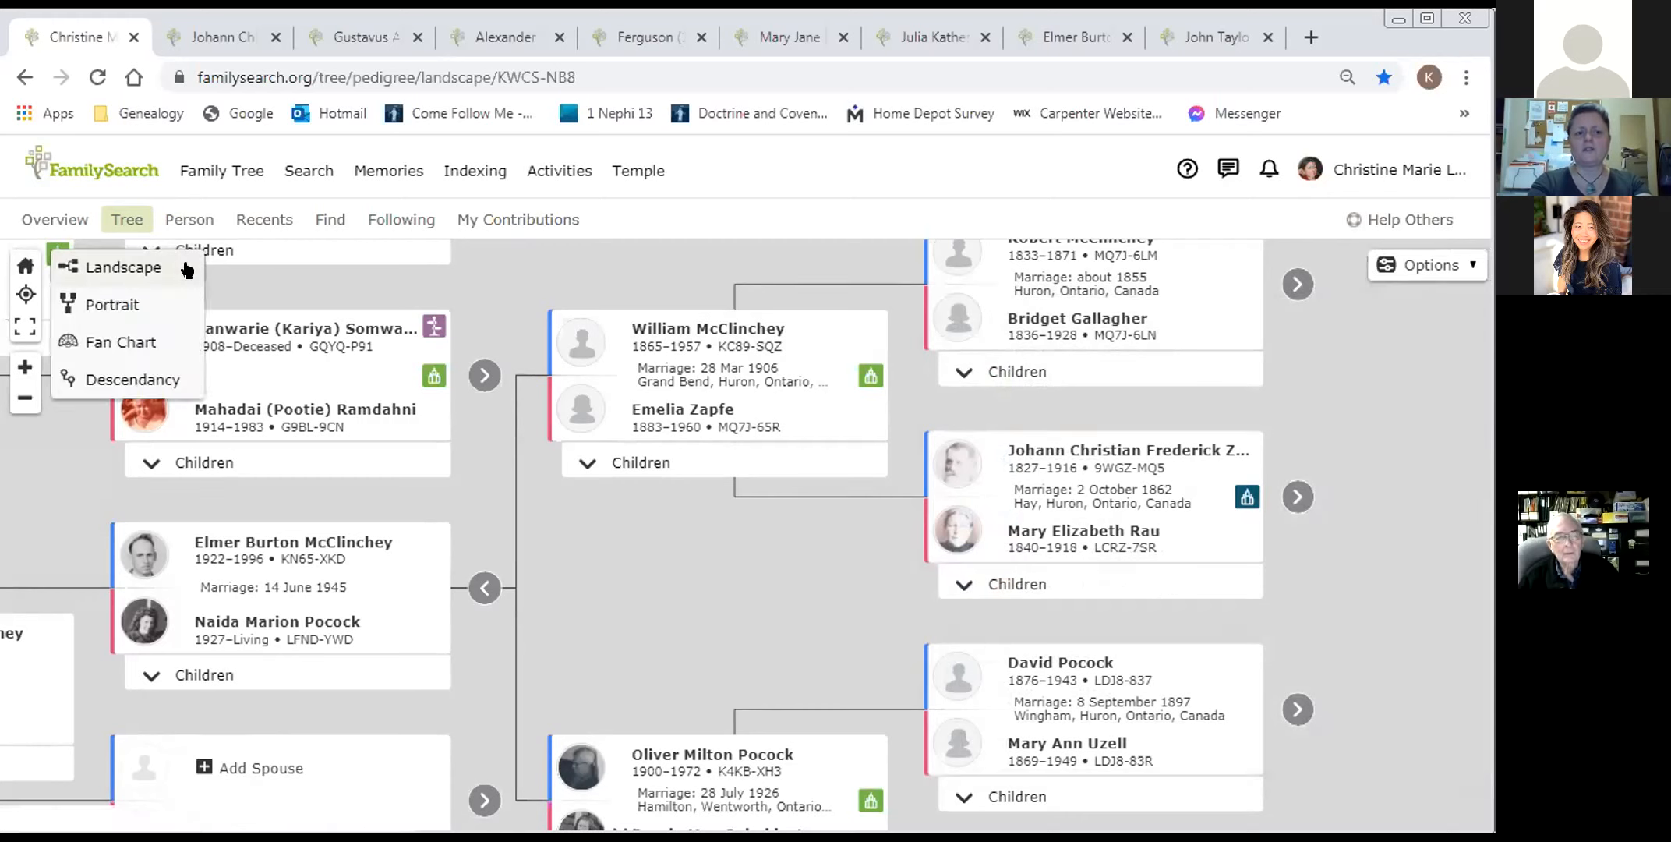
{"action": "left_click", "coordinate": [121, 341]}
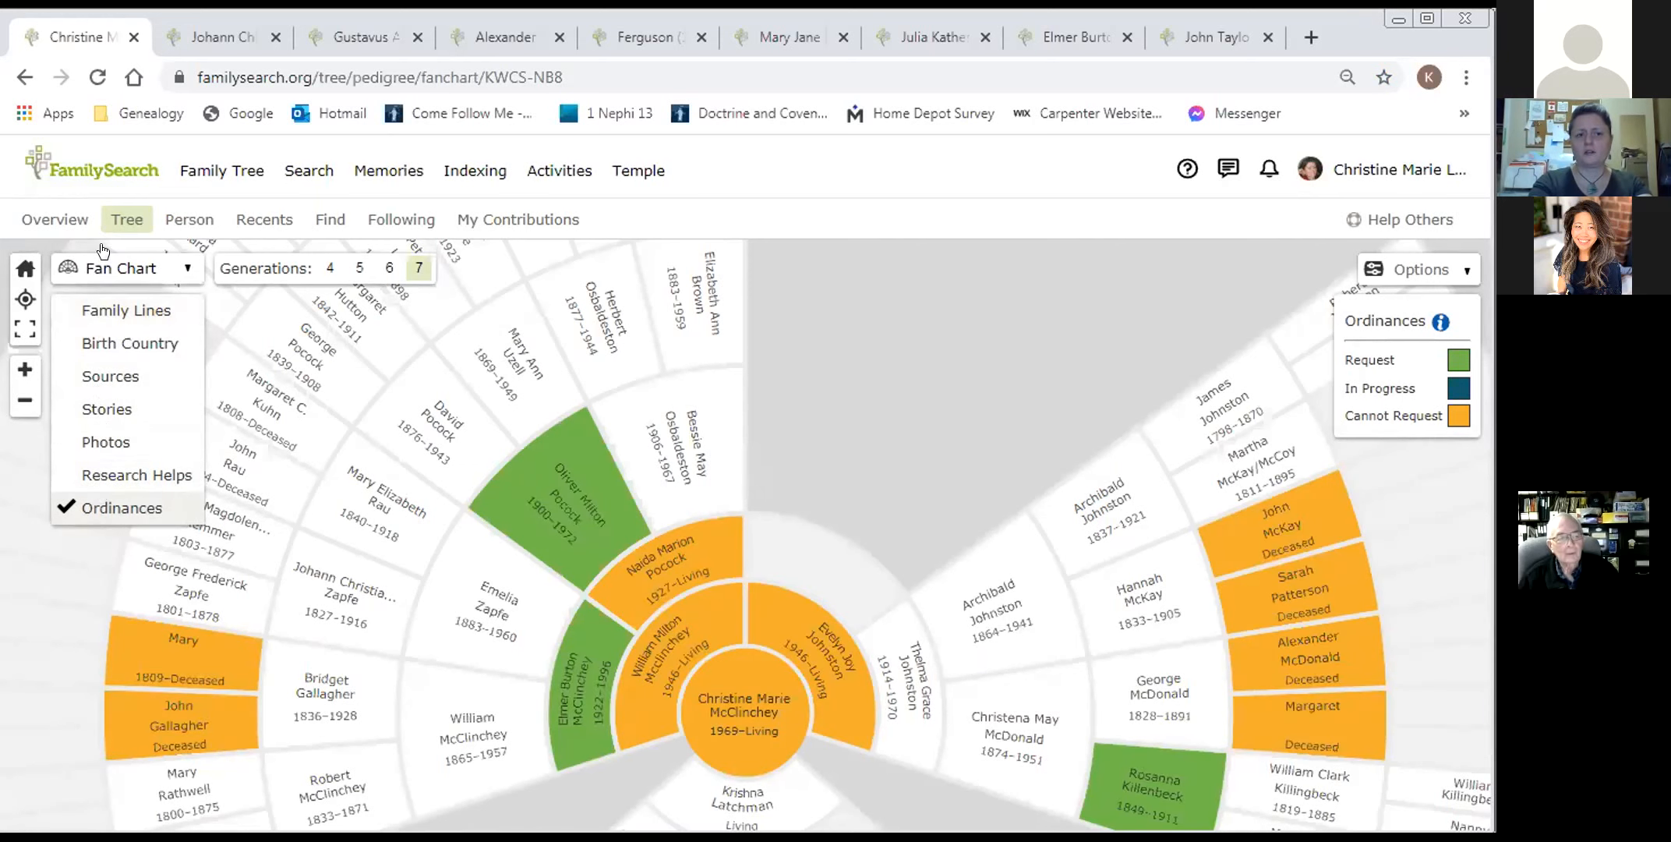
{"action": "mouse_move", "coordinate": [101, 507]}
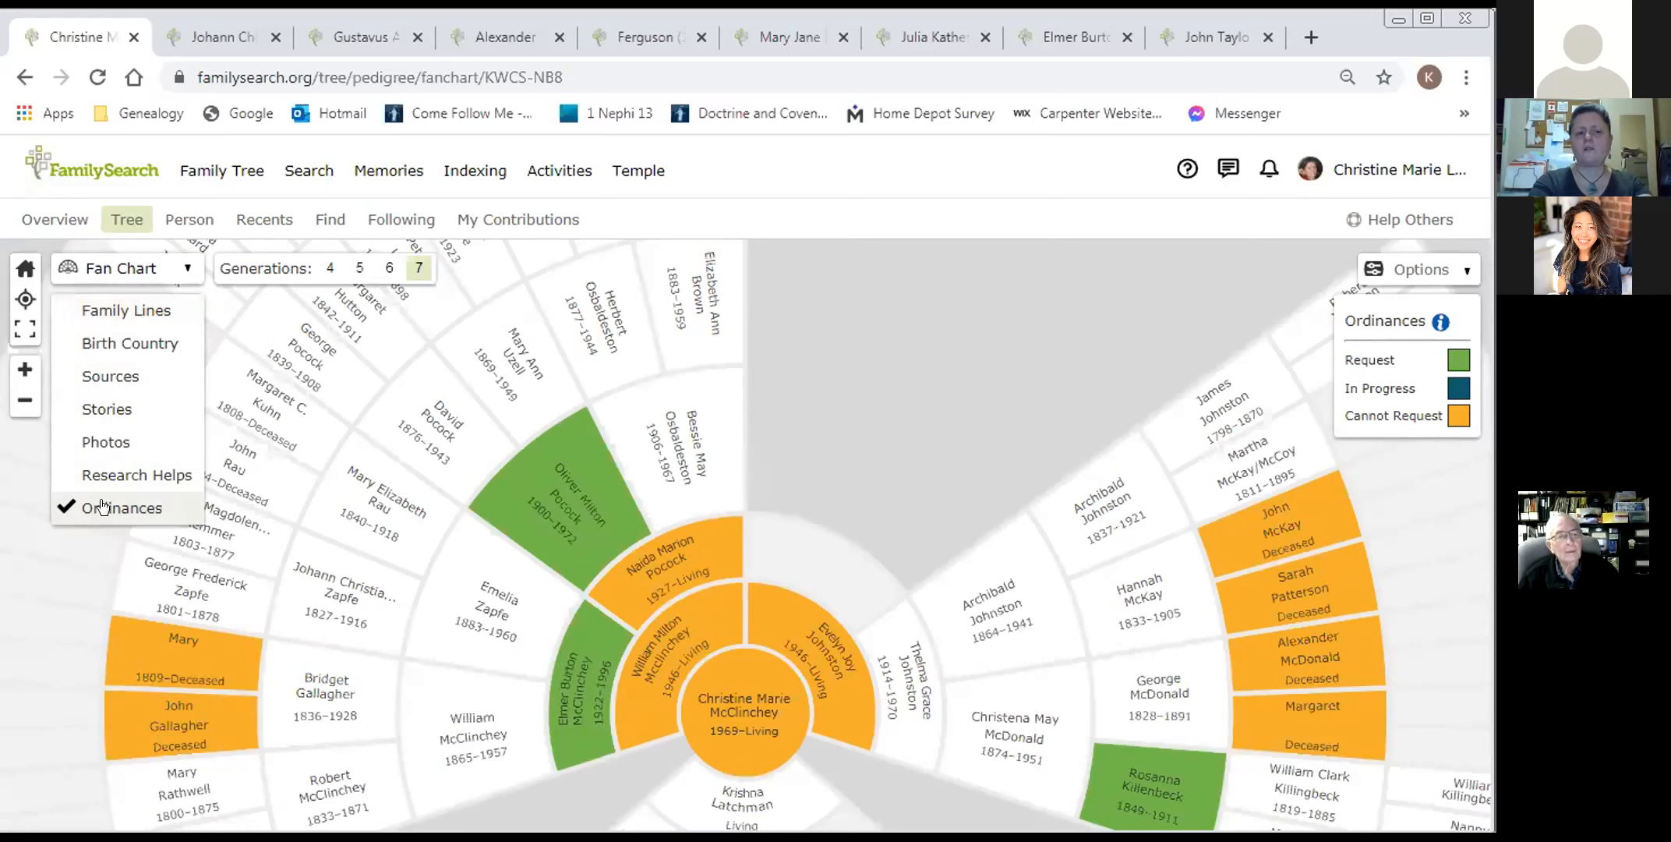
{"action": "mouse_move", "coordinate": [230, 497]}
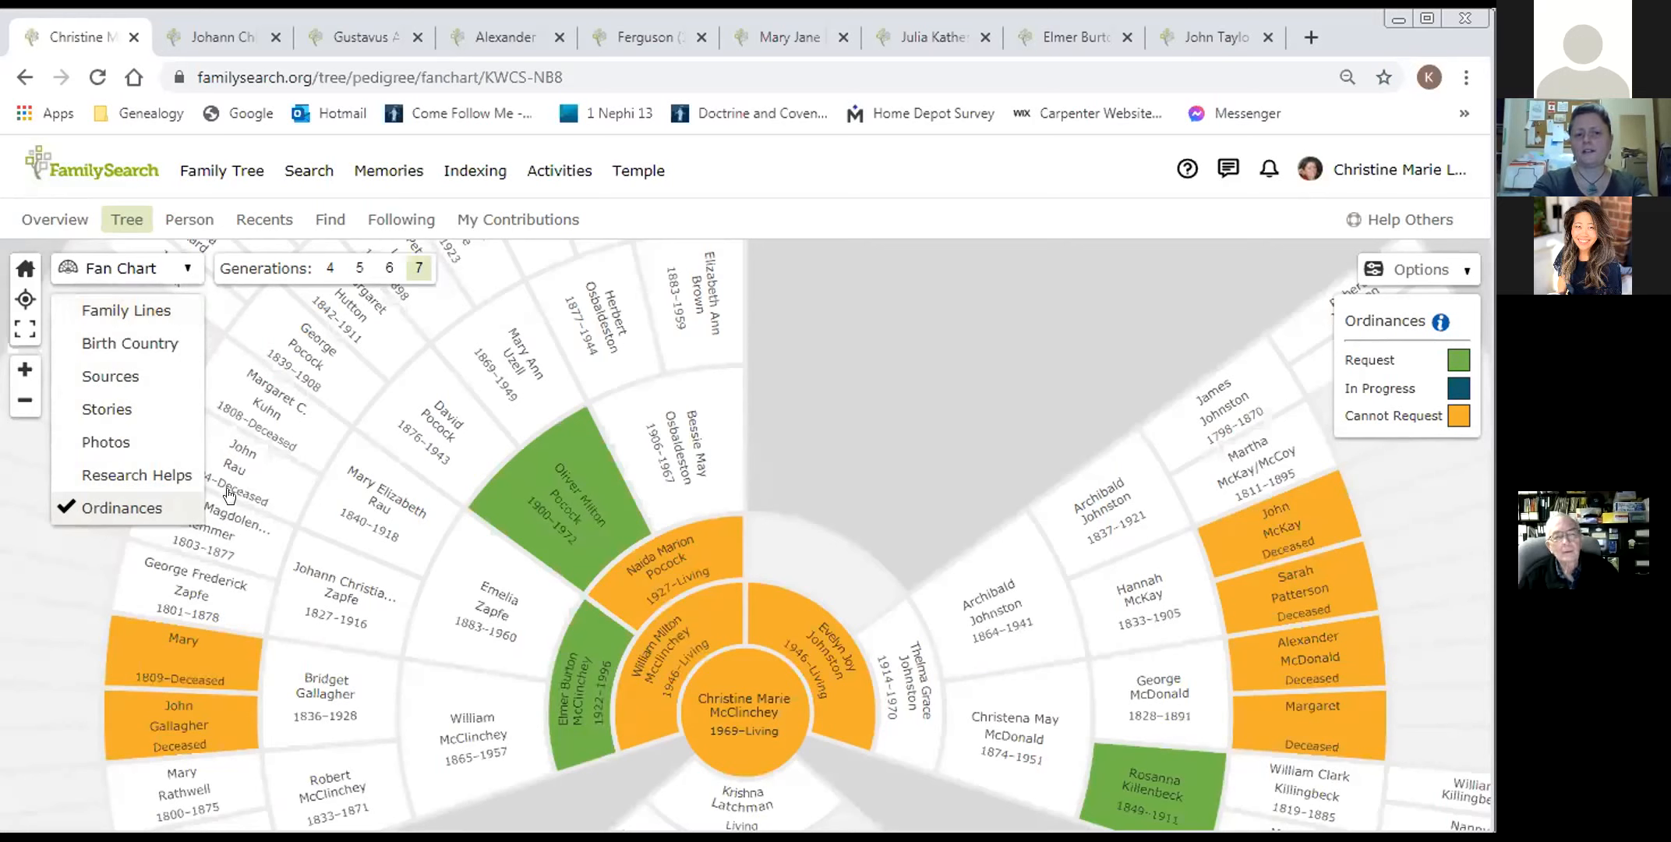
{"action": "mouse_move", "coordinate": [1192, 403]}
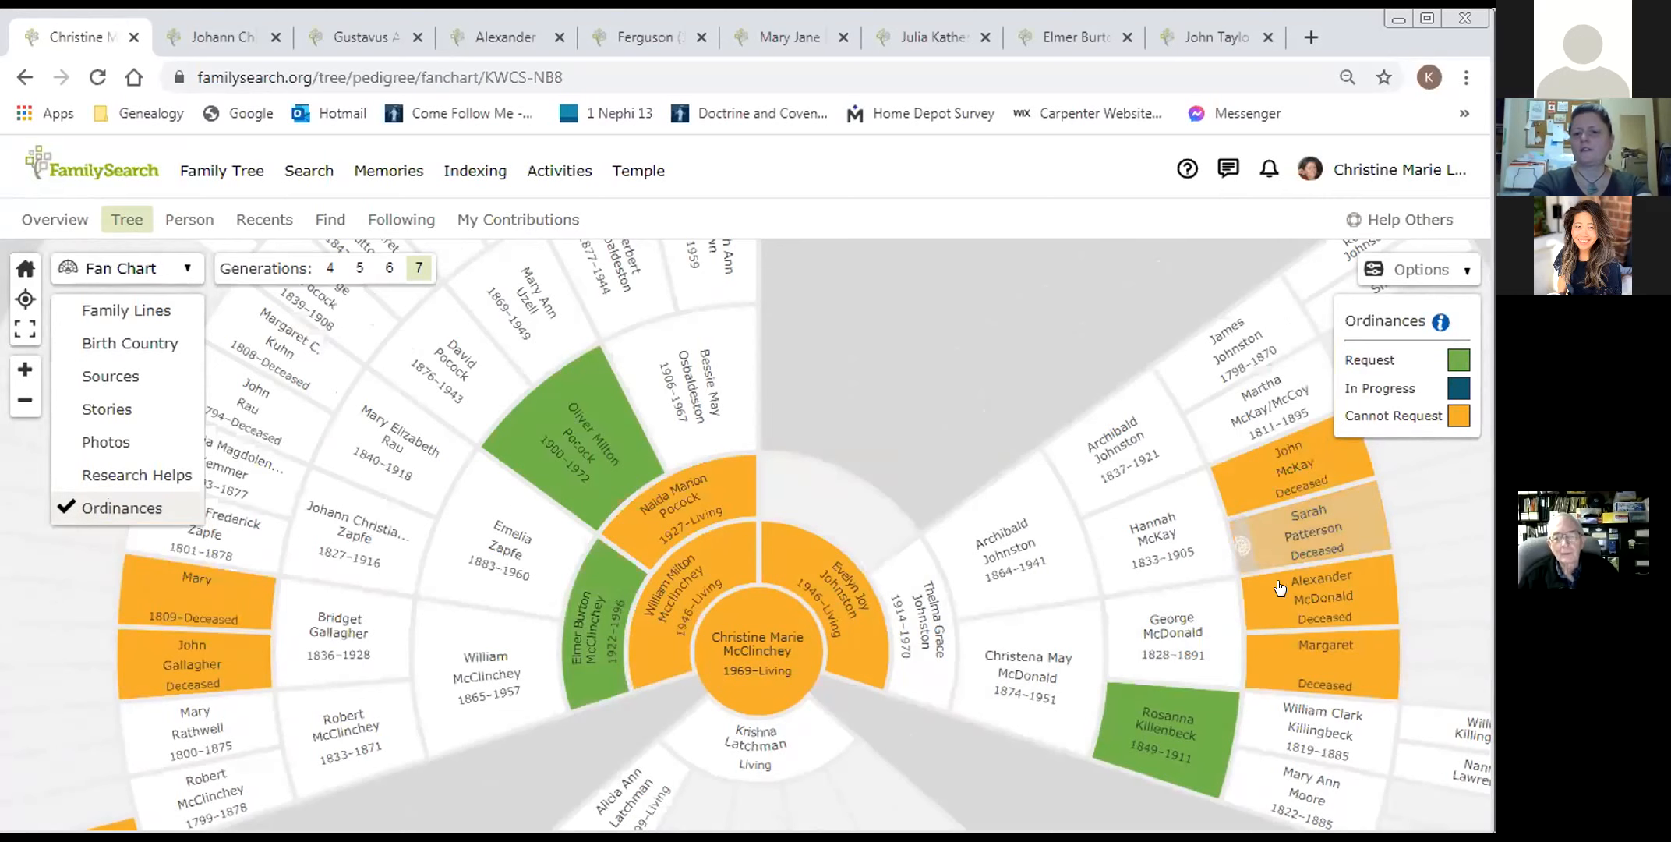
{"action": "mouse_move", "coordinate": [1298, 565]}
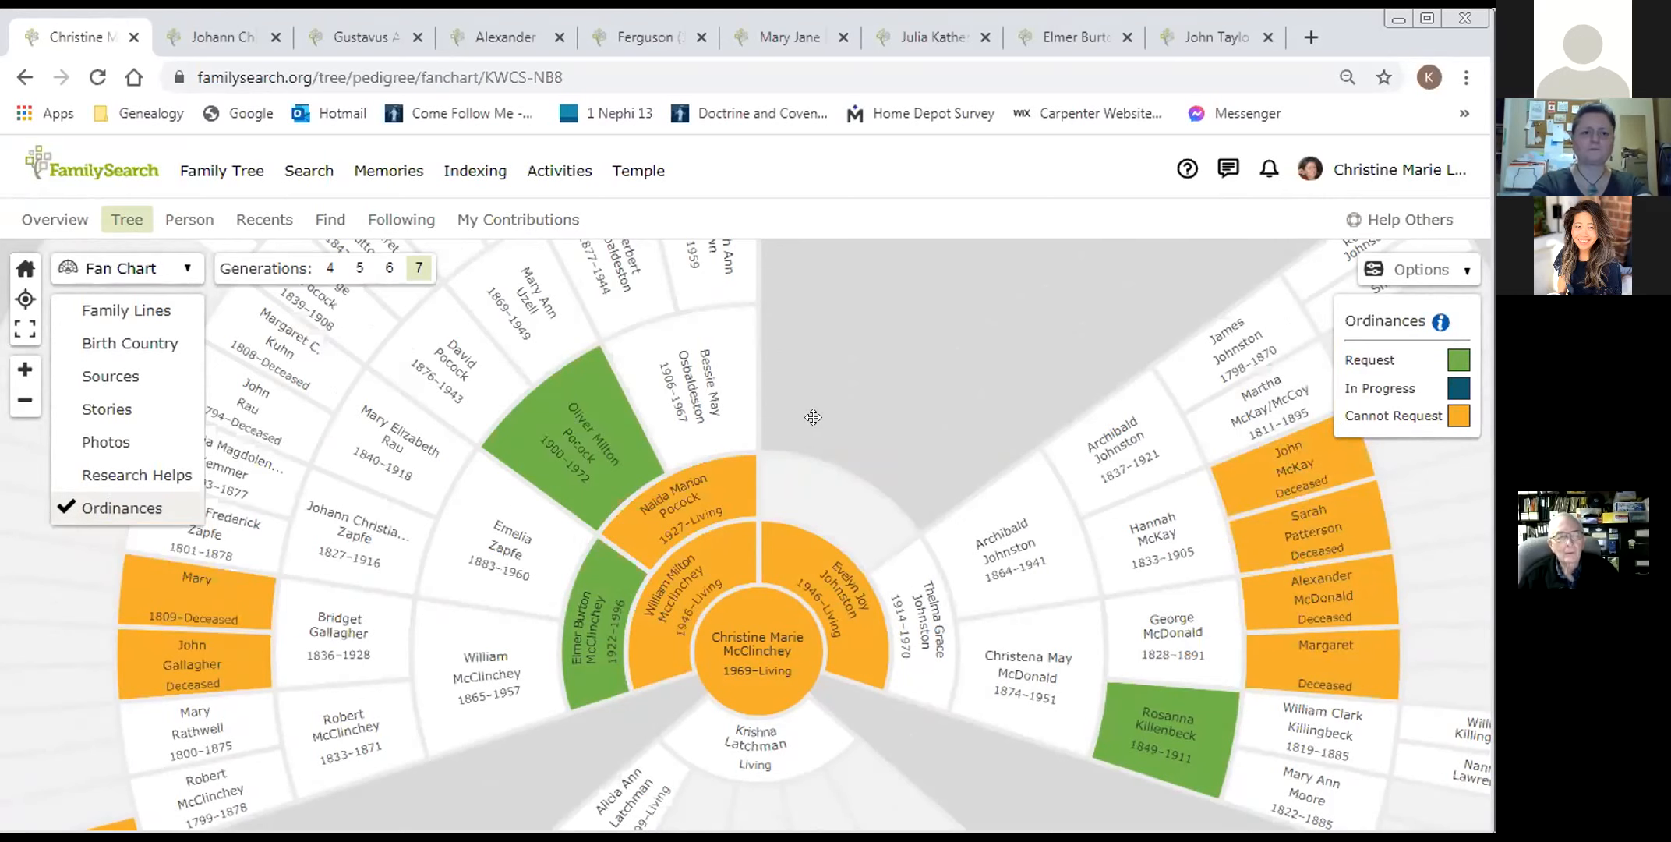
{"action": "left_click", "coordinate": [123, 268]}
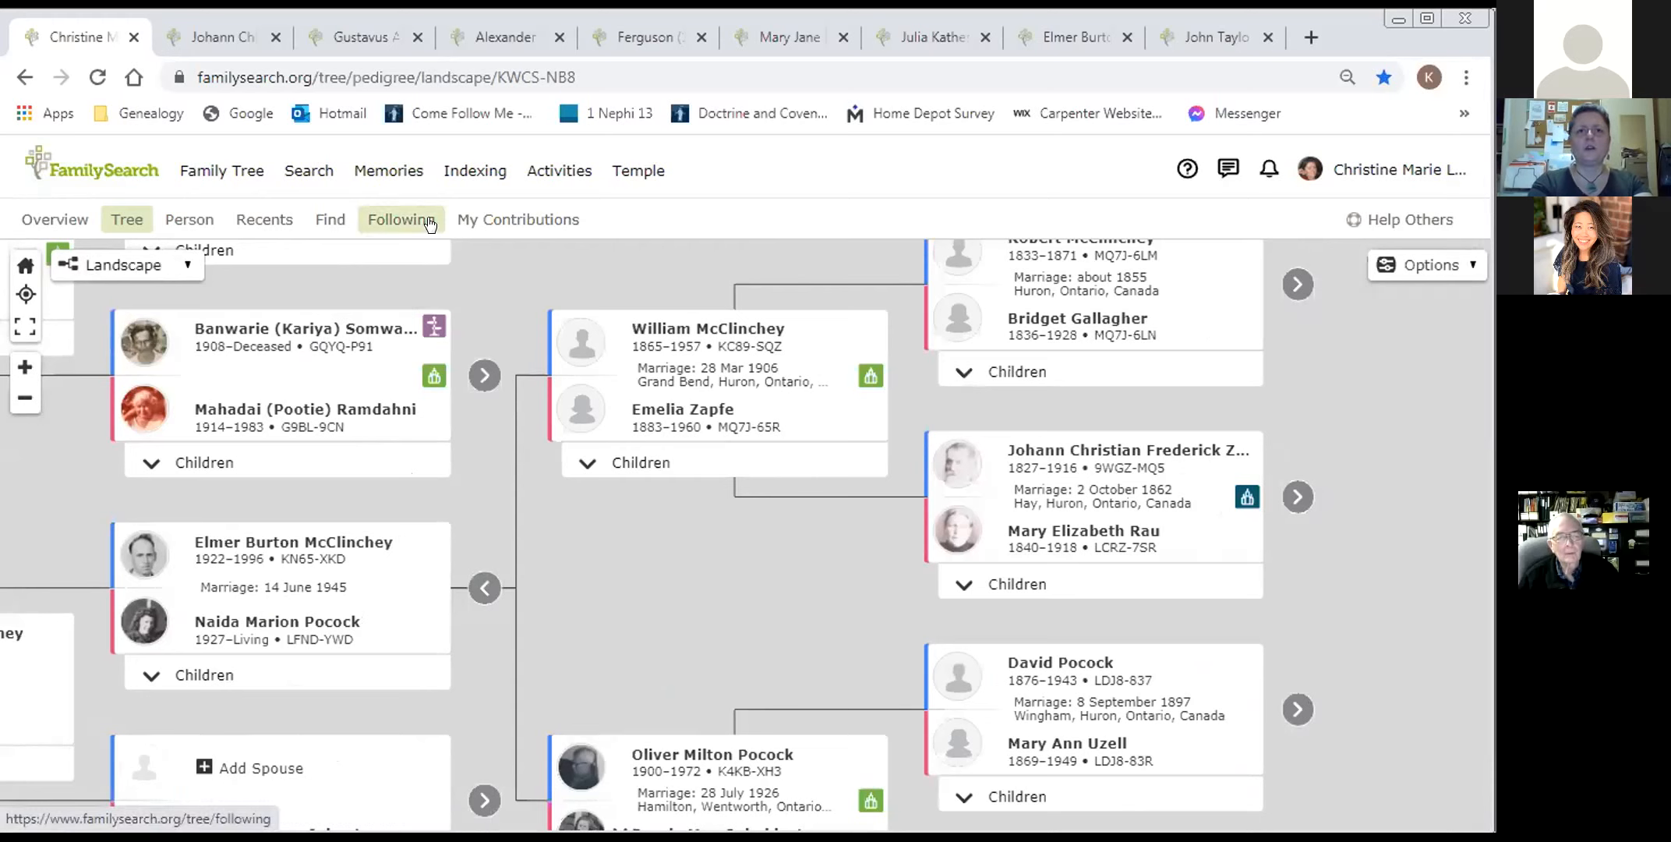
{"action": "mouse_move", "coordinate": [55, 220]}
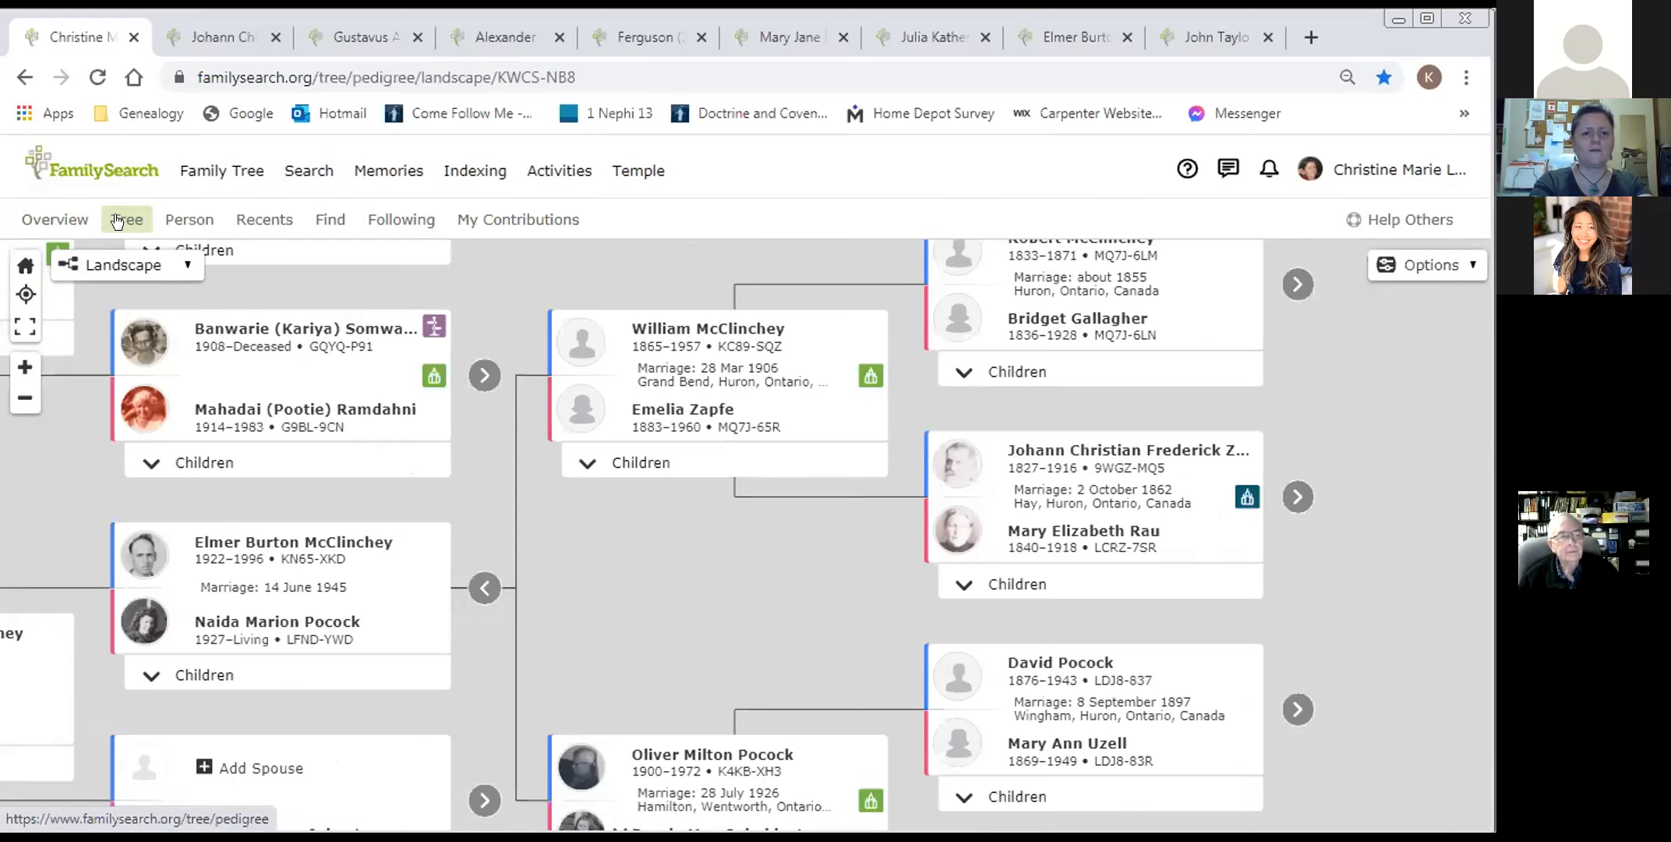
{"action": "left_click", "coordinate": [125, 264]}
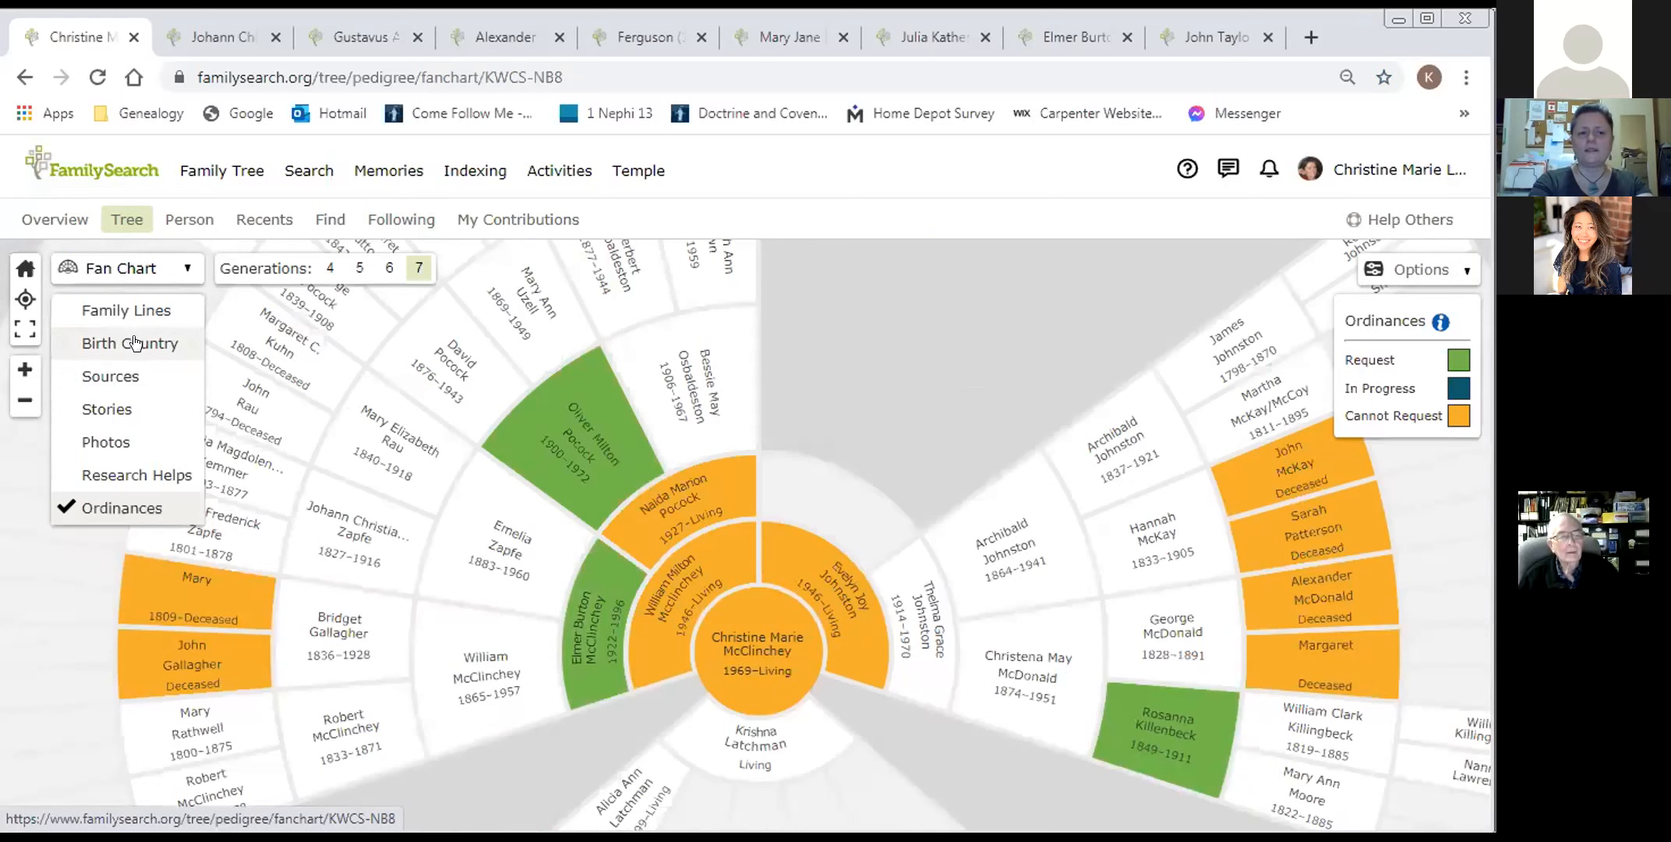
{"action": "mouse_move", "coordinate": [105, 441]}
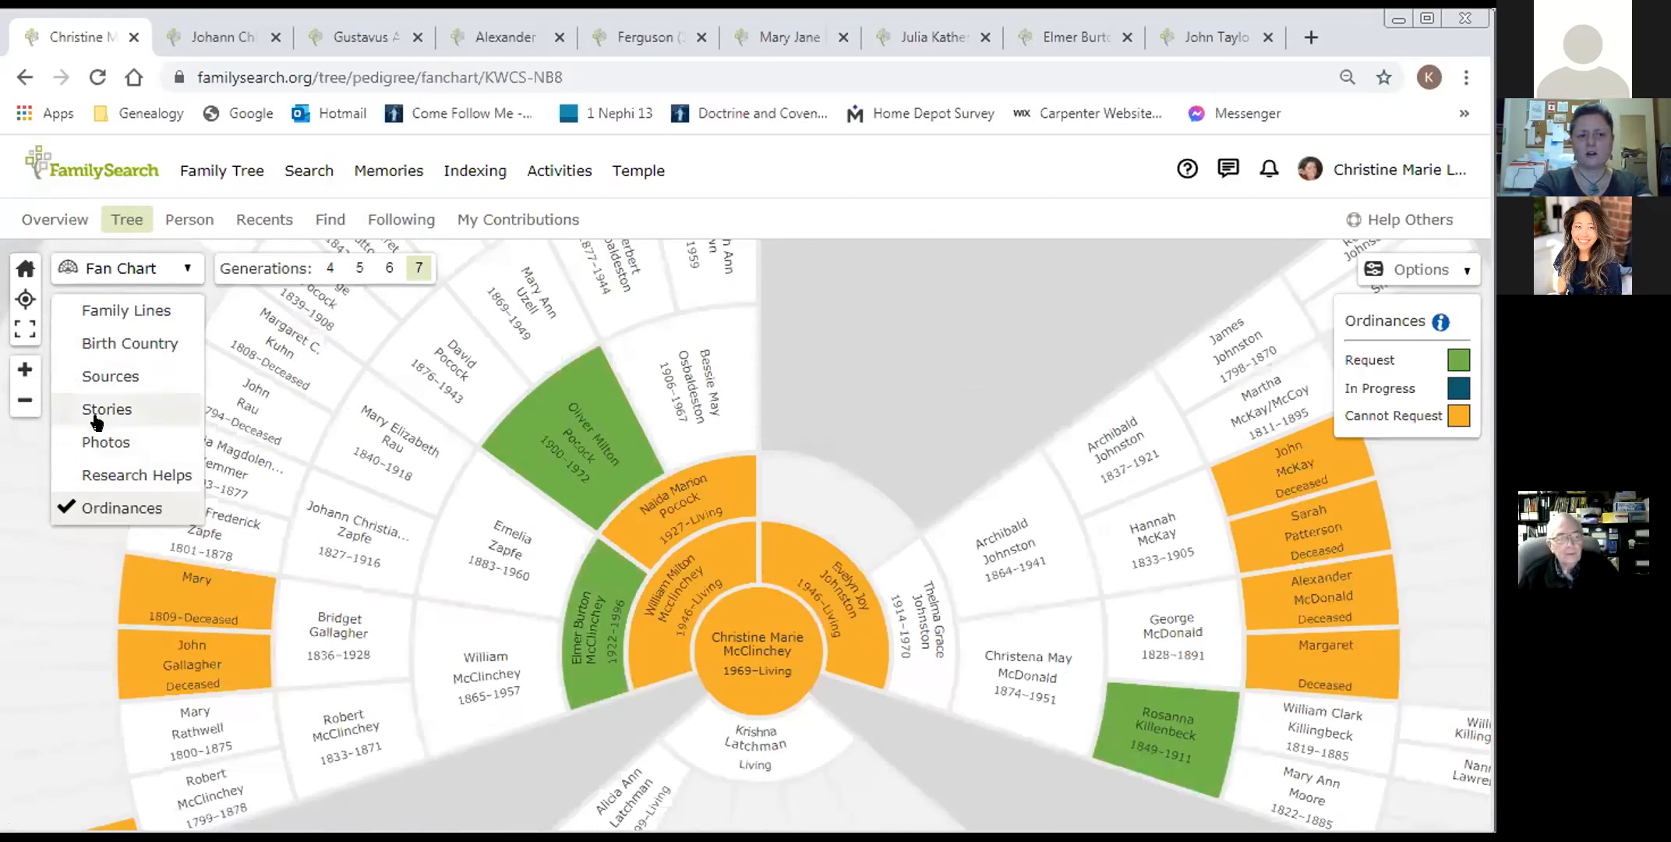
{"action": "left_click", "coordinate": [105, 441]}
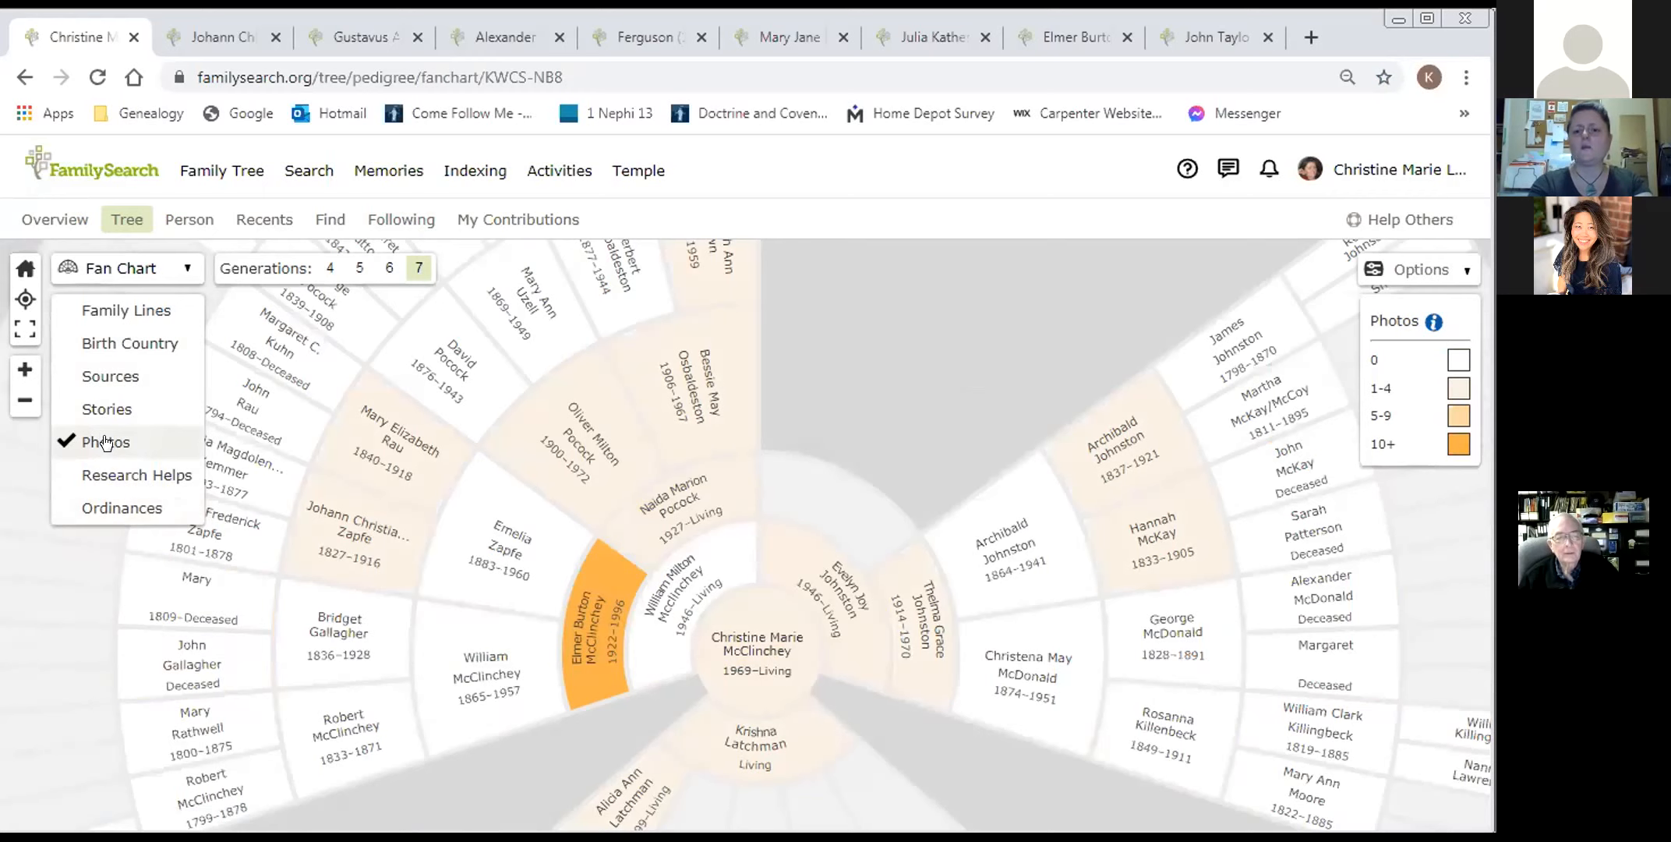
{"action": "mouse_move", "coordinate": [159, 438]}
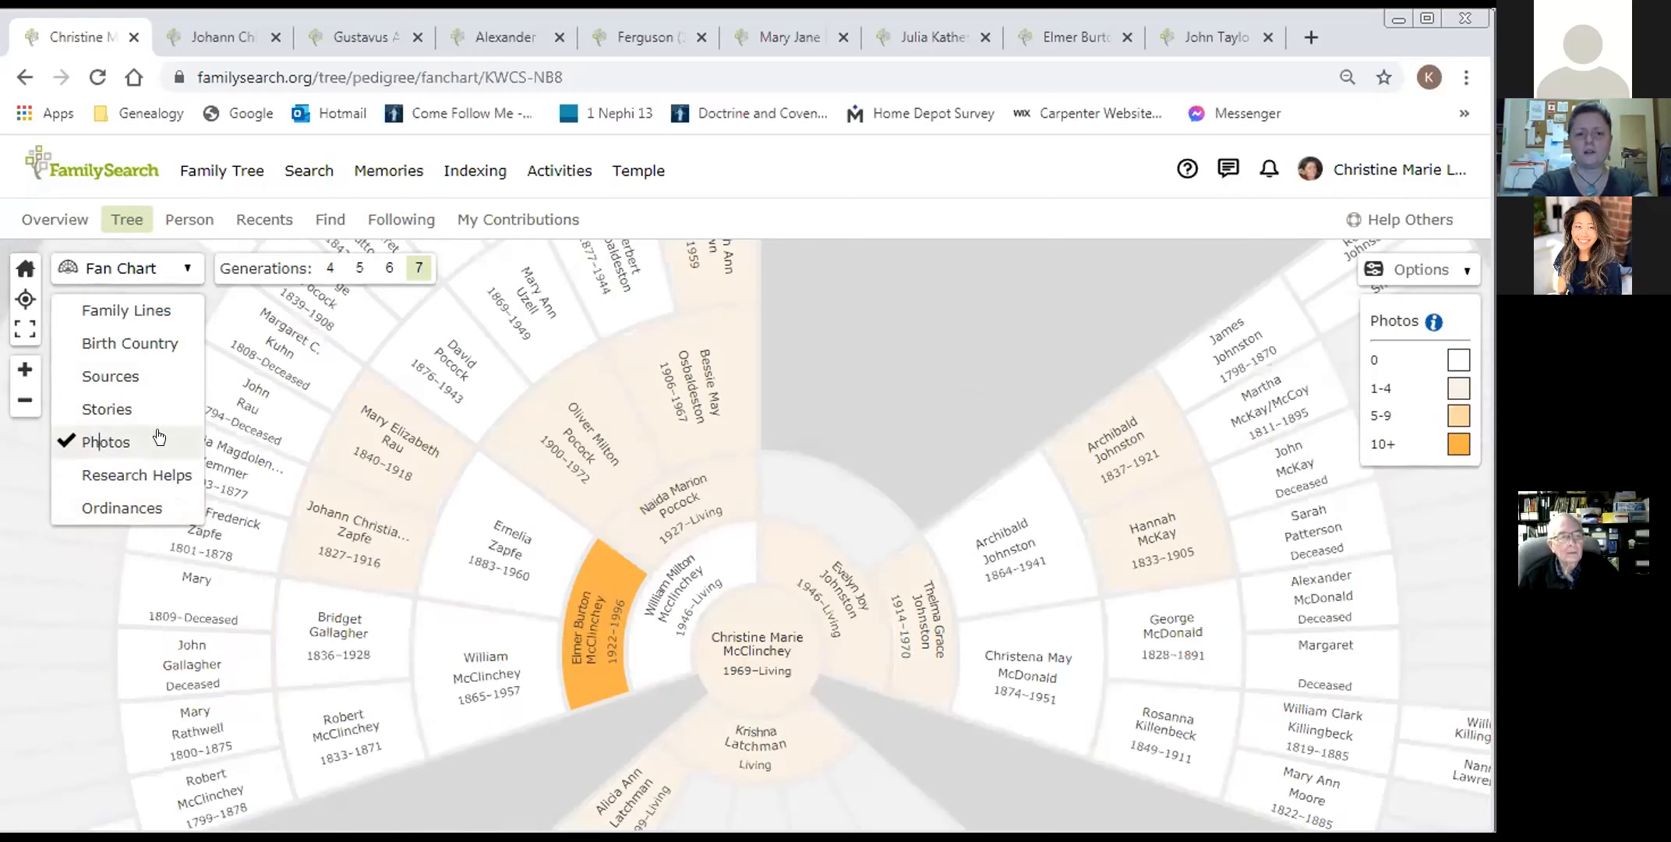
{"action": "mouse_move", "coordinate": [539, 453]}
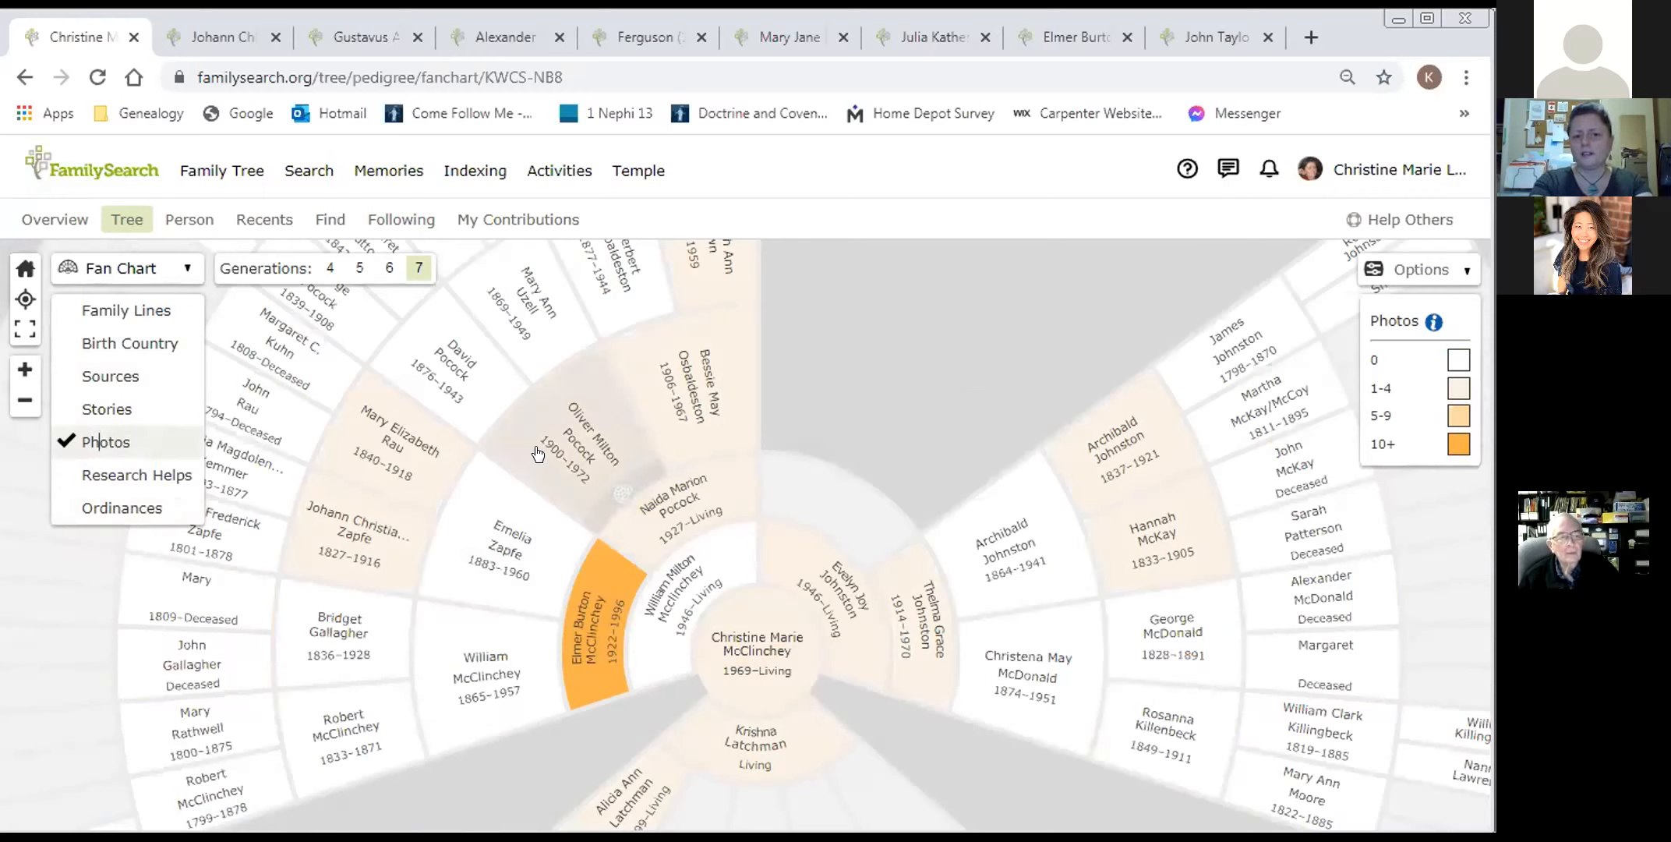
{"action": "mouse_move", "coordinate": [595, 438]}
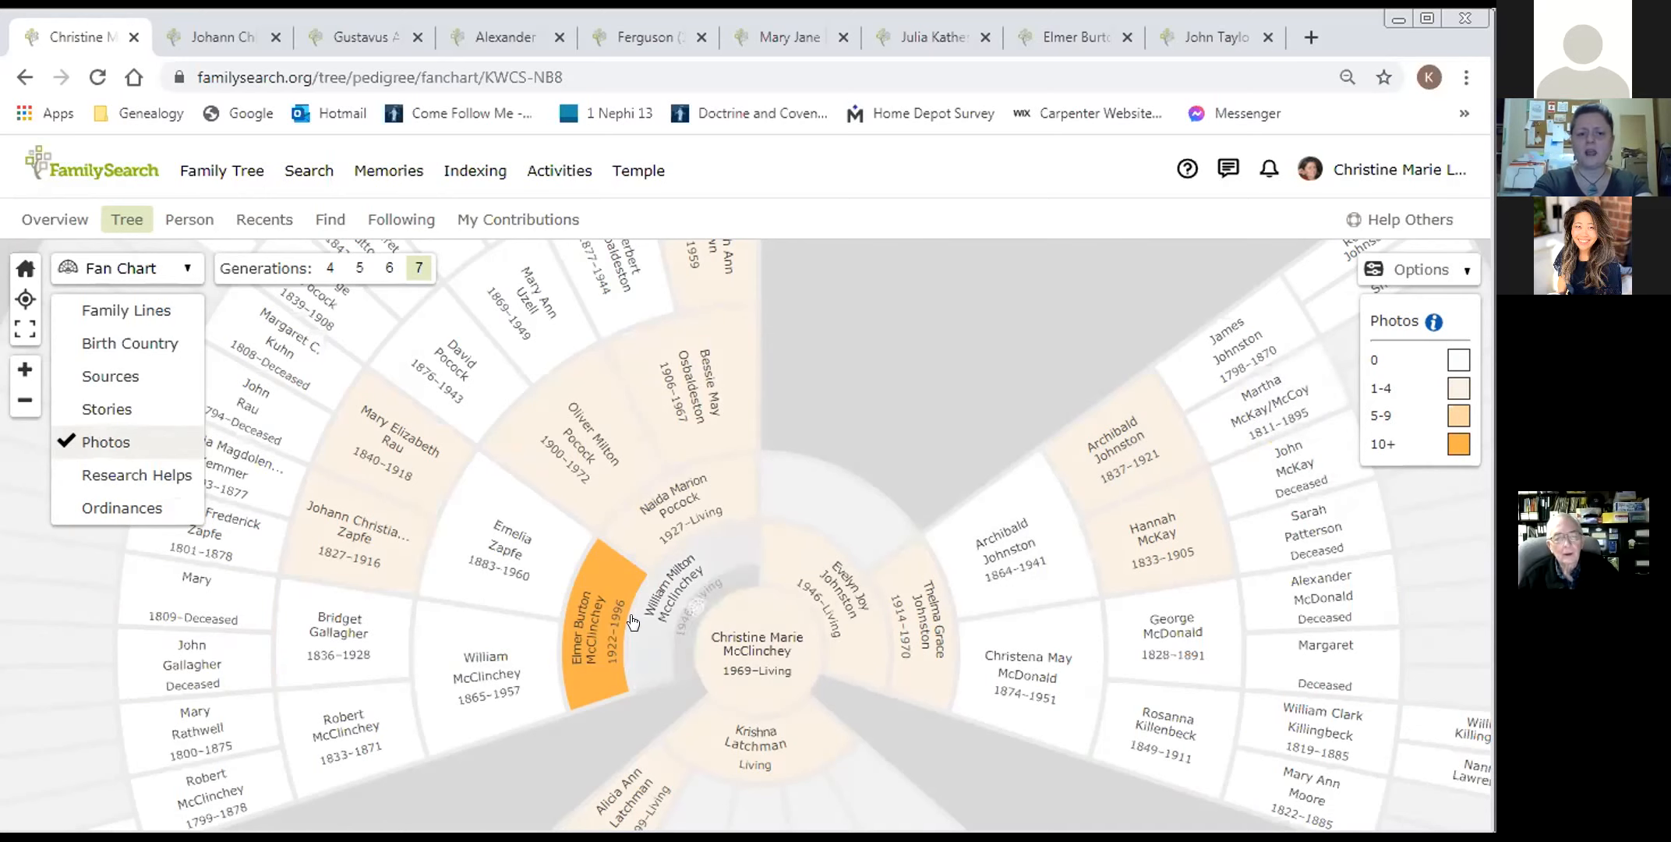
{"action": "mouse_move", "coordinate": [613, 634]}
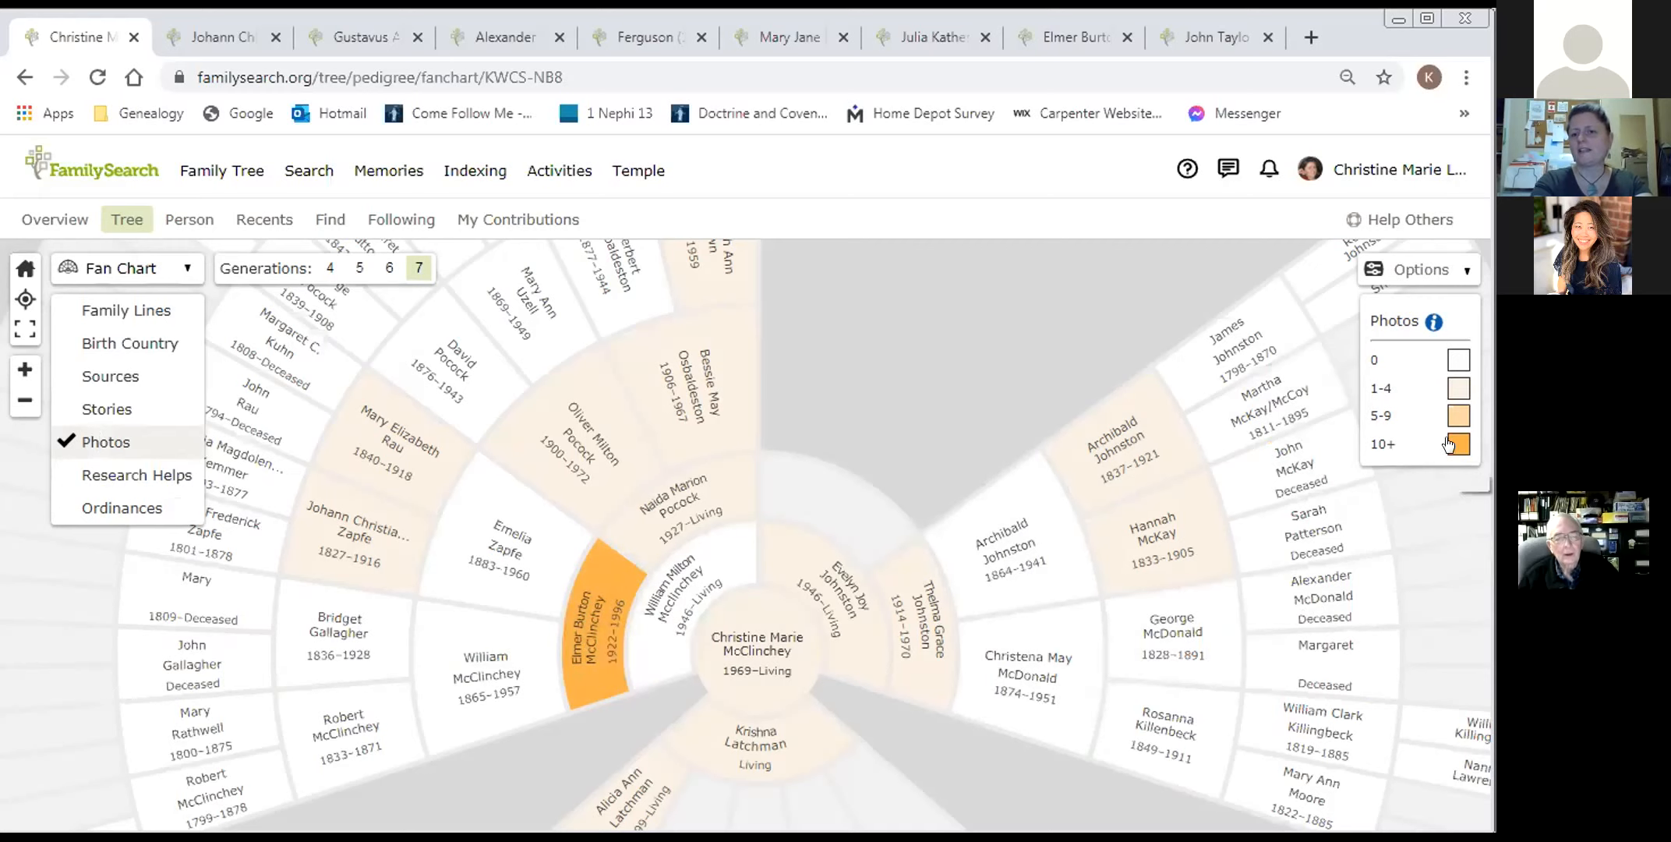
{"action": "mouse_move", "coordinate": [1450, 445]}
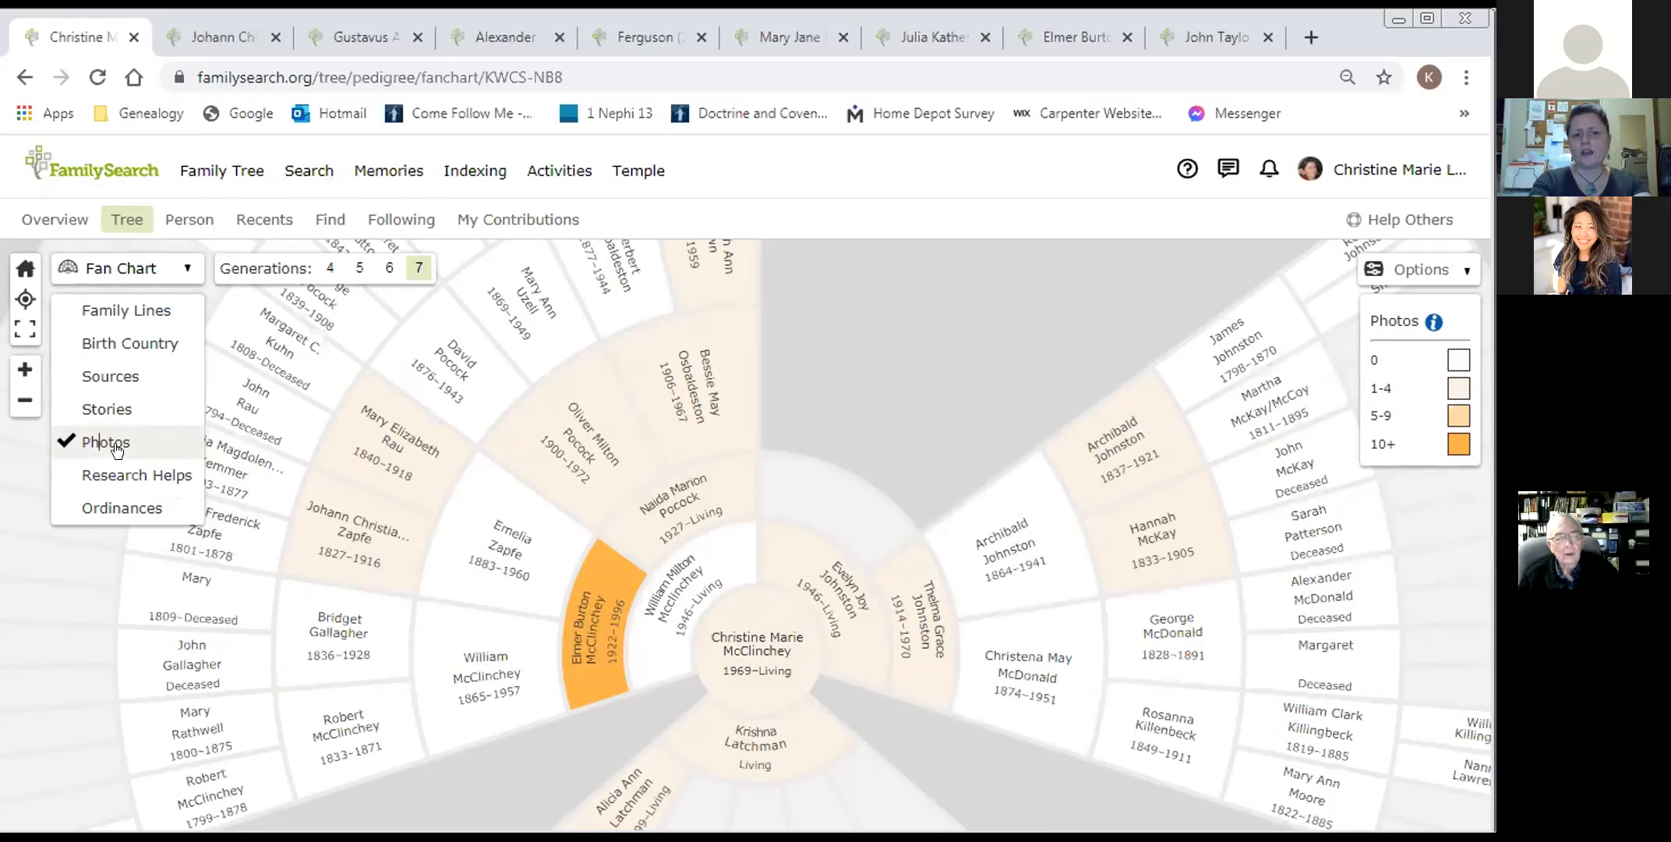
{"action": "mouse_move", "coordinate": [106, 441]}
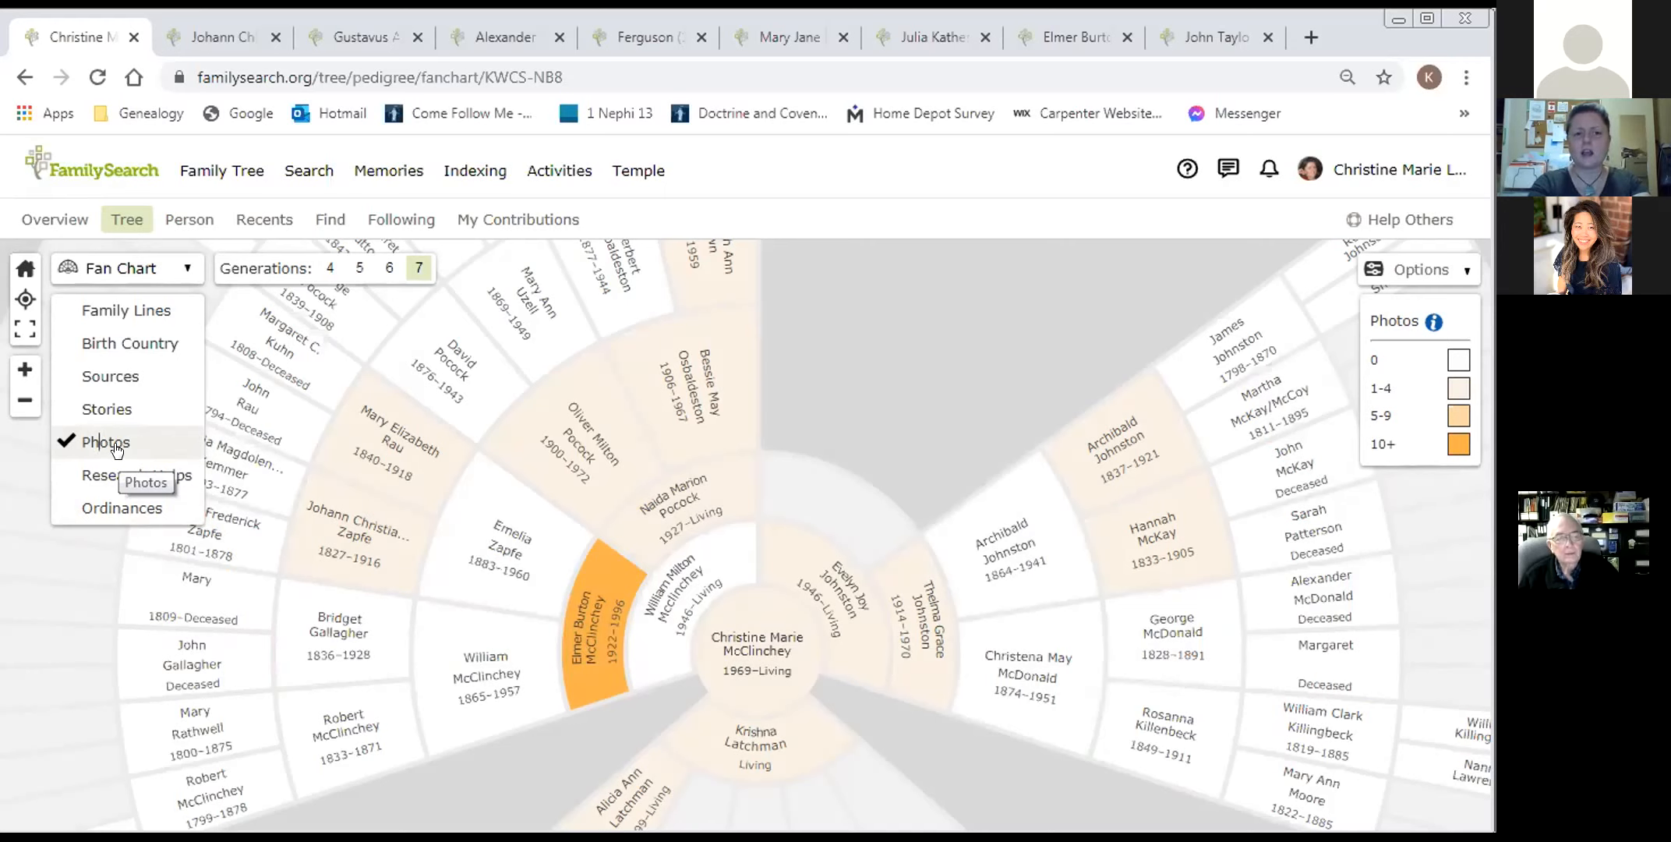
{"action": "mouse_move", "coordinate": [128, 343]}
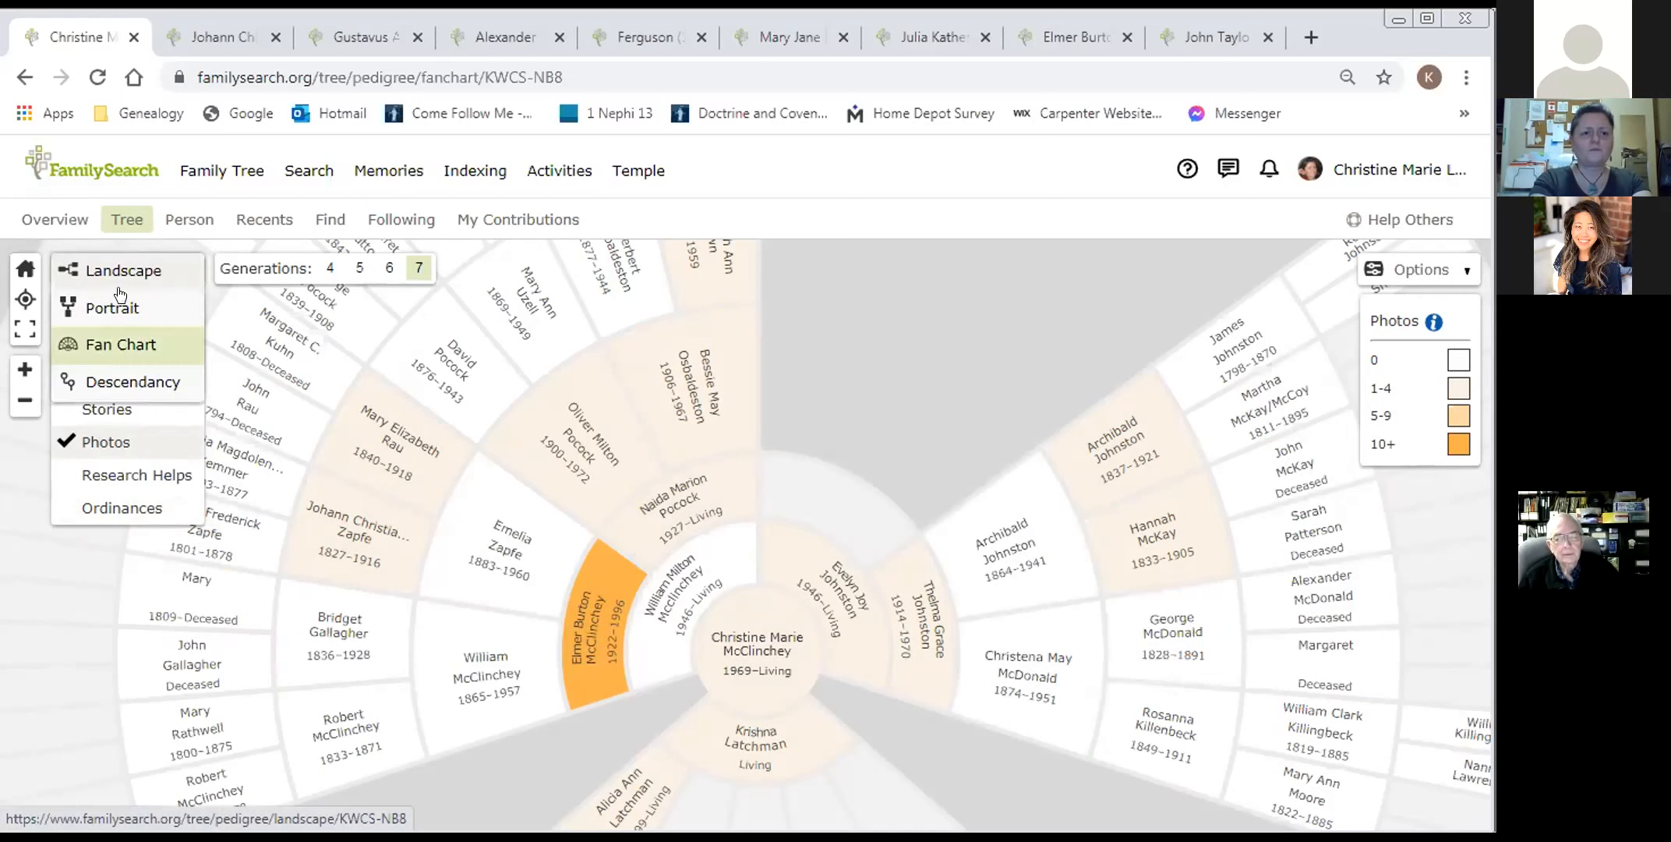
{"action": "left_click", "coordinate": [122, 270]}
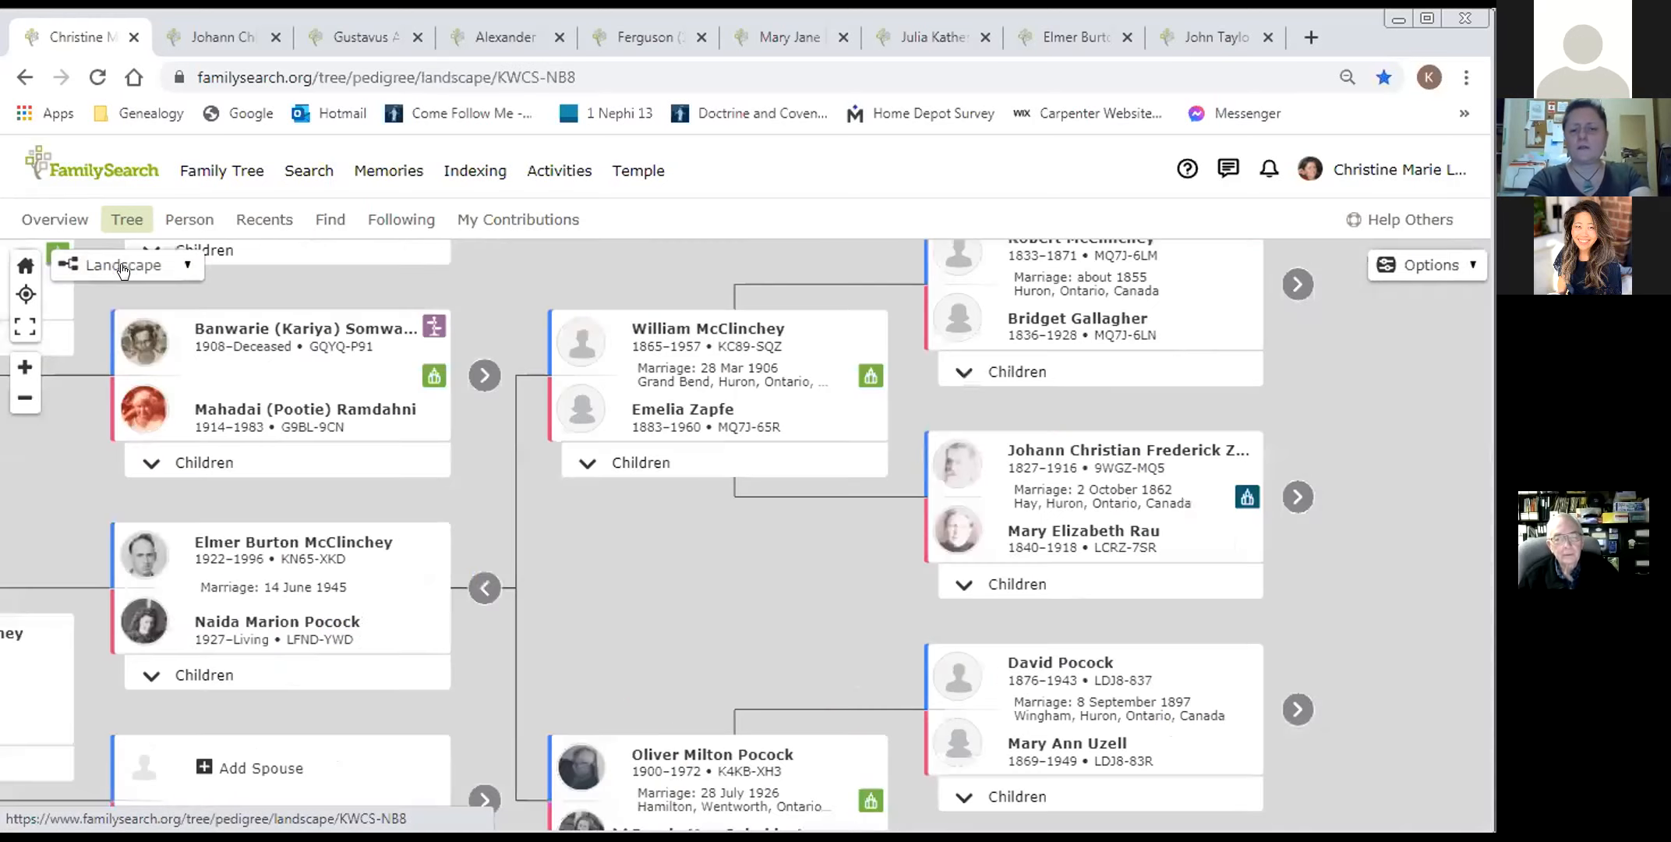
{"action": "left_click", "coordinate": [125, 265]}
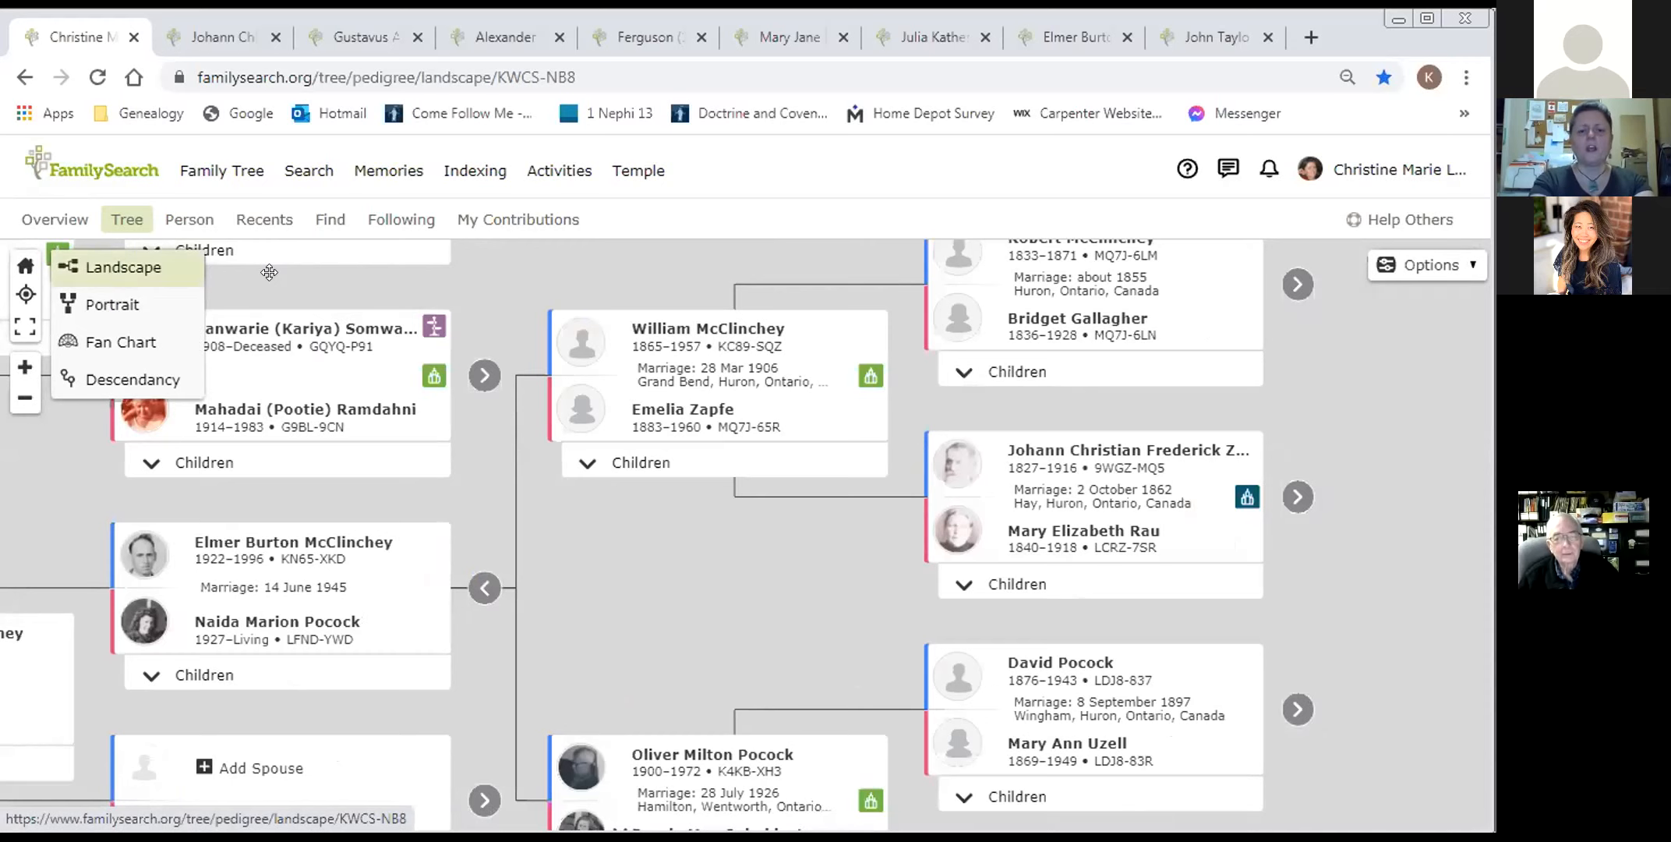
{"action": "mouse_move", "coordinate": [221, 169]}
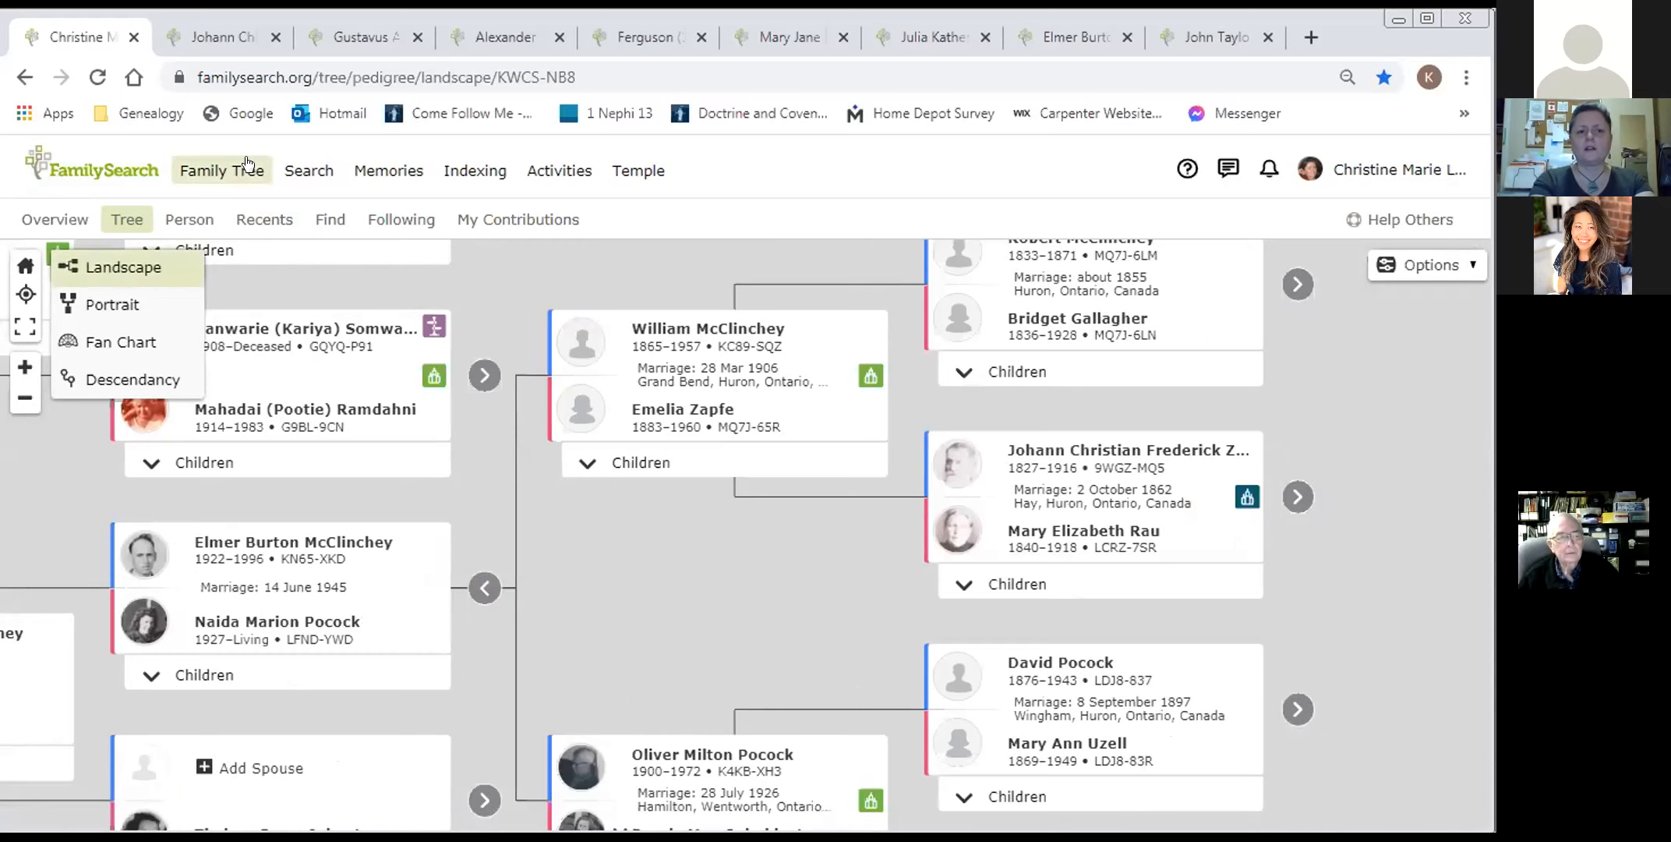
{"action": "left_click", "coordinate": [218, 37]}
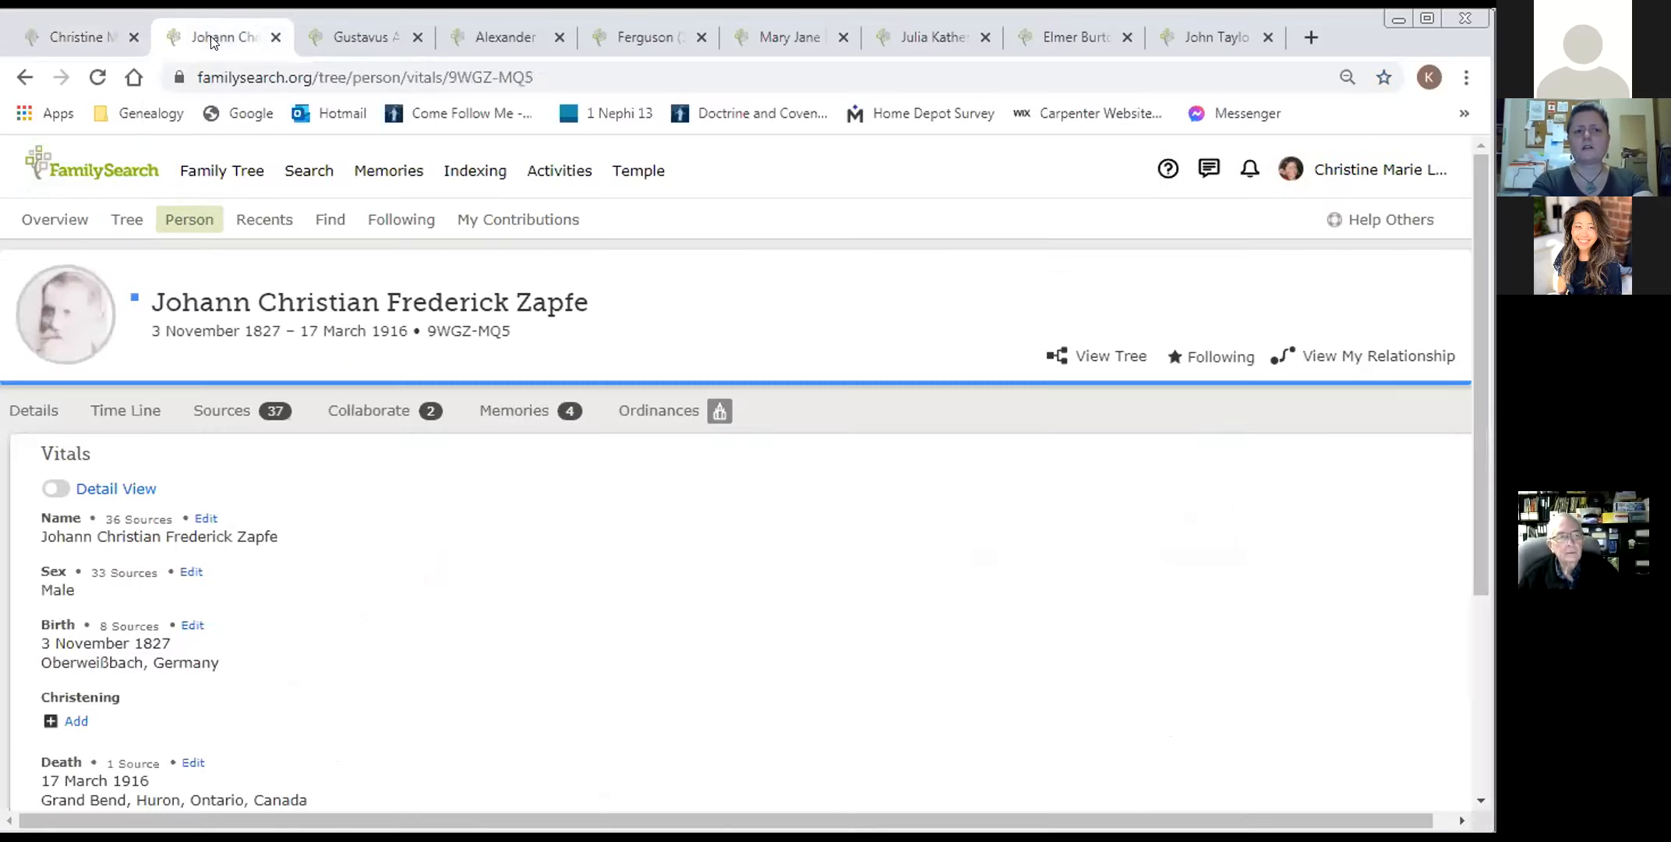
{"action": "mouse_move", "coordinate": [333, 529]}
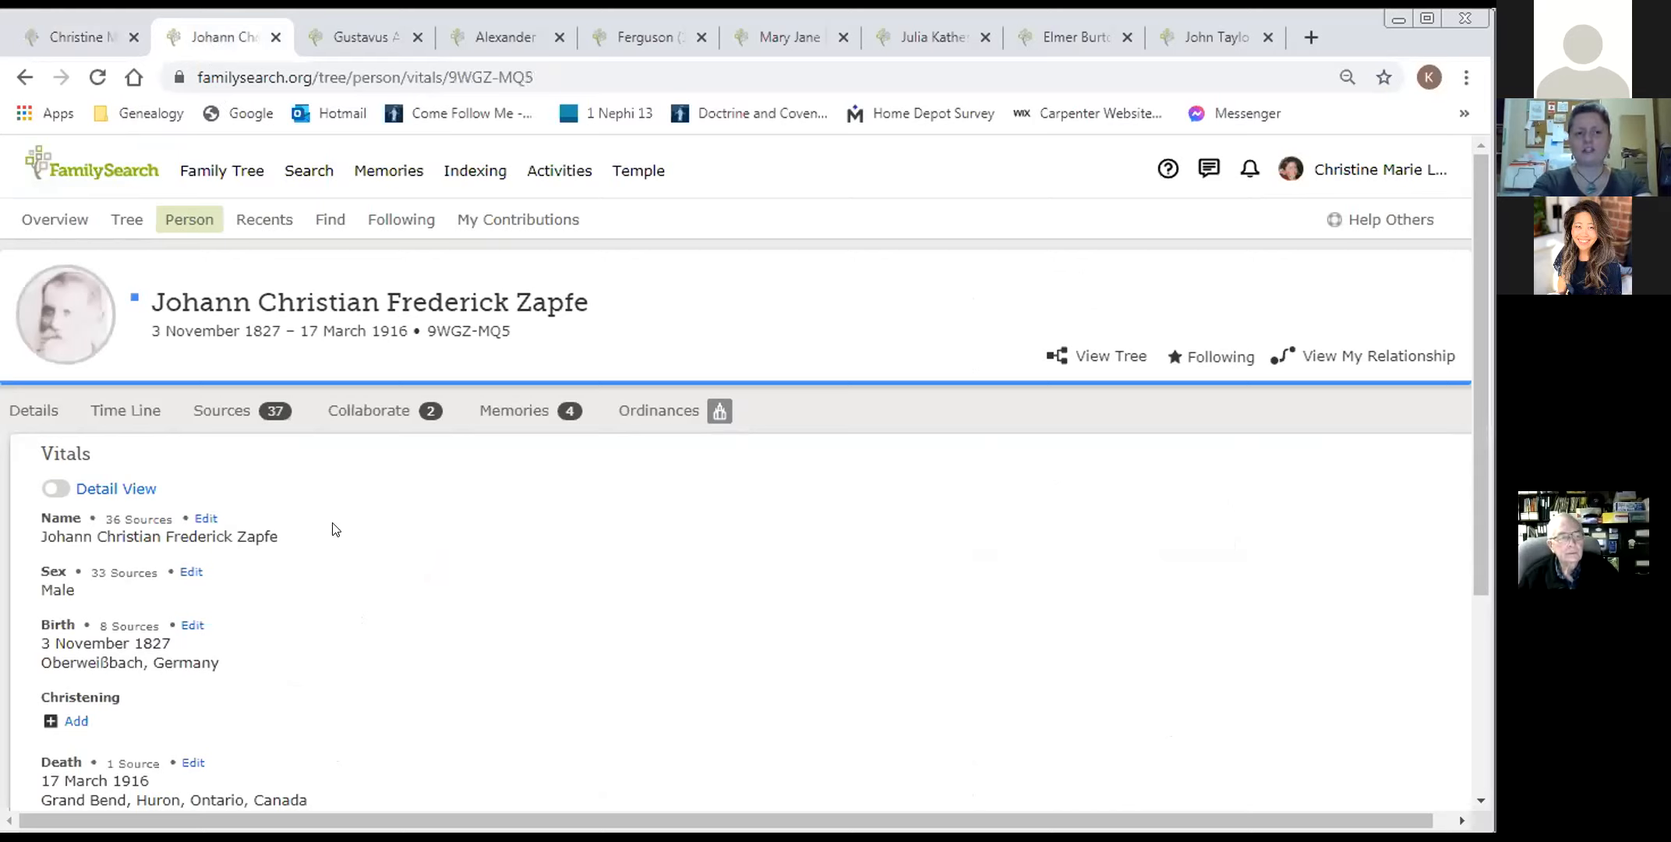
{"action": "mouse_move", "coordinate": [346, 530]}
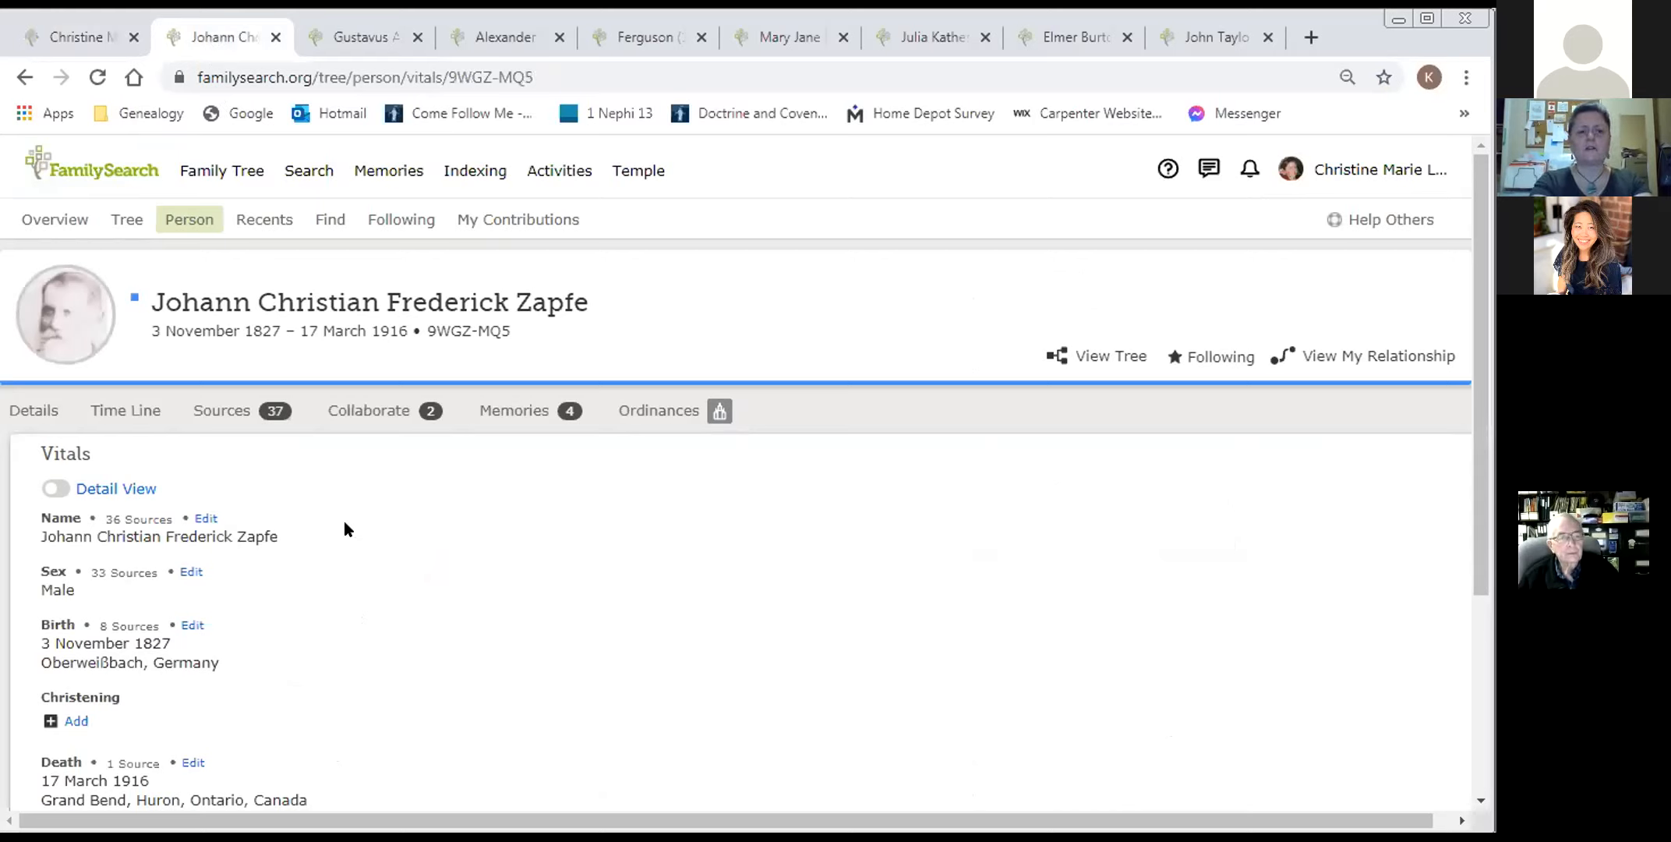
{"action": "mouse_move", "coordinate": [602, 438]}
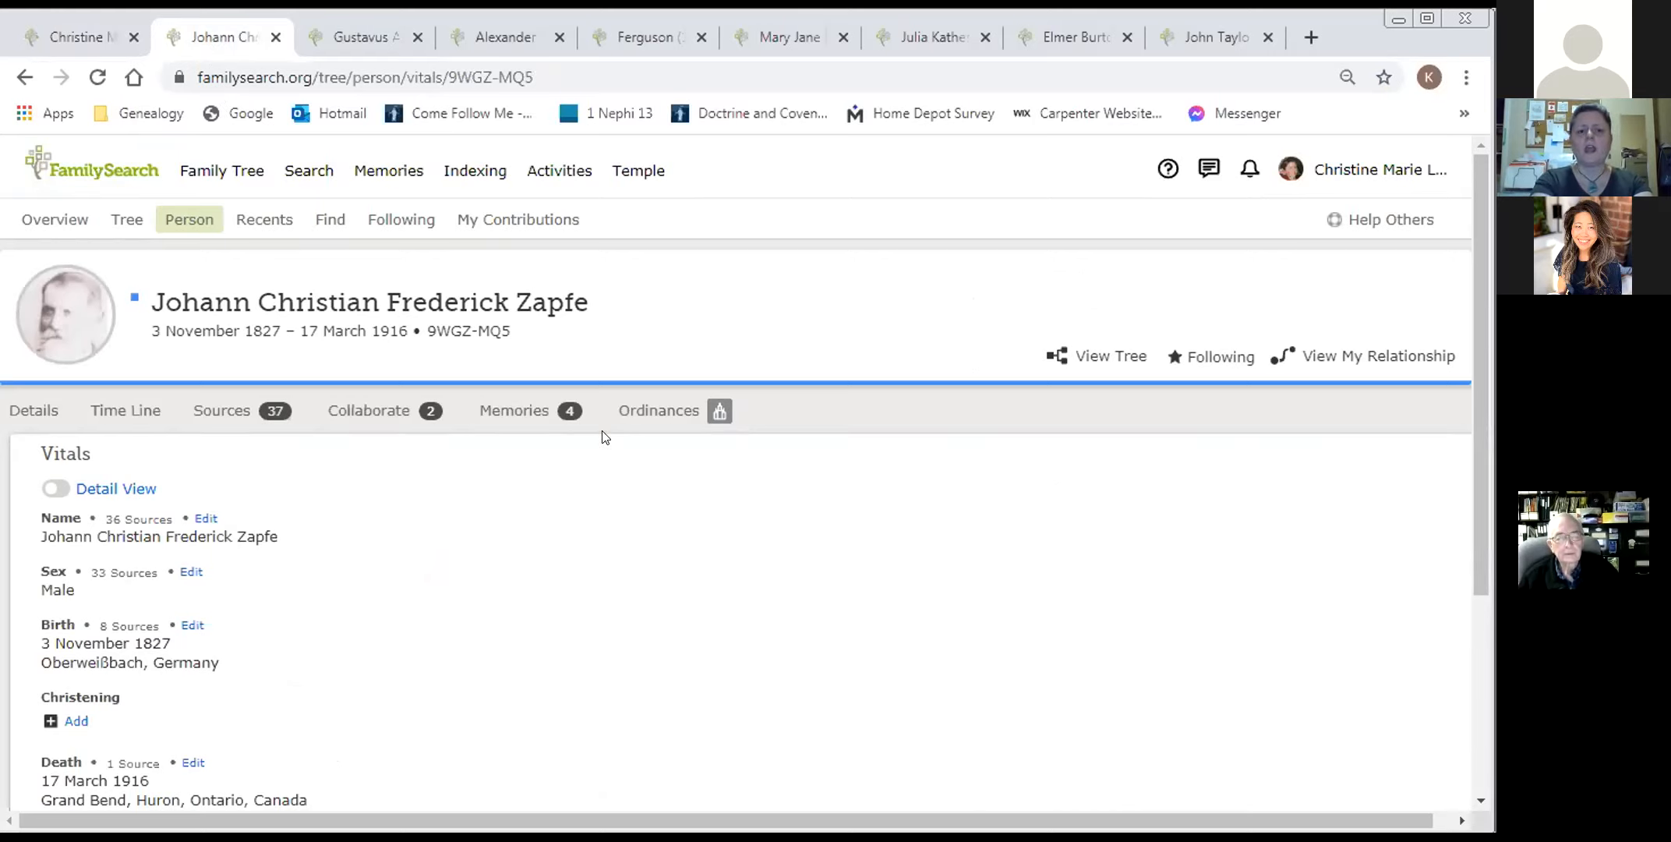
{"action": "mouse_move", "coordinate": [382, 432]}
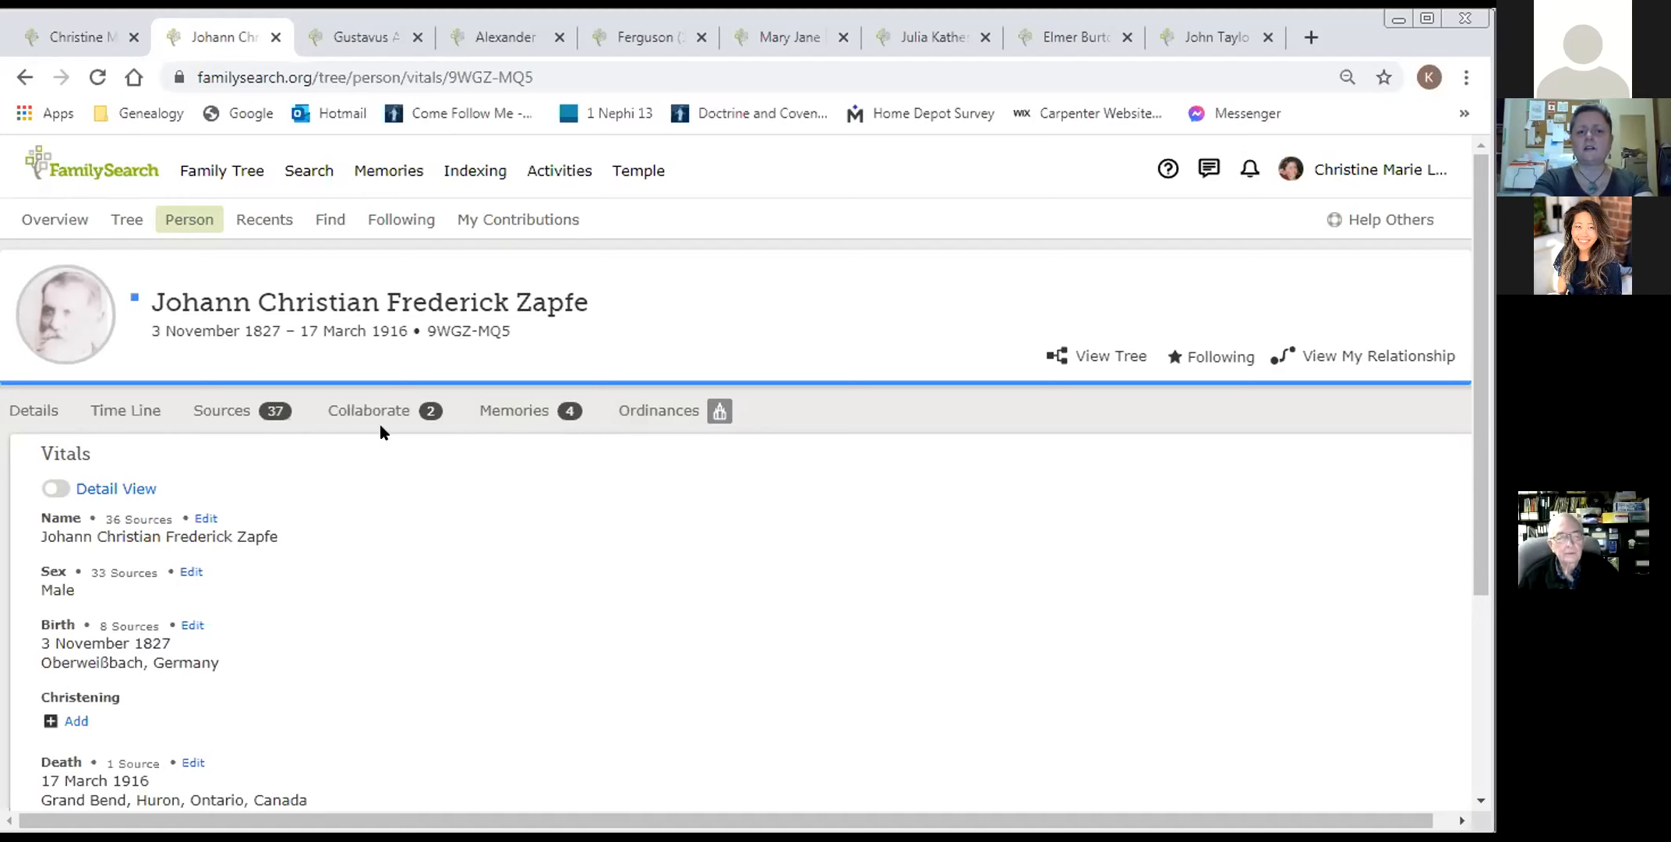
{"action": "mouse_move", "coordinate": [731, 435]}
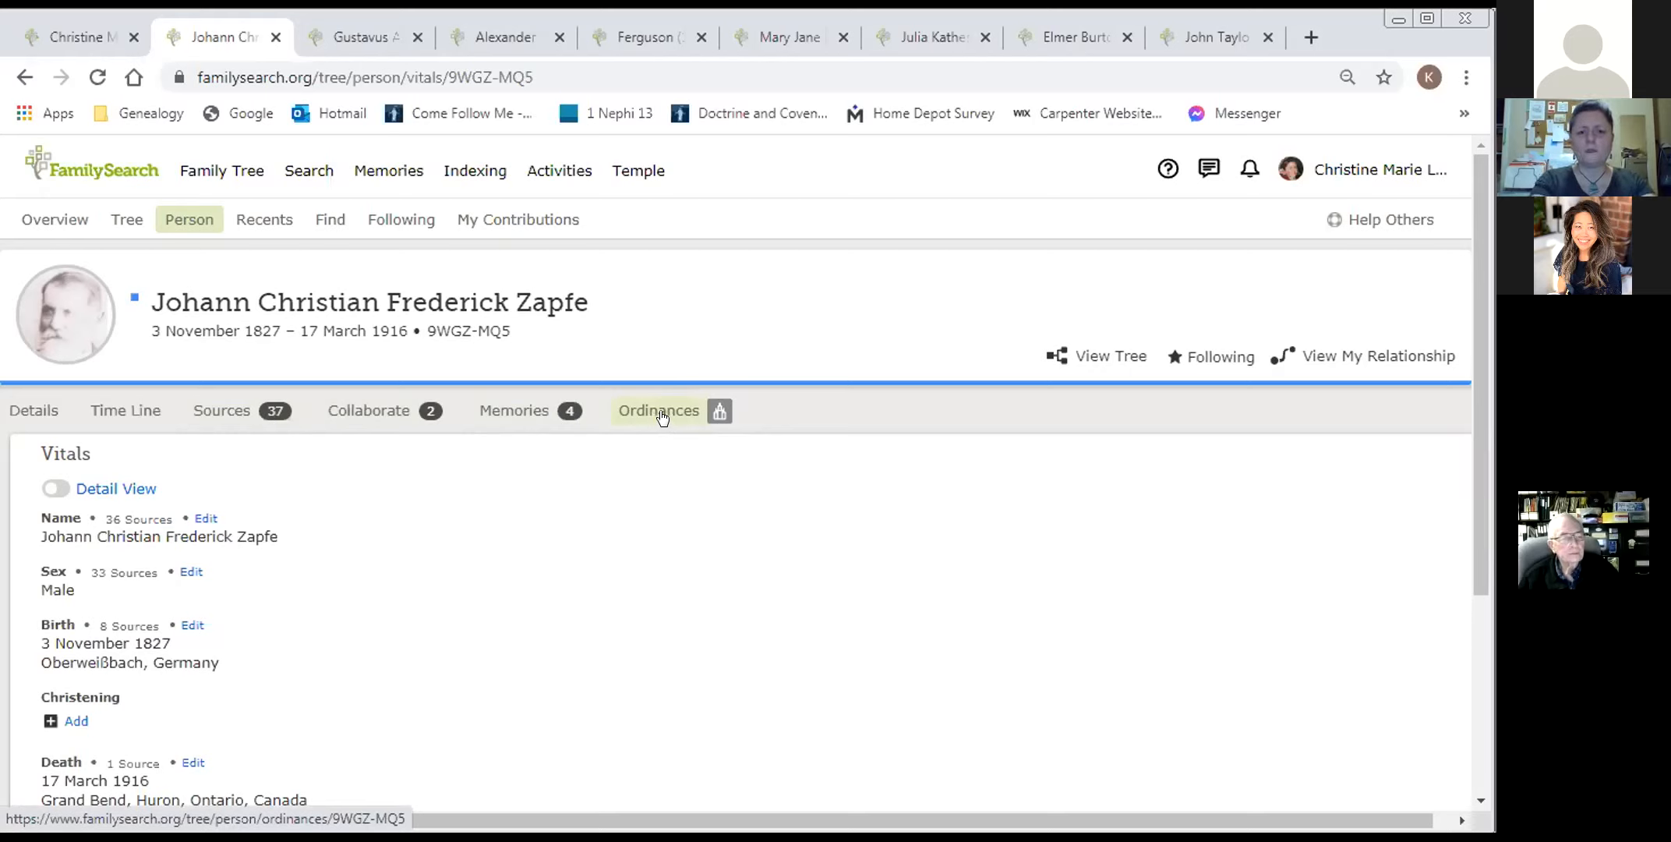
{"action": "mouse_move", "coordinate": [678, 416]}
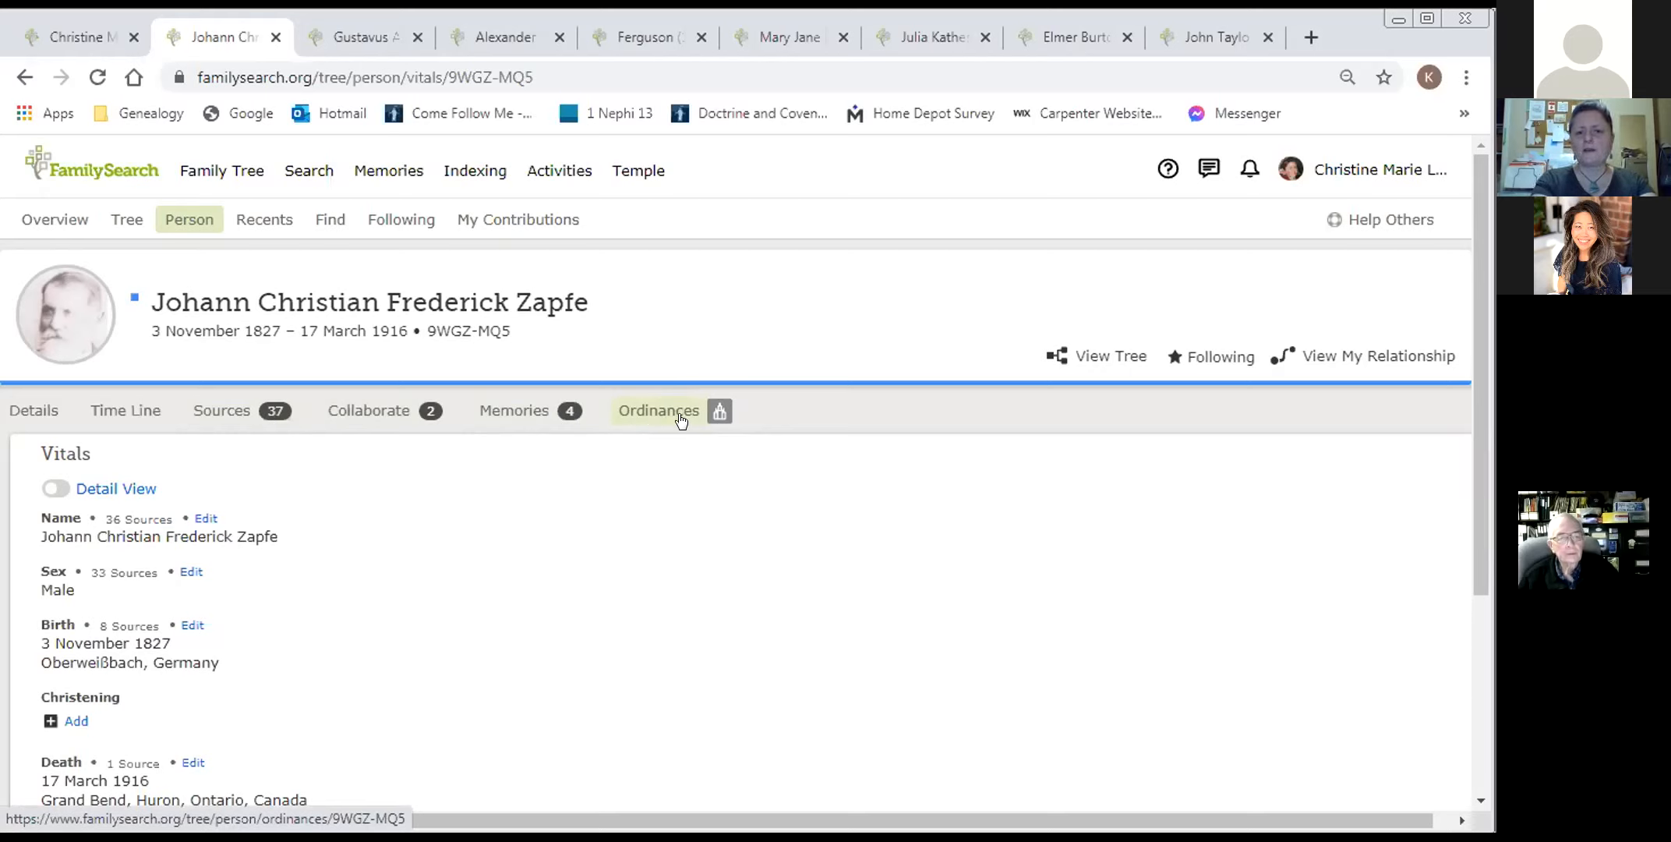
{"action": "left_click", "coordinate": [668, 410]}
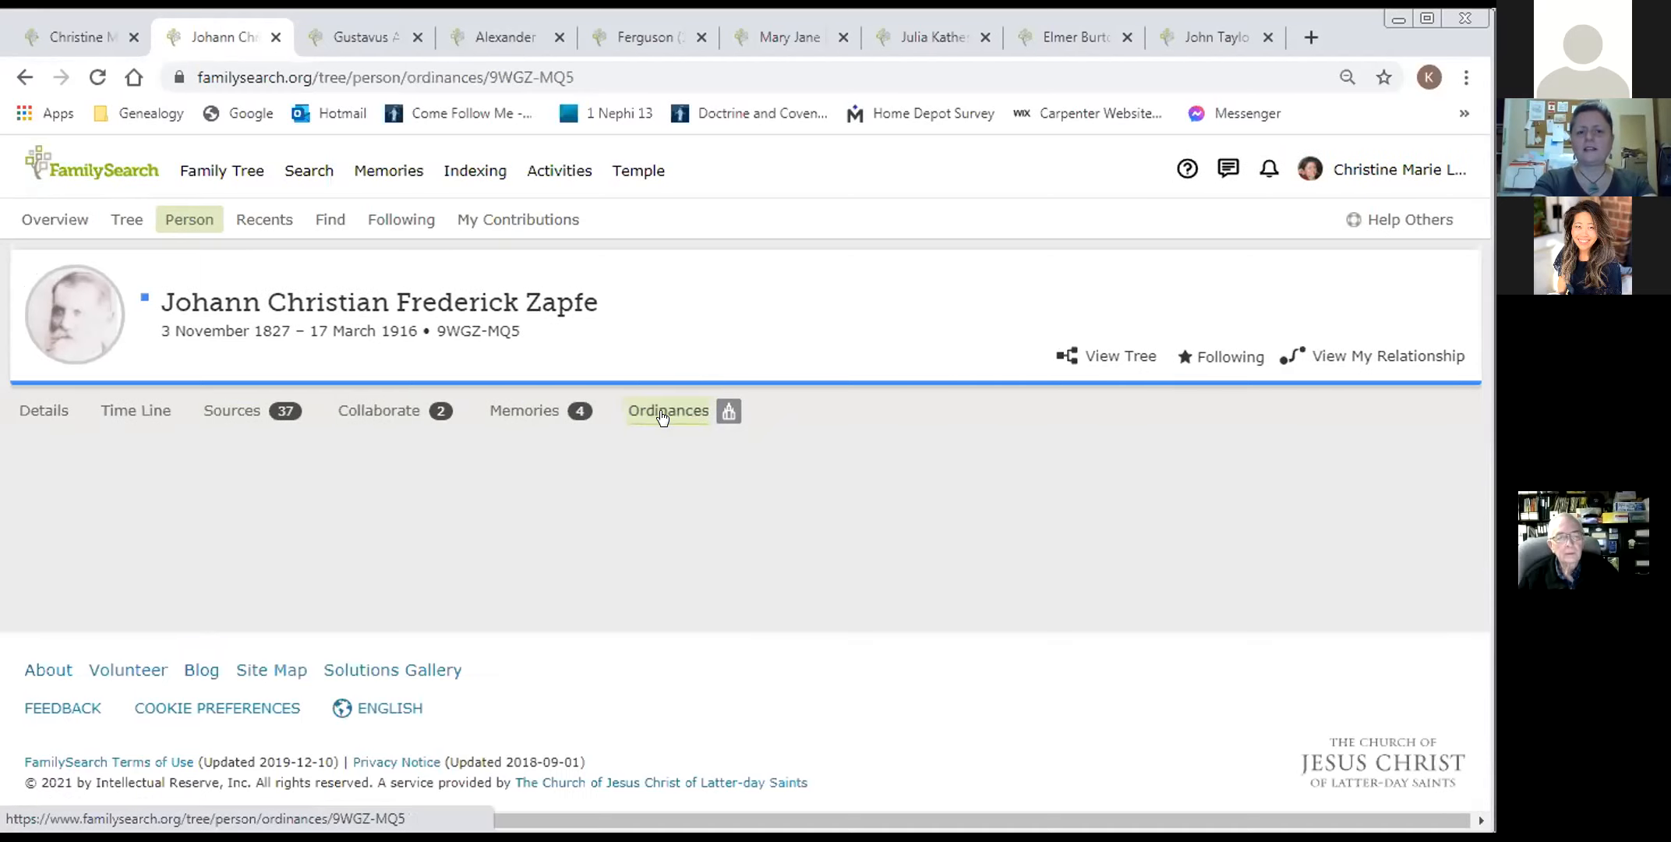
{"action": "left_click", "coordinate": [669, 410]}
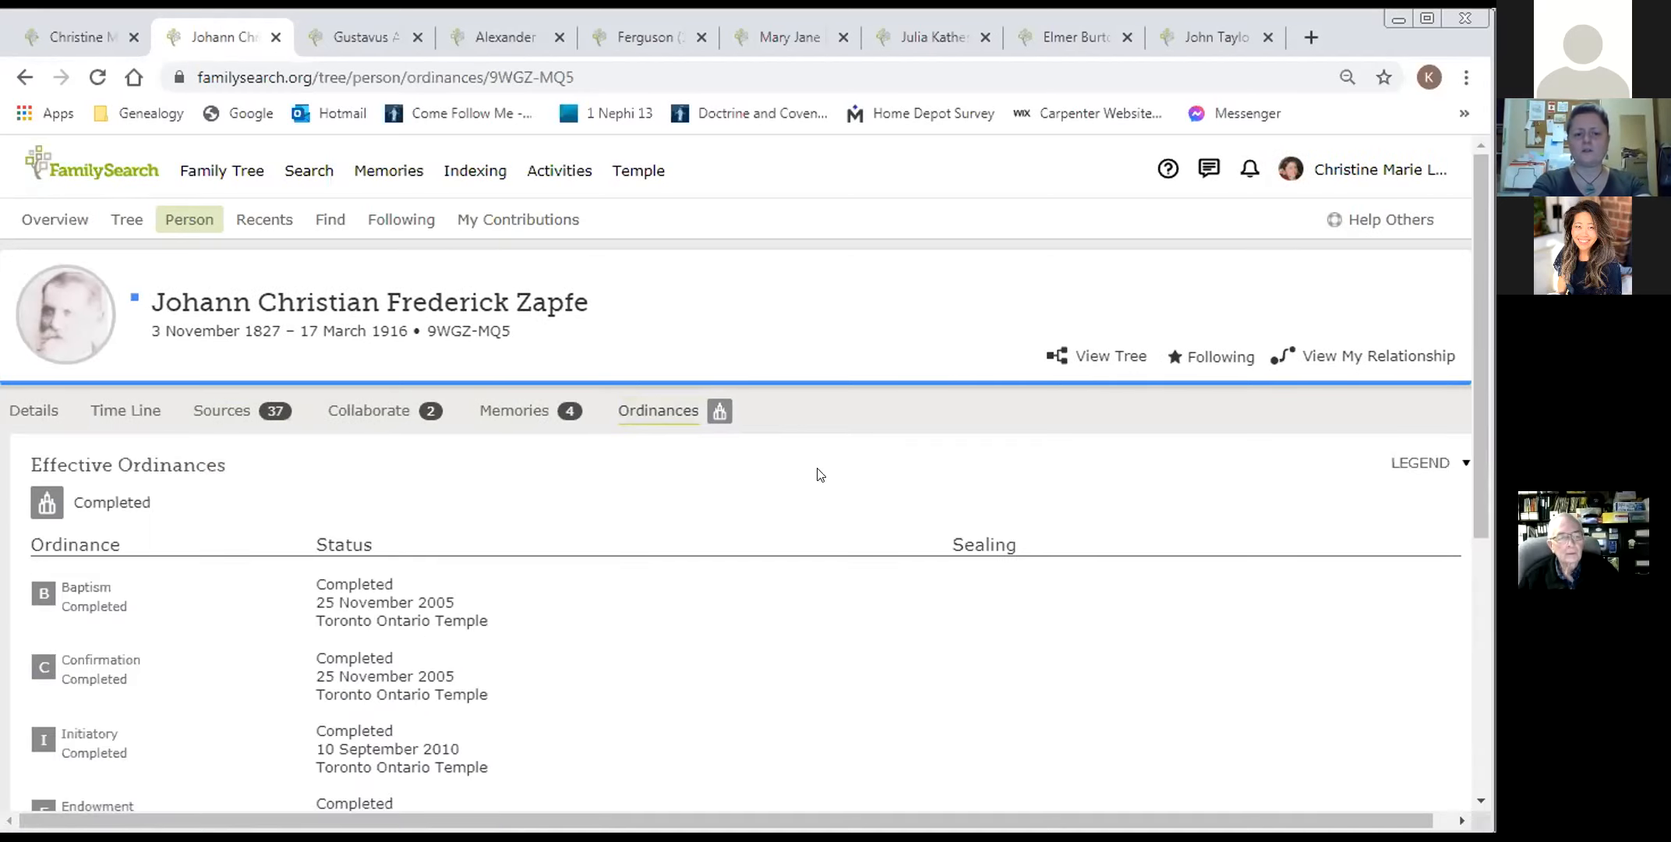
{"action": "scroll", "scroll_direction": "down", "scroll_amount": 3}
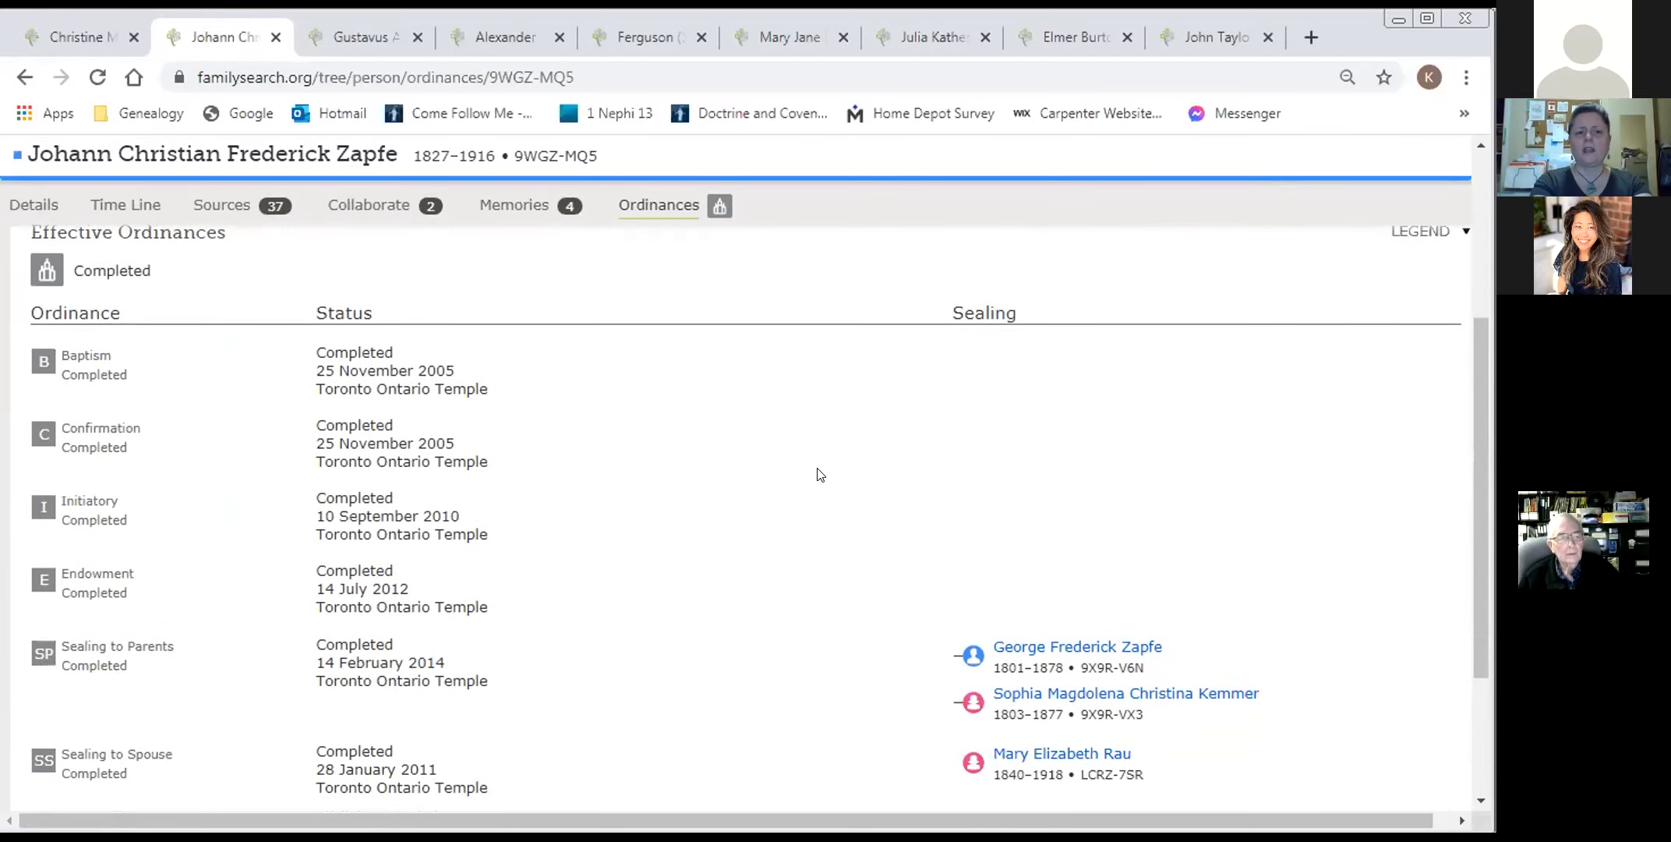
{"action": "scroll", "scroll_direction": "down", "scroll_amount": 3}
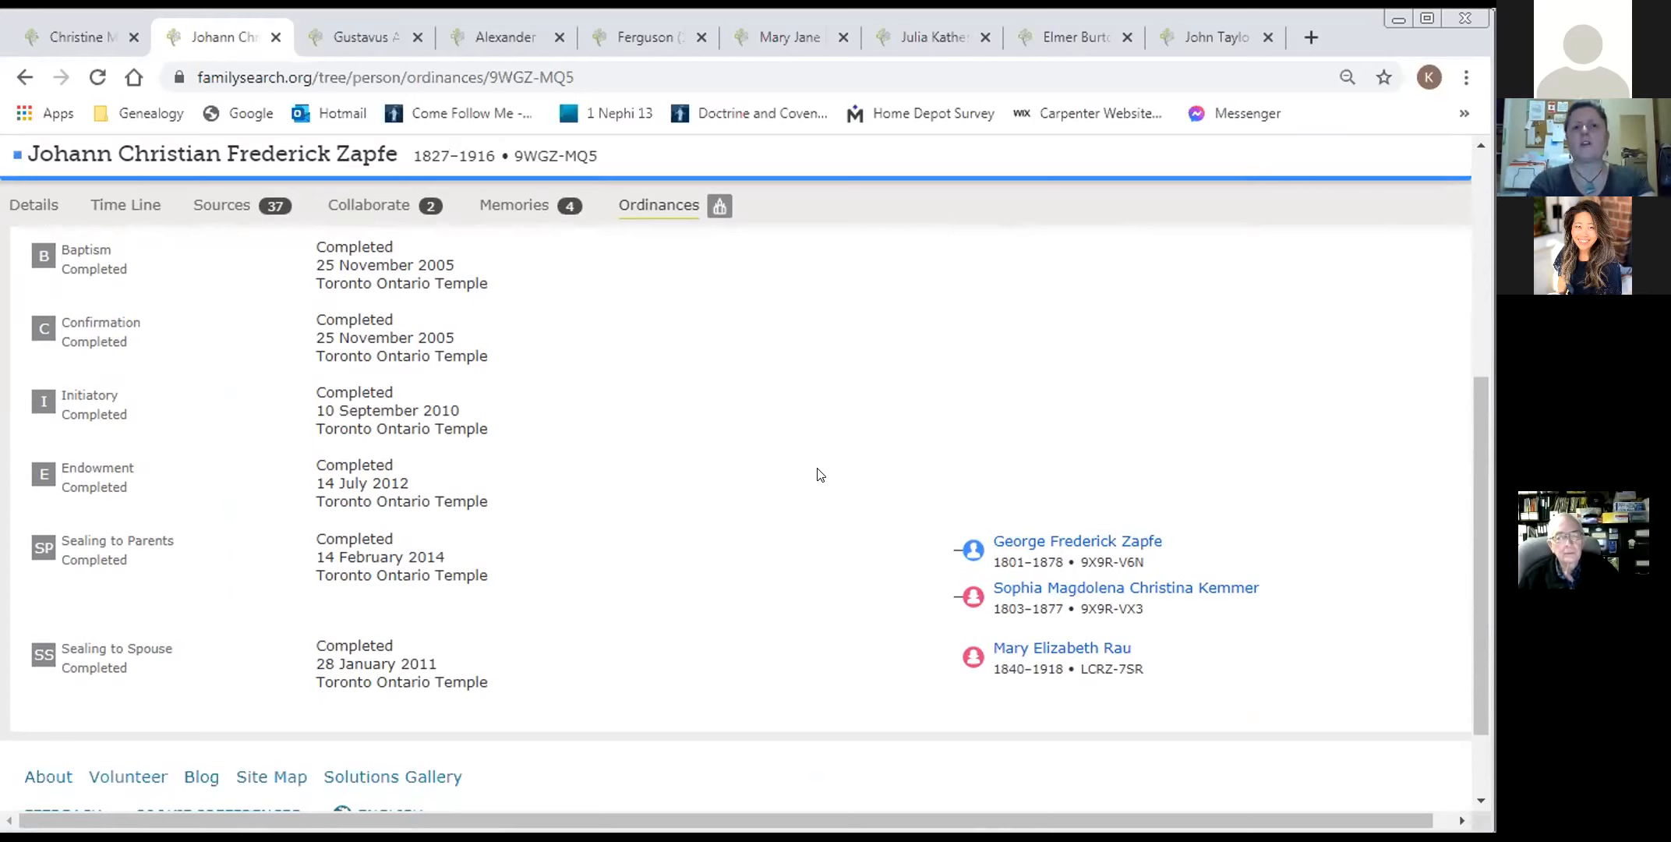
{"action": "mouse_move", "coordinate": [806, 421]}
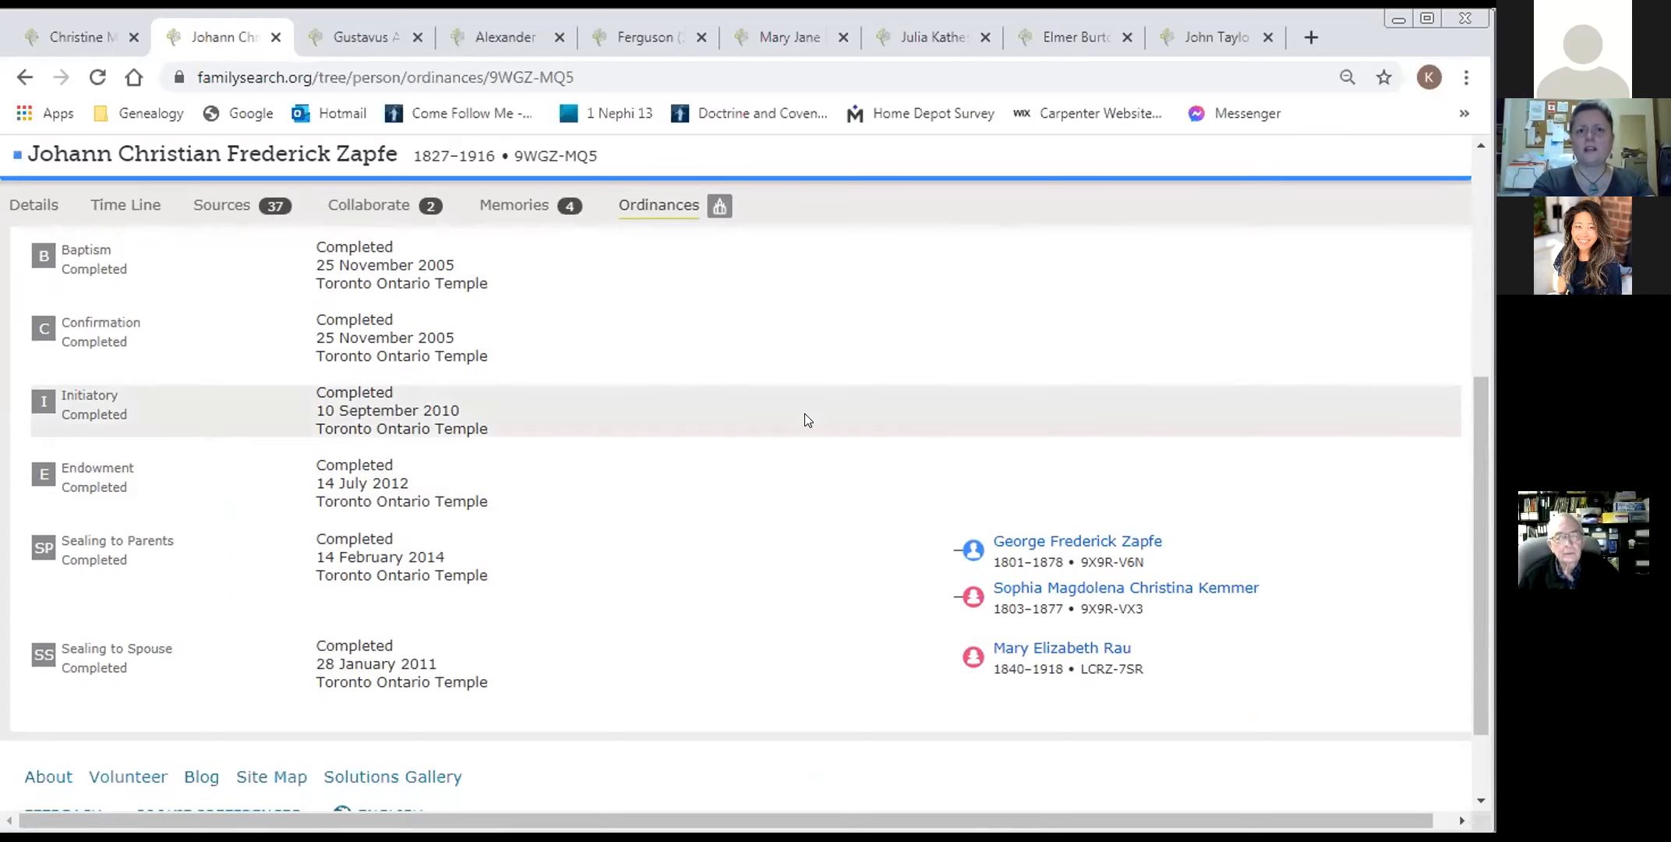
{"action": "mouse_move", "coordinate": [531, 256]}
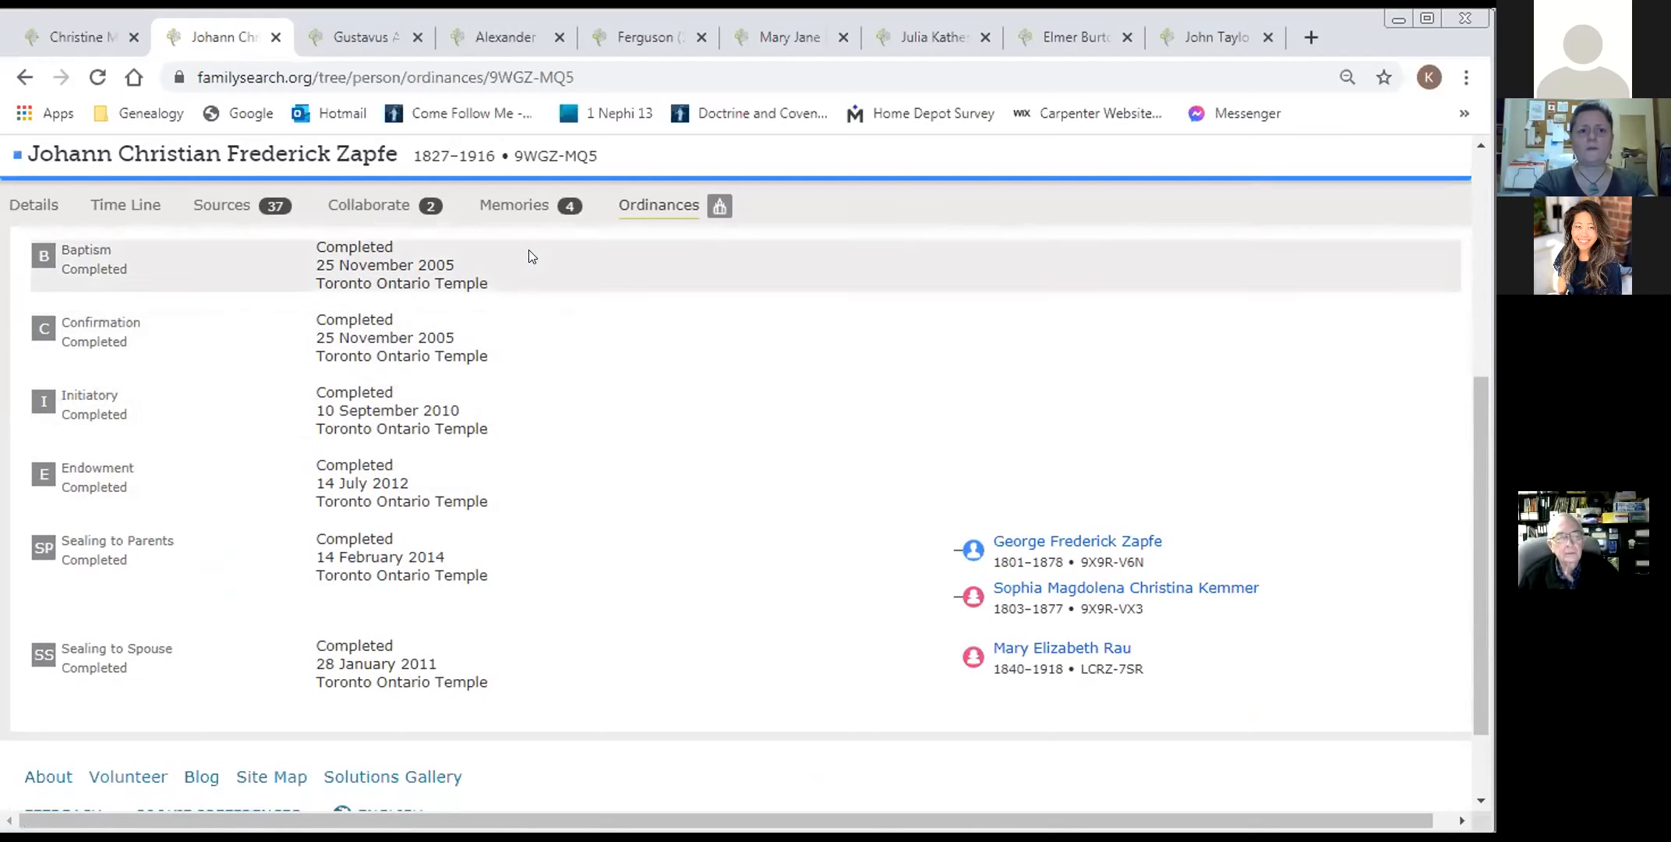
{"action": "left_click", "coordinate": [363, 38]}
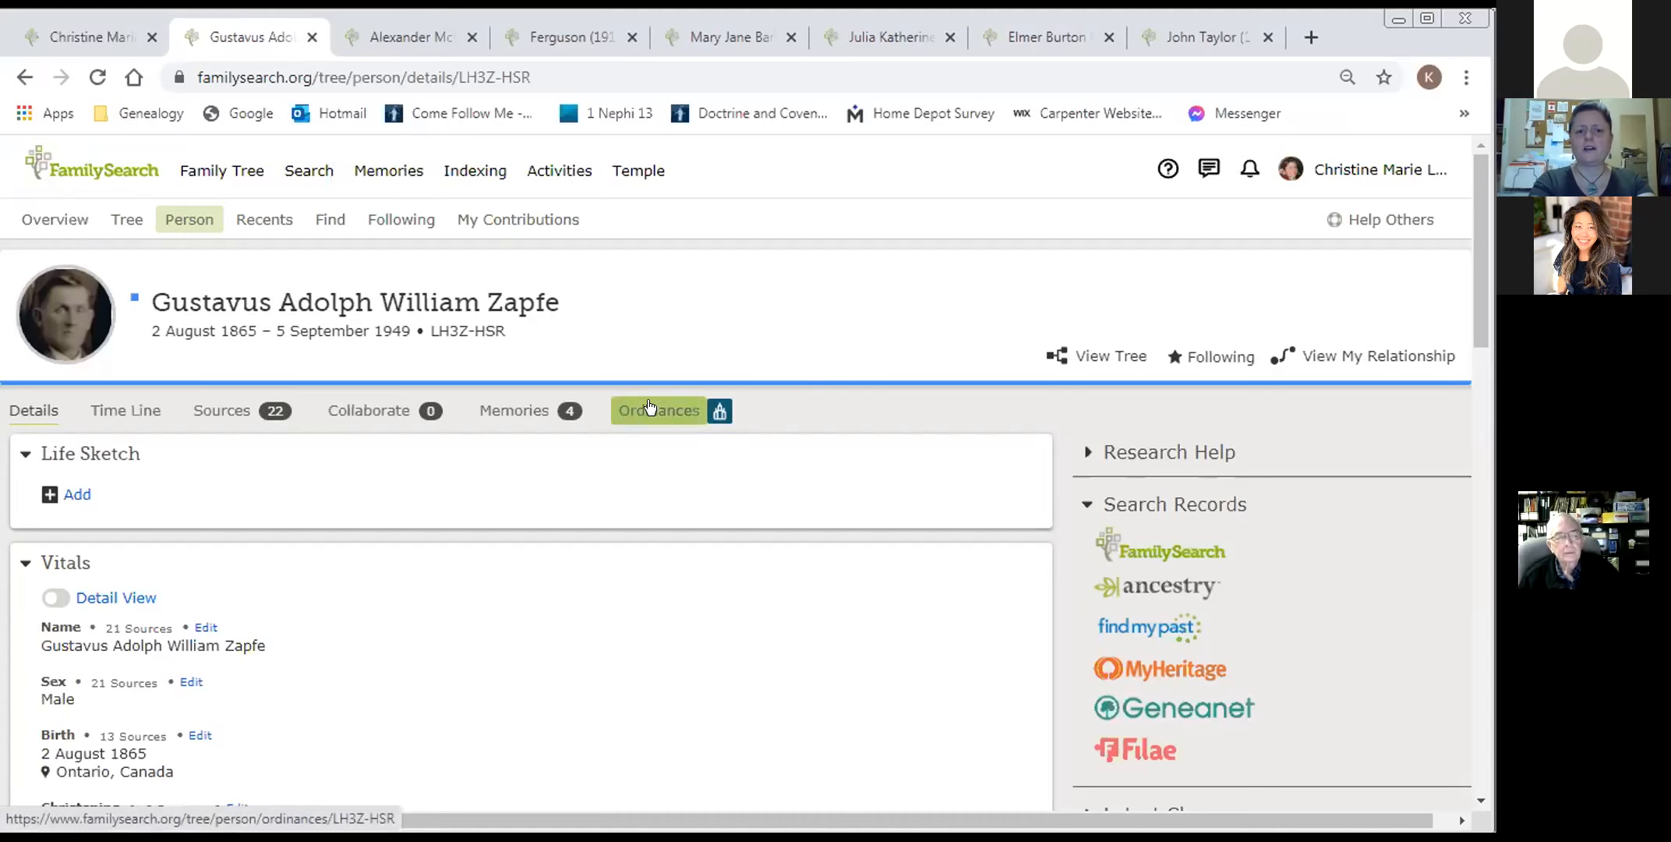
- Review Gustavus's ordinances: all completed except one reserved, in-progress spouse sealing
{"action": "left_click", "coordinate": [658, 410]}
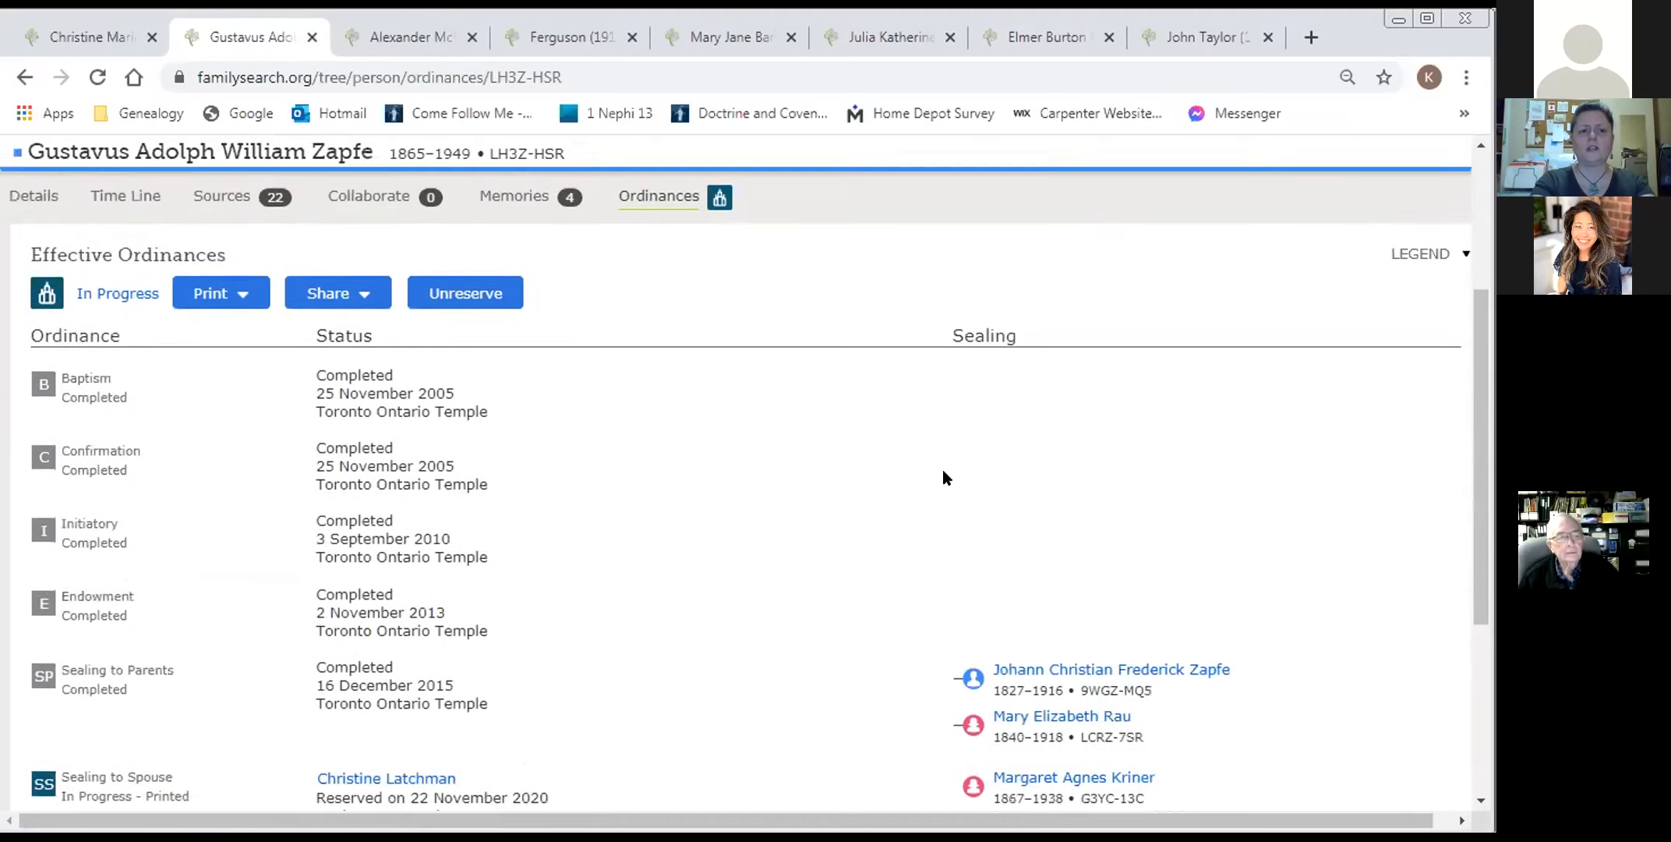
{"action": "scroll", "scroll_direction": "down", "scroll_amount": 3}
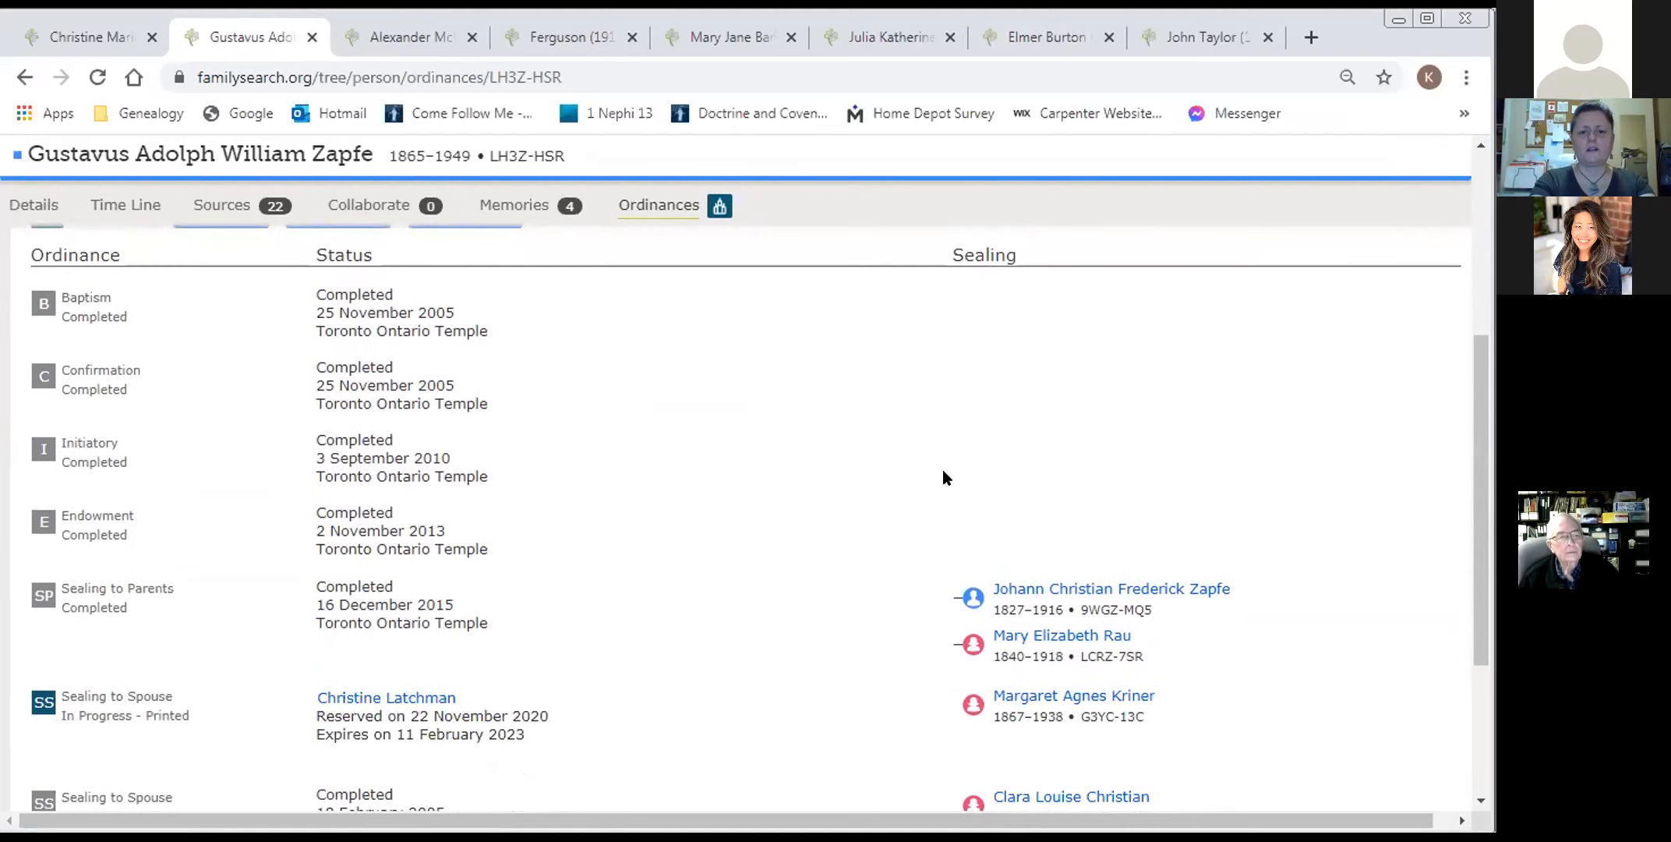
{"action": "scroll", "scroll_direction": "up", "scroll_amount": 3}
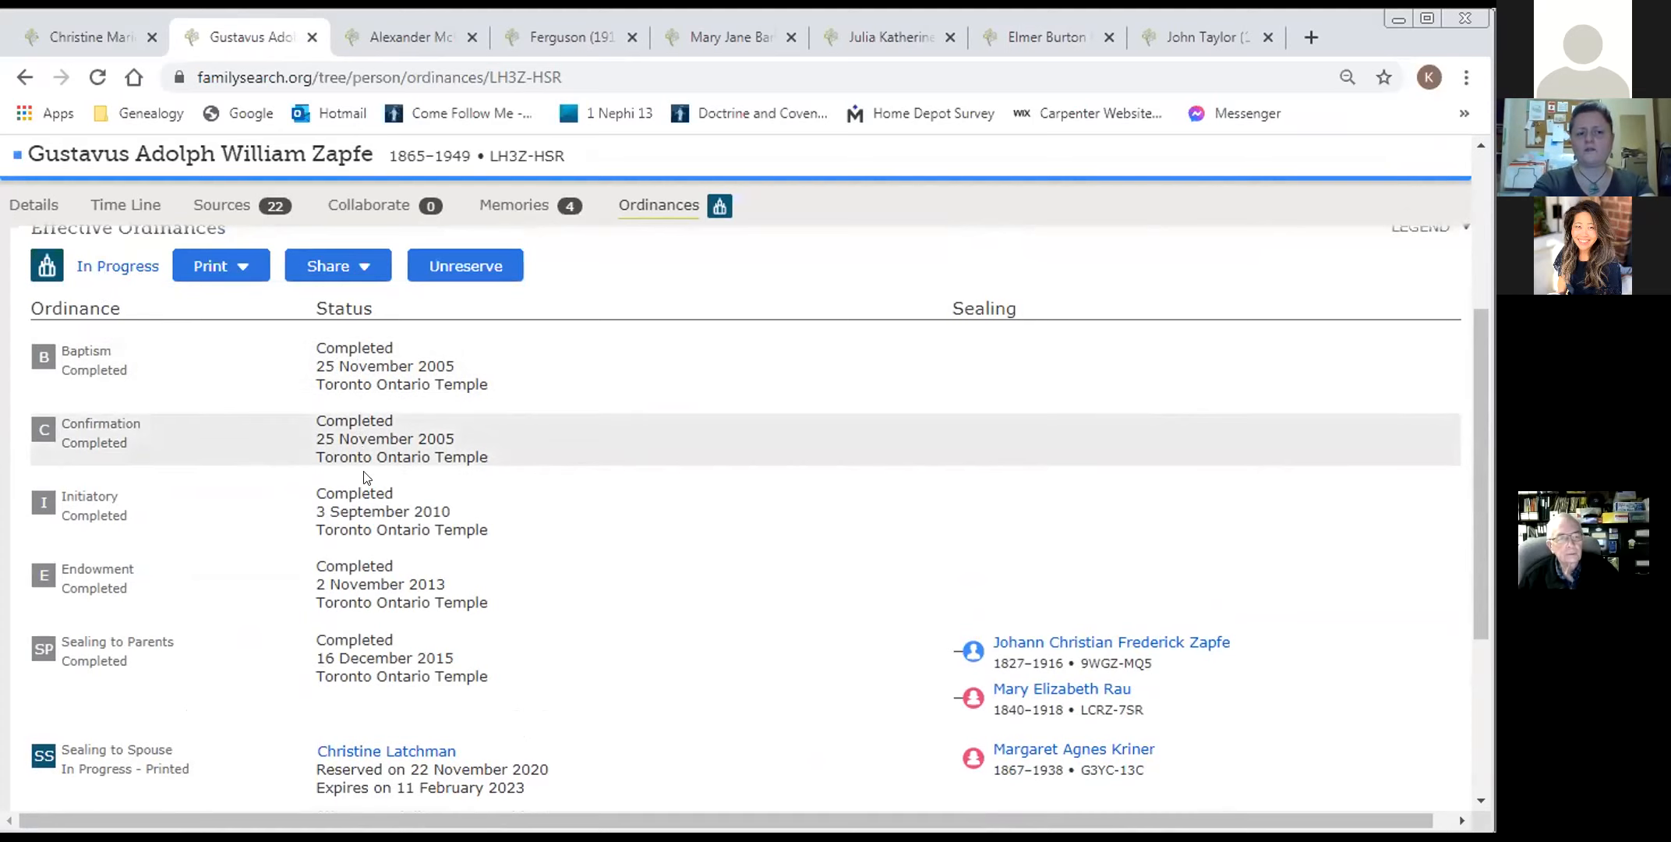
{"action": "scroll", "scroll_direction": "down", "scroll_amount": 3}
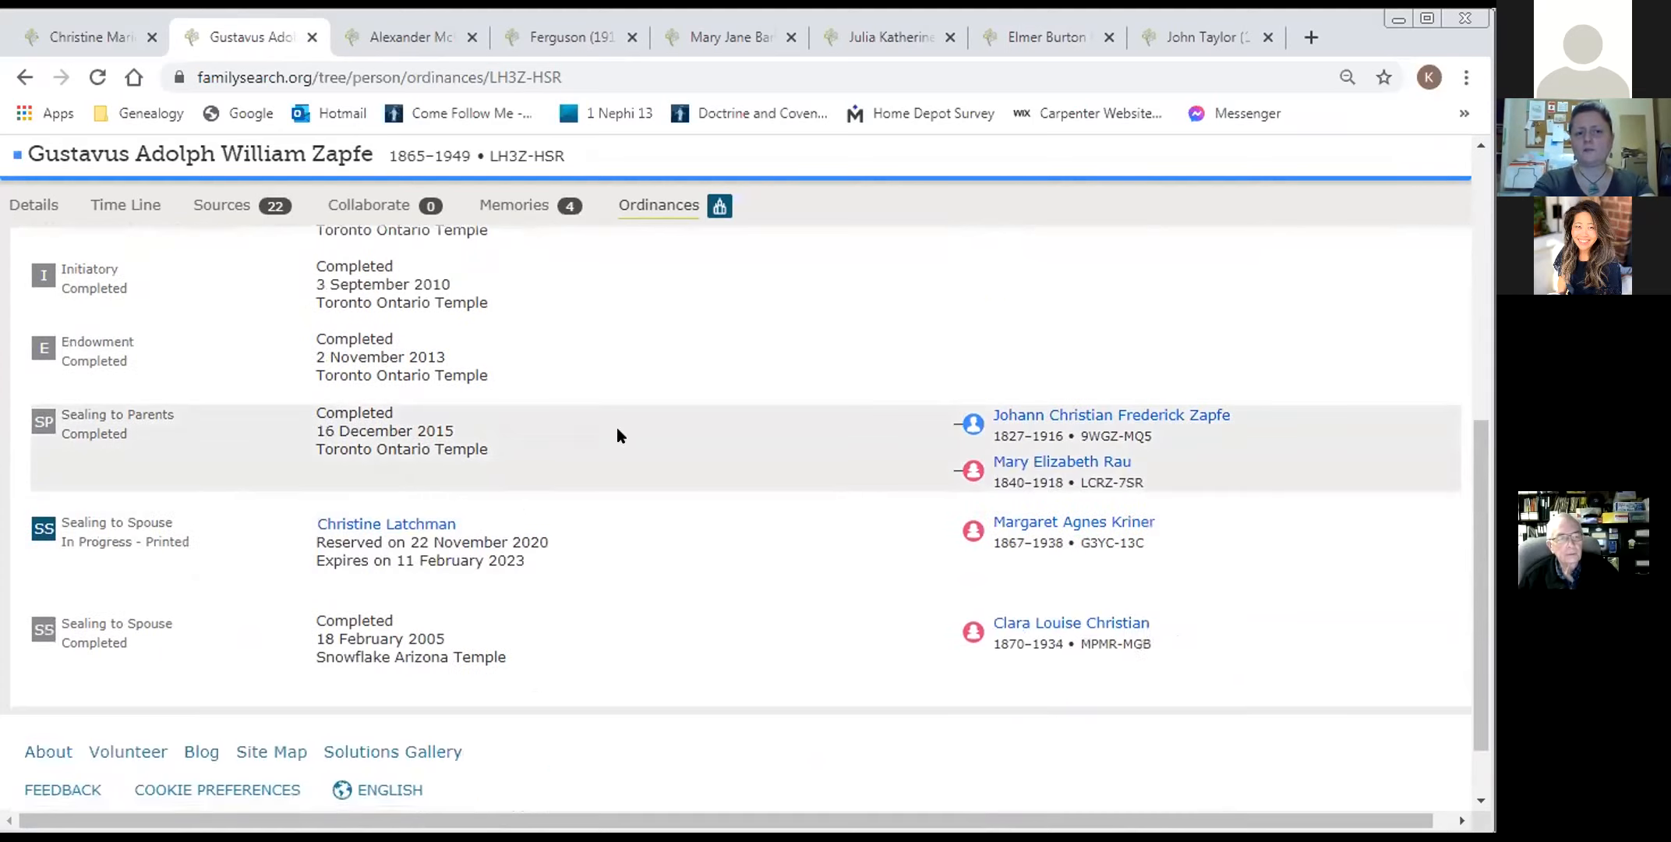
{"action": "scroll", "scroll_direction": "down", "scroll_amount": 3}
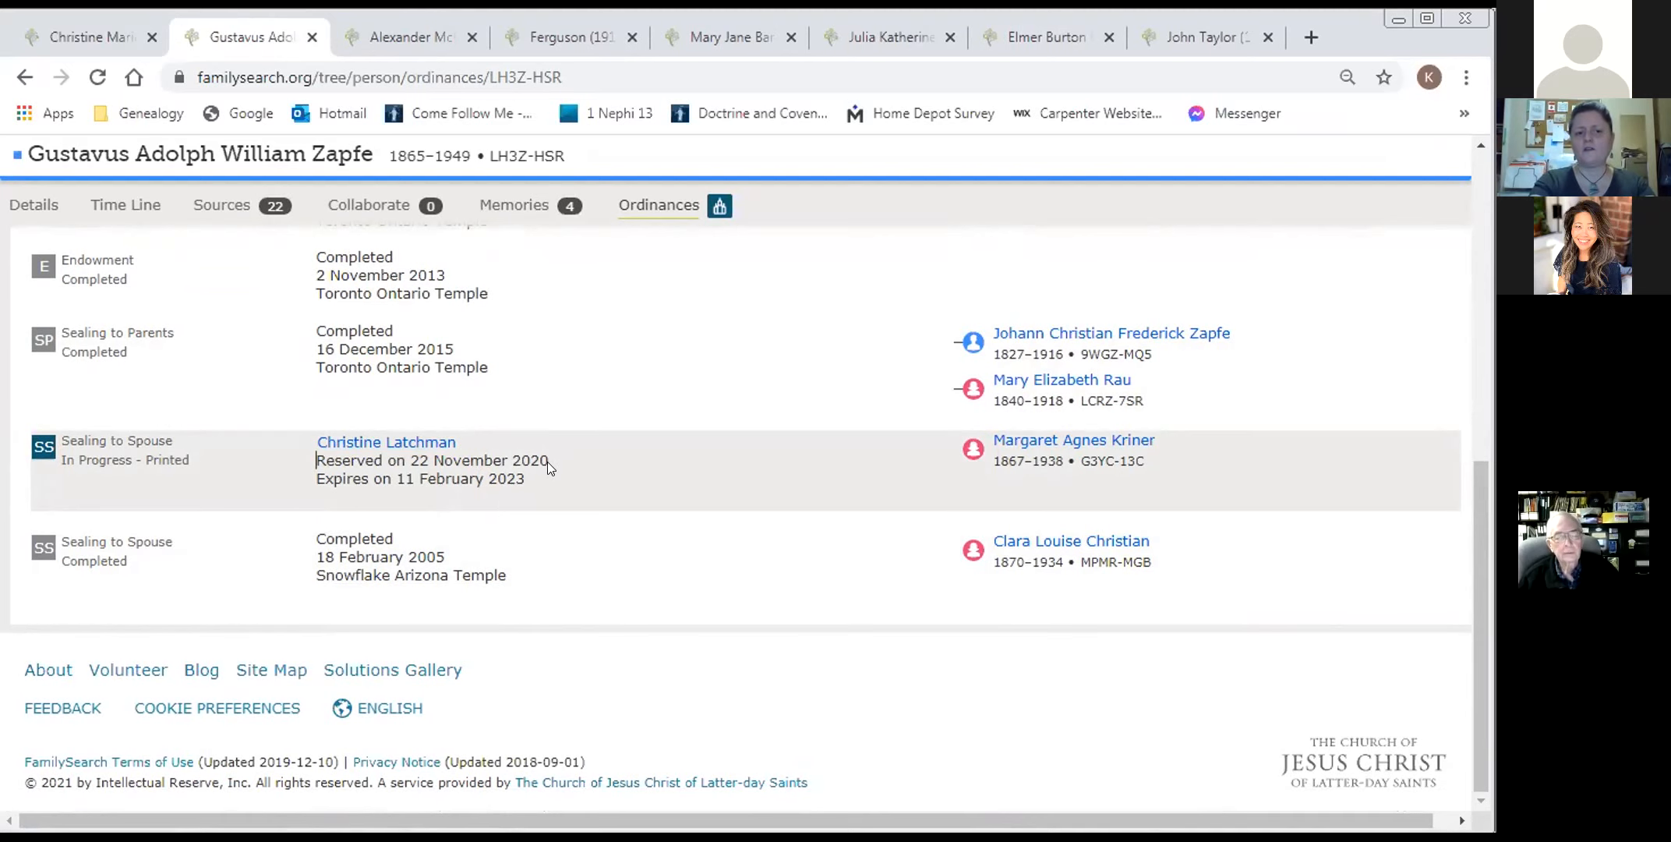
{"action": "mouse_move", "coordinate": [530, 488]}
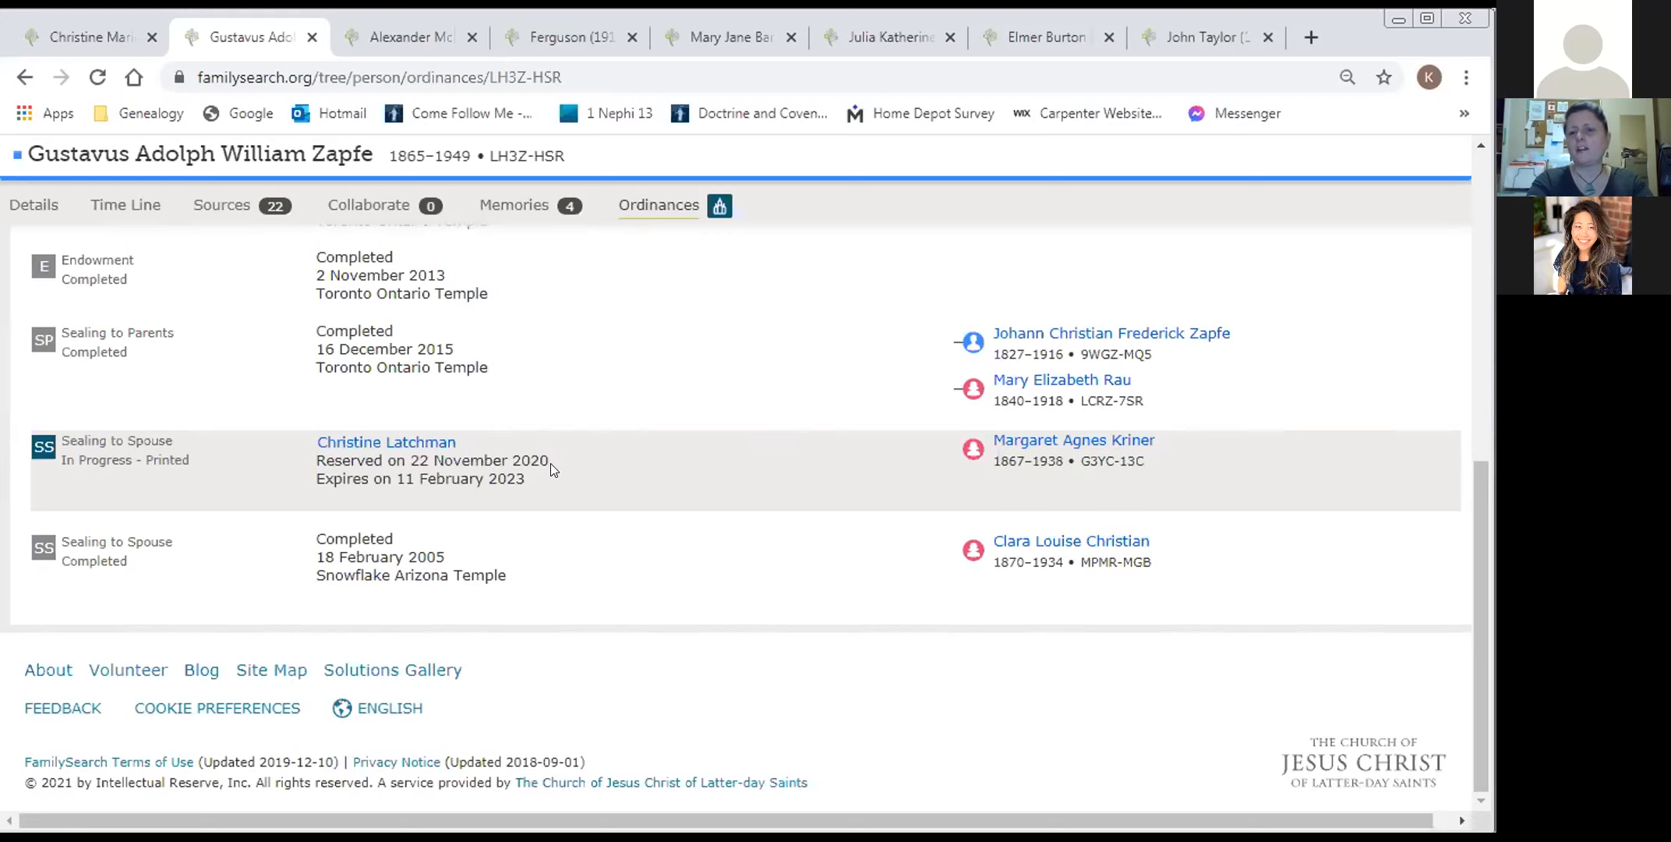
{"action": "mouse_move", "coordinate": [522, 491]}
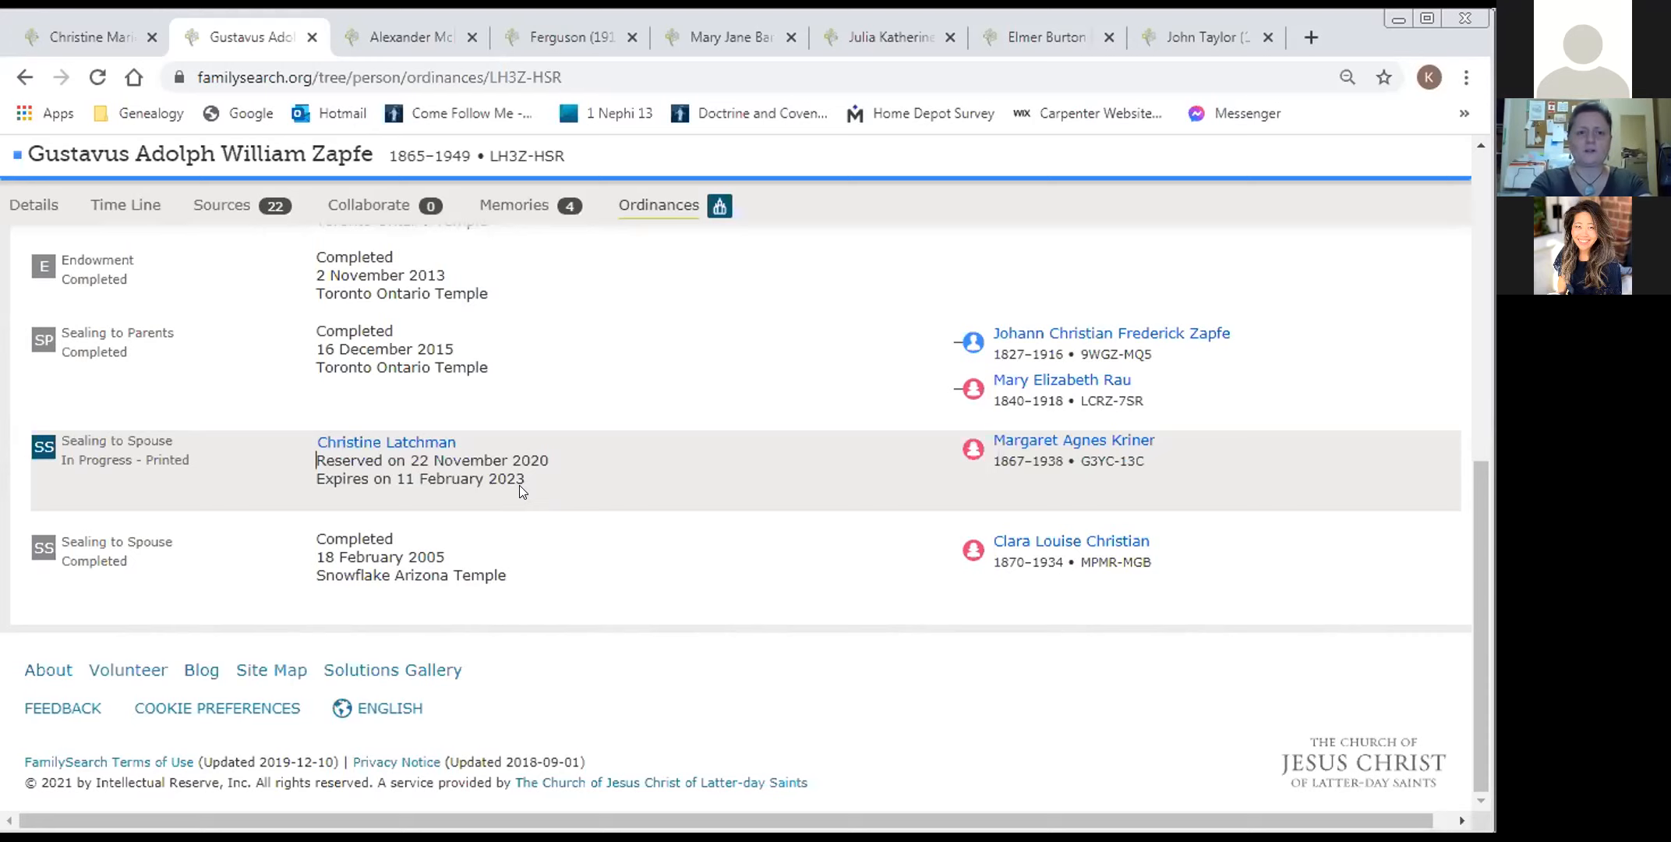
{"action": "mouse_move", "coordinate": [426, 120]}
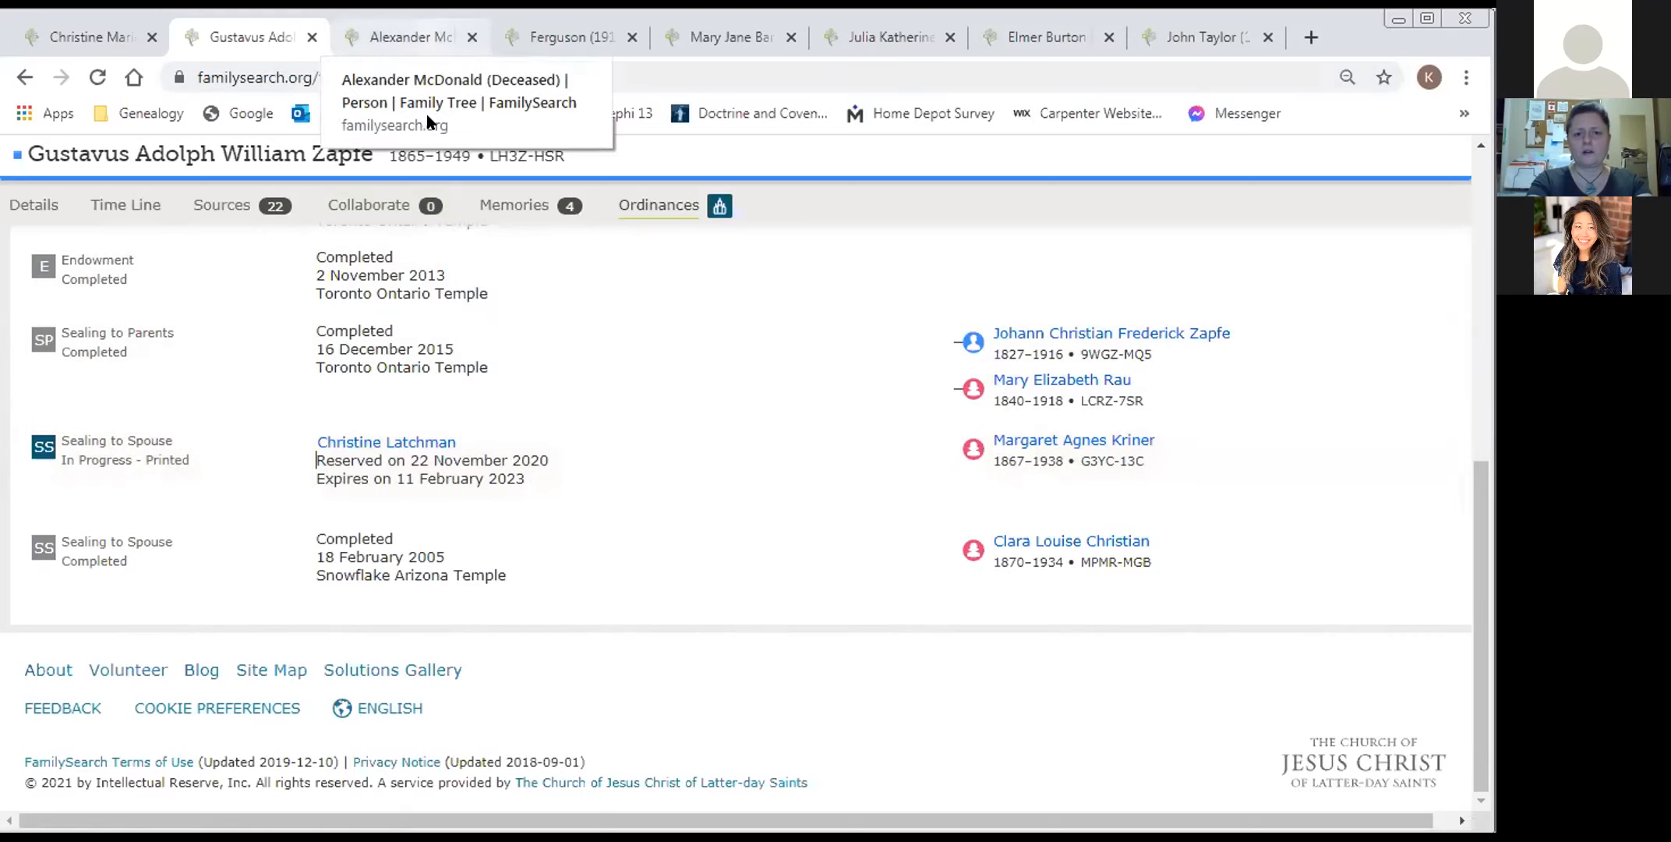
{"action": "left_click", "coordinate": [410, 36]}
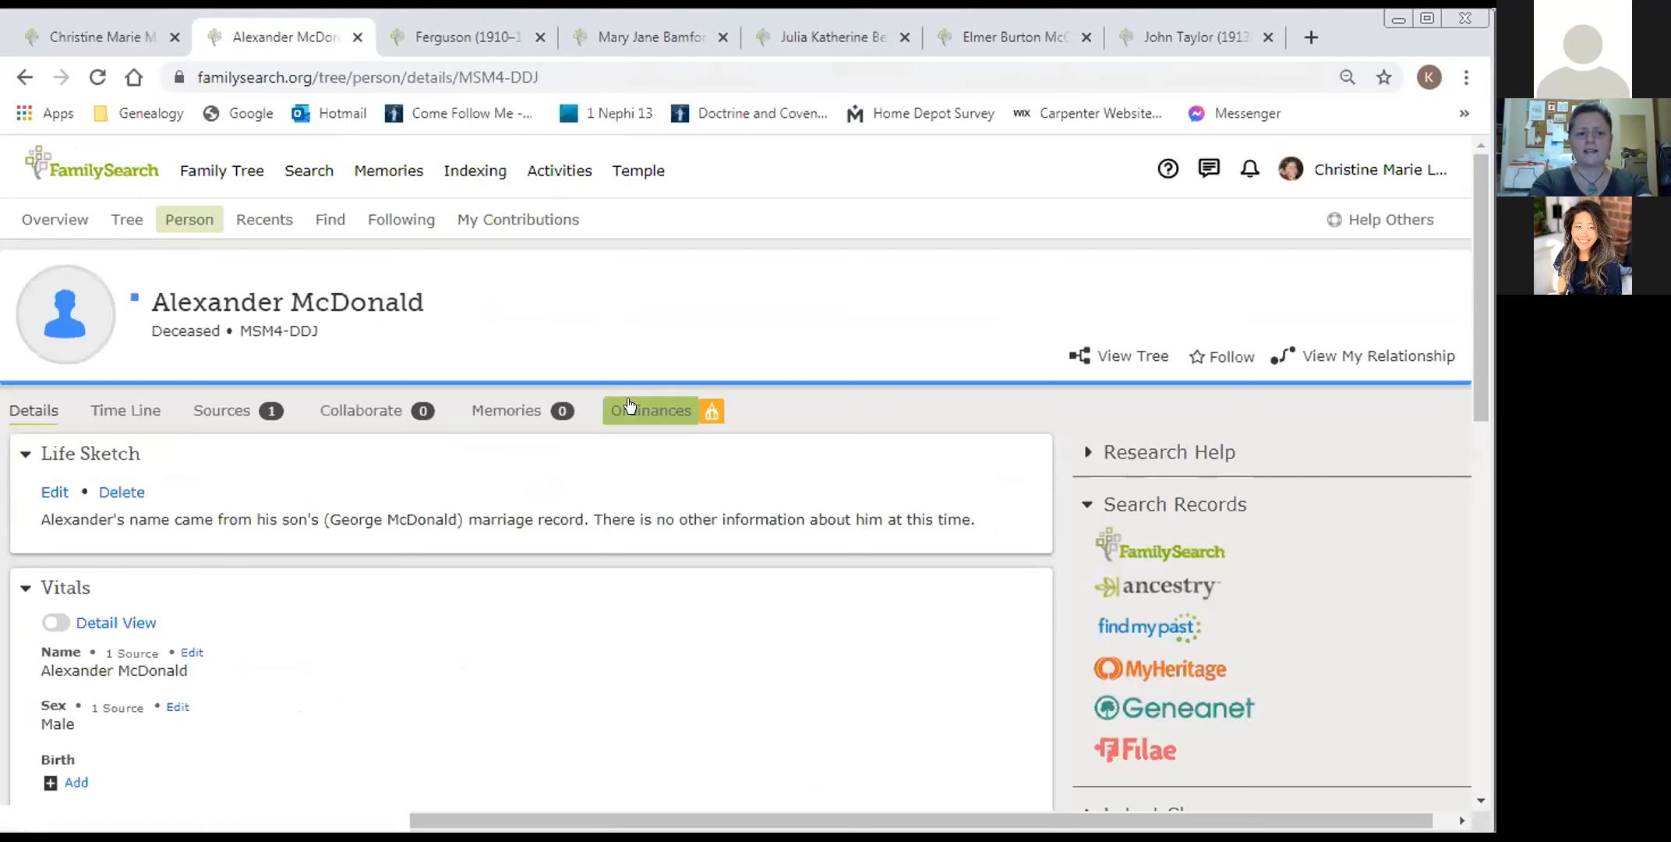
{"action": "left_click", "coordinate": [658, 410]}
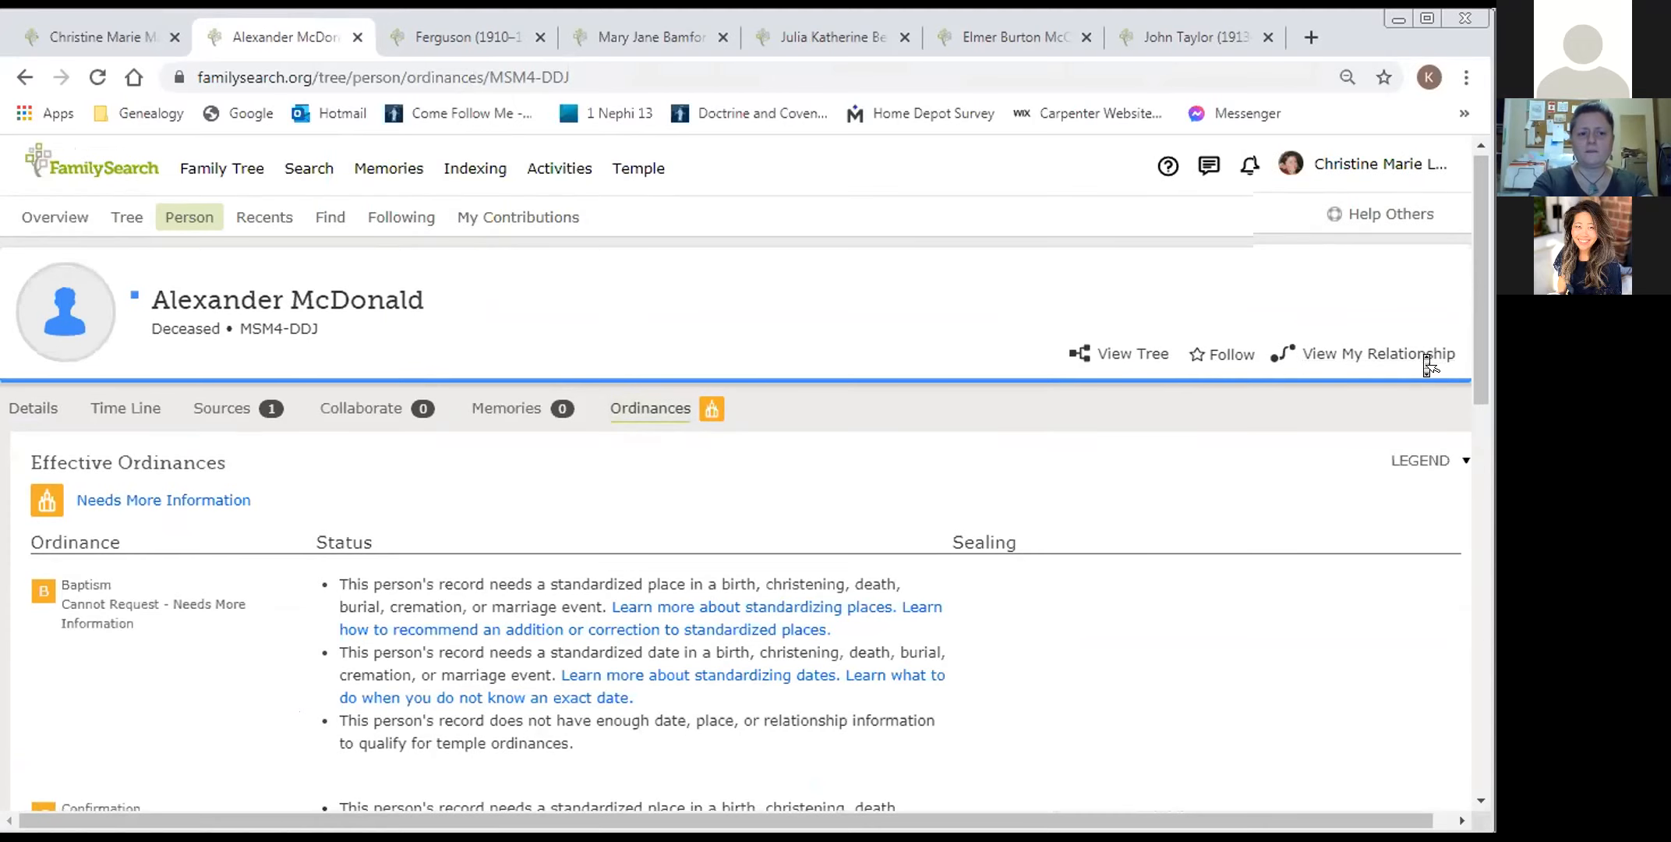
{"action": "scroll", "scroll_direction": "down", "scroll_amount": 3}
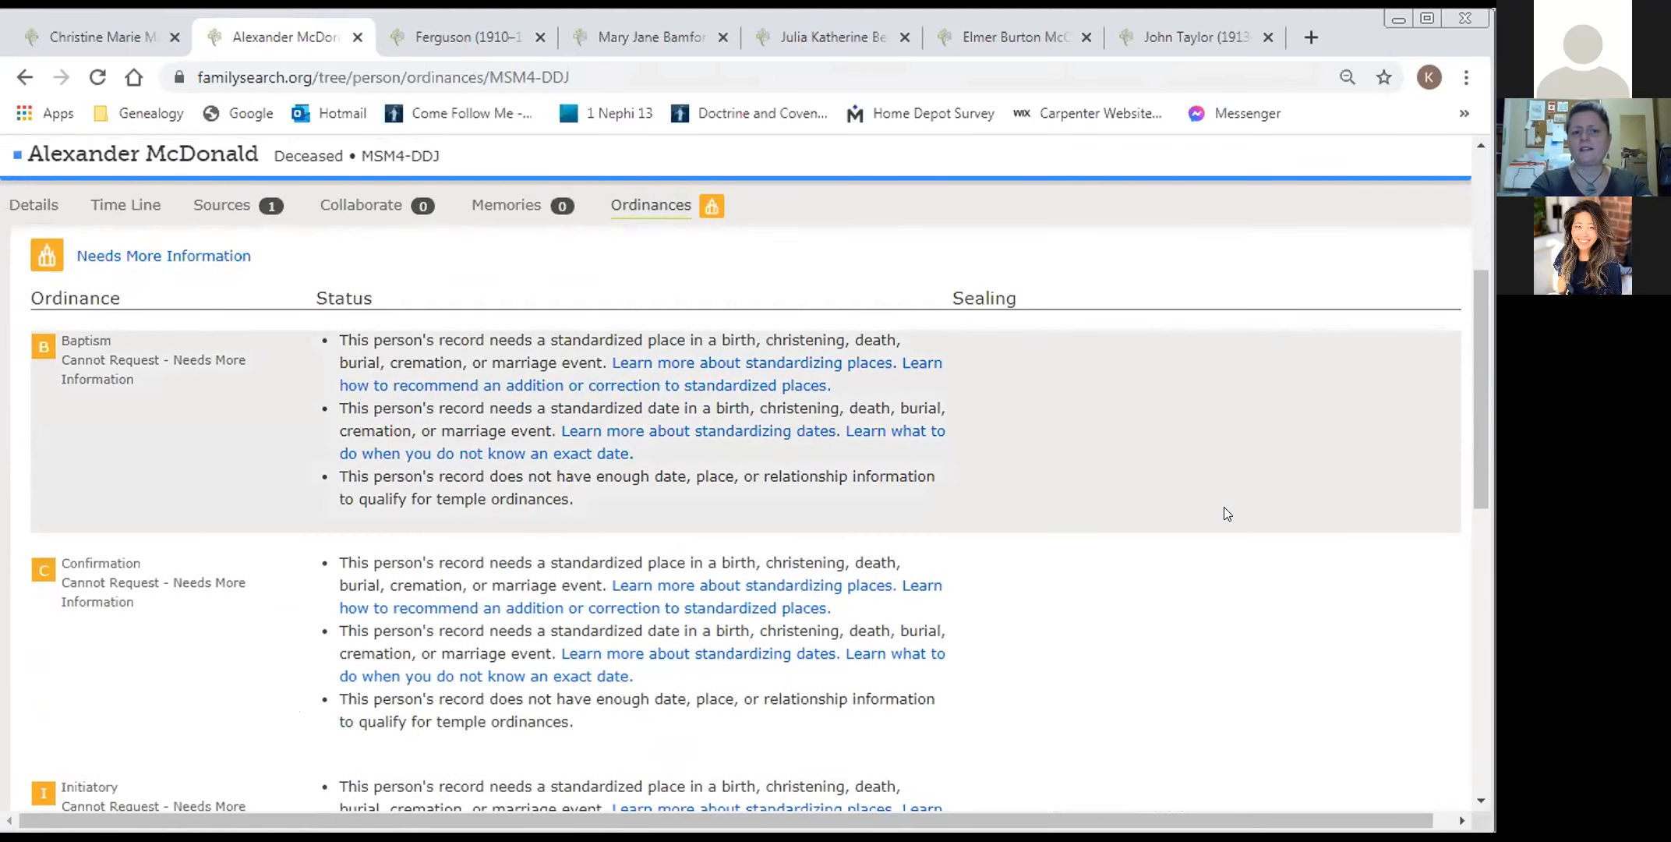
{"action": "mouse_move", "coordinate": [1149, 487]}
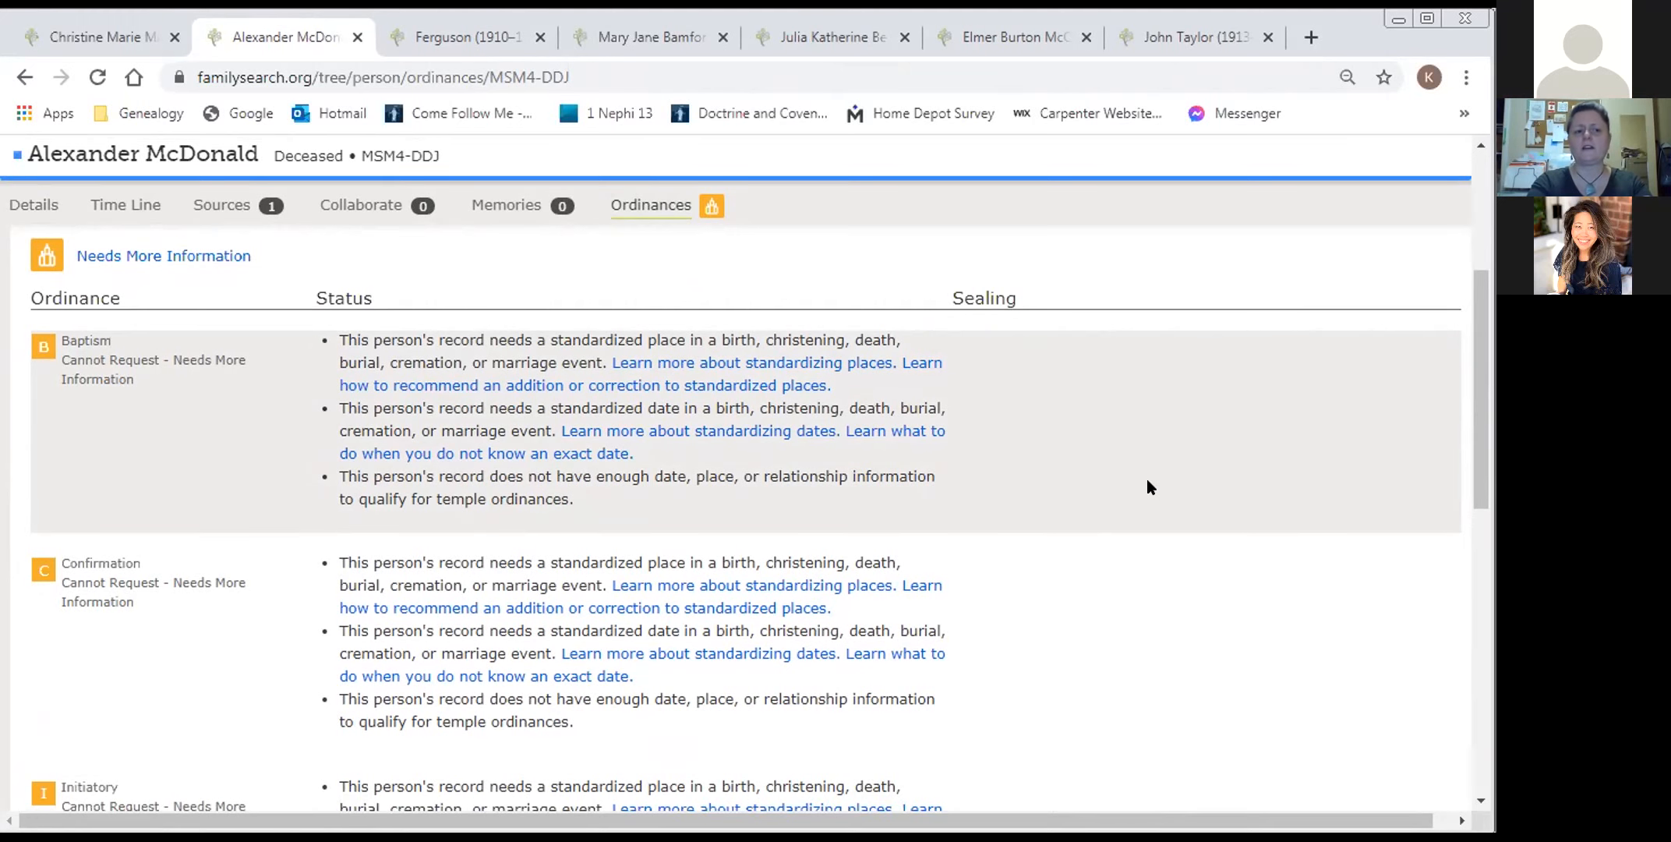
{"action": "mouse_move", "coordinate": [658, 714]}
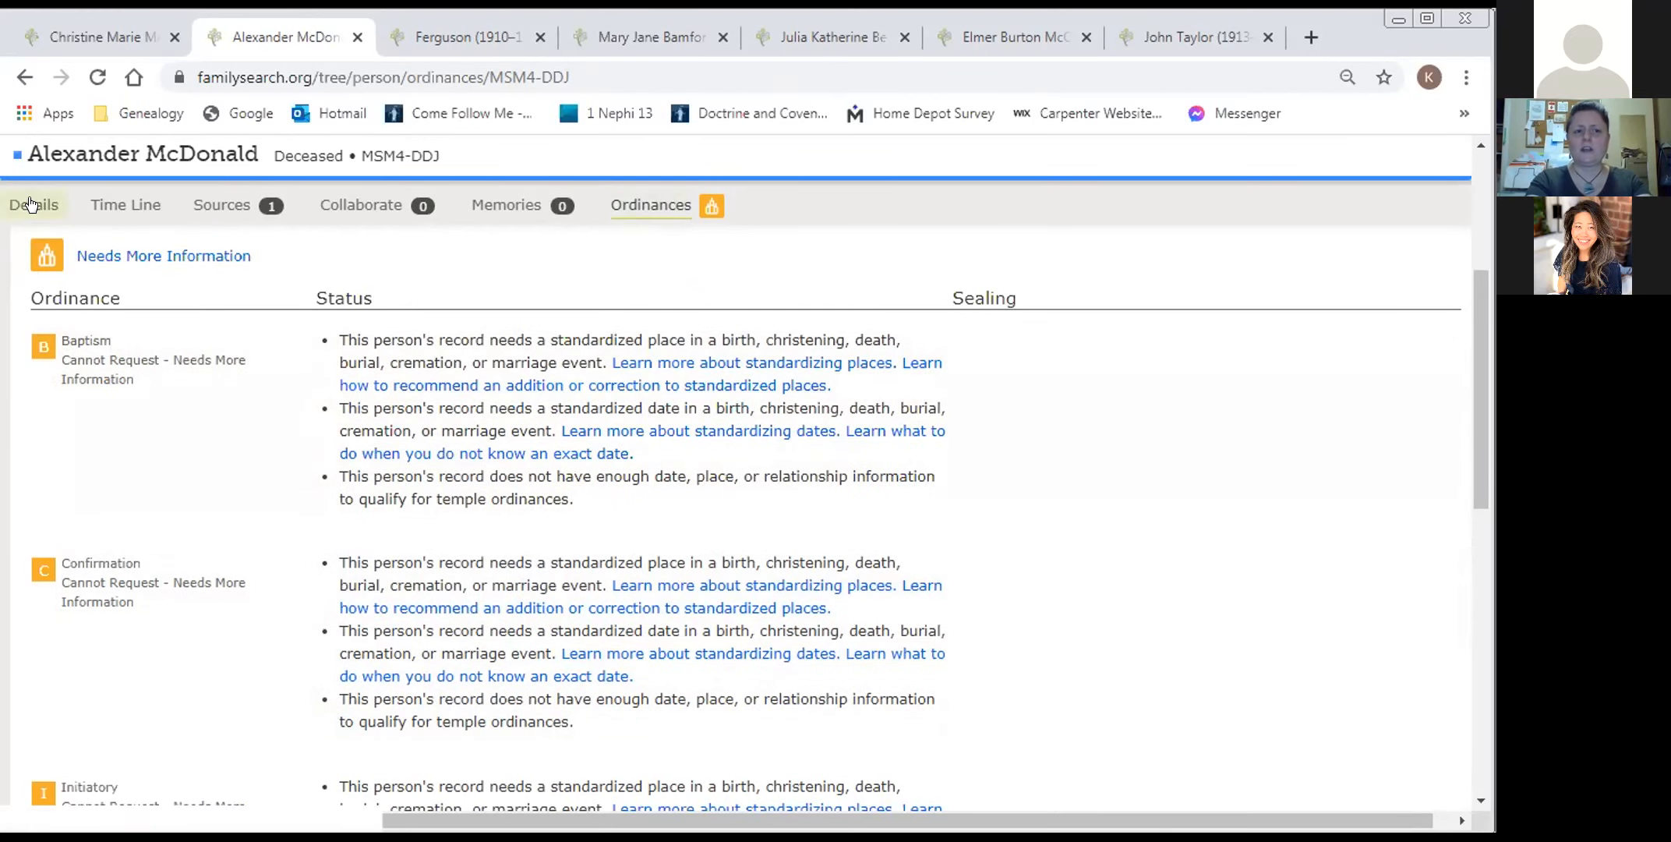
{"action": "left_click", "coordinate": [33, 204]}
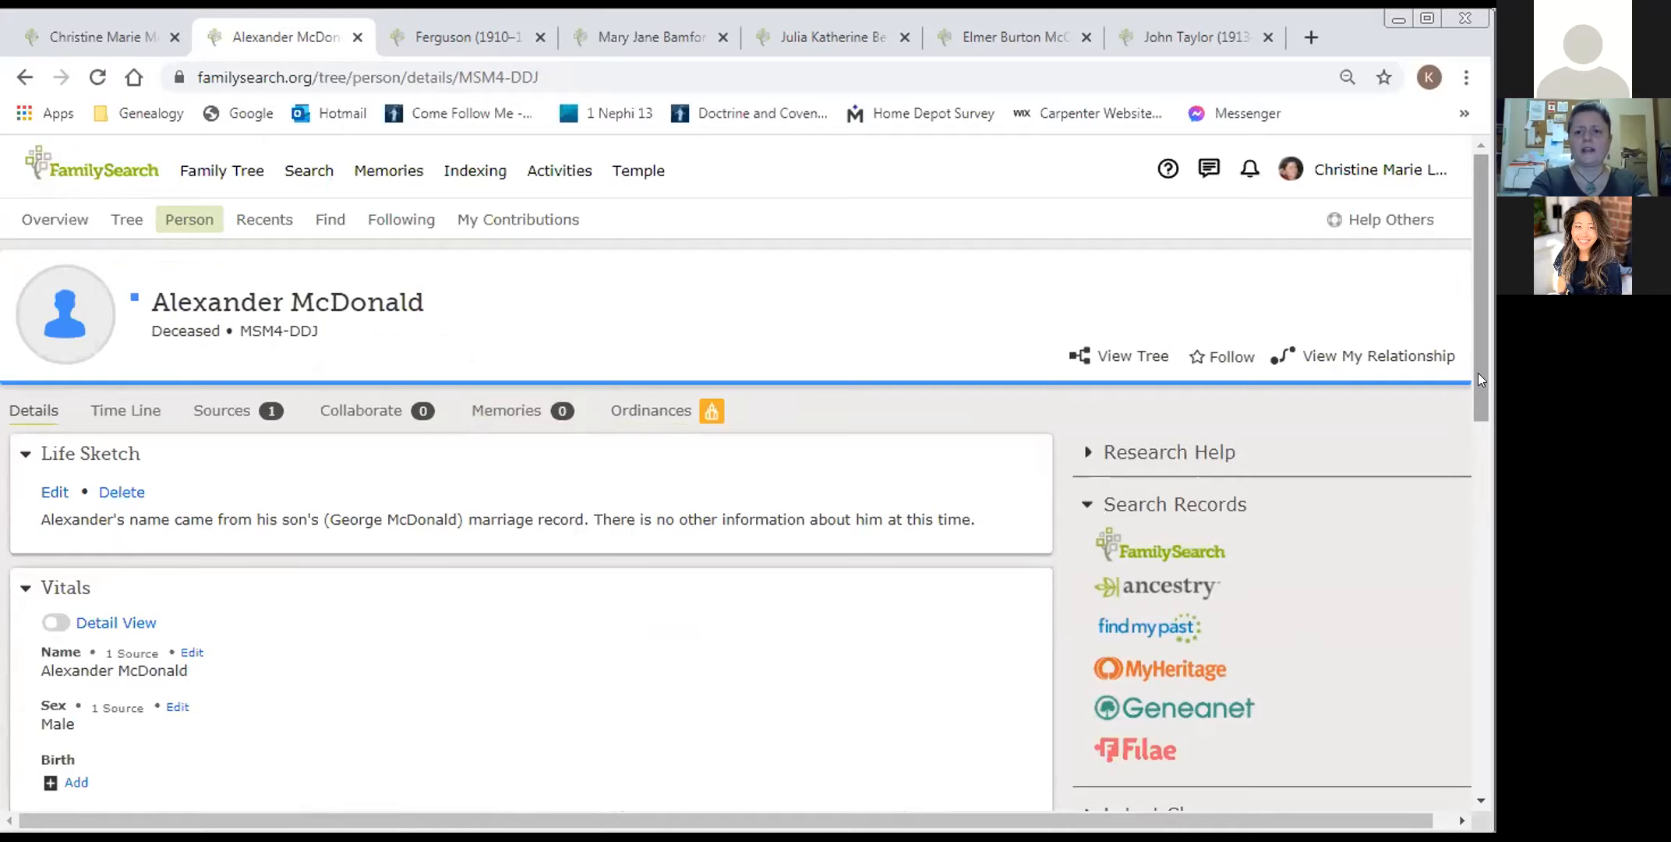
{"action": "scroll", "scroll_direction": "down", "scroll_amount": 3}
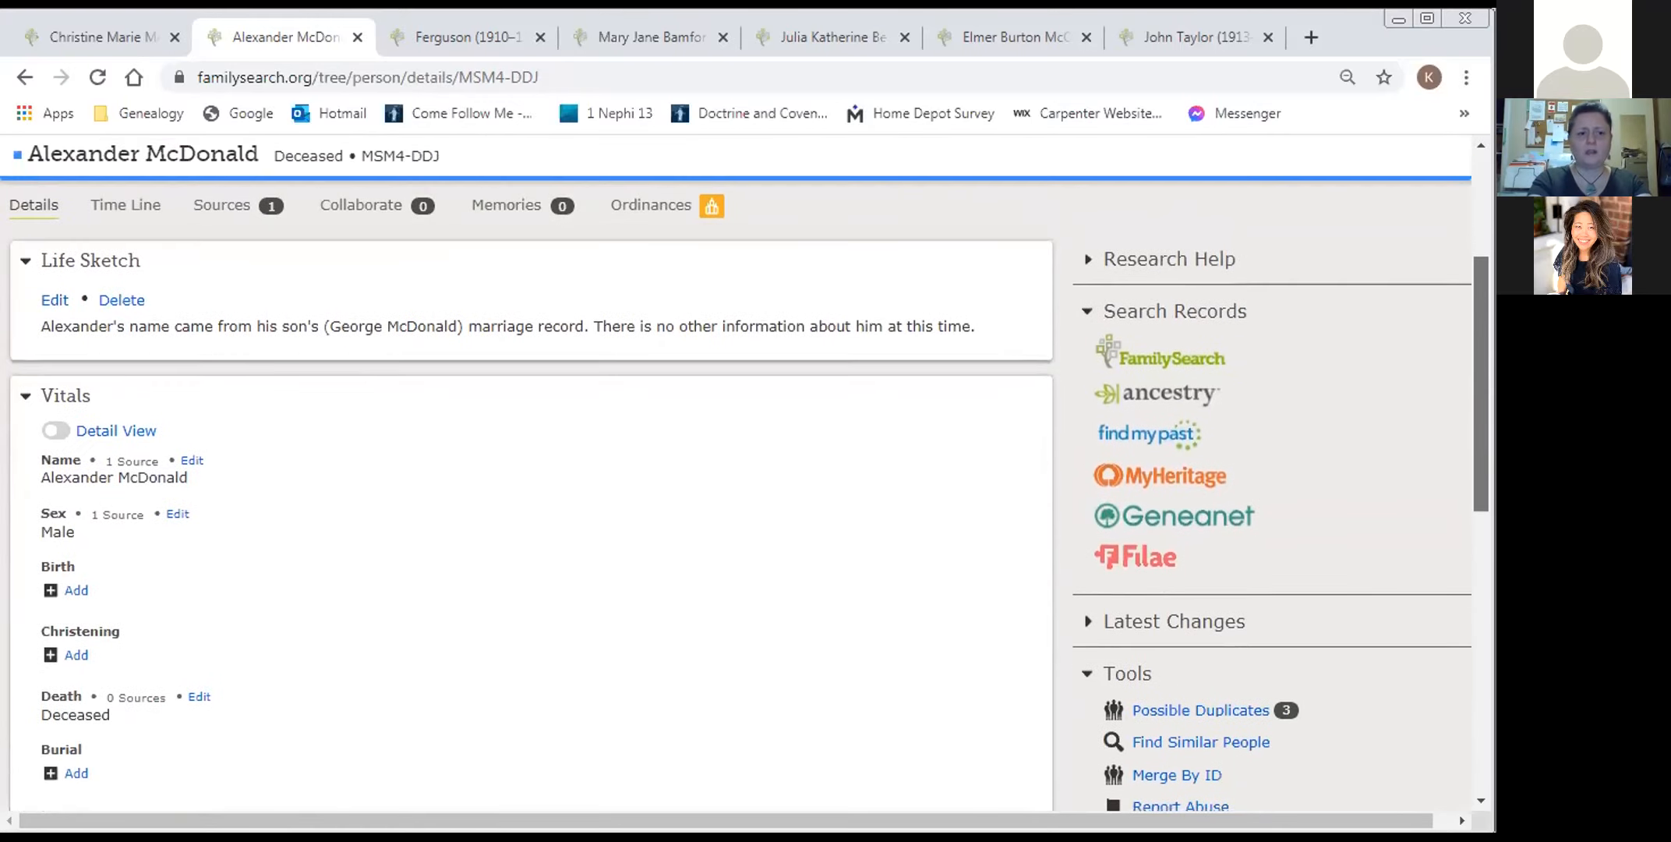
{"action": "scroll", "scroll_direction": "down", "scroll_amount": 3}
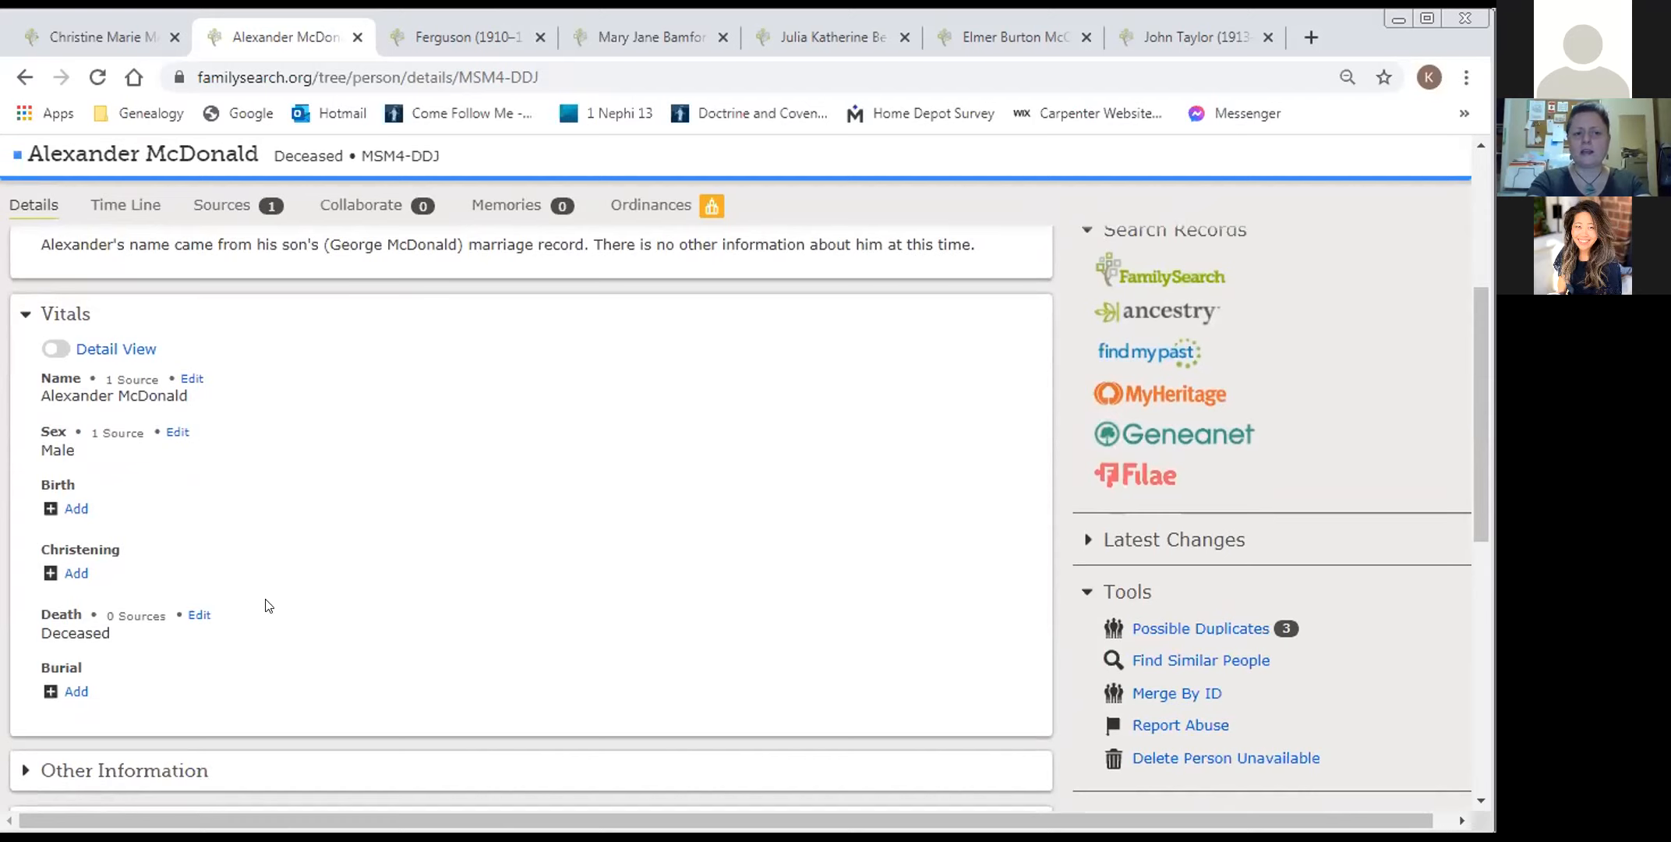
{"action": "mouse_move", "coordinate": [76, 470]}
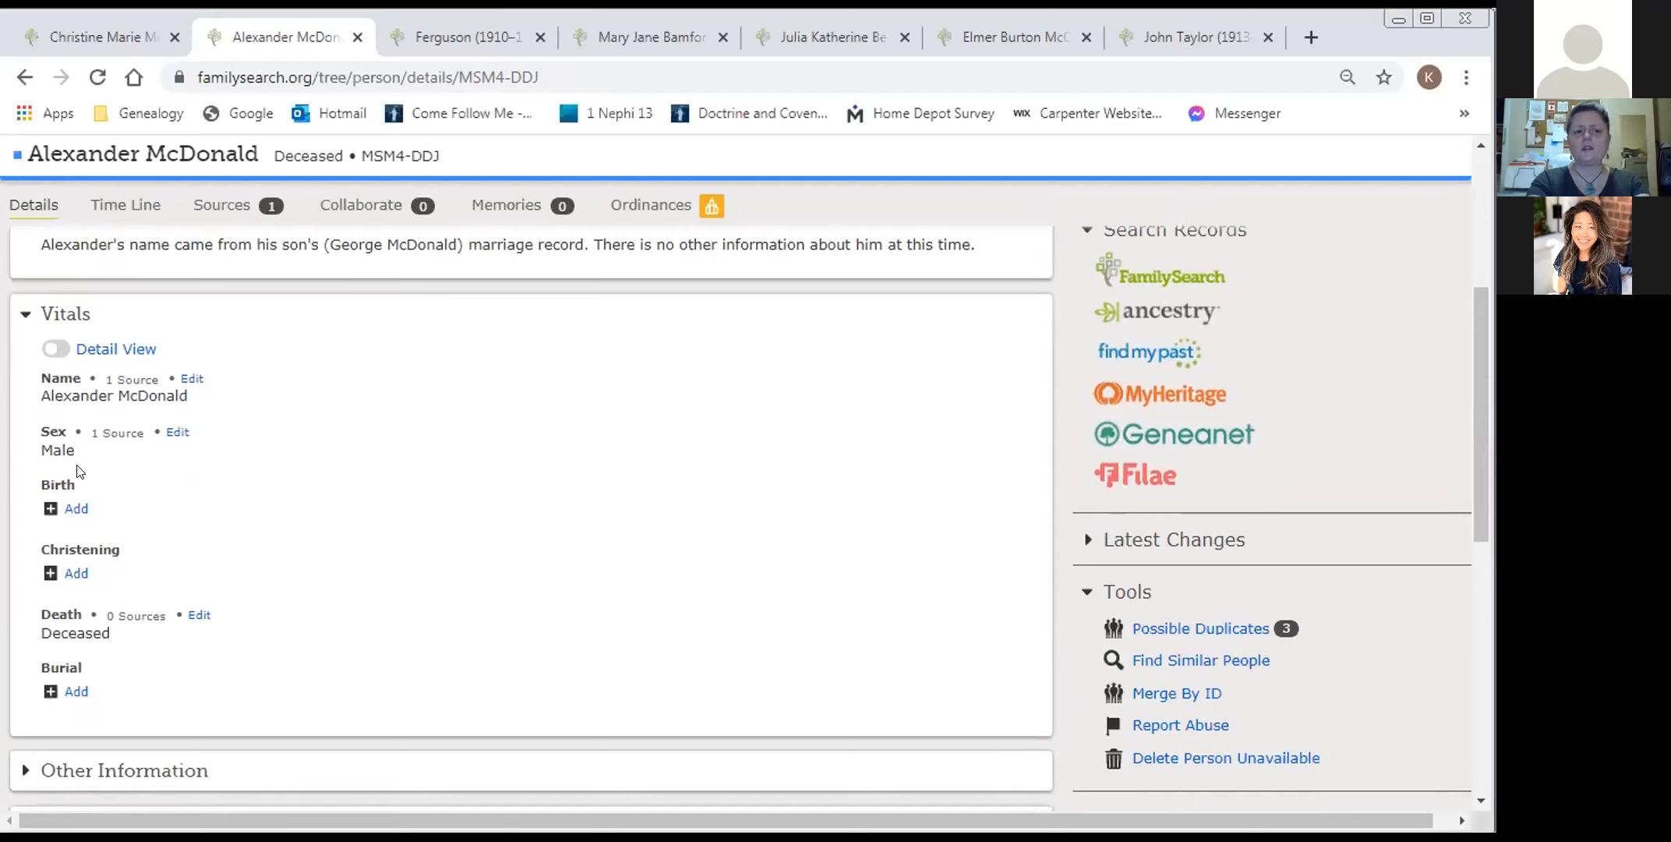
{"action": "mouse_move", "coordinate": [199, 703]}
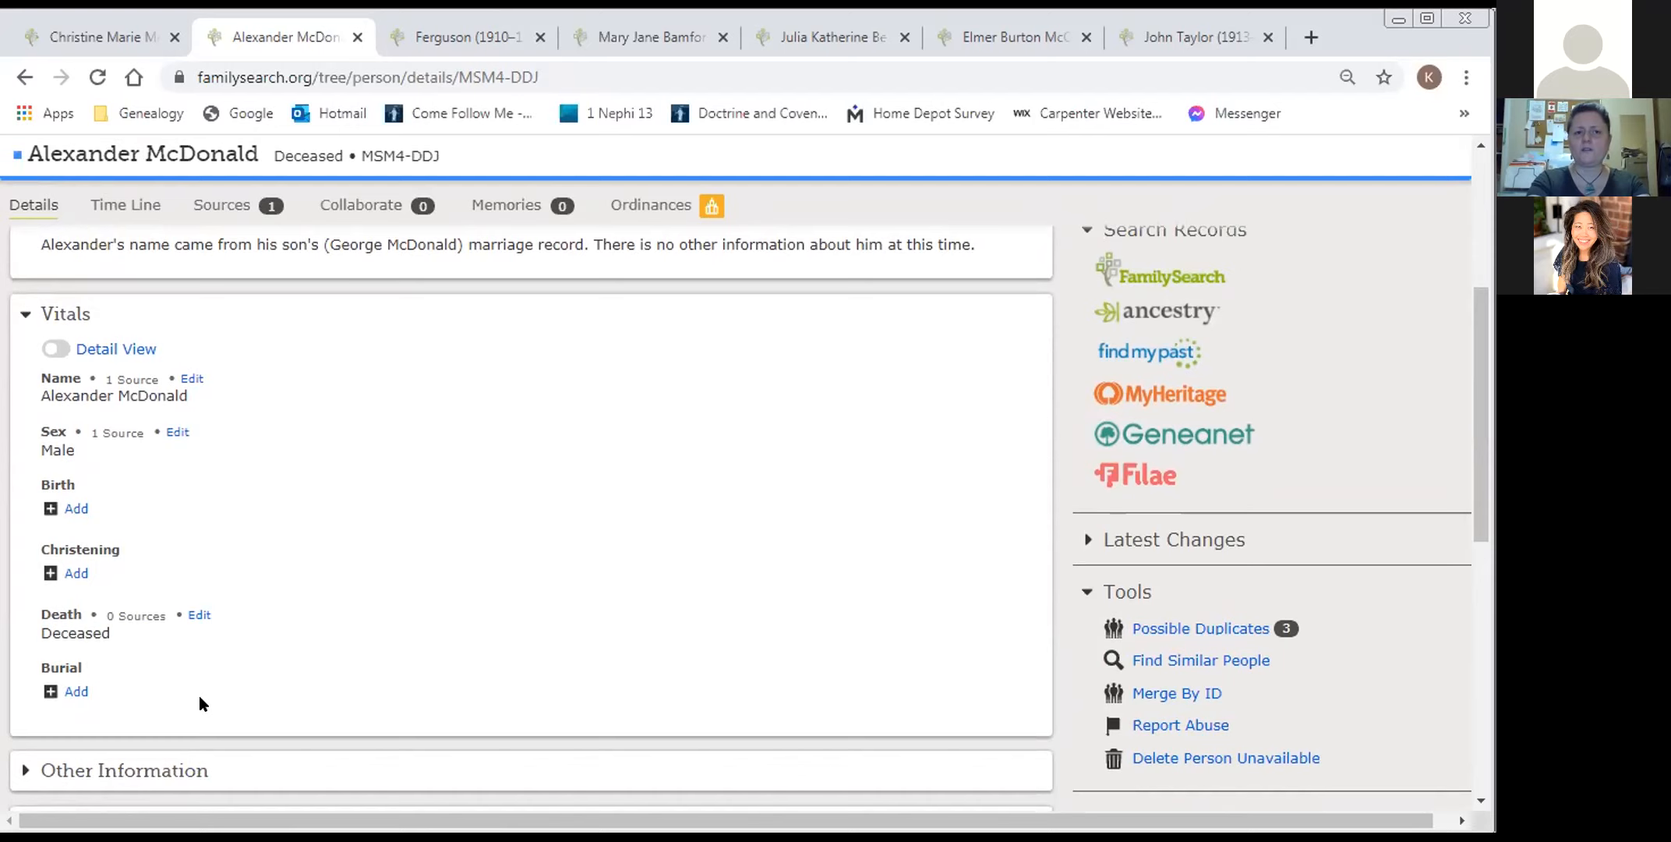
{"action": "mouse_move", "coordinate": [205, 524]}
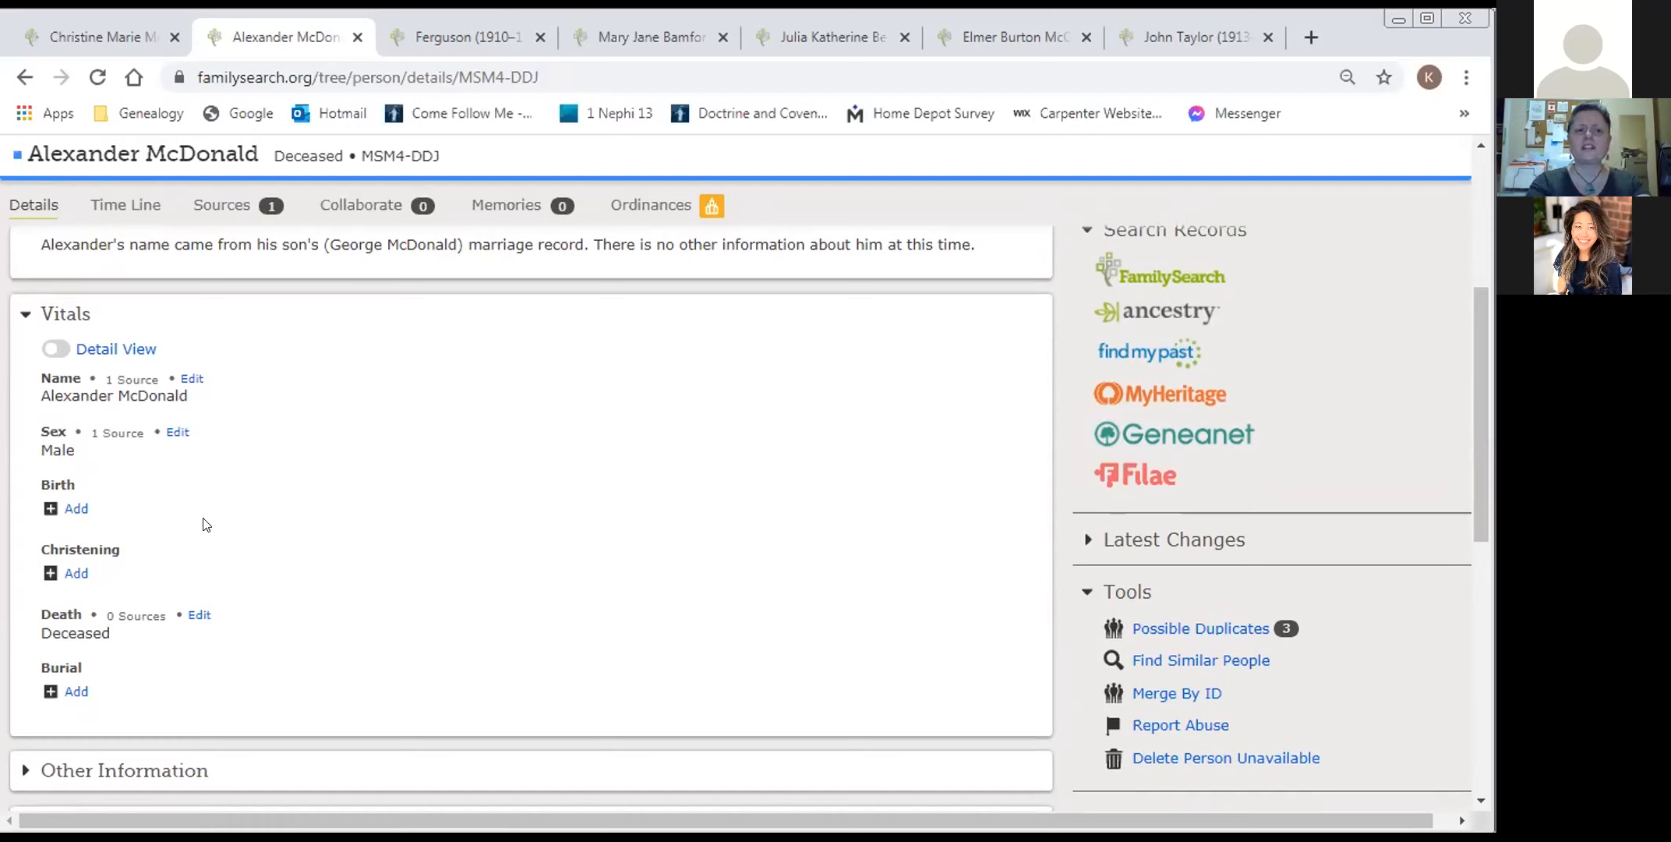
{"action": "mouse_move", "coordinate": [202, 406]}
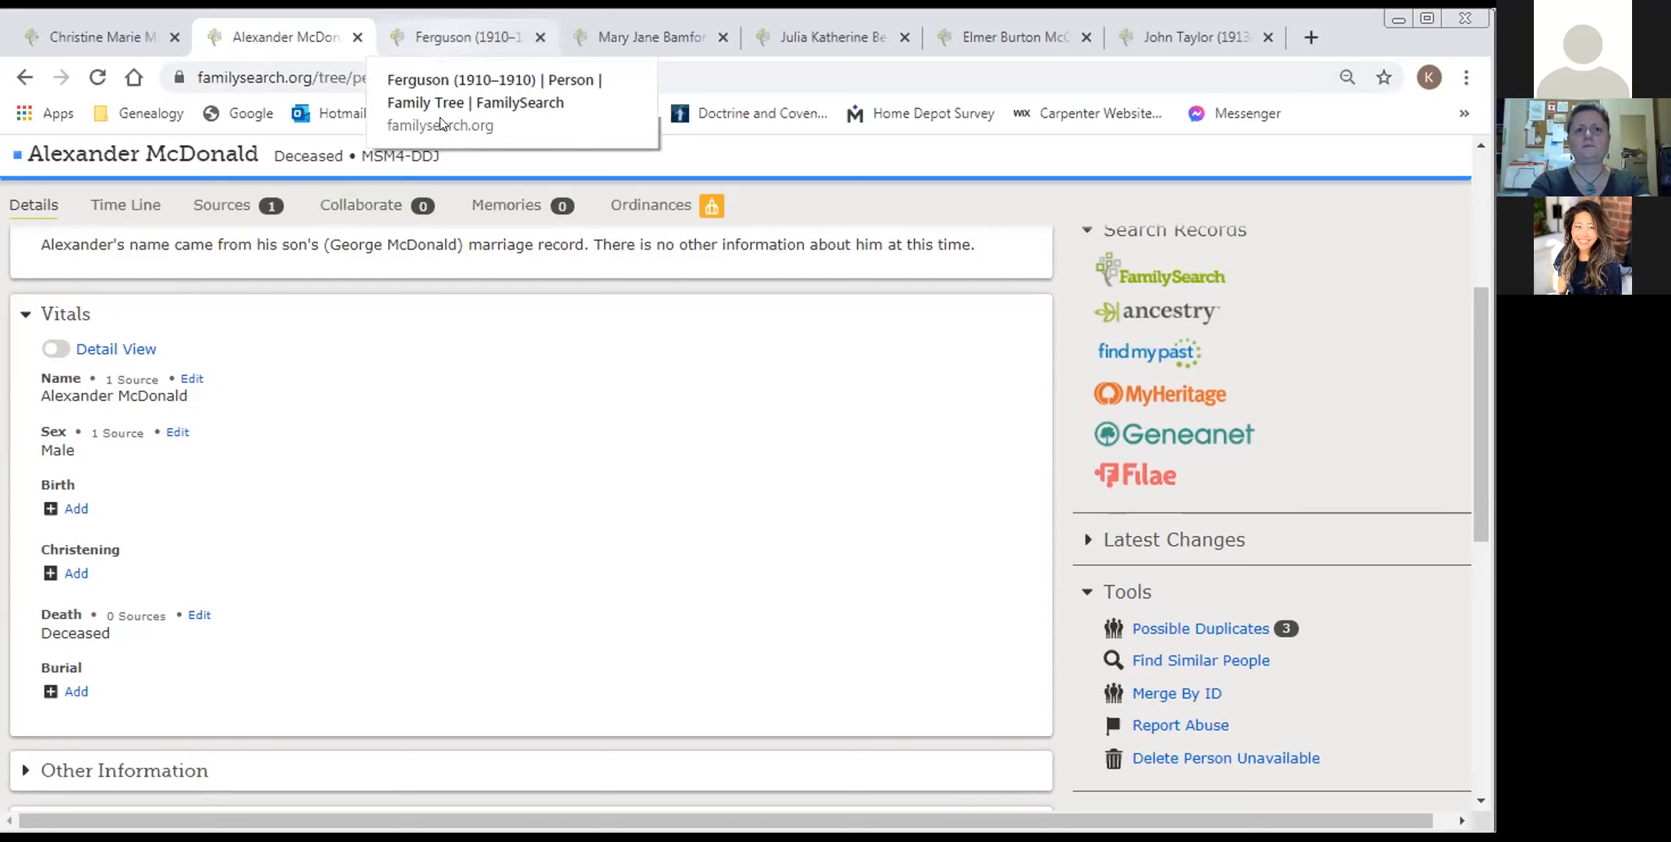
- Review the stillborn Ferguson infant's vitals: sex unknown, Stratford, 1910
{"action": "left_click", "coordinate": [461, 36]}
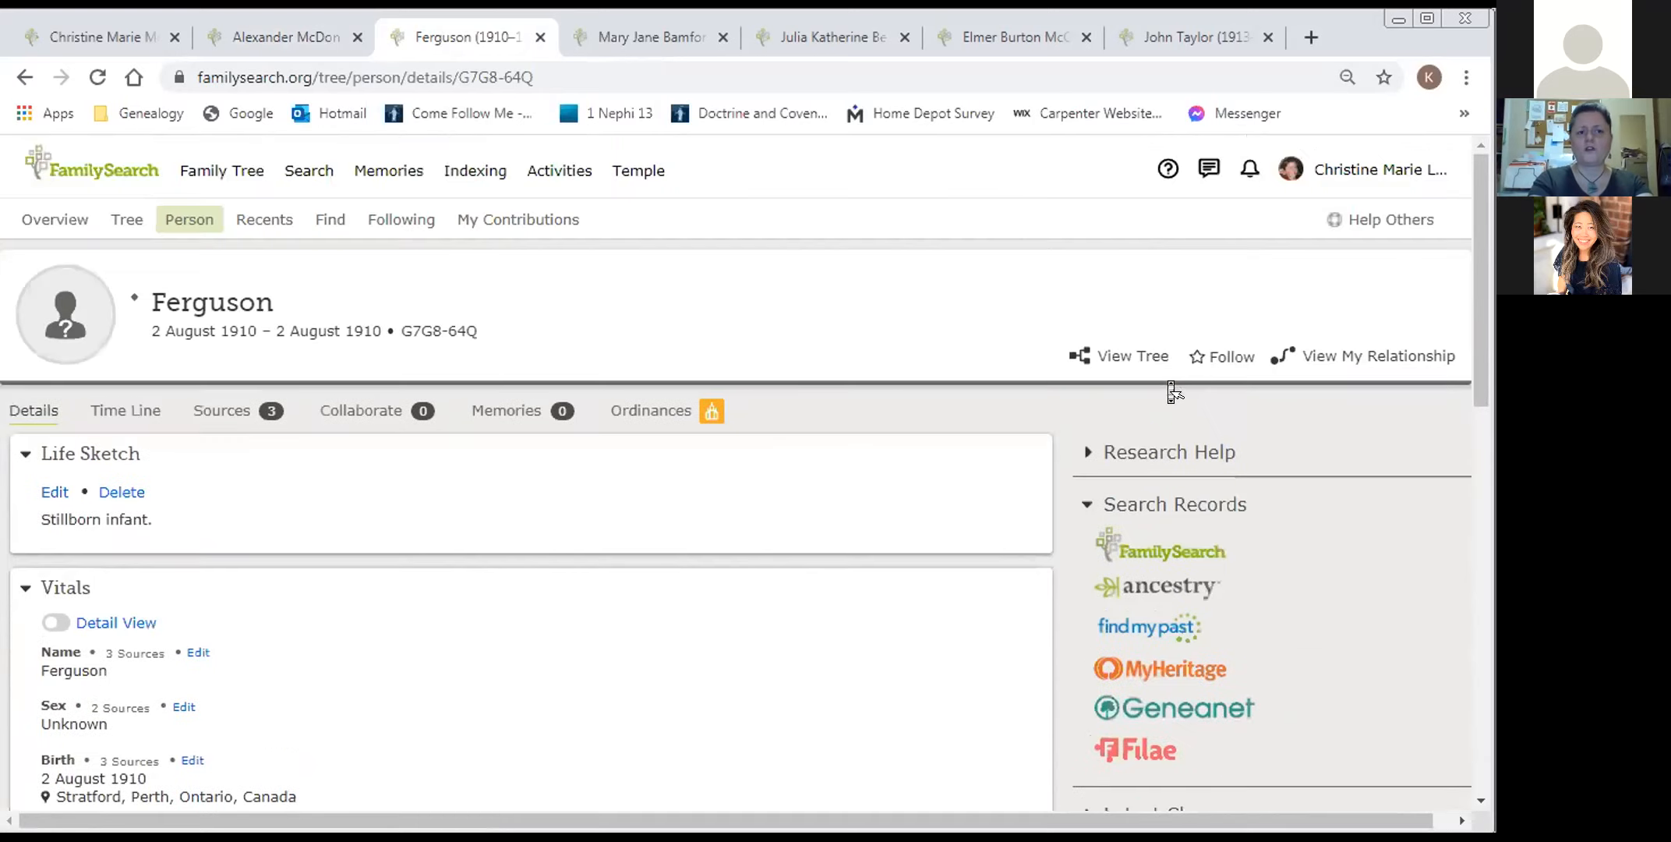
{"action": "mouse_move", "coordinate": [1170, 387]}
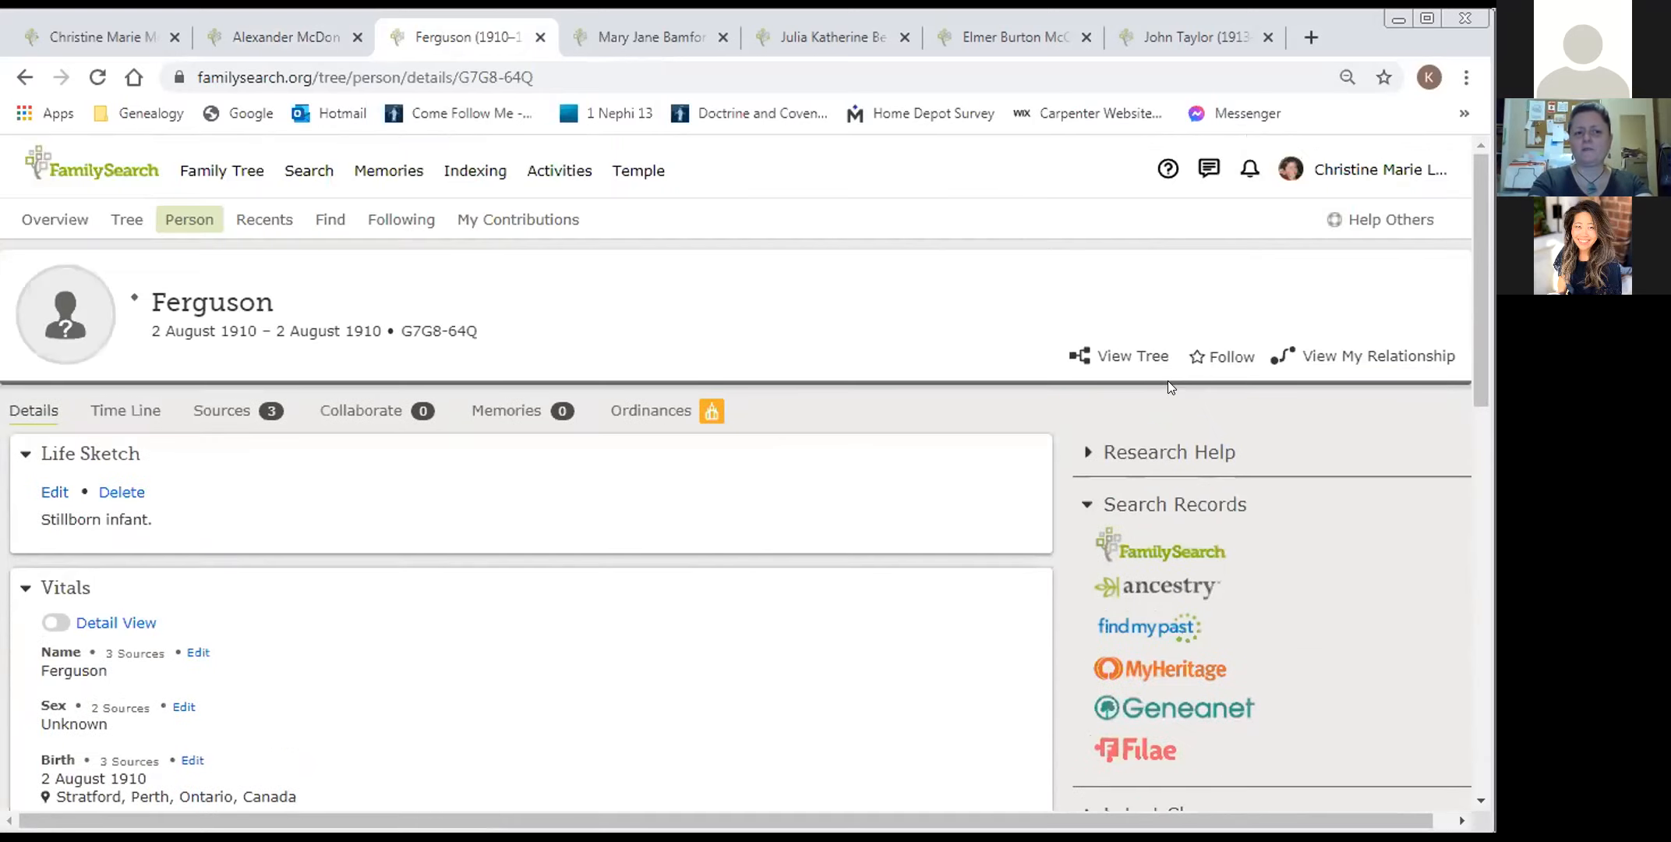
{"action": "scroll", "scroll_direction": "down", "scroll_amount": 3}
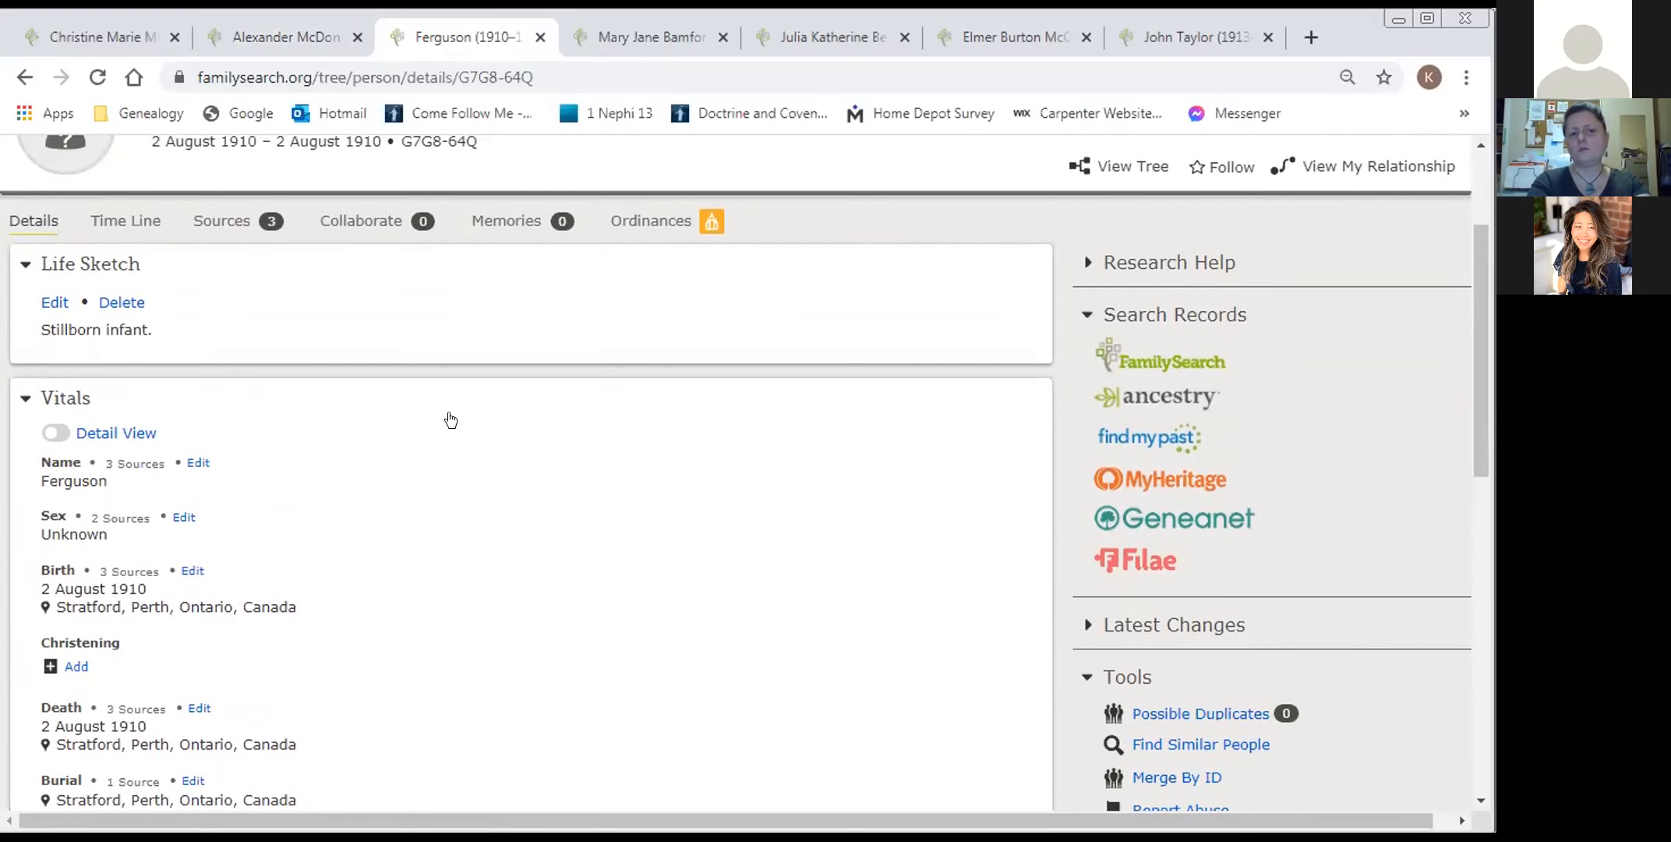
{"action": "mouse_move", "coordinate": [473, 454]}
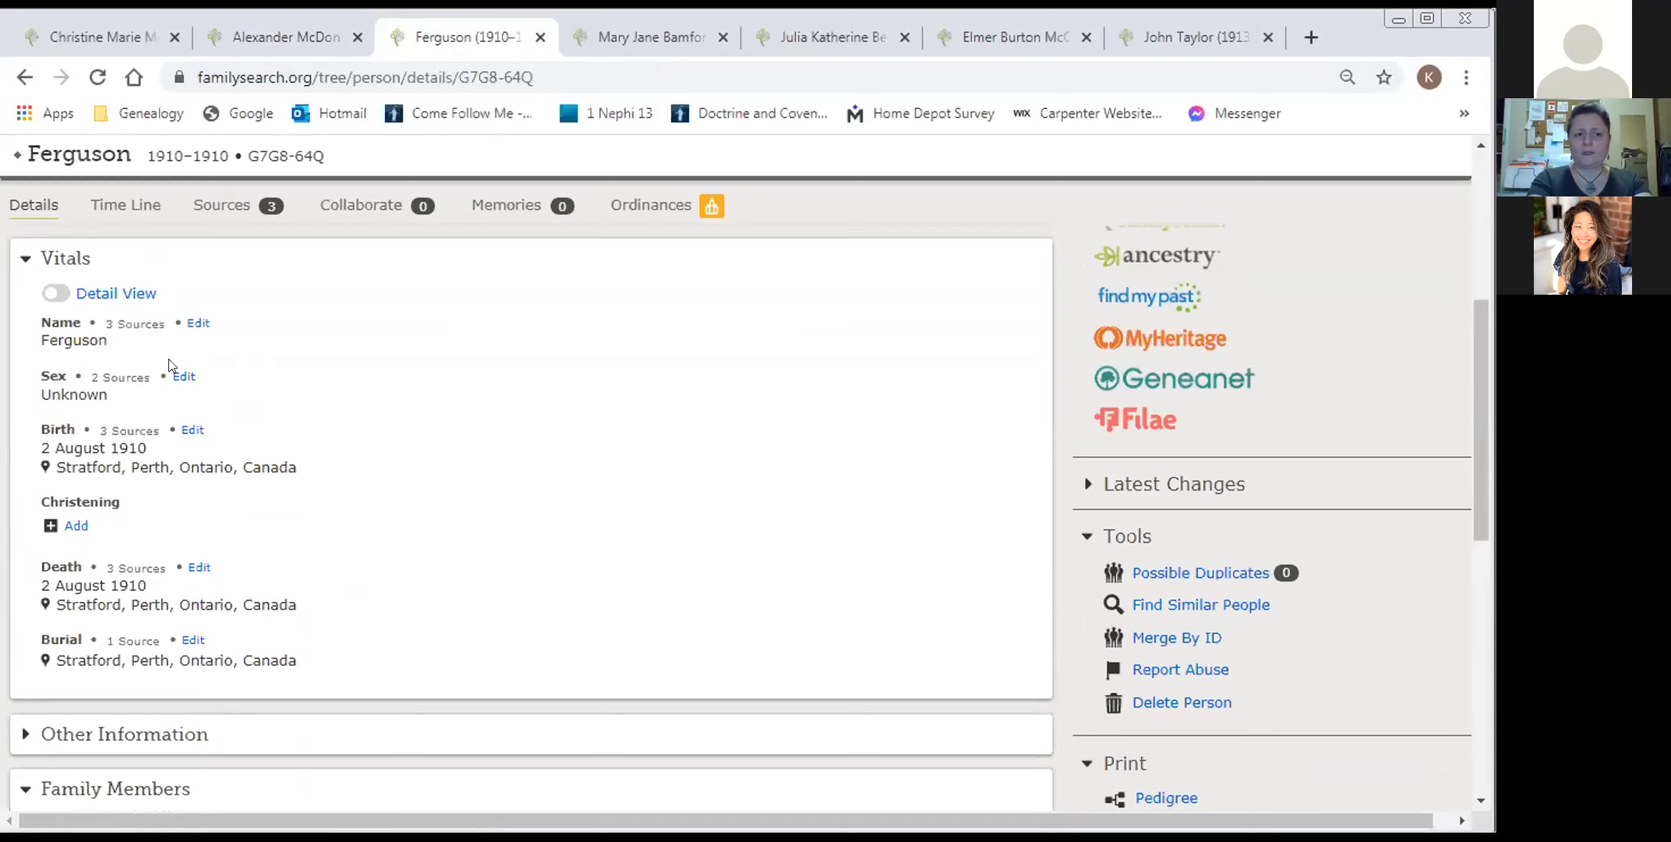
{"action": "mouse_move", "coordinate": [242, 488]}
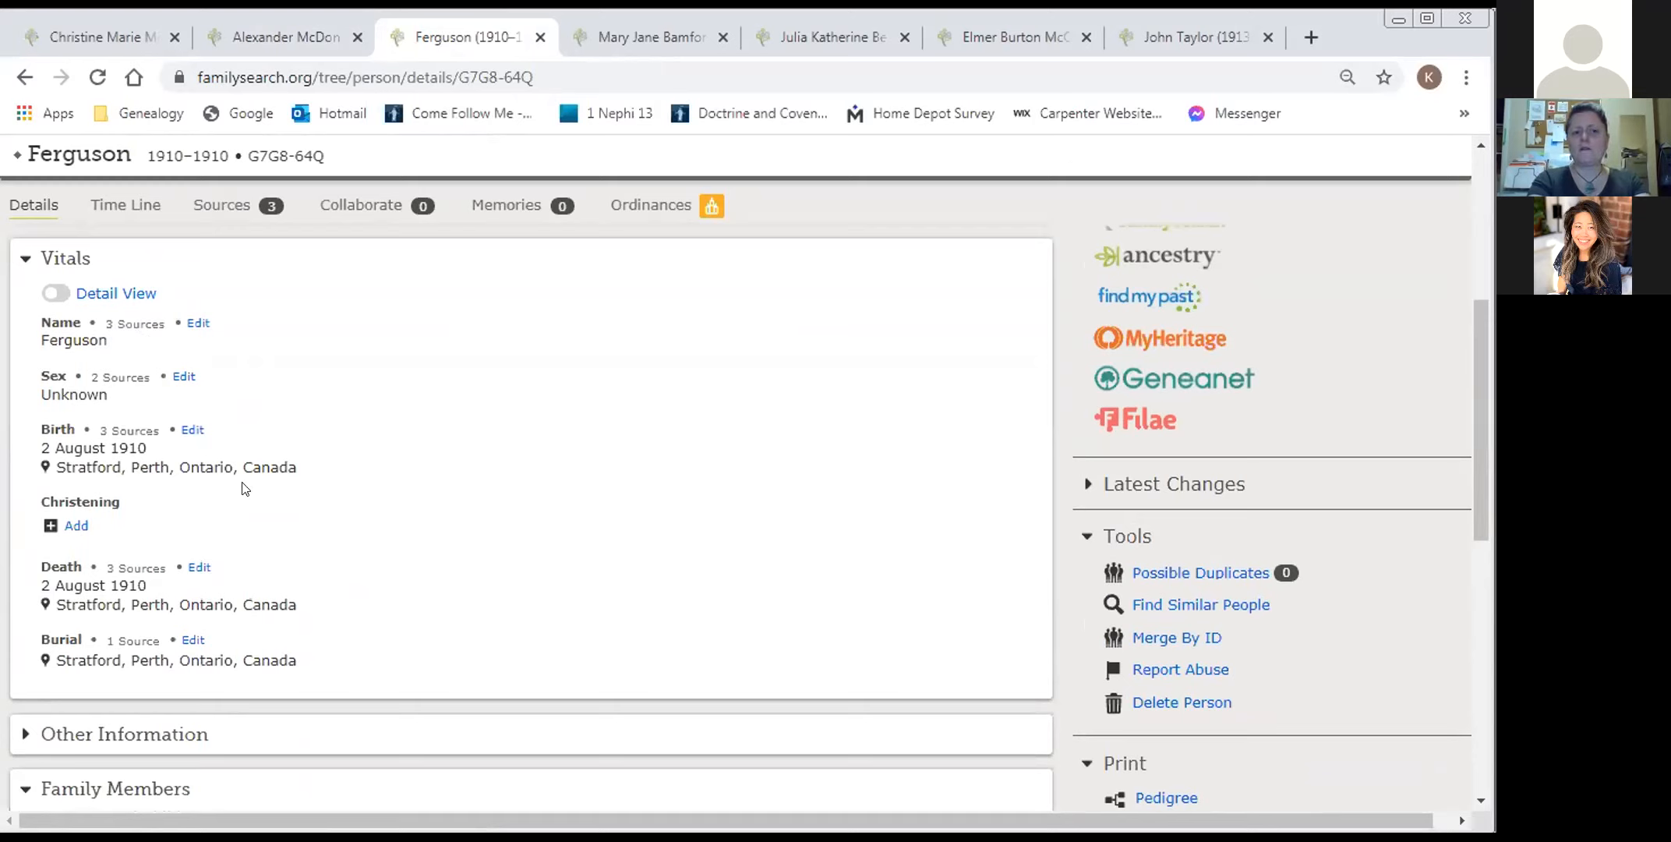
{"action": "mouse_move", "coordinate": [243, 462]}
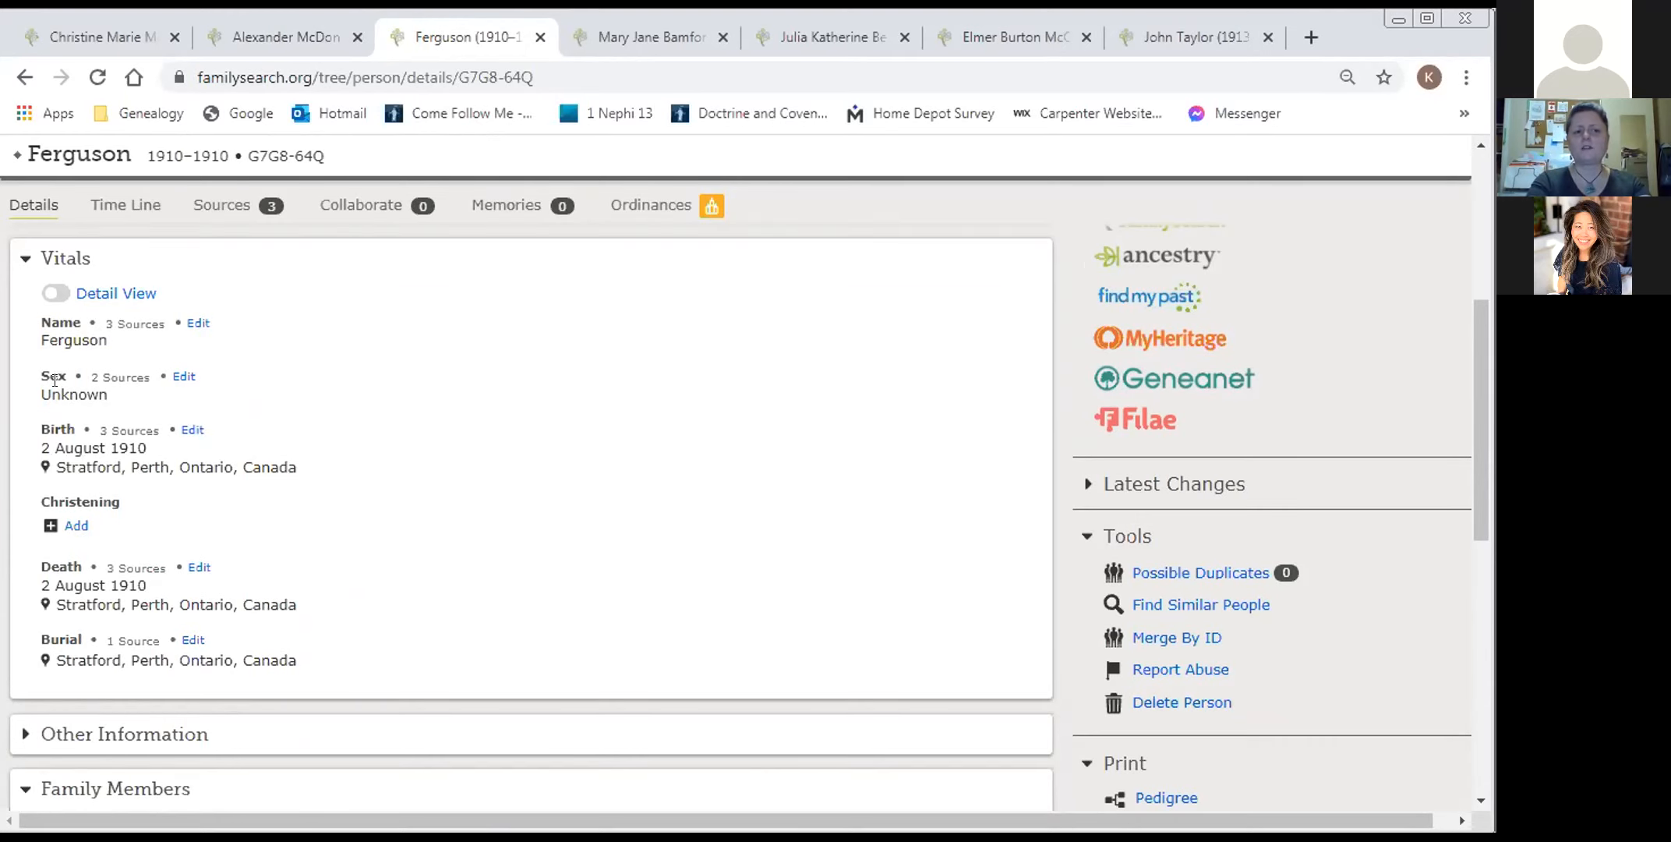
{"action": "mouse_move", "coordinate": [73, 413]}
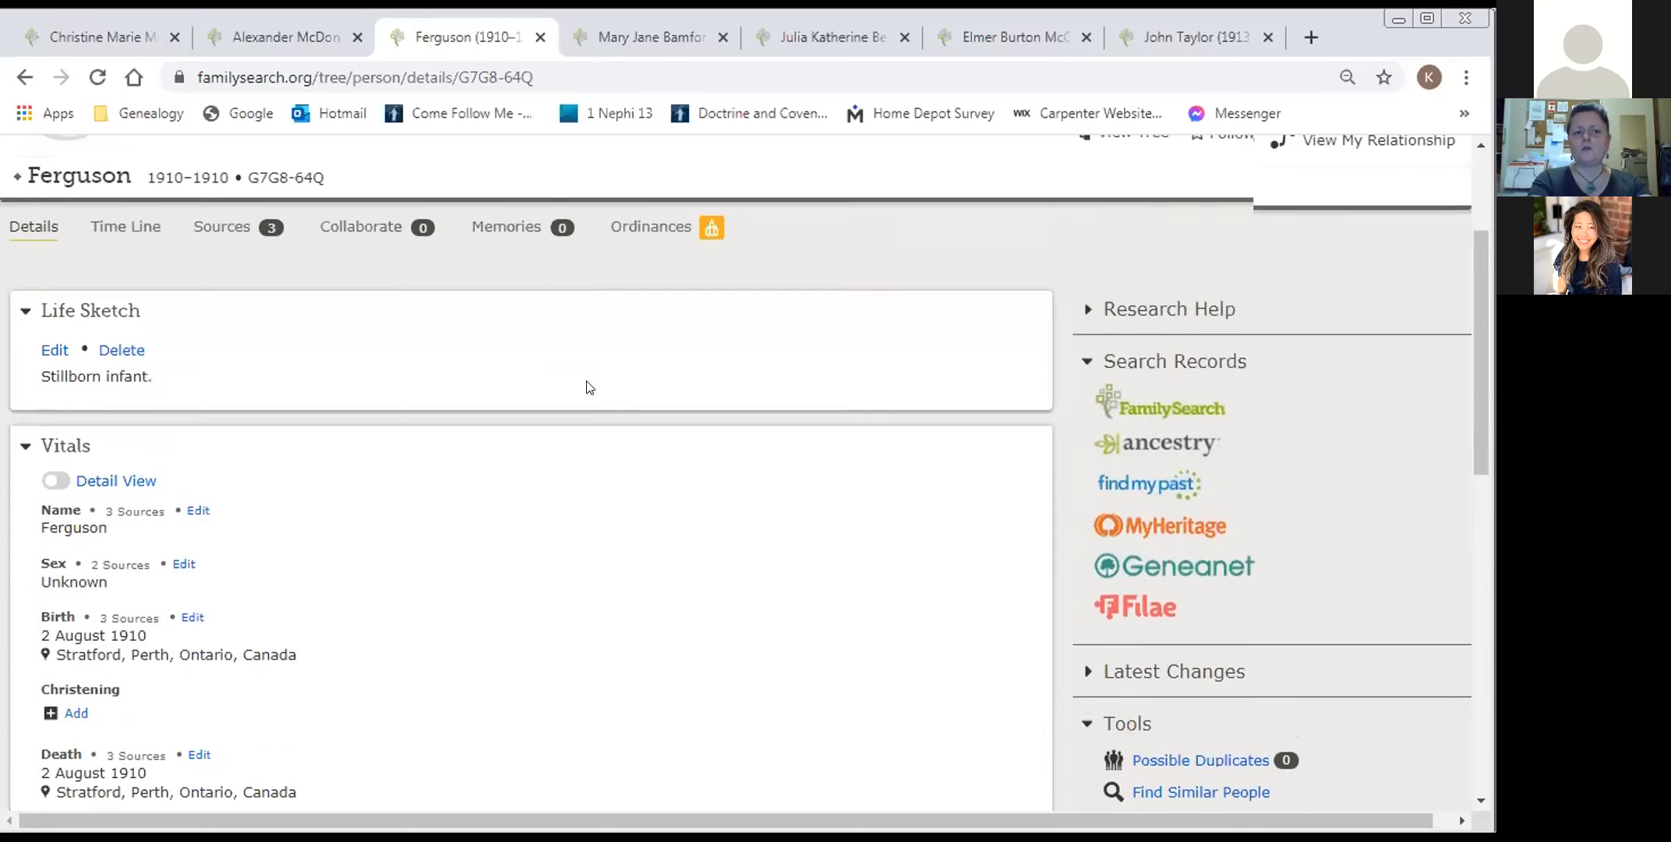
{"action": "scroll", "scroll_direction": "down", "scroll_amount": 3}
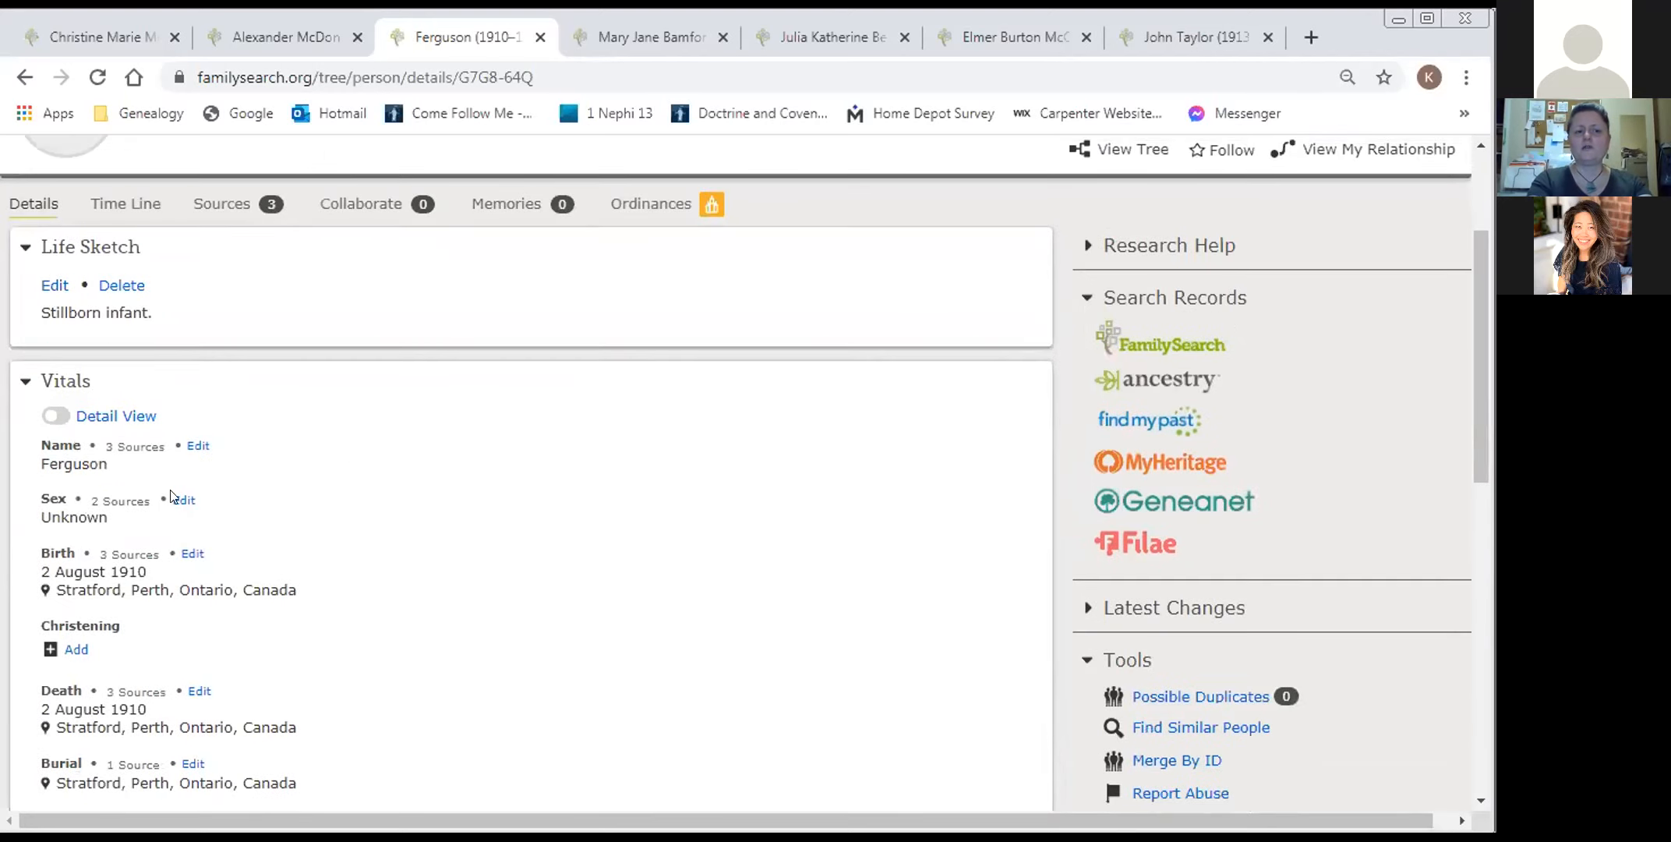
{"action": "left_click", "coordinate": [181, 499]}
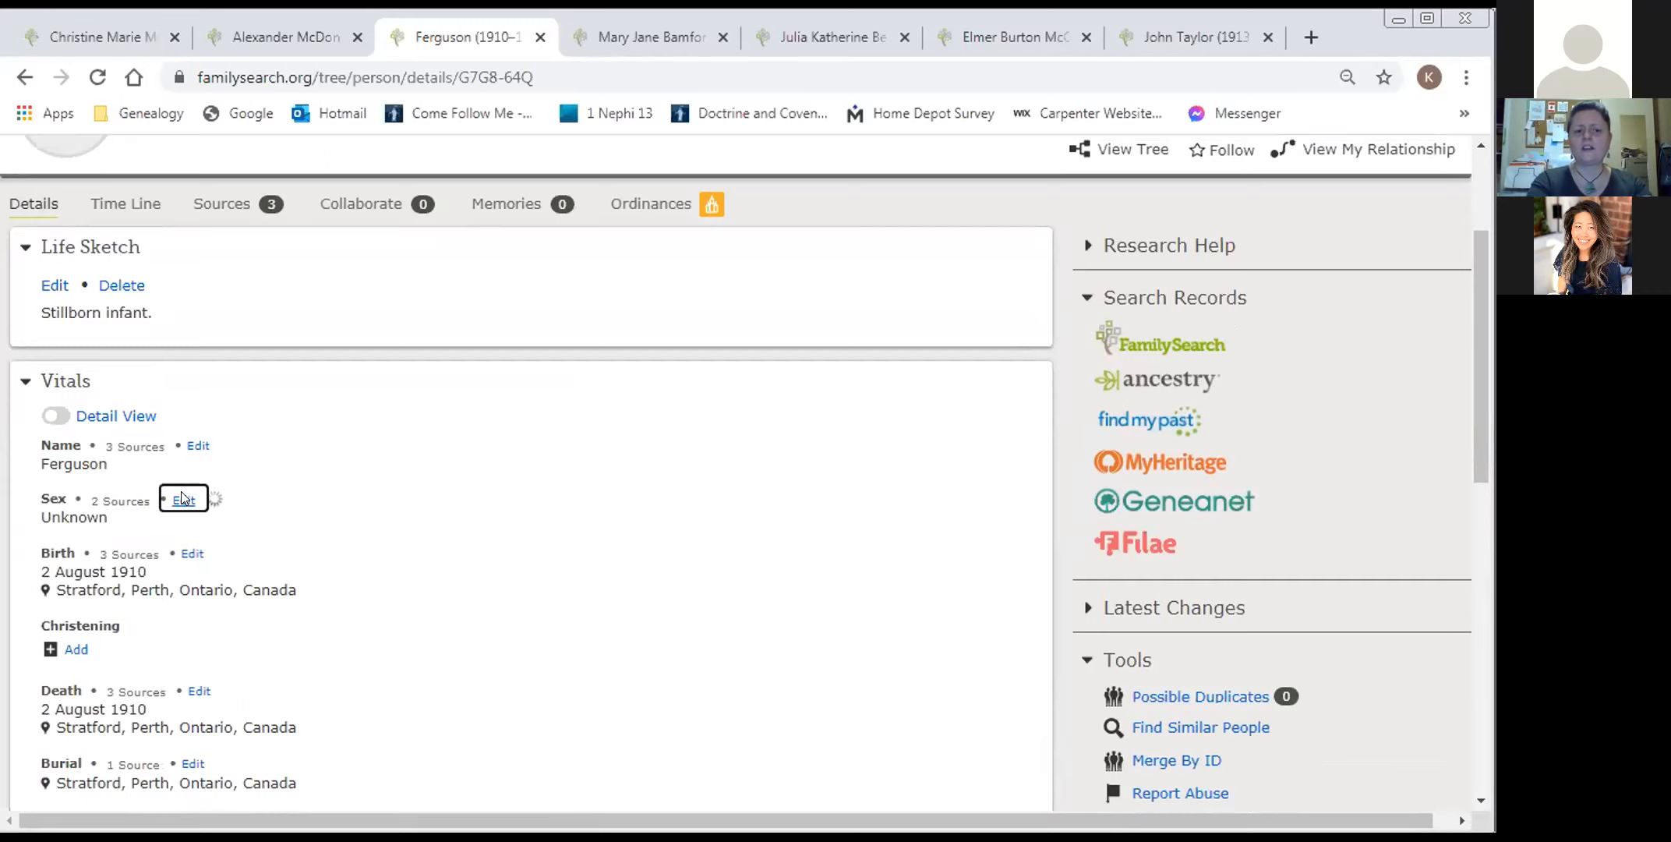
{"action": "left_click", "coordinate": [181, 499]}
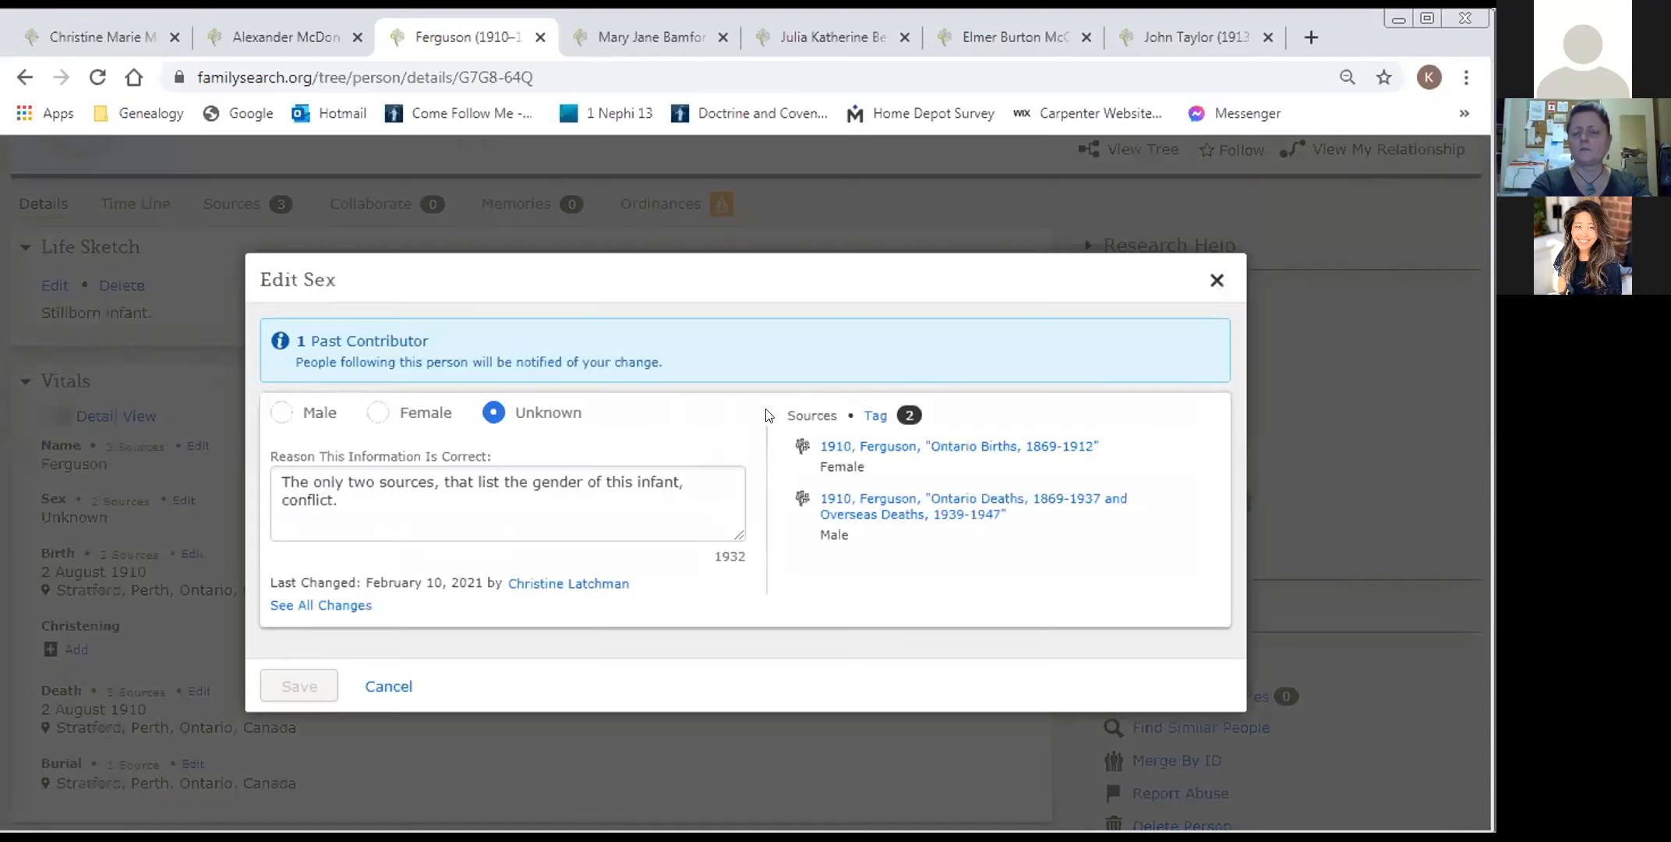
{"action": "mouse_move", "coordinate": [926, 456]}
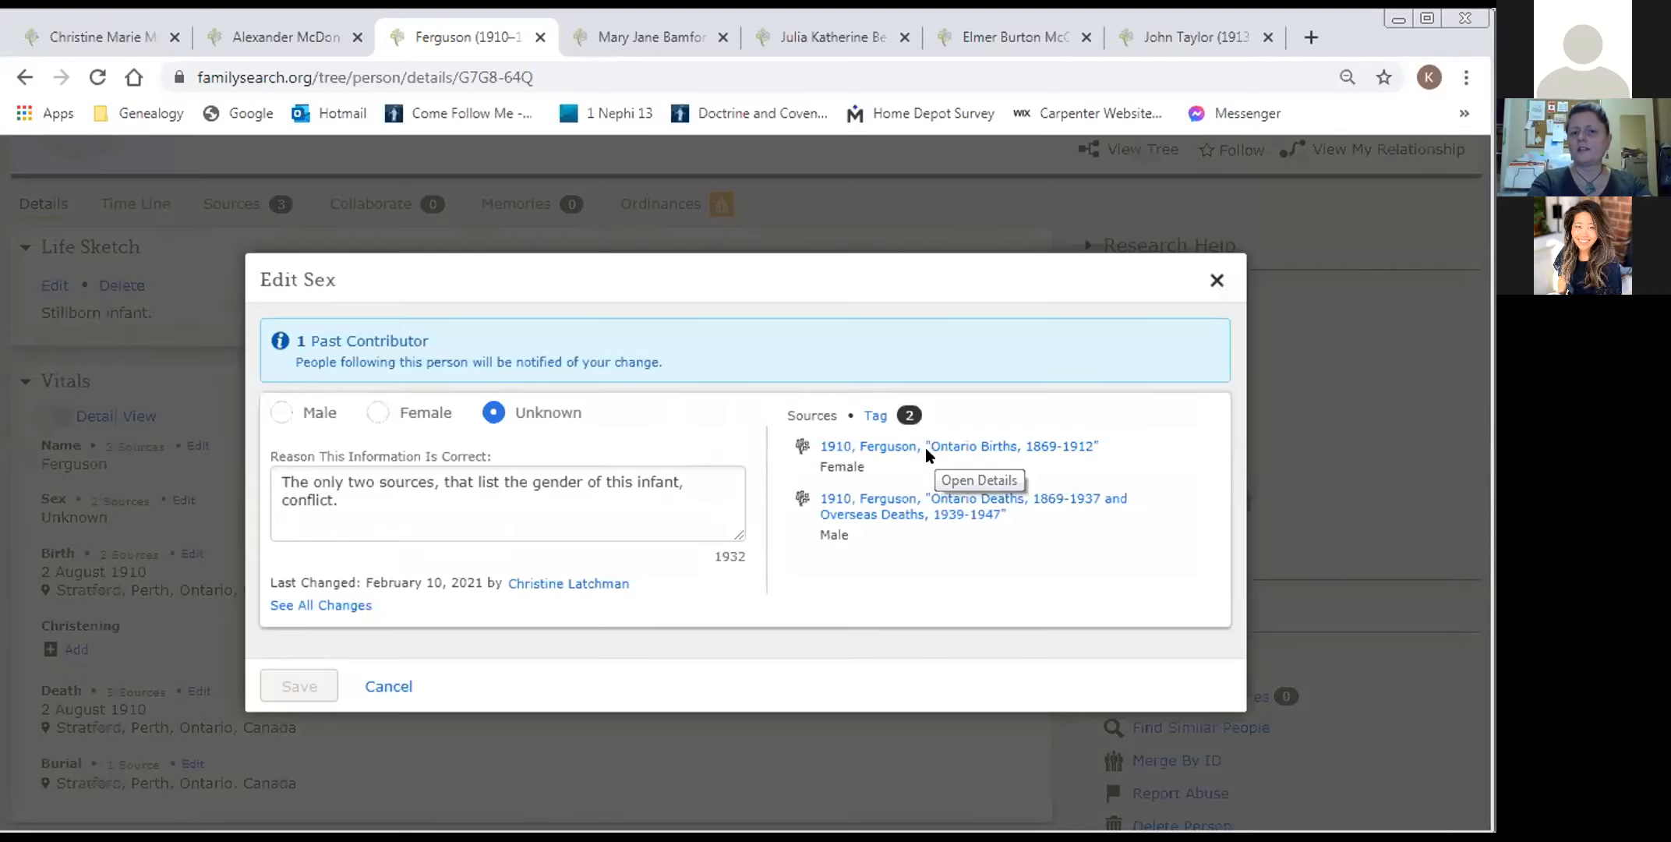
{"action": "mouse_move", "coordinate": [866, 471]}
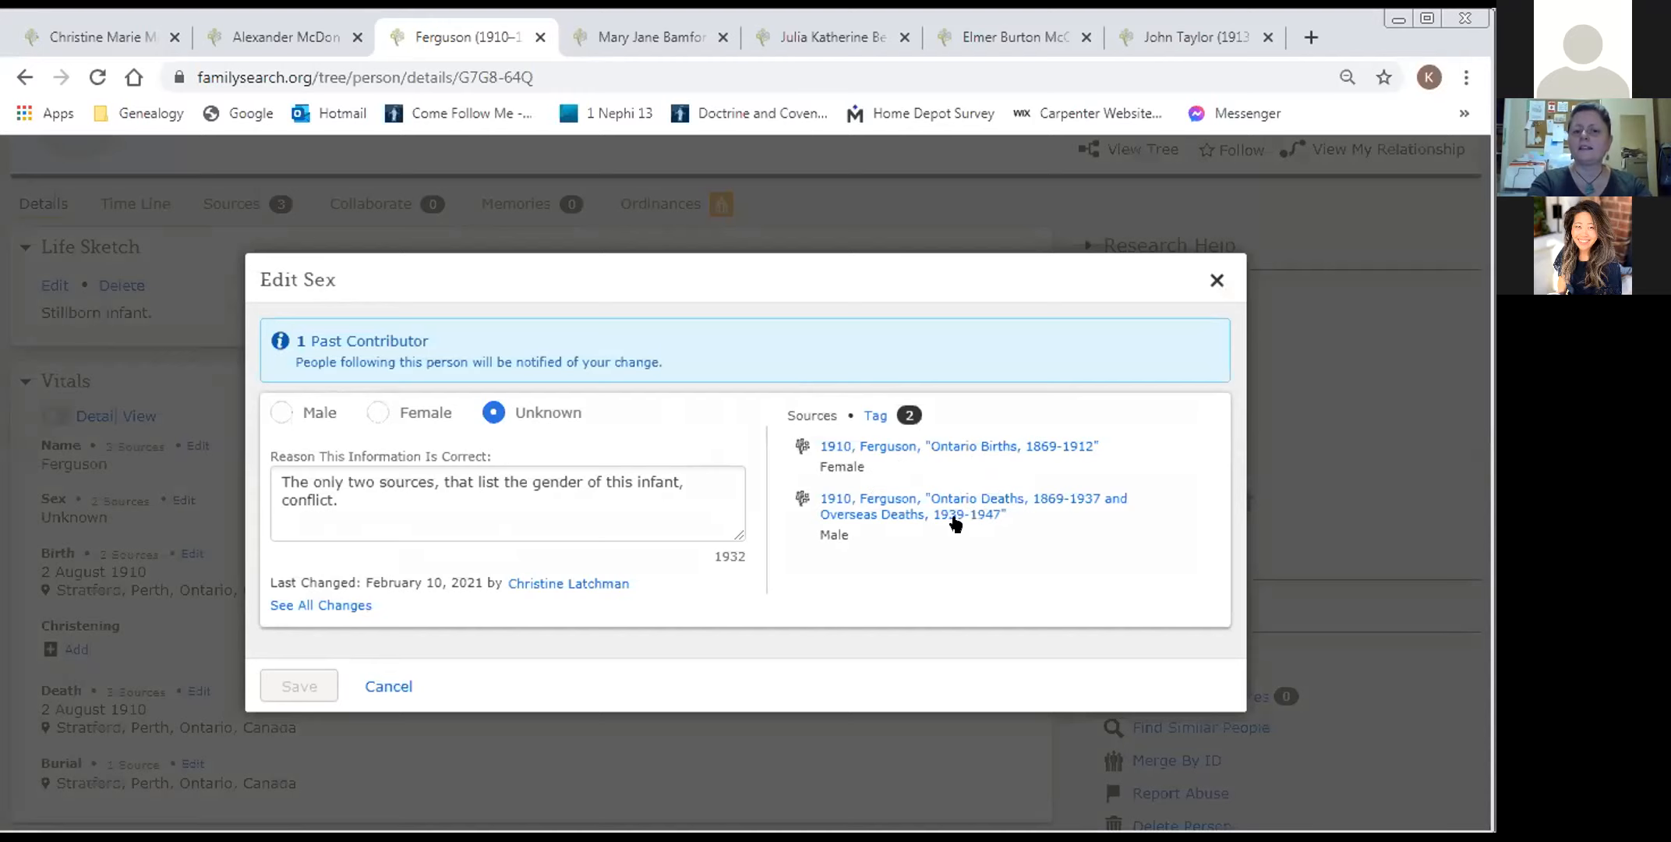
{"action": "mouse_move", "coordinate": [955, 522]}
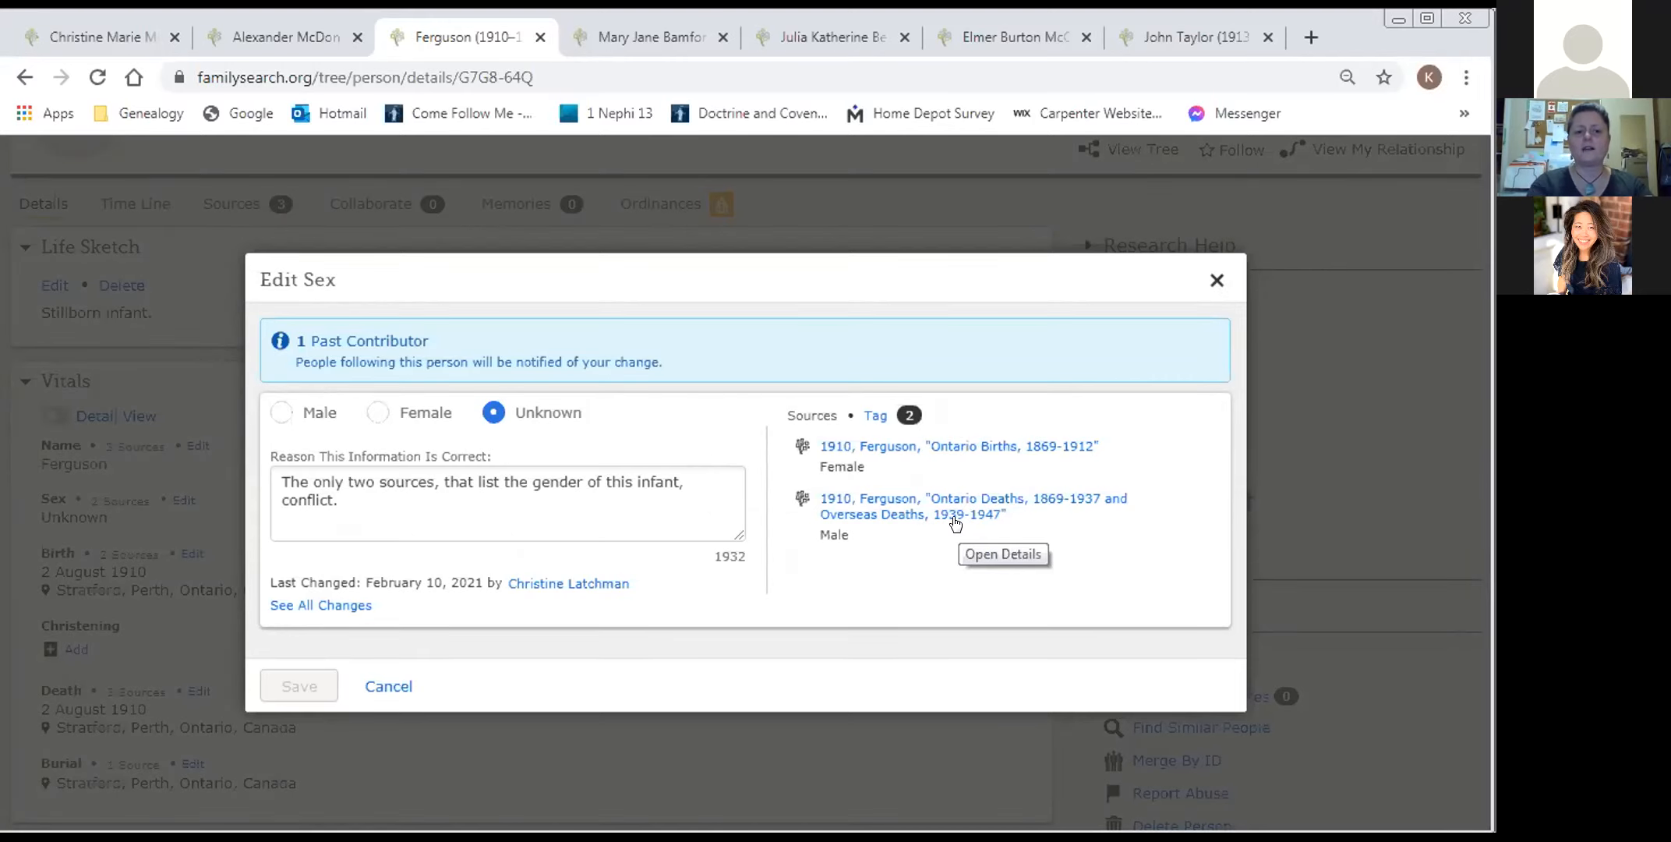
{"action": "mouse_move", "coordinate": [1211, 278]}
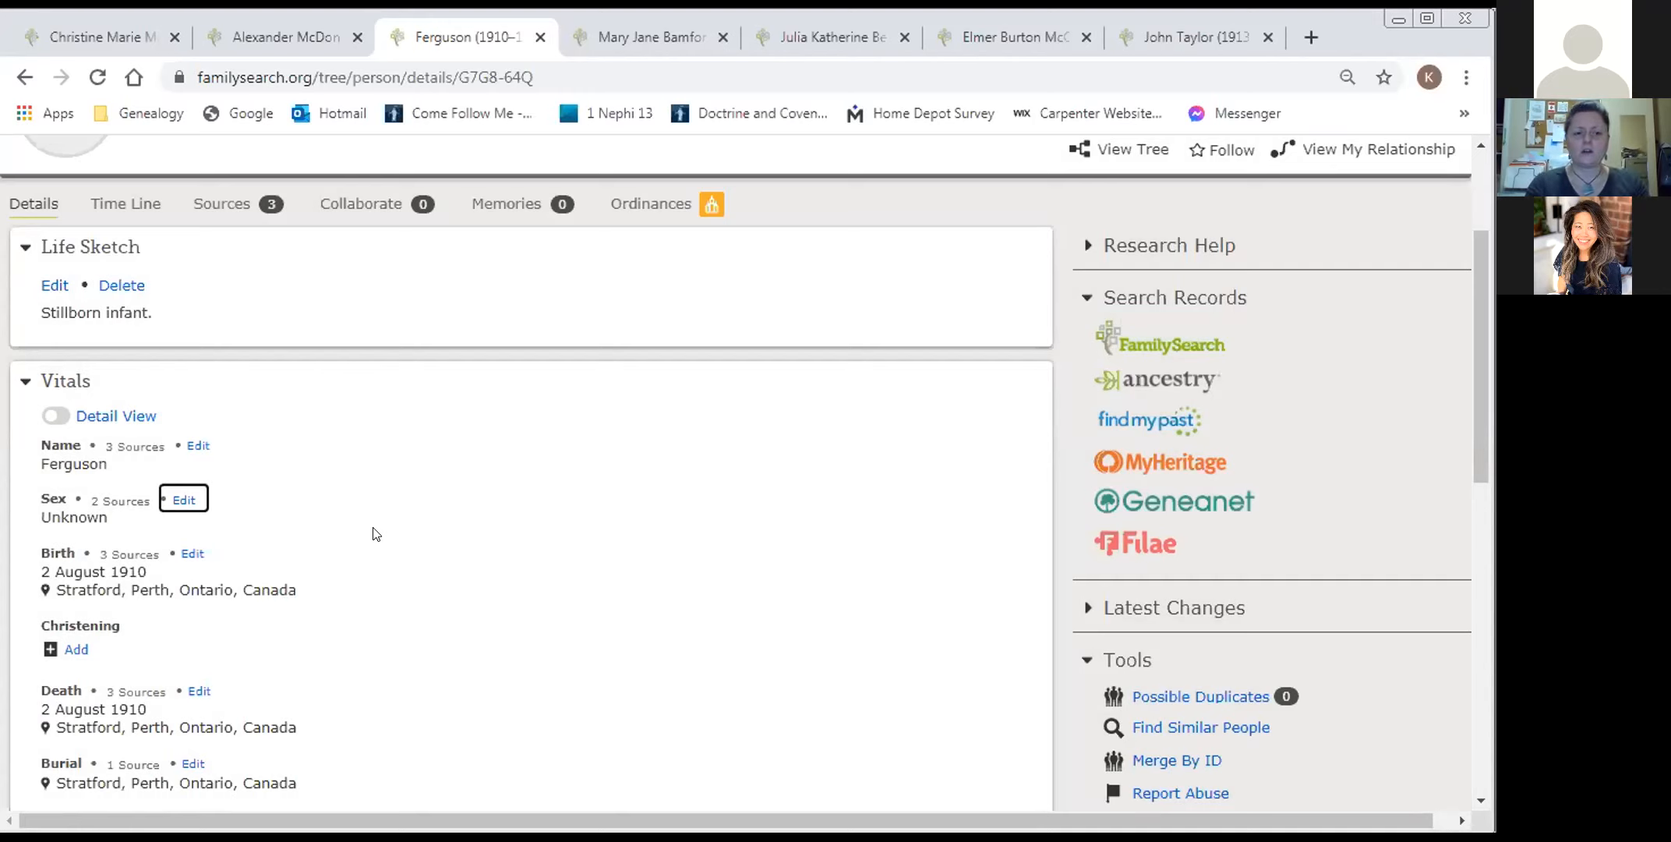
{"action": "mouse_move", "coordinate": [446, 470]}
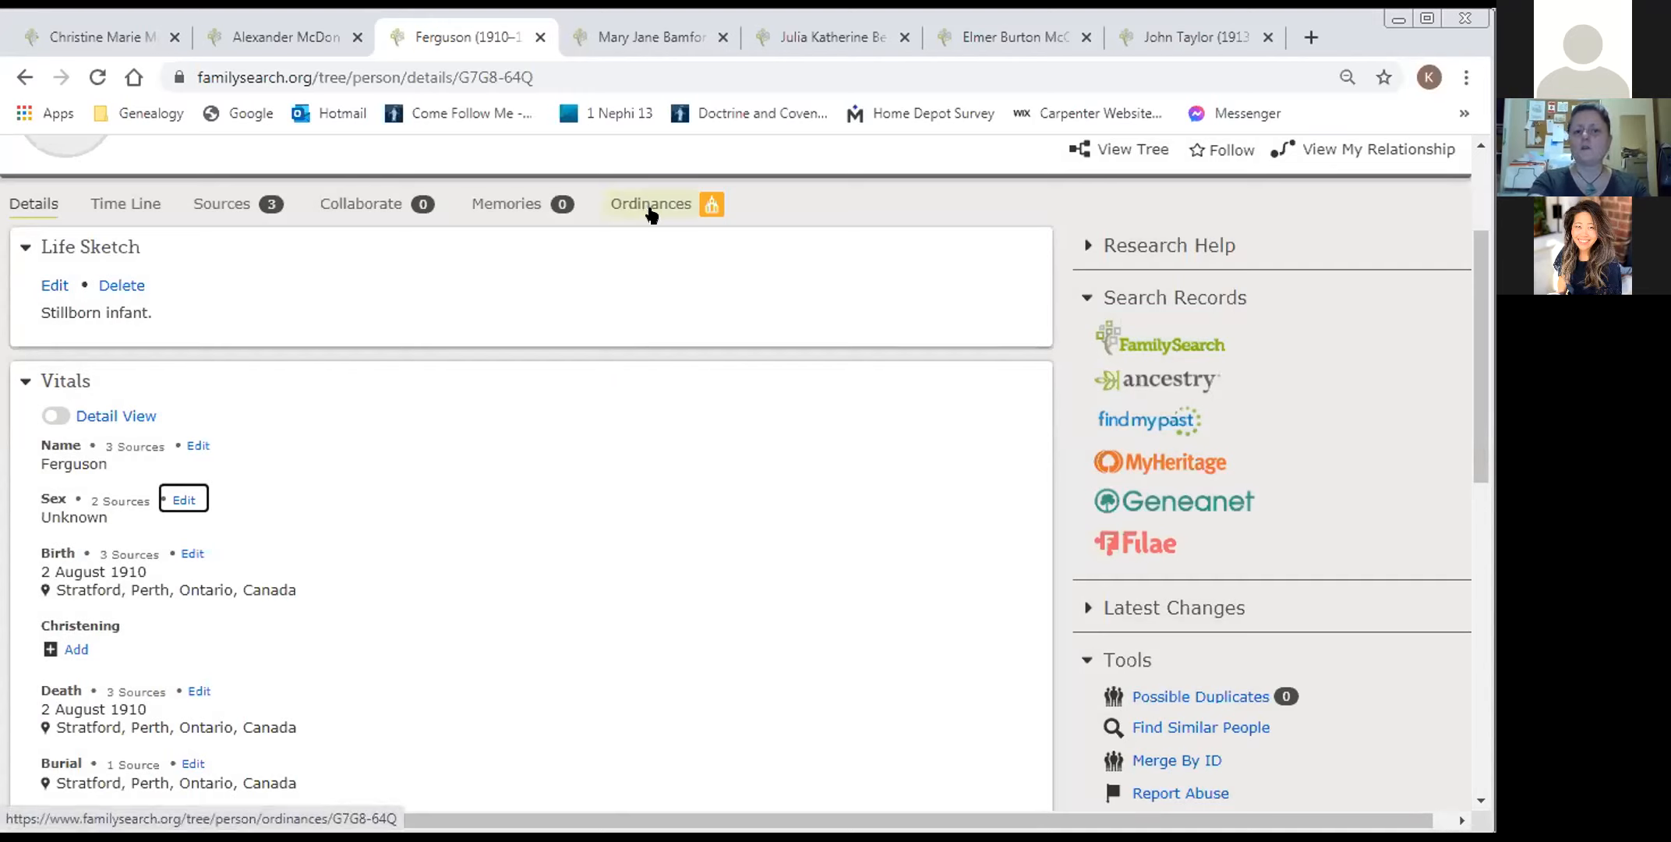
{"action": "mouse_move", "coordinate": [693, 221]}
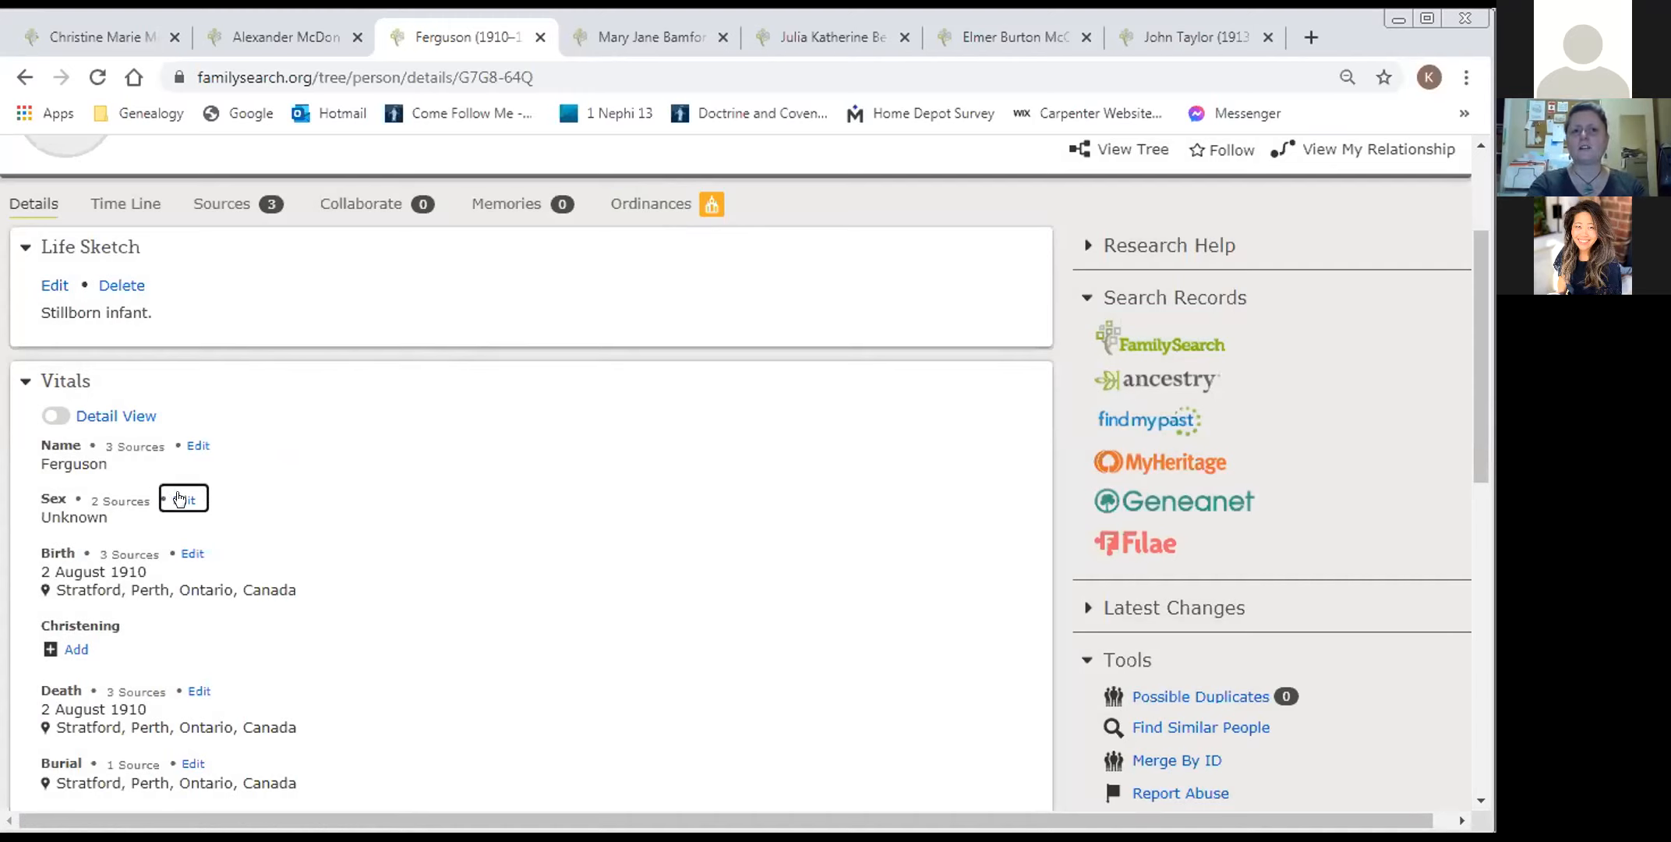
{"action": "mouse_move", "coordinate": [442, 474]}
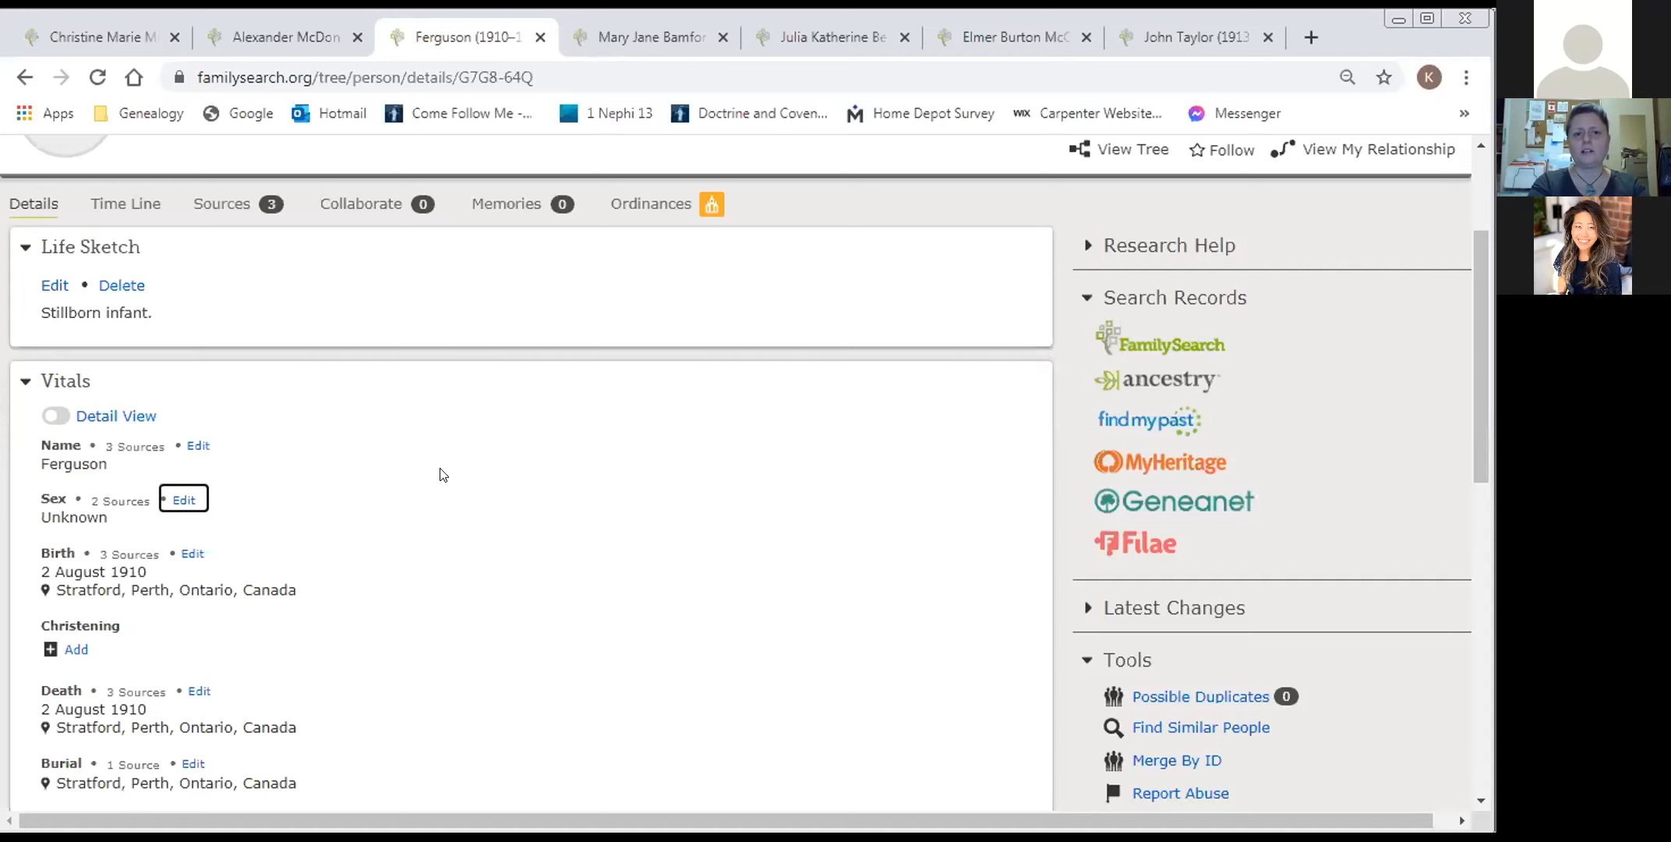
{"action": "mouse_move", "coordinate": [671, 152]}
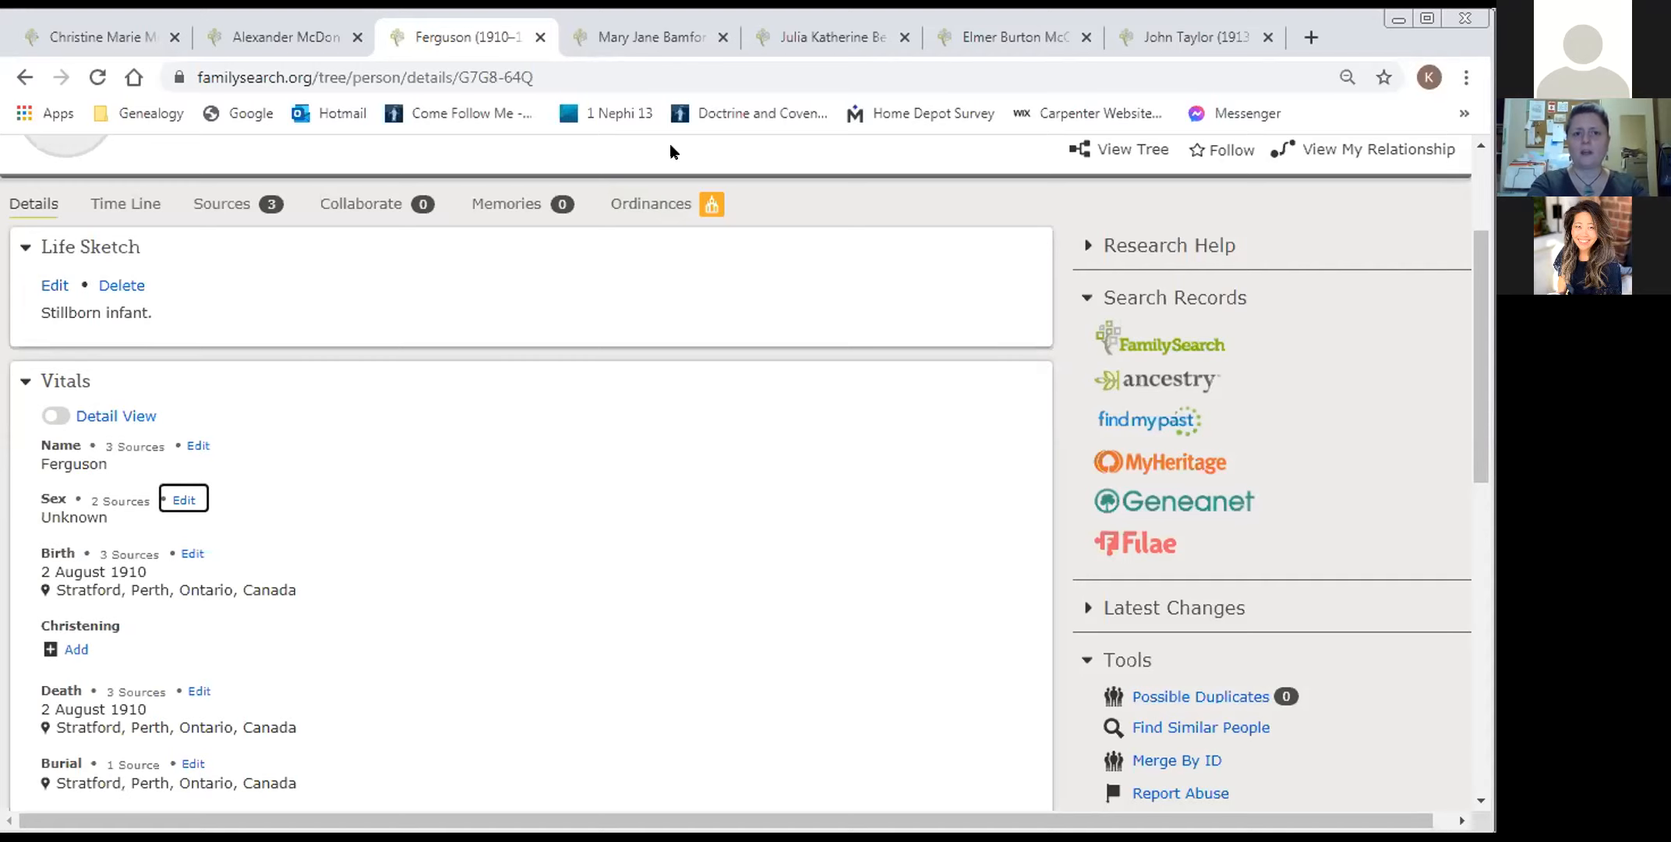
{"action": "mouse_move", "coordinate": [403, 188]}
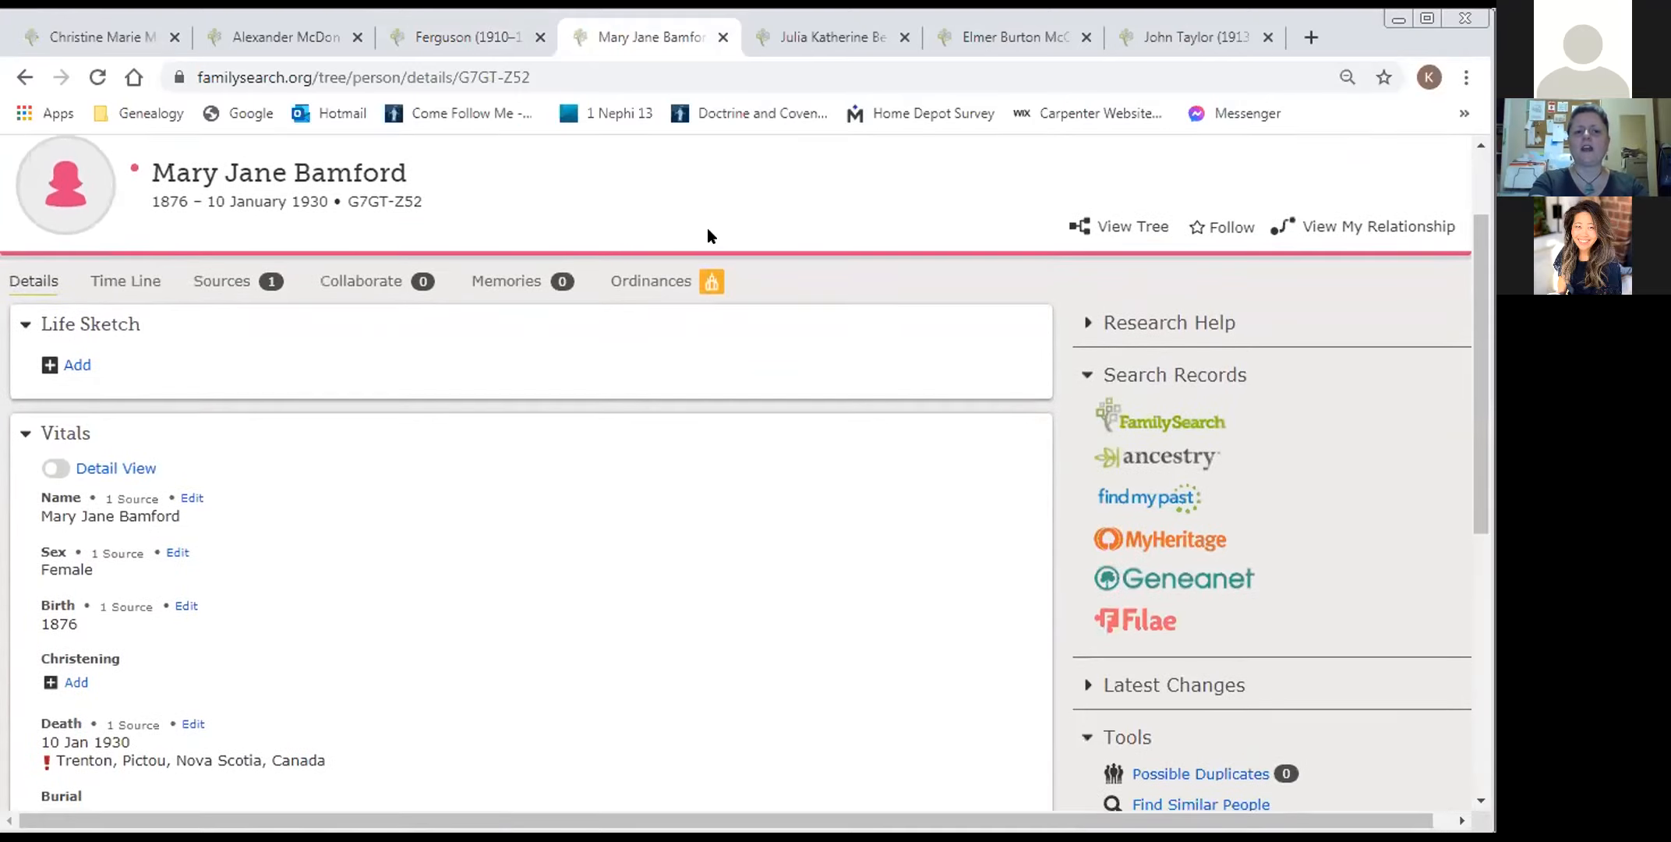
{"action": "scroll", "scroll_direction": "down", "scroll_amount": 3}
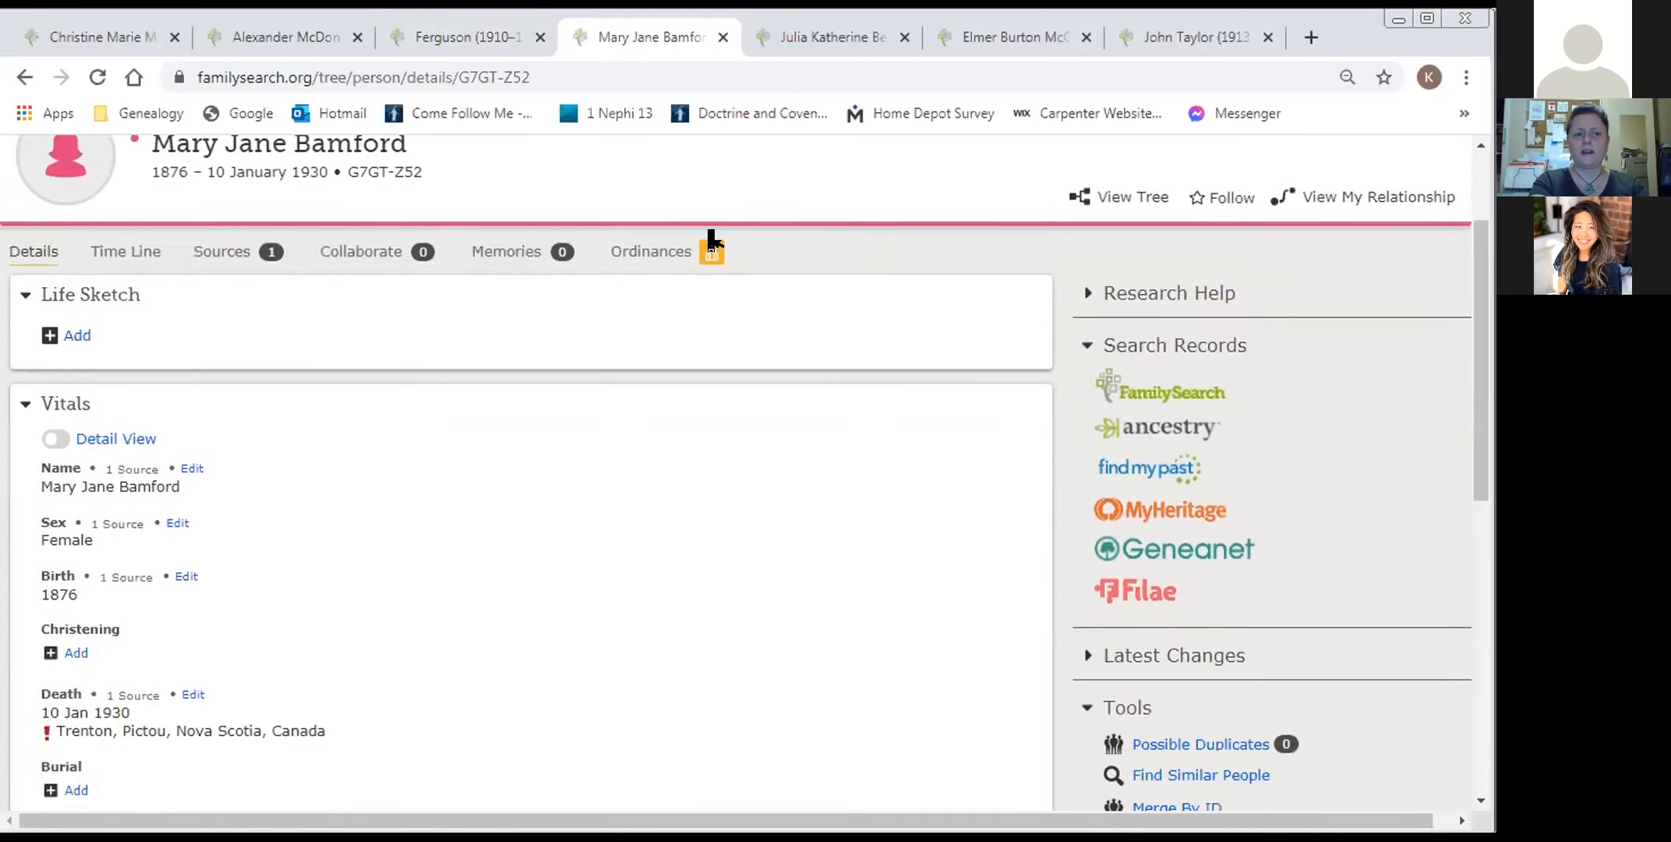
{"action": "scroll", "scroll_direction": "down", "scroll_amount": 3}
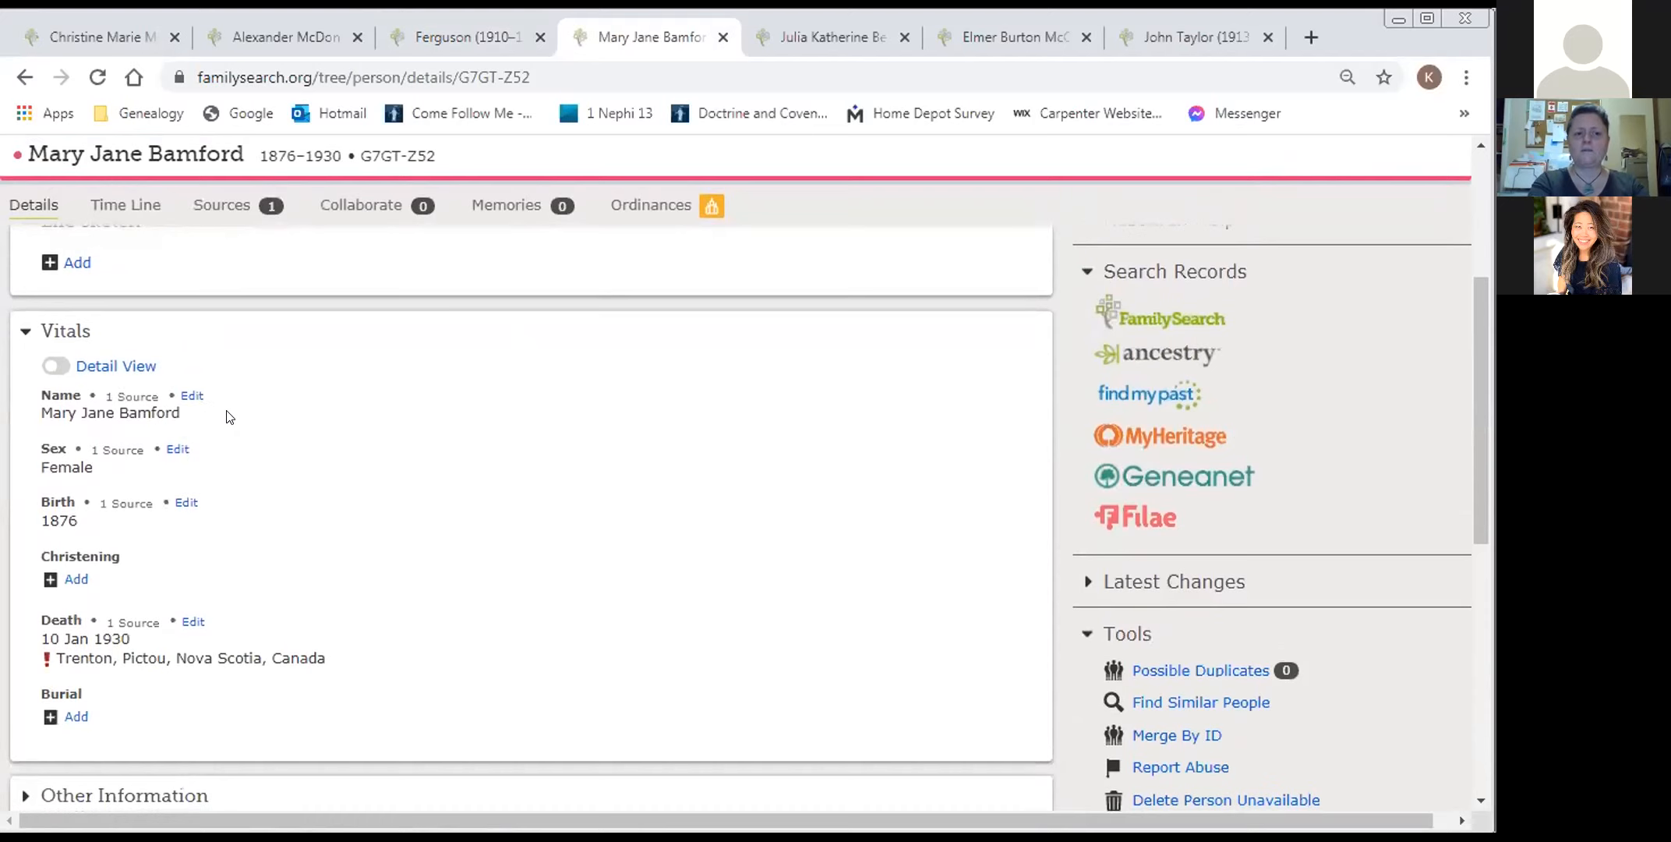
{"action": "mouse_move", "coordinate": [365, 636]}
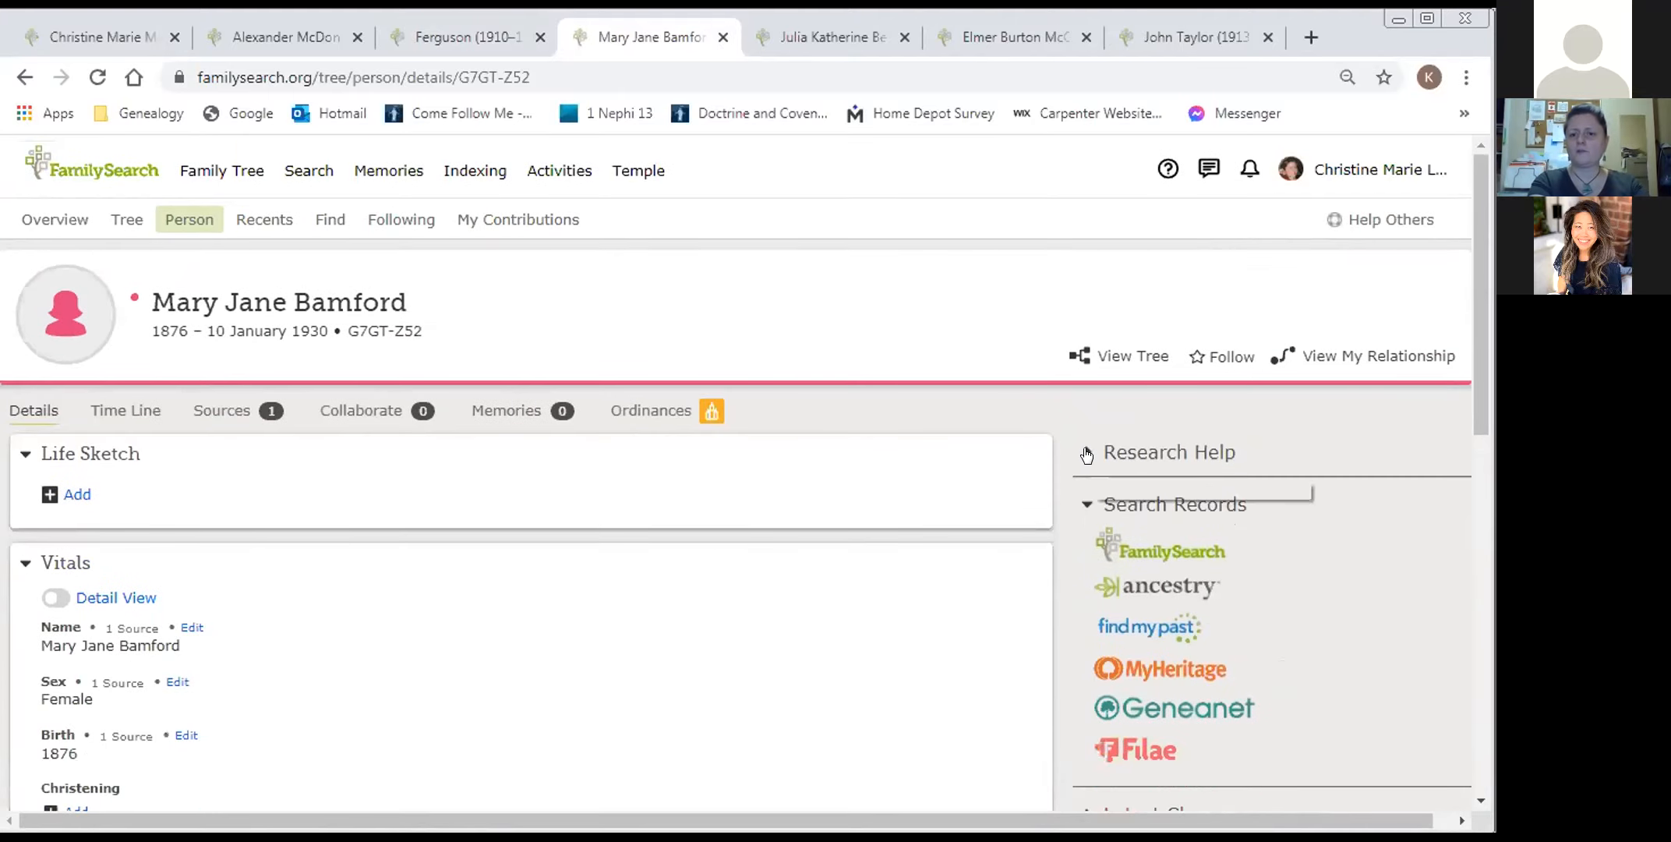
{"action": "left_click", "coordinate": [1169, 452]}
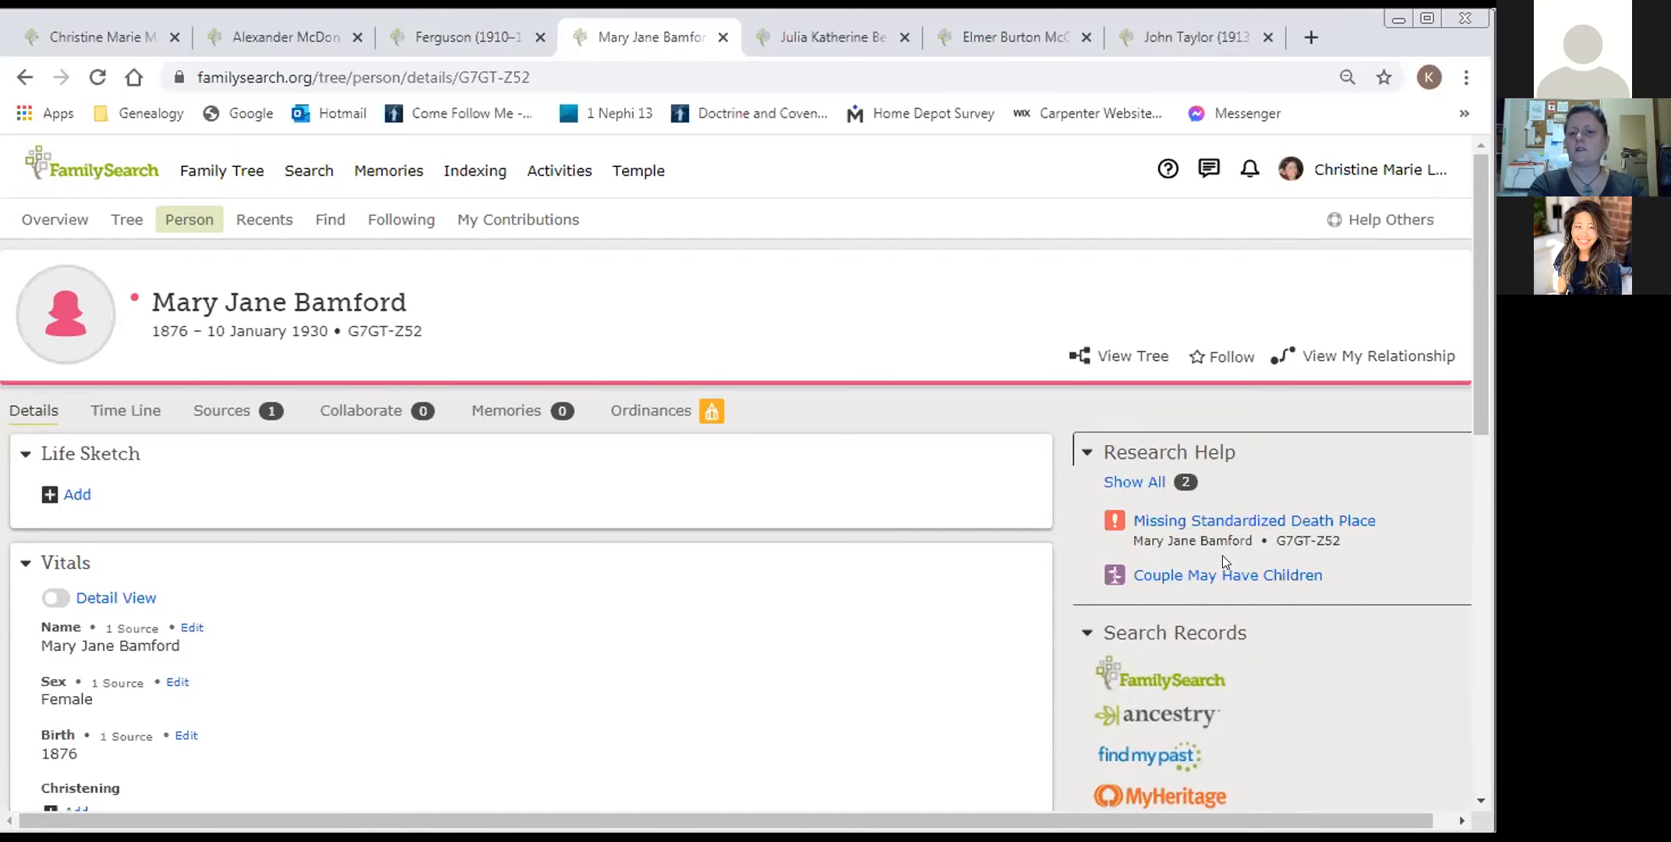
{"action": "mouse_move", "coordinate": [774, 642]}
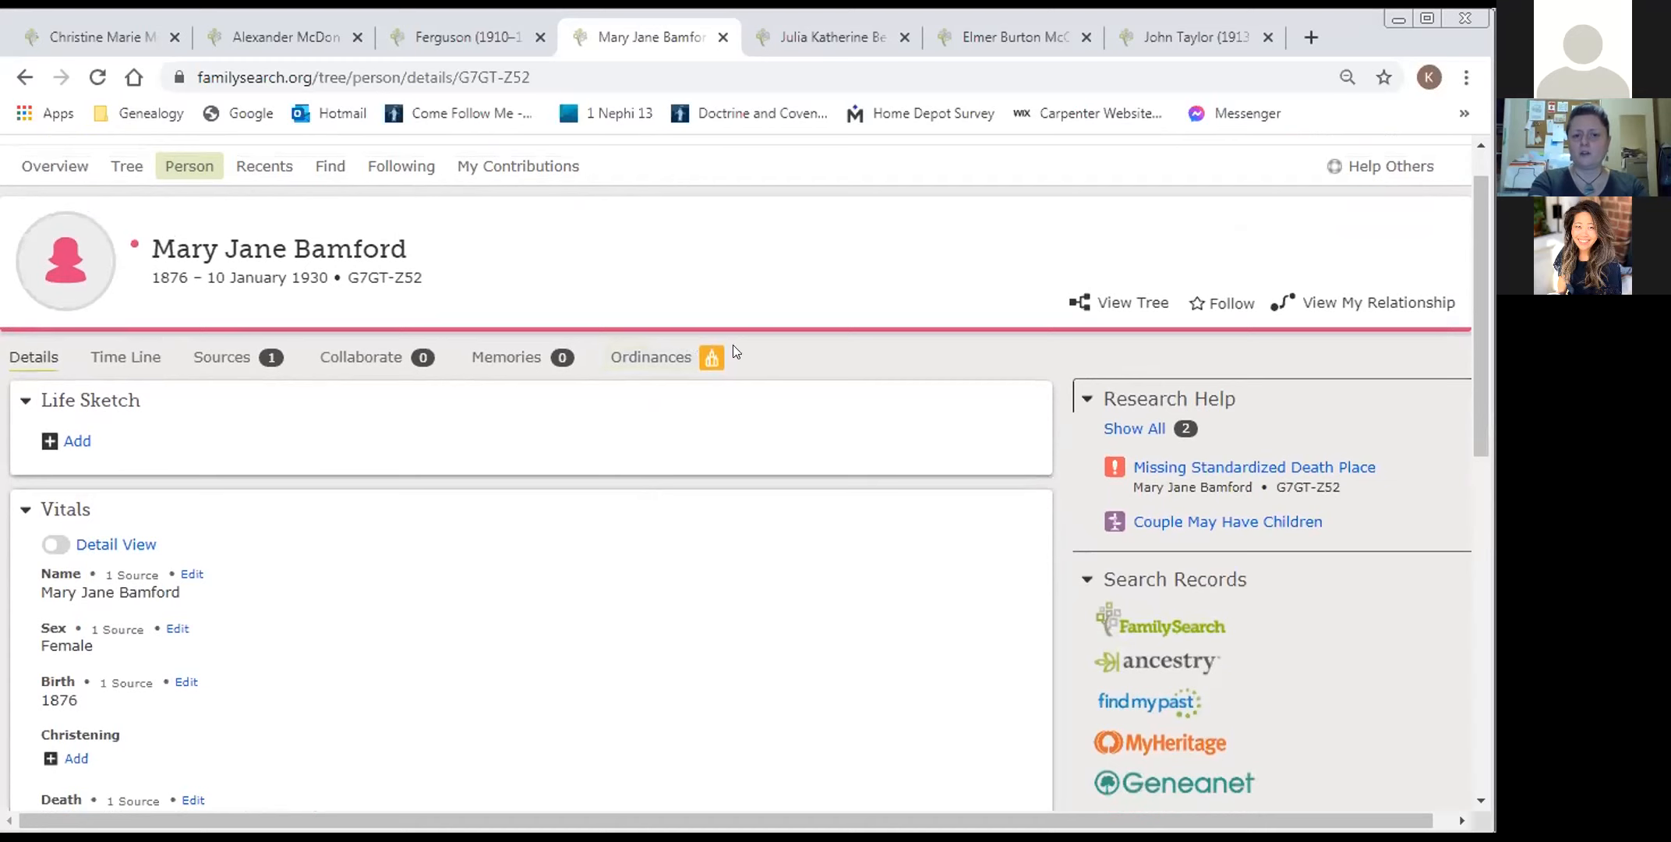
{"action": "mouse_move", "coordinate": [722, 417]}
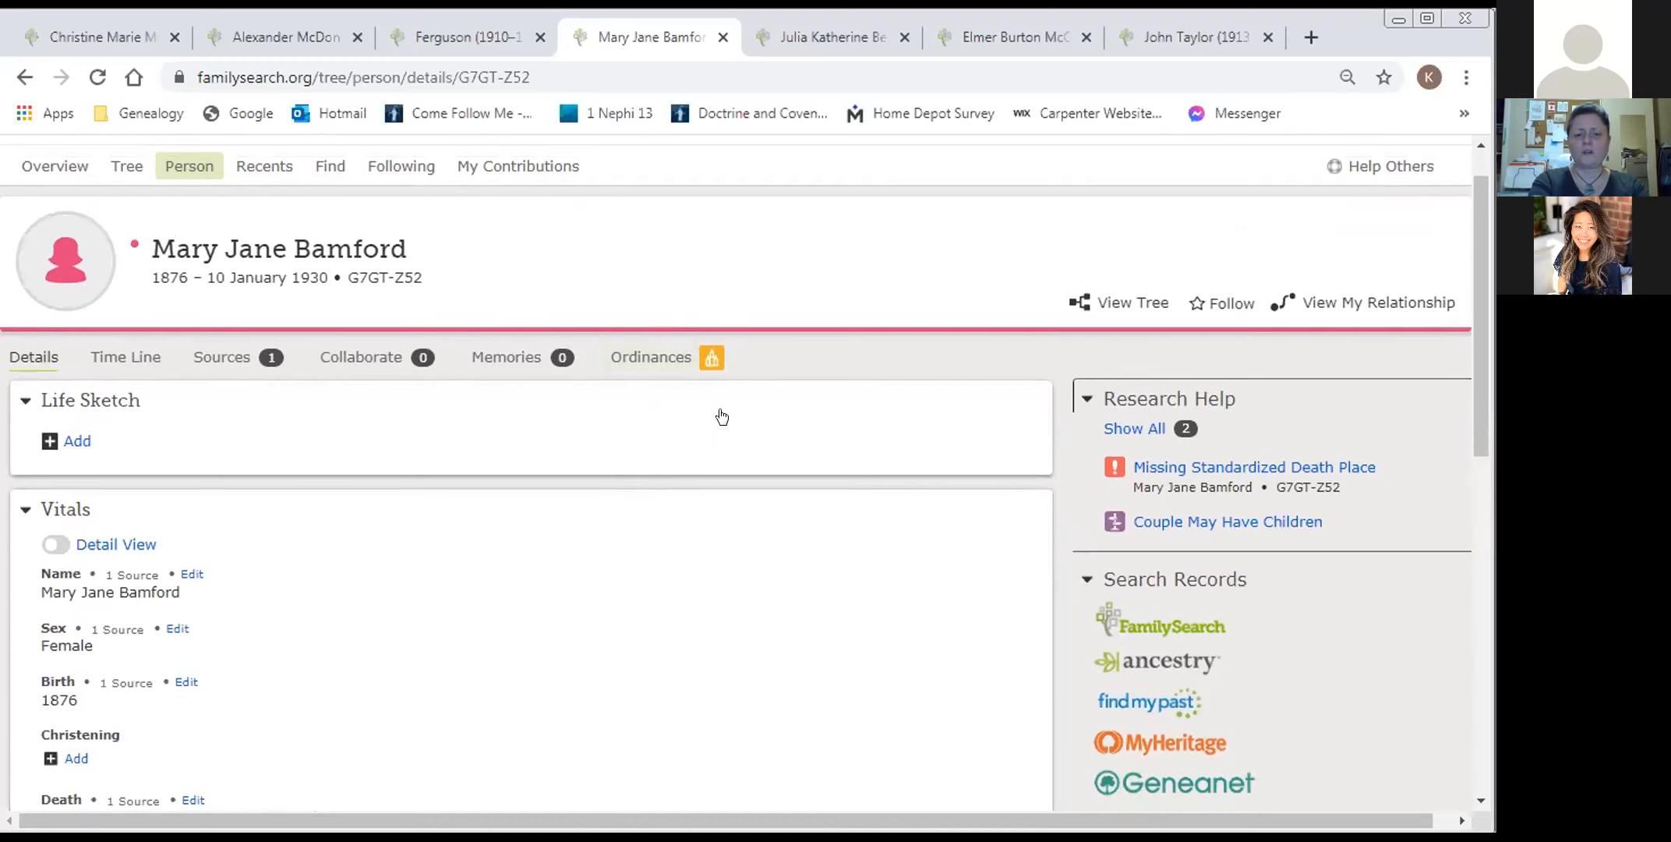
{"action": "scroll", "scroll_direction": "down", "scroll_amount": 3}
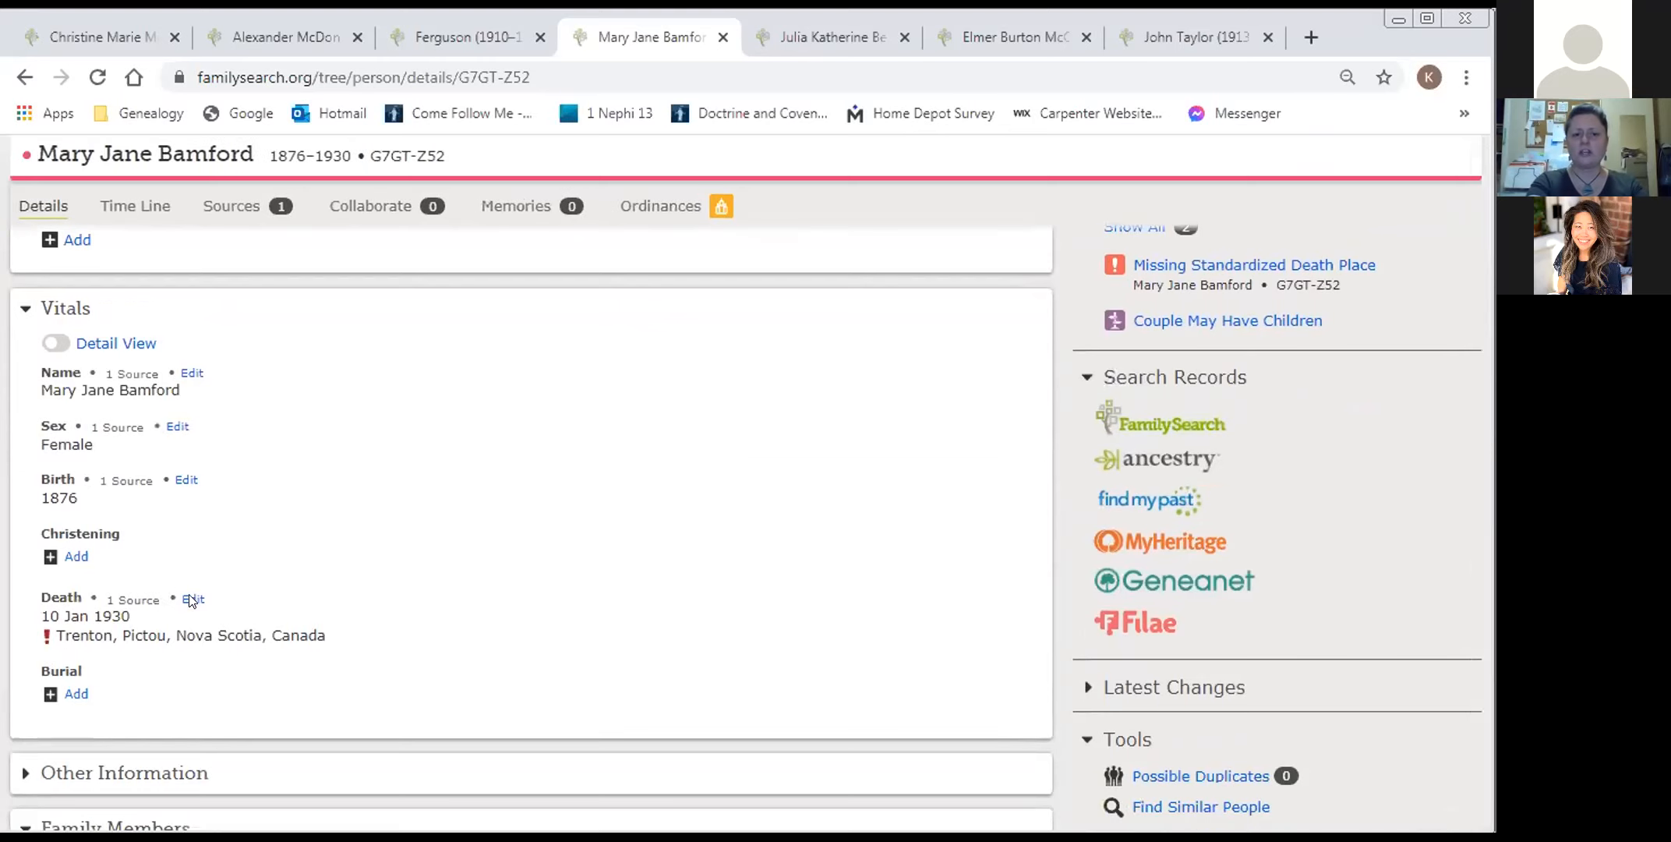
- Standardize Mary Jane's death as 10 January 1930, Trenton, Pictou, Nova Scotia, Canada
{"action": "left_click", "coordinate": [191, 599]}
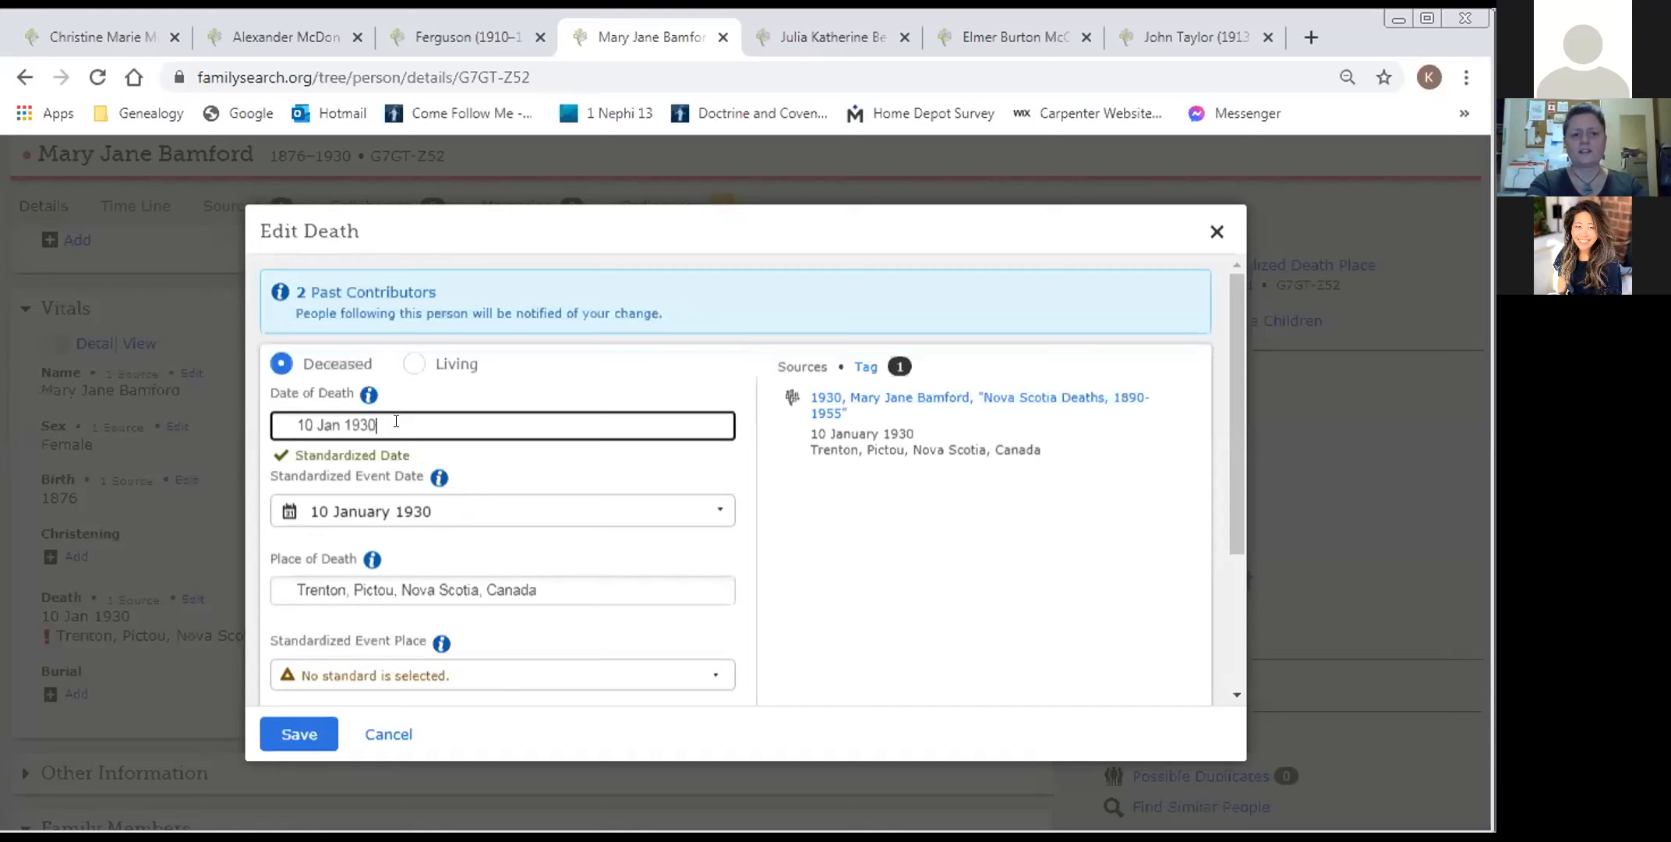
{"action": "key", "text": "Backspace"}
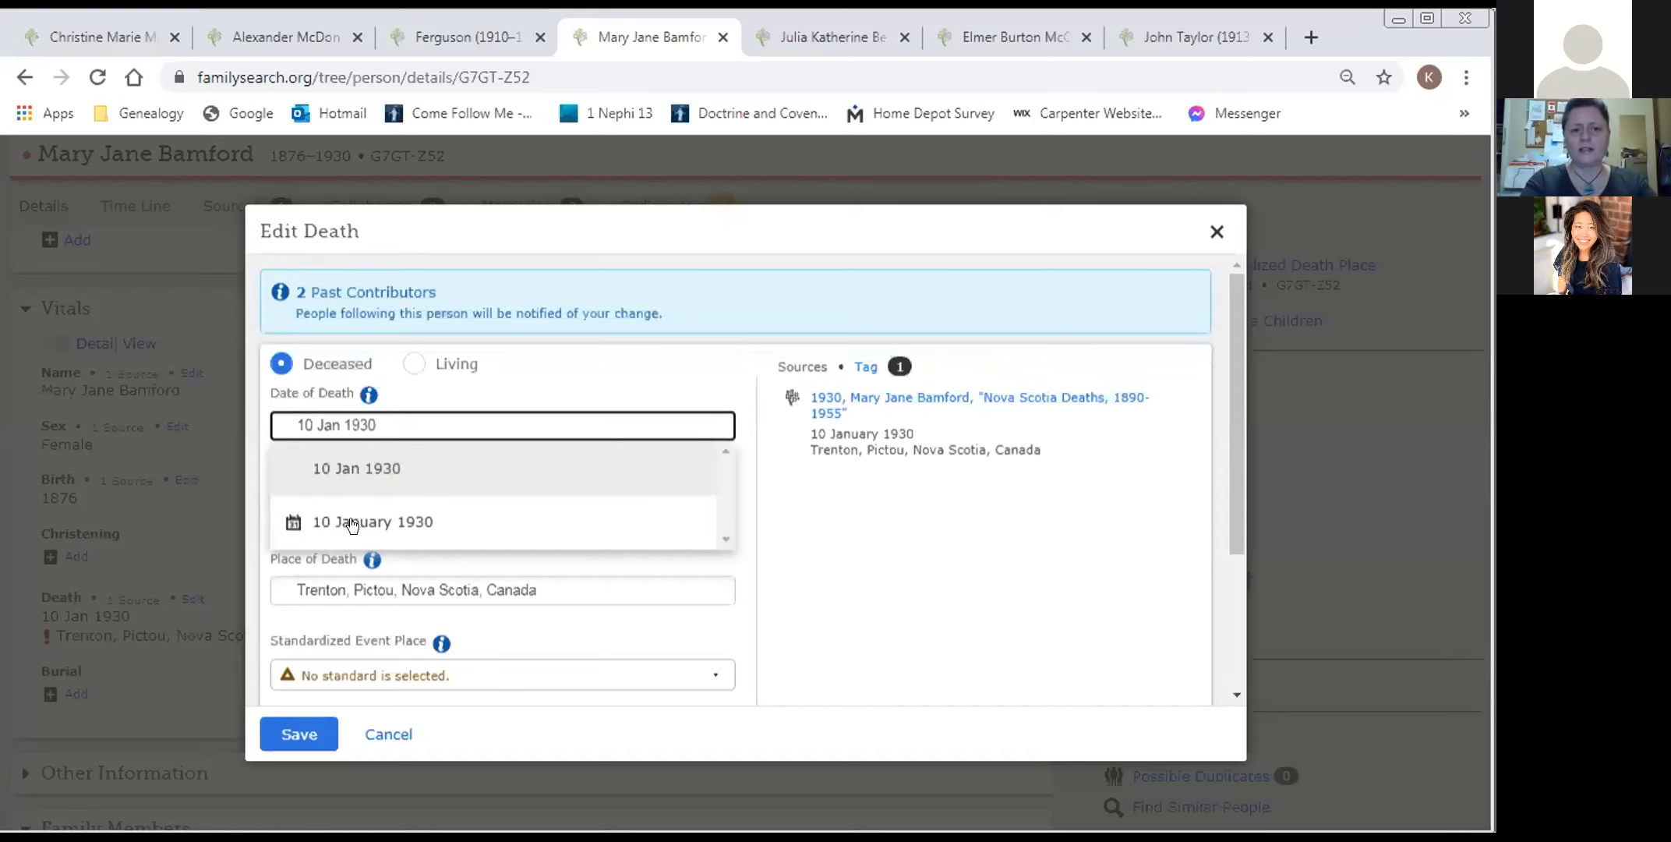
{"action": "left_click", "coordinate": [372, 521]}
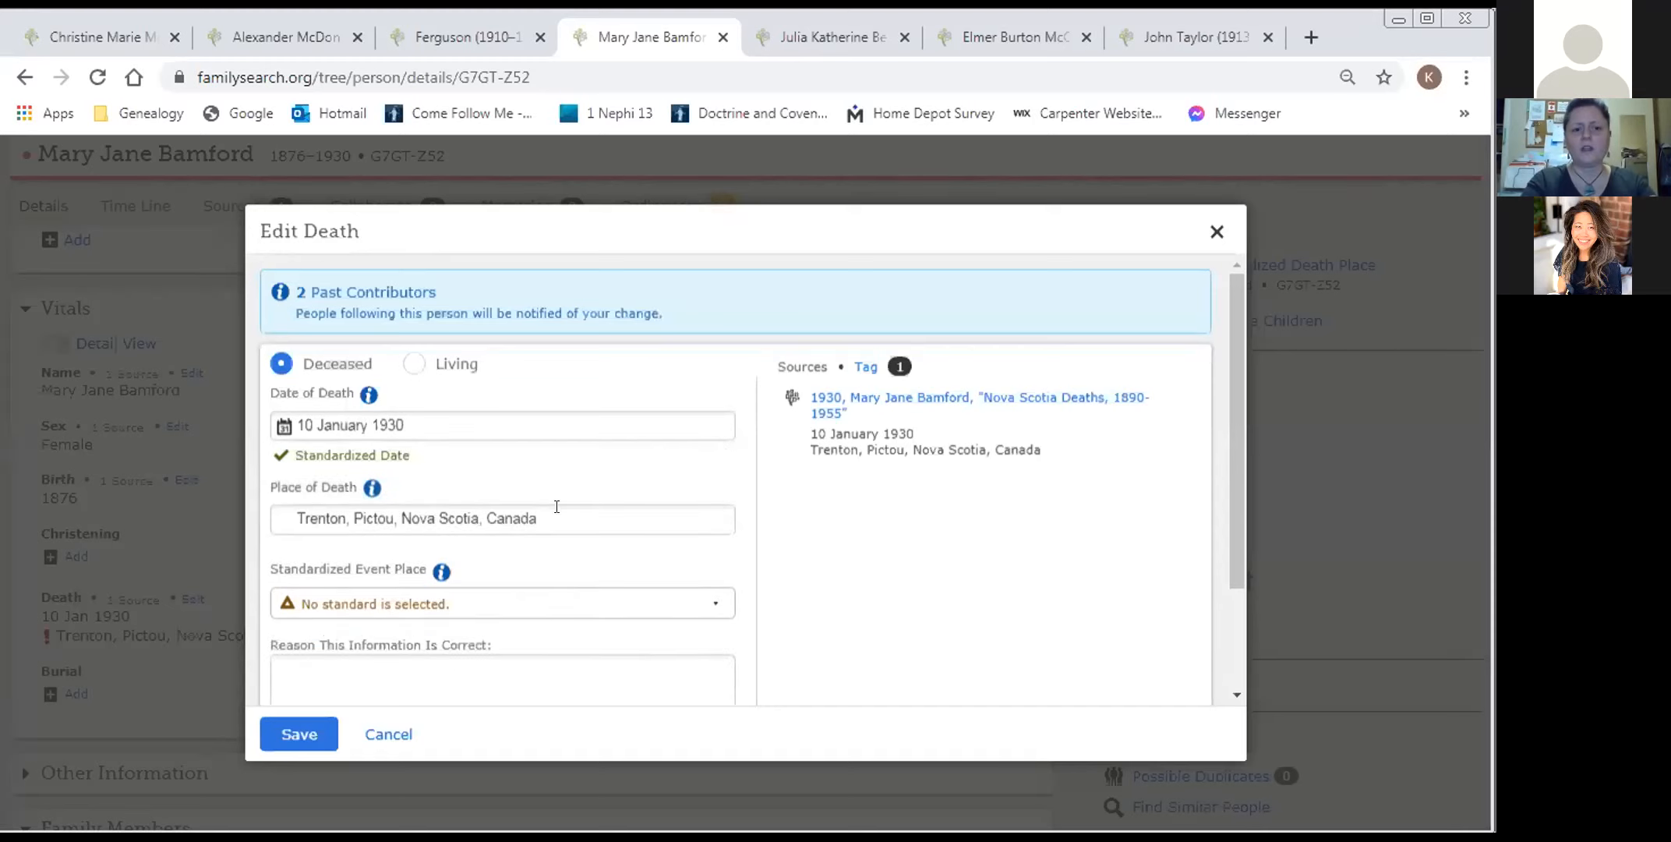
{"action": "left_click", "coordinate": [501, 519]}
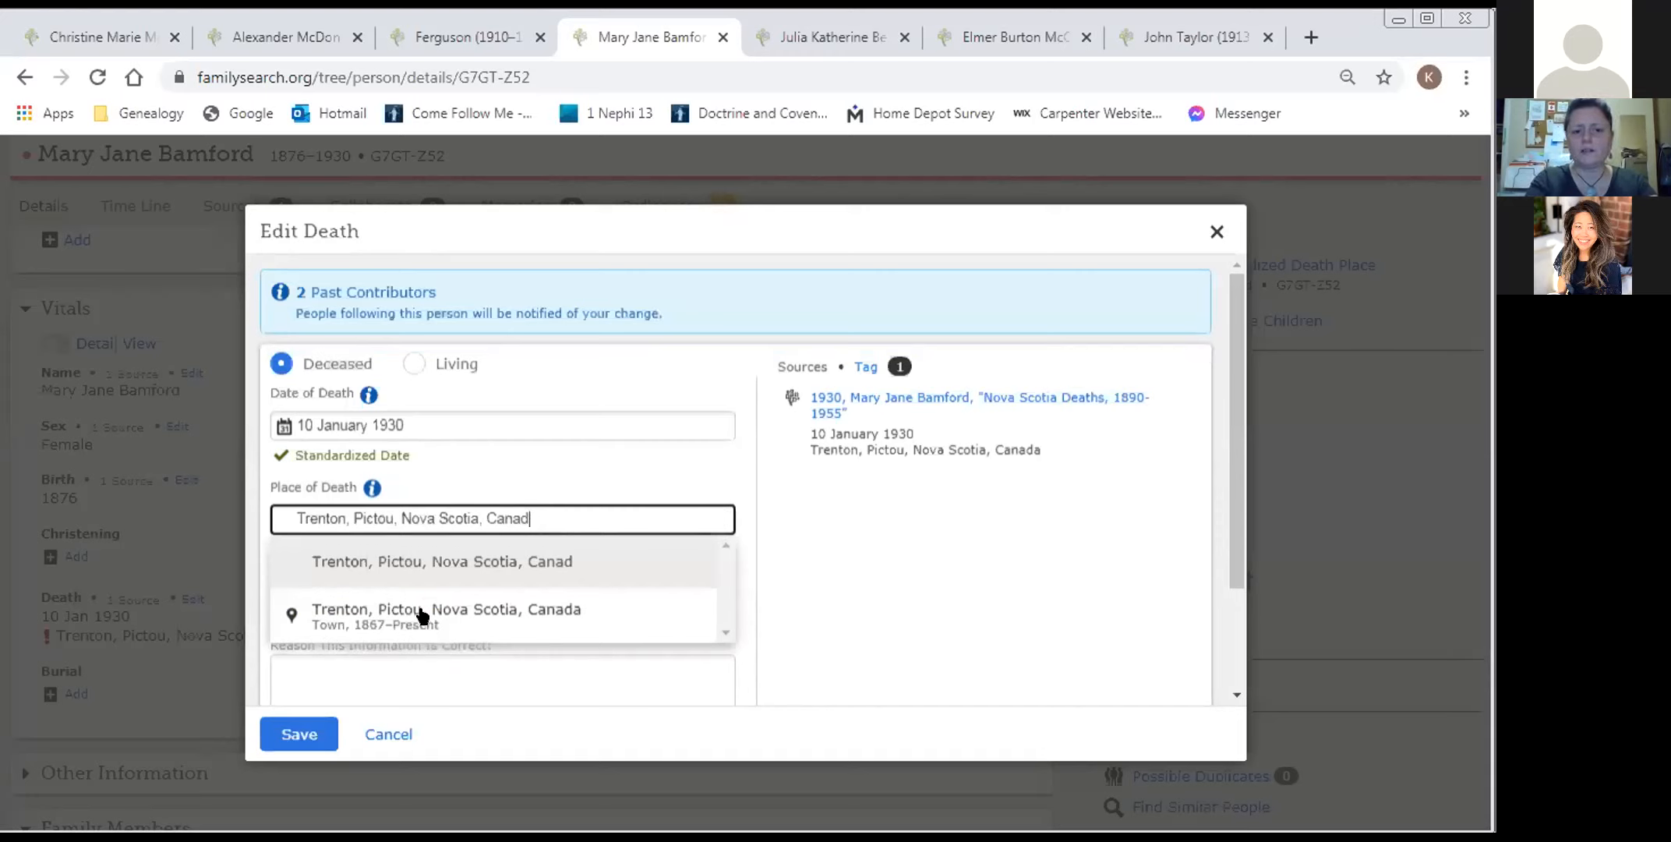
{"action": "left_click", "coordinate": [447, 608]}
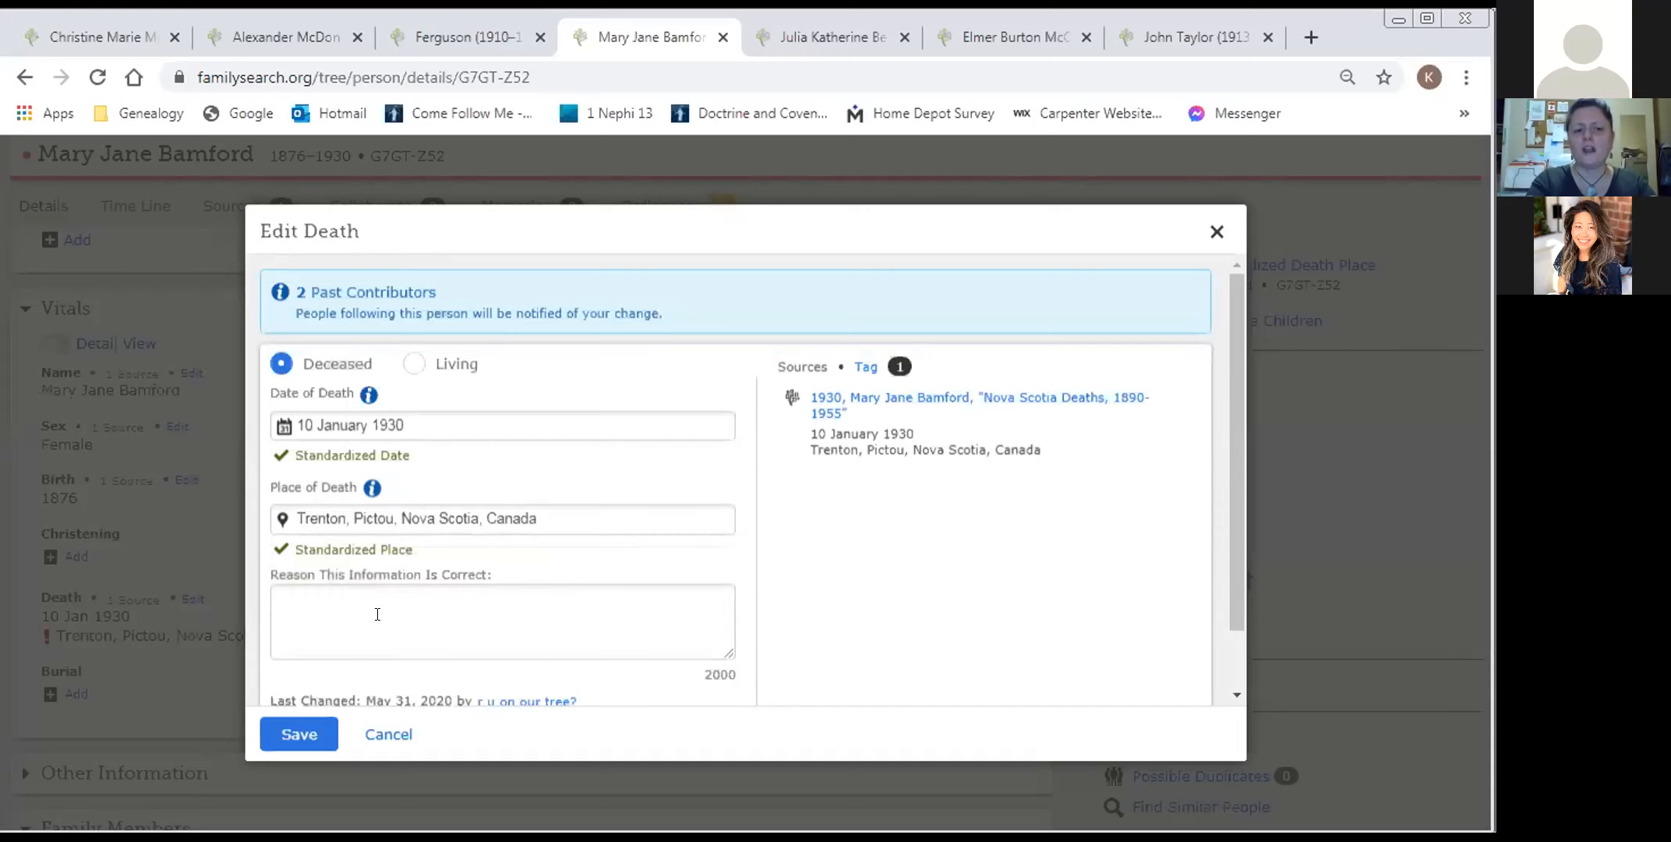
{"action": "left_click", "coordinate": [298, 734]}
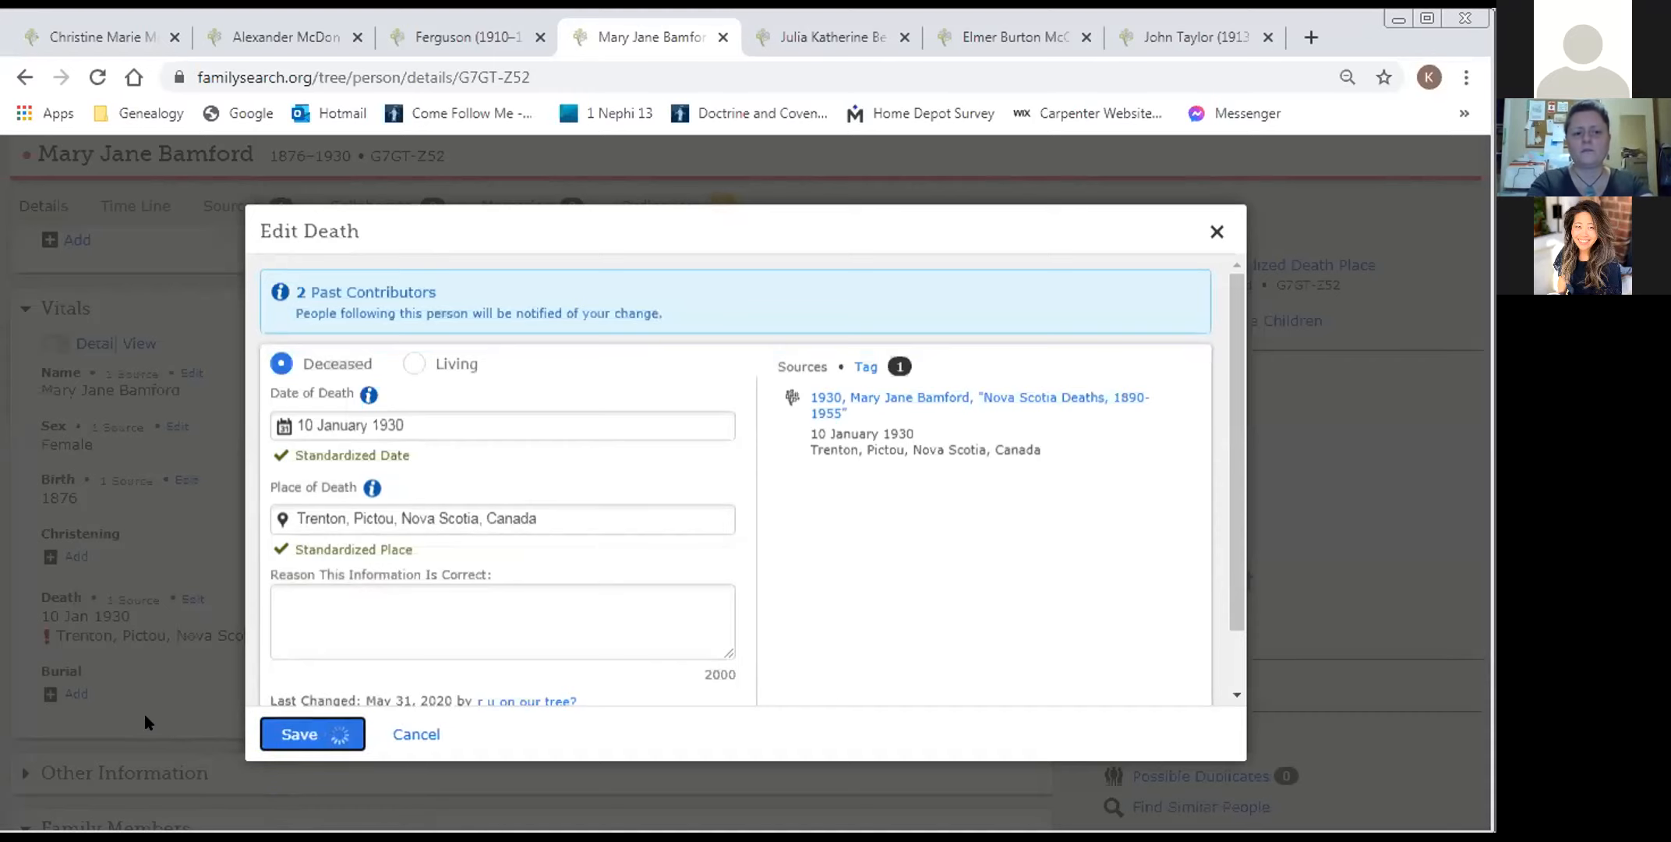
{"action": "left_click", "coordinate": [299, 734]}
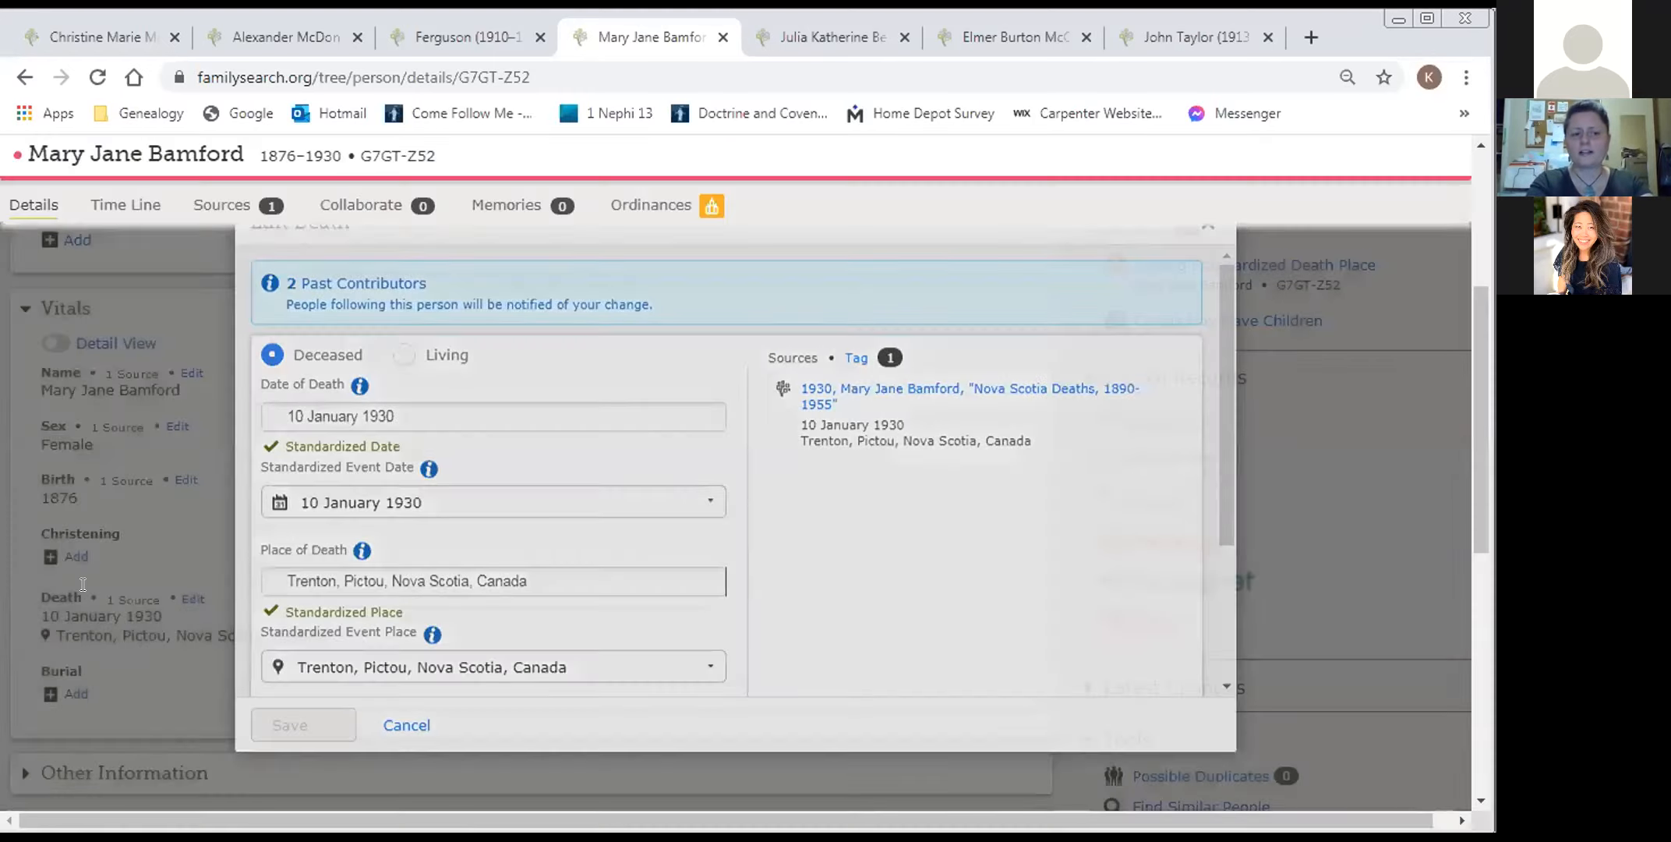
{"action": "left_click", "coordinate": [406, 725]}
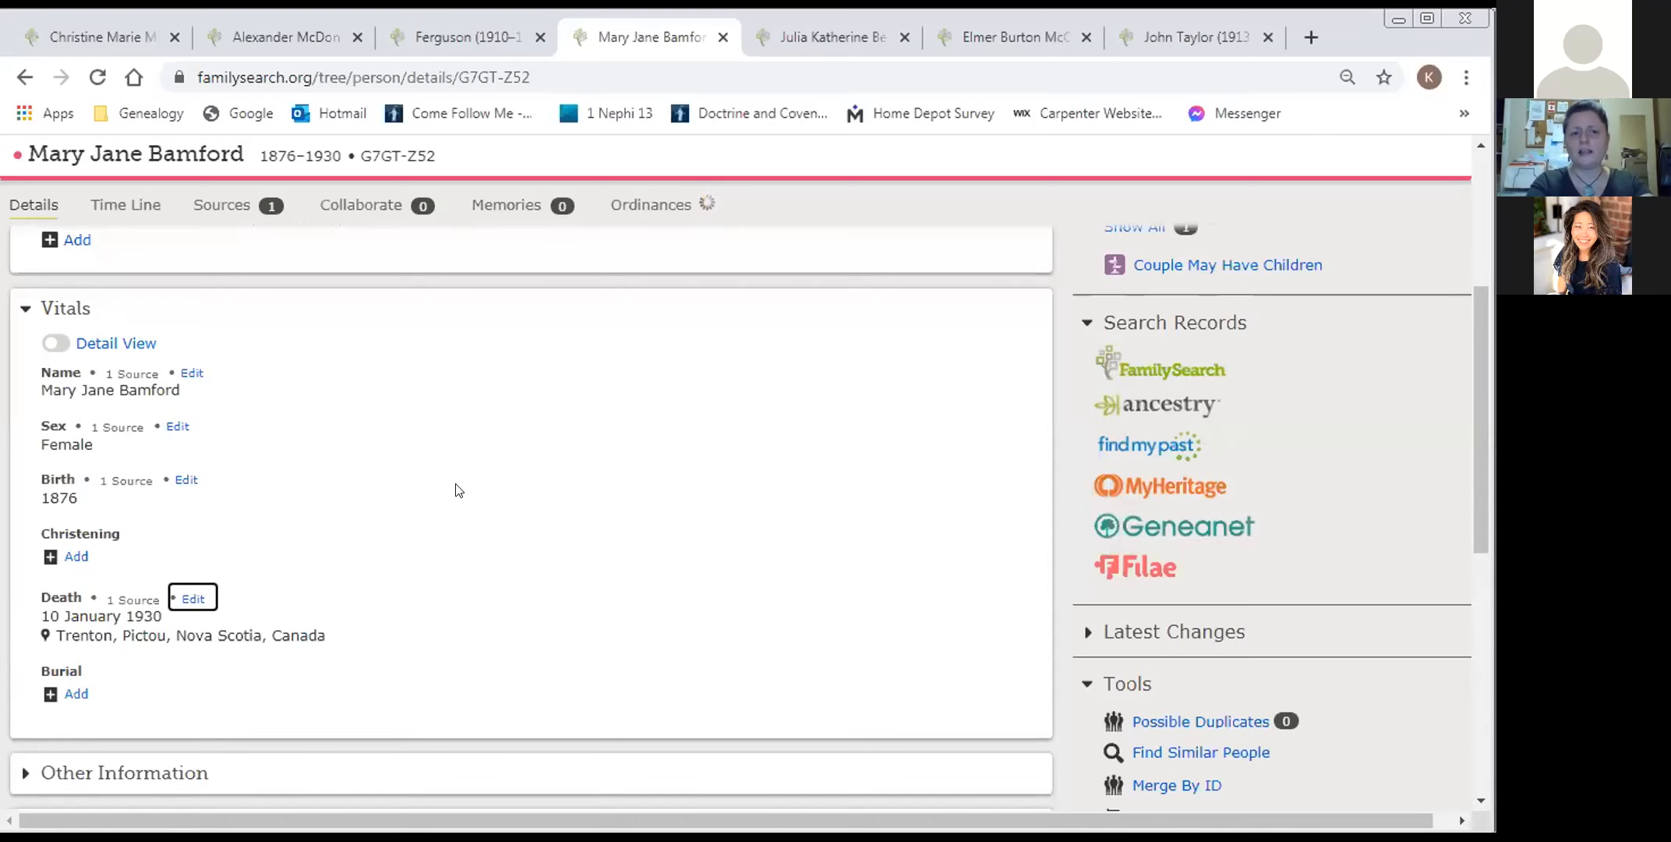
{"action": "left_click", "coordinate": [650, 204]}
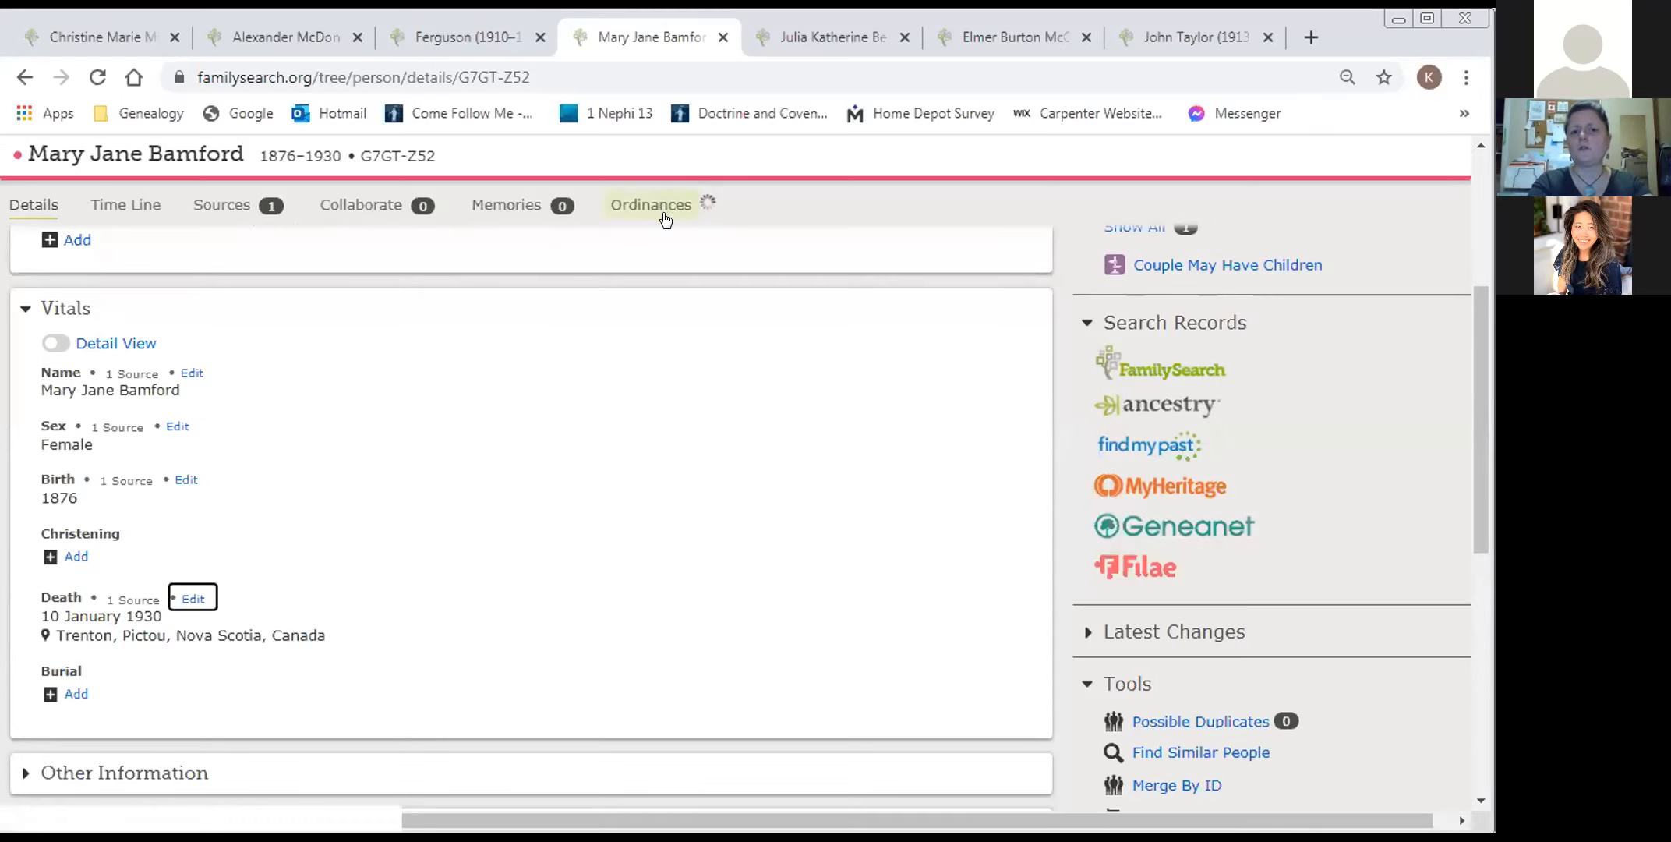
{"action": "mouse_move", "coordinate": [702, 213]}
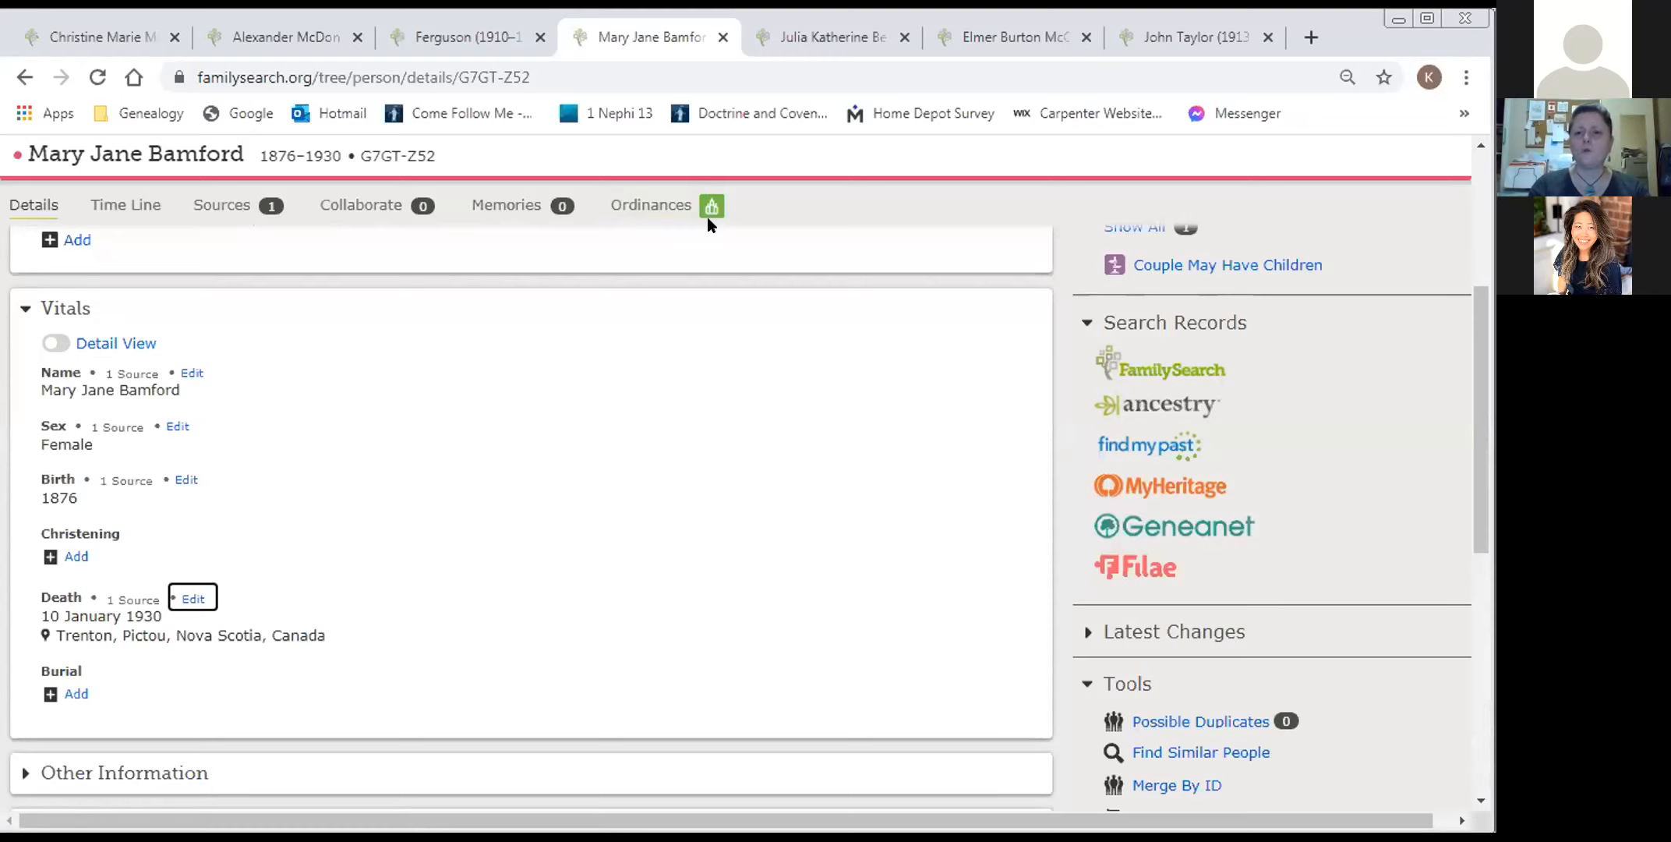
{"action": "mouse_move", "coordinate": [672, 234]}
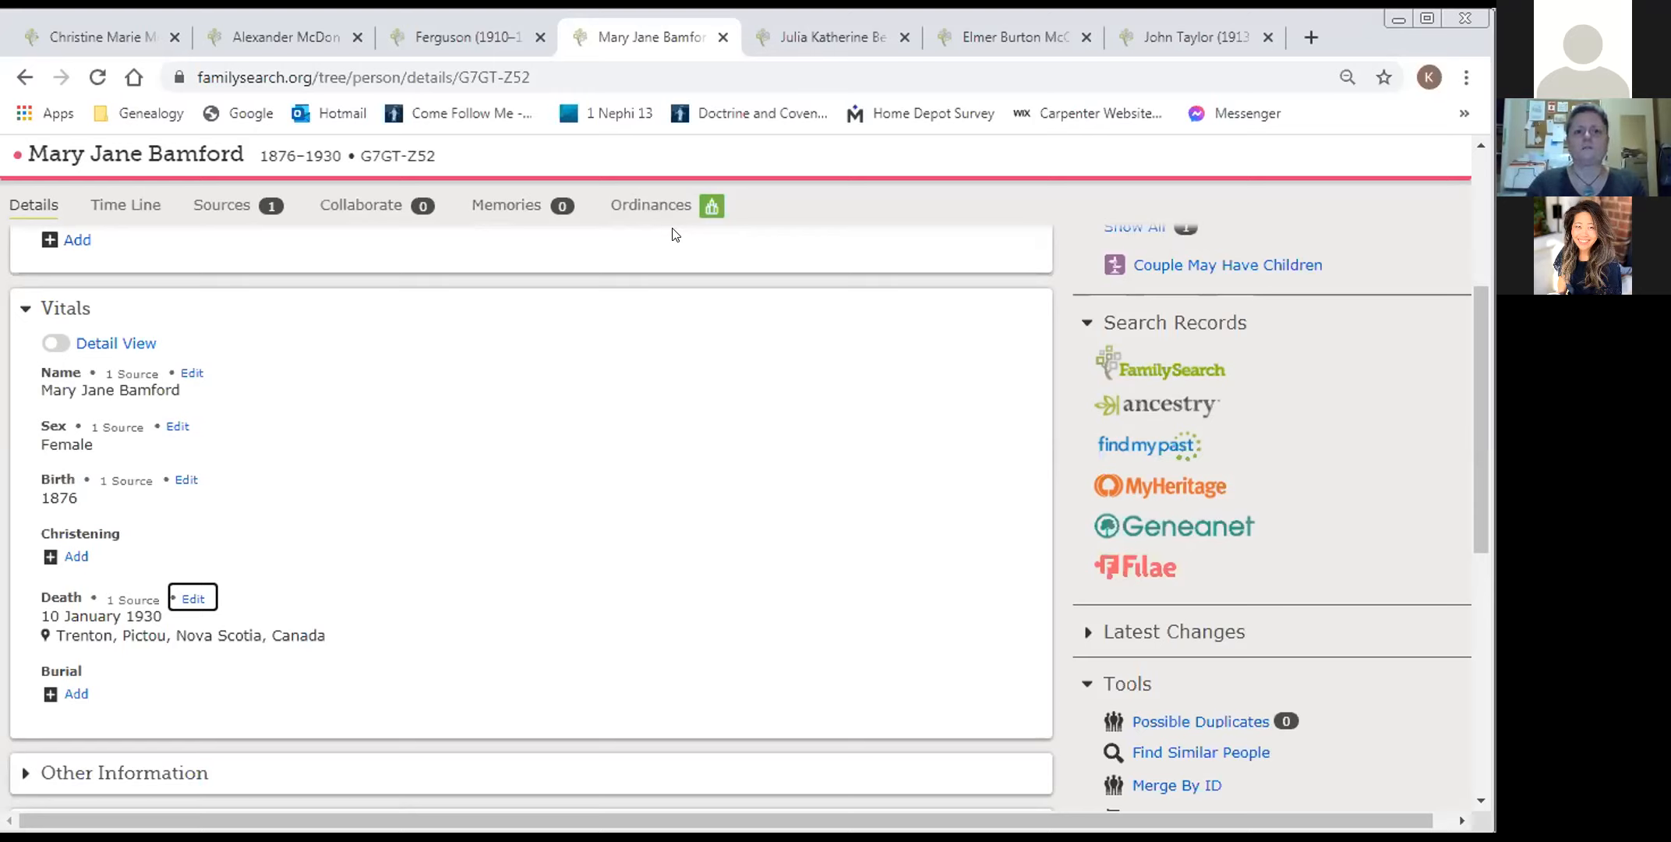
{"action": "mouse_move", "coordinate": [655, 196]}
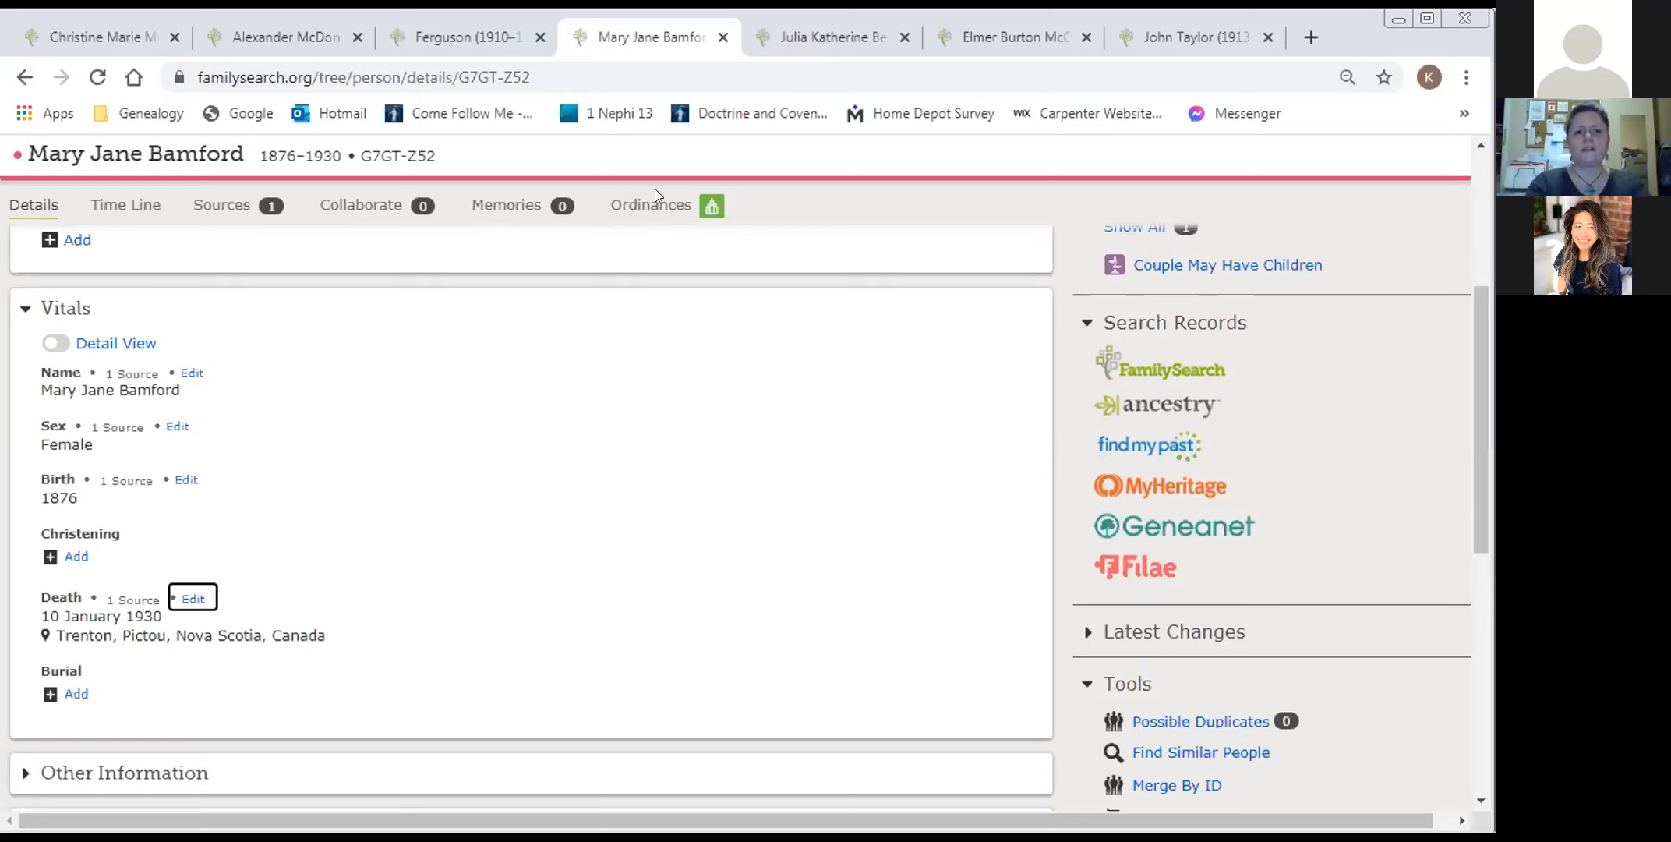
{"action": "mouse_move", "coordinate": [282, 38]}
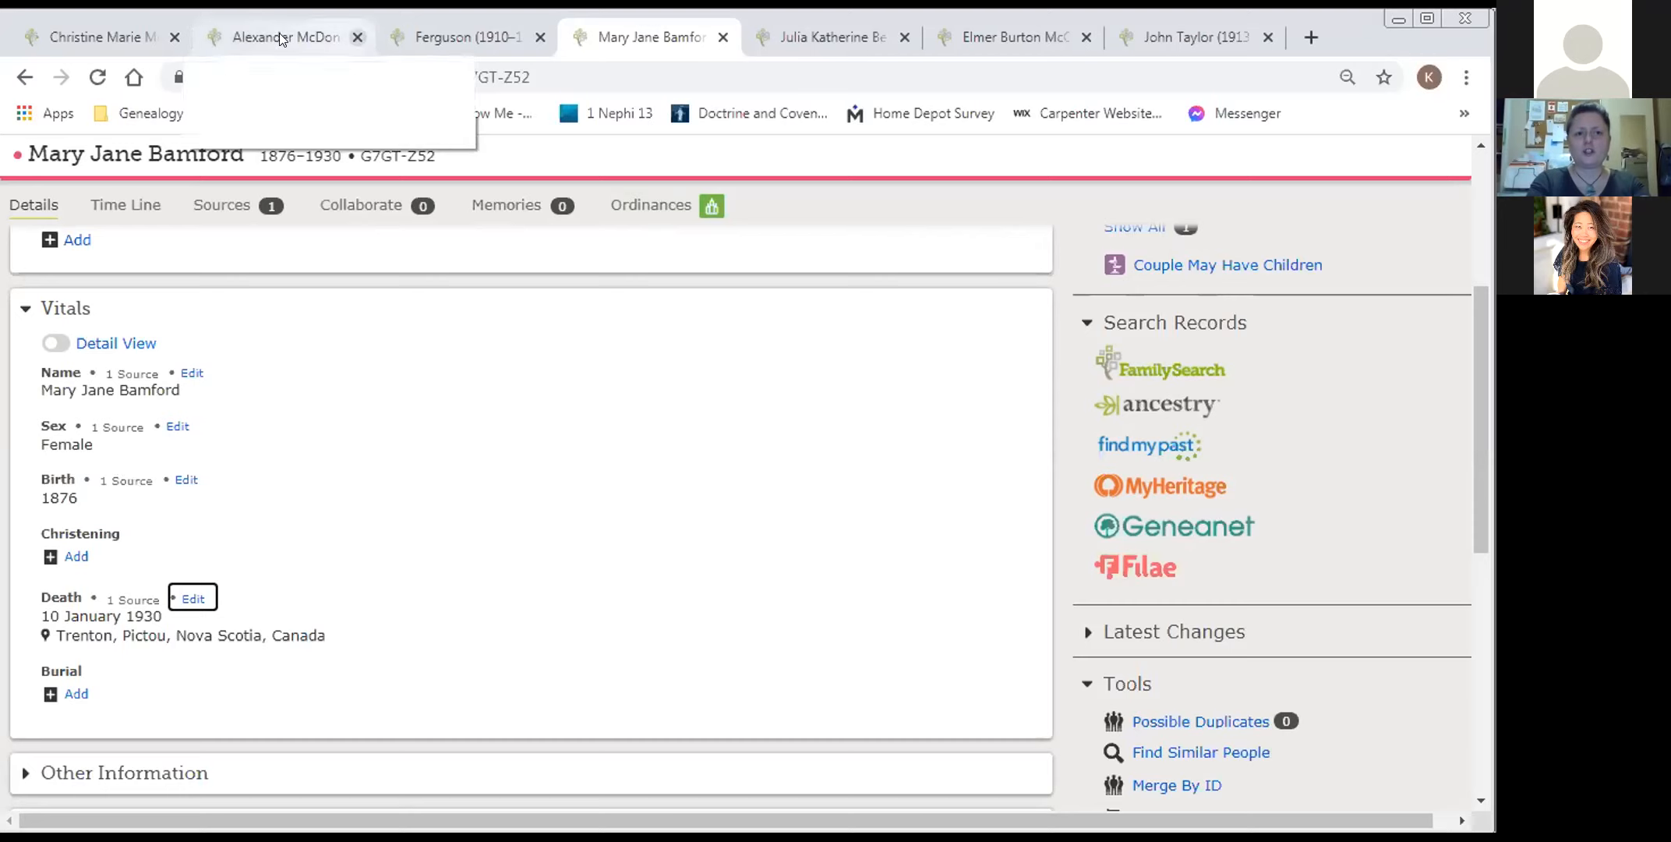
{"action": "left_click", "coordinate": [358, 37]}
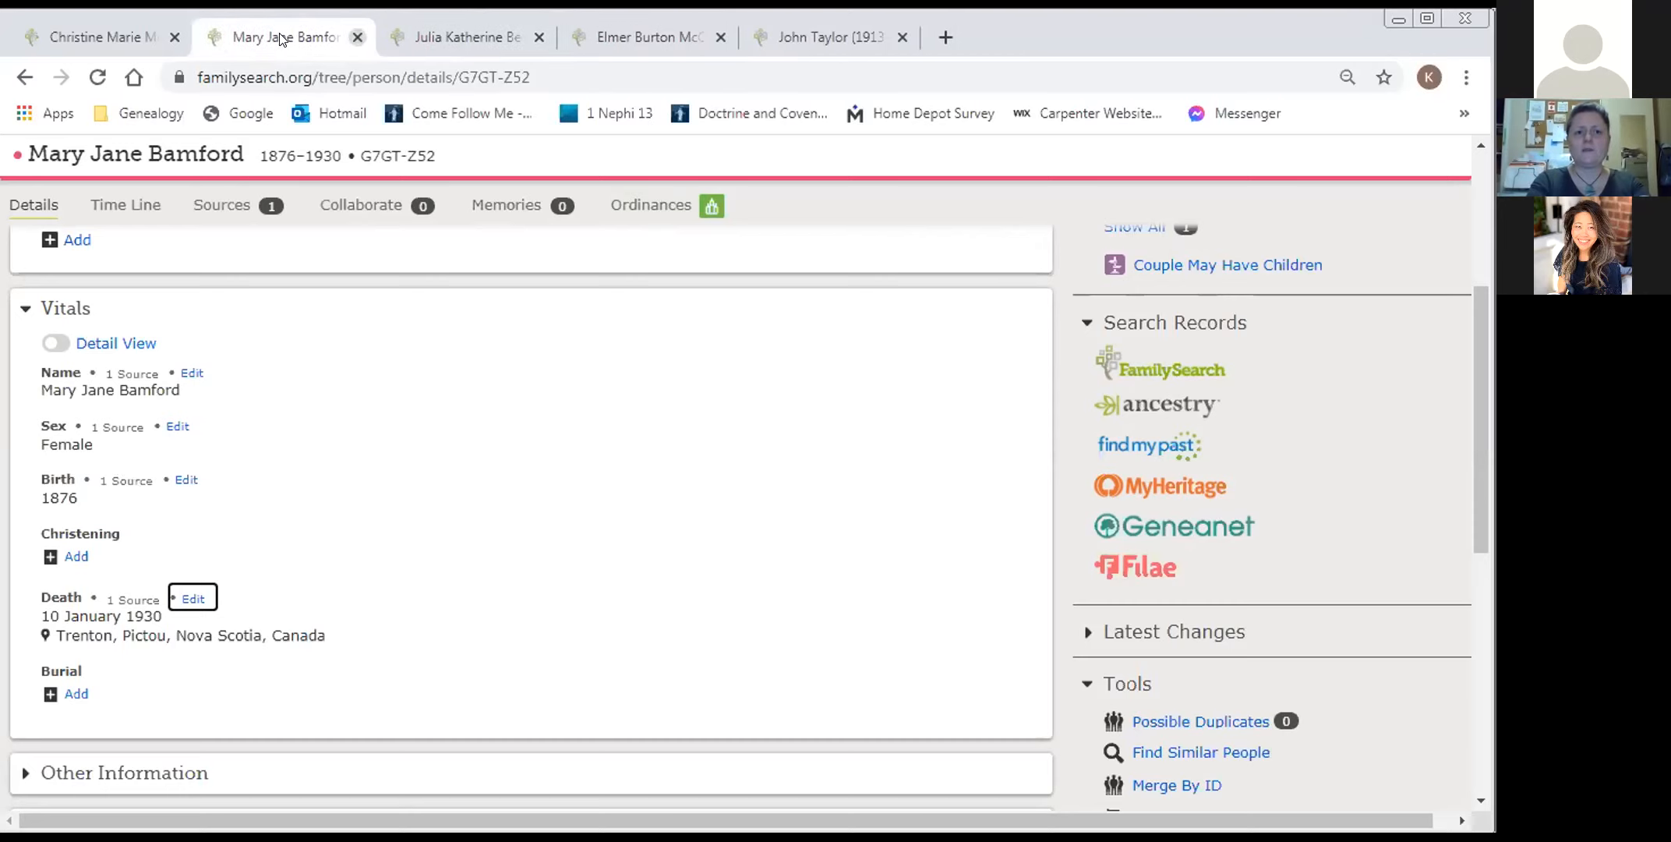
{"action": "left_click", "coordinate": [464, 36]}
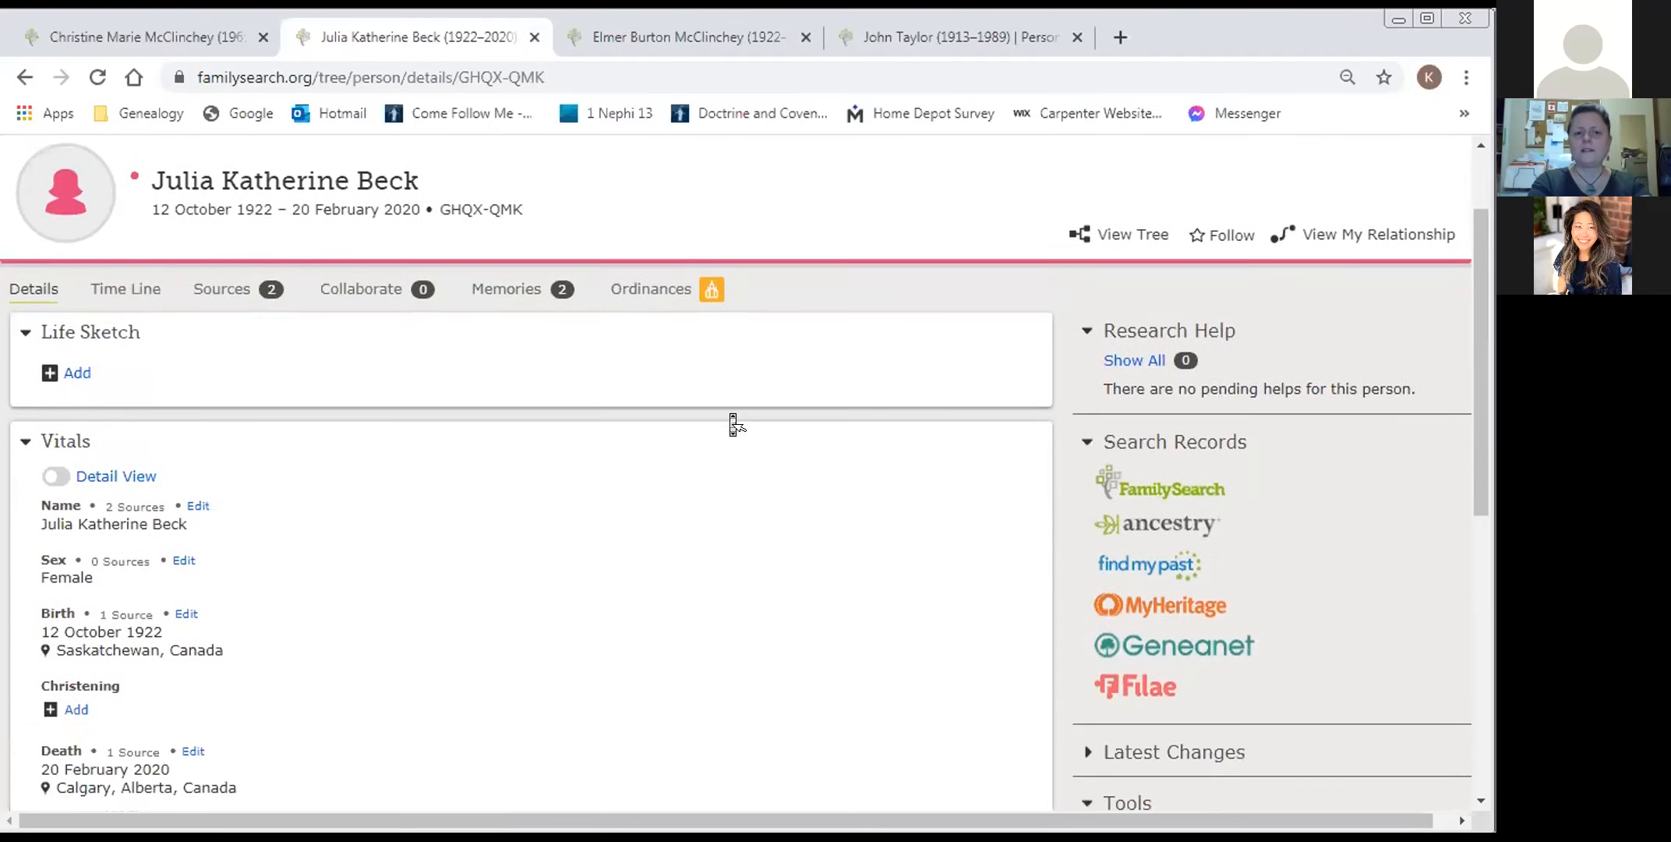
{"action": "scroll", "scroll_direction": "down", "scroll_amount": 3}
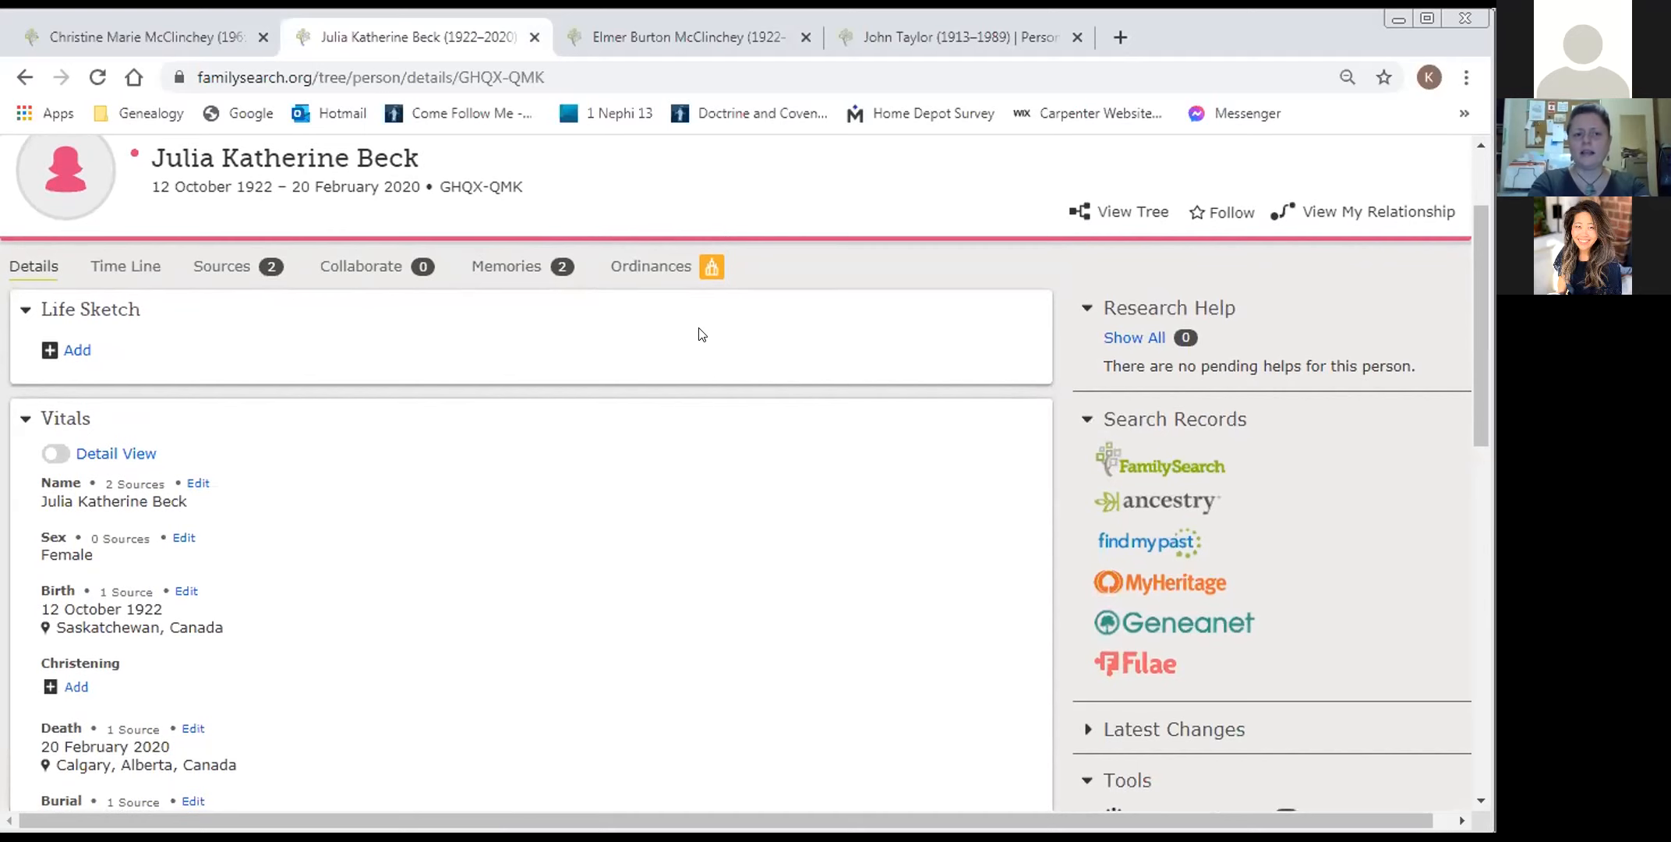
{"action": "scroll", "scroll_direction": "down", "scroll_amount": 3}
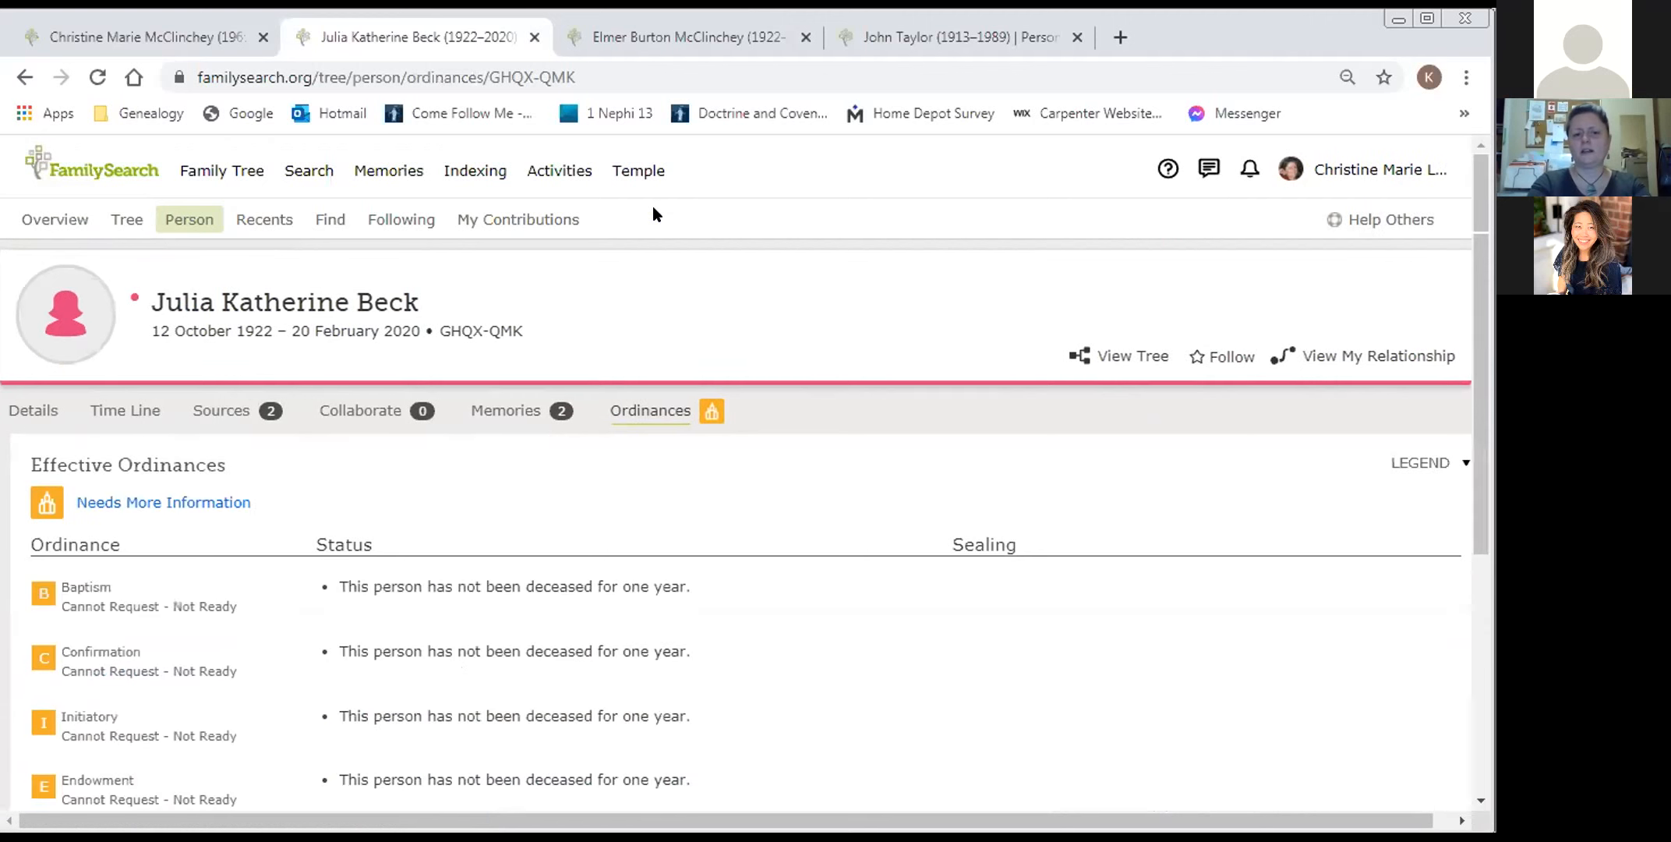
{"action": "scroll", "scroll_direction": "down", "scroll_amount": 3}
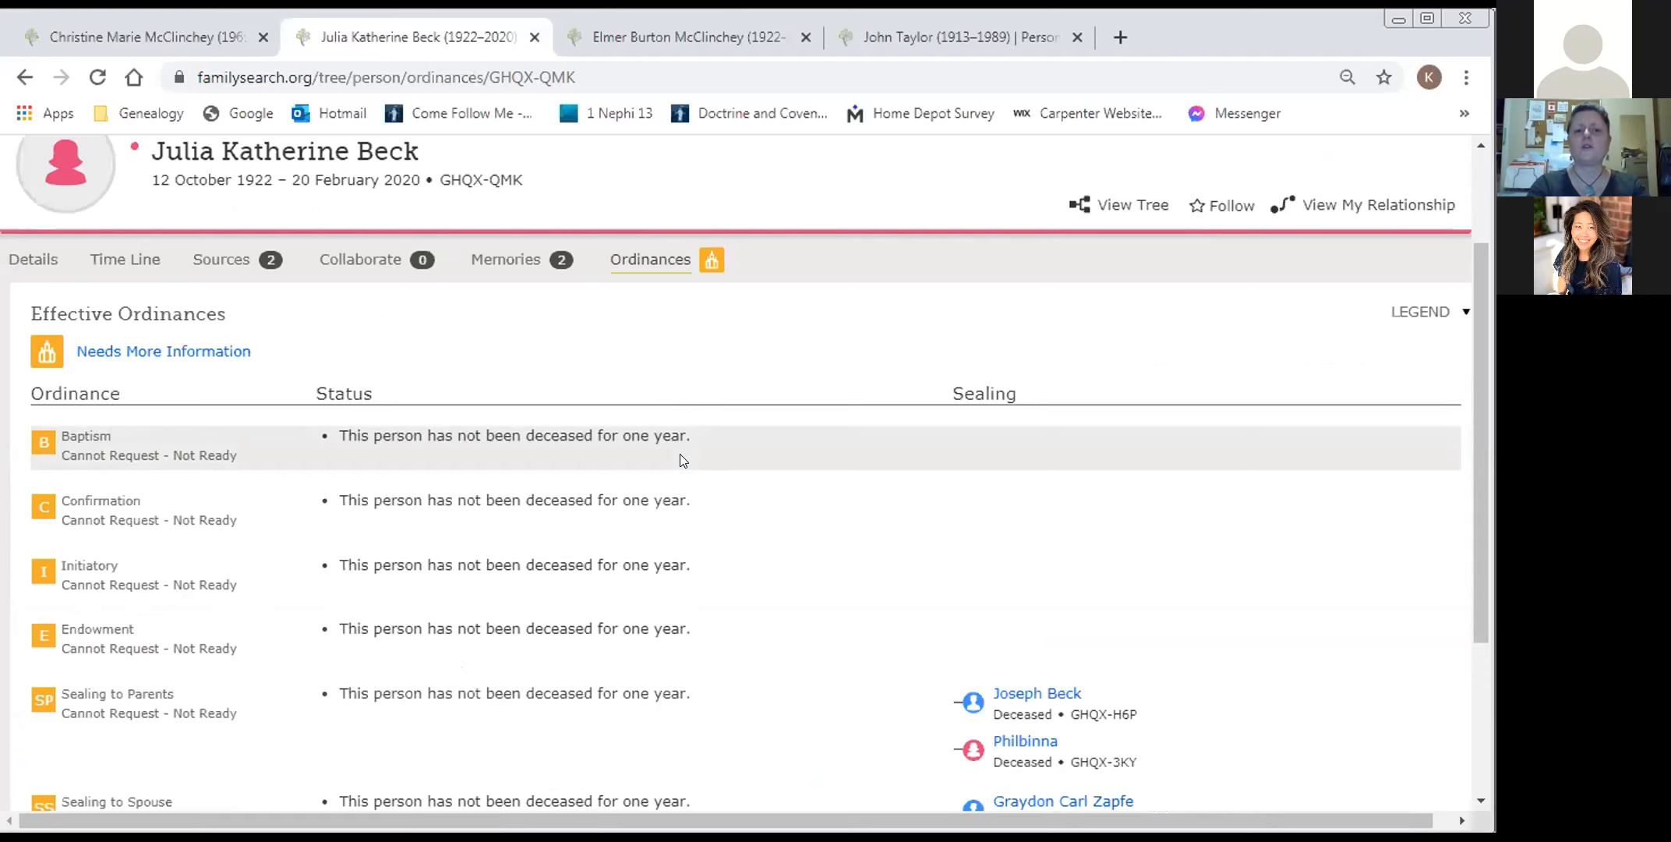
{"action": "mouse_move", "coordinate": [752, 441]}
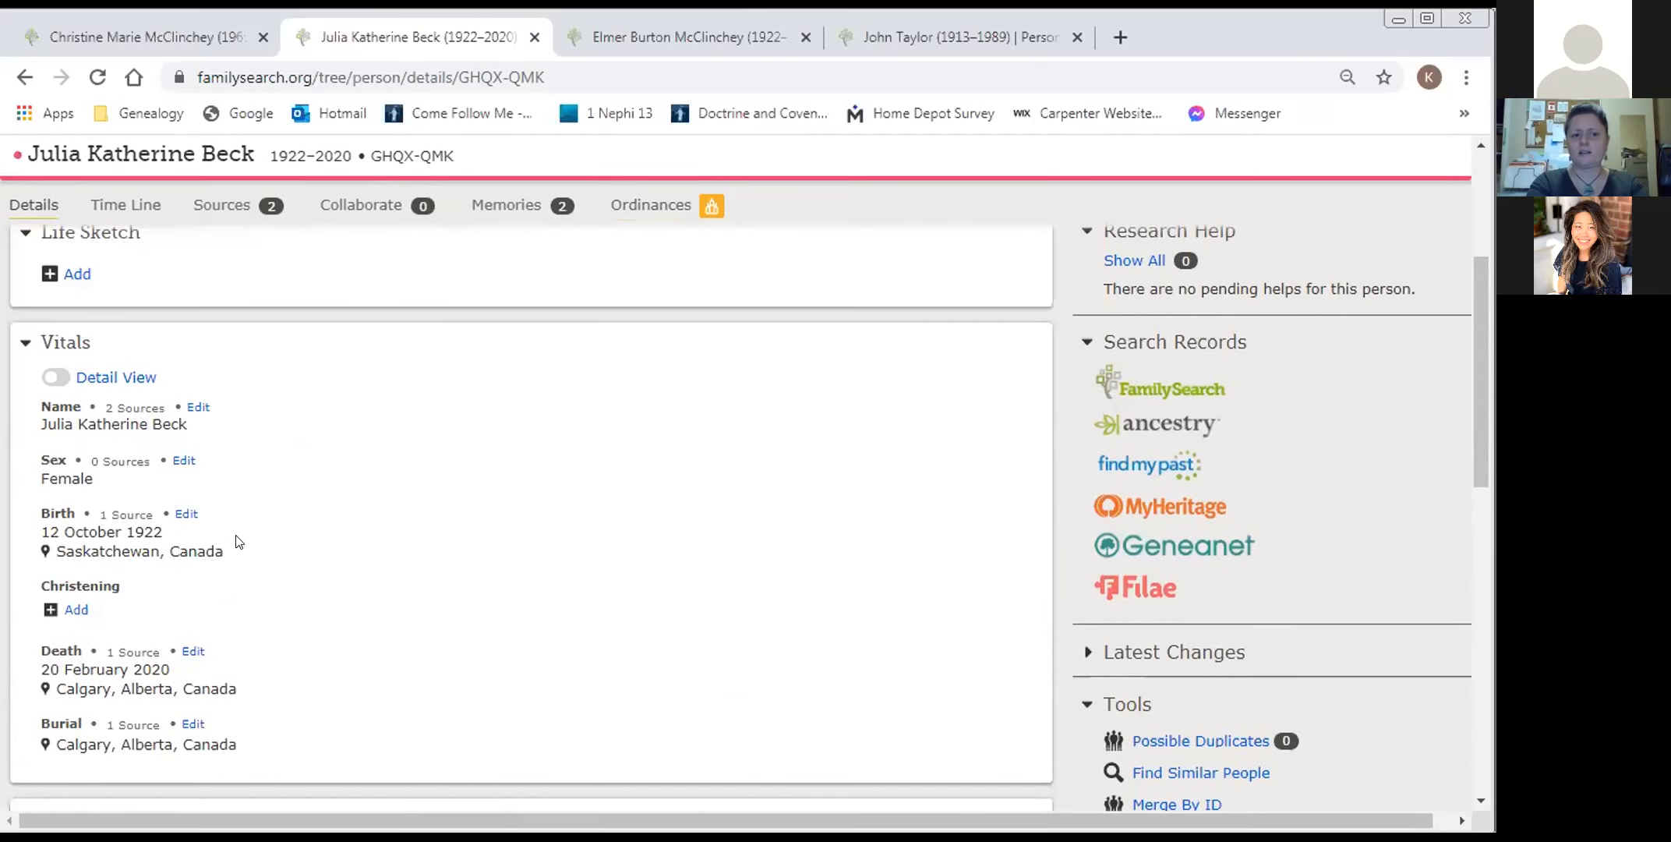
{"action": "mouse_move", "coordinate": [290, 747]}
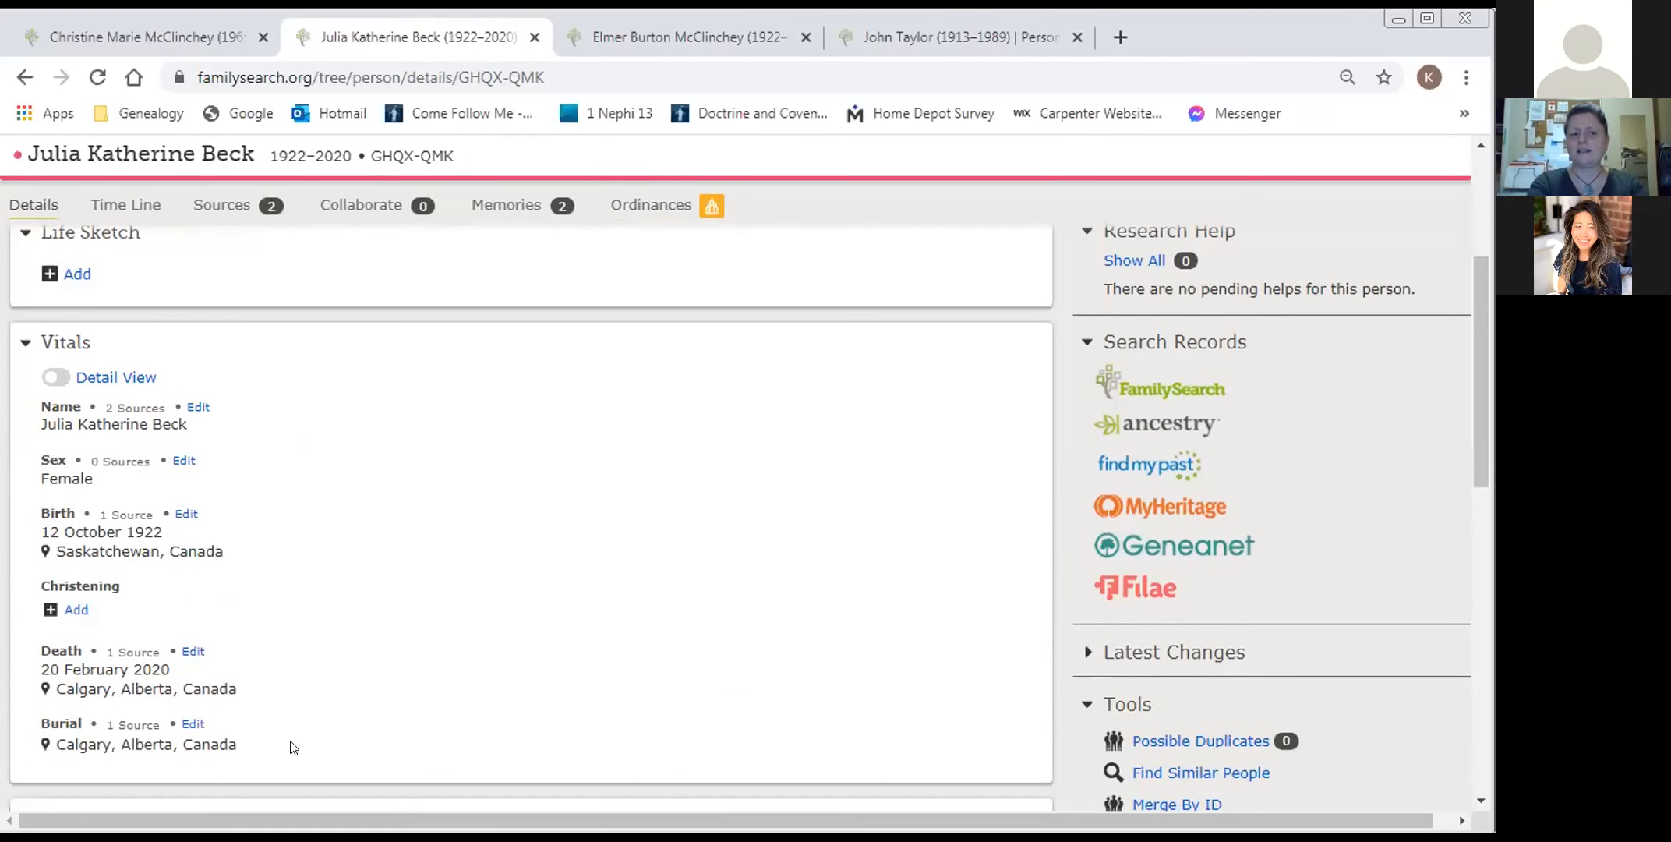
{"action": "mouse_move", "coordinate": [310, 711]}
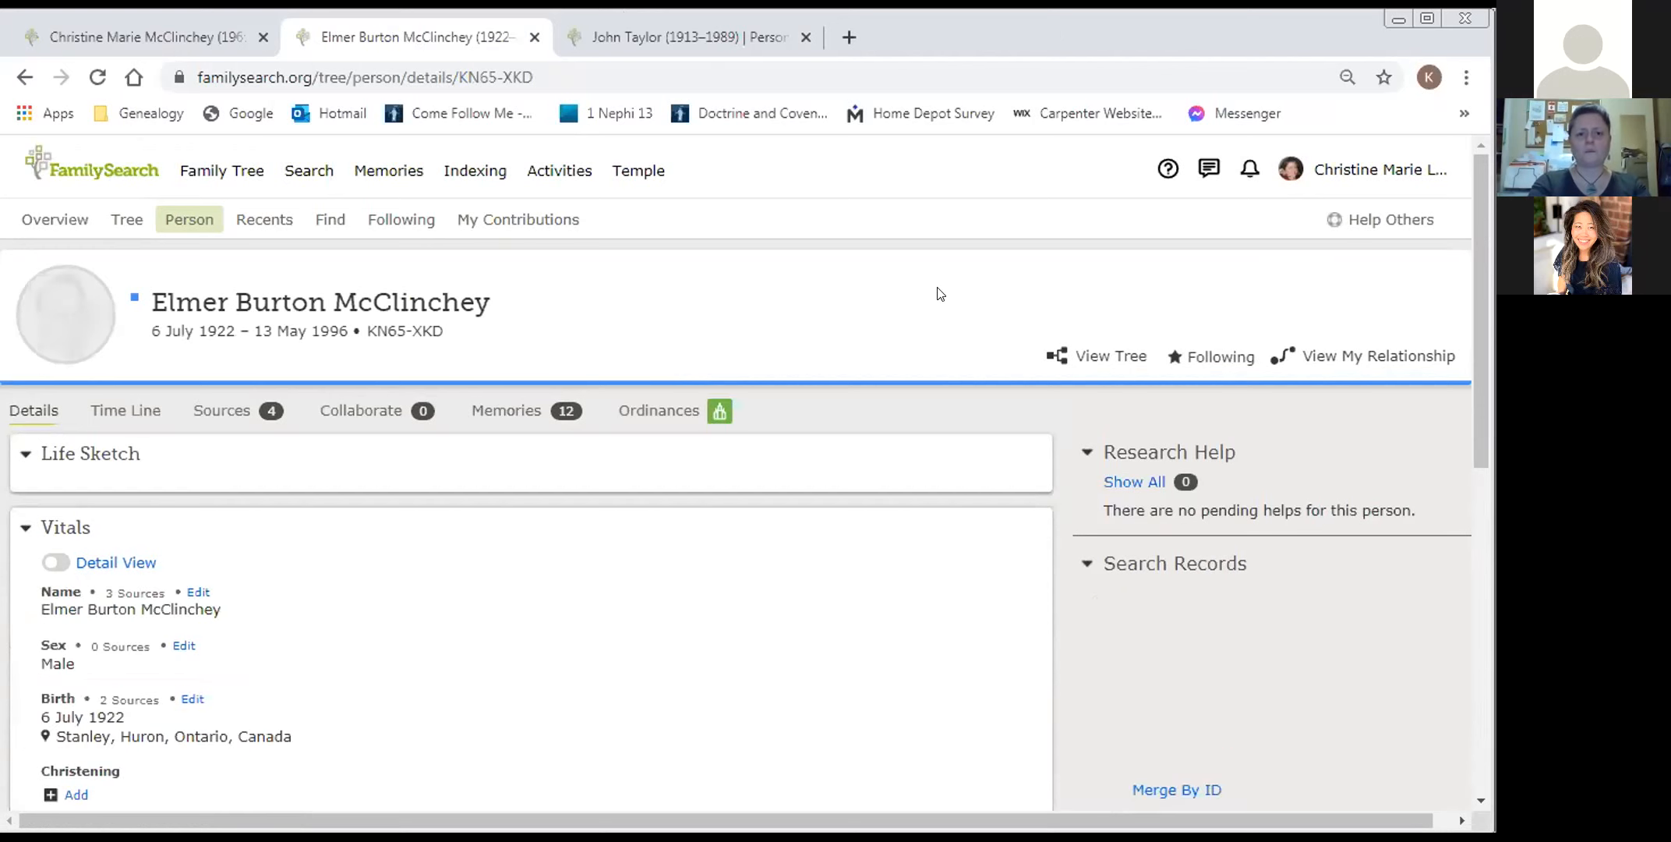
{"action": "scroll", "scroll_direction": "down", "scroll_amount": 3}
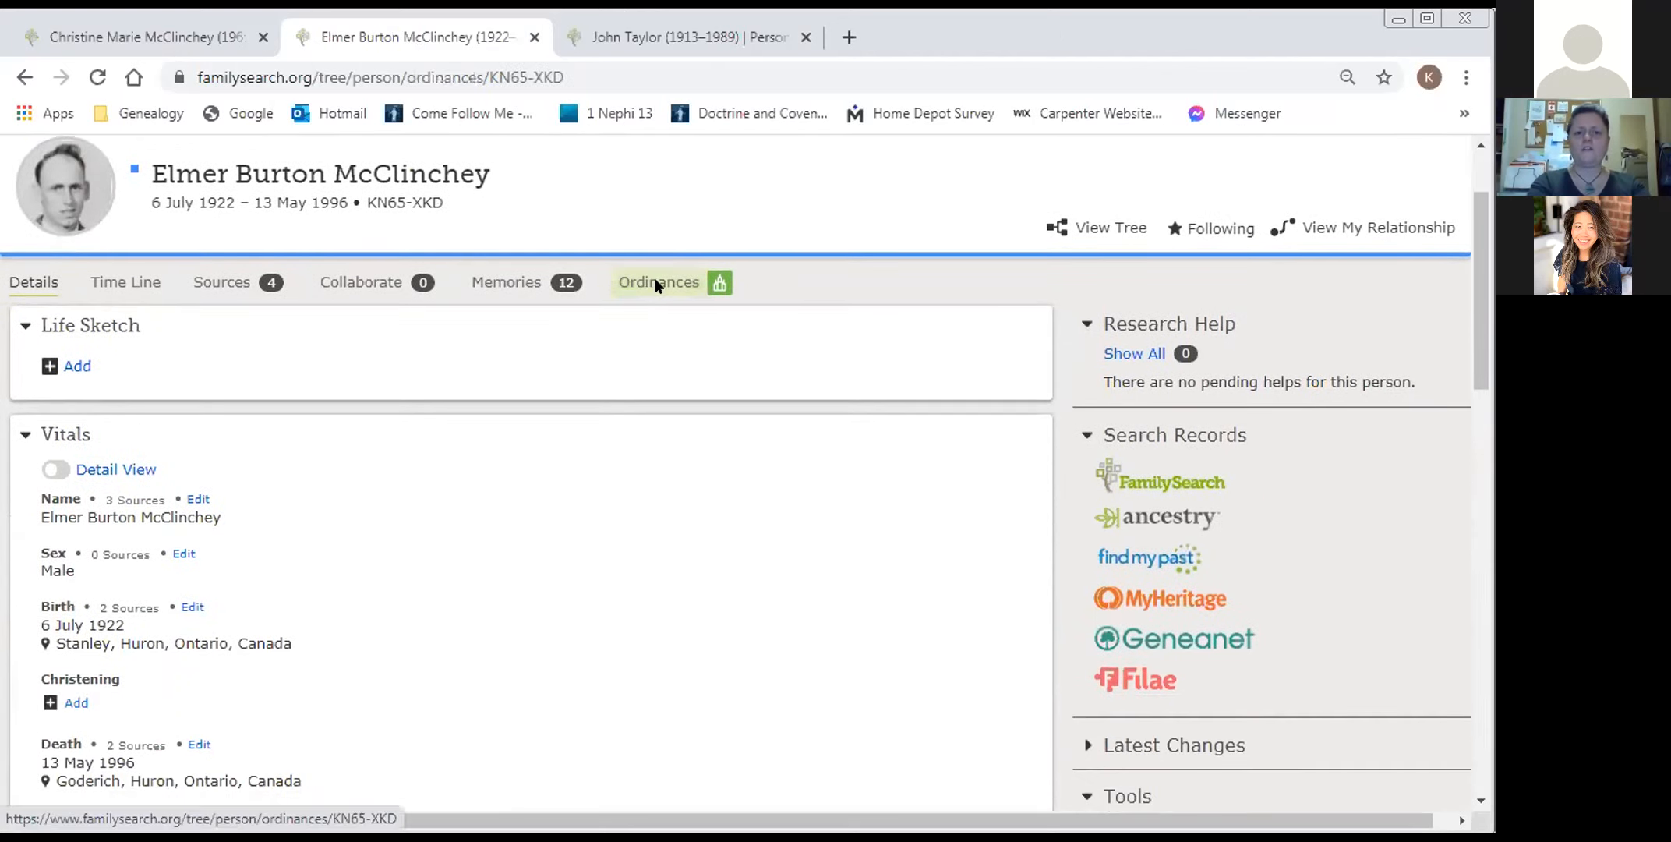
{"action": "left_click", "coordinate": [658, 282]}
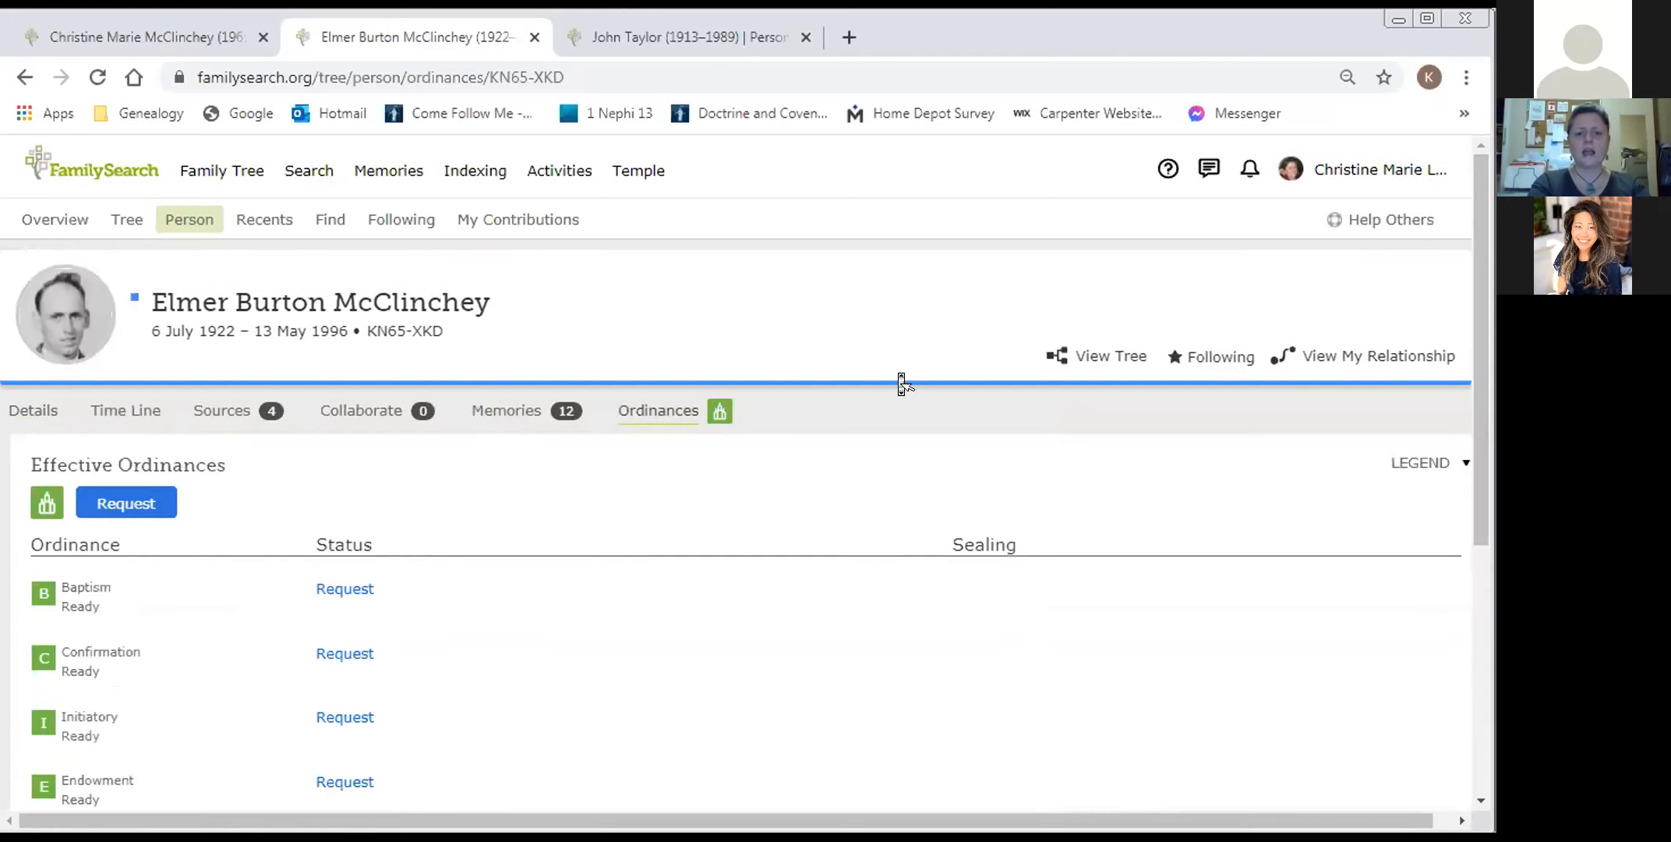
{"action": "scroll", "scroll_direction": "down", "scroll_amount": 3}
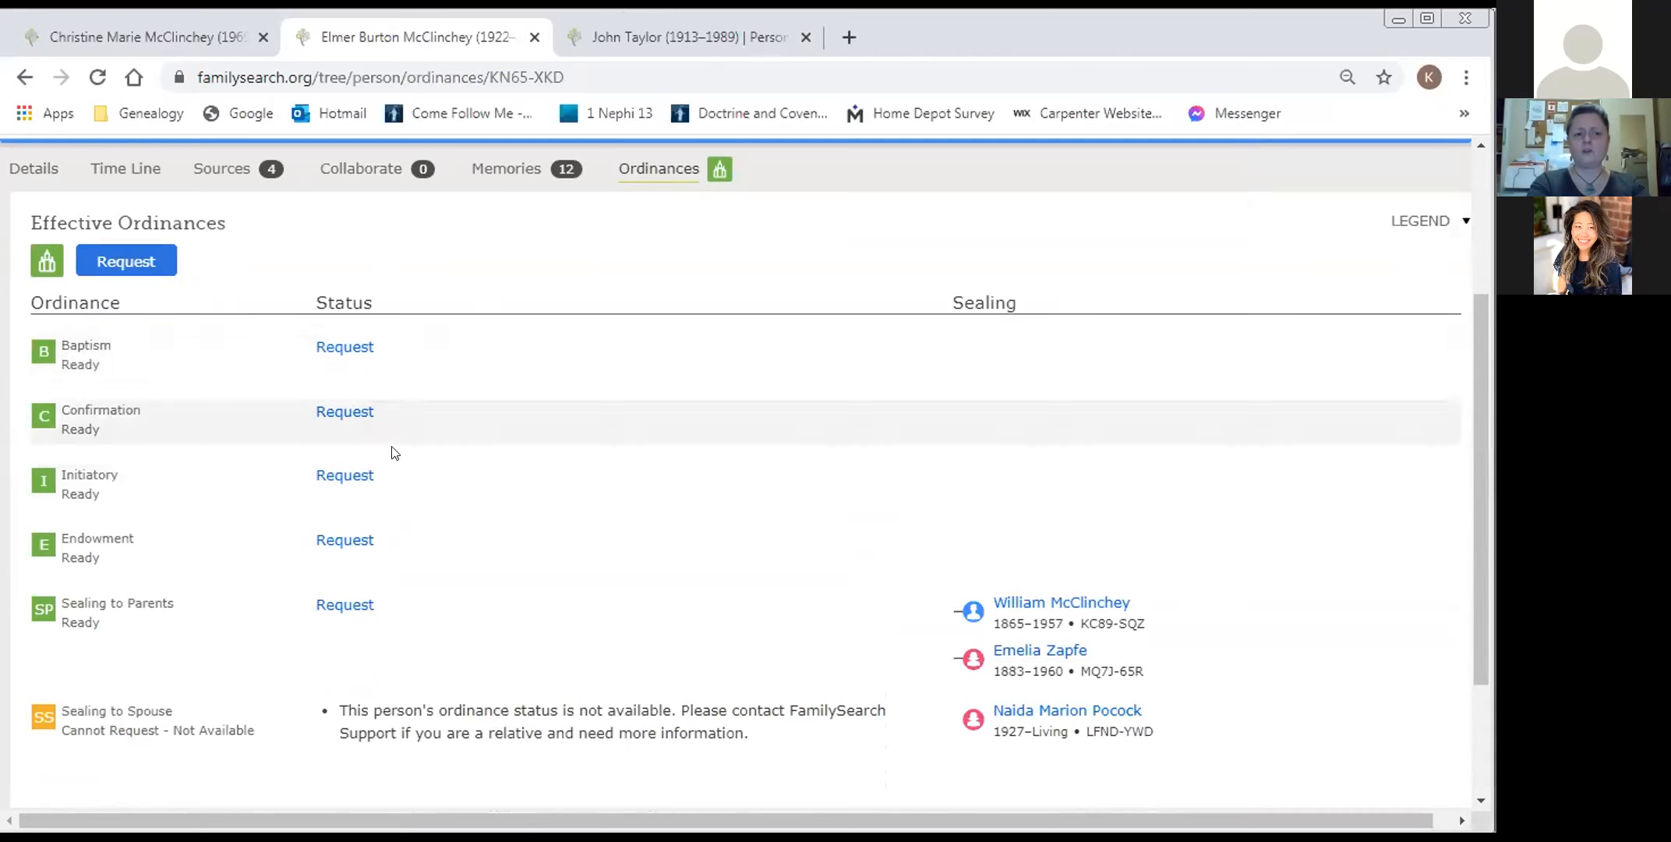
{"action": "mouse_move", "coordinate": [357, 746]}
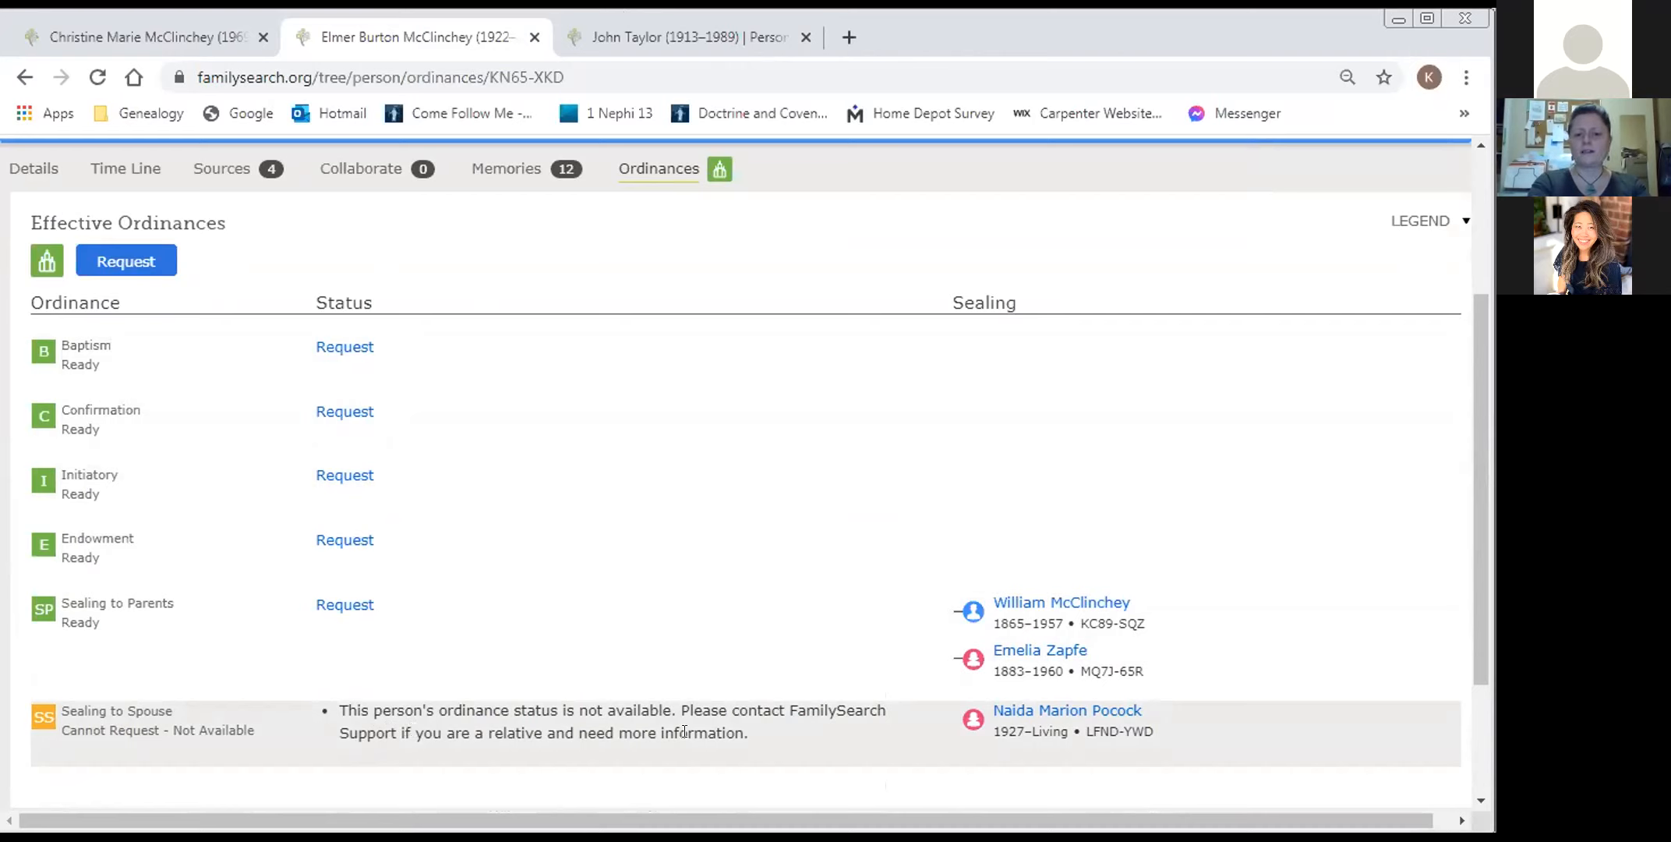
{"action": "mouse_move", "coordinate": [1067, 710]}
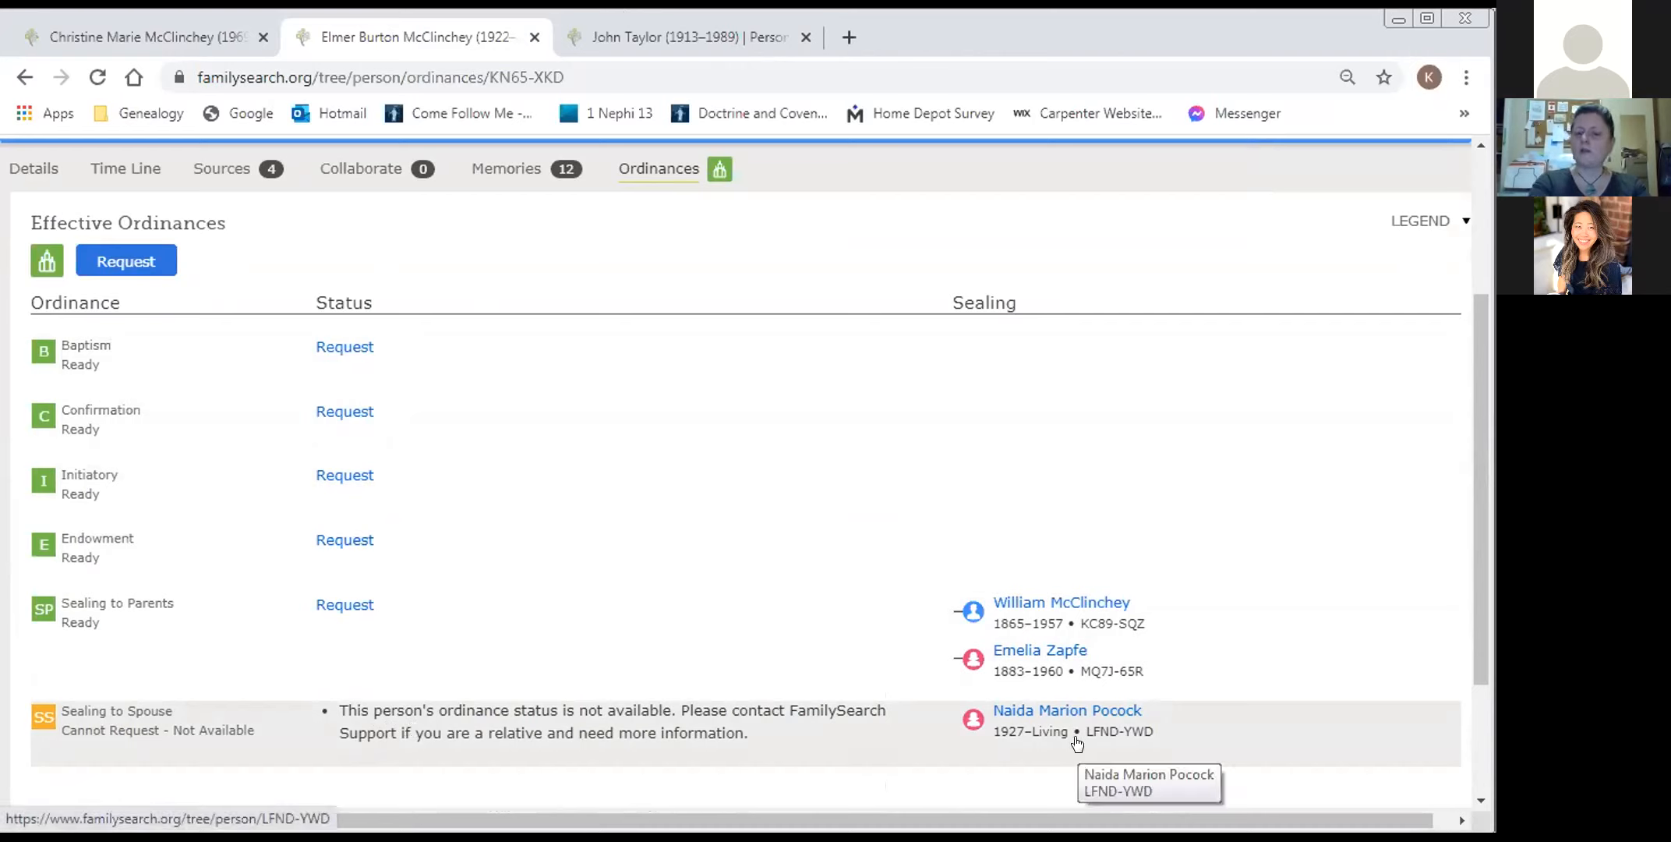
{"action": "mouse_move", "coordinate": [1031, 743]}
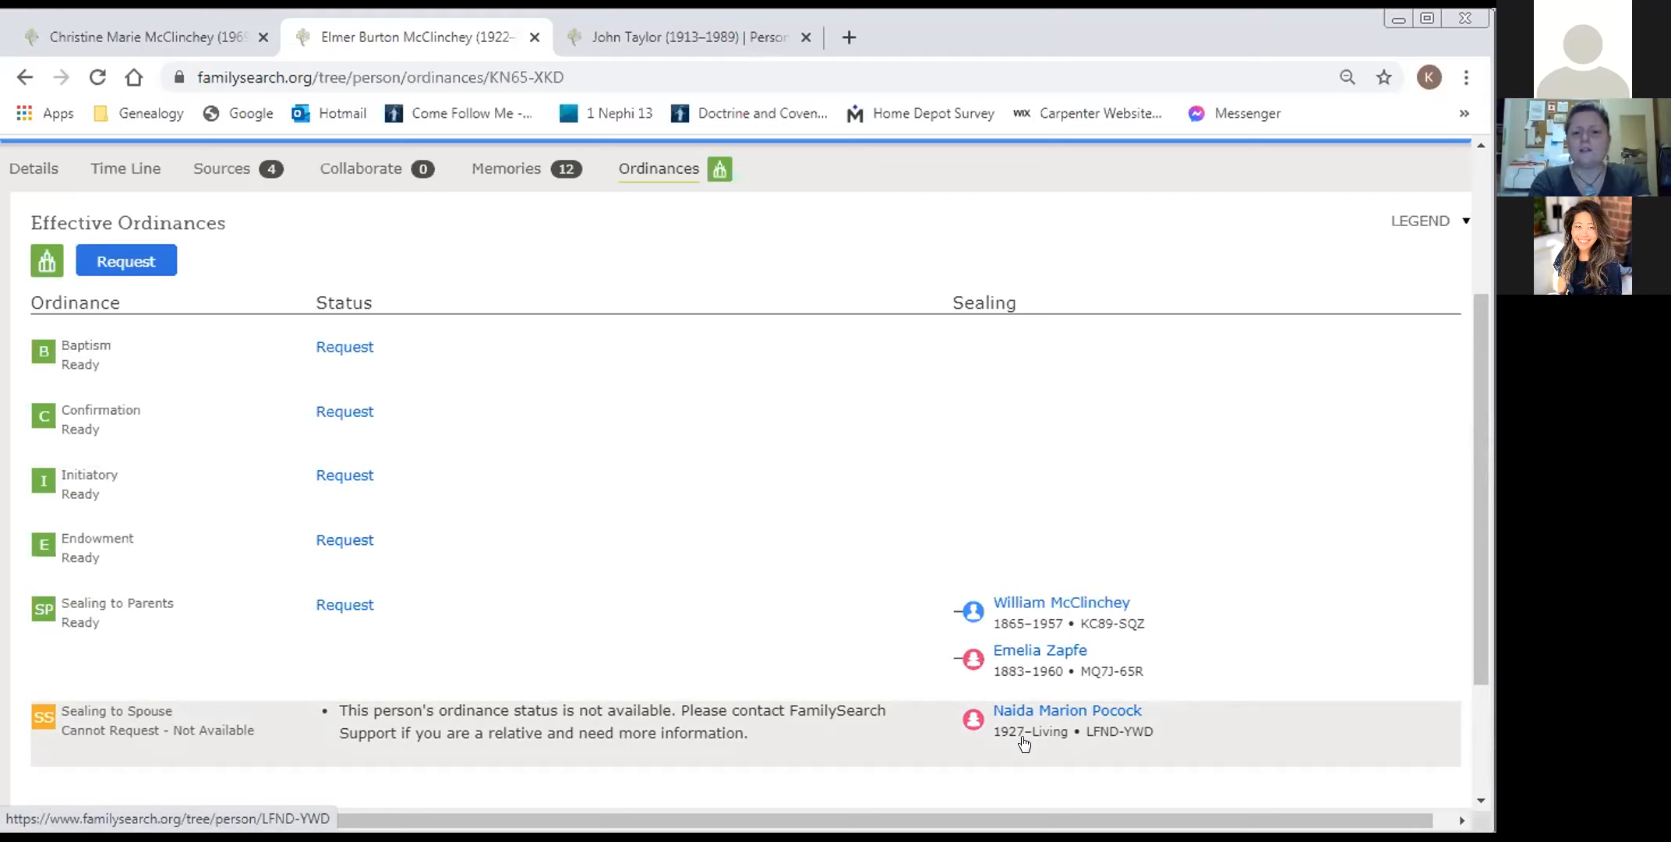
{"action": "mouse_move", "coordinate": [997, 731]}
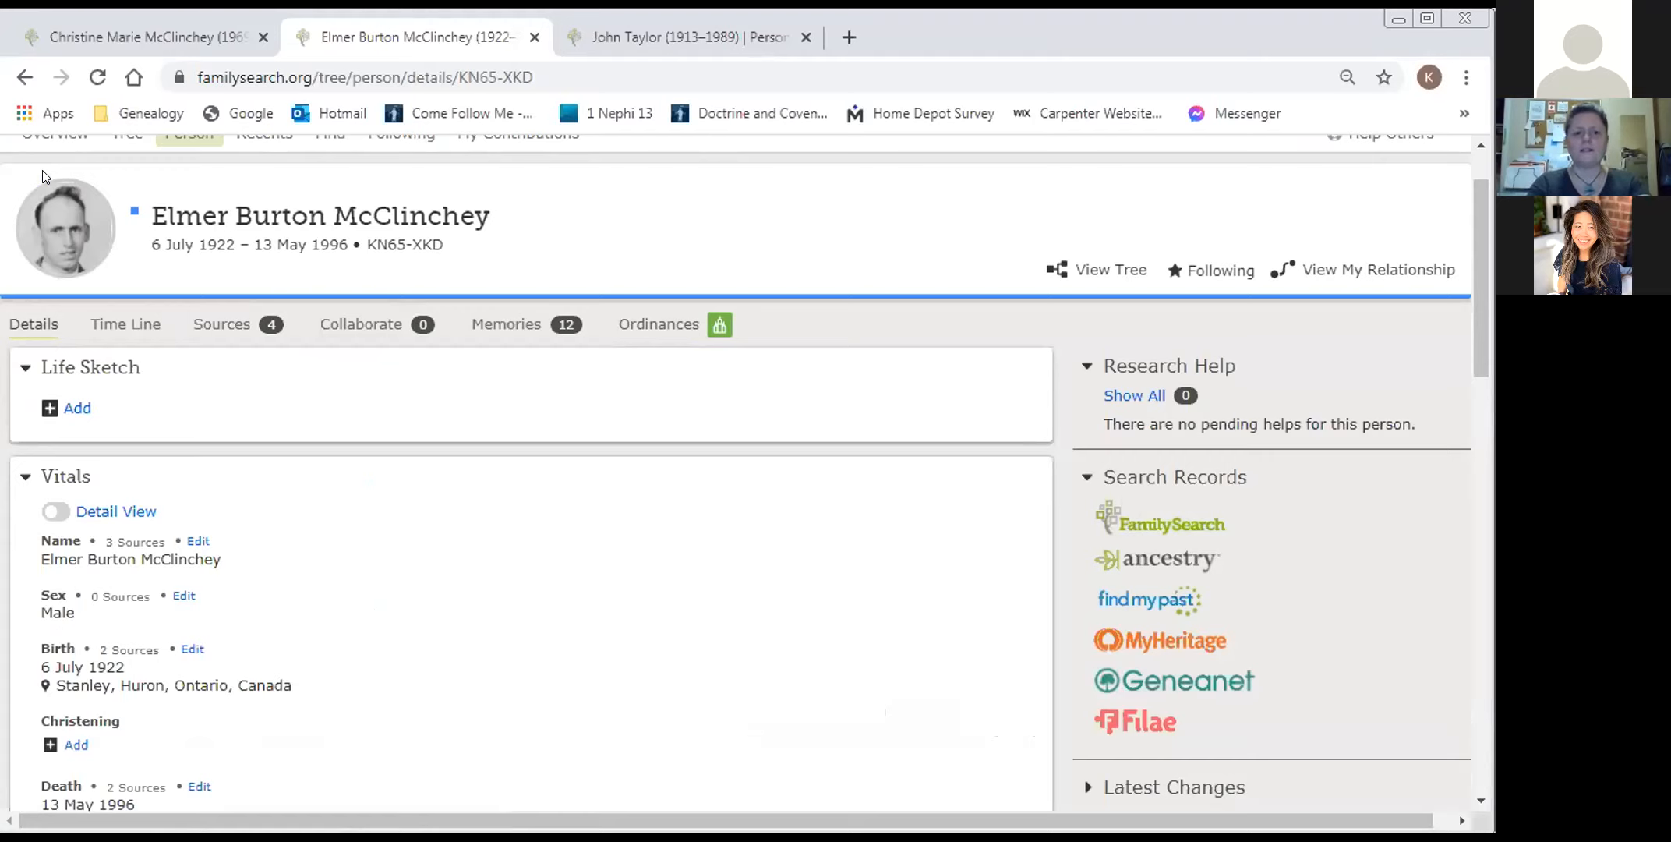
{"action": "mouse_move", "coordinate": [389, 371]}
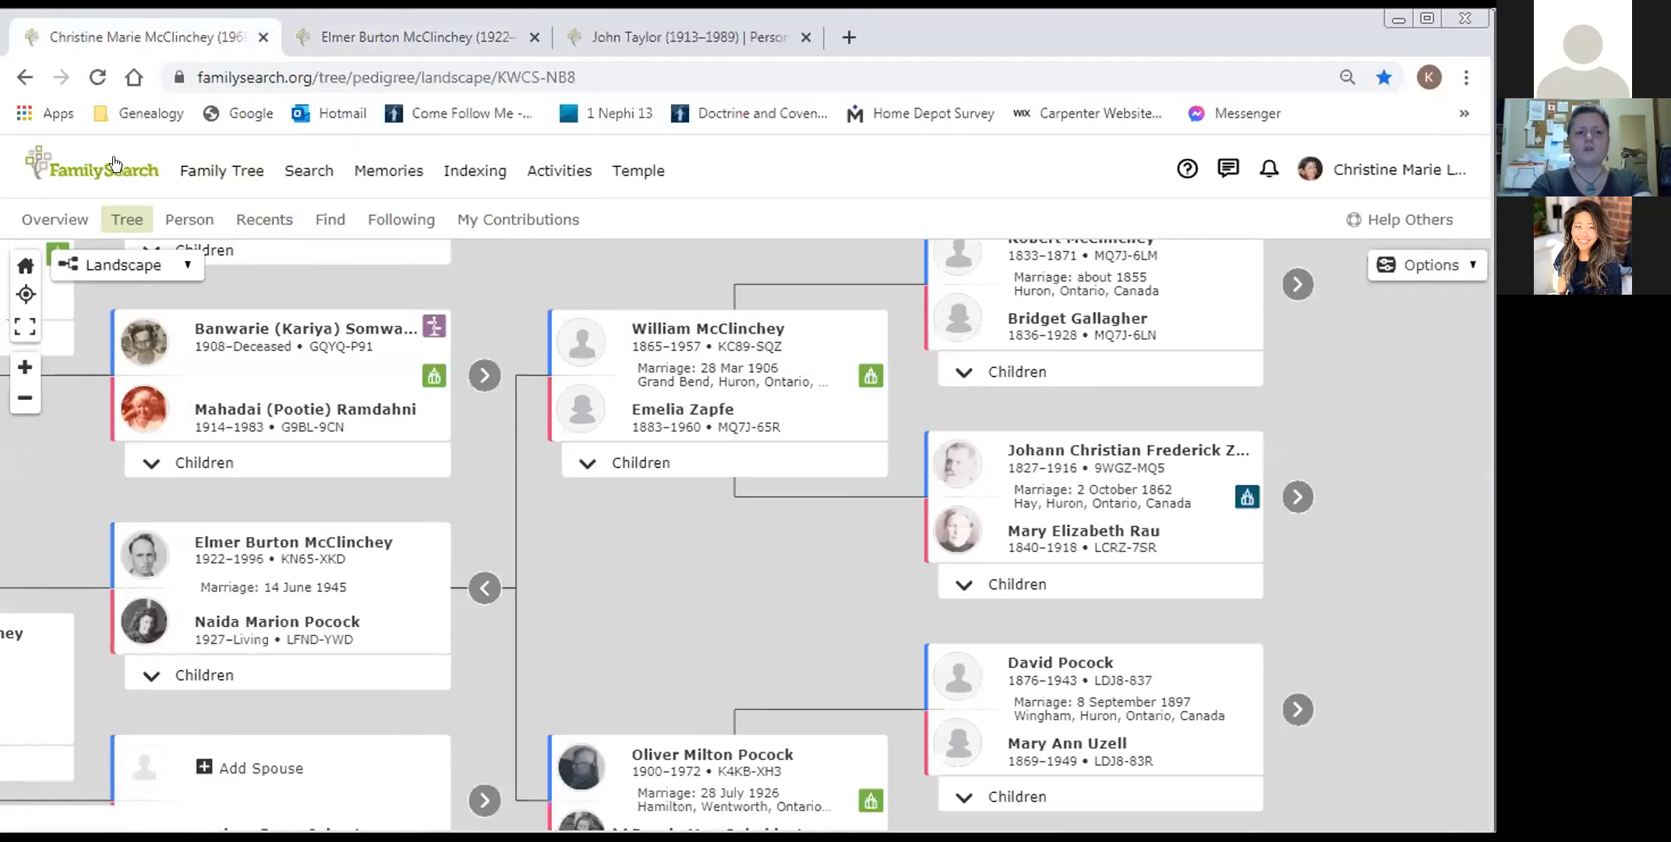
{"action": "mouse_move", "coordinate": [155, 169]}
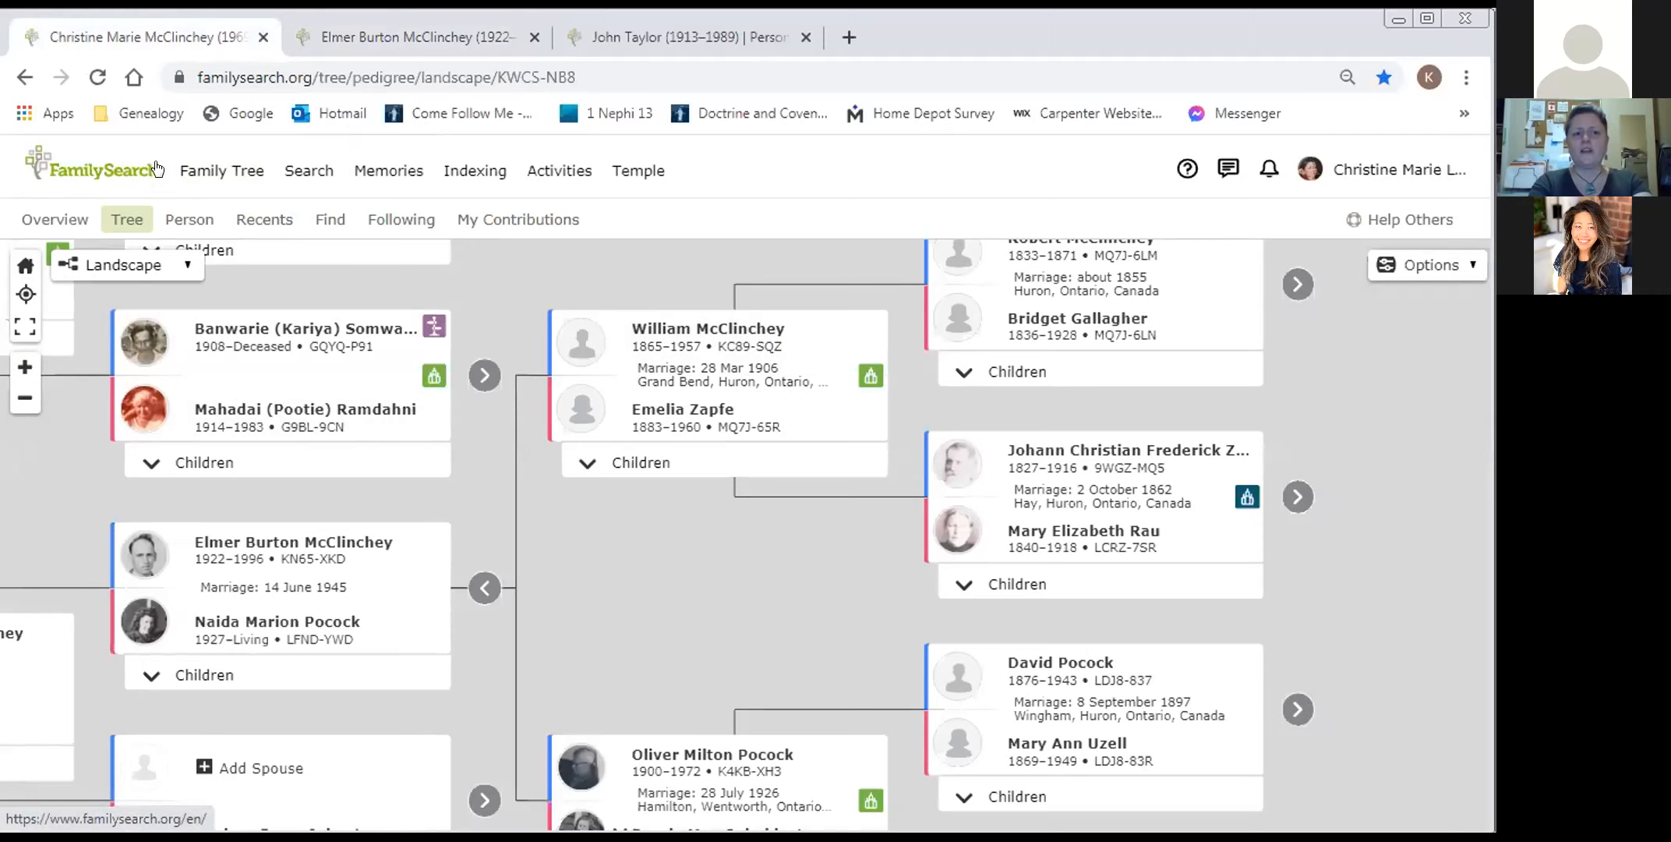
- Filter the home page's Recommended Tasks to temple work
{"action": "left_click", "coordinate": [93, 168]}
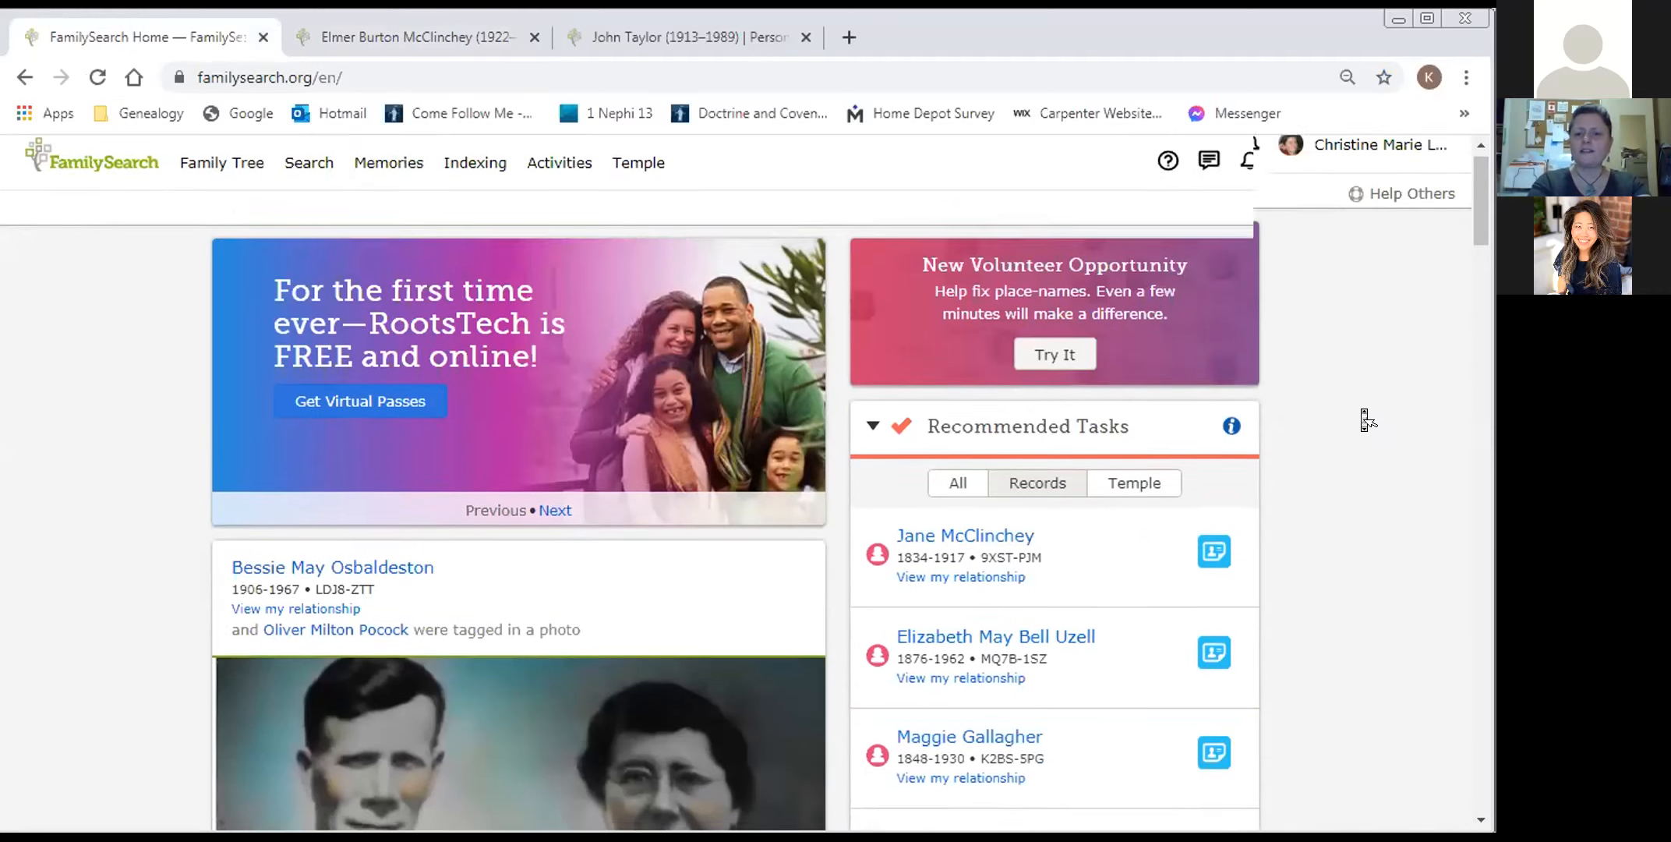
{"action": "scroll", "scroll_direction": "down", "scroll_amount": 3}
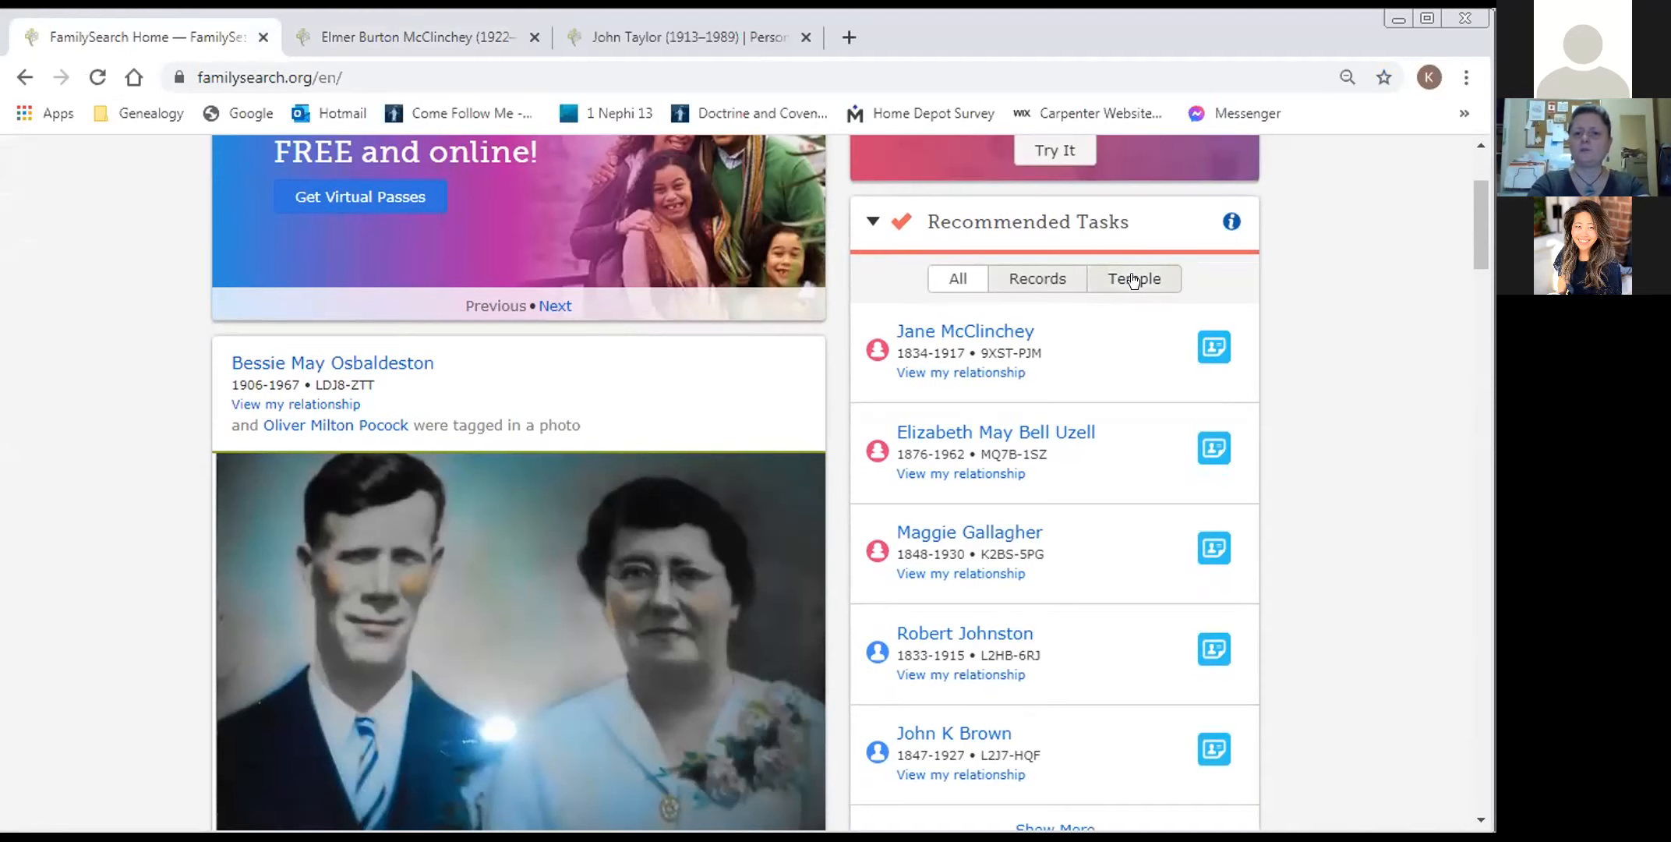
{"action": "left_click", "coordinate": [1134, 279]}
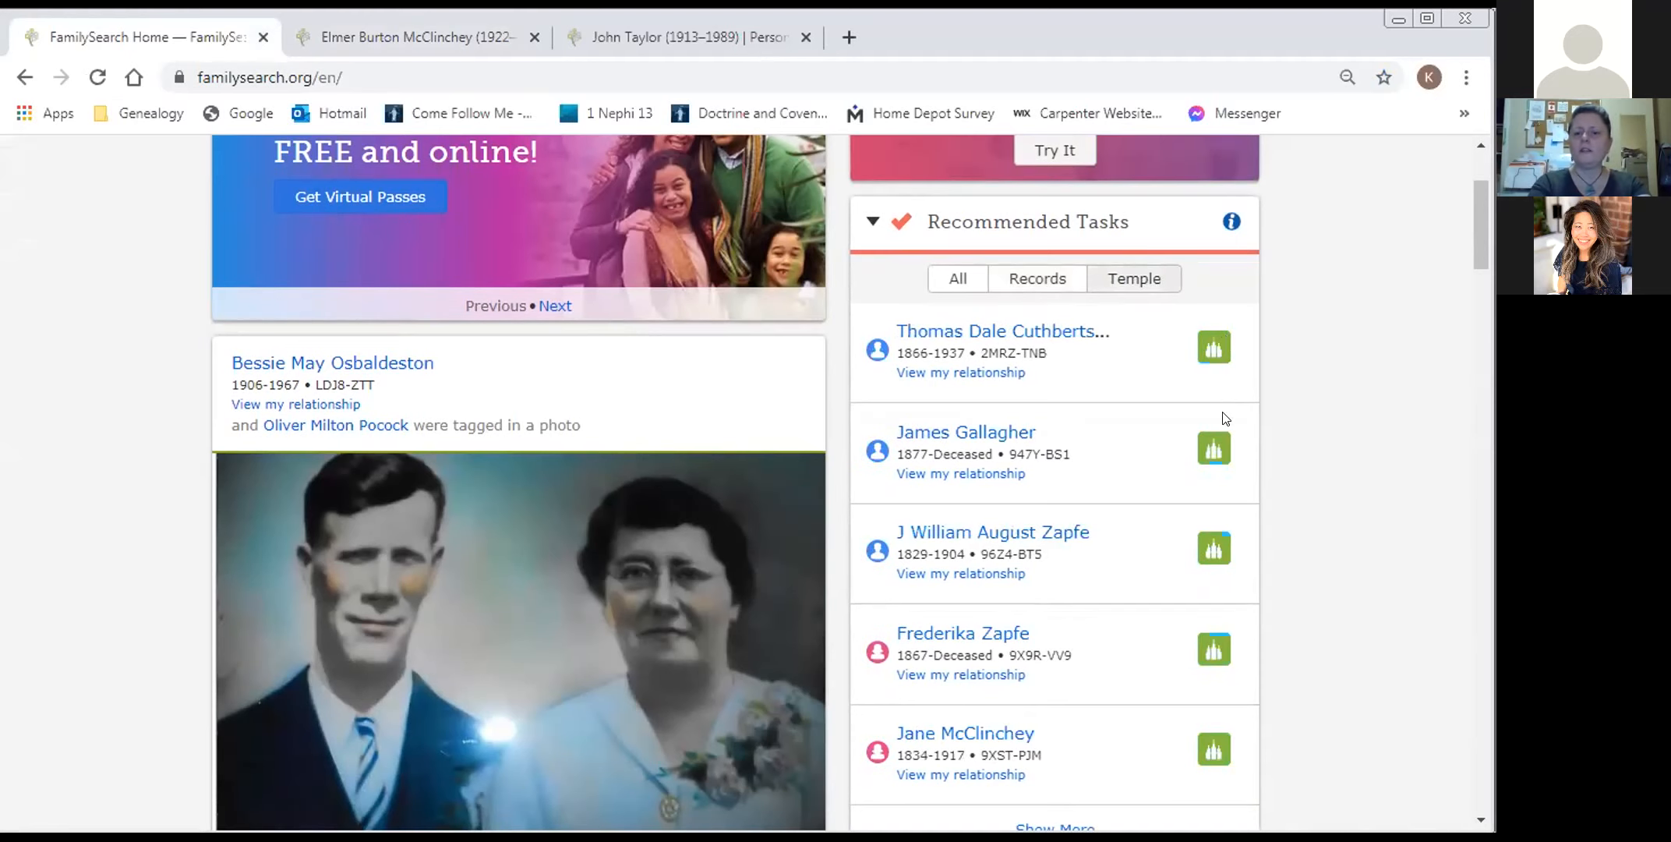
{"action": "scroll", "scroll_direction": "down", "scroll_amount": 3}
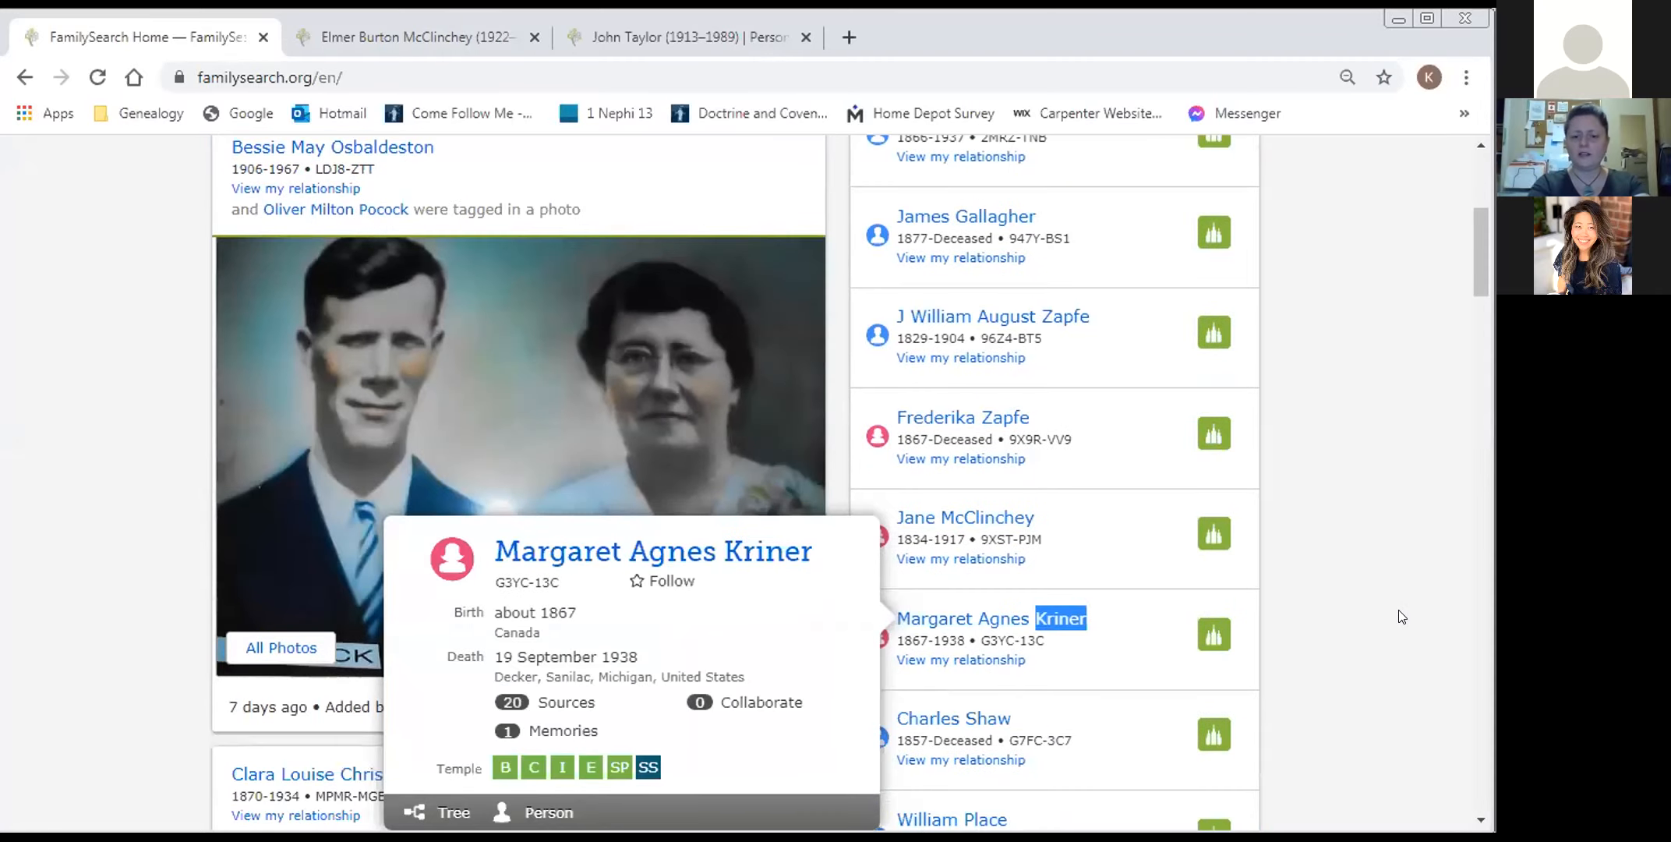
{"action": "mouse_move", "coordinate": [952, 714]}
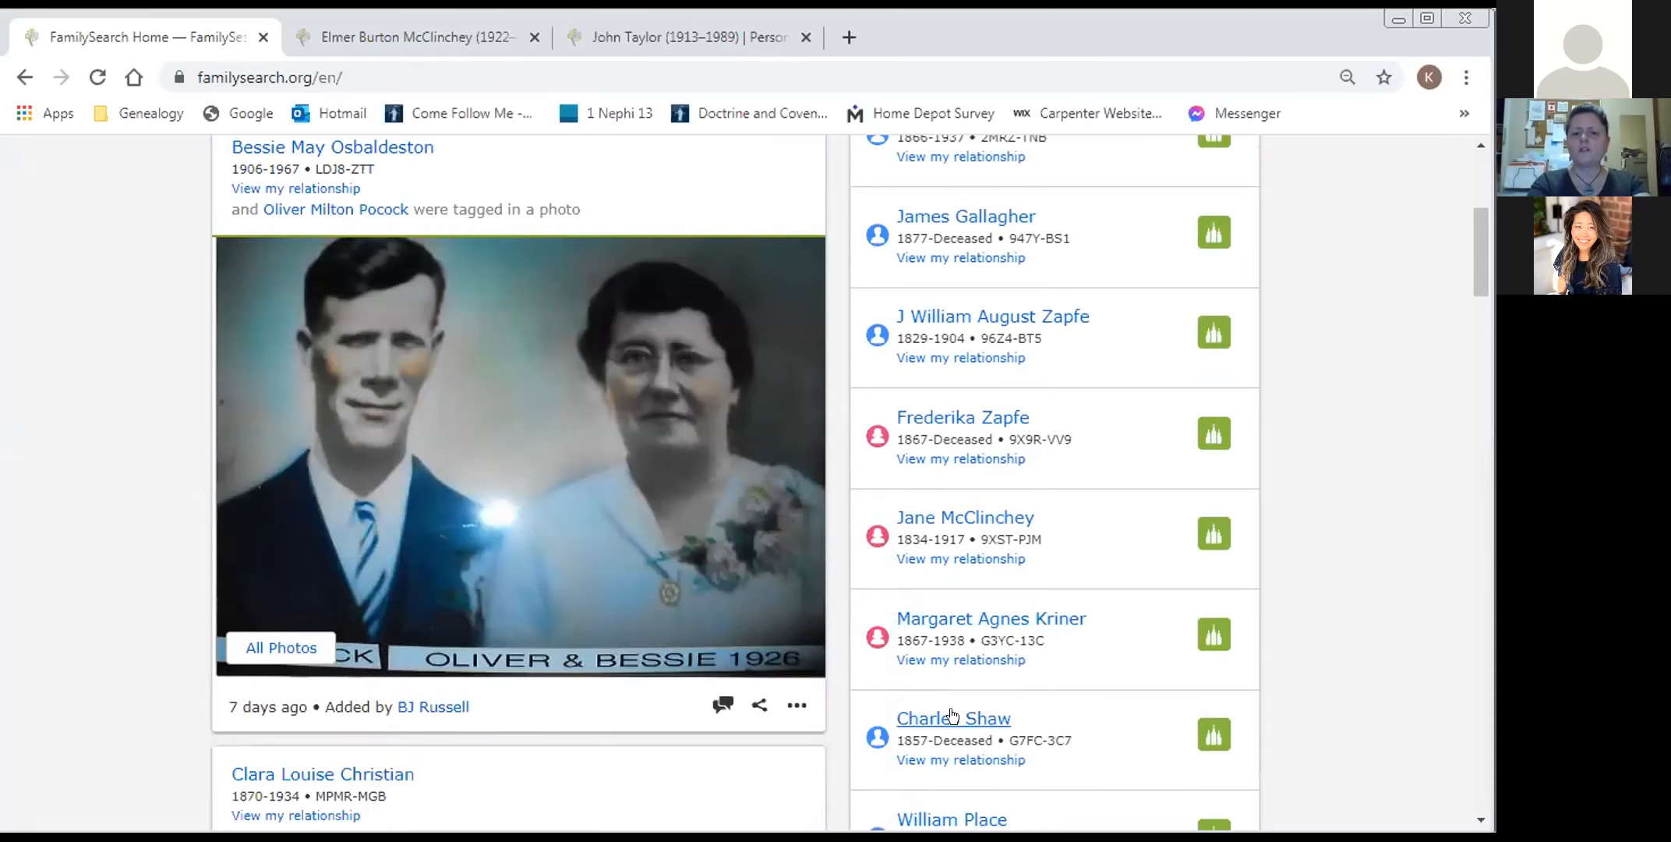
- Open Charles Shaw's person page in a new tab and view his 1857 Scotland birth details
{"action": "right_click", "coordinate": [952, 717]}
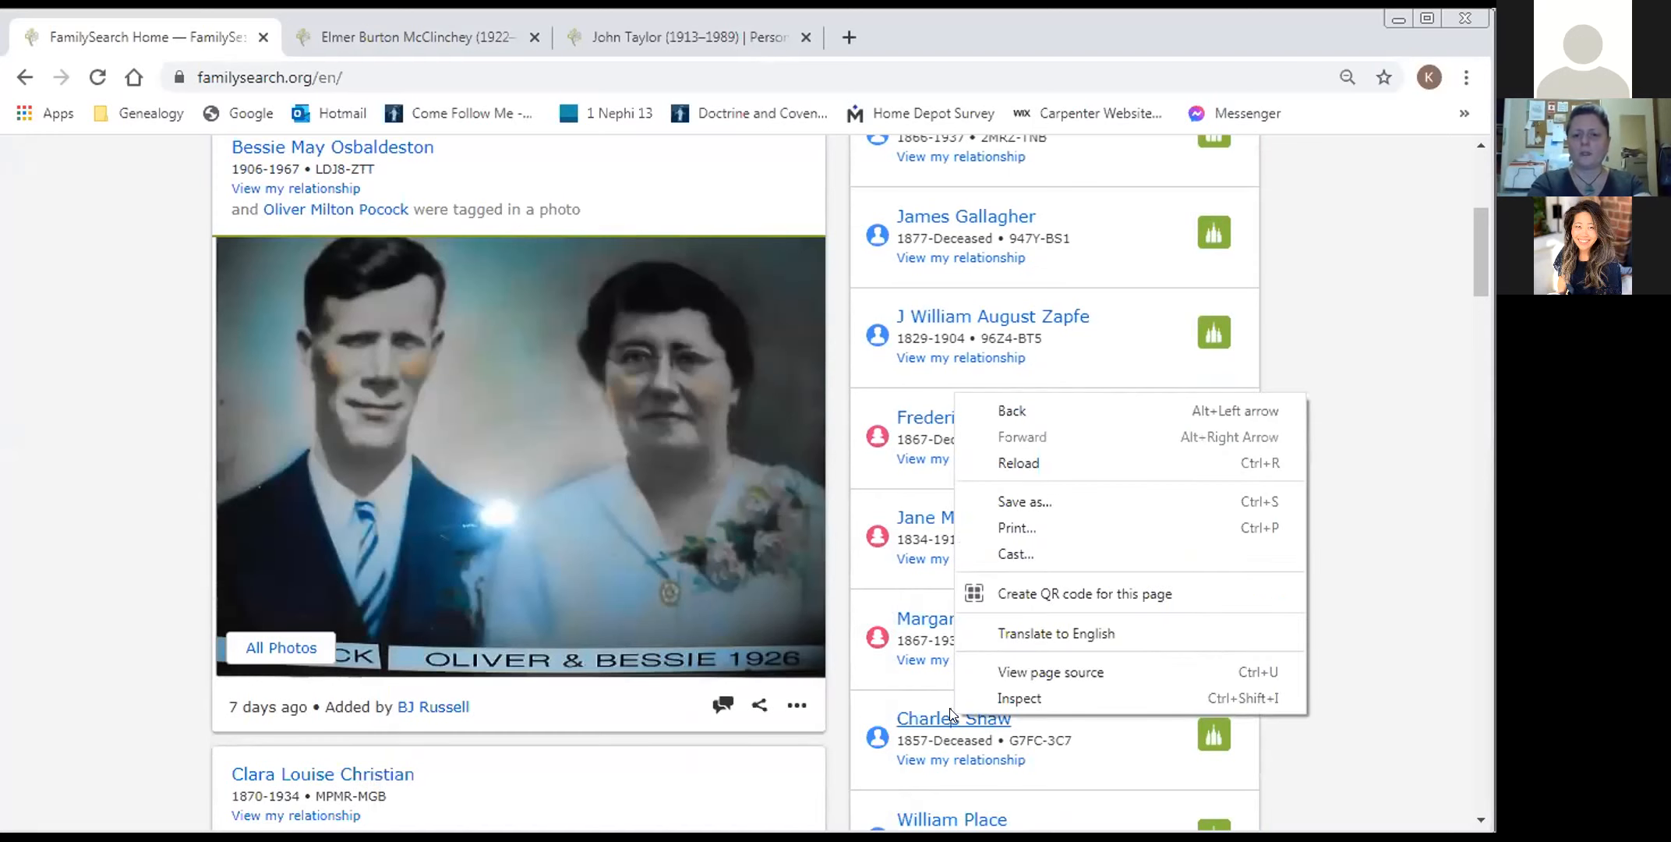
{"action": "left_click", "coordinate": [952, 718]}
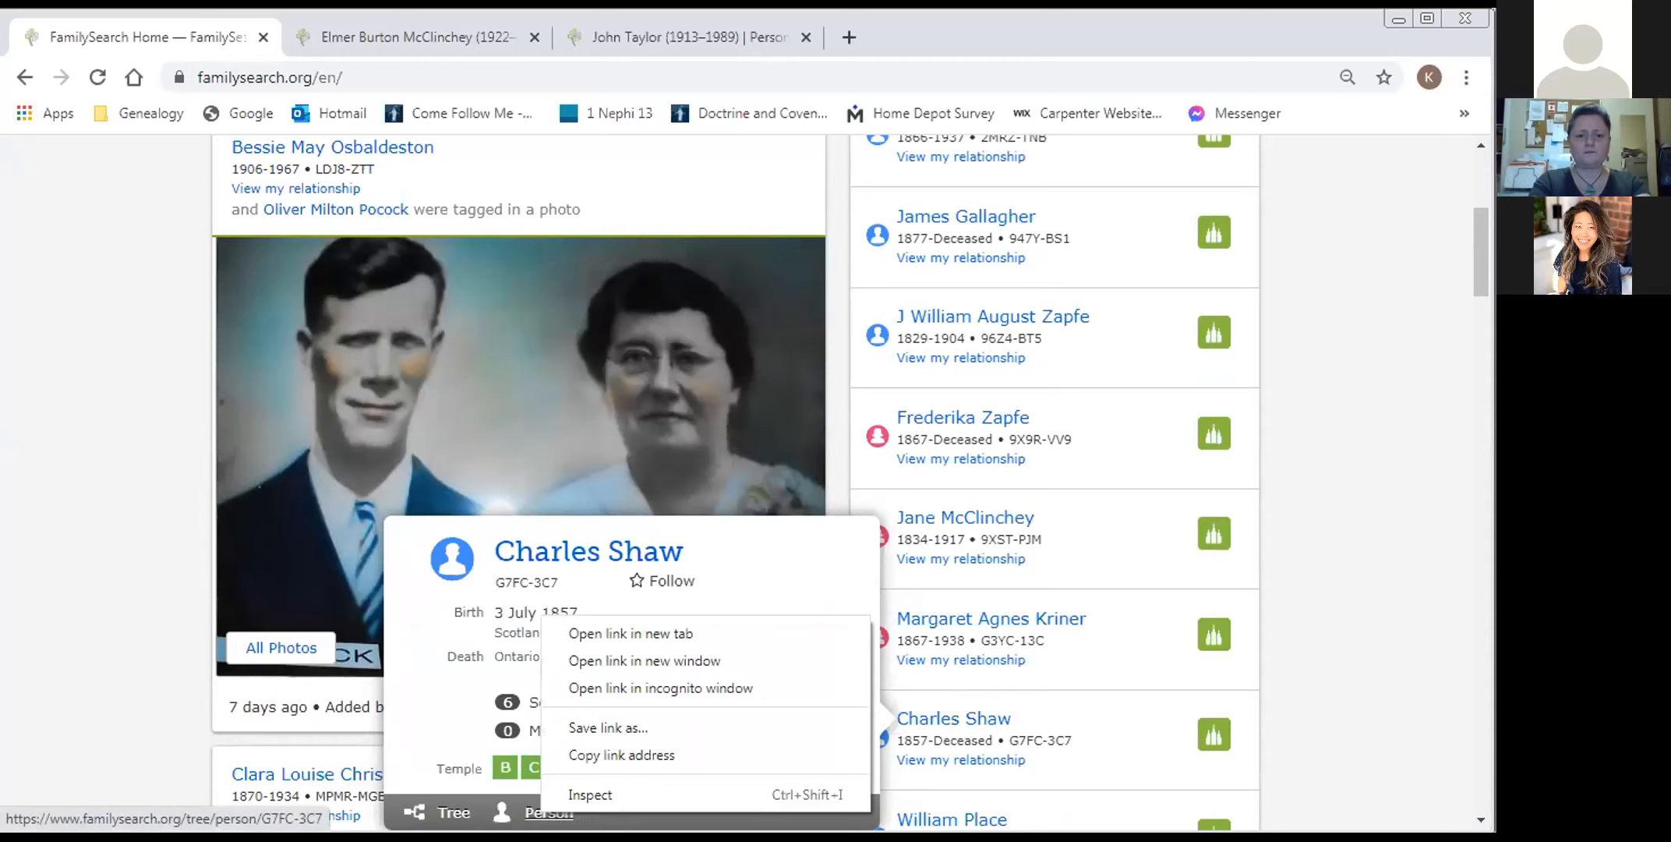
{"action": "left_click", "coordinate": [629, 624]}
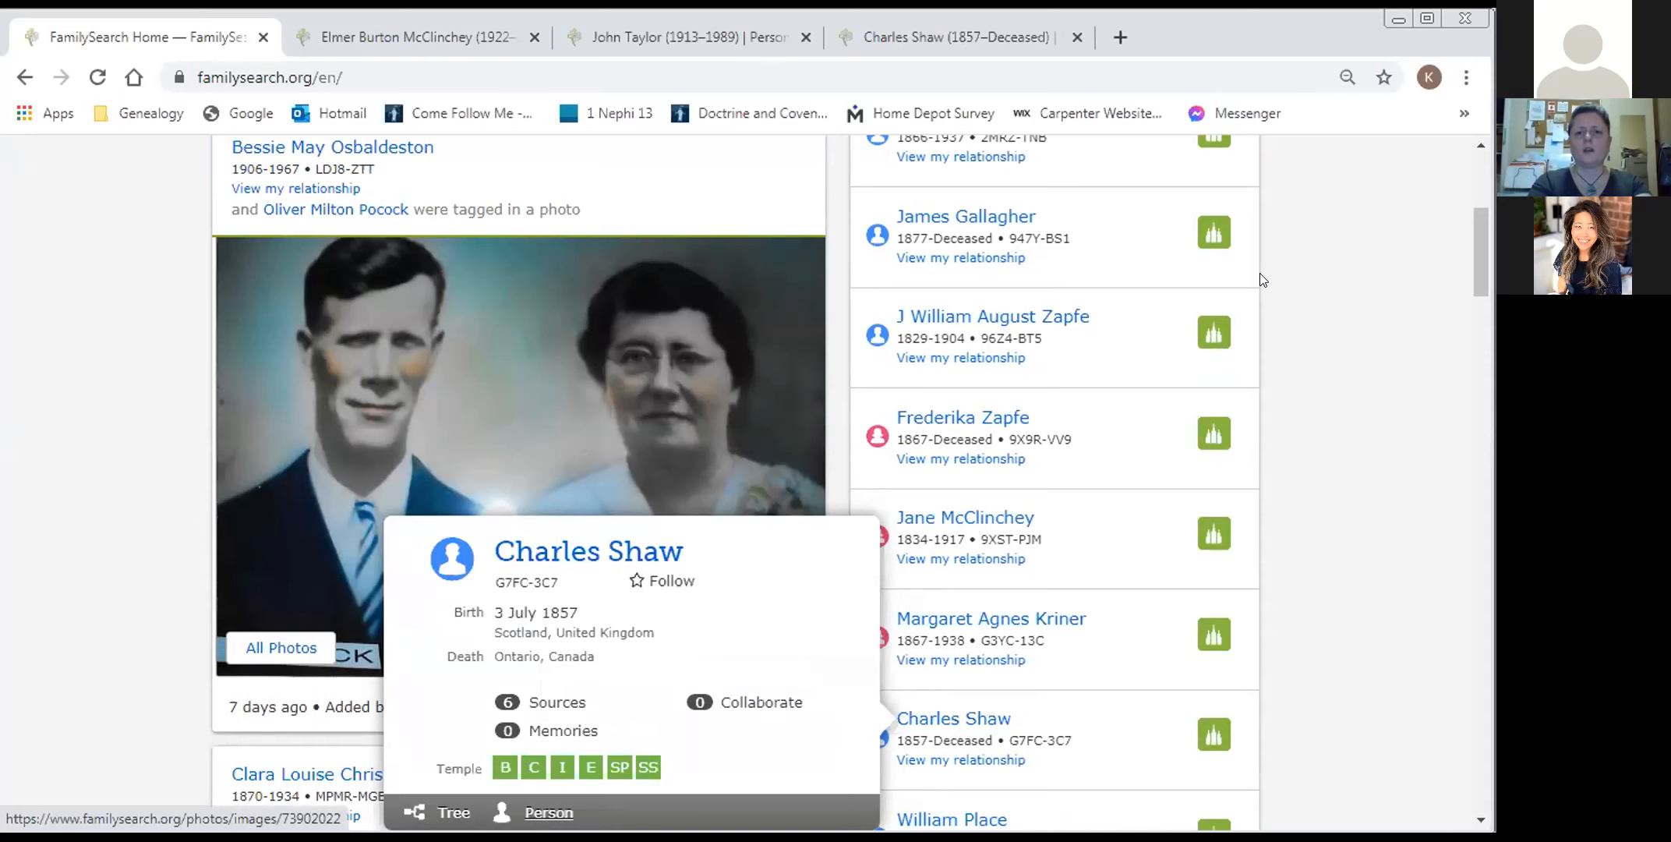
{"action": "left_click", "coordinate": [548, 812]}
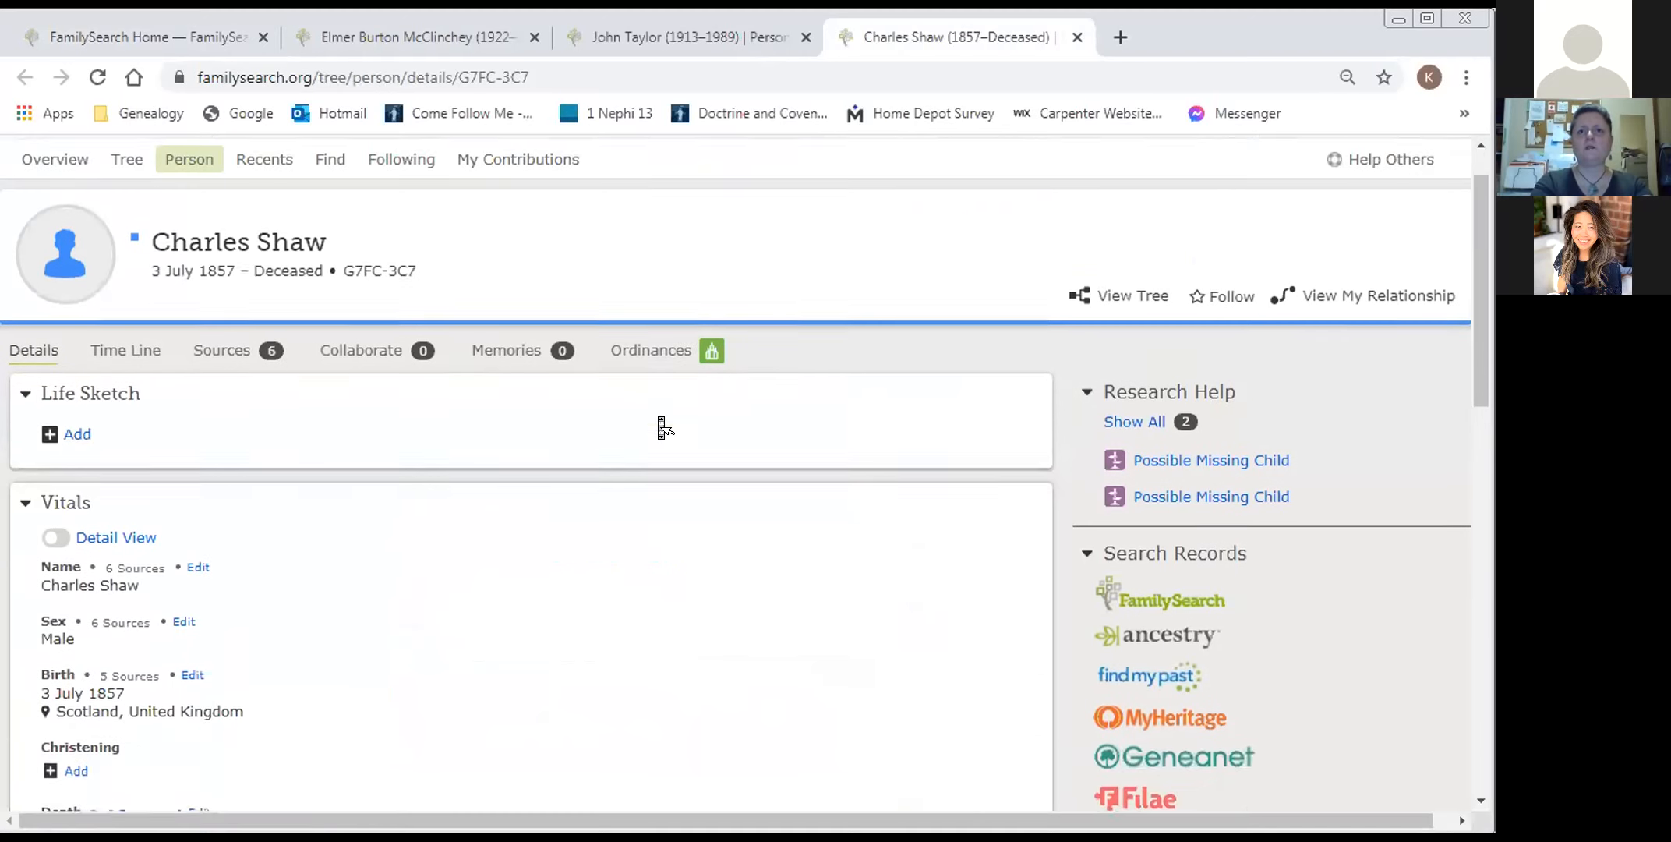
{"action": "scroll", "scroll_direction": "down", "scroll_amount": 3}
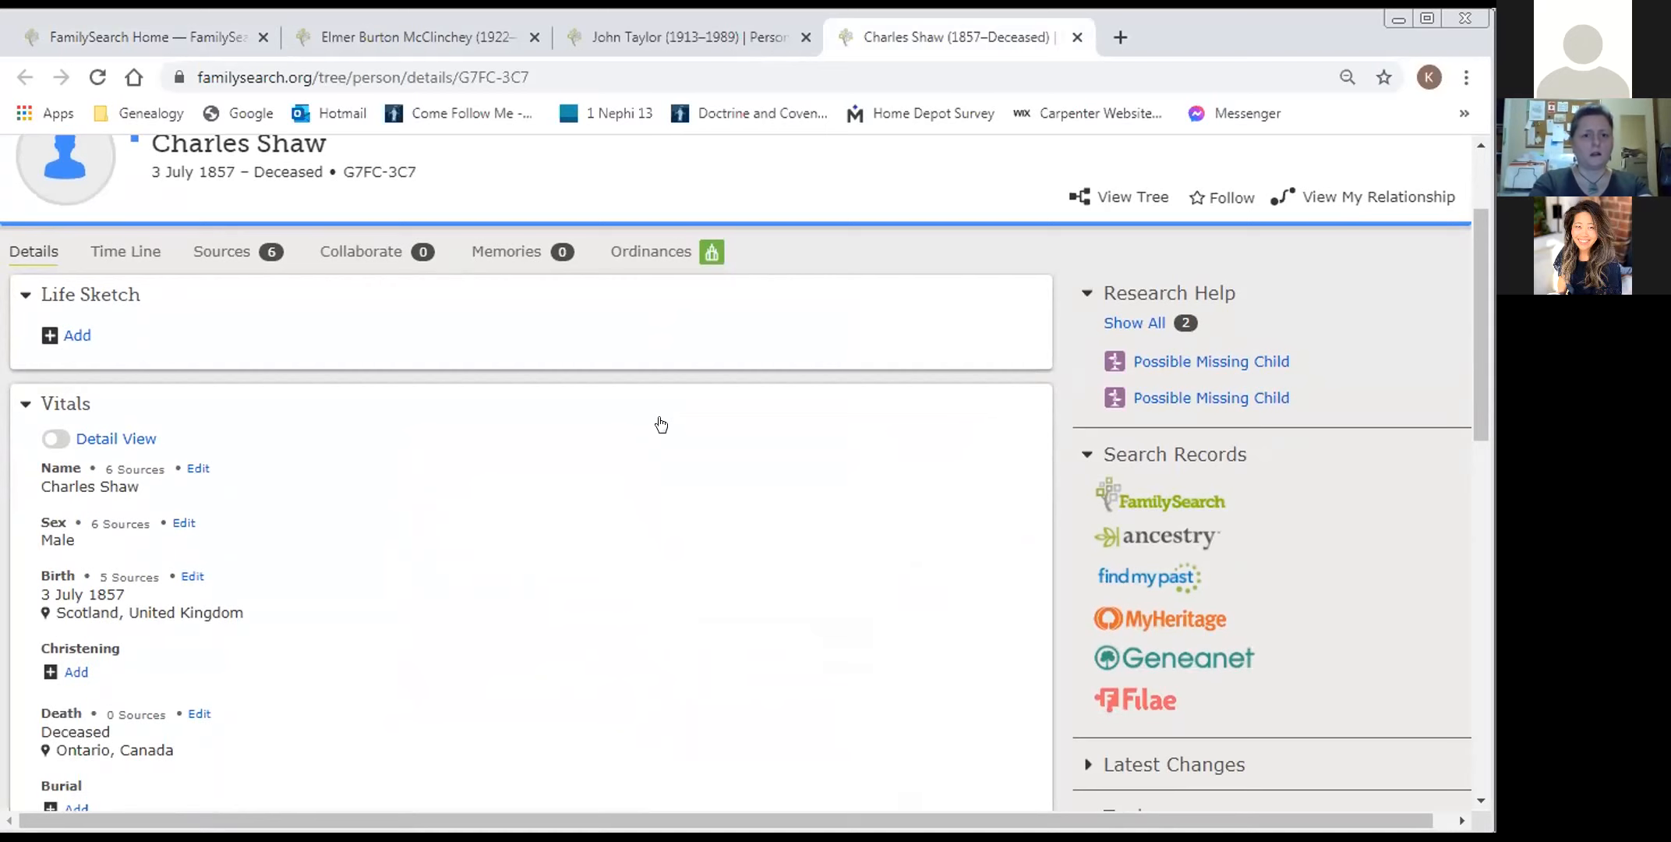
{"action": "scroll", "scroll_direction": "down", "scroll_amount": 3}
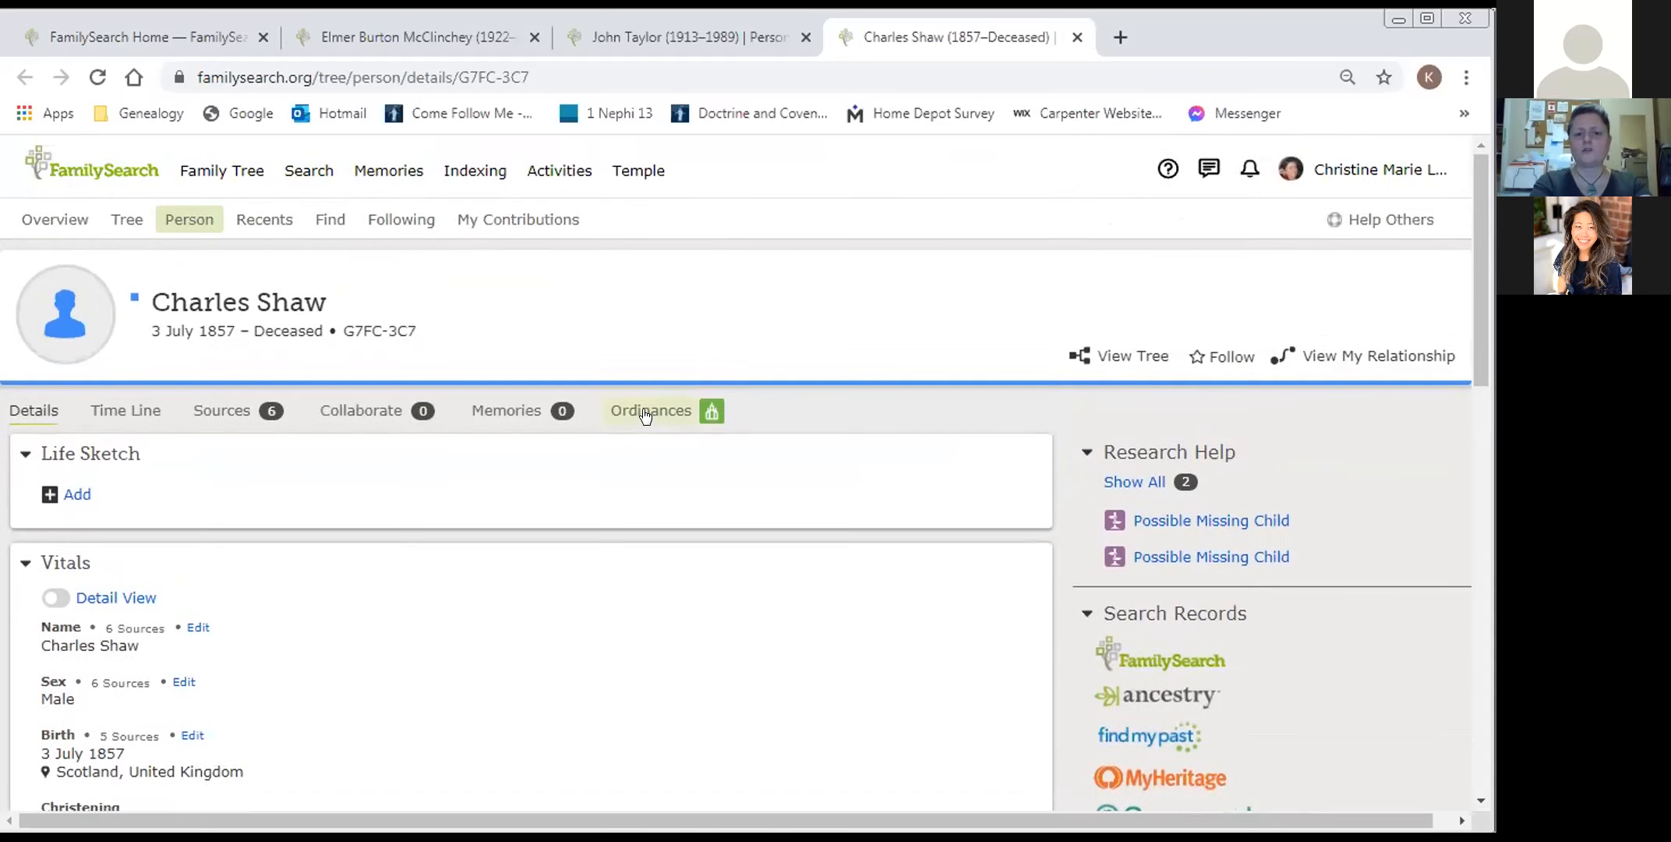
{"action": "left_click", "coordinate": [650, 410]}
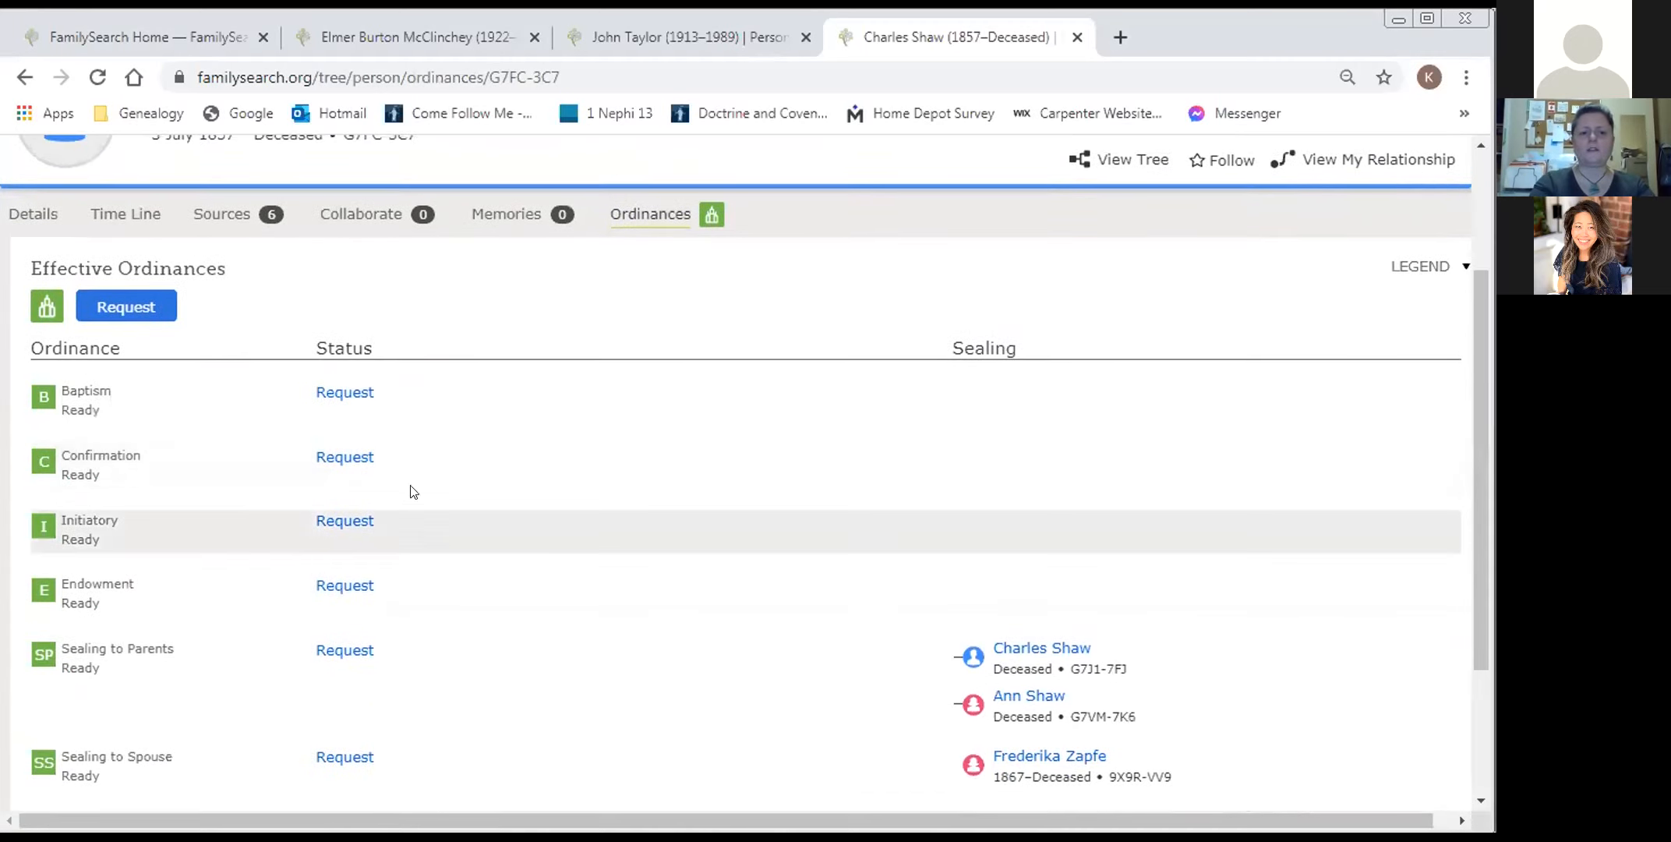
{"action": "mouse_move", "coordinate": [357, 470]}
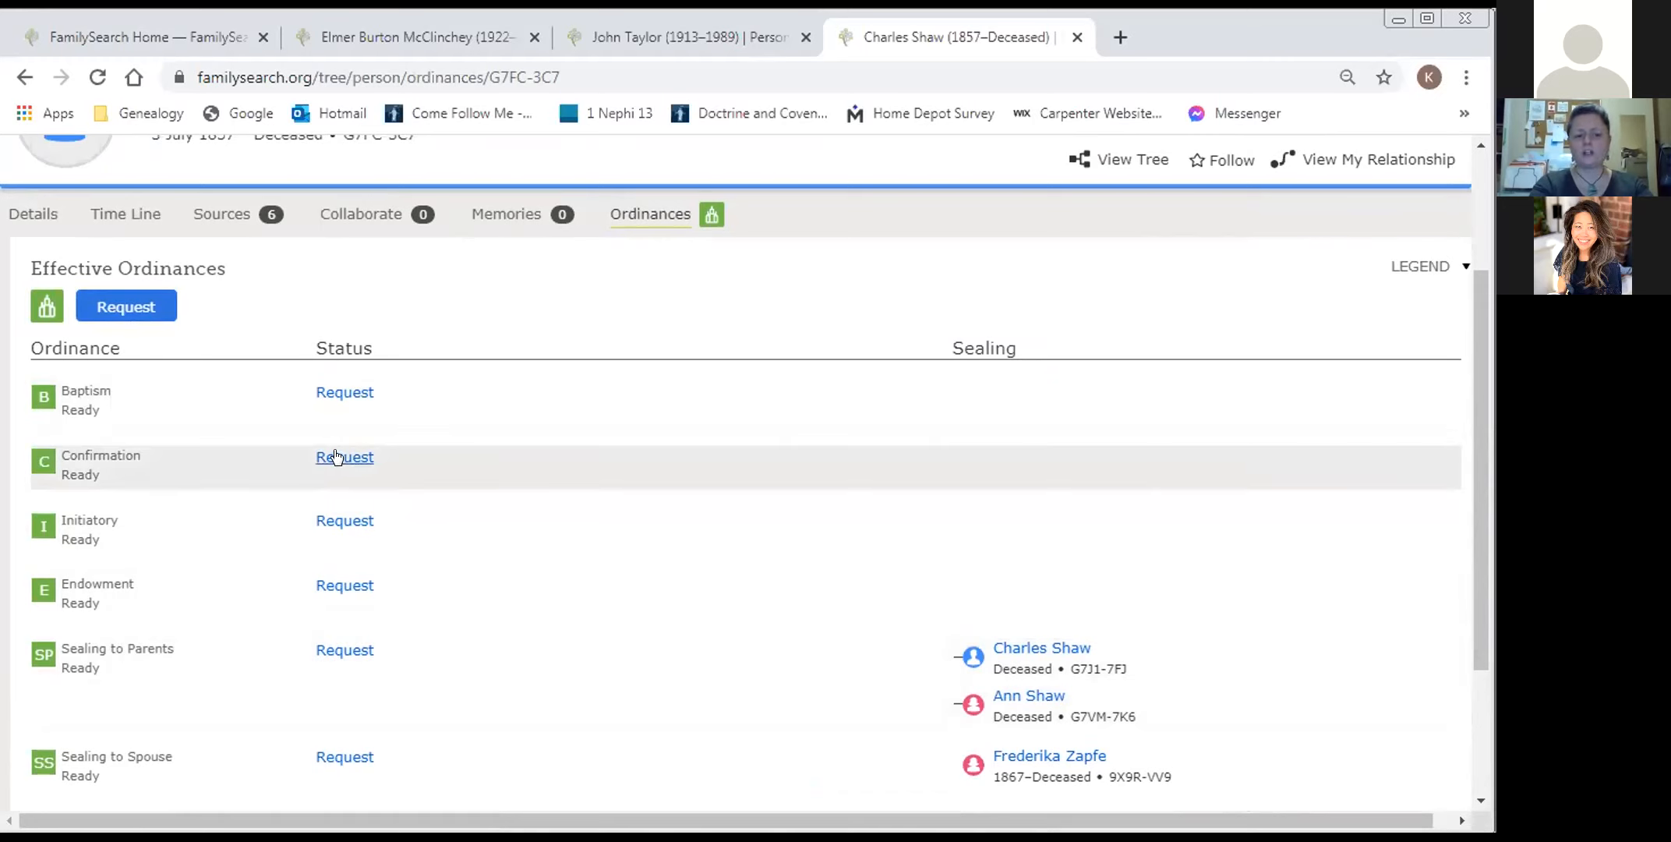
{"action": "left_click", "coordinate": [345, 457]}
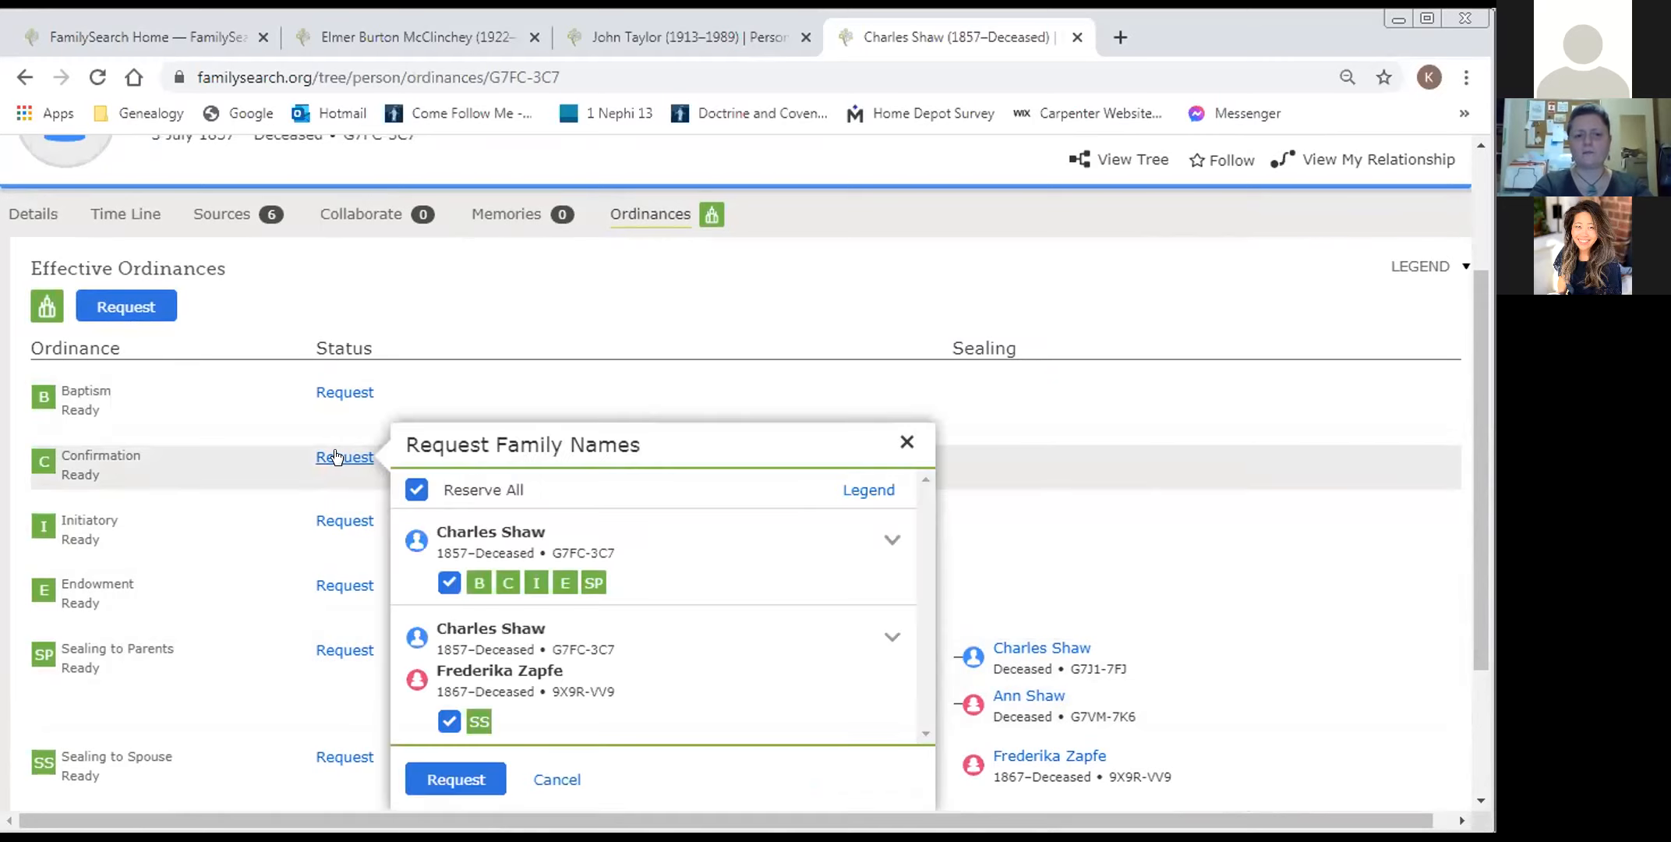
{"action": "mouse_move", "coordinate": [607, 599]}
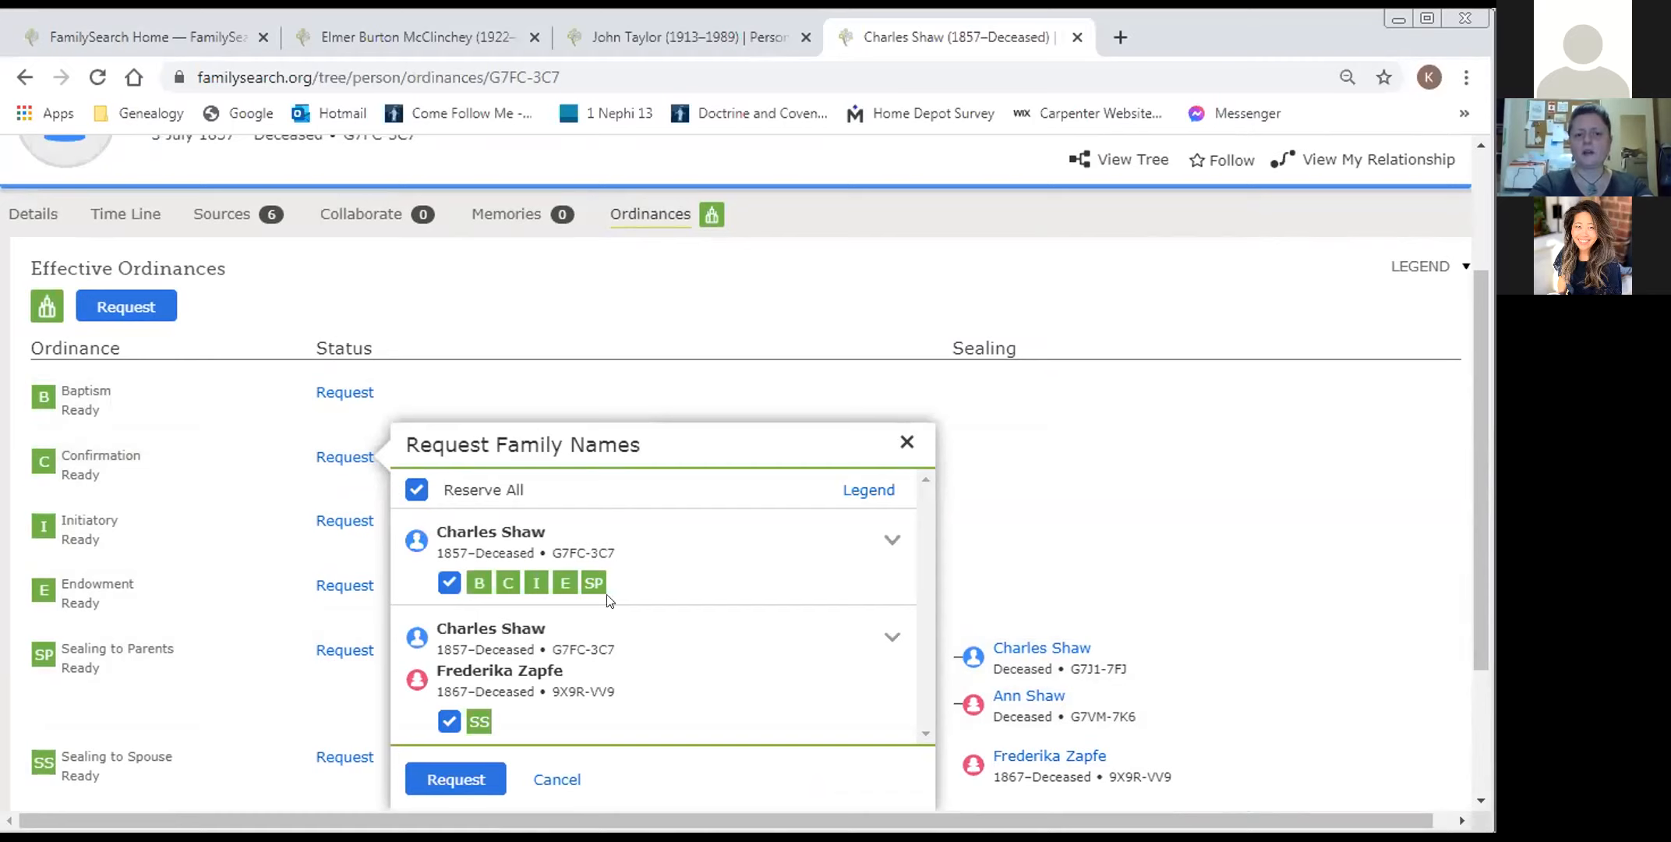
{"action": "mouse_move", "coordinate": [496, 597]}
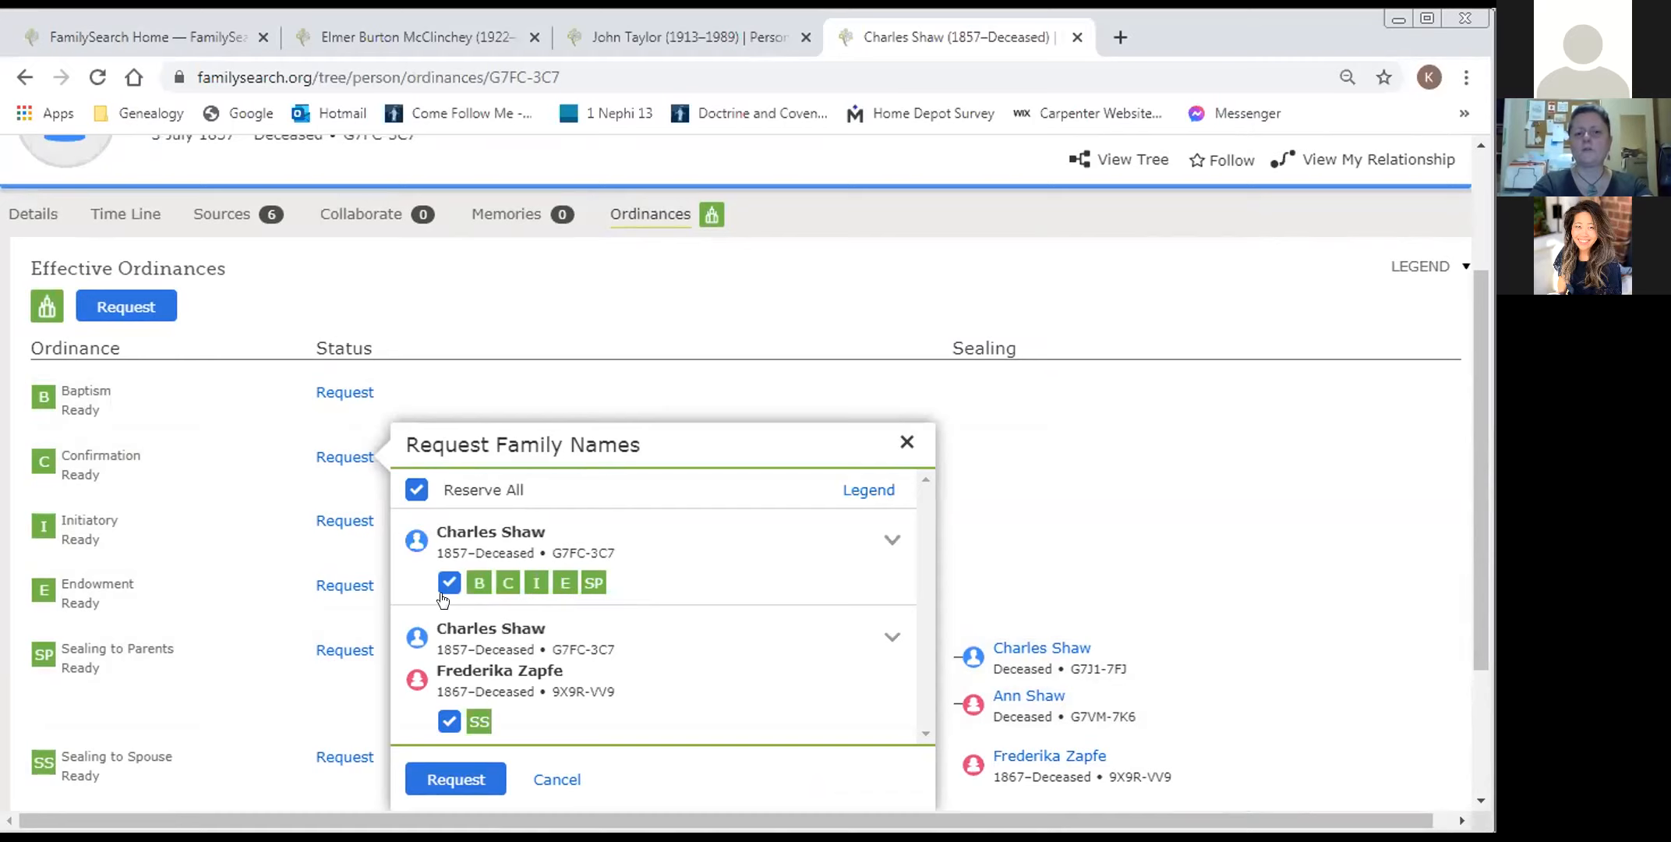
{"action": "mouse_move", "coordinate": [491, 740]}
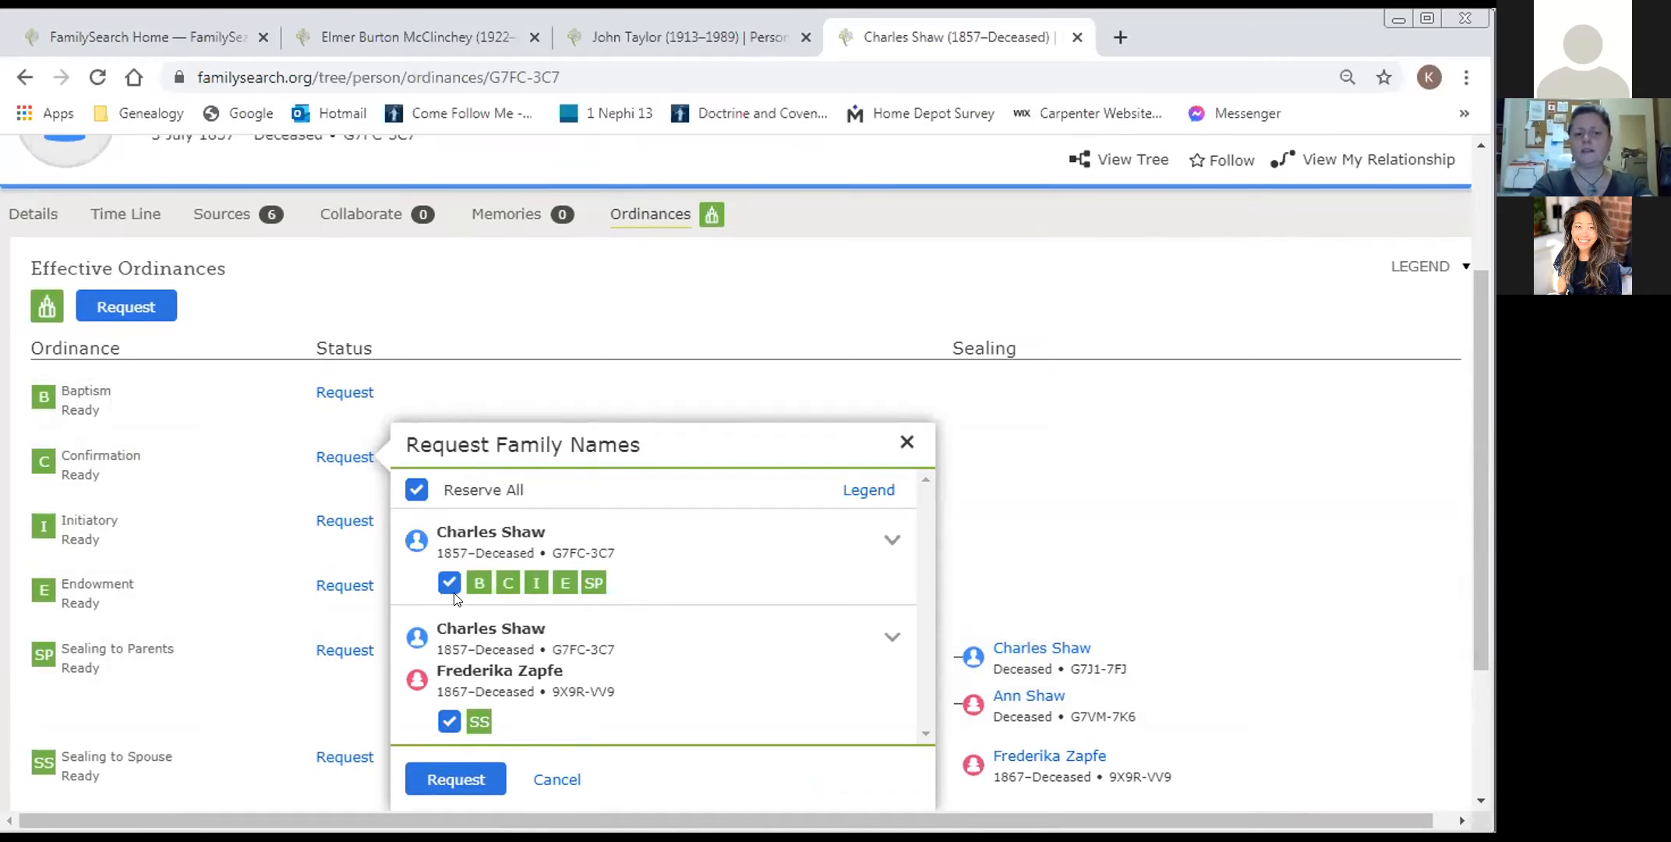
{"action": "left_click", "coordinate": [449, 581]}
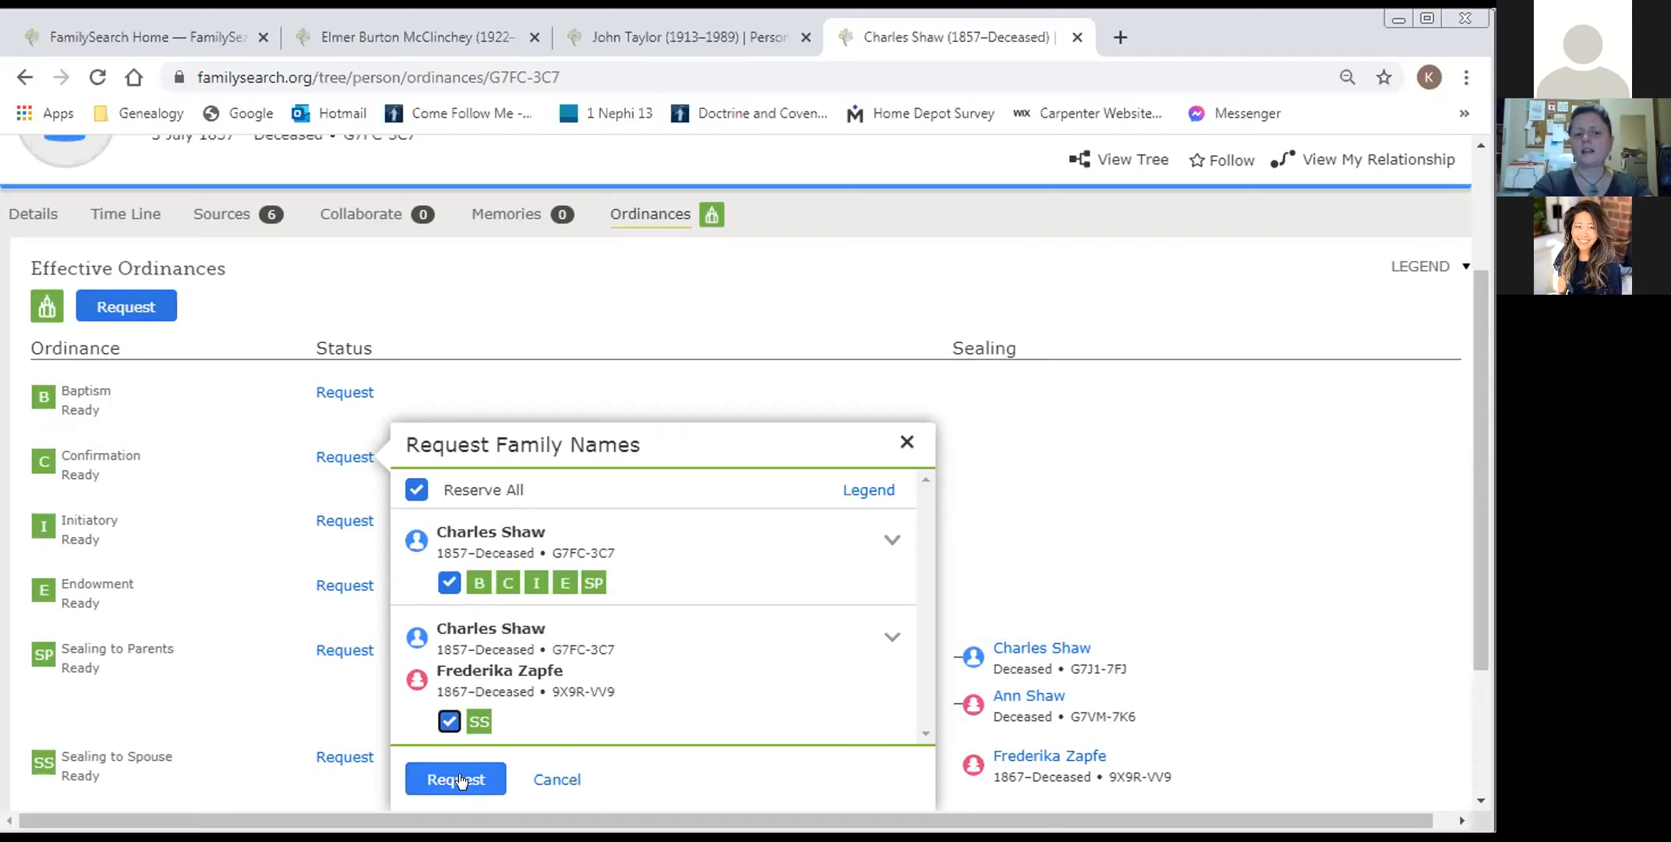
{"action": "left_click", "coordinate": [455, 778]}
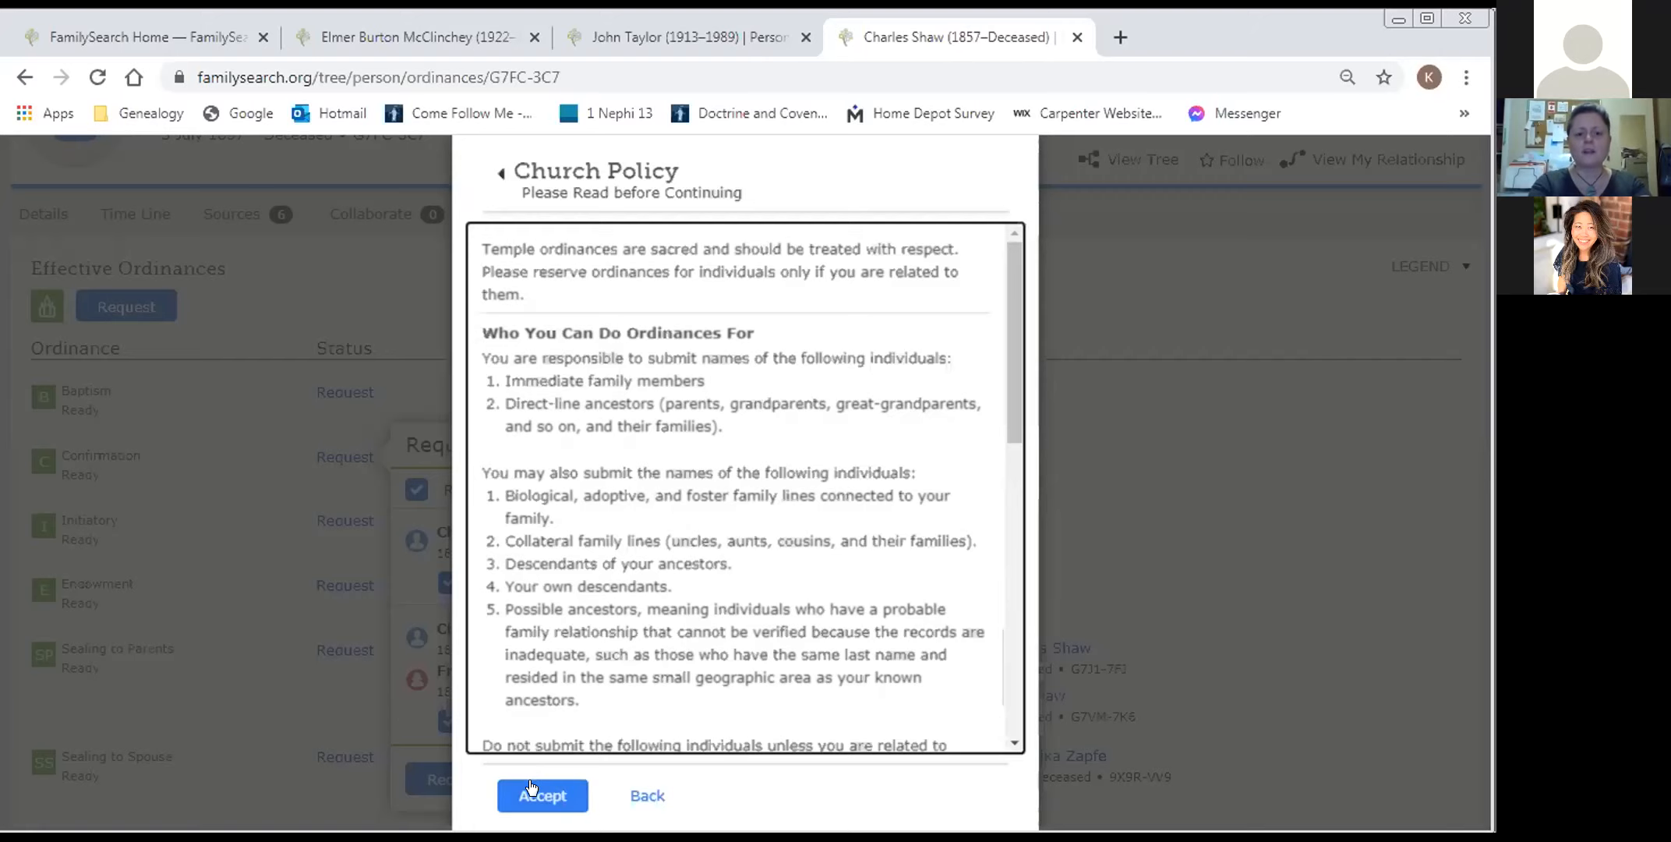
{"action": "left_click", "coordinate": [542, 795]}
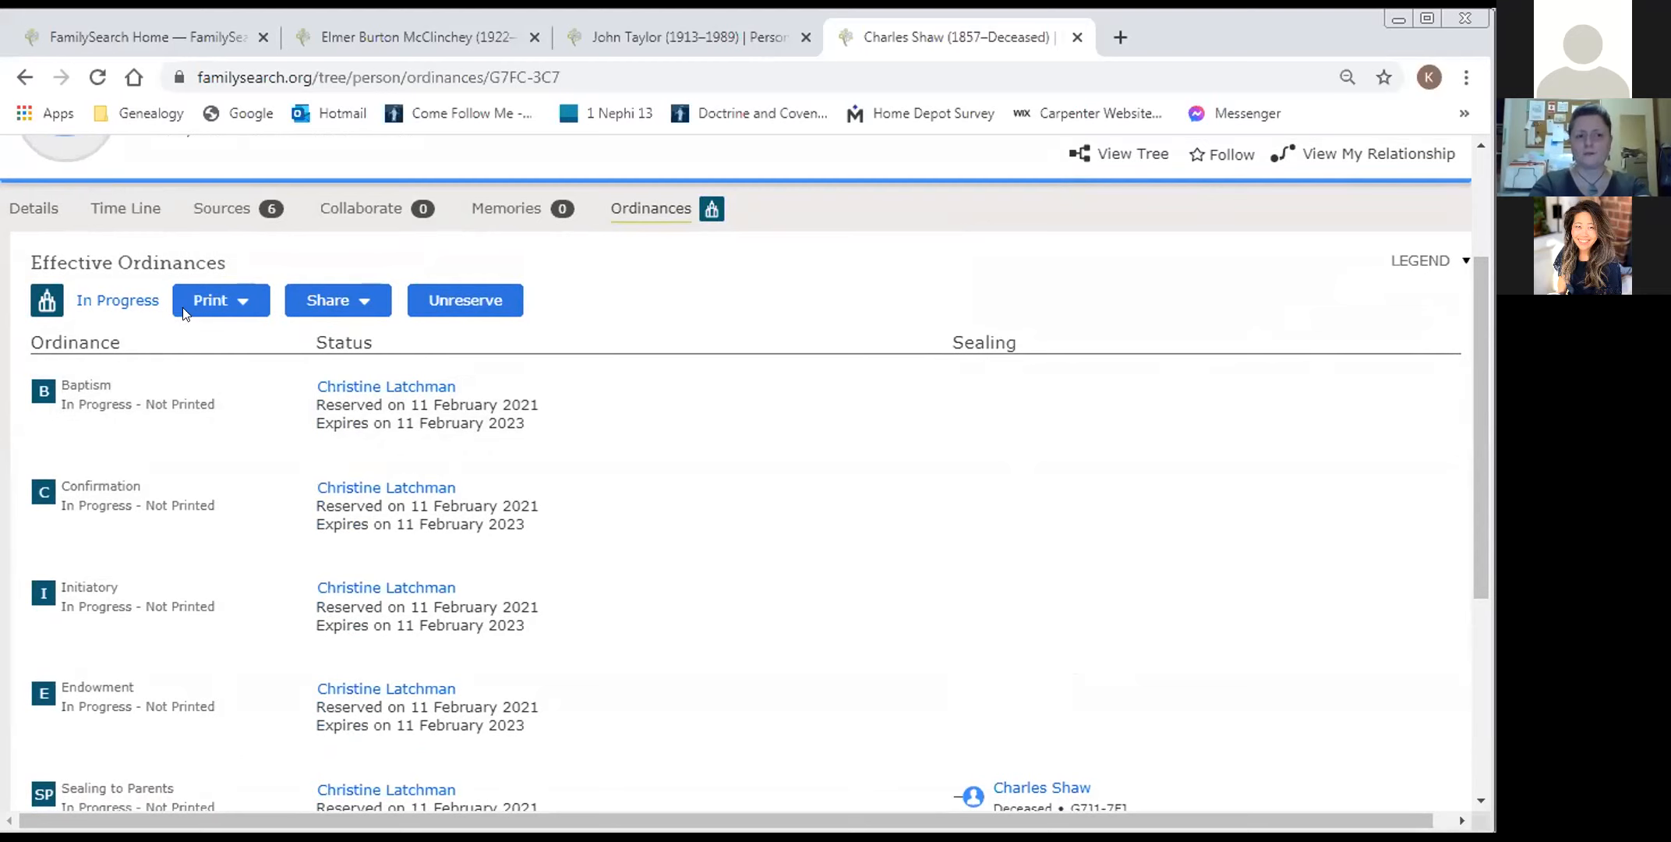
{"action": "mouse_move", "coordinate": [149, 307]}
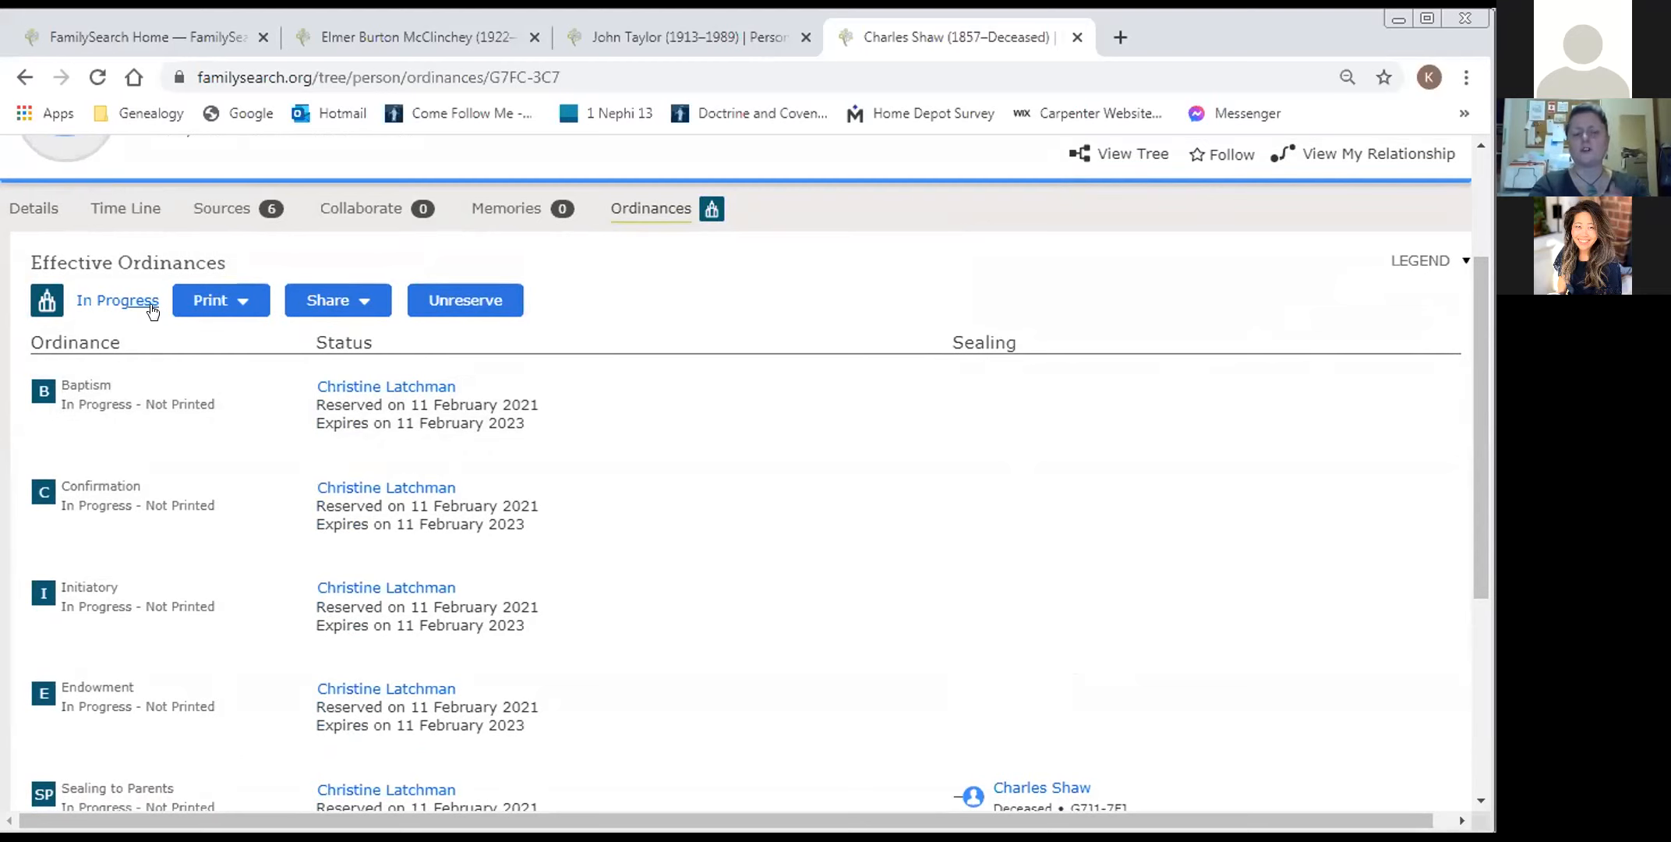
{"action": "mouse_move", "coordinate": [751, 529]}
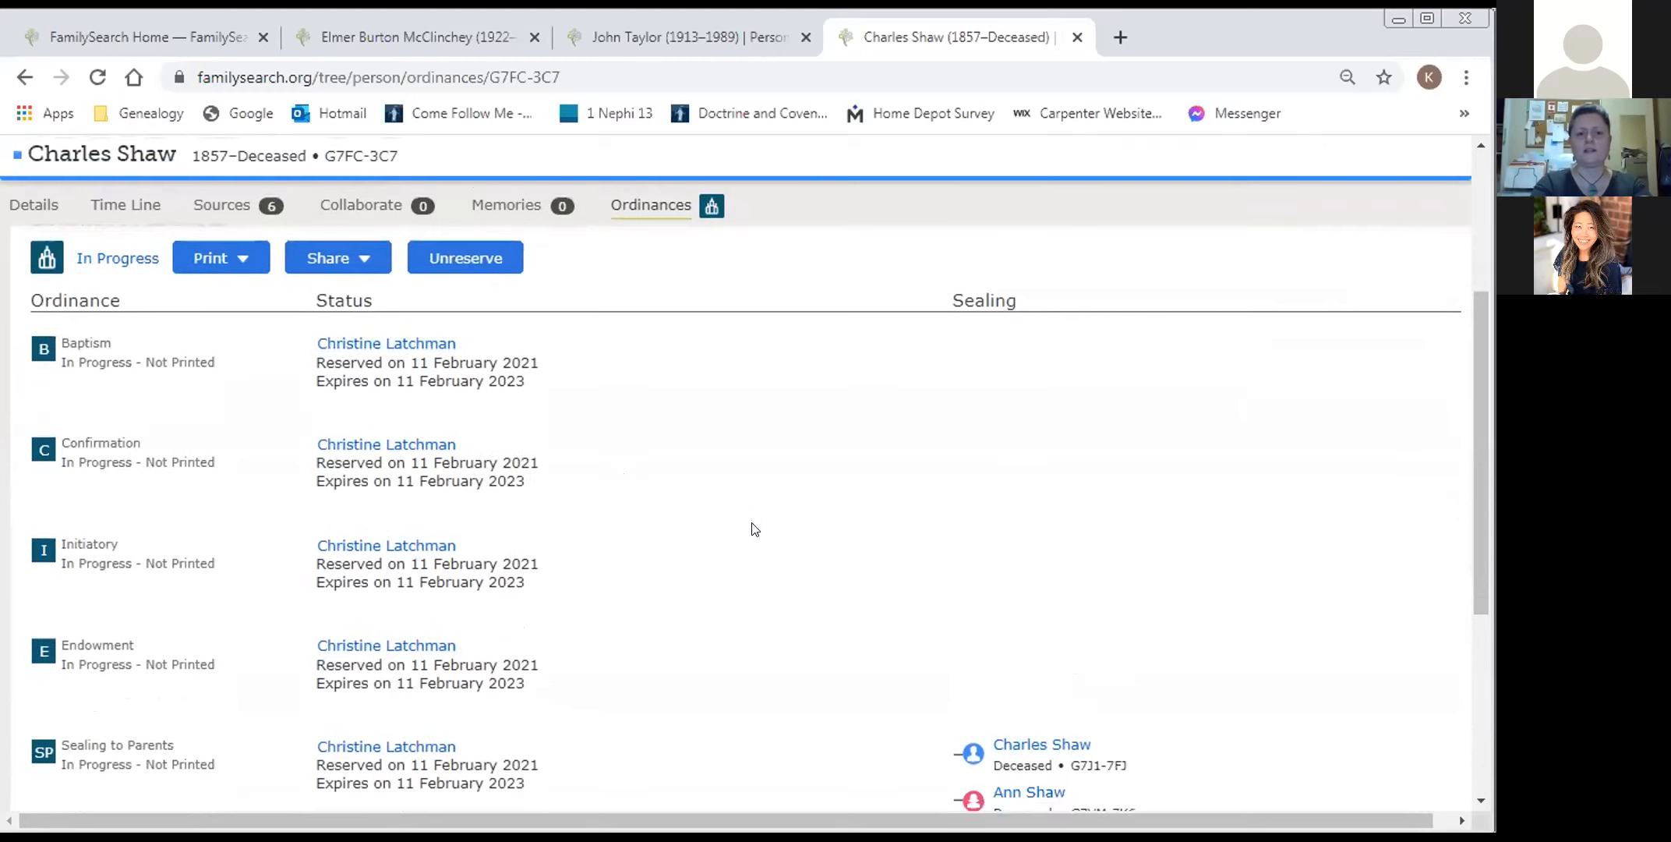
{"action": "scroll", "scroll_direction": "down", "scroll_amount": 3}
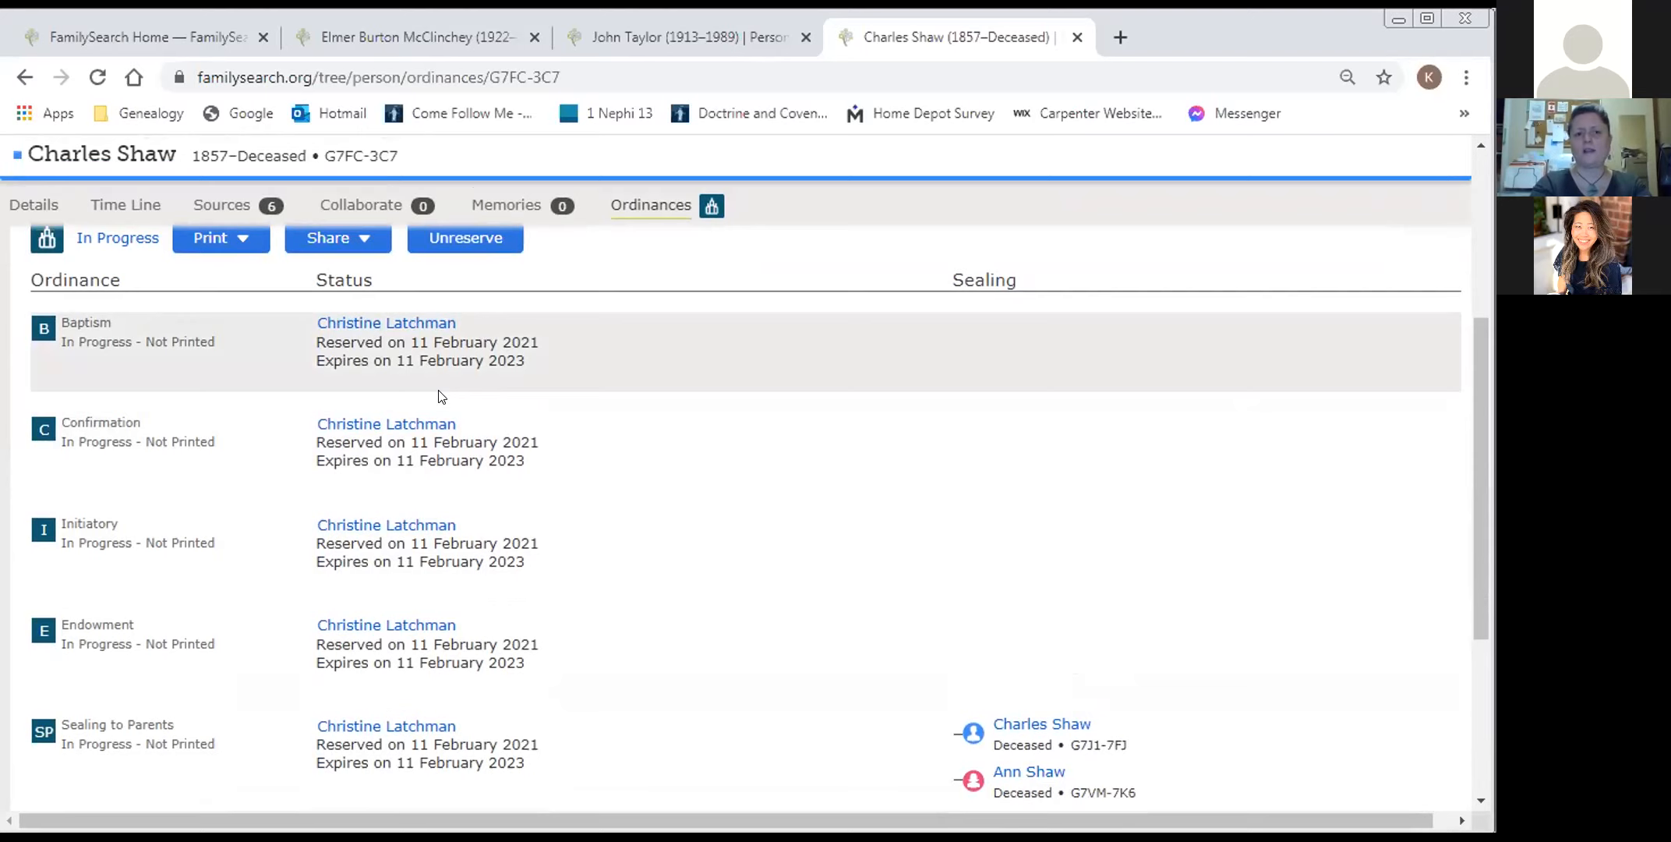
{"action": "mouse_move", "coordinate": [734, 387]}
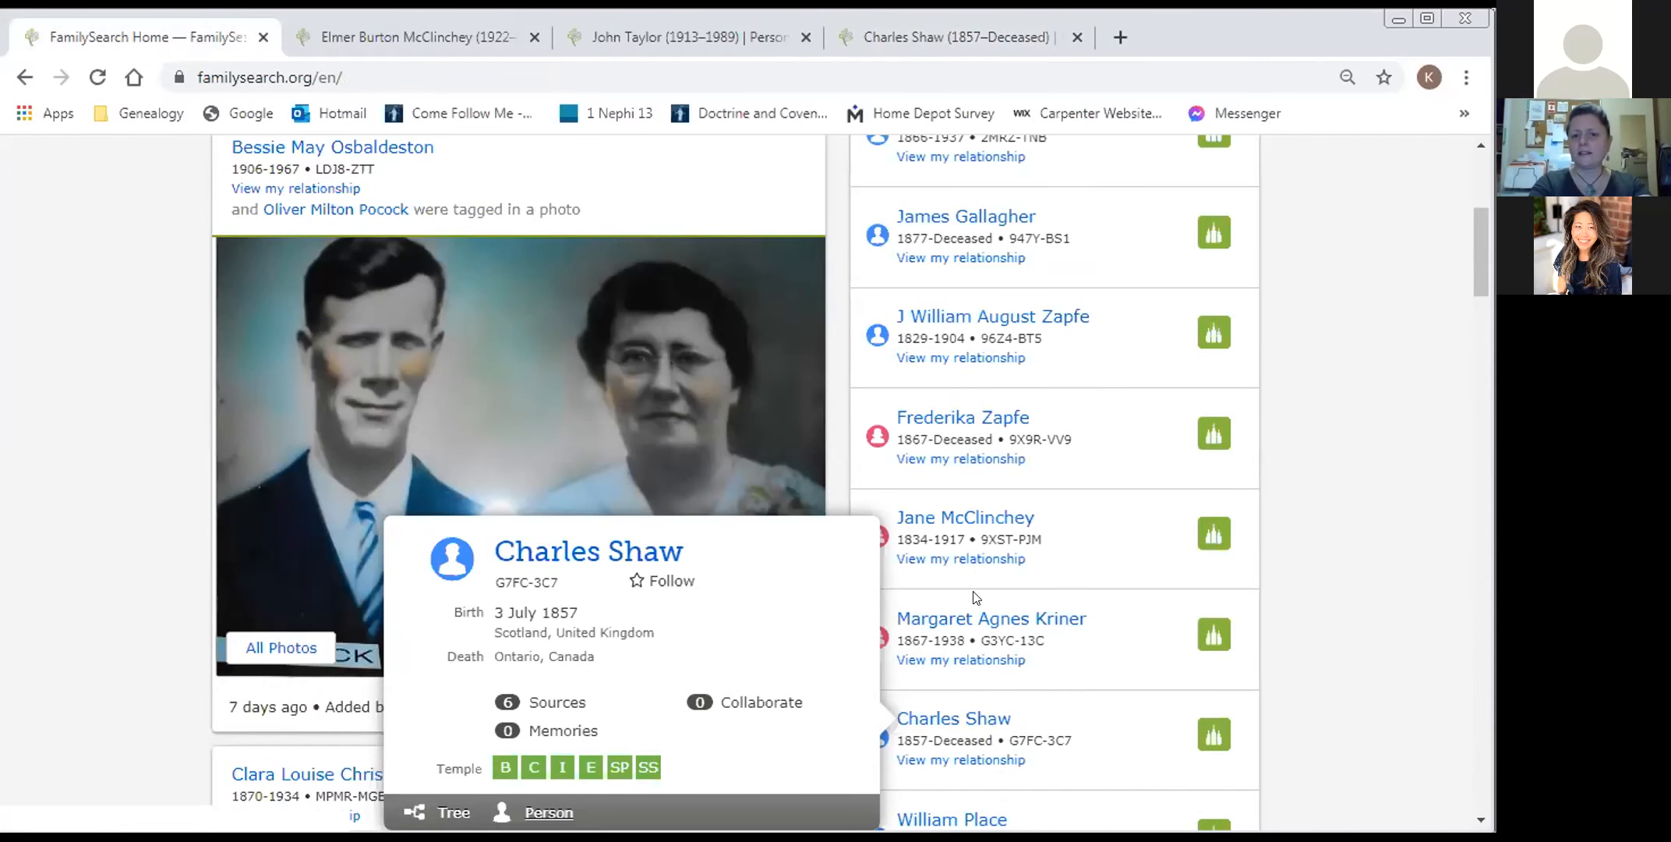
{"action": "mouse_move", "coordinate": [971, 288]}
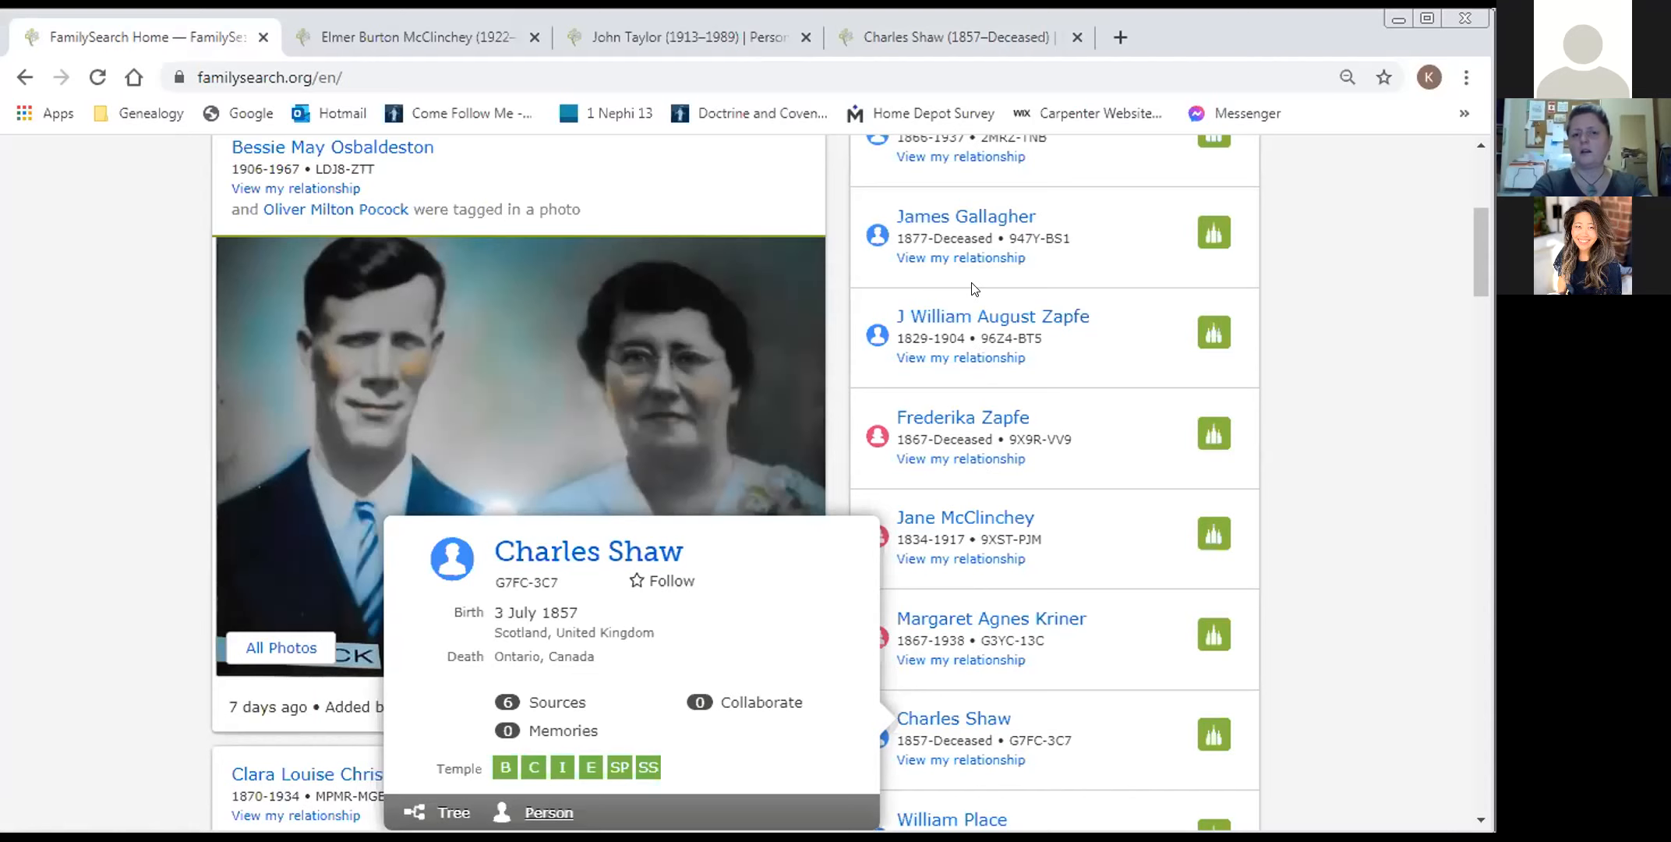
- Scroll the FamilySearch home page back up to the RootsTech banner
{"action": "scroll", "scroll_direction": "down", "scroll_amount": 3}
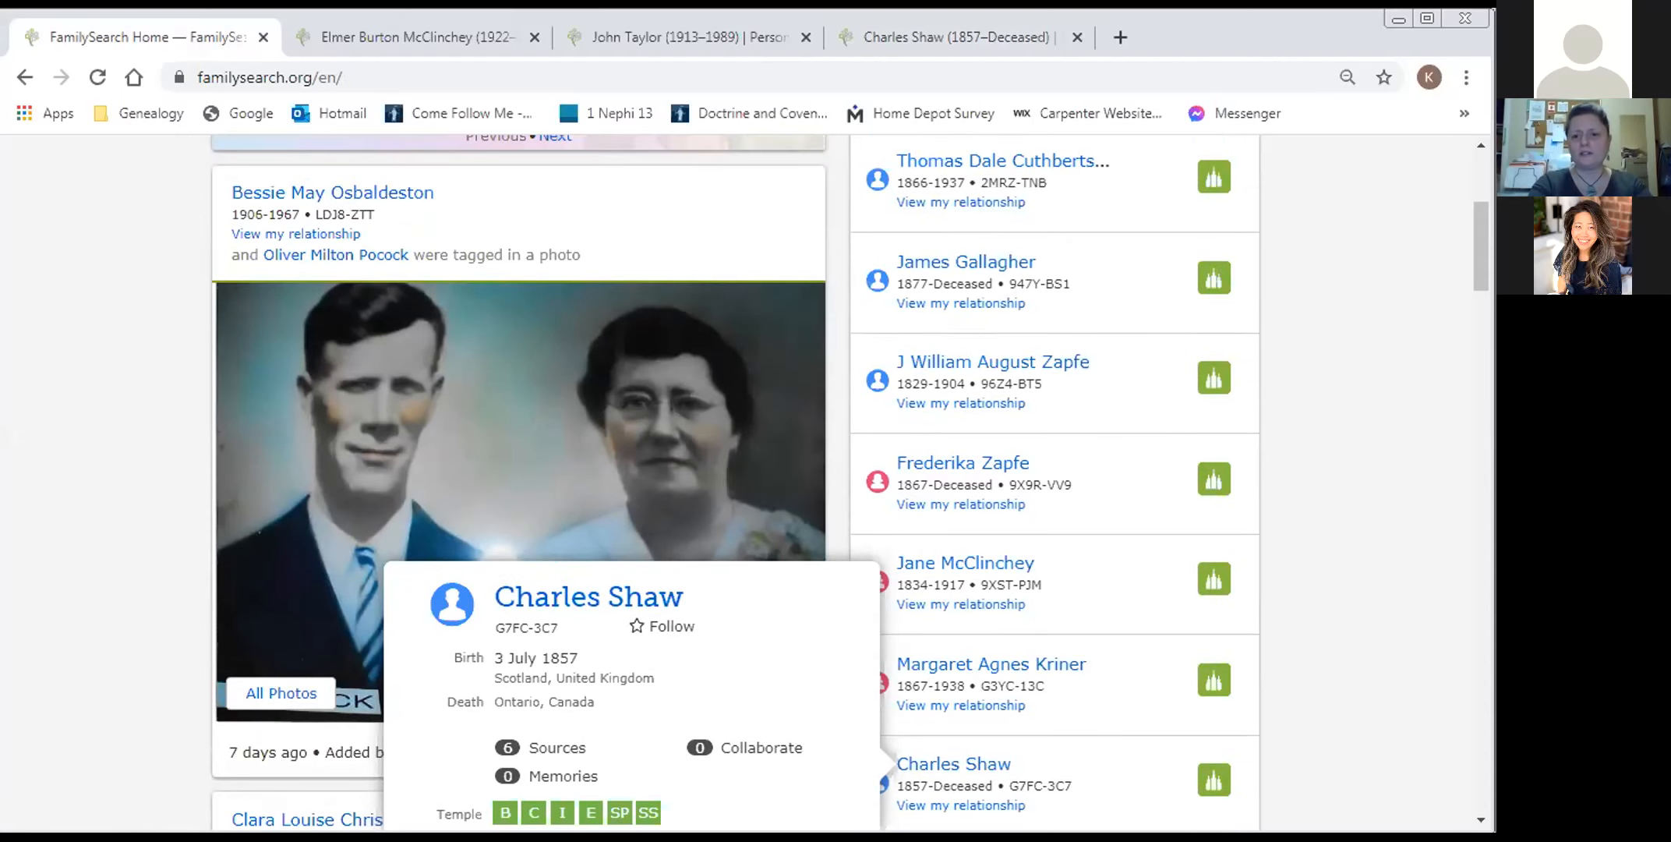
{"action": "scroll", "scroll_direction": "down", "scroll_amount": 3}
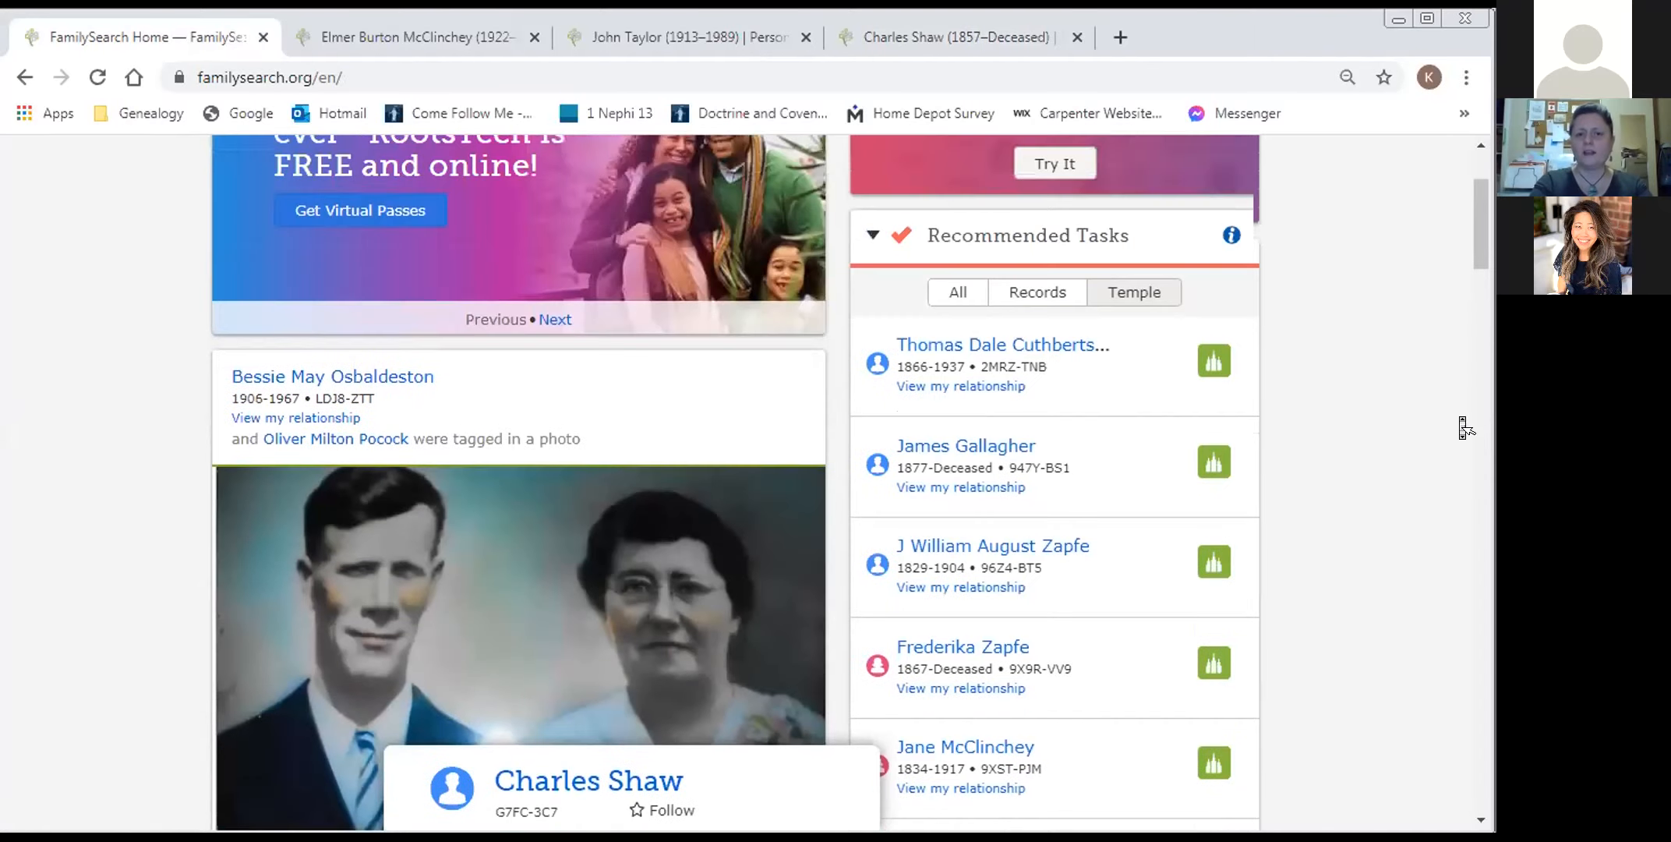
{"action": "scroll", "scroll_direction": "up", "scroll_amount": 3}
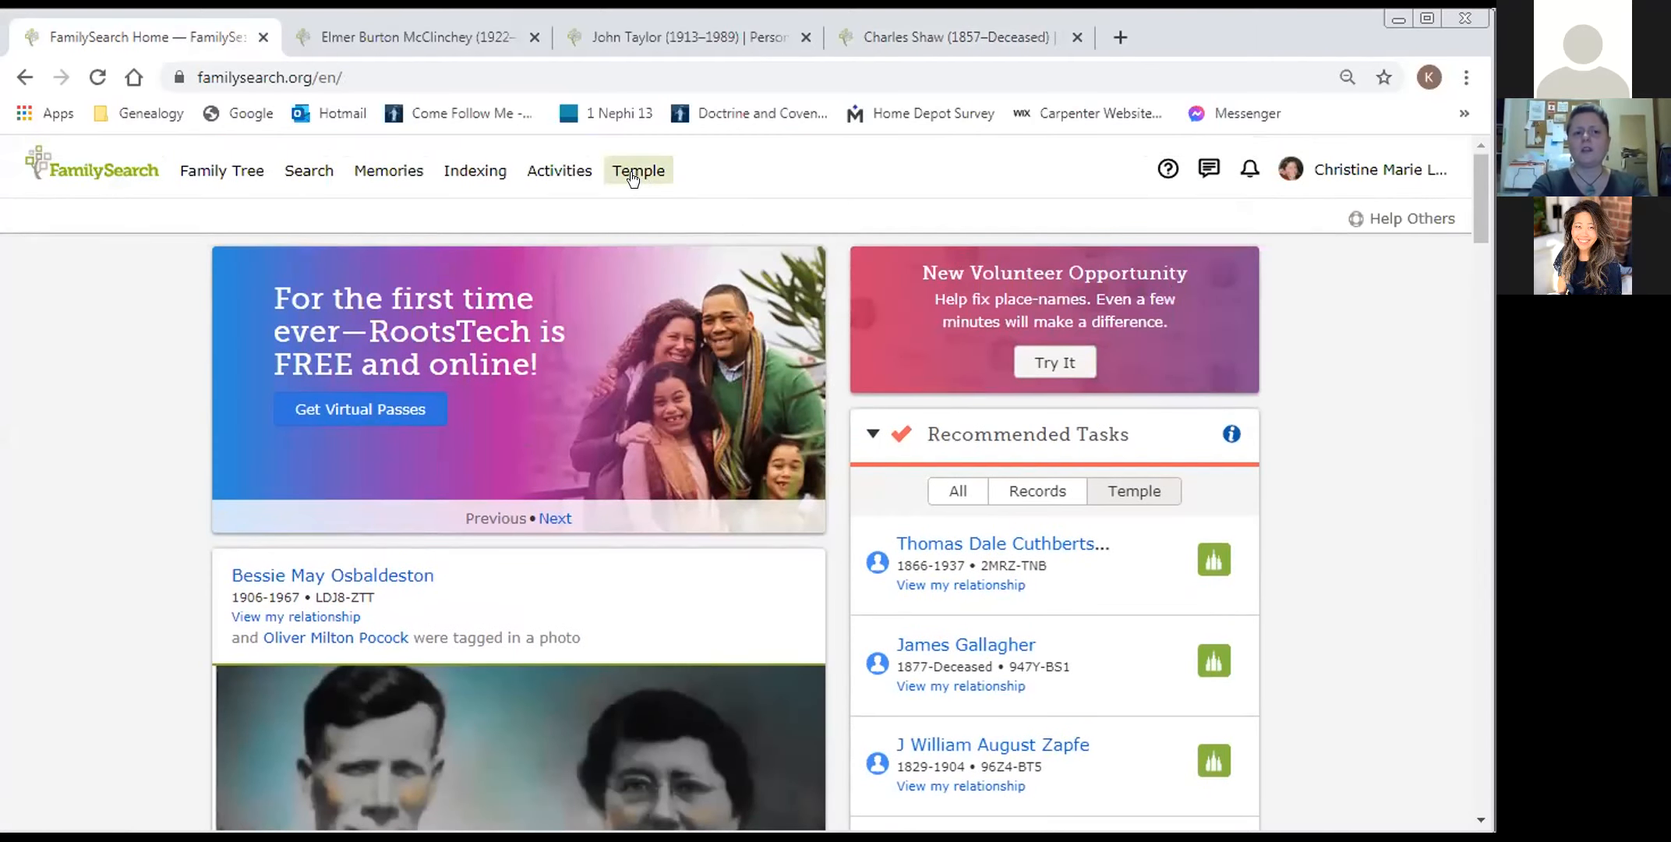
{"action": "mouse_move", "coordinate": [638, 171]}
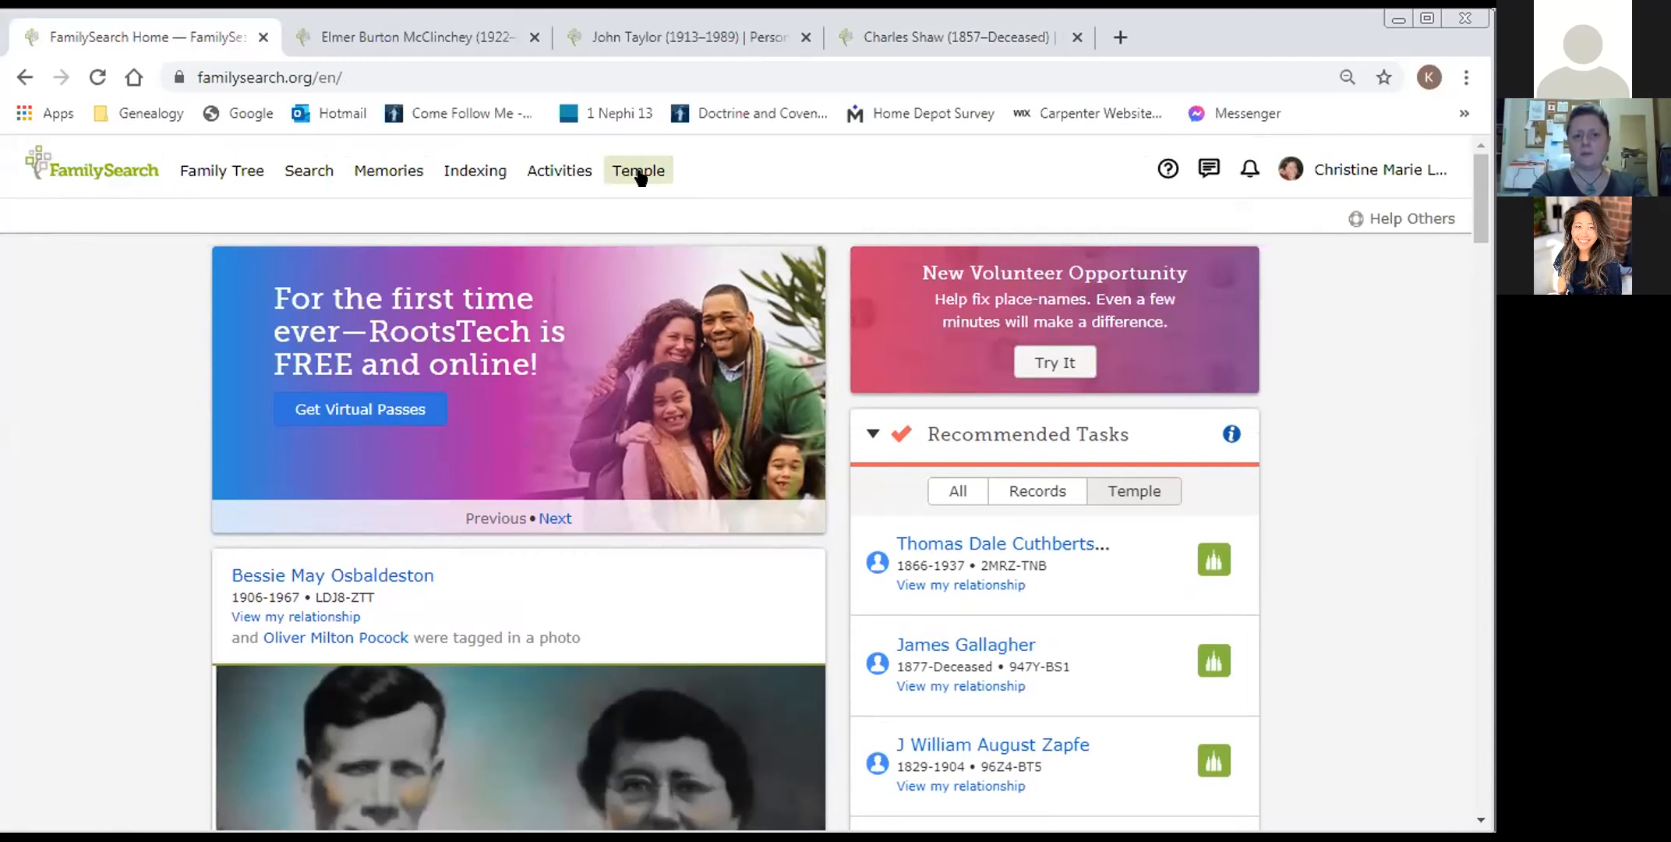
{"action": "mouse_move", "coordinate": [638, 169]}
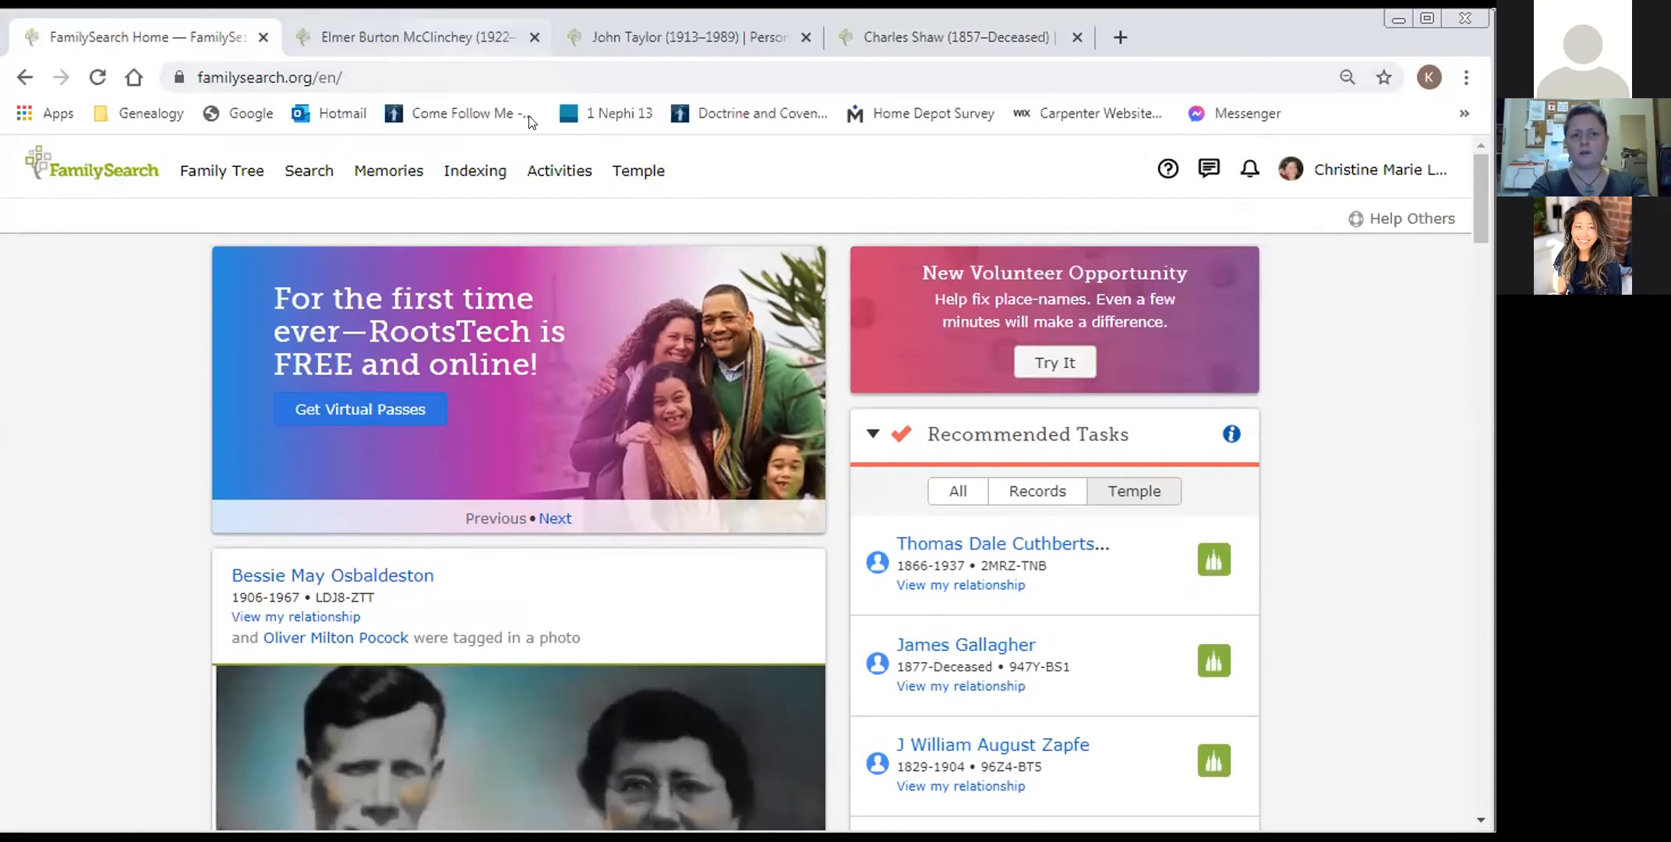
{"action": "left_click", "coordinate": [416, 37]}
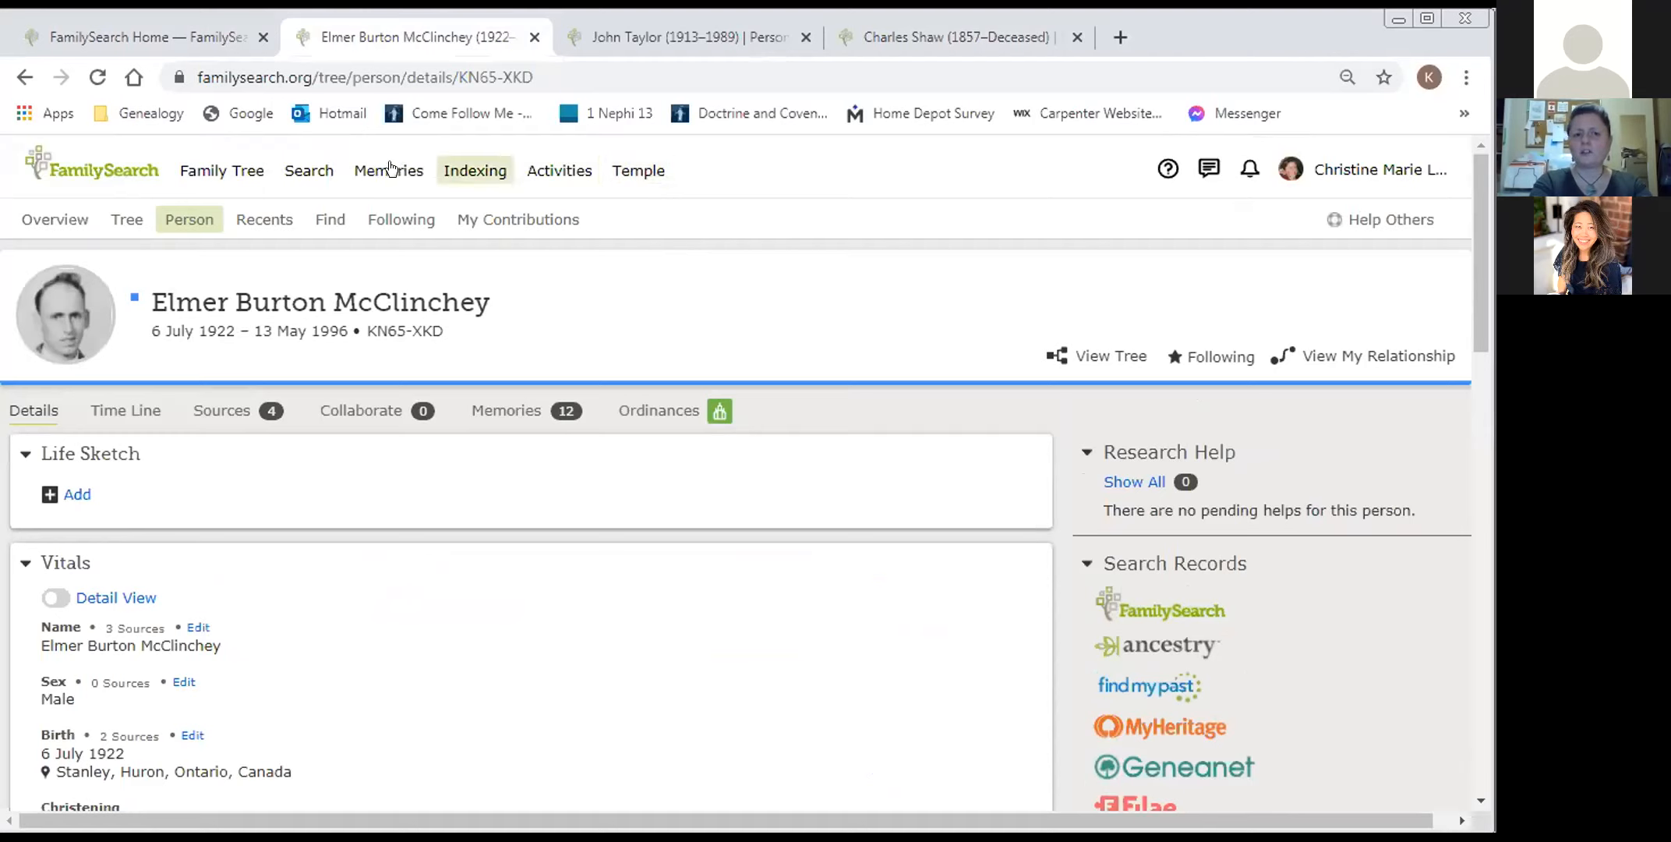
{"action": "mouse_move", "coordinate": [638, 171]}
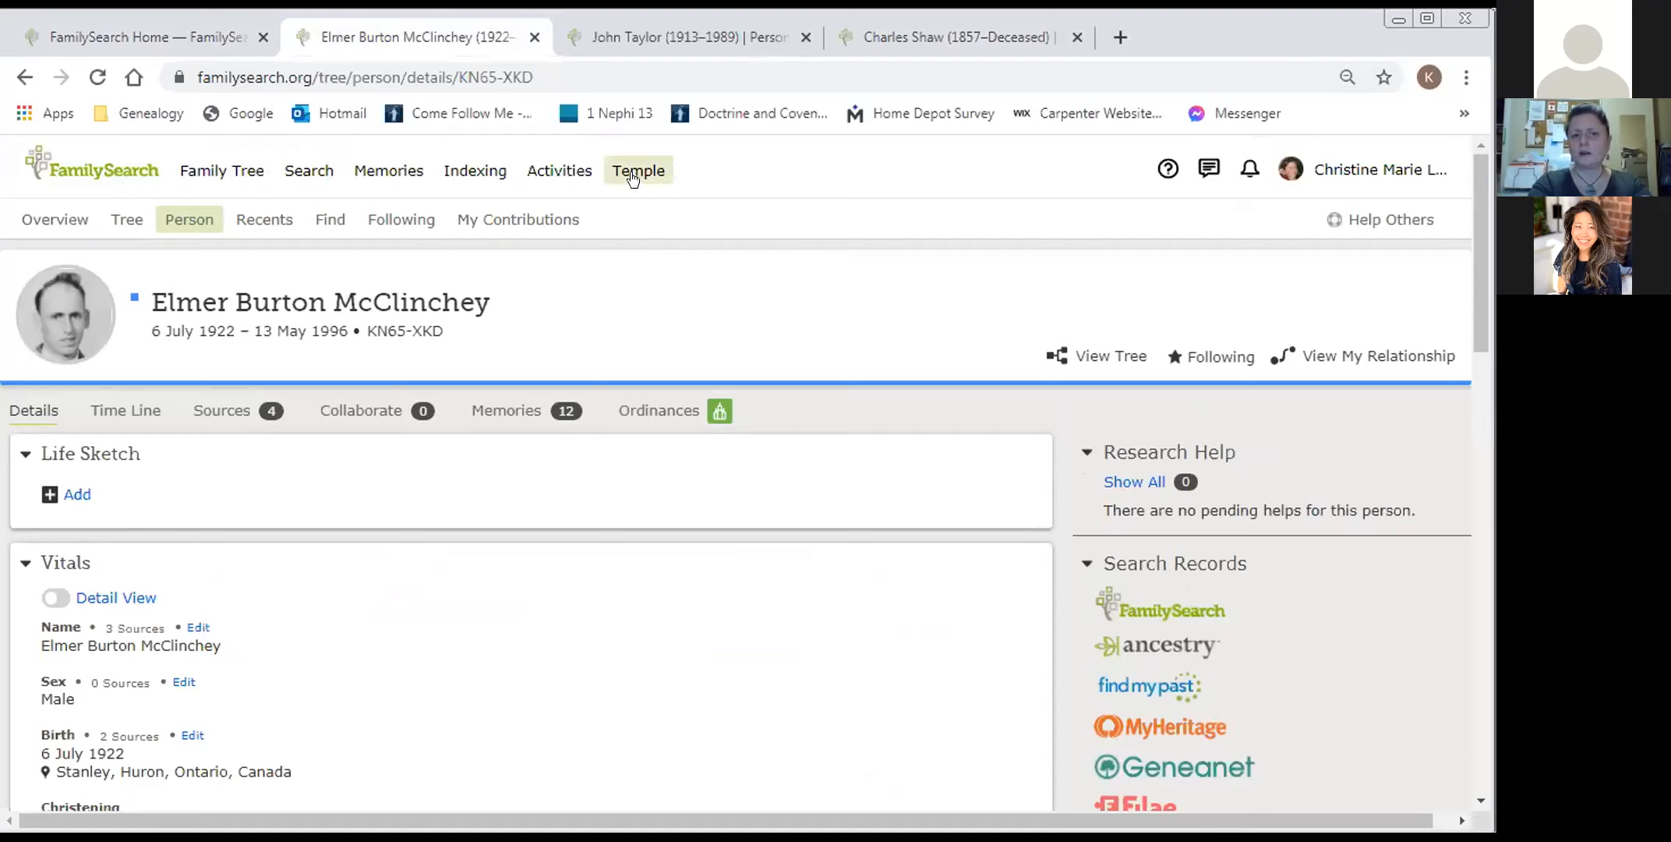
{"action": "left_click", "coordinate": [638, 169]}
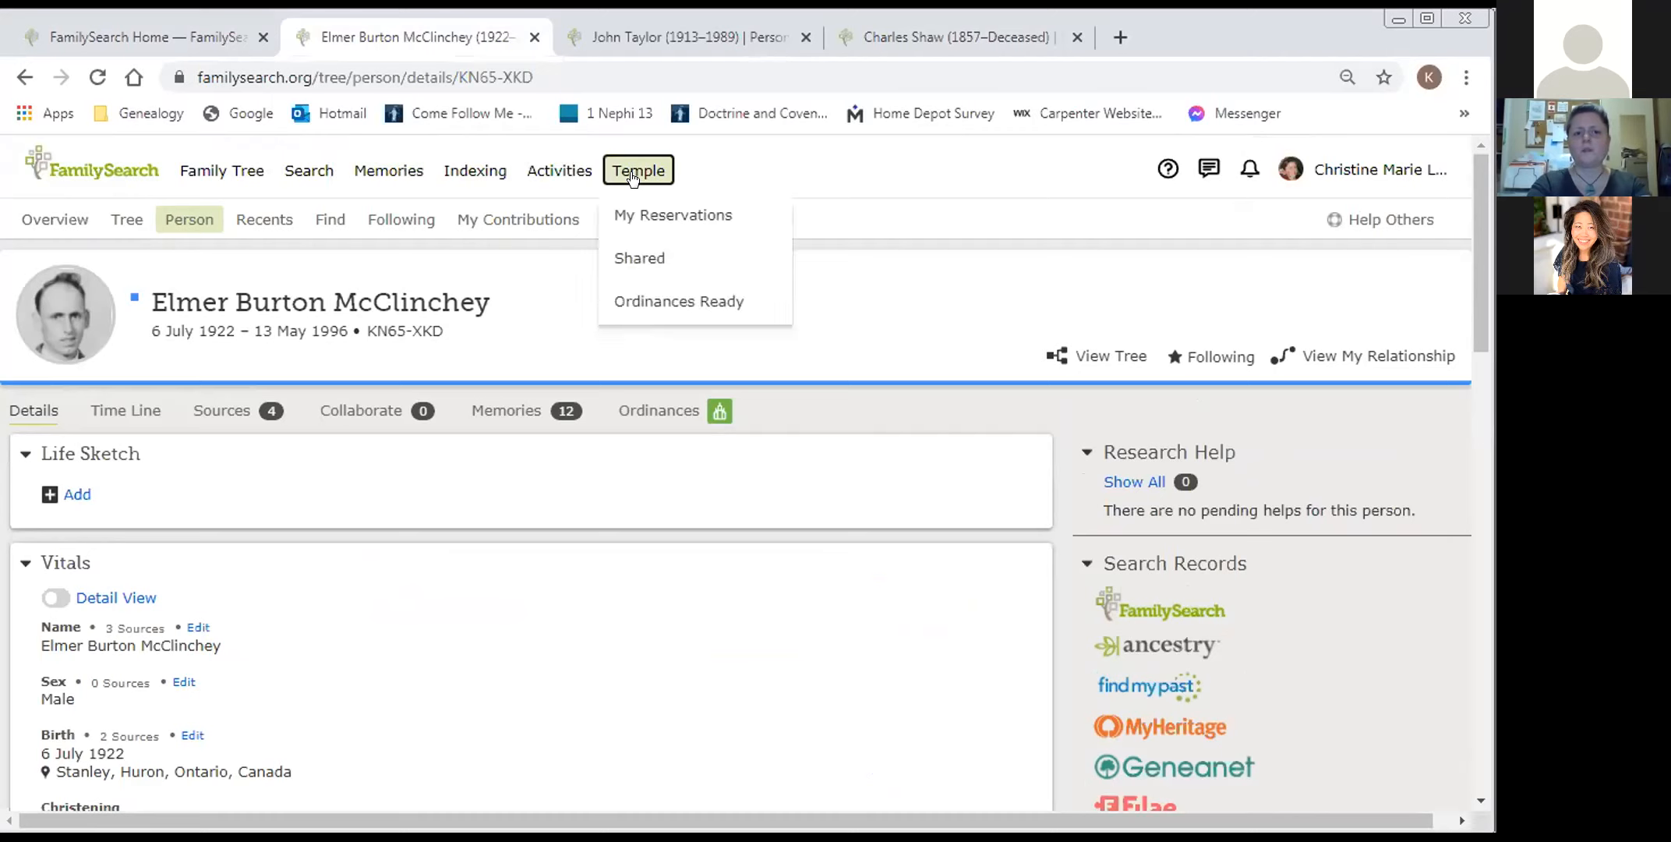
{"action": "mouse_move", "coordinate": [639, 257]}
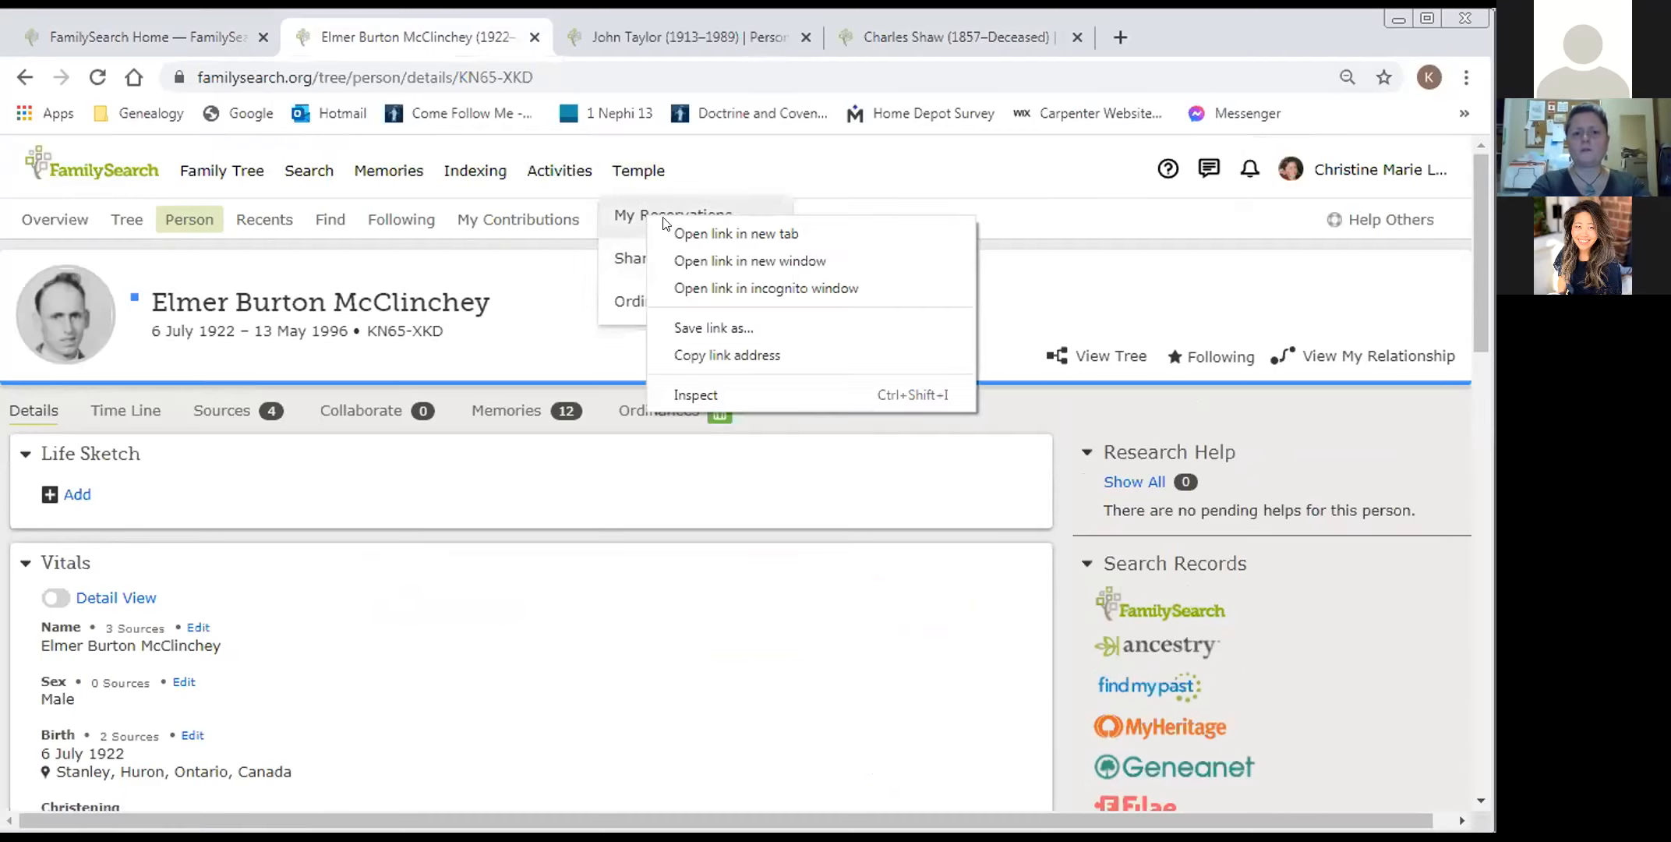
{"action": "left_click", "coordinate": [736, 233]}
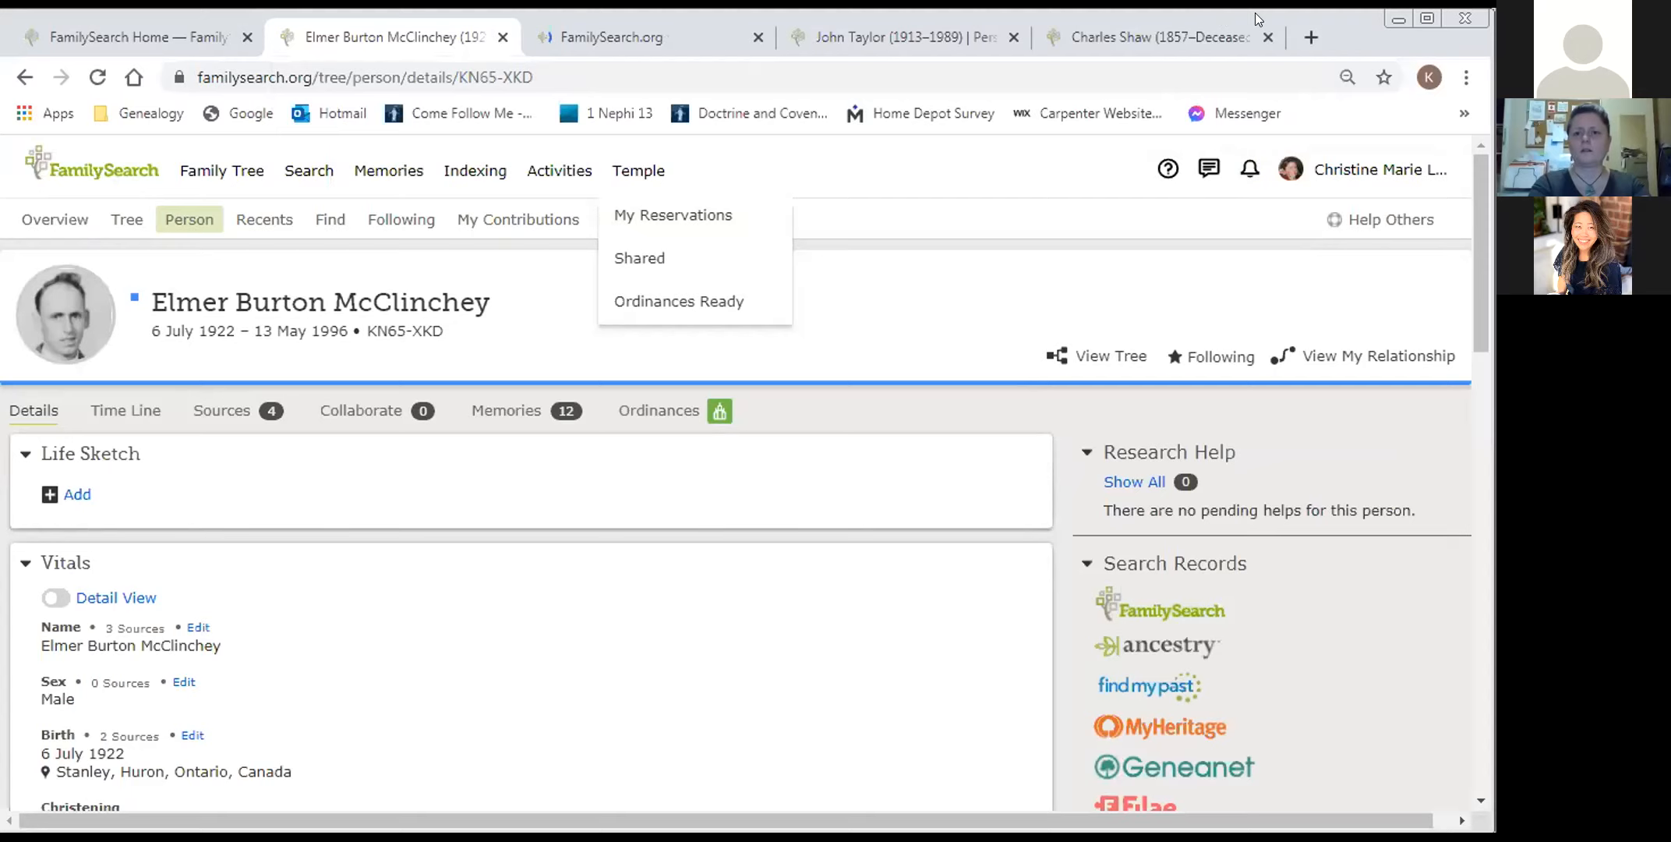
{"action": "mouse_move", "coordinate": [906, 36]}
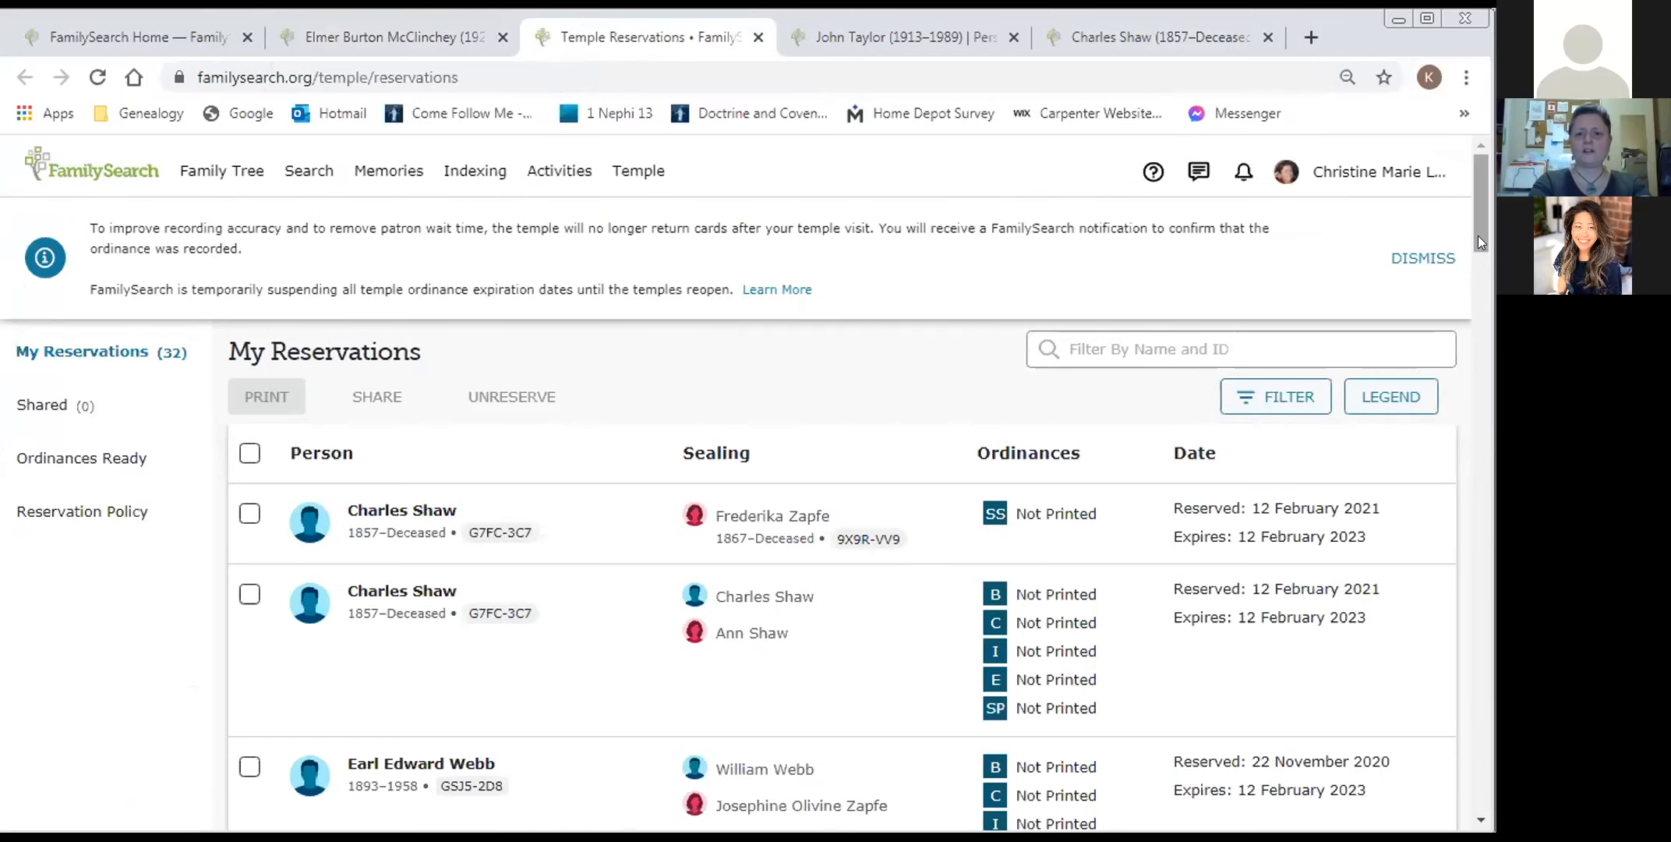
{"action": "mouse_move", "coordinate": [1221, 389]}
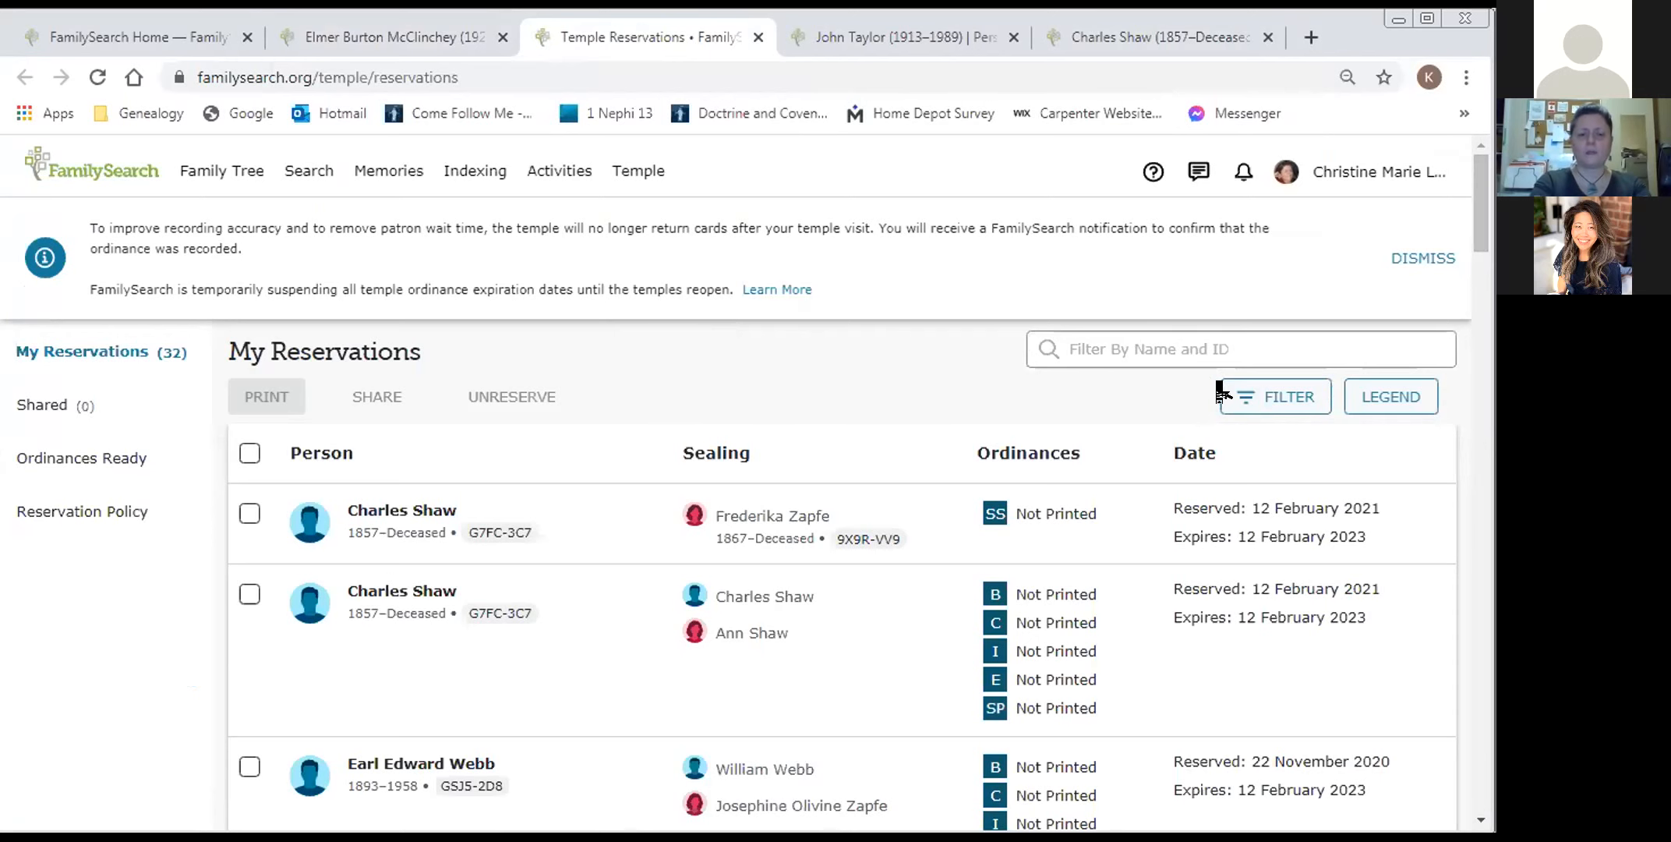
{"action": "scroll", "scroll_direction": "down", "scroll_amount": 3}
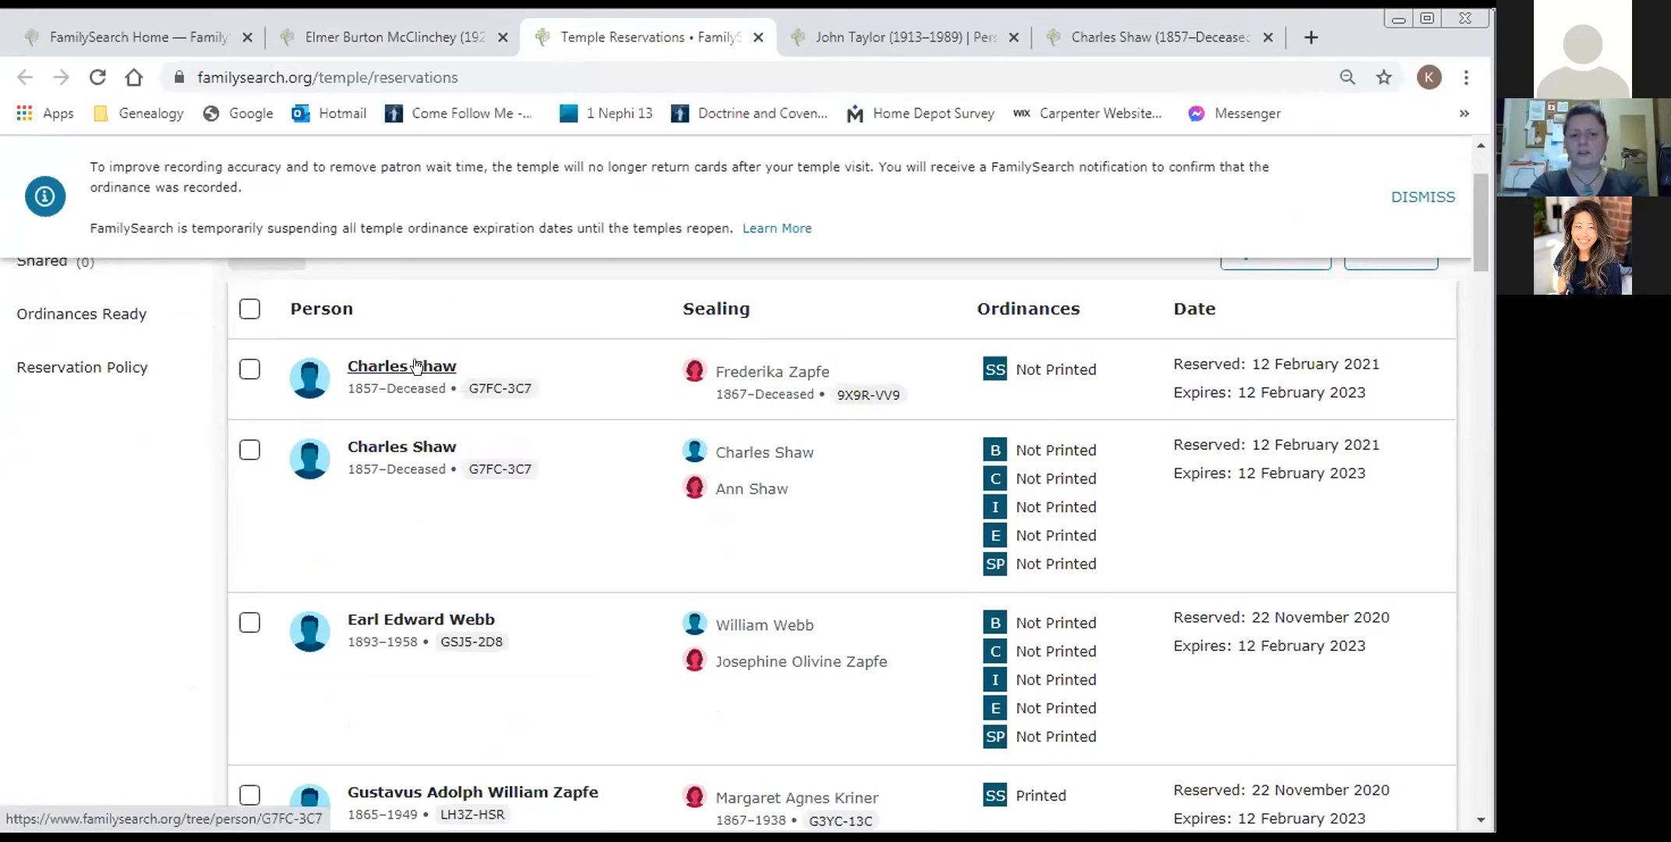
{"action": "mouse_move", "coordinate": [424, 445]}
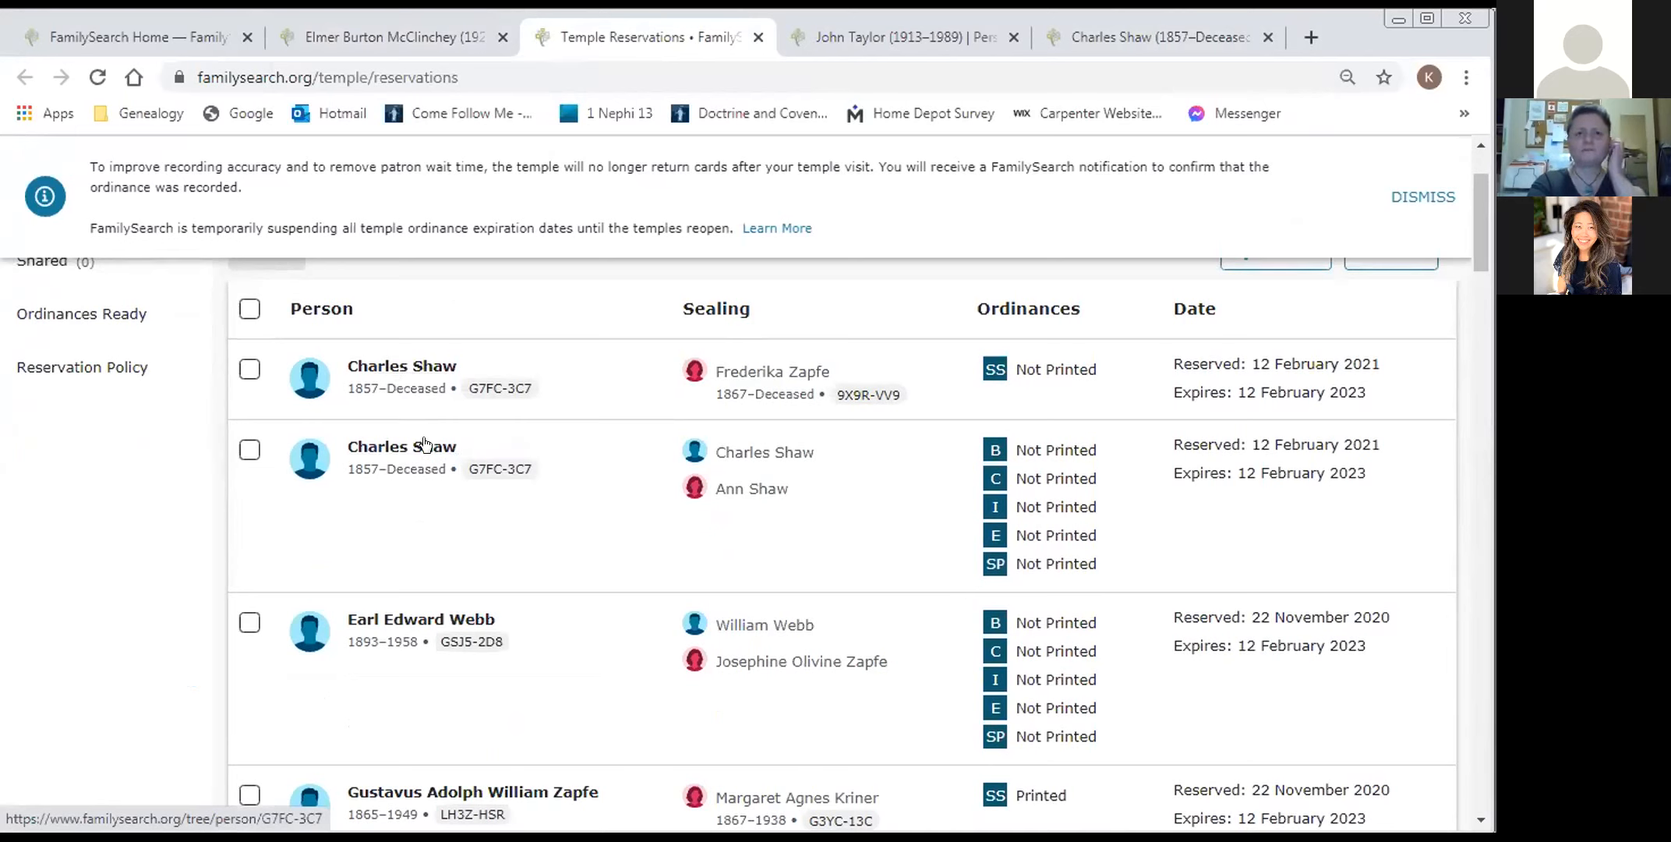
{"action": "mouse_move", "coordinate": [401, 445]}
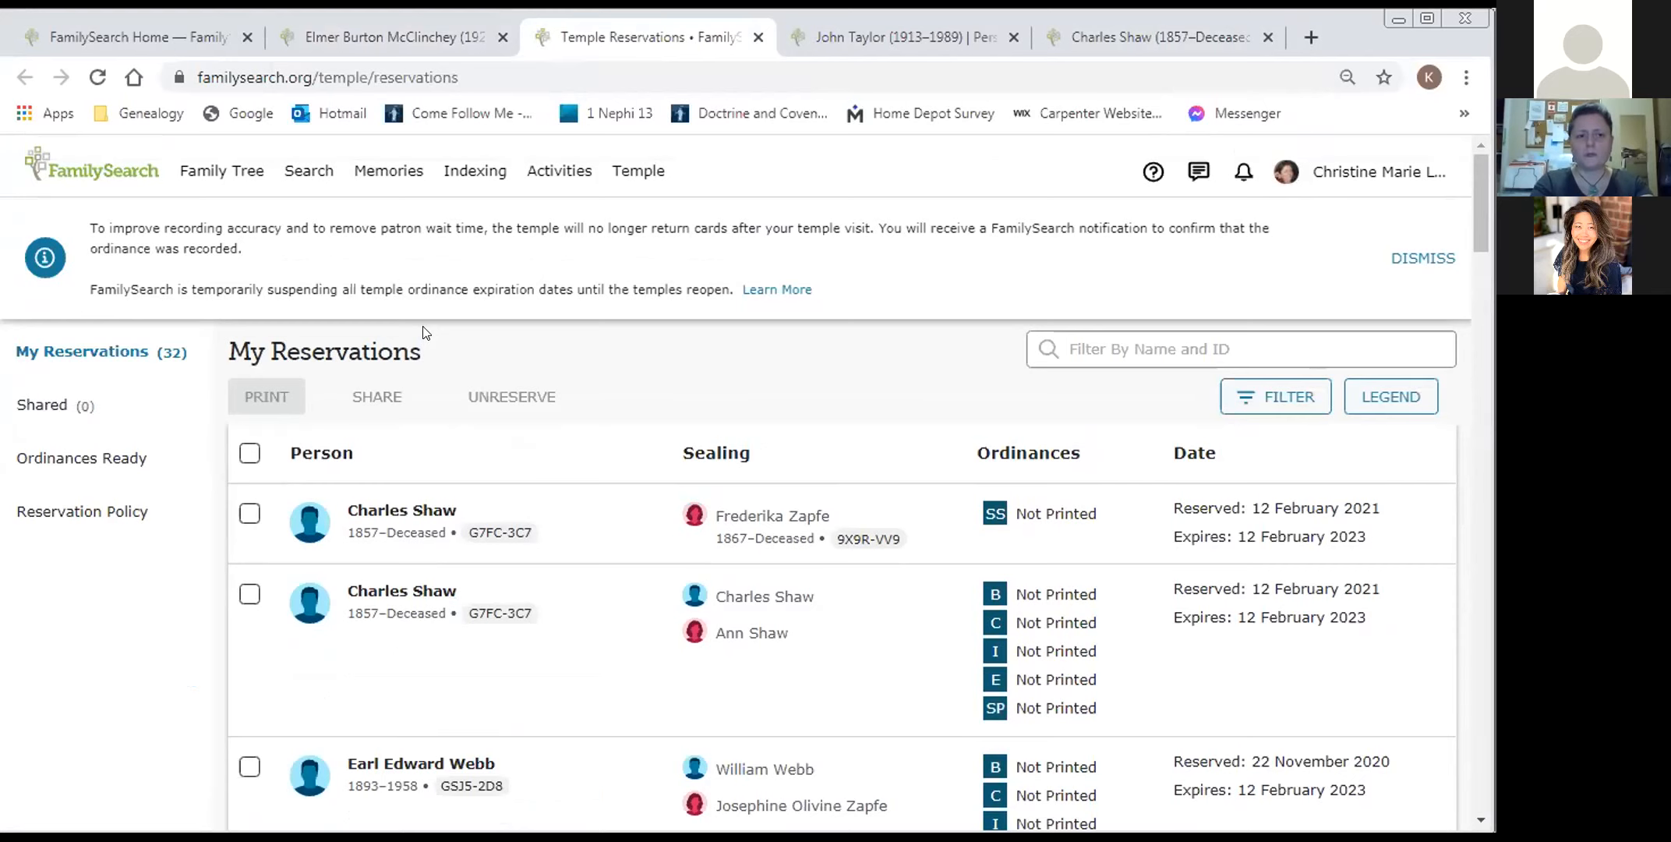
{"action": "mouse_move", "coordinate": [563, 359]}
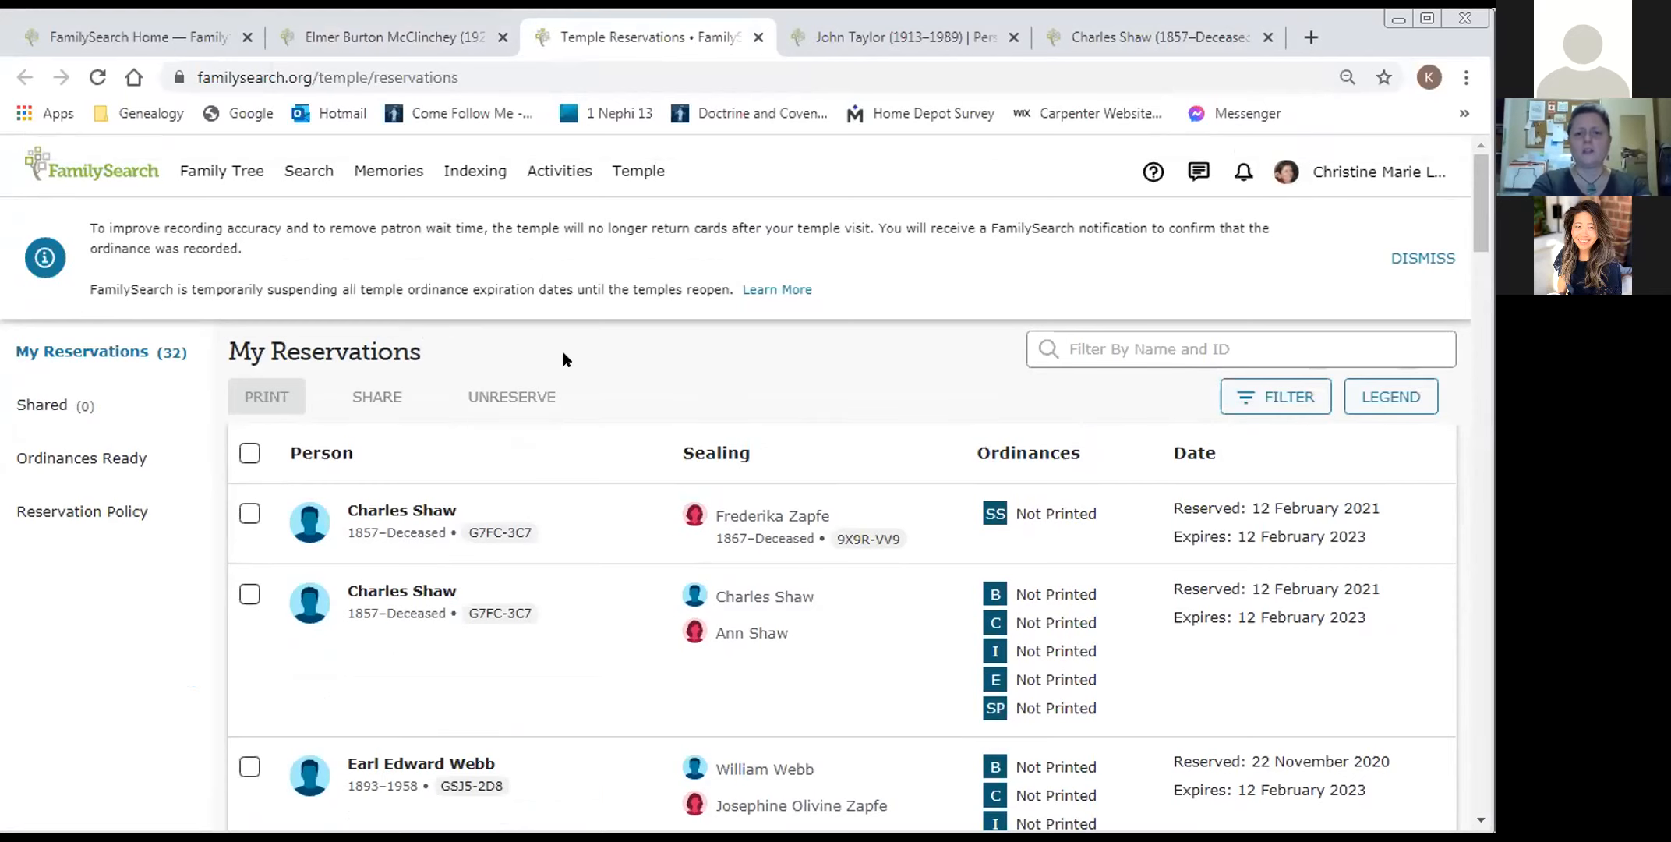
{"action": "mouse_move", "coordinate": [574, 348]}
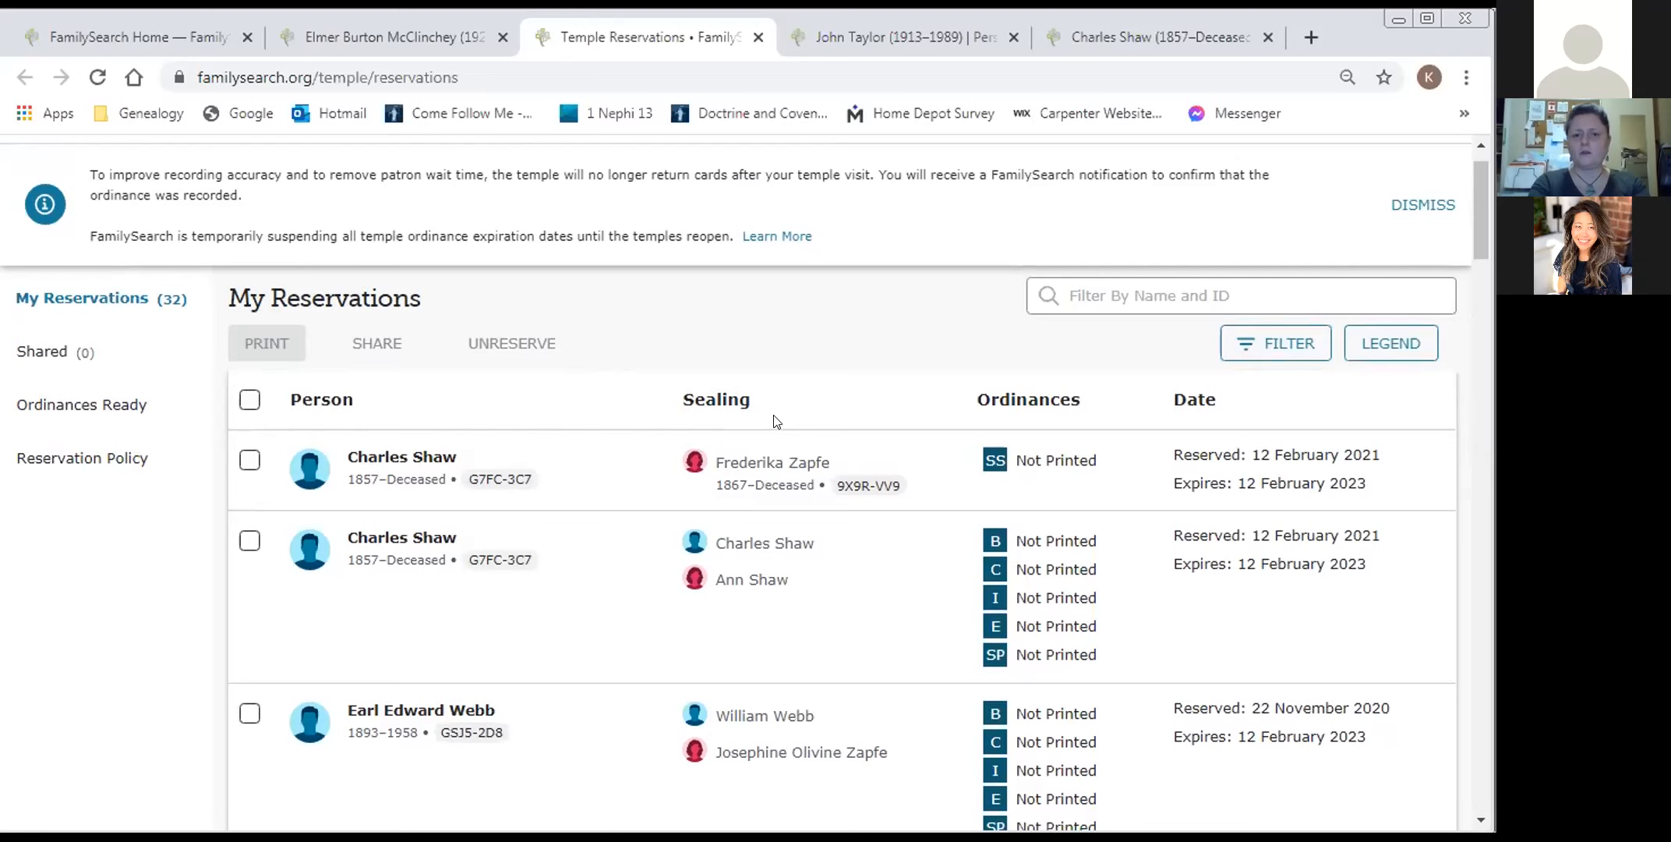
{"action": "mouse_move", "coordinate": [747, 423]}
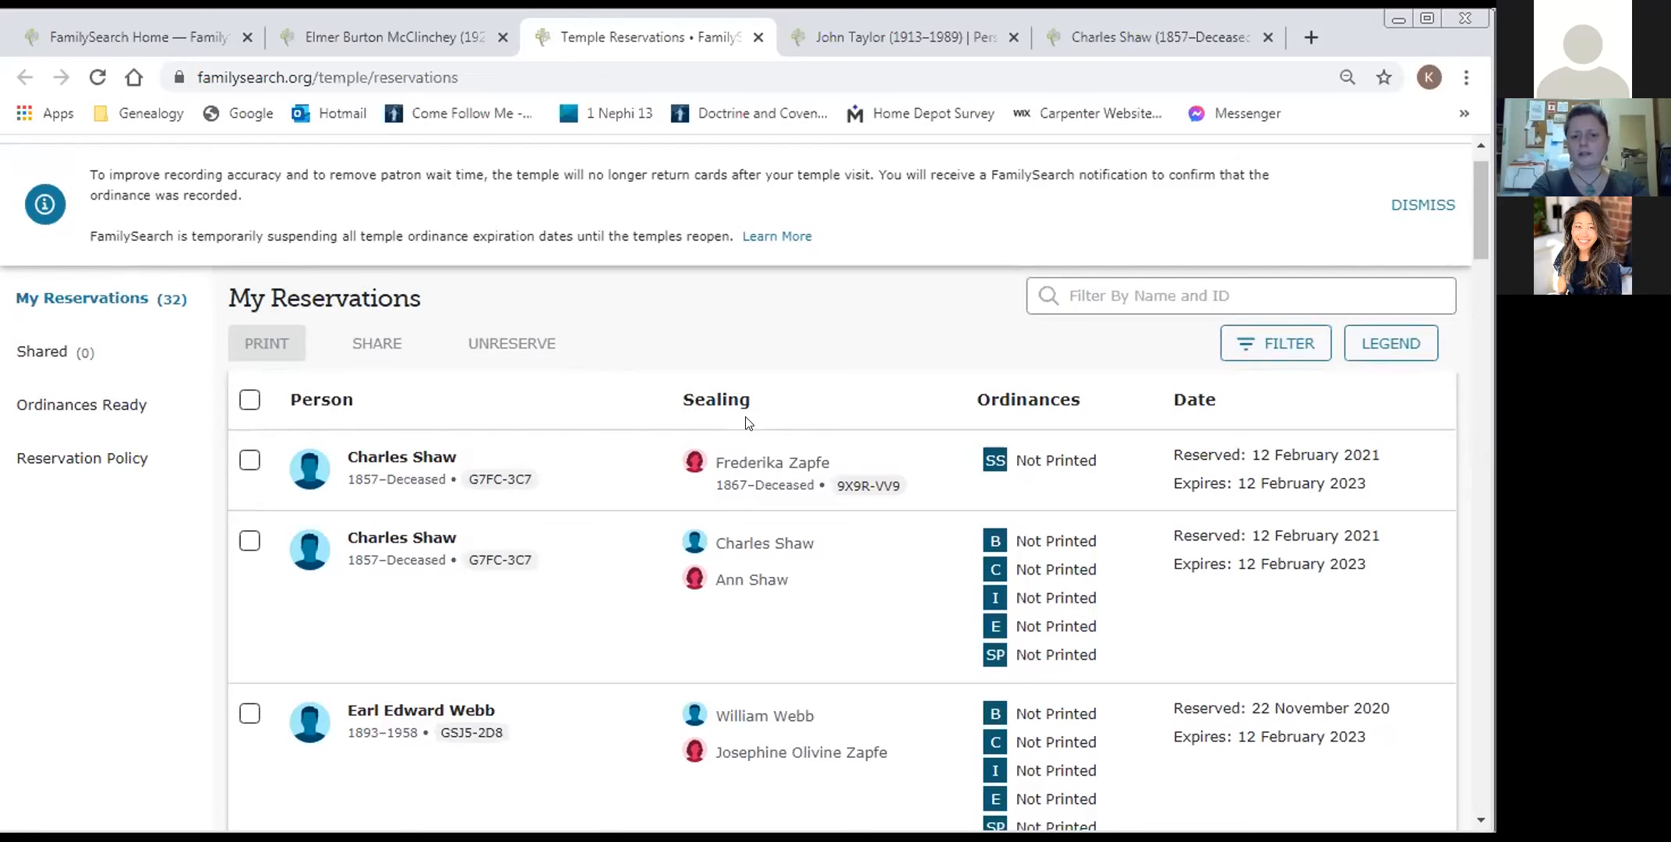
{"action": "mouse_move", "coordinate": [761, 534]}
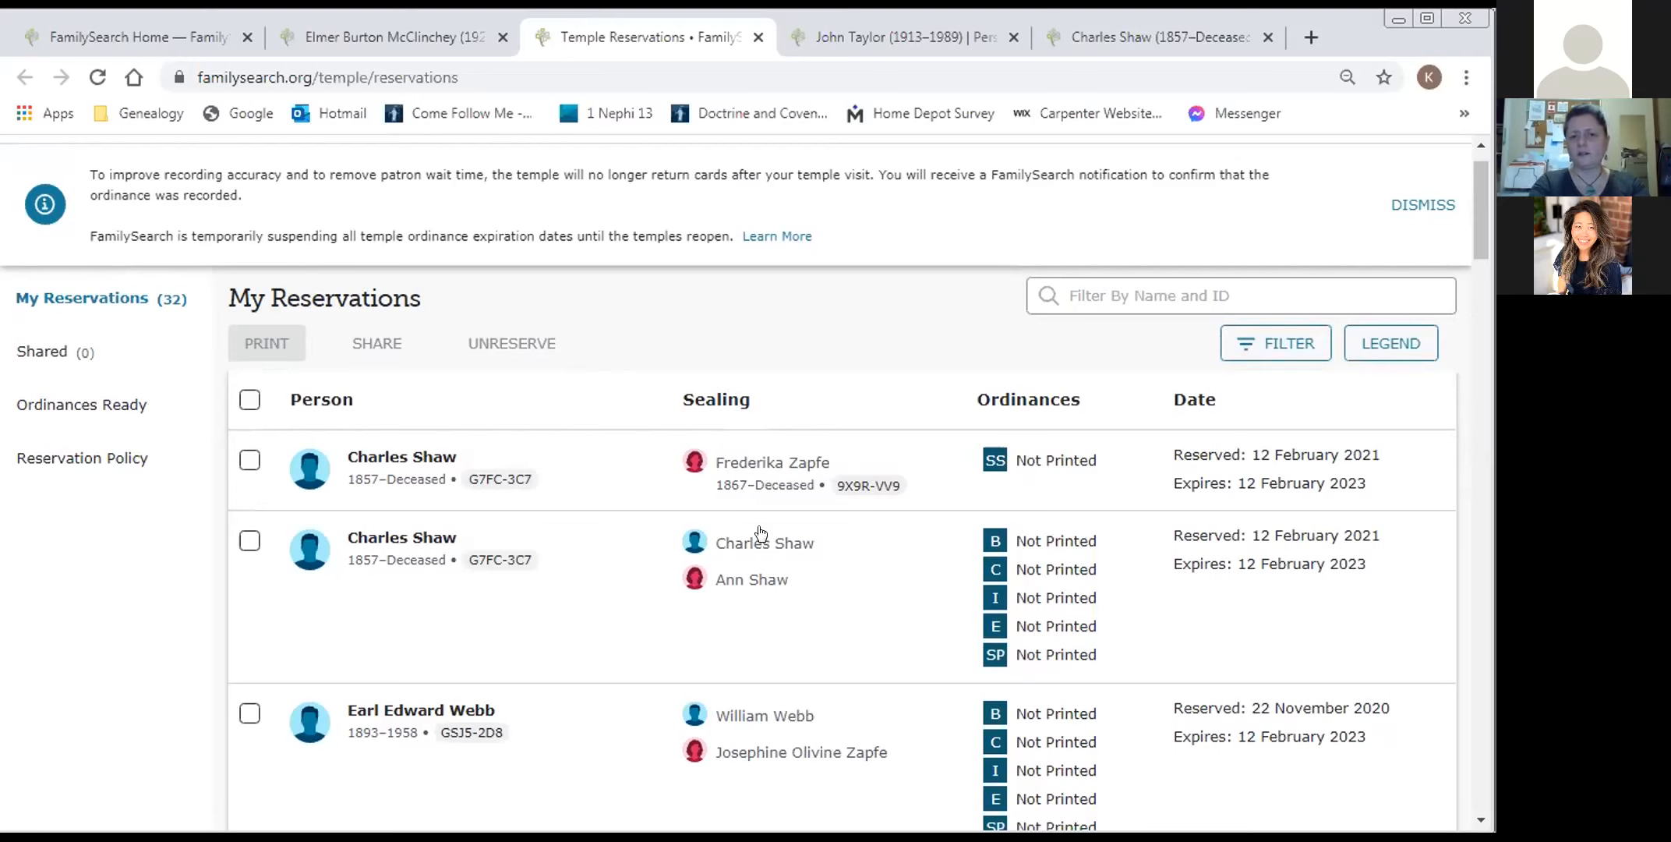
{"action": "mouse_move", "coordinate": [1055, 435]}
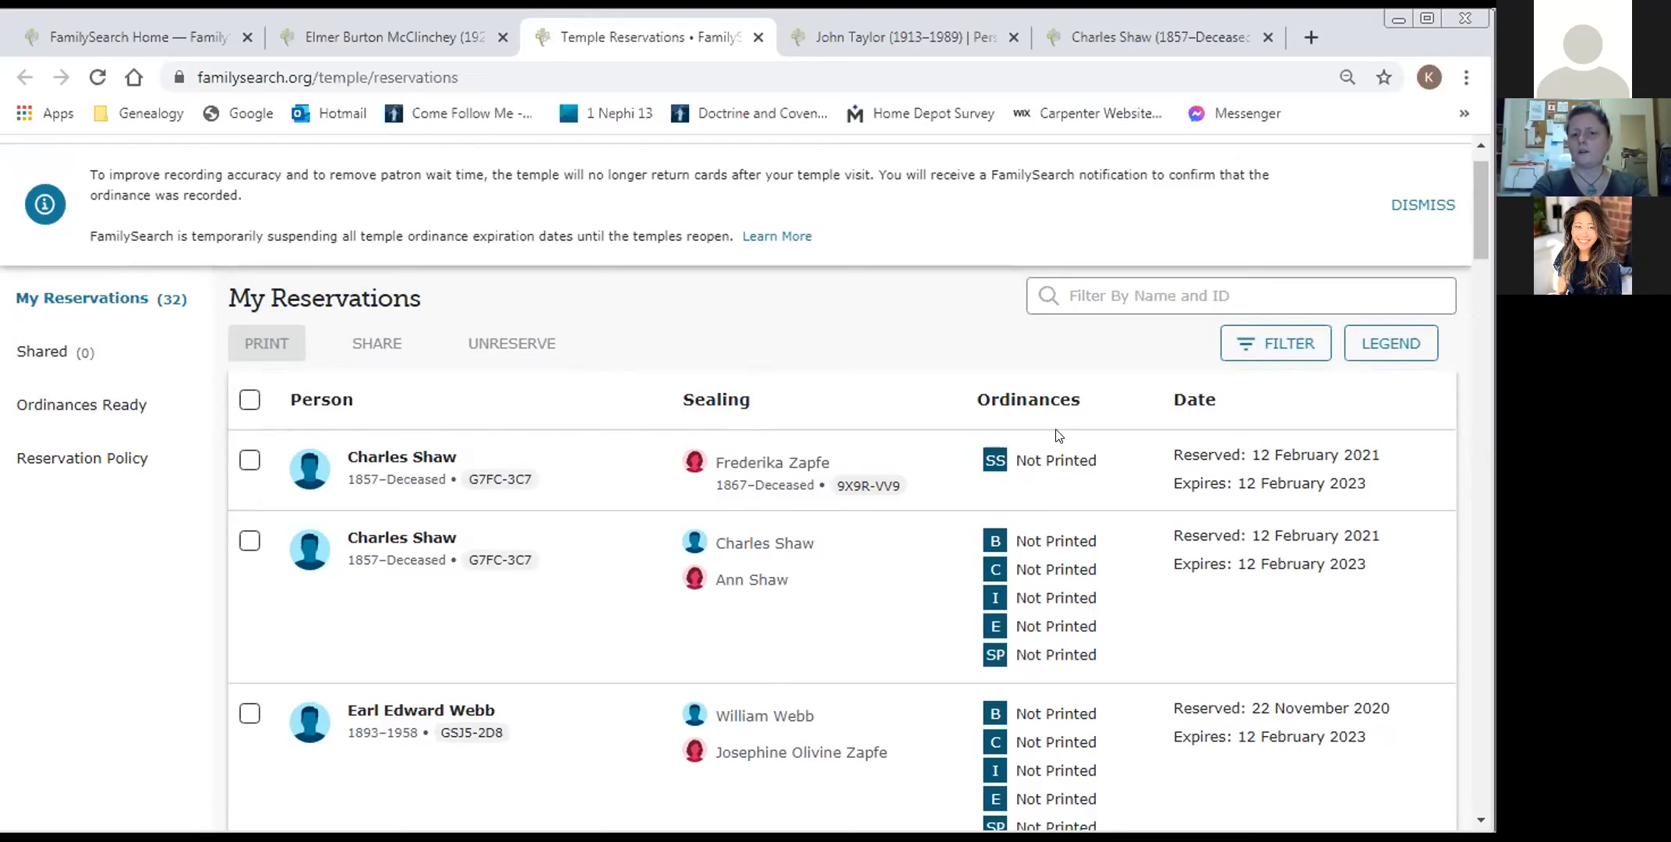
{"action": "mouse_move", "coordinate": [1060, 639]}
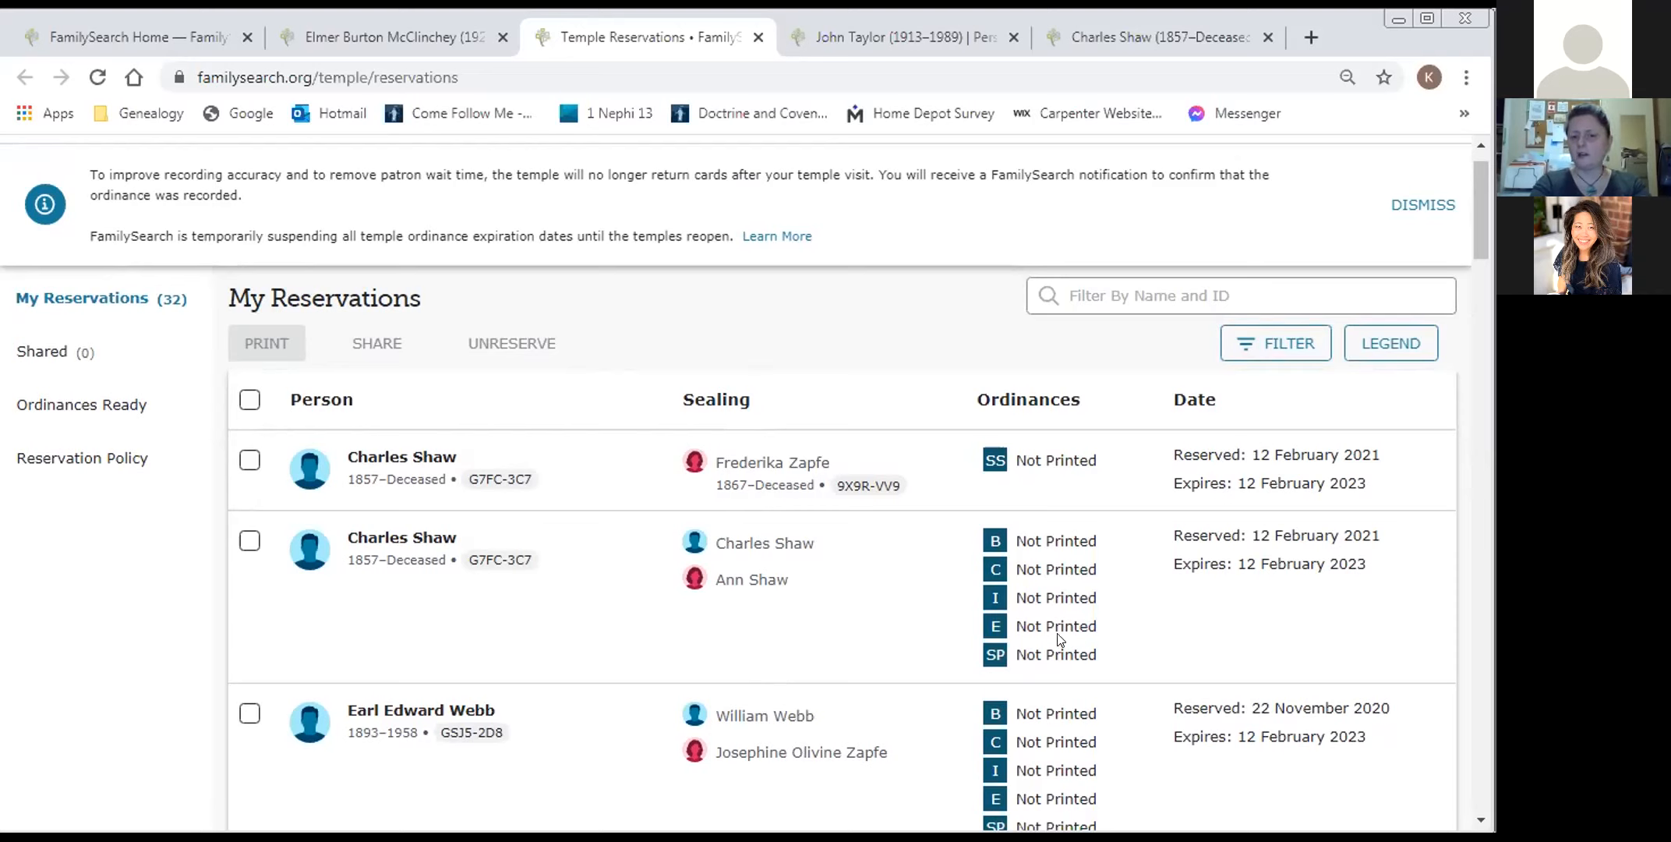
{"action": "mouse_move", "coordinate": [1162, 452]}
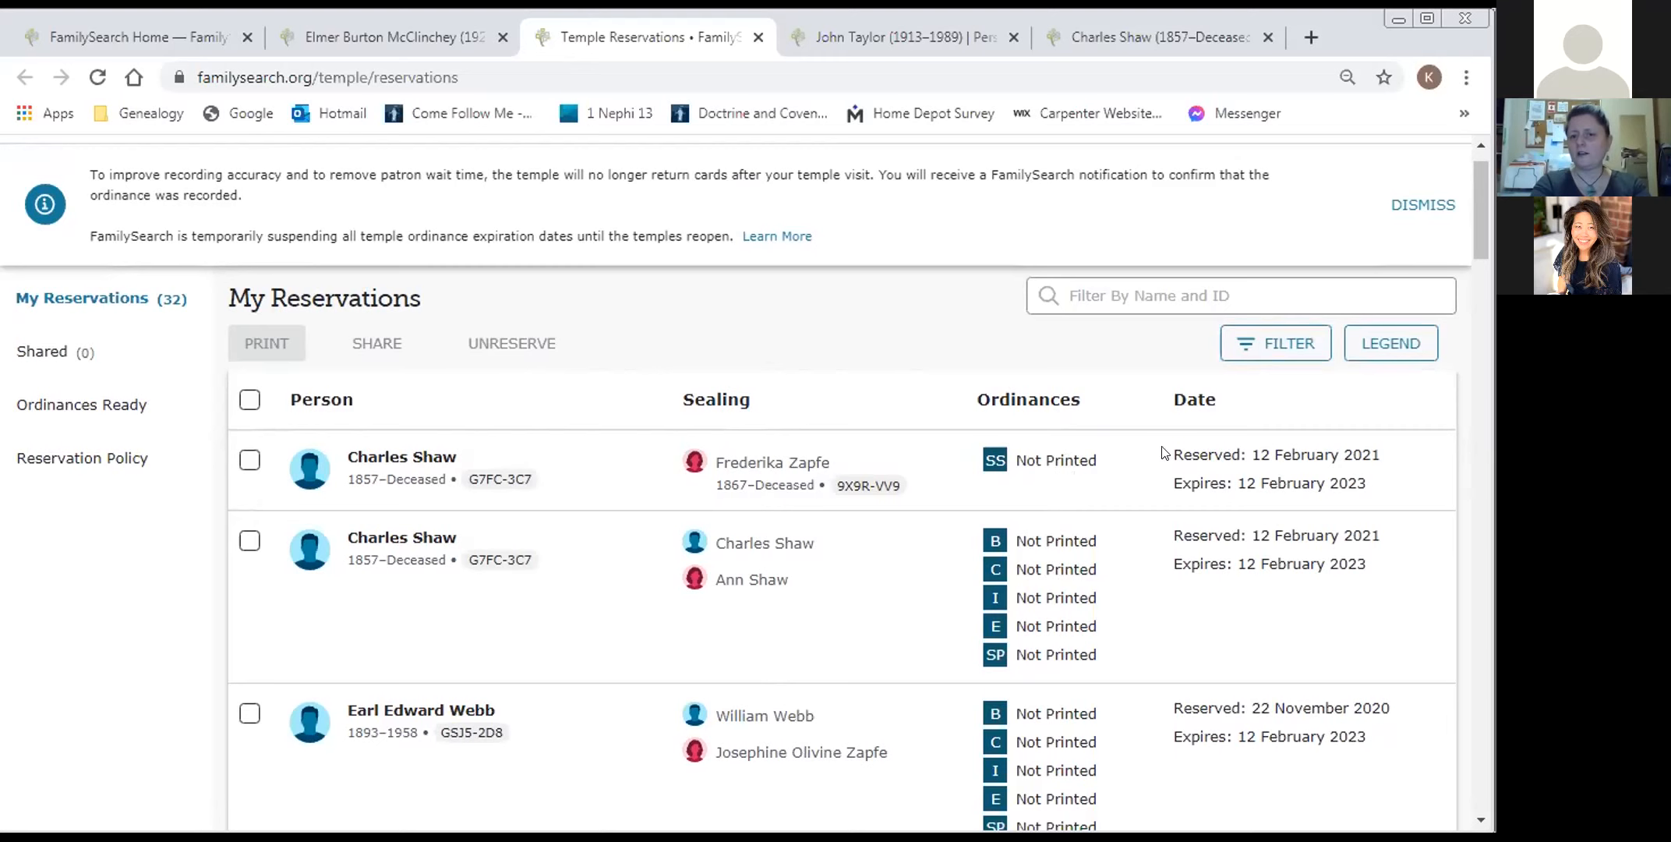
{"action": "mouse_move", "coordinate": [1315, 583]}
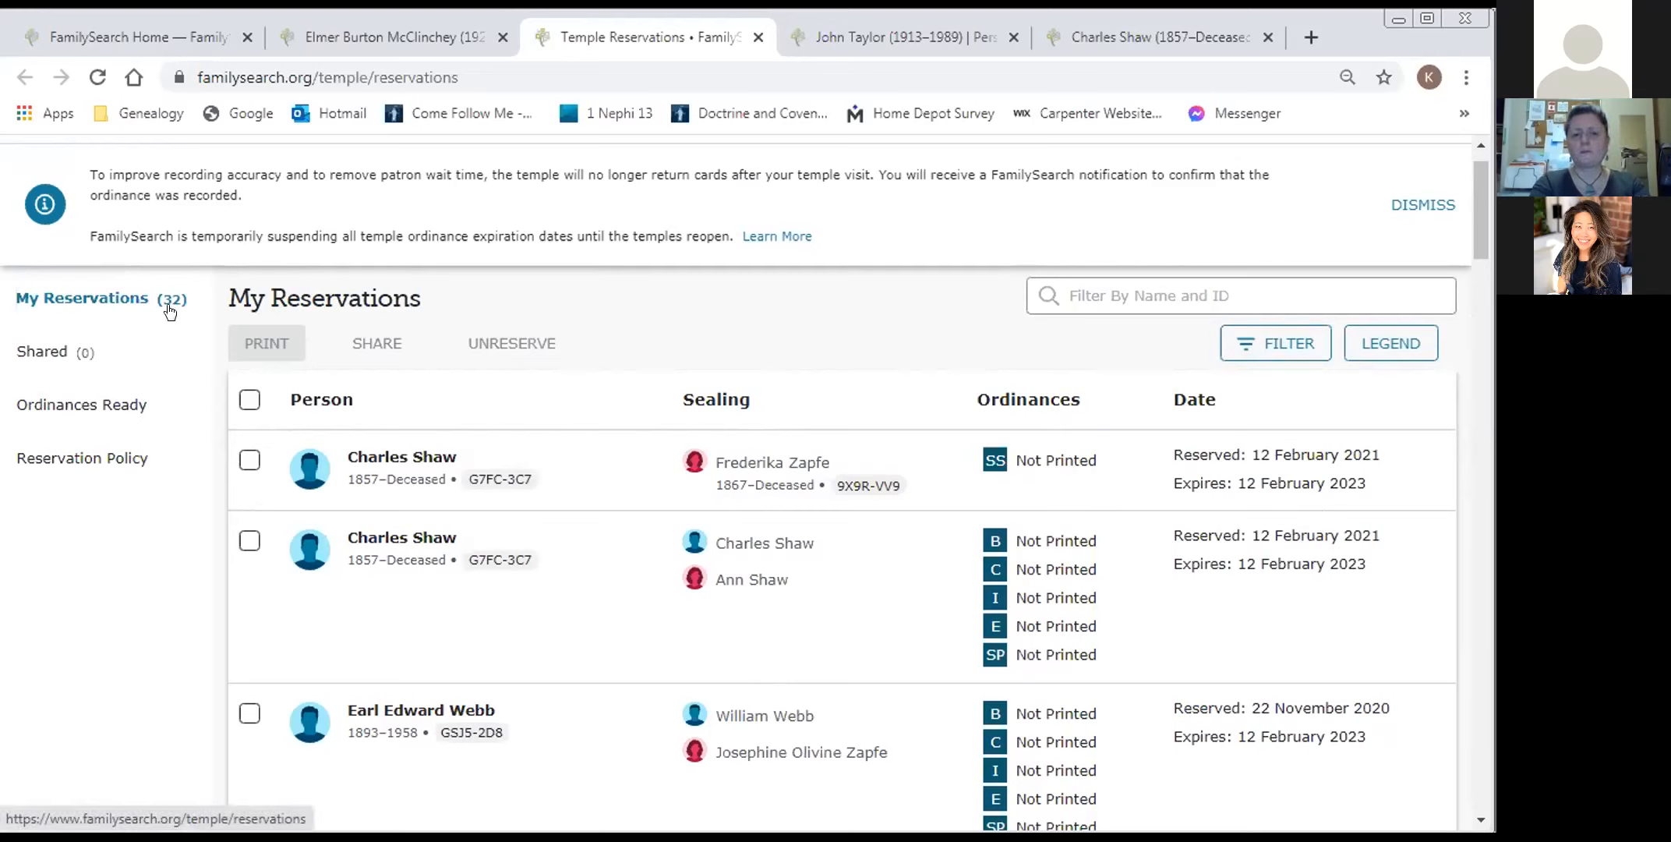
{"action": "mouse_move", "coordinate": [1100, 381]}
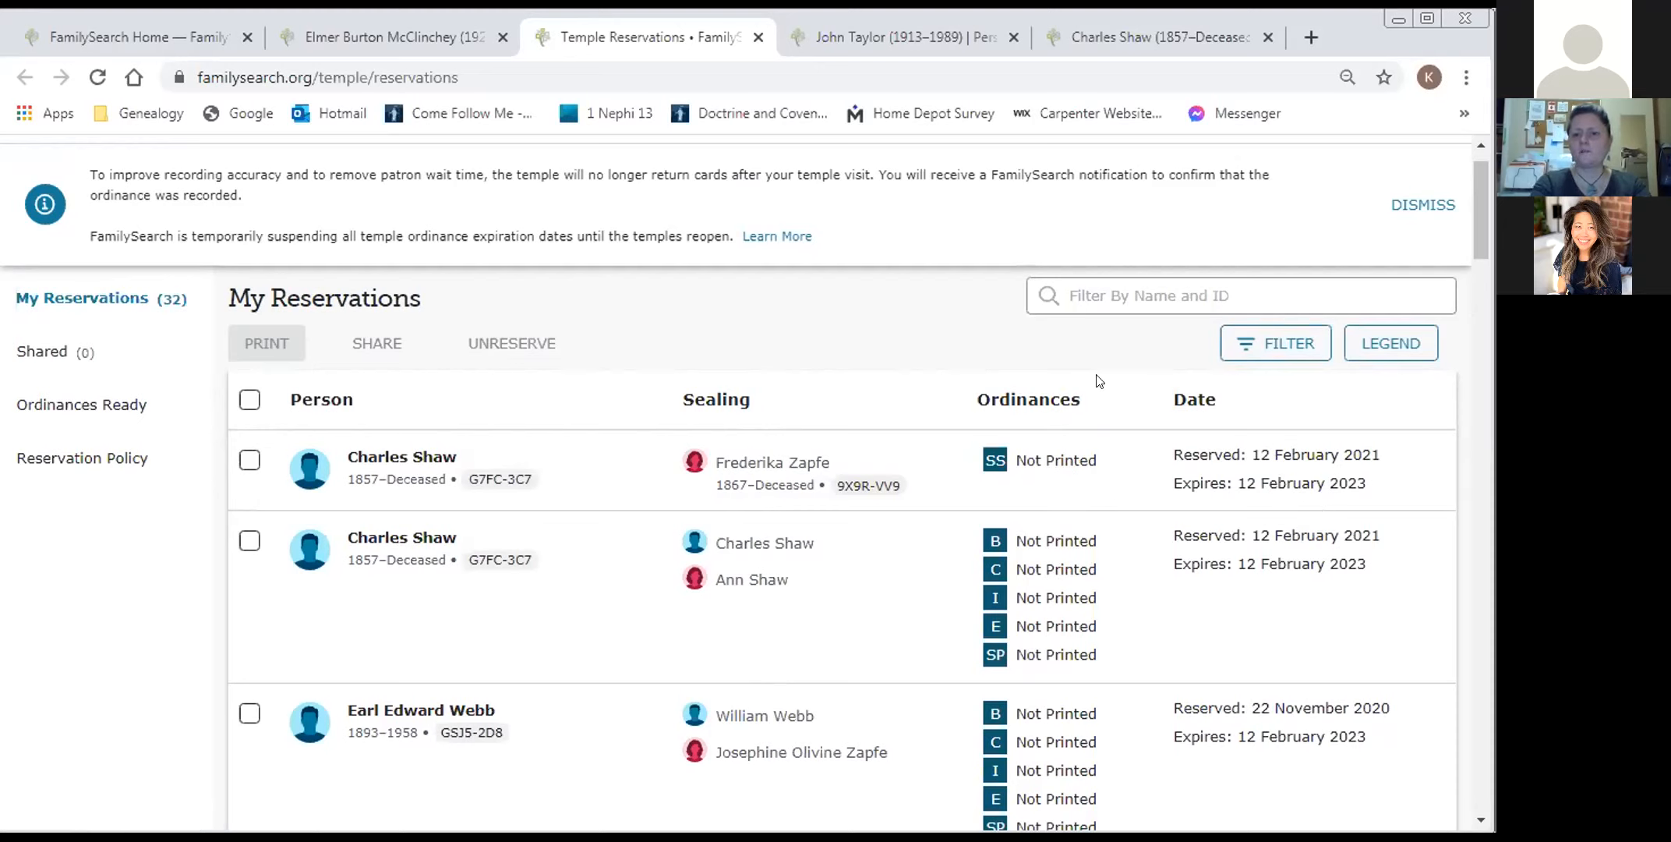
{"action": "mouse_move", "coordinate": [1390, 343]}
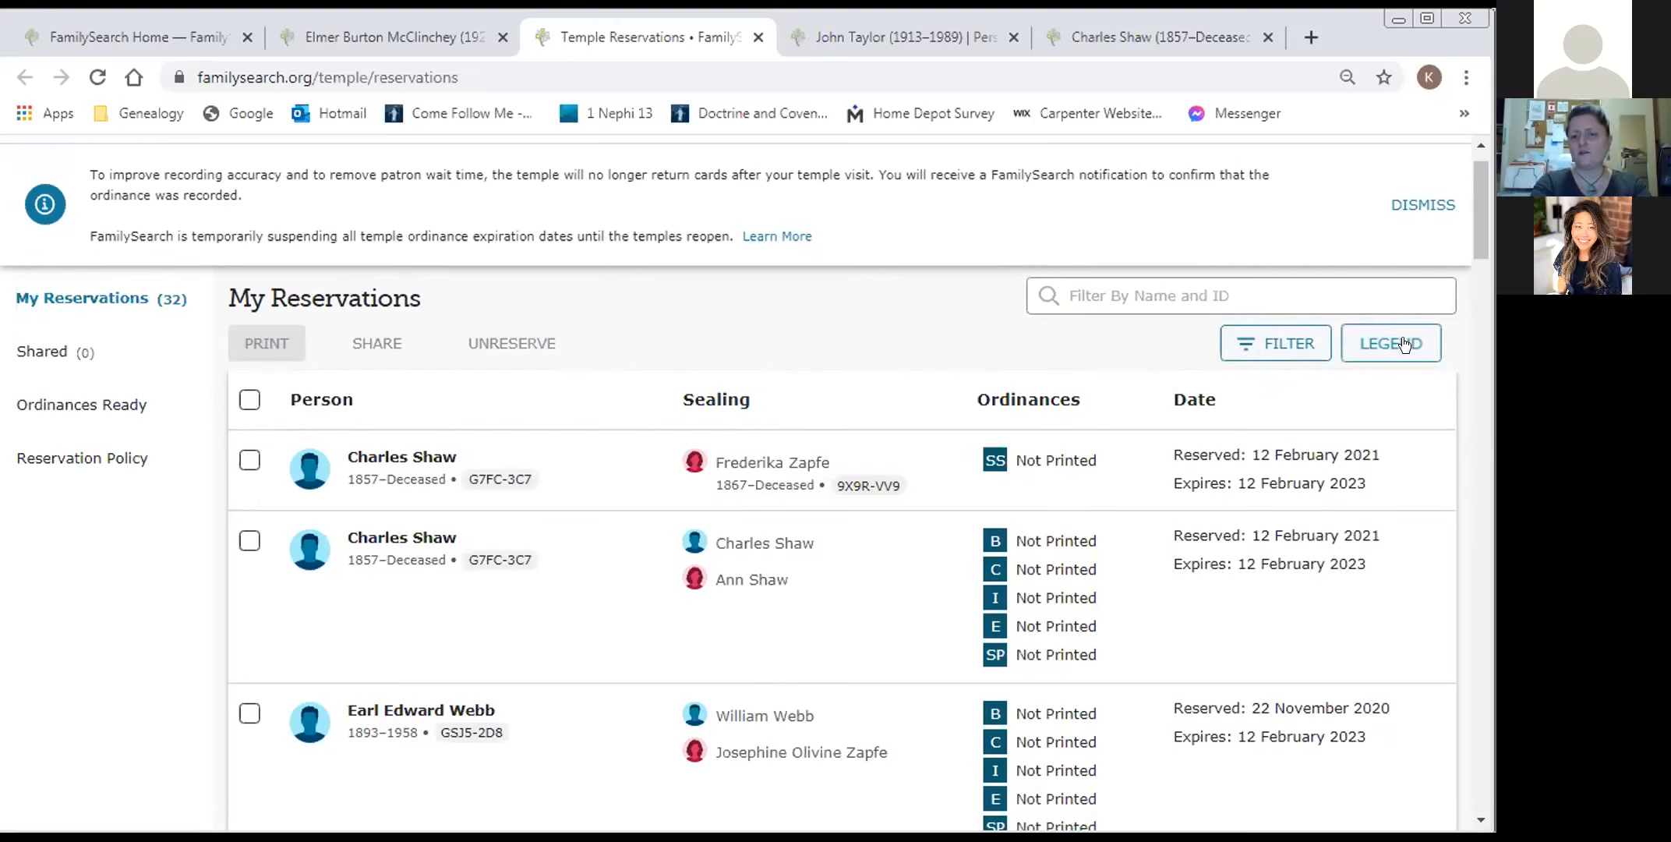
{"action": "left_click", "coordinate": [1391, 342]}
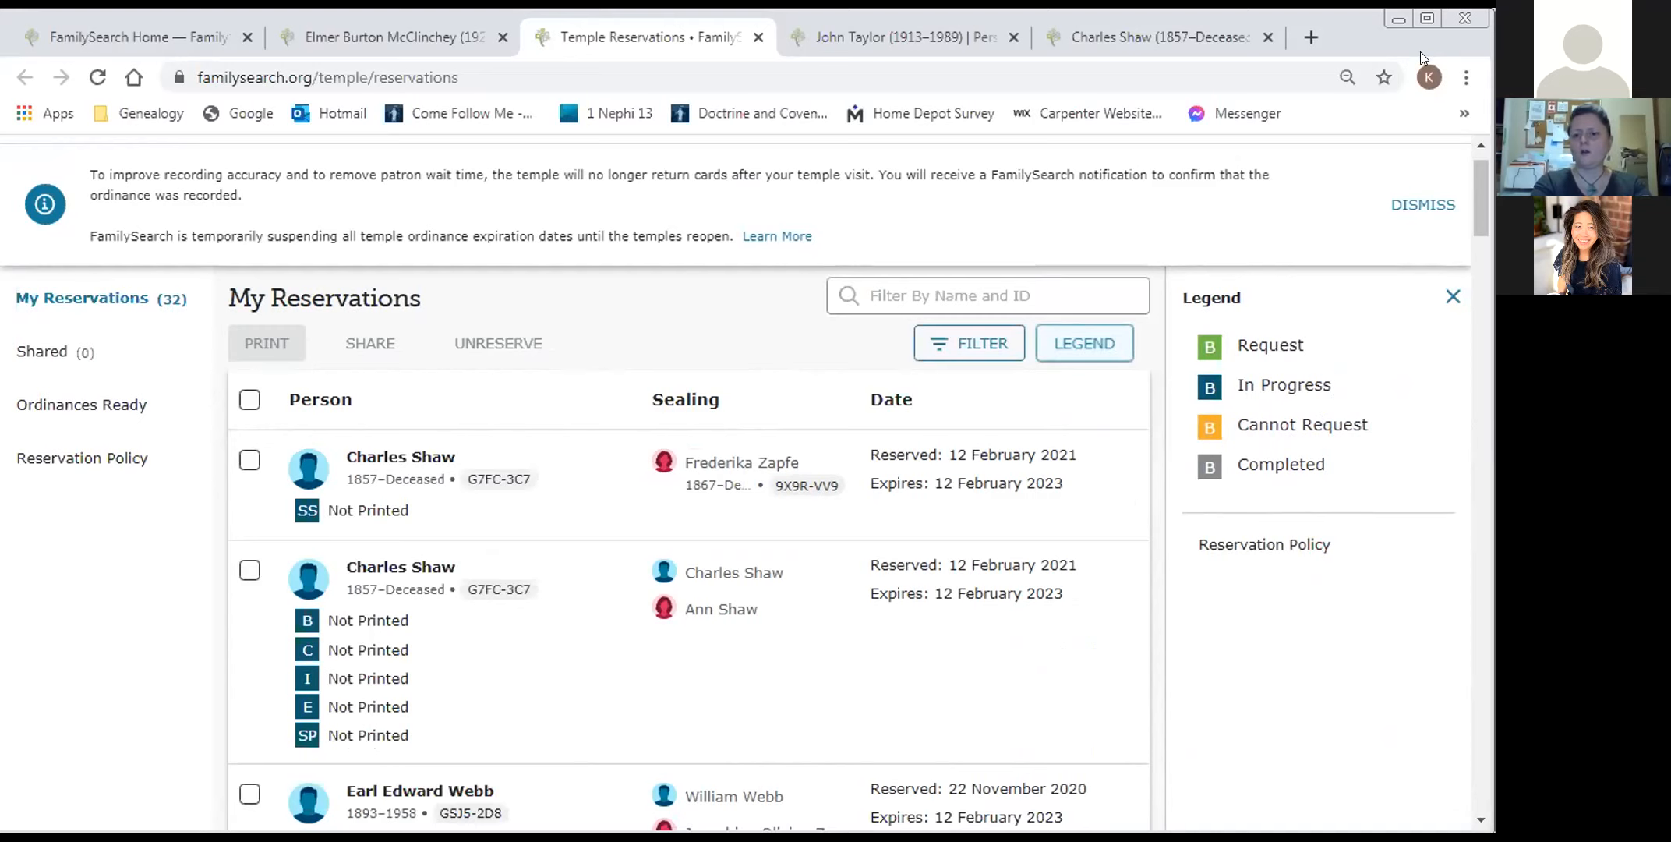
{"action": "mouse_move", "coordinate": [1453, 296]}
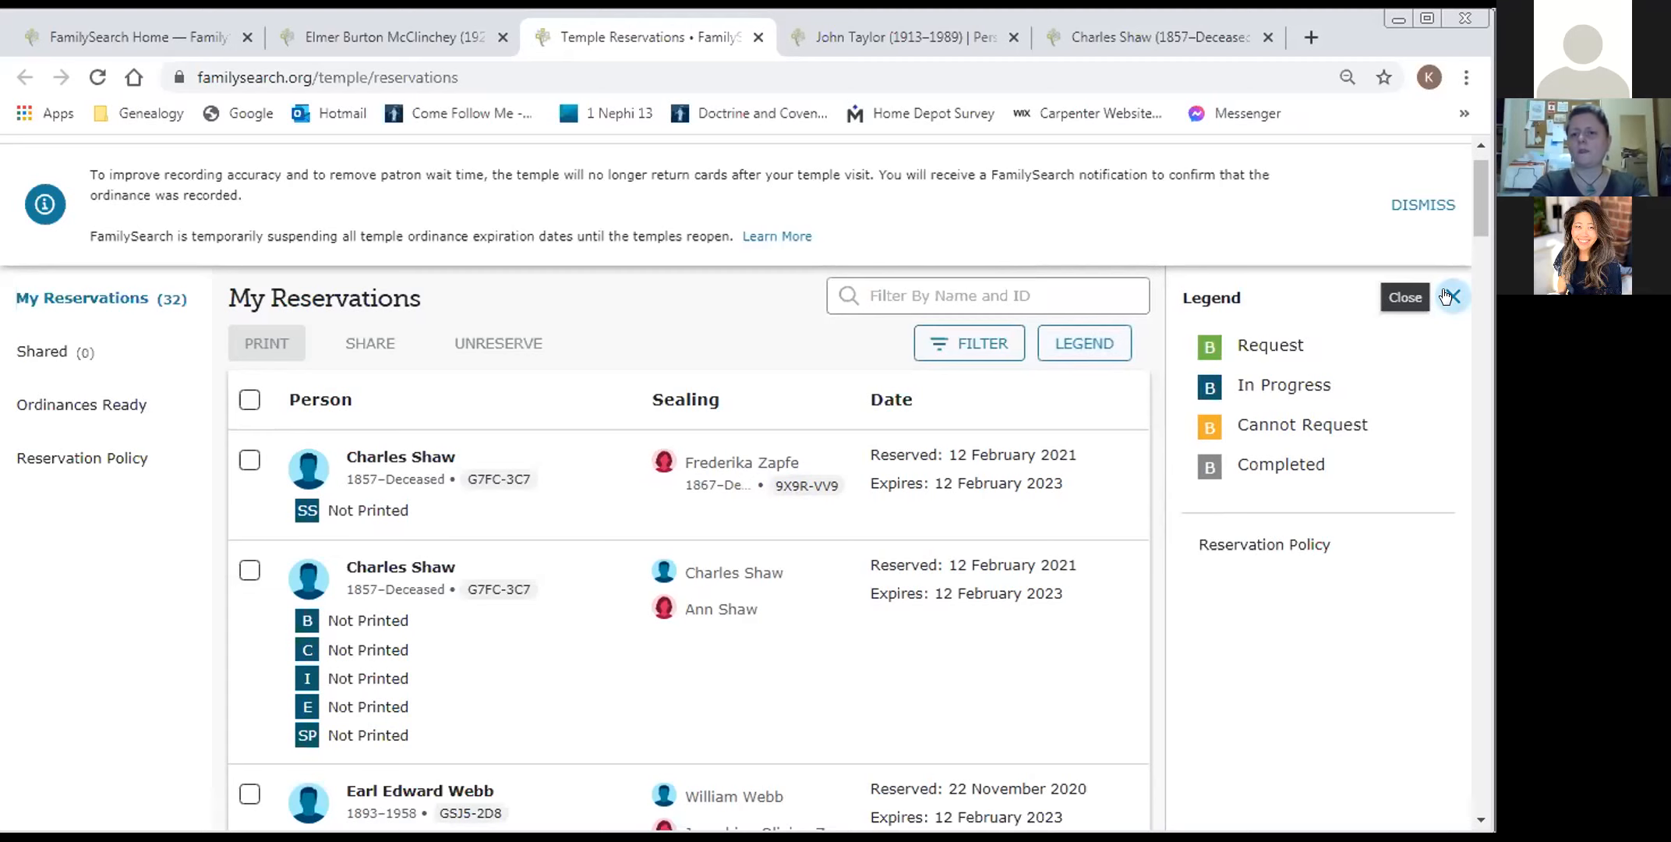
{"action": "left_click", "coordinate": [1405, 297]}
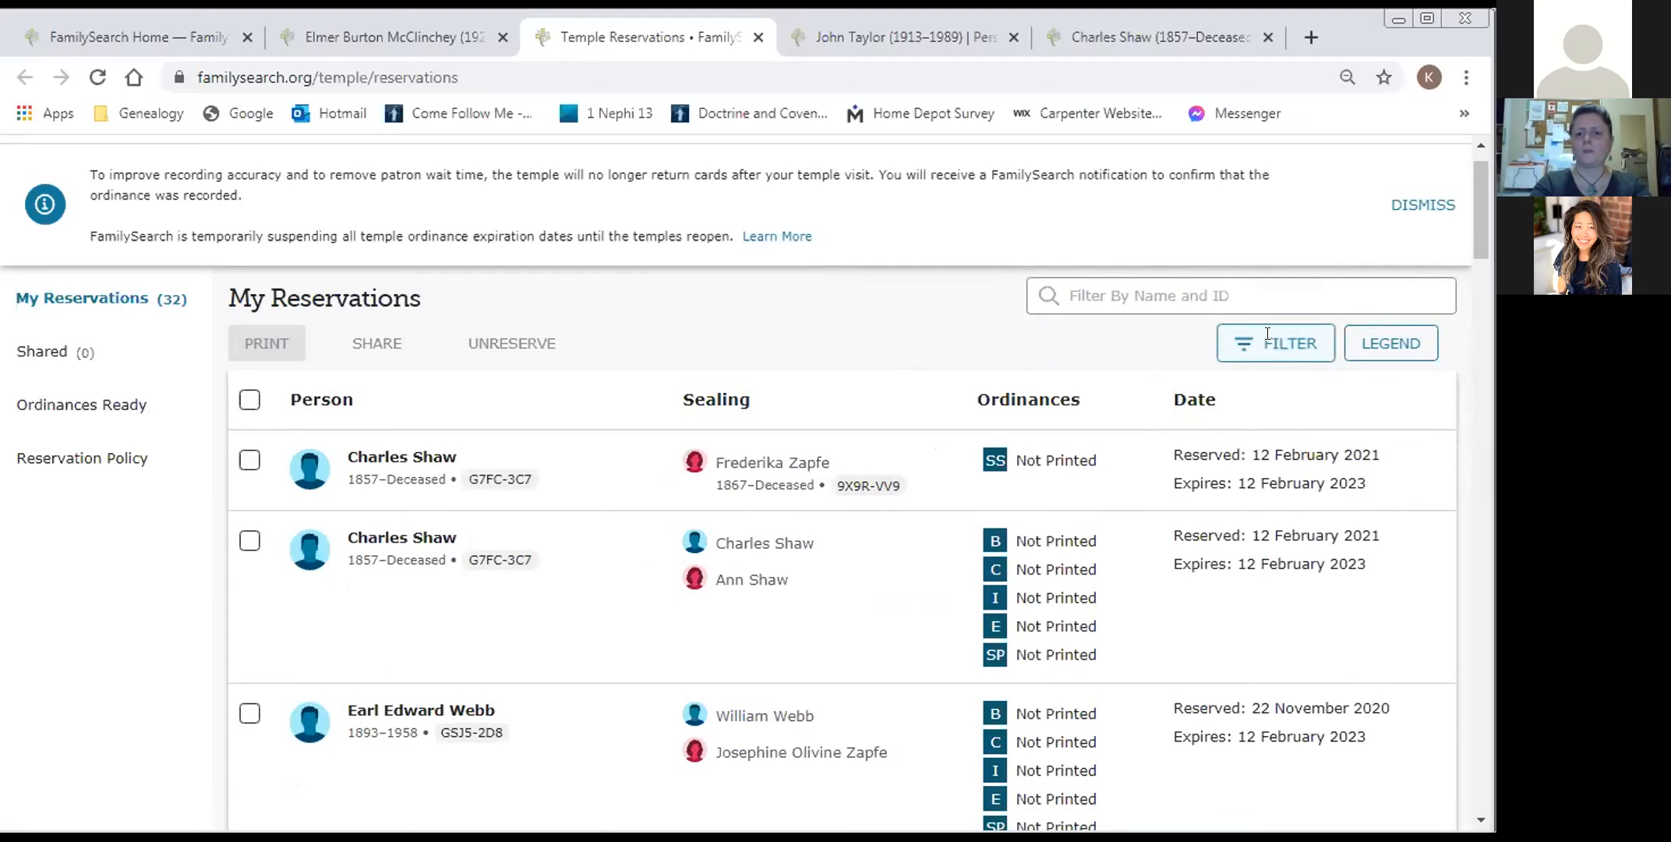
- Filter My Reservations by View to show only Not Printed ordinances
{"action": "left_click", "coordinate": [1275, 342]}
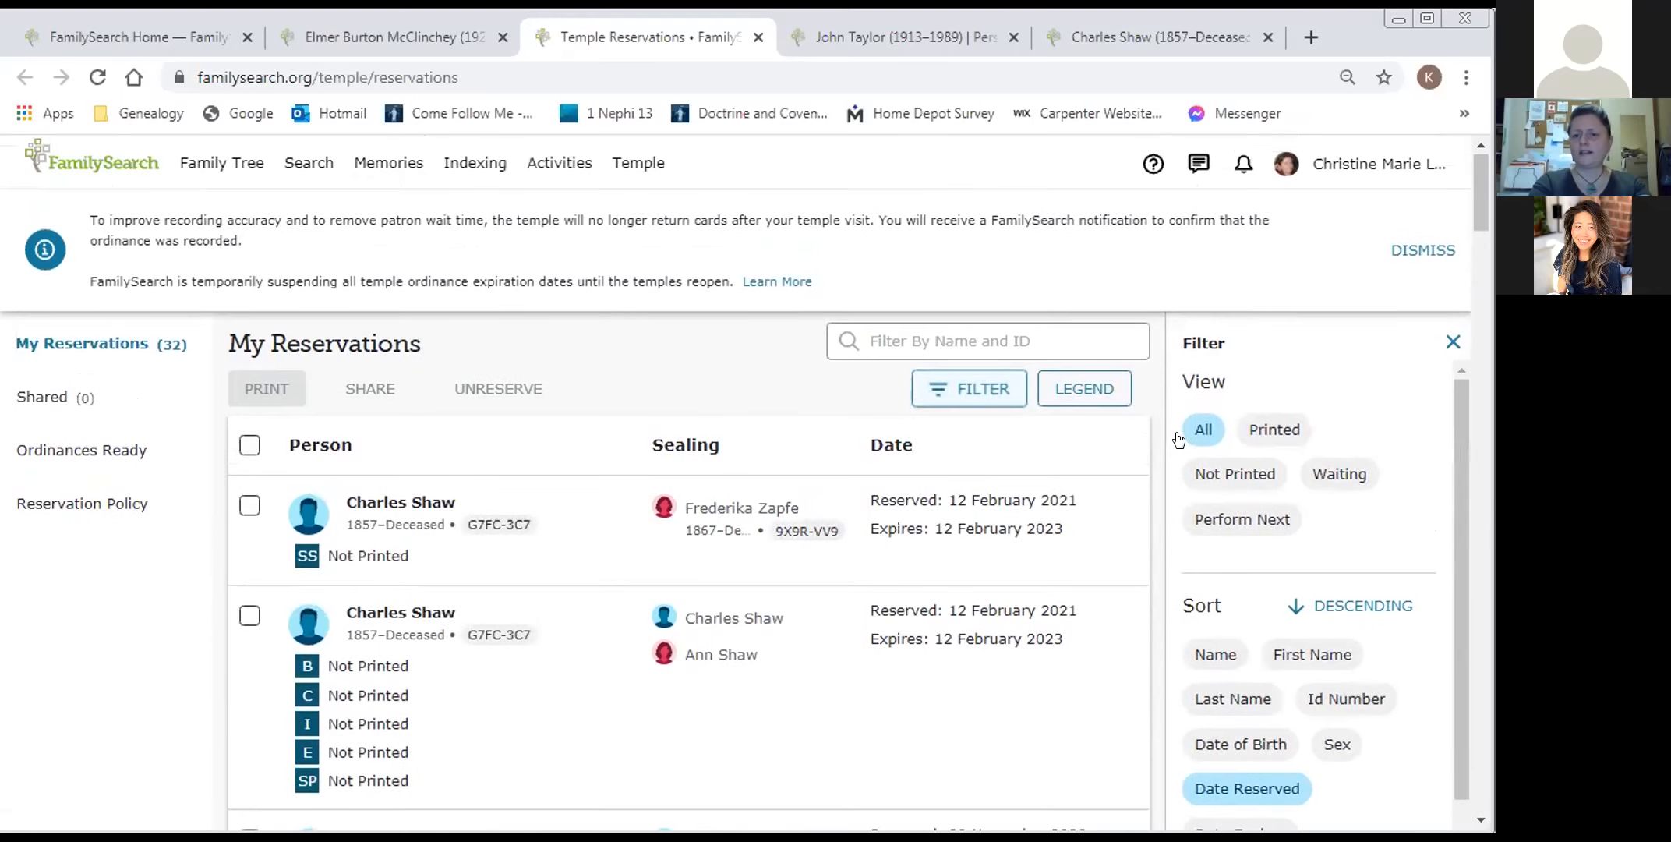
{"action": "left_click", "coordinate": [1202, 430]}
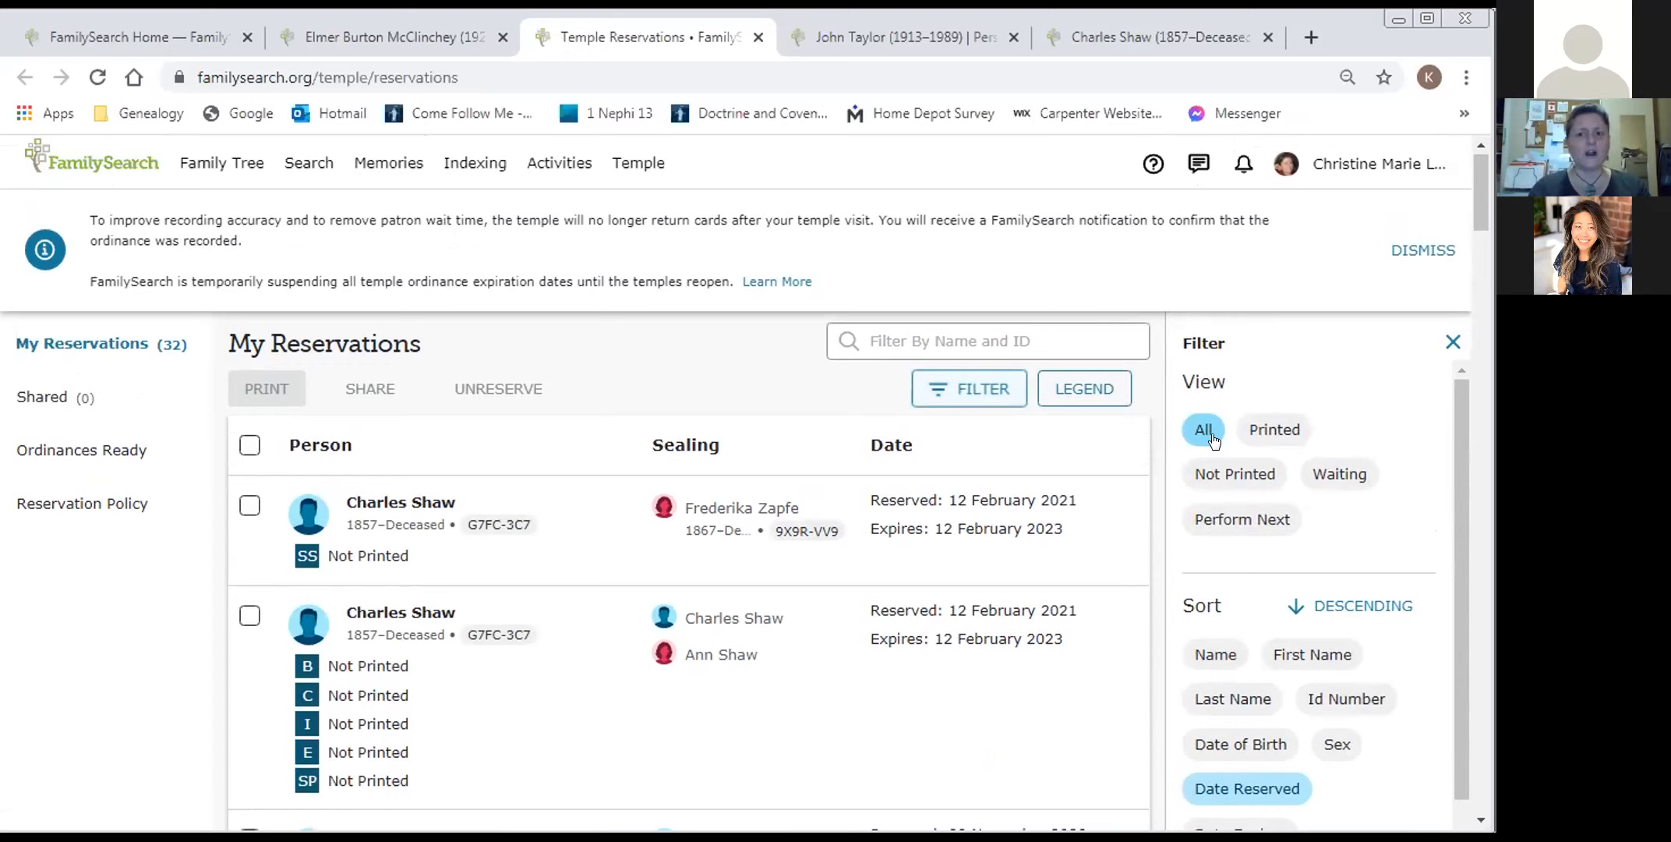
{"action": "mouse_move", "coordinate": [1219, 442]}
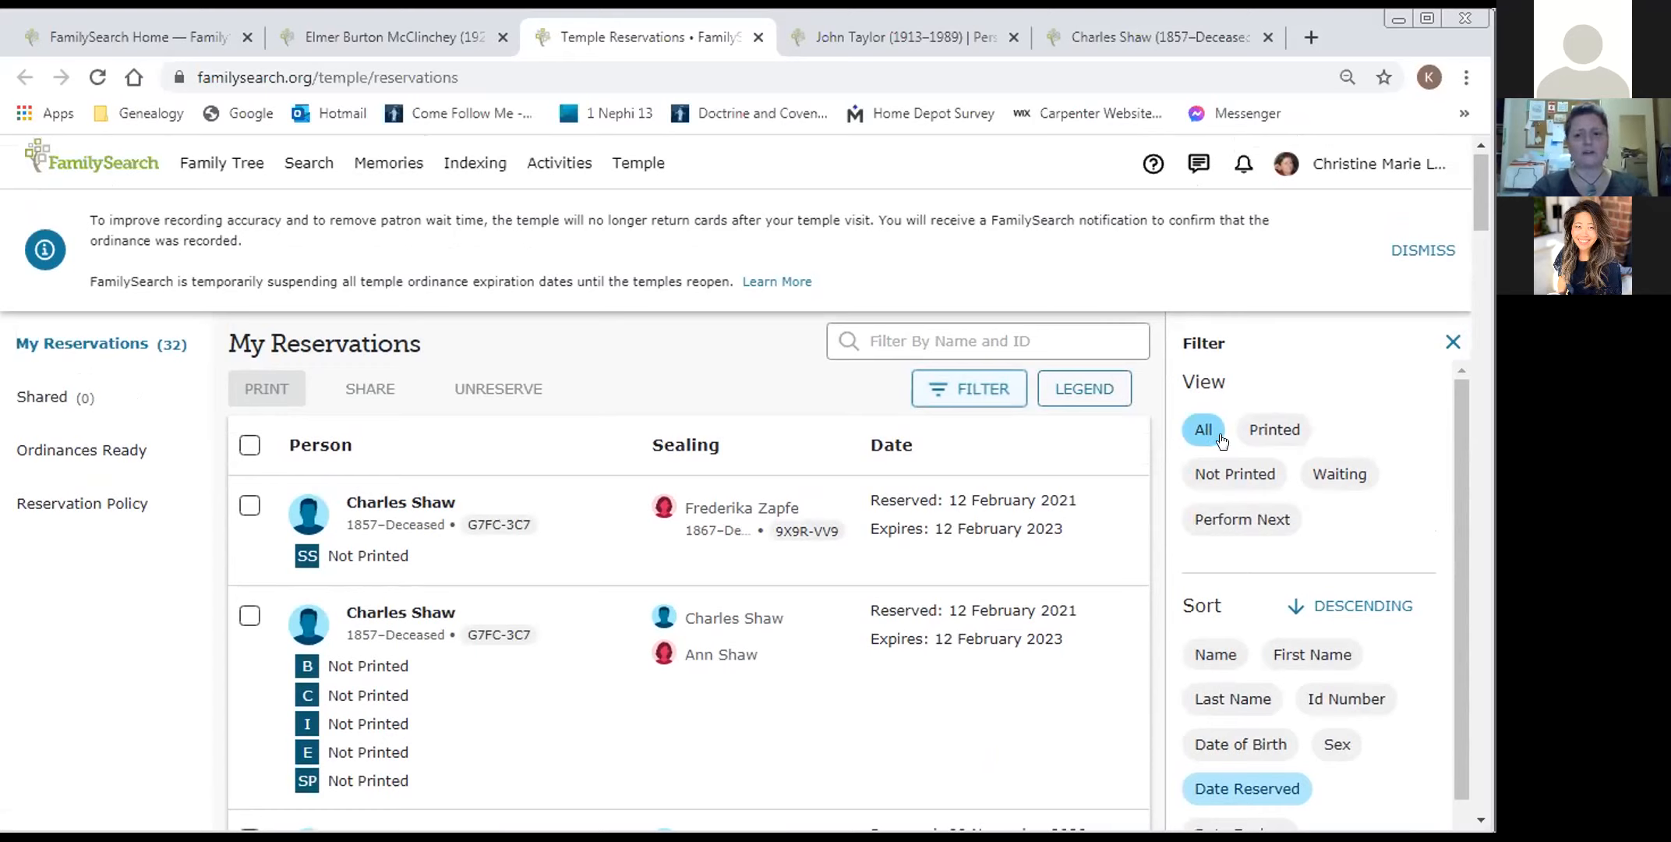
{"action": "mouse_move", "coordinate": [1264, 423]}
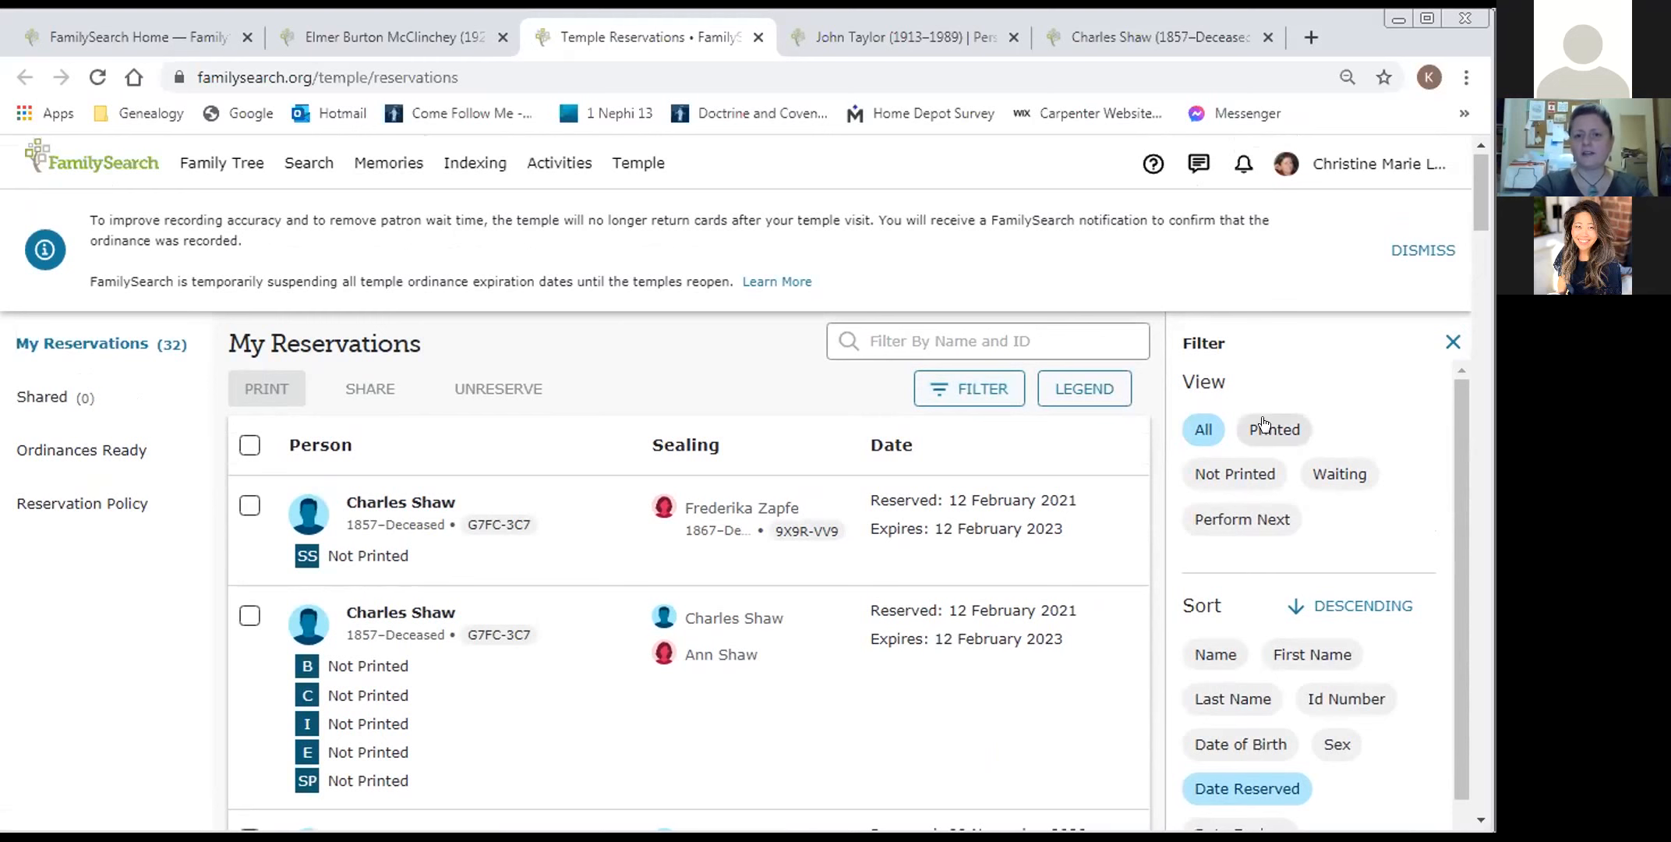
{"action": "left_click", "coordinate": [1273, 428]}
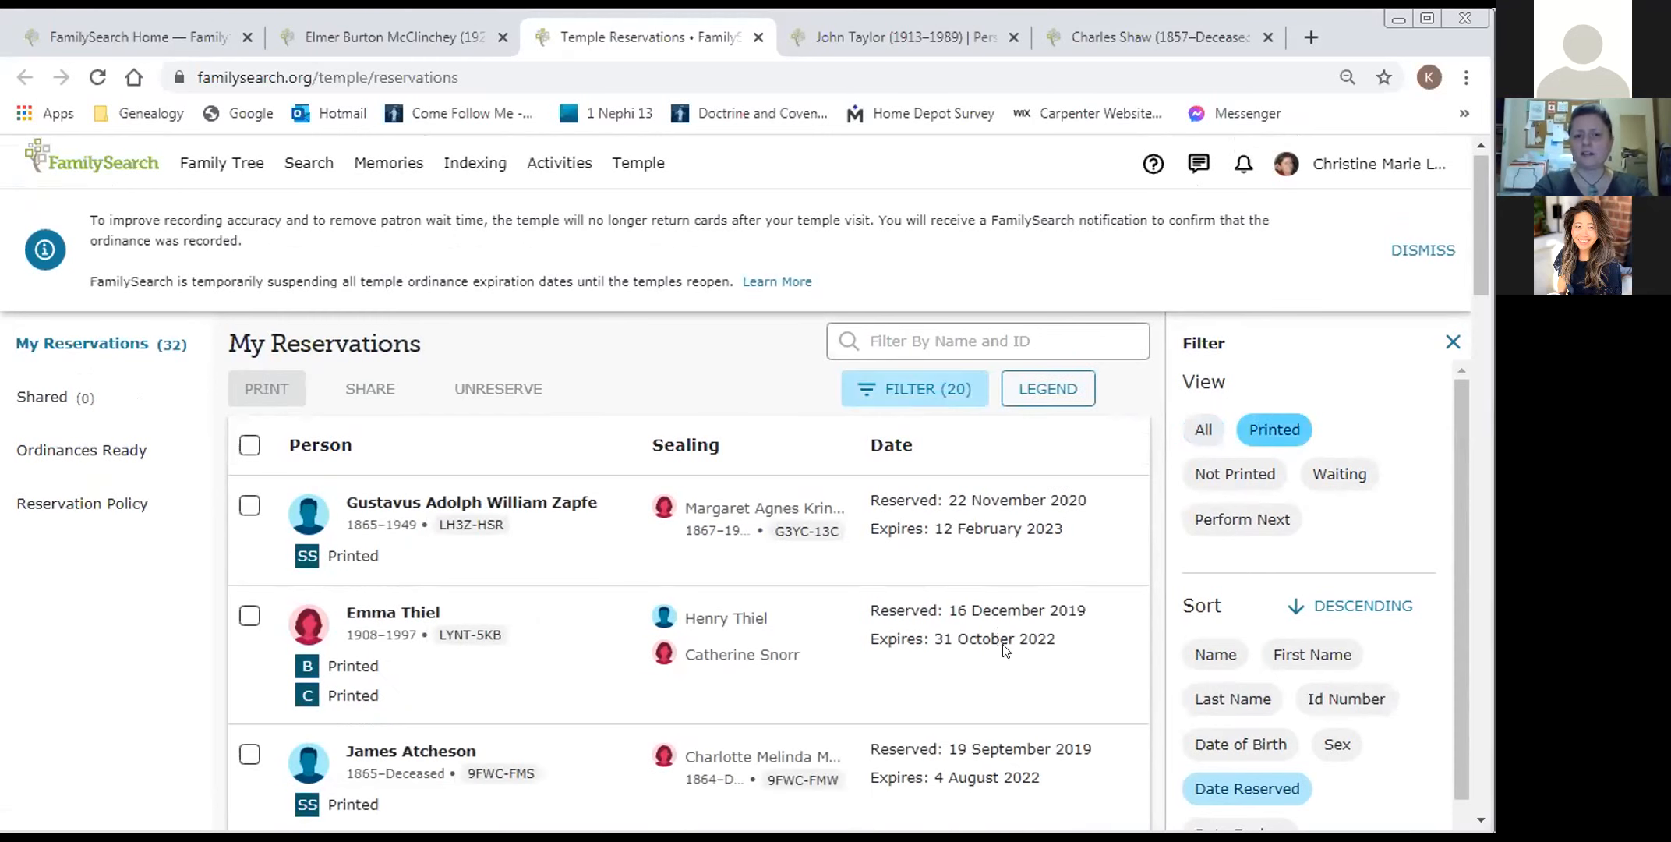
{"action": "mouse_move", "coordinate": [1289, 389]}
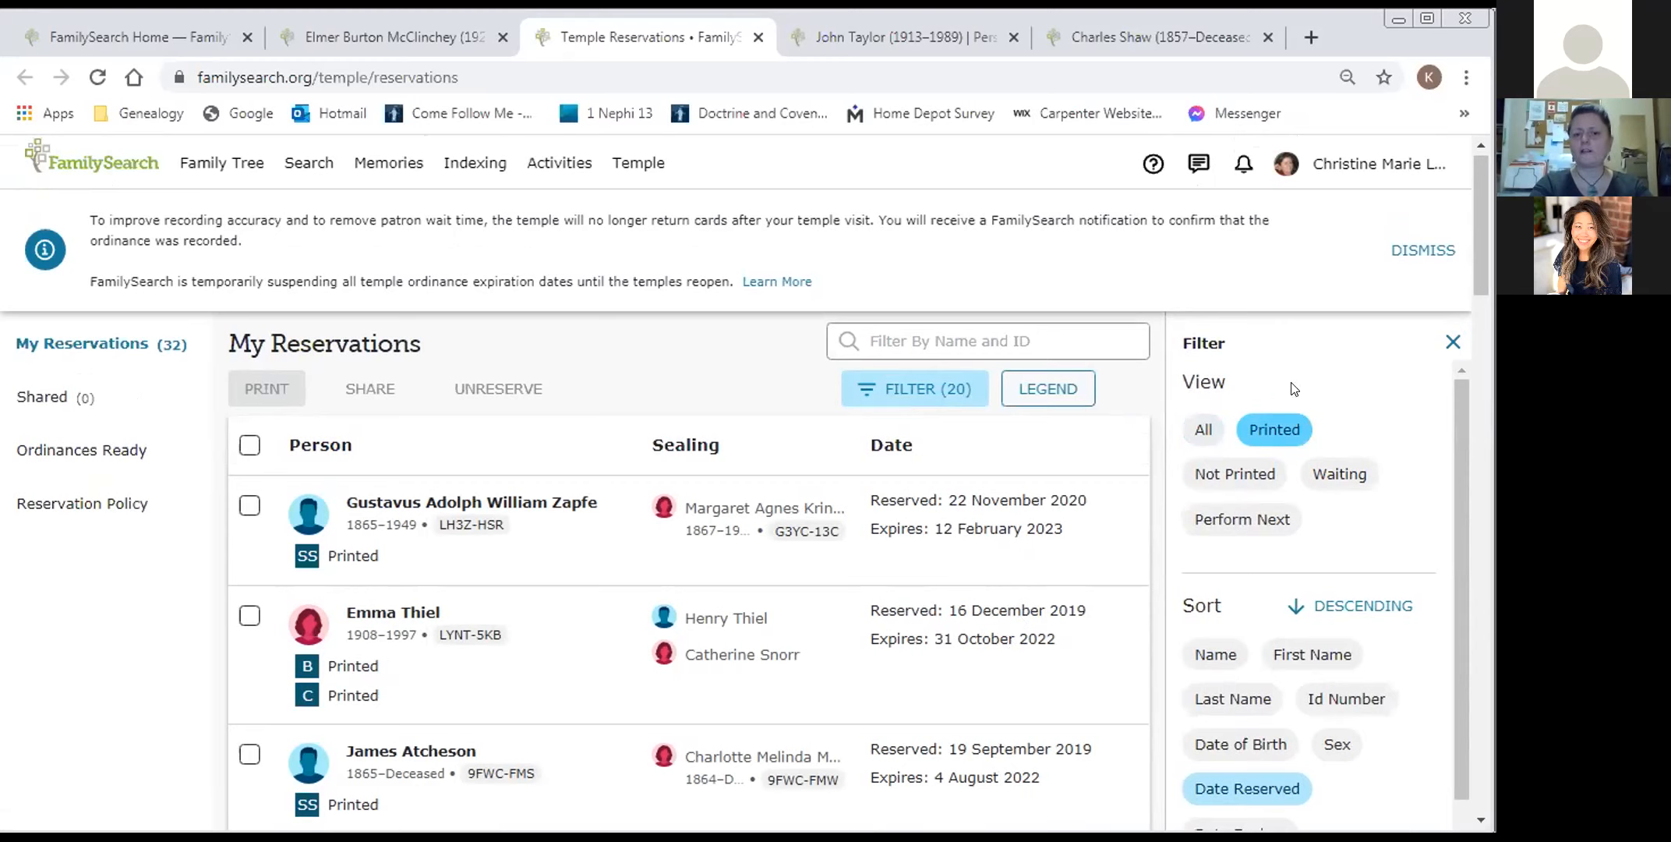
{"action": "mouse_move", "coordinate": [1286, 423]}
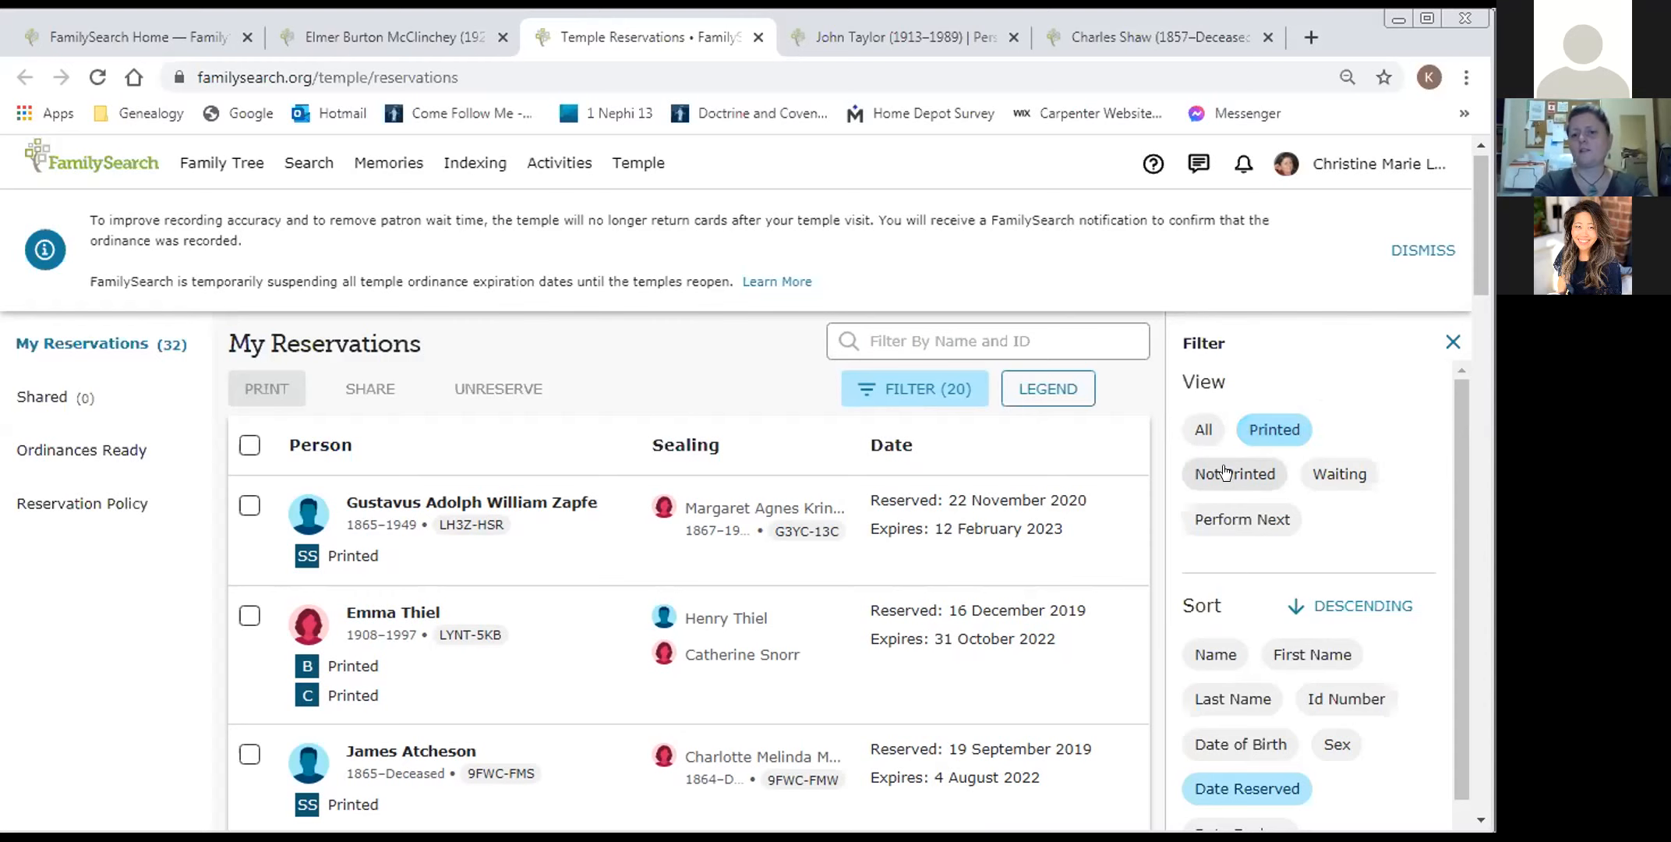
{"action": "left_click", "coordinate": [1234, 473]}
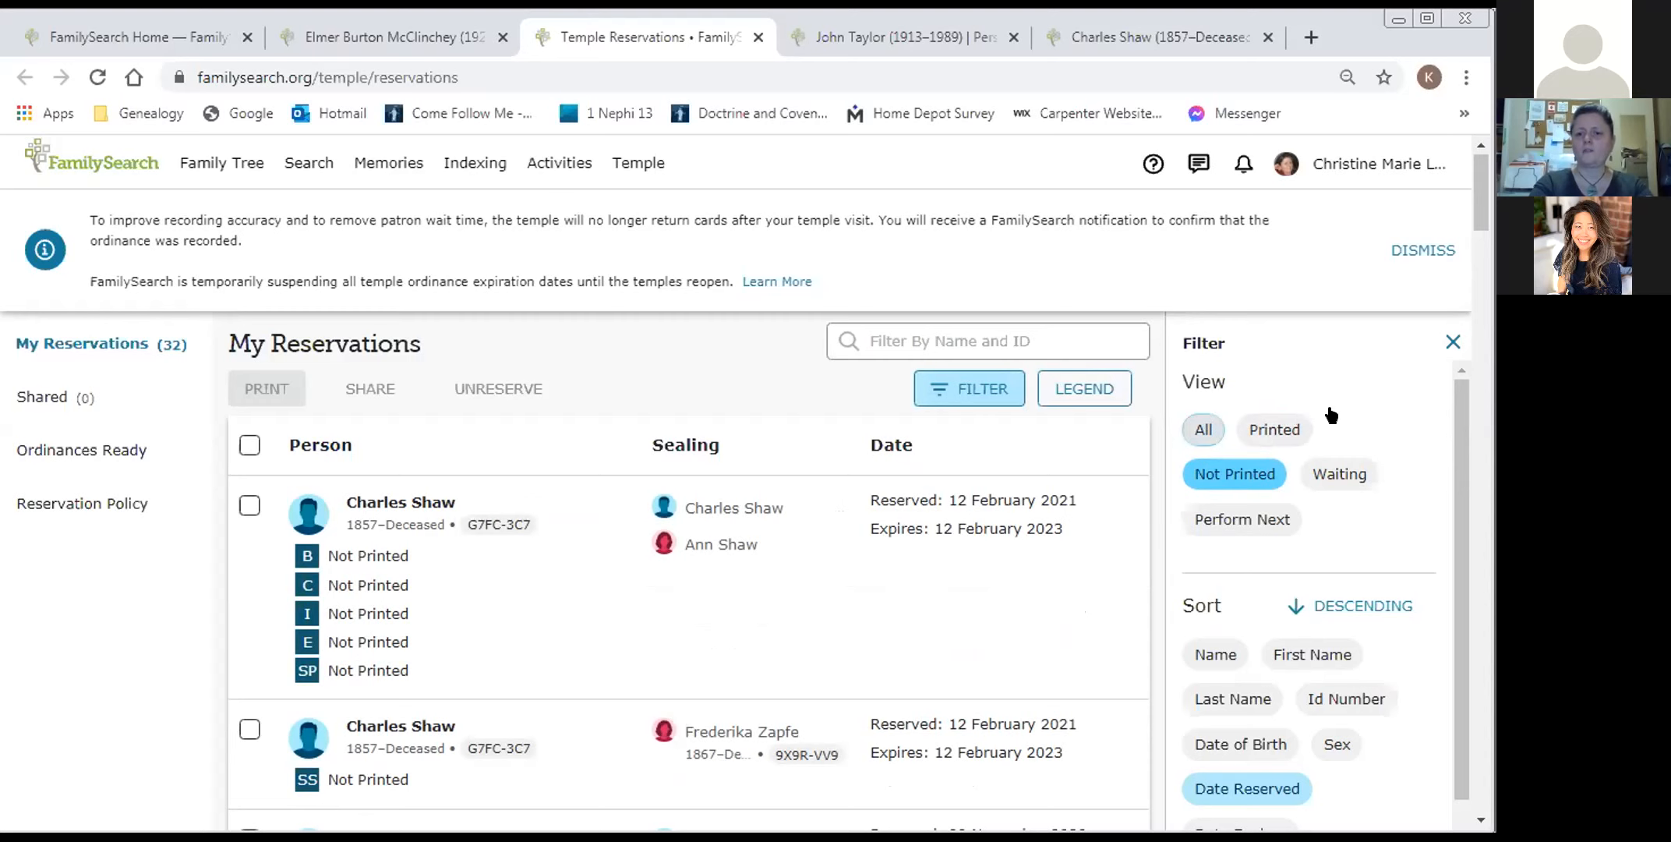
- Sort My Reservations by Sex in the Filter panel
{"action": "scroll", "scroll_direction": "down", "scroll_amount": 3}
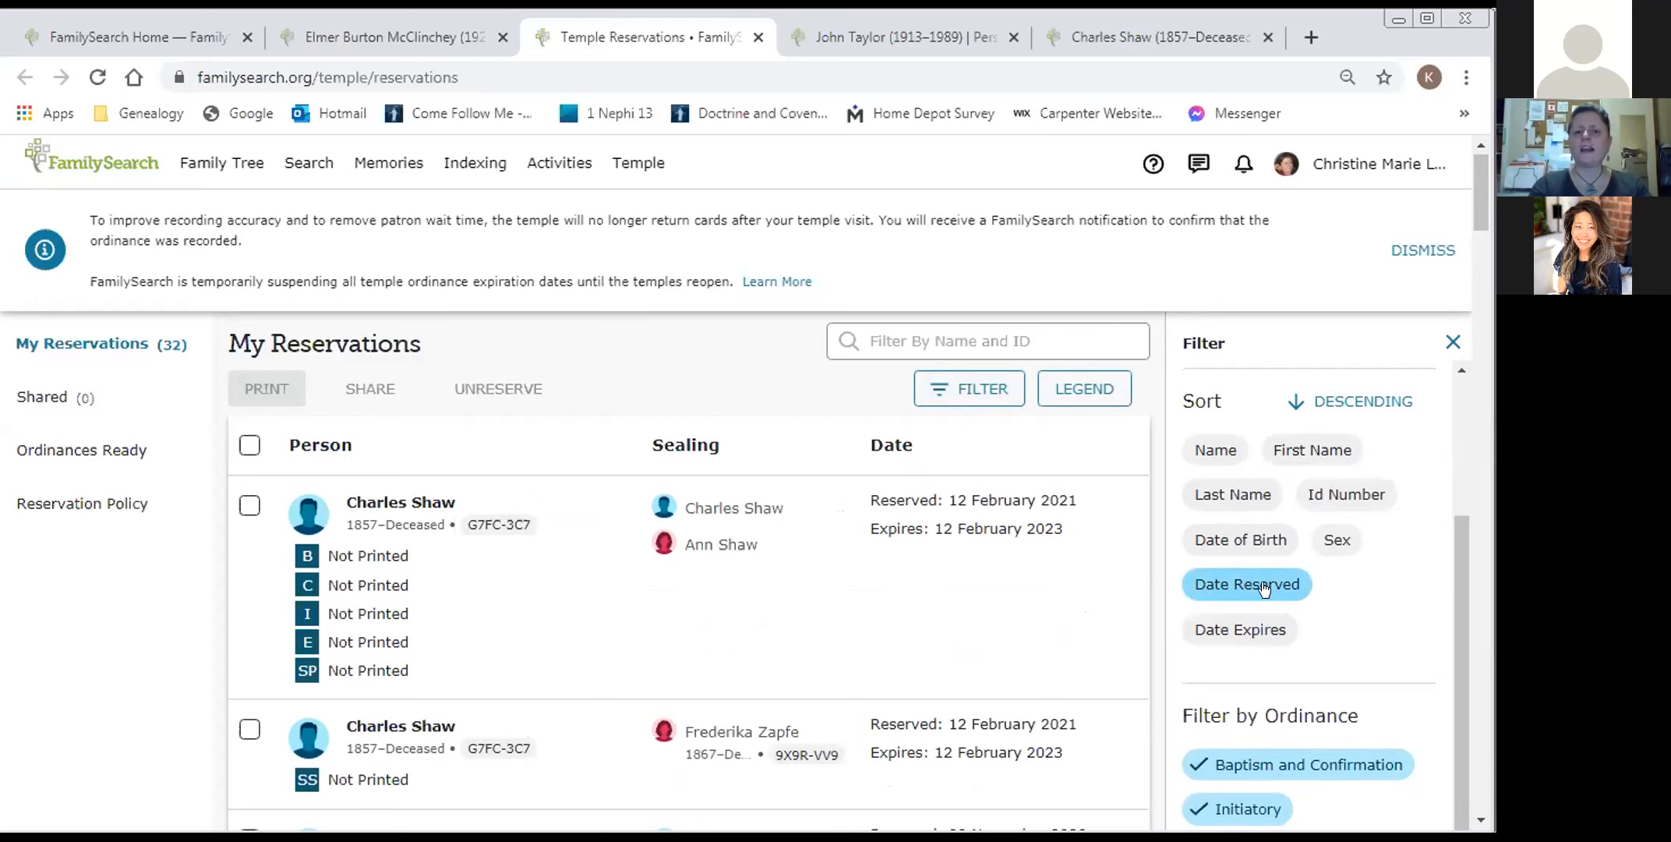
{"action": "left_click", "coordinate": [1246, 584]}
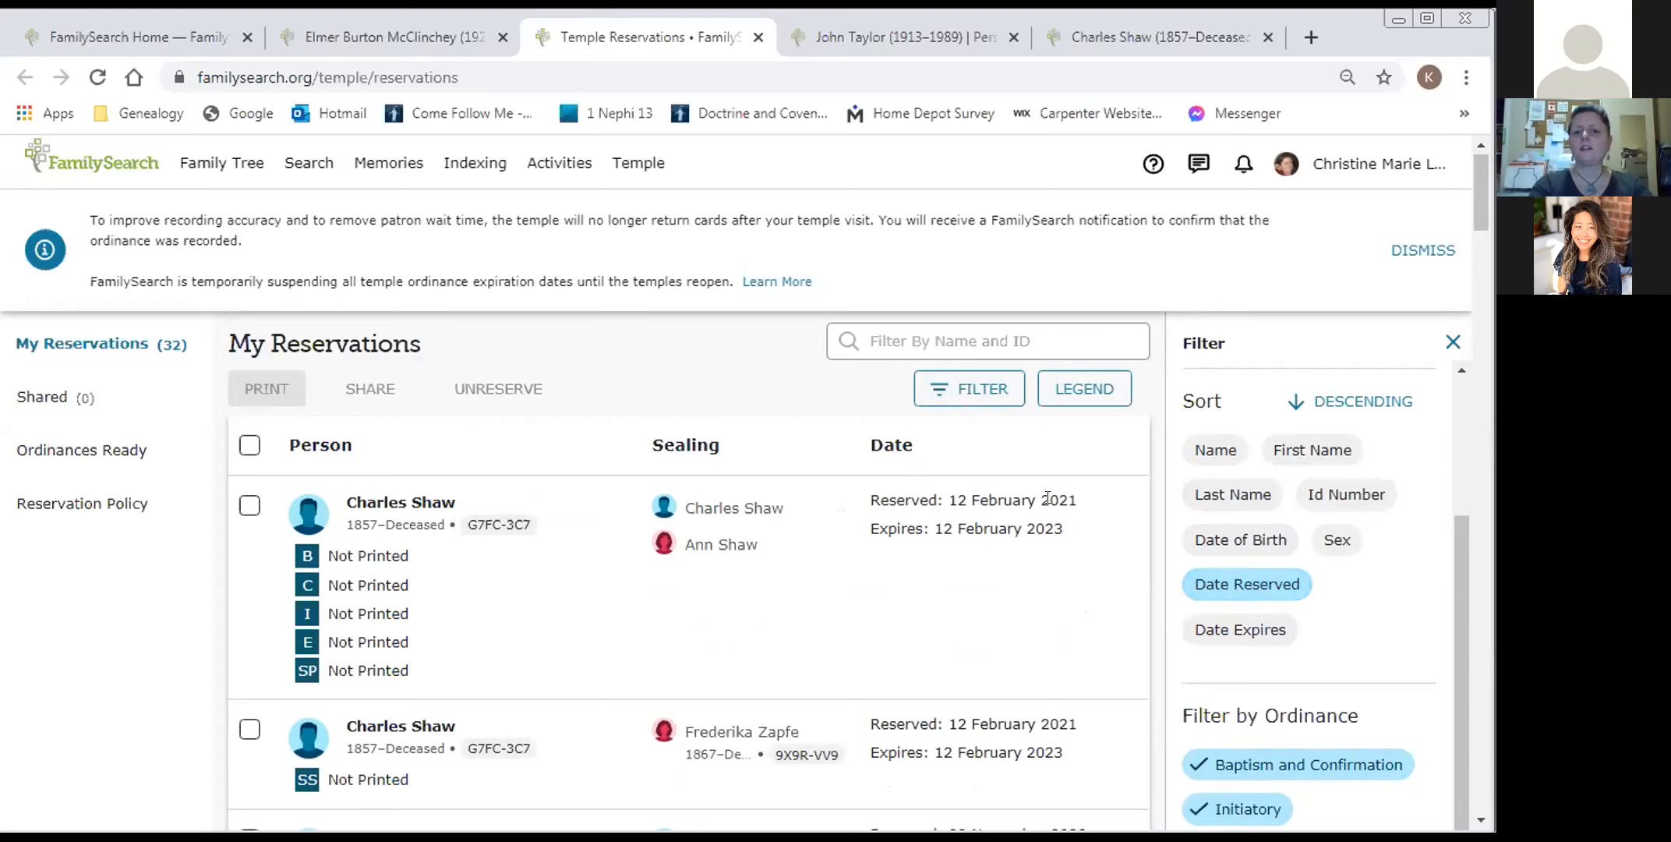
{"action": "mouse_move", "coordinate": [1079, 508]}
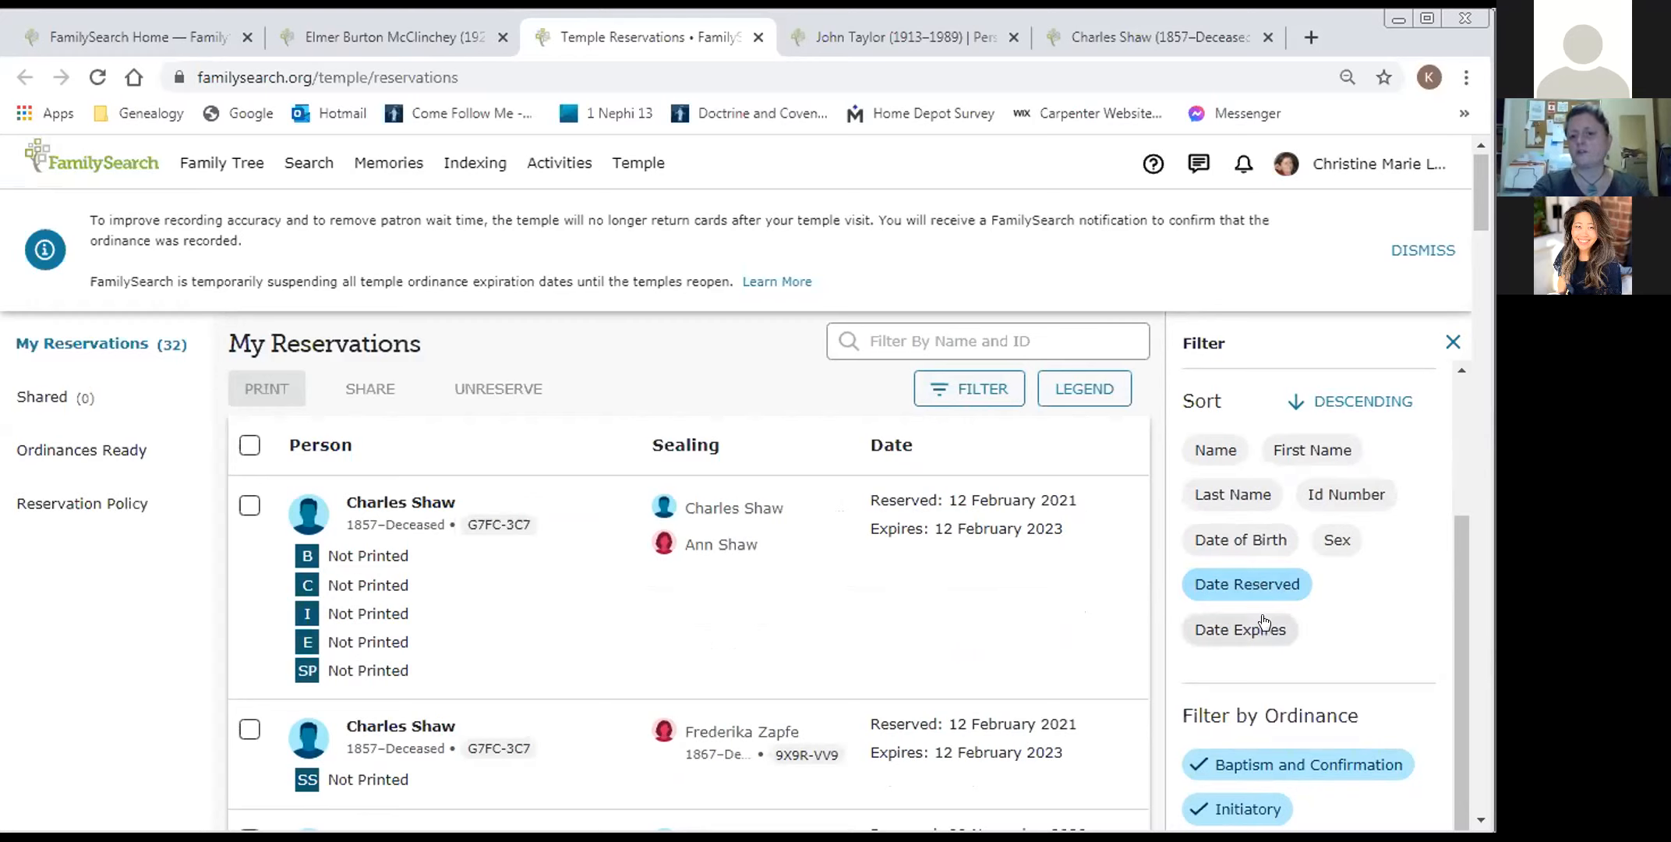
{"action": "mouse_move", "coordinate": [1239, 629]}
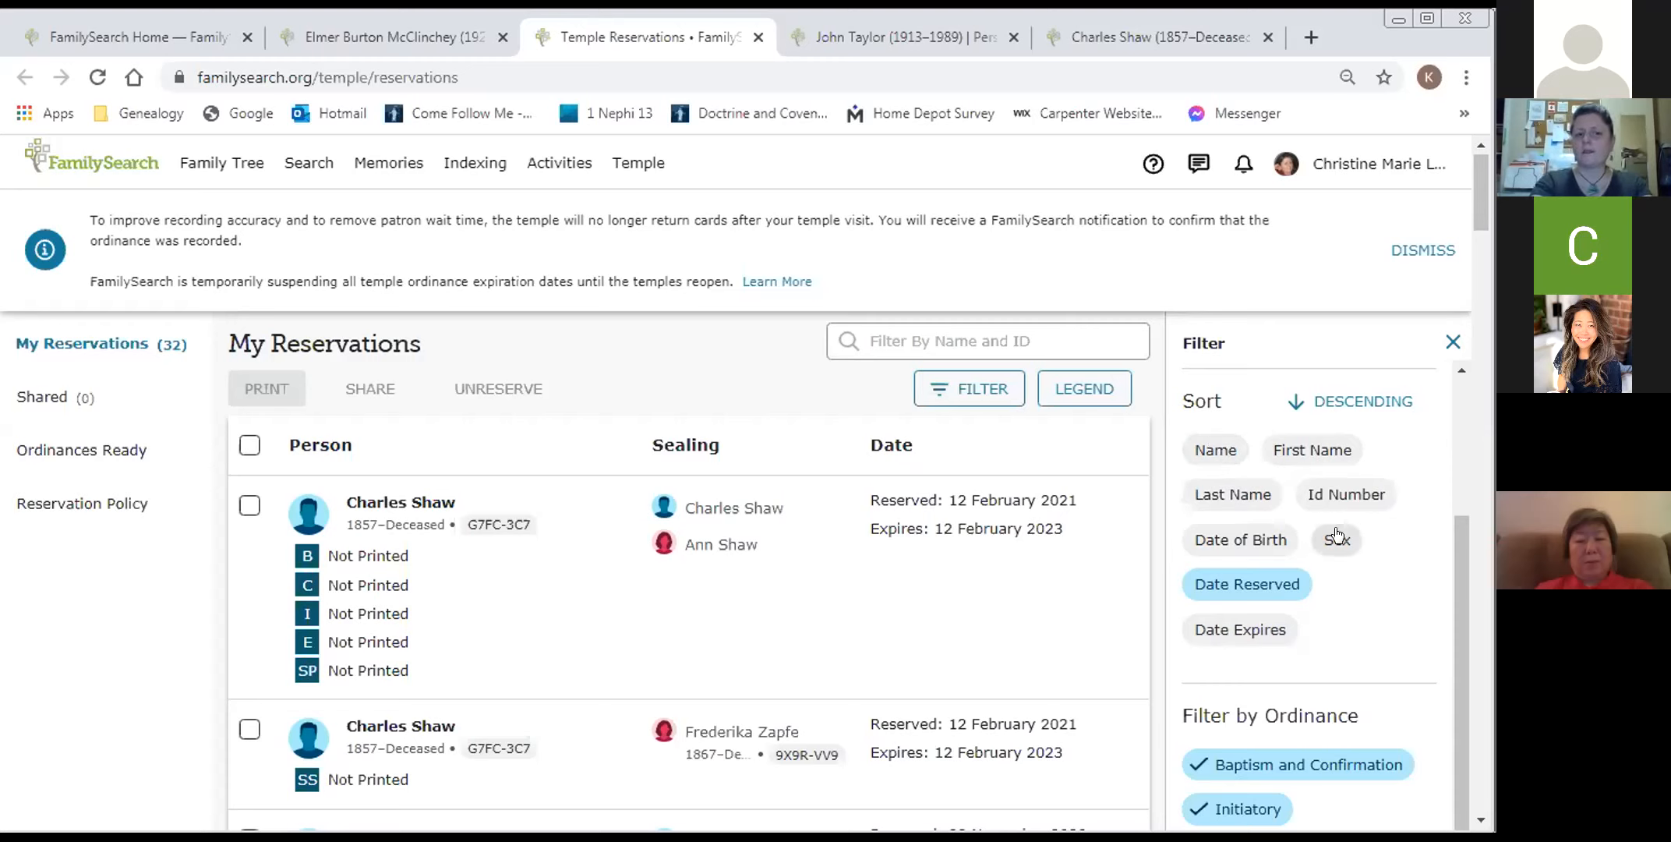
{"action": "left_click", "coordinate": [1337, 539]}
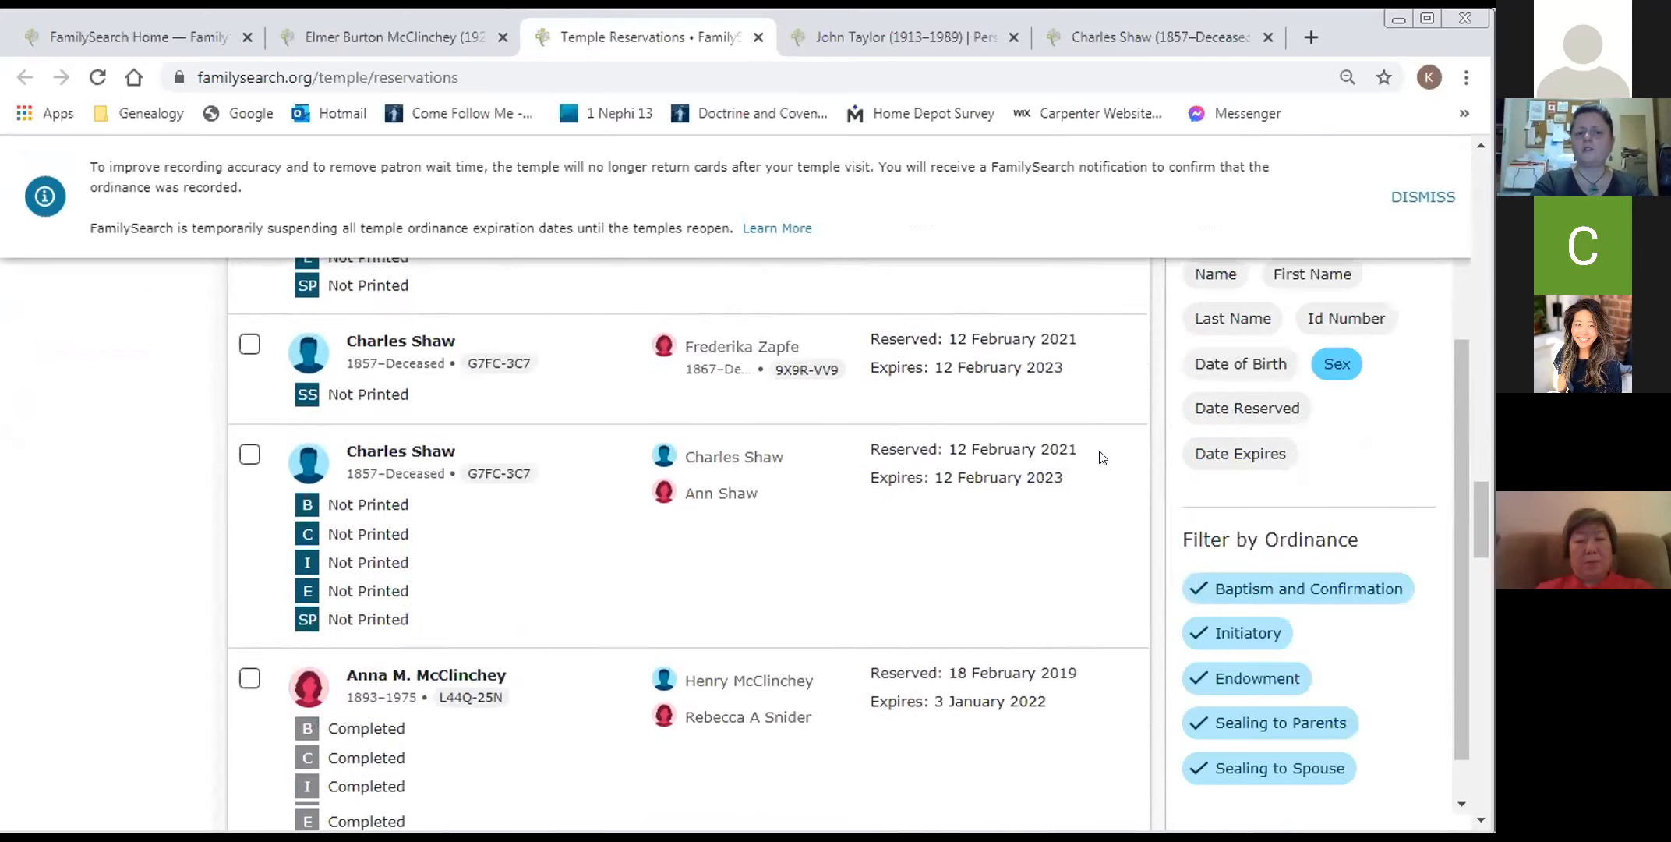
{"action": "scroll", "scroll_direction": "down", "scroll_amount": 3}
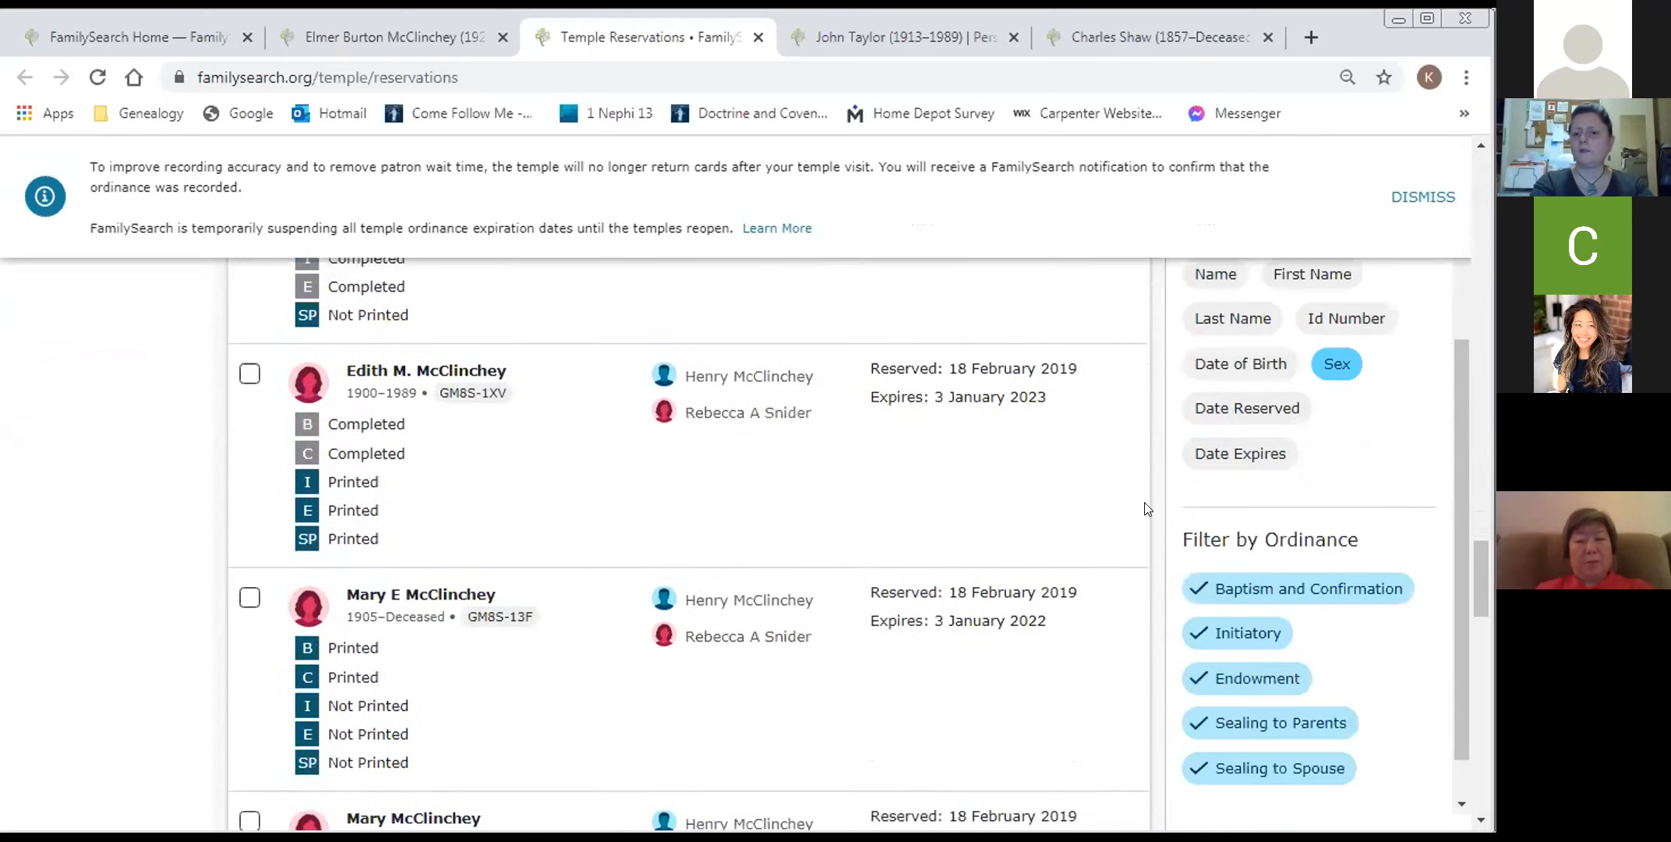
{"action": "scroll", "scroll_direction": "down", "scroll_amount": 3}
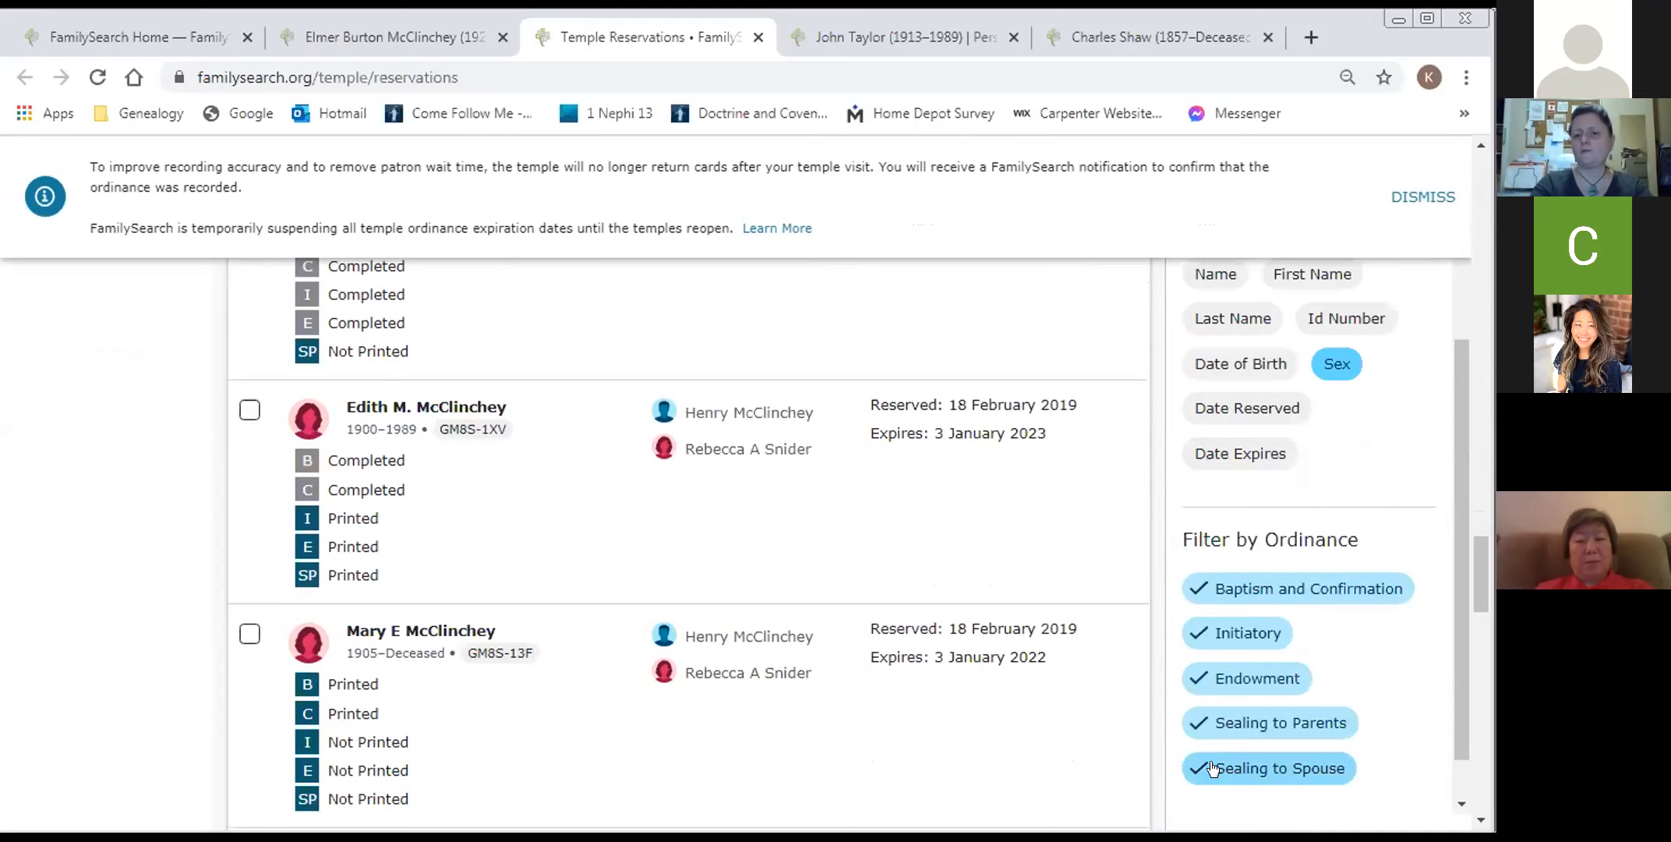
{"action": "left_click", "coordinate": [1267, 767]}
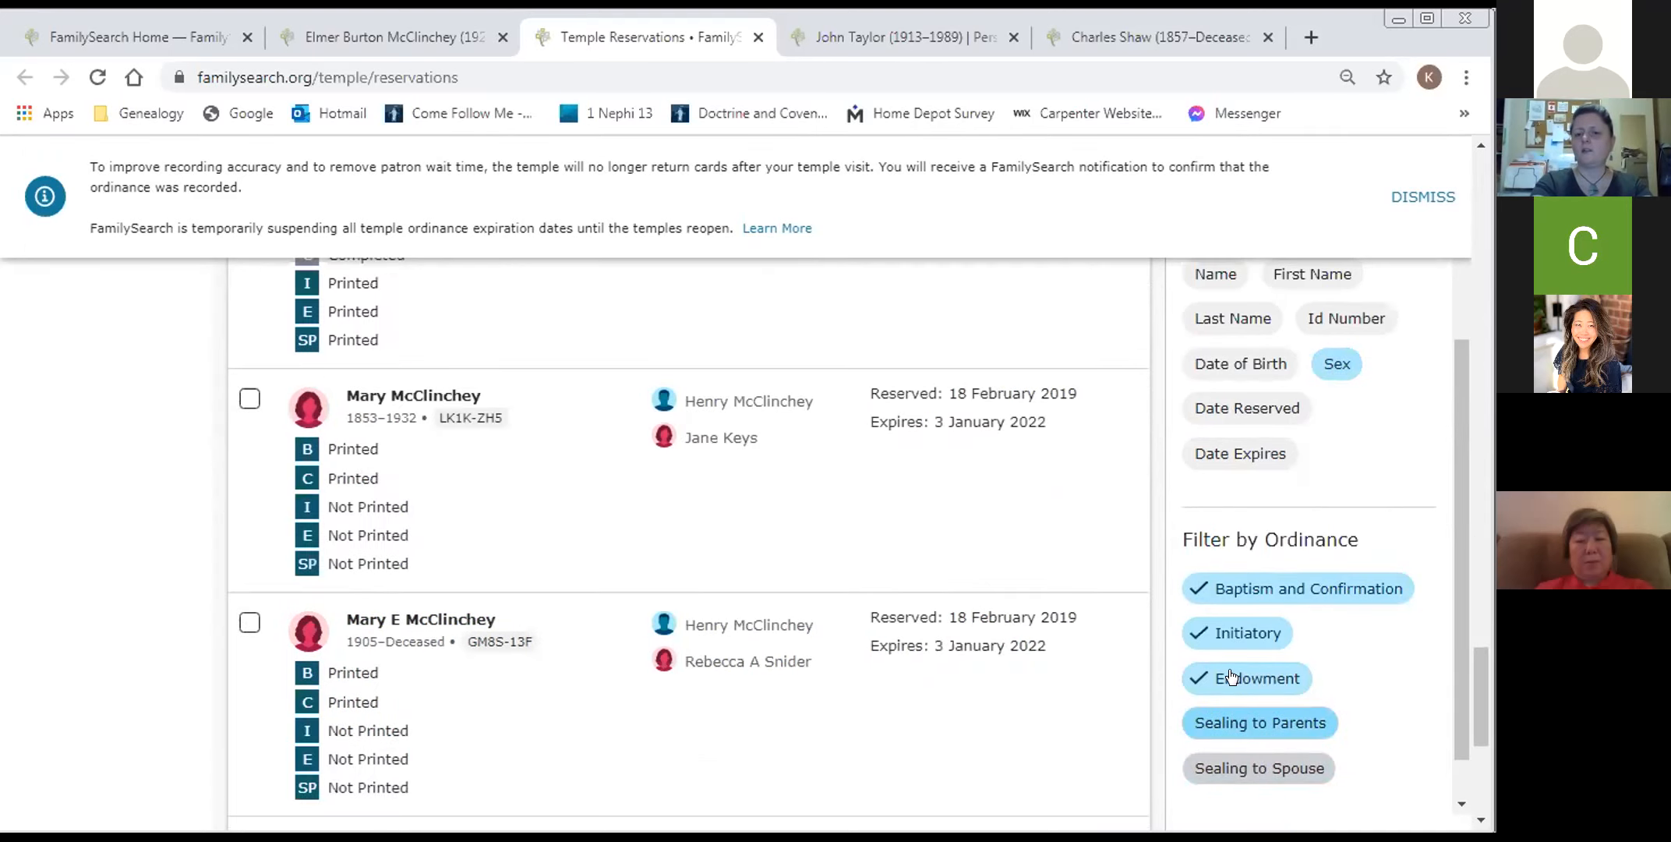
{"action": "left_click", "coordinate": [1247, 633]}
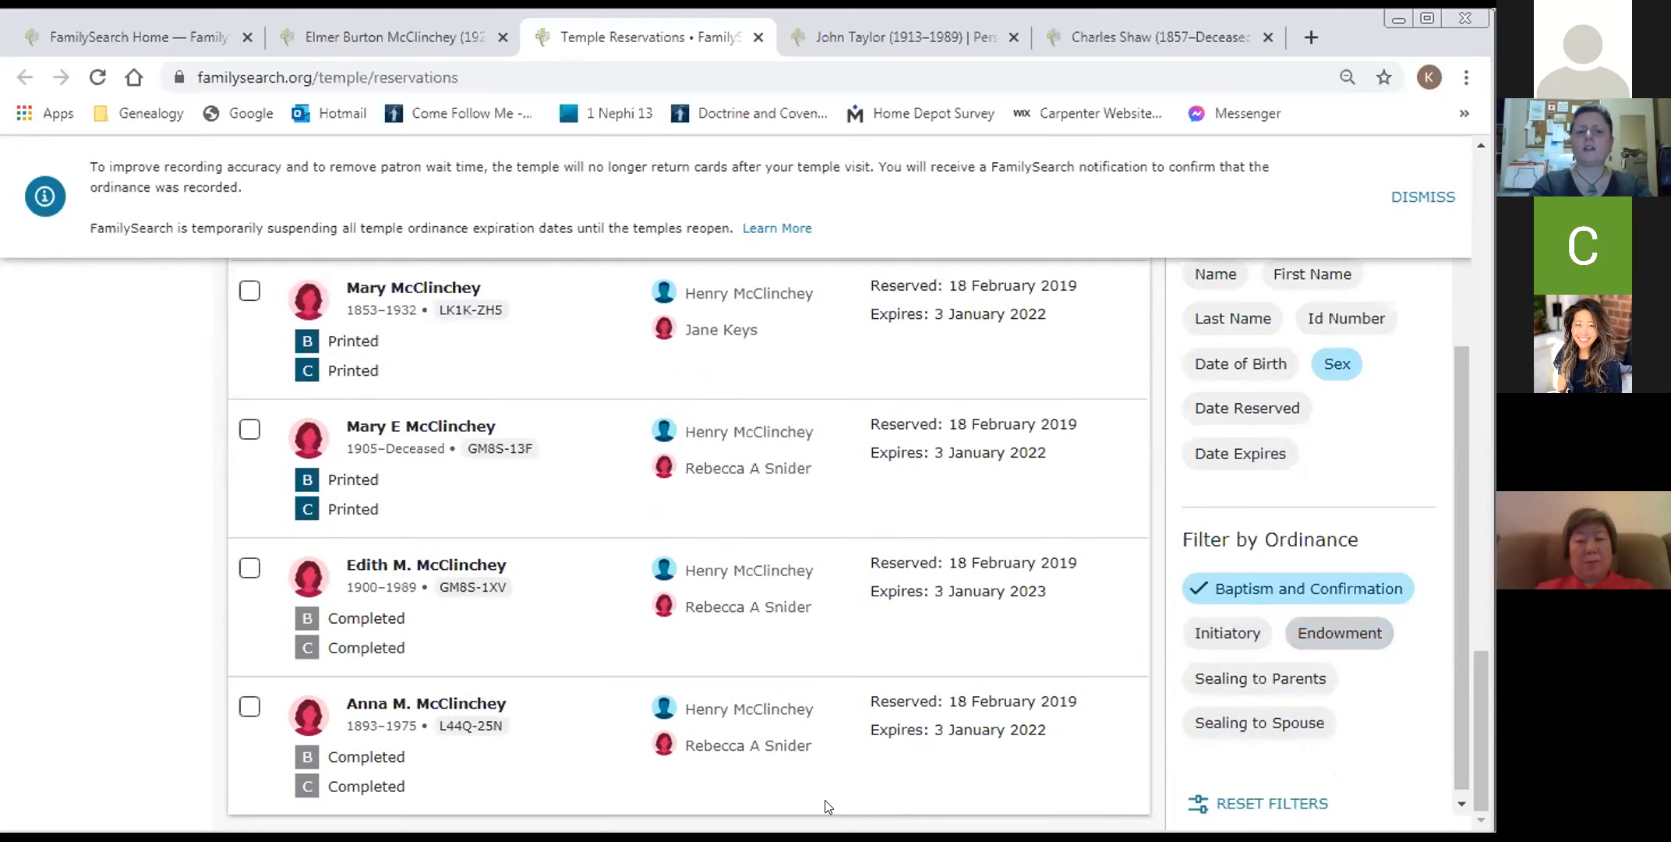
{"action": "scroll", "scroll_direction": "down", "scroll_amount": 3}
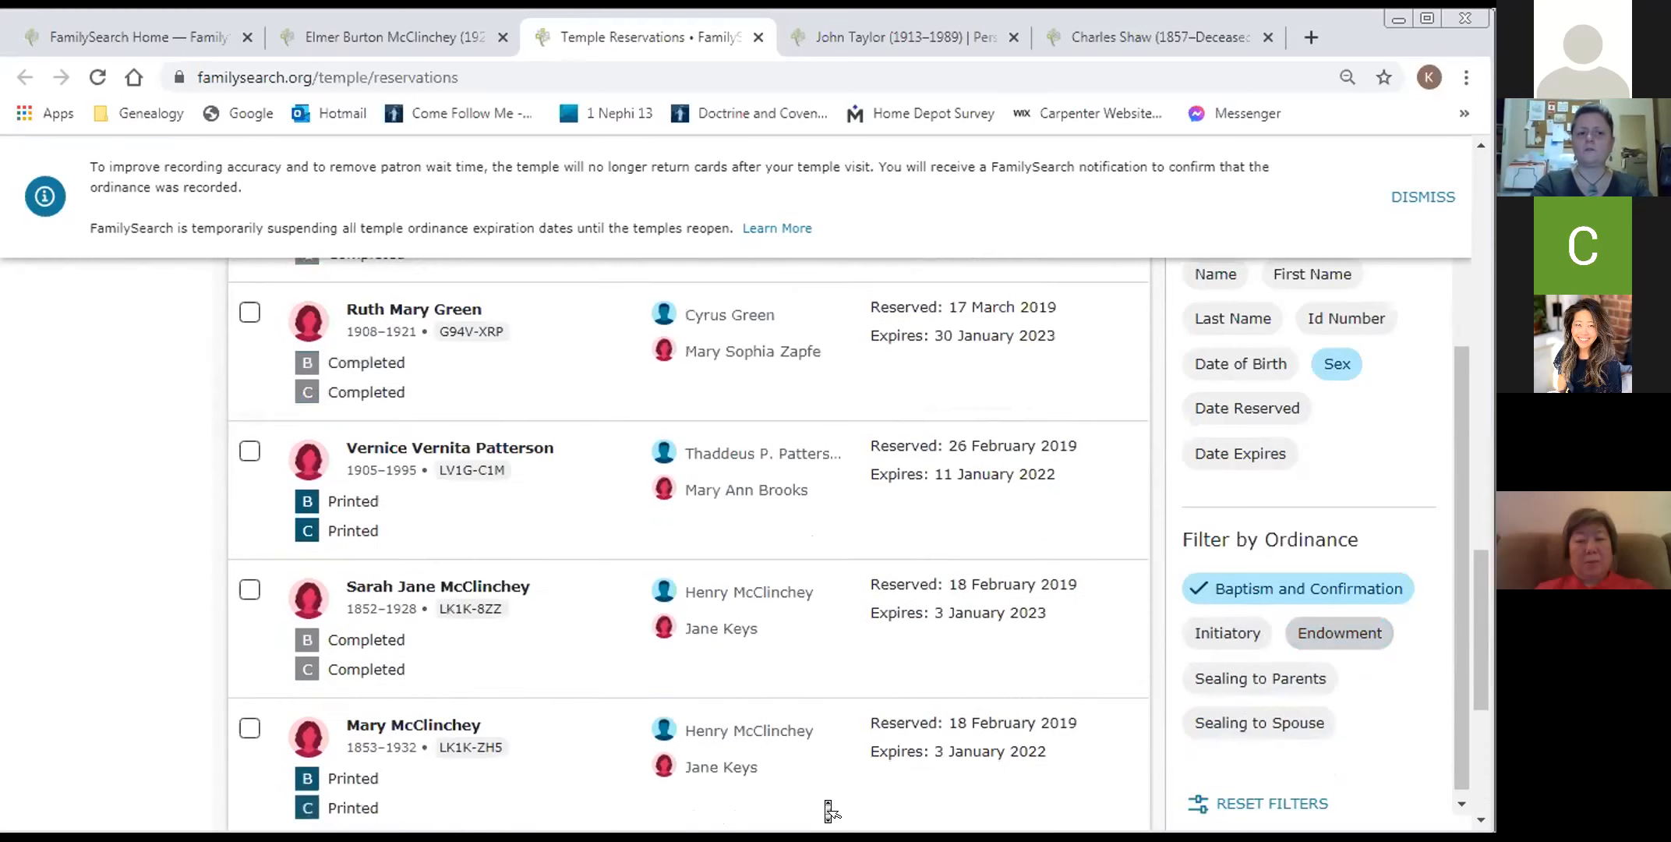
{"action": "scroll", "scroll_direction": "down", "scroll_amount": 3}
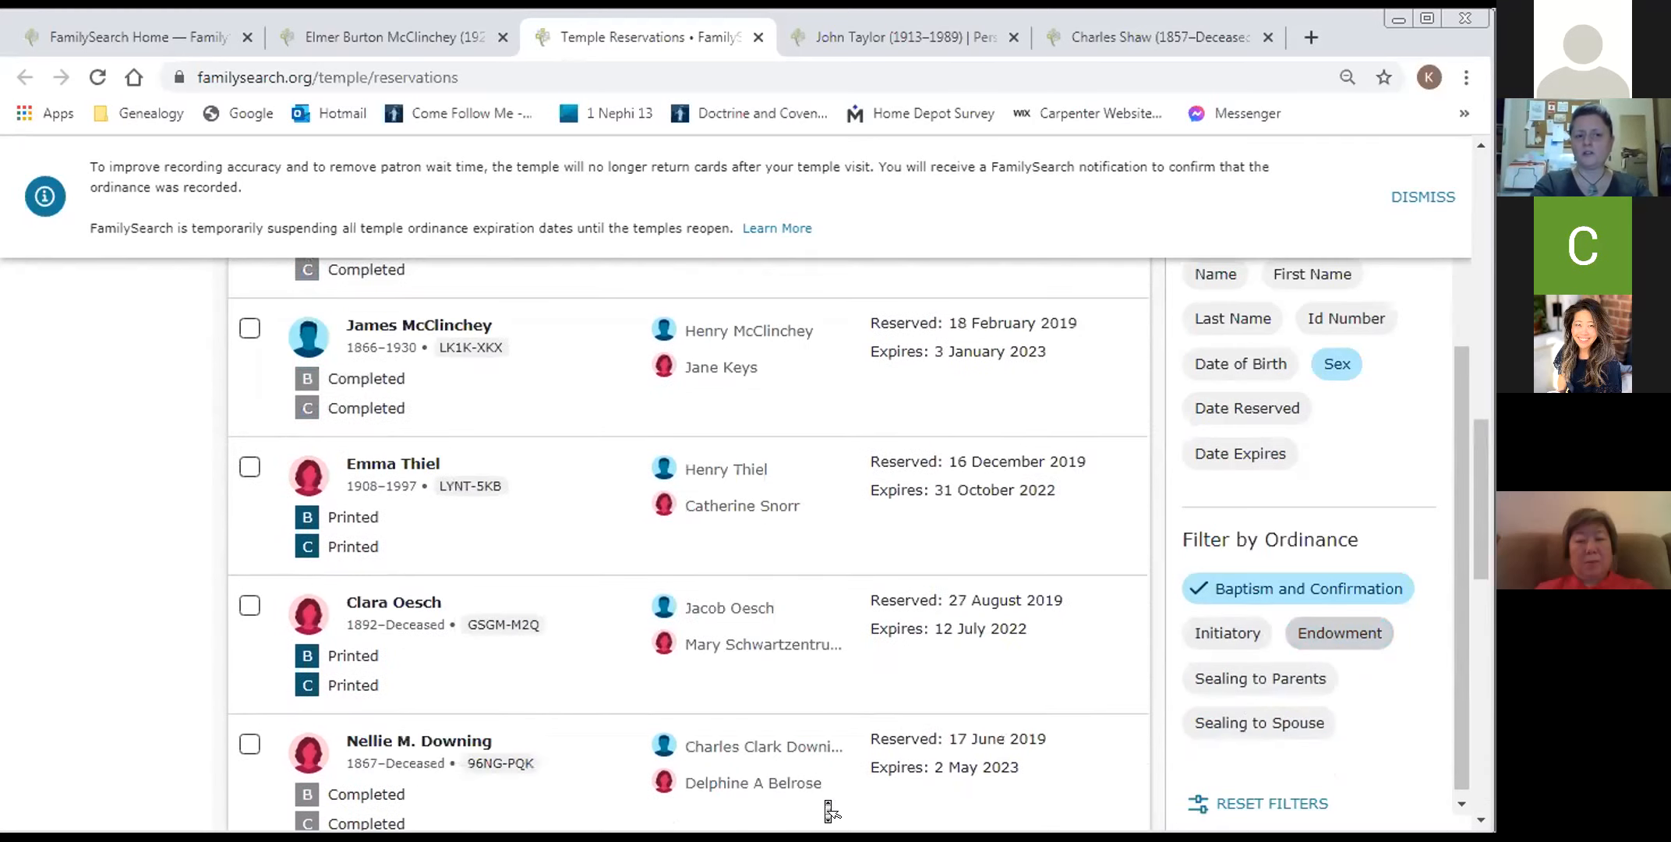
{"action": "scroll", "scroll_direction": "down", "scroll_amount": 3}
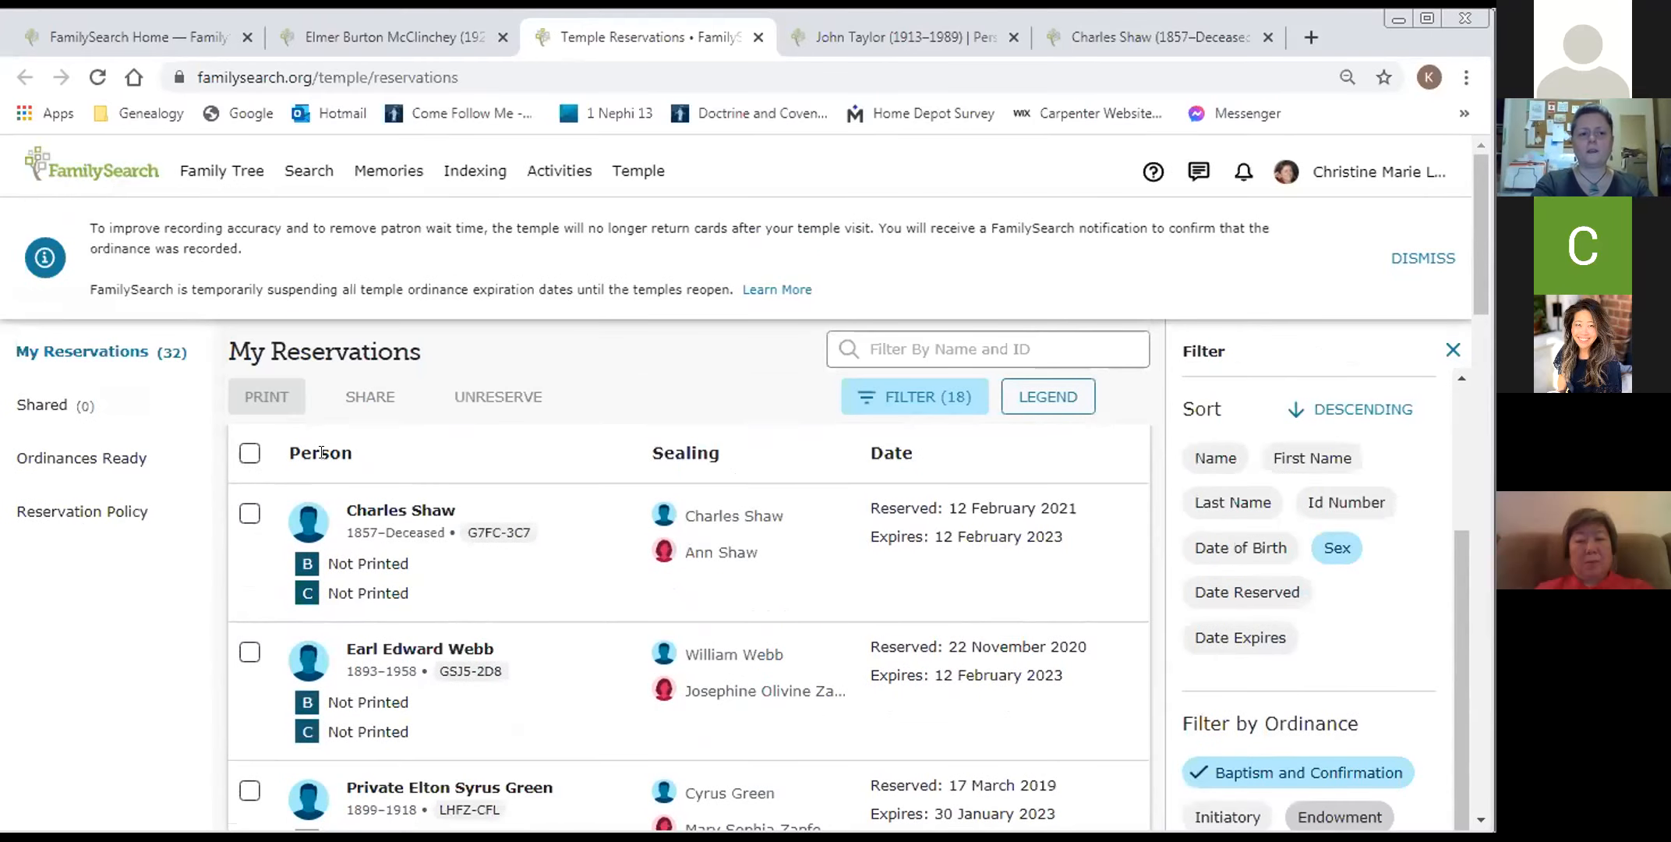
{"action": "mouse_move", "coordinate": [645, 545]}
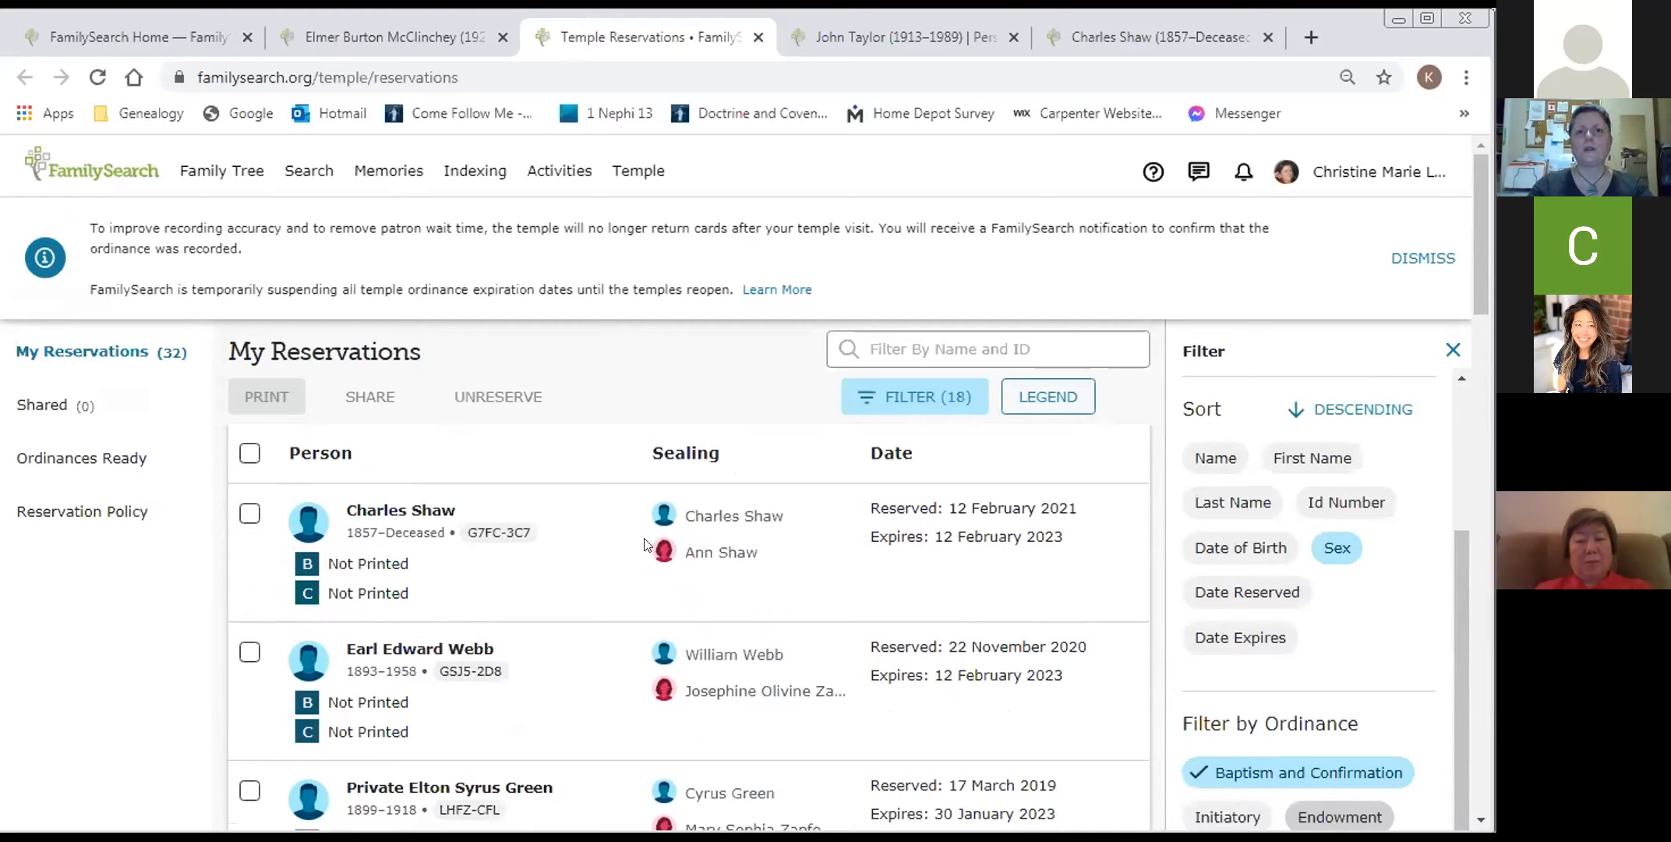
{"action": "mouse_move", "coordinate": [301, 545]}
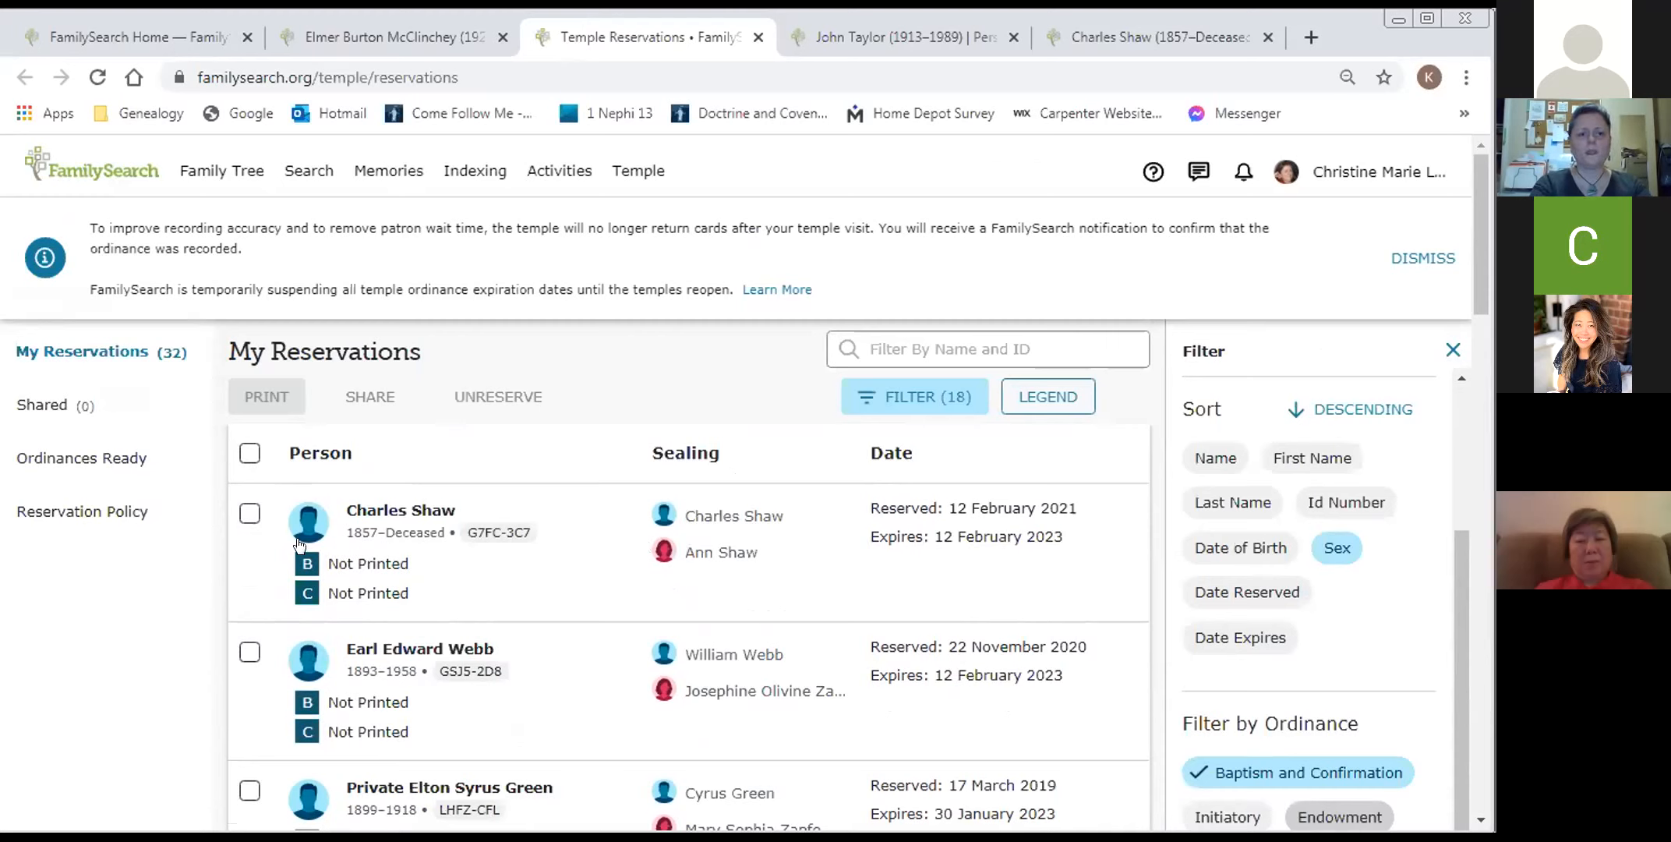
{"action": "left_click", "coordinate": [250, 513]}
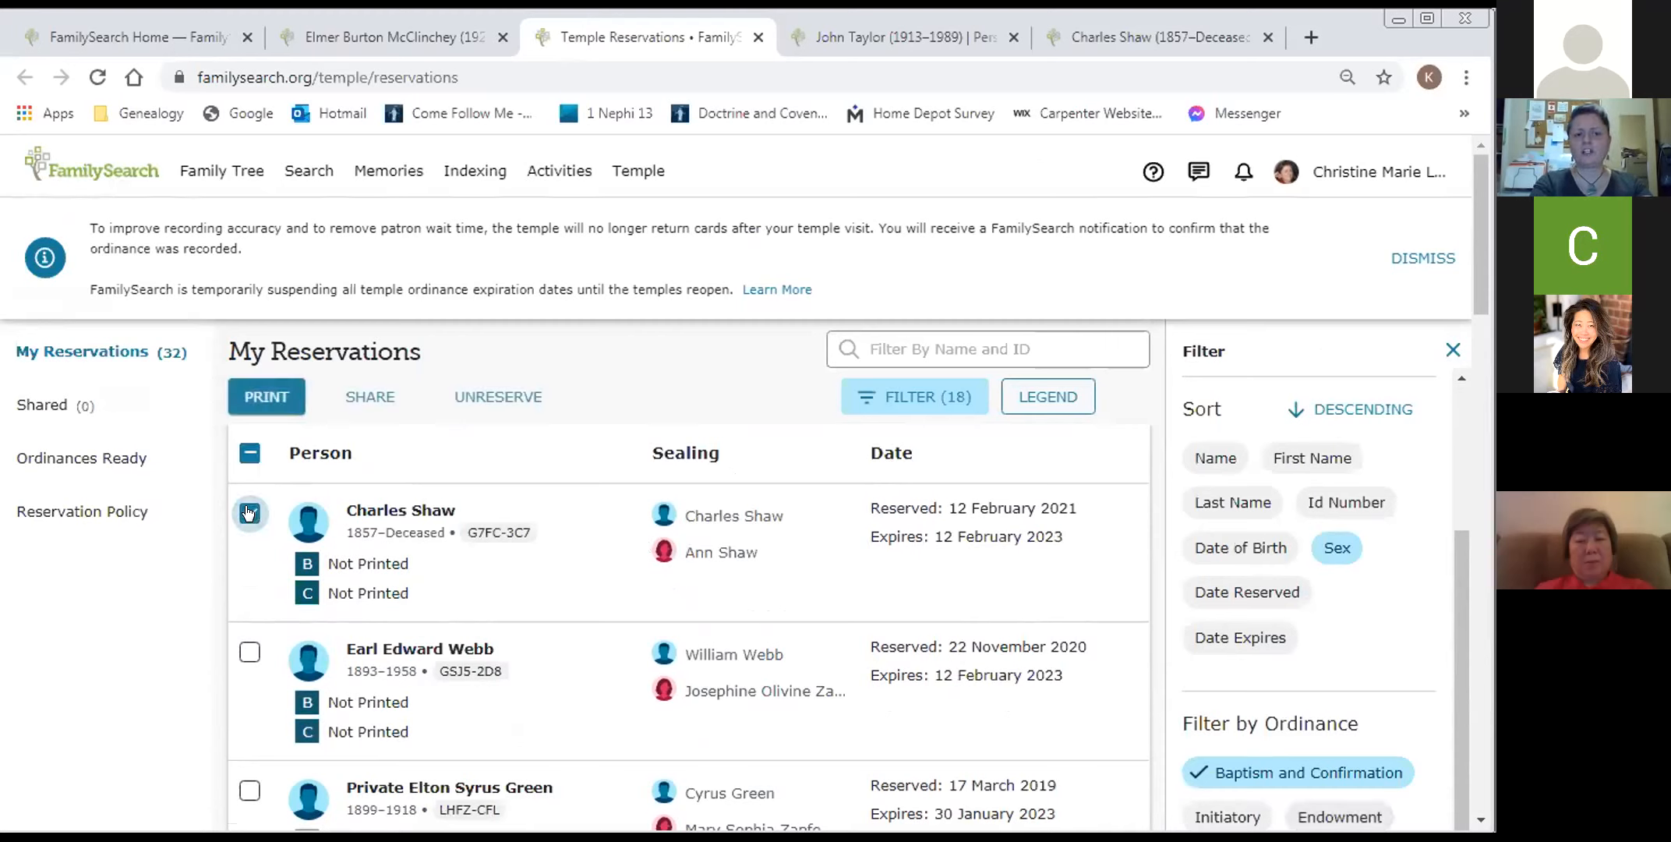
{"action": "left_click", "coordinate": [249, 515]}
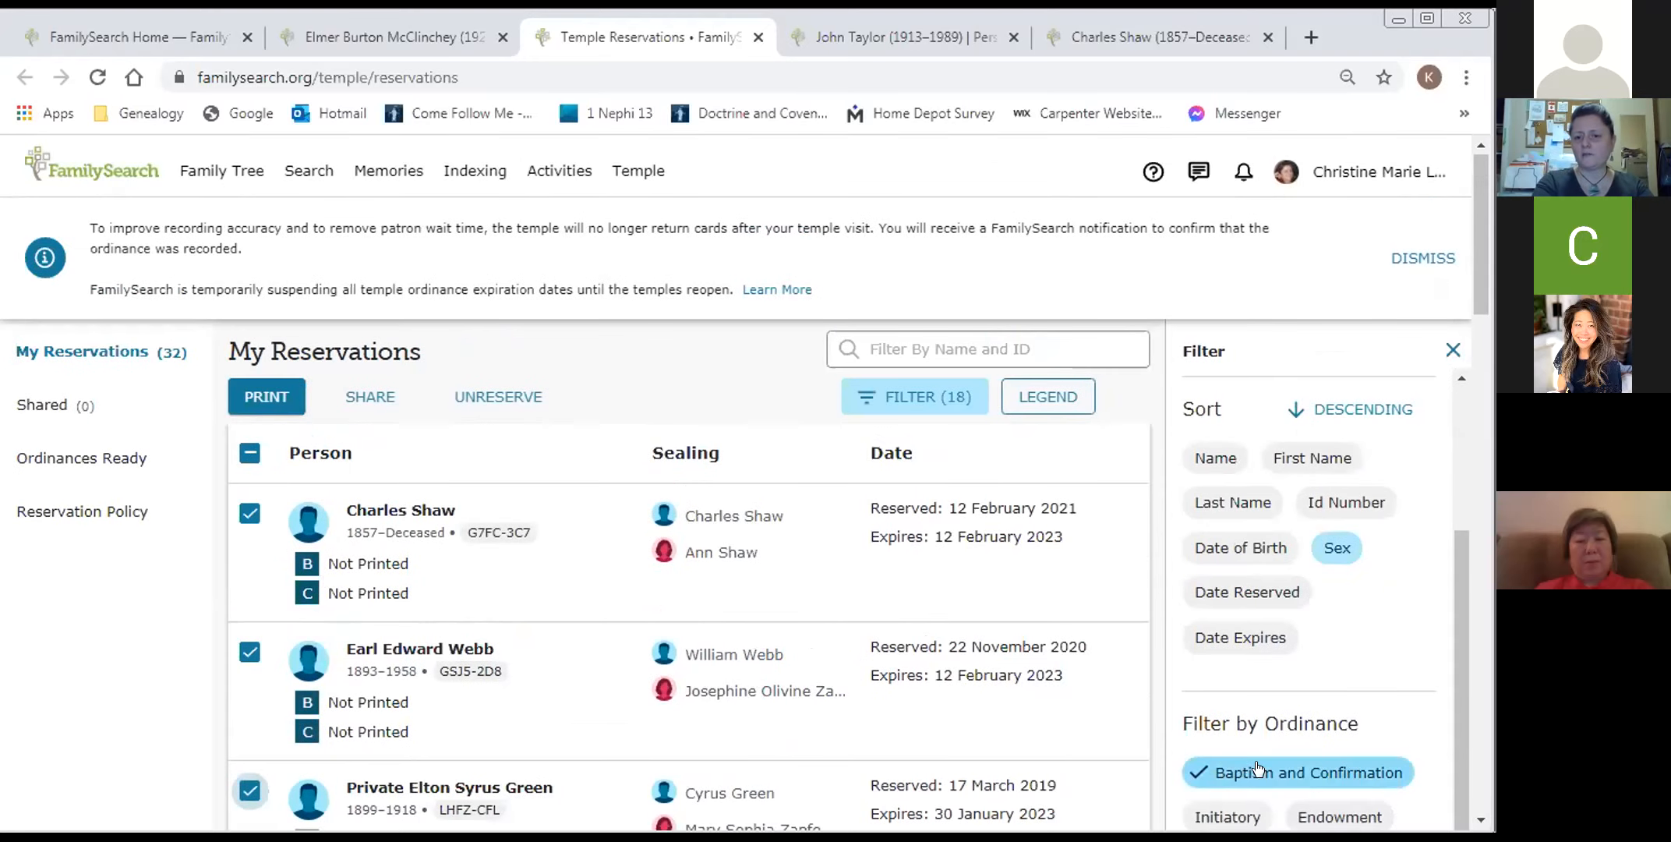
{"action": "mouse_move", "coordinate": [1074, 688]}
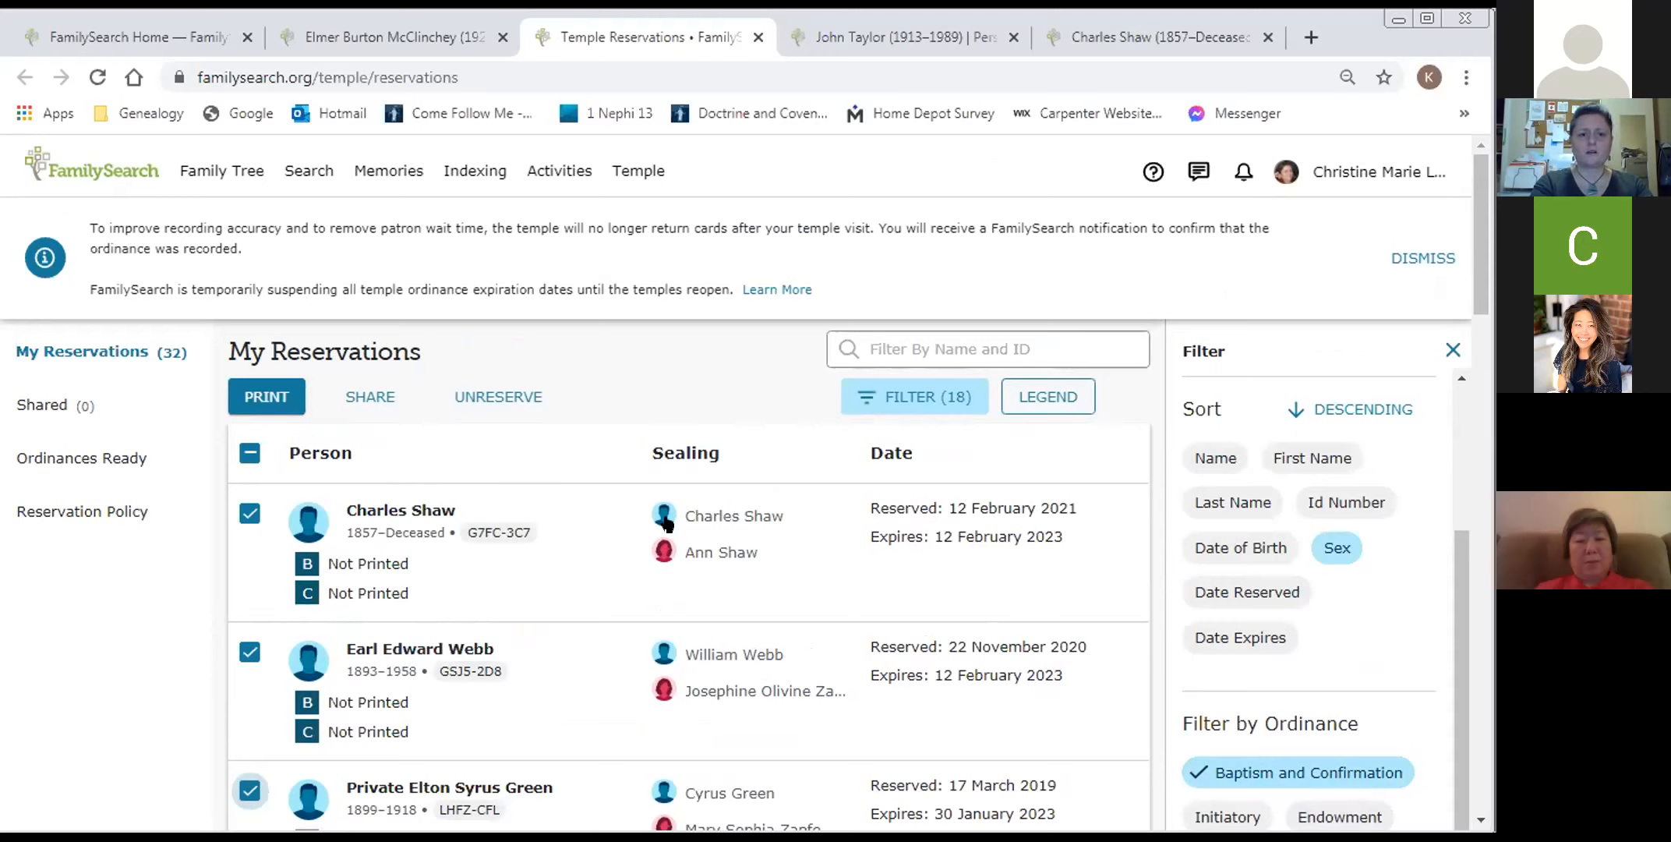
{"action": "mouse_move", "coordinate": [1209, 254]}
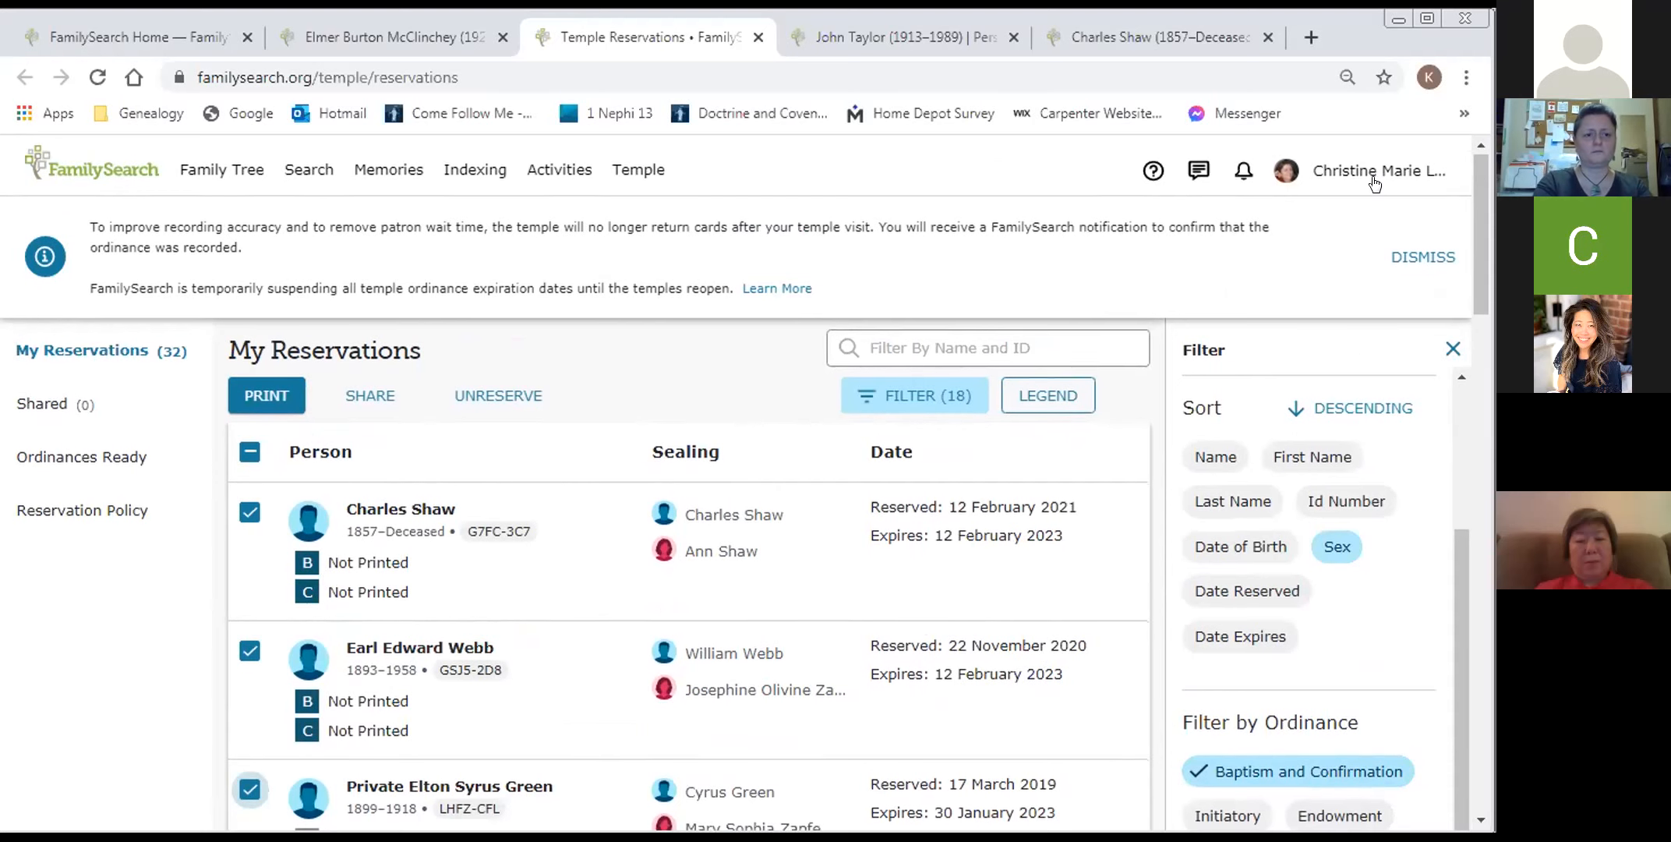
- Sort the Filter panel by Date Reserved and show all ordinance types
{"action": "scroll", "scroll_direction": "down", "scroll_amount": 3}
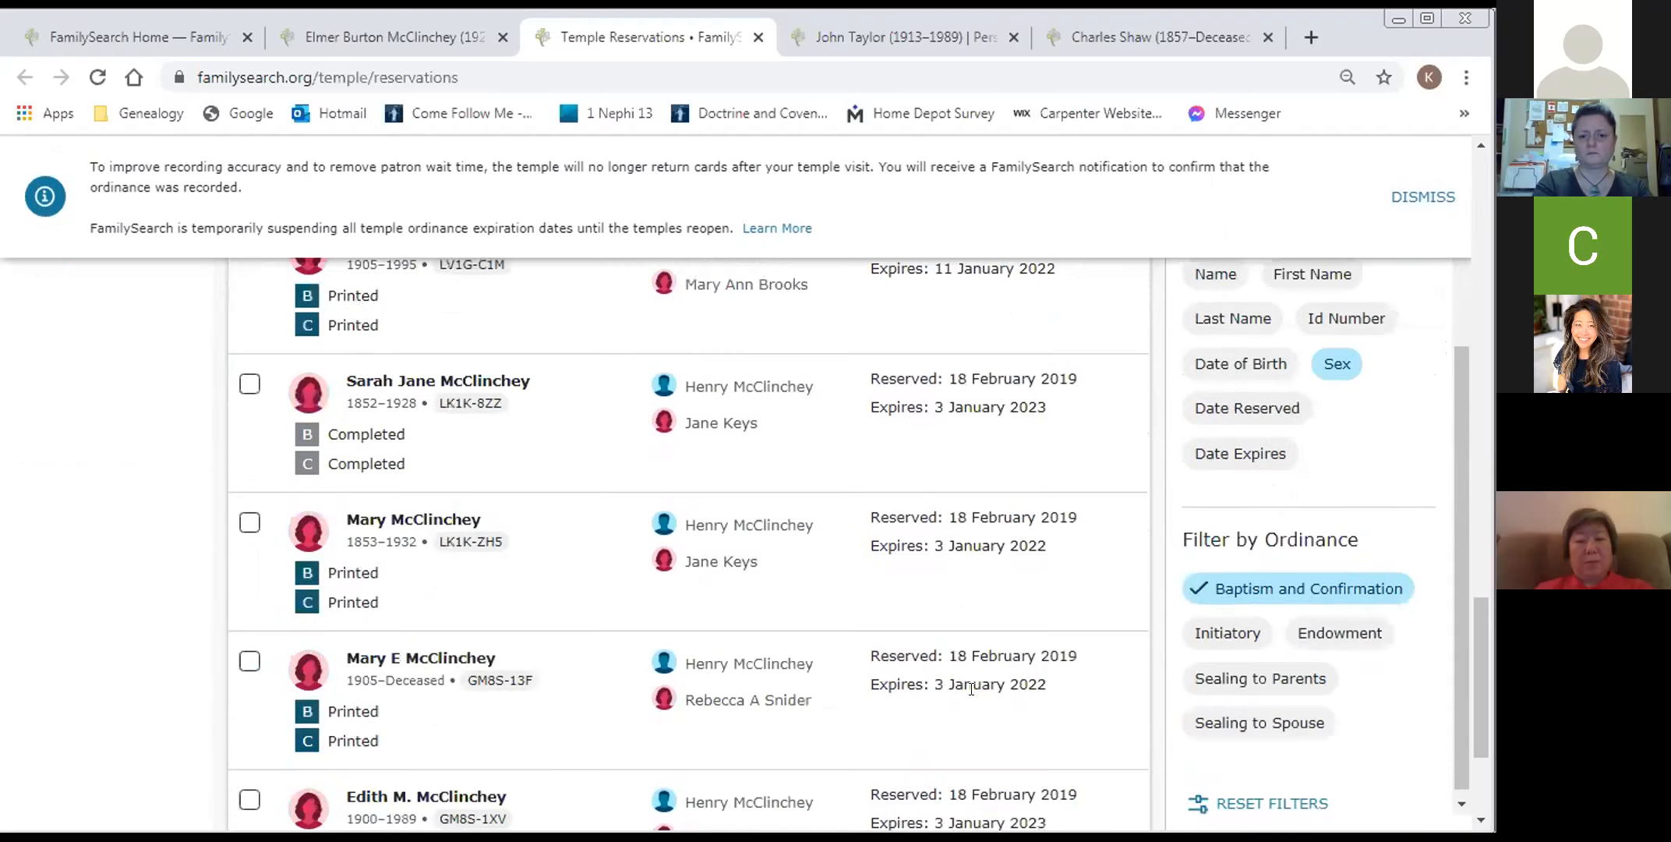
{"action": "scroll", "scroll_direction": "down", "scroll_amount": 3}
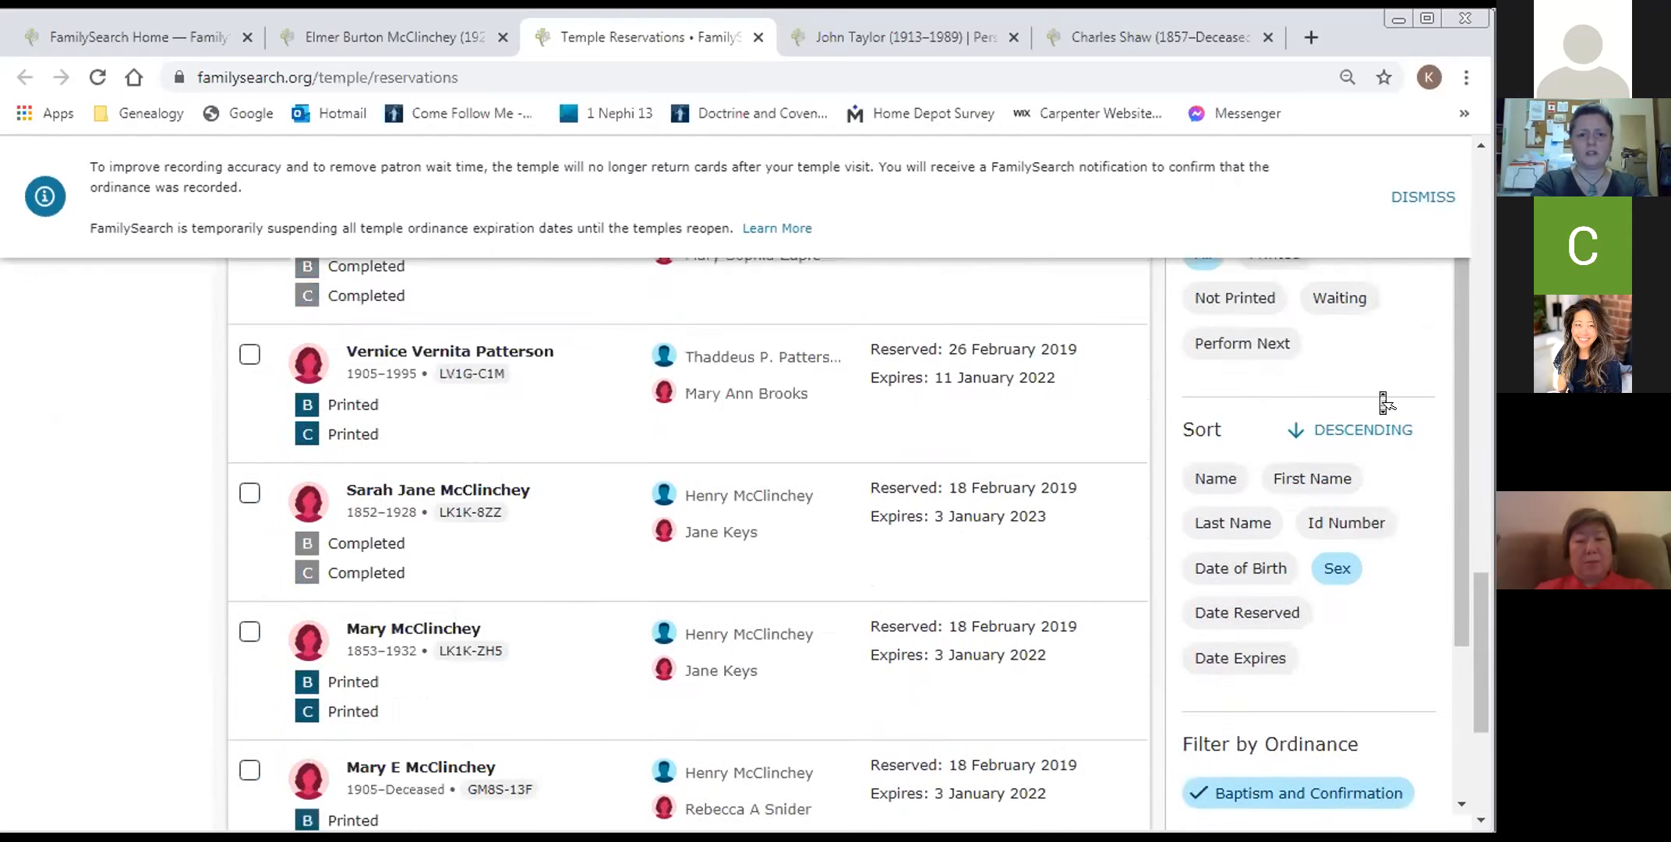
{"action": "scroll", "scroll_direction": "down", "scroll_amount": 3}
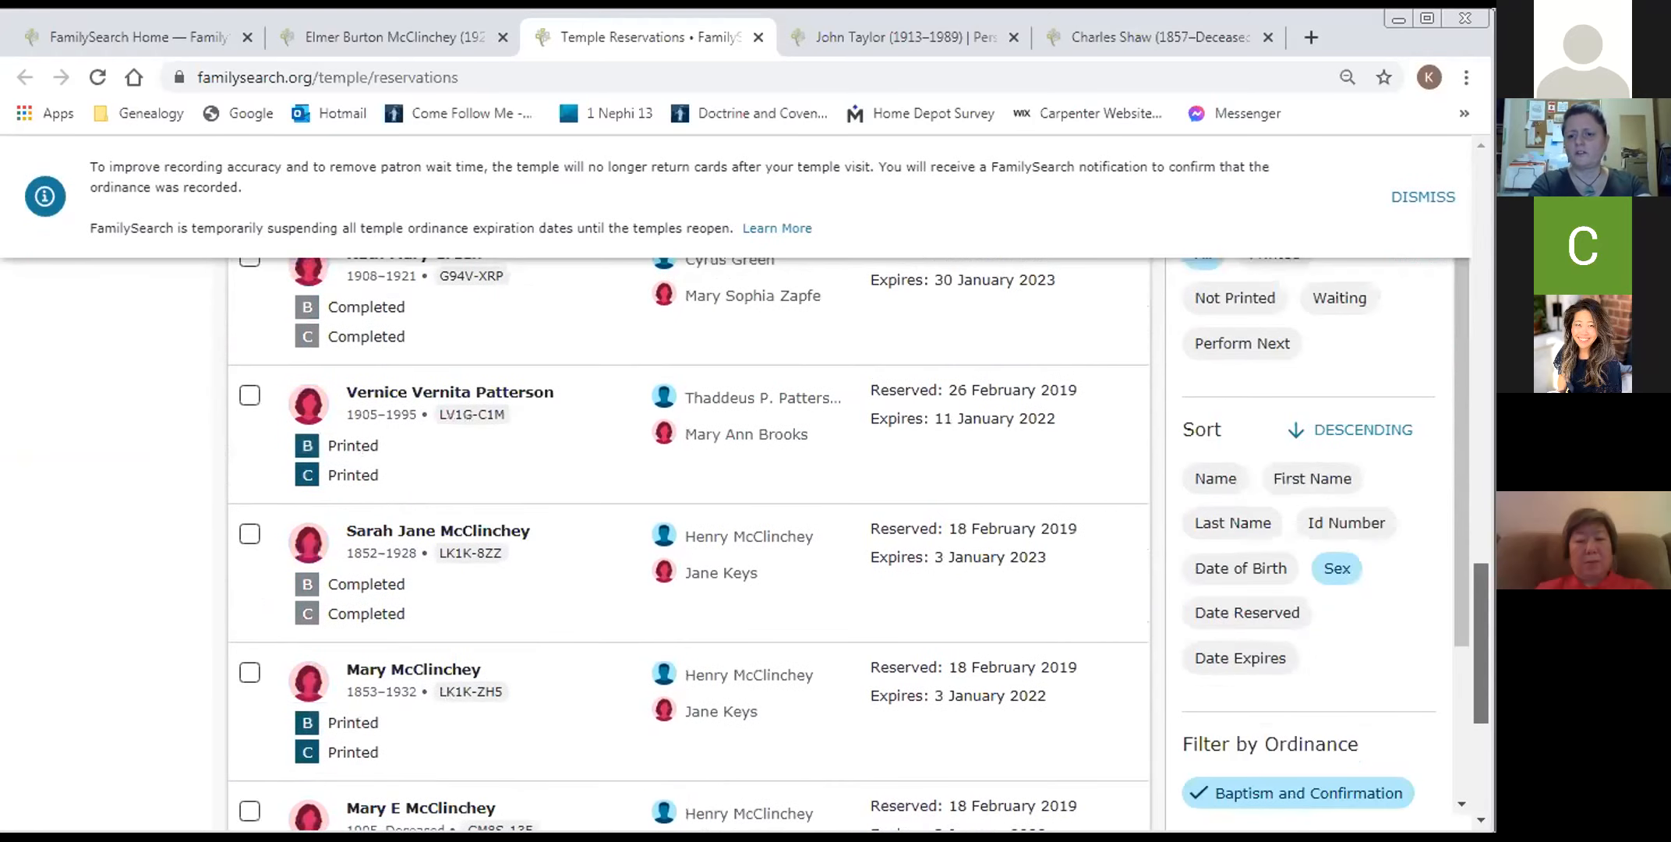
{"action": "scroll", "scroll_direction": "down", "scroll_amount": 3}
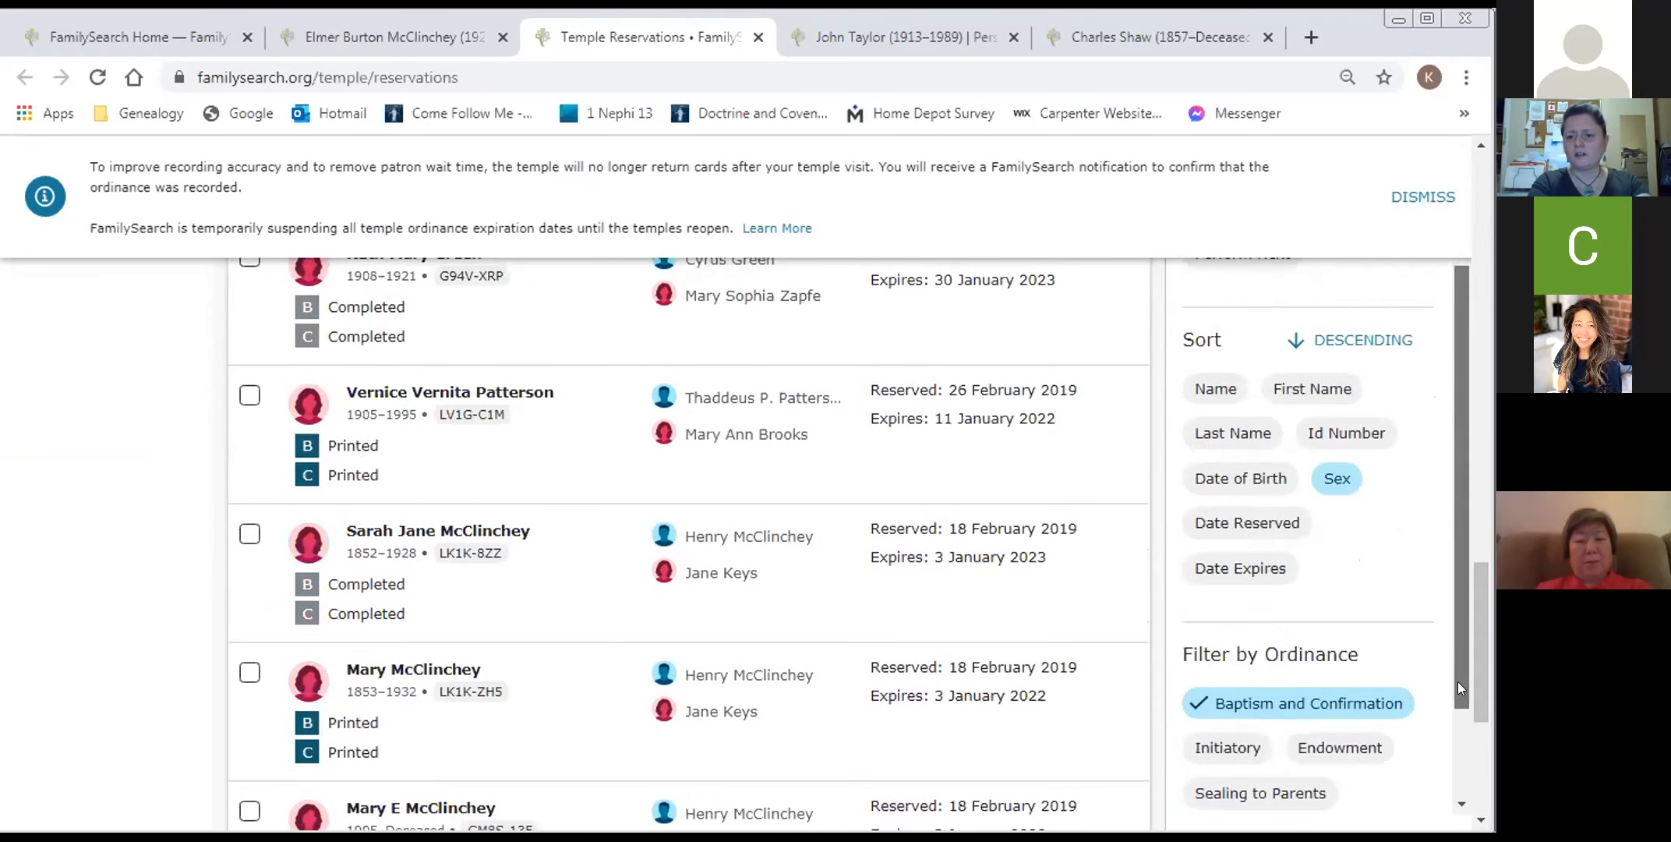
{"action": "scroll", "scroll_direction": "down", "scroll_amount": 3}
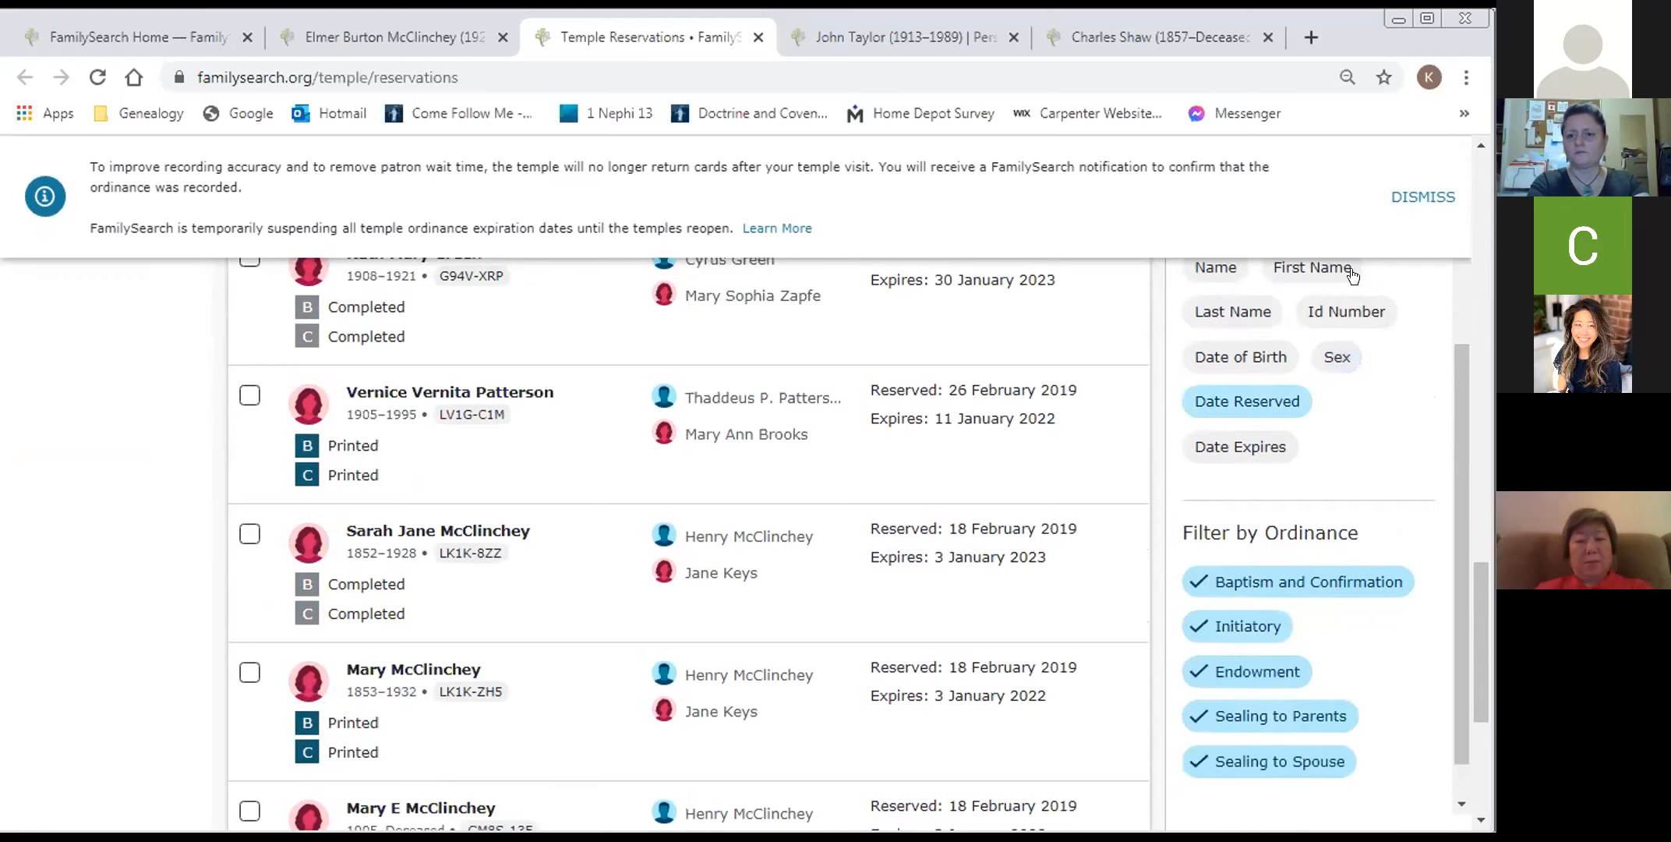
{"action": "scroll", "scroll_direction": "down", "scroll_amount": 3}
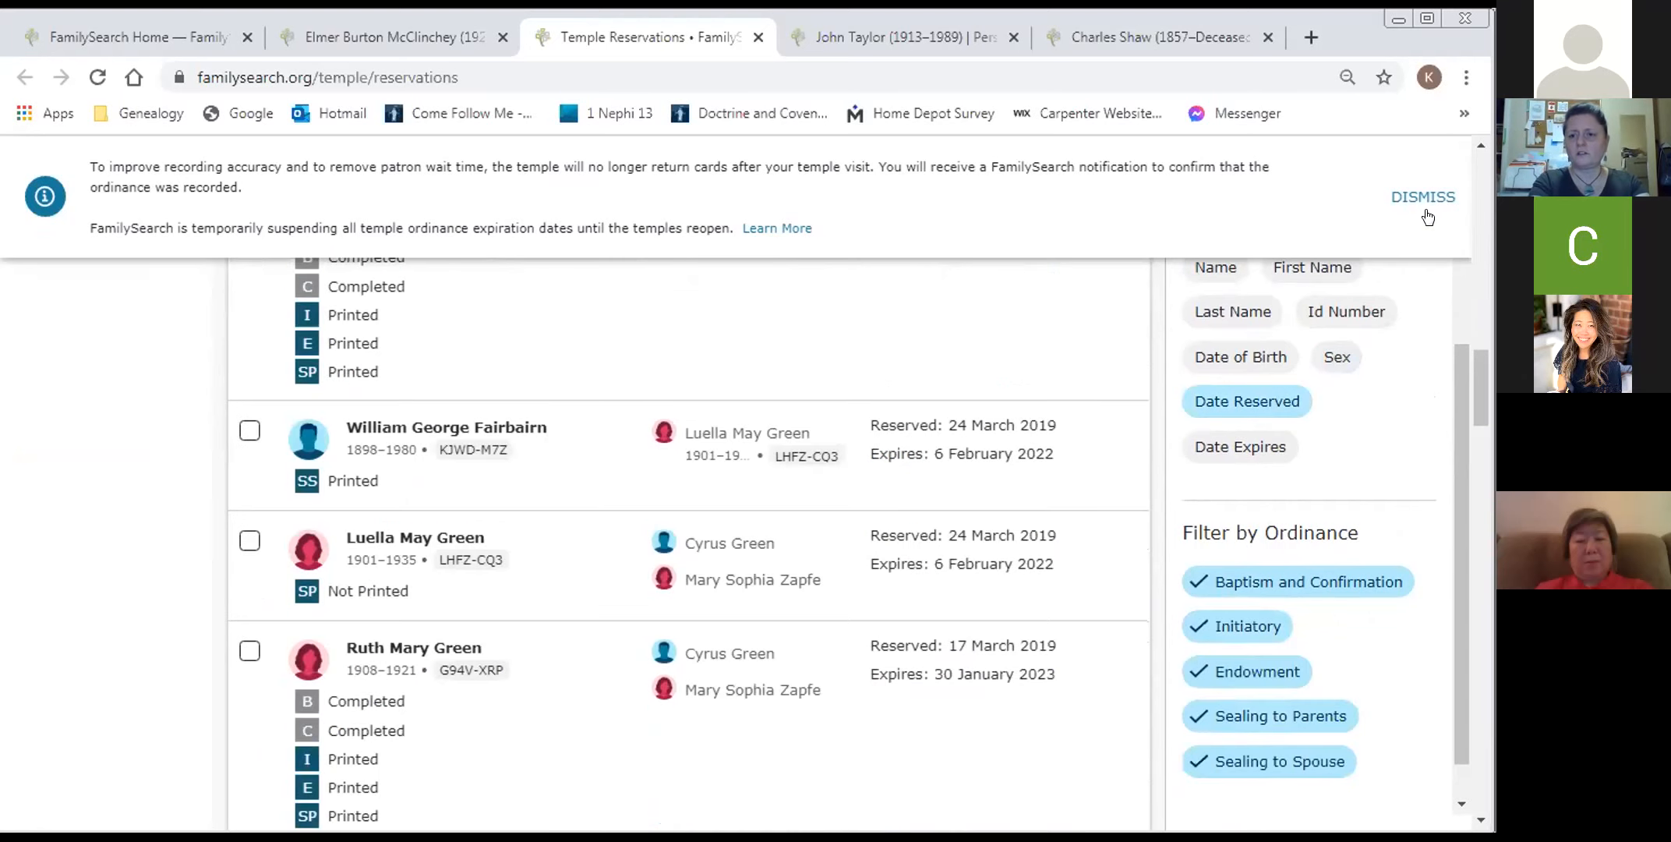
{"action": "scroll", "scroll_direction": "down", "scroll_amount": 3}
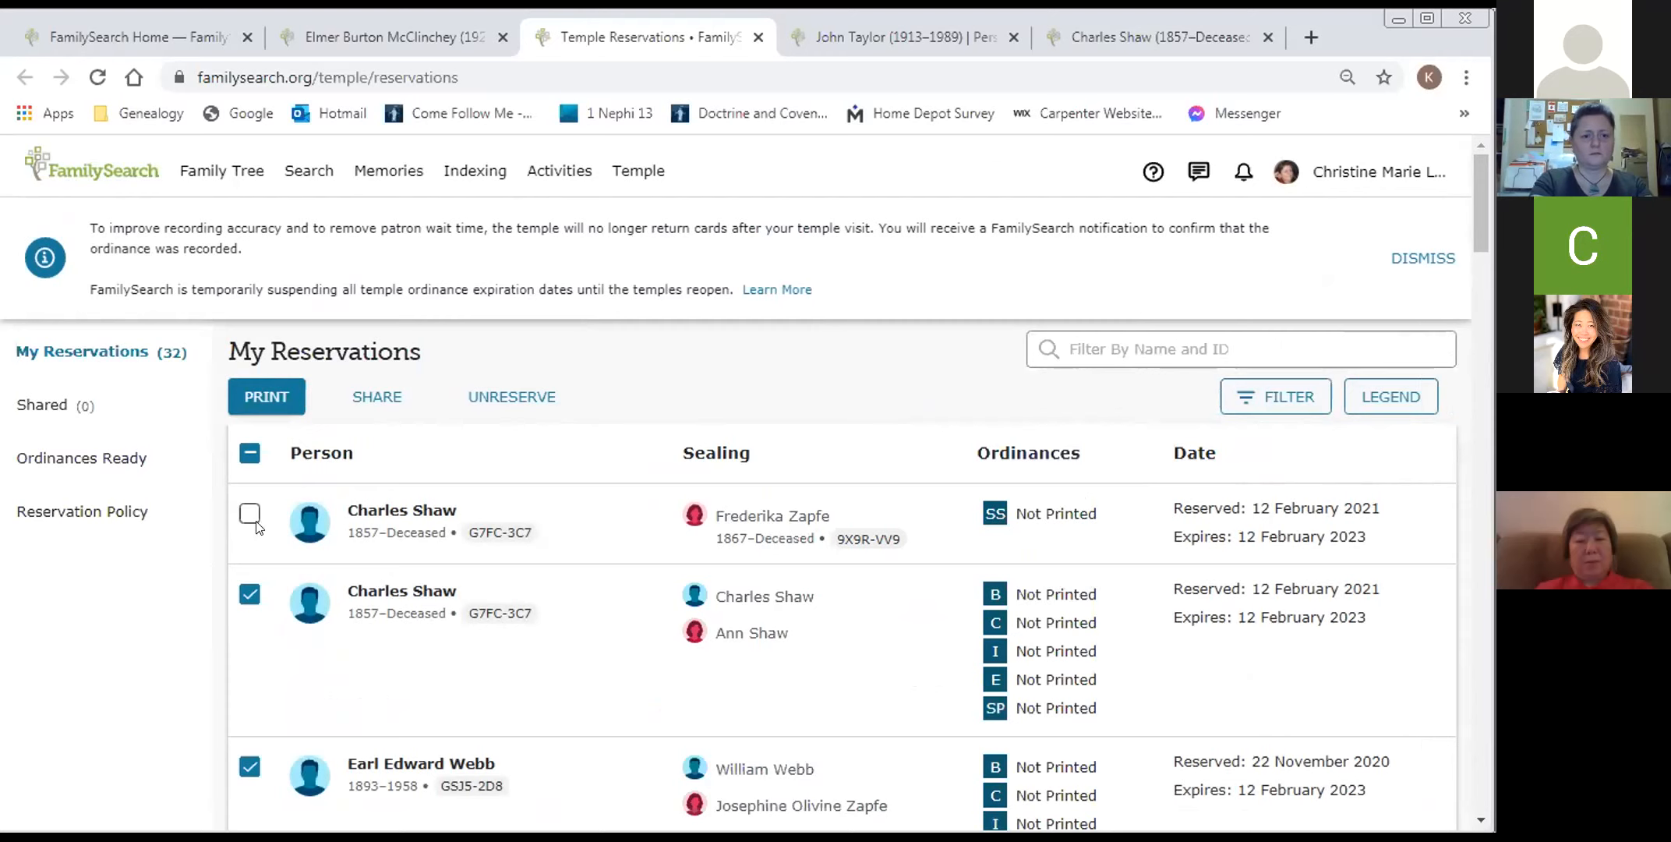
{"action": "left_click", "coordinate": [250, 513]}
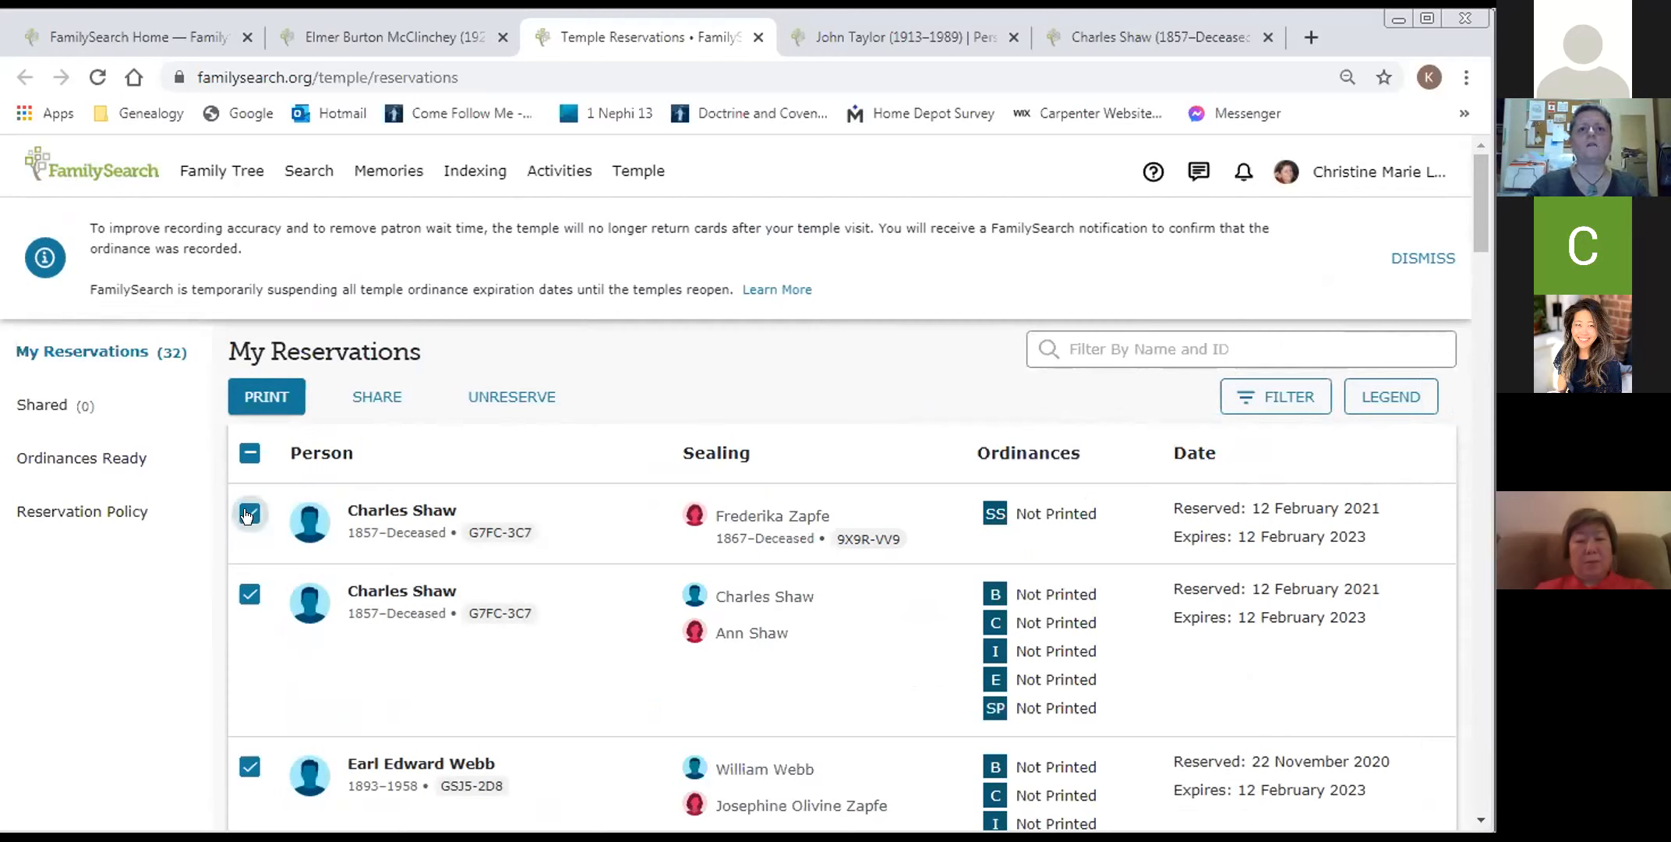
{"action": "left_click", "coordinate": [249, 513]}
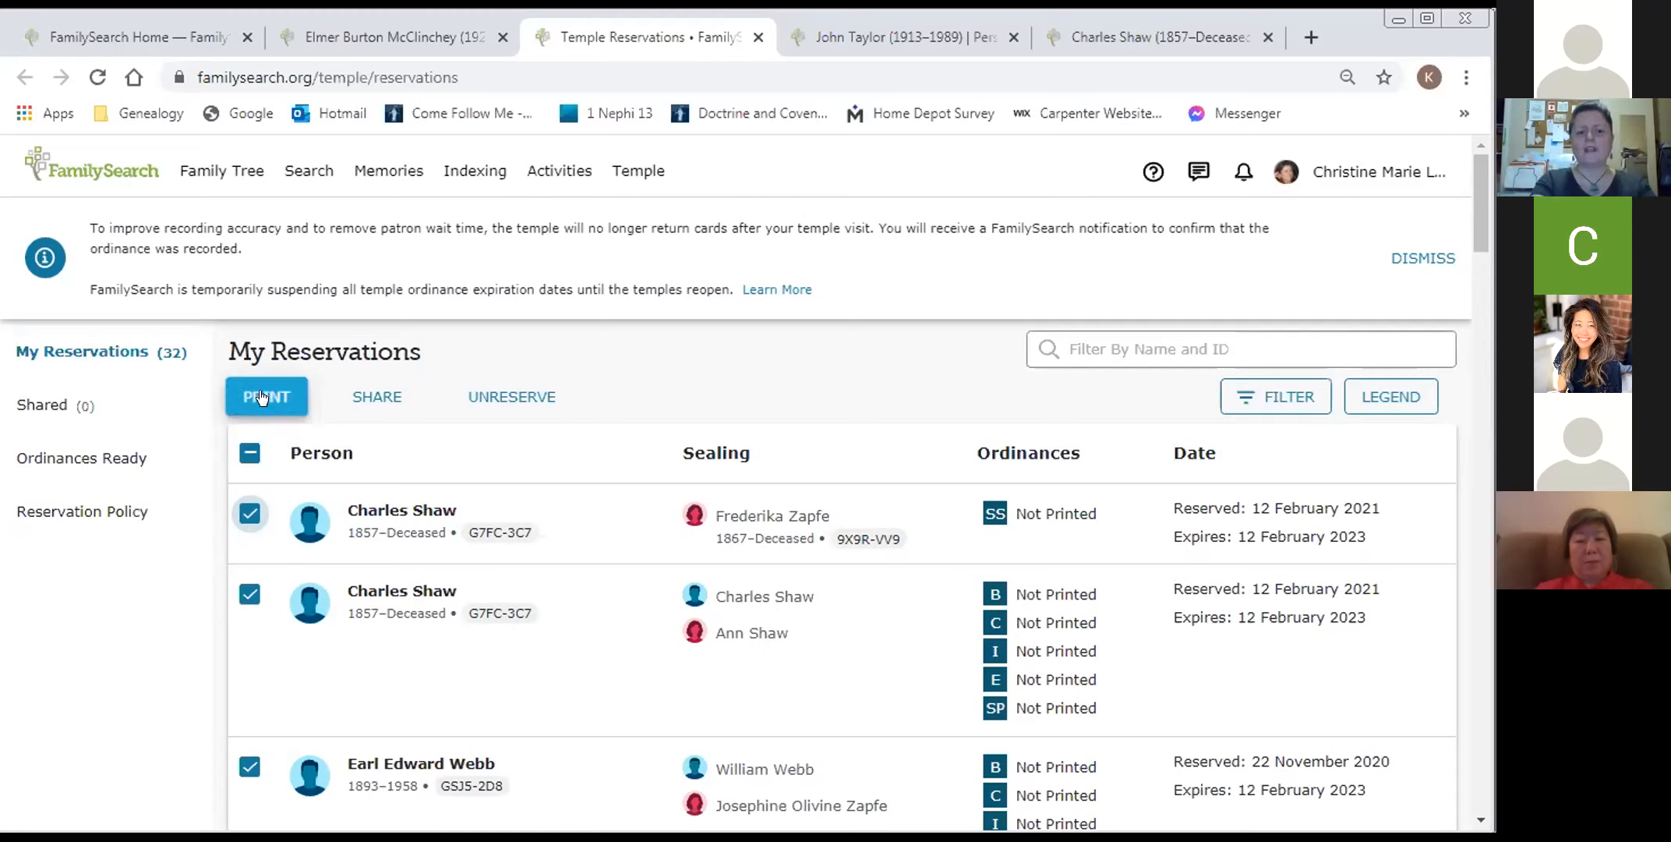
{"action": "left_click", "coordinate": [265, 397]}
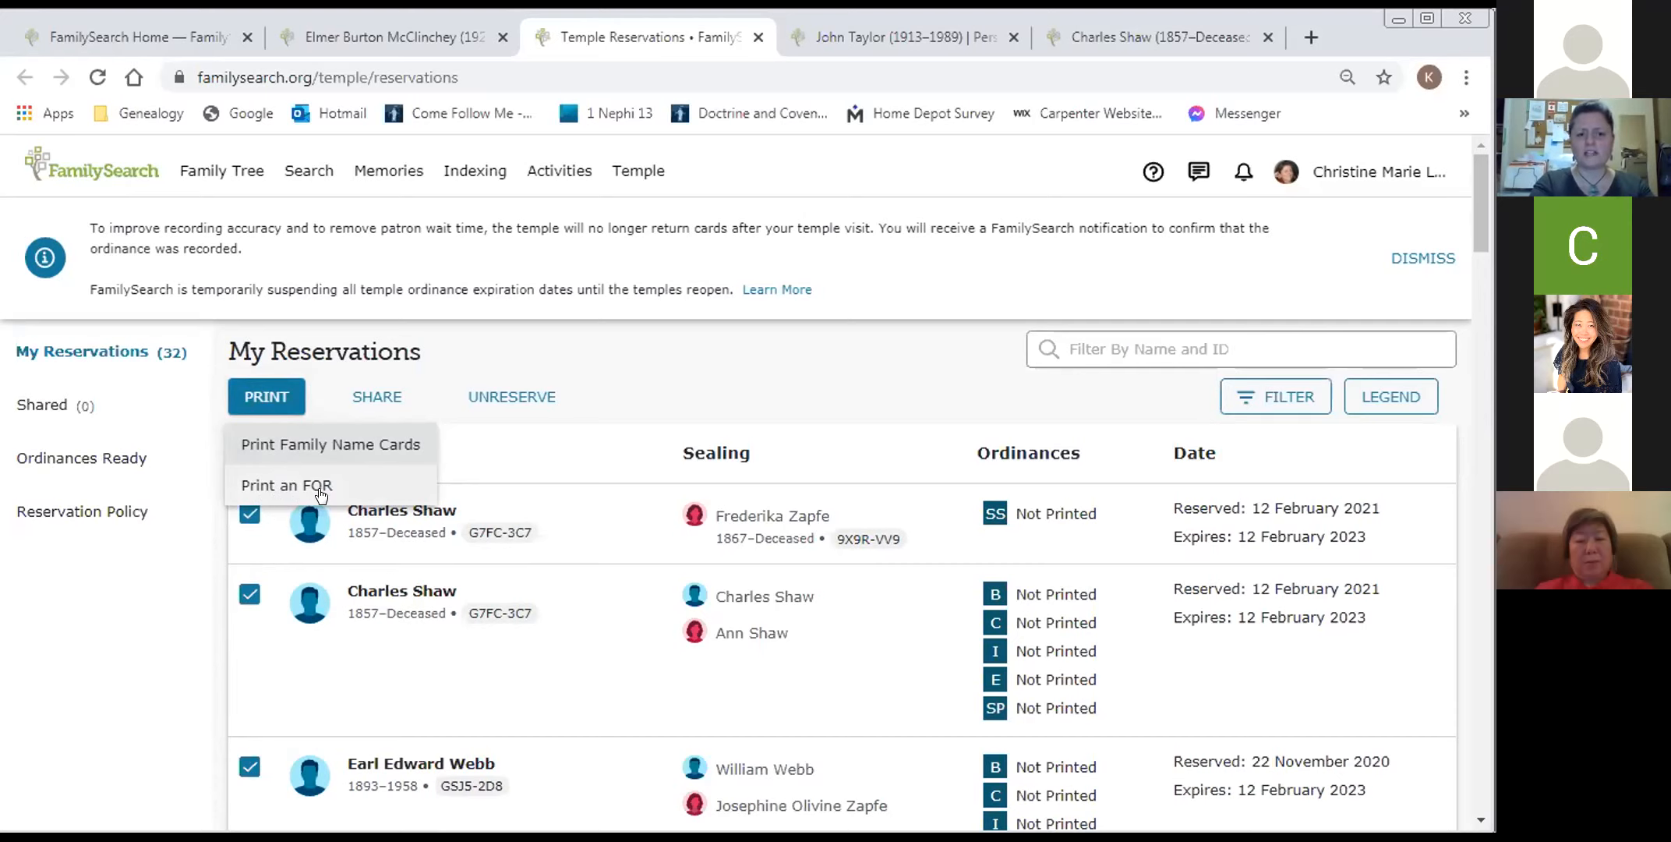
{"action": "mouse_move", "coordinate": [333, 443]}
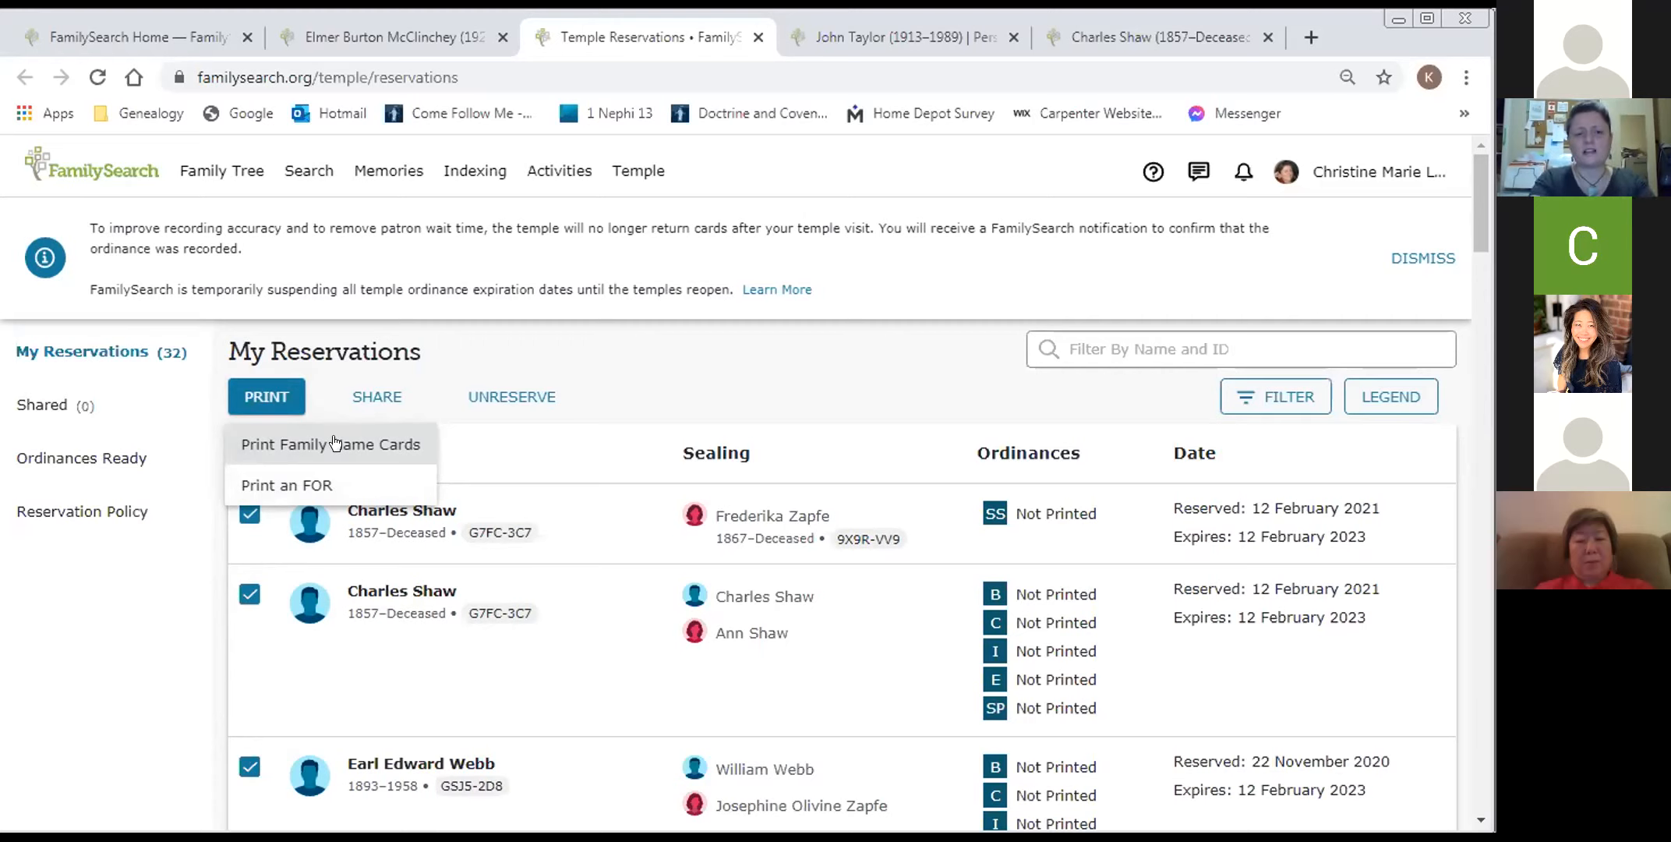
{"action": "left_click", "coordinate": [265, 397]}
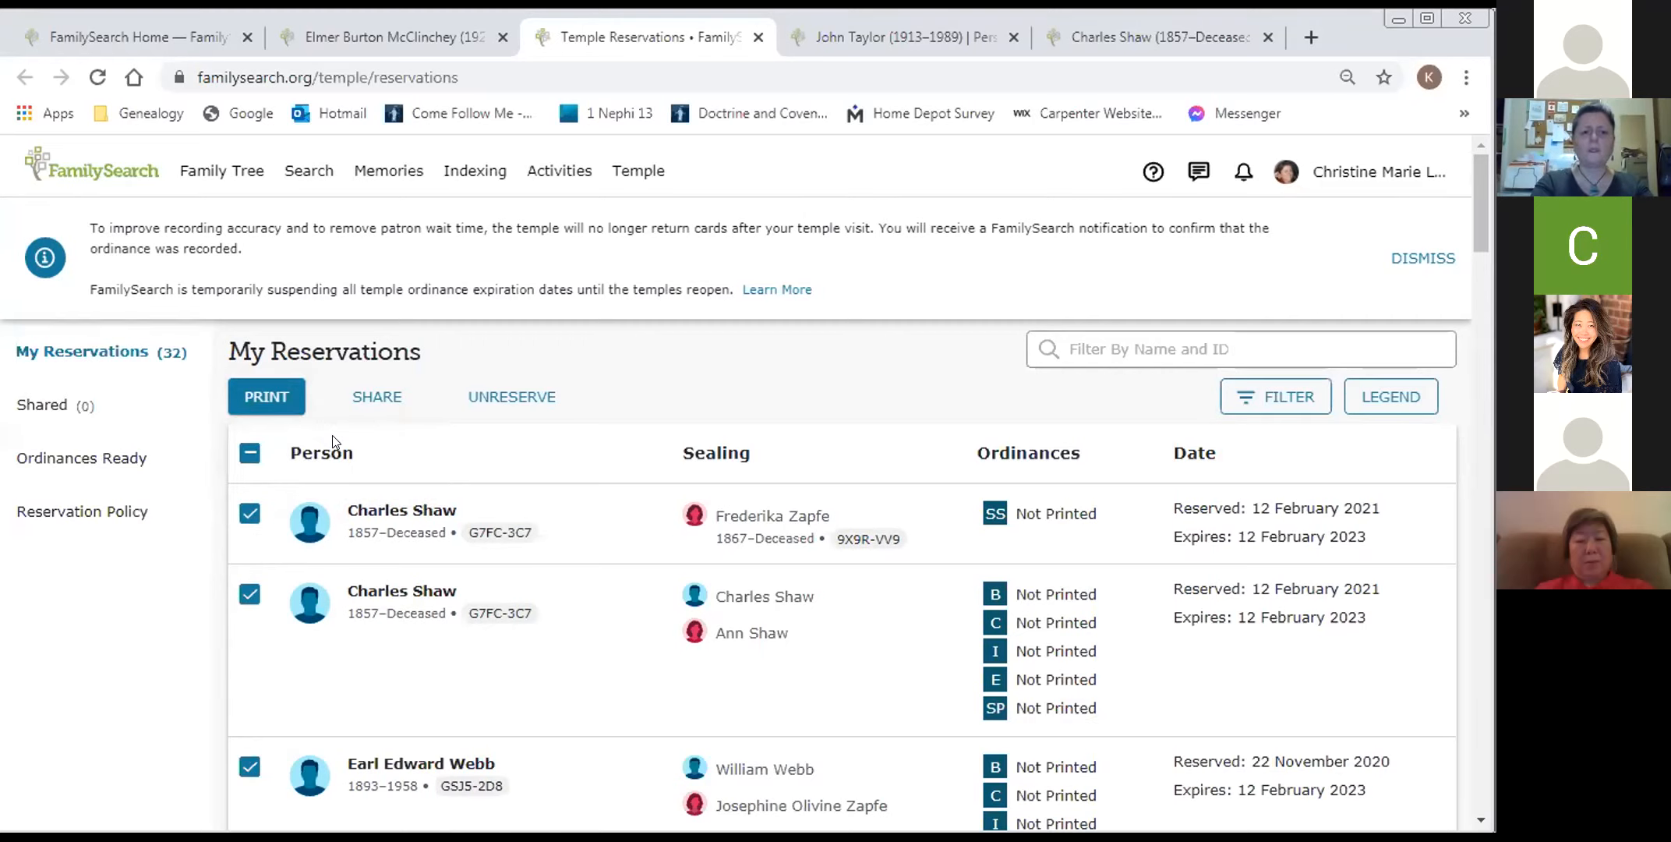
{"action": "left_click", "coordinate": [265, 397]}
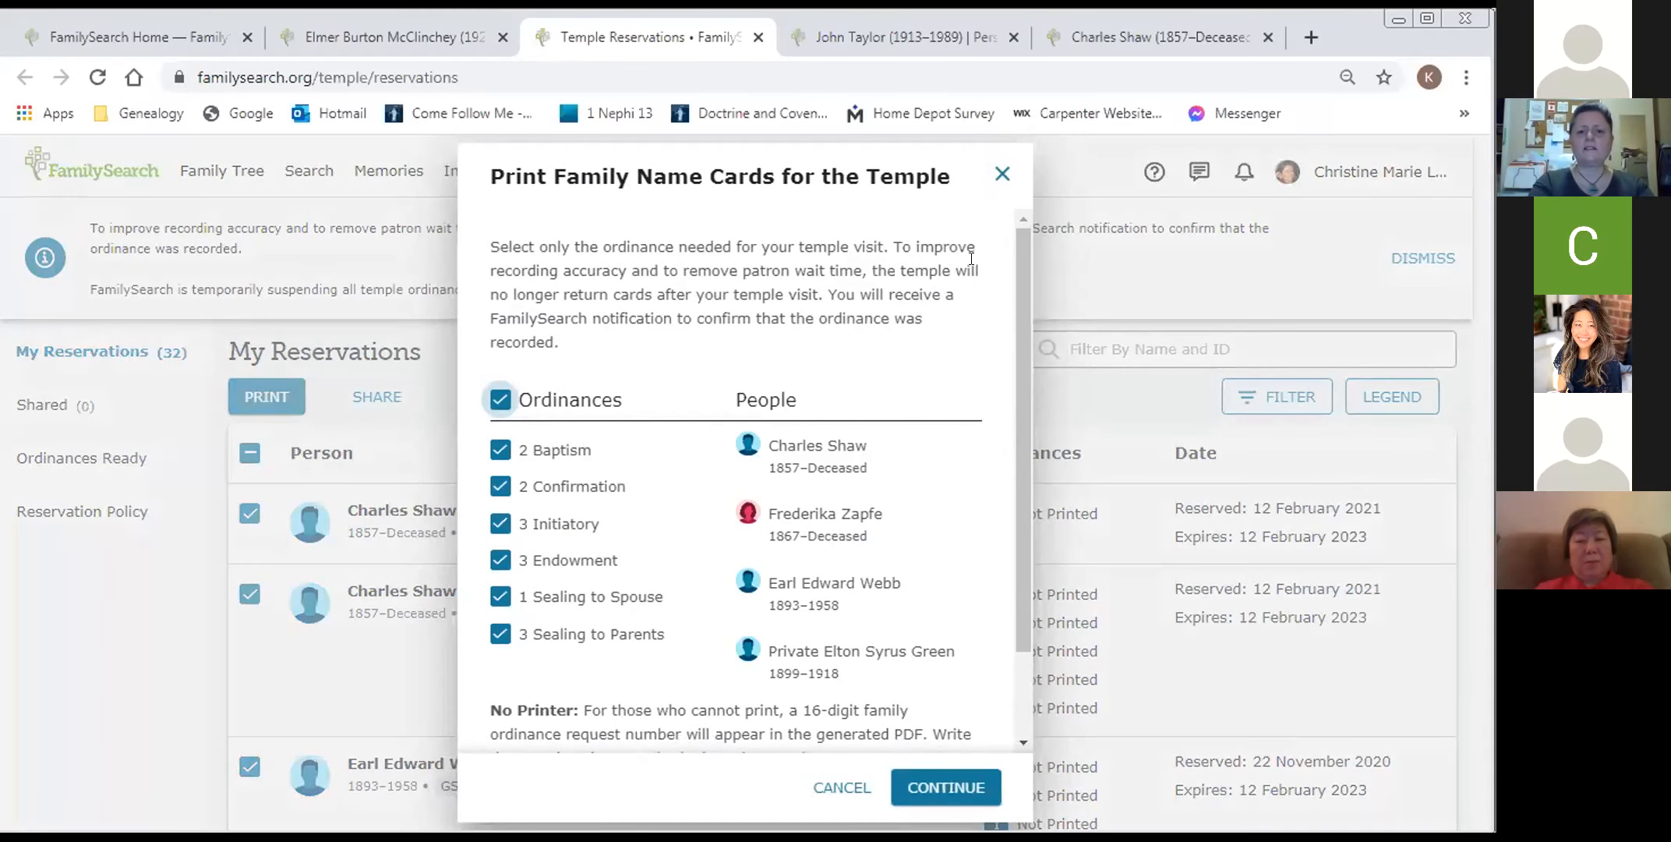
{"action": "mouse_move", "coordinate": [663, 382]}
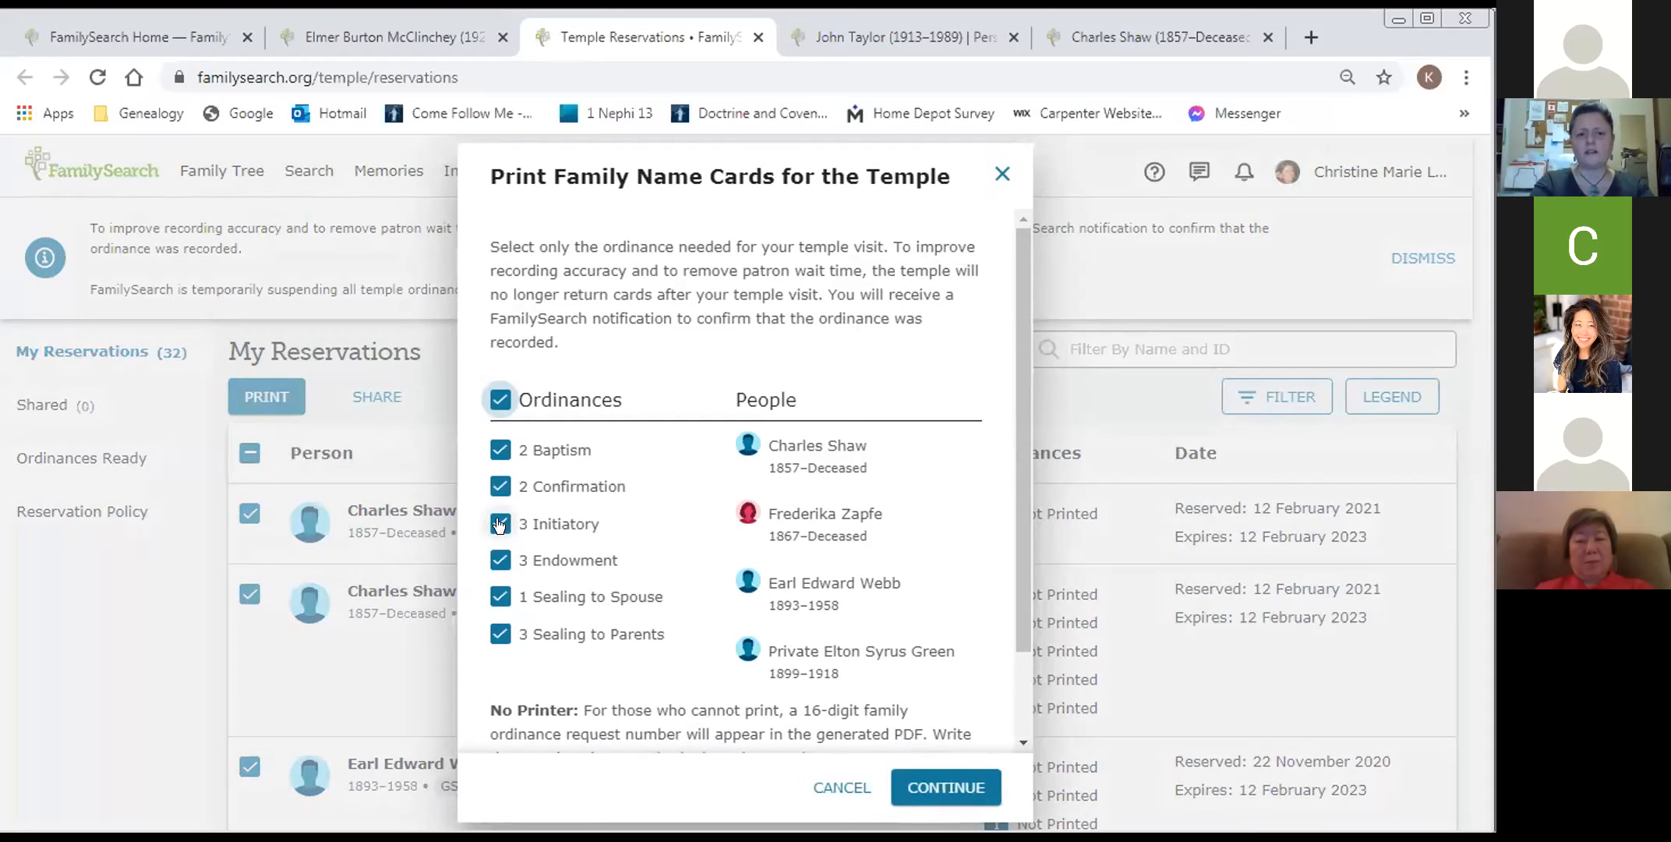
{"action": "left_click", "coordinate": [500, 400]}
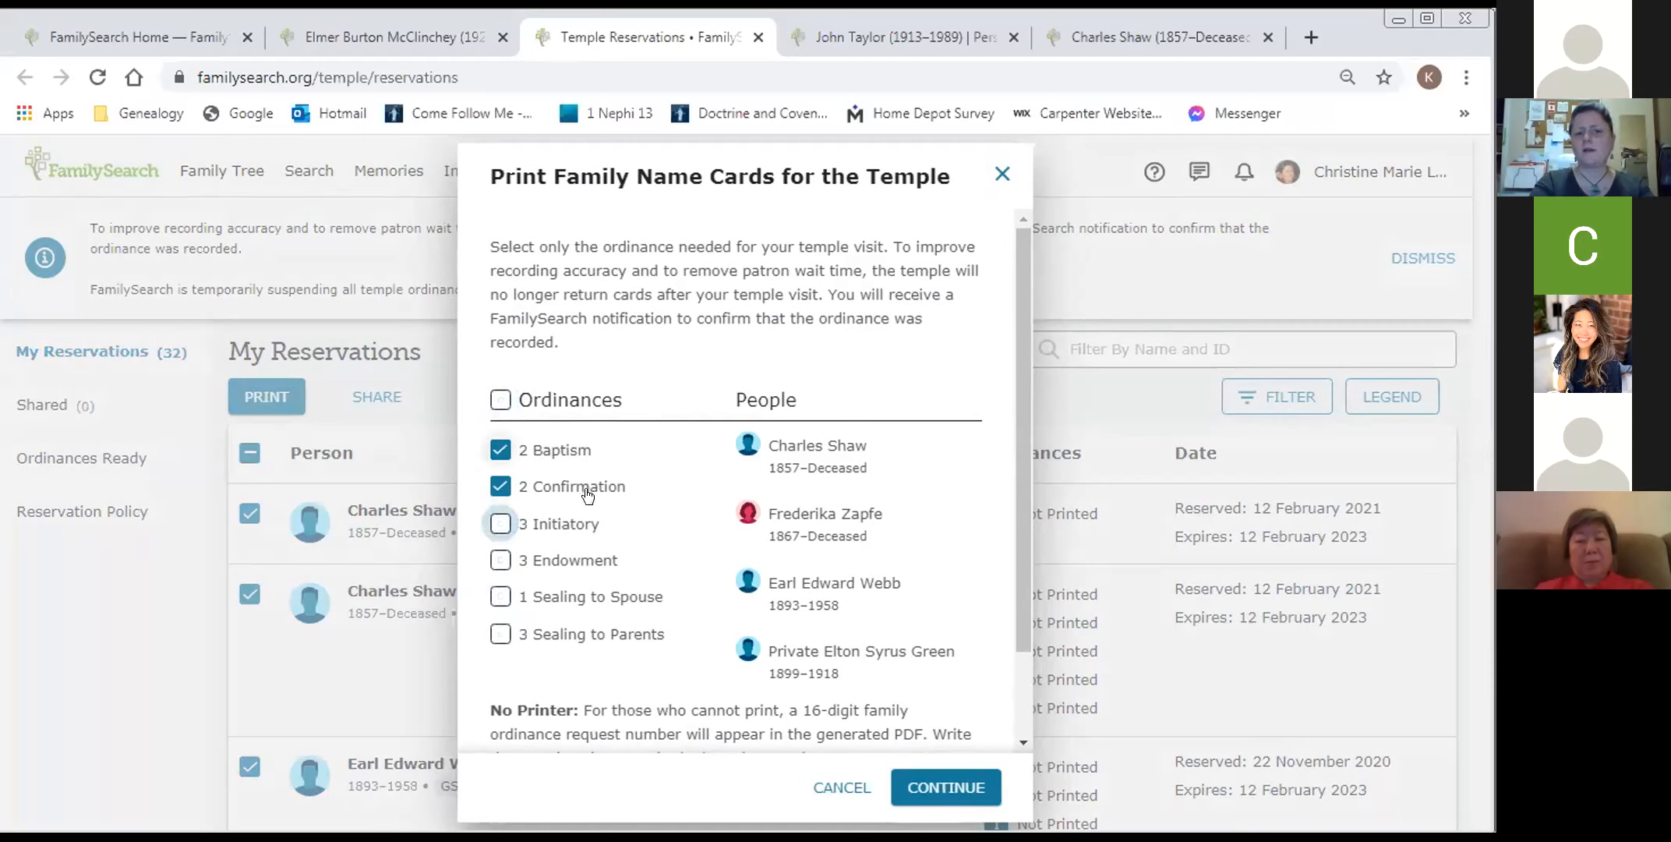
{"action": "mouse_move", "coordinate": [639, 504]}
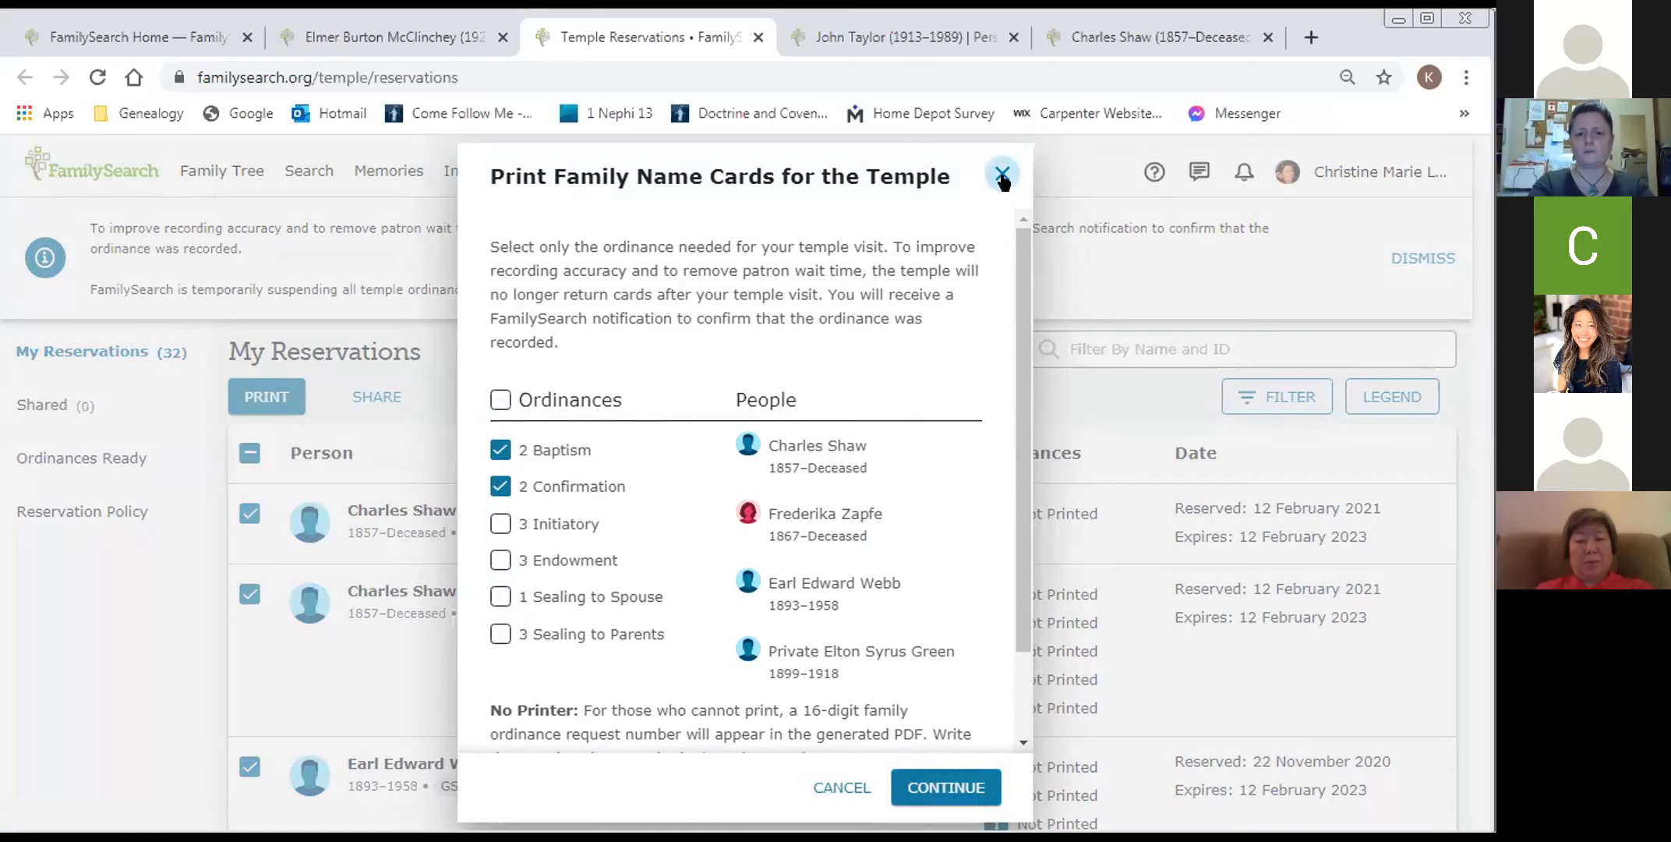
{"action": "left_click", "coordinate": [1001, 174]}
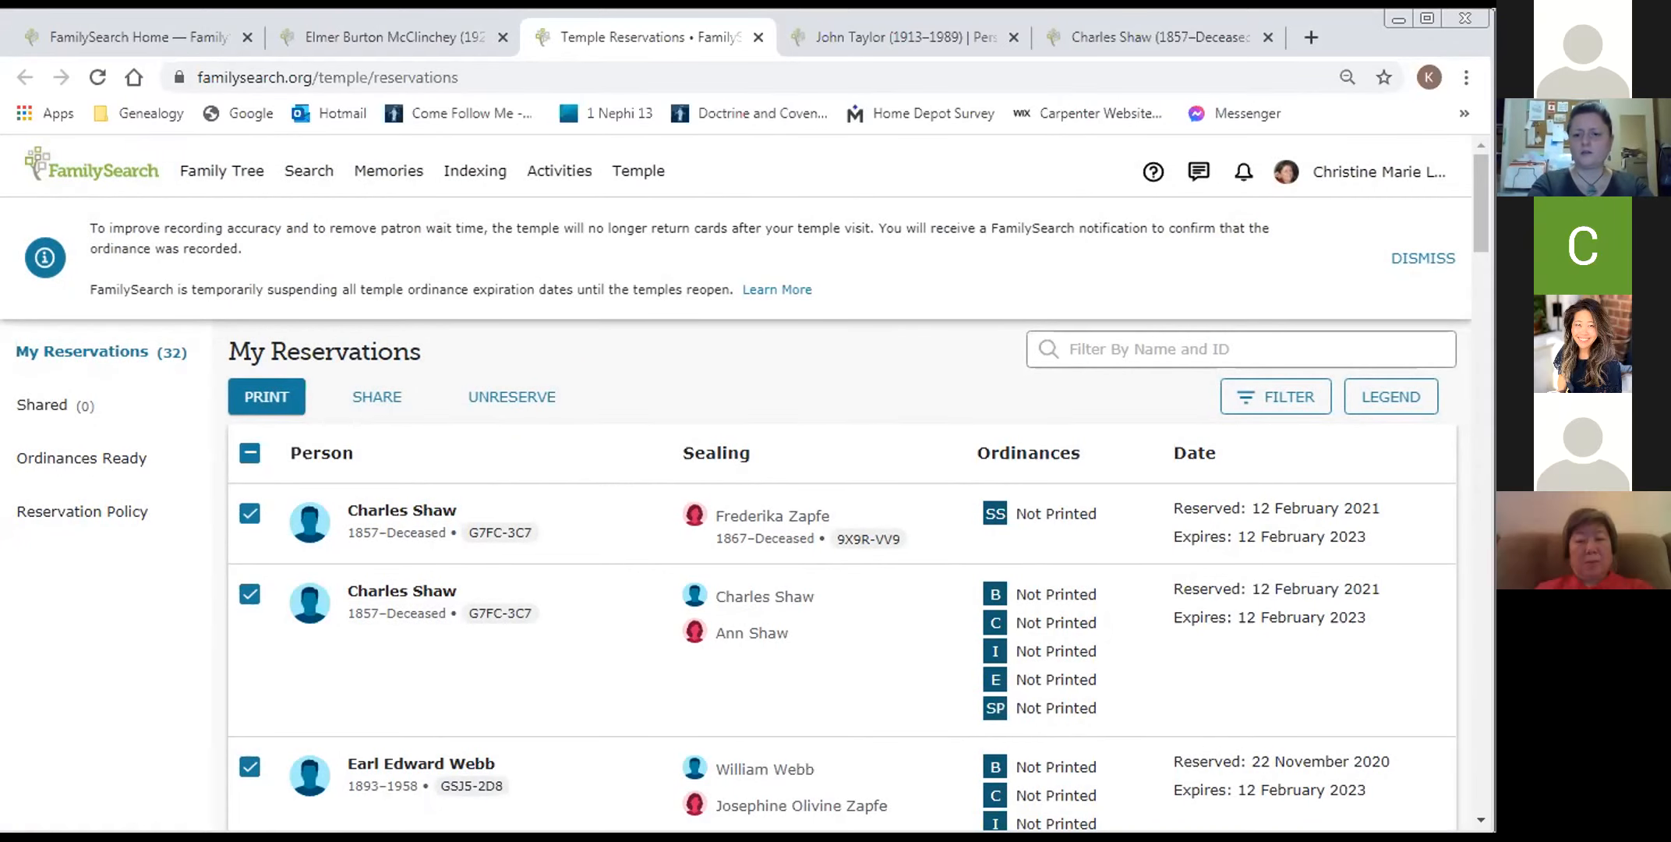
{"action": "mouse_move", "coordinate": [1261, 749]}
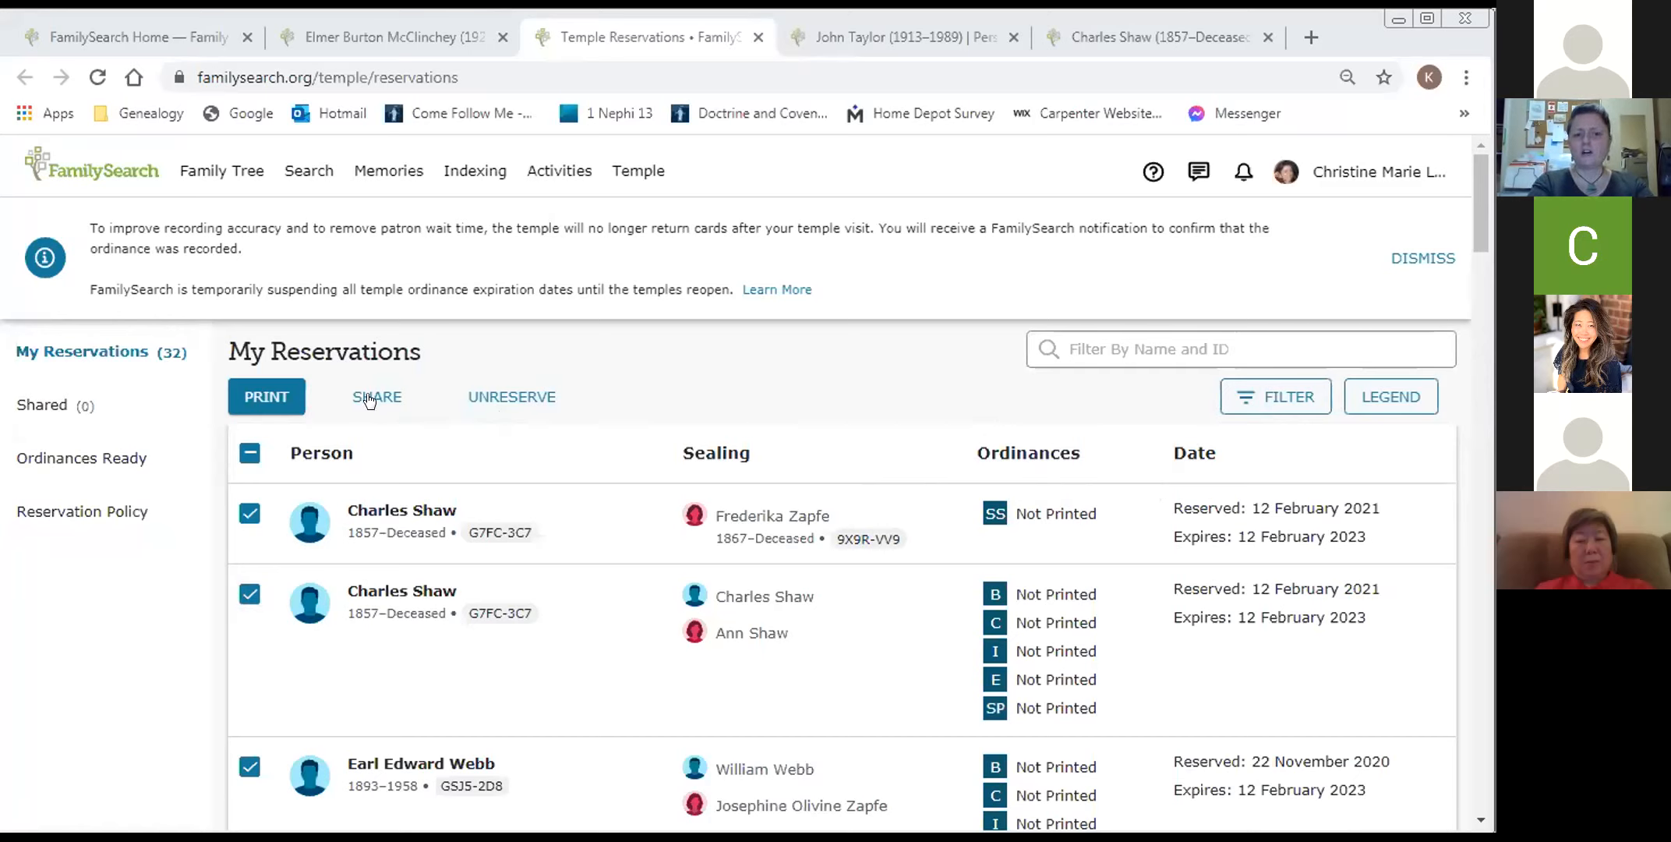
{"action": "mouse_move", "coordinate": [240, 679]}
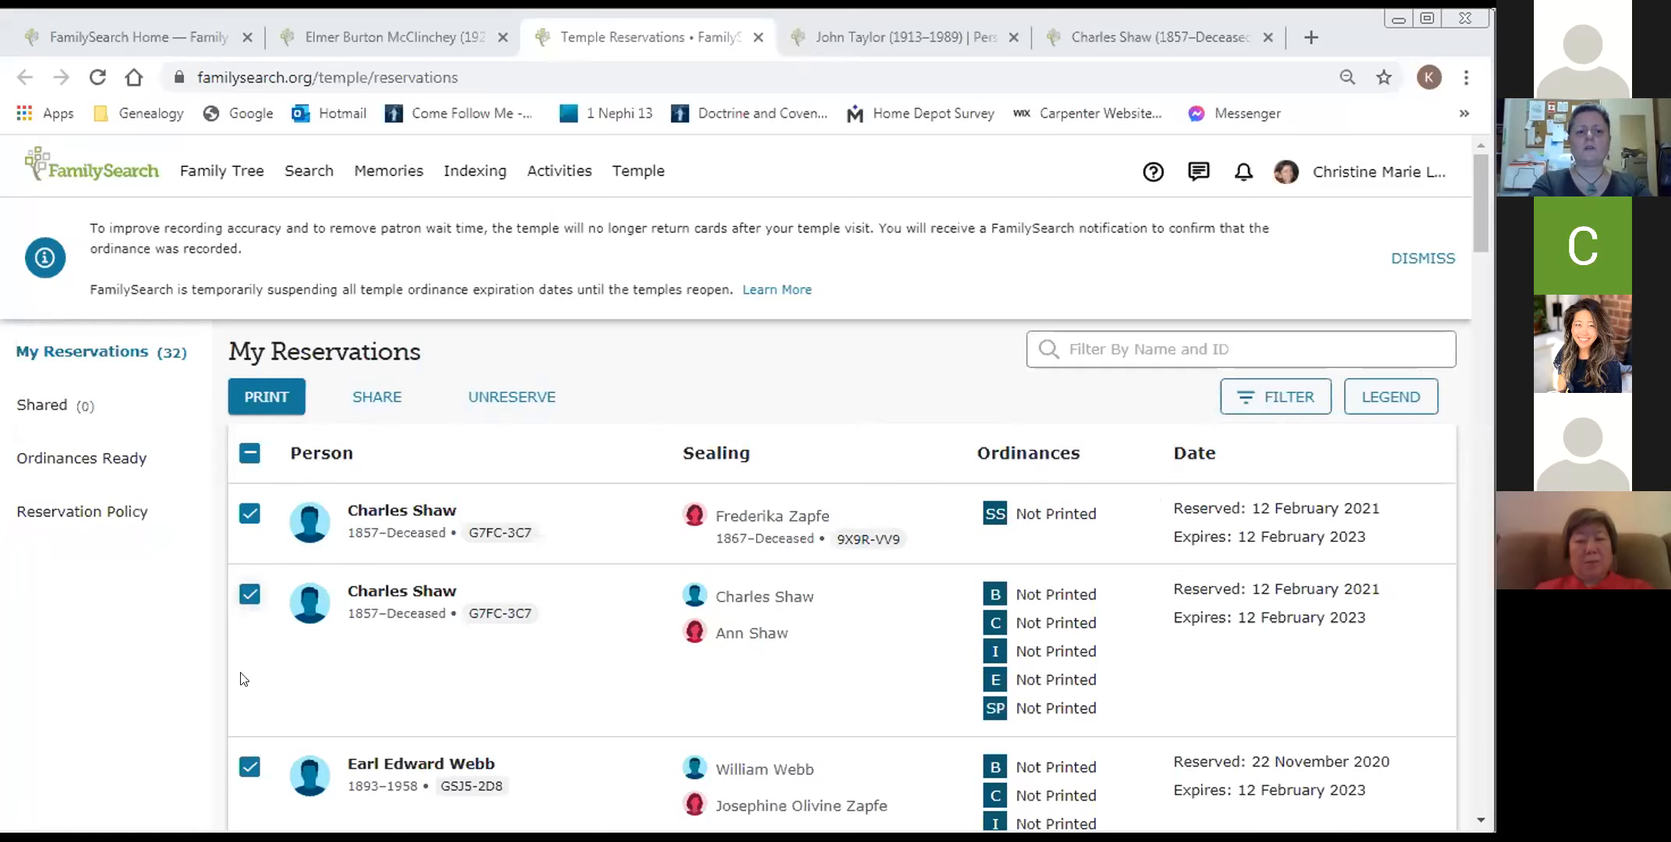
{"action": "left_click", "coordinate": [250, 594]}
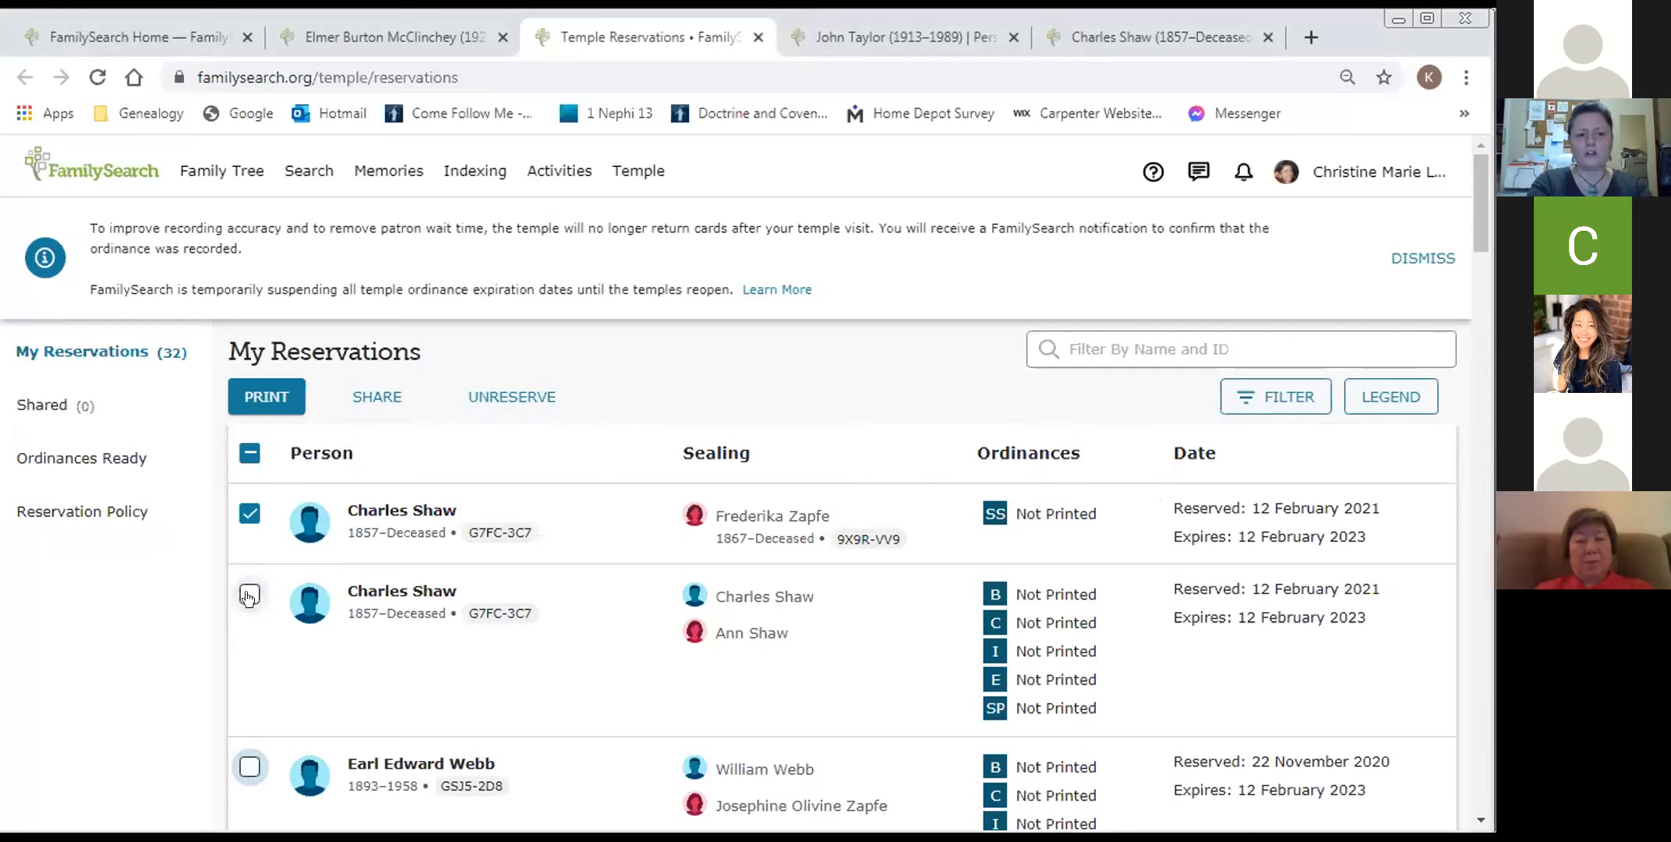
{"action": "left_click", "coordinate": [250, 595]}
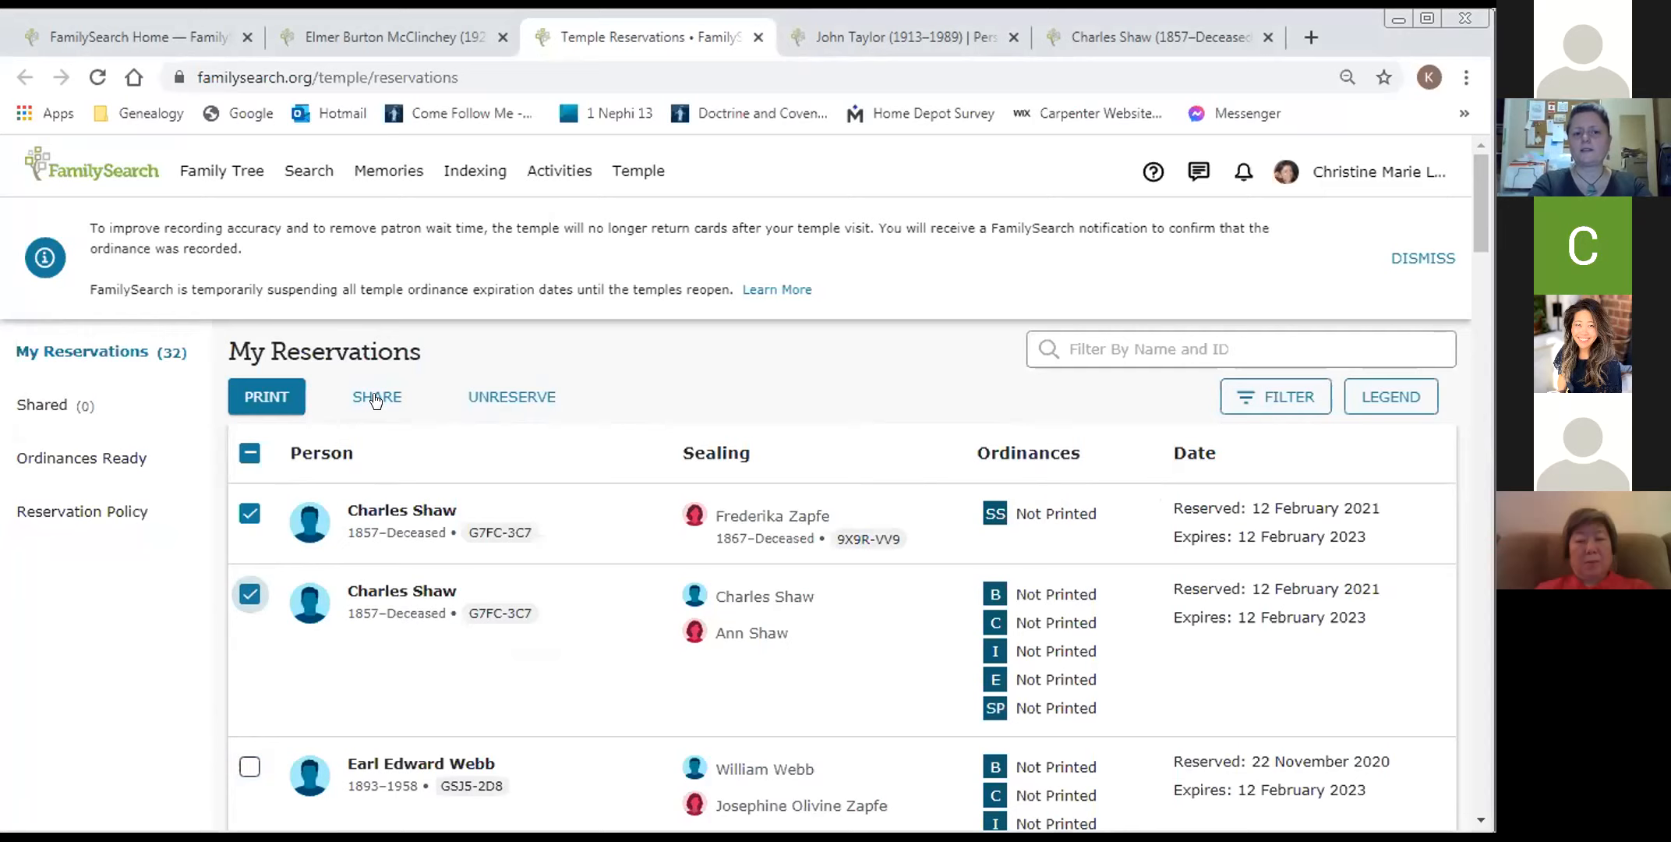
{"action": "left_click", "coordinate": [377, 397]}
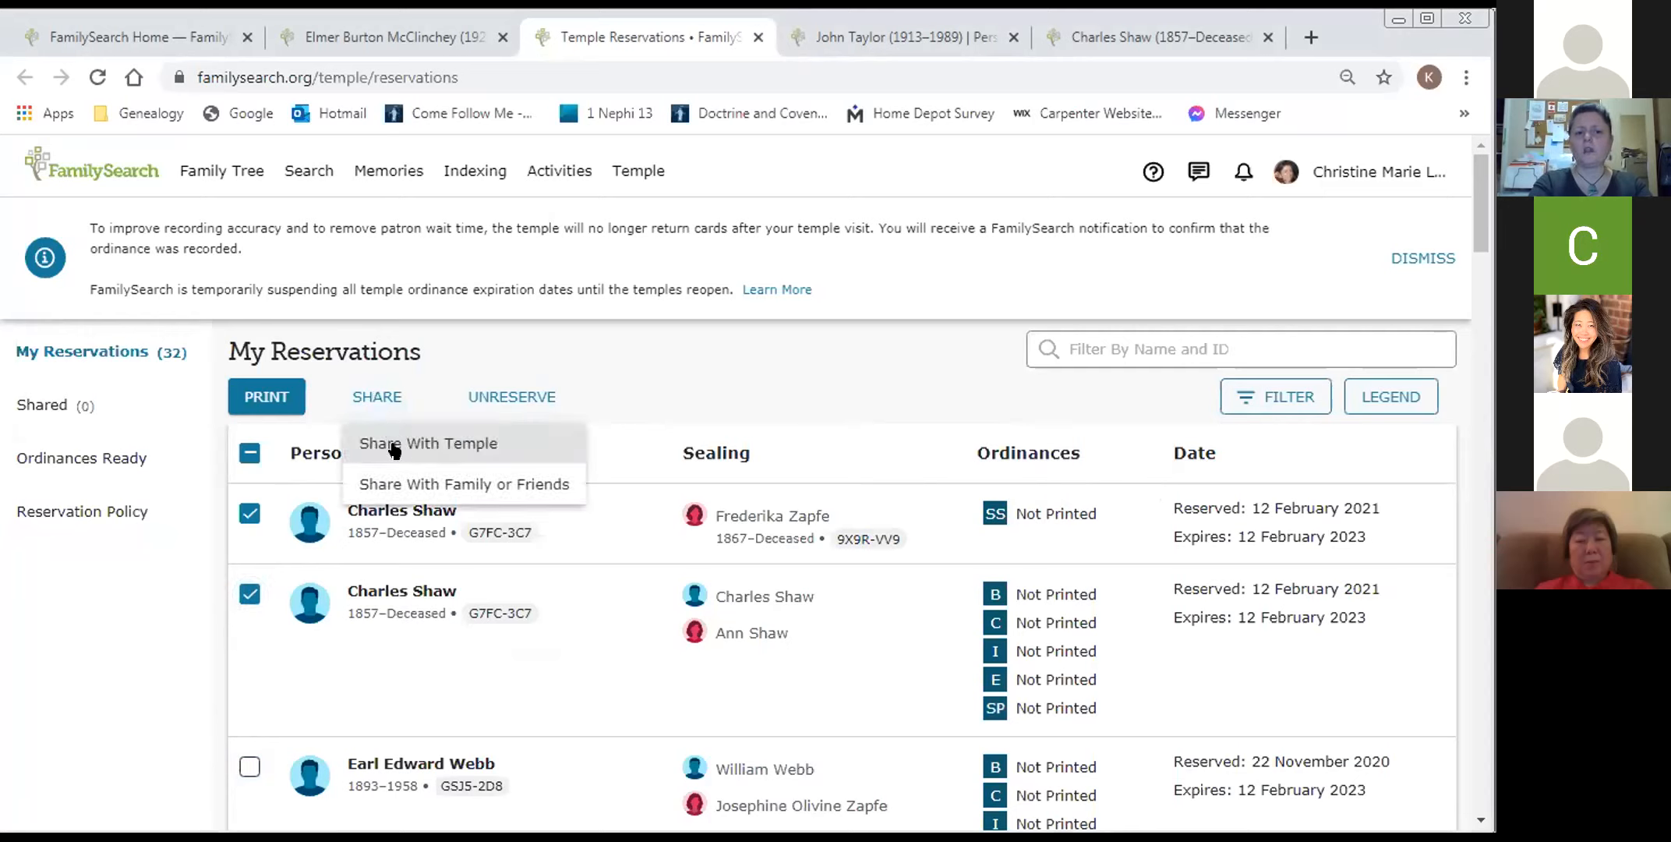
{"action": "mouse_move", "coordinate": [409, 485]}
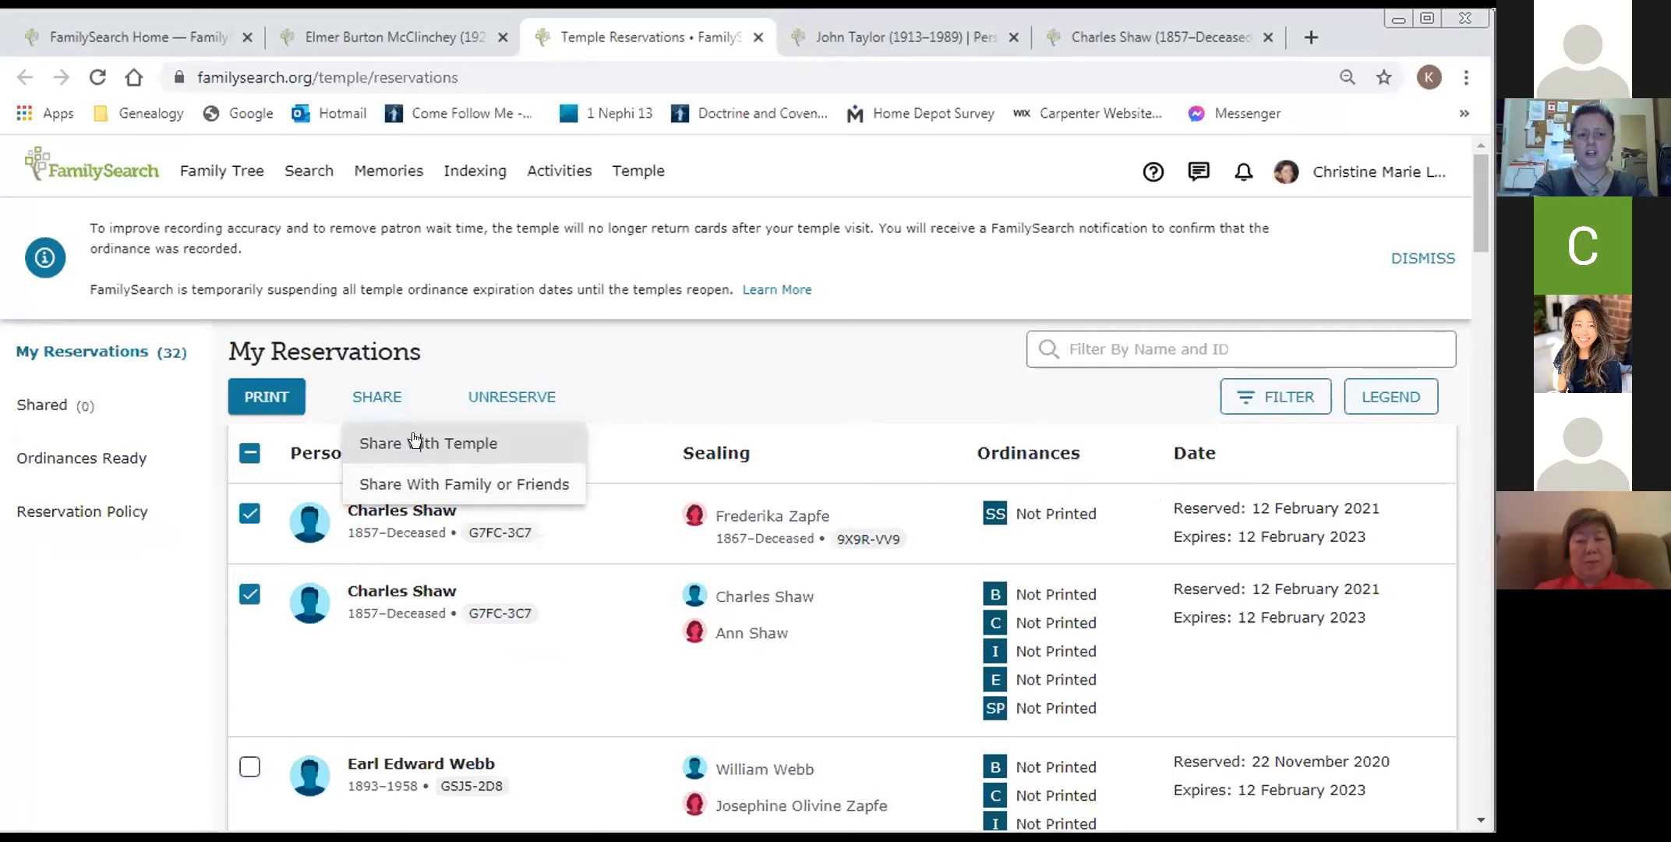
{"action": "left_click", "coordinate": [428, 442]}
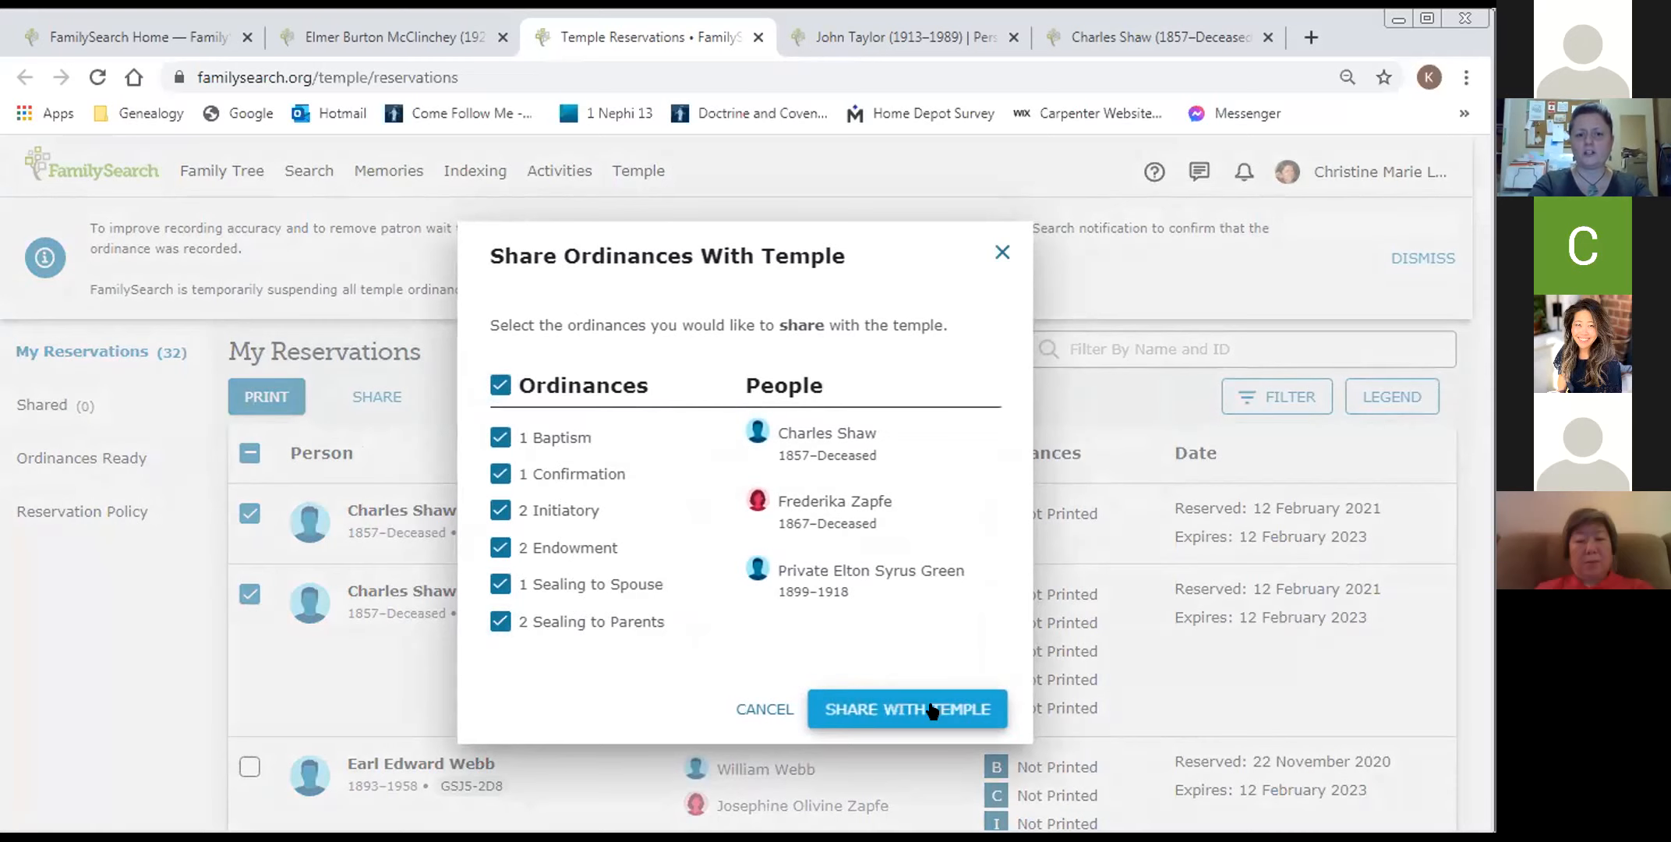
{"action": "left_click", "coordinate": [905, 709]}
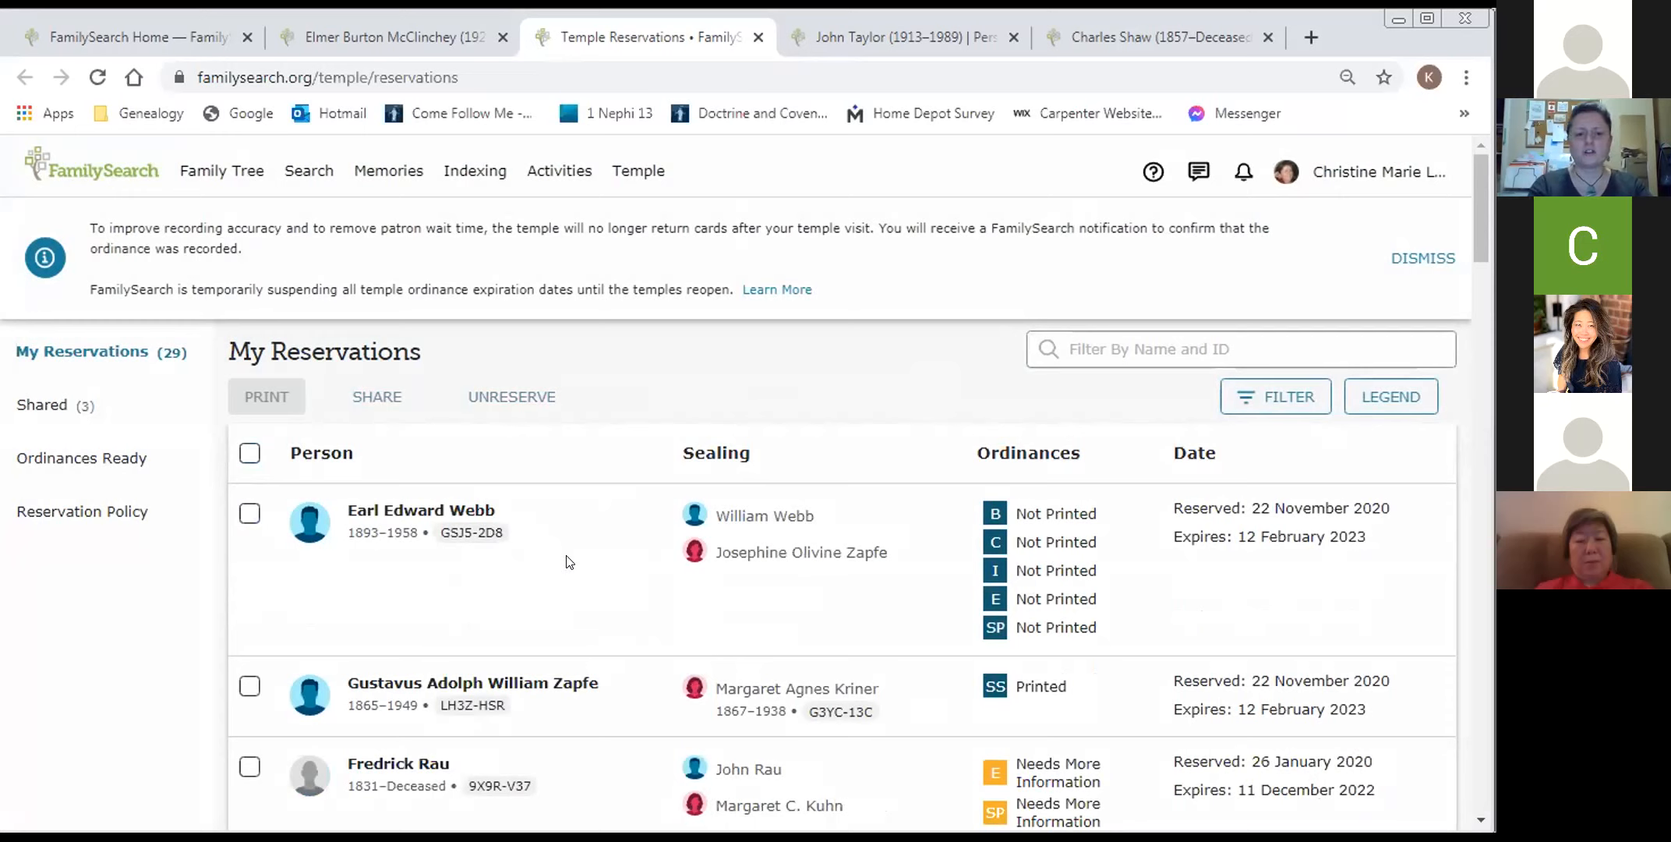
{"action": "mouse_move", "coordinate": [272, 548]}
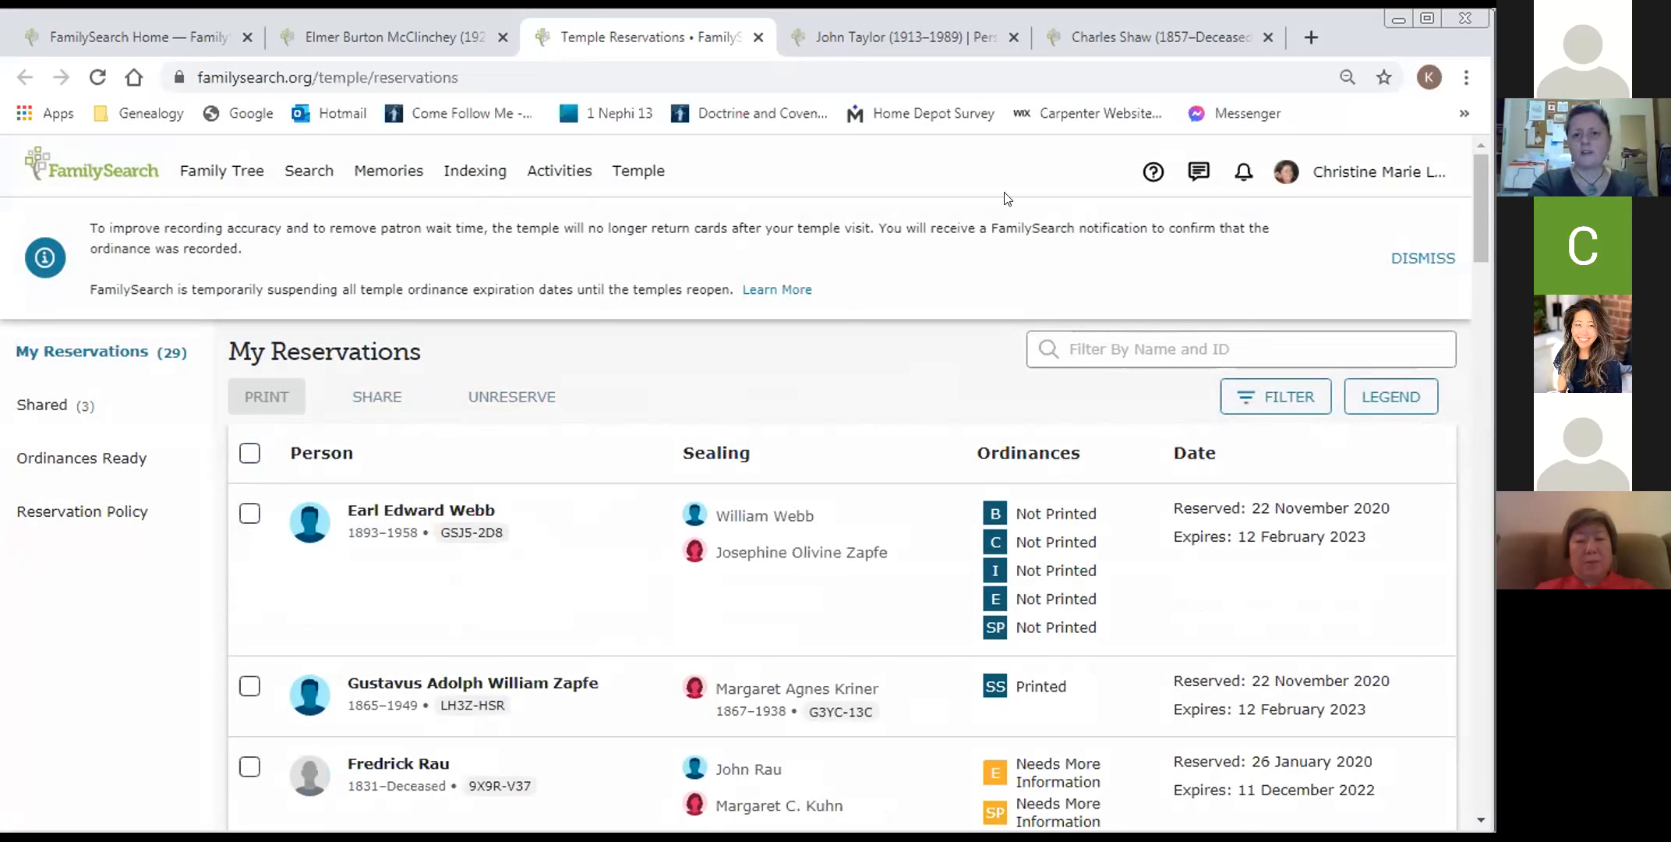
{"action": "mouse_move", "coordinate": [1157, 38]}
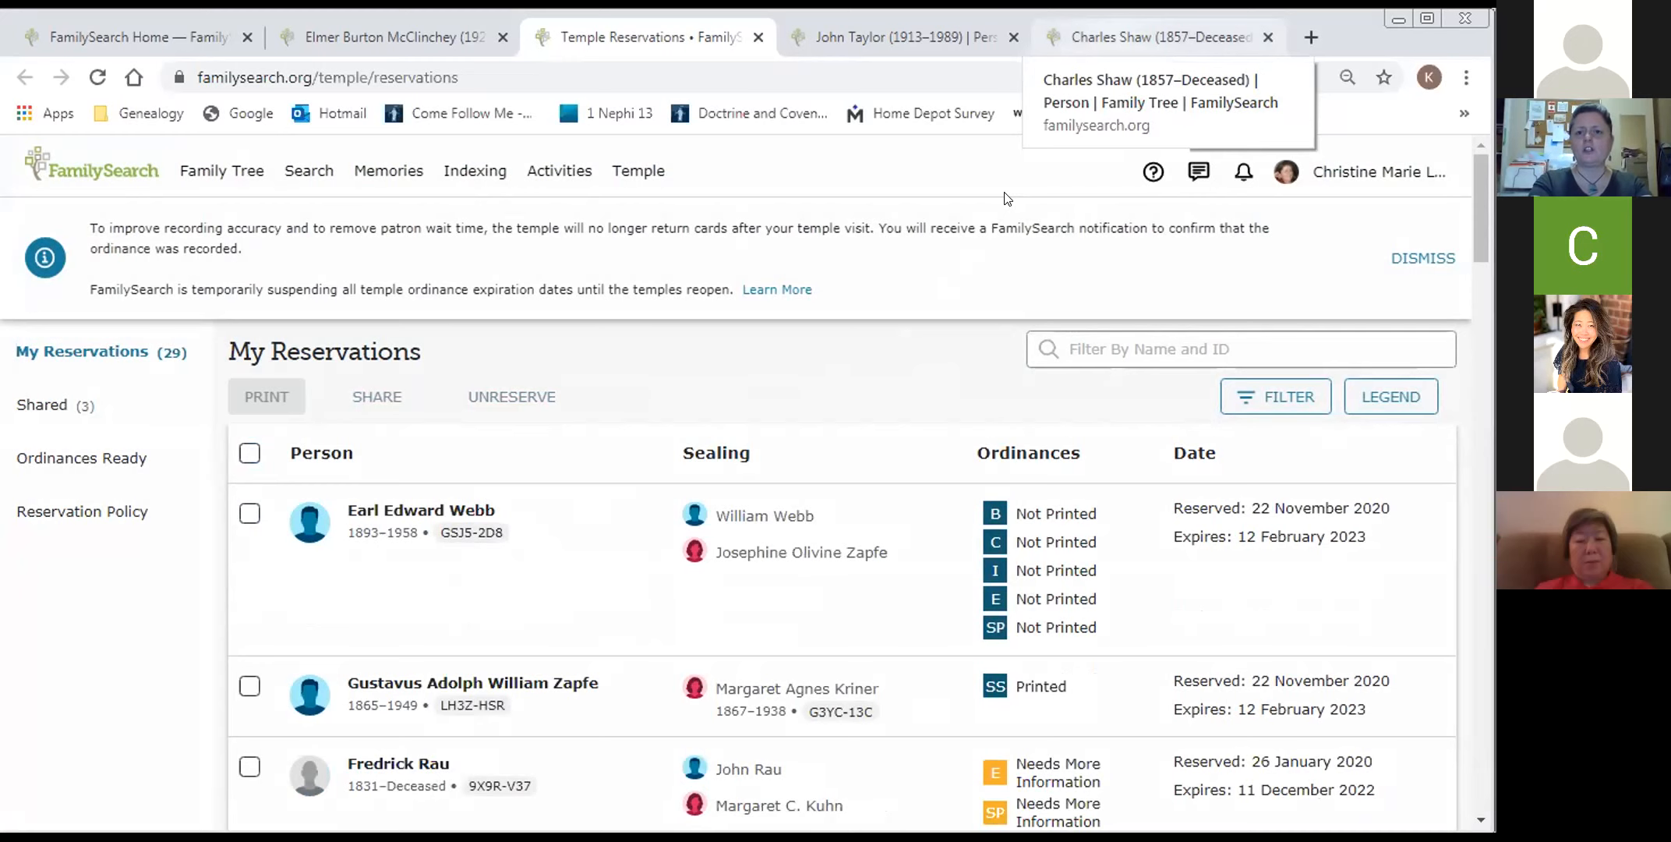
{"action": "left_click", "coordinate": [1157, 38]}
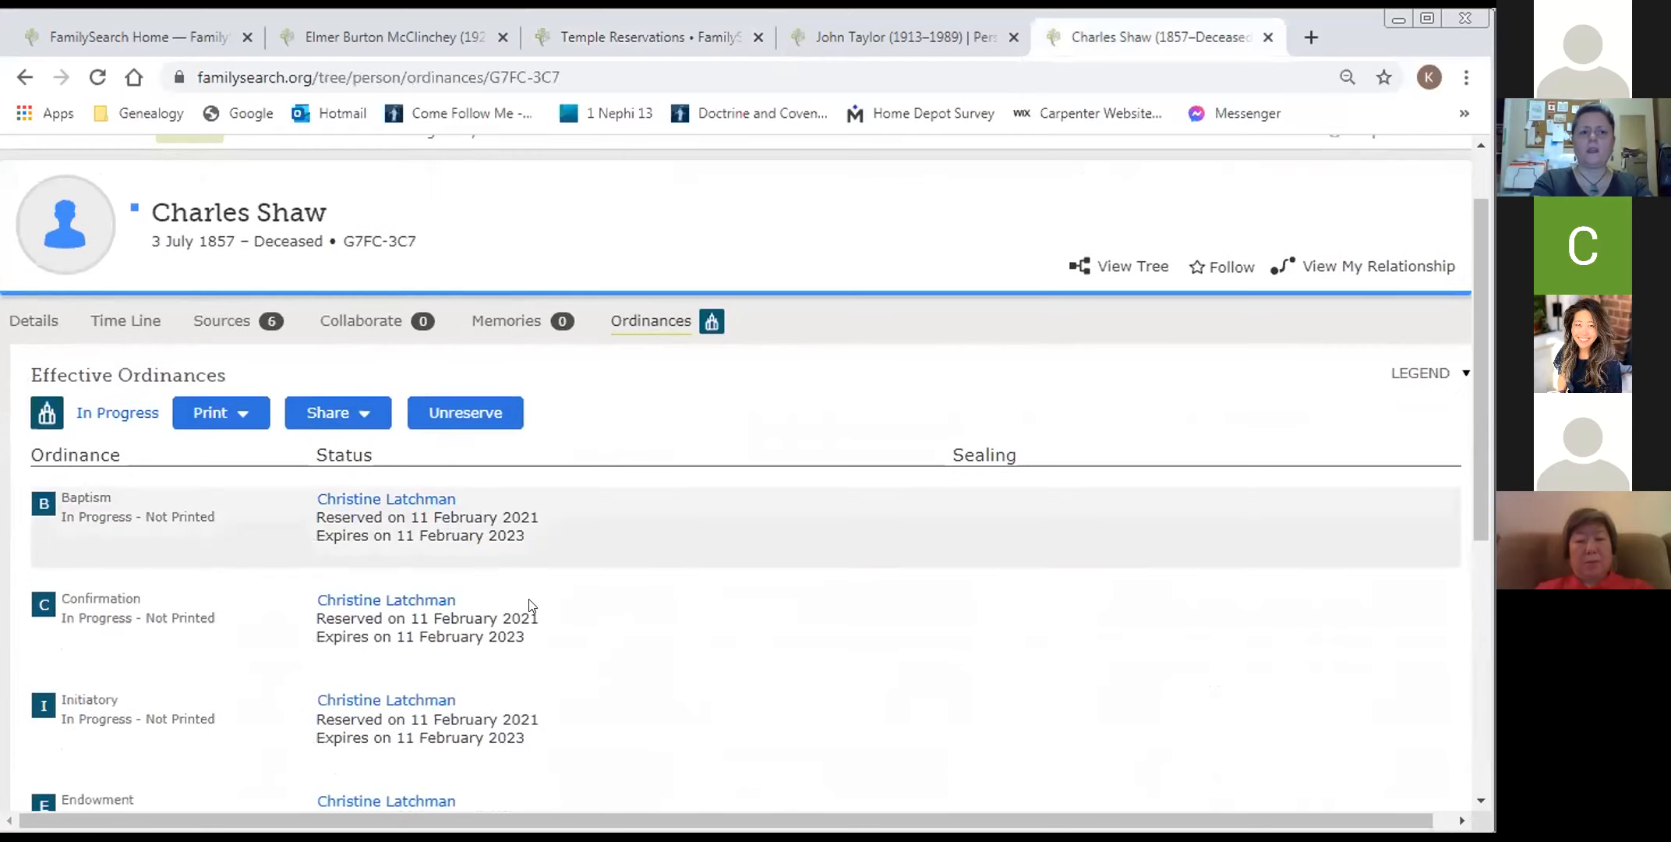
{"action": "left_click", "coordinate": [96, 76]}
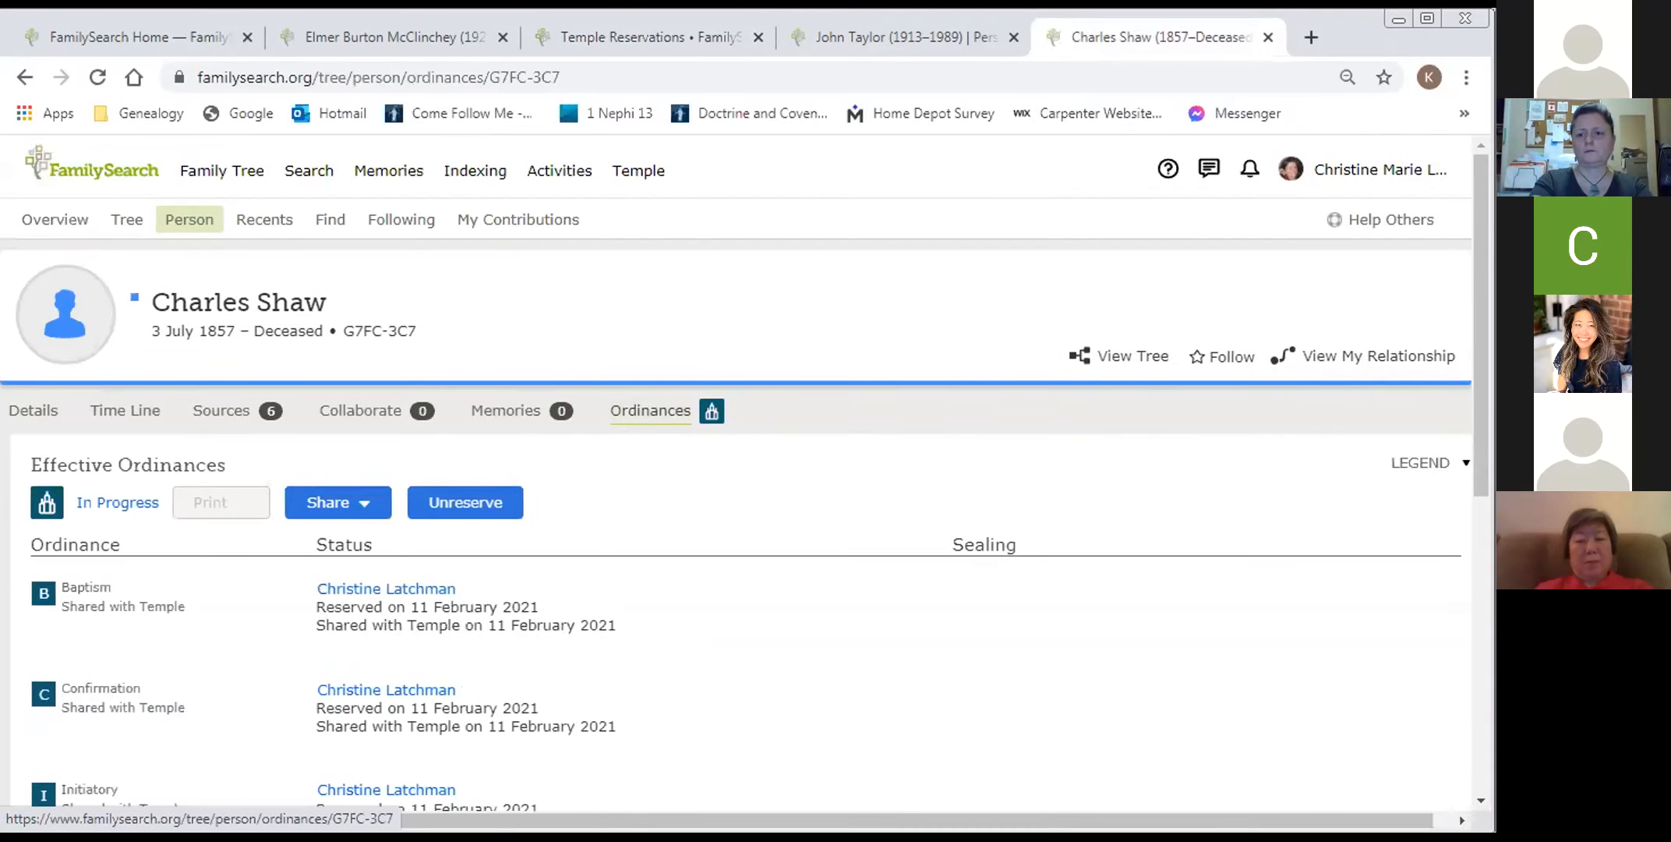
{"action": "scroll", "scroll_direction": "down", "scroll_amount": 3}
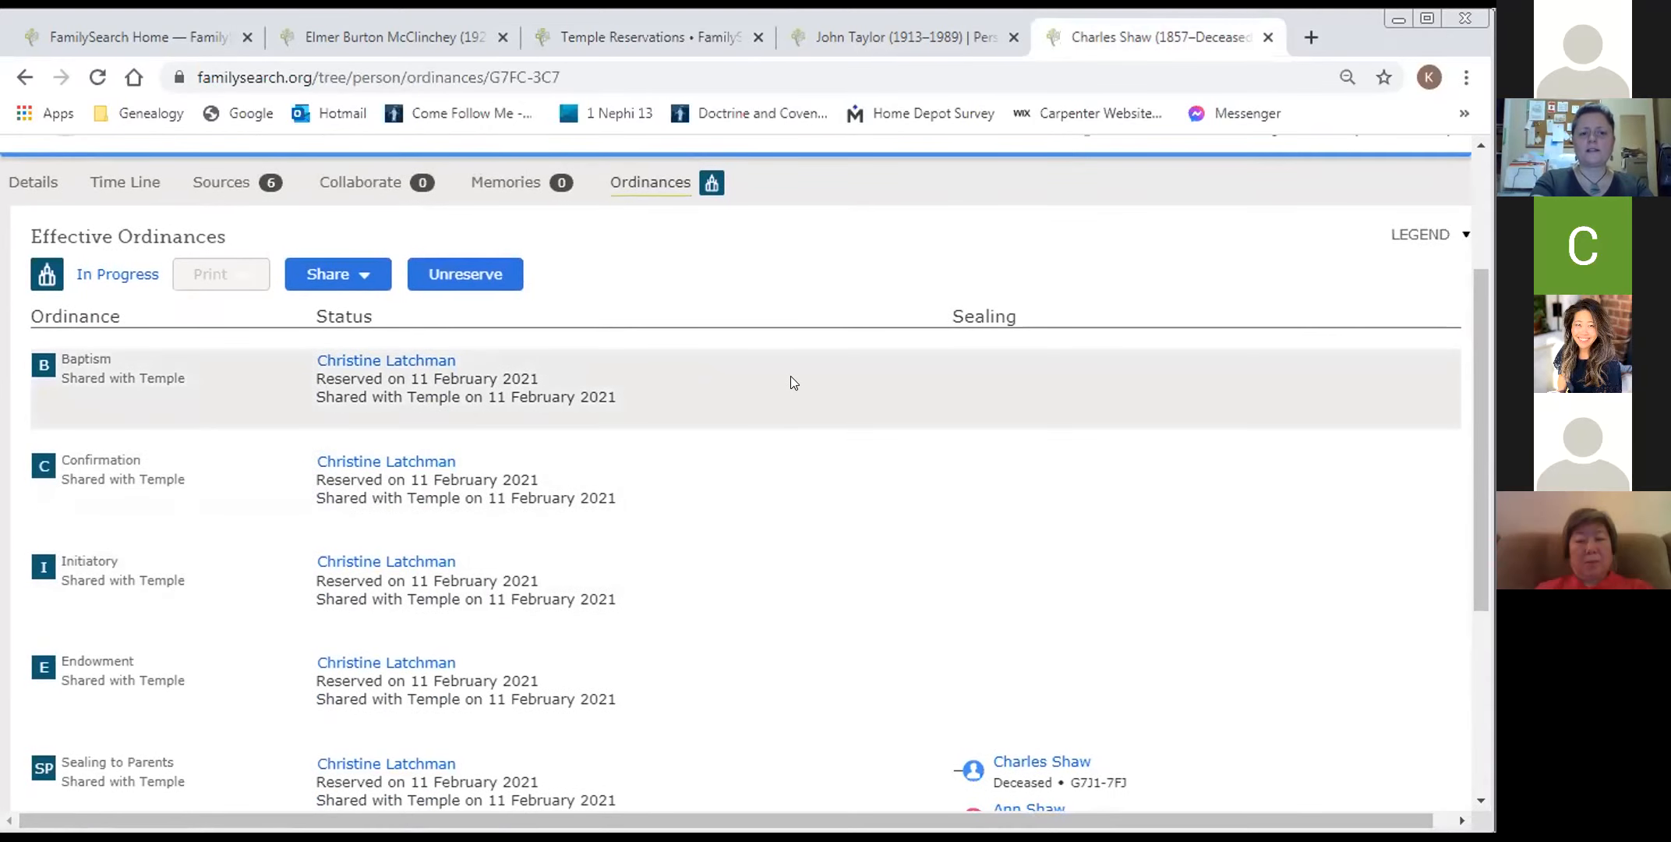
{"action": "mouse_move", "coordinate": [345, 415]}
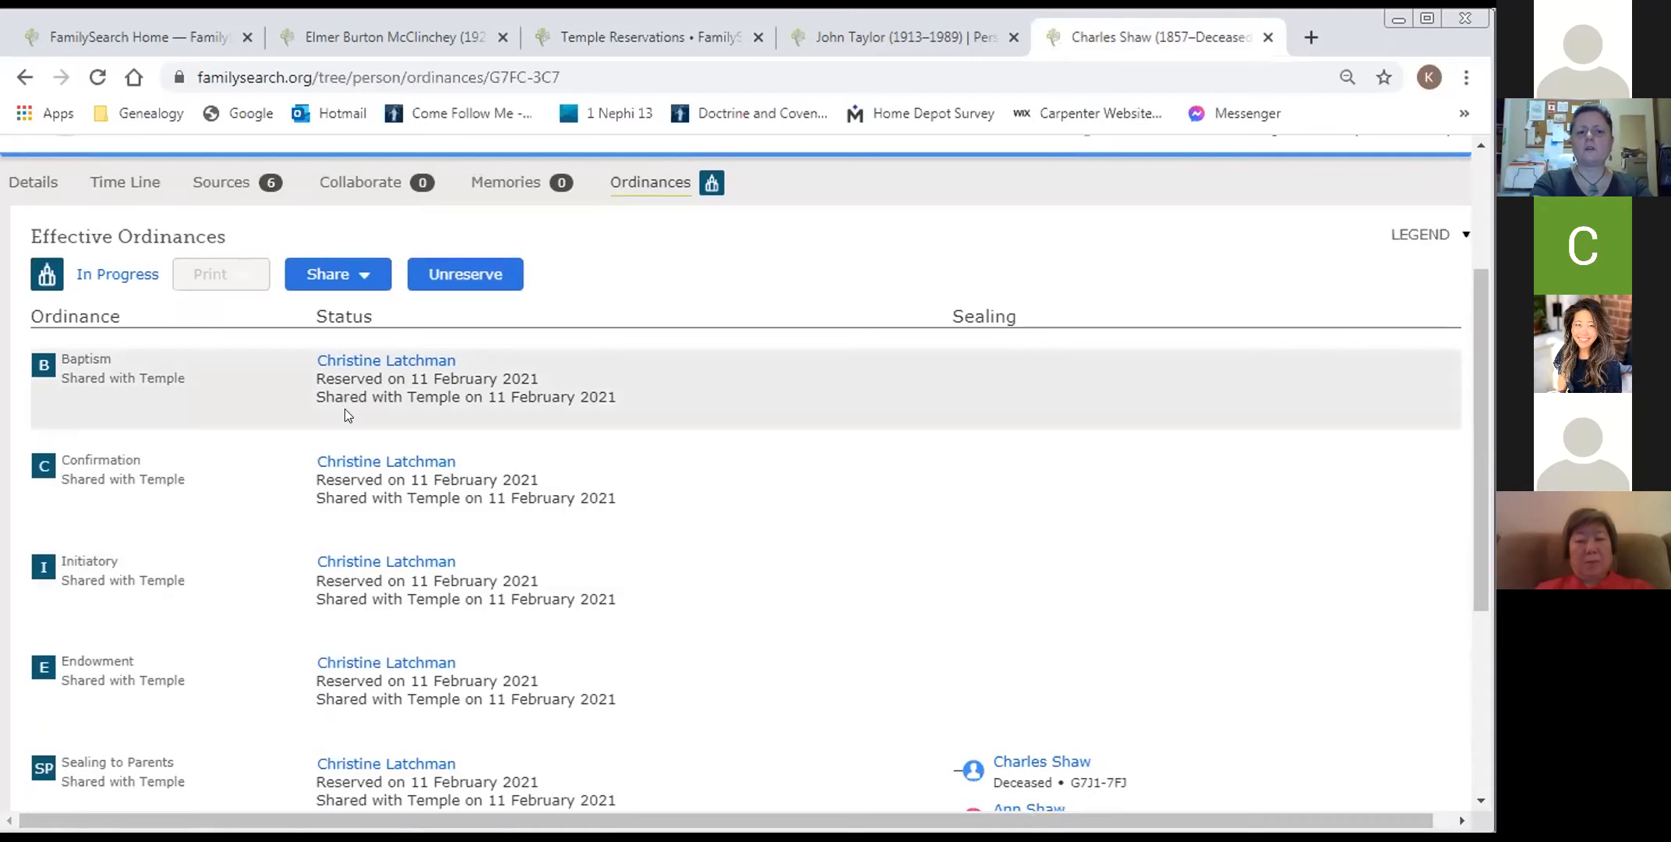
{"action": "mouse_move", "coordinate": [616, 421]}
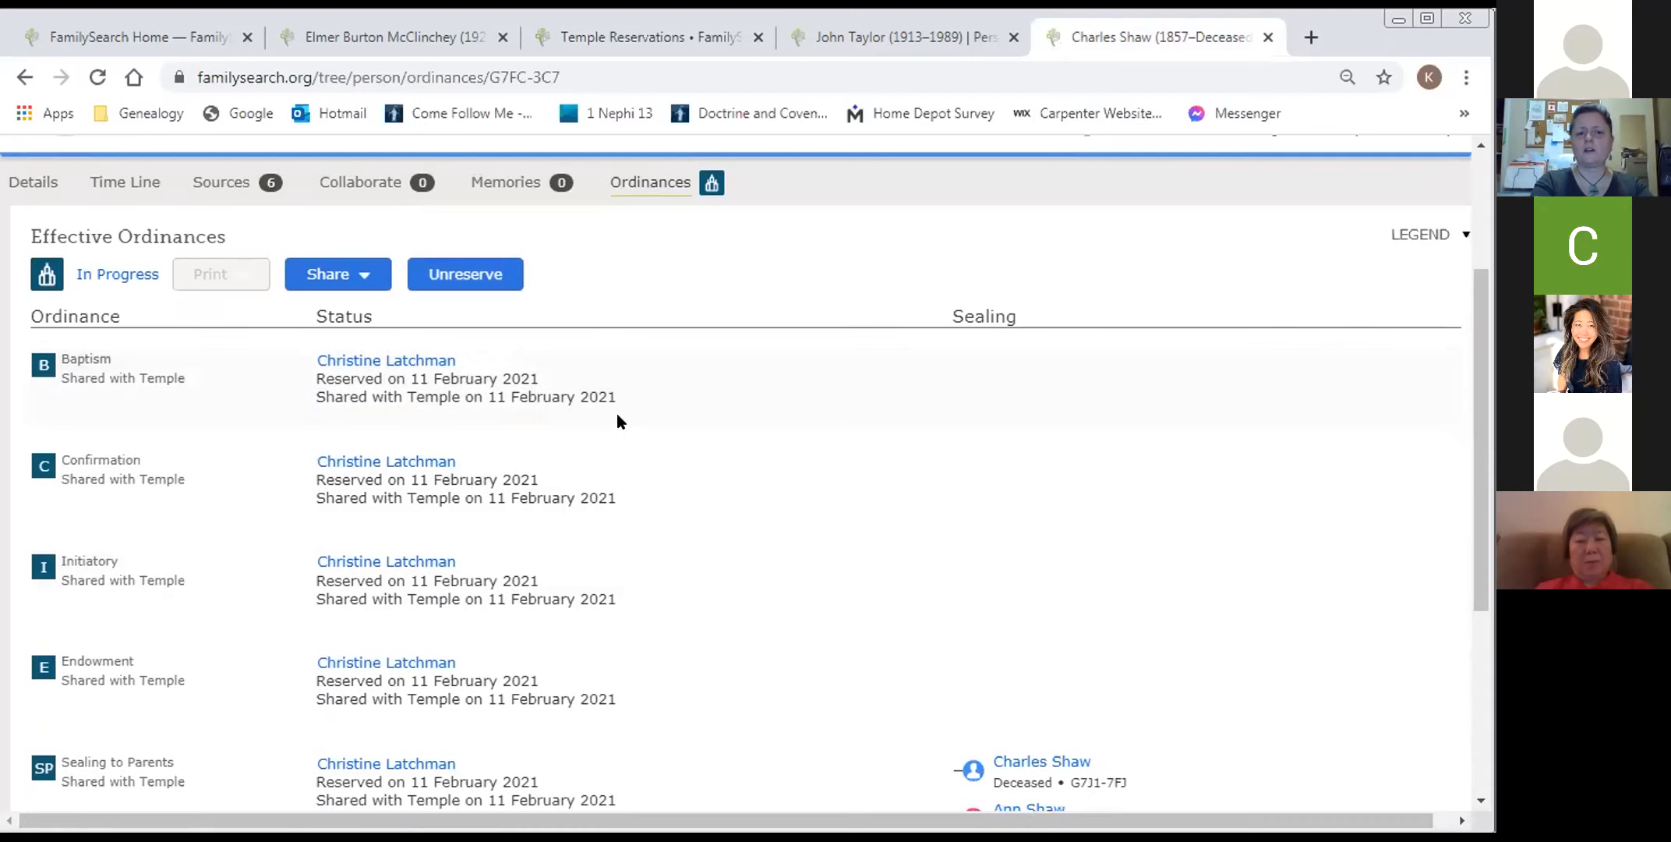
{"action": "mouse_move", "coordinate": [566, 419]}
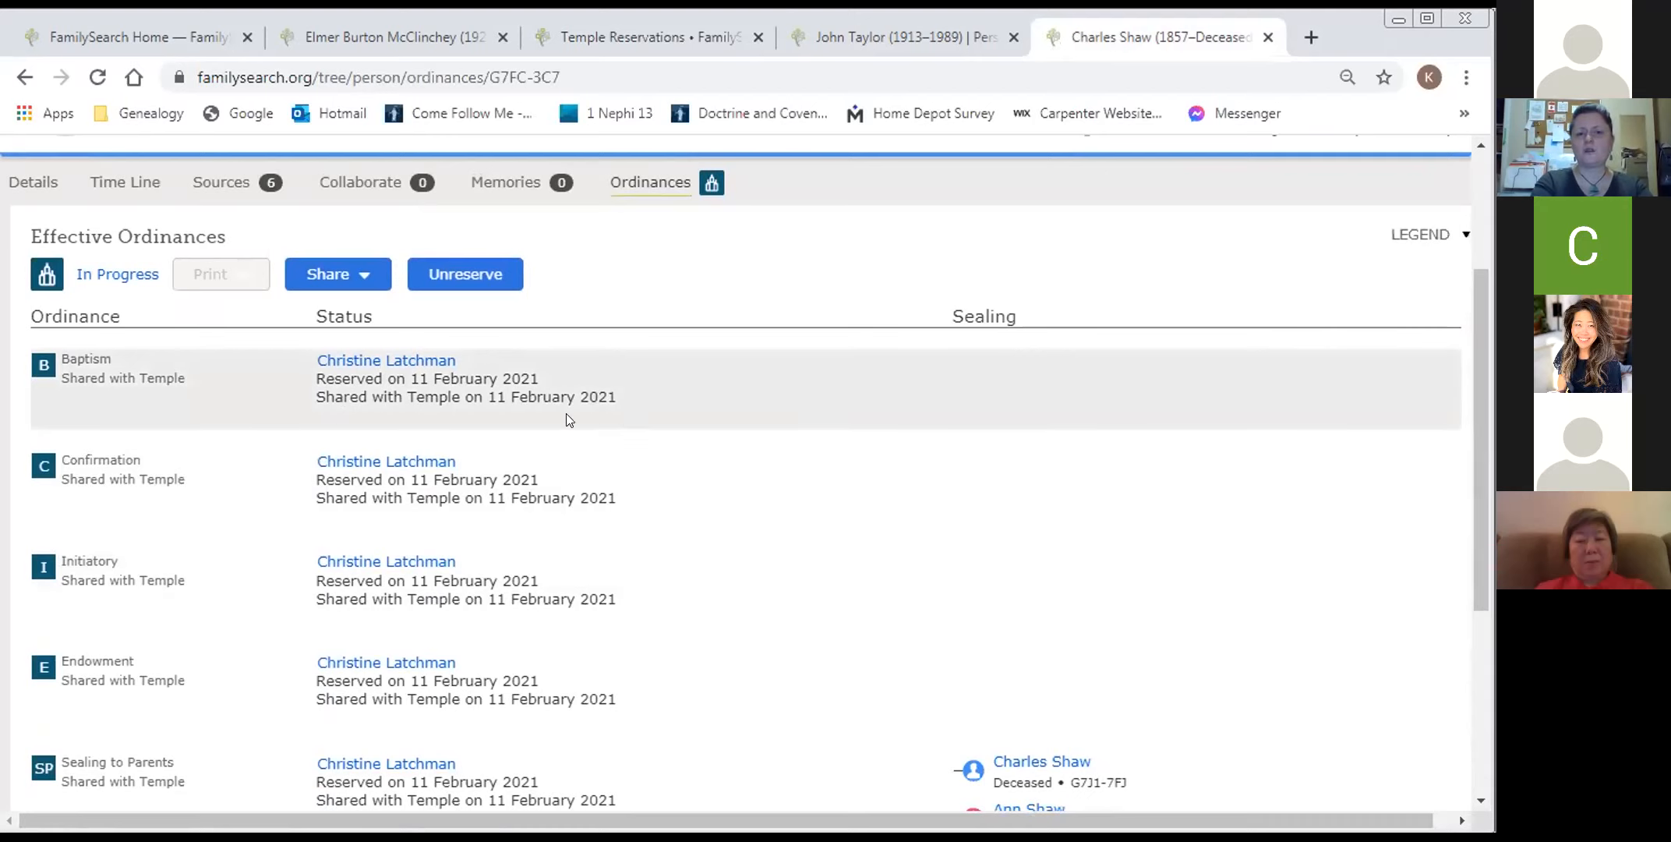
{"action": "mouse_move", "coordinate": [642, 413]}
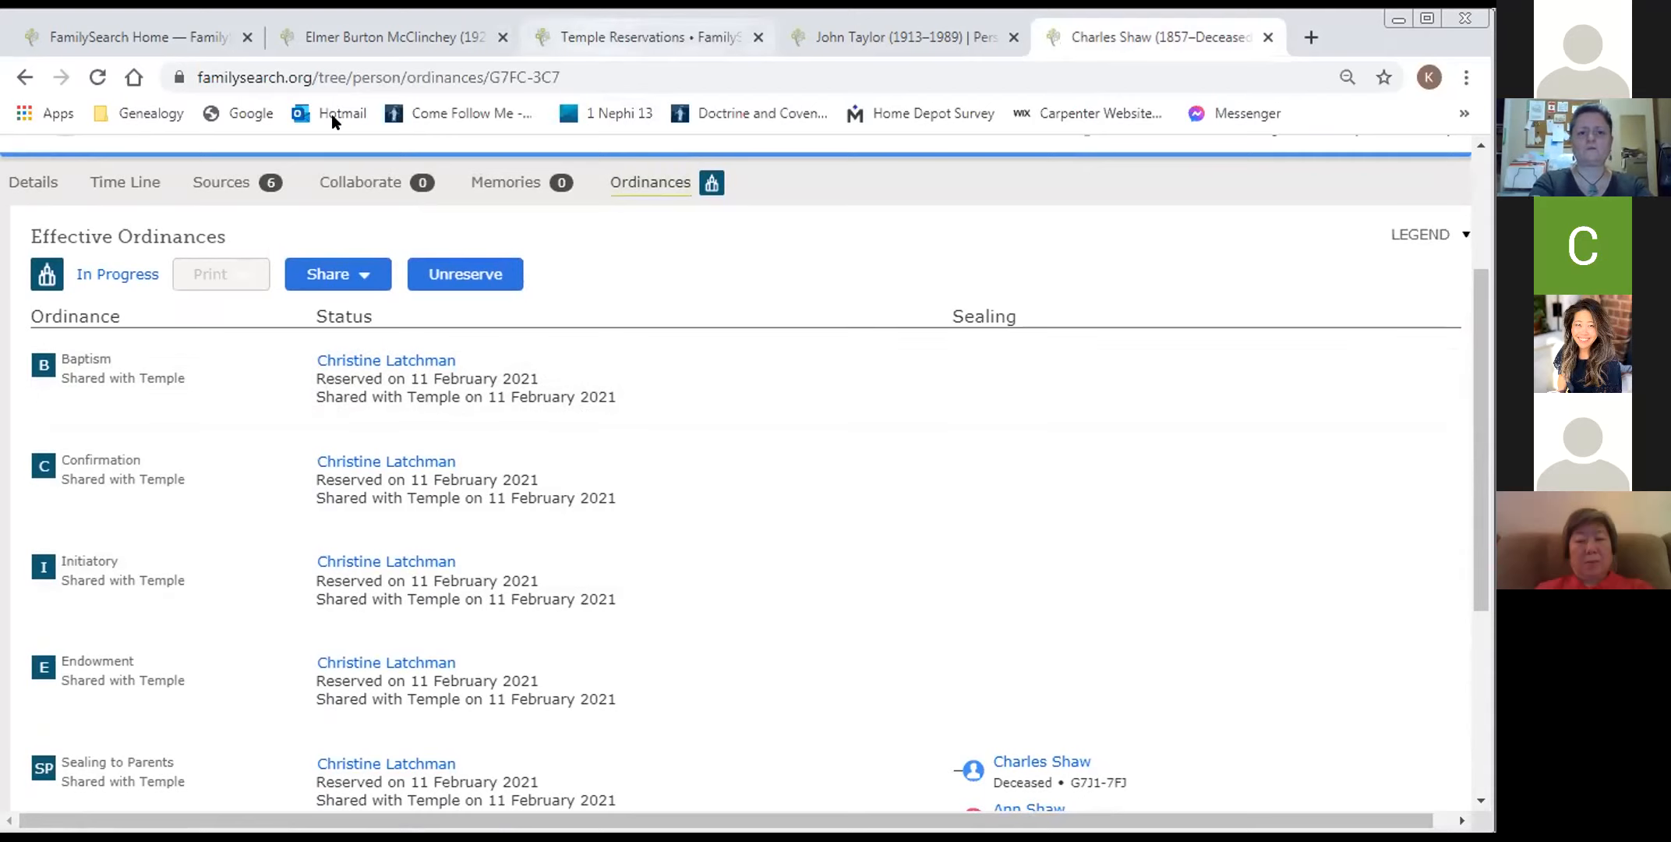
{"action": "left_click", "coordinate": [647, 38]}
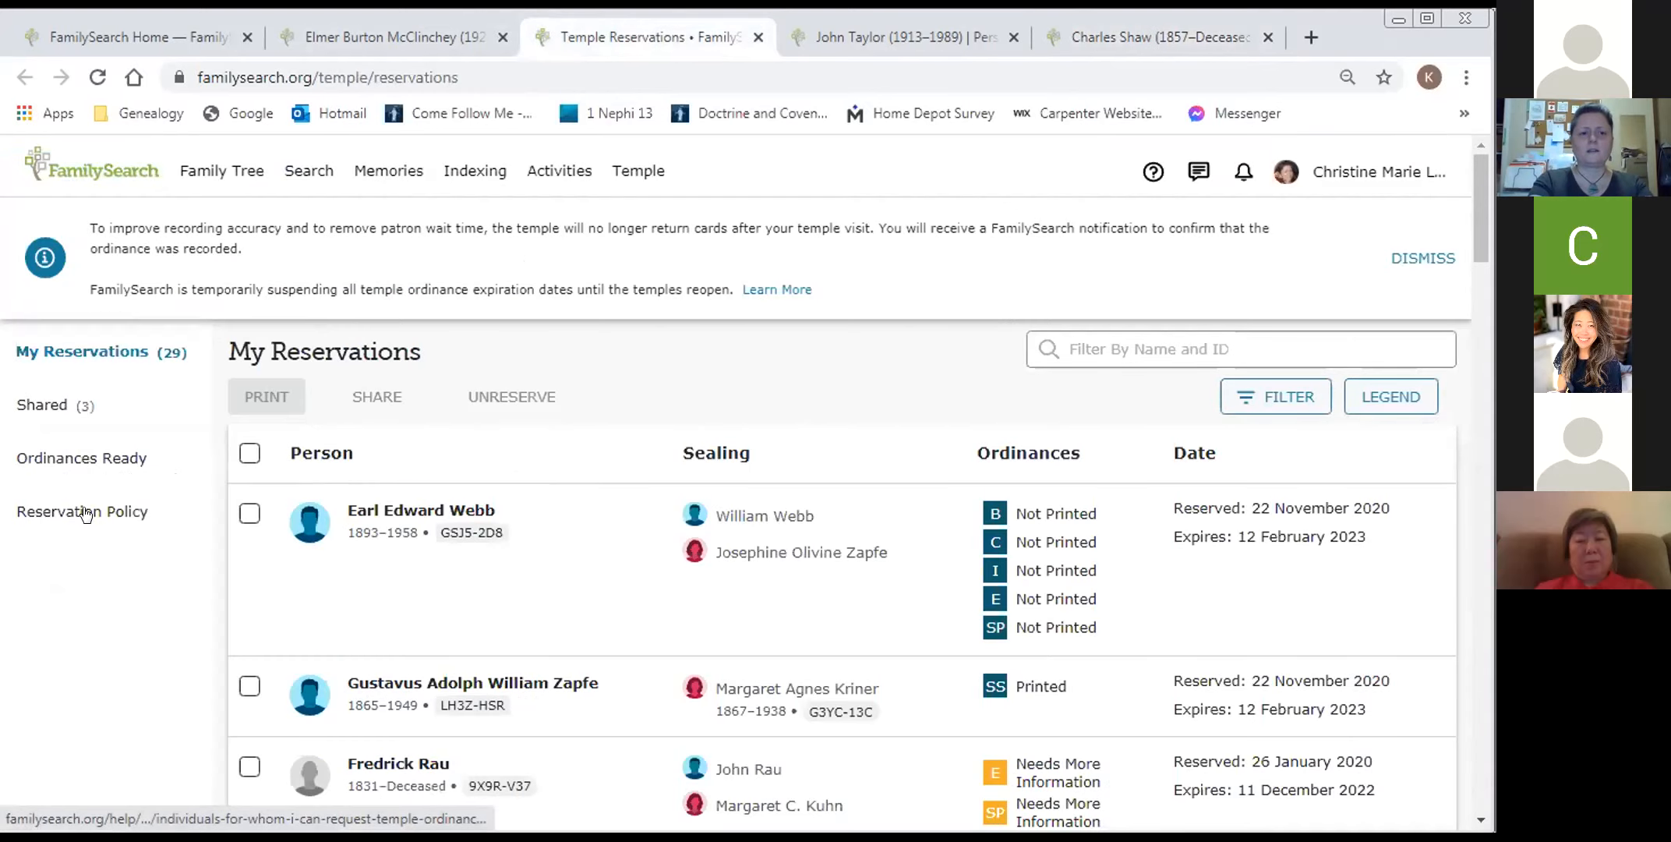
{"action": "mouse_move", "coordinate": [82, 512]}
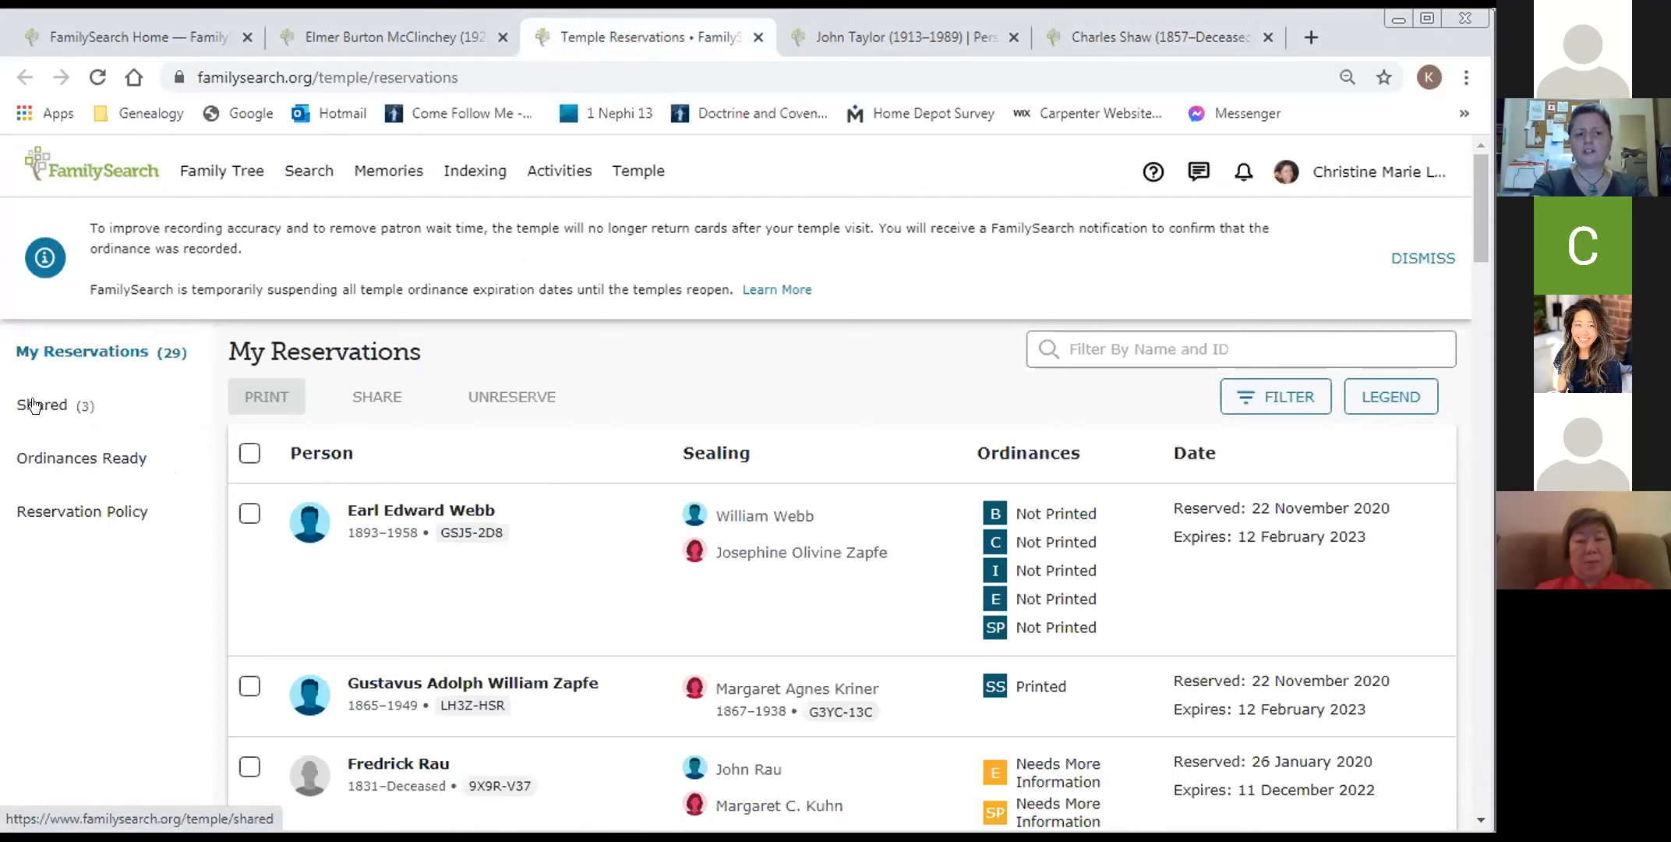
{"action": "left_click", "coordinate": [41, 404]}
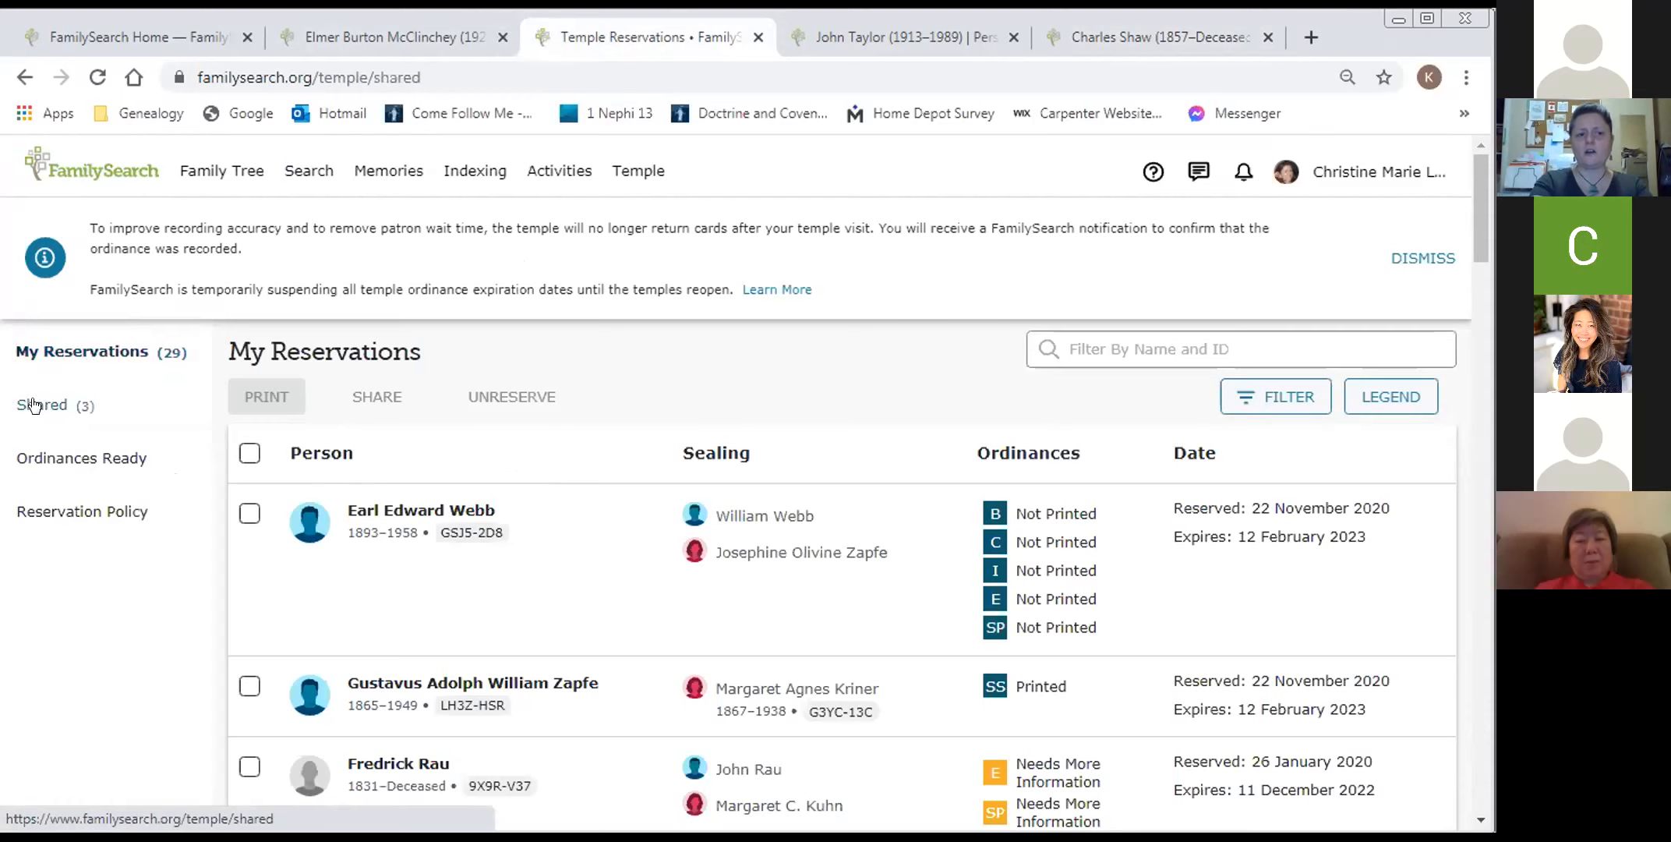
{"action": "left_click", "coordinate": [43, 404]}
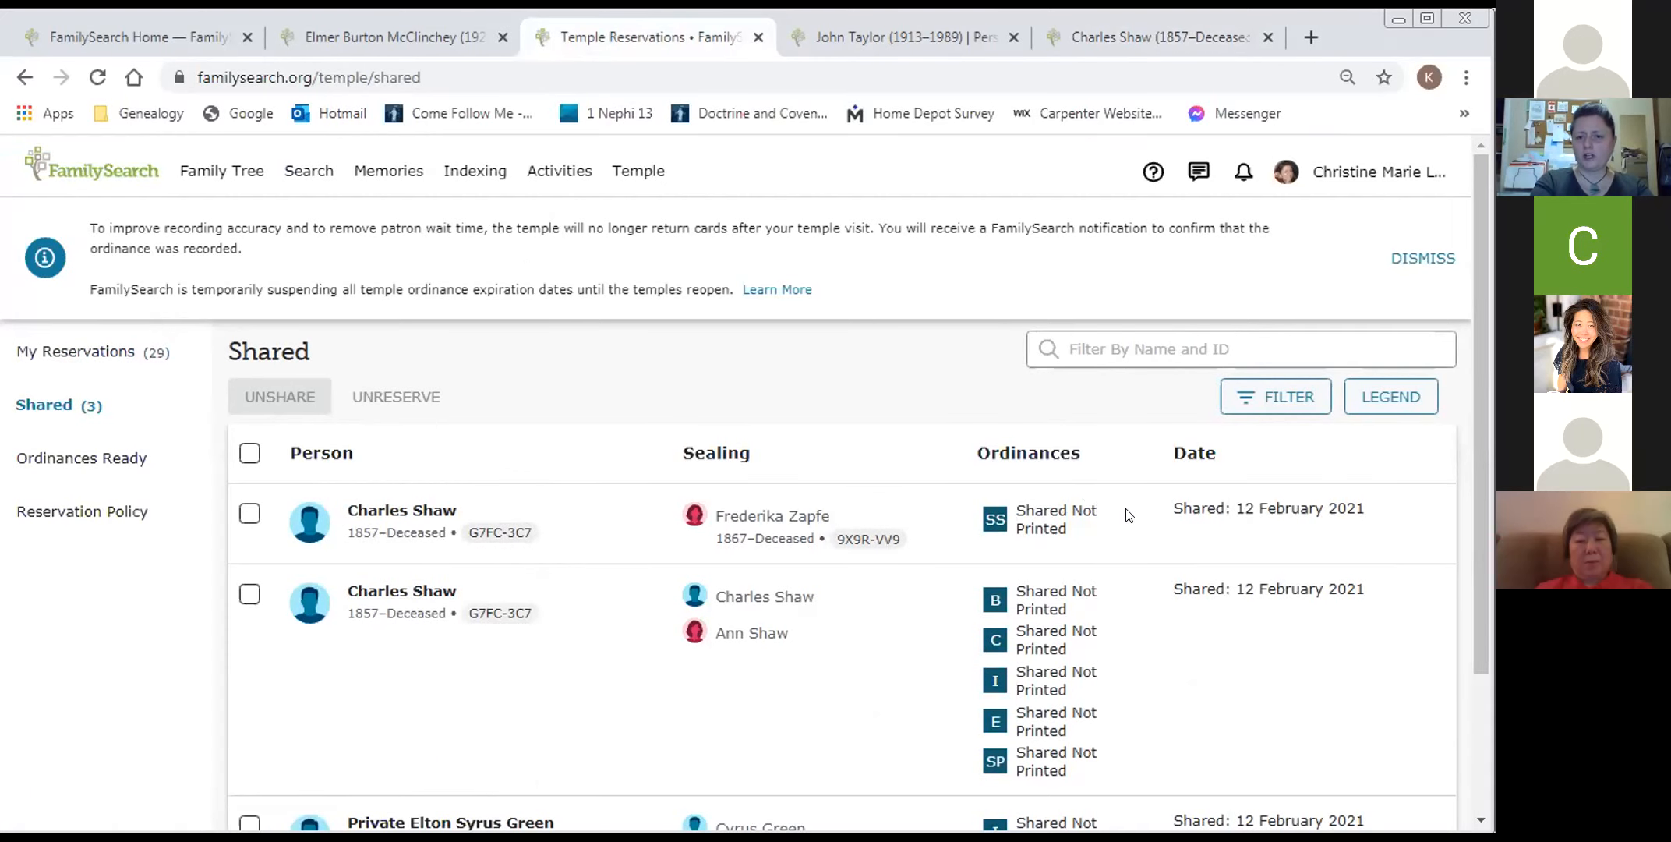
{"action": "scroll", "scroll_direction": "down", "scroll_amount": 3}
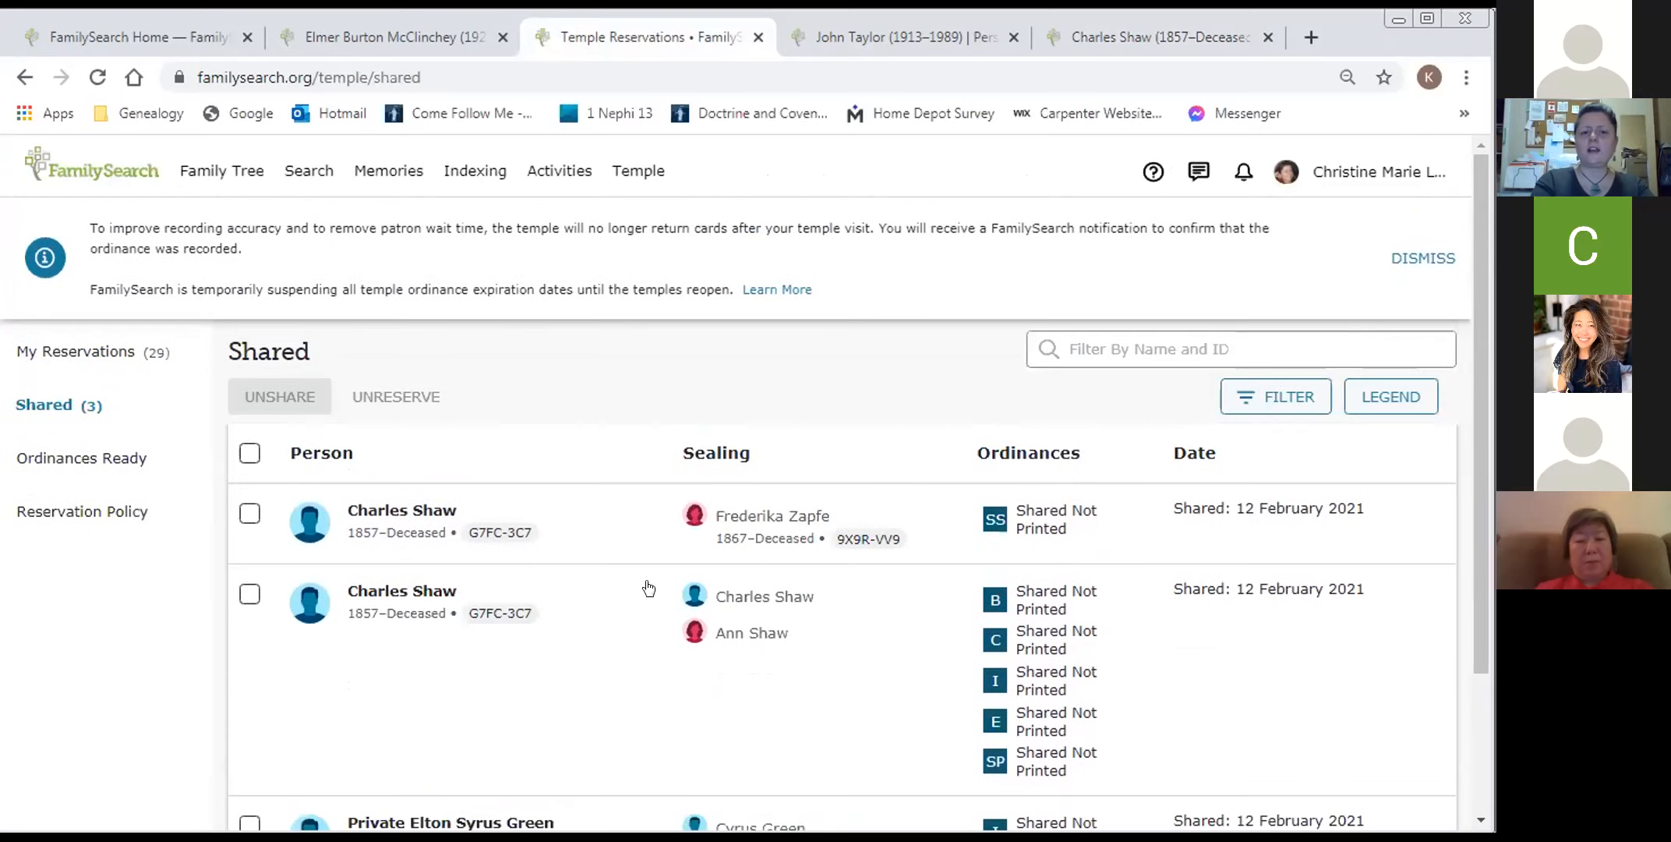
{"action": "left_click", "coordinate": [250, 514]}
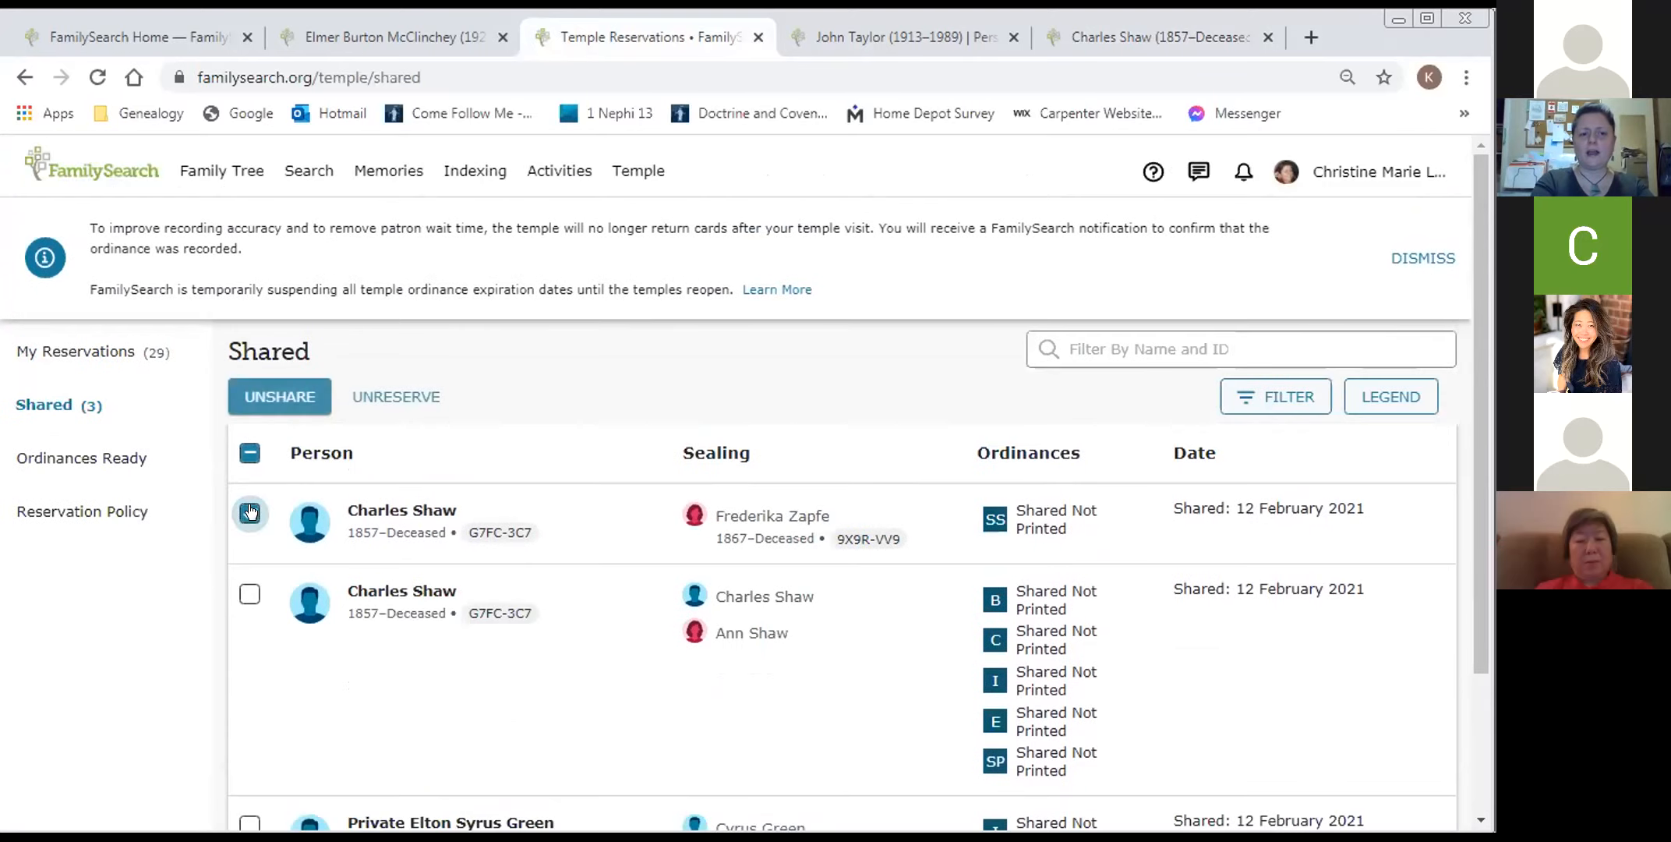
{"action": "left_click", "coordinate": [249, 595]}
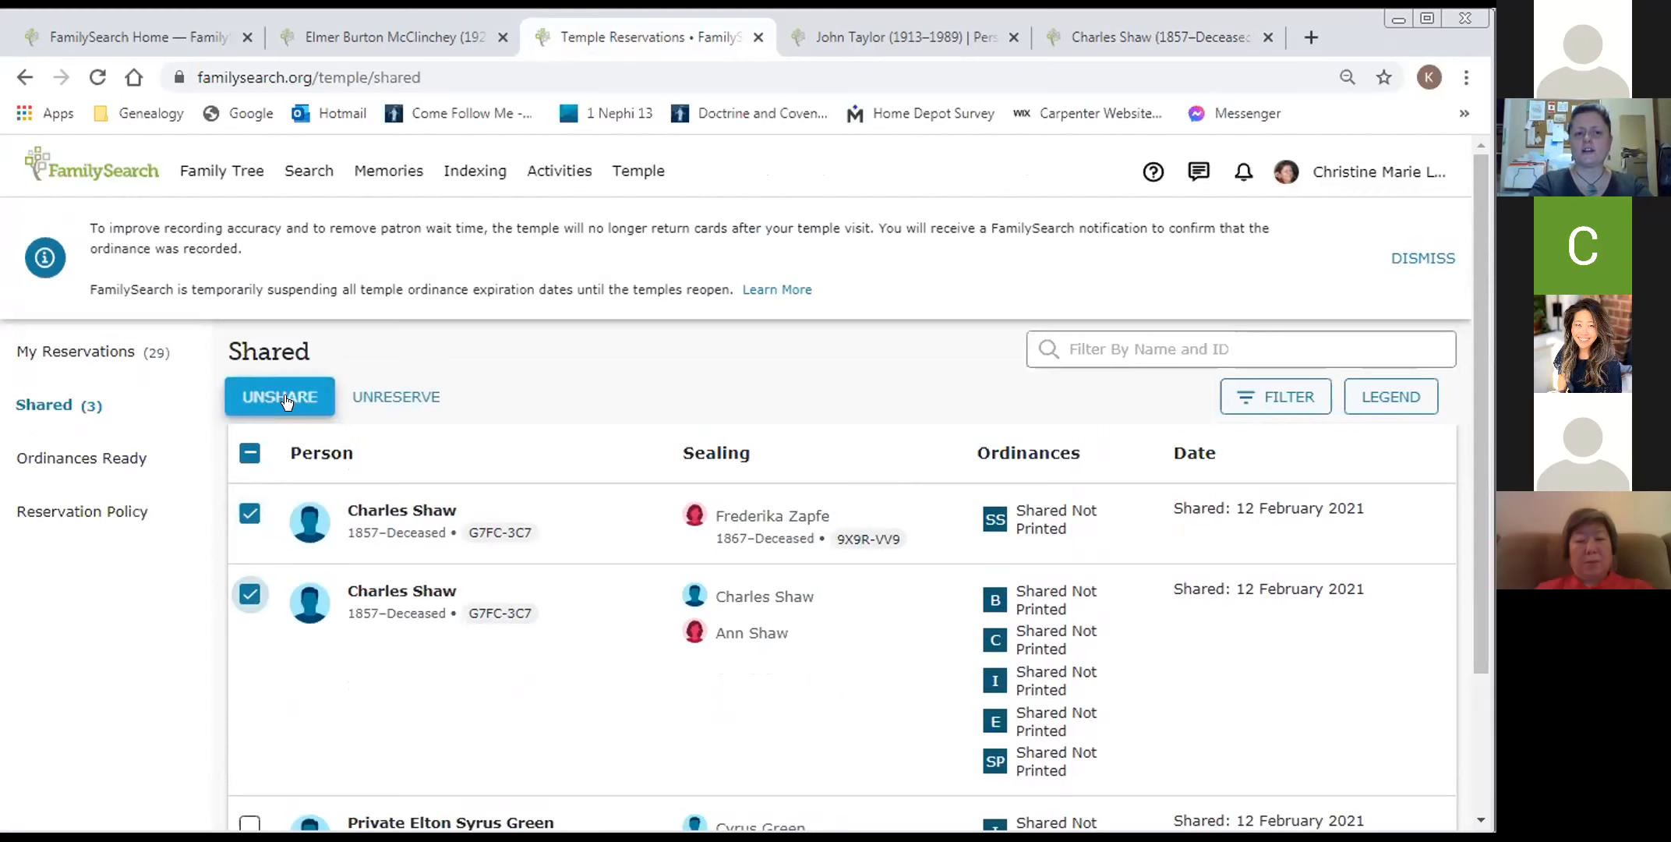
- Unshare them from the temple, confirm, and go back to My Reservations
{"action": "left_click", "coordinate": [279, 396]}
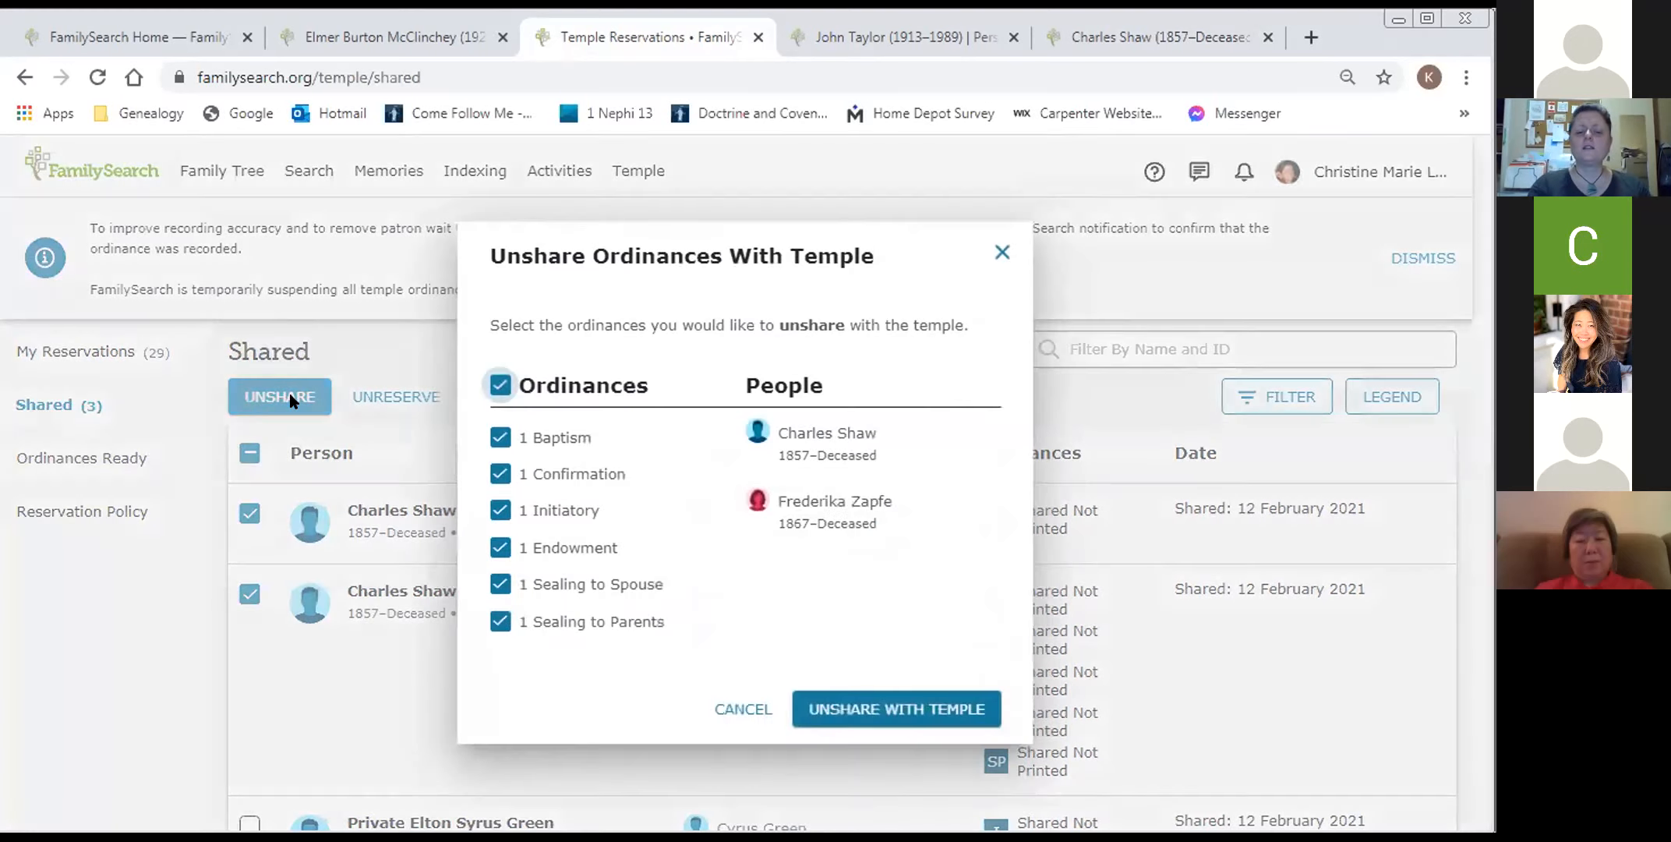
{"action": "mouse_move", "coordinate": [896, 709]}
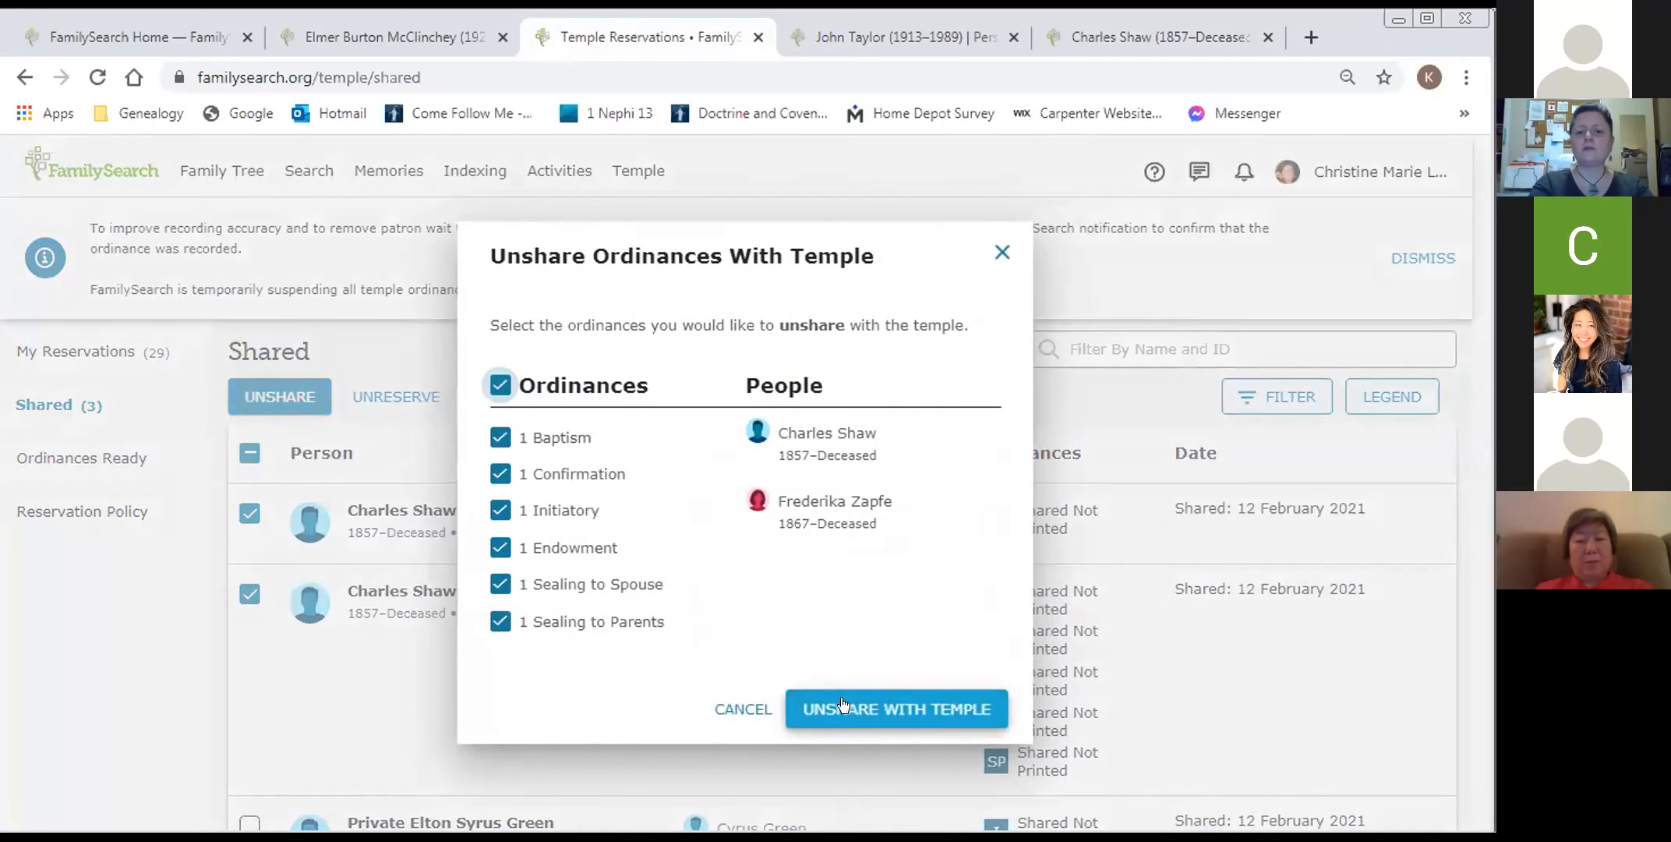
{"action": "left_click", "coordinate": [896, 708]}
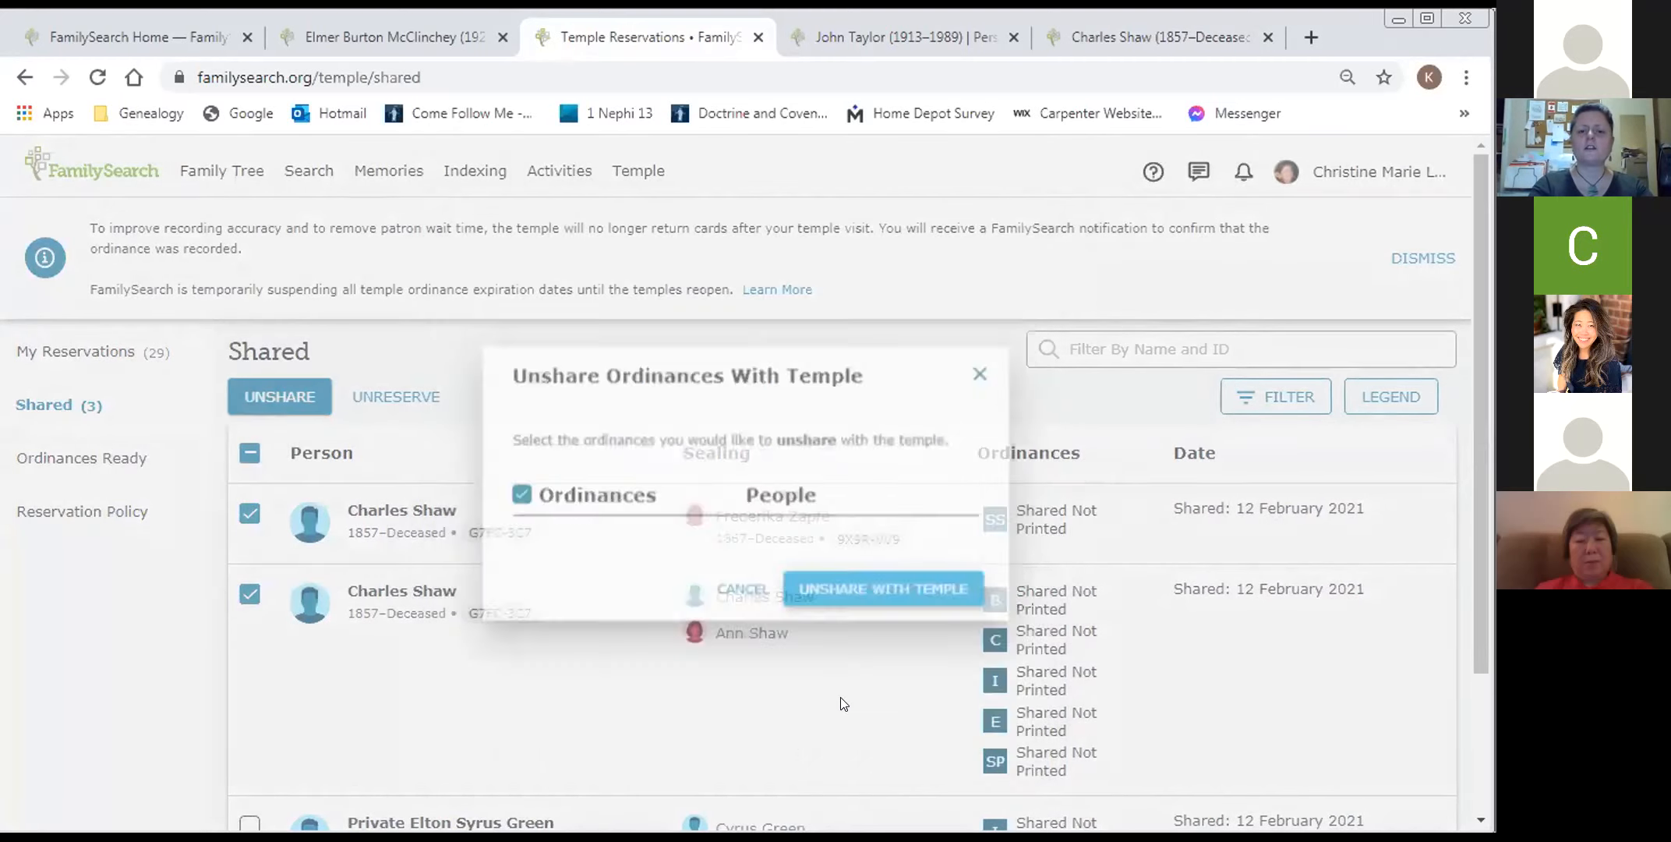
{"action": "left_click", "coordinate": [882, 589]}
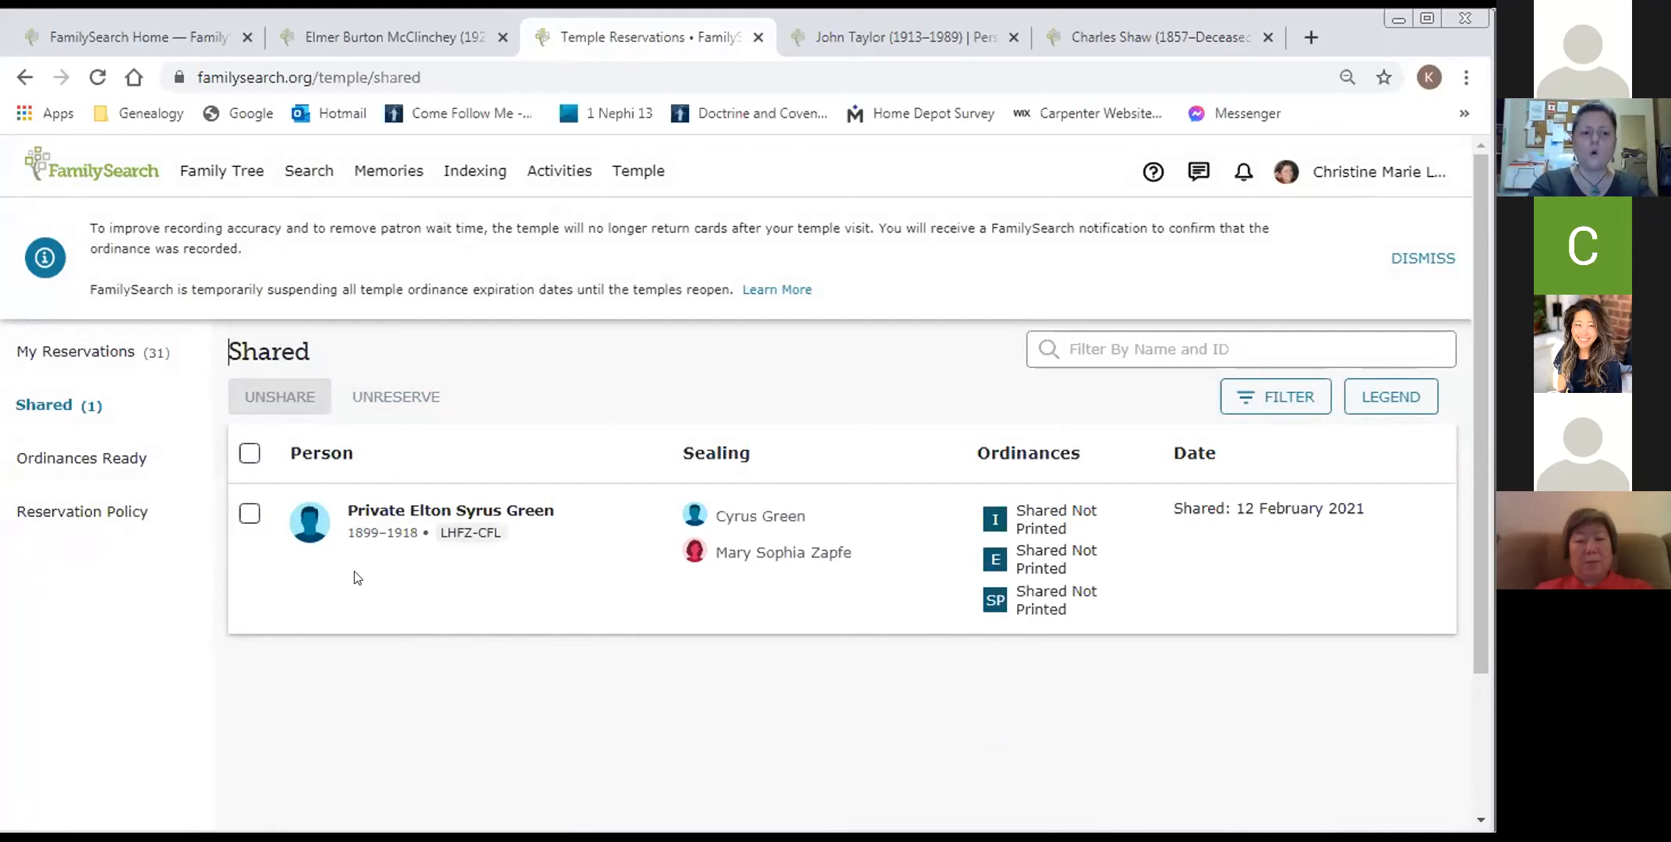
{"action": "left_click", "coordinate": [75, 351]}
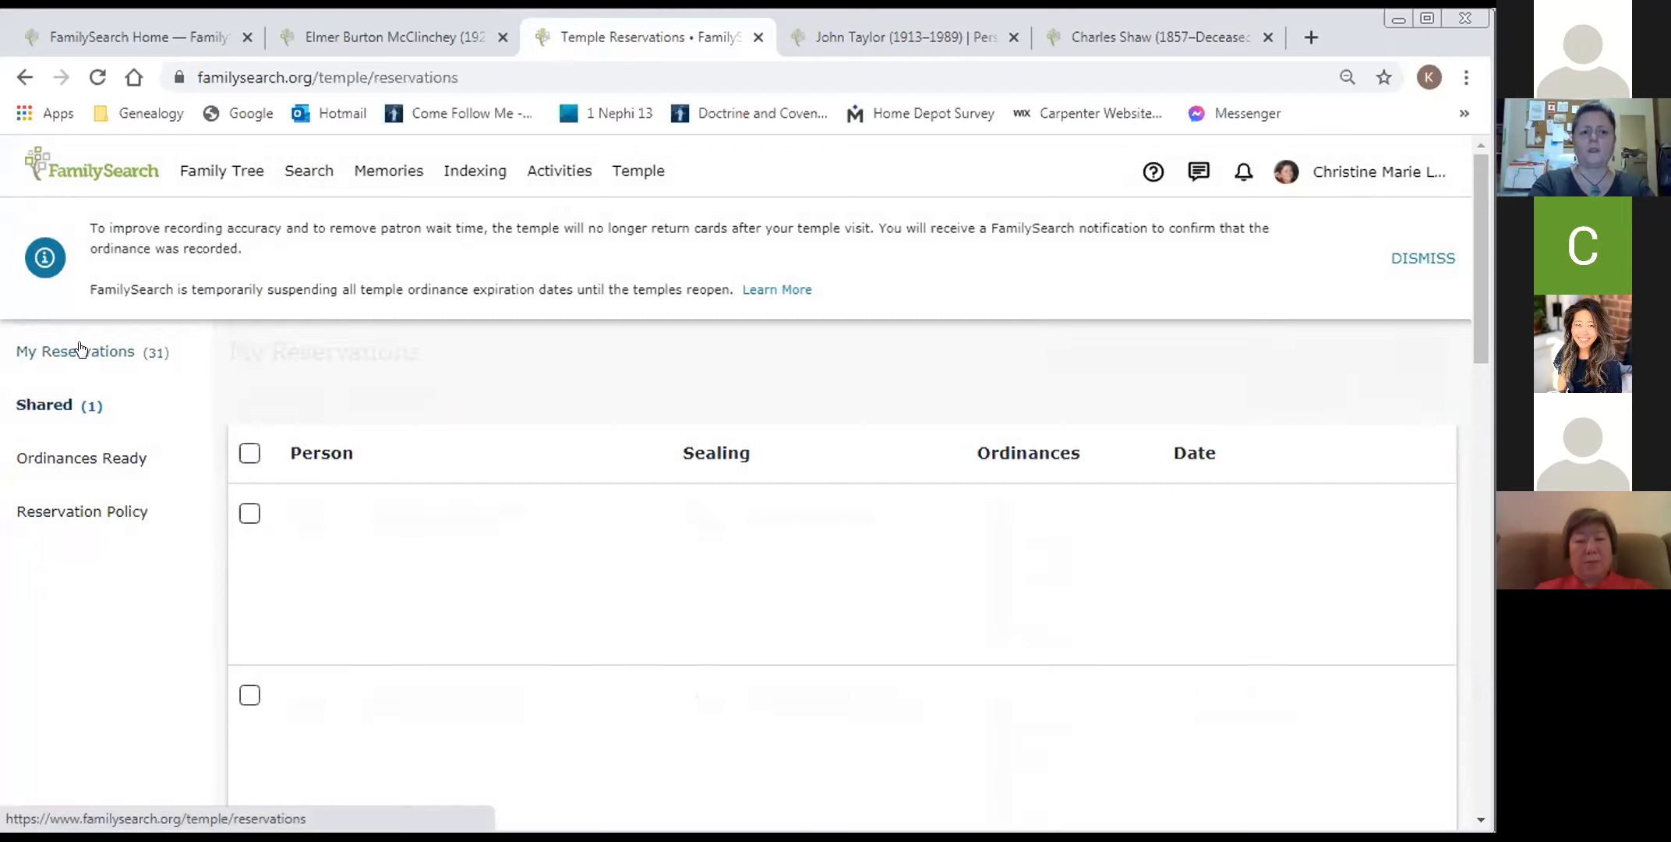
{"action": "left_click", "coordinate": [75, 350]}
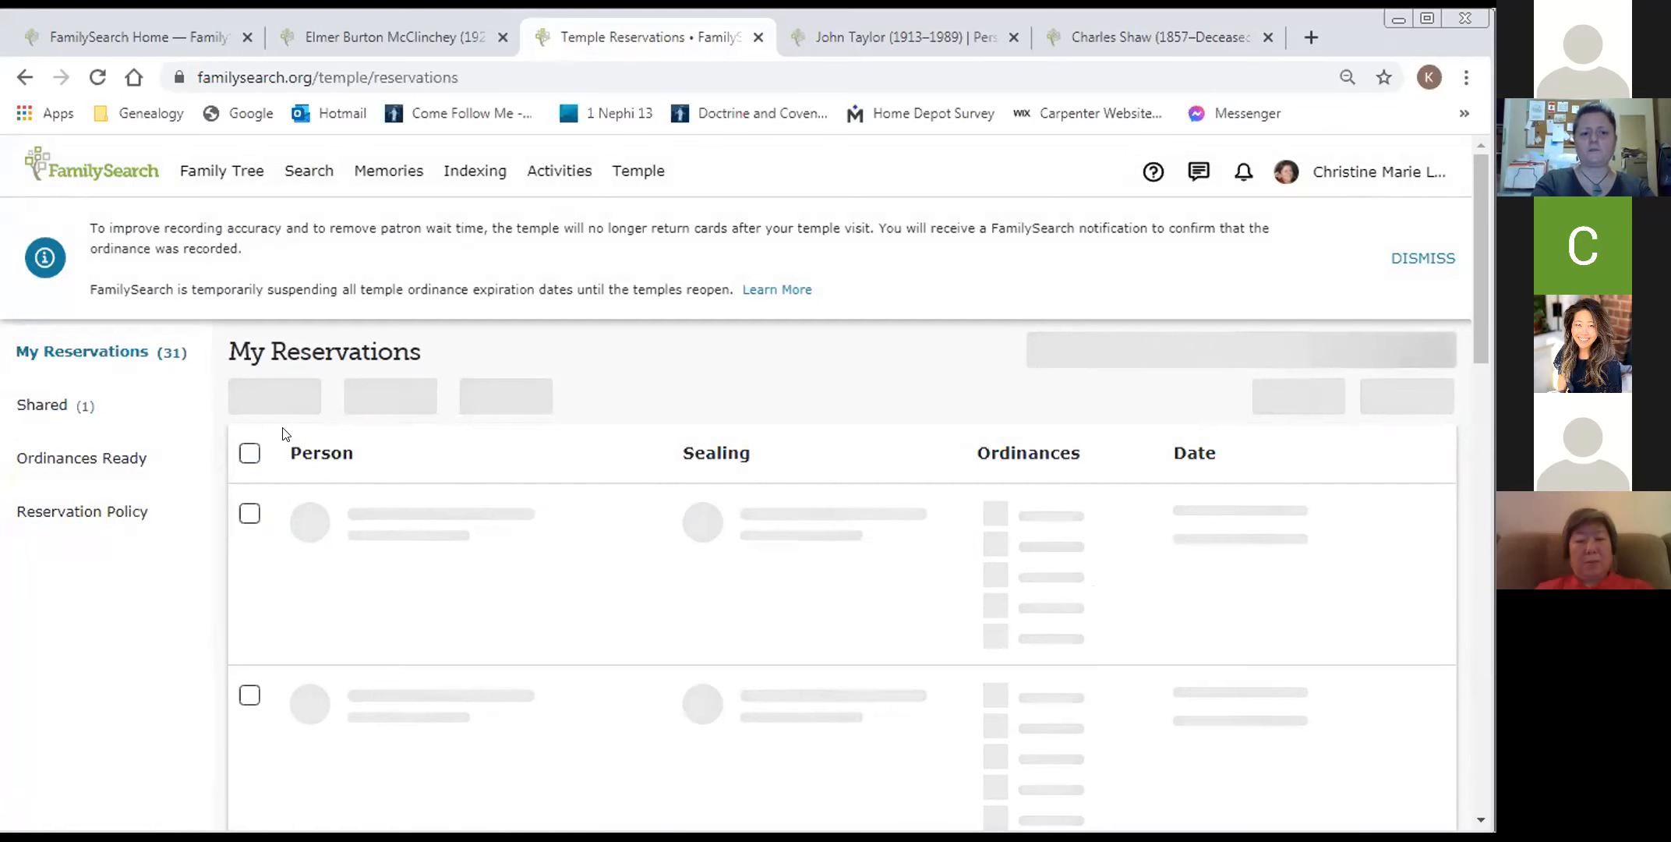
{"action": "scroll", "scroll_direction": "down", "scroll_amount": 3}
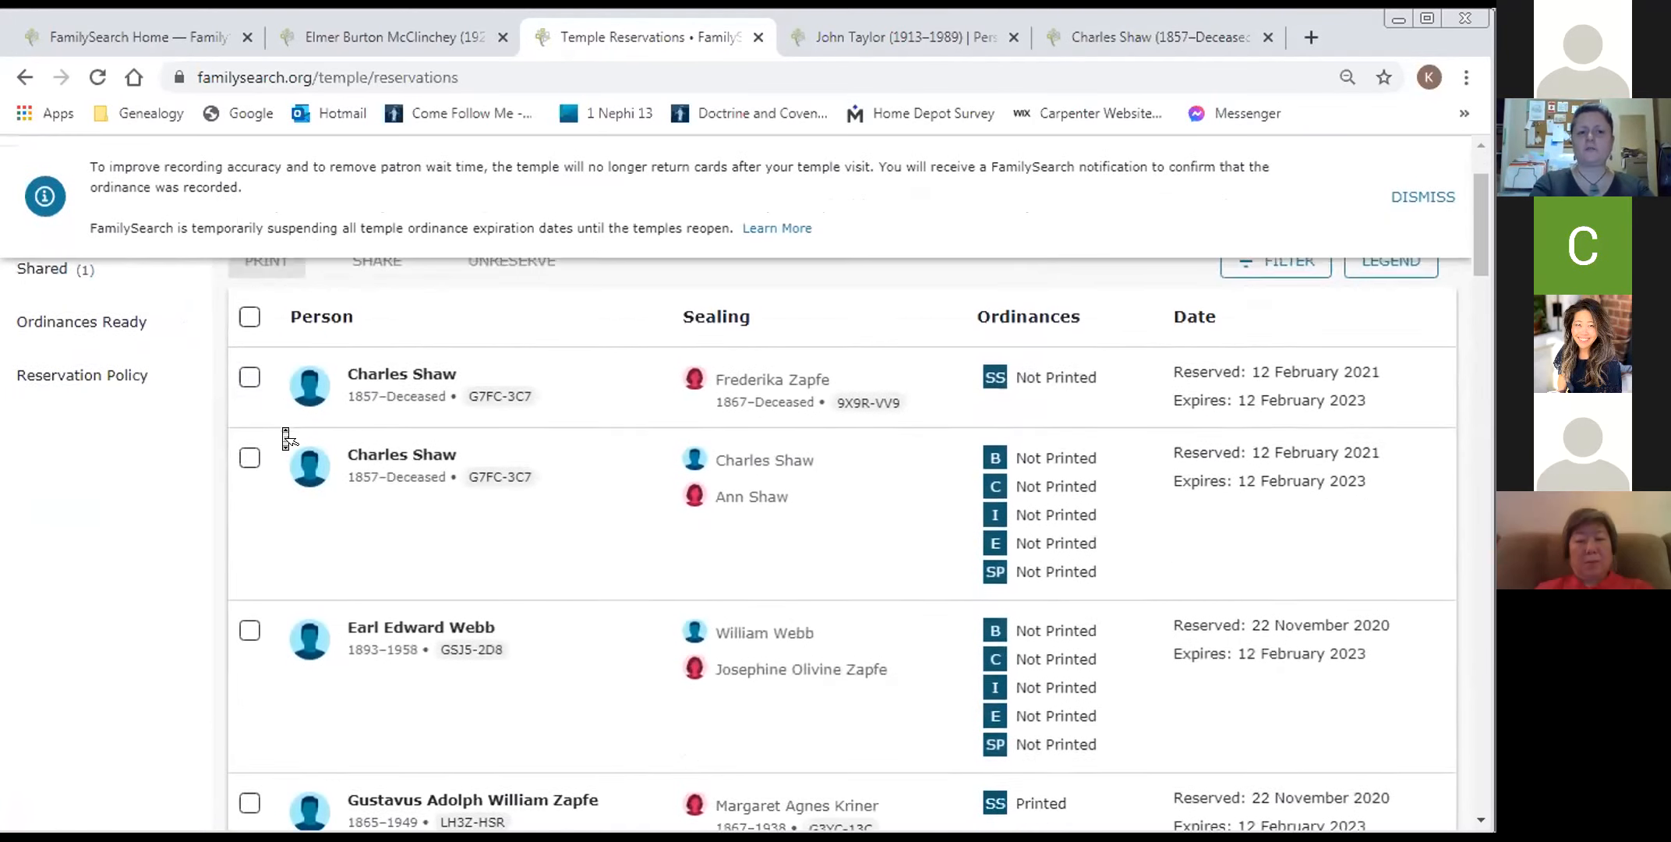
{"action": "scroll", "scroll_direction": "down", "scroll_amount": 3}
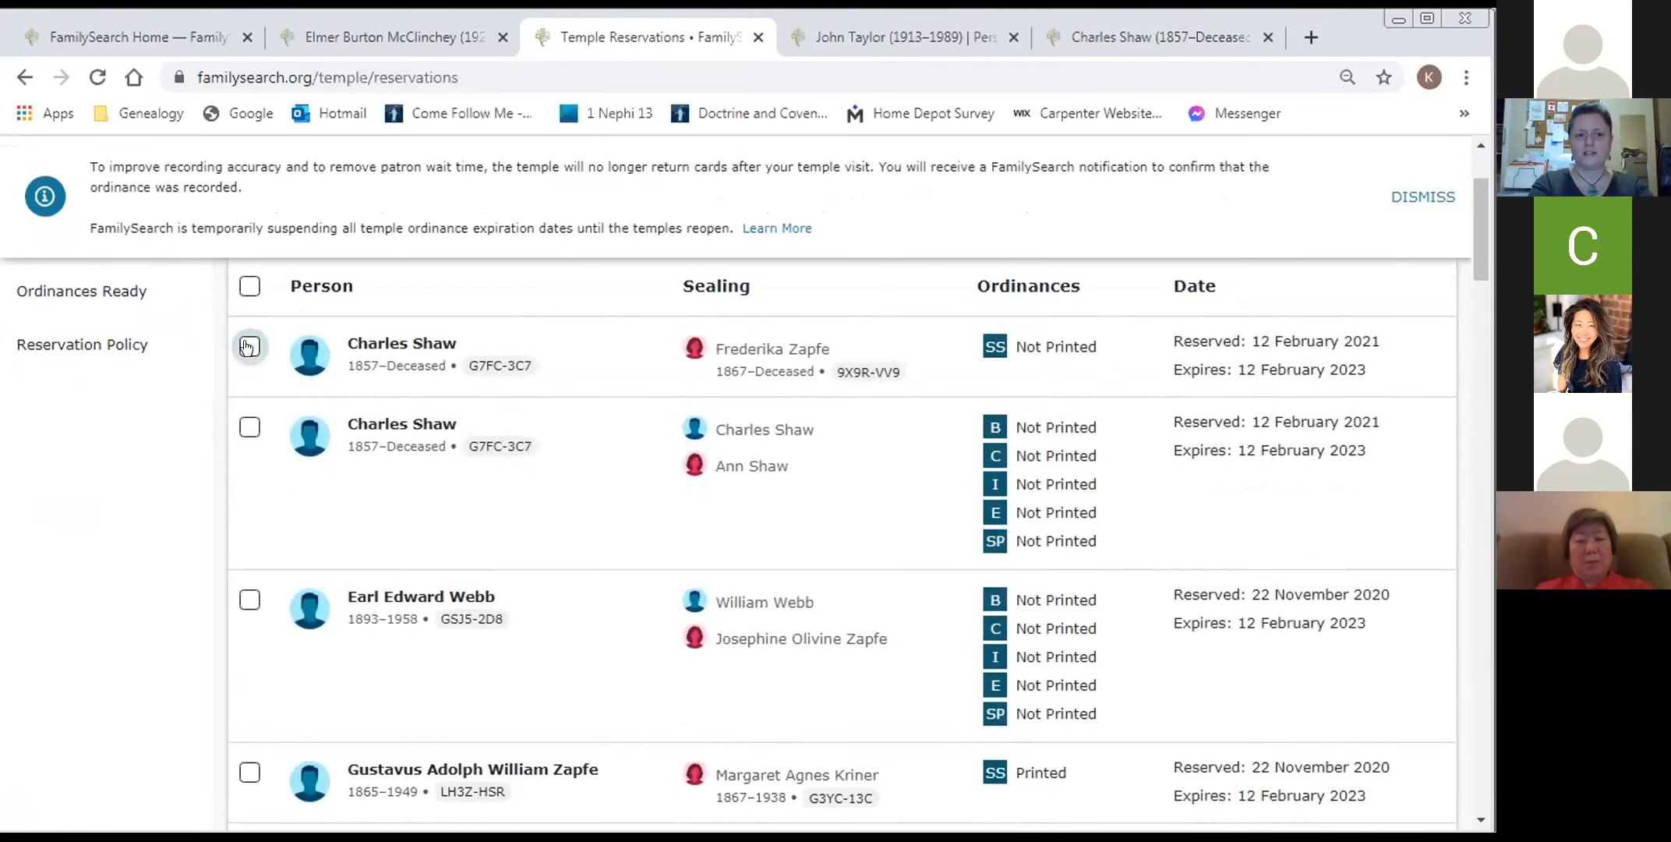
{"action": "left_click", "coordinate": [249, 346]}
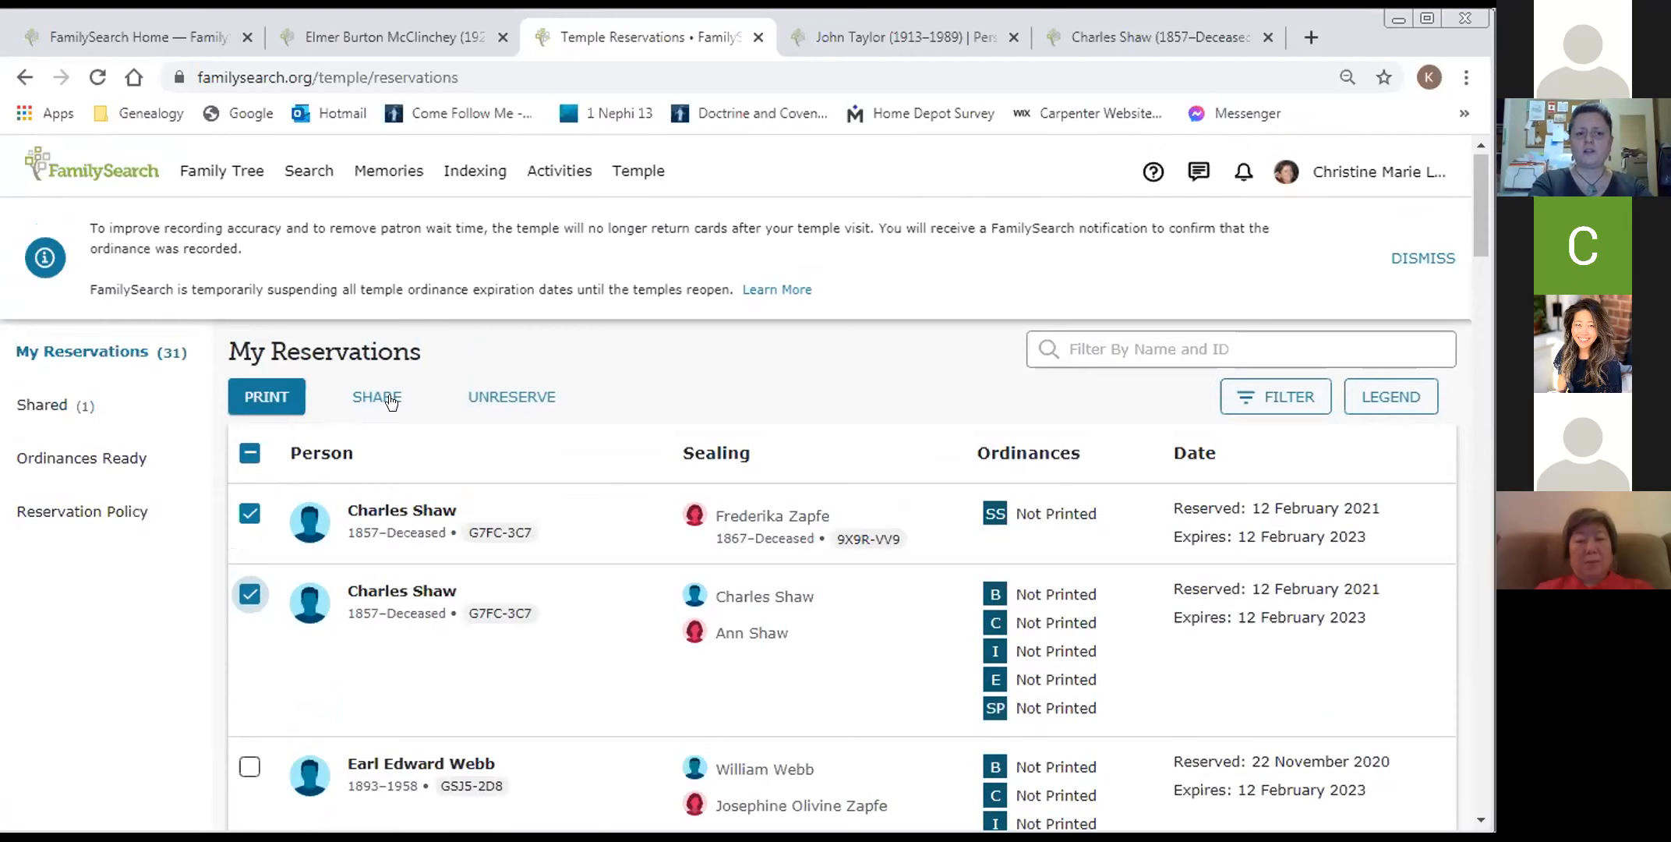
{"action": "left_click", "coordinate": [377, 397]}
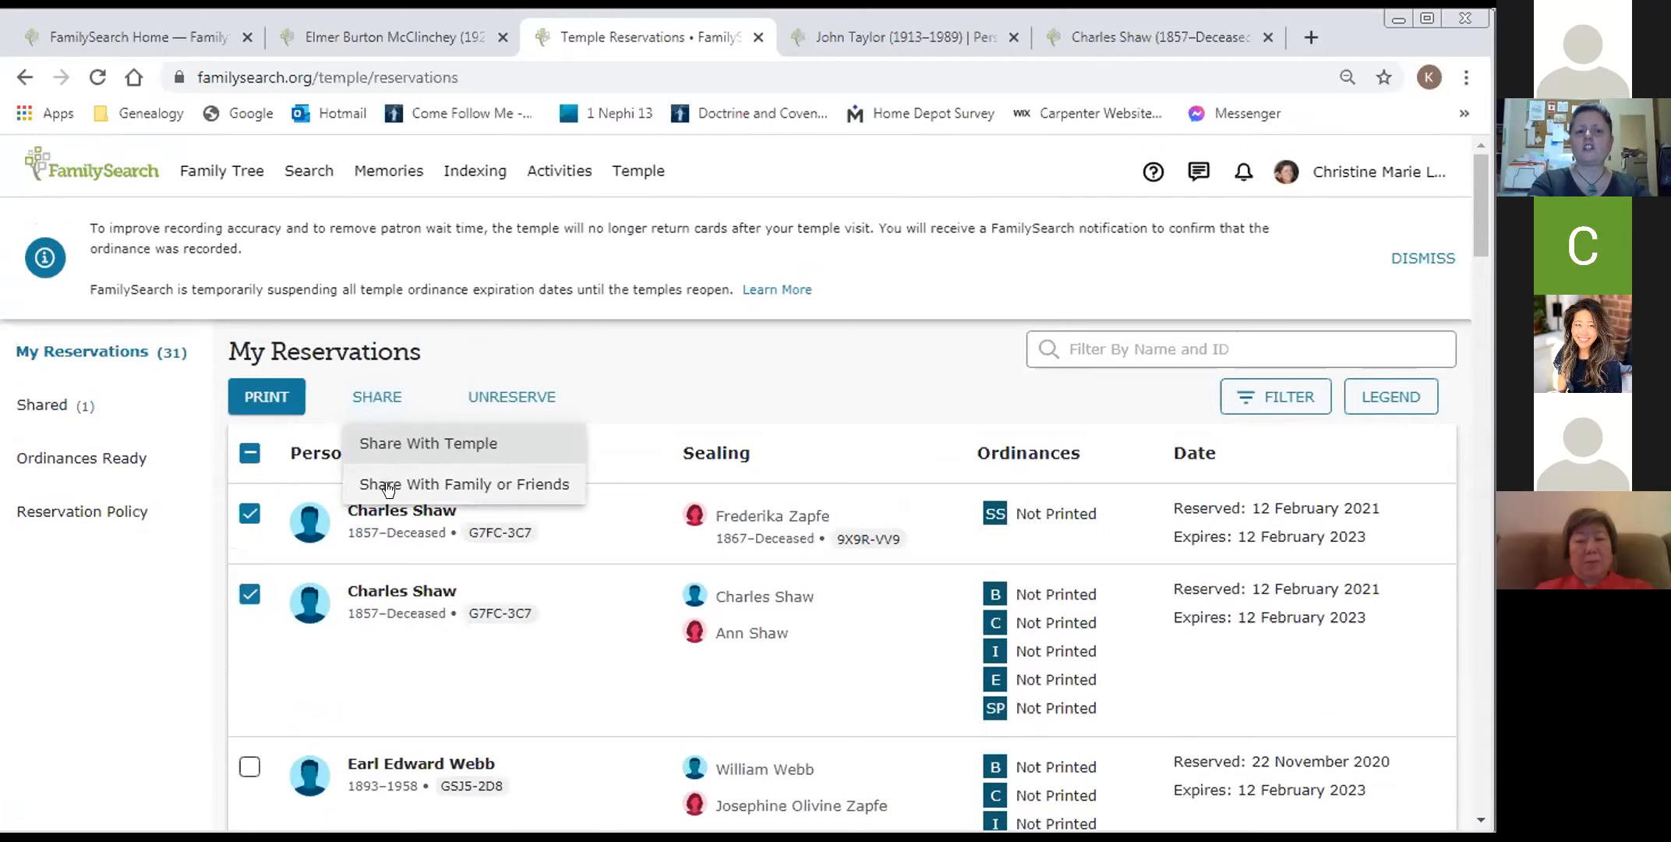
{"action": "left_click", "coordinate": [464, 484]}
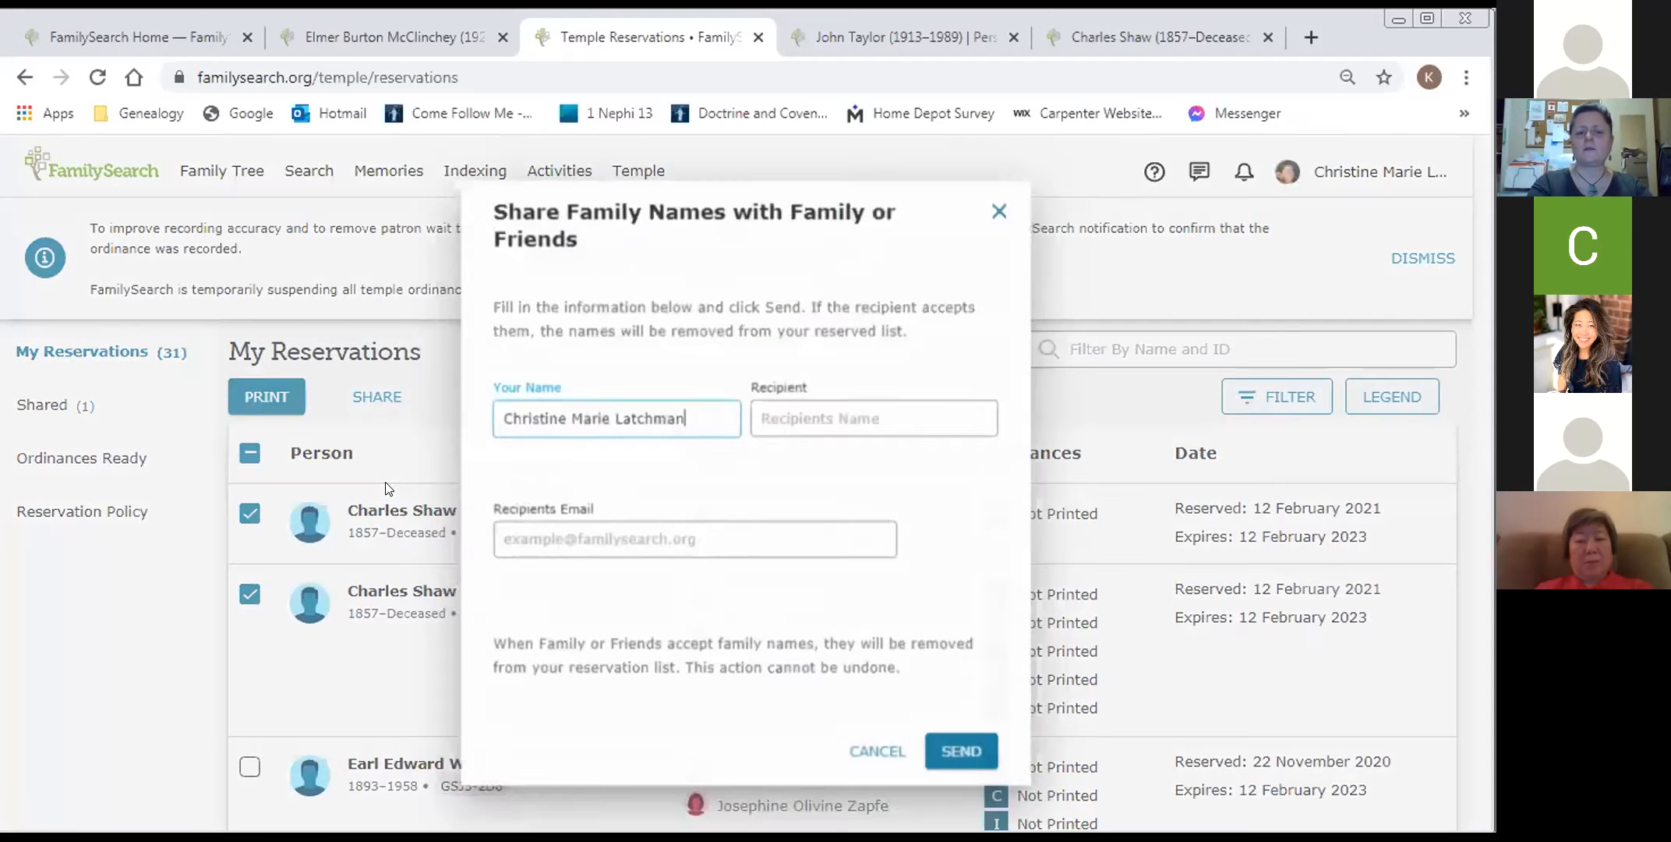
{"action": "left_click", "coordinate": [873, 417]}
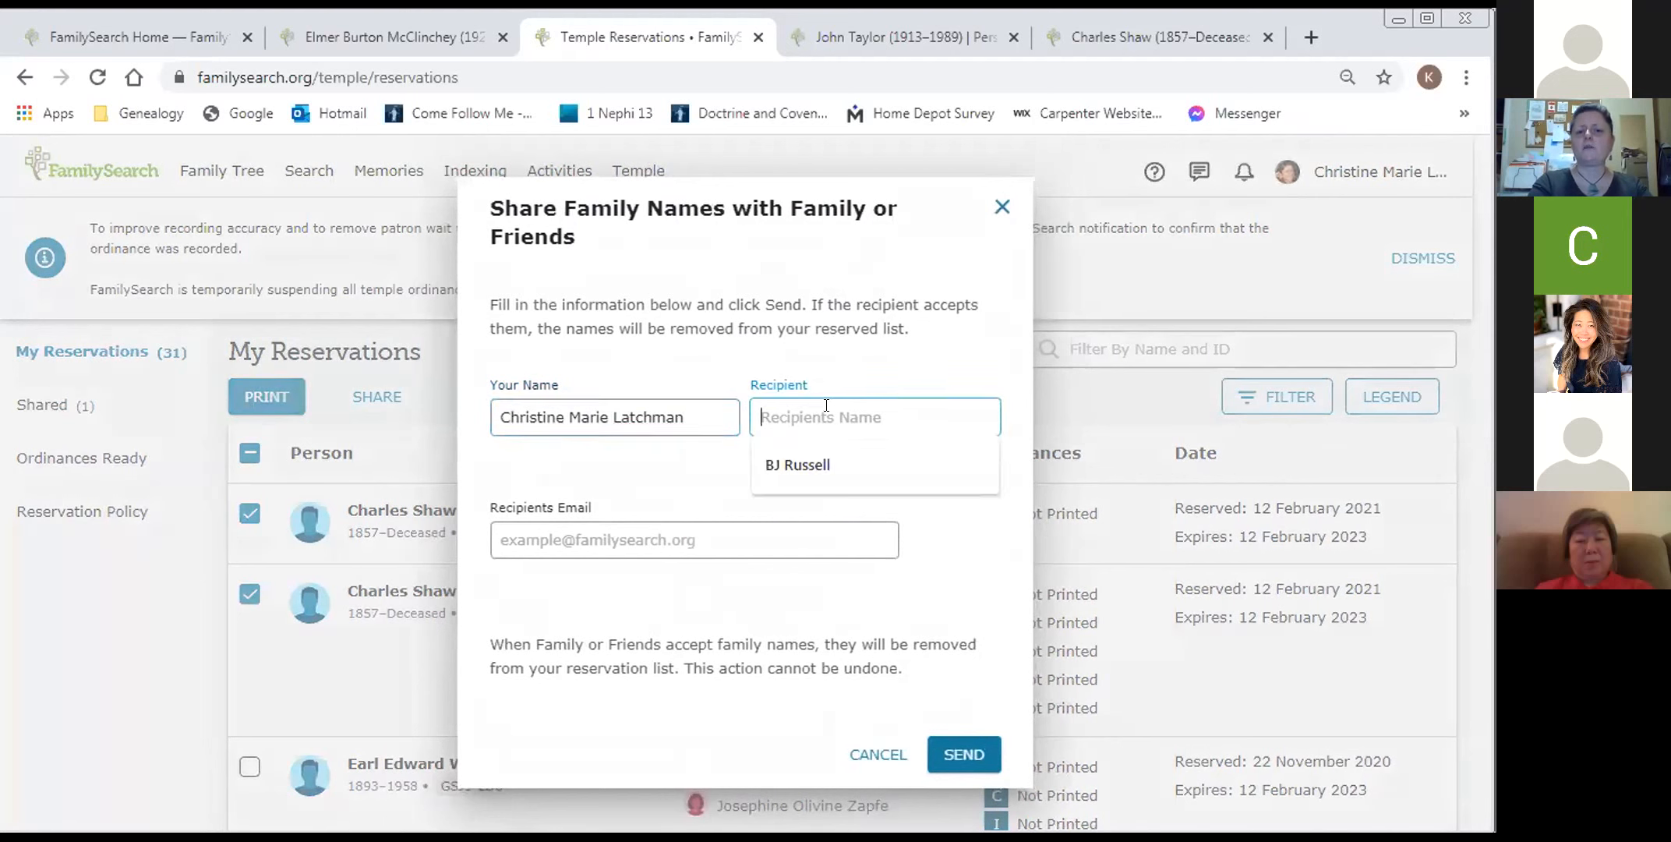
{"action": "left_click", "coordinate": [797, 464]}
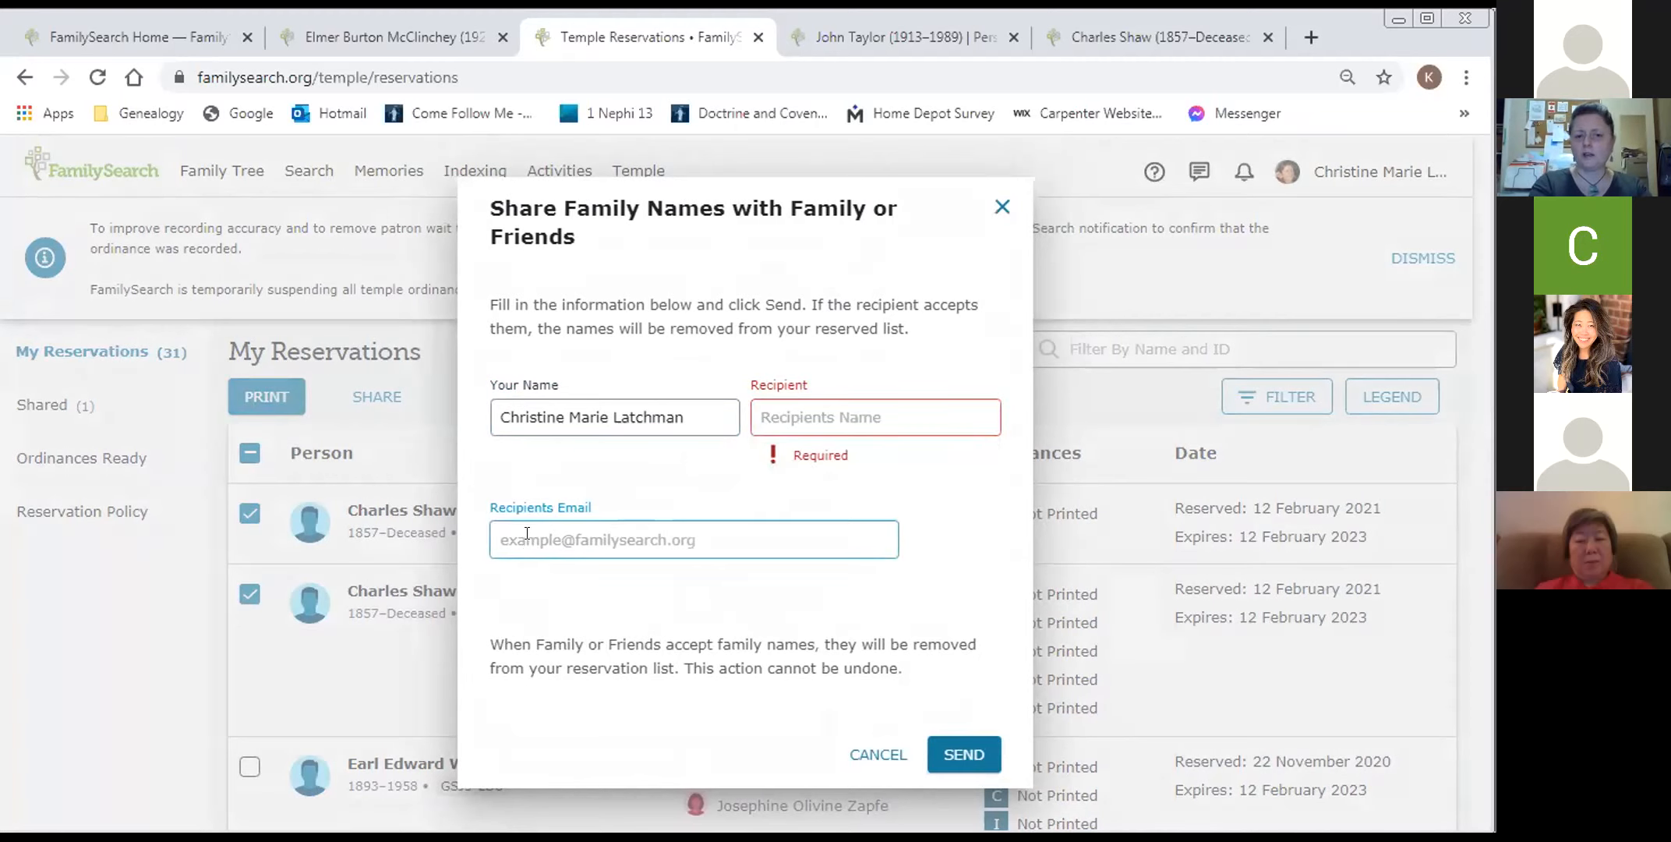
{"action": "mouse_move", "coordinate": [963, 755]}
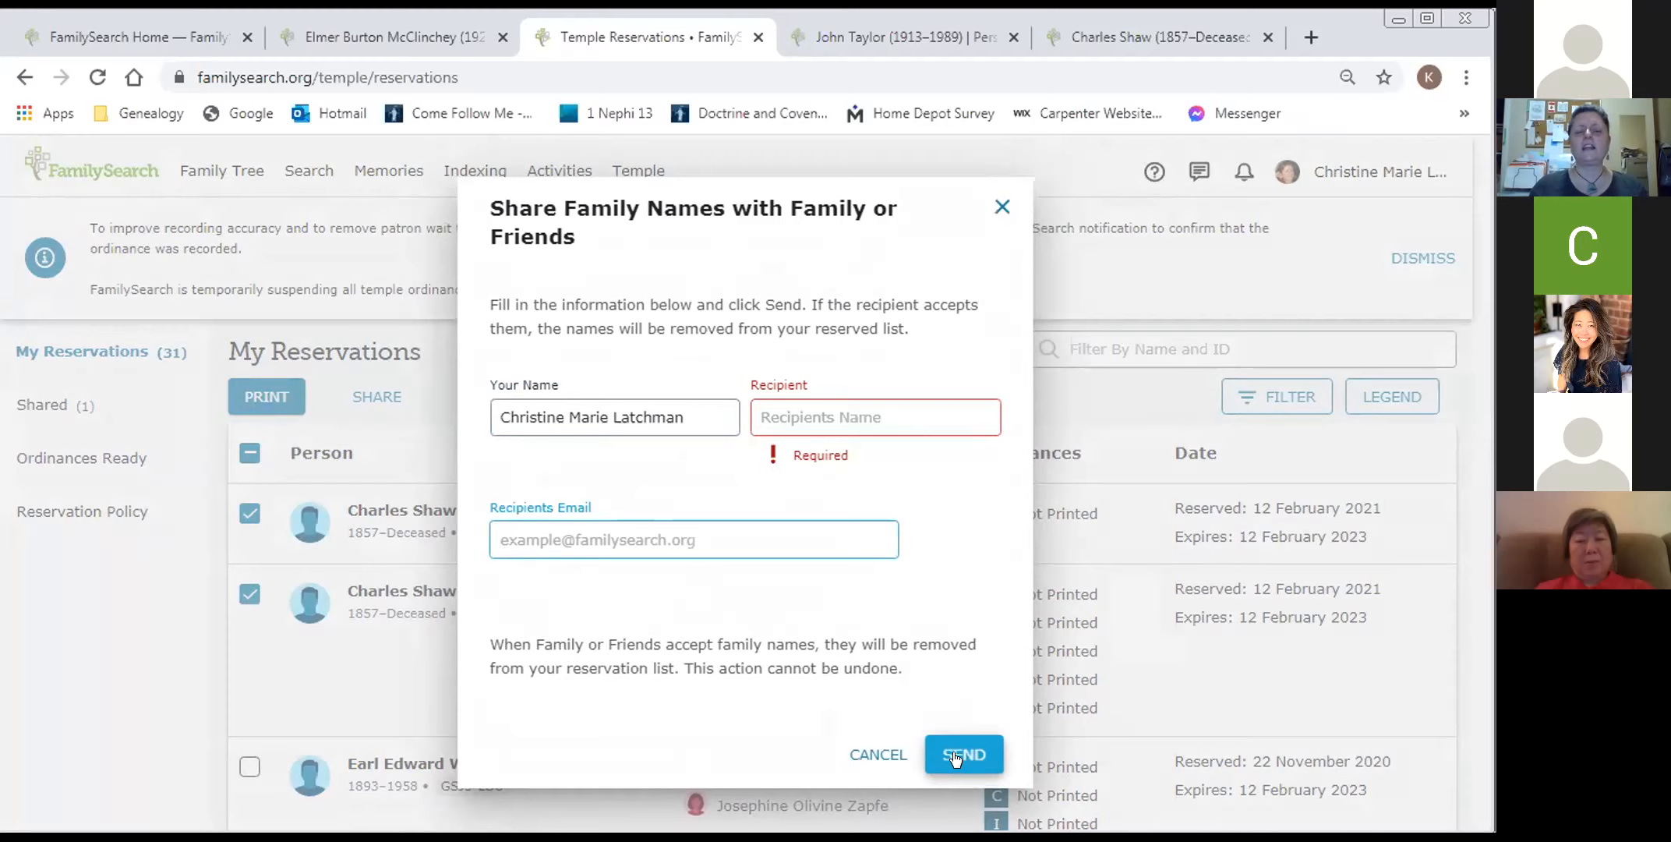
- Attempt sending, visit the Home tab and back, then cancel the Share Family Names form
{"action": "left_click", "coordinate": [694, 539]}
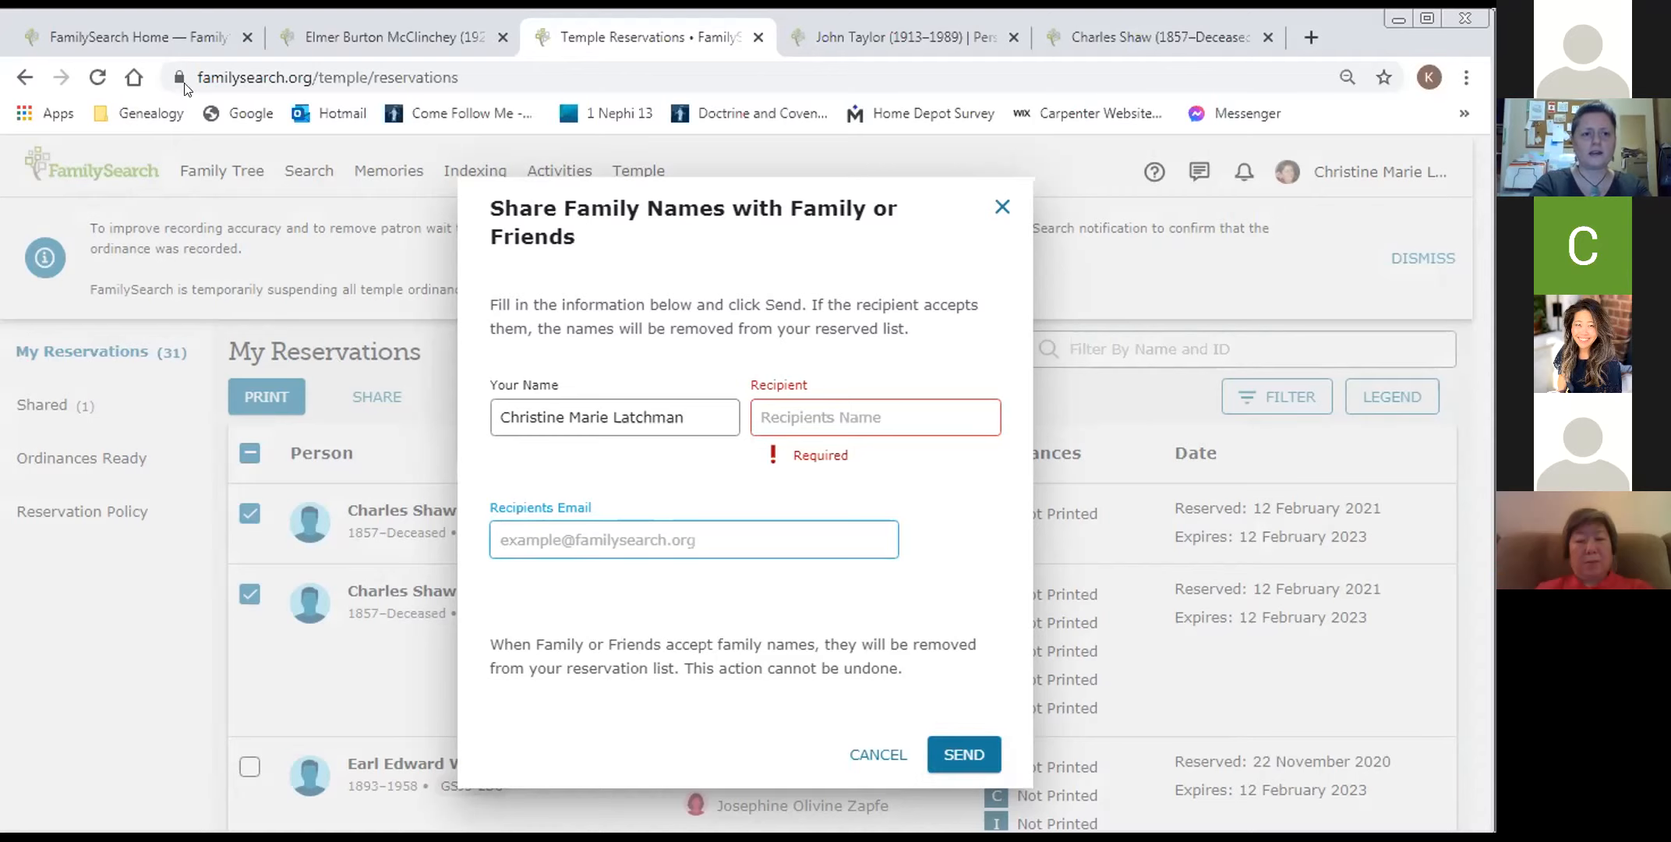
{"action": "left_click", "coordinate": [128, 36]}
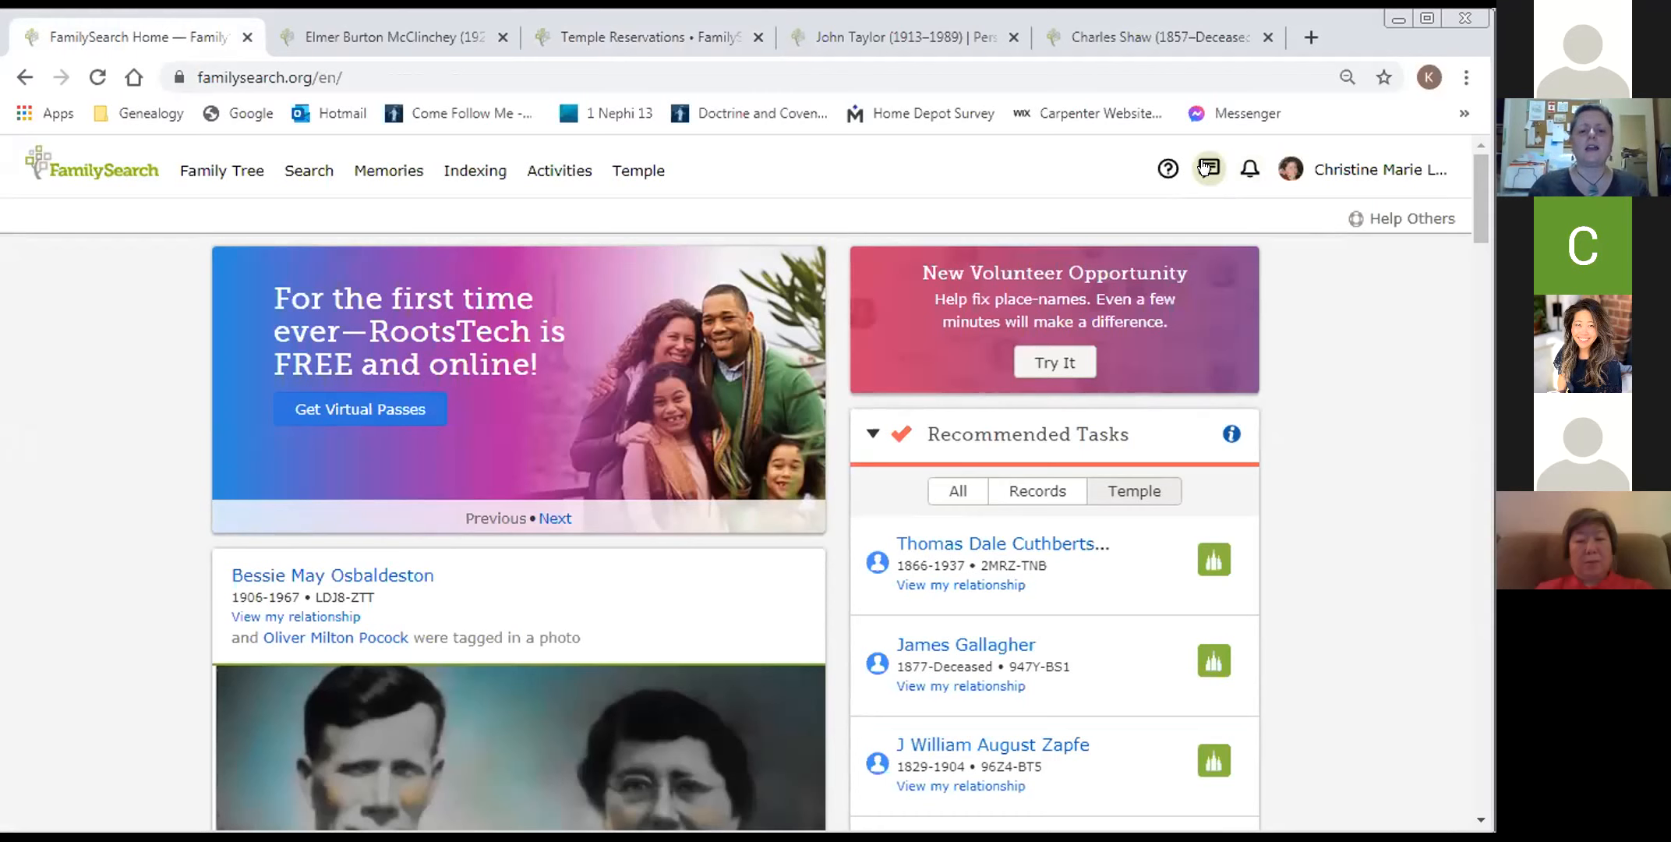
{"action": "left_click", "coordinate": [1208, 168]}
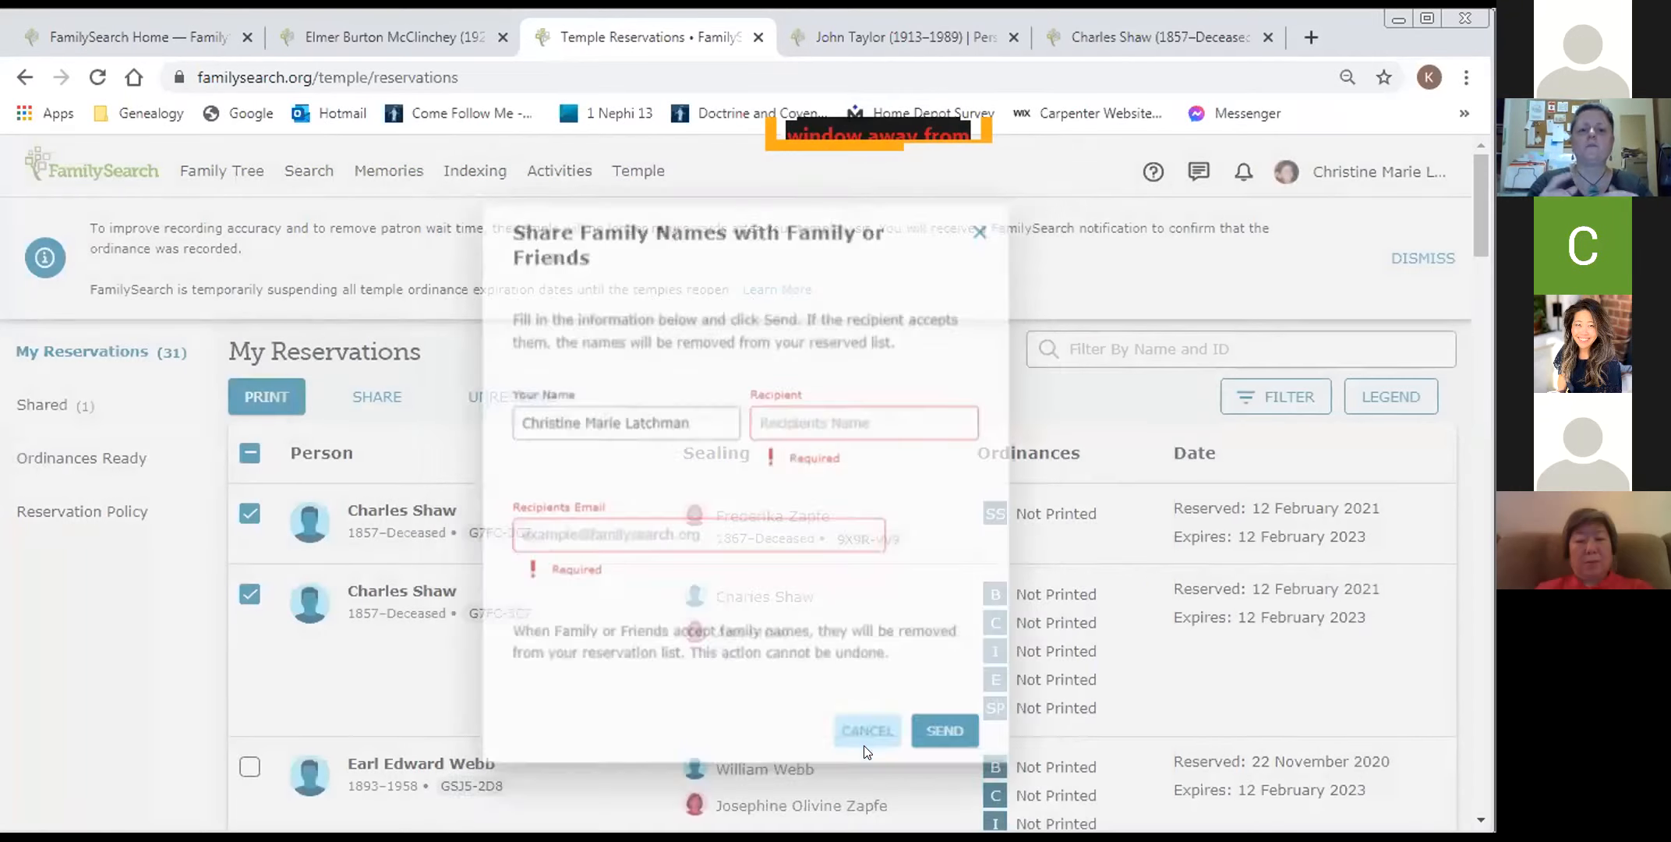
{"action": "left_click", "coordinate": [867, 729]}
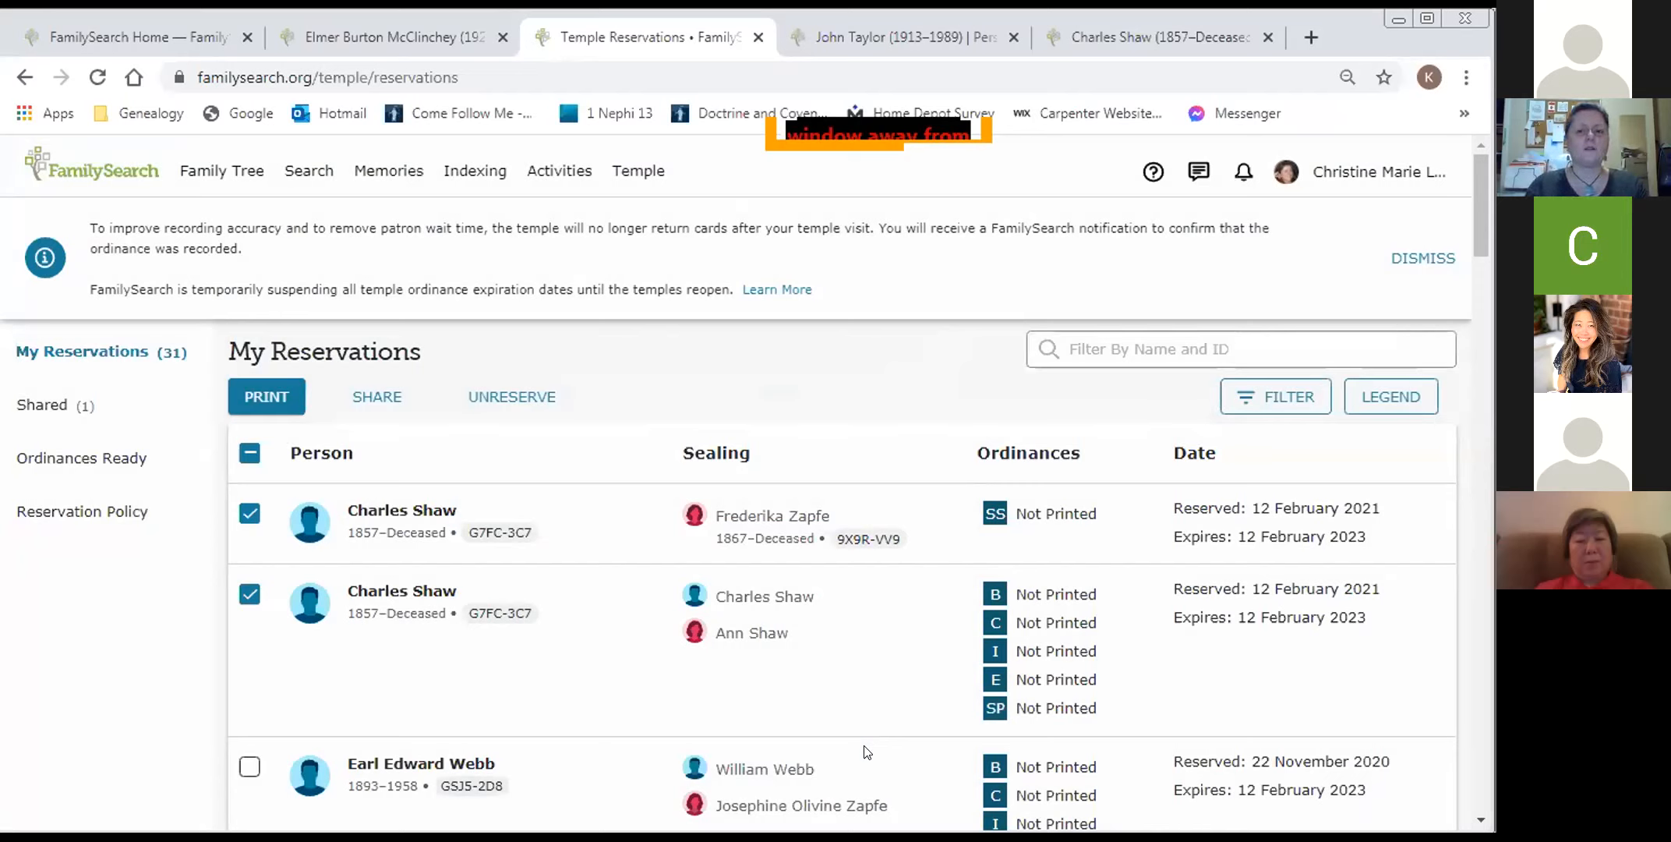
{"action": "mouse_move", "coordinate": [573, 657]}
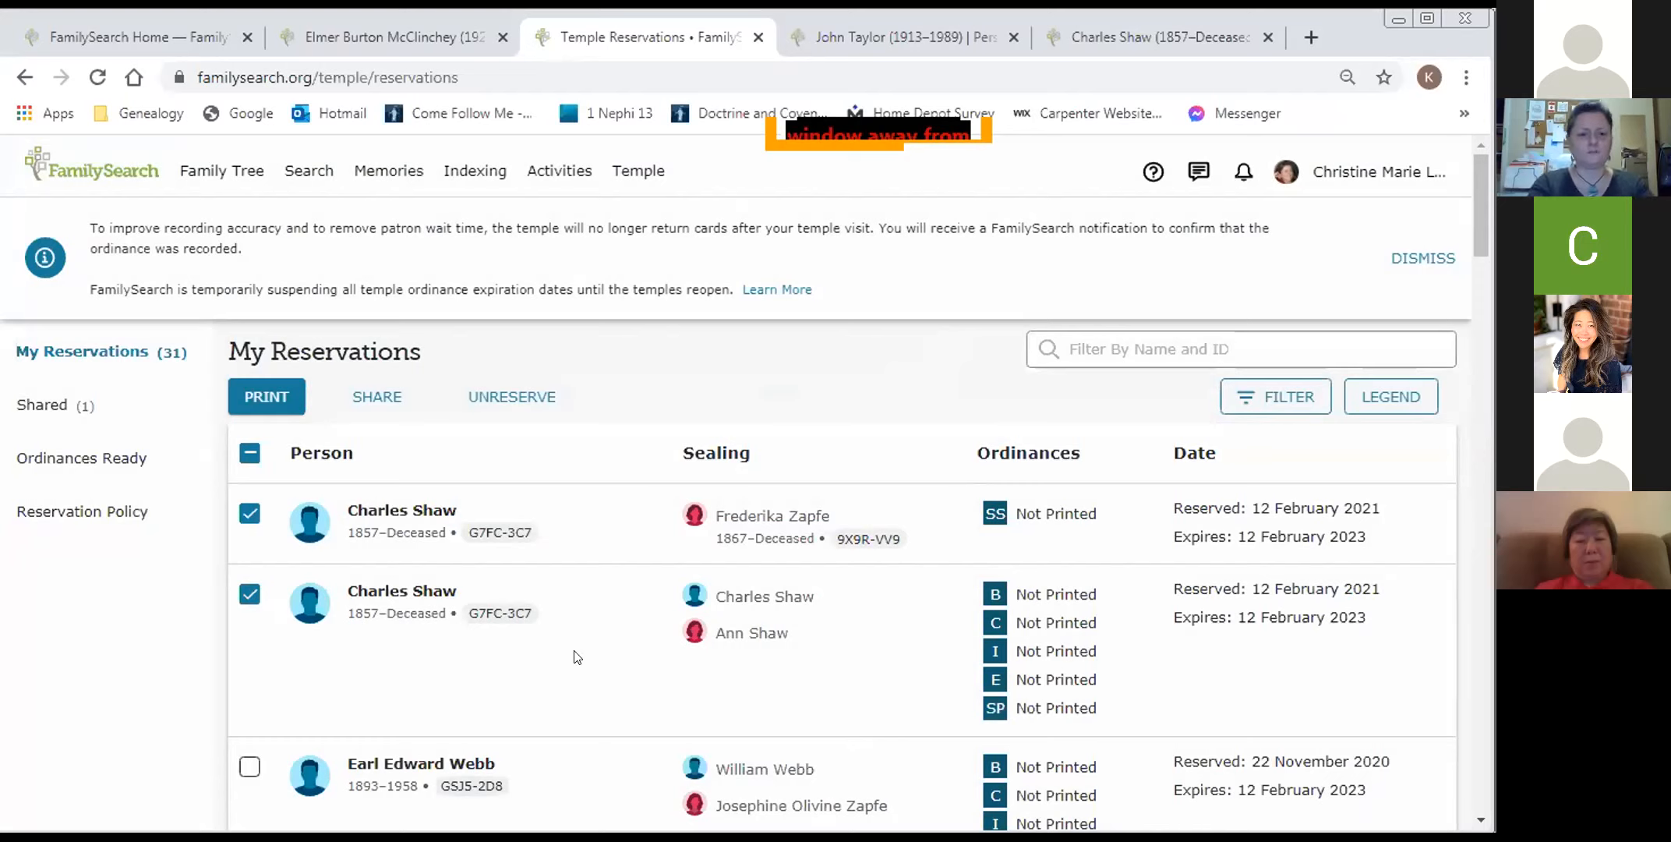
{"action": "left_click", "coordinate": [249, 514]}
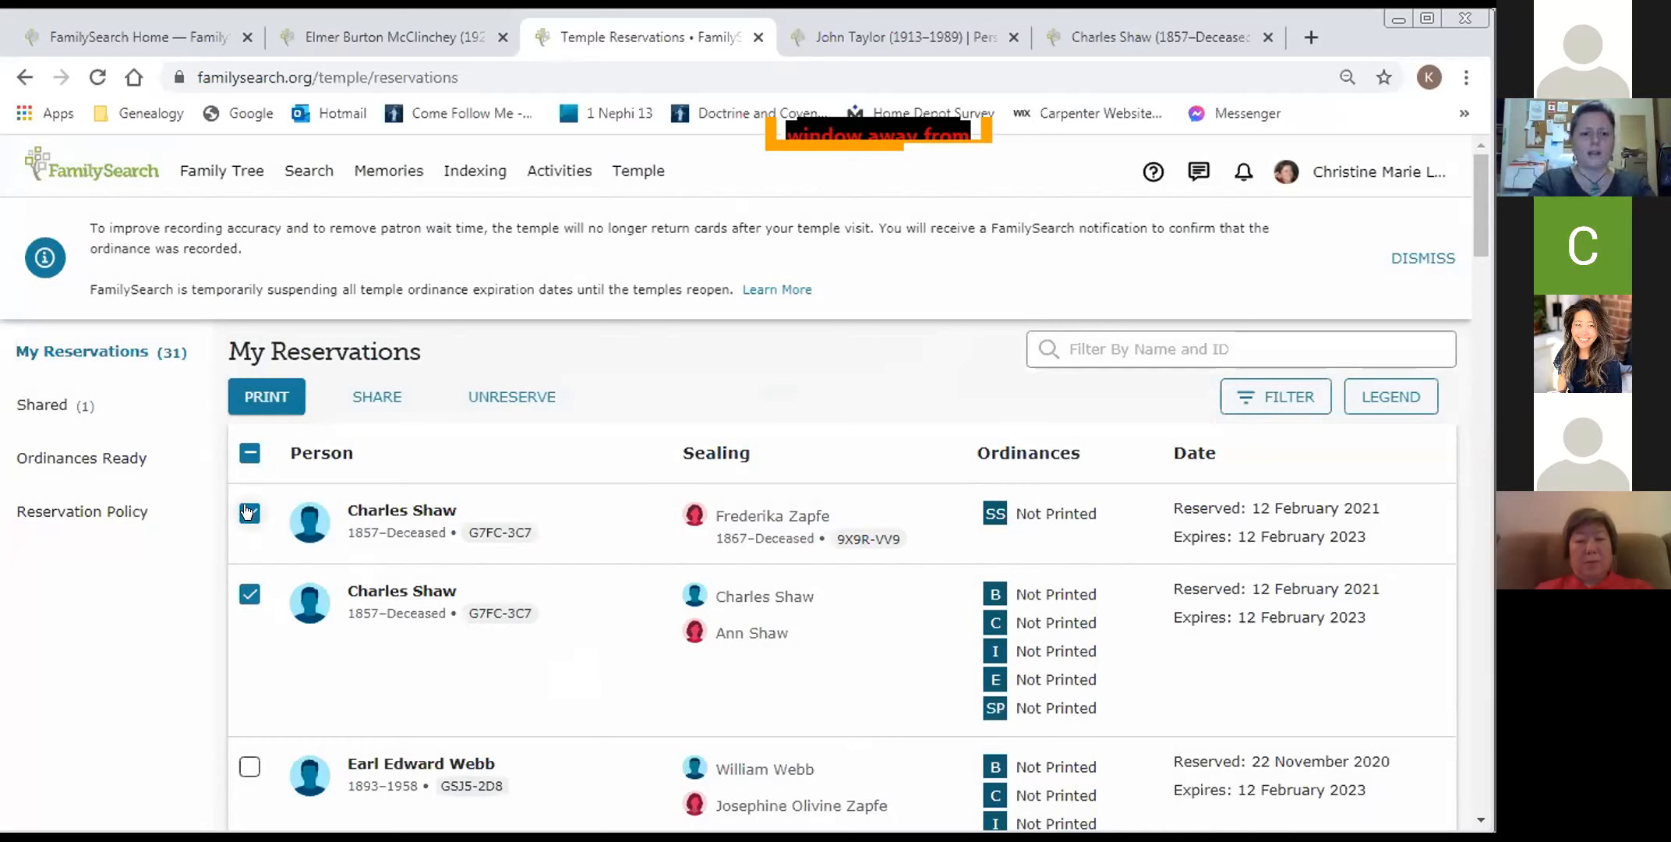
{"action": "left_click", "coordinate": [250, 513]}
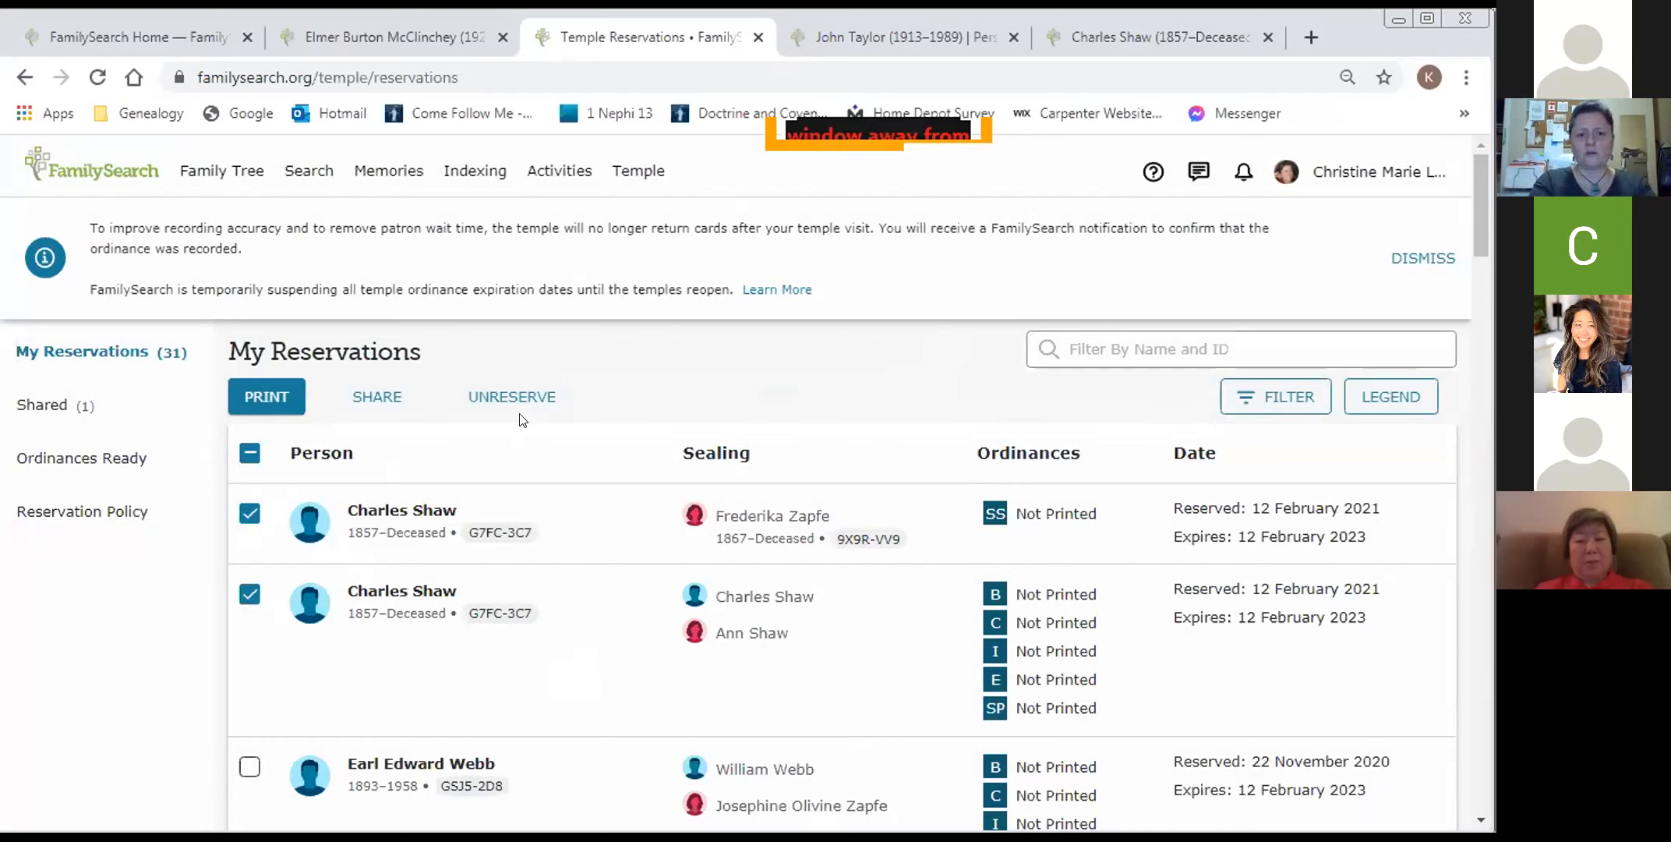
{"action": "mouse_move", "coordinate": [515, 400]}
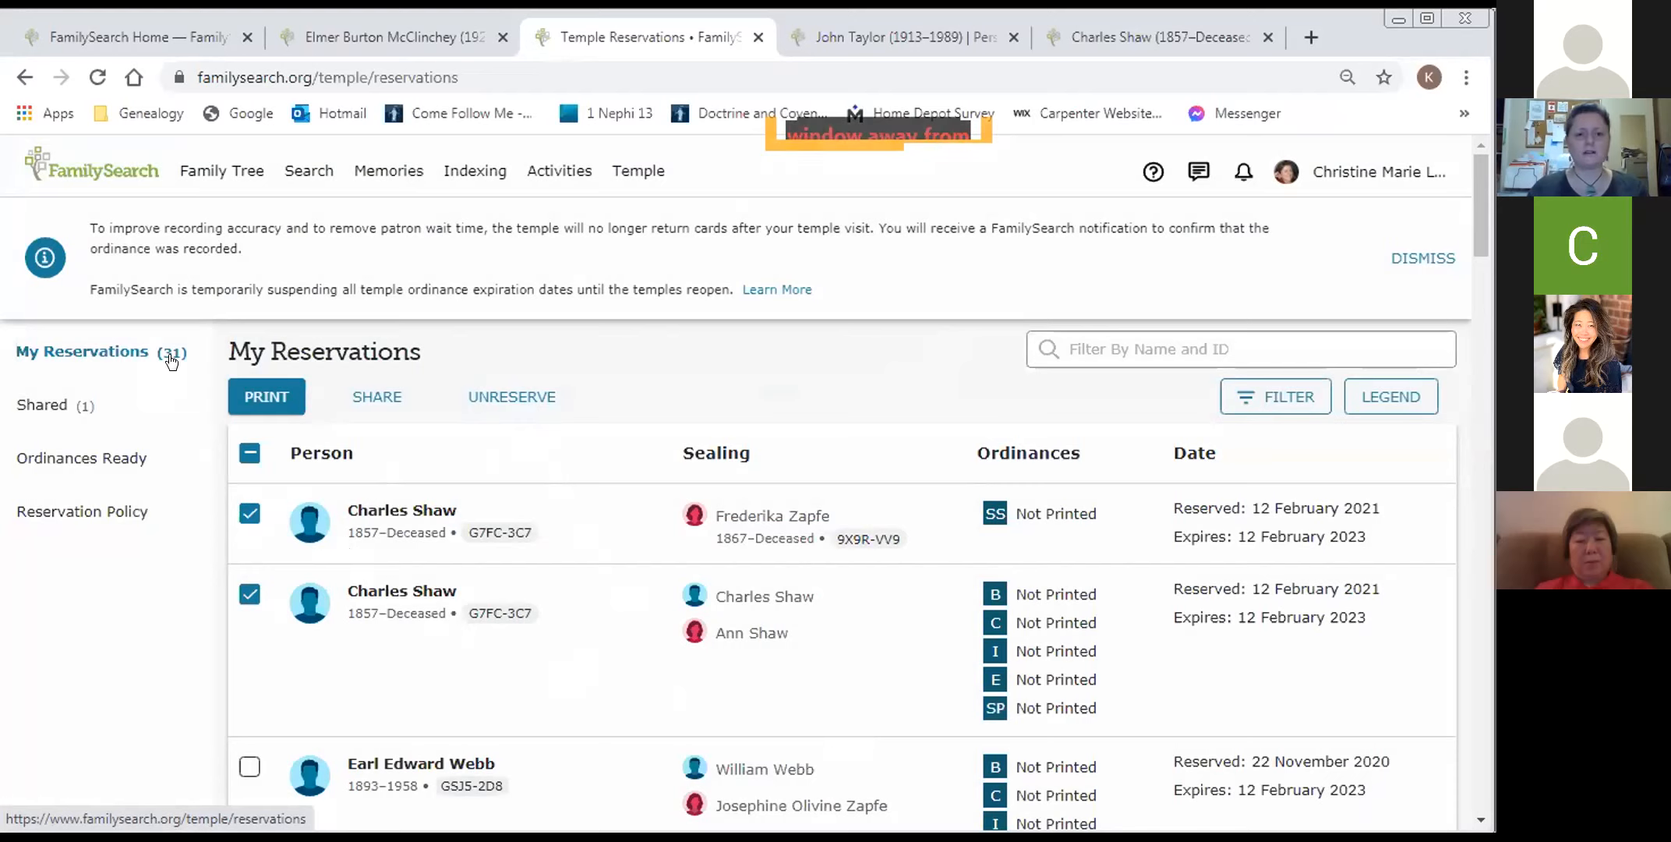
{"action": "mouse_move", "coordinate": [536, 385]}
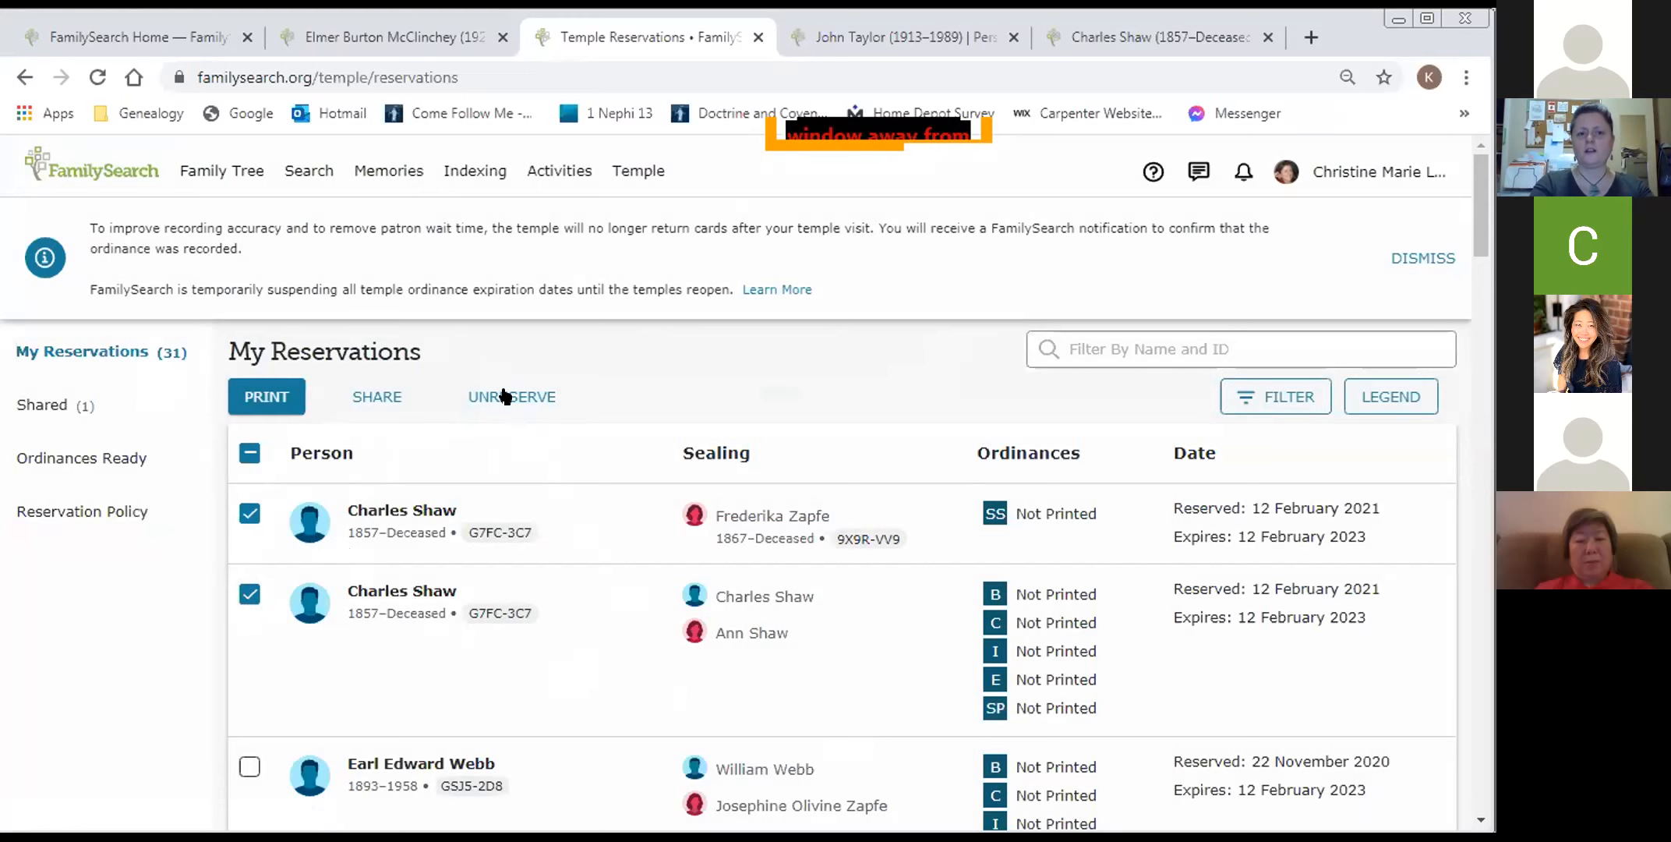
{"action": "left_click", "coordinate": [512, 396]}
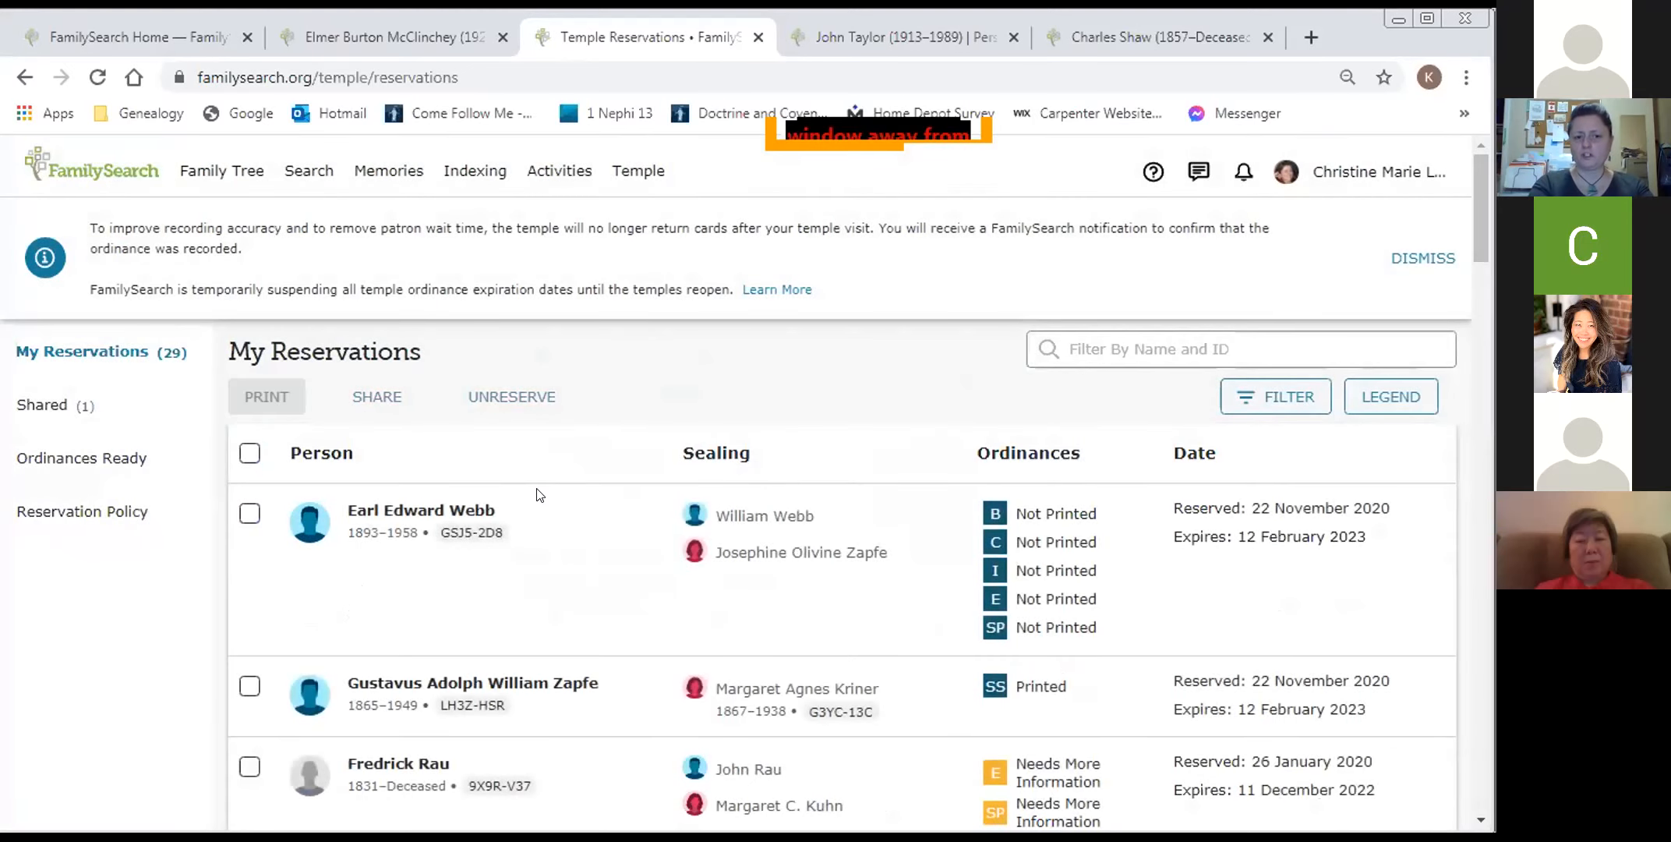
{"action": "mouse_move", "coordinate": [514, 469]}
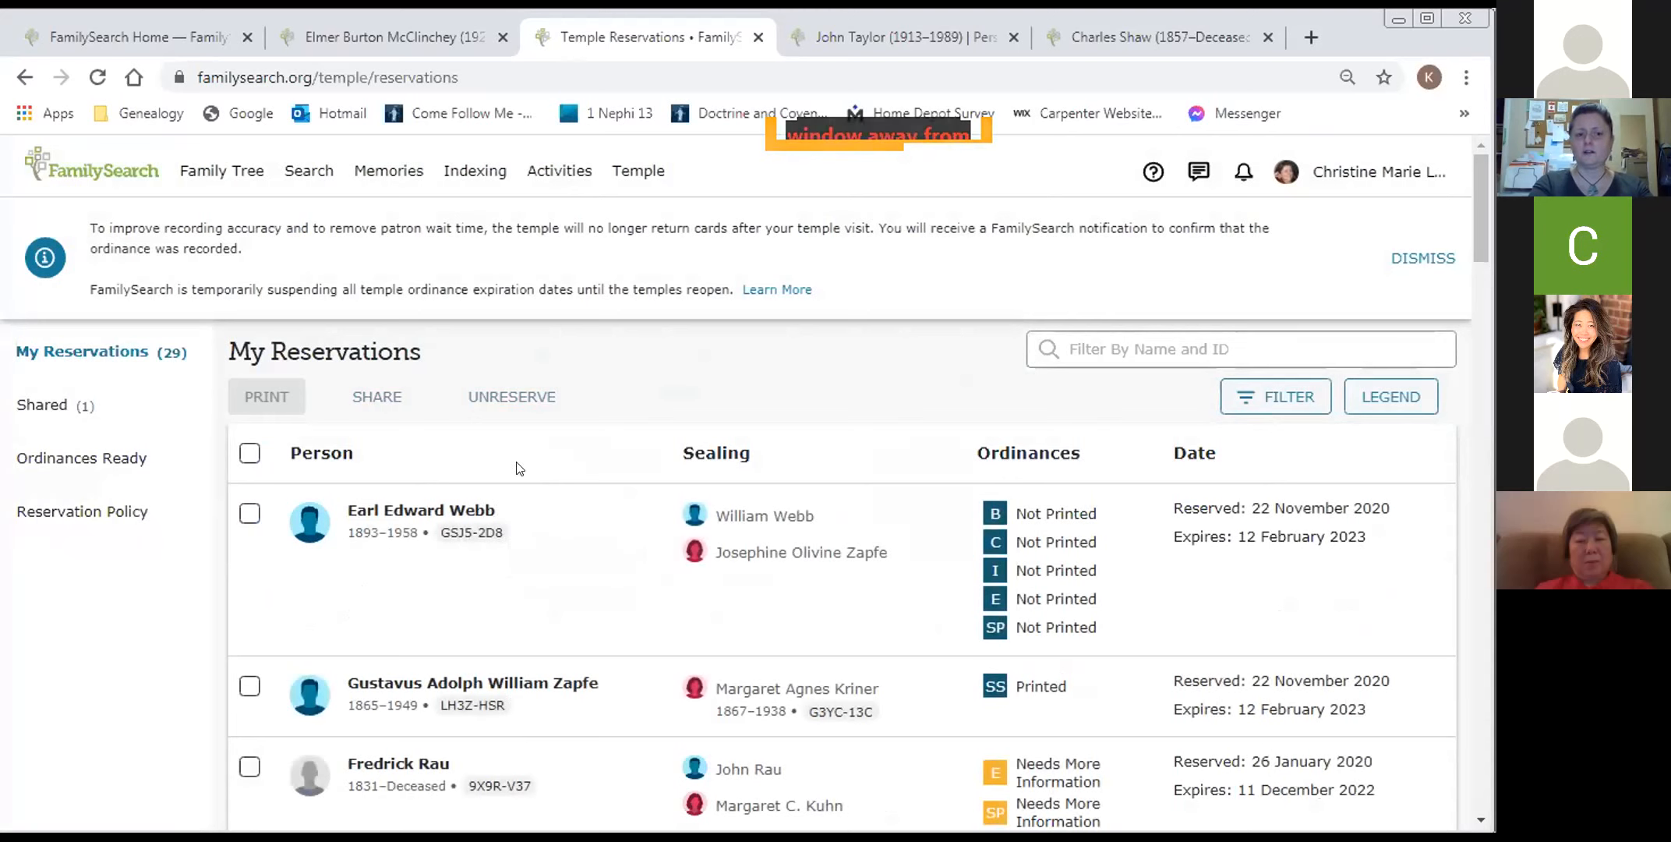
{"action": "mouse_move", "coordinate": [96, 398]}
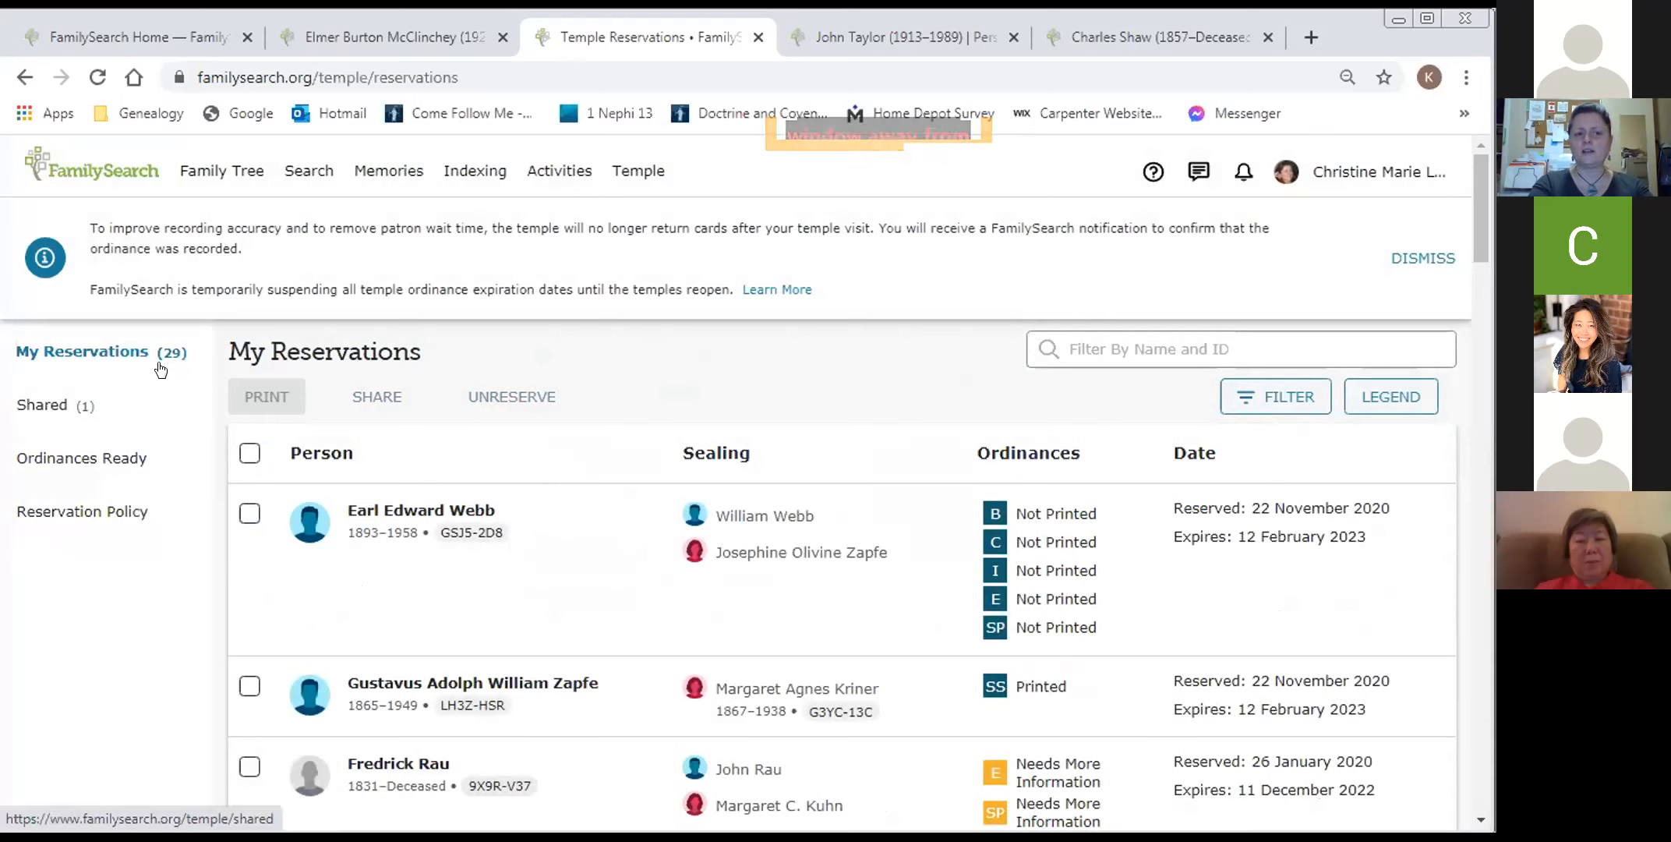
{"action": "mouse_move", "coordinate": [732, 401]}
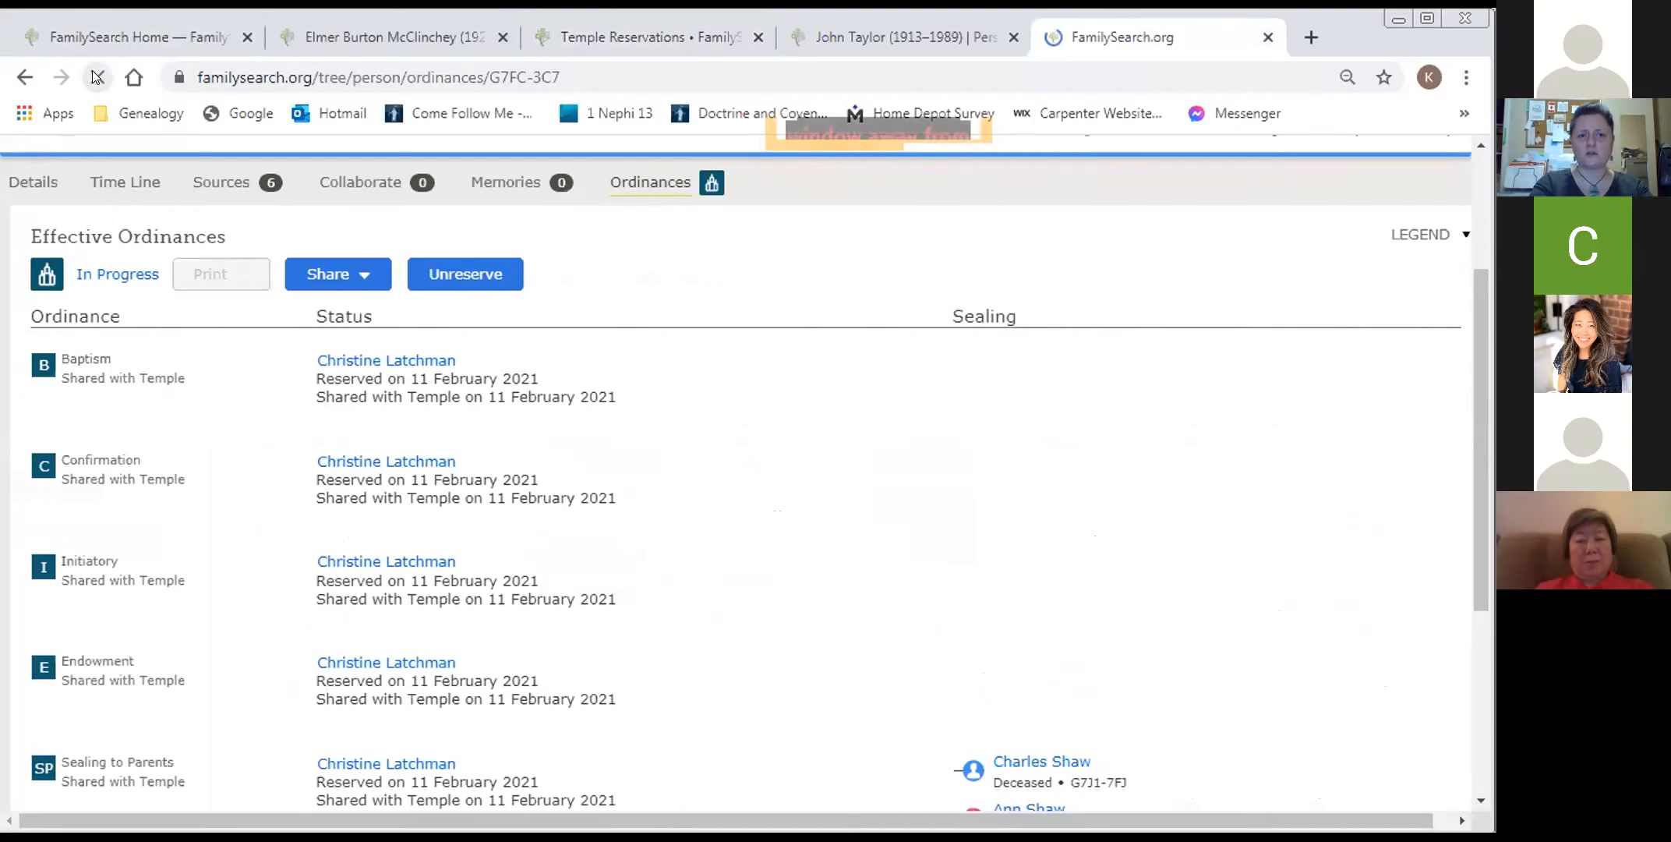
{"action": "left_click", "coordinate": [1042, 761]}
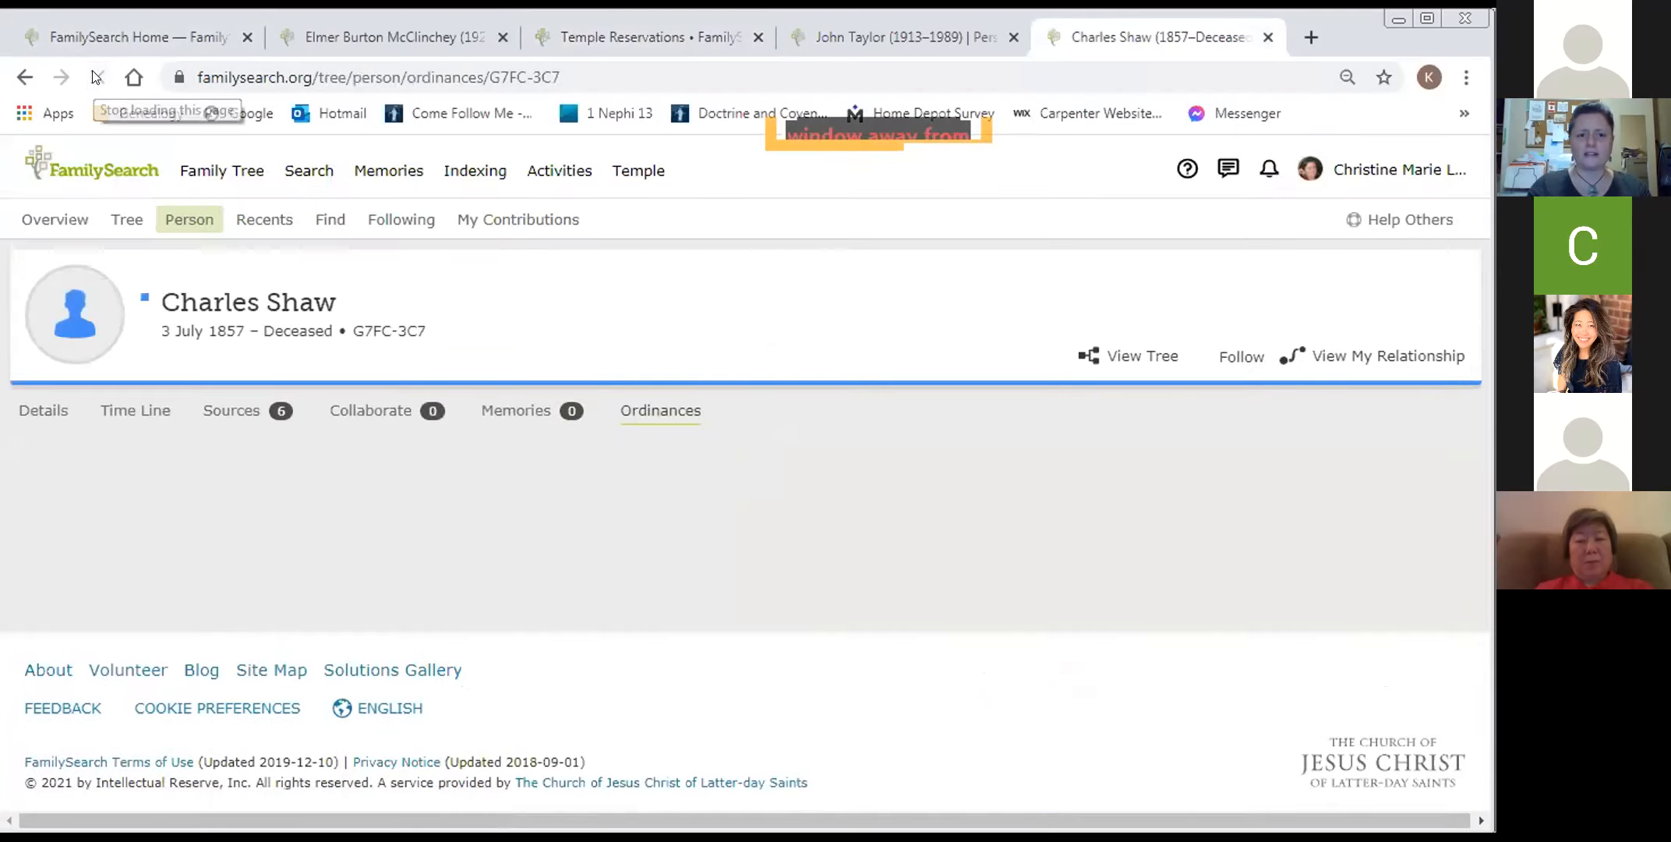
- Refresh Charles Shaw's Ordinances tab showing ready to request, then return to Temple Reservations
{"action": "left_click", "coordinate": [660, 410]}
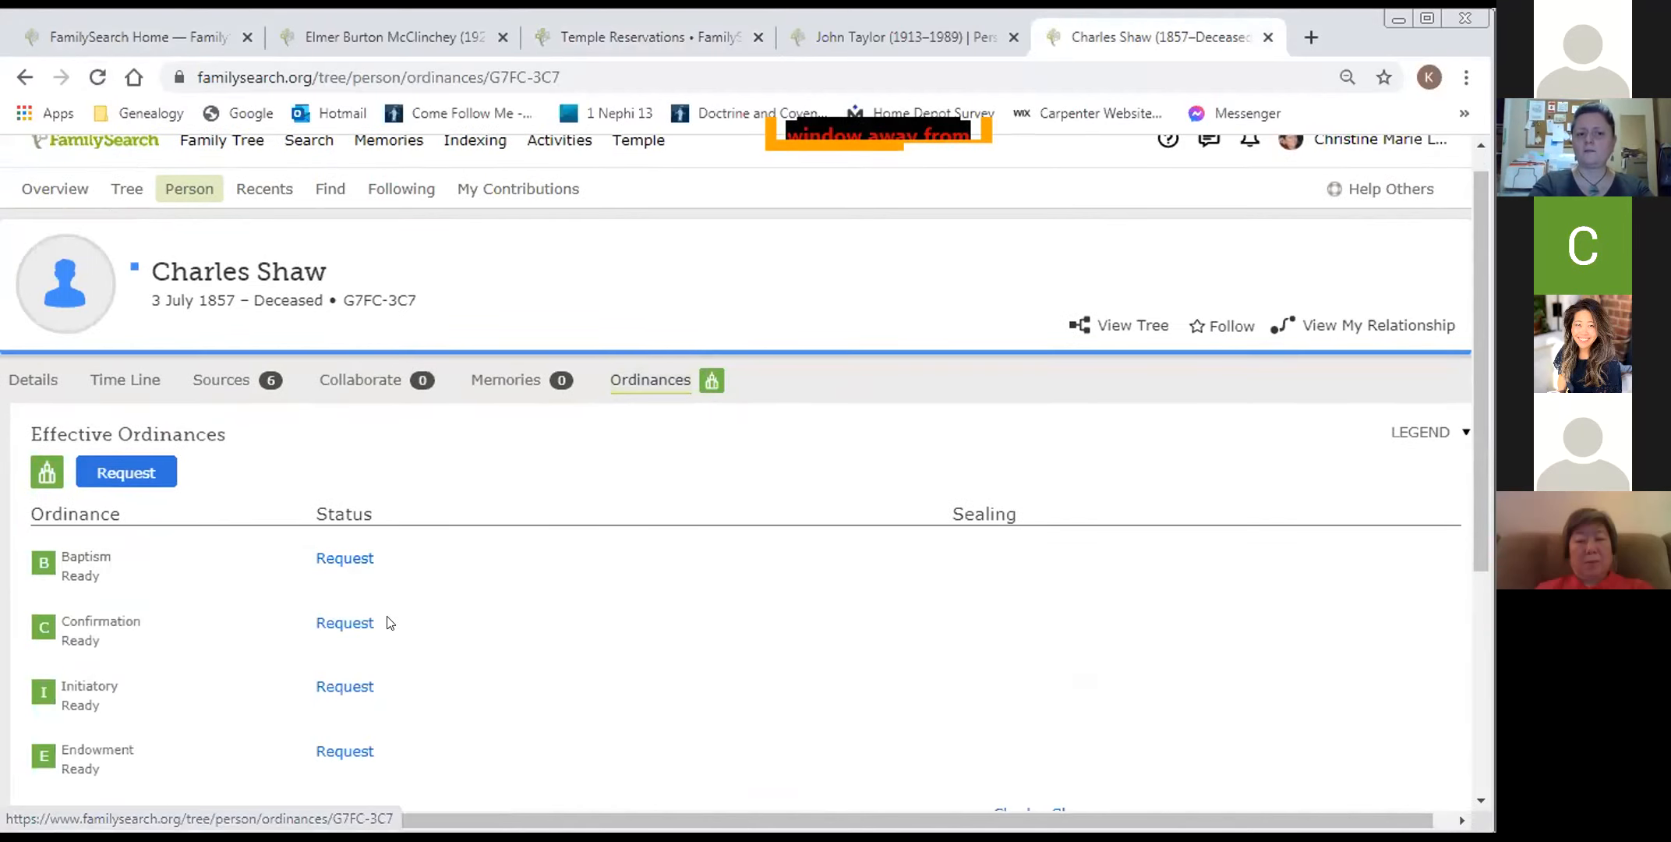
{"action": "mouse_move", "coordinate": [353, 650]}
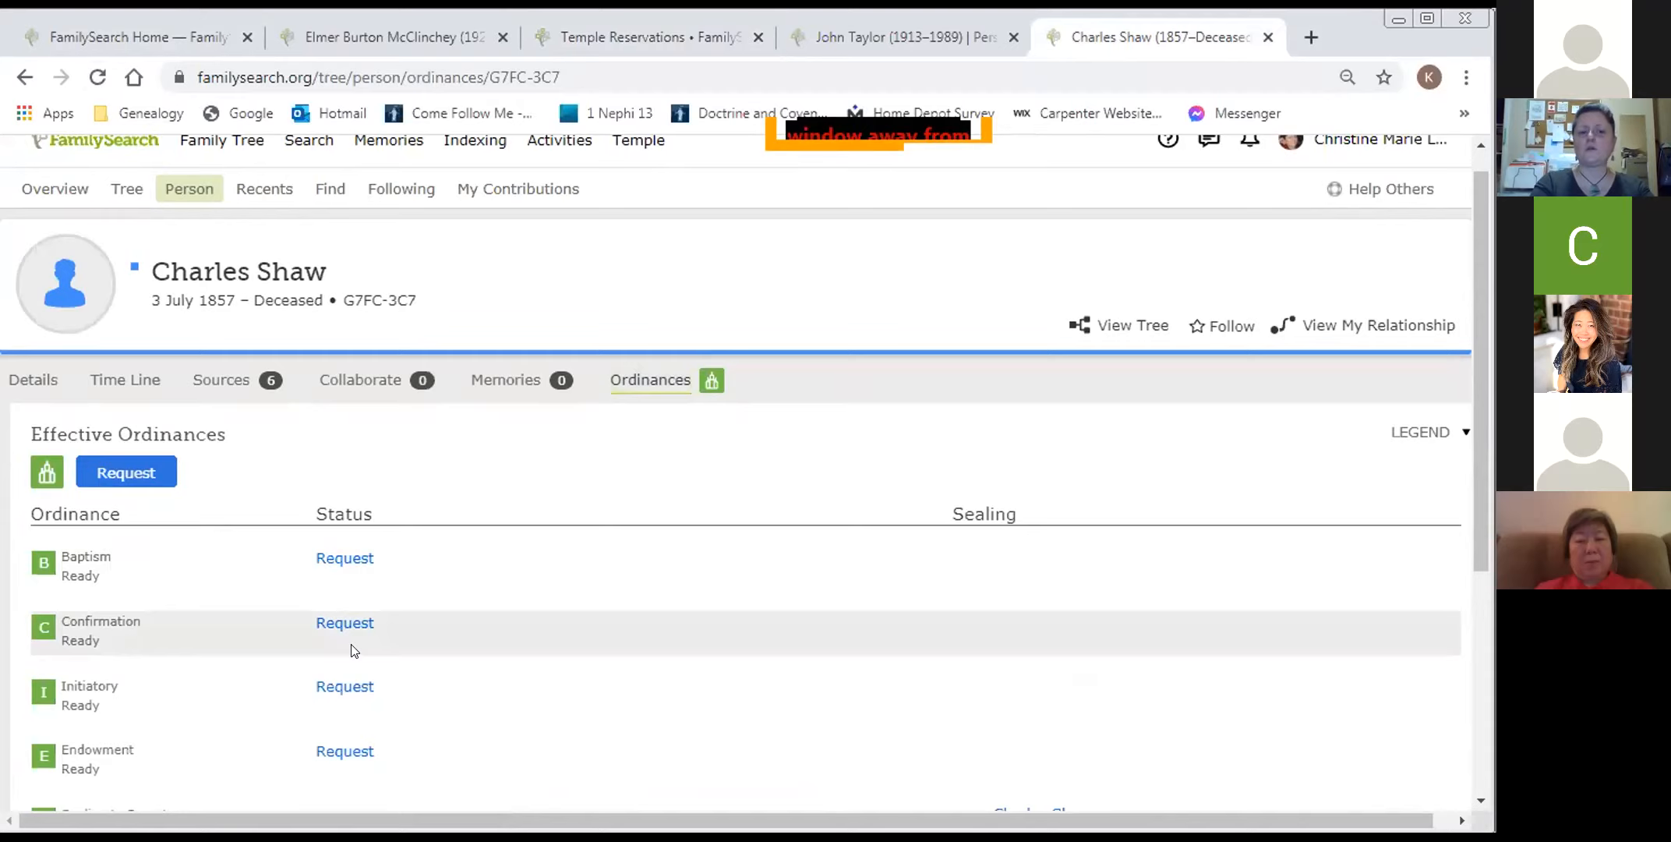
{"action": "scroll", "scroll_direction": "down", "scroll_amount": 3}
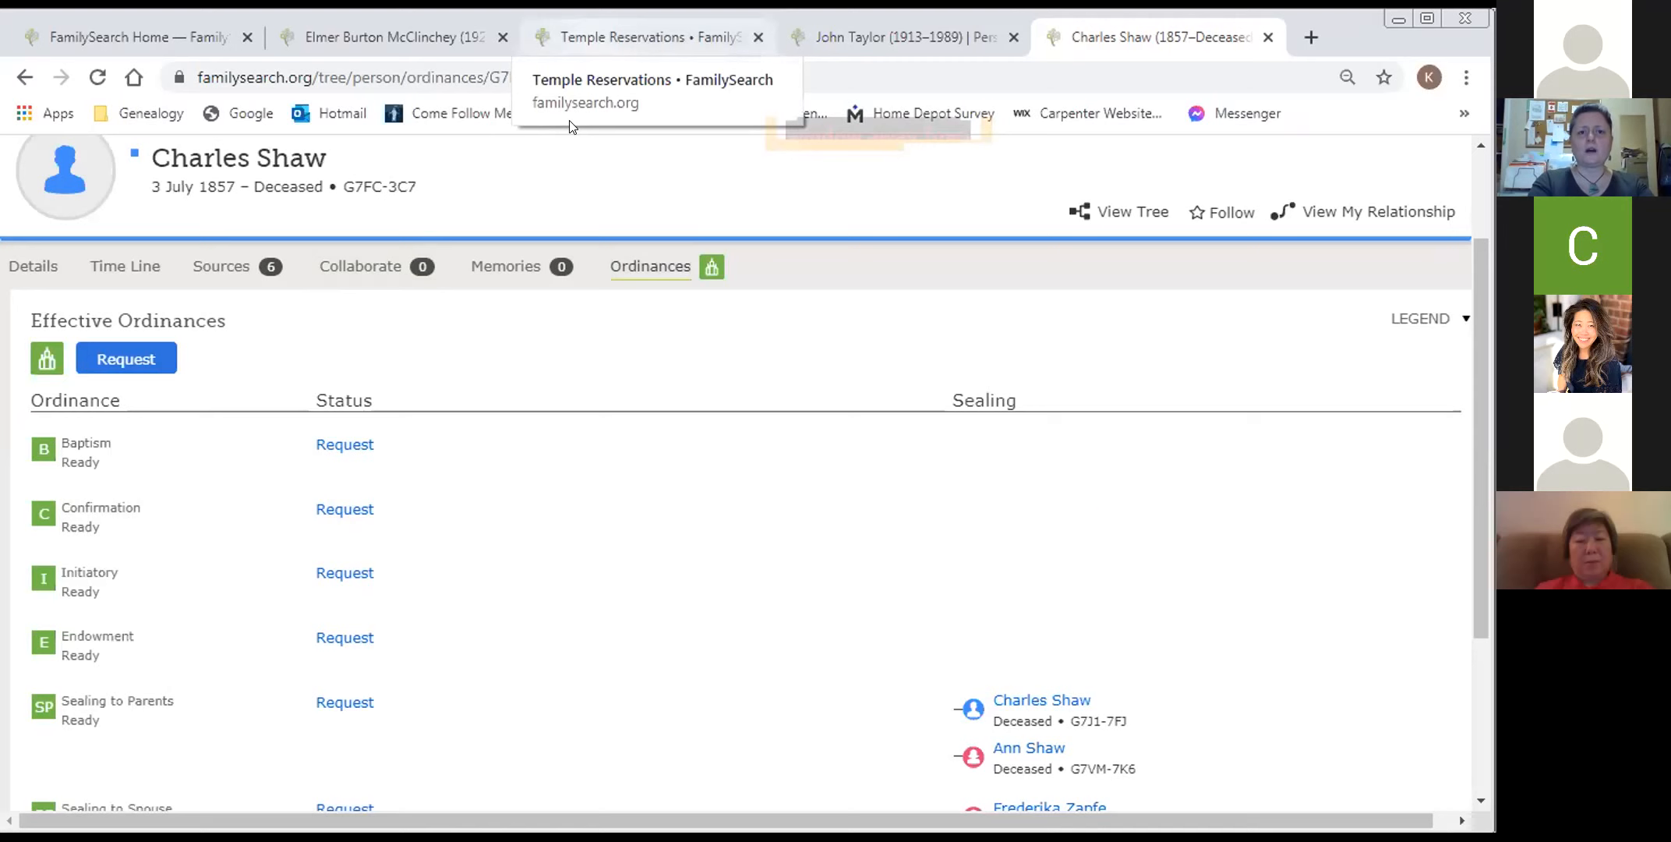
{"action": "left_click", "coordinate": [640, 37]}
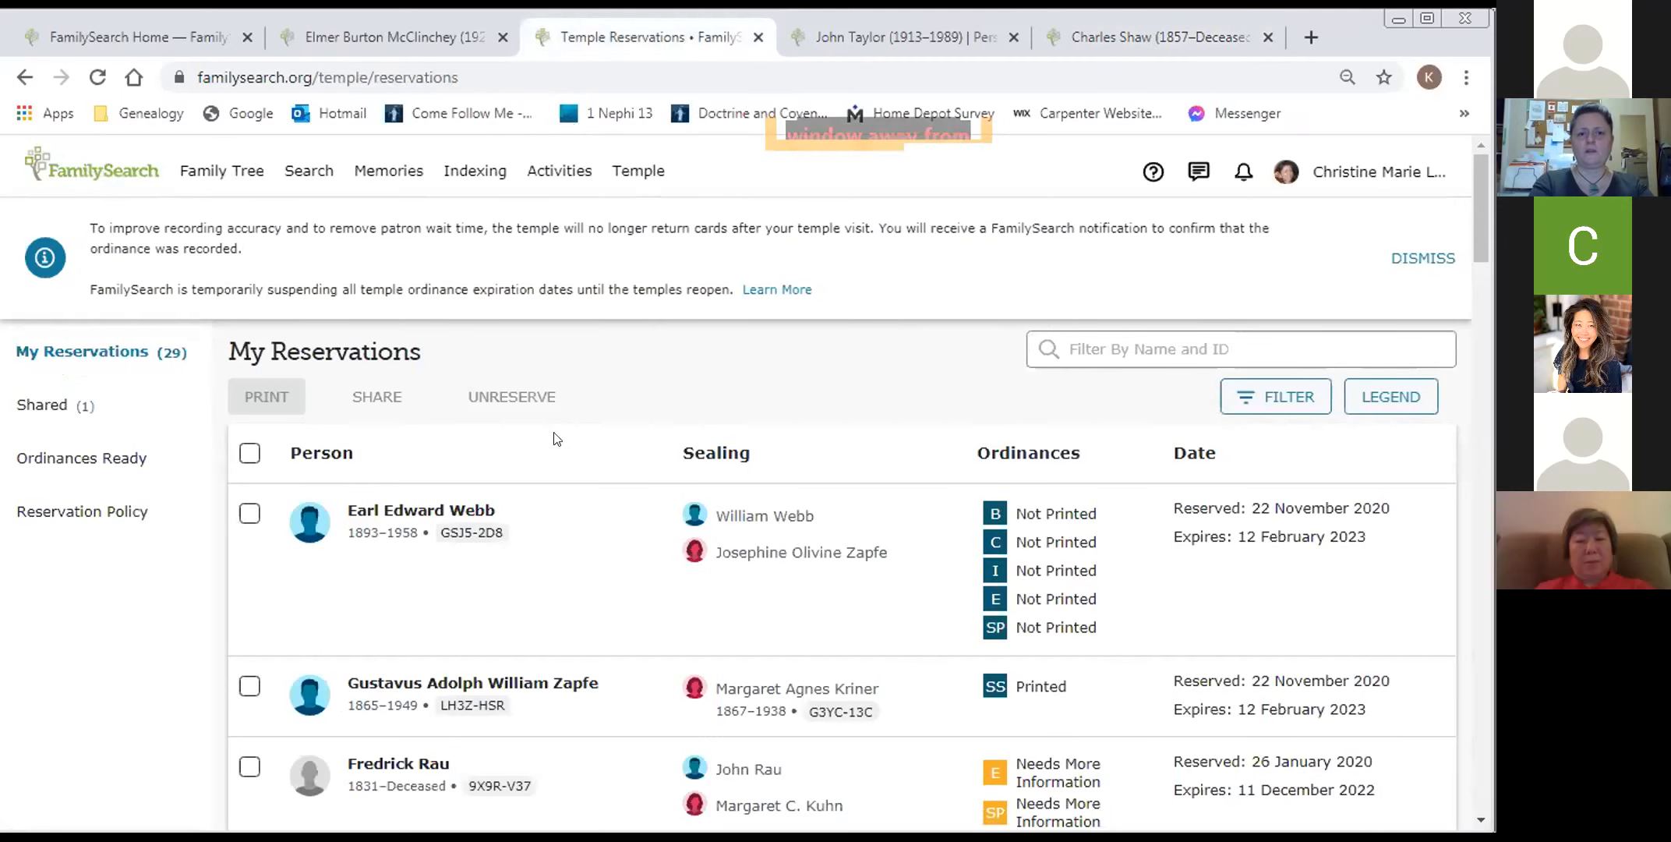
- Open Ordinances Ready and list the names ready for Baptism and Confirmation
{"action": "scroll", "scroll_direction": "down", "scroll_amount": 3}
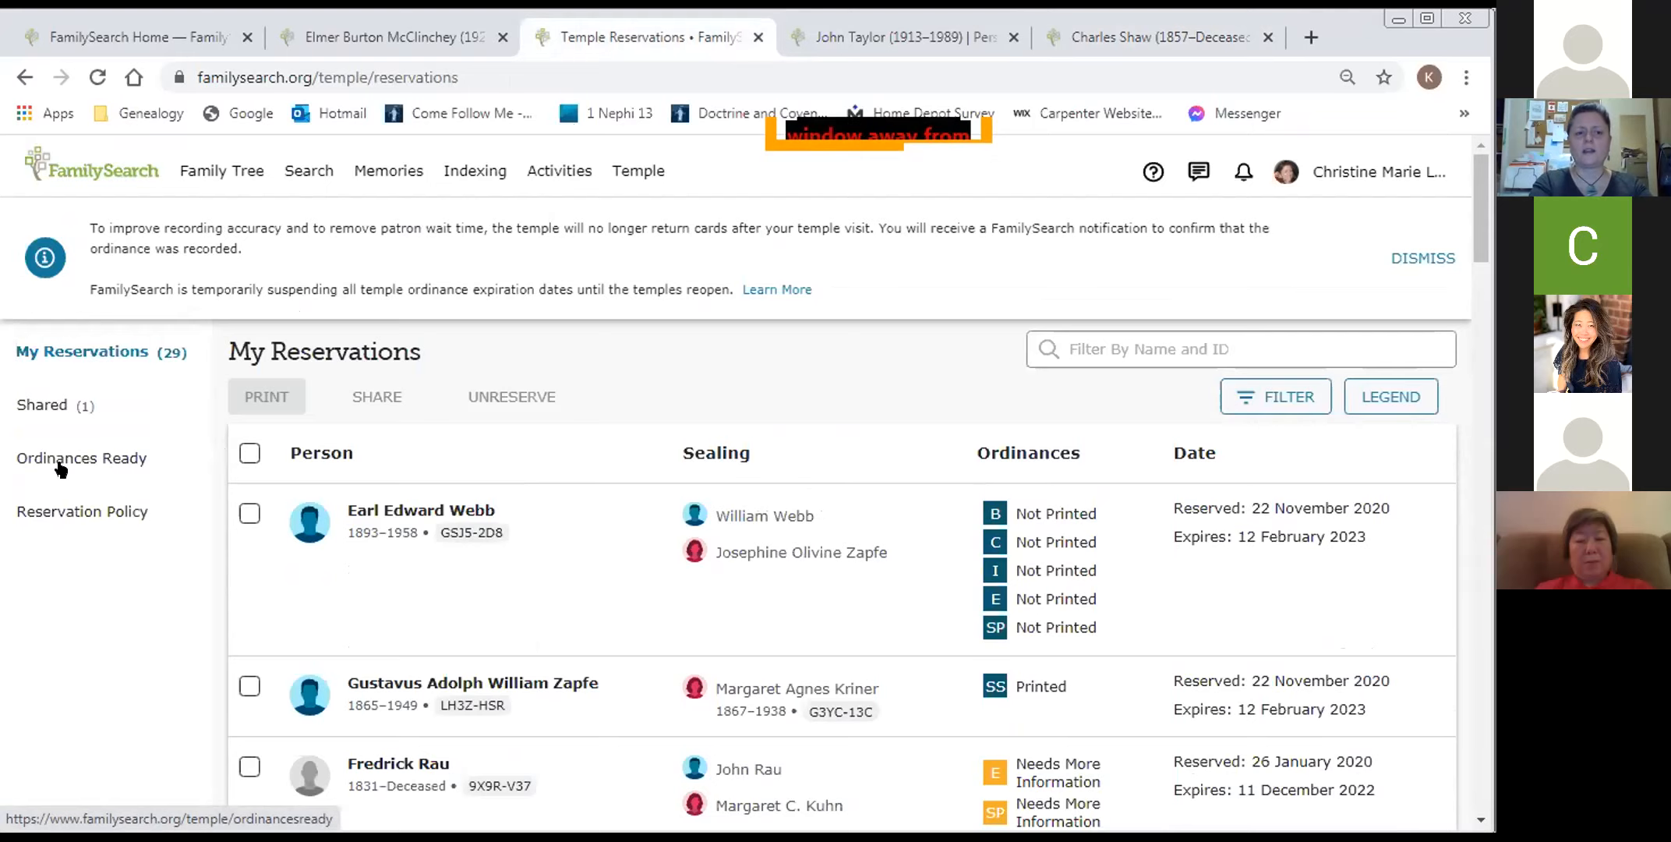
{"action": "left_click", "coordinate": [81, 457]}
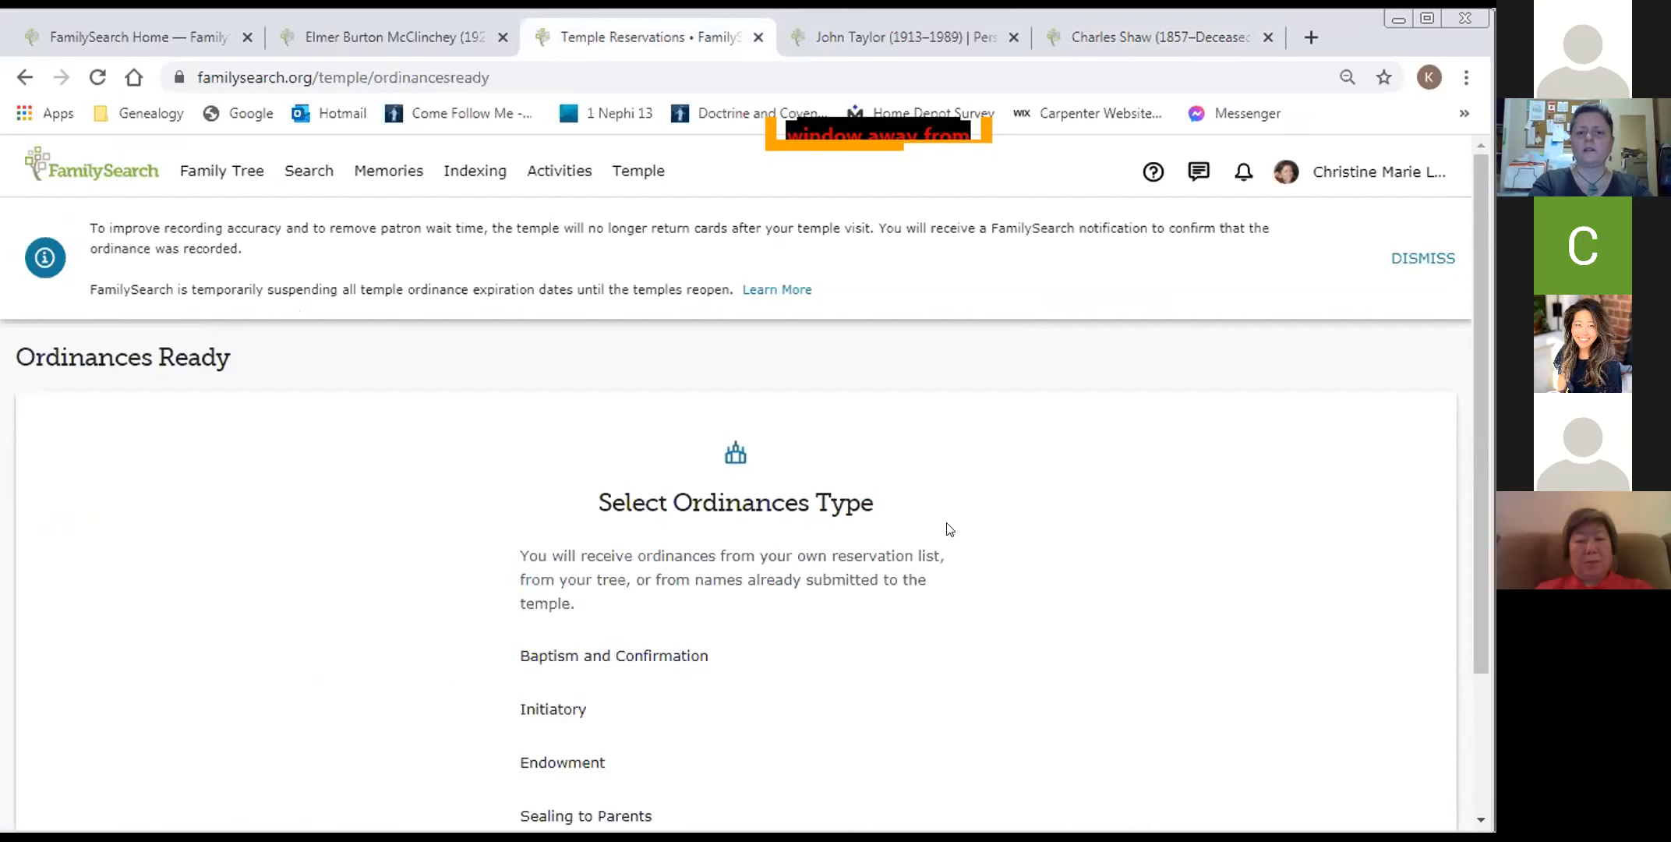
{"action": "scroll", "scroll_direction": "down", "scroll_amount": 3}
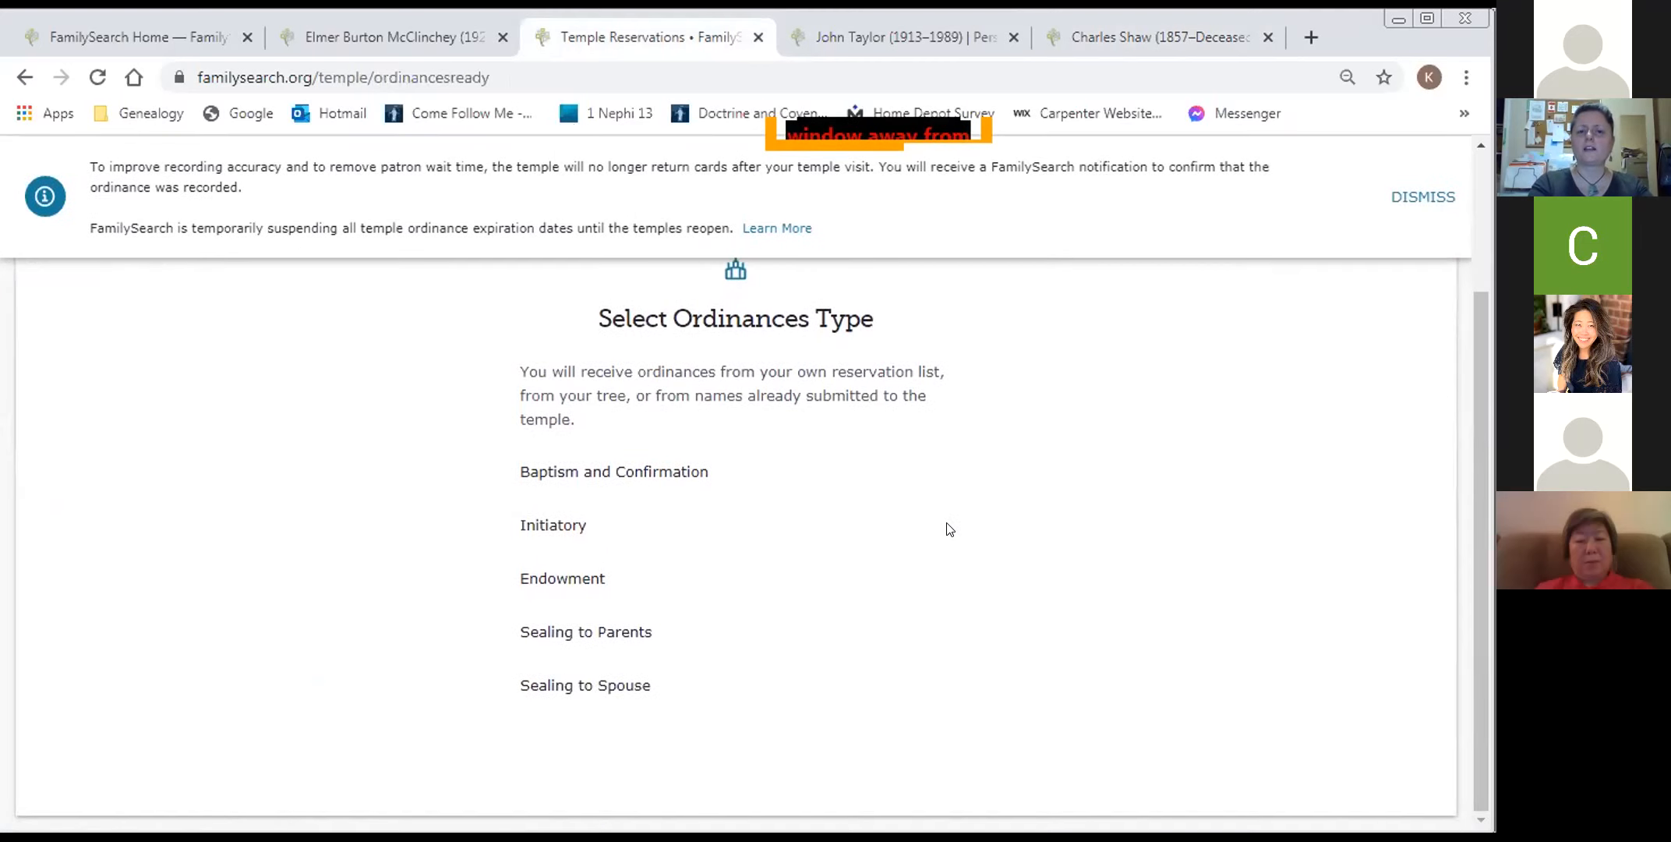
{"action": "mouse_move", "coordinate": [639, 461]}
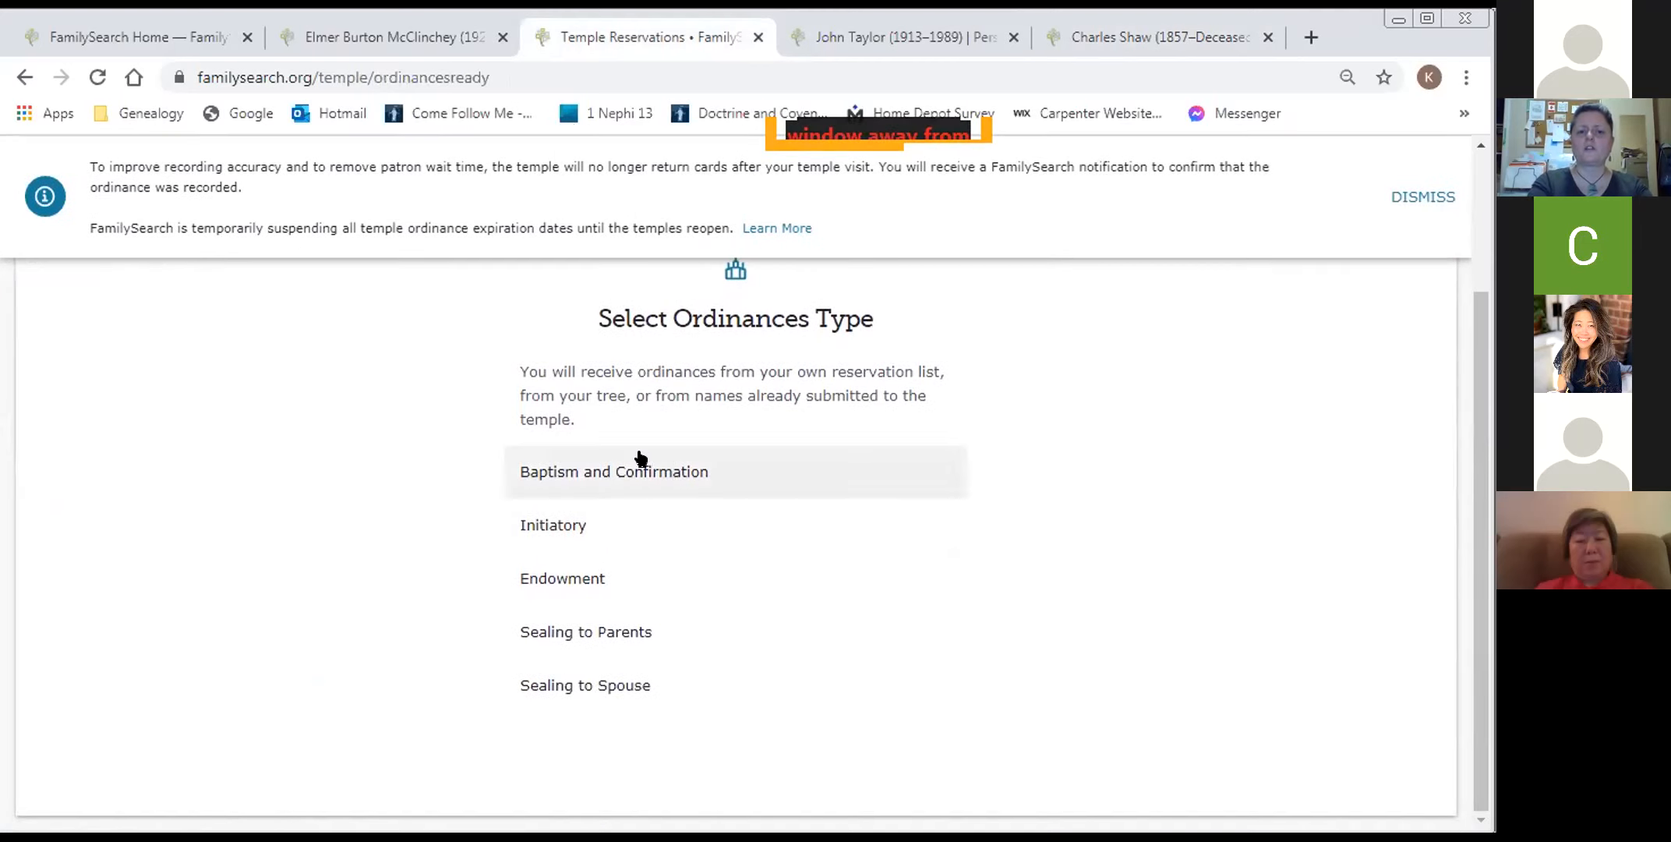
{"action": "left_click", "coordinate": [613, 471]}
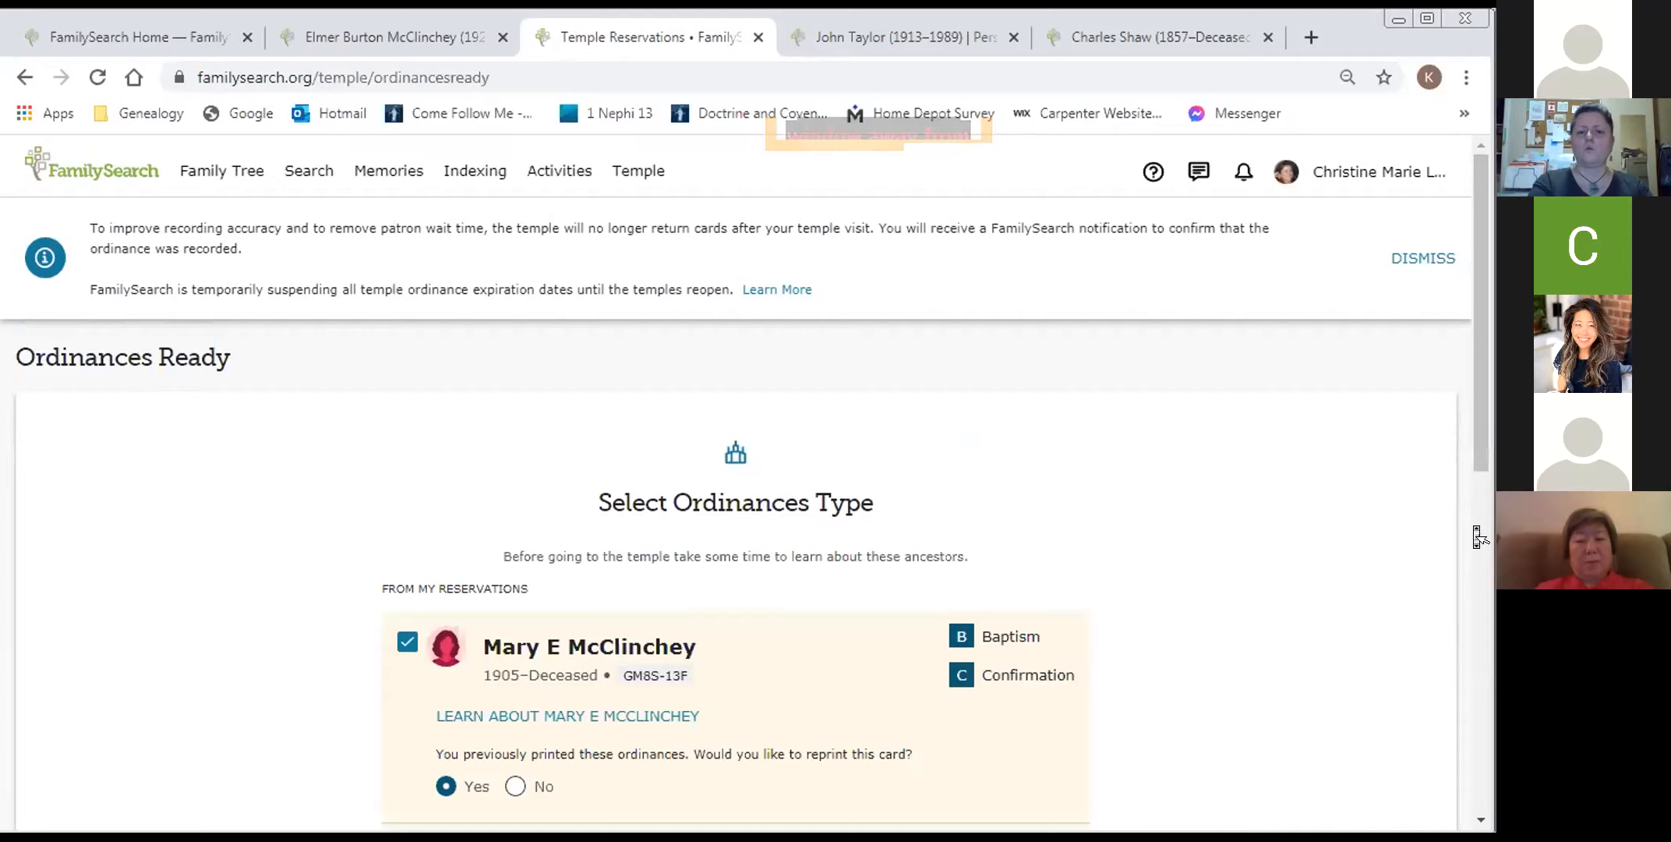
{"action": "scroll", "scroll_direction": "down", "scroll_amount": 3}
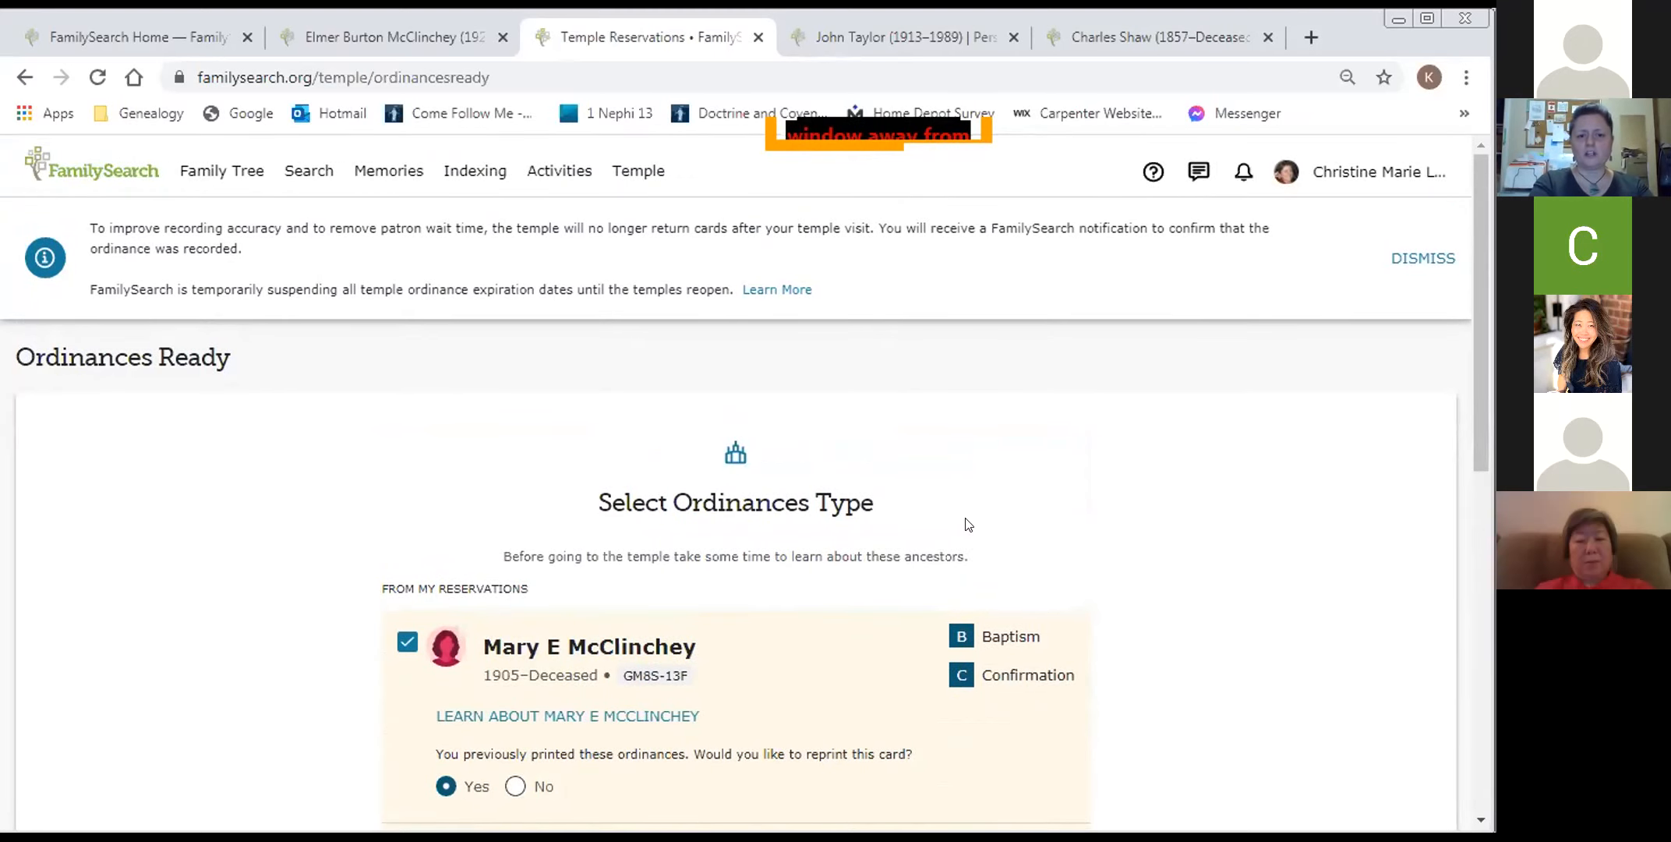
{"action": "scroll", "scroll_direction": "down", "scroll_amount": 3}
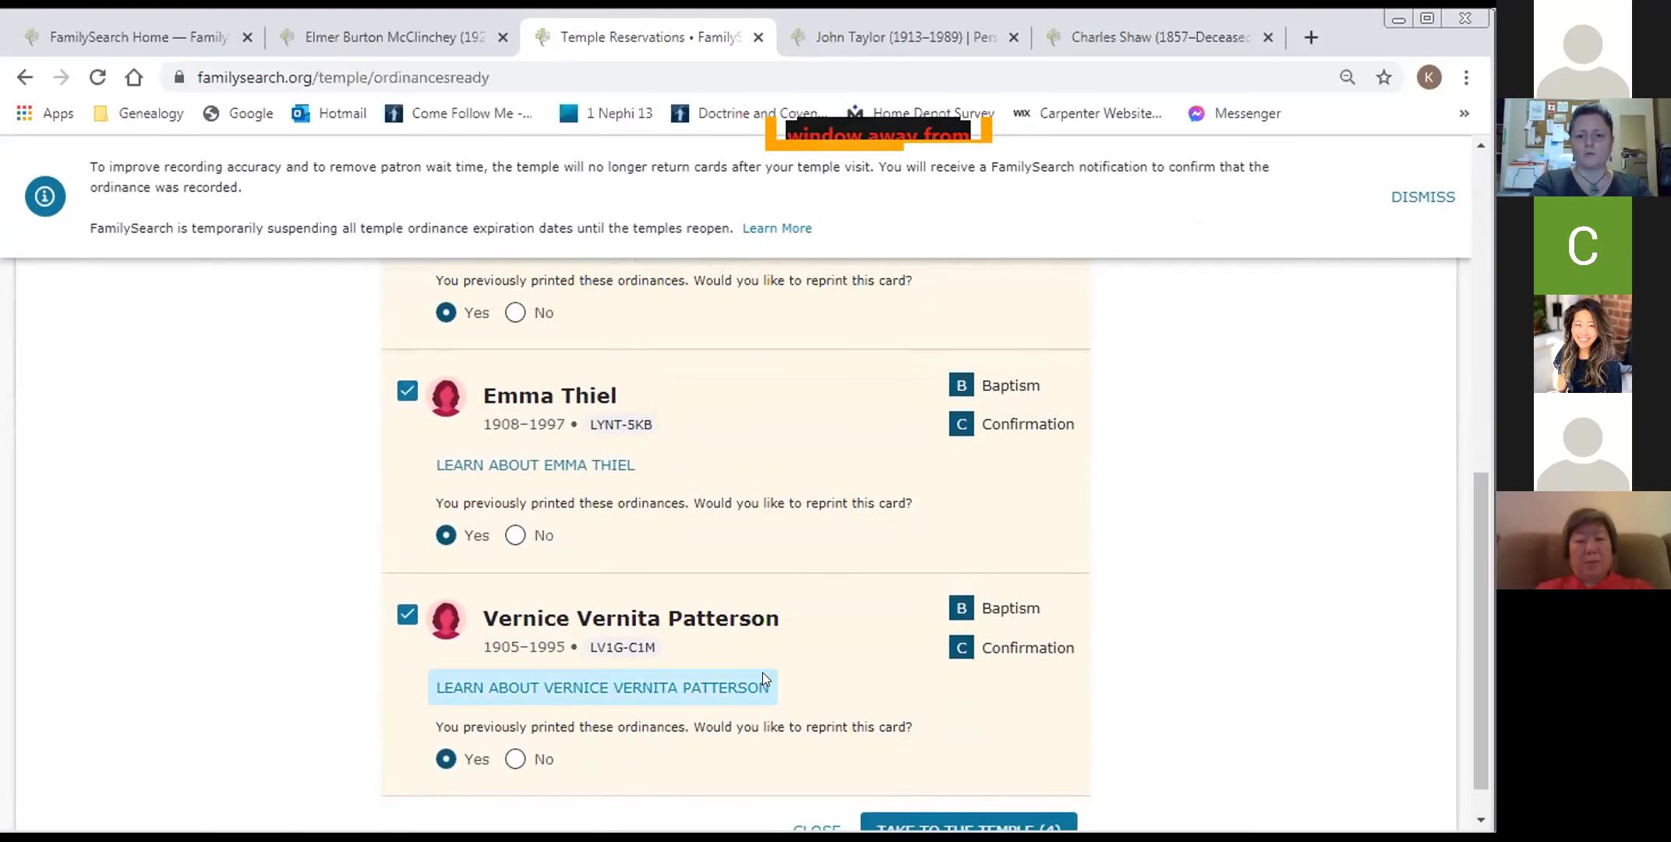
{"action": "left_click", "coordinate": [602, 686]}
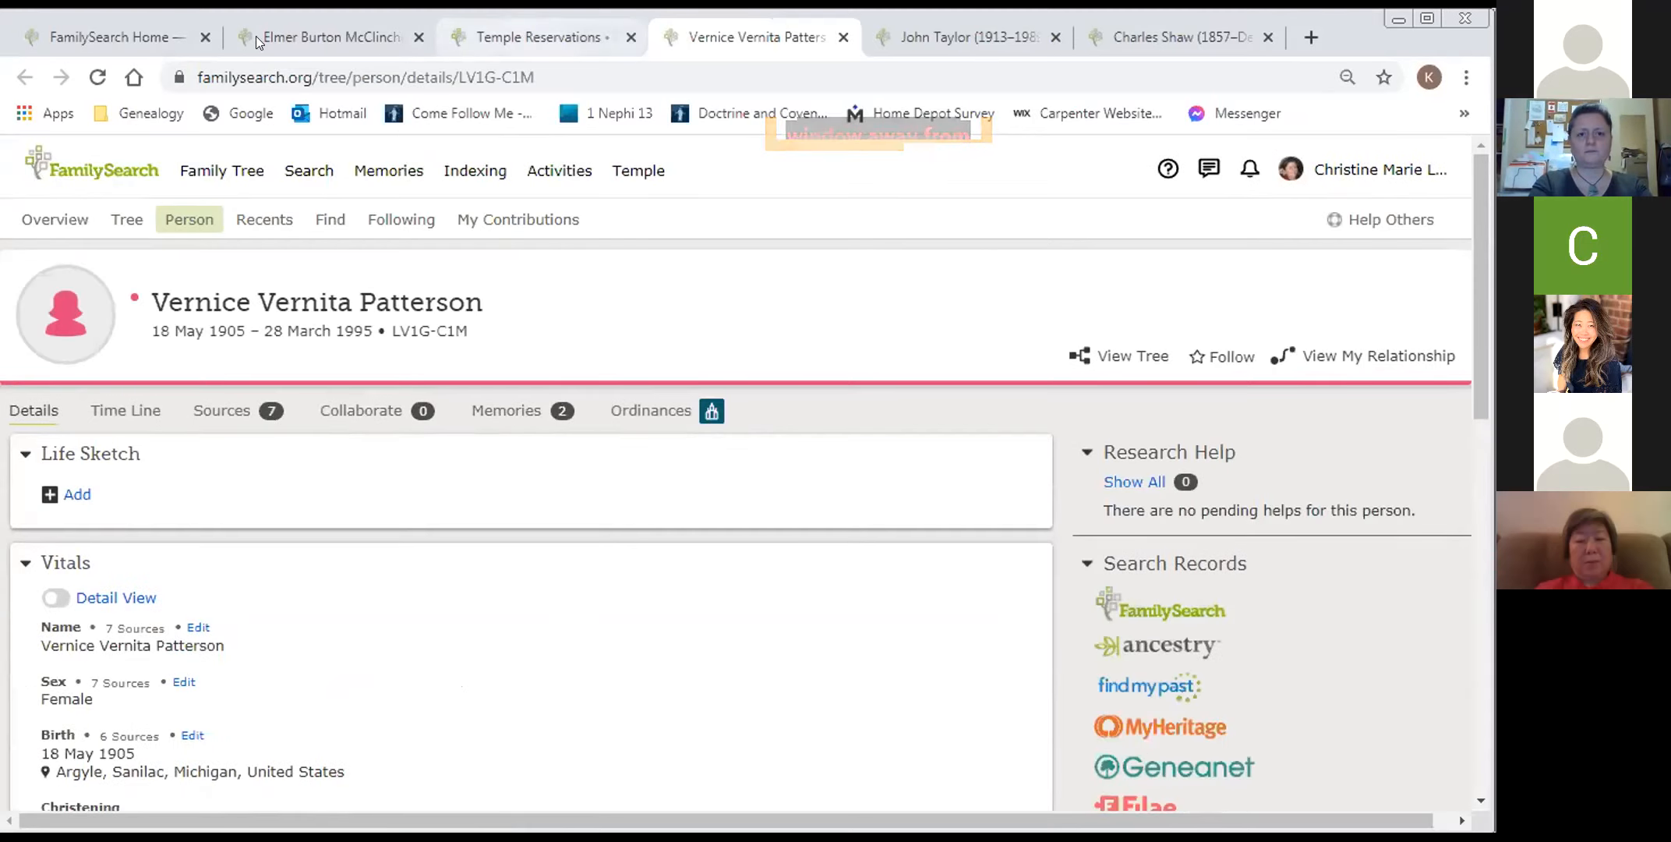
{"action": "left_click", "coordinate": [539, 35]}
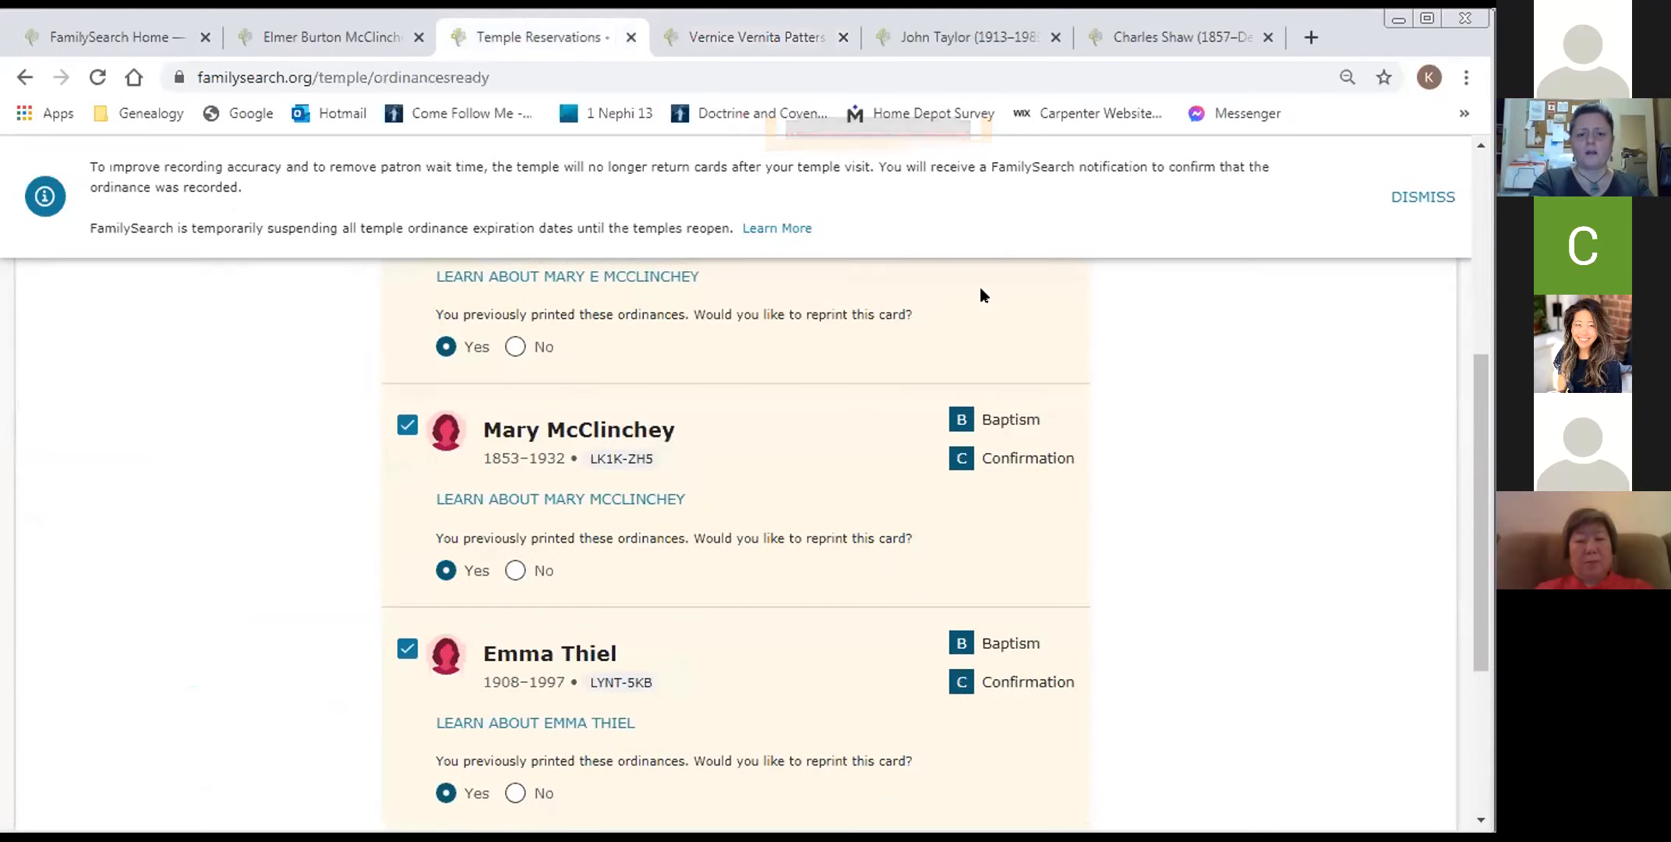
{"action": "scroll", "scroll_direction": "down", "scroll_amount": 3}
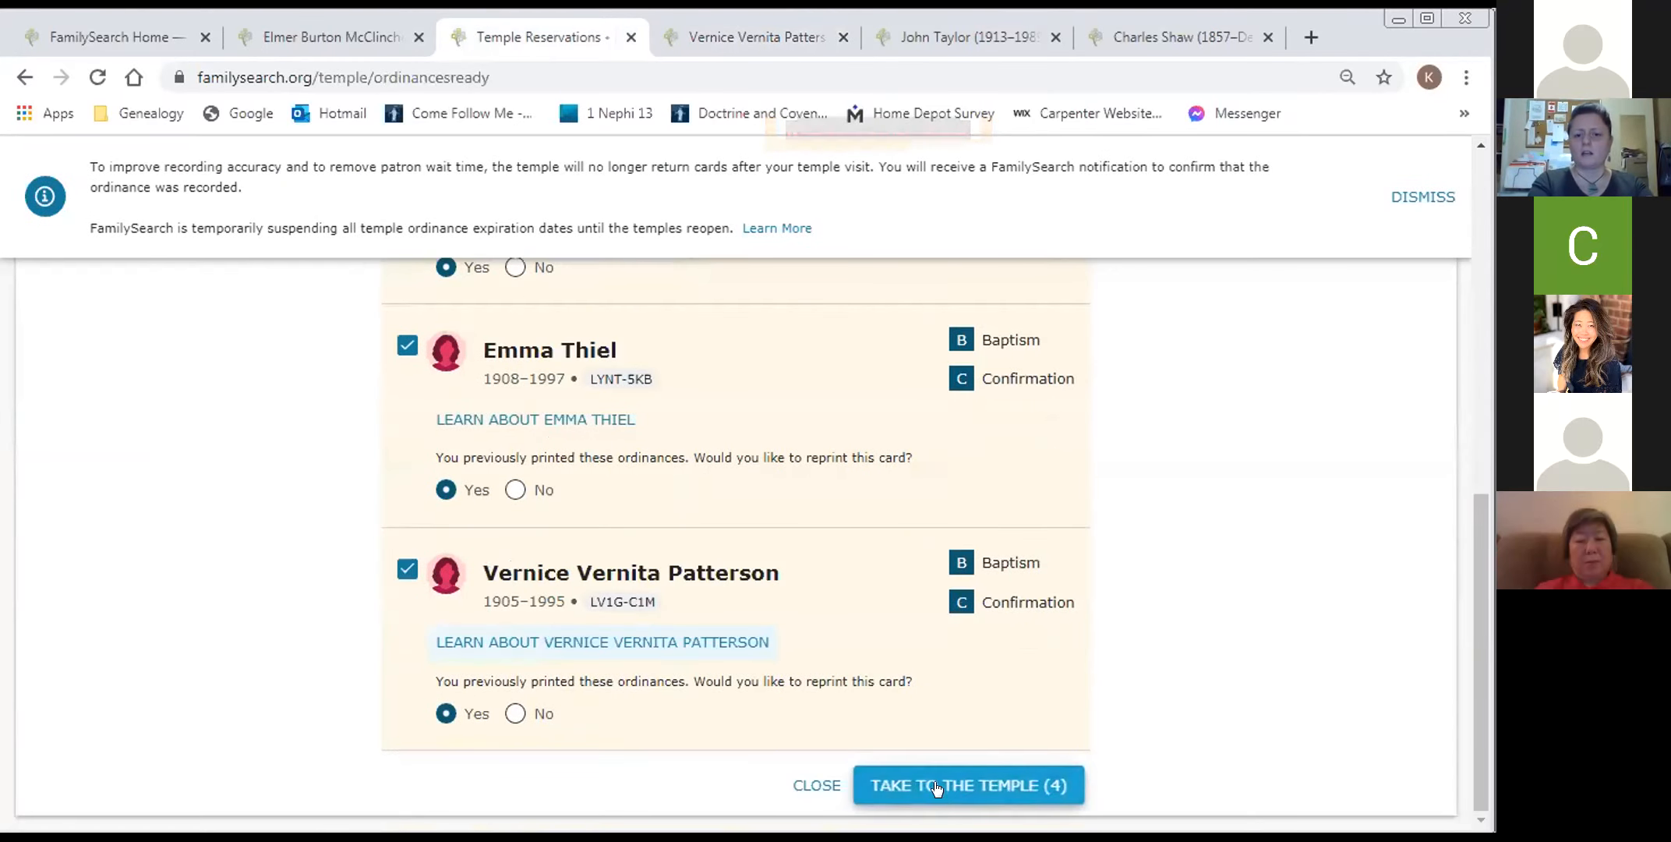
{"action": "left_click", "coordinate": [967, 786]}
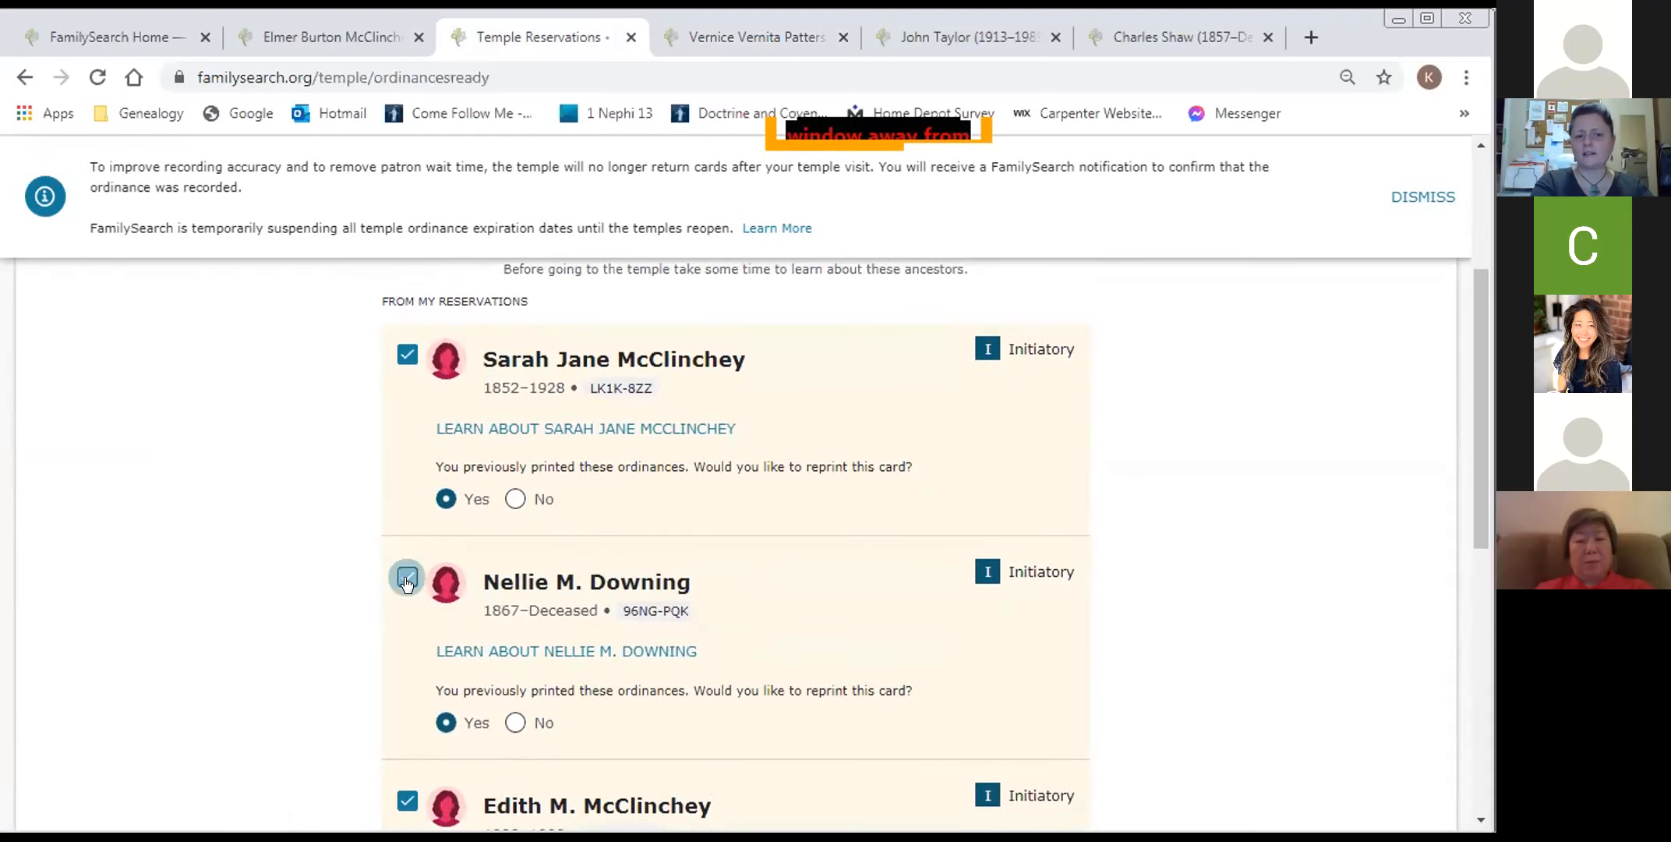
{"action": "left_click", "coordinate": [407, 581]}
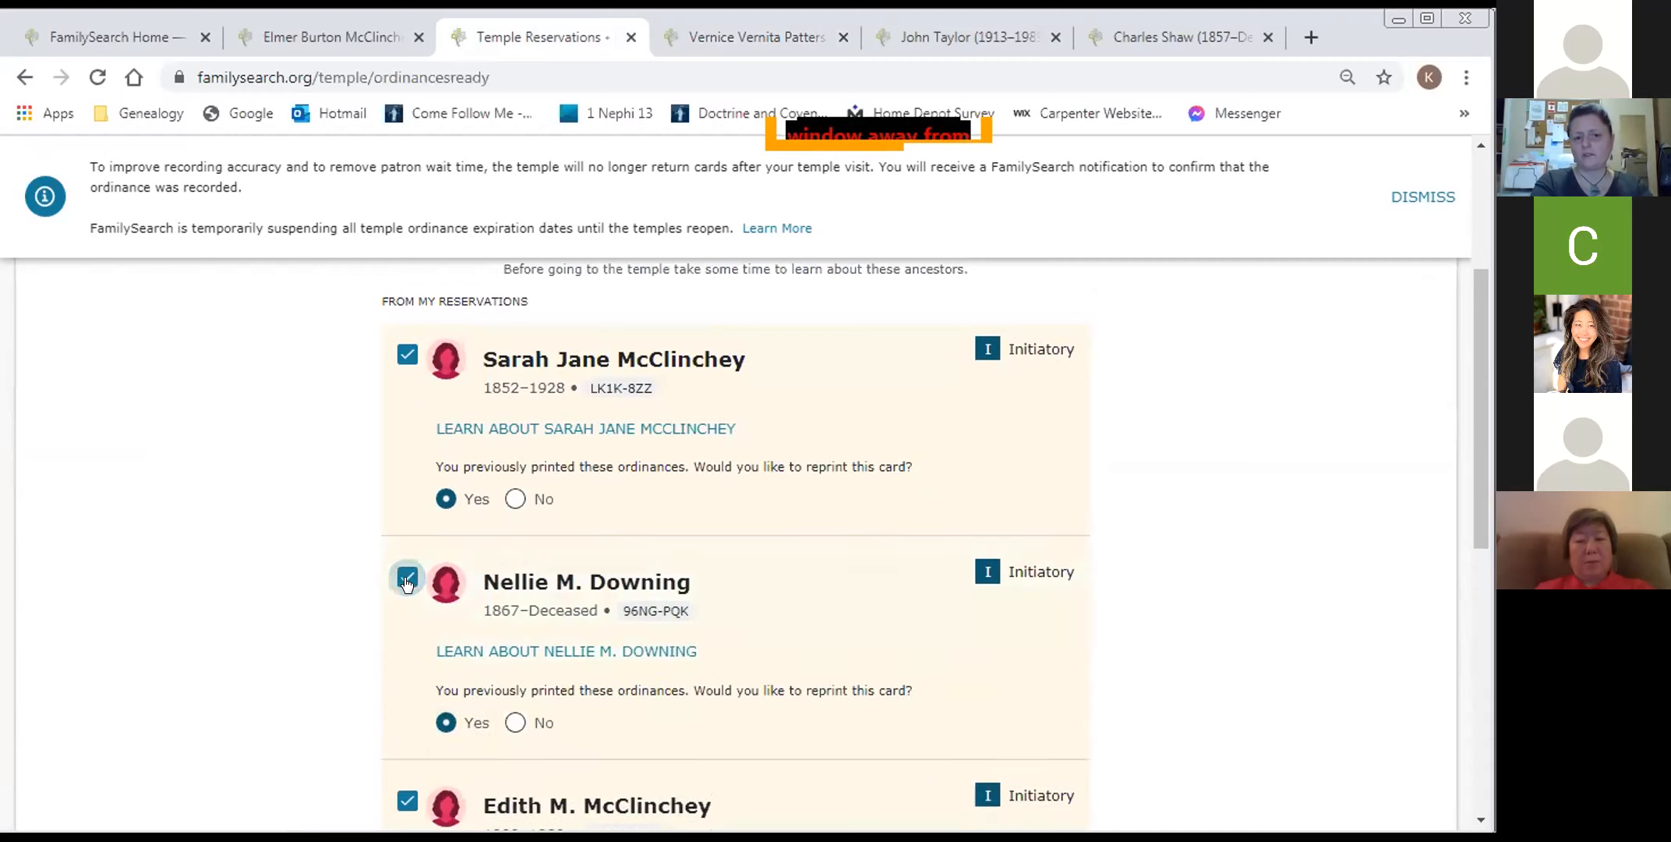
{"action": "scroll", "scroll_direction": "down", "scroll_amount": 3}
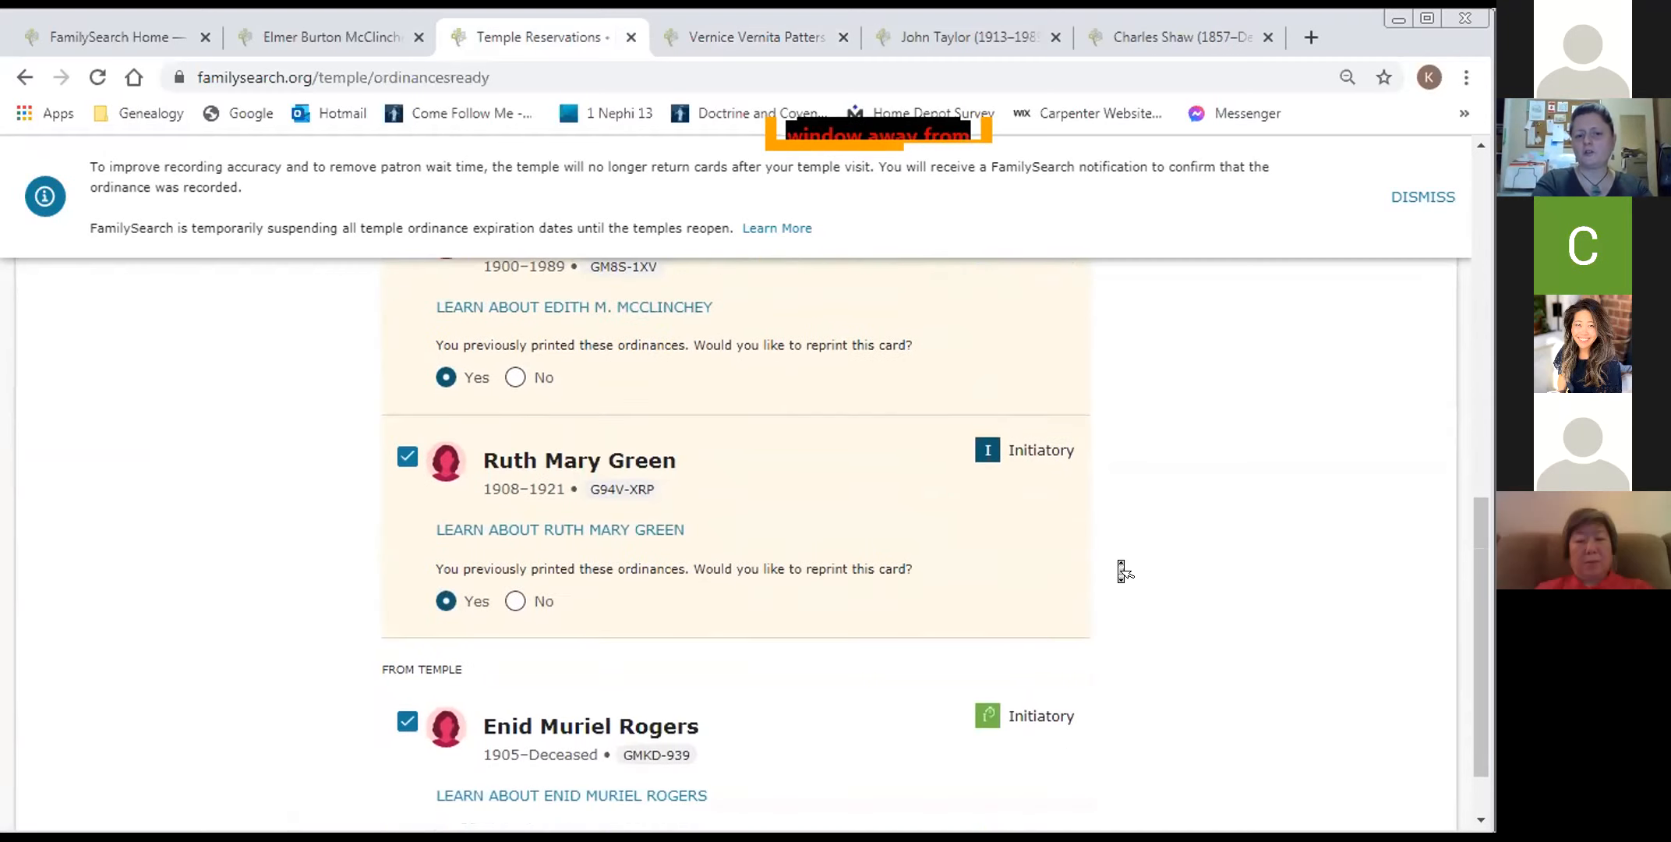
{"action": "scroll", "scroll_direction": "down", "scroll_amount": 3}
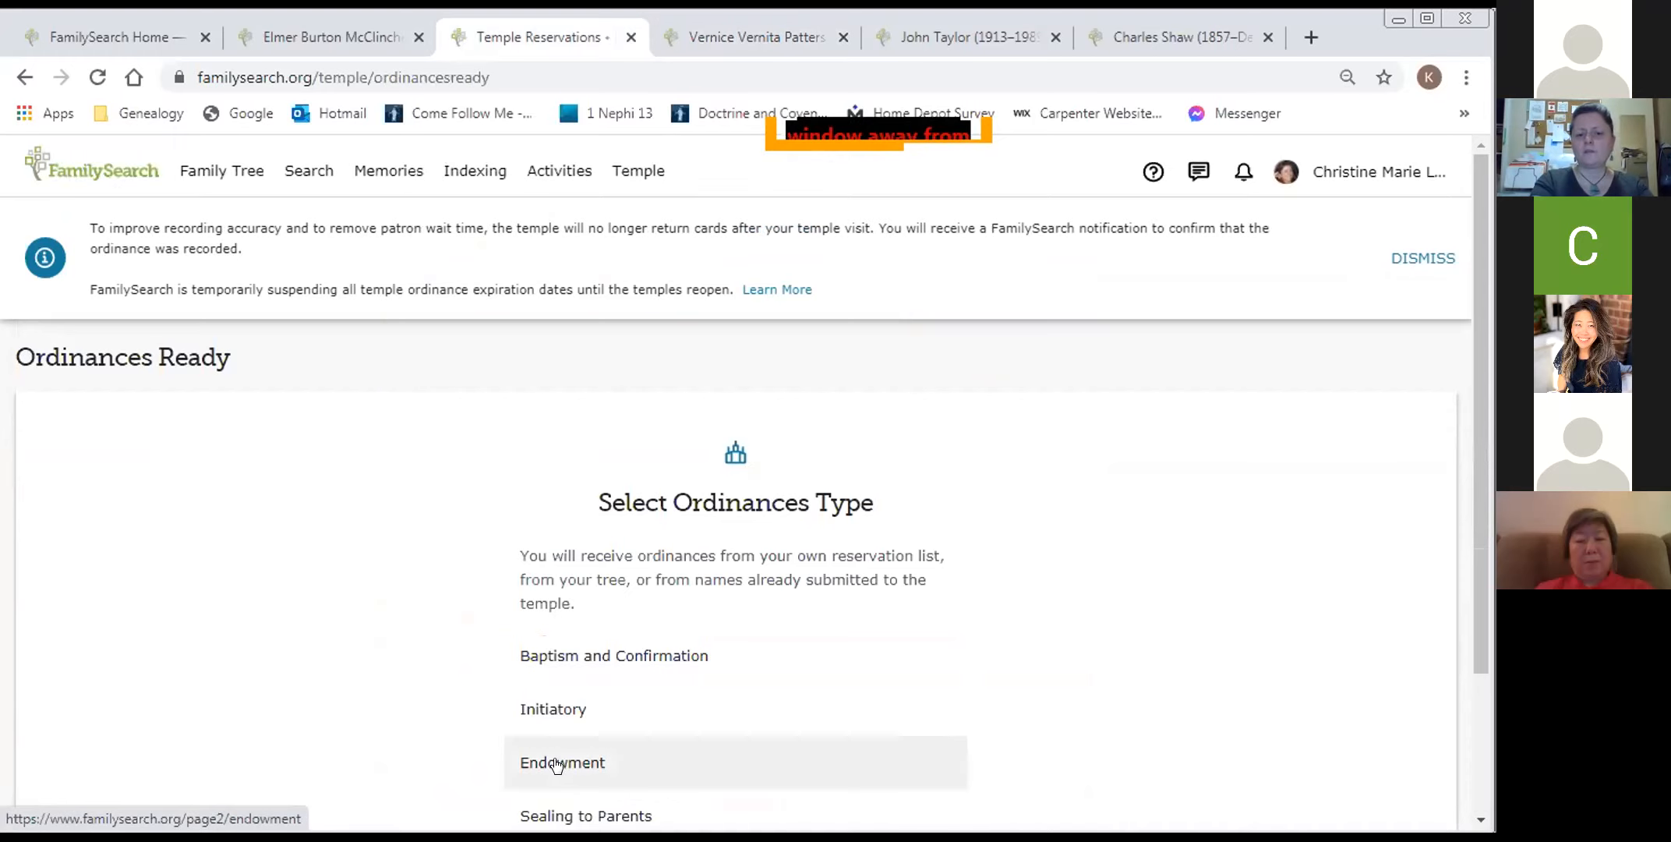
{"action": "mouse_move", "coordinate": [586, 816]}
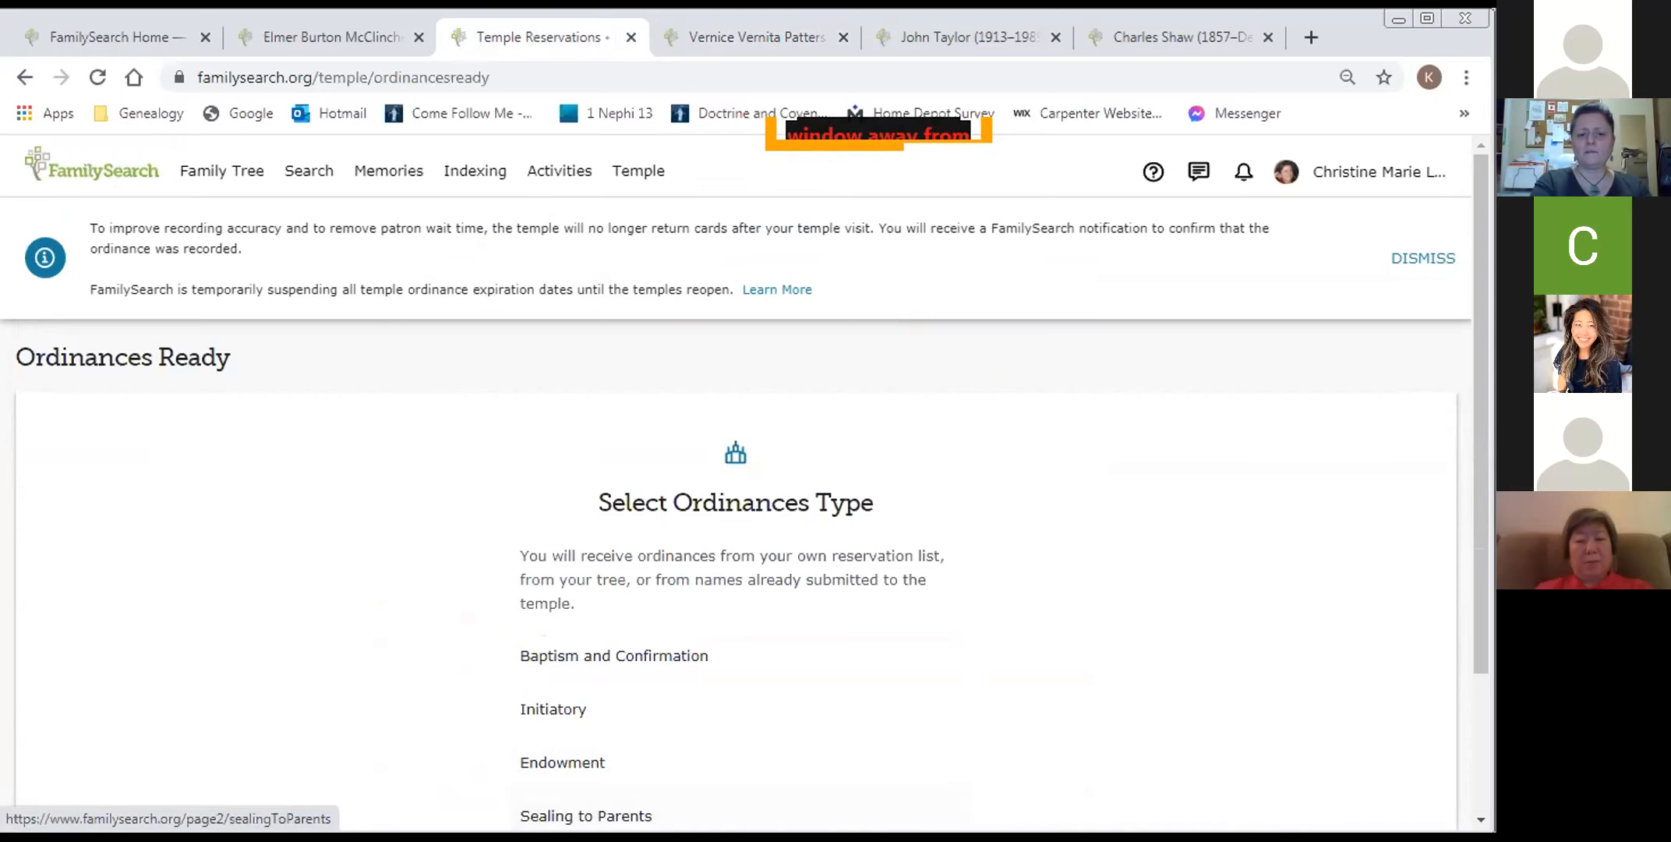
{"action": "scroll", "scroll_direction": "down", "scroll_amount": 3}
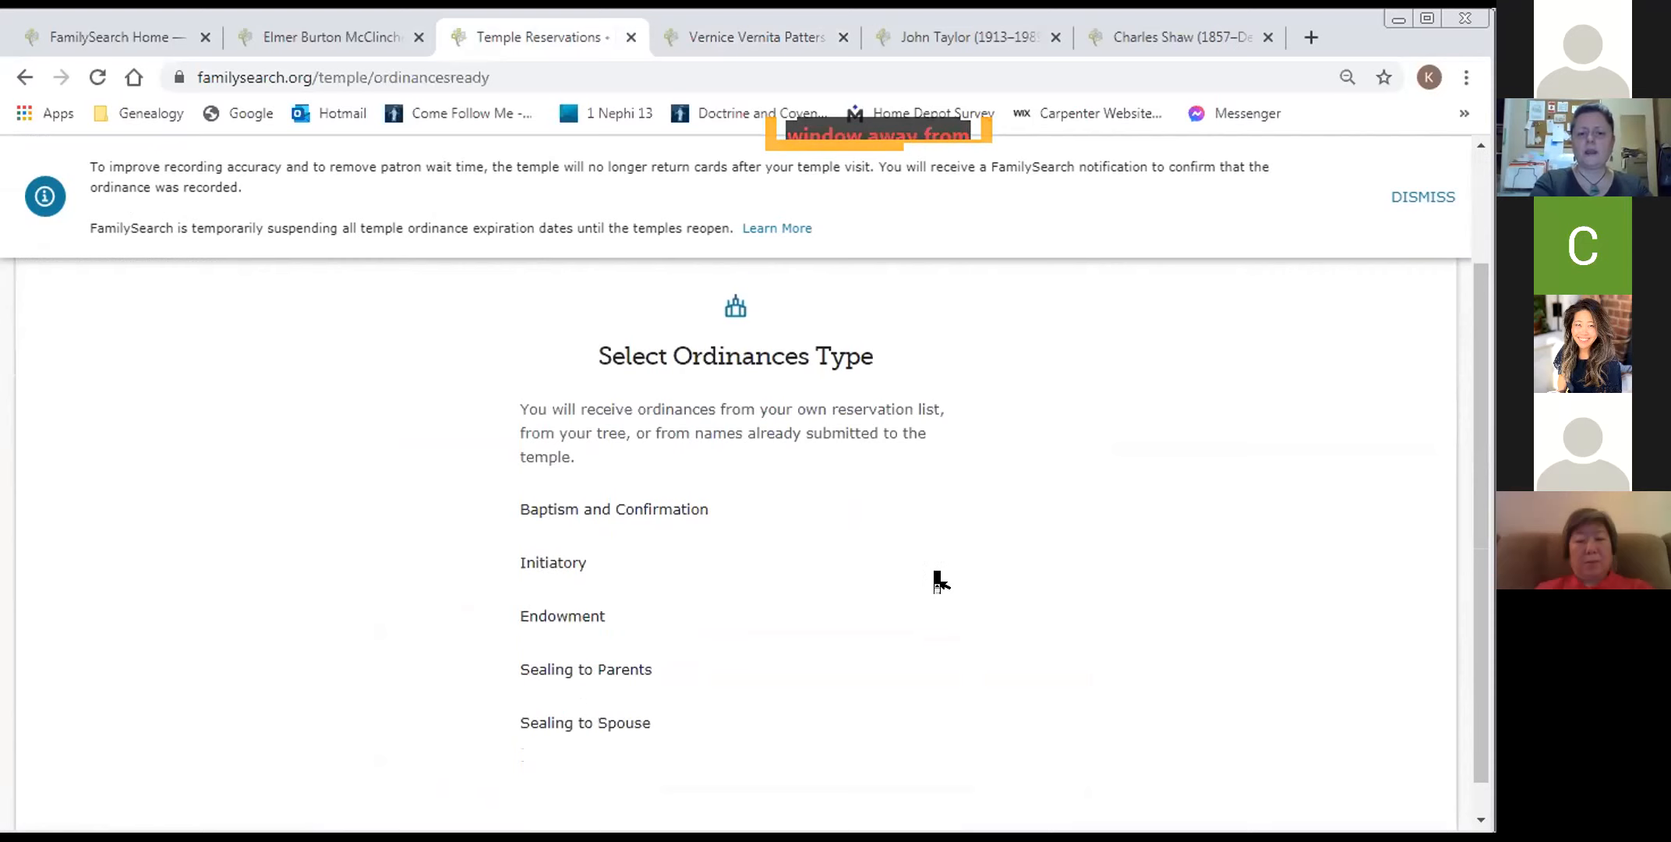
{"action": "left_click", "coordinate": [562, 615]}
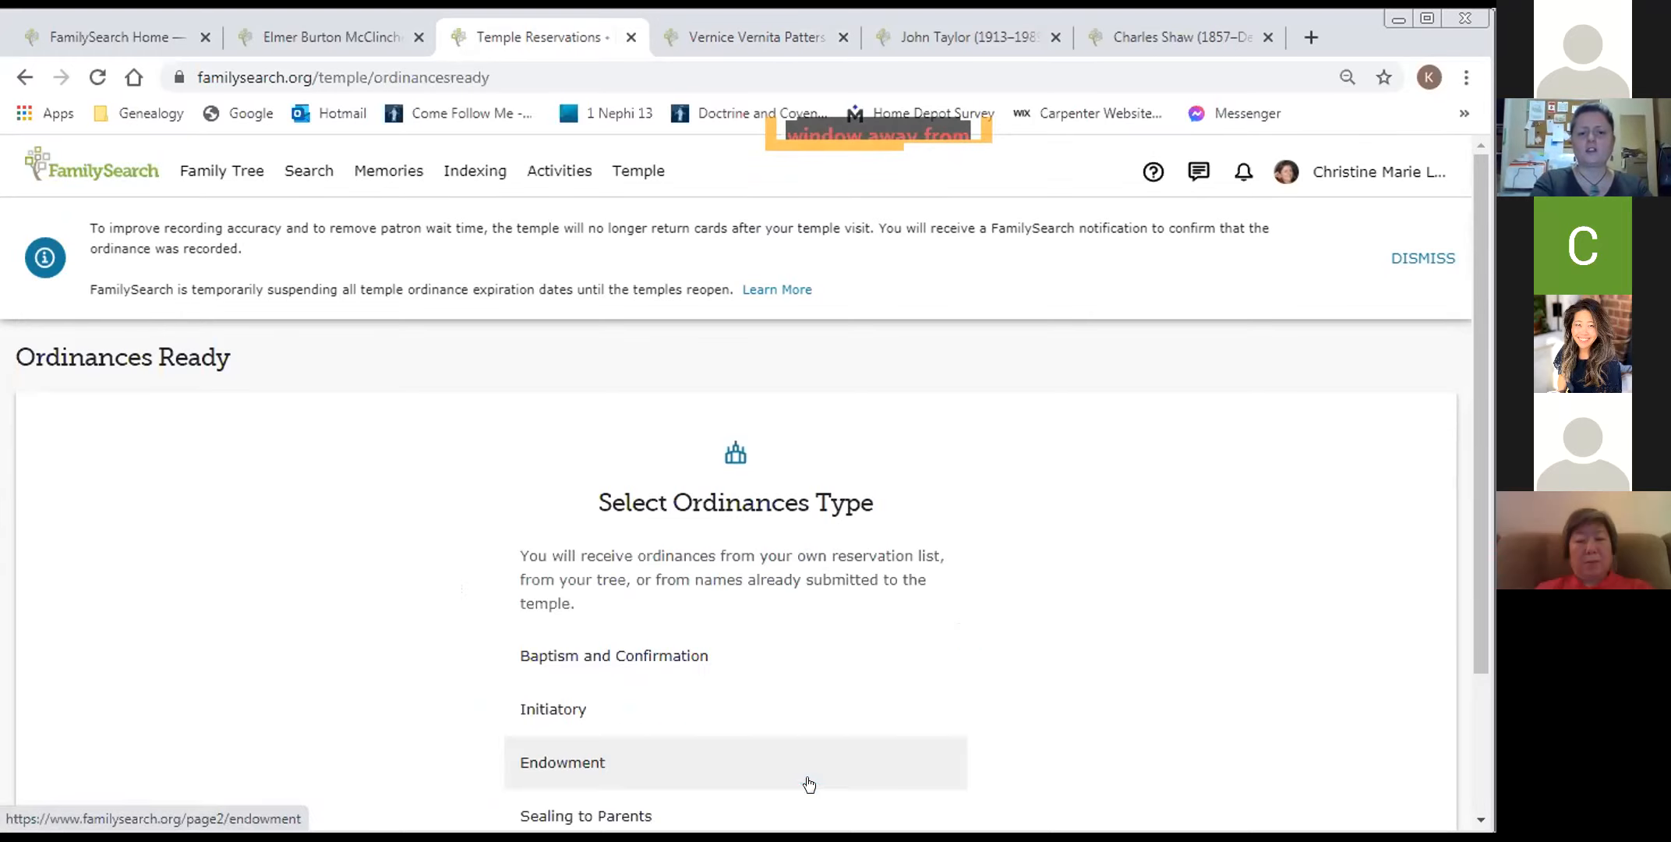
{"action": "scroll", "scroll_direction": "down", "scroll_amount": 3}
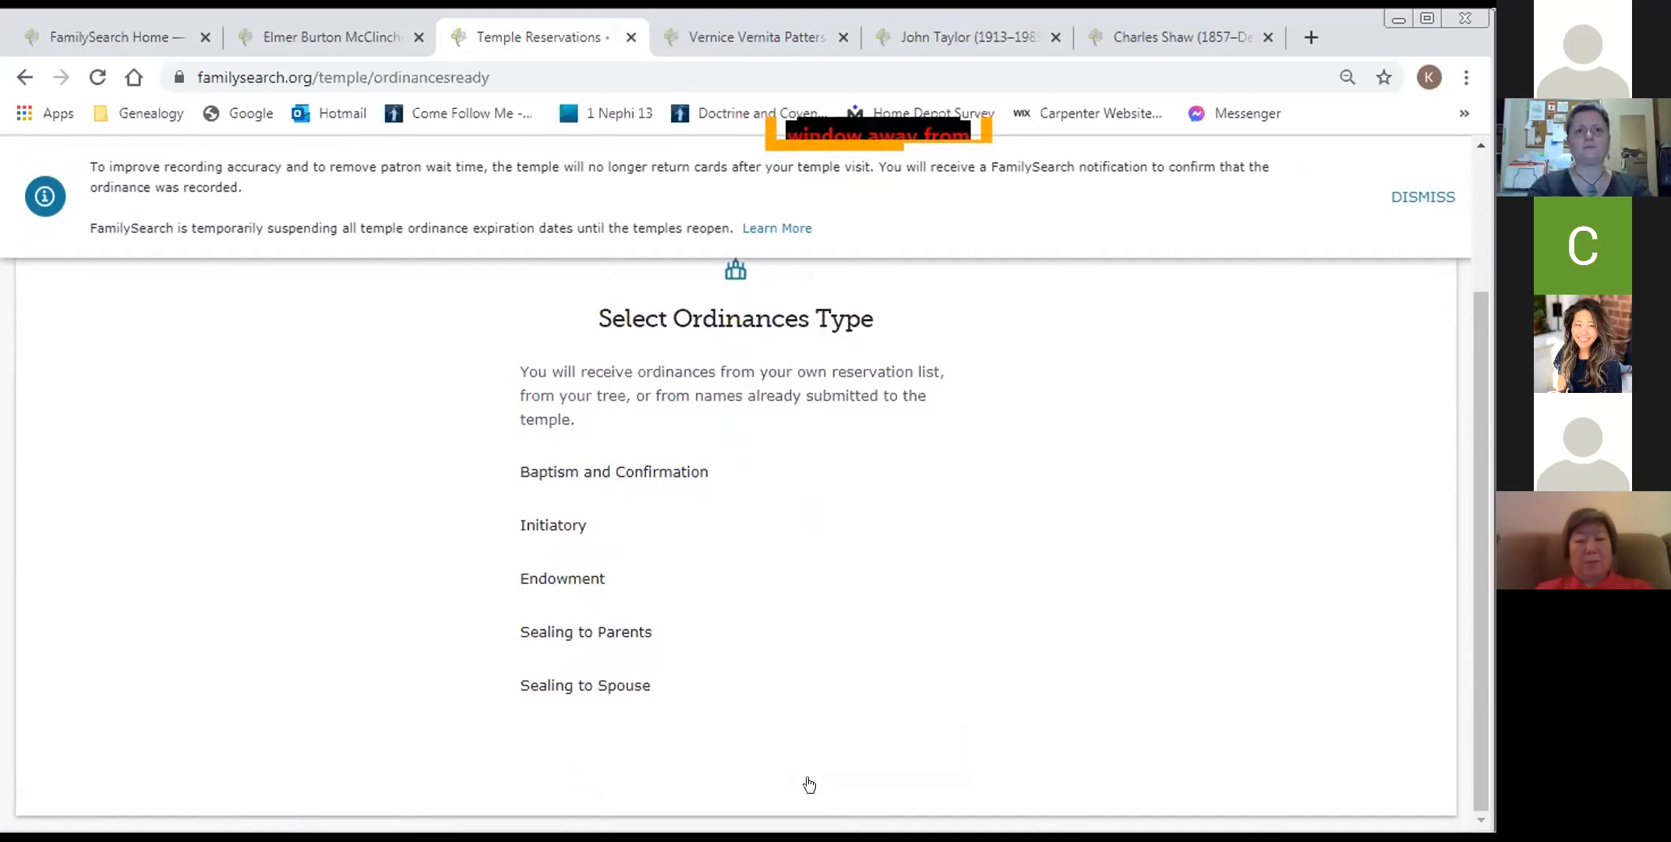
{"action": "mouse_move", "coordinate": [1042, 244]}
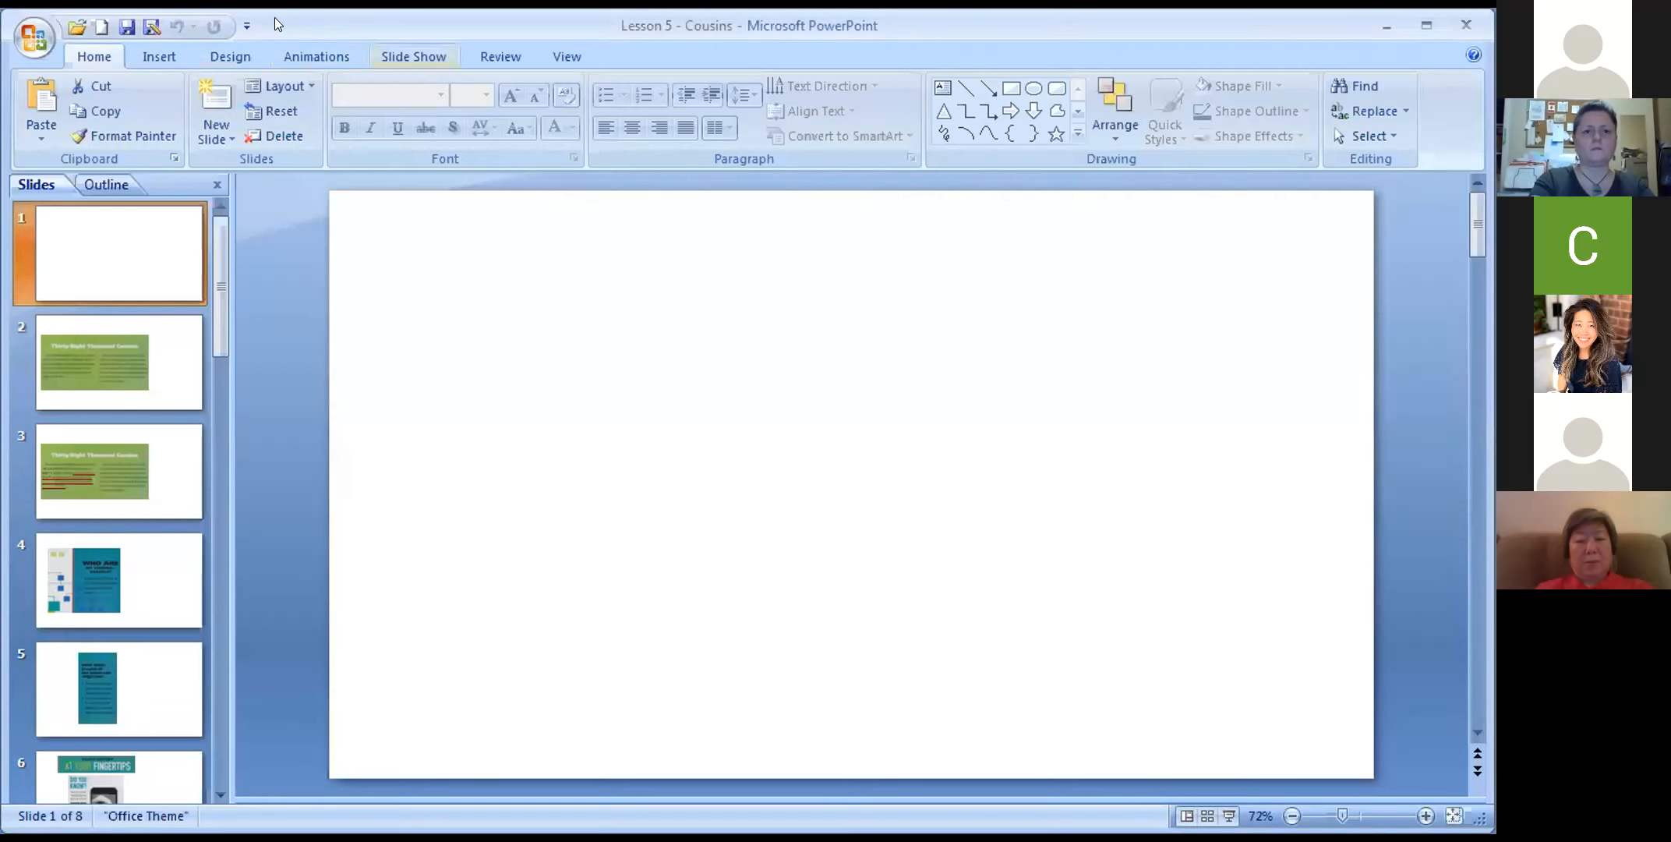
- Open PowerPoint's Slide Show tab and start the Lesson 5 - Cousins slideshow from the beginning
{"action": "left_click", "coordinate": [414, 56]}
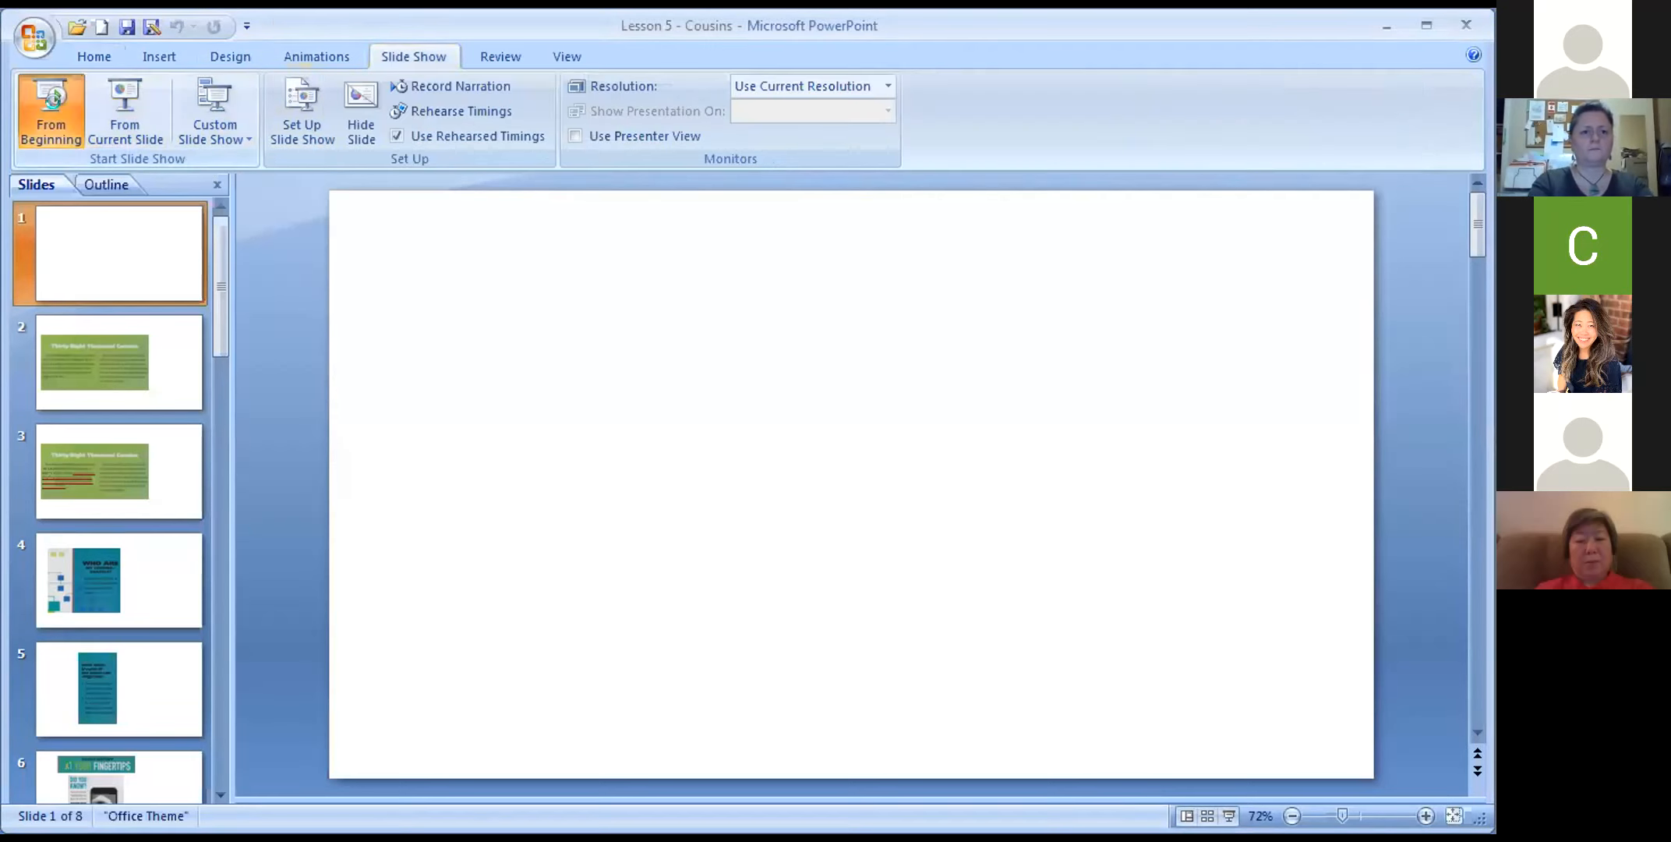
{"action": "left_click", "coordinate": [50, 112]}
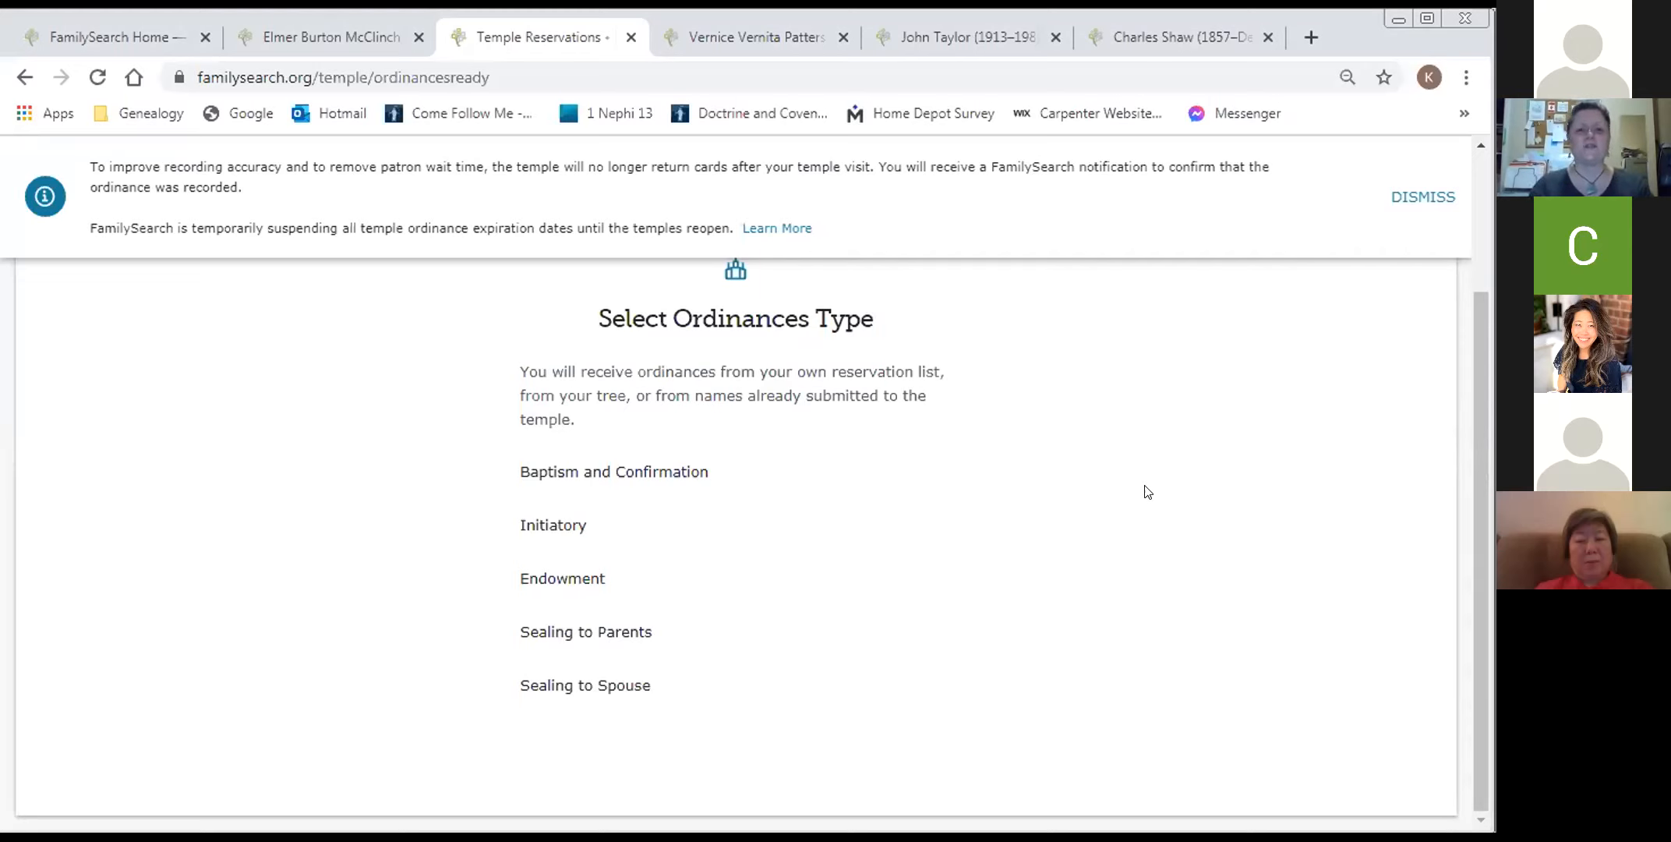
{"action": "mouse_move", "coordinate": [255, 151]}
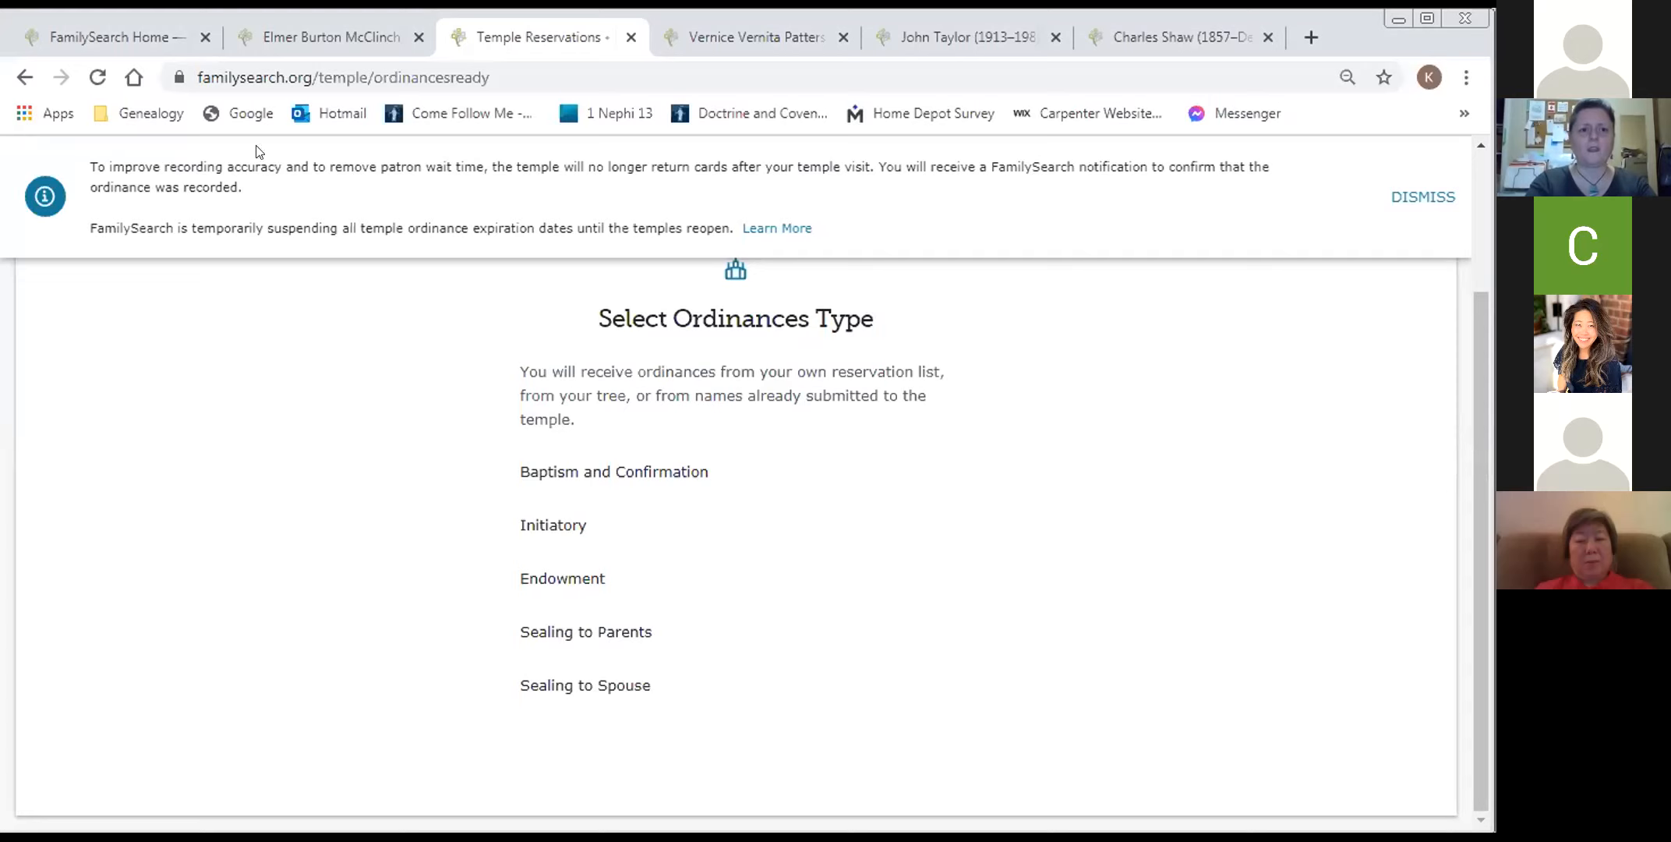
- Leave the Ordinances Ready tab for John Taylor's (1913–1989) person page
{"action": "left_click", "coordinate": [418, 38]}
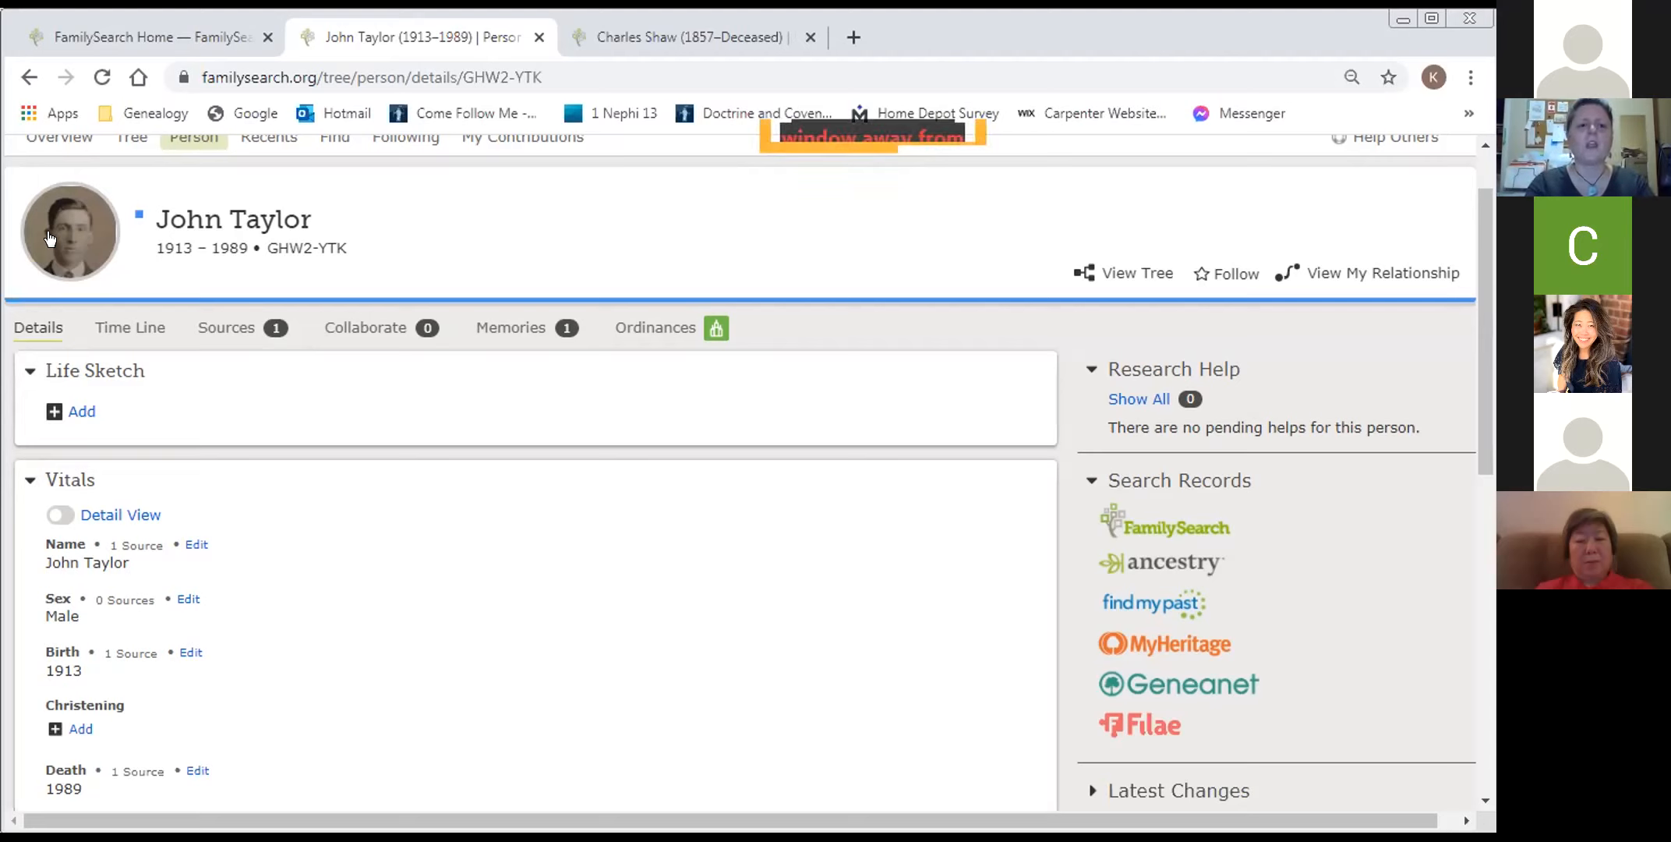
{"action": "left_click", "coordinate": [70, 232]}
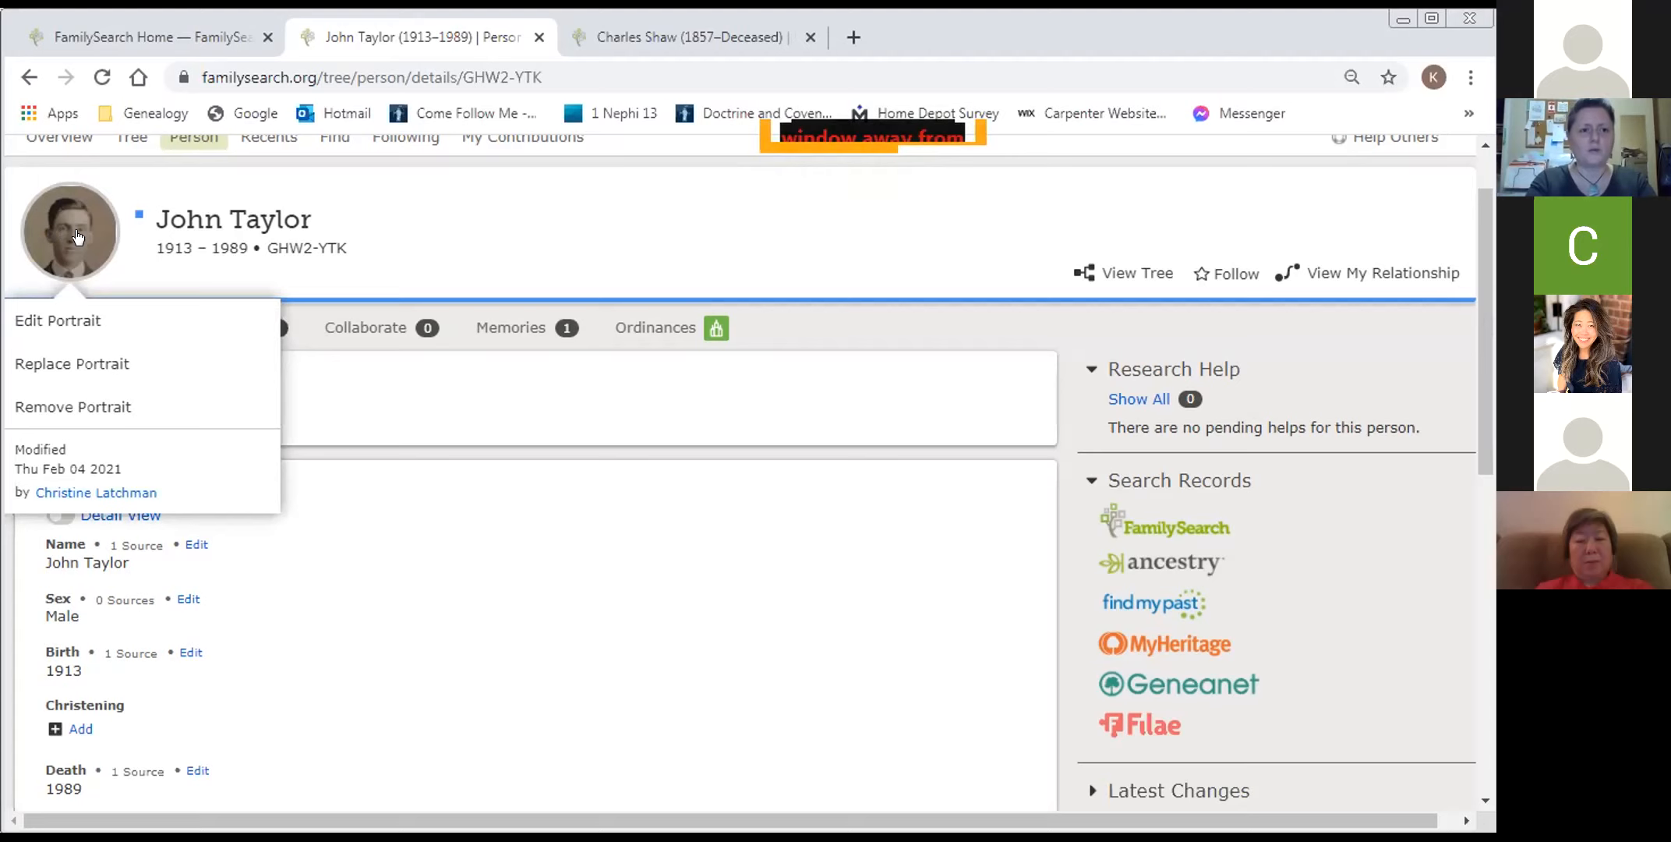
{"action": "mouse_move", "coordinate": [348, 651]}
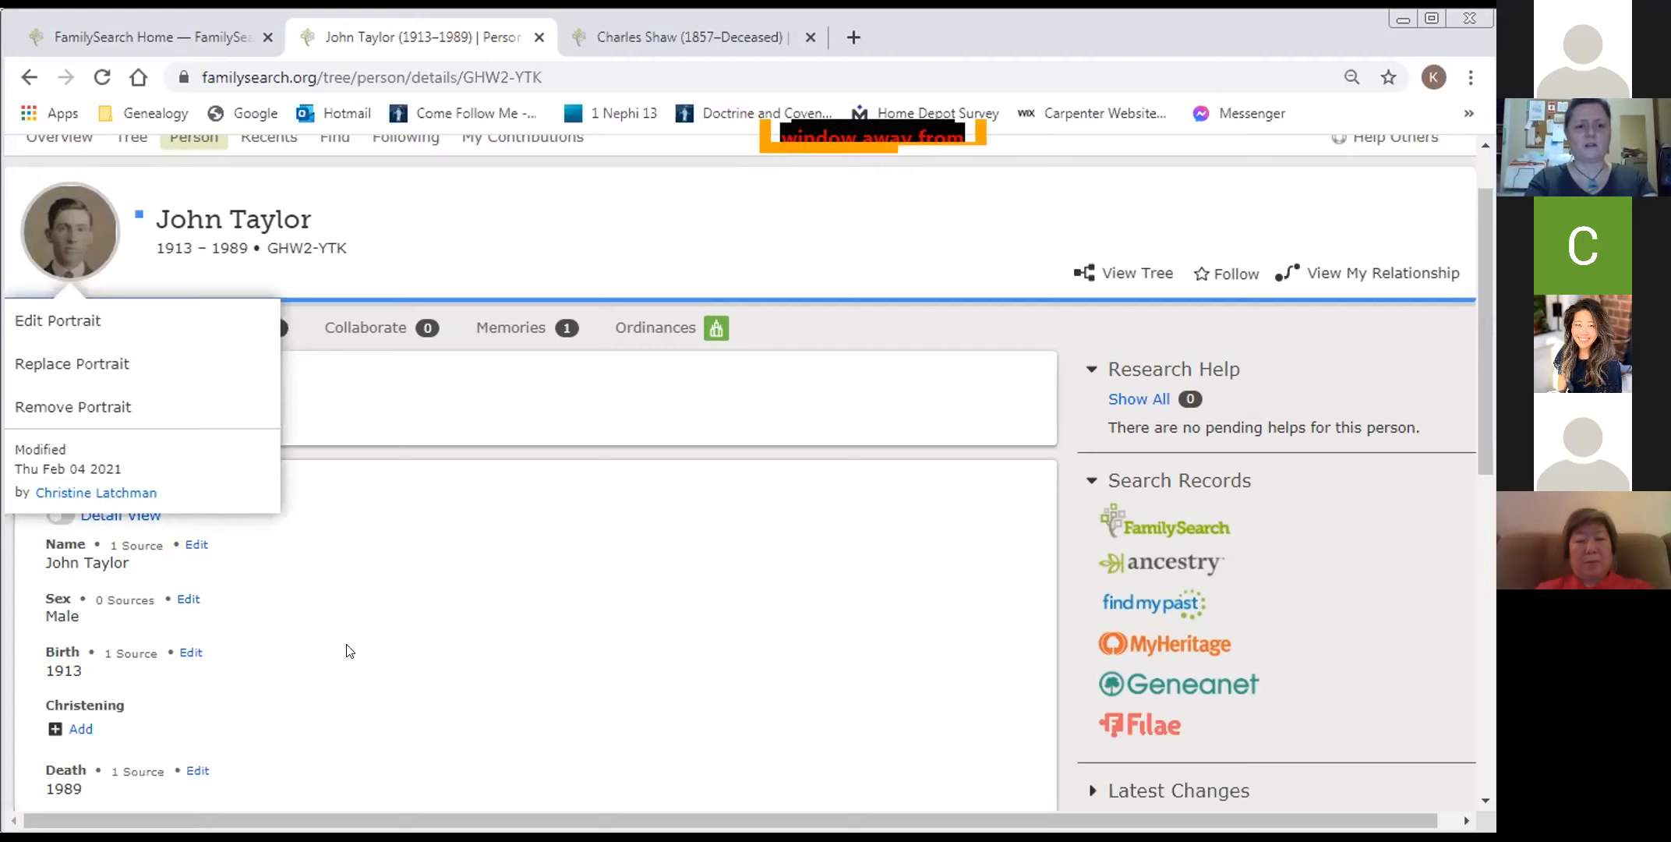
{"action": "mouse_move", "coordinate": [365, 616]}
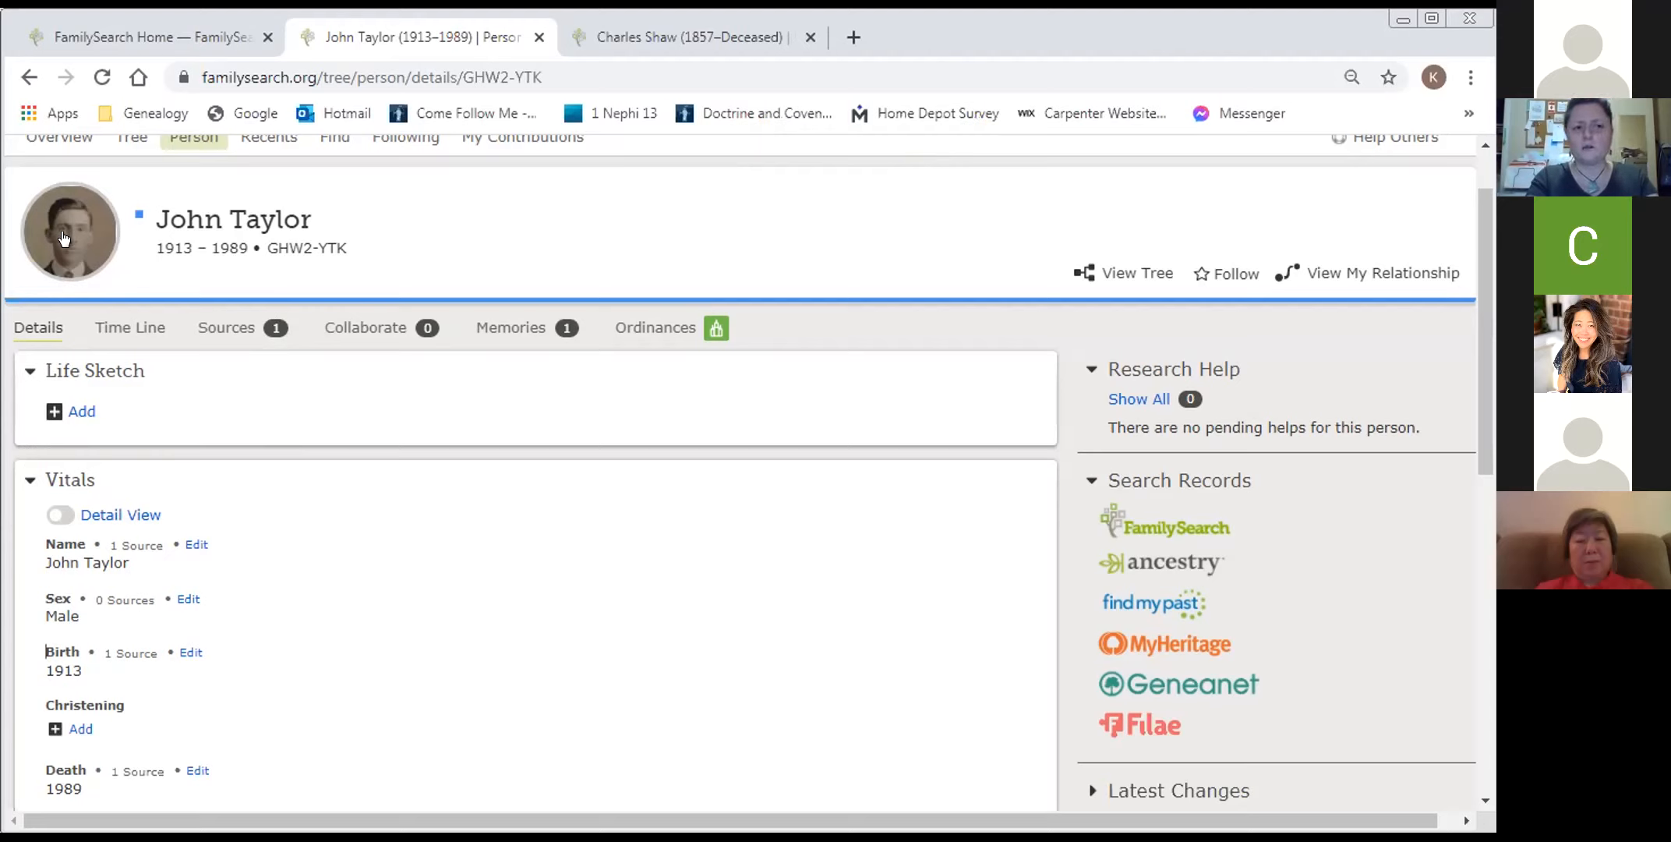
{"action": "mouse_move", "coordinate": [61, 232]}
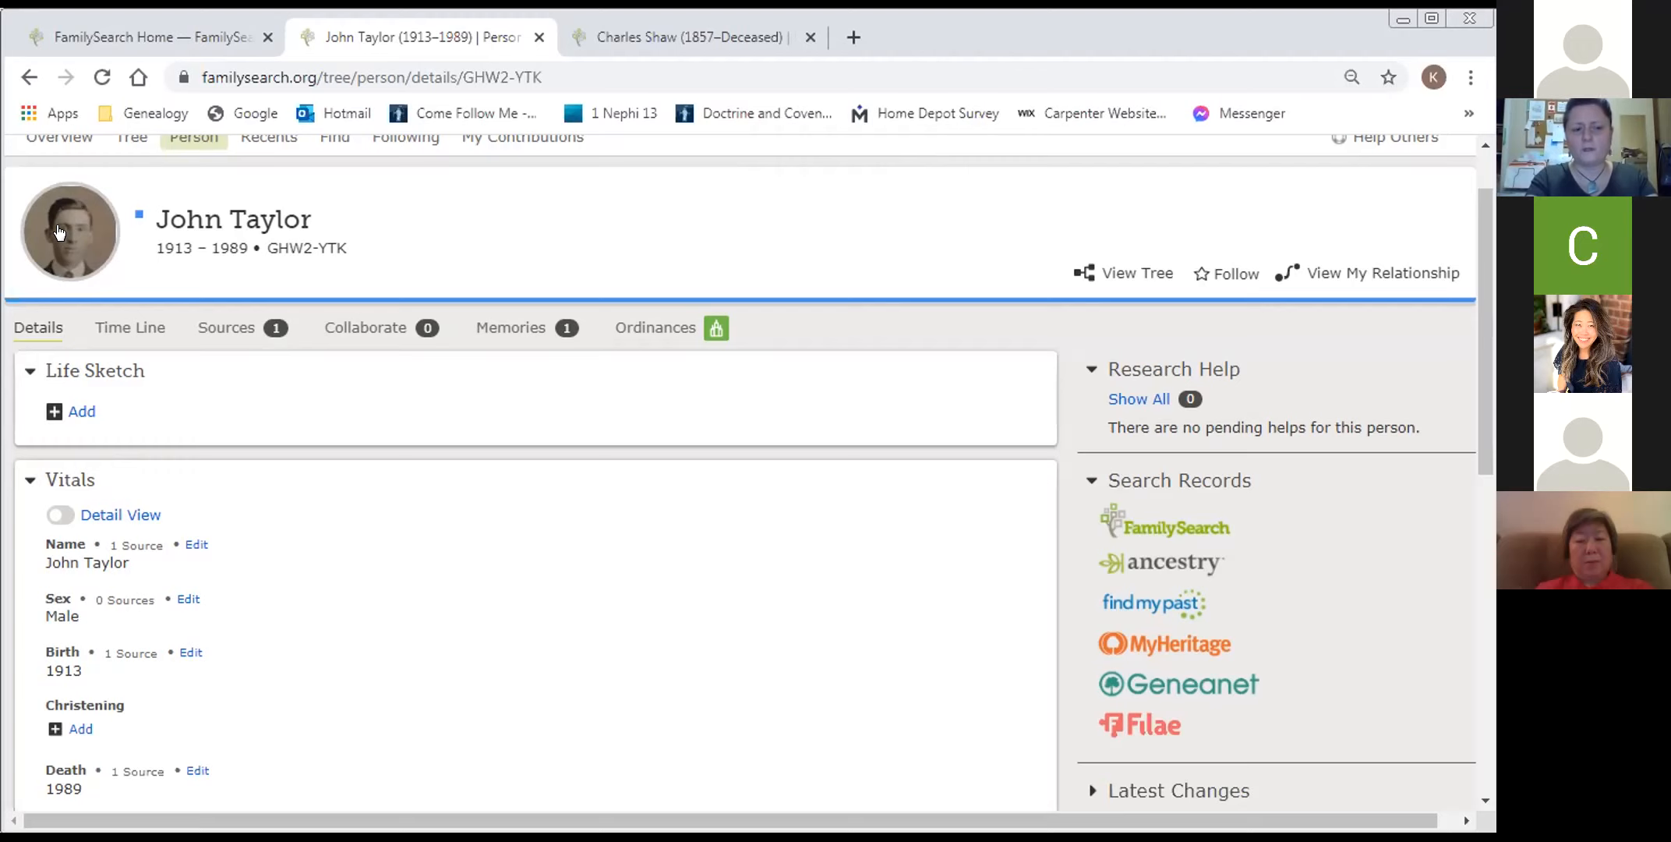
{"action": "left_click", "coordinate": [70, 231]}
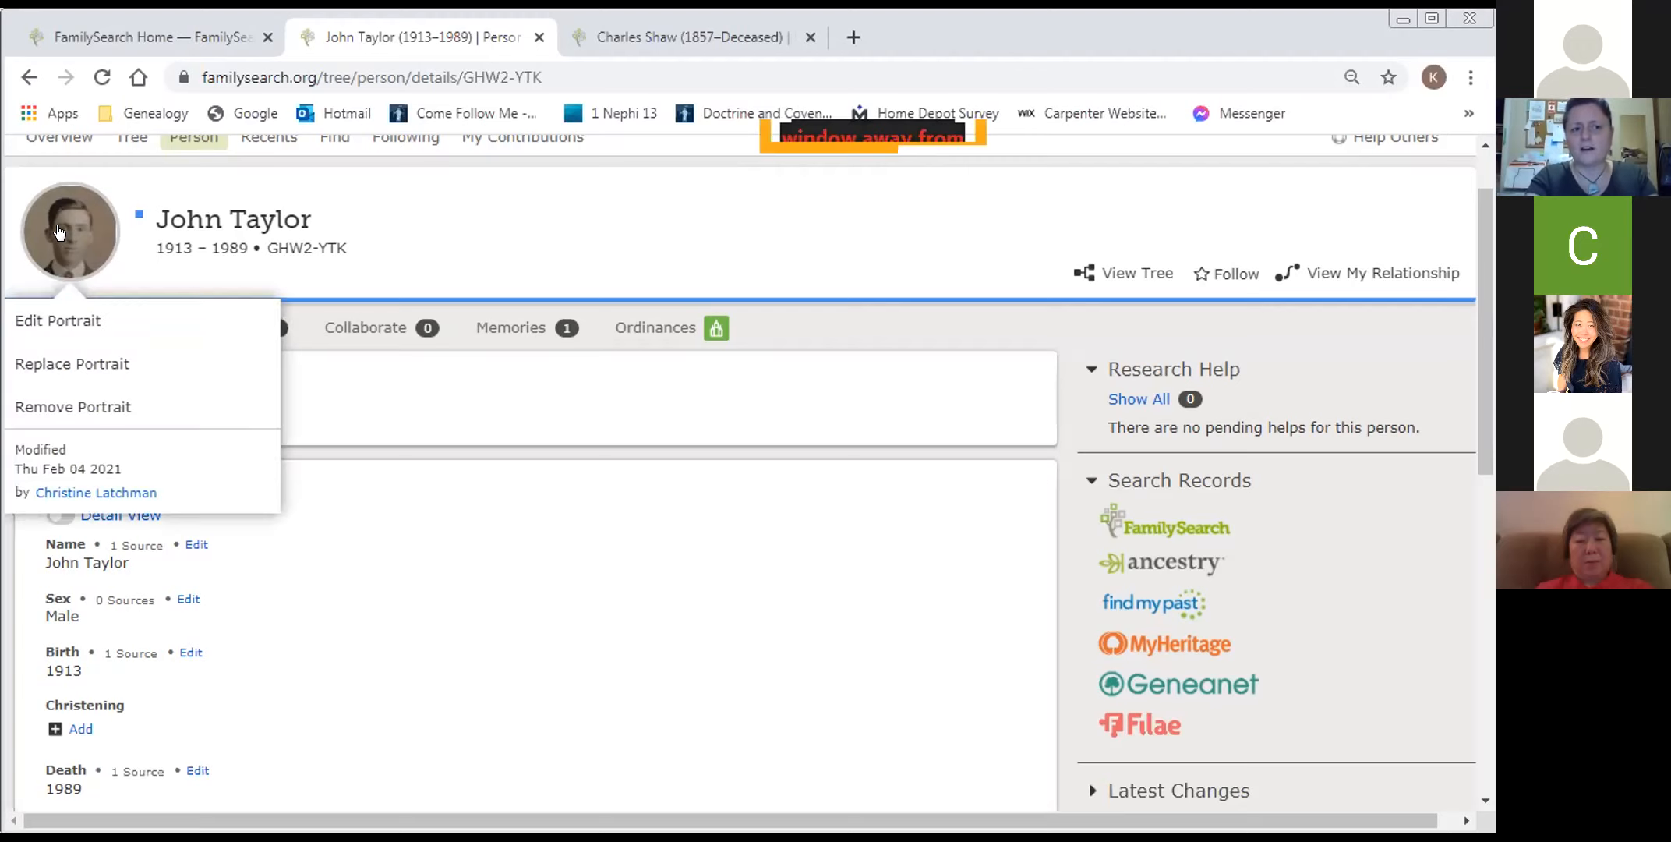
{"action": "mouse_move", "coordinate": [57, 321]}
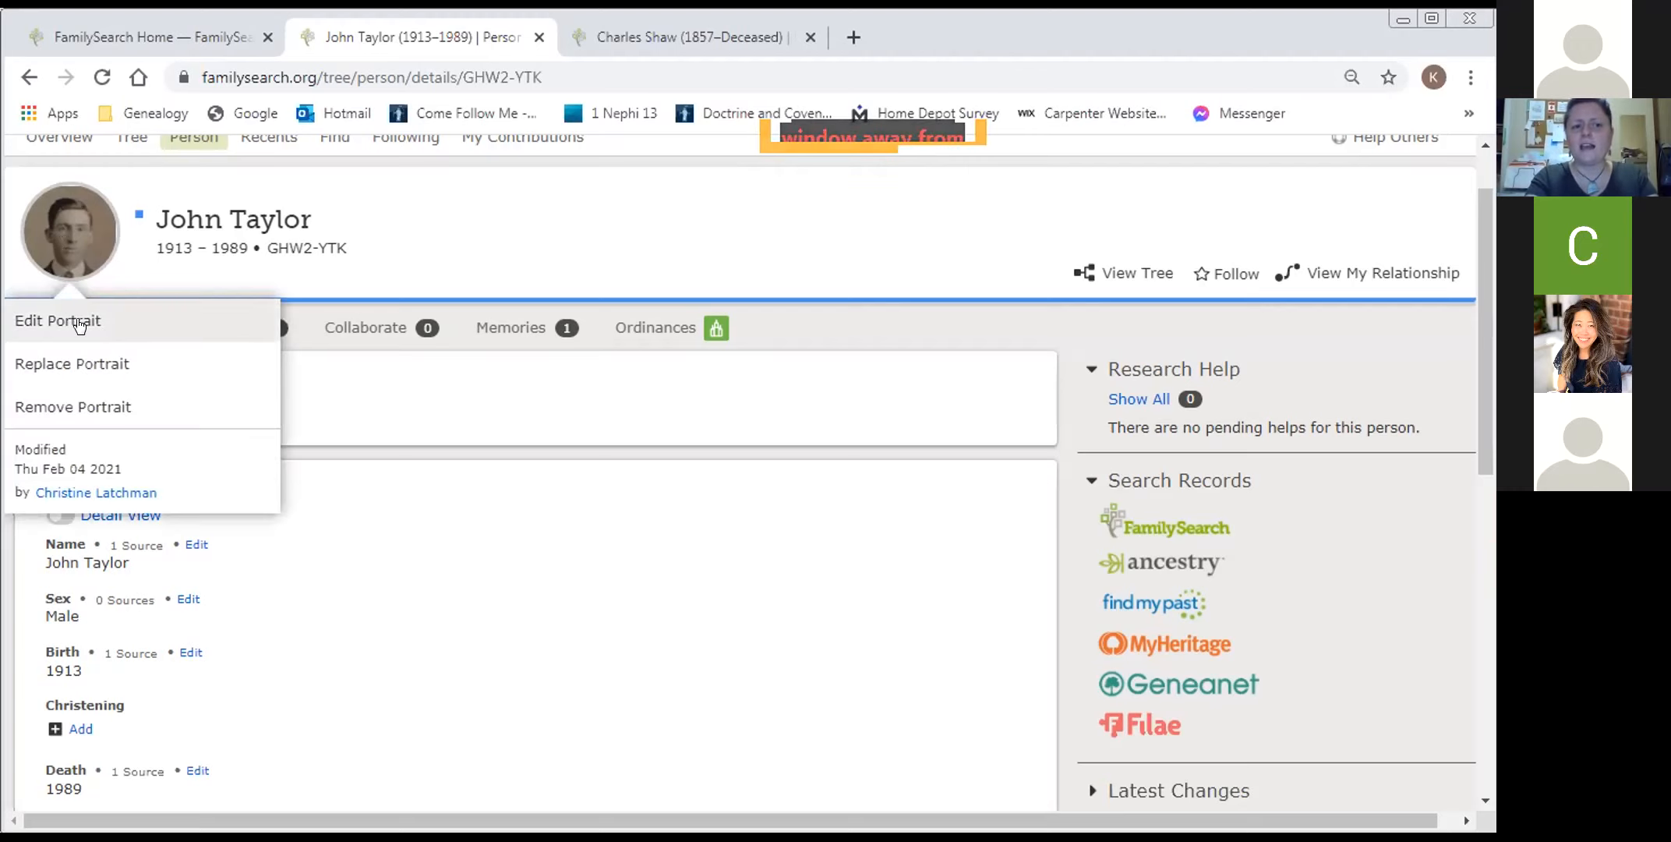
{"action": "mouse_move", "coordinate": [95, 363]}
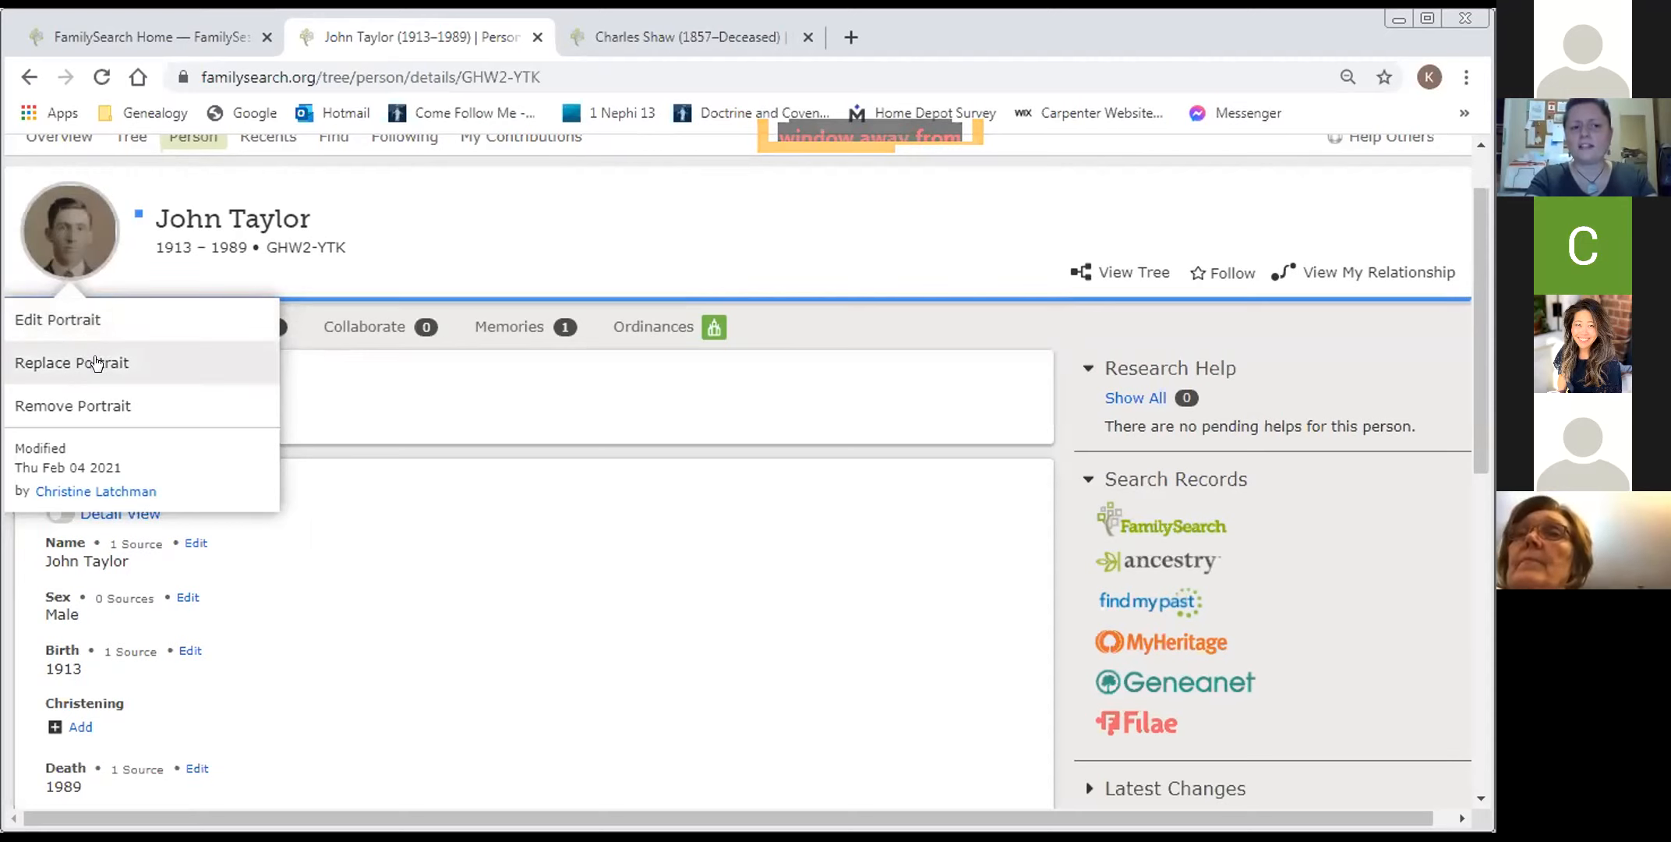
{"action": "mouse_move", "coordinate": [101, 407]}
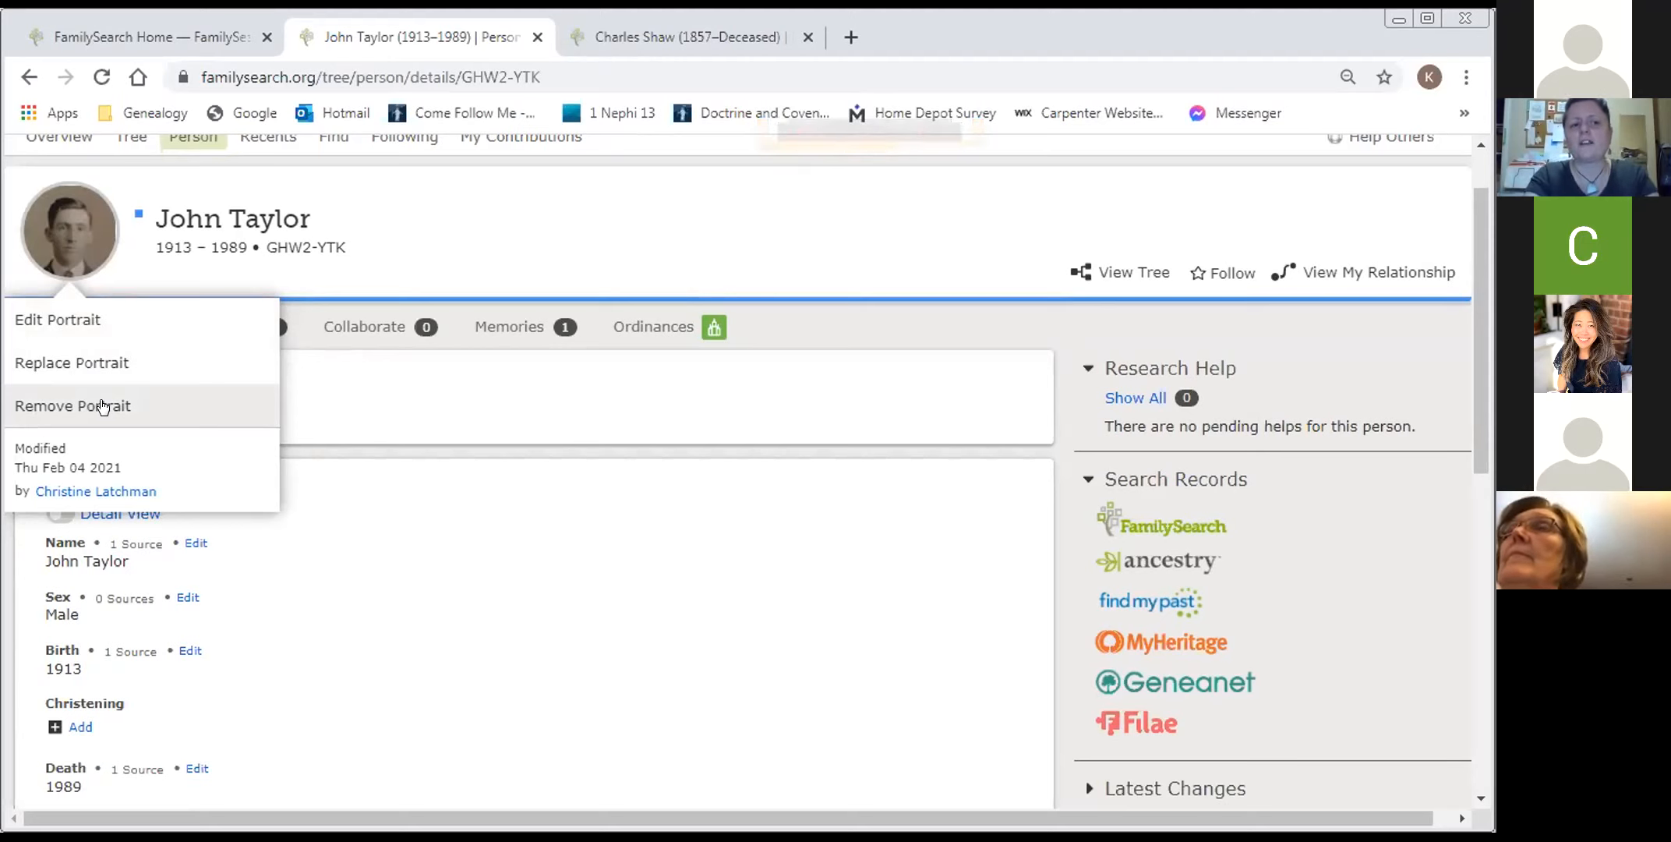
{"action": "left_click", "coordinate": [72, 404]}
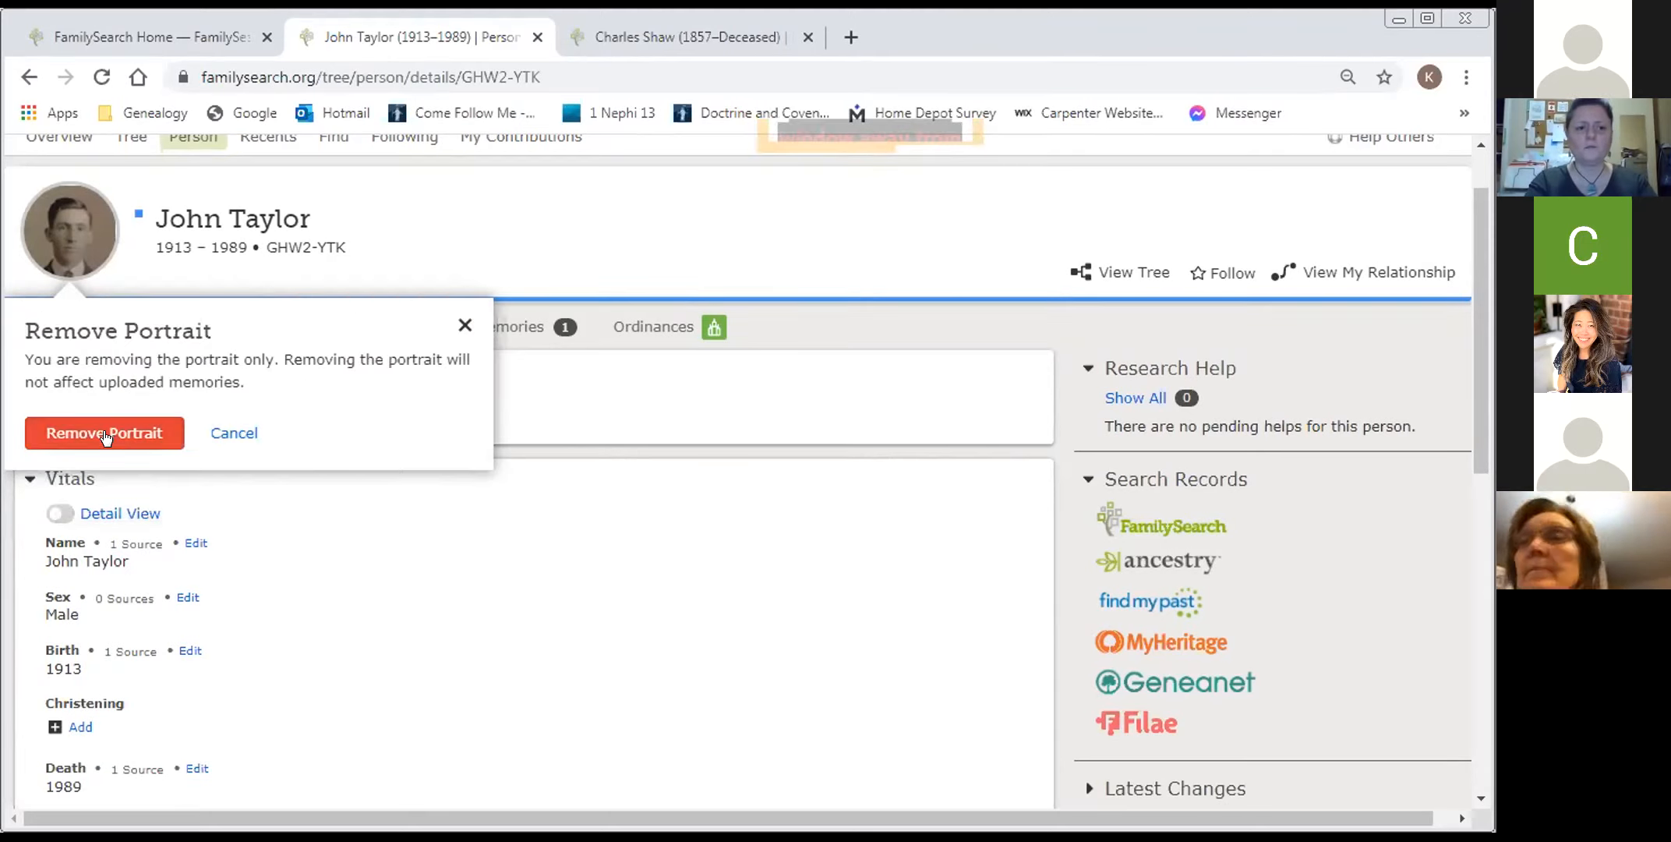
{"action": "left_click", "coordinate": [104, 432]}
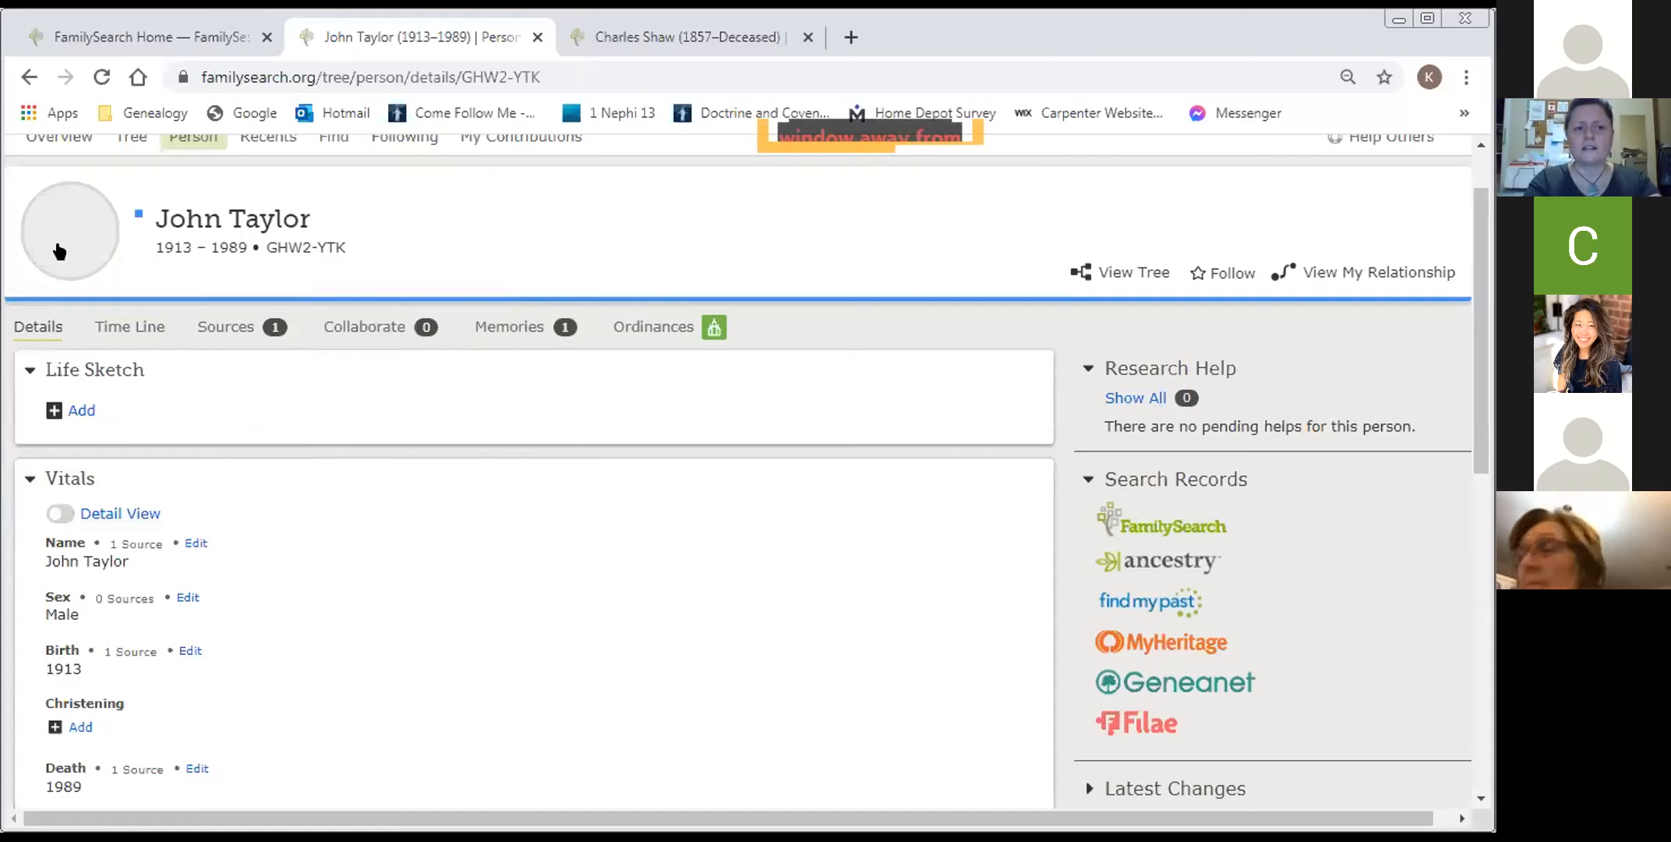
{"action": "mouse_move", "coordinate": [80, 235]}
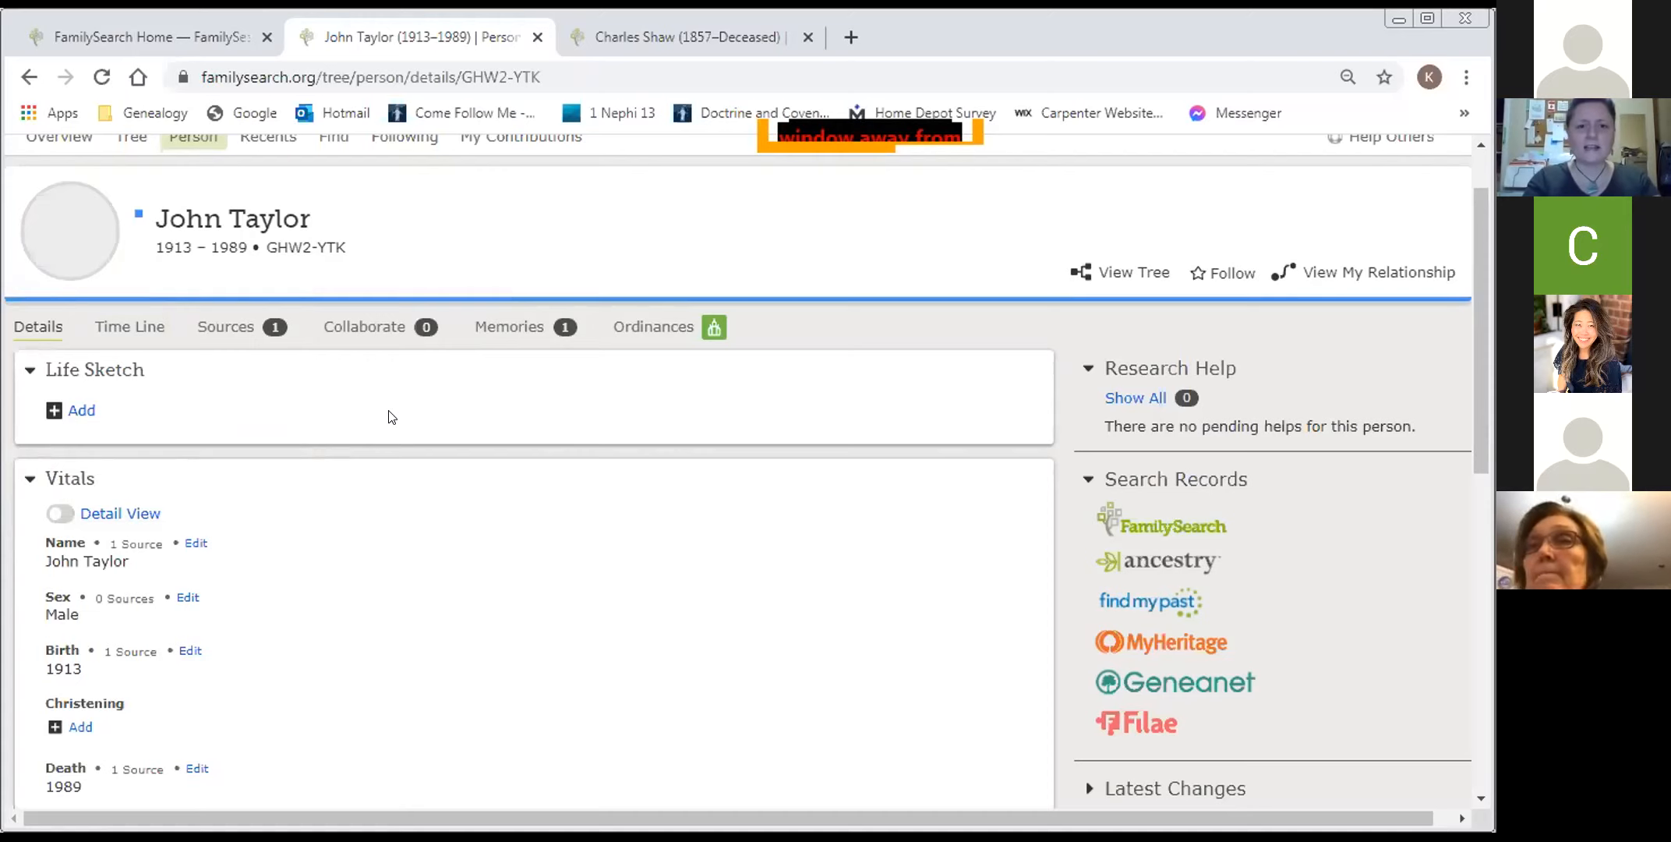
{"action": "mouse_move", "coordinate": [589, 131]}
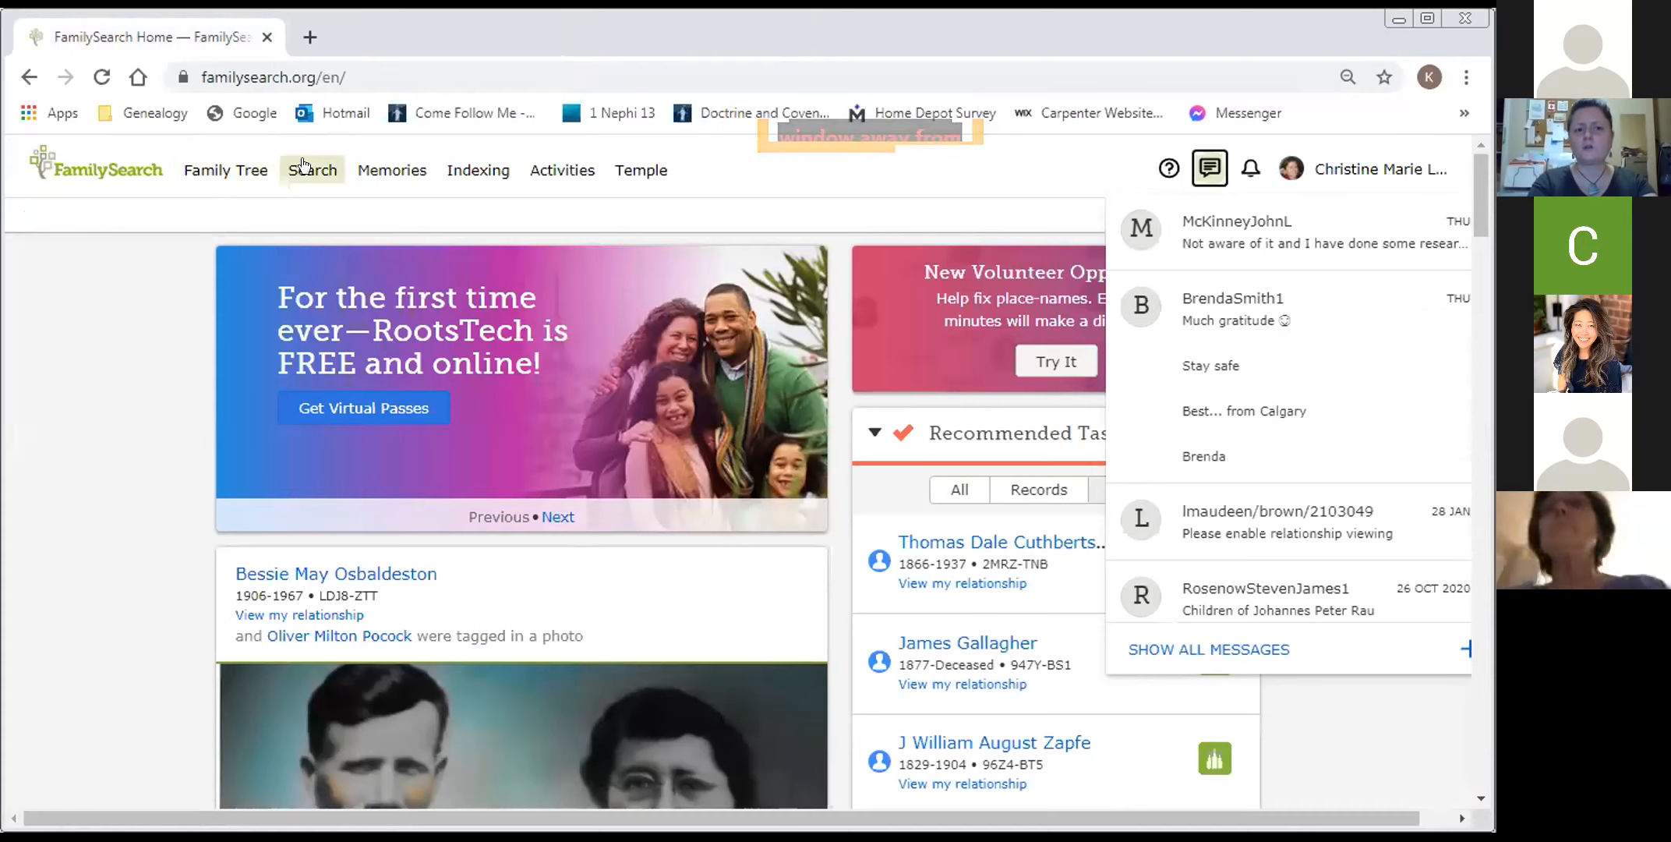
- Show the FamilySearch home page's search categories, from records and images to the research wiki
{"action": "left_click", "coordinate": [313, 169]}
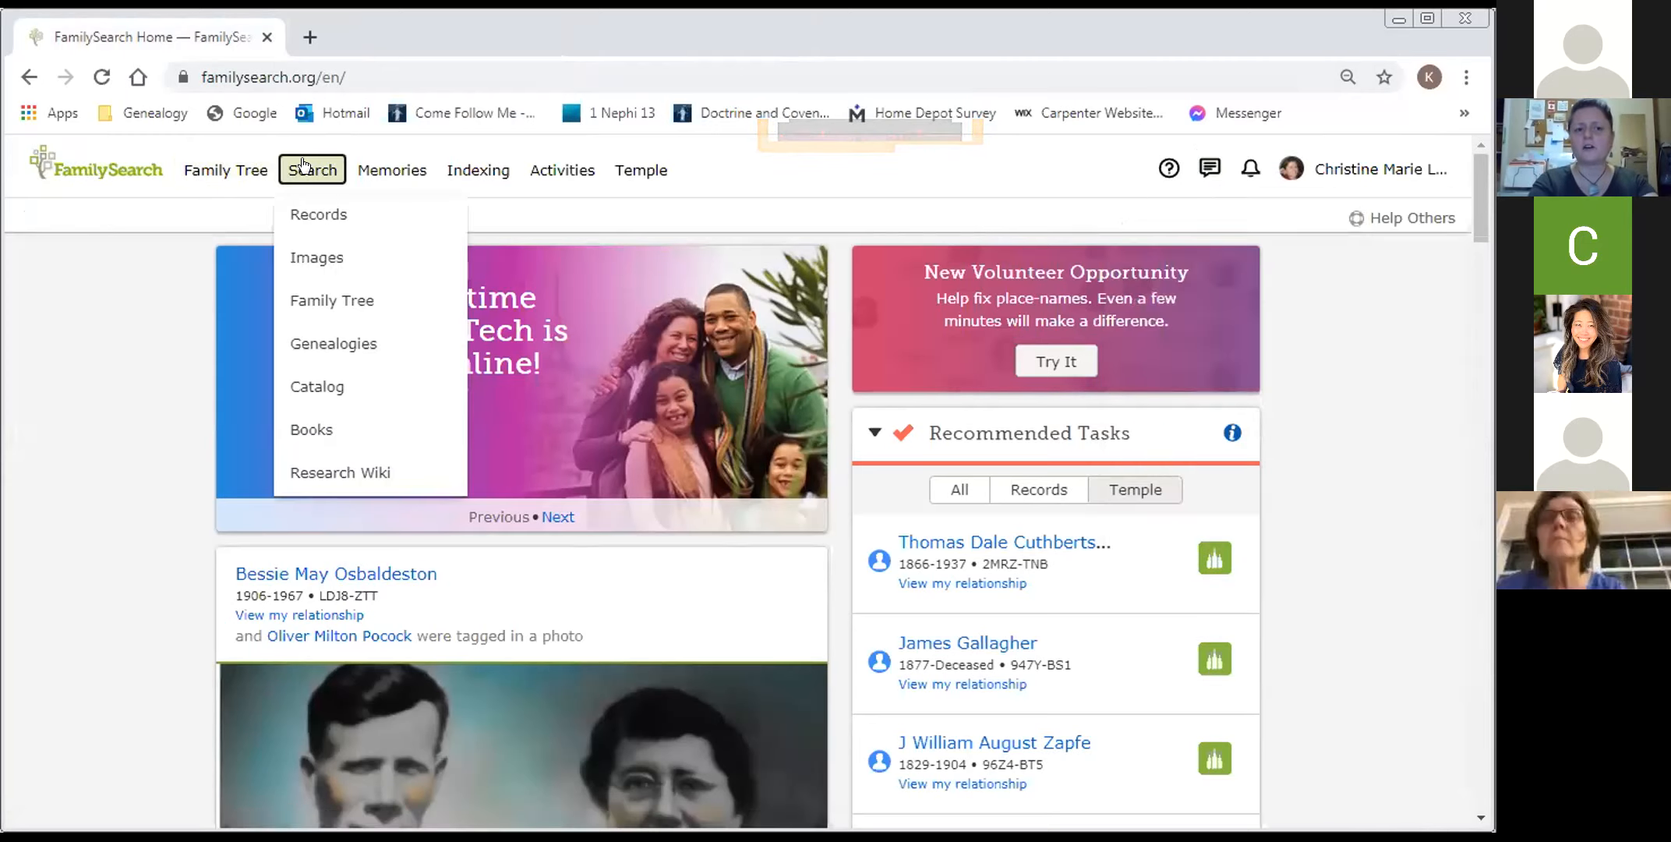
{"action": "mouse_move", "coordinate": [340, 473]}
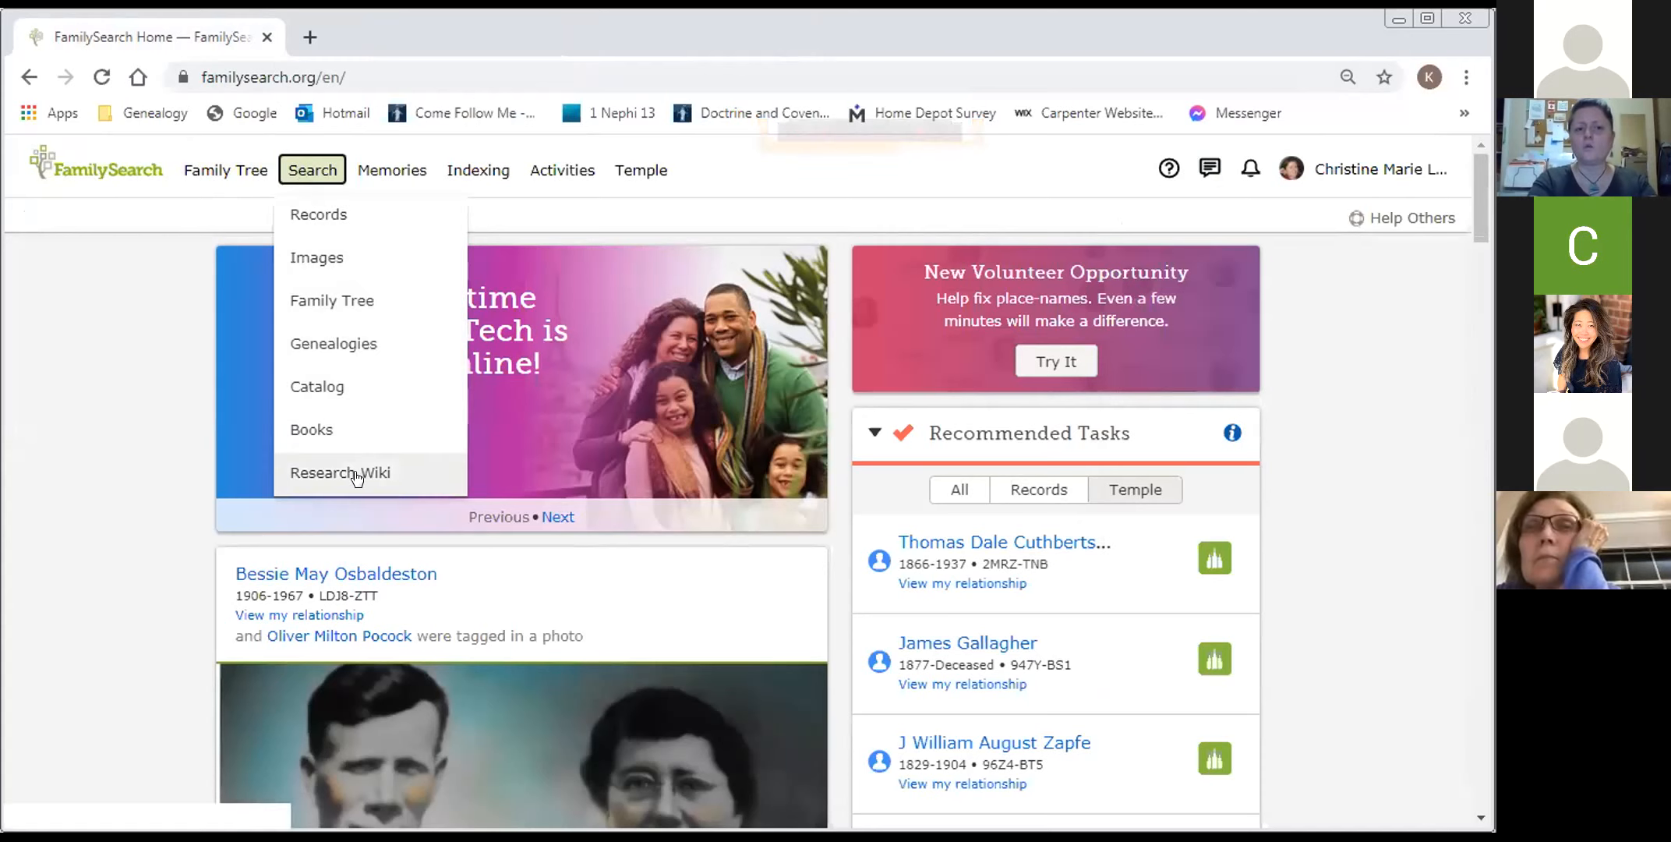
{"action": "mouse_move", "coordinate": [339, 473]}
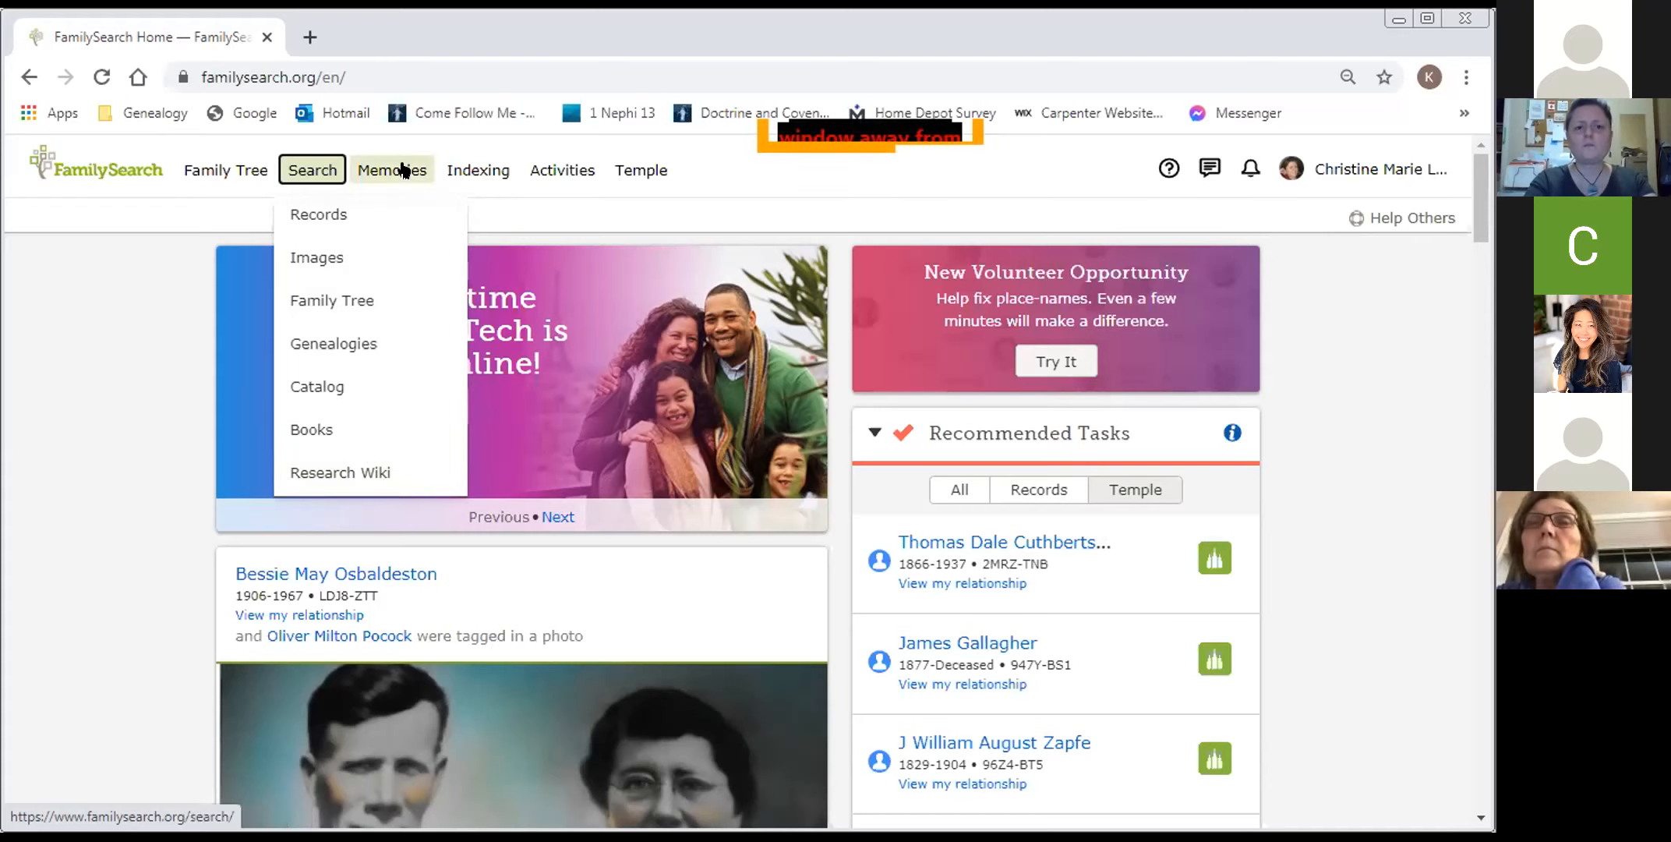
{"action": "left_click", "coordinate": [393, 170]}
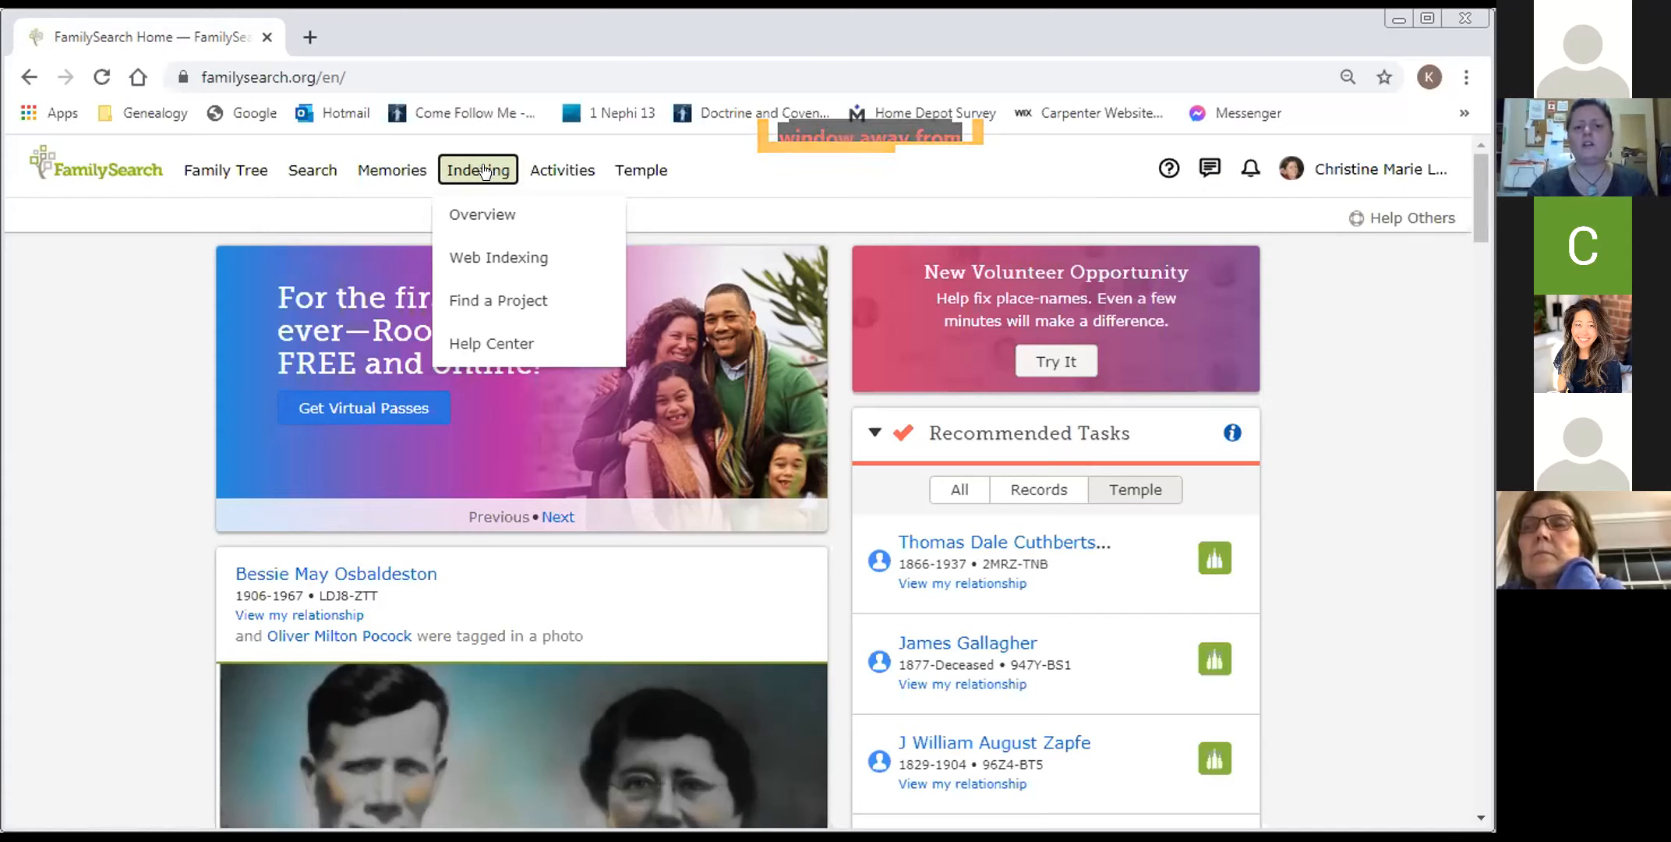
{"action": "mouse_move", "coordinate": [562, 169]}
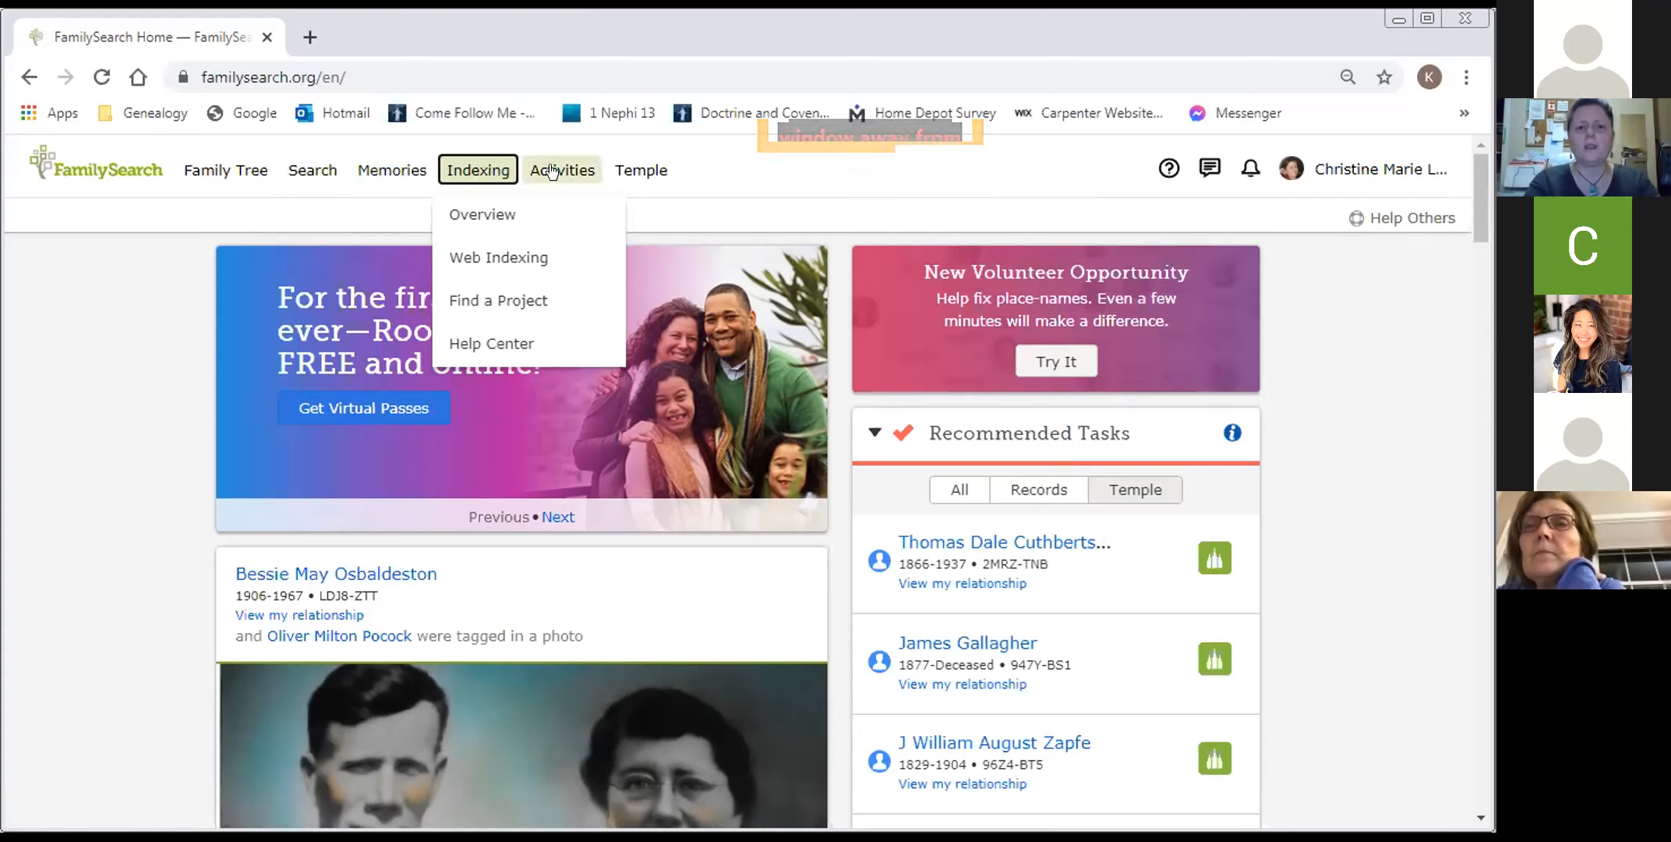
{"action": "left_click", "coordinate": [640, 169]}
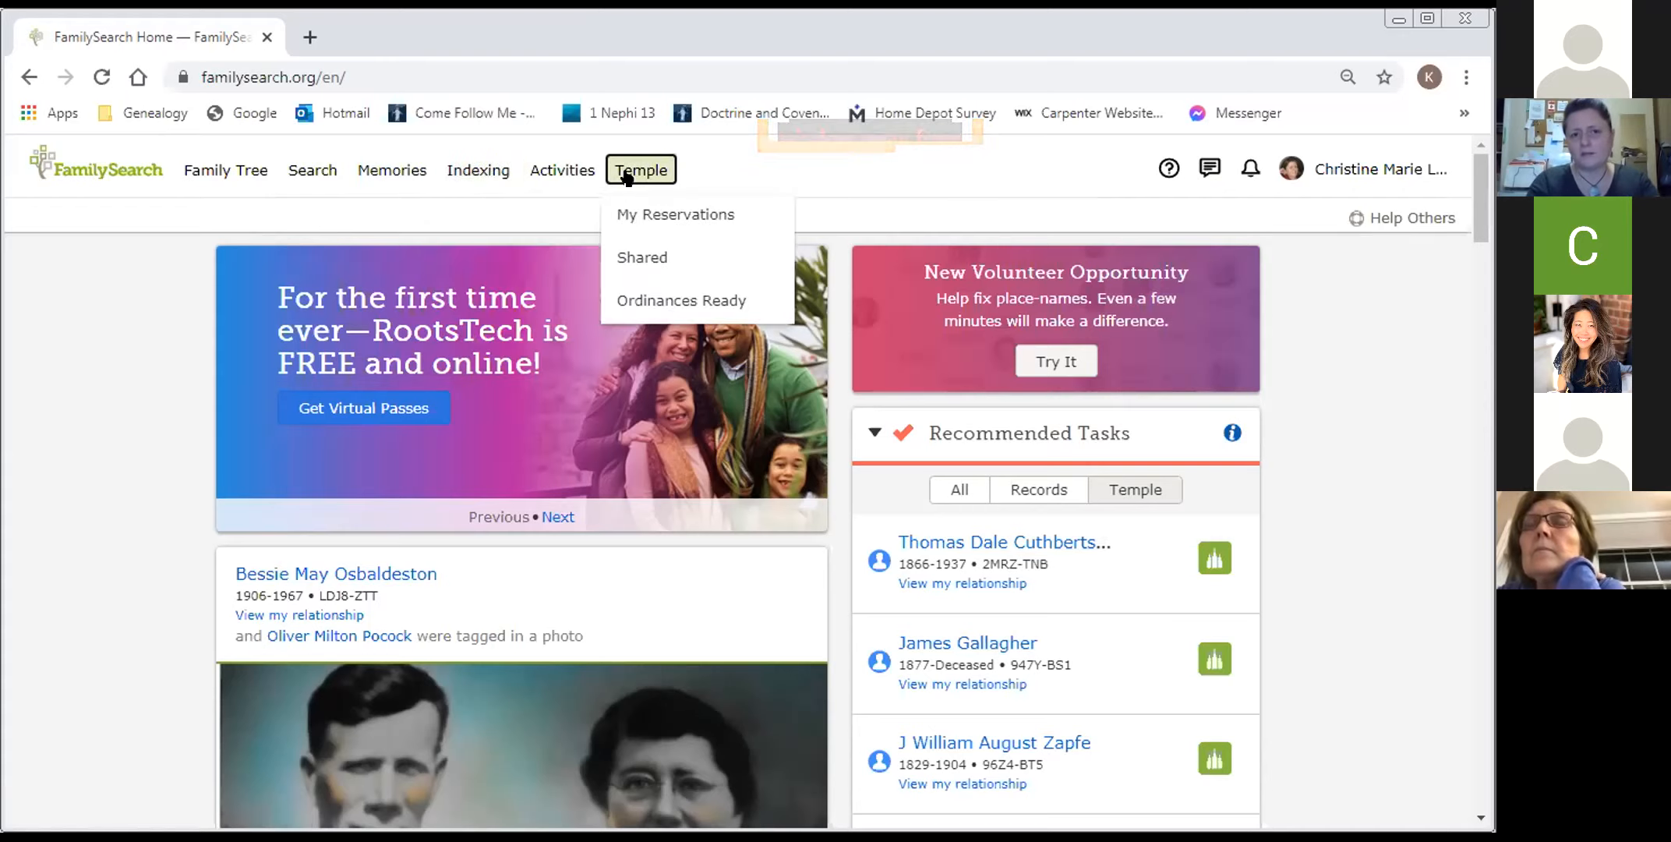
{"action": "mouse_move", "coordinate": [562, 169]}
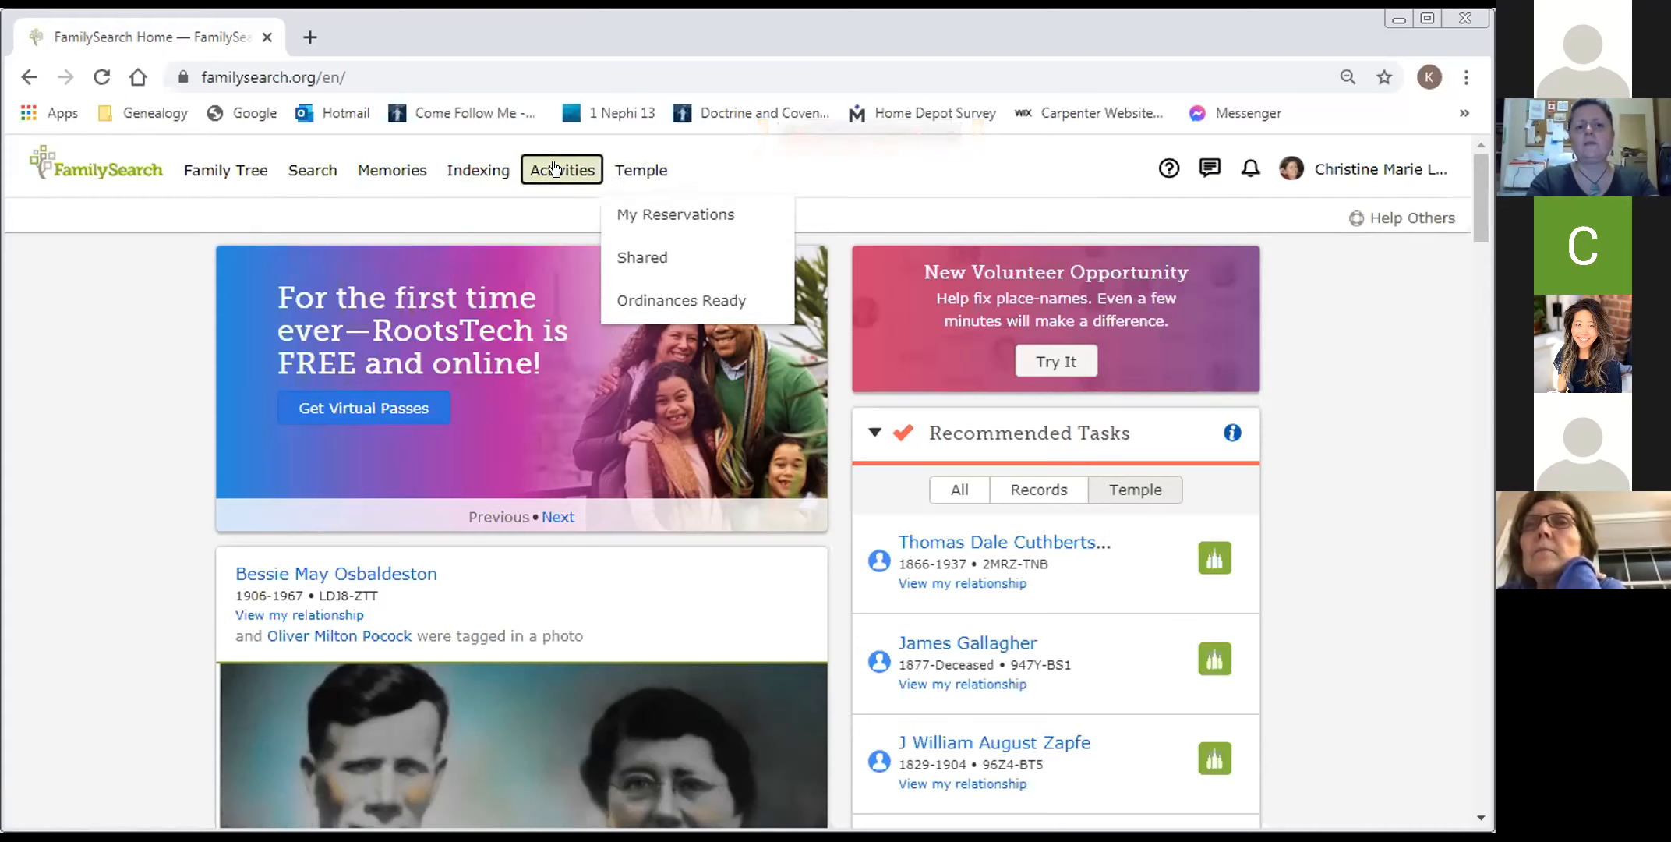
{"action": "left_click", "coordinate": [562, 169]}
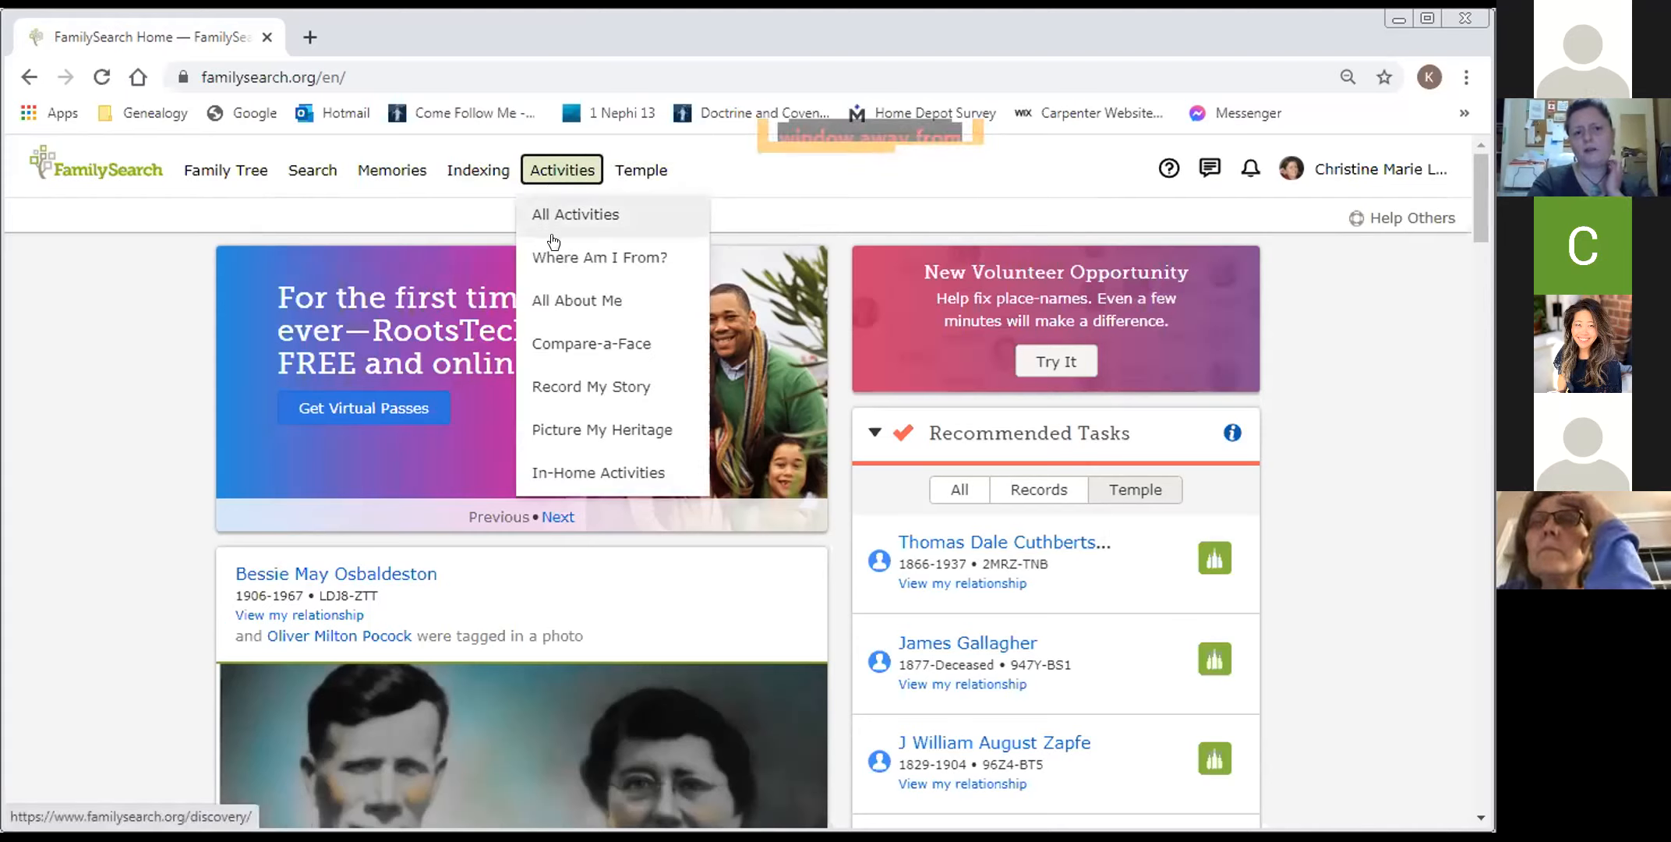
{"action": "mouse_move", "coordinate": [579, 437]}
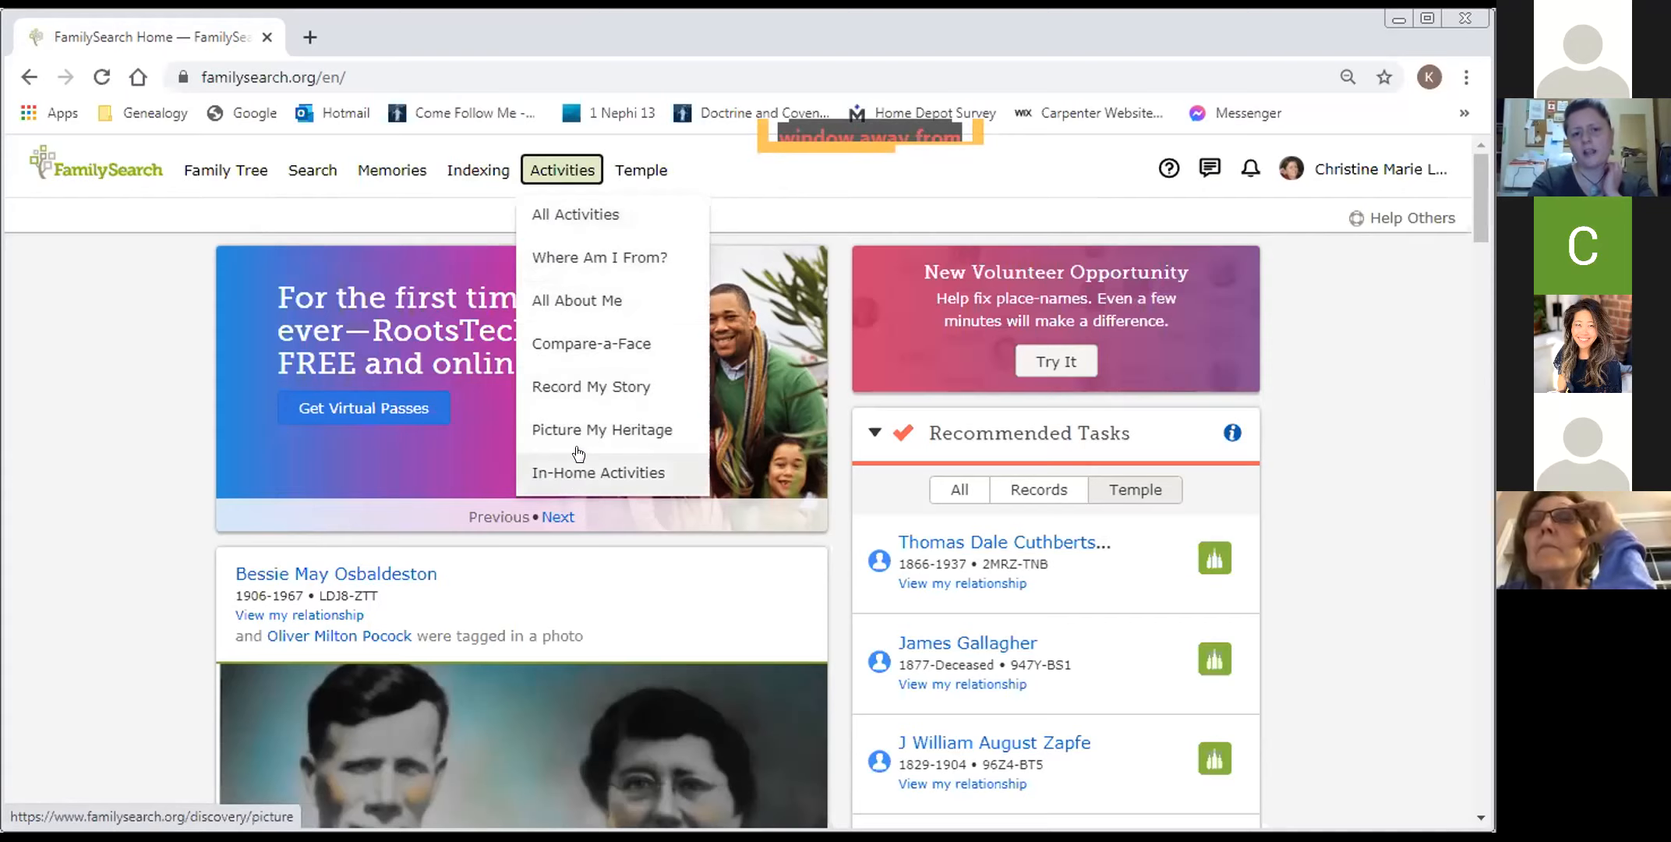
{"action": "mouse_move", "coordinate": [575, 214]}
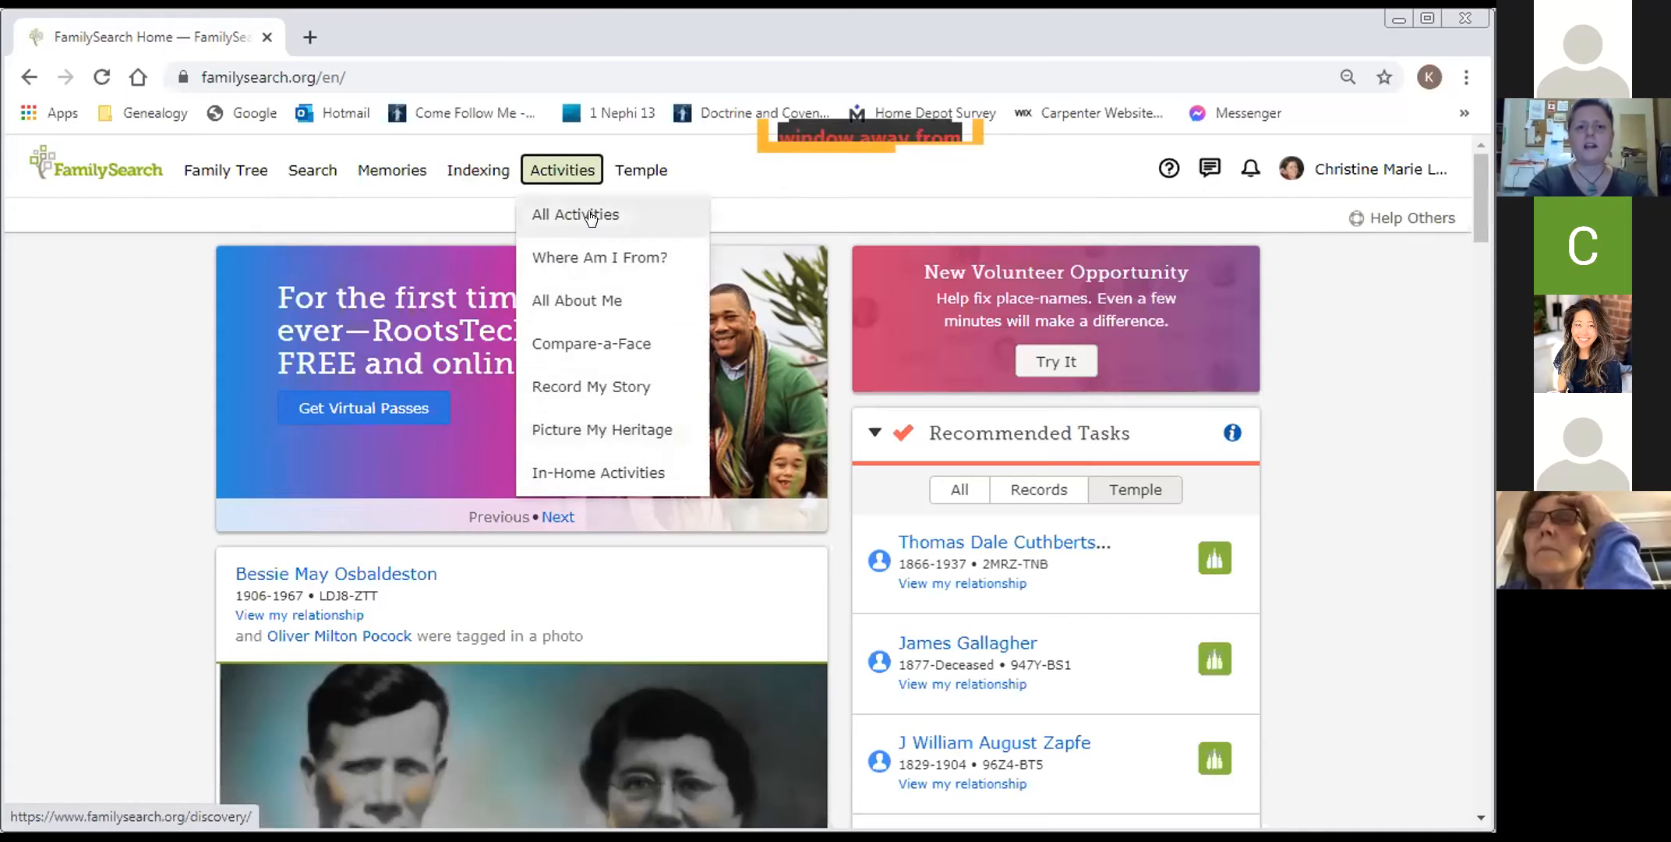
{"action": "left_click", "coordinate": [574, 215]}
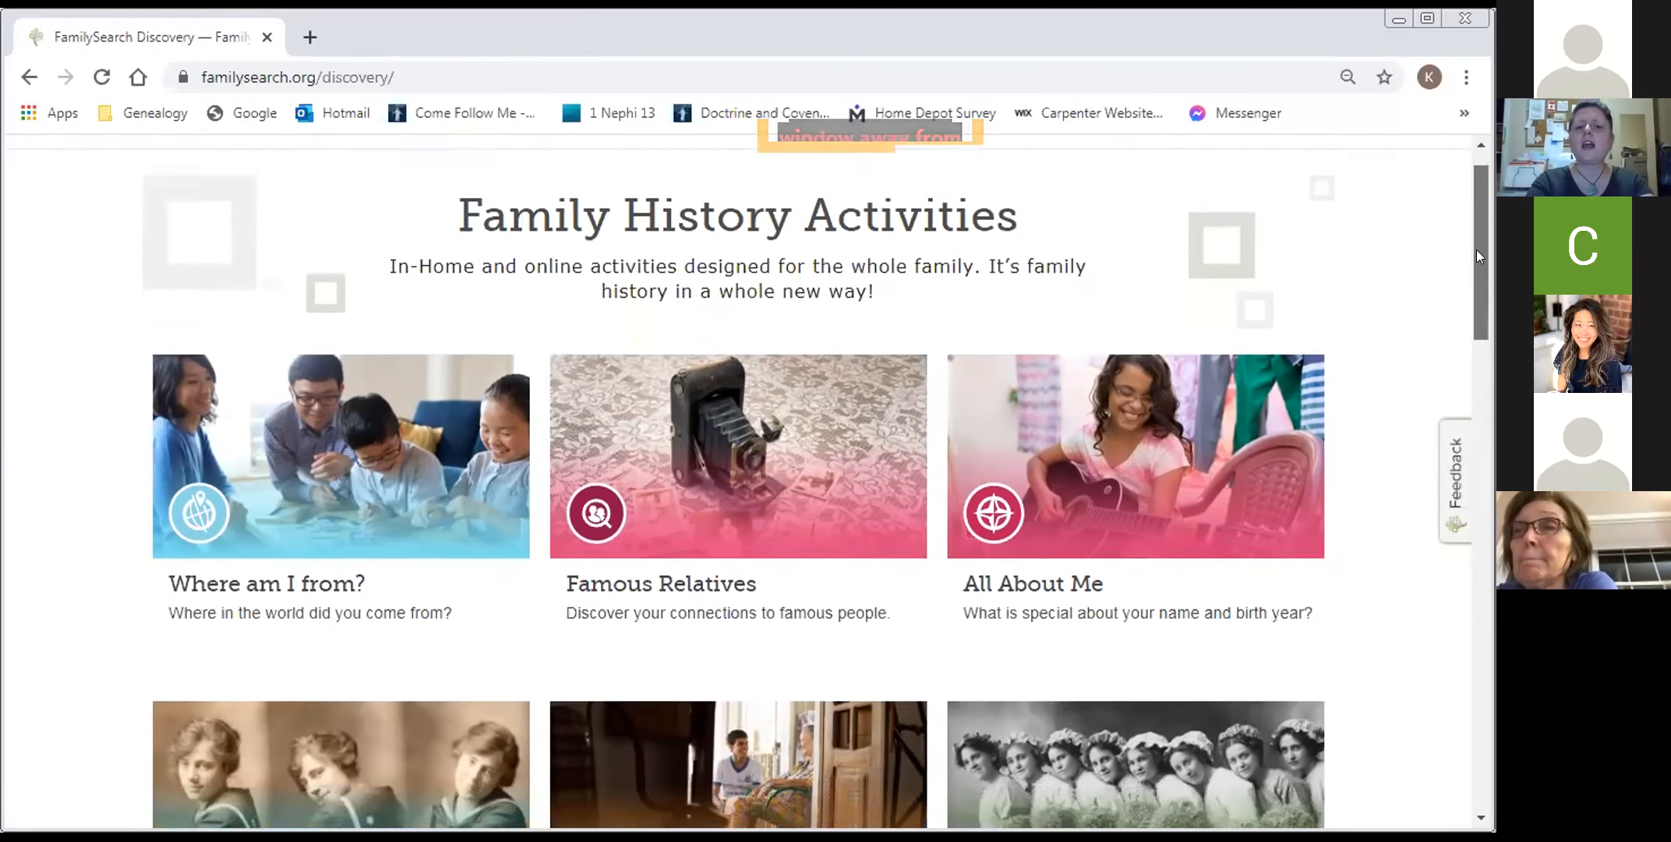
{"action": "scroll", "scroll_direction": "down", "scroll_amount": 3}
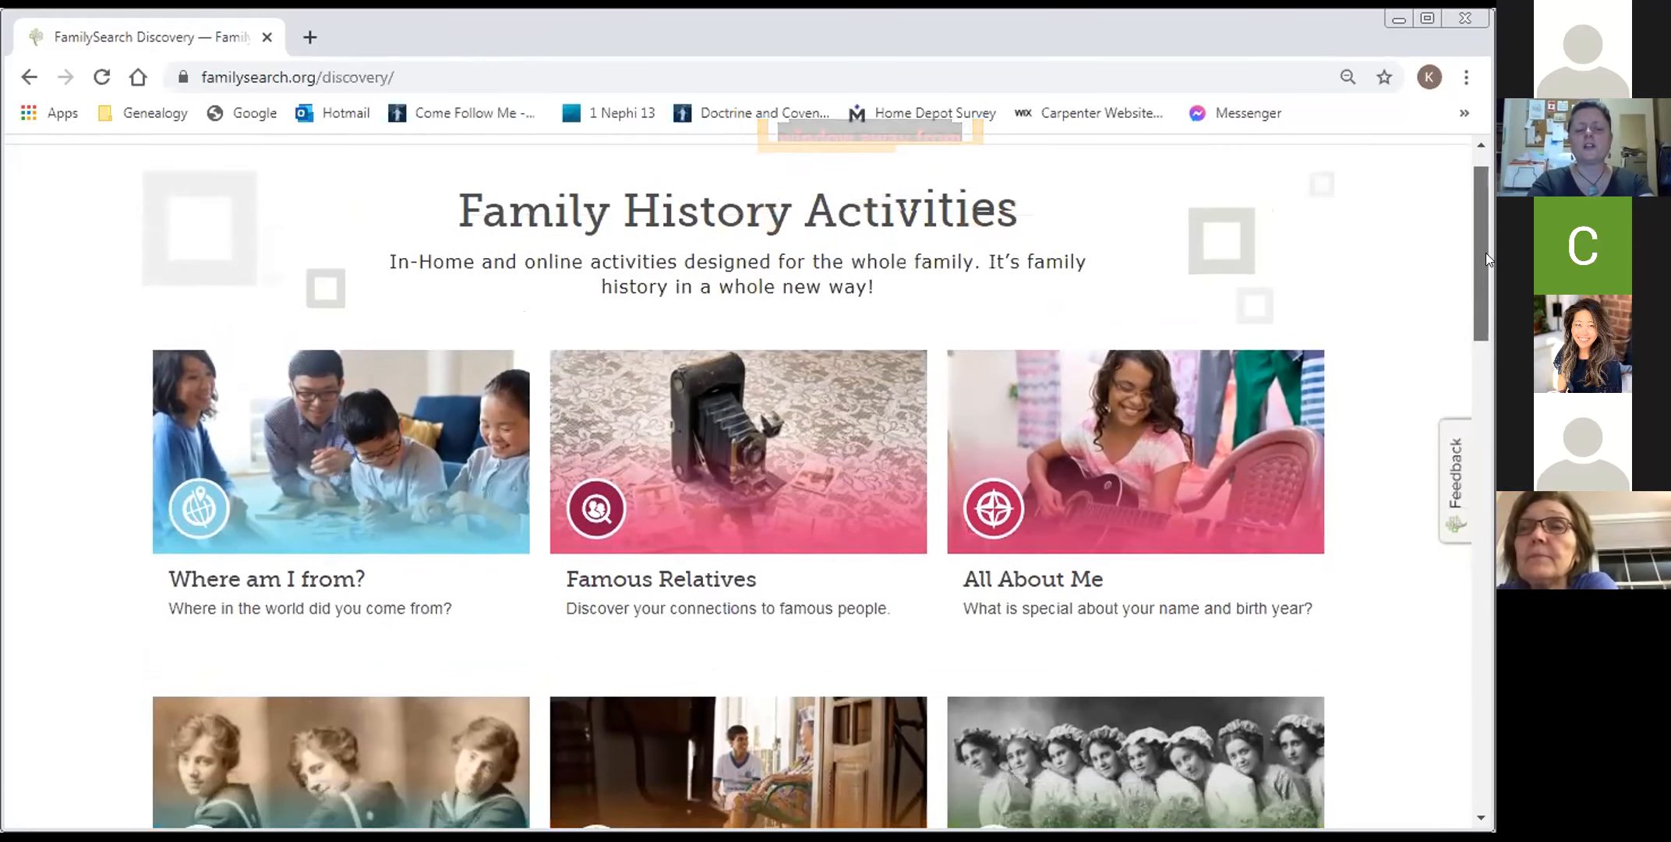
{"action": "scroll", "scroll_direction": "down", "scroll_amount": 3}
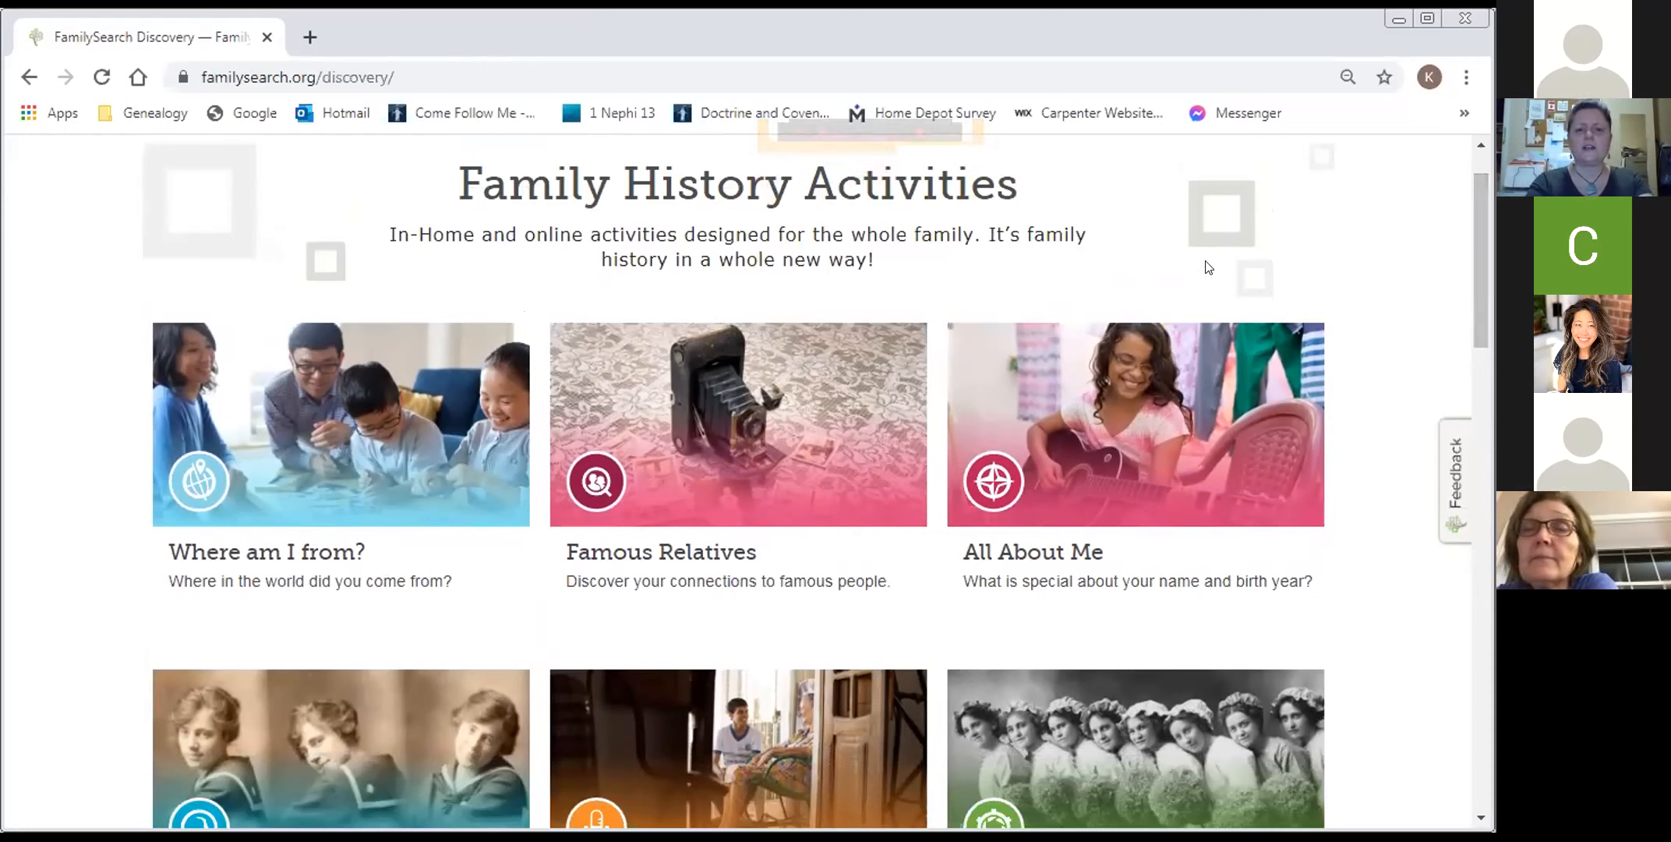
{"action": "mouse_move", "coordinate": [336, 400]}
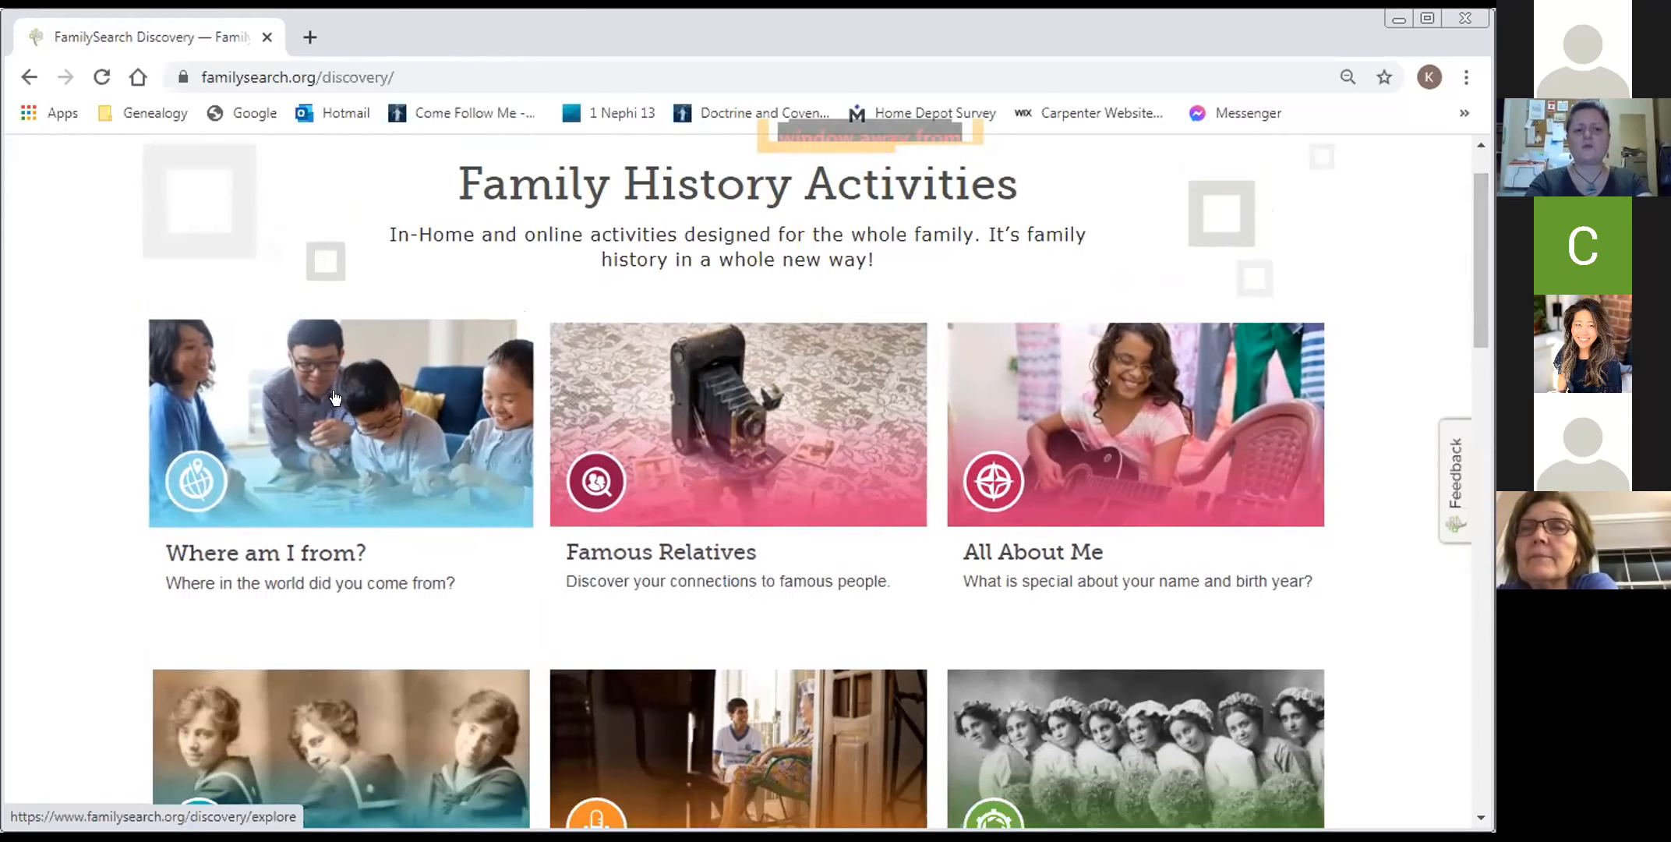
- View Where Am I From? My Heritage by country: United Kingdom 51%, Canada 20%, Ireland 15%
{"action": "left_click", "coordinate": [339, 421]}
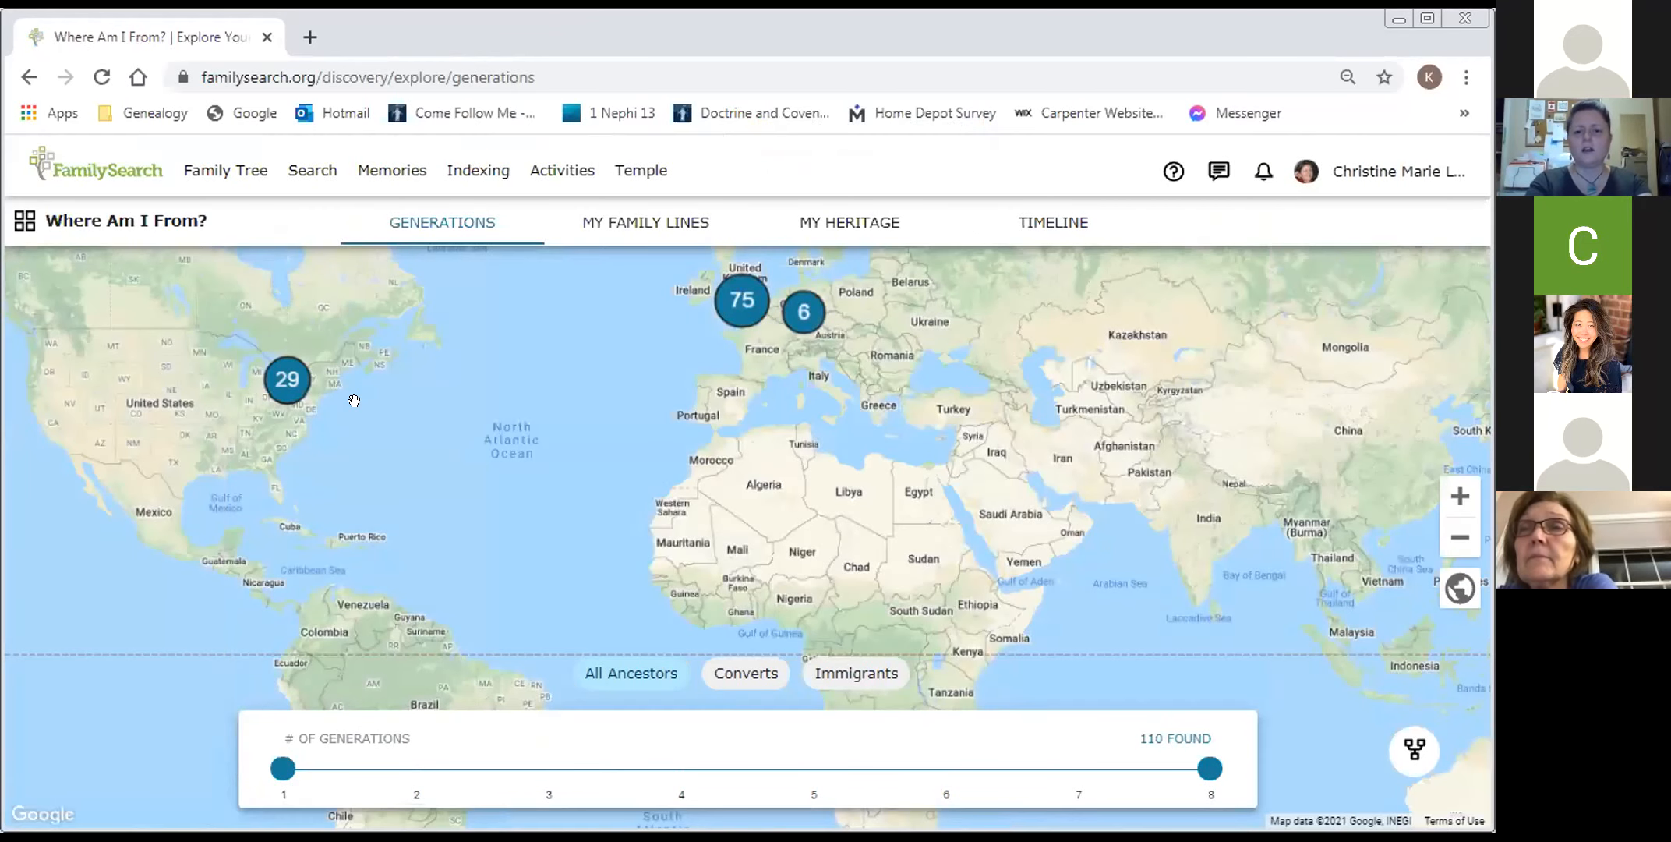
{"action": "mouse_move", "coordinate": [258, 793]}
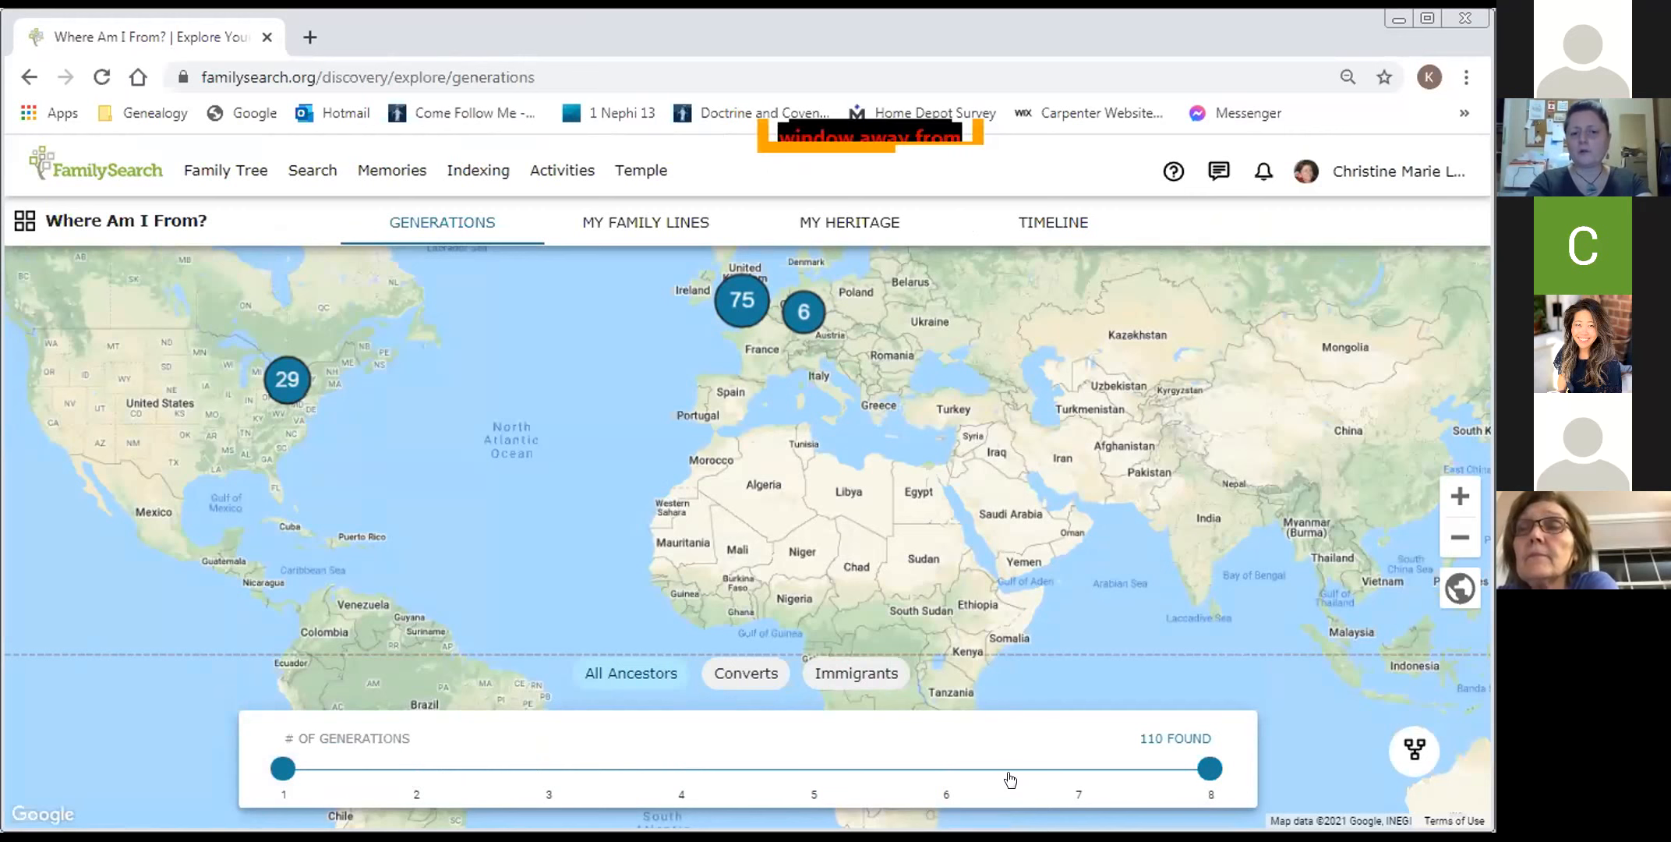
{"action": "mouse_move", "coordinate": [1152, 749]}
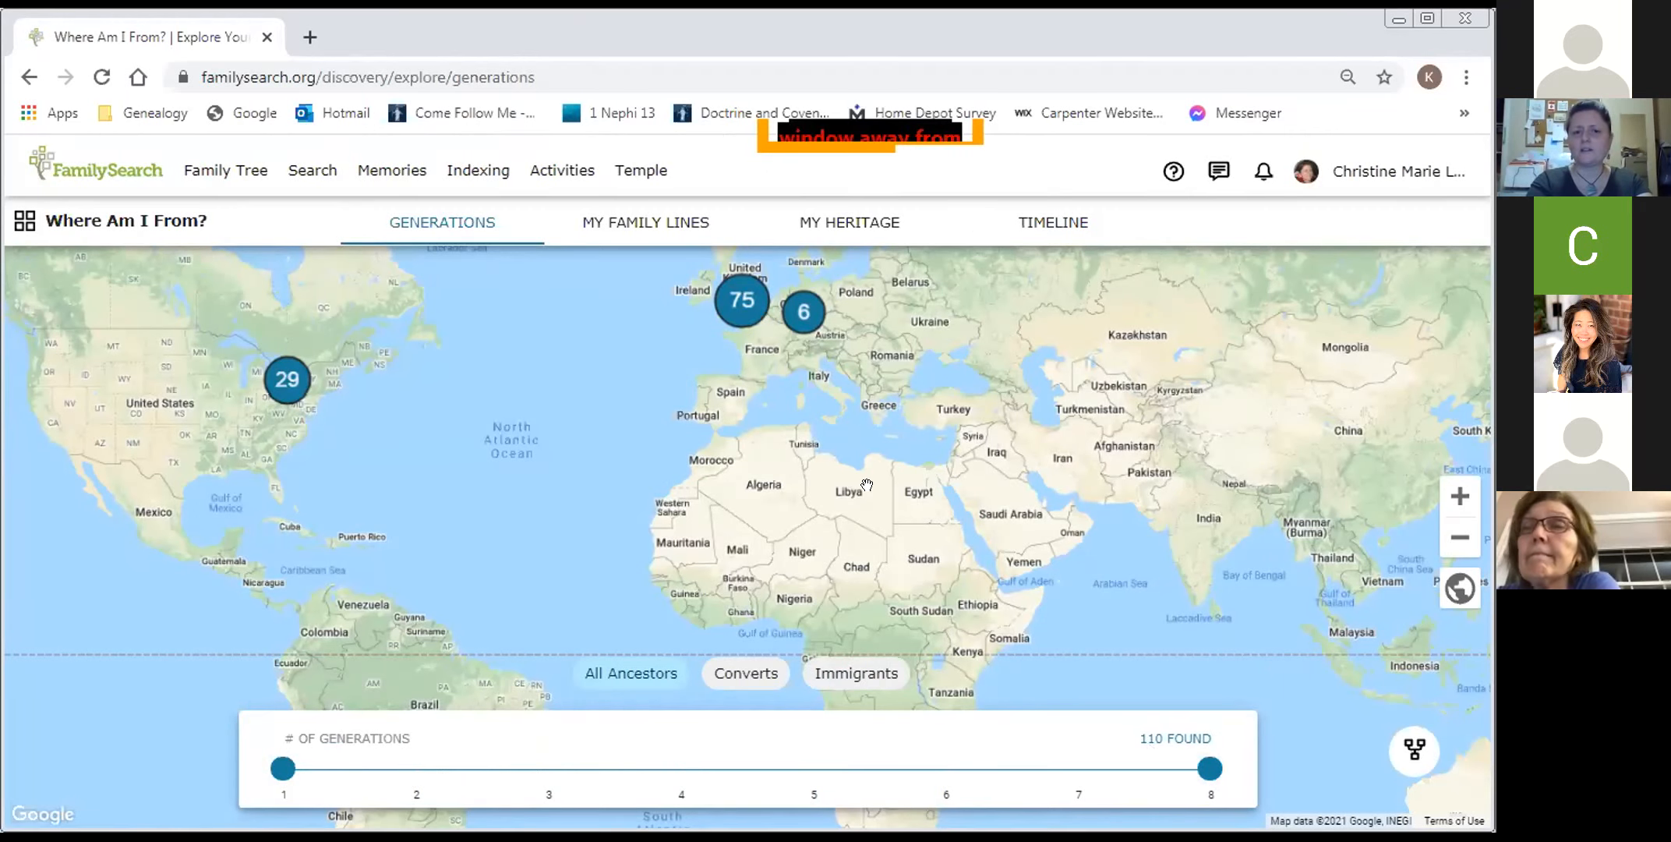
{"action": "mouse_move", "coordinate": [740, 310]}
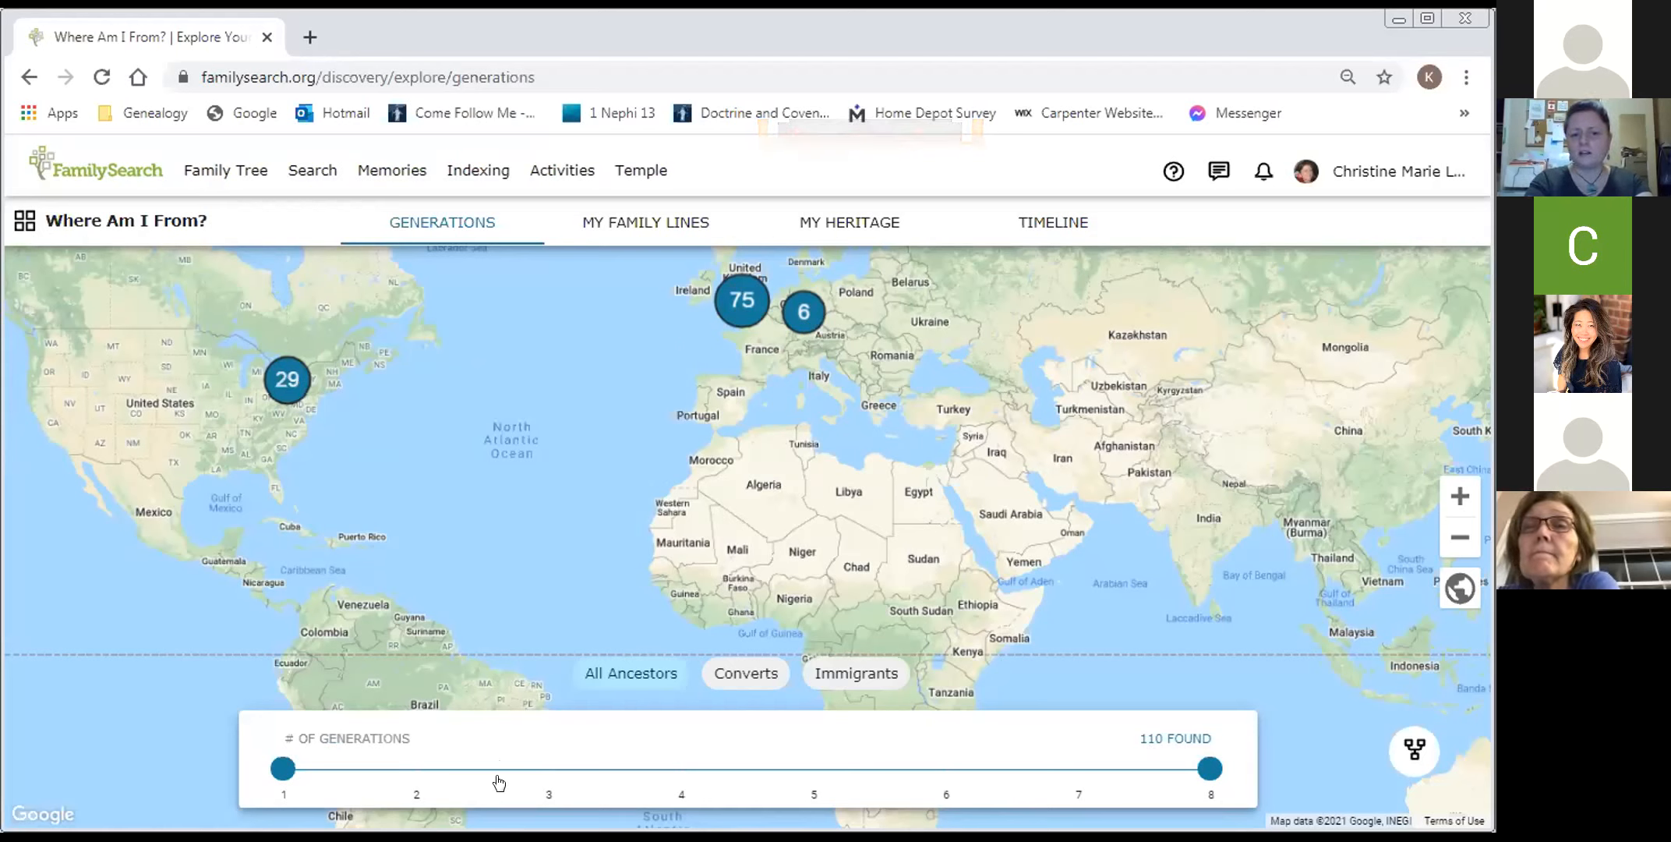
{"action": "mouse_move", "coordinate": [560, 619]}
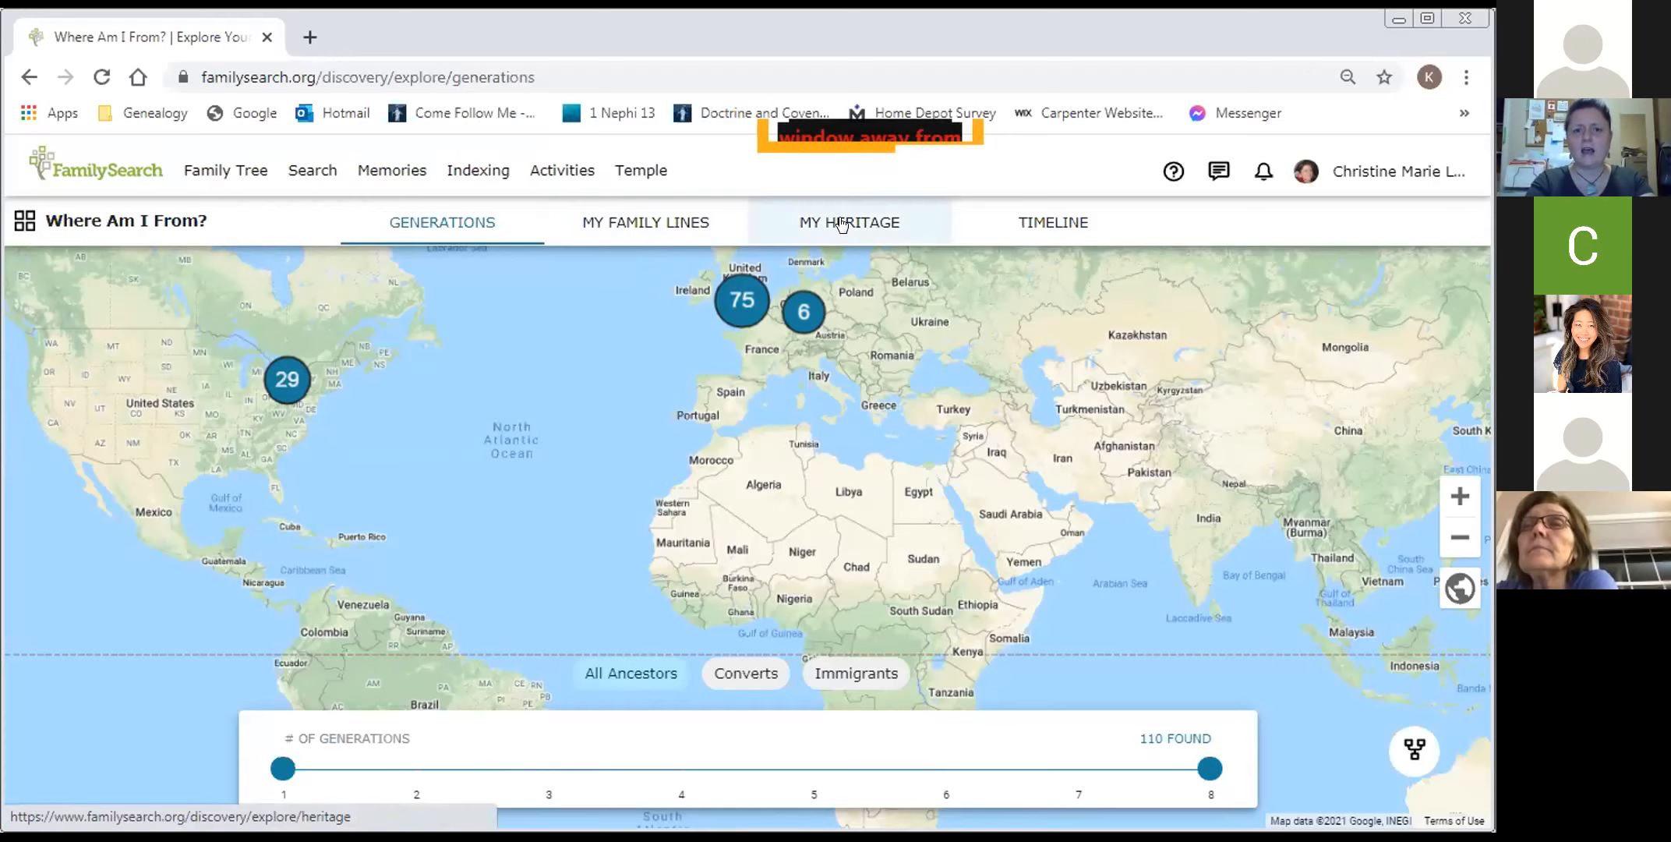
{"action": "left_click", "coordinate": [850, 221]}
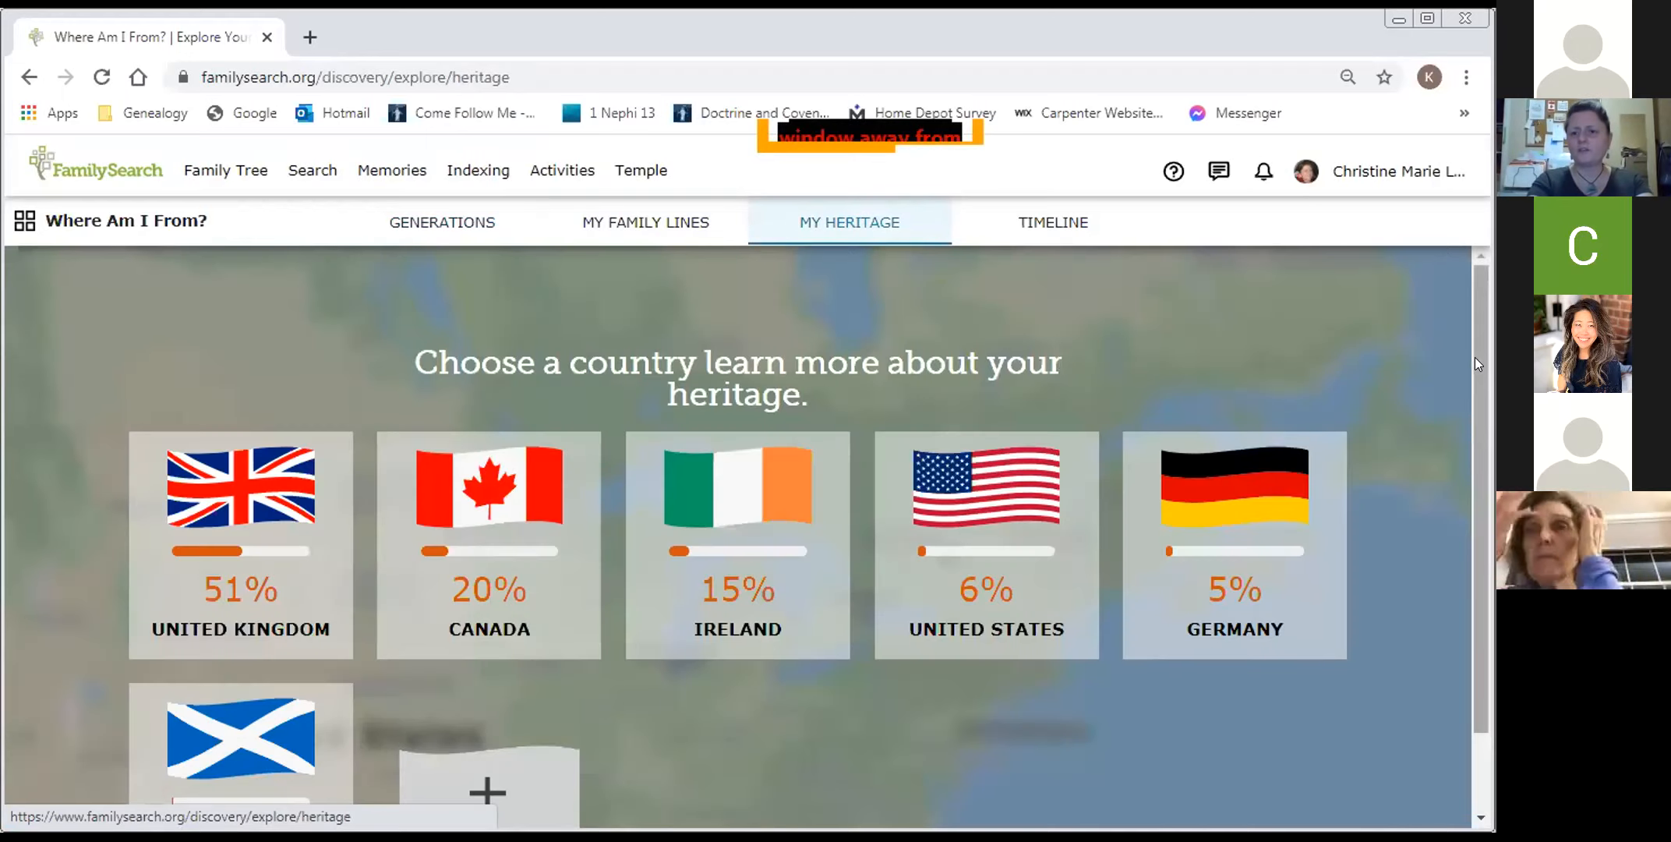
{"action": "scroll", "scroll_direction": "down", "scroll_amount": 3}
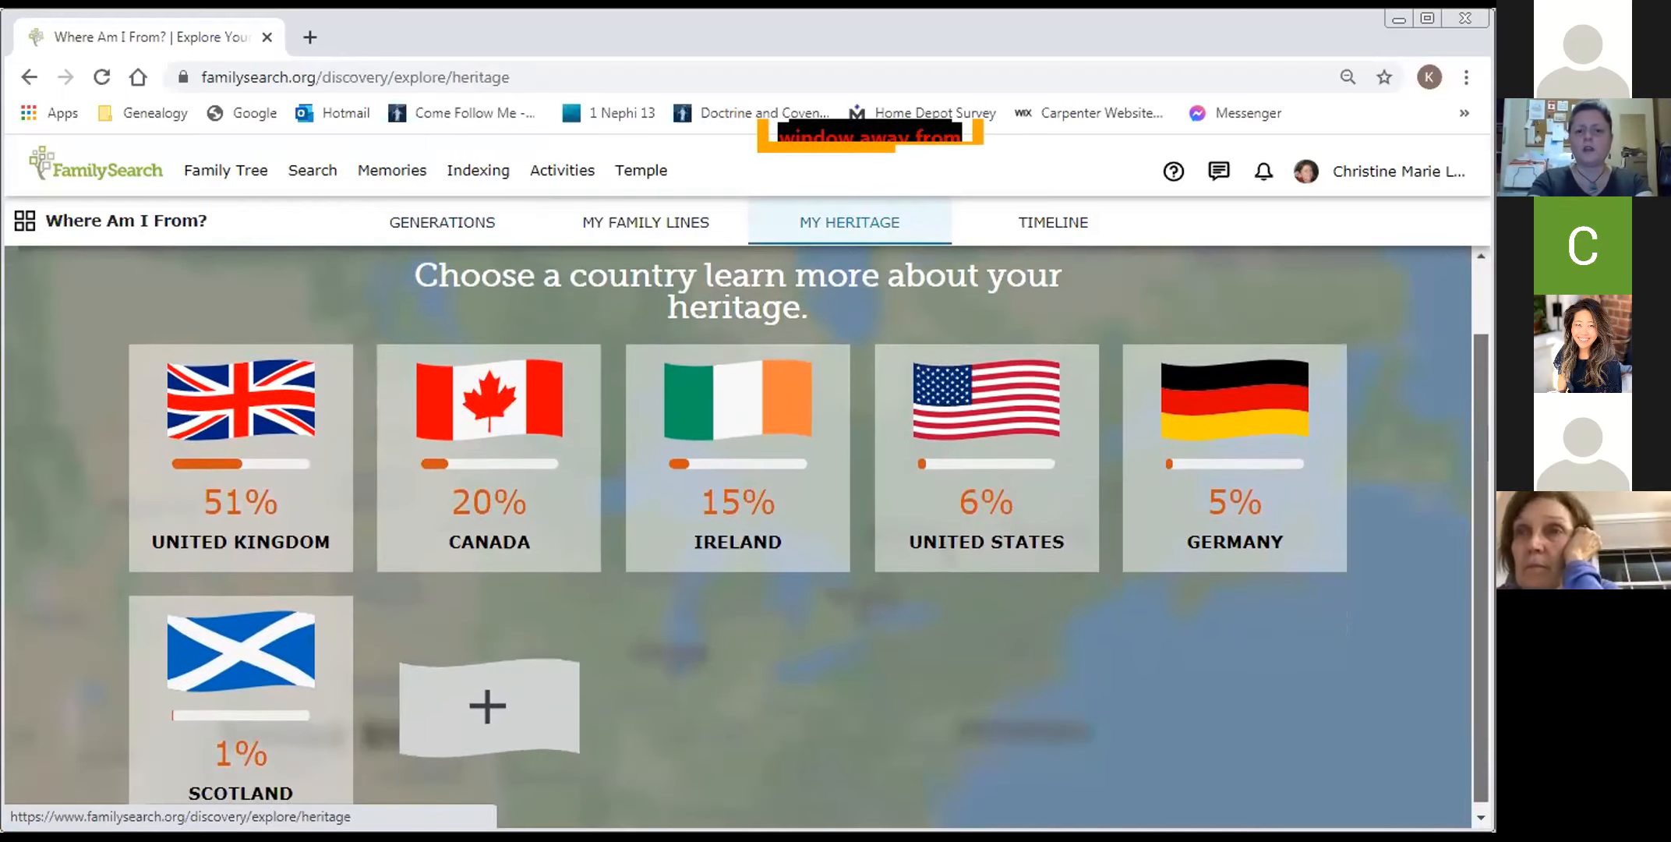
{"action": "scroll", "scroll_direction": "down", "scroll_amount": 3}
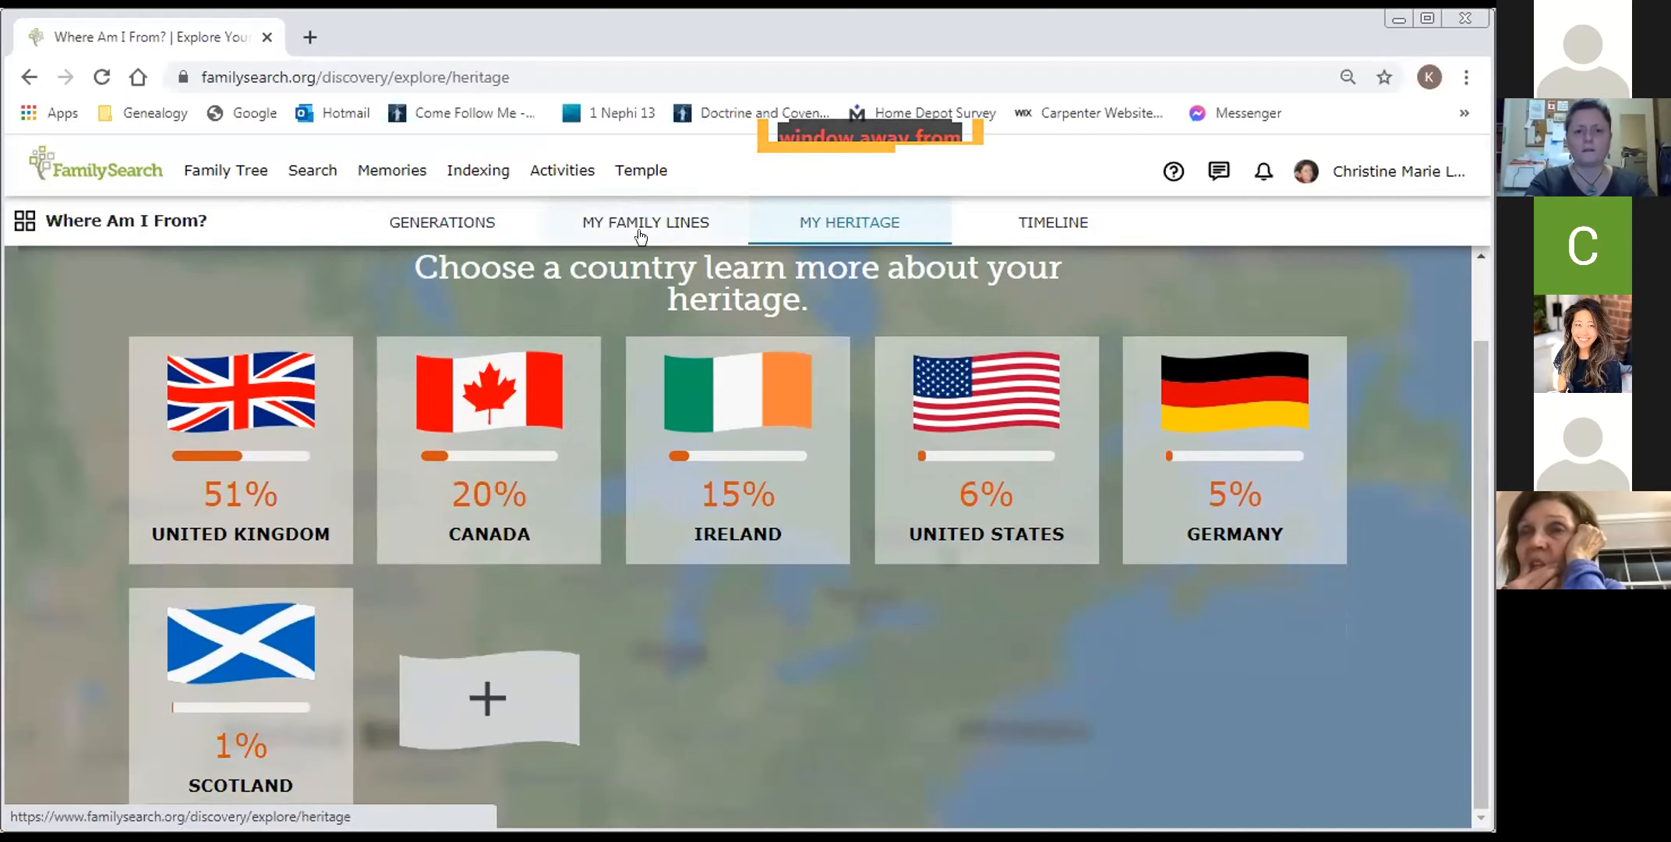
{"action": "left_click", "coordinate": [645, 221]}
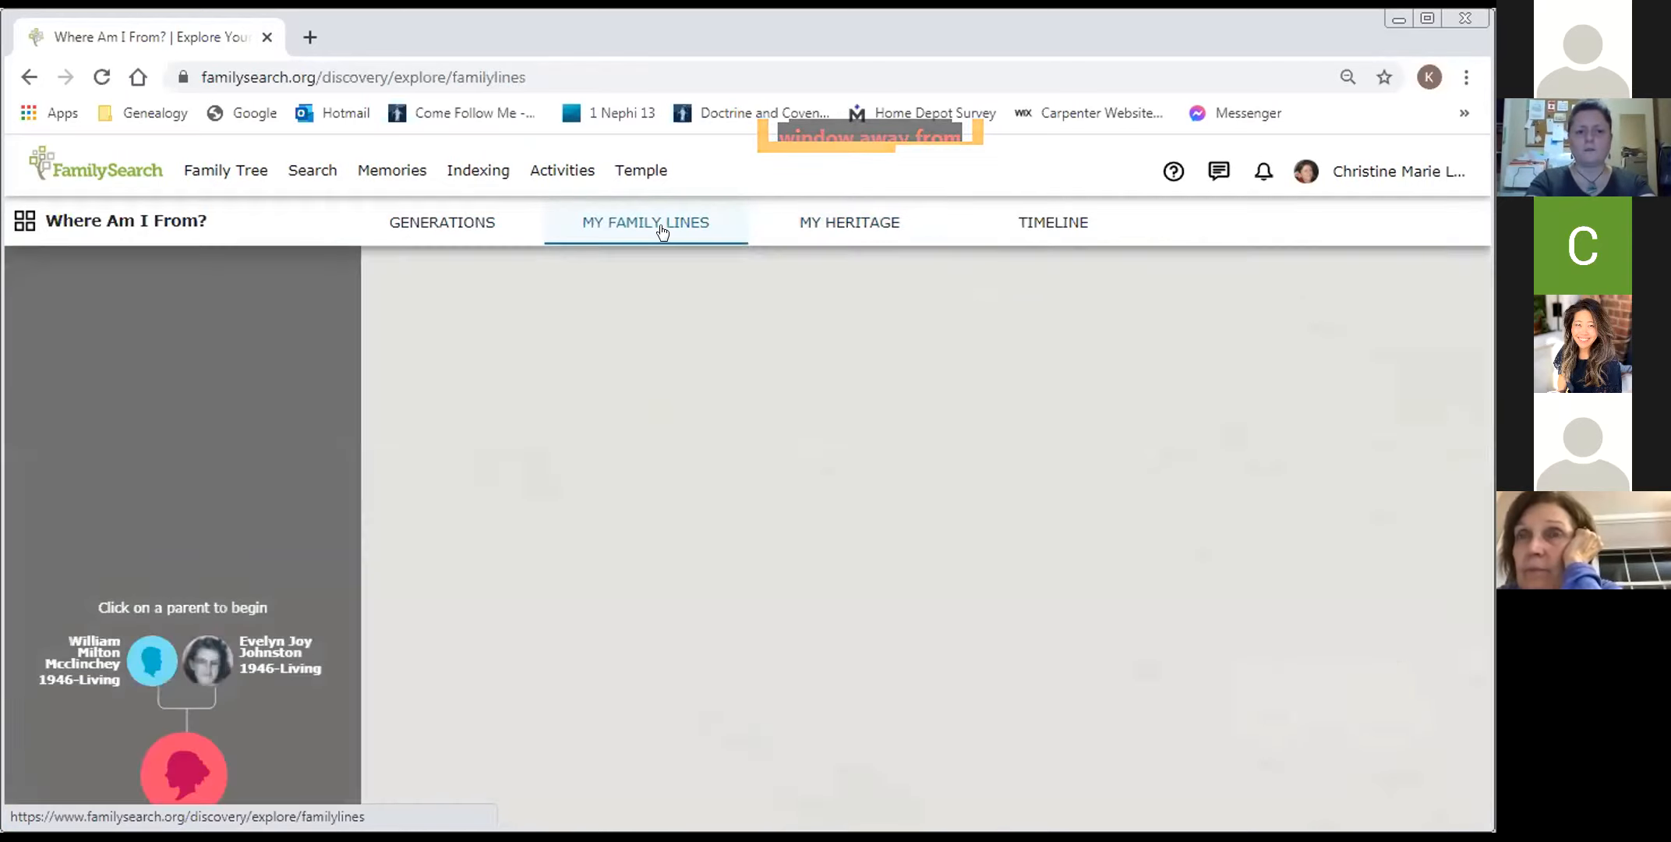
{"action": "left_click", "coordinate": [645, 221]}
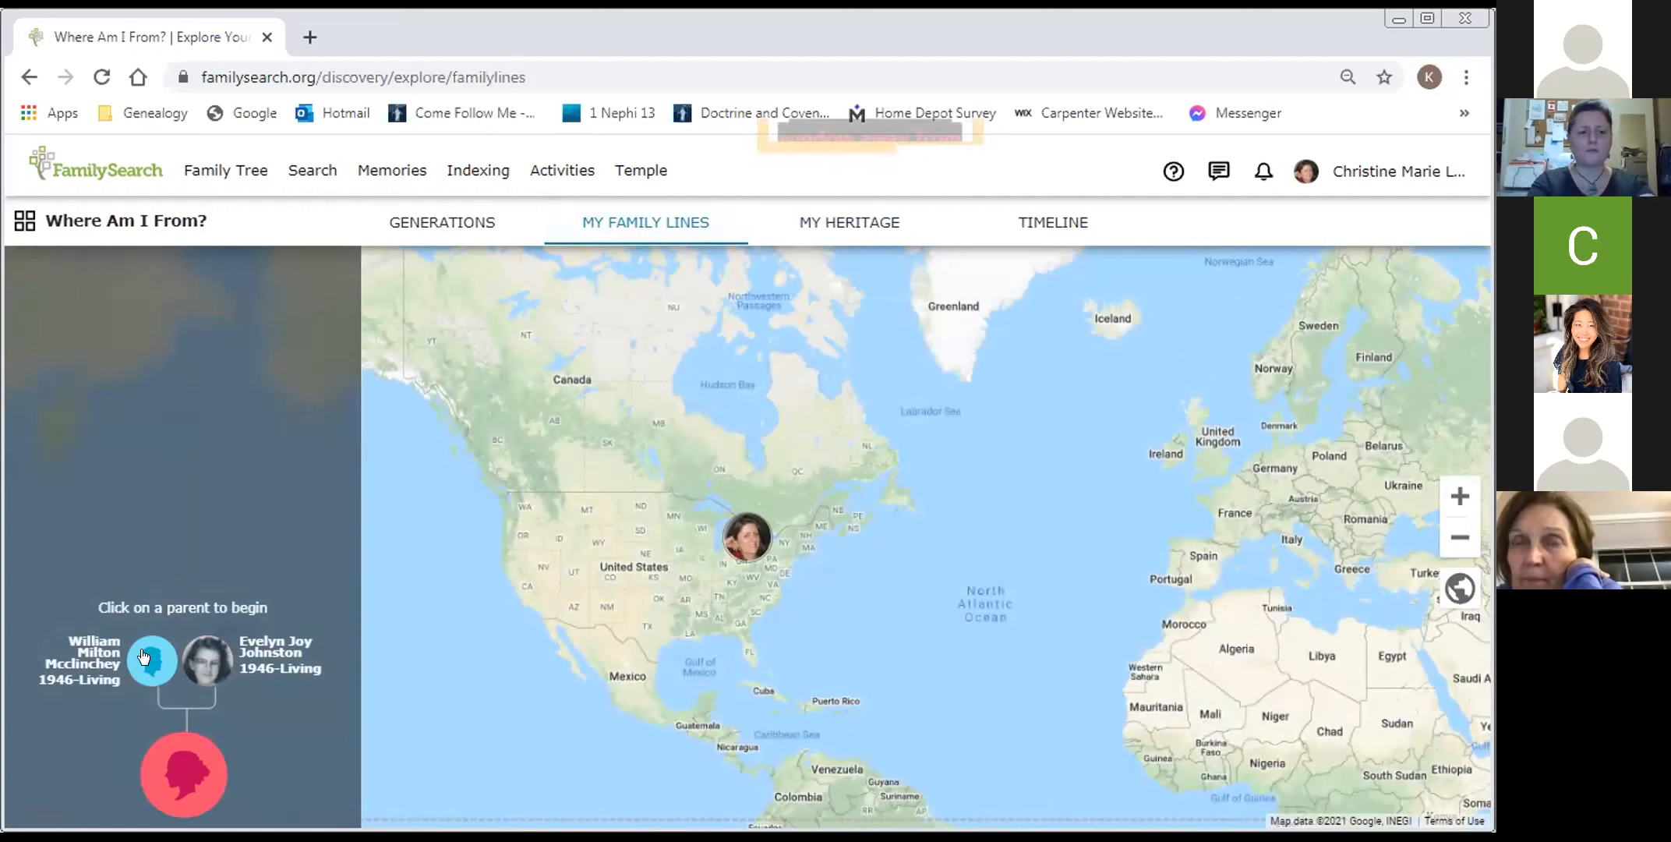
{"action": "left_click", "coordinate": [151, 659]}
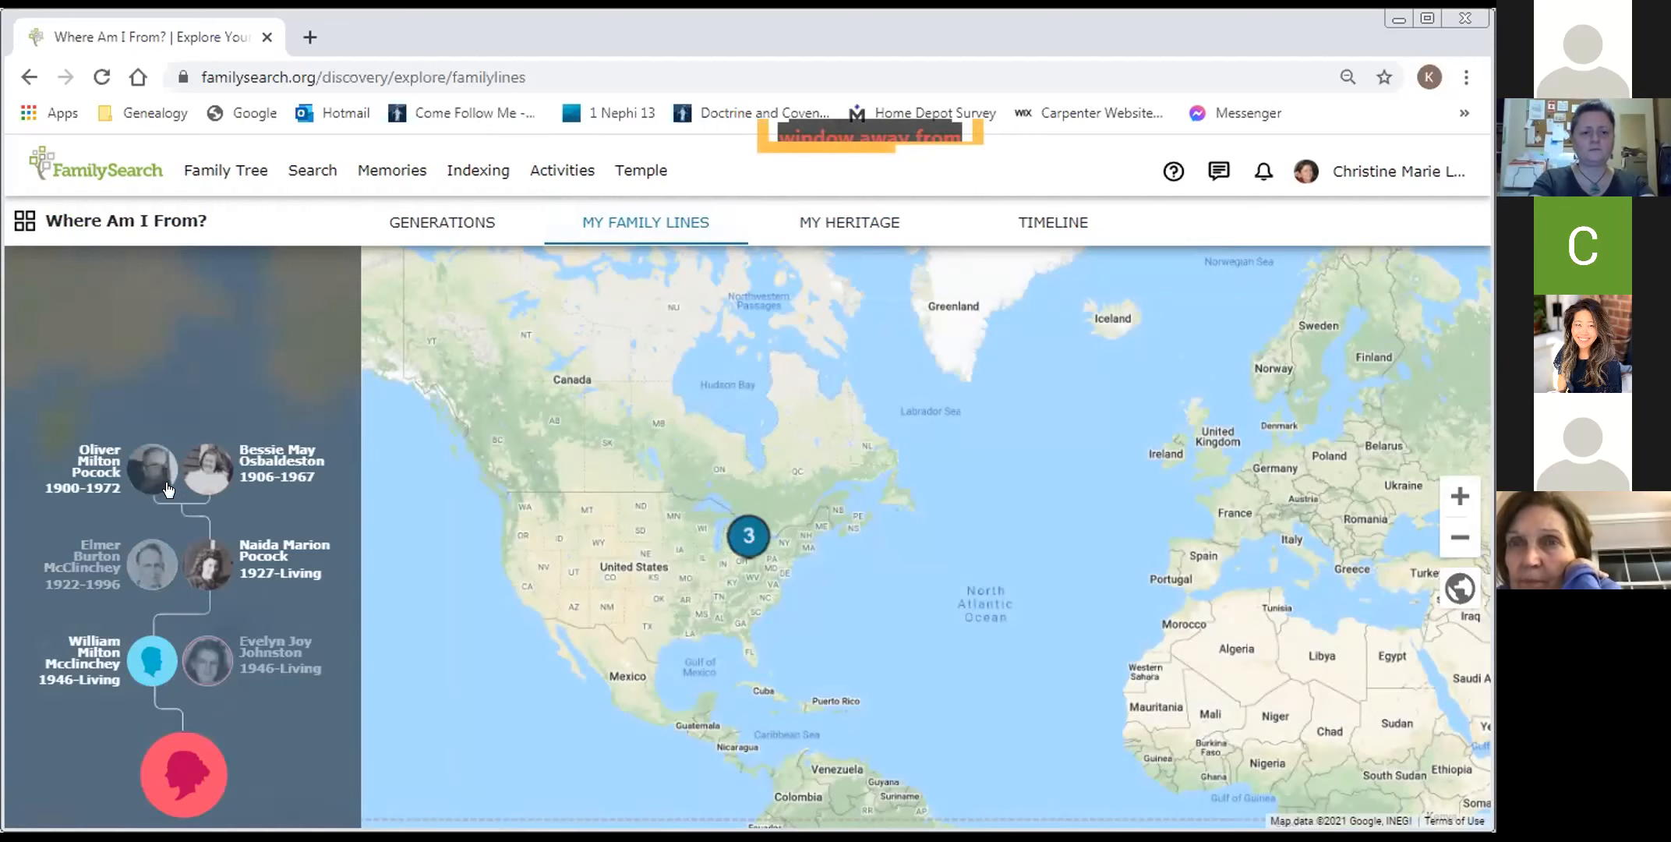
{"action": "left_click", "coordinate": [153, 469]}
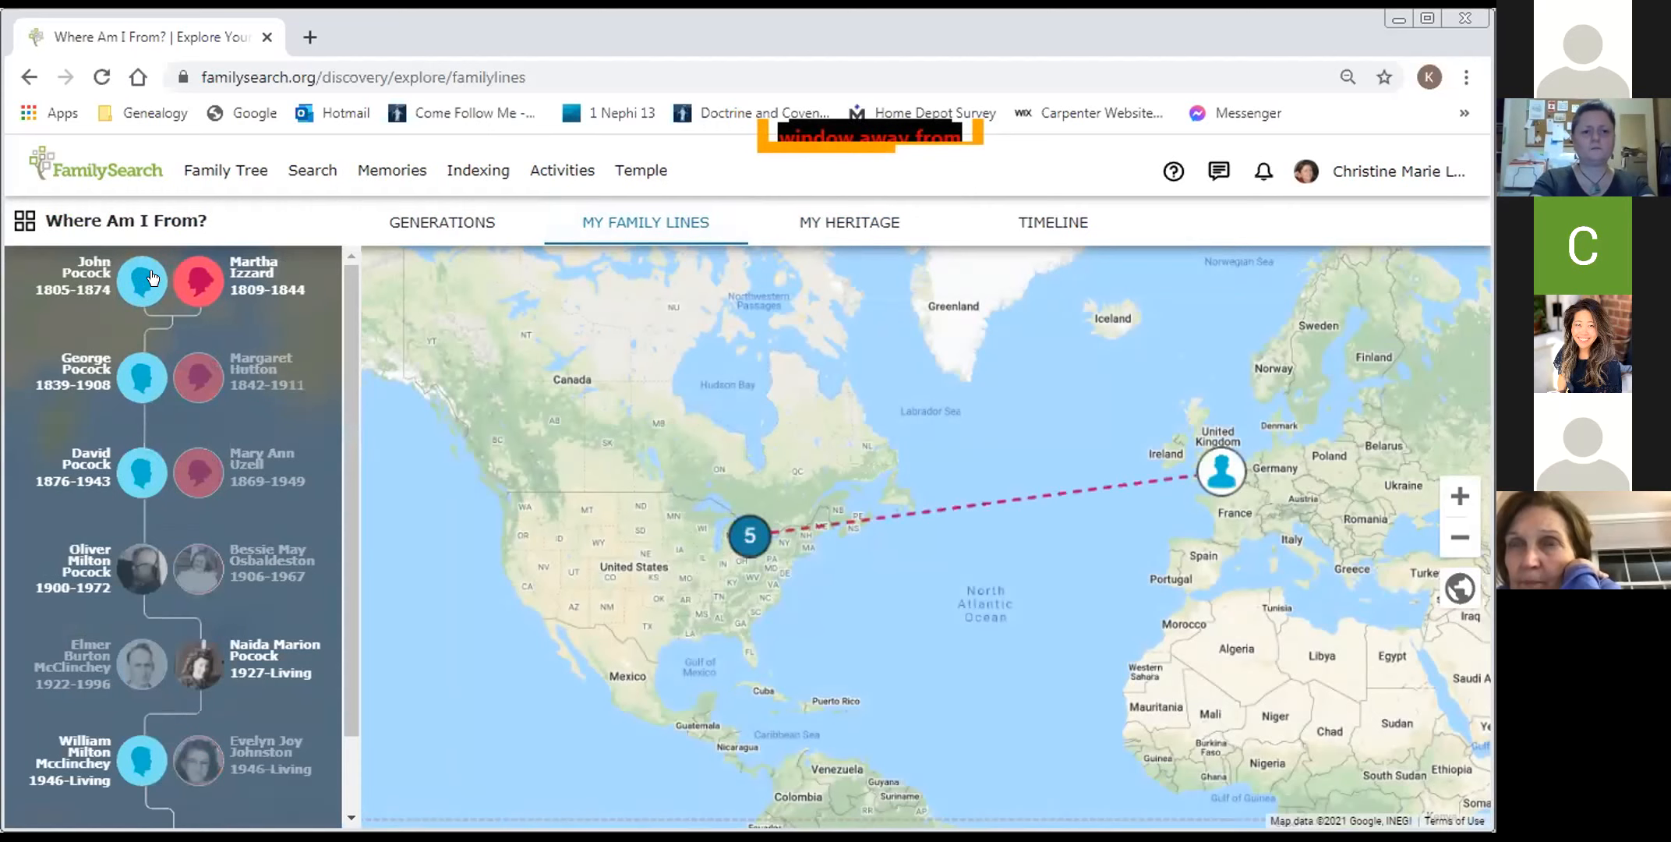
{"action": "mouse_move", "coordinate": [328, 347]}
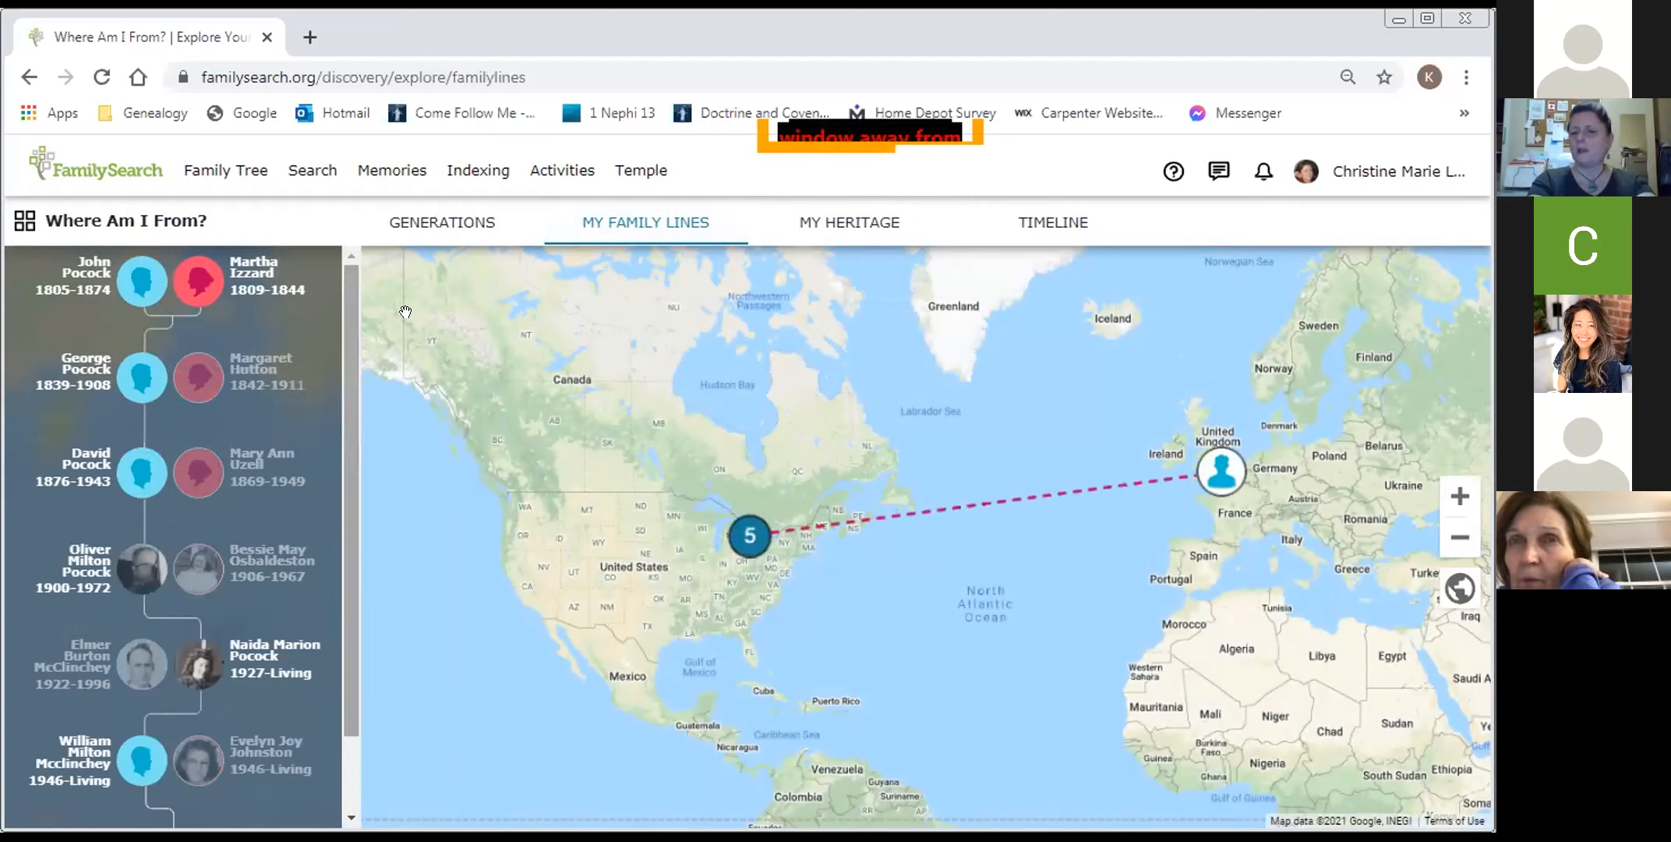
{"action": "mouse_move", "coordinate": [555, 634]}
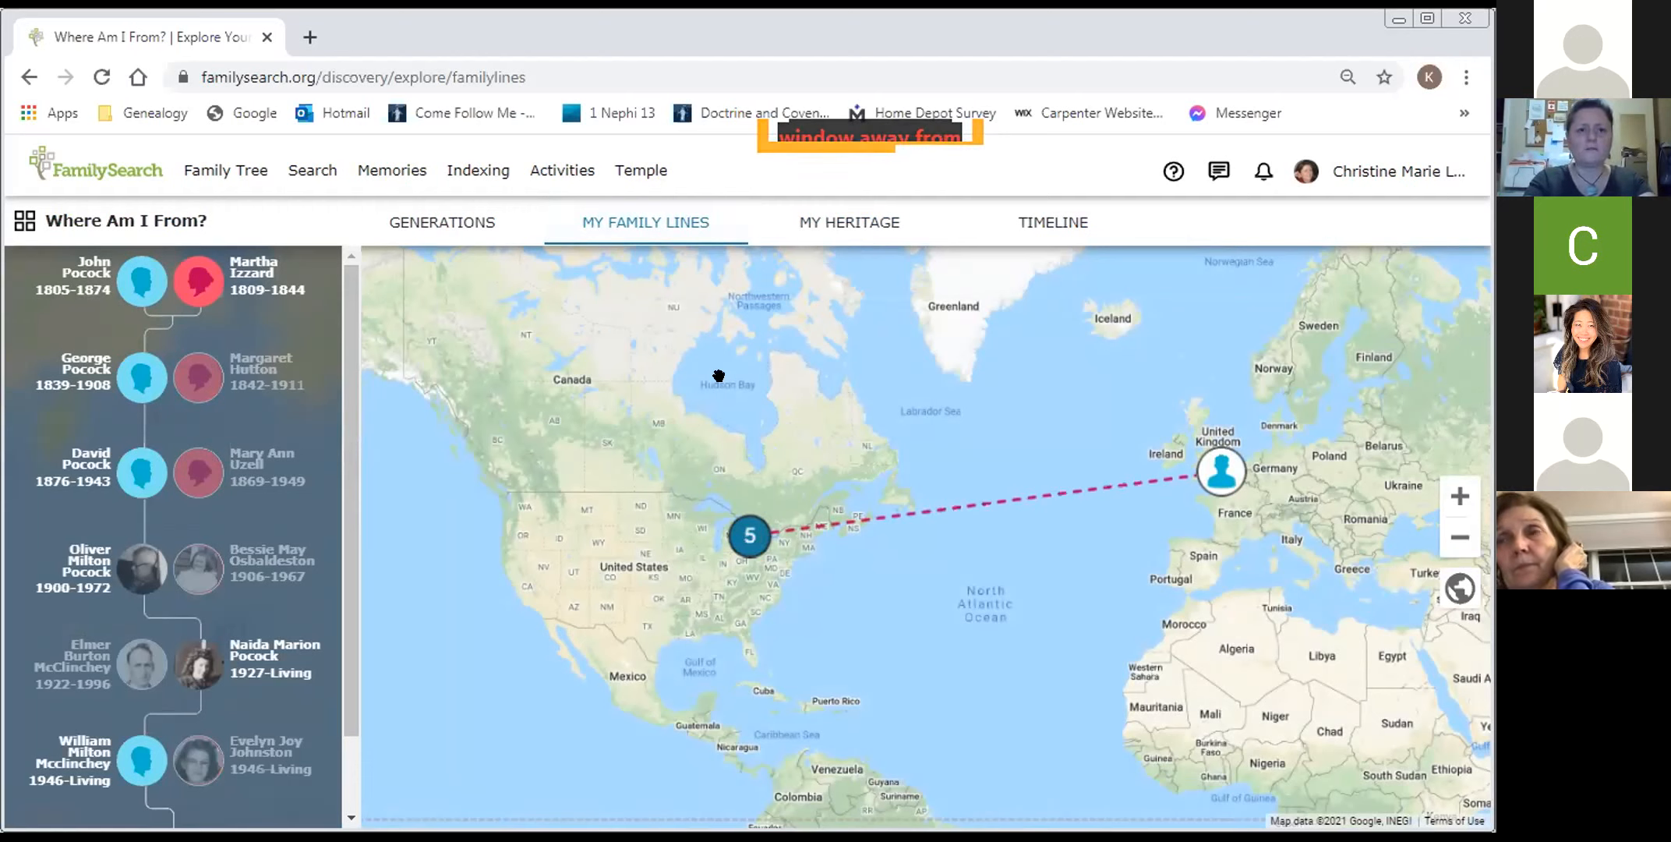
- Go to Activities > All Activities, showing Where am I from?, Famous Relatives and All About Me
{"action": "left_click", "coordinate": [562, 169]}
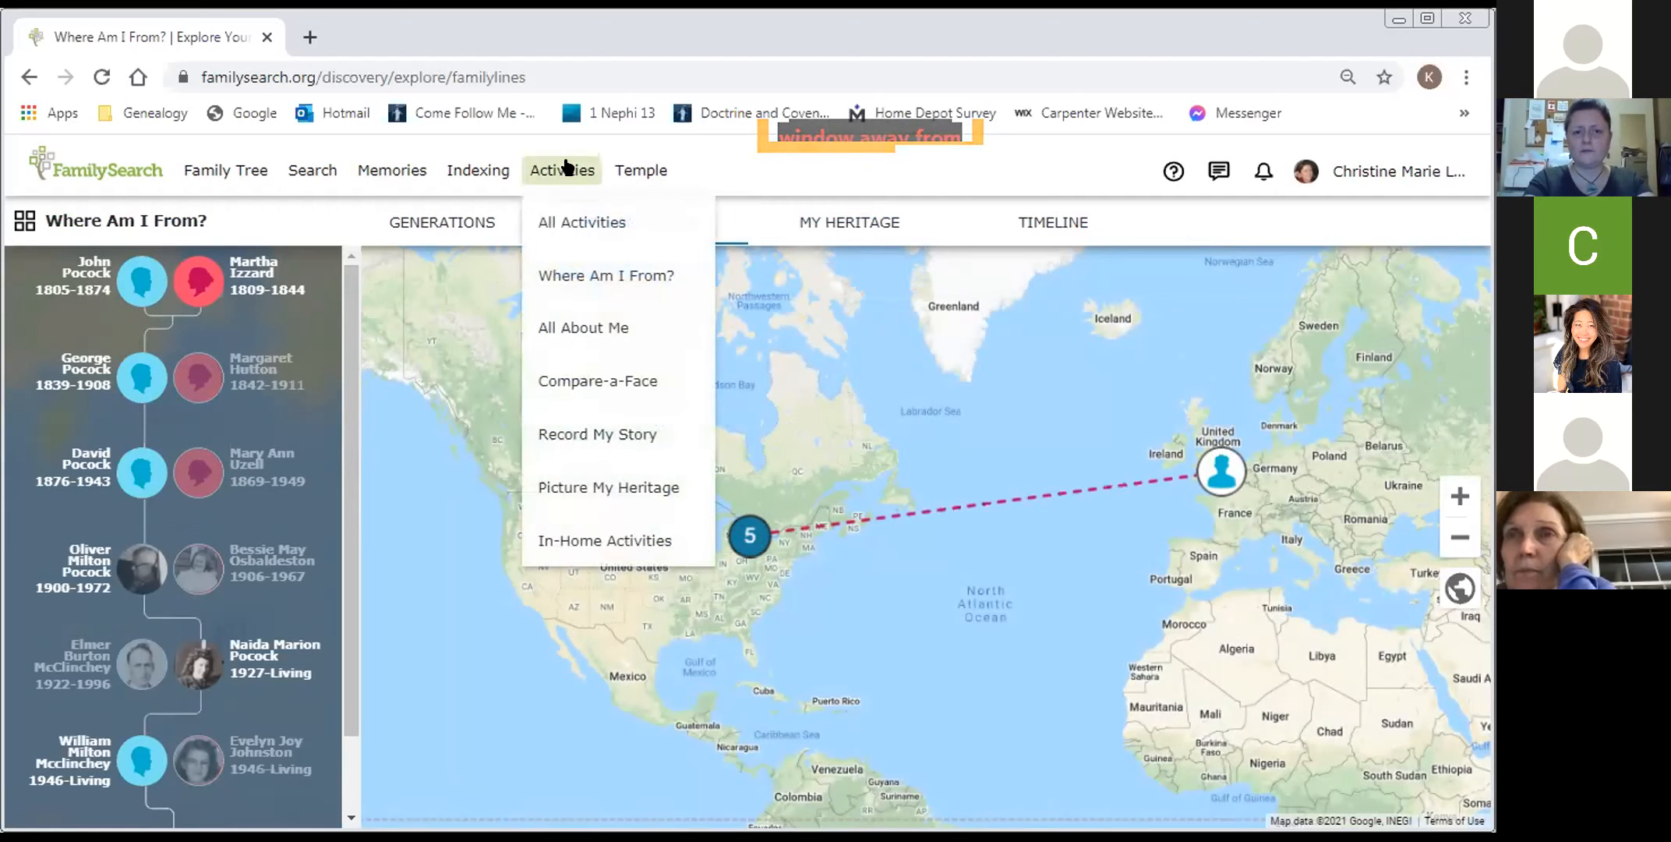
{"action": "left_click", "coordinate": [583, 222]}
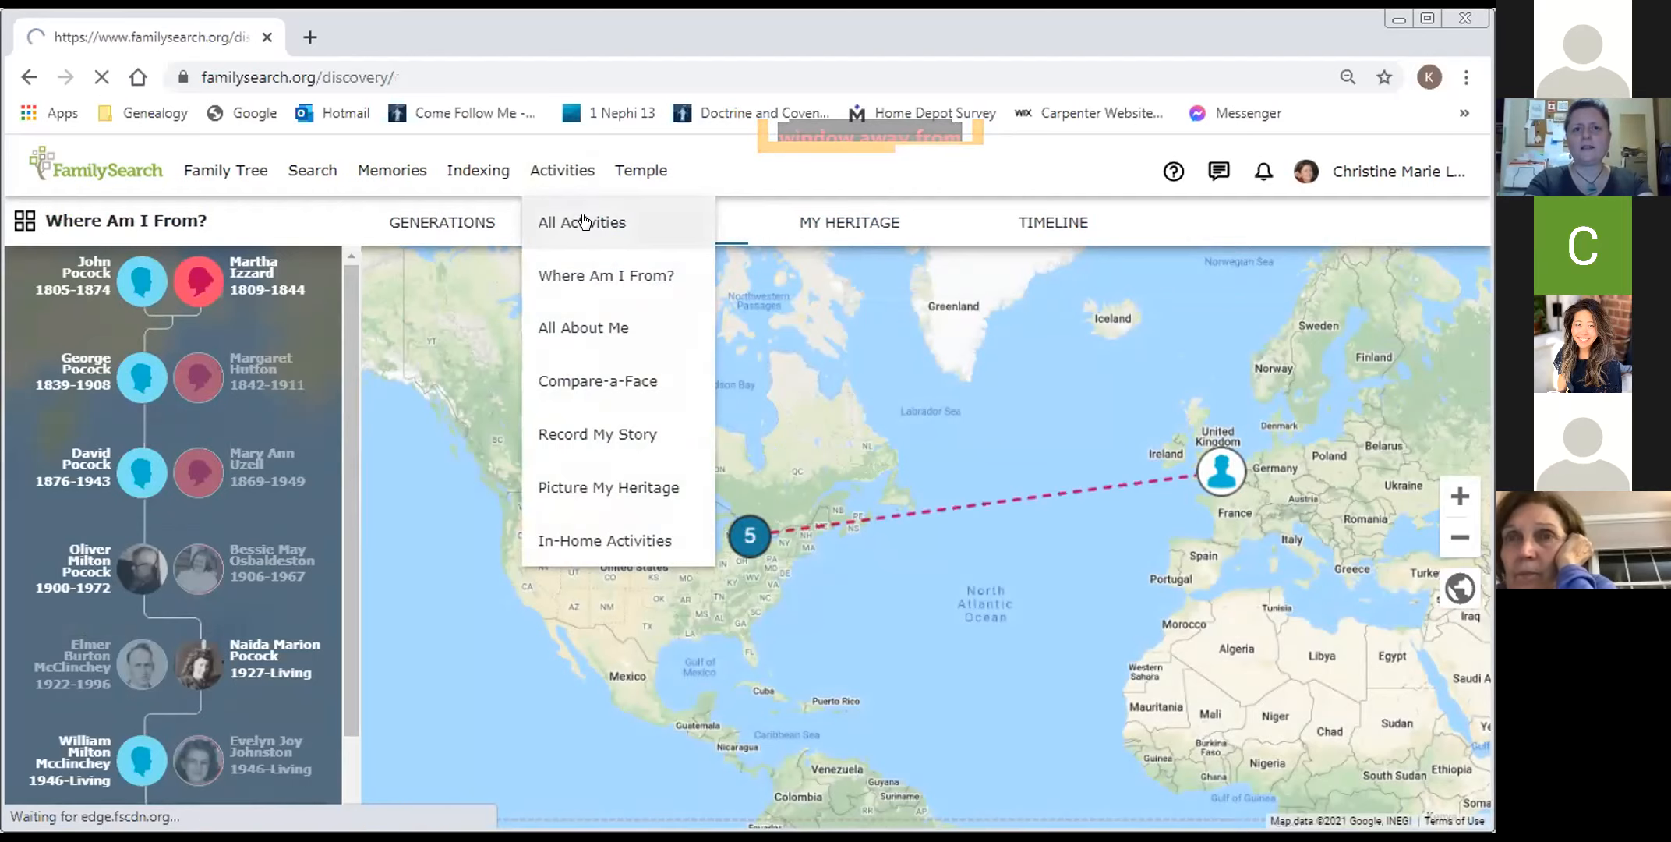
{"action": "left_click", "coordinate": [581, 221]}
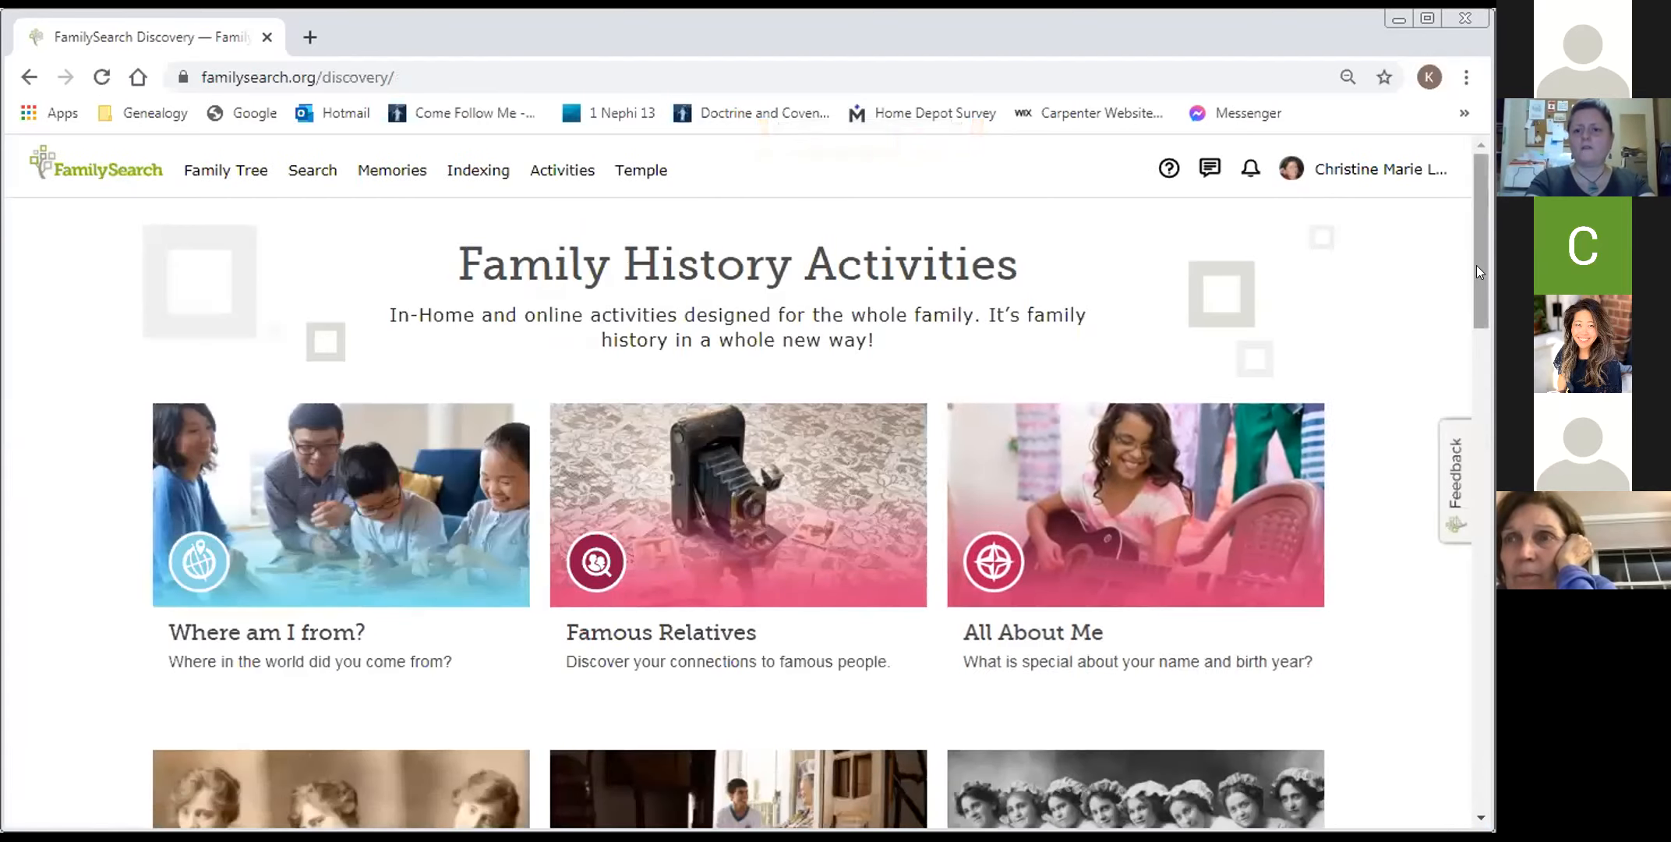
{"action": "scroll", "scroll_direction": "down", "scroll_amount": 3}
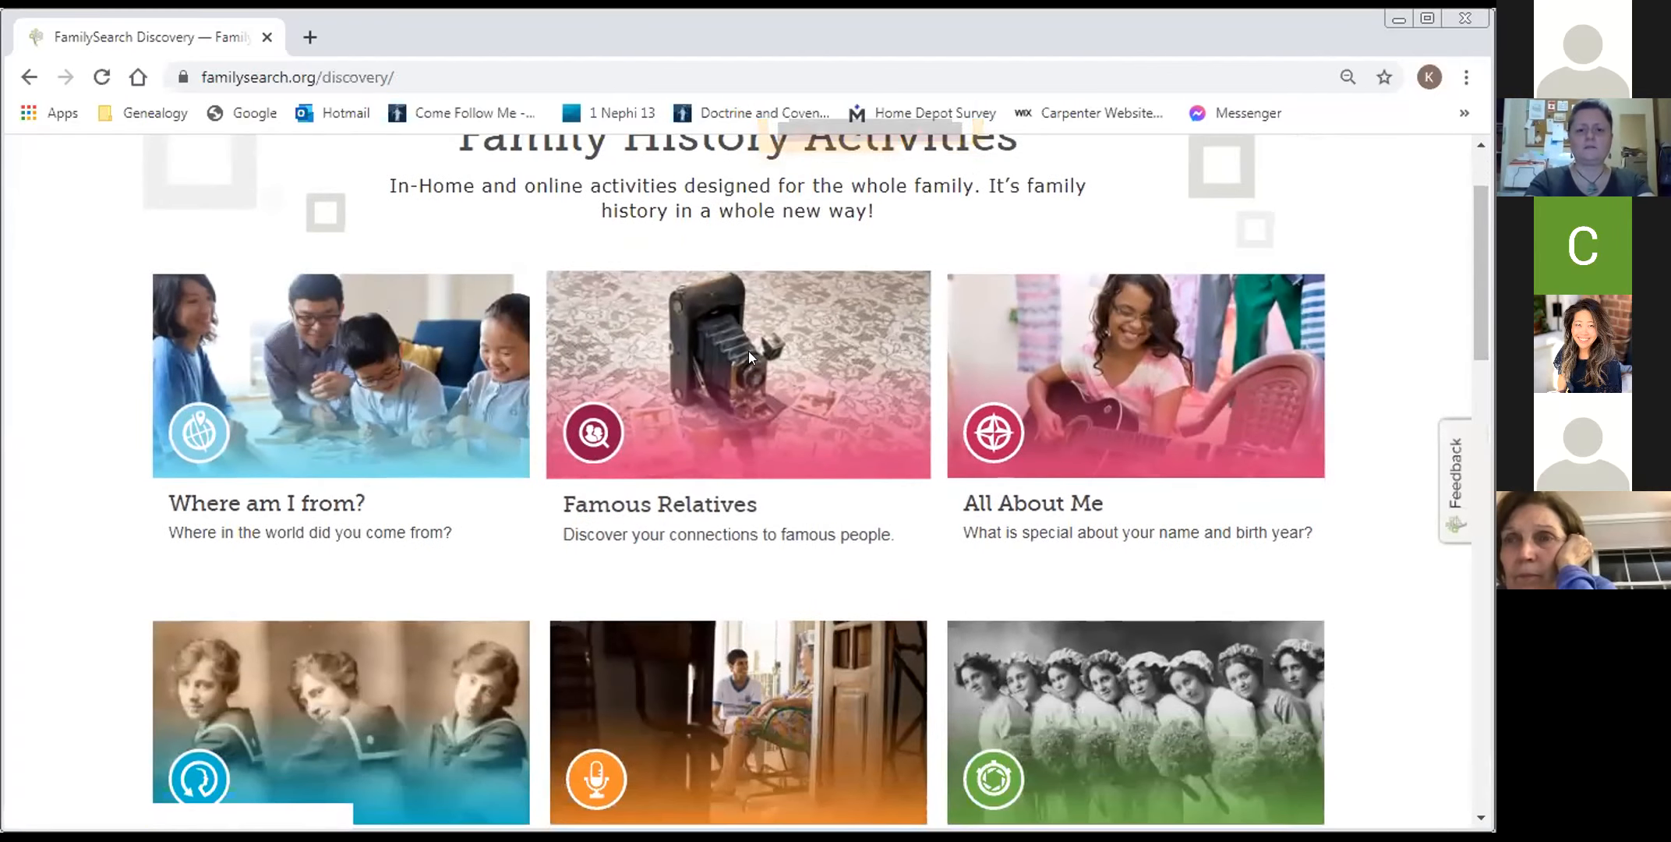
{"action": "mouse_move", "coordinate": [749, 360]}
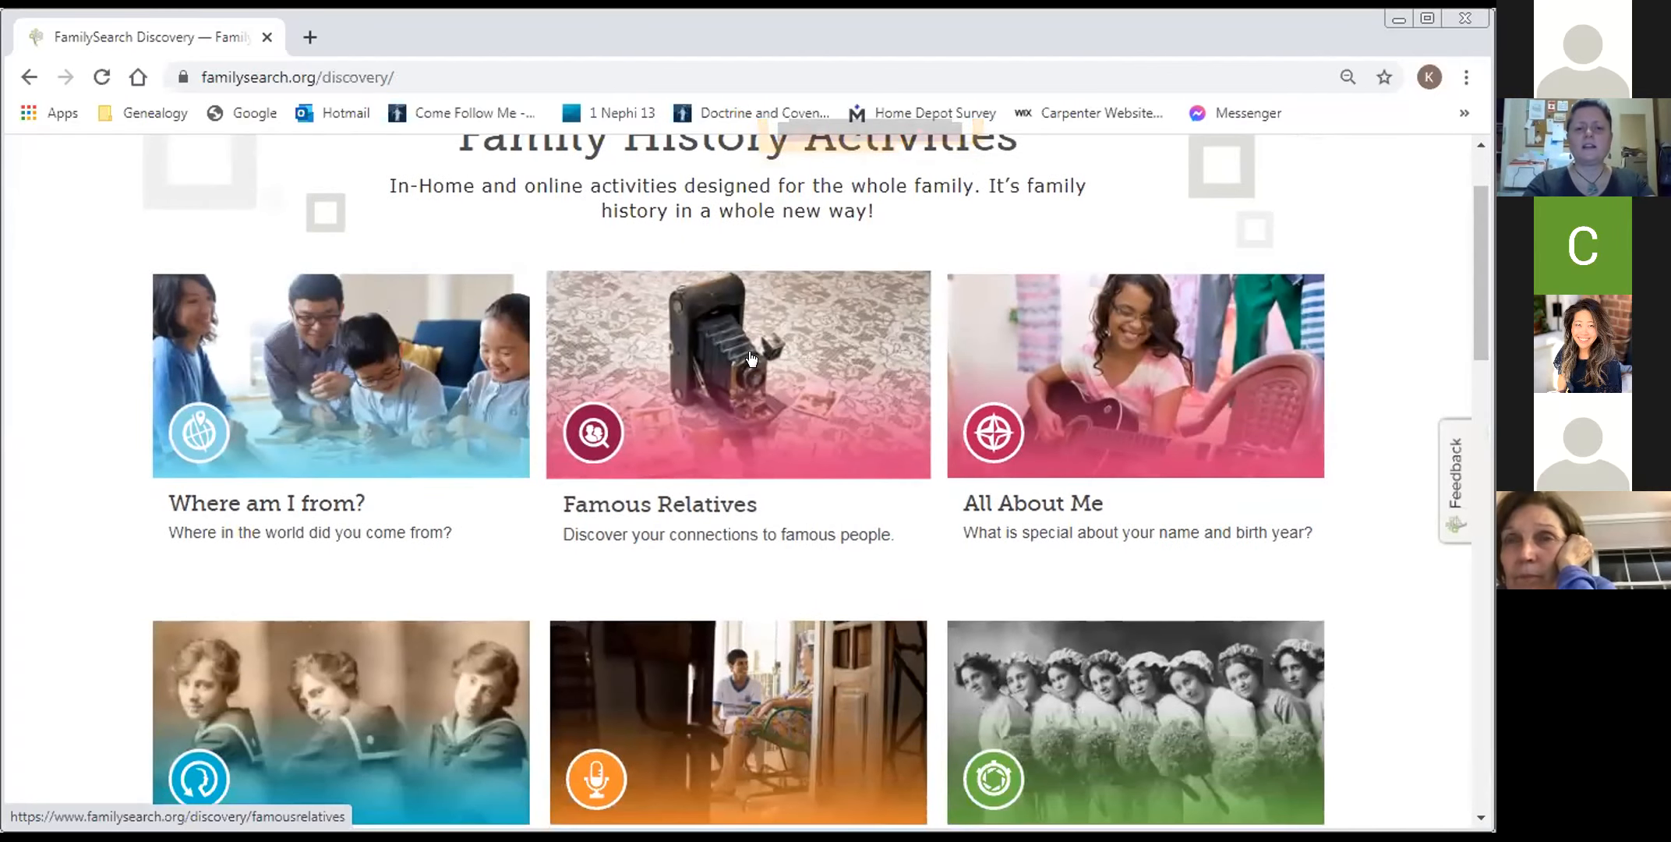
- Browse Famous Relatives: Leaders (2), Church Leaders (12) and Church Pioneers (50)
{"action": "left_click", "coordinate": [737, 374]}
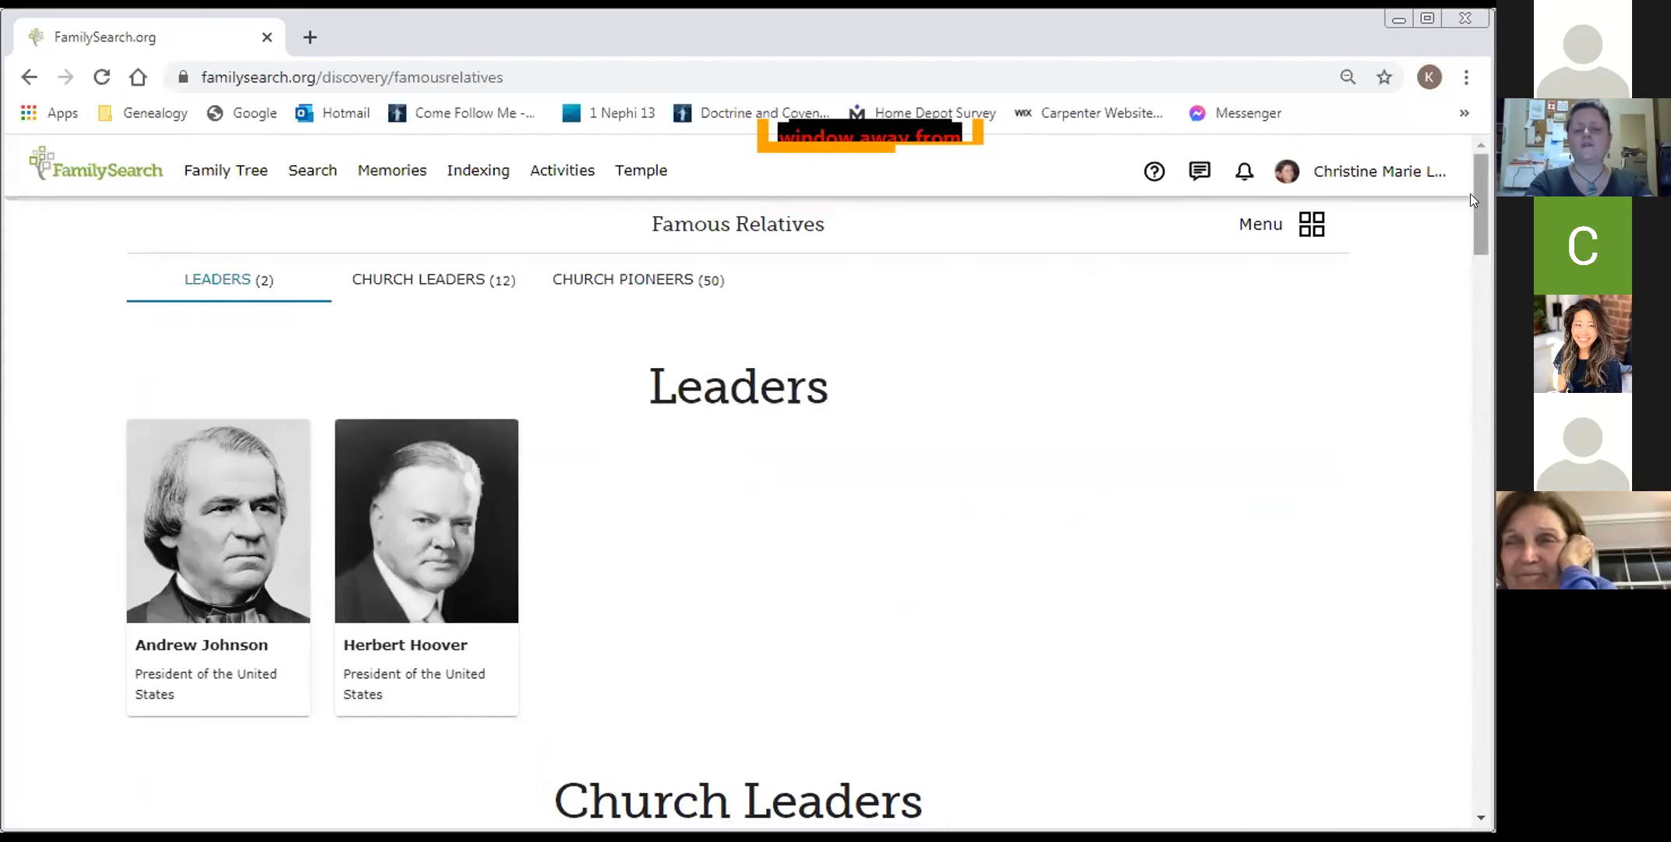
{"action": "scroll", "scroll_direction": "down", "scroll_amount": 3}
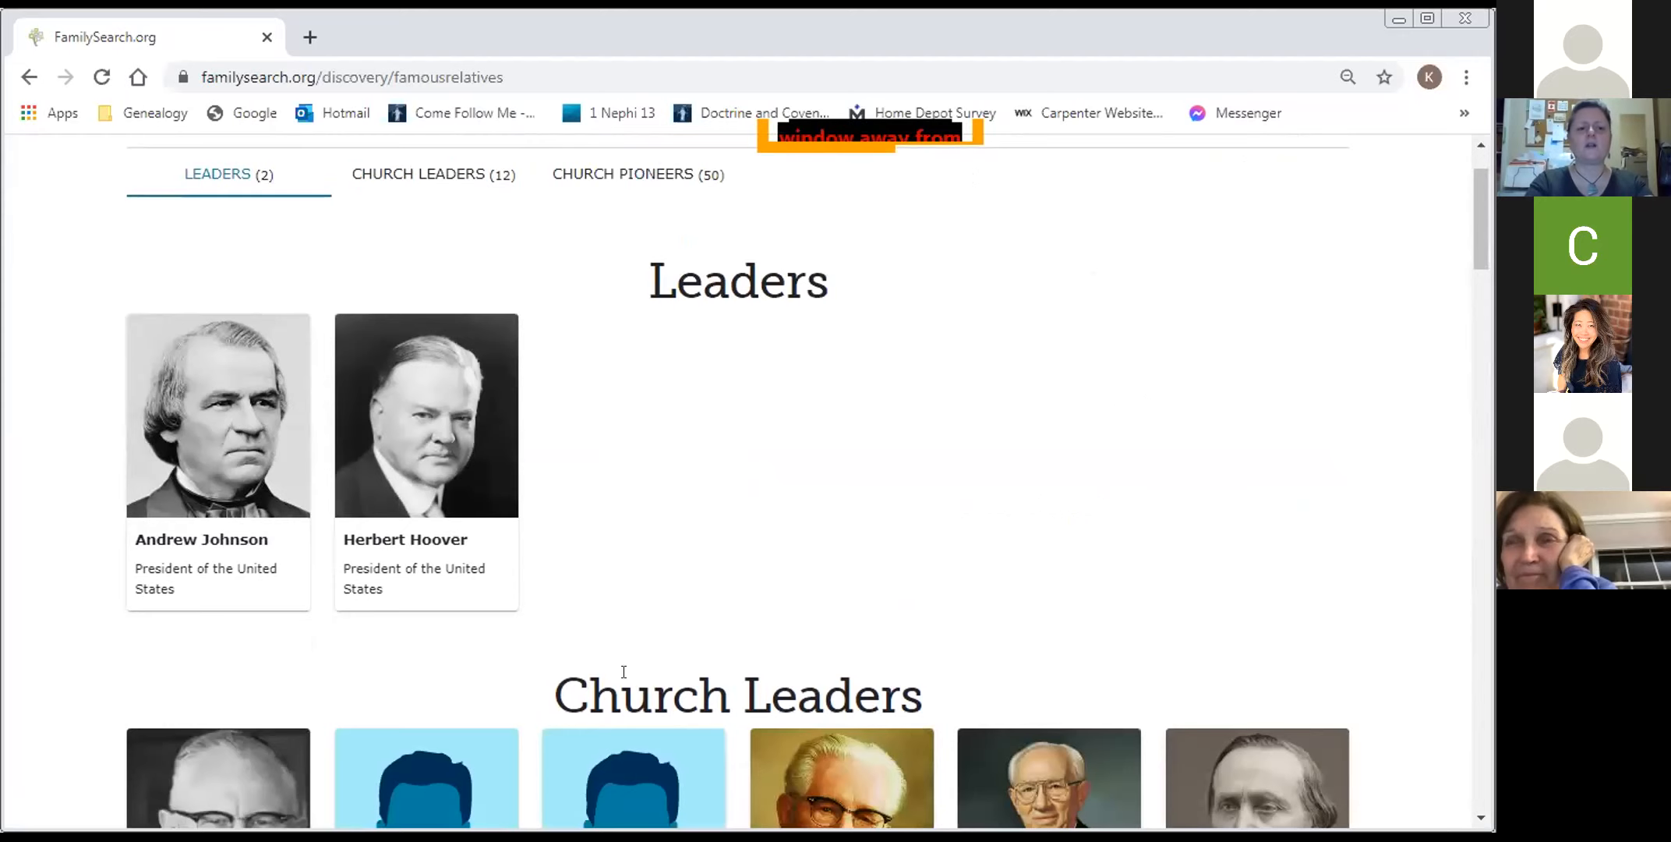
{"action": "mouse_move", "coordinate": [258, 604]}
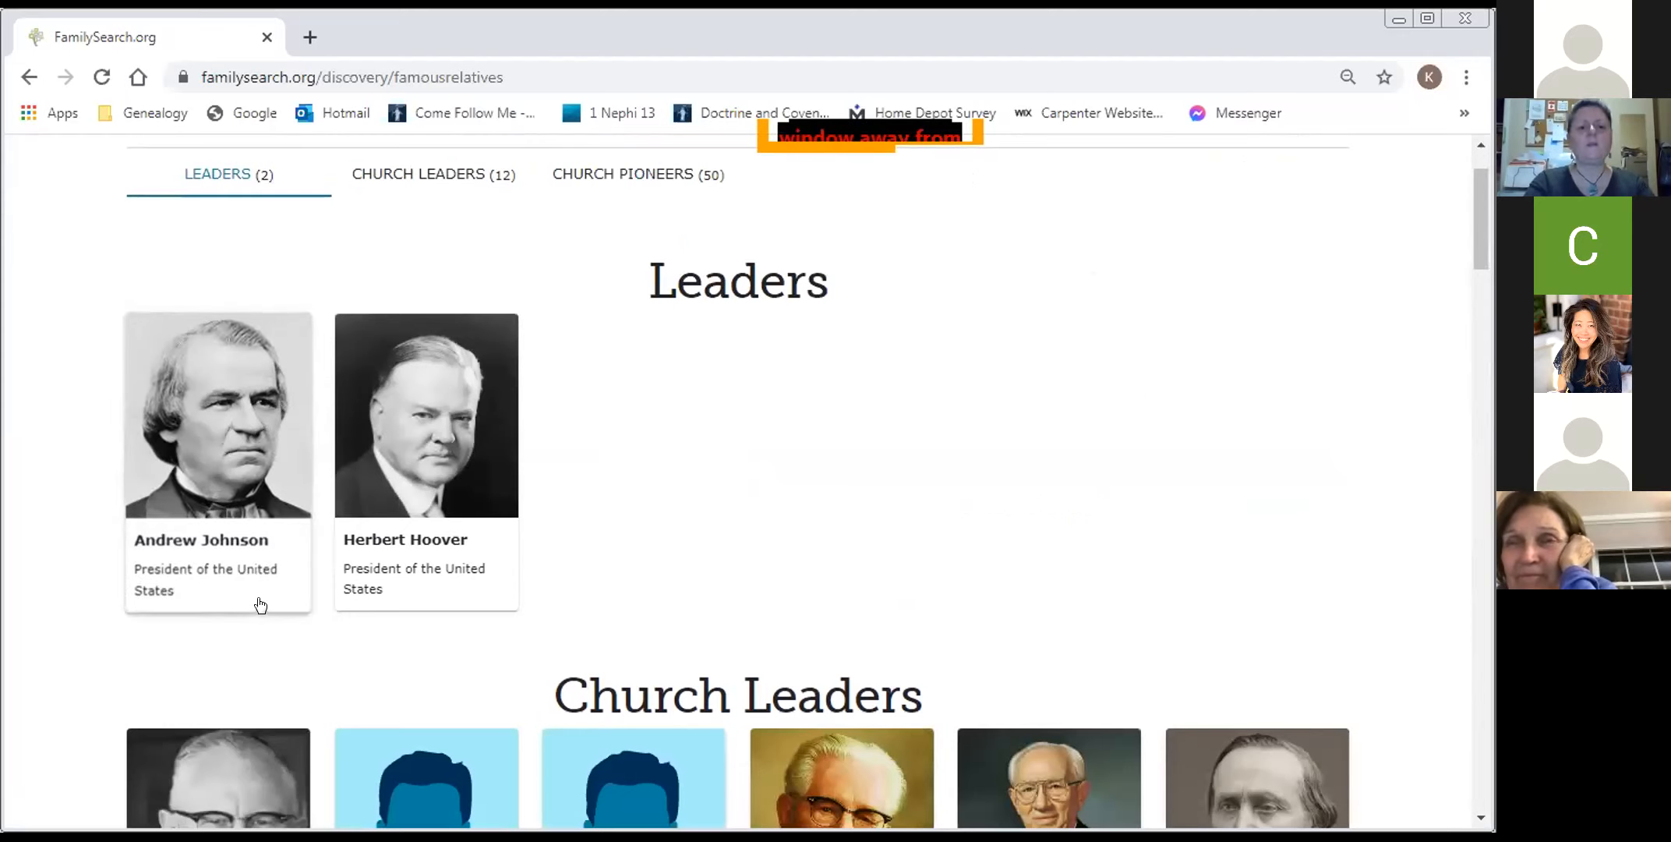
{"action": "mouse_move", "coordinate": [1420, 274]}
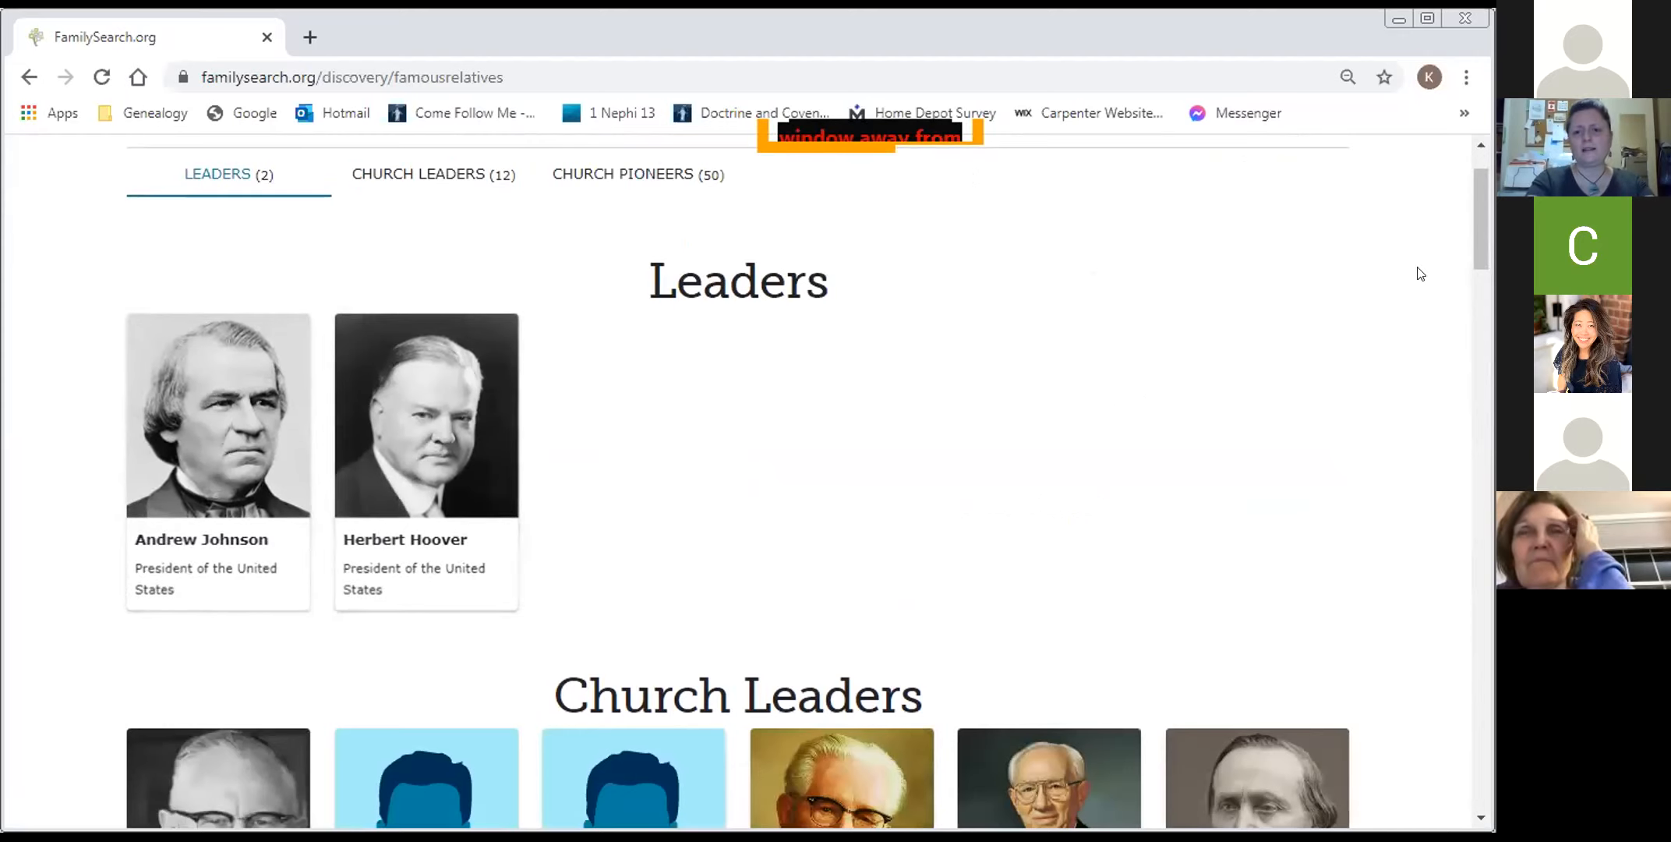
{"action": "scroll", "scroll_direction": "down", "scroll_amount": 3}
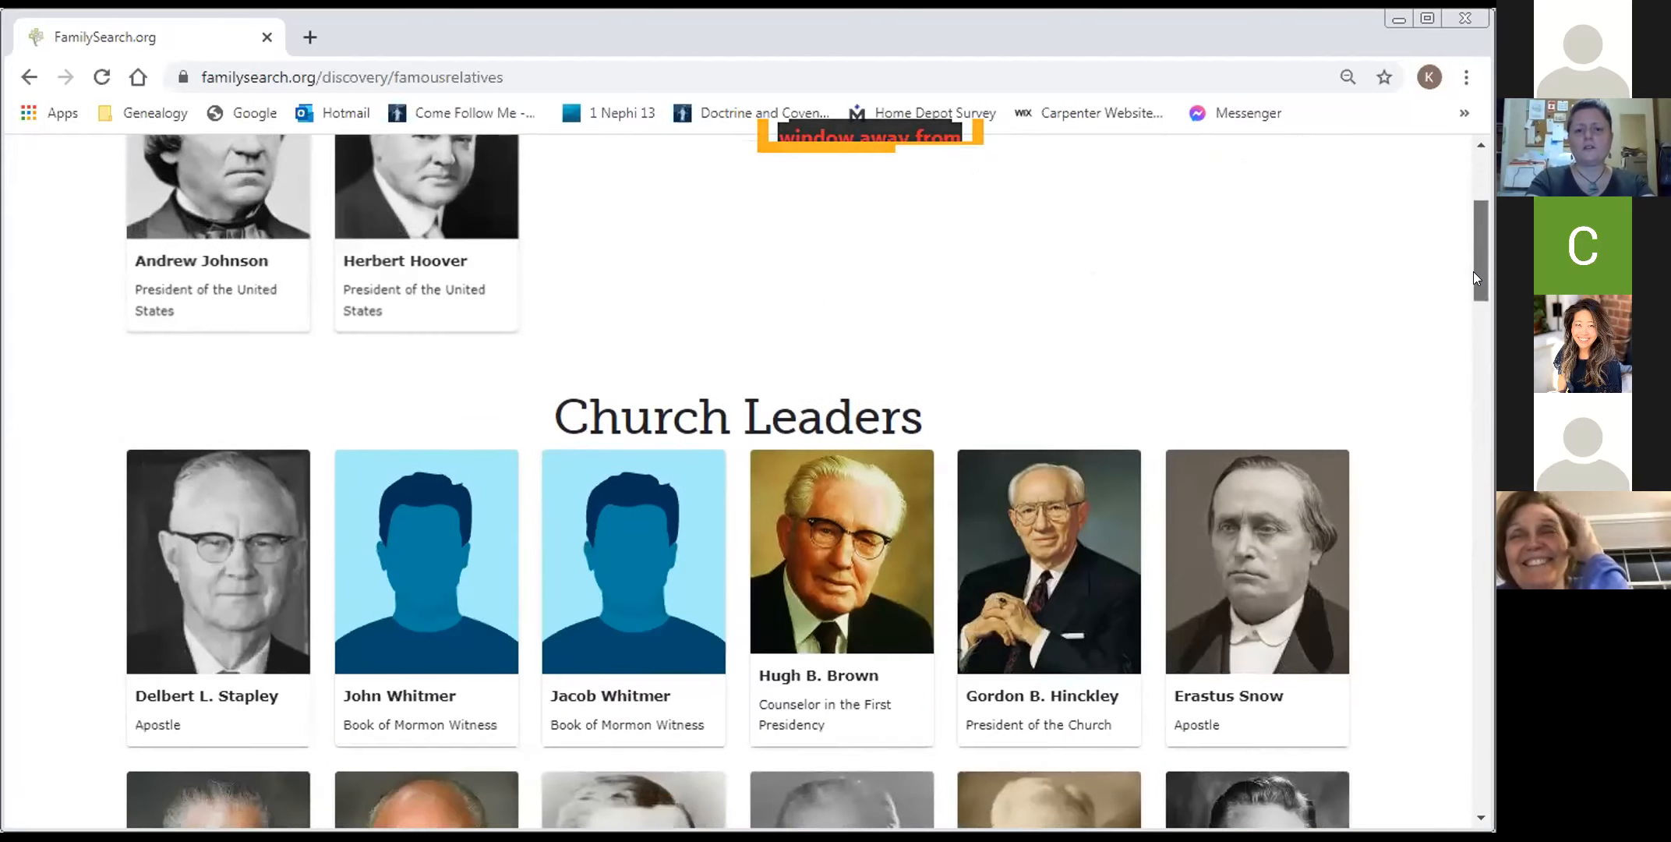
{"action": "scroll", "scroll_direction": "down", "scroll_amount": 3}
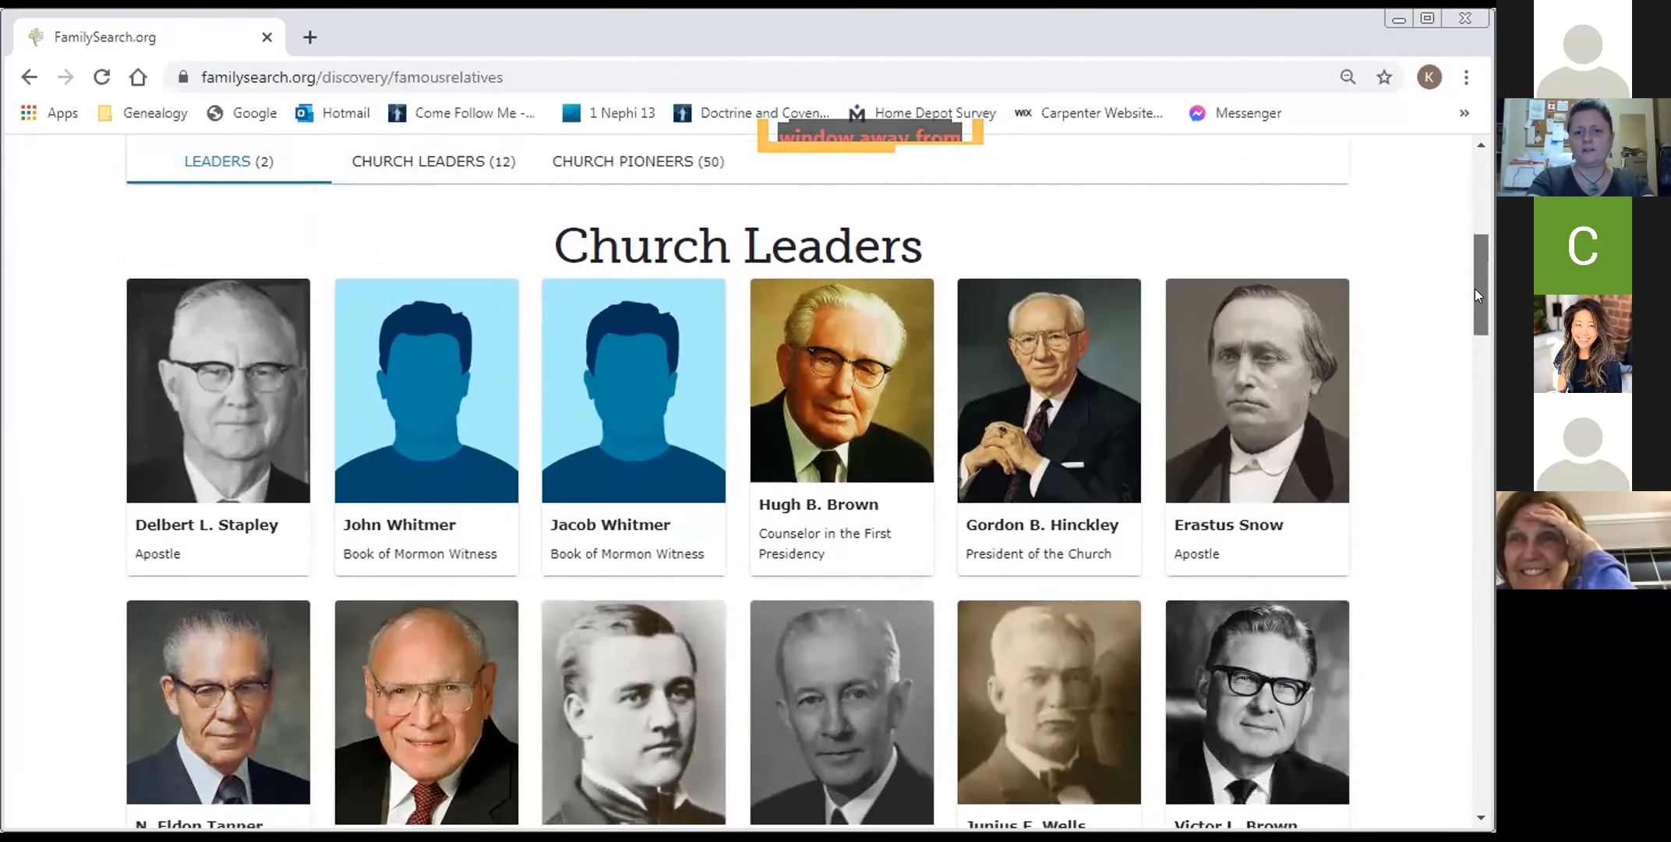
{"action": "scroll", "scroll_direction": "down", "scroll_amount": 3}
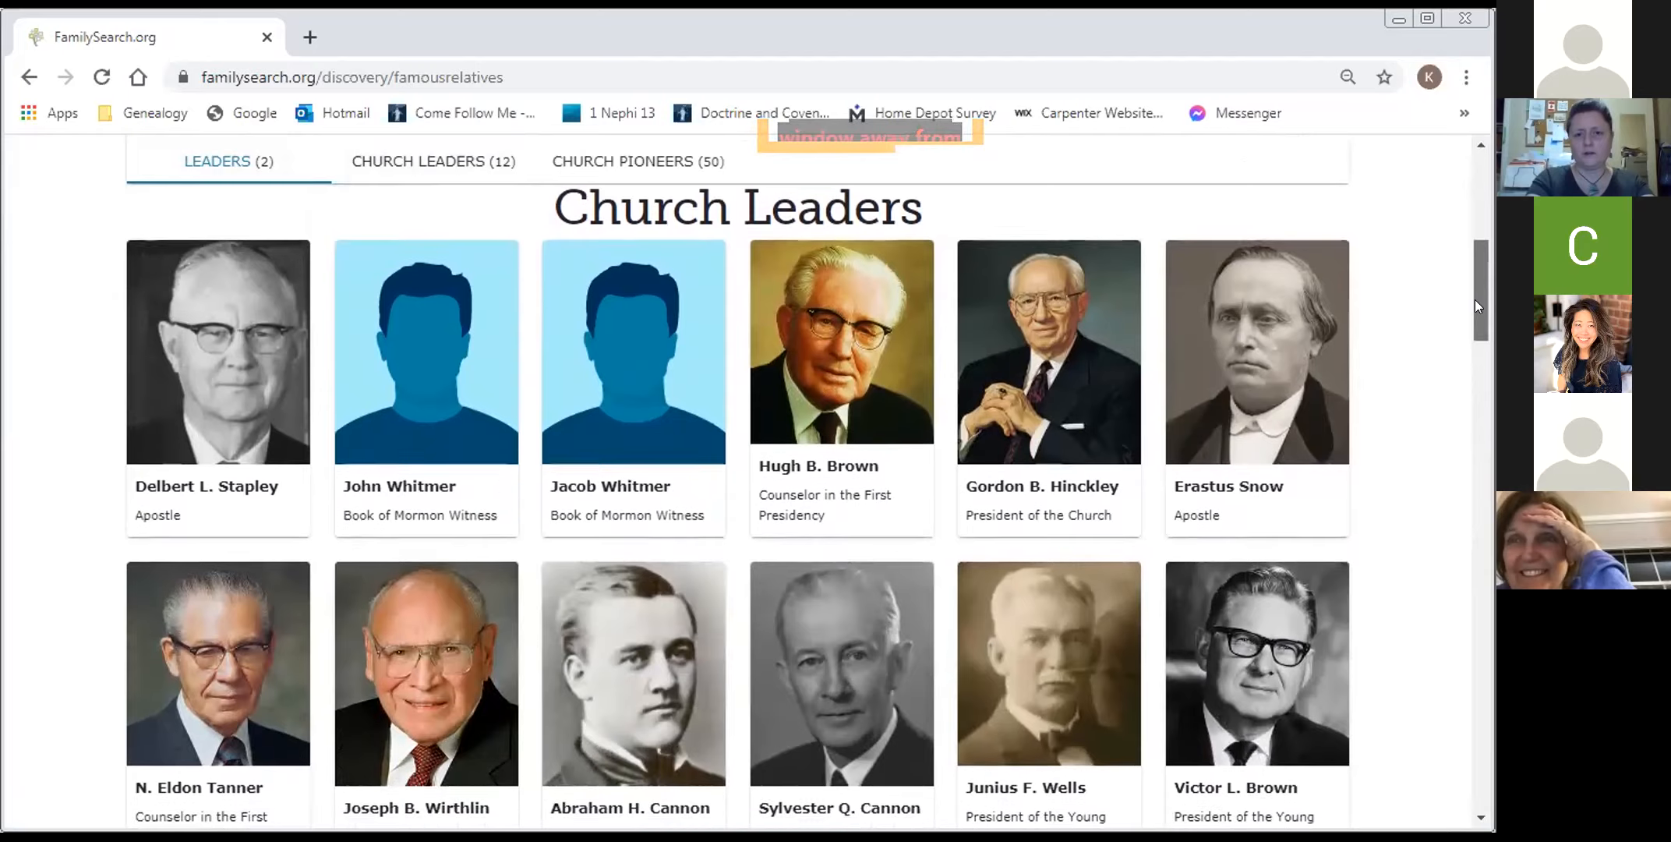
{"action": "scroll", "scroll_direction": "down", "scroll_amount": 3}
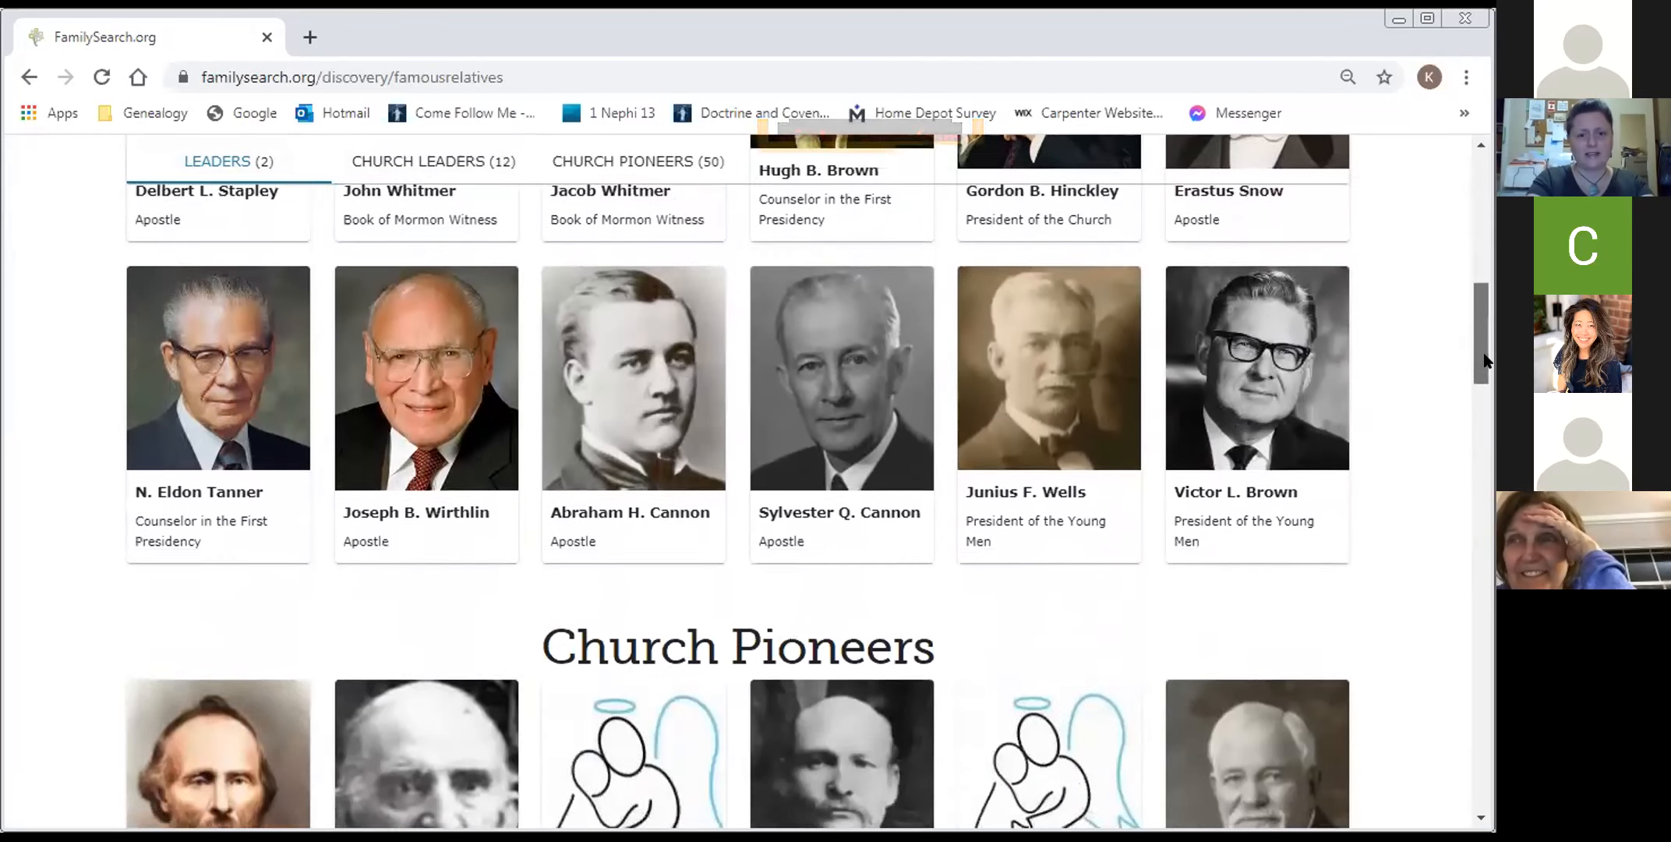
{"action": "scroll", "scroll_direction": "down", "scroll_amount": 3}
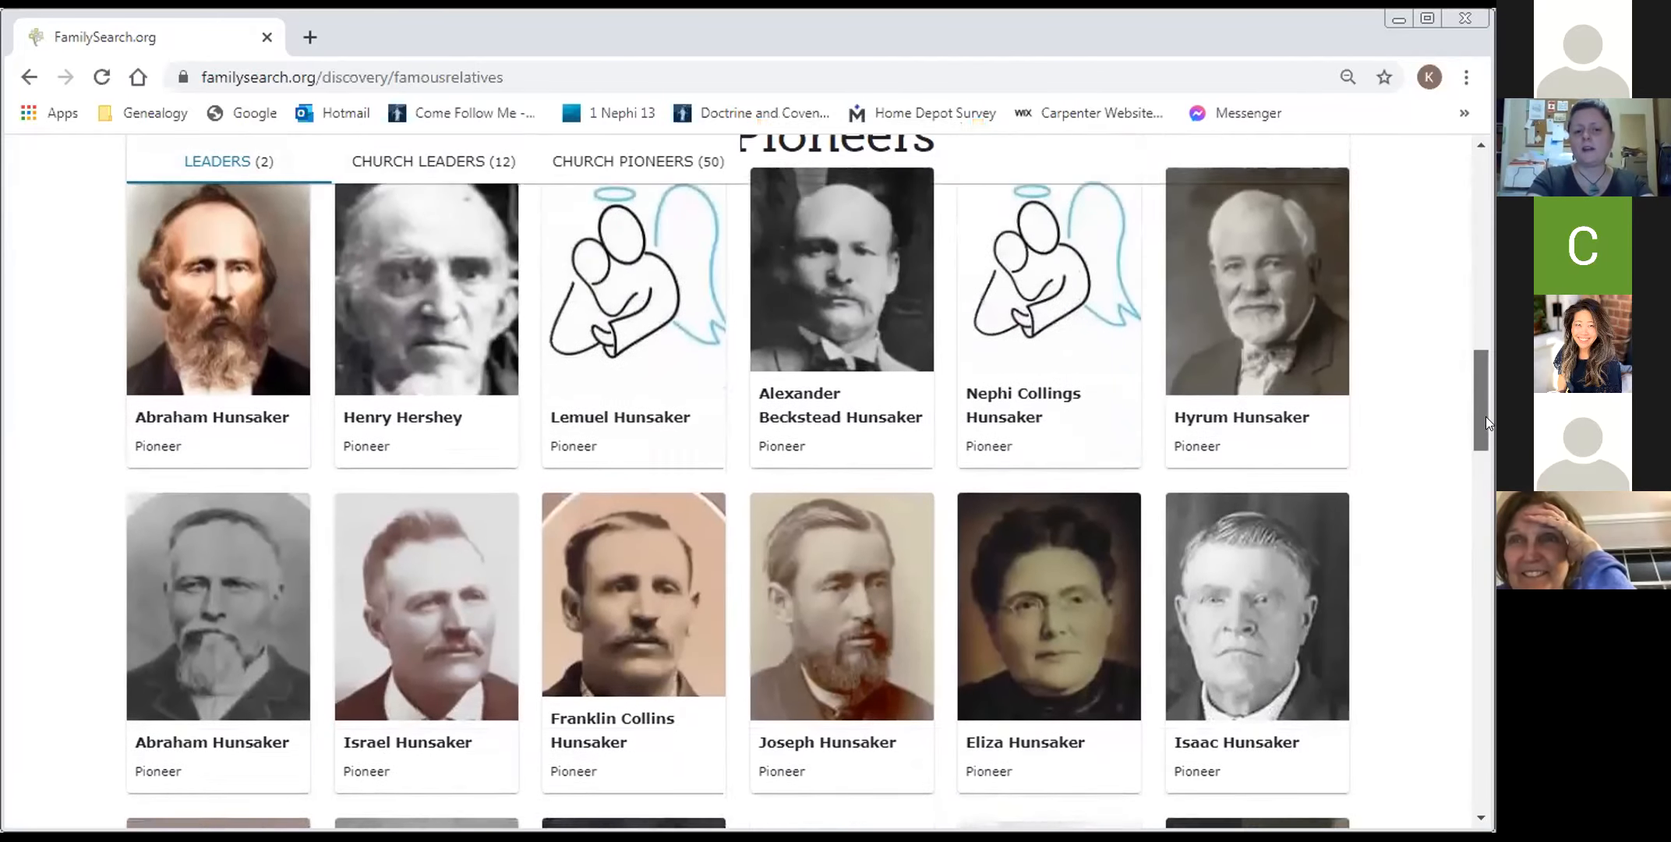
{"action": "scroll", "scroll_direction": "up", "scroll_amount": 3}
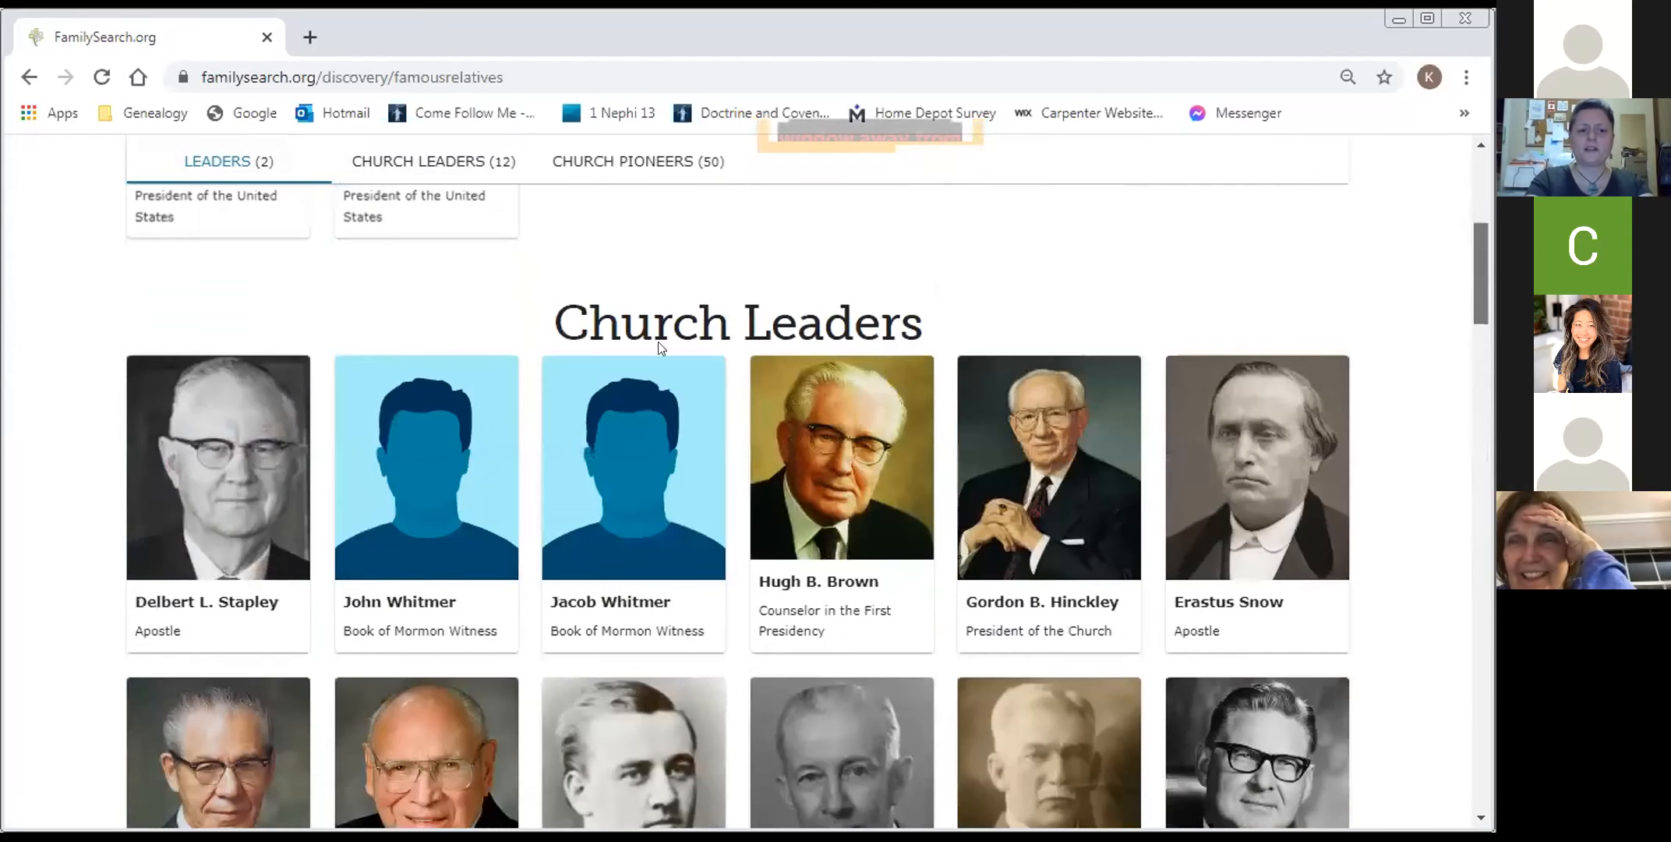
{"action": "scroll", "scroll_direction": "up", "scroll_amount": 3}
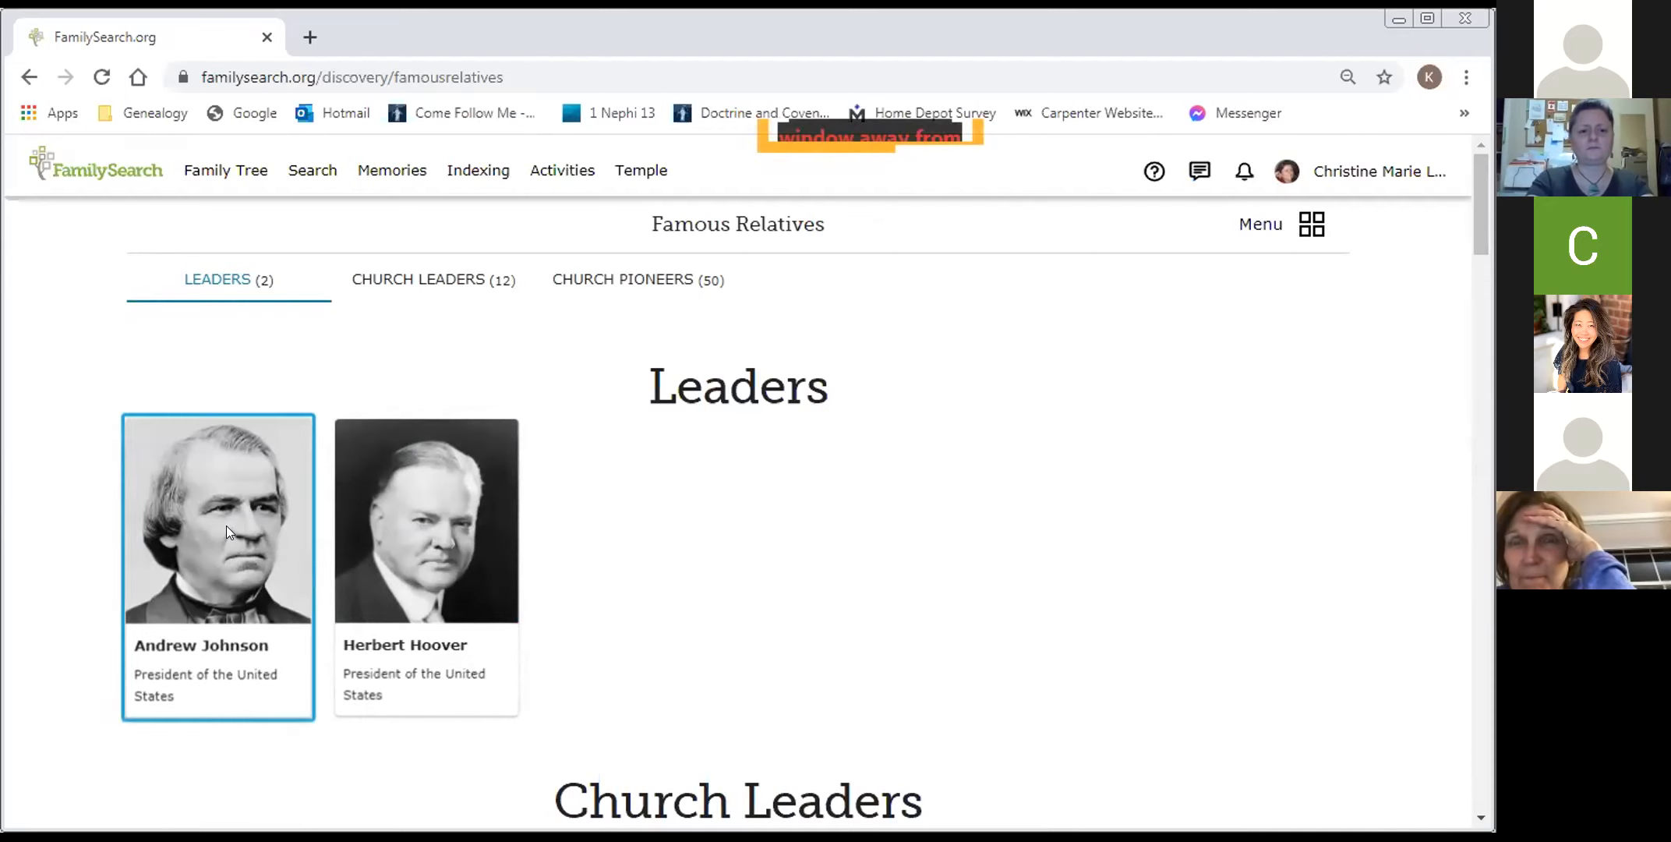
- Scroll Andrew Johnson's relationship chart showing him as 5th cousin six times removed
{"action": "left_click", "coordinate": [217, 517]}
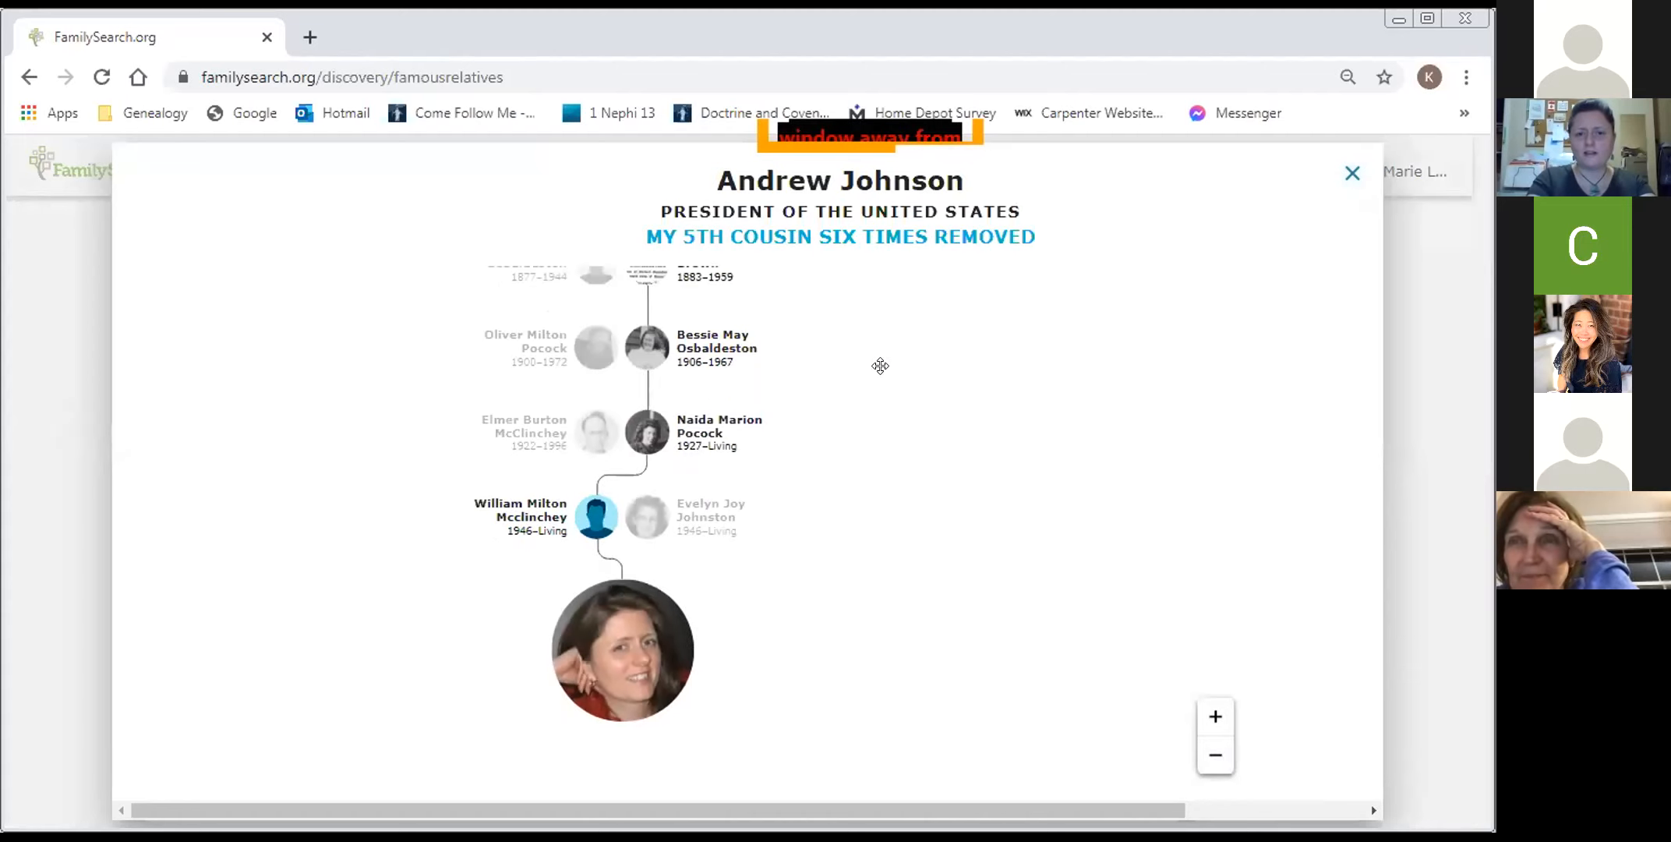
{"action": "scroll", "scroll_direction": "down", "scroll_amount": 3}
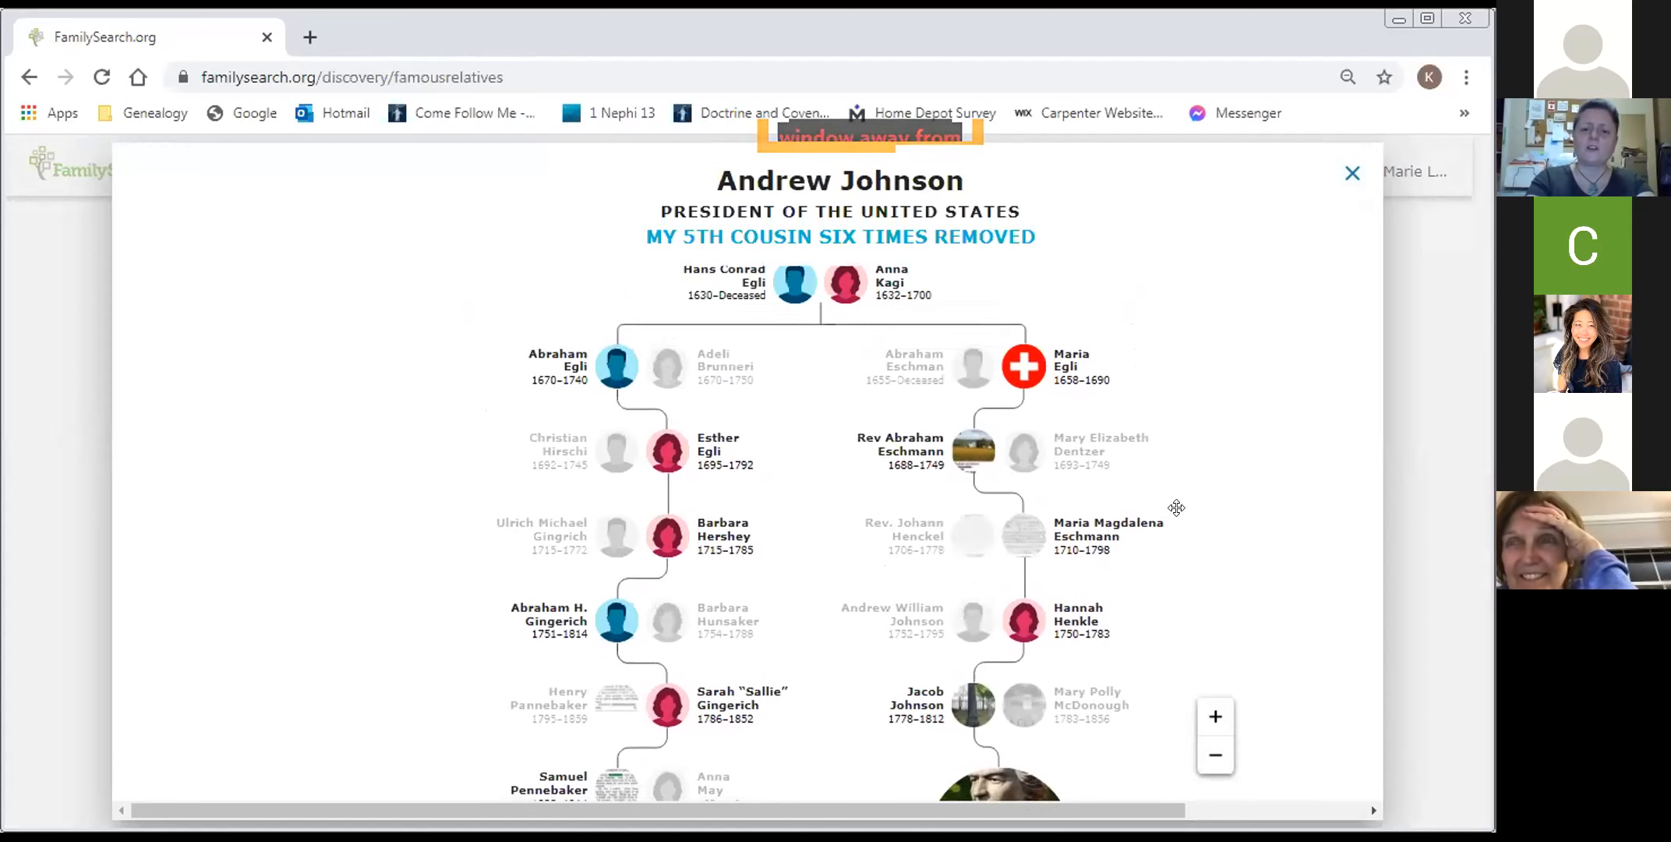
{"action": "scroll", "scroll_direction": "down", "scroll_amount": 3}
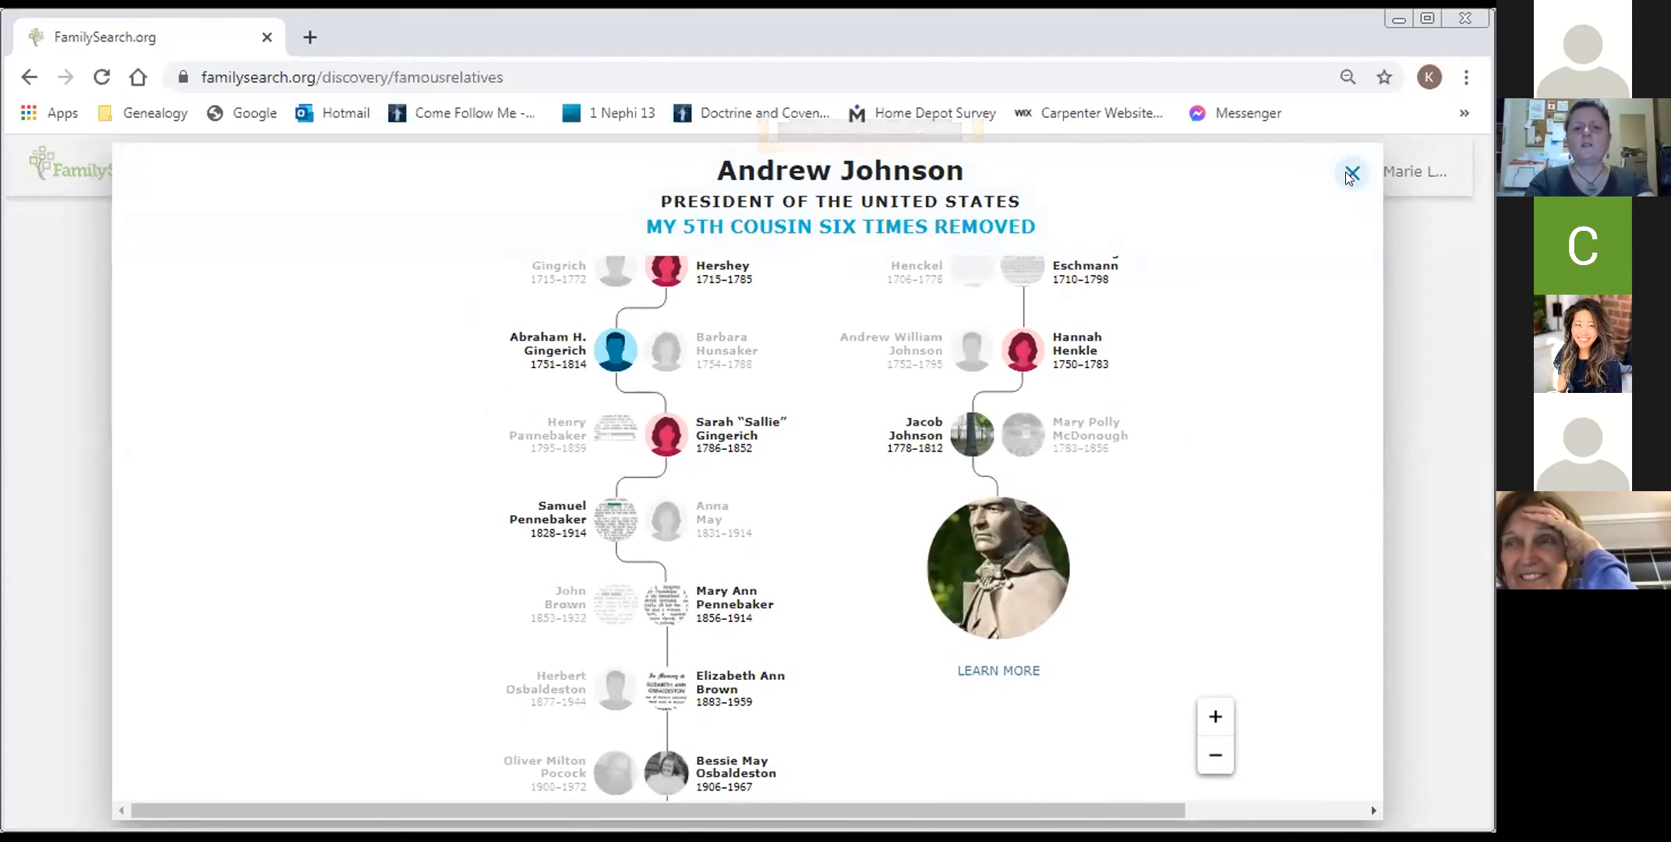
- Close the Andrew Johnson chart and return to All Activities
{"action": "left_click", "coordinate": [1350, 174]}
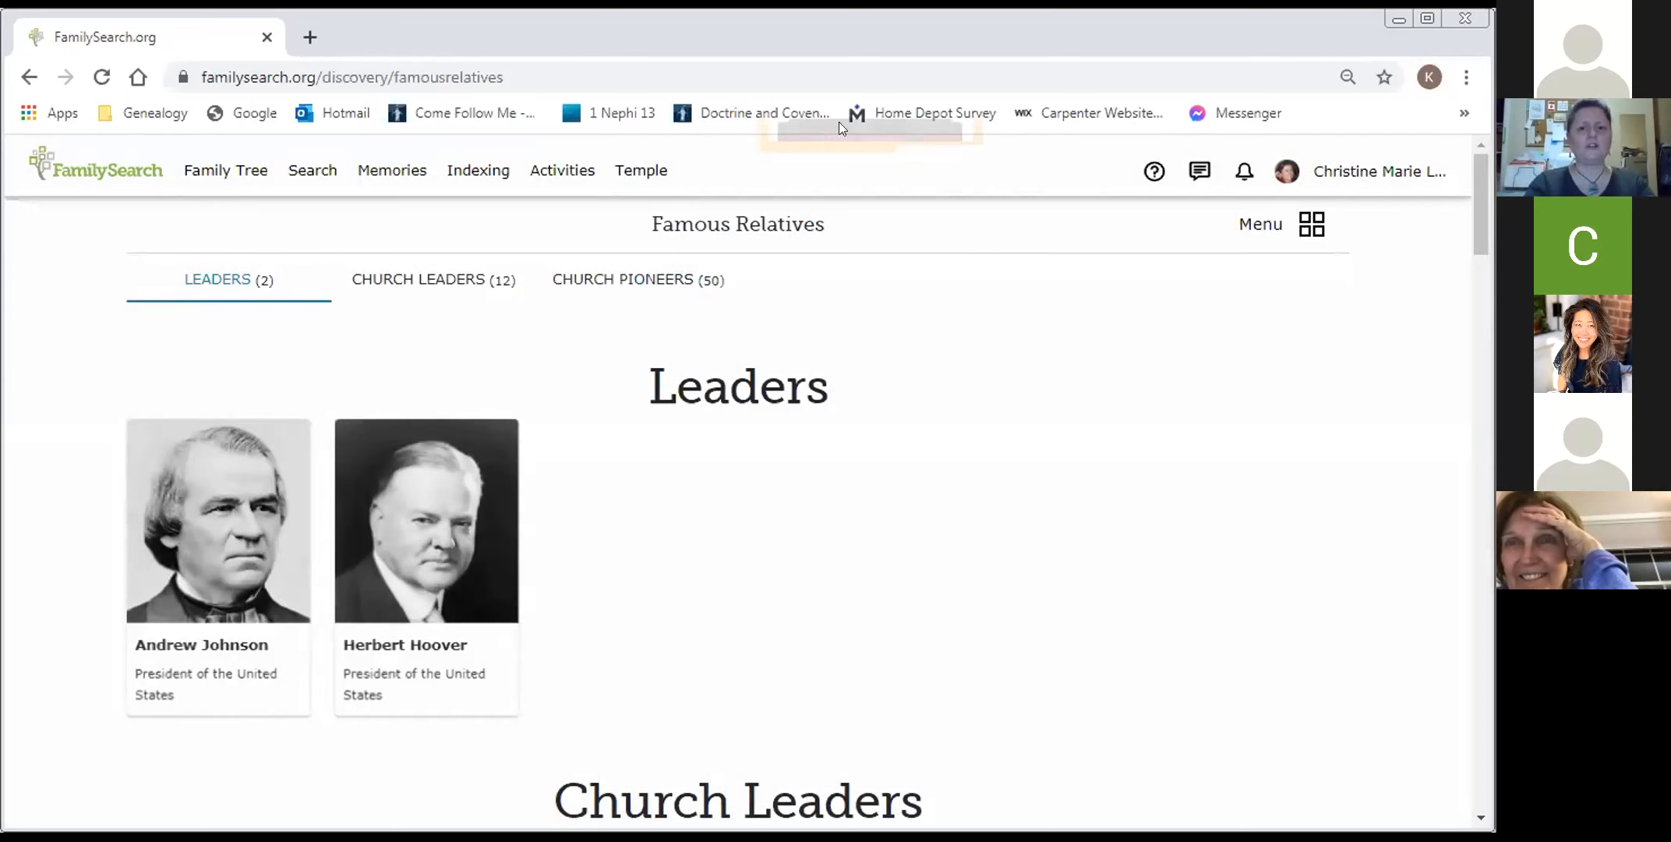
{"action": "left_click", "coordinate": [562, 170]}
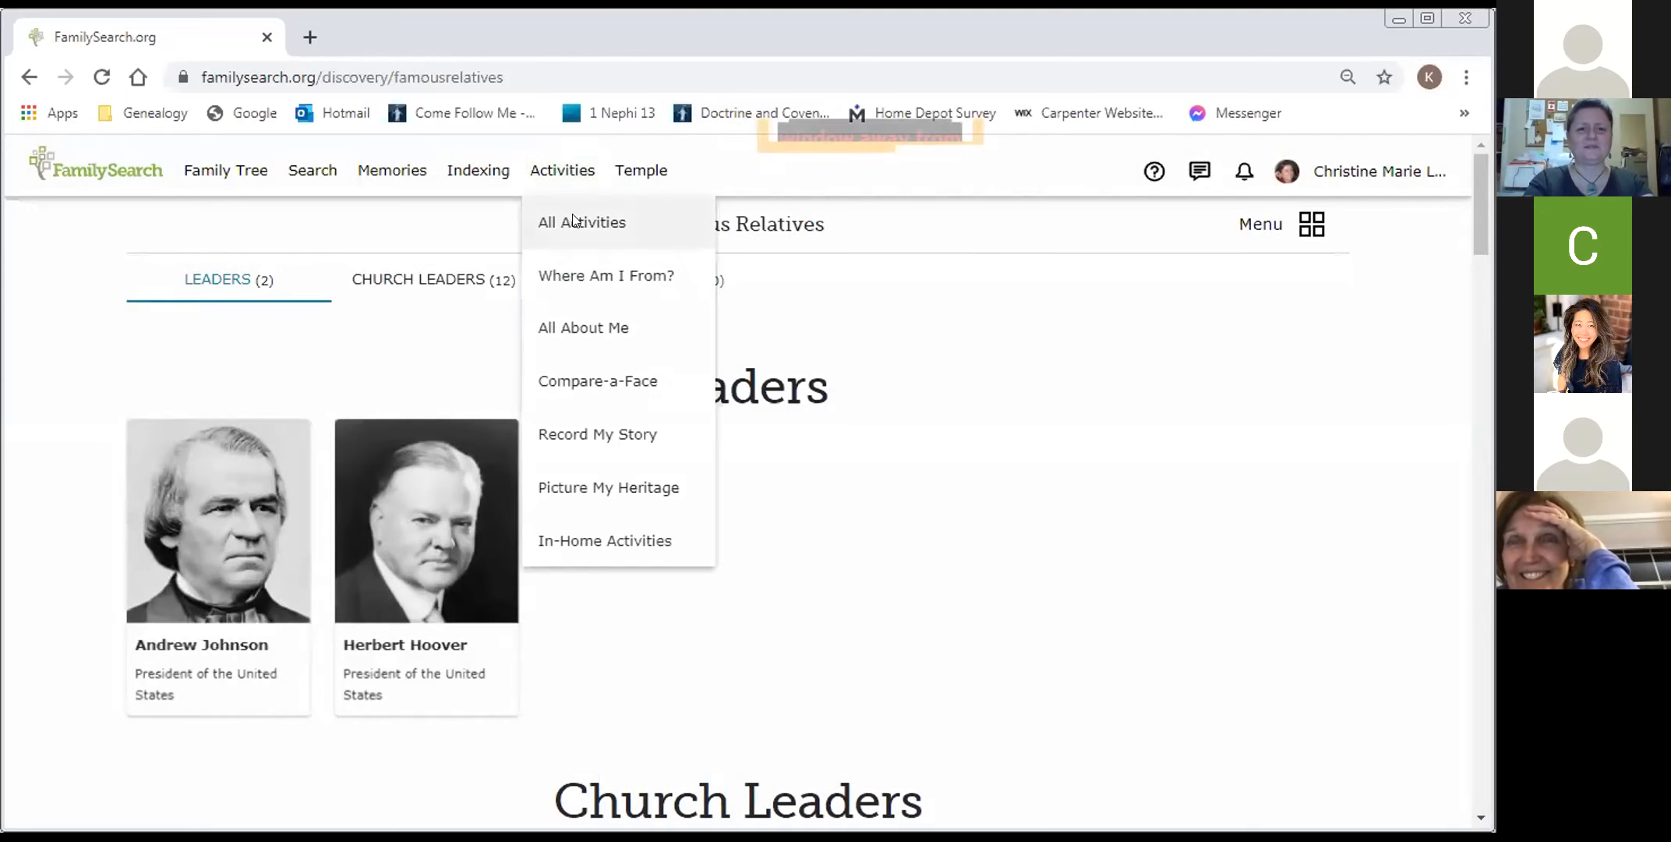
{"action": "left_click", "coordinate": [583, 221]}
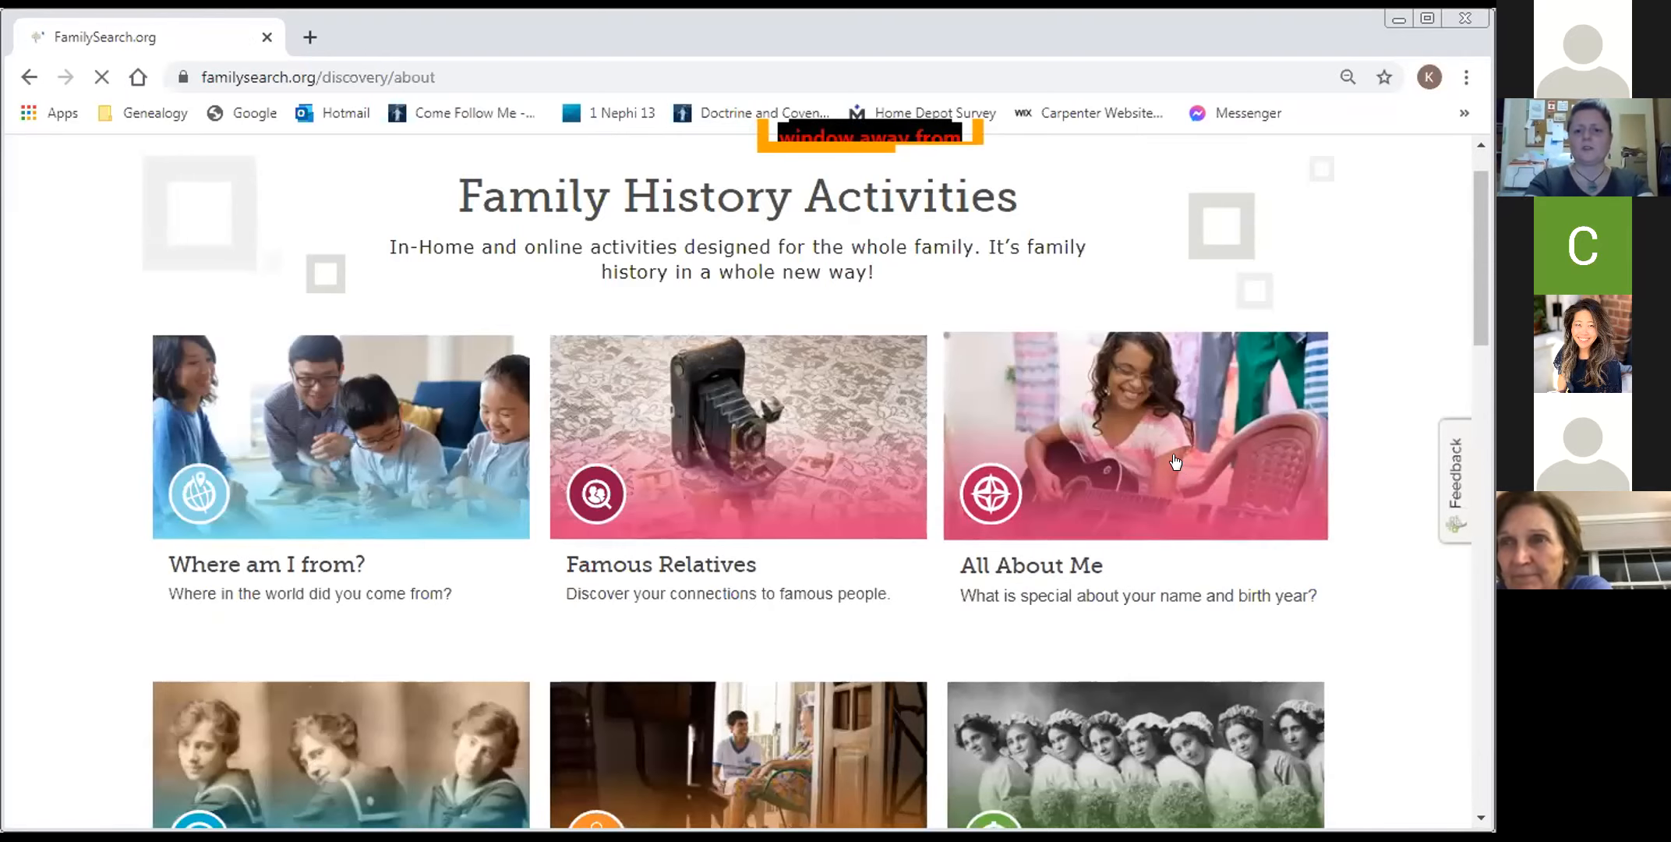
- Open All About Me for 1969 and browse its name, heritage, song and news cards
{"action": "left_click", "coordinate": [1135, 436]}
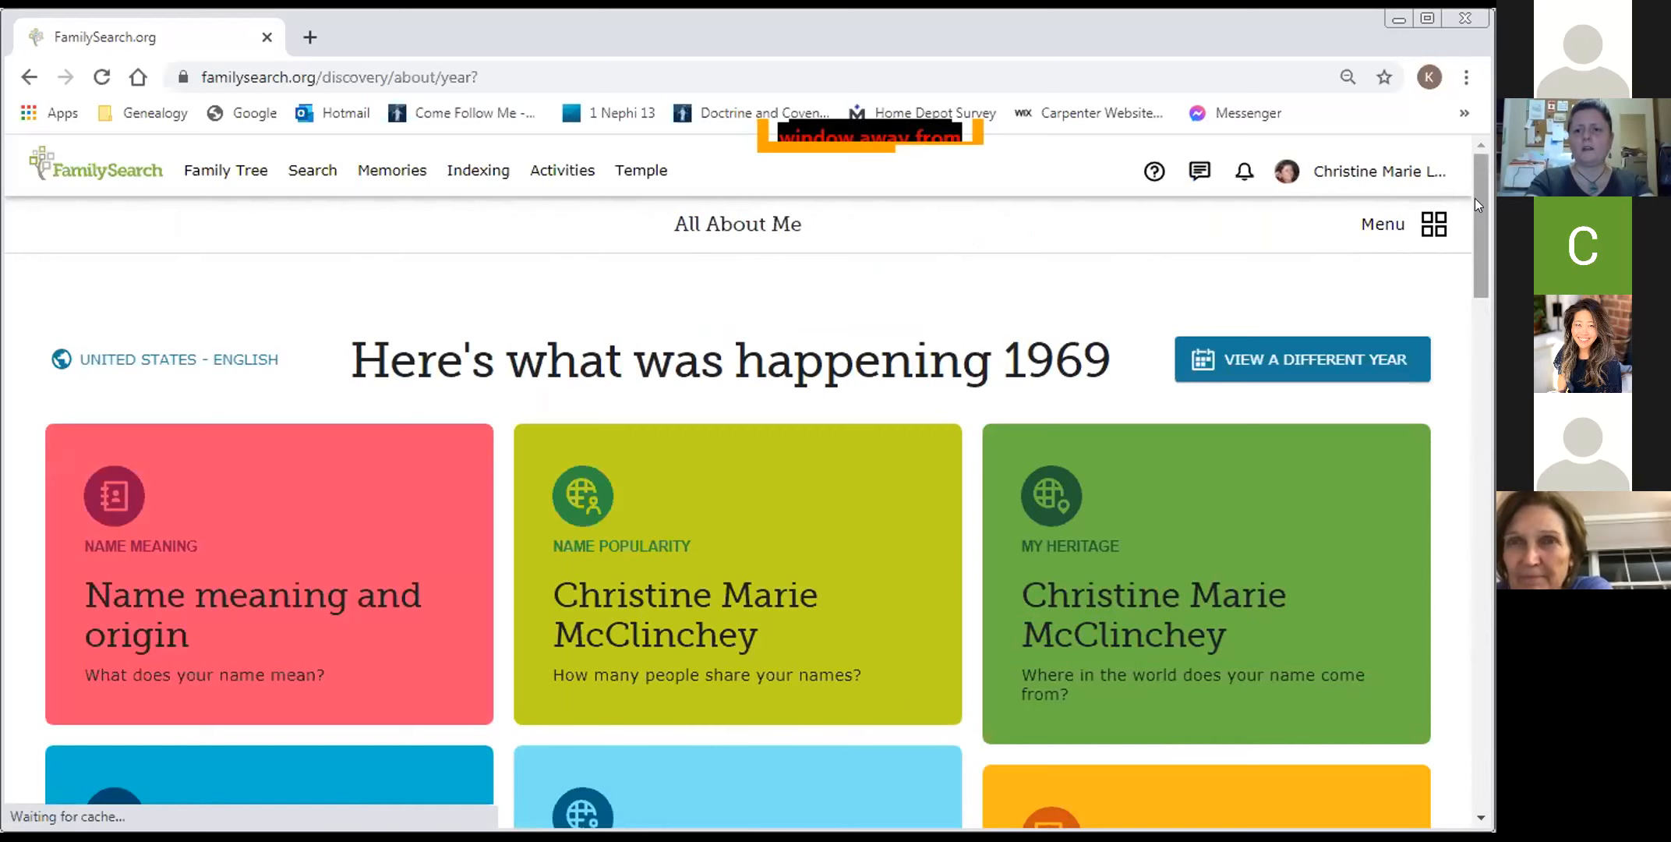
{"action": "scroll", "scroll_direction": "down", "scroll_amount": 3}
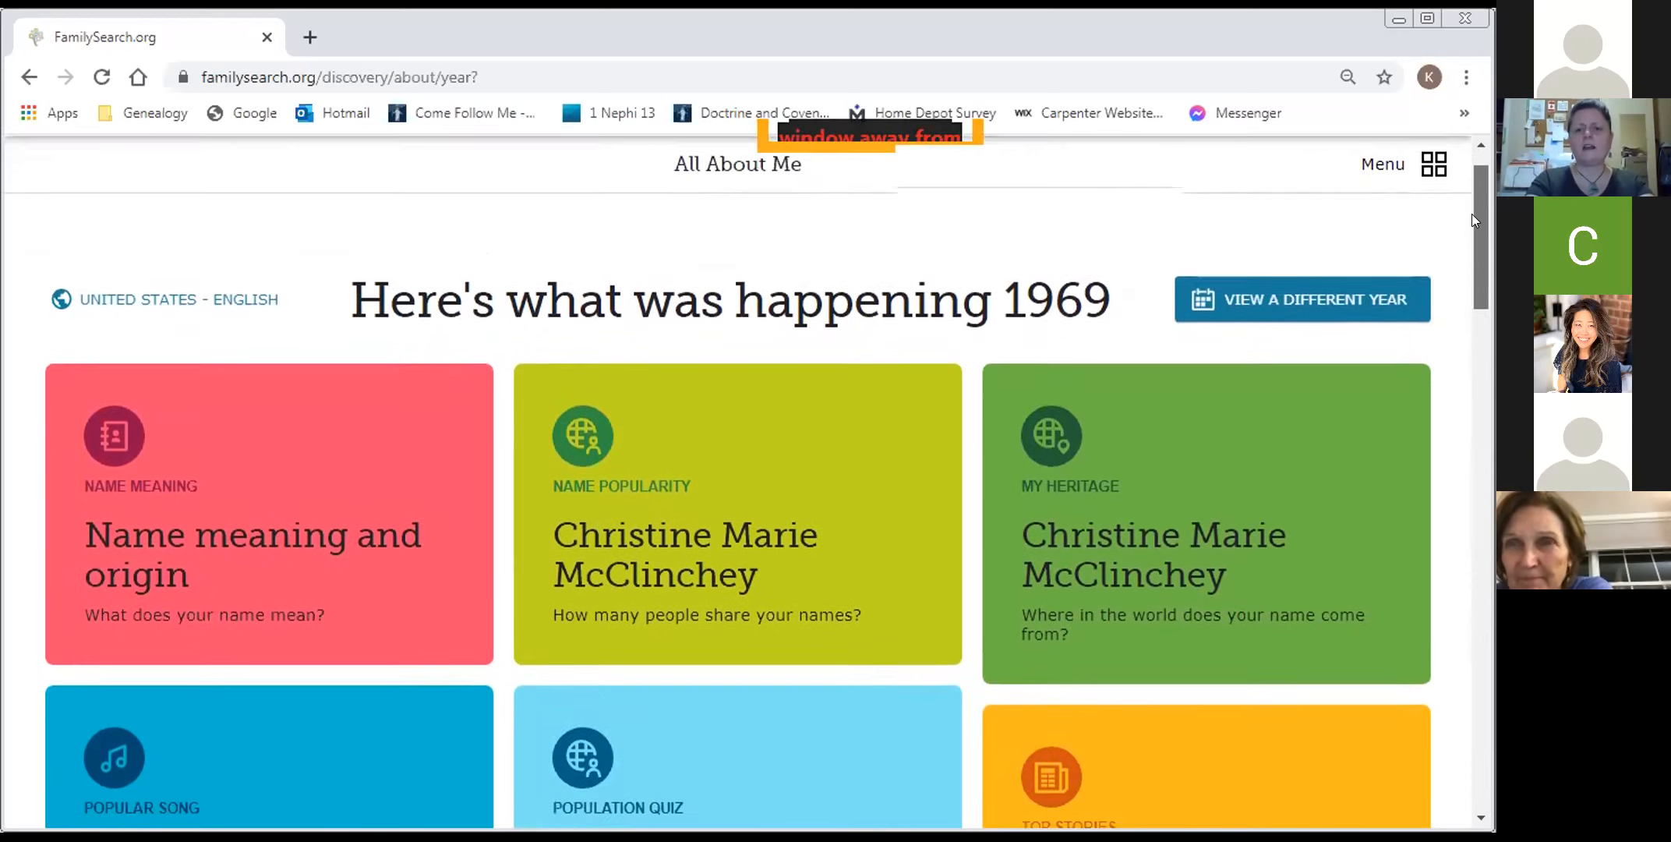
{"action": "scroll", "scroll_direction": "down", "scroll_amount": 3}
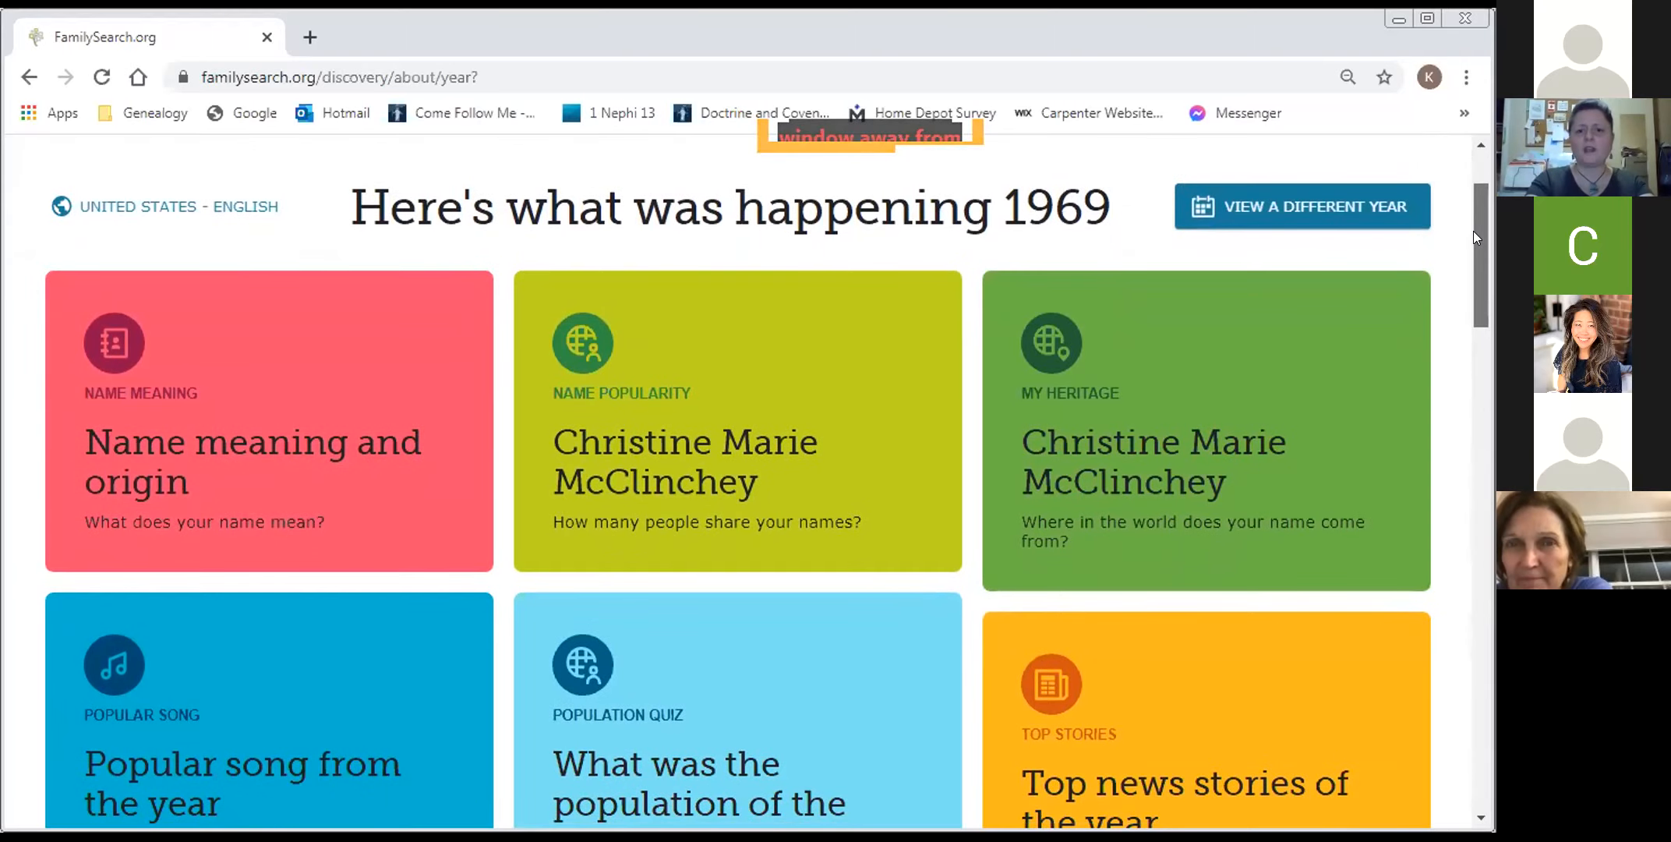
{"action": "scroll", "scroll_direction": "down", "scroll_amount": 3}
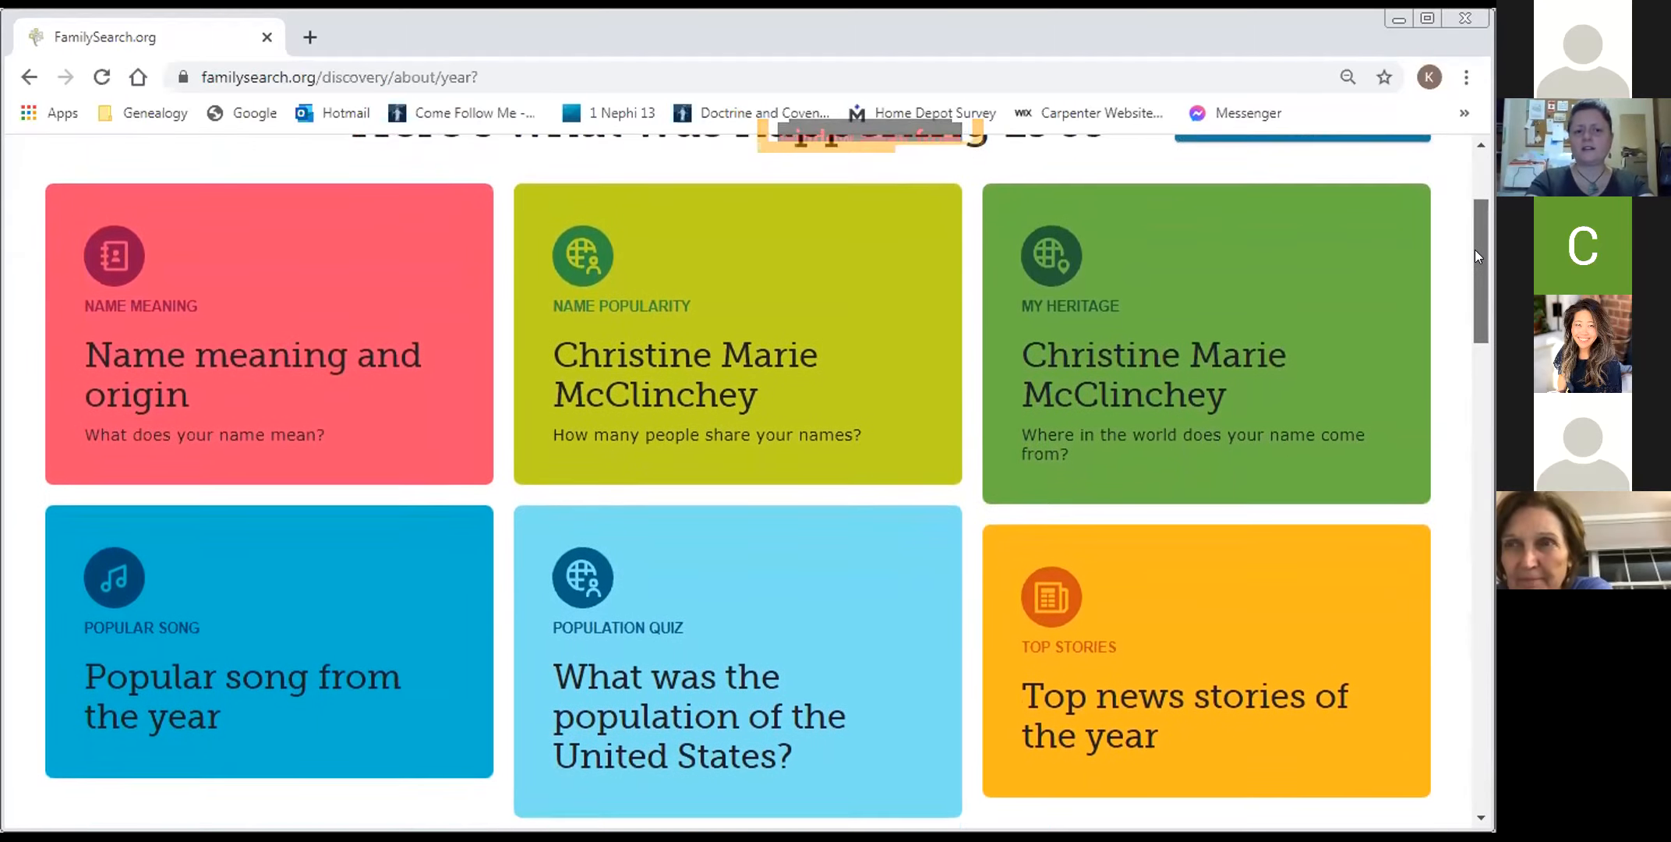
{"action": "scroll", "scroll_direction": "down", "scroll_amount": 3}
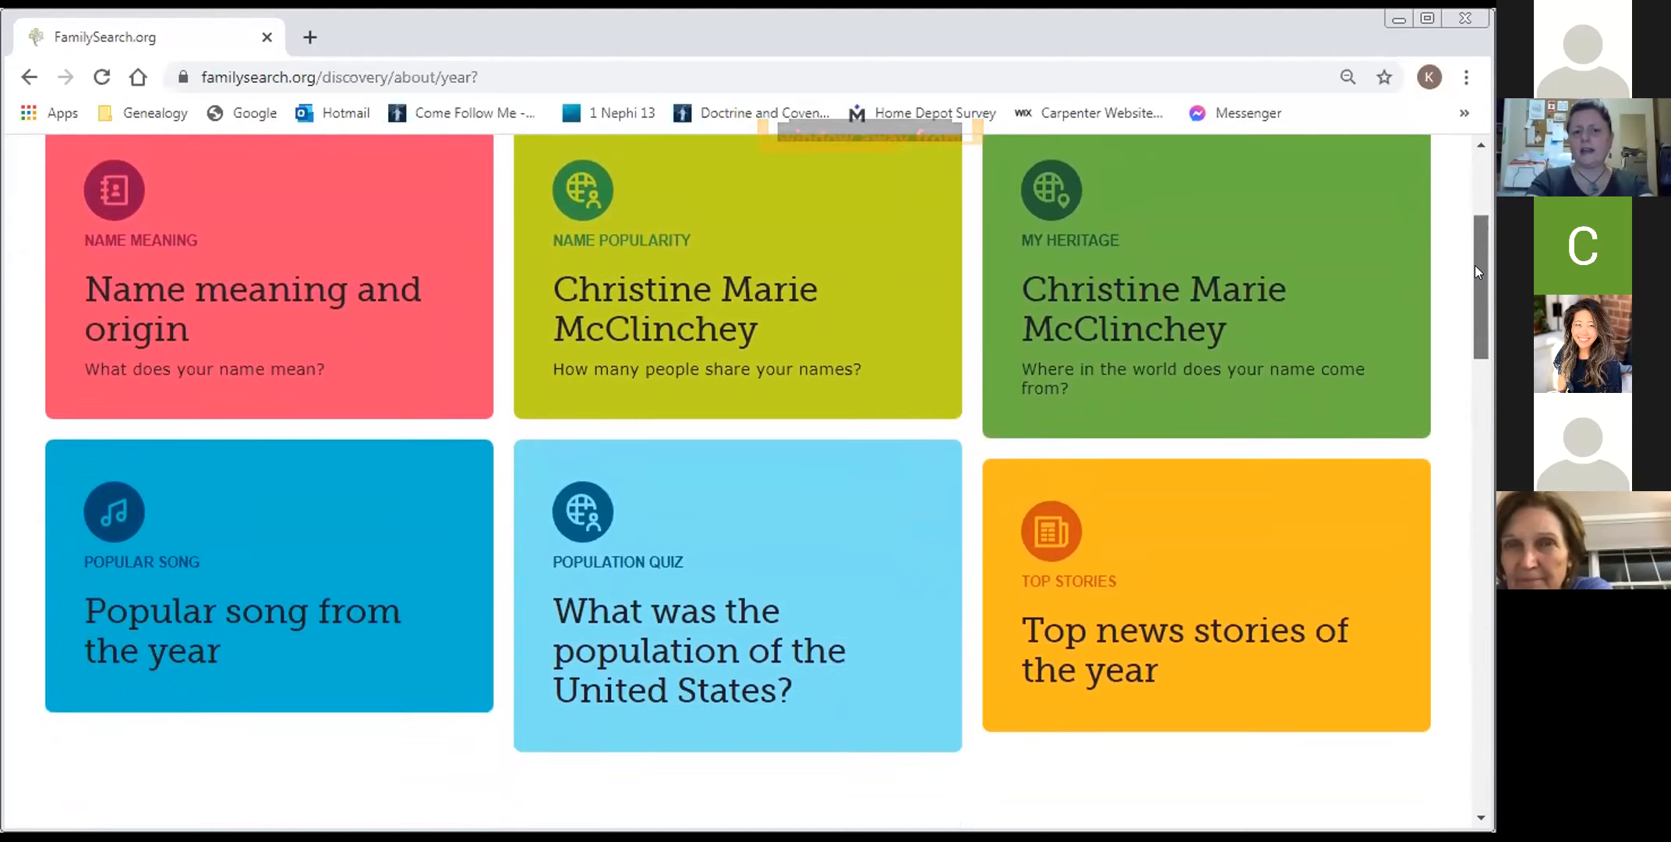
{"action": "scroll", "scroll_direction": "down", "scroll_amount": 3}
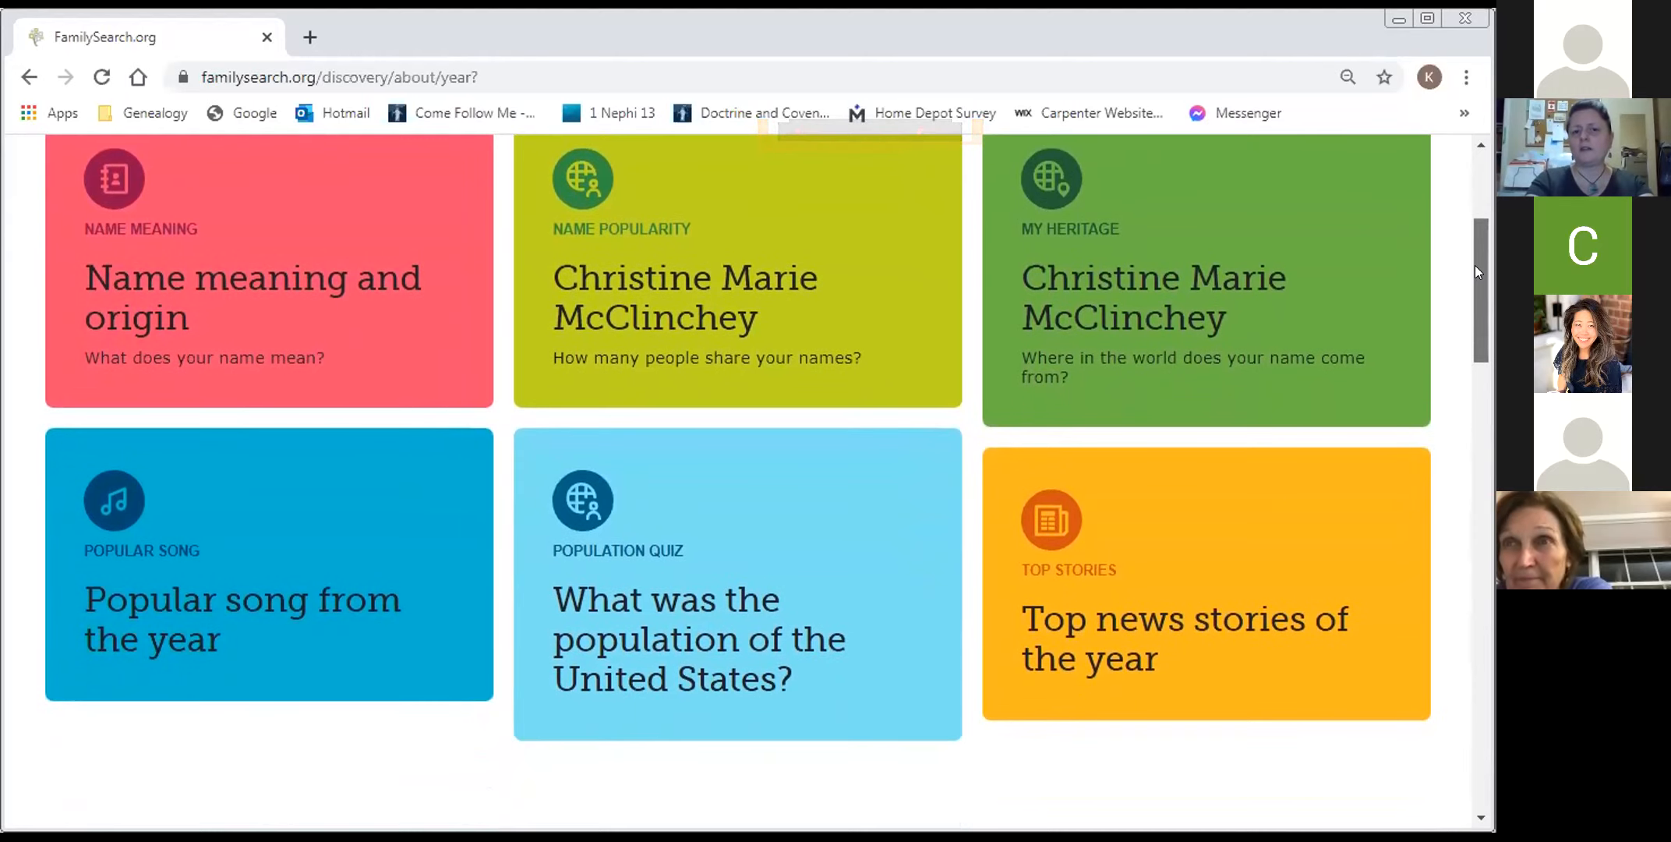
{"action": "scroll", "scroll_direction": "down", "scroll_amount": 3}
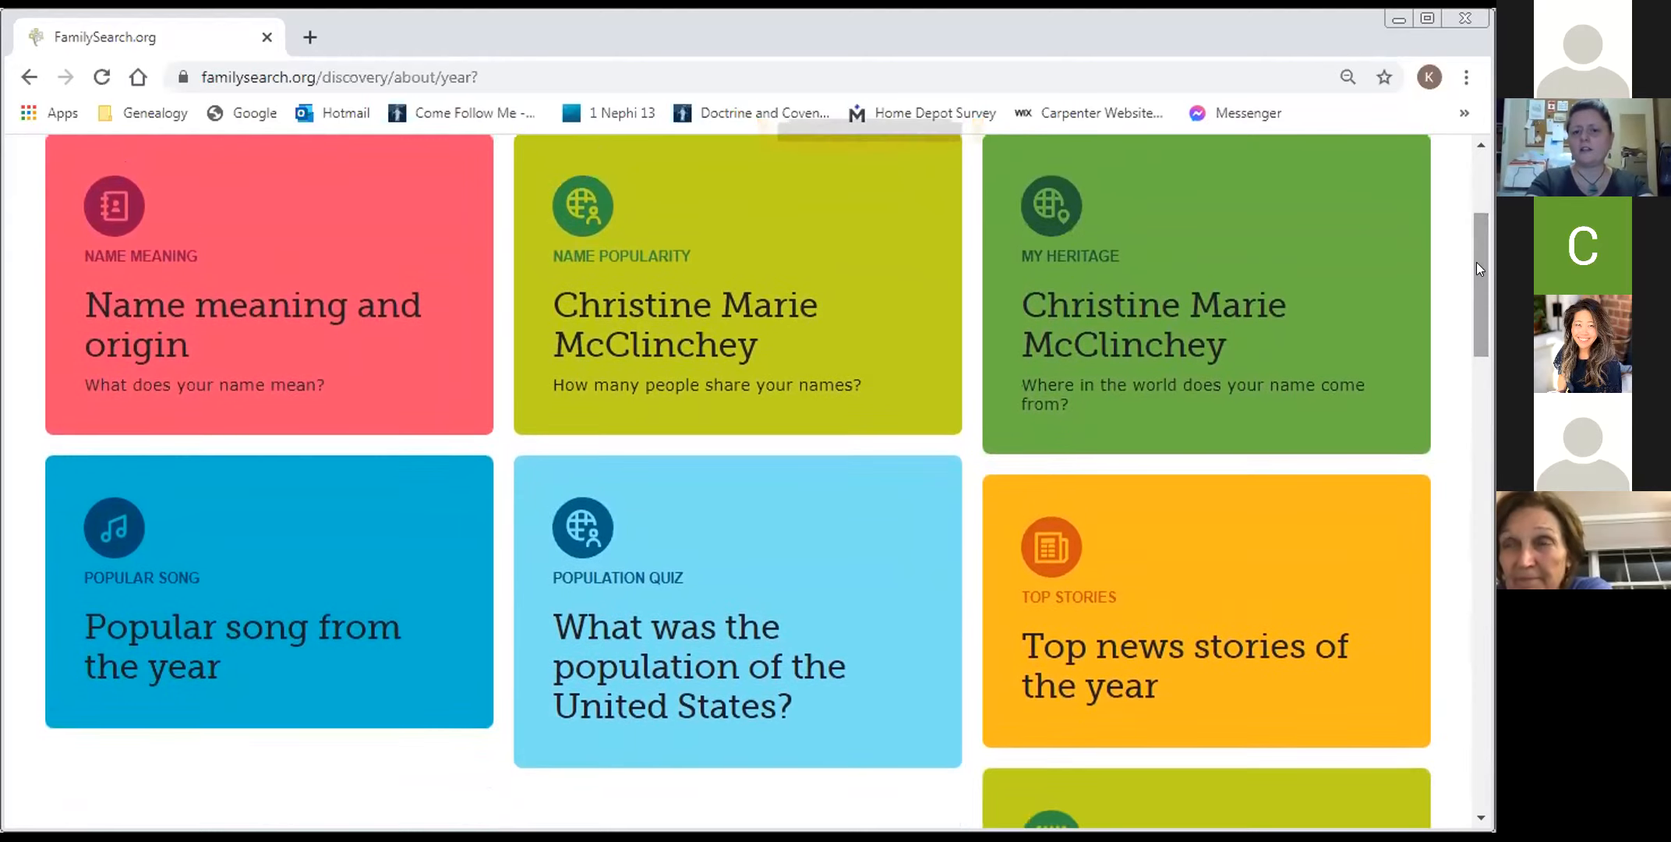
- Open the My Heritage card mapping the McClinchey surname, mainly in North America
{"action": "left_click", "coordinate": [1205, 293]}
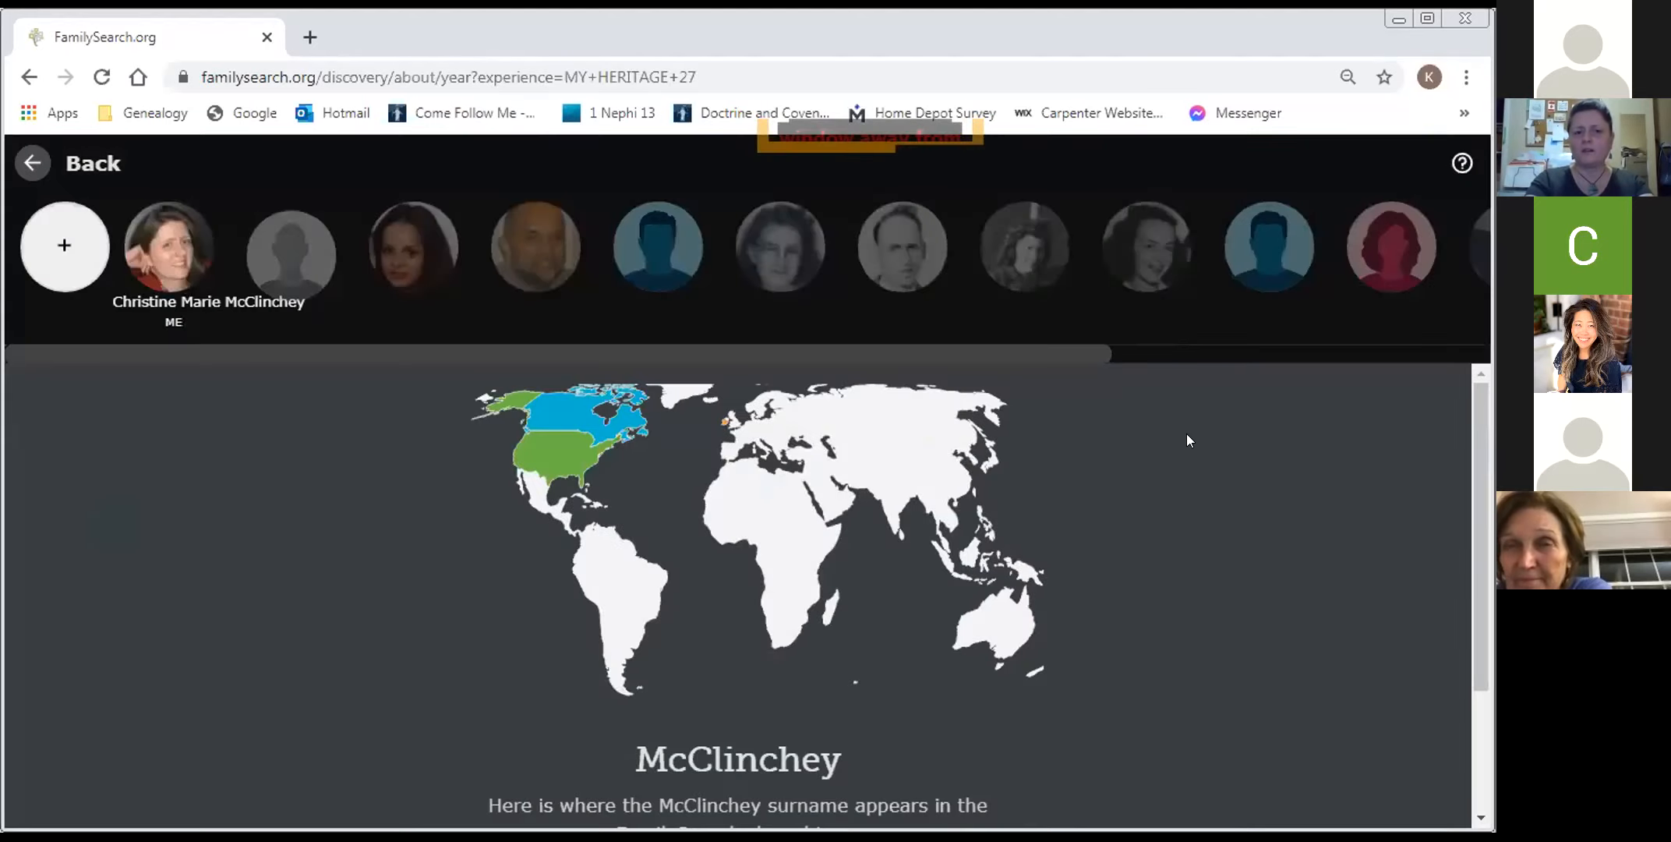
{"action": "mouse_move", "coordinate": [1379, 540]}
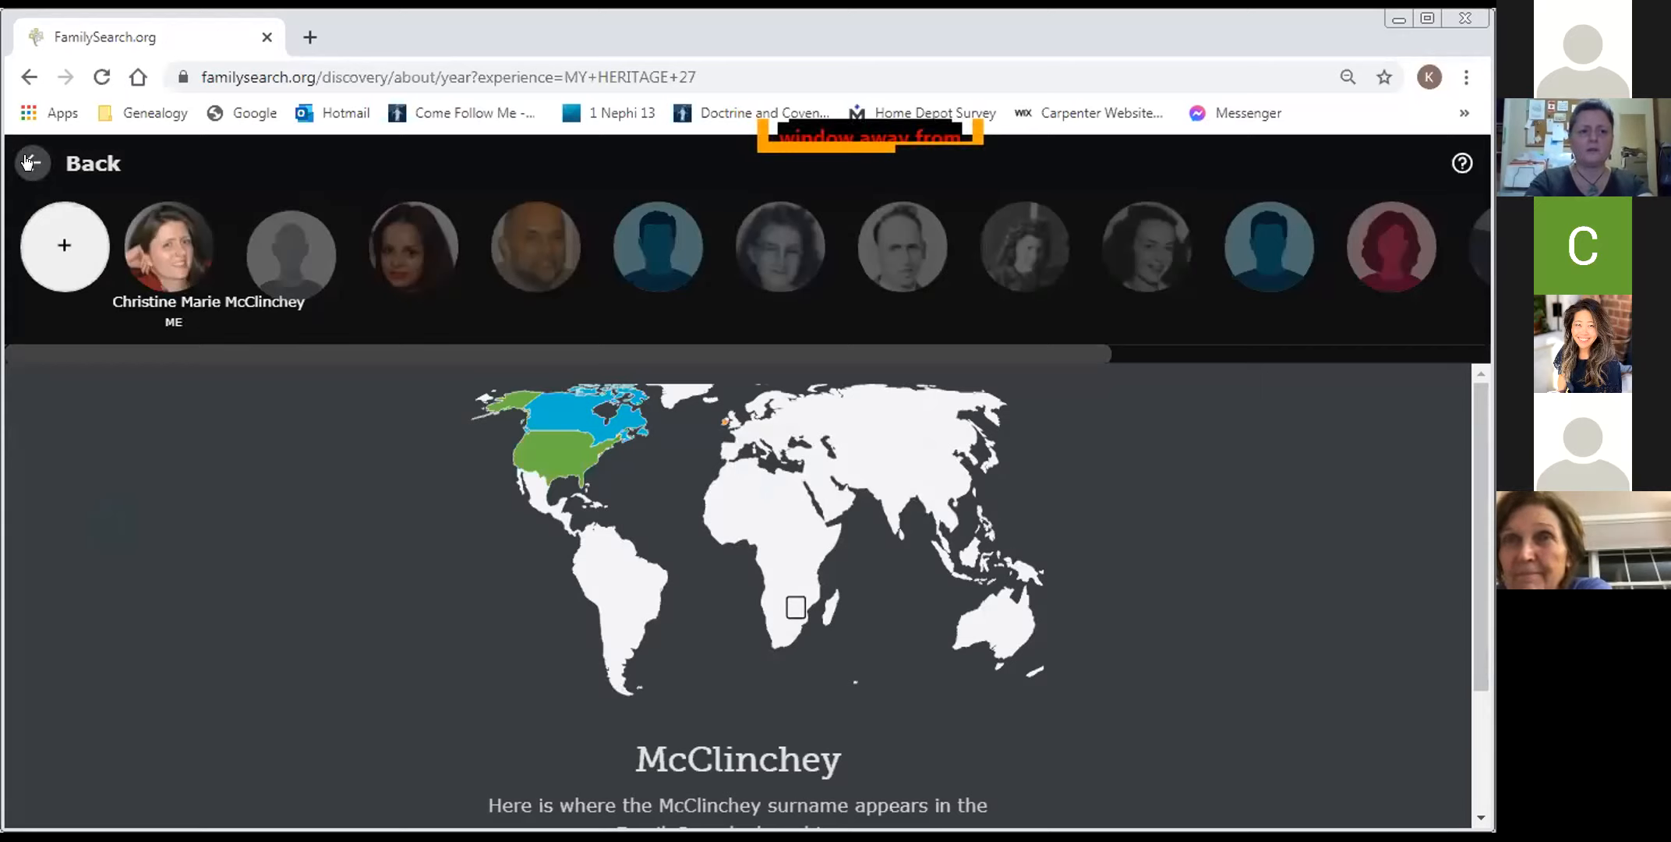
- Go back to the 1969 fact cards and scroll down the list
{"action": "left_click", "coordinate": [75, 163]}
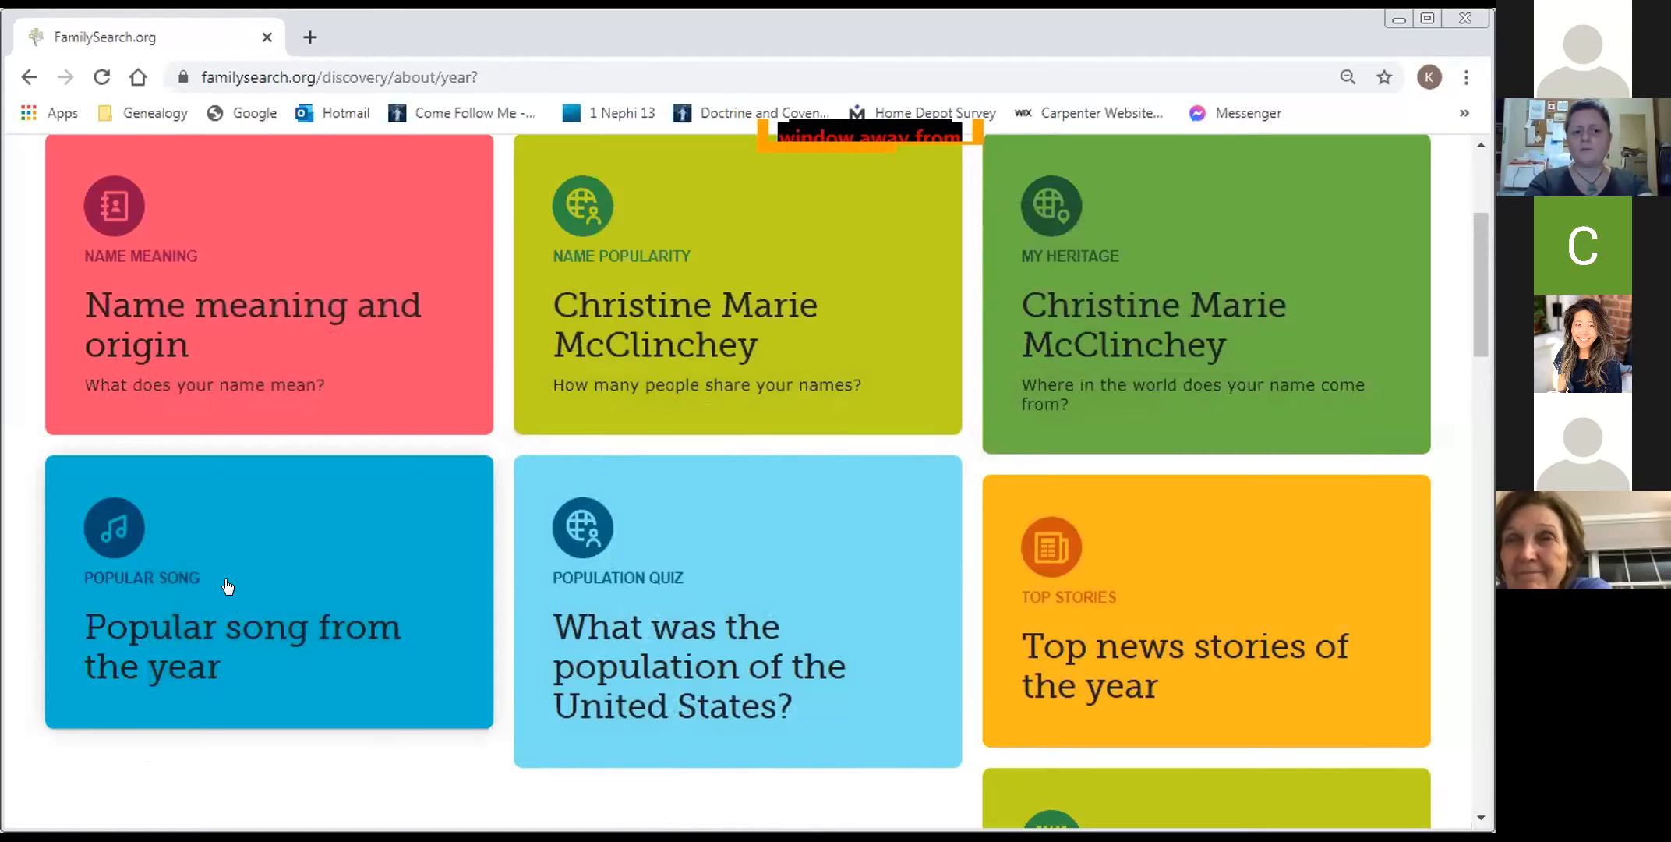
{"action": "left_click", "coordinate": [242, 592]}
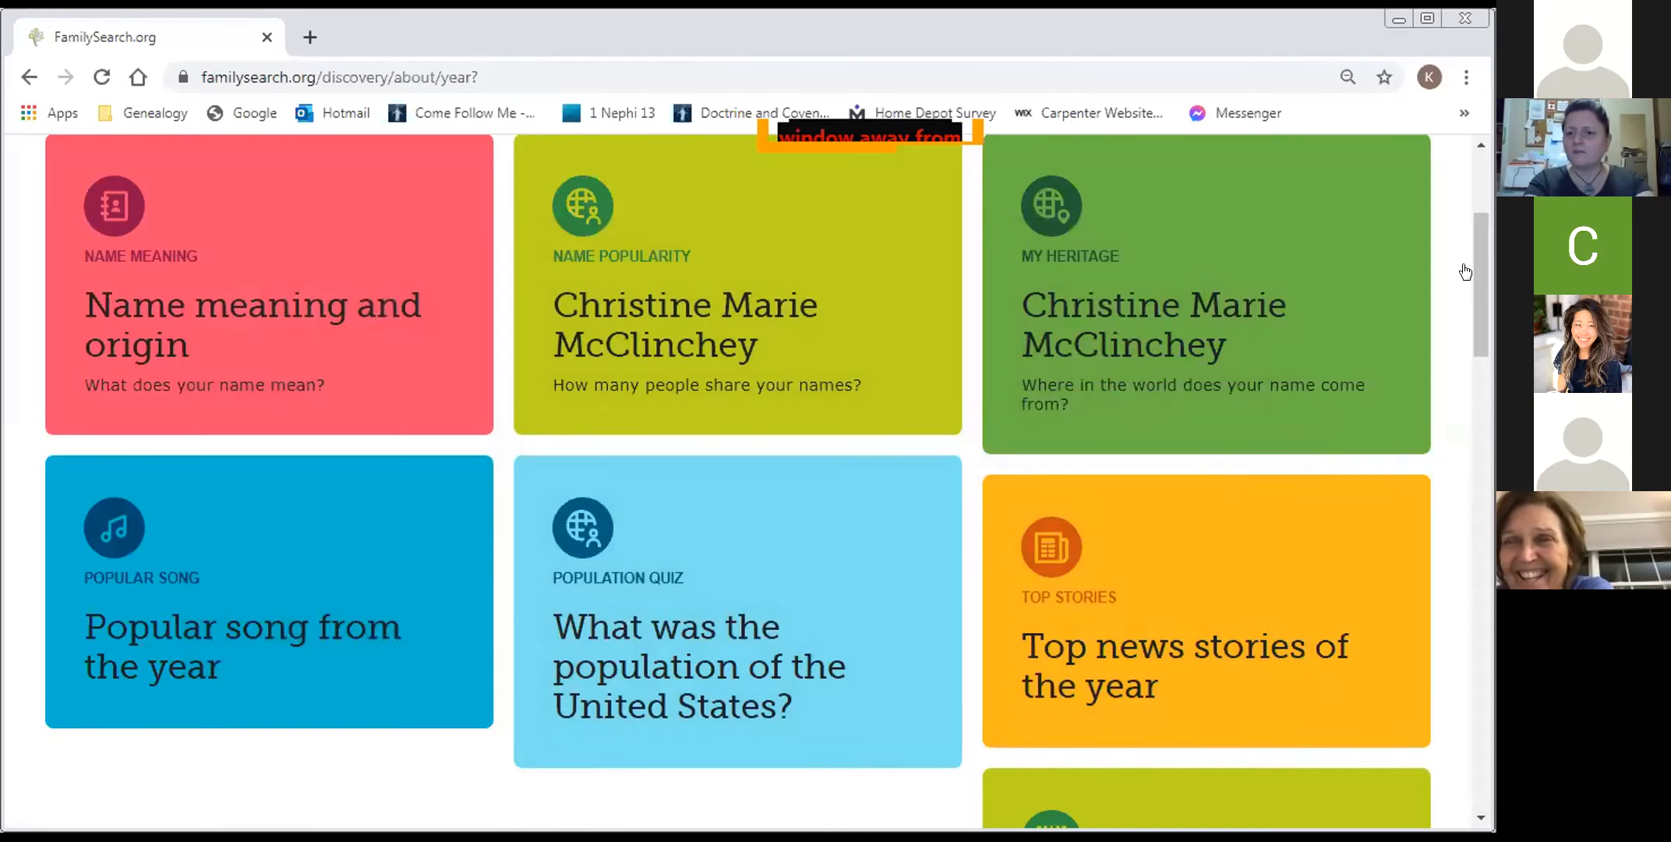
{"action": "scroll", "scroll_direction": "down", "scroll_amount": 3}
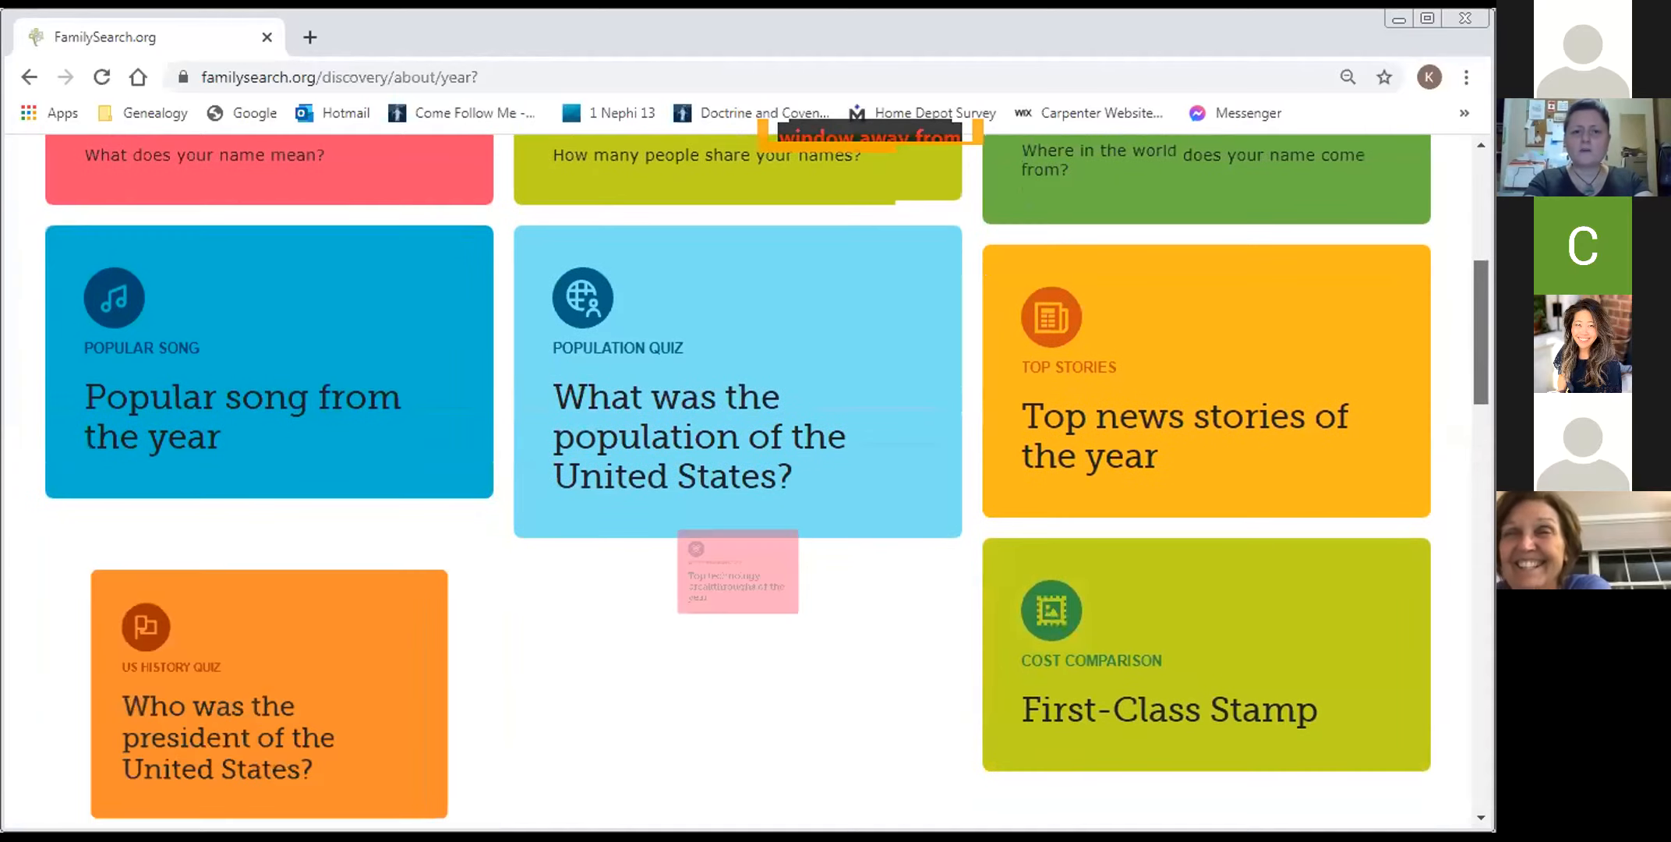
{"action": "scroll", "scroll_direction": "down", "scroll_amount": 3}
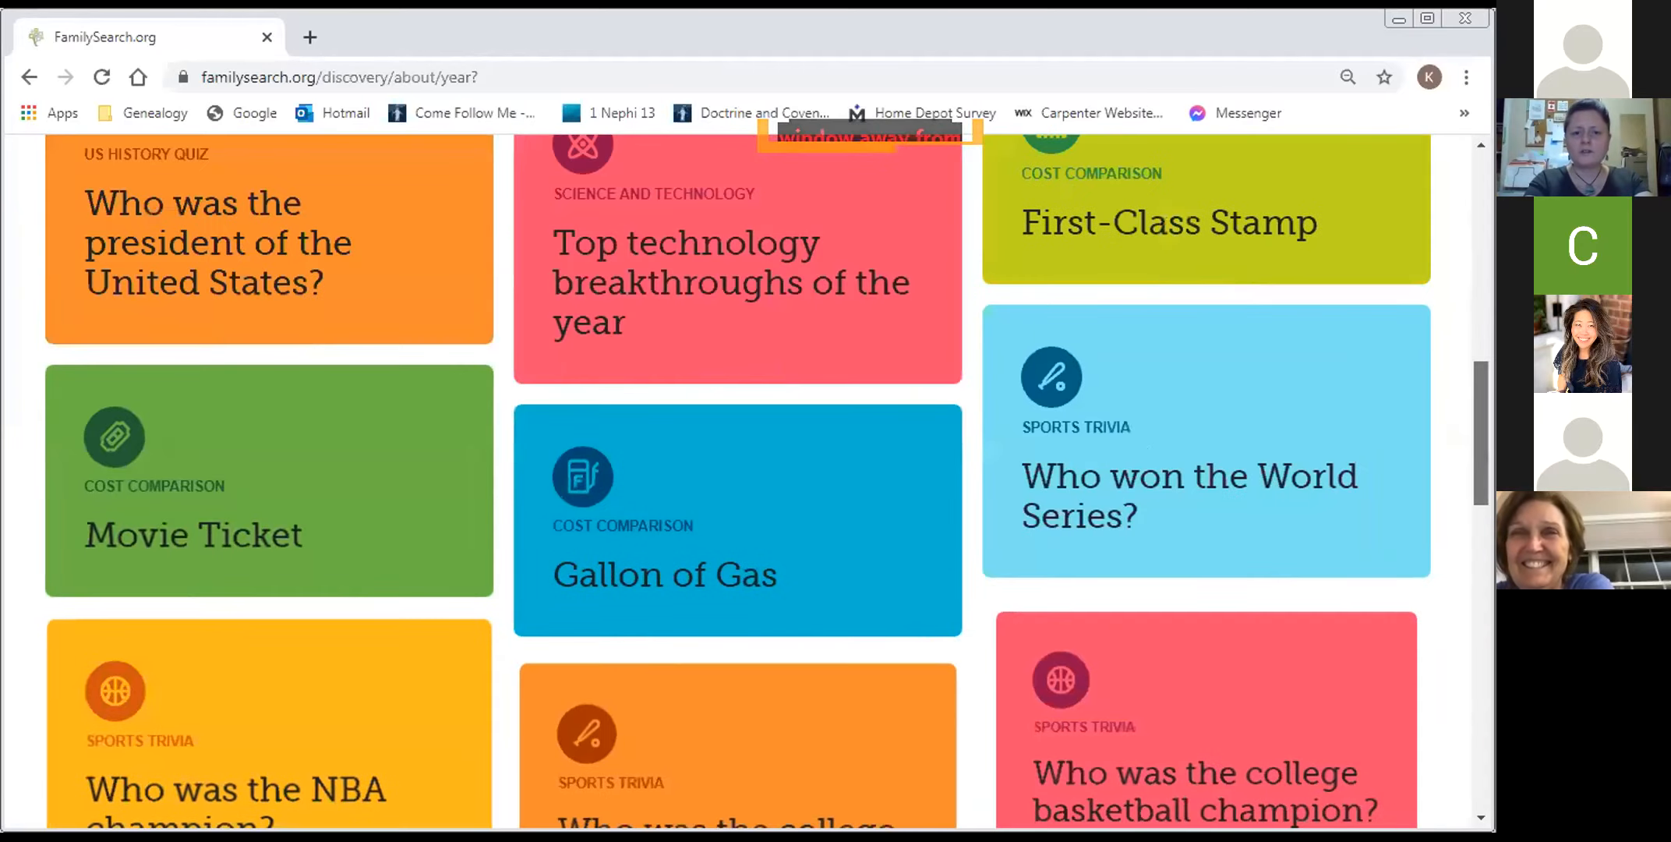
{"action": "scroll", "scroll_direction": "down", "scroll_amount": 3}
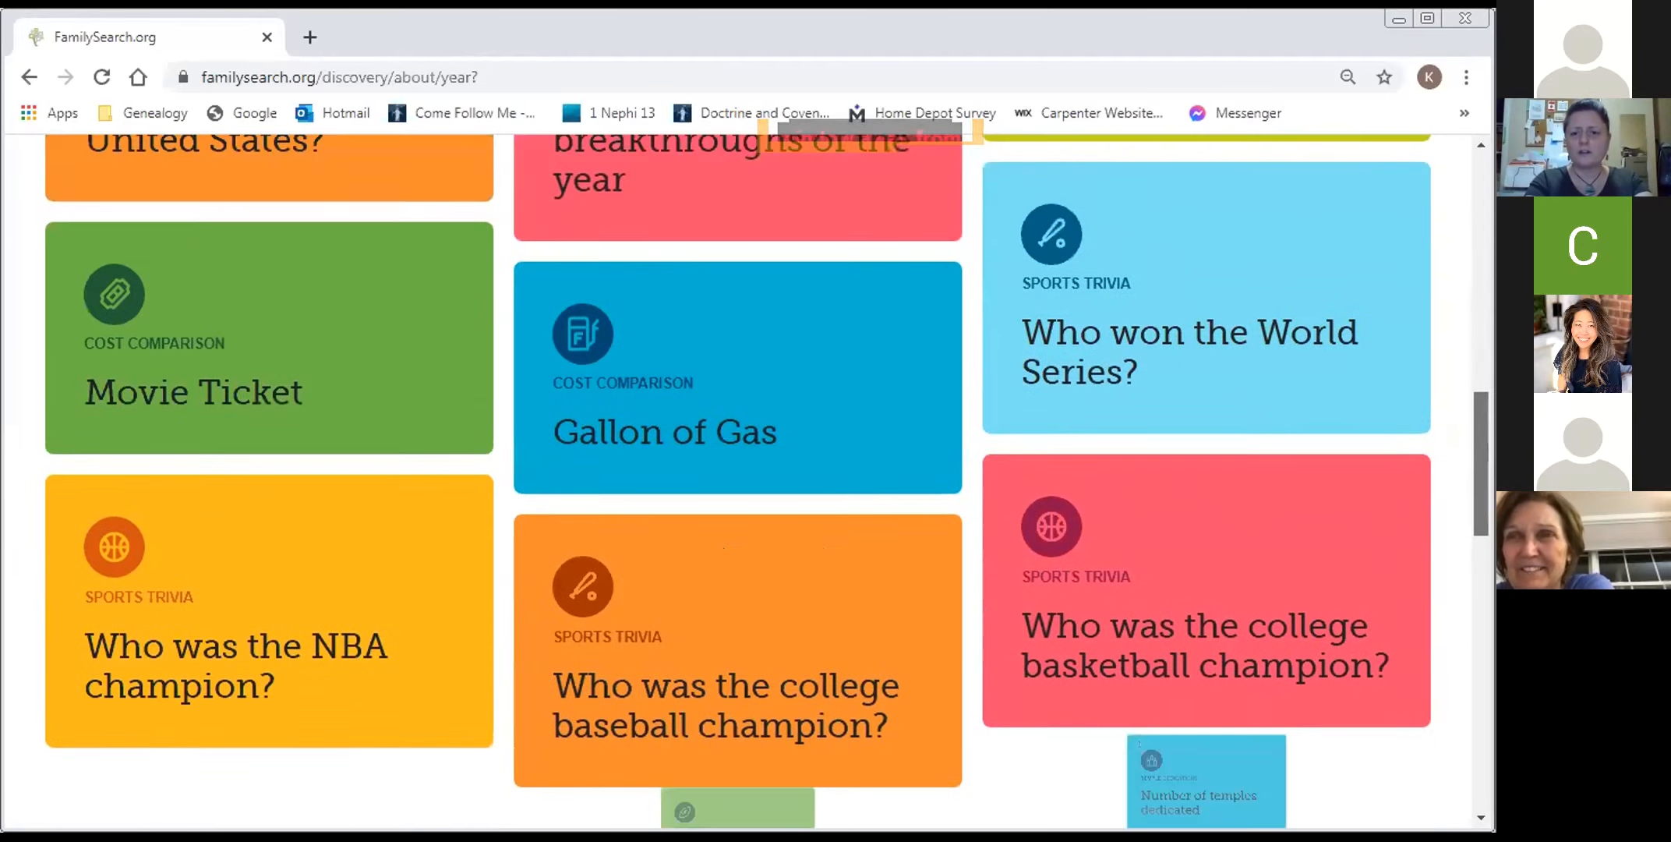
- Check the Gallon of Gas card showing $0.34, then browse the 1969 cards again
{"action": "left_click", "coordinate": [735, 375]}
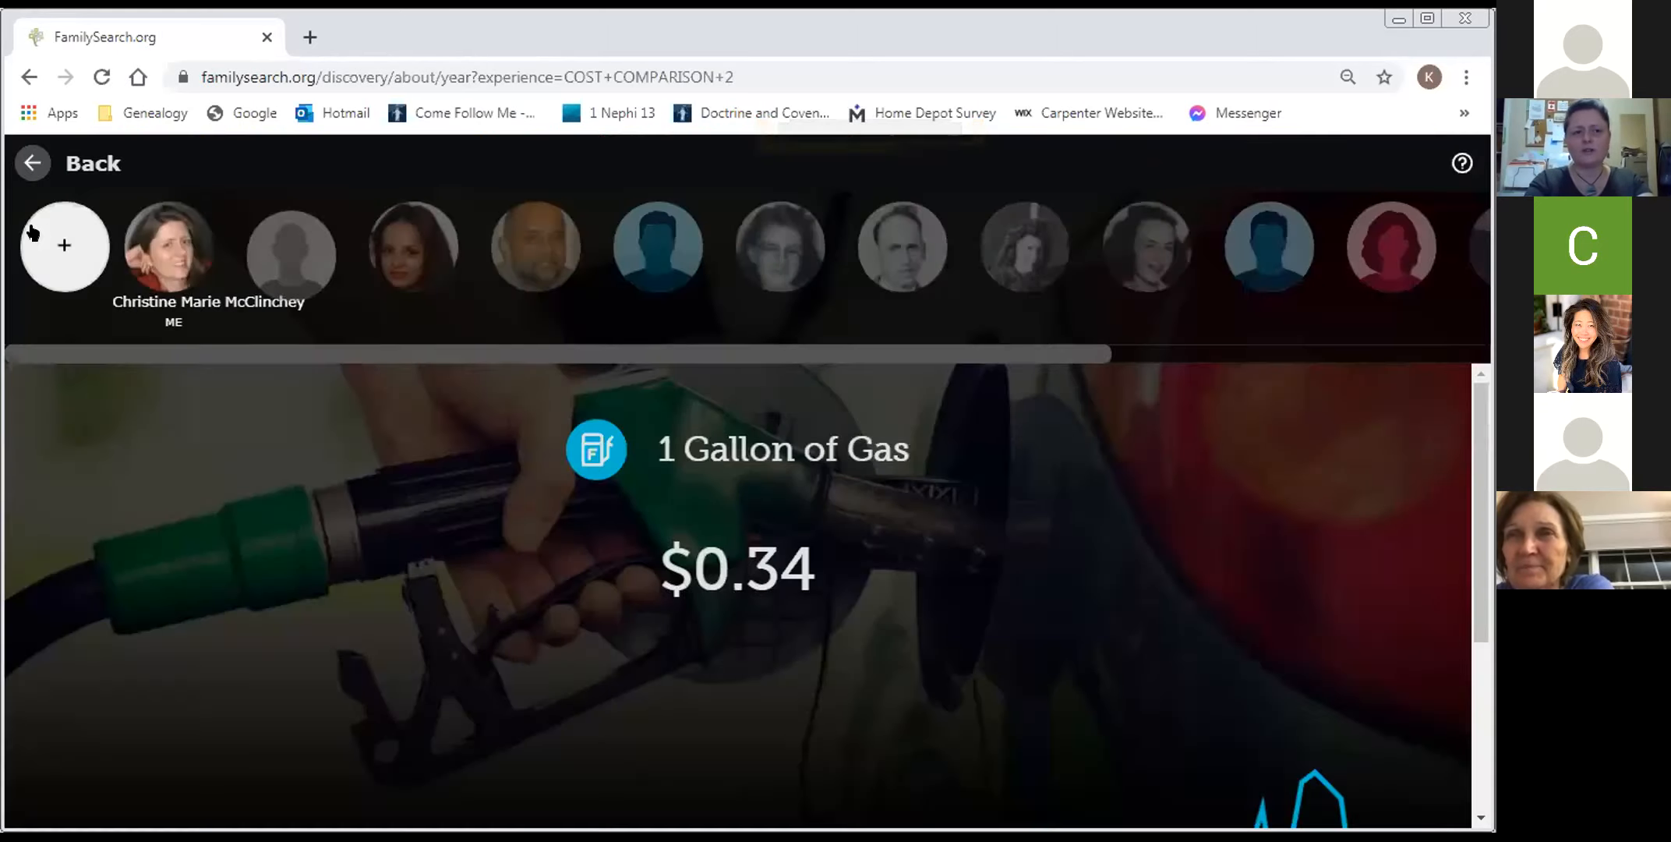
{"action": "left_click", "coordinate": [67, 163]}
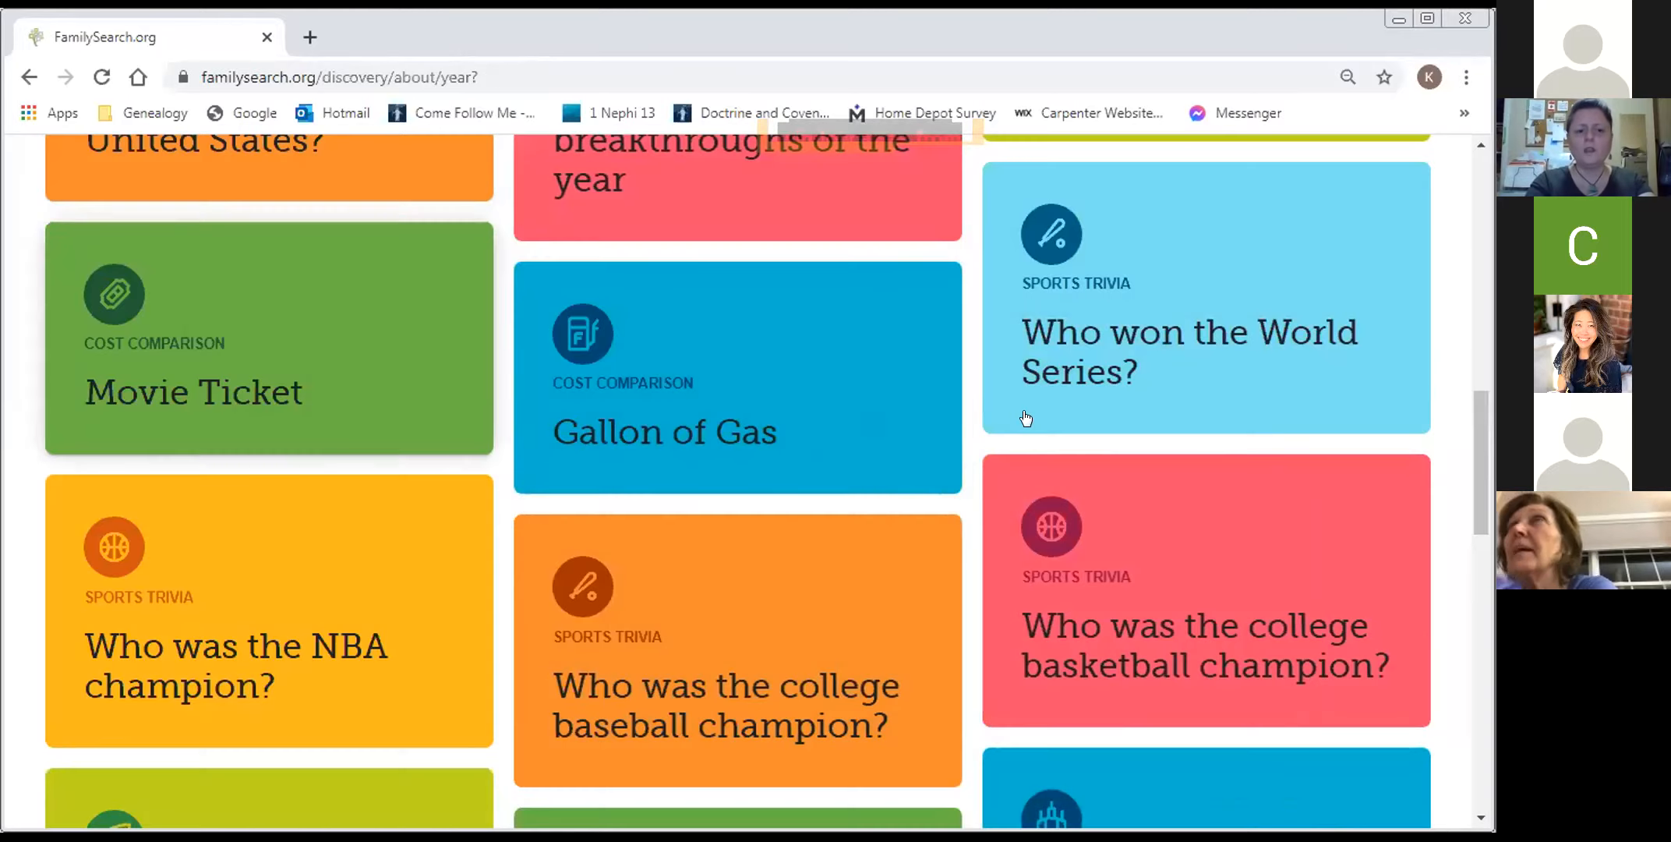
{"action": "scroll", "scroll_direction": "down", "scroll_amount": 3}
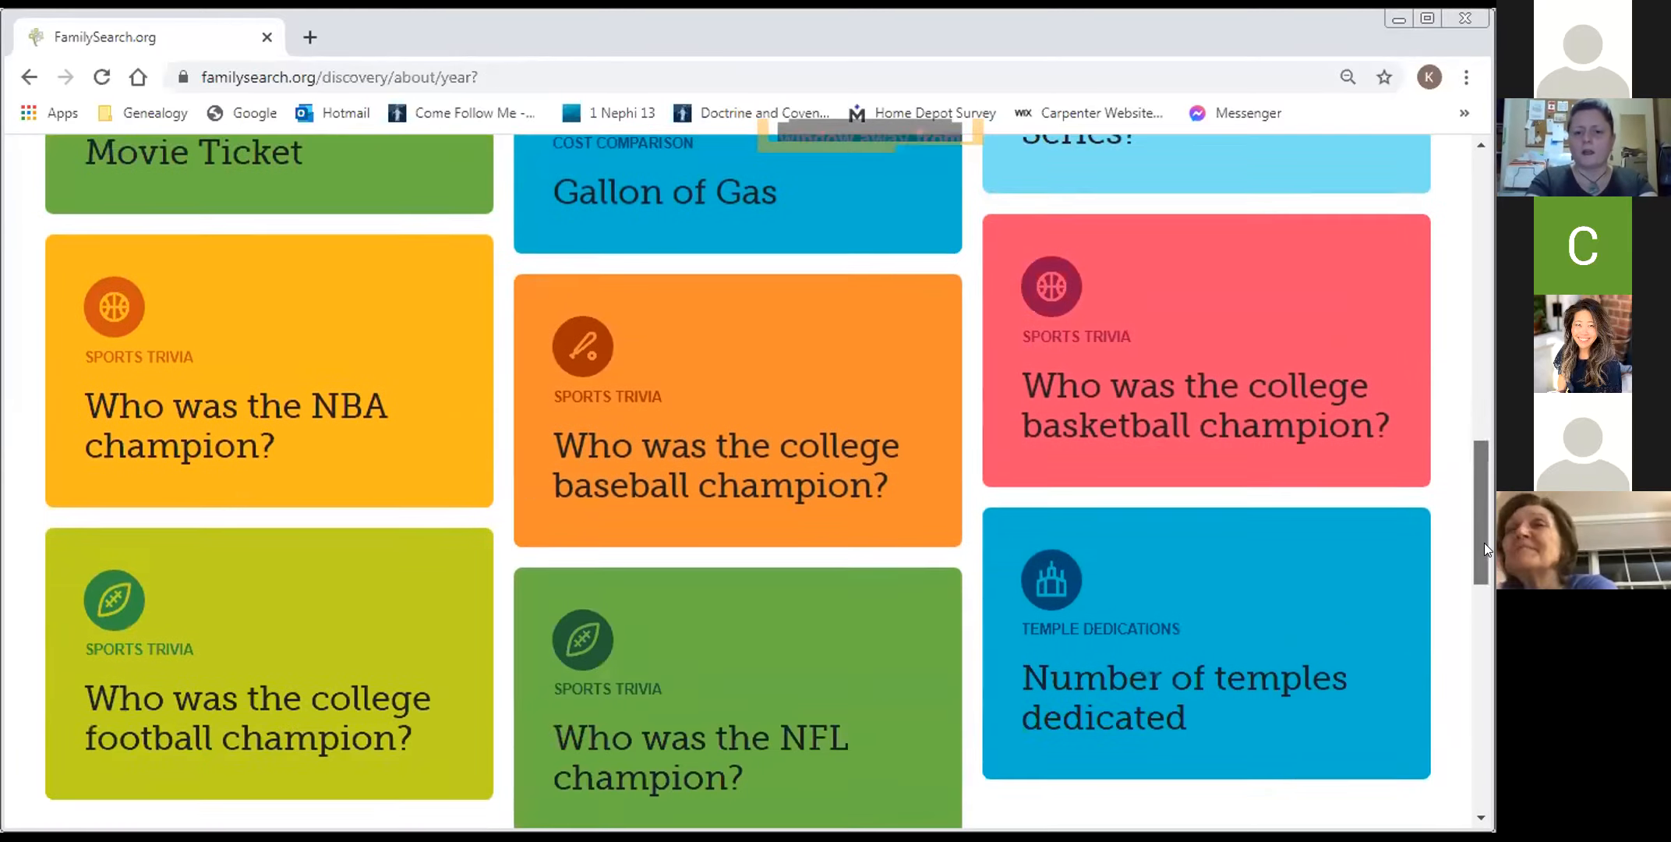
{"action": "scroll", "scroll_direction": "down", "scroll_amount": 3}
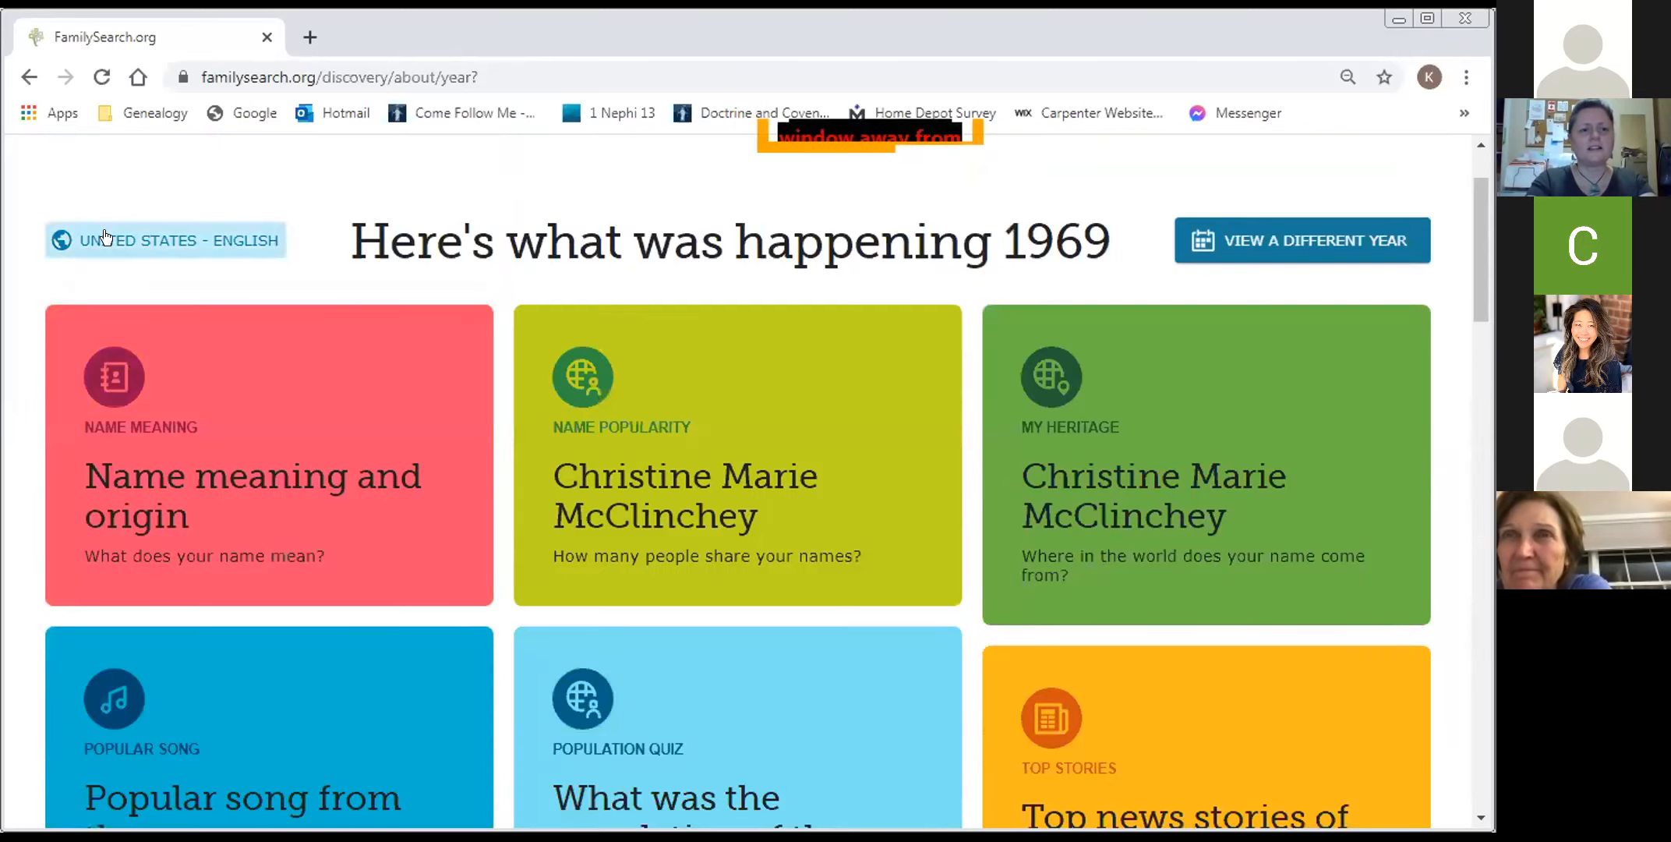
- Set the 1969 facts region to Canada - English and browse cards like Top news in Canada
{"action": "left_click", "coordinate": [165, 240]}
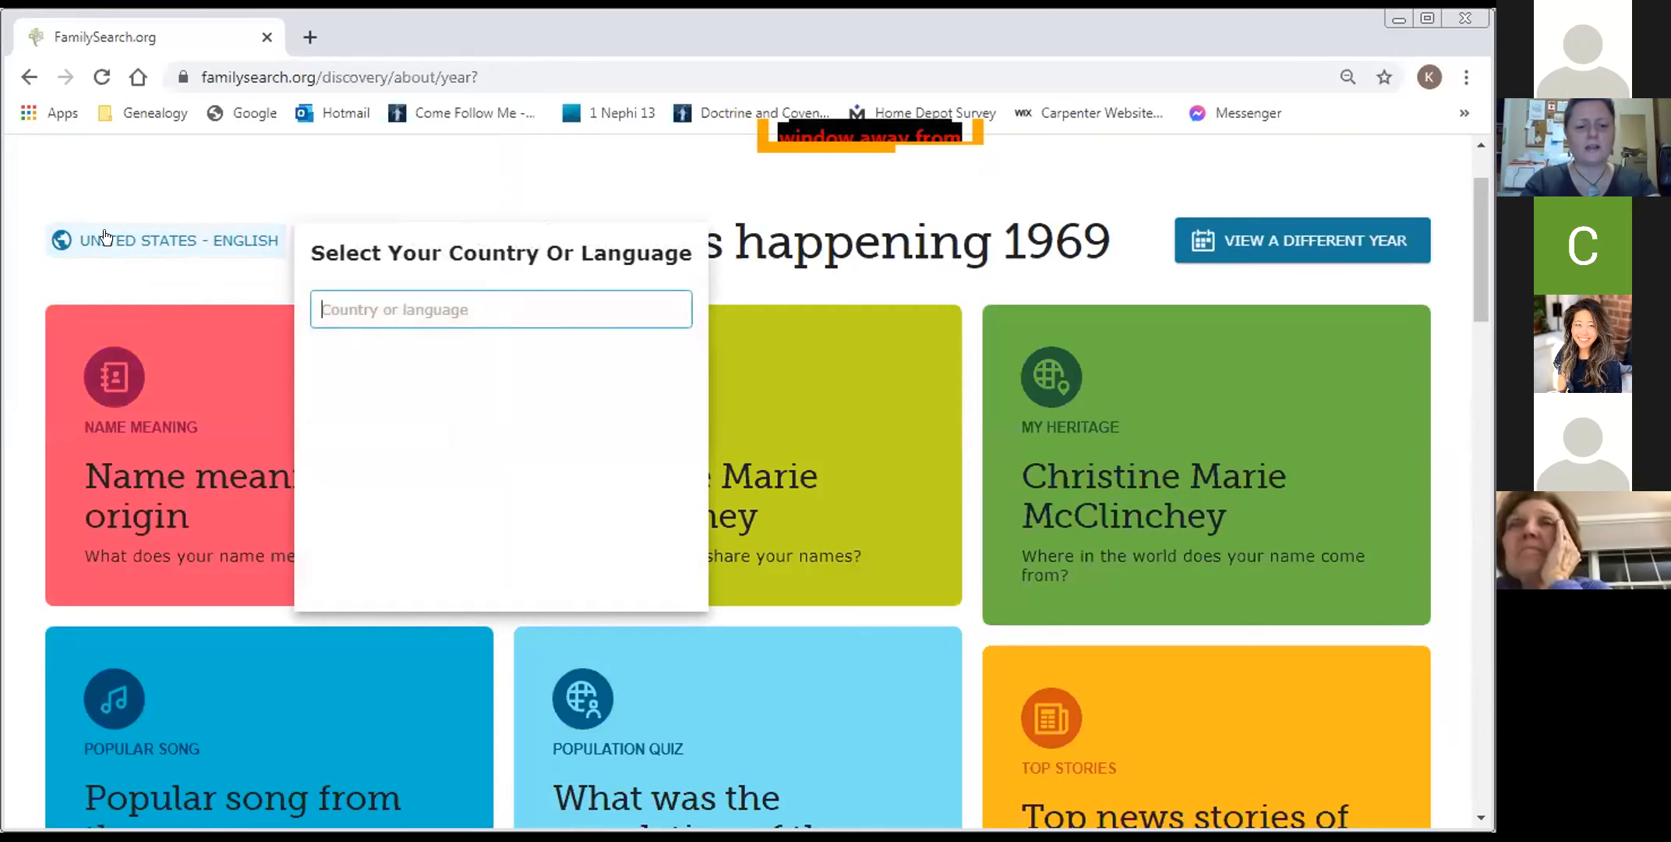
{"action": "type", "text": "can"}
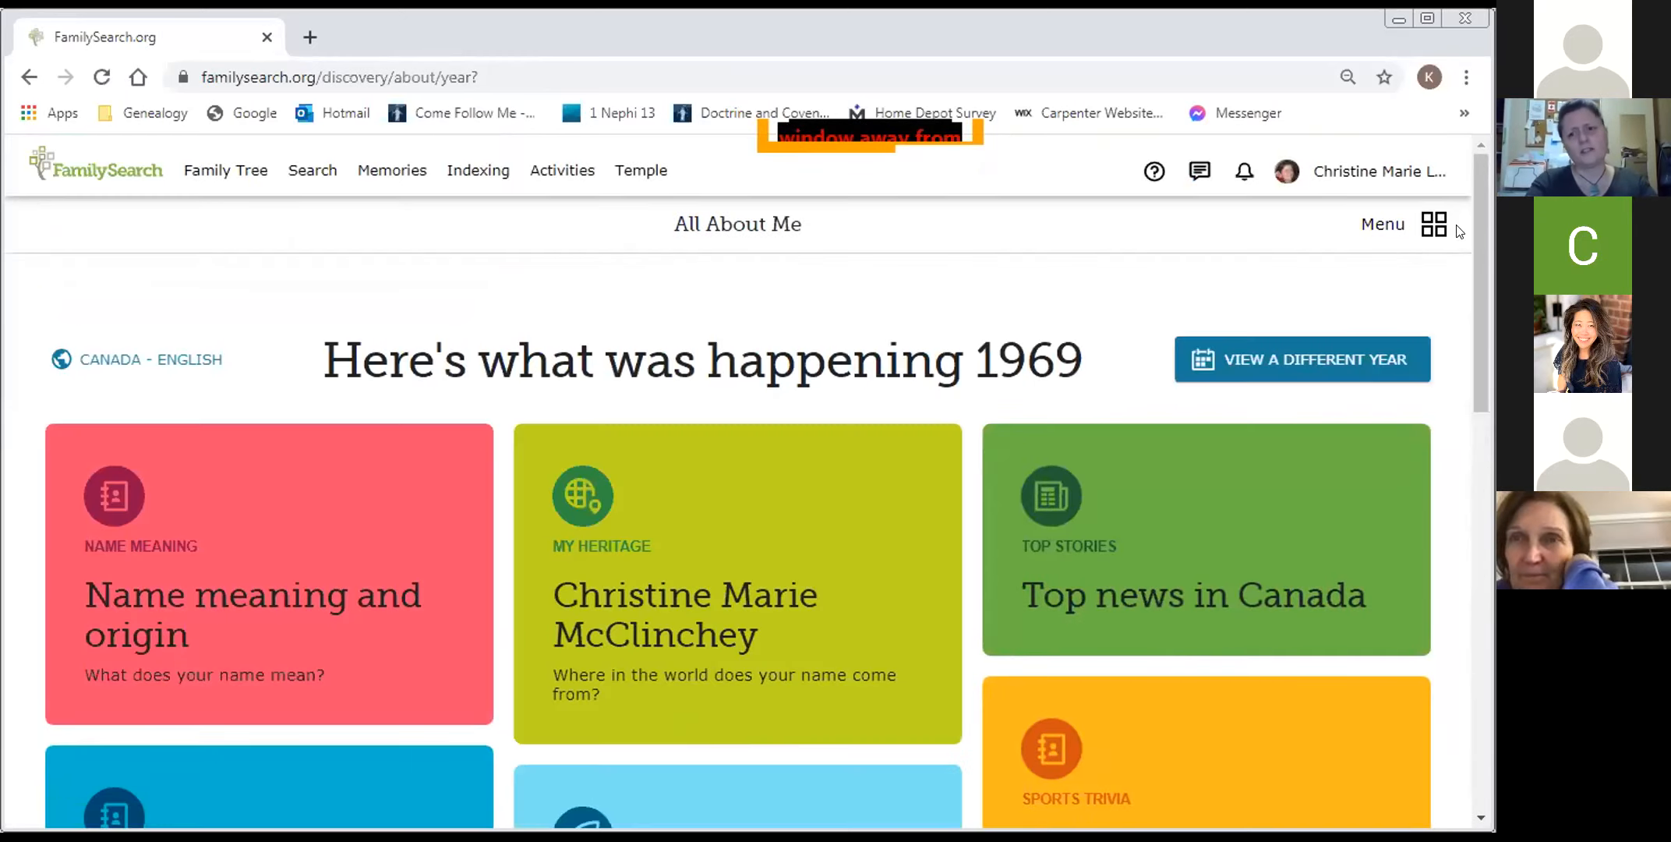
{"action": "scroll", "scroll_direction": "down", "scroll_amount": 3}
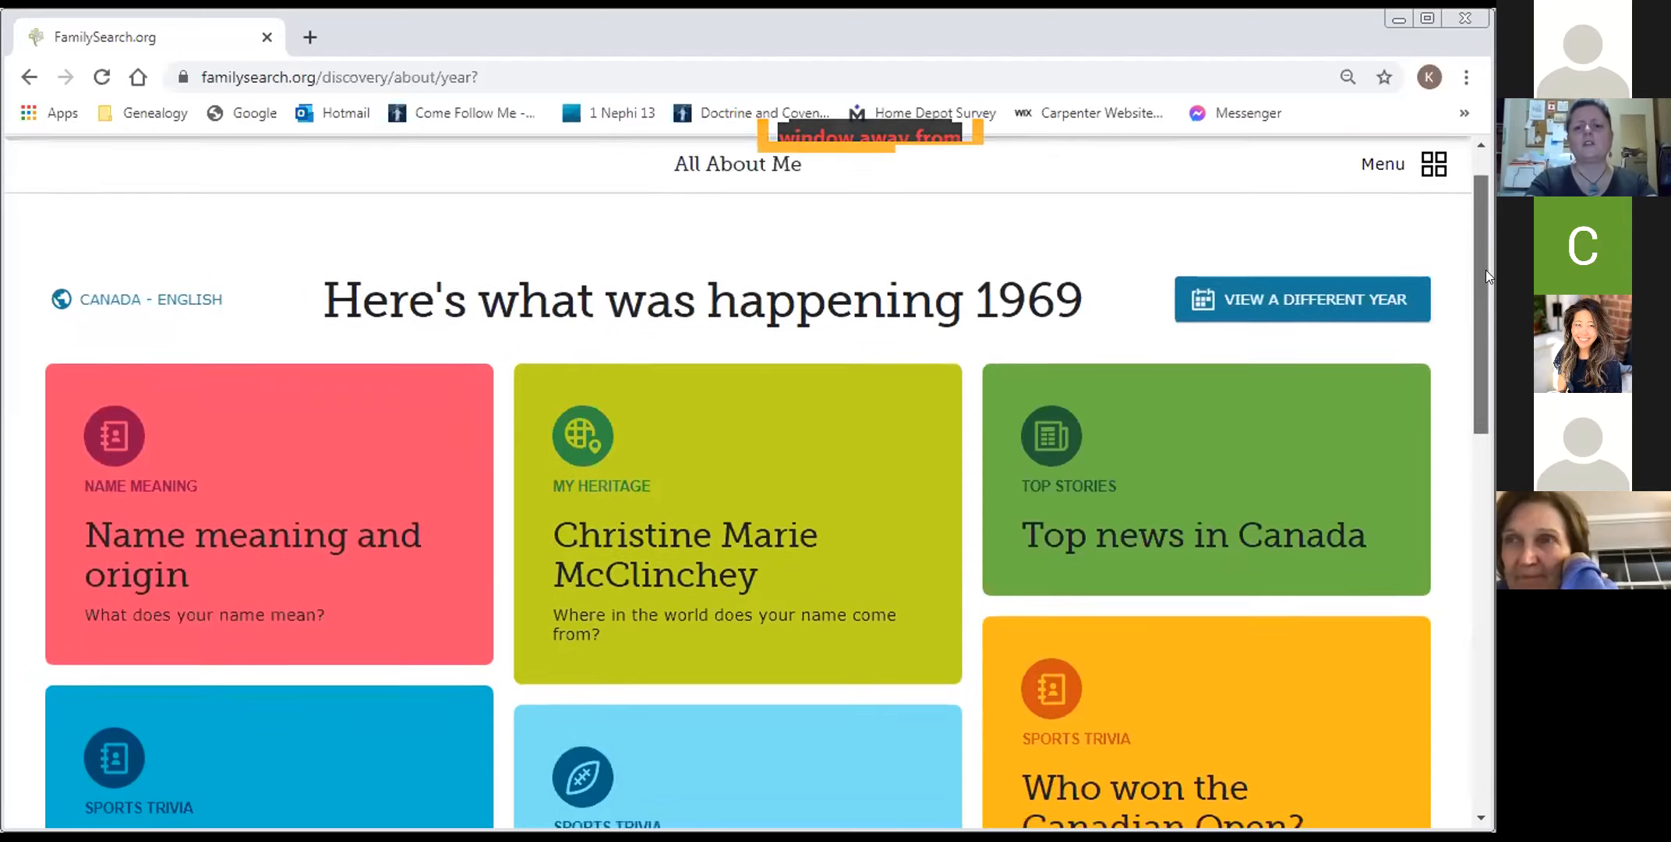
{"action": "scroll", "scroll_direction": "down", "scroll_amount": 3}
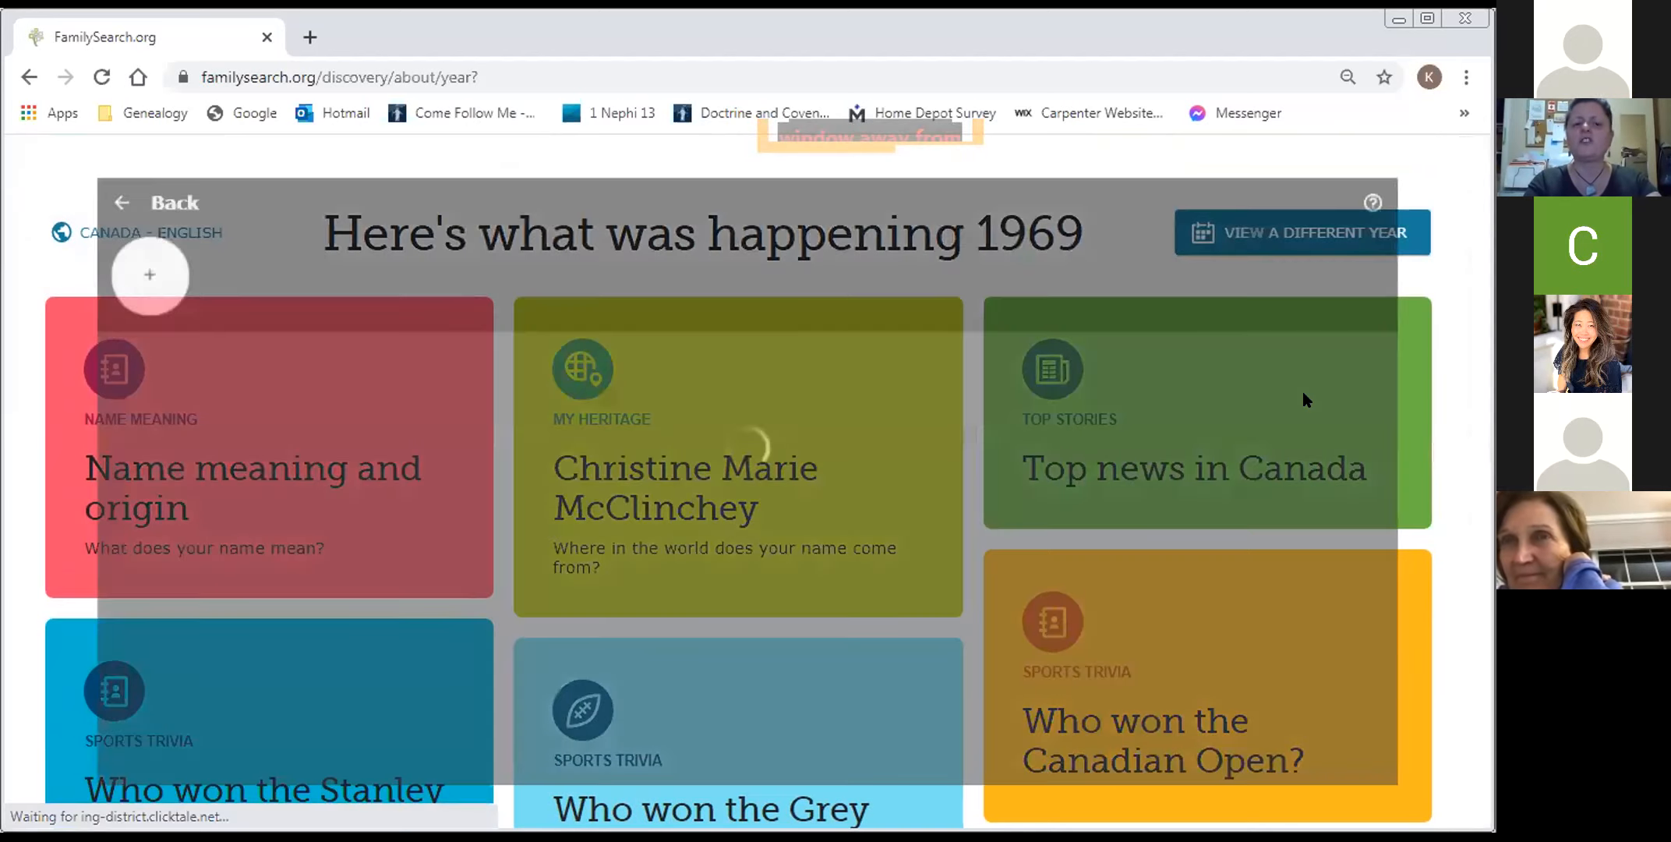
{"action": "left_click", "coordinate": [1193, 468]}
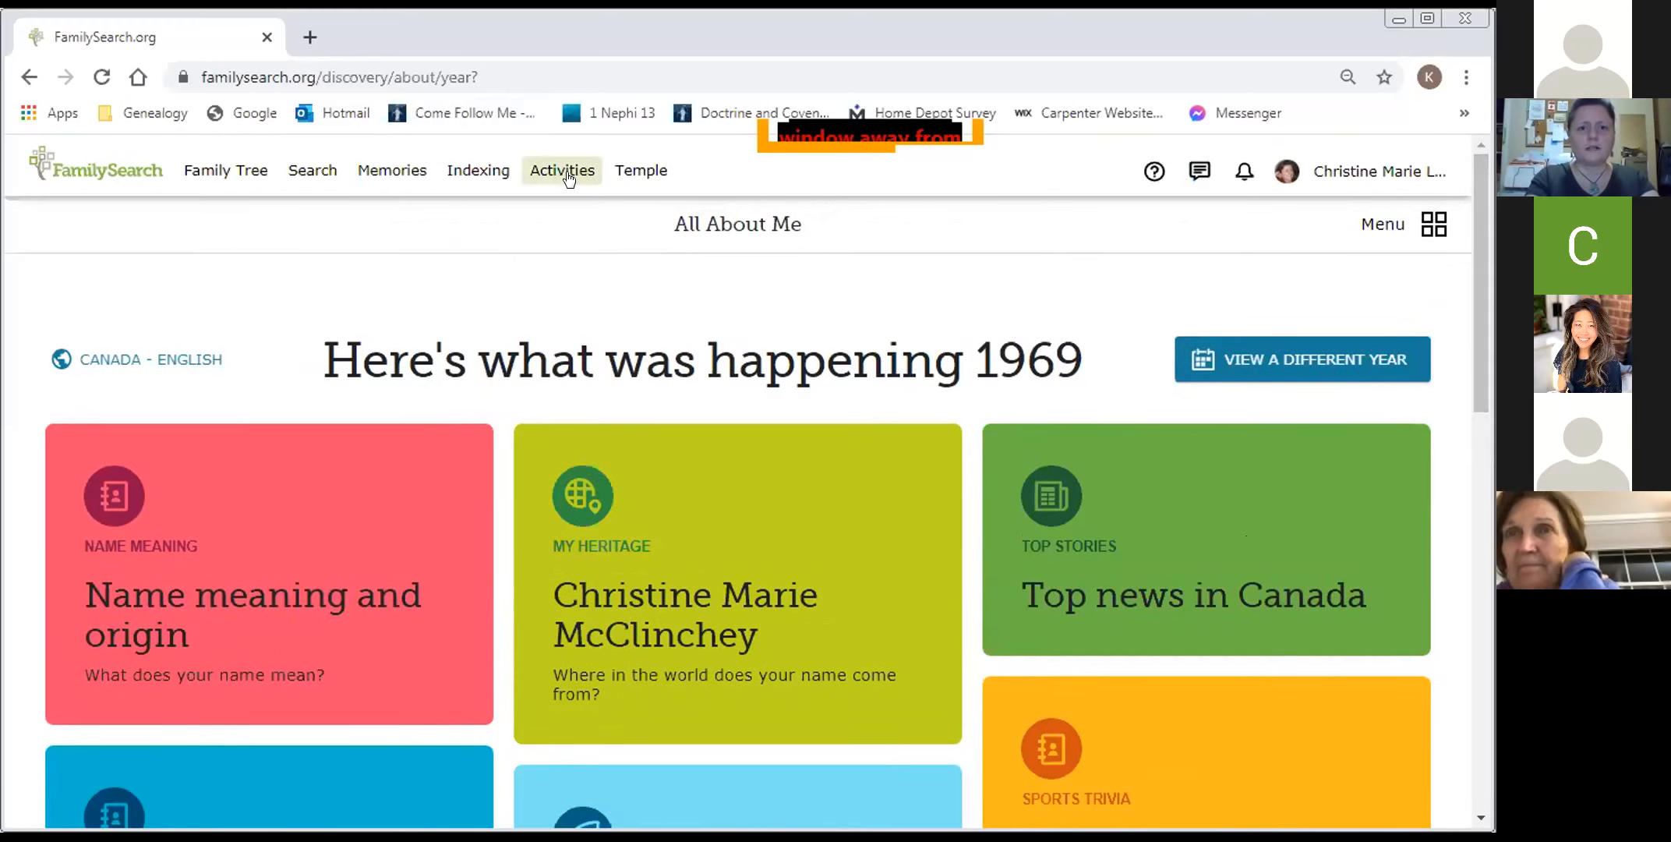
- Go to the all-activities overview and open the Record My Story card
{"action": "left_click", "coordinate": [563, 171]}
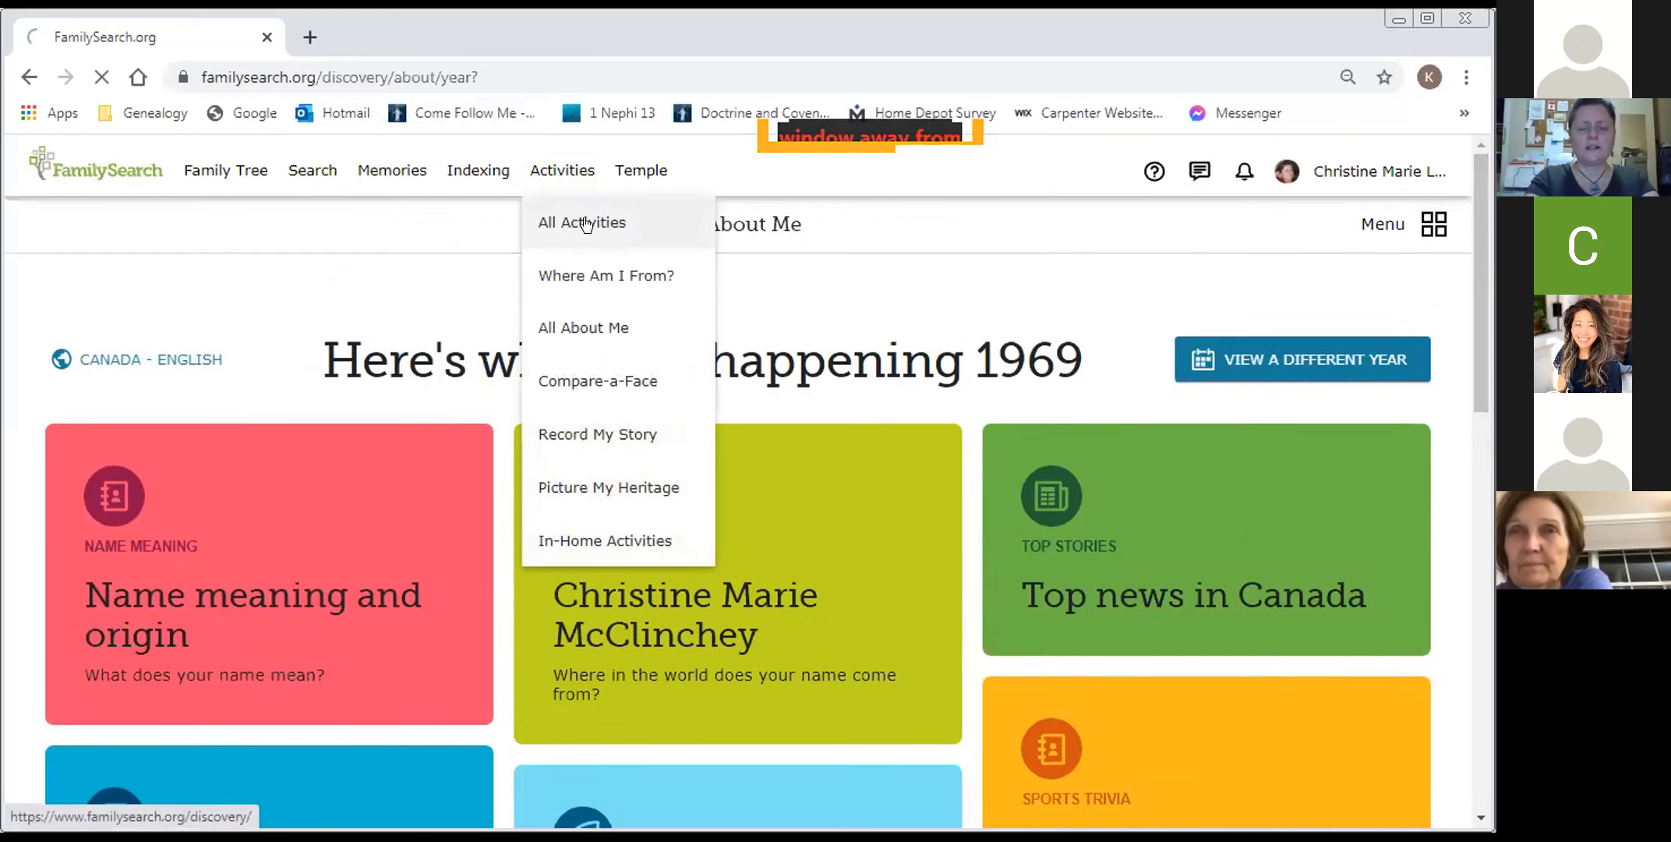
{"action": "left_click", "coordinate": [583, 221]}
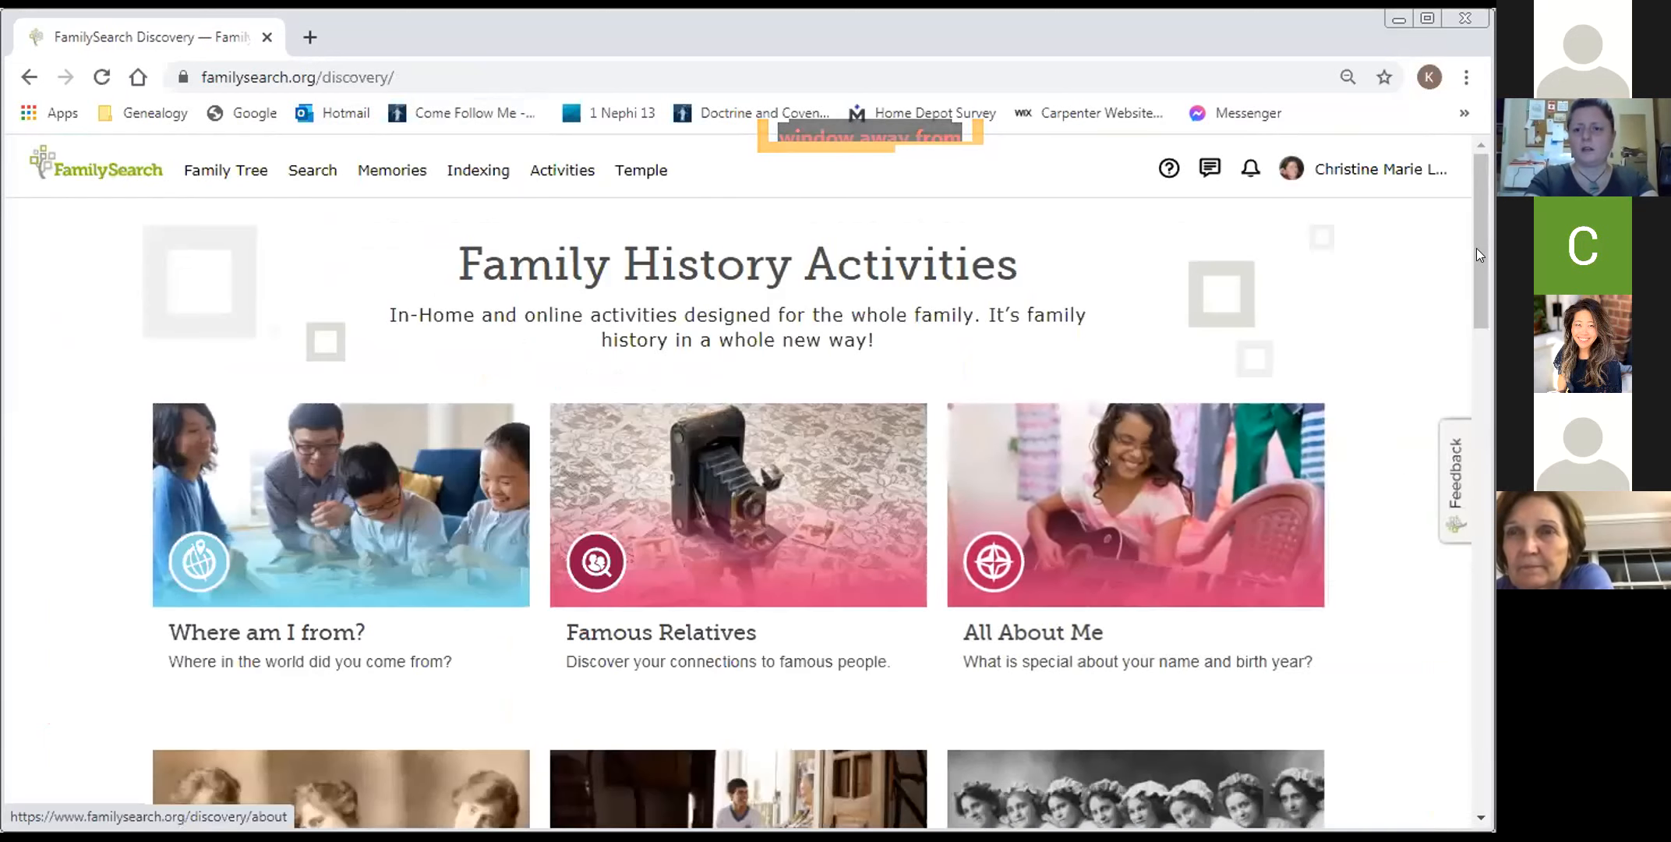
{"action": "scroll", "scroll_direction": "down", "scroll_amount": 3}
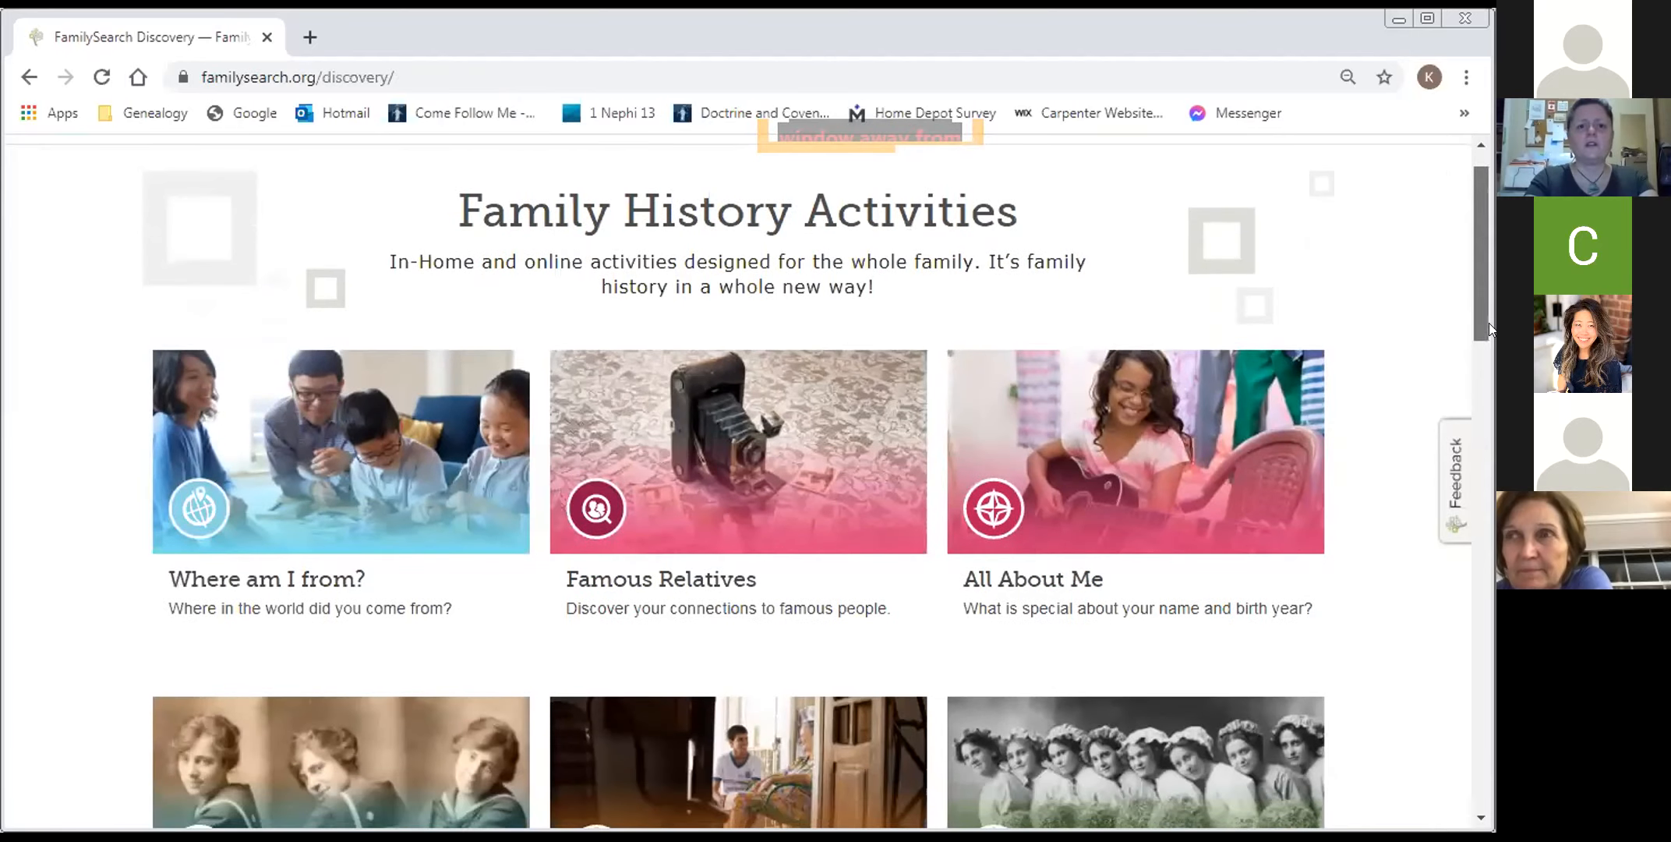
{"action": "scroll", "scroll_direction": "down", "scroll_amount": 3}
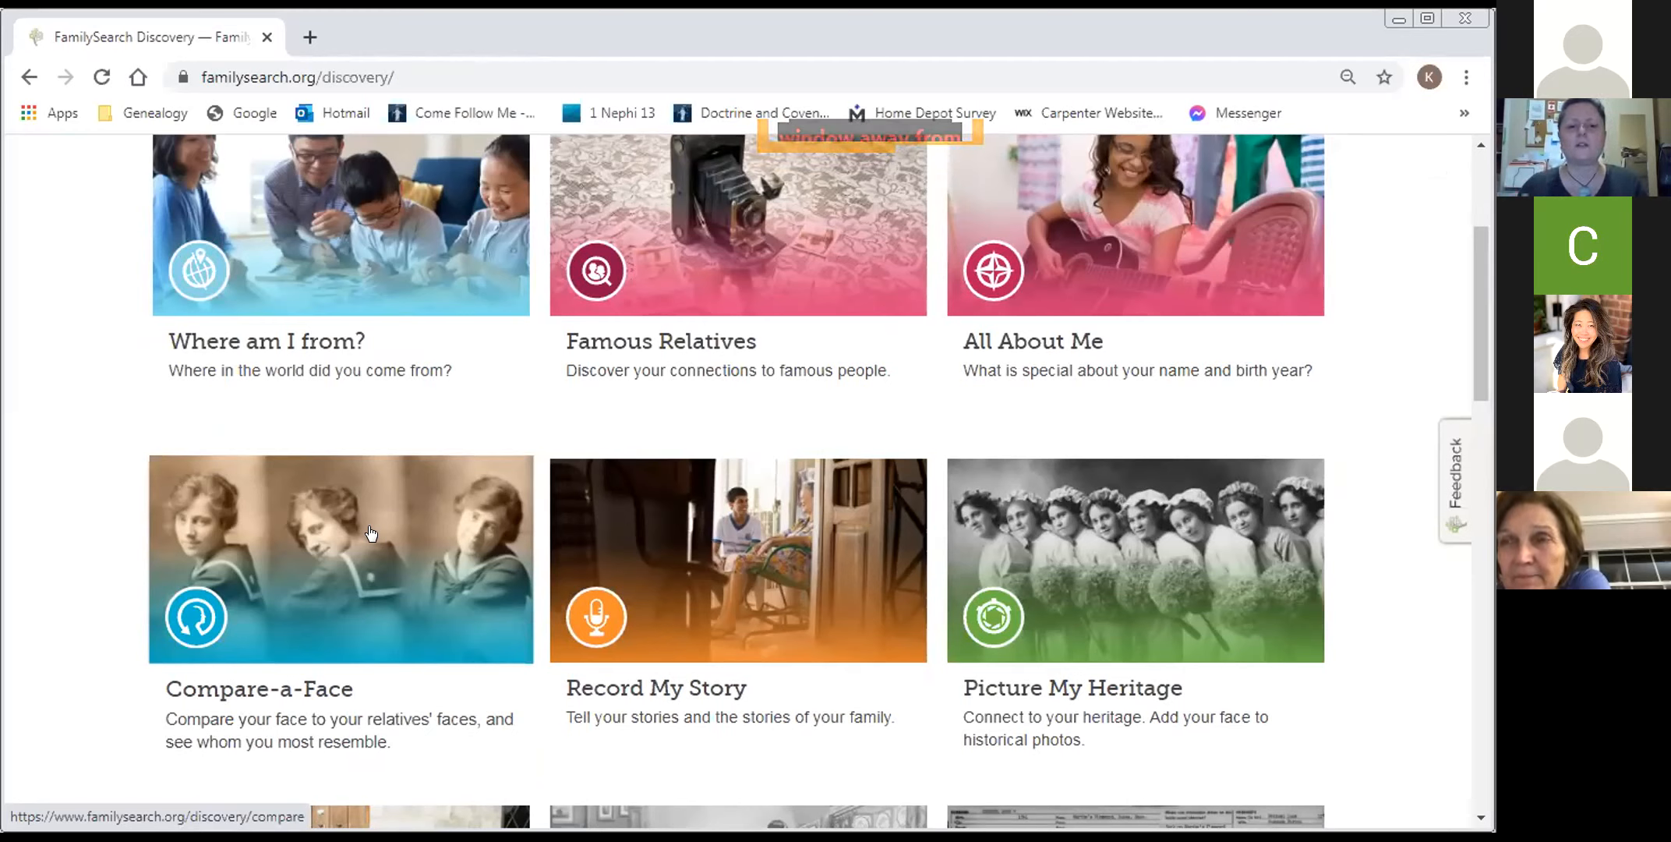
{"action": "mouse_move", "coordinate": [680, 461]}
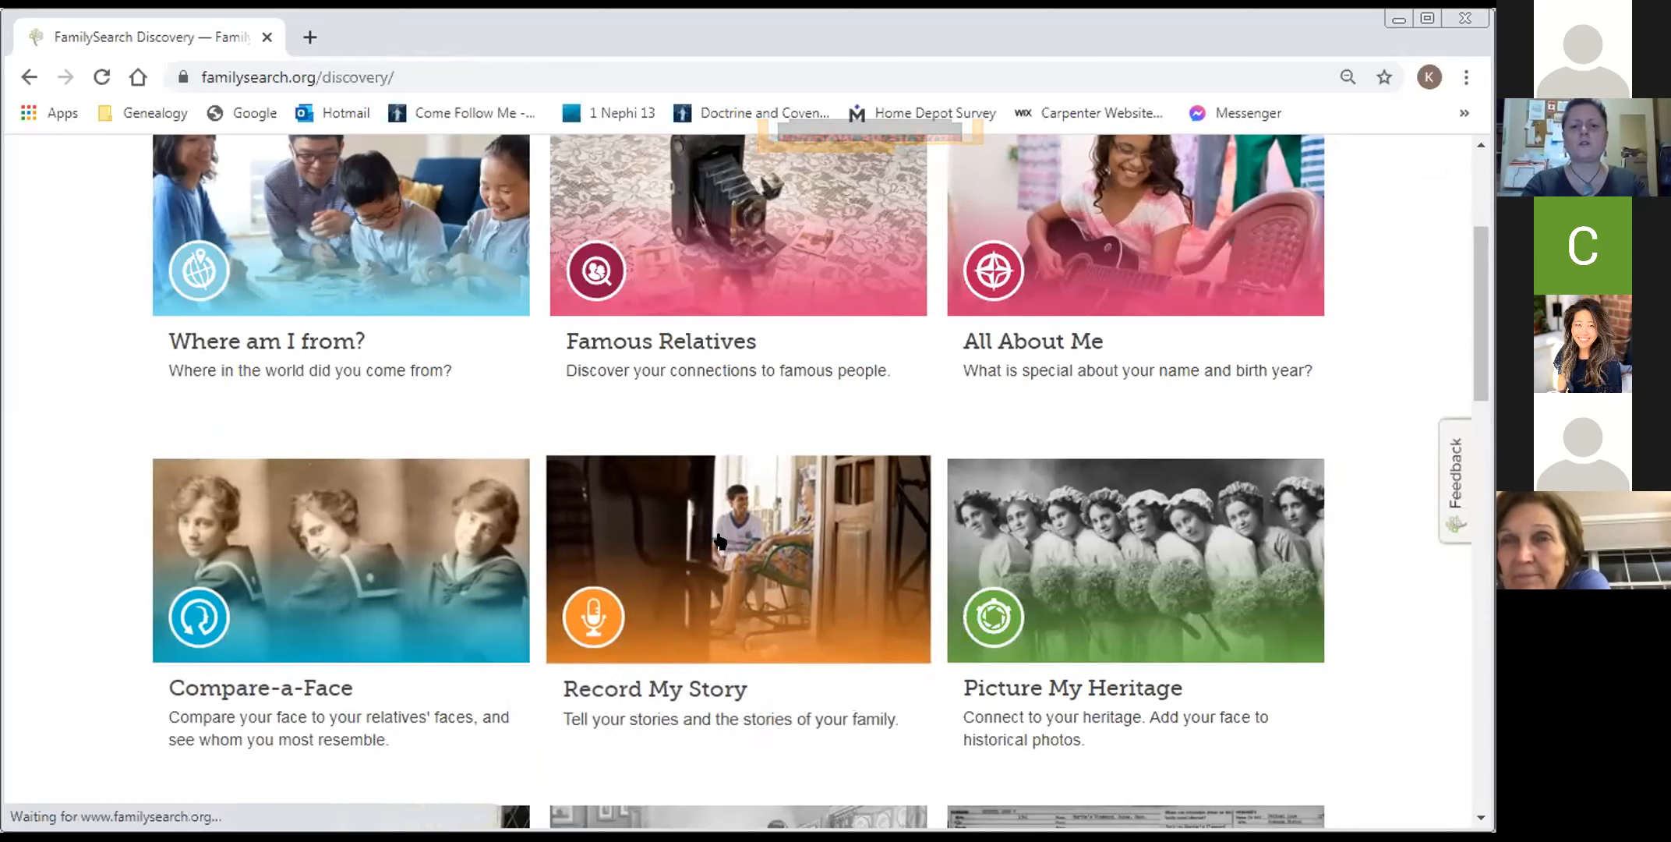
{"action": "left_click", "coordinate": [738, 559]}
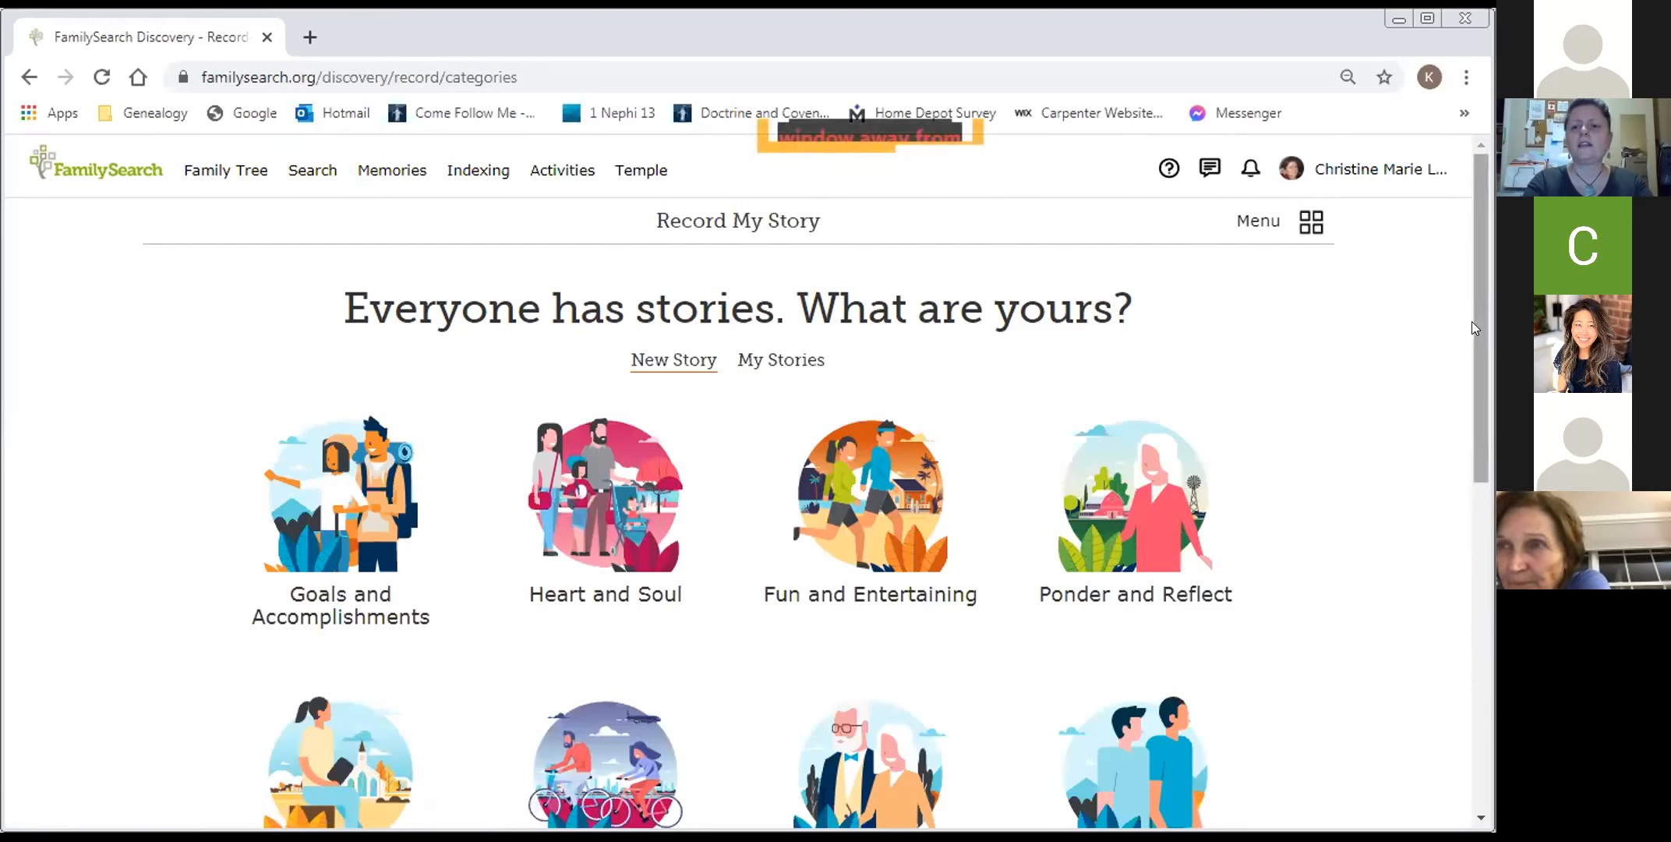
- In Ponder and Reflect, pick 'What is the nicest thing someone has done for you?'
{"action": "scroll", "scroll_direction": "down", "scroll_amount": 3}
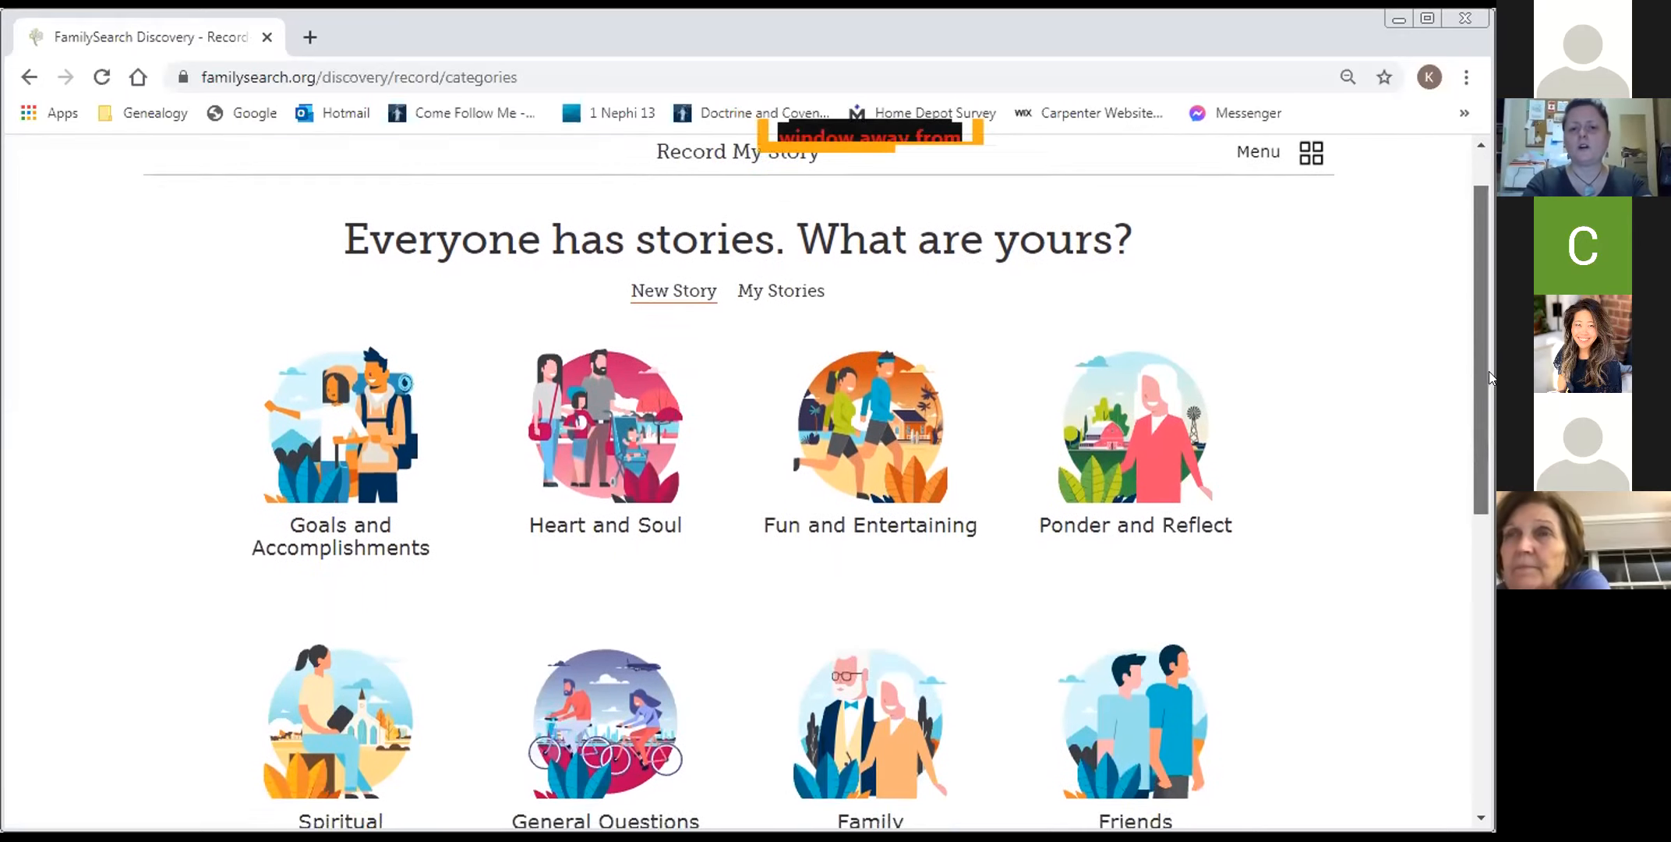
{"action": "scroll", "scroll_direction": "down", "scroll_amount": 3}
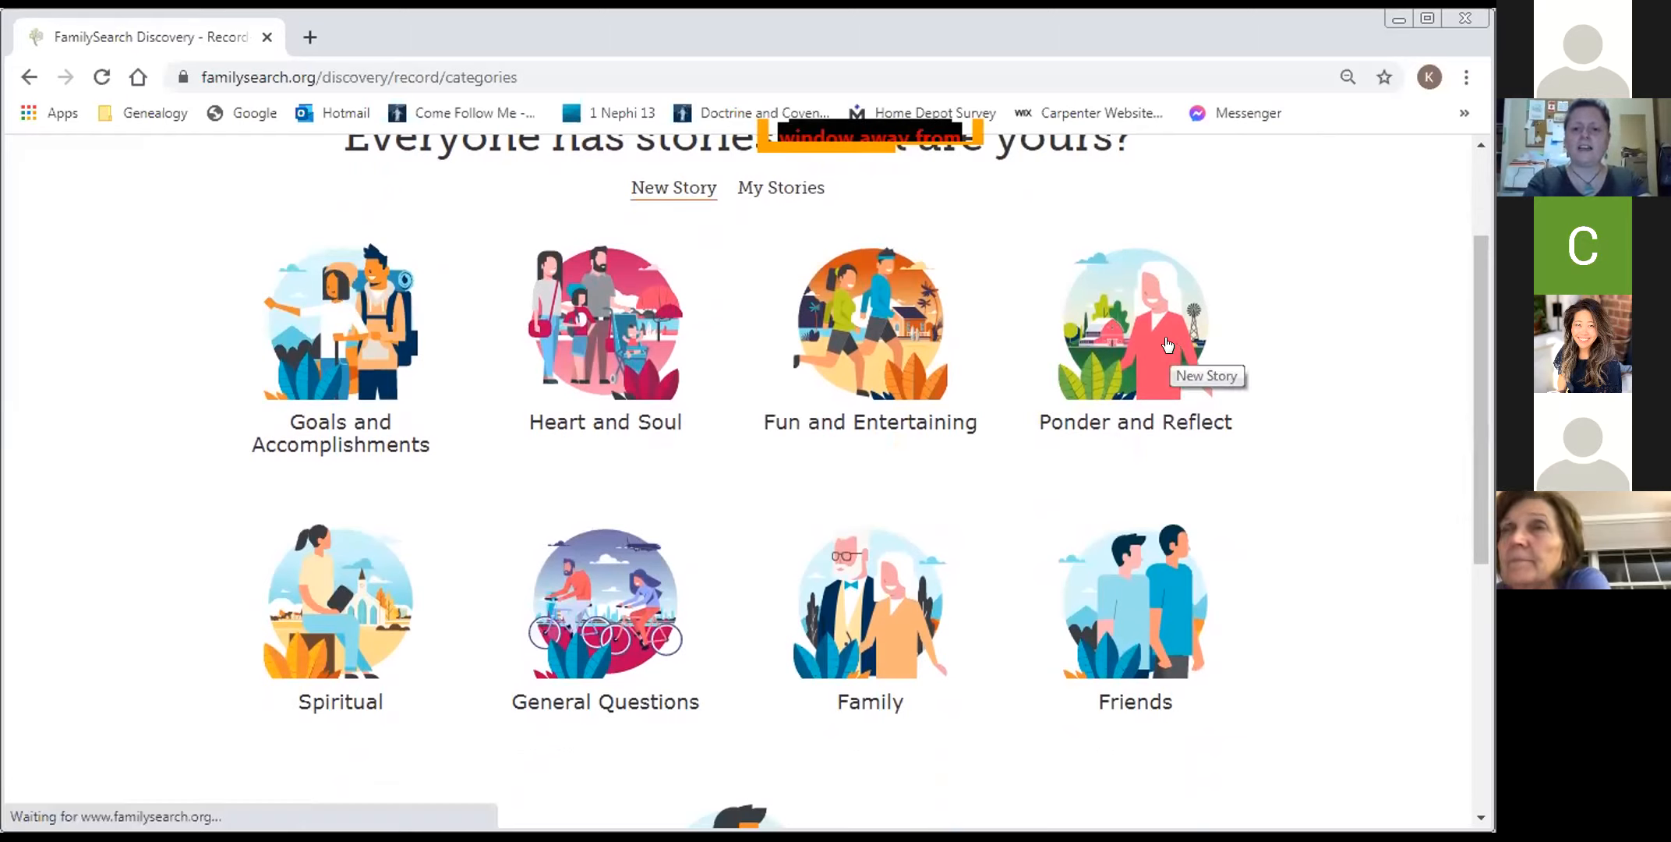
{"action": "left_click", "coordinate": [1135, 322]}
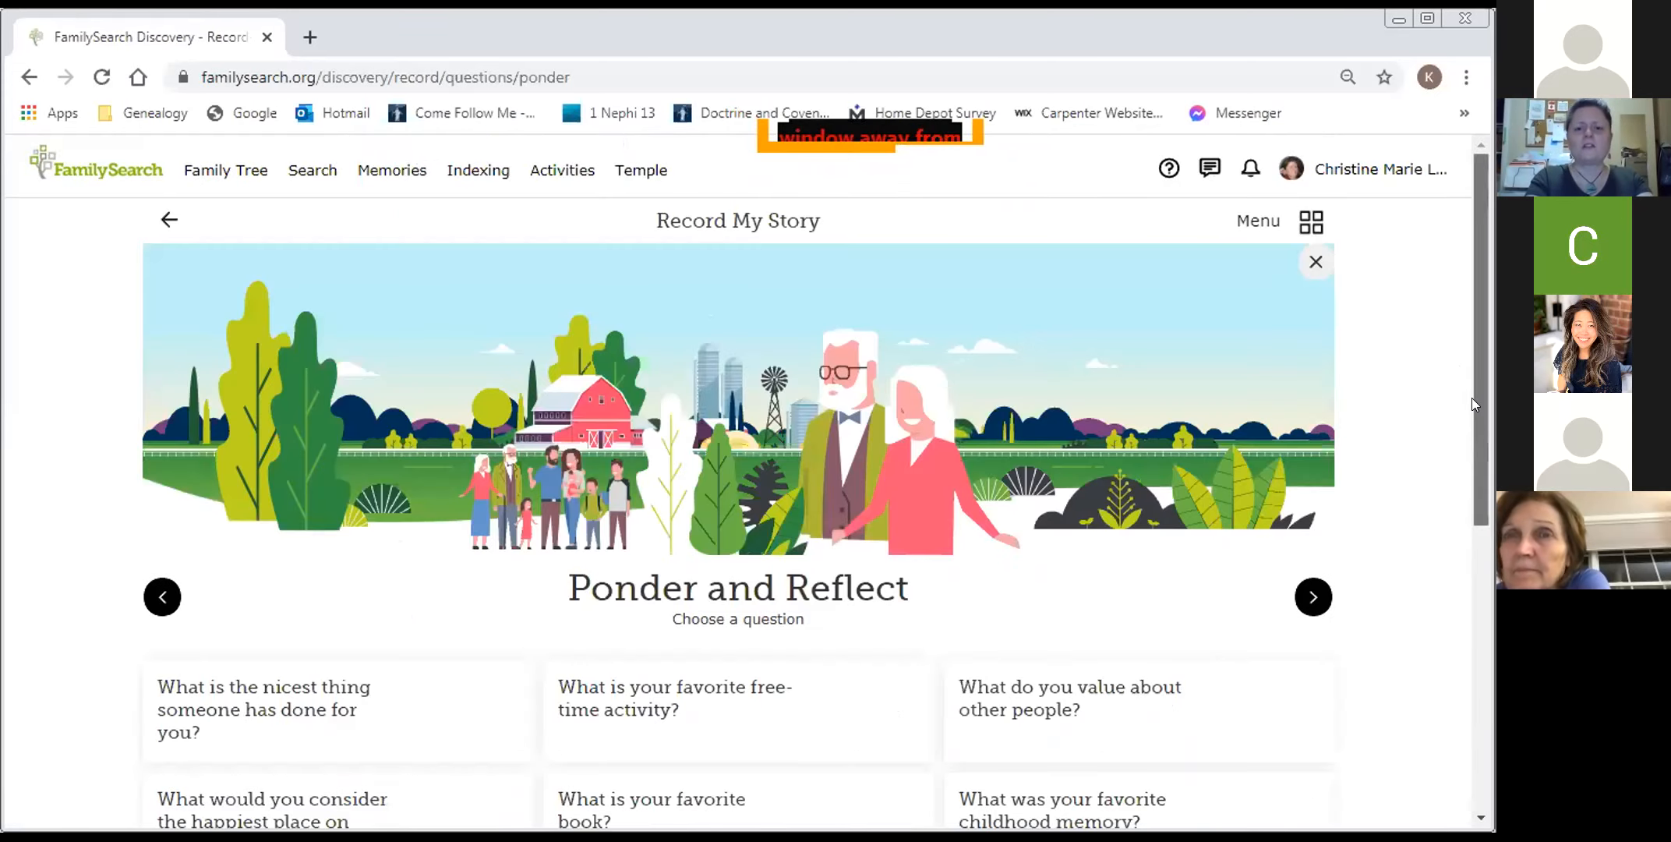
{"action": "scroll", "scroll_direction": "down", "scroll_amount": 3}
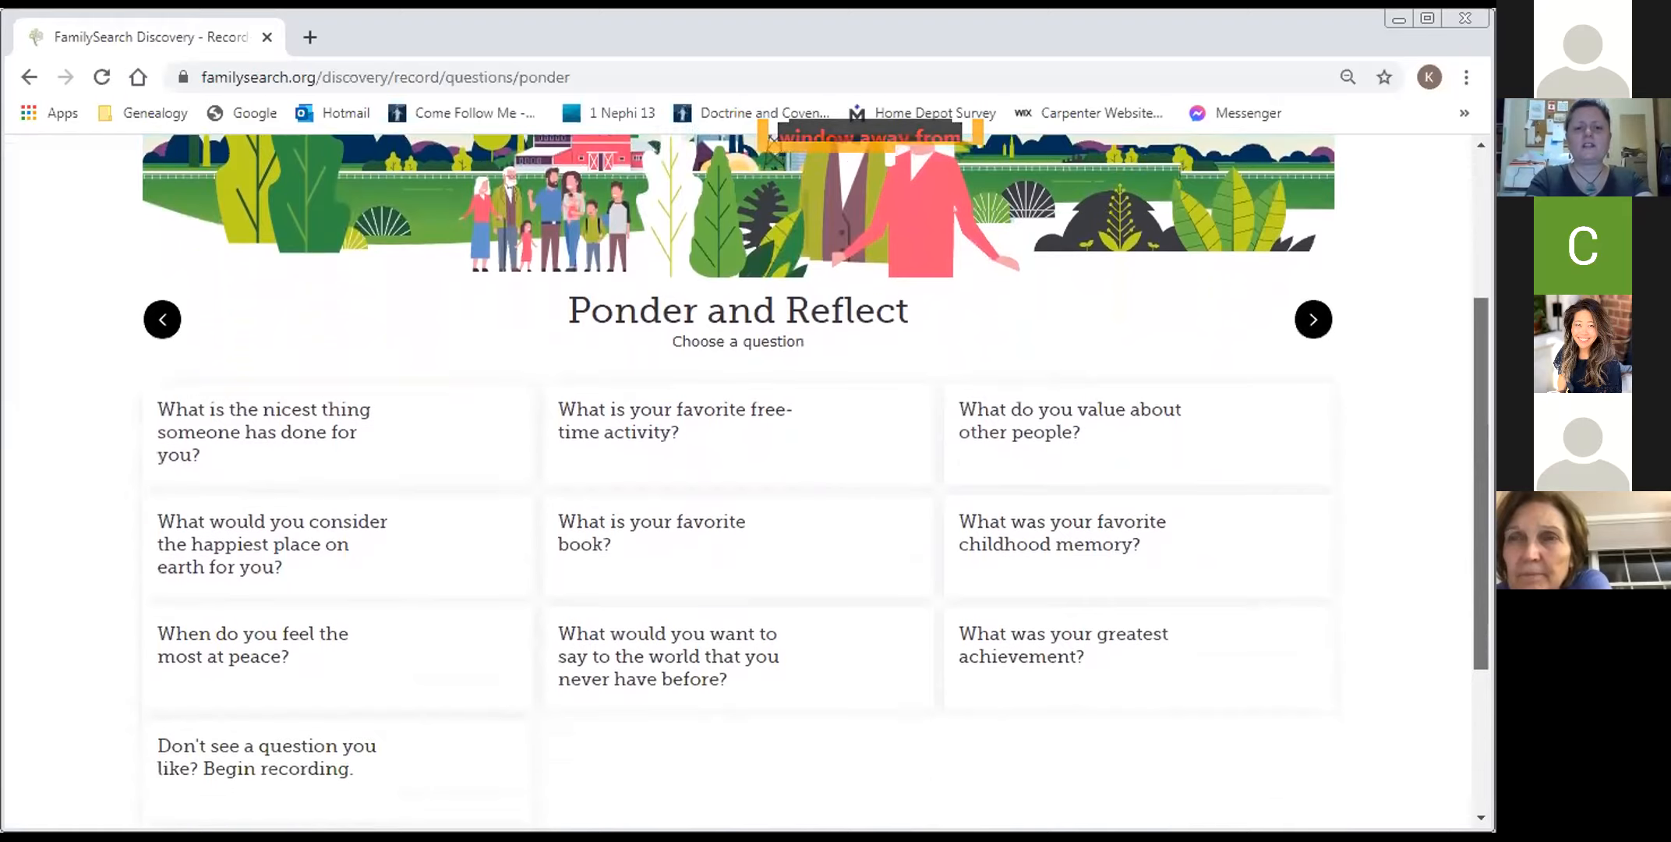
{"action": "scroll", "scroll_direction": "down", "scroll_amount": 3}
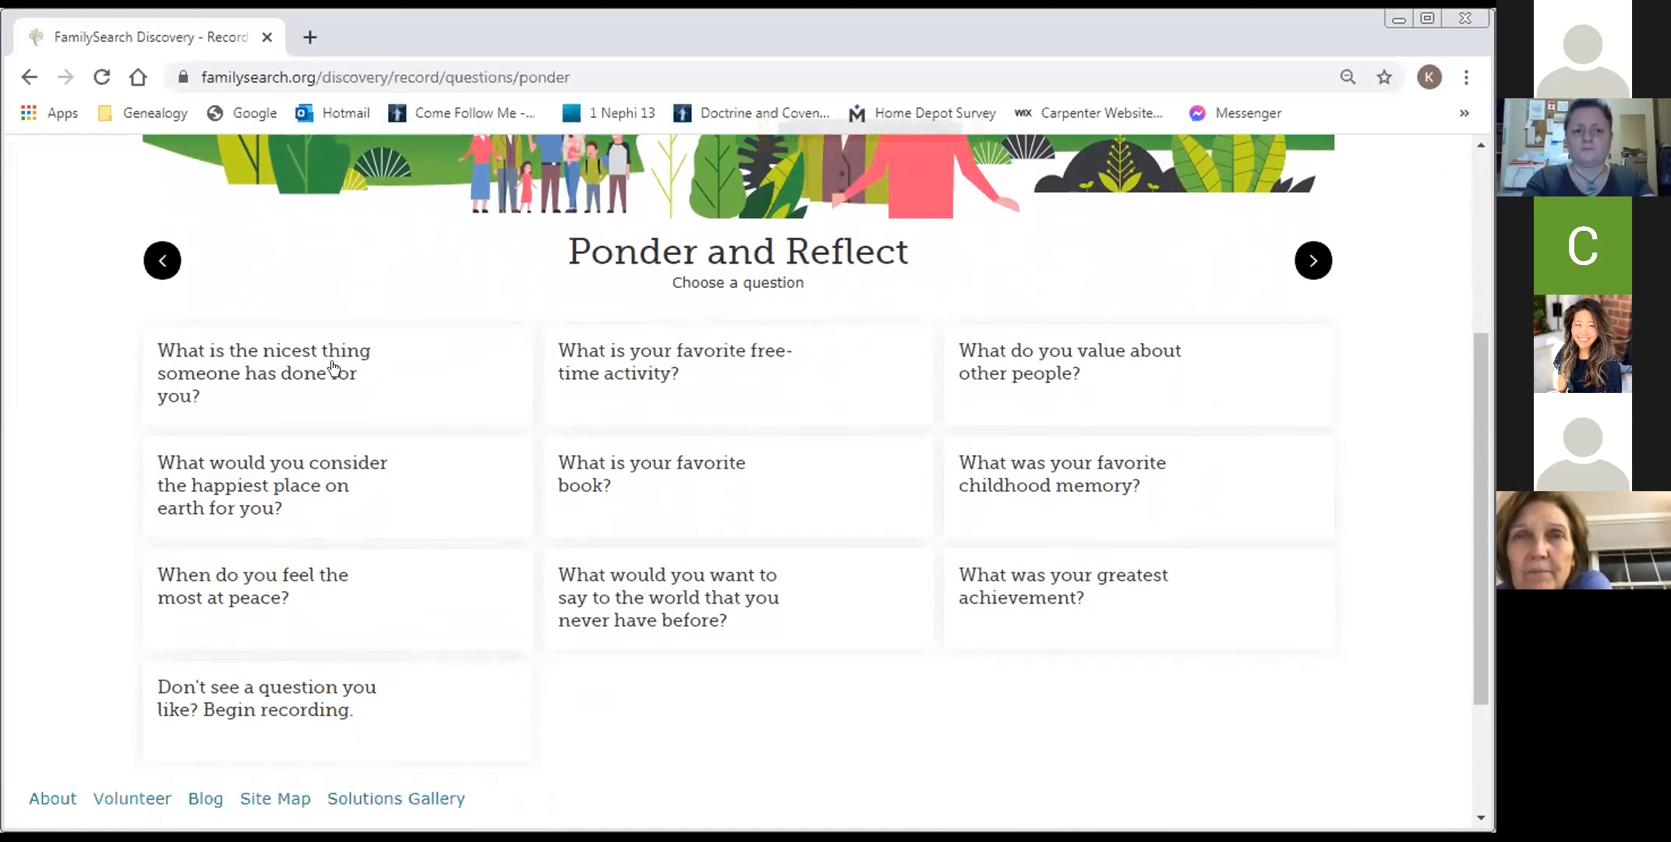
{"action": "left_click", "coordinate": [264, 373]}
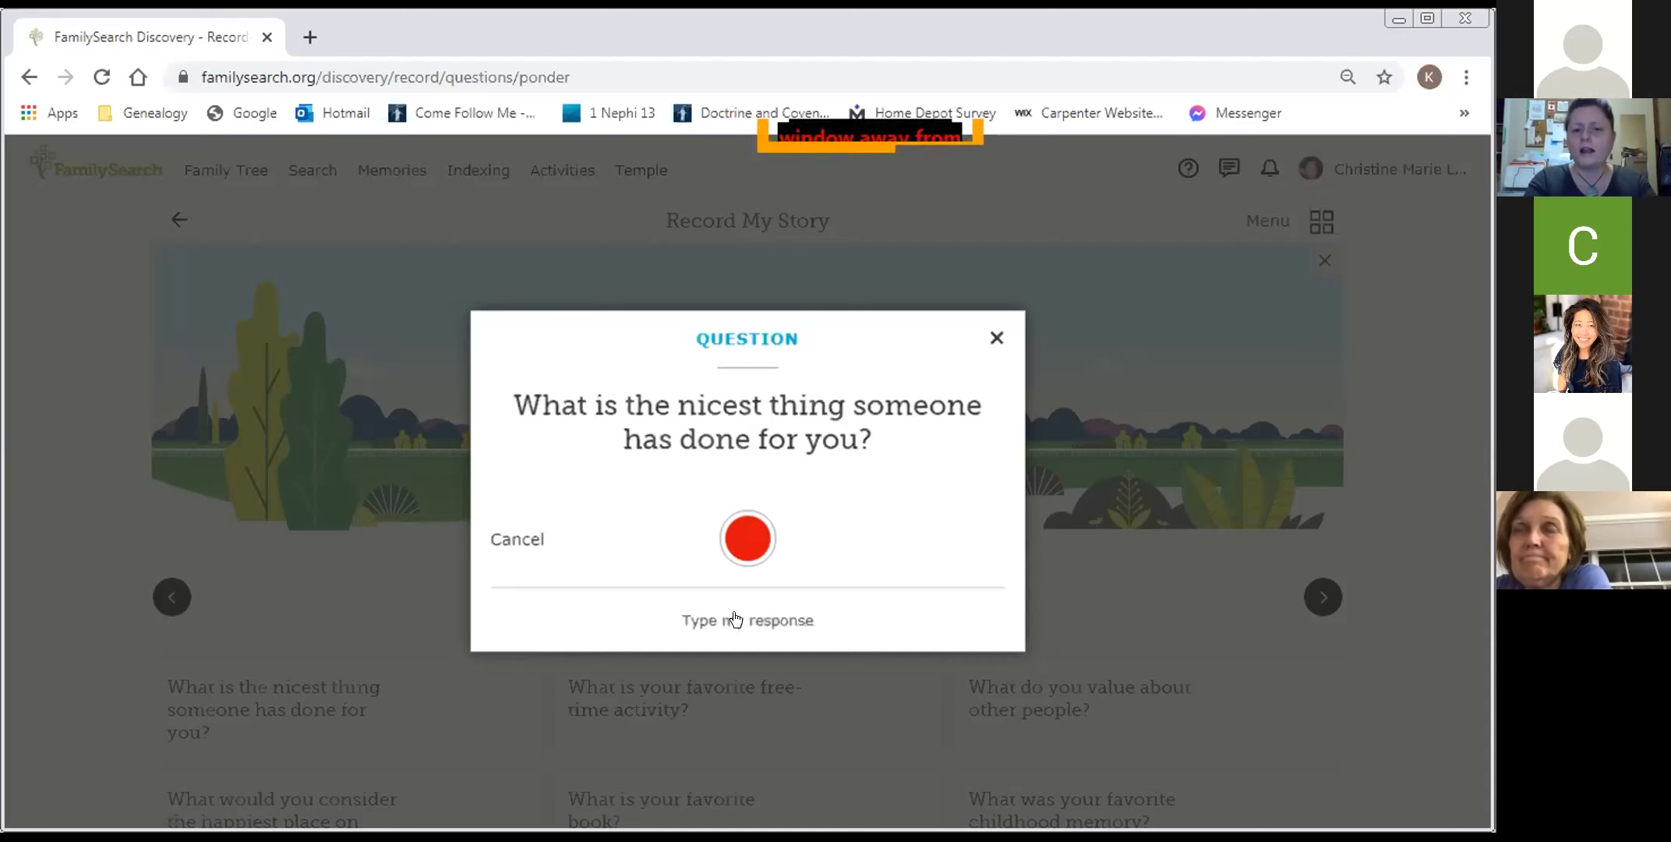
- Switch the nicest-thing question to a typed response, then close the Question dialog
{"action": "left_click", "coordinate": [747, 619]}
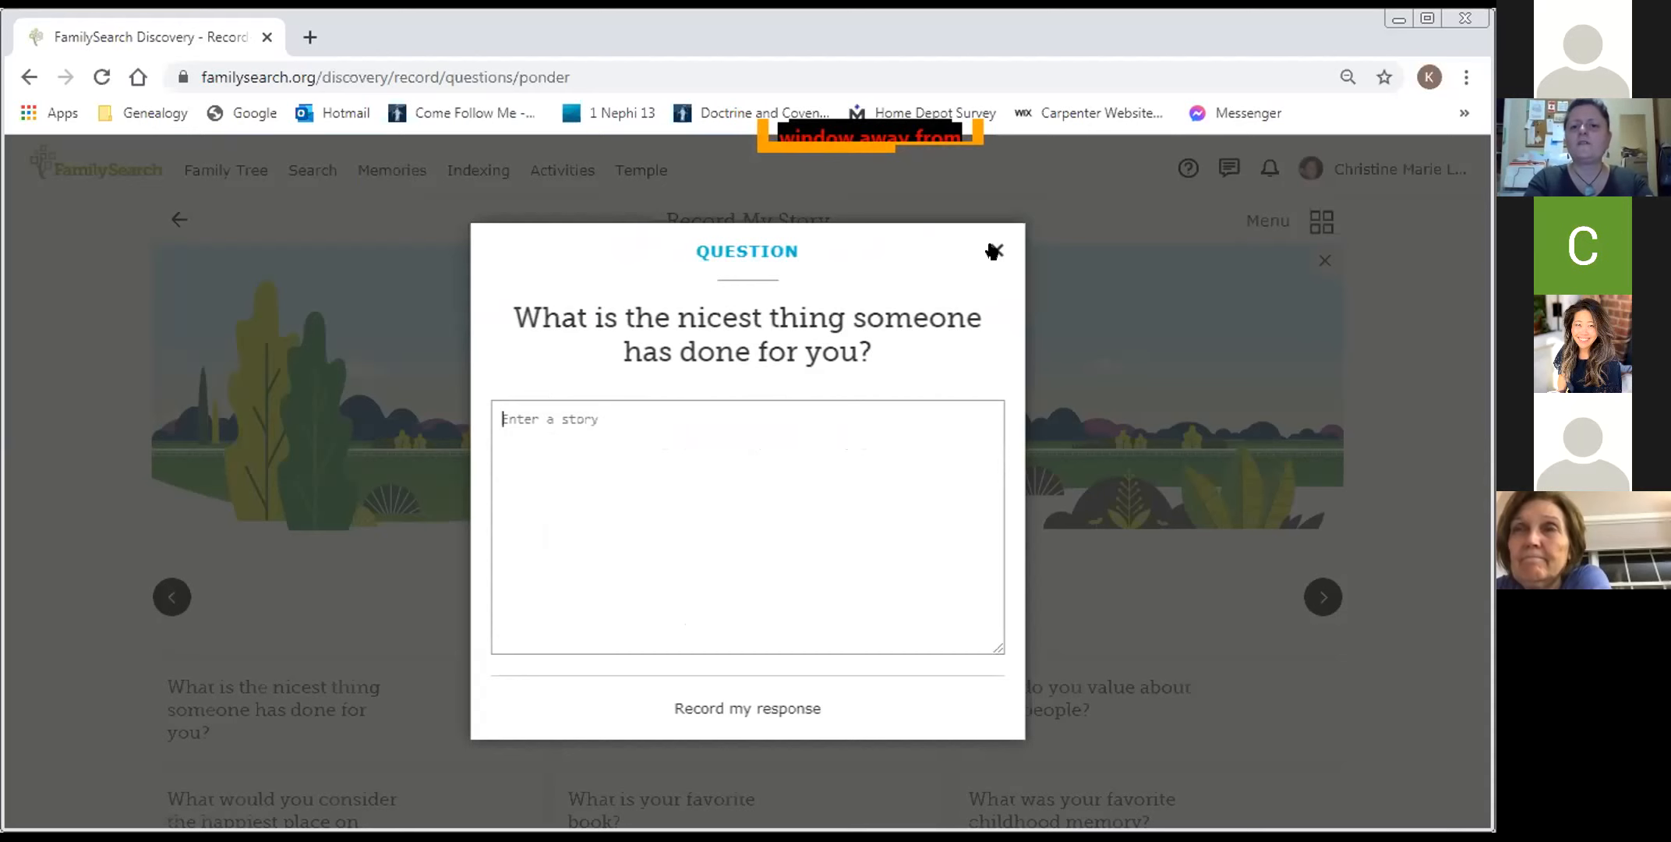
{"action": "left_click", "coordinate": [993, 252]}
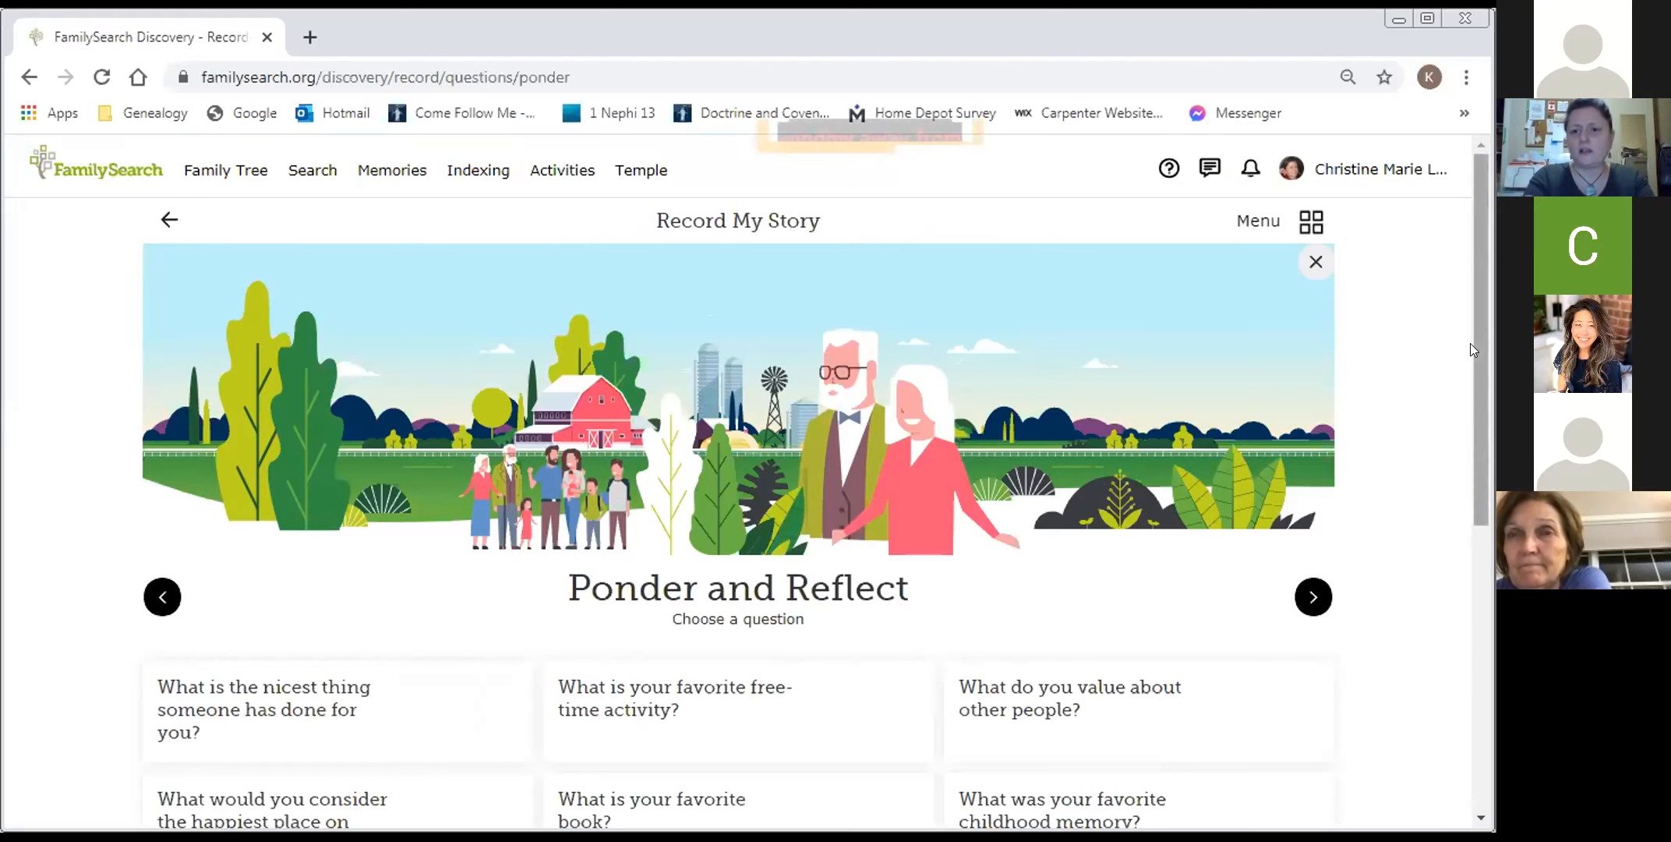
- Browse the Heart and Soul story questions and scroll back up
{"action": "scroll", "scroll_direction": "down", "scroll_amount": 3}
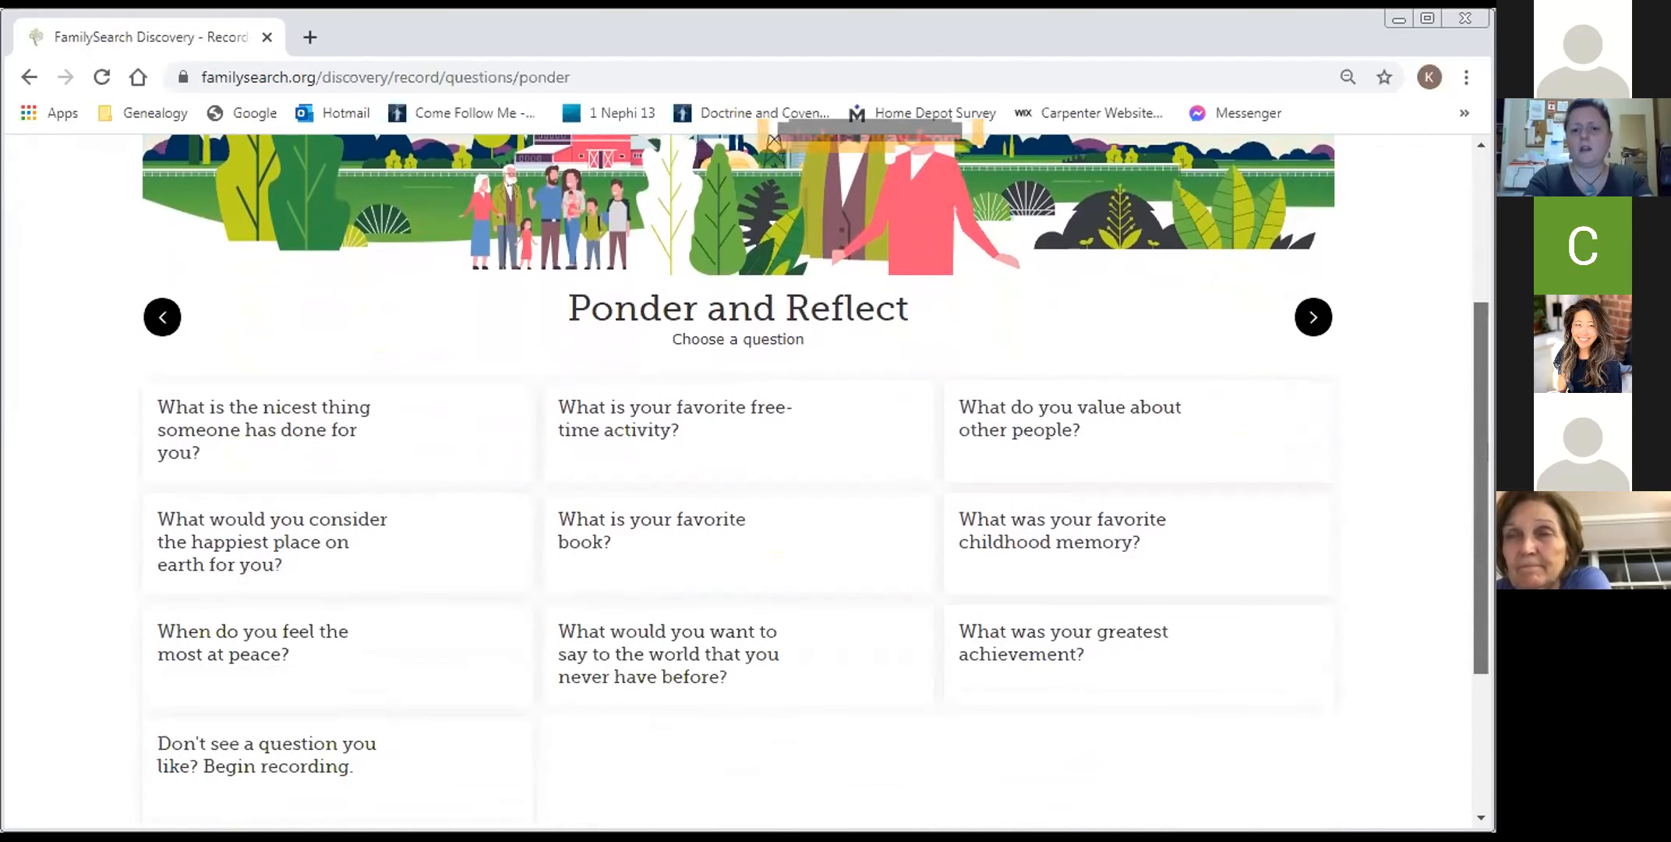
{"action": "scroll", "scroll_direction": "down", "scroll_amount": 3}
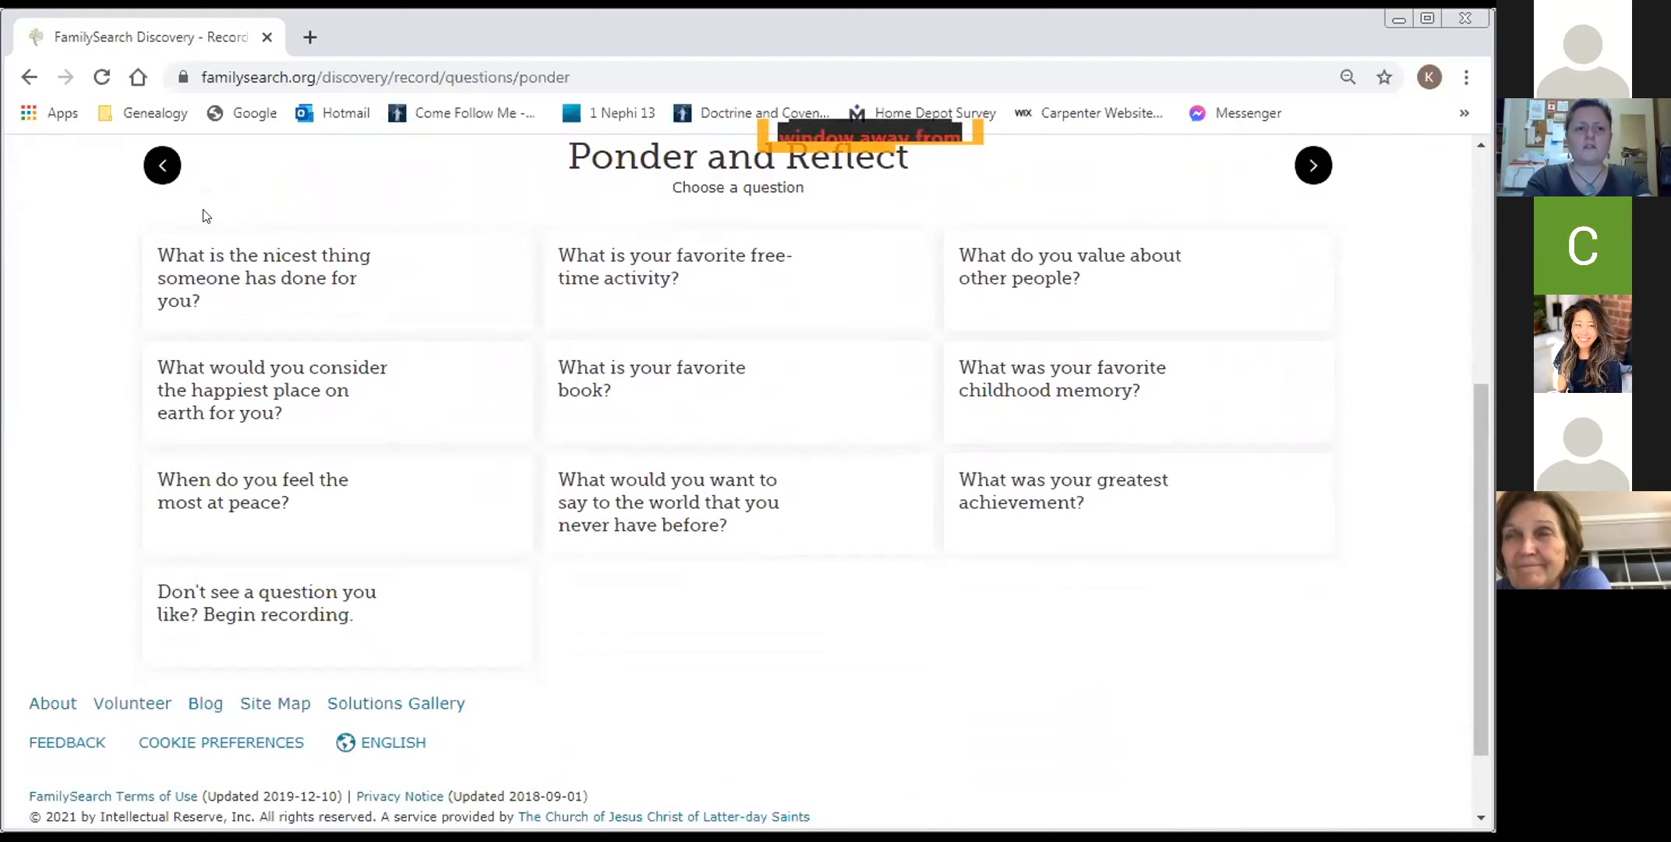
{"action": "left_click", "coordinate": [162, 165]}
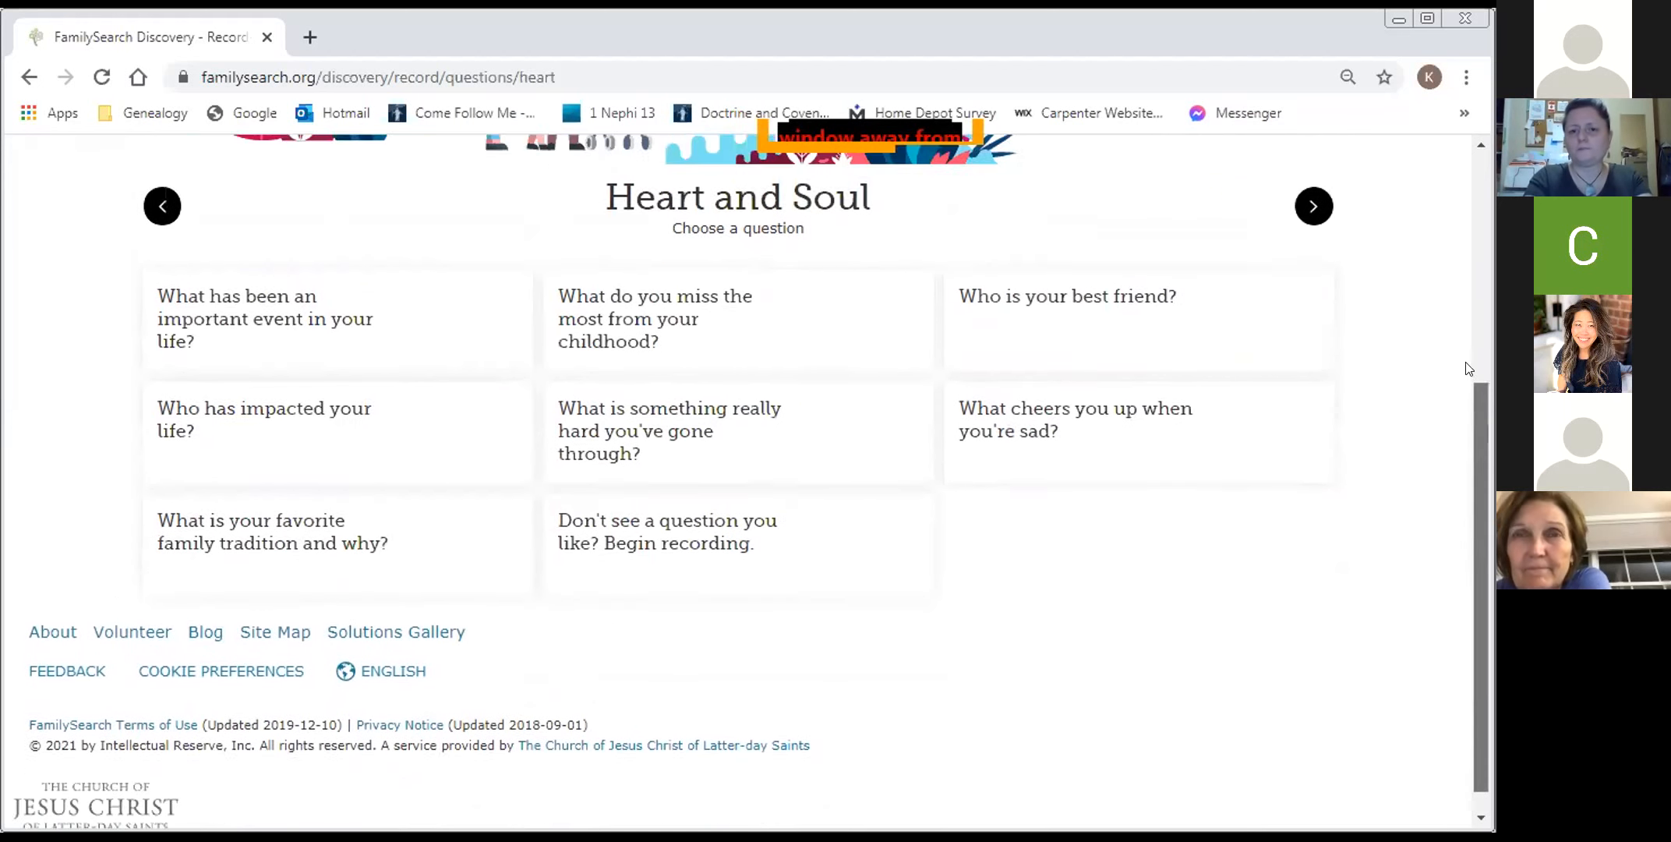
{"action": "scroll", "scroll_direction": "up", "scroll_amount": 3}
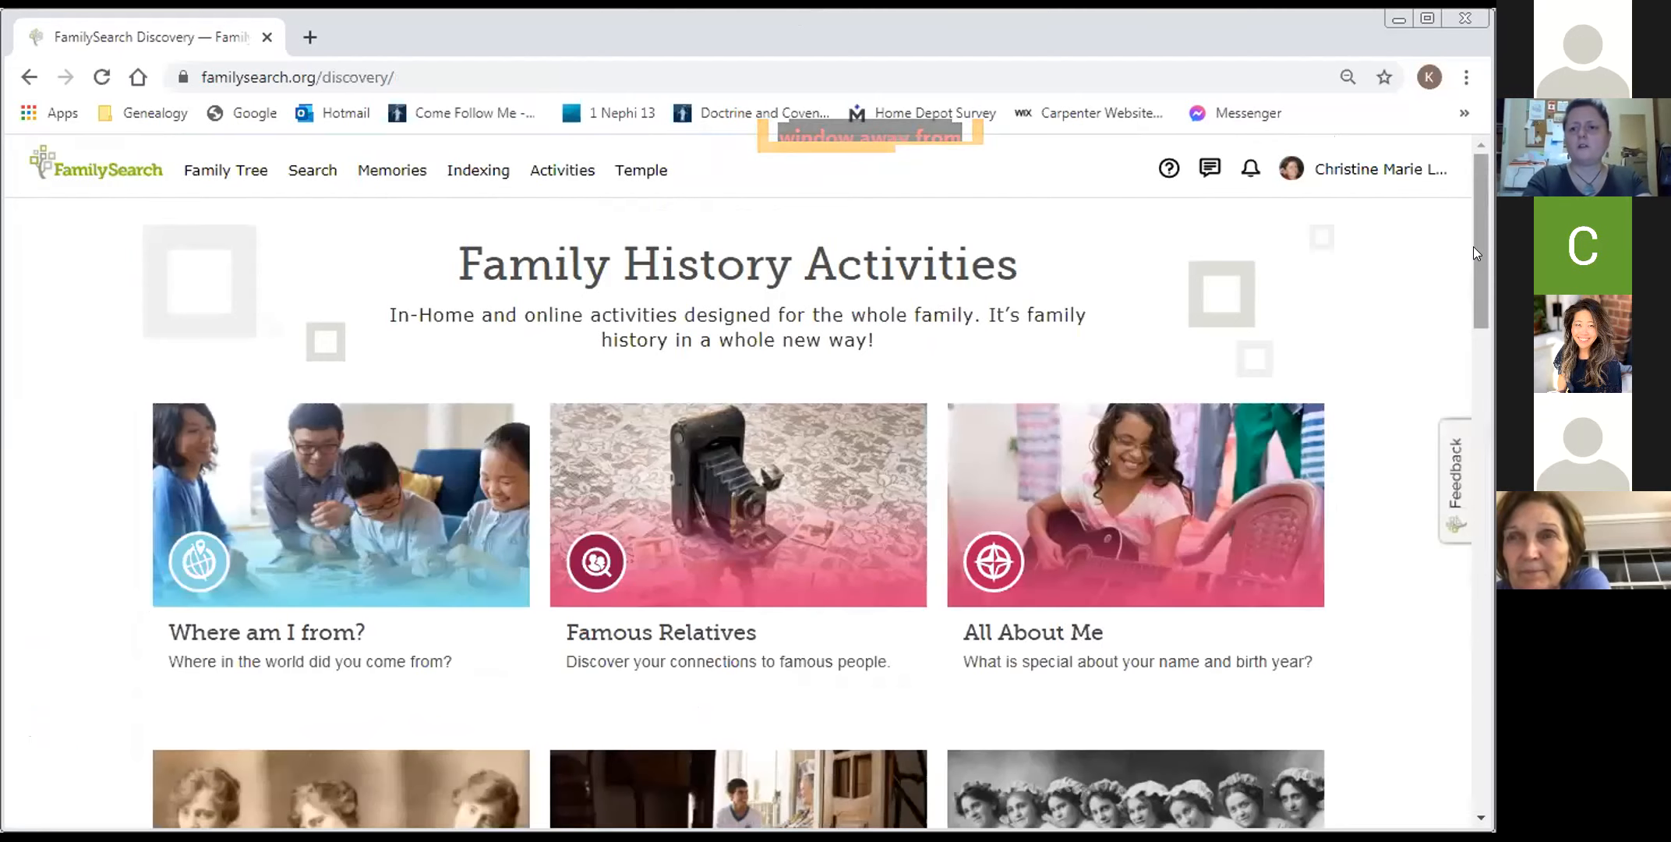
- Open Picture My Heritage and scroll the surname photo grid (Canadian 46%, American 20%, Irish 7%)
{"action": "scroll", "scroll_direction": "down", "scroll_amount": 3}
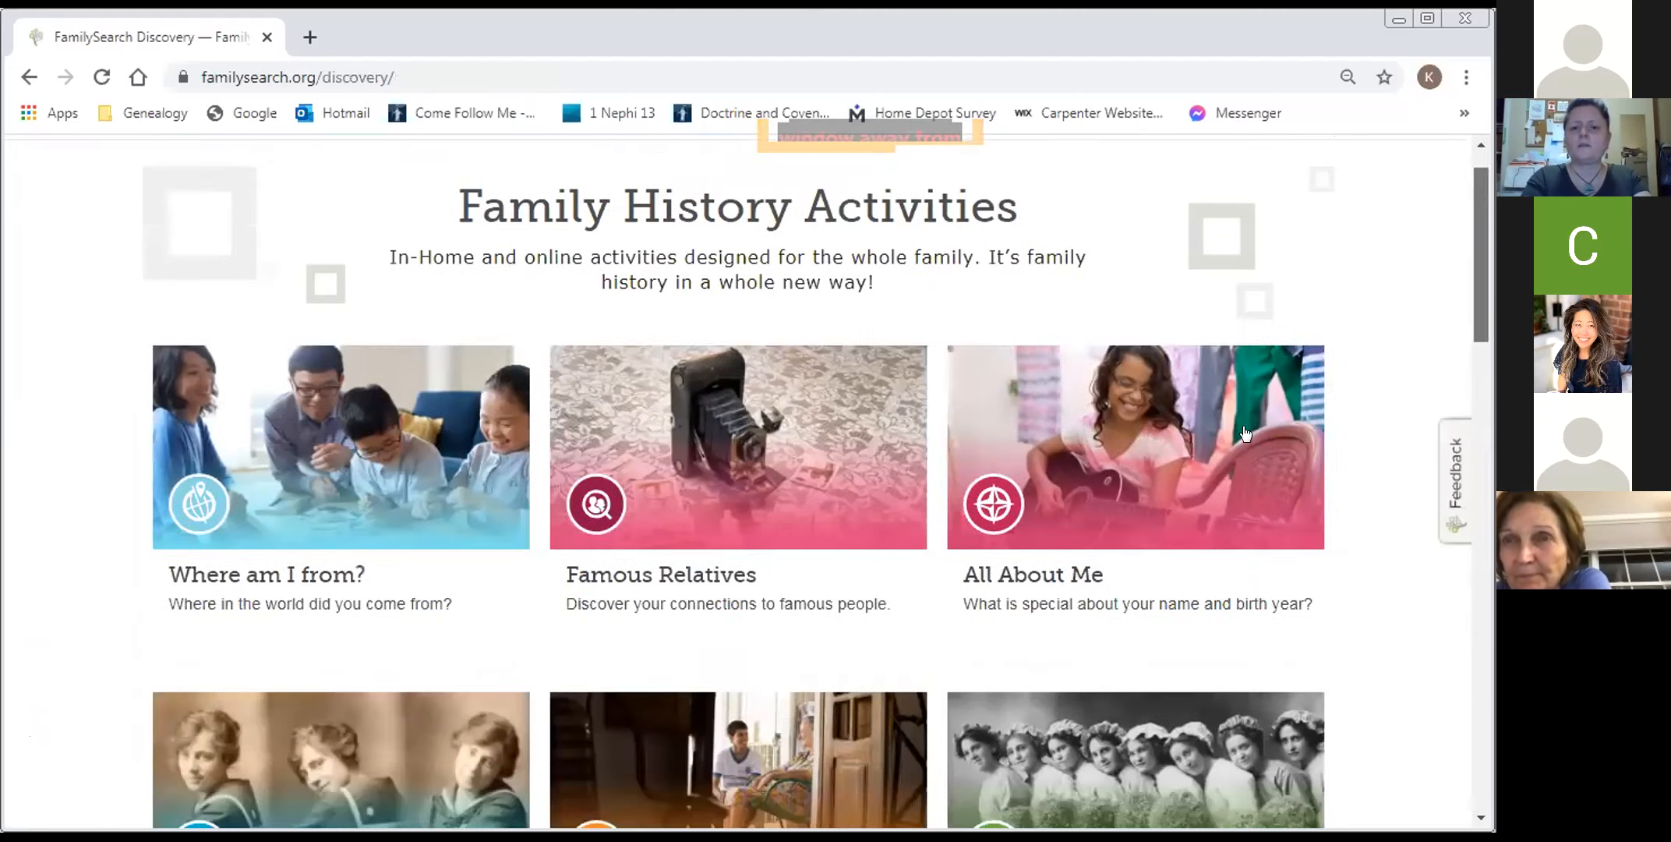
{"action": "left_click", "coordinate": [1134, 445]}
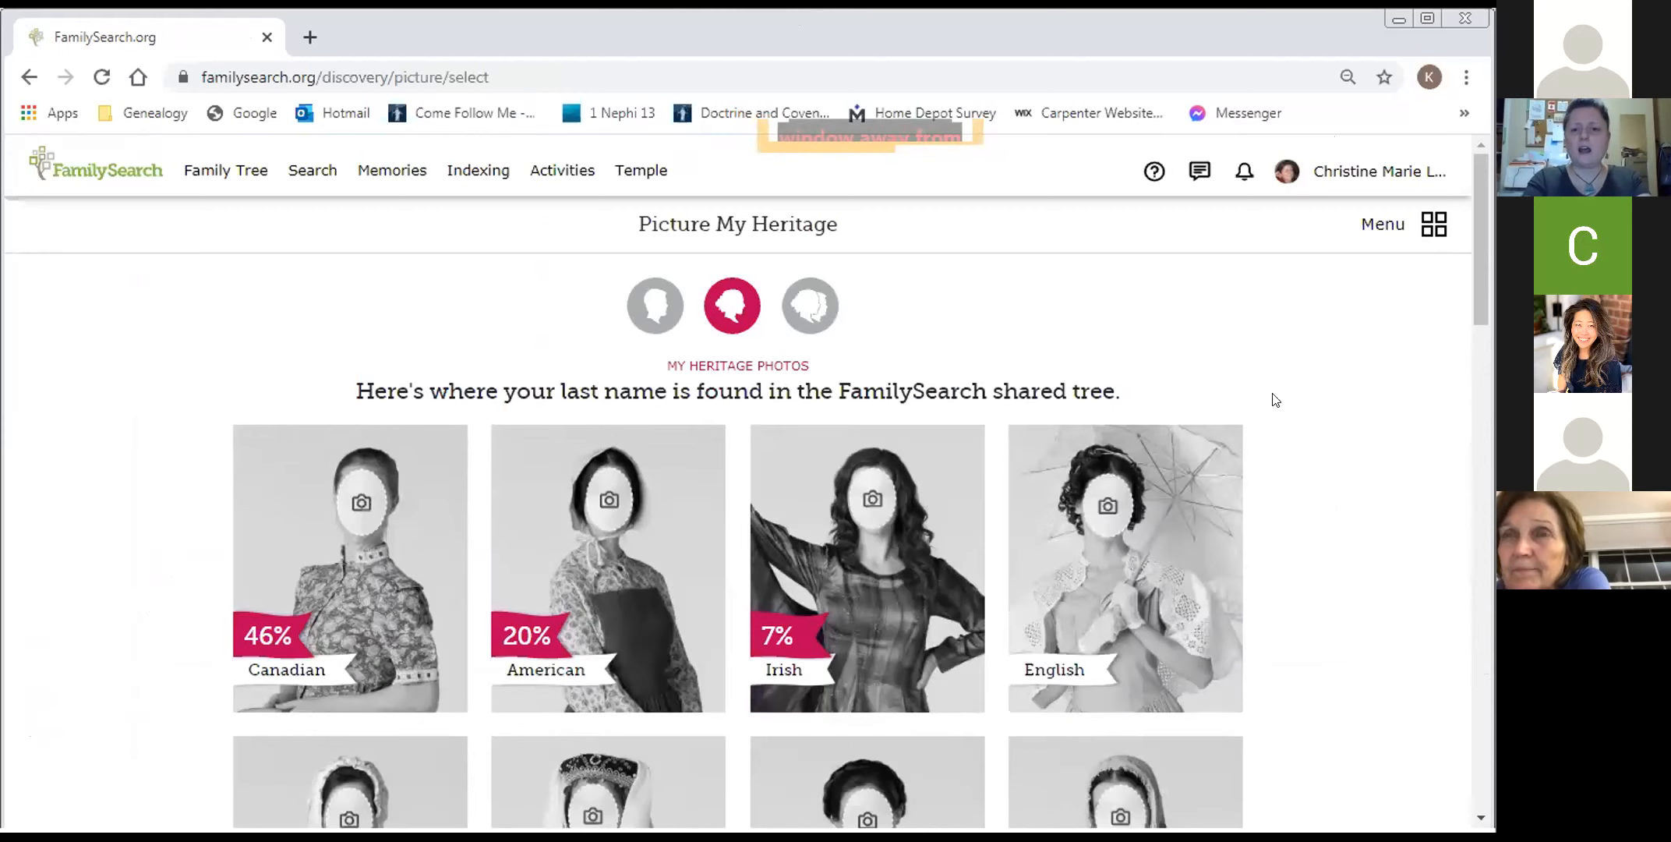
{"action": "scroll", "scroll_direction": "down", "scroll_amount": 3}
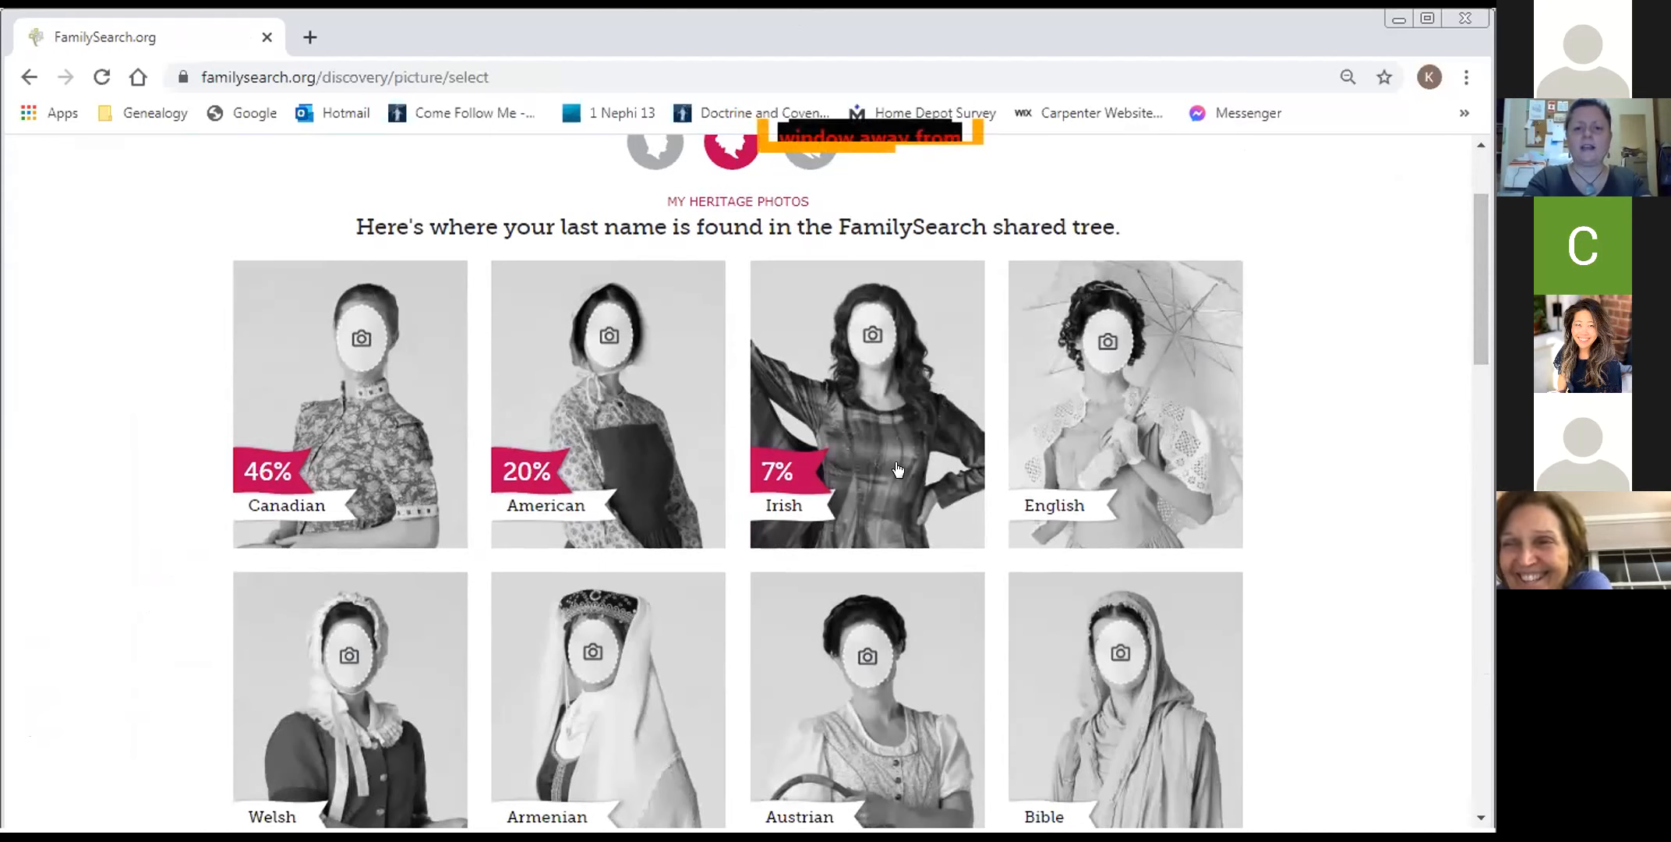
{"action": "mouse_move", "coordinate": [810, 477]}
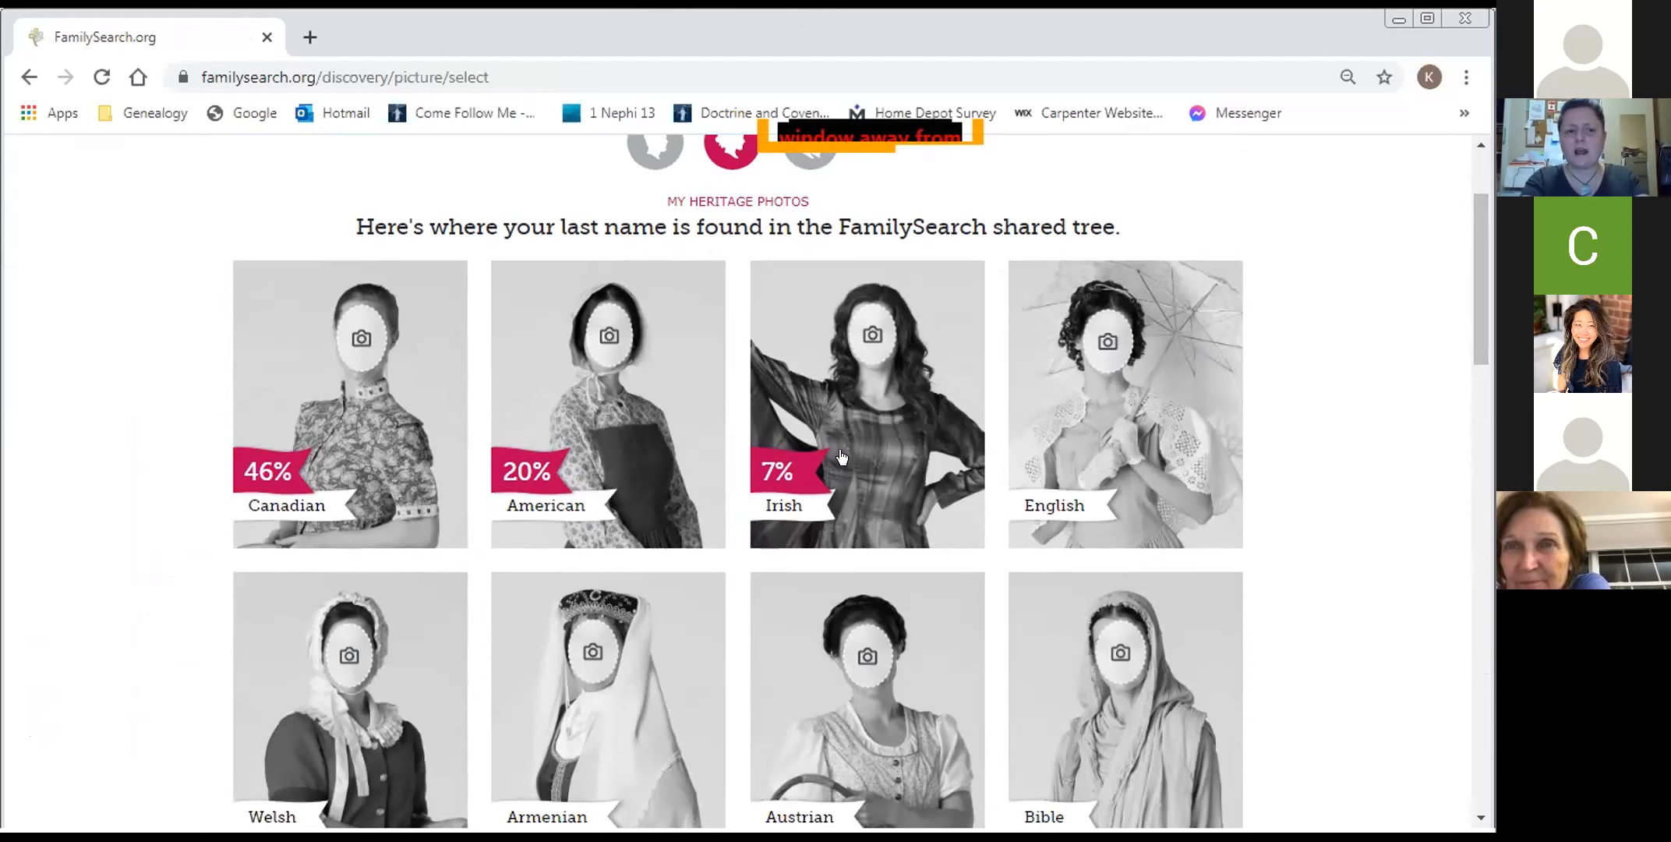
{"action": "mouse_move", "coordinate": [850, 346]}
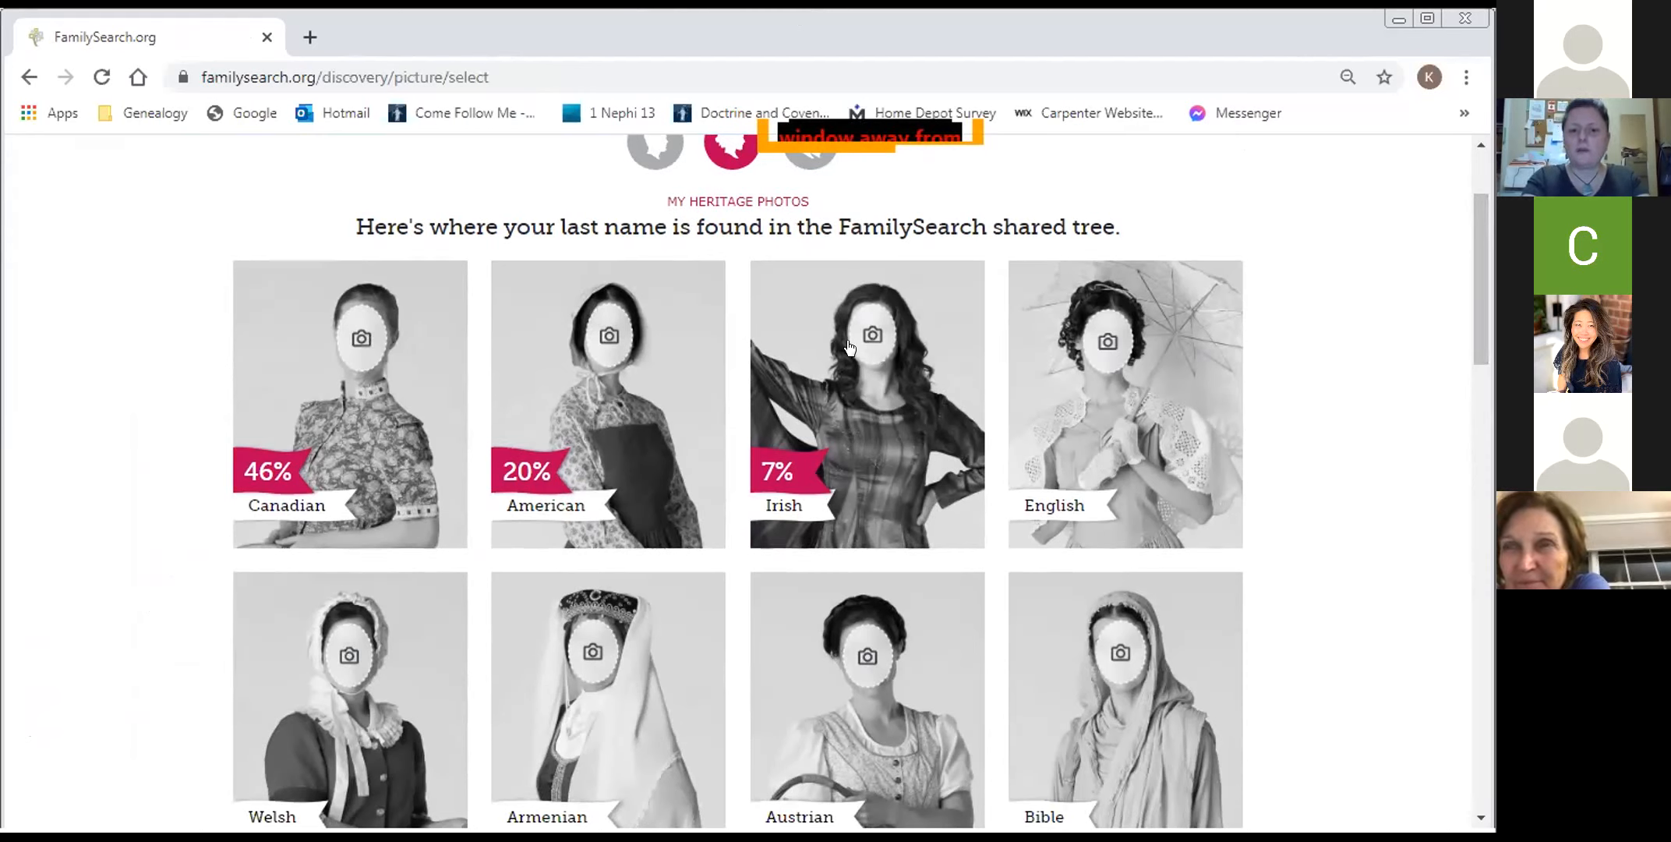
{"action": "mouse_move", "coordinate": [869, 488]}
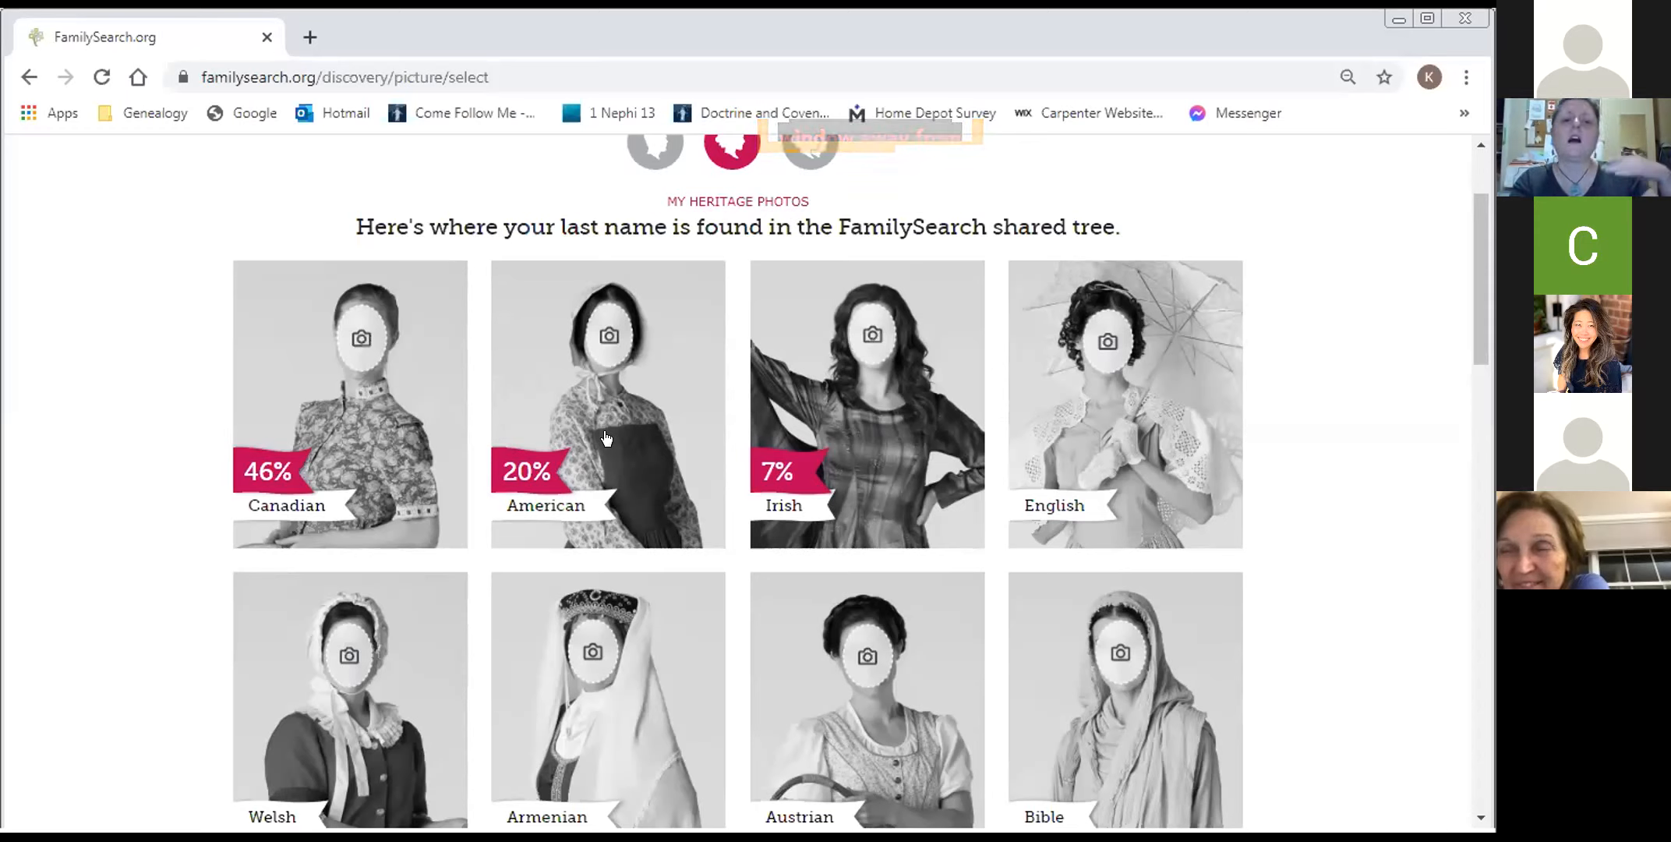
{"action": "mouse_move", "coordinate": [392, 415]}
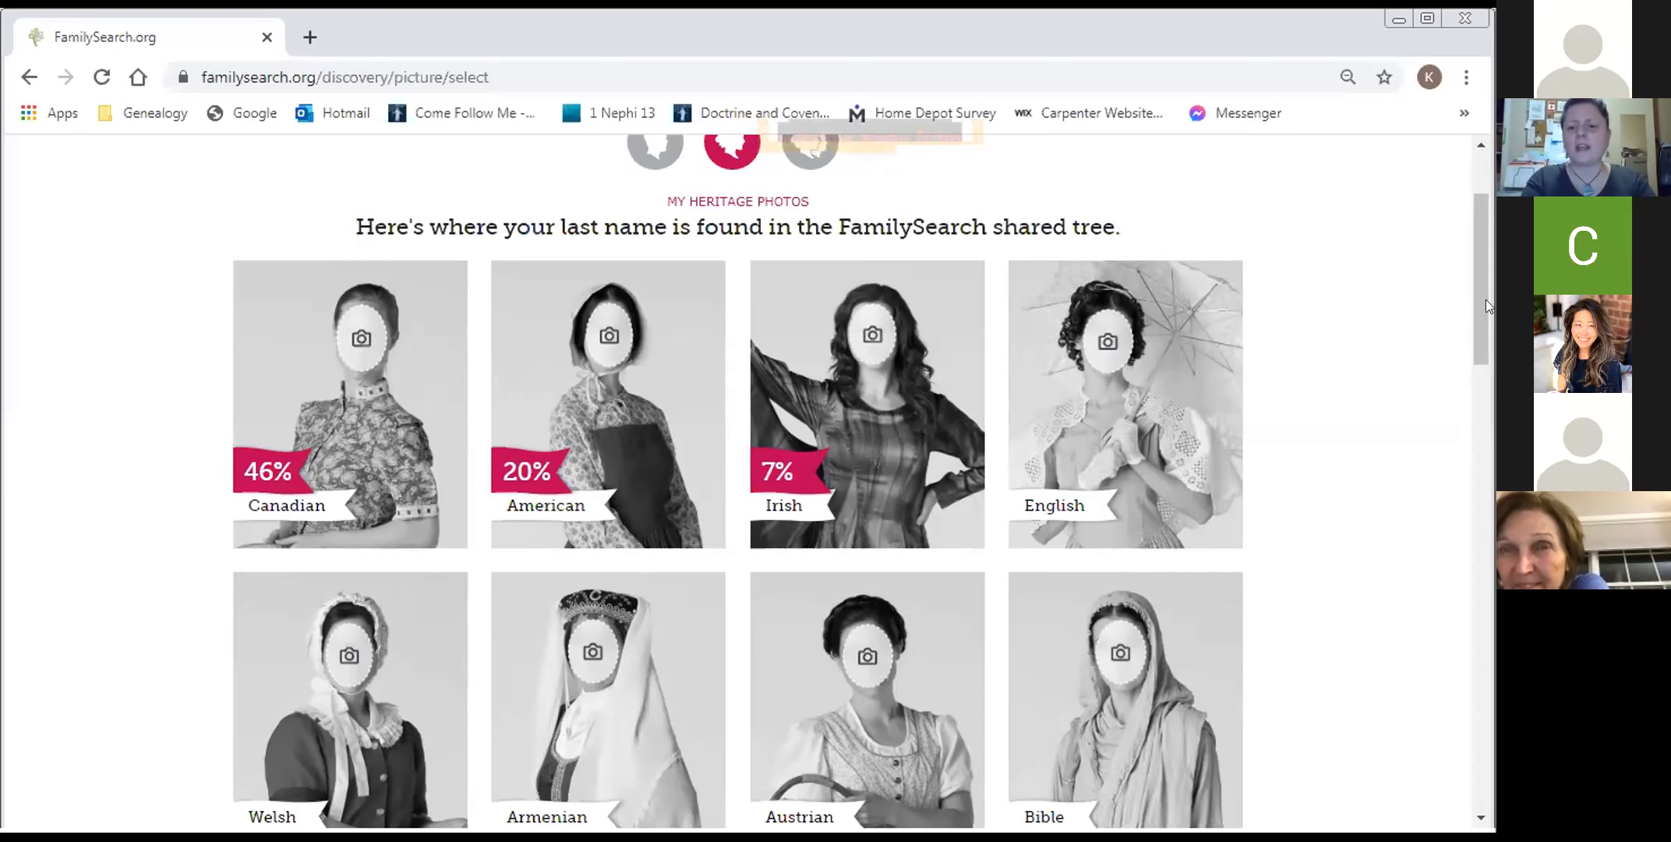
{"action": "scroll", "scroll_direction": "down", "scroll_amount": 3}
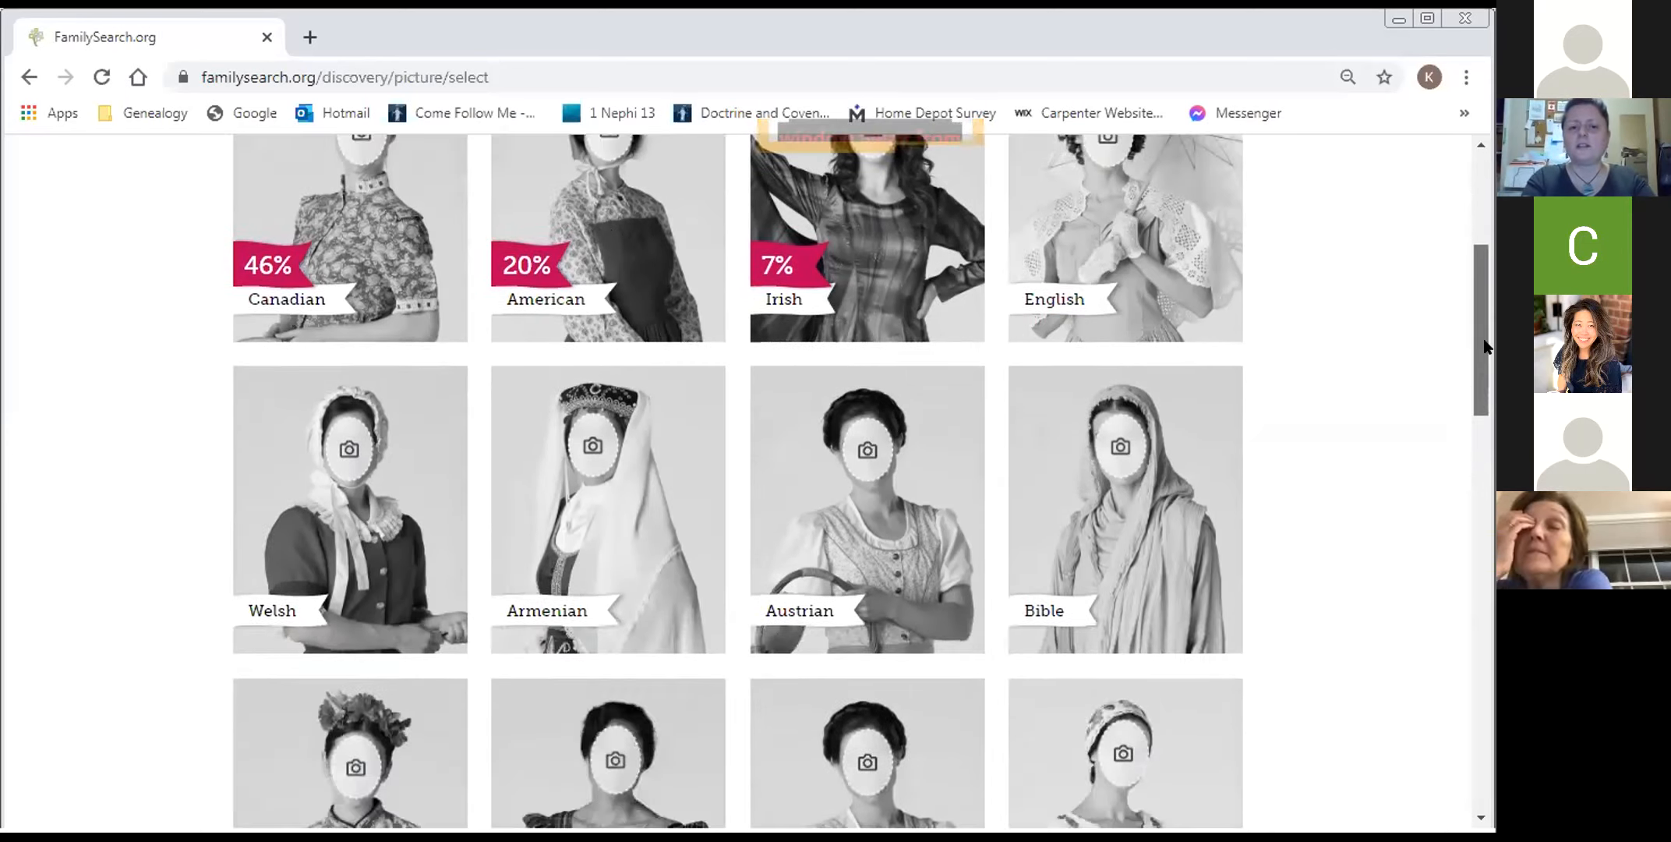
{"action": "scroll", "scroll_direction": "down", "scroll_amount": 3}
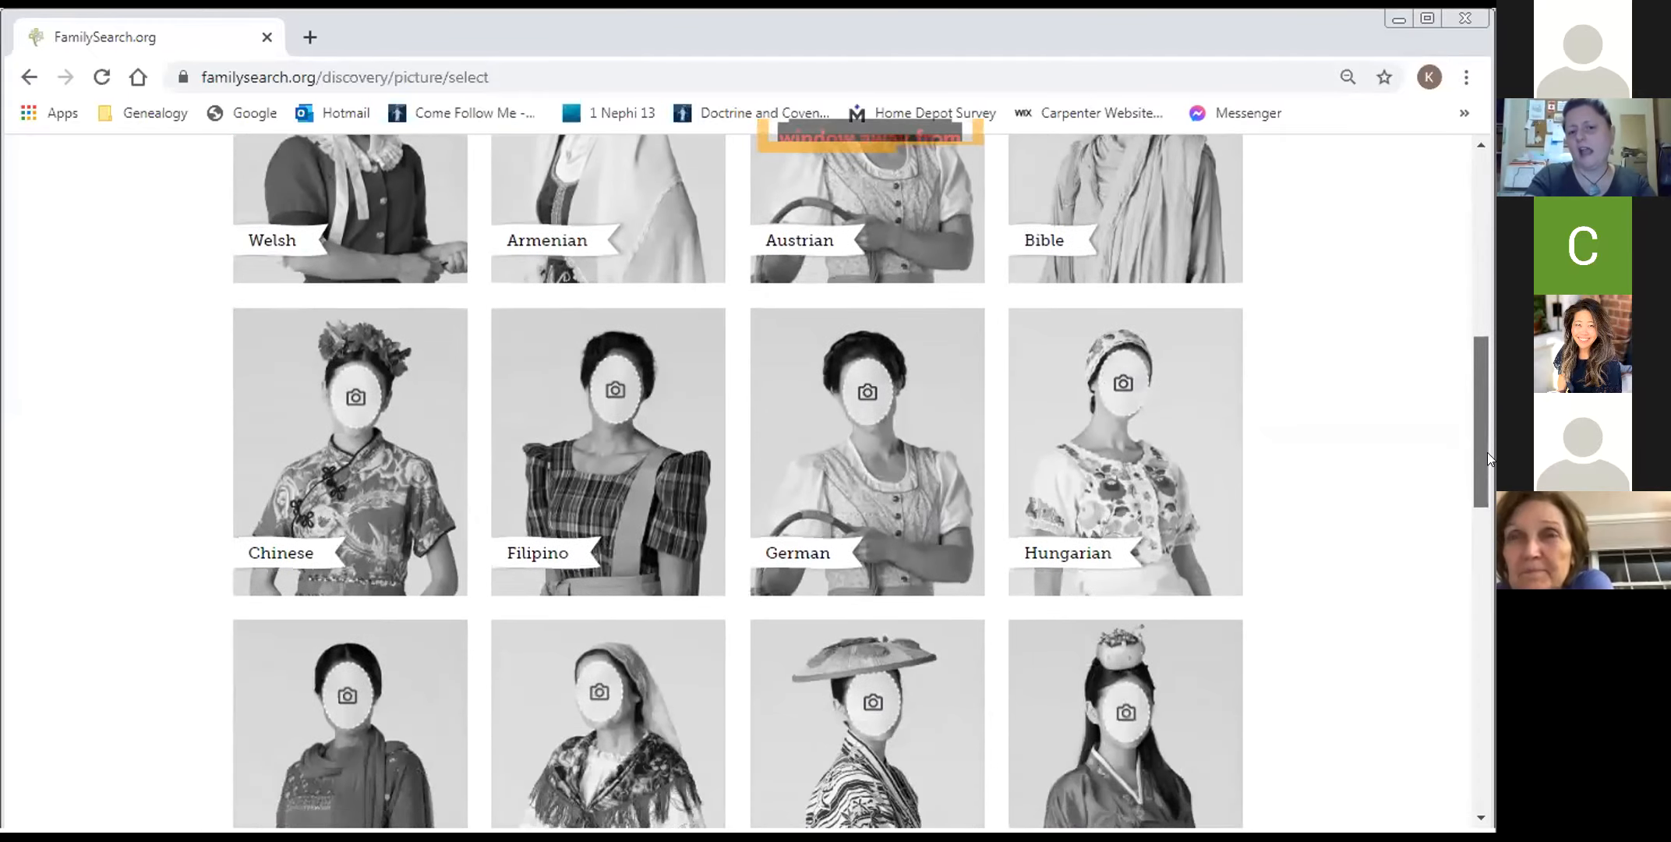
{"action": "scroll", "scroll_direction": "down", "scroll_amount": 3}
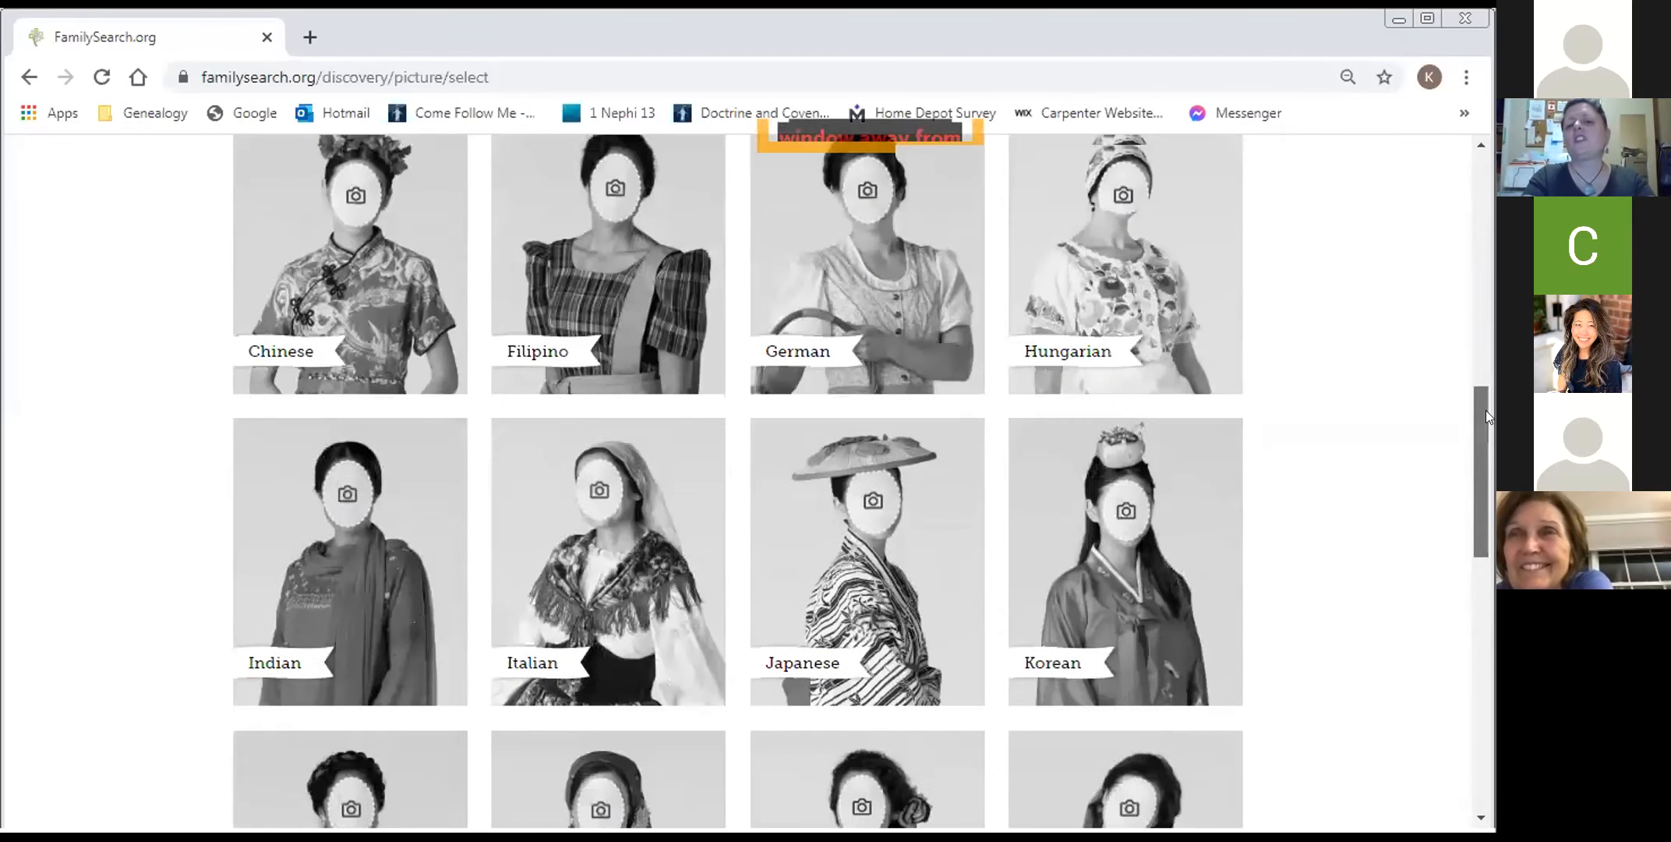